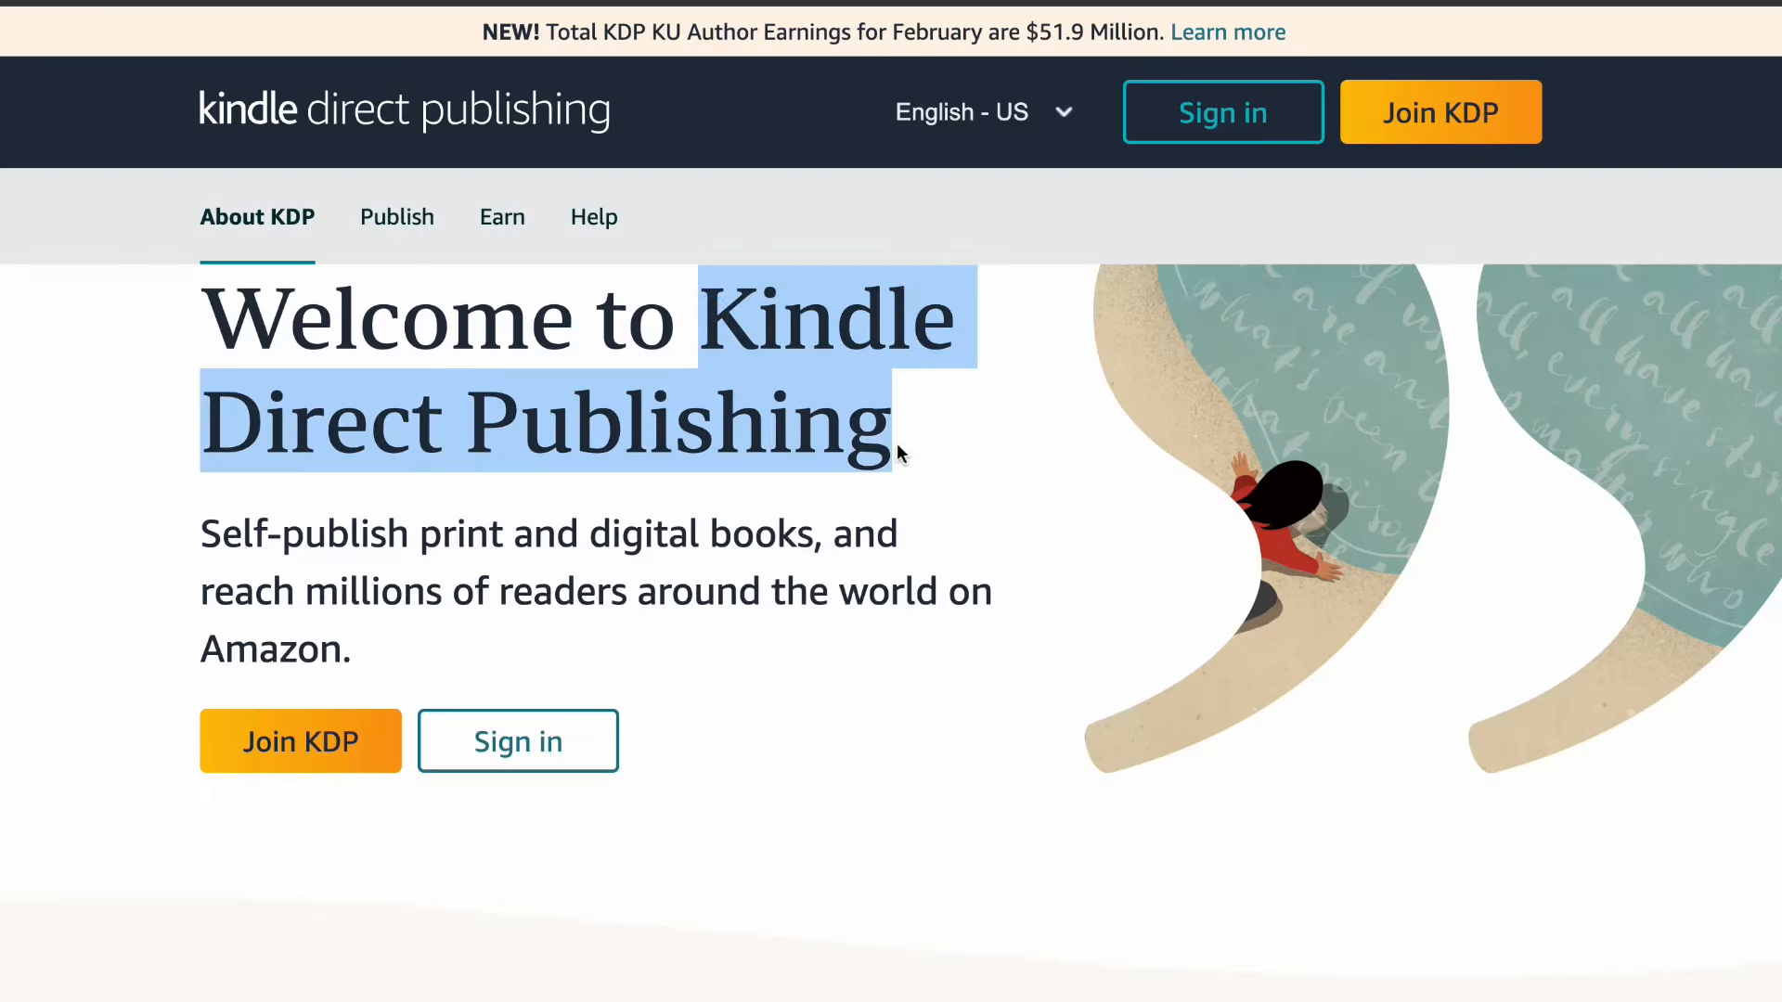
# Run a Top 500 bestseller search in the Activity Book category in Book Bolt Cloud.
pyautogui.scroll(-3)
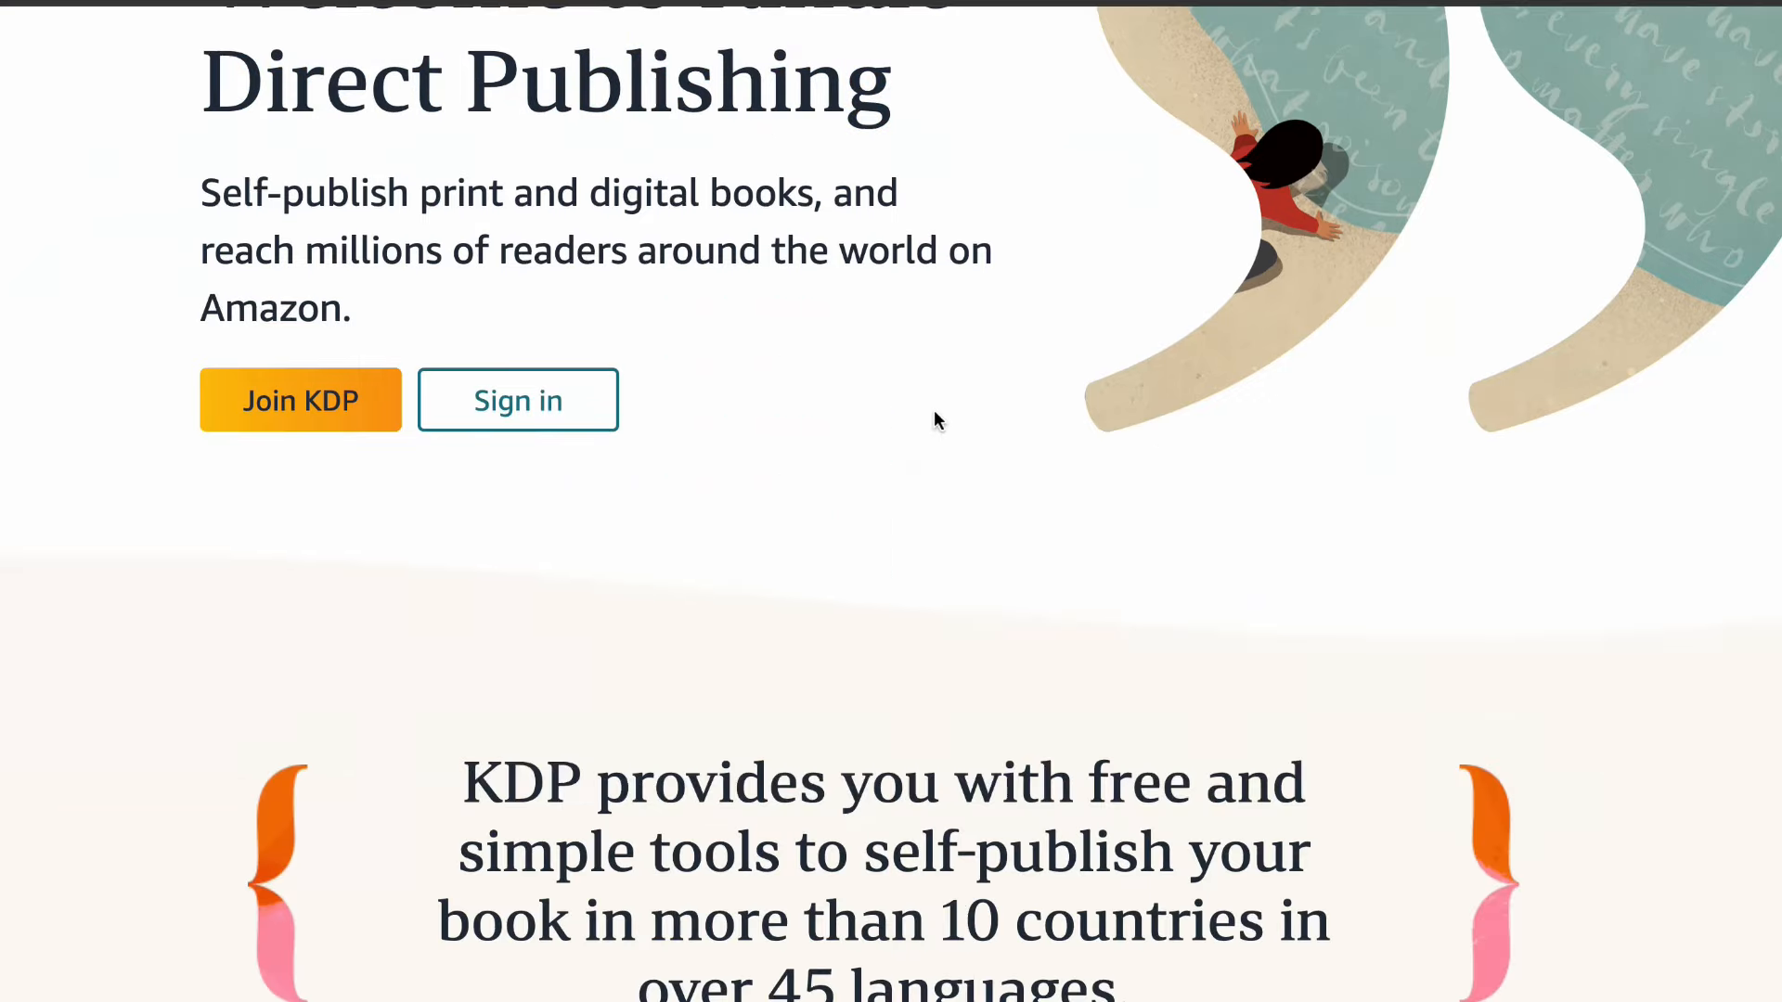
pyautogui.scroll(-3)
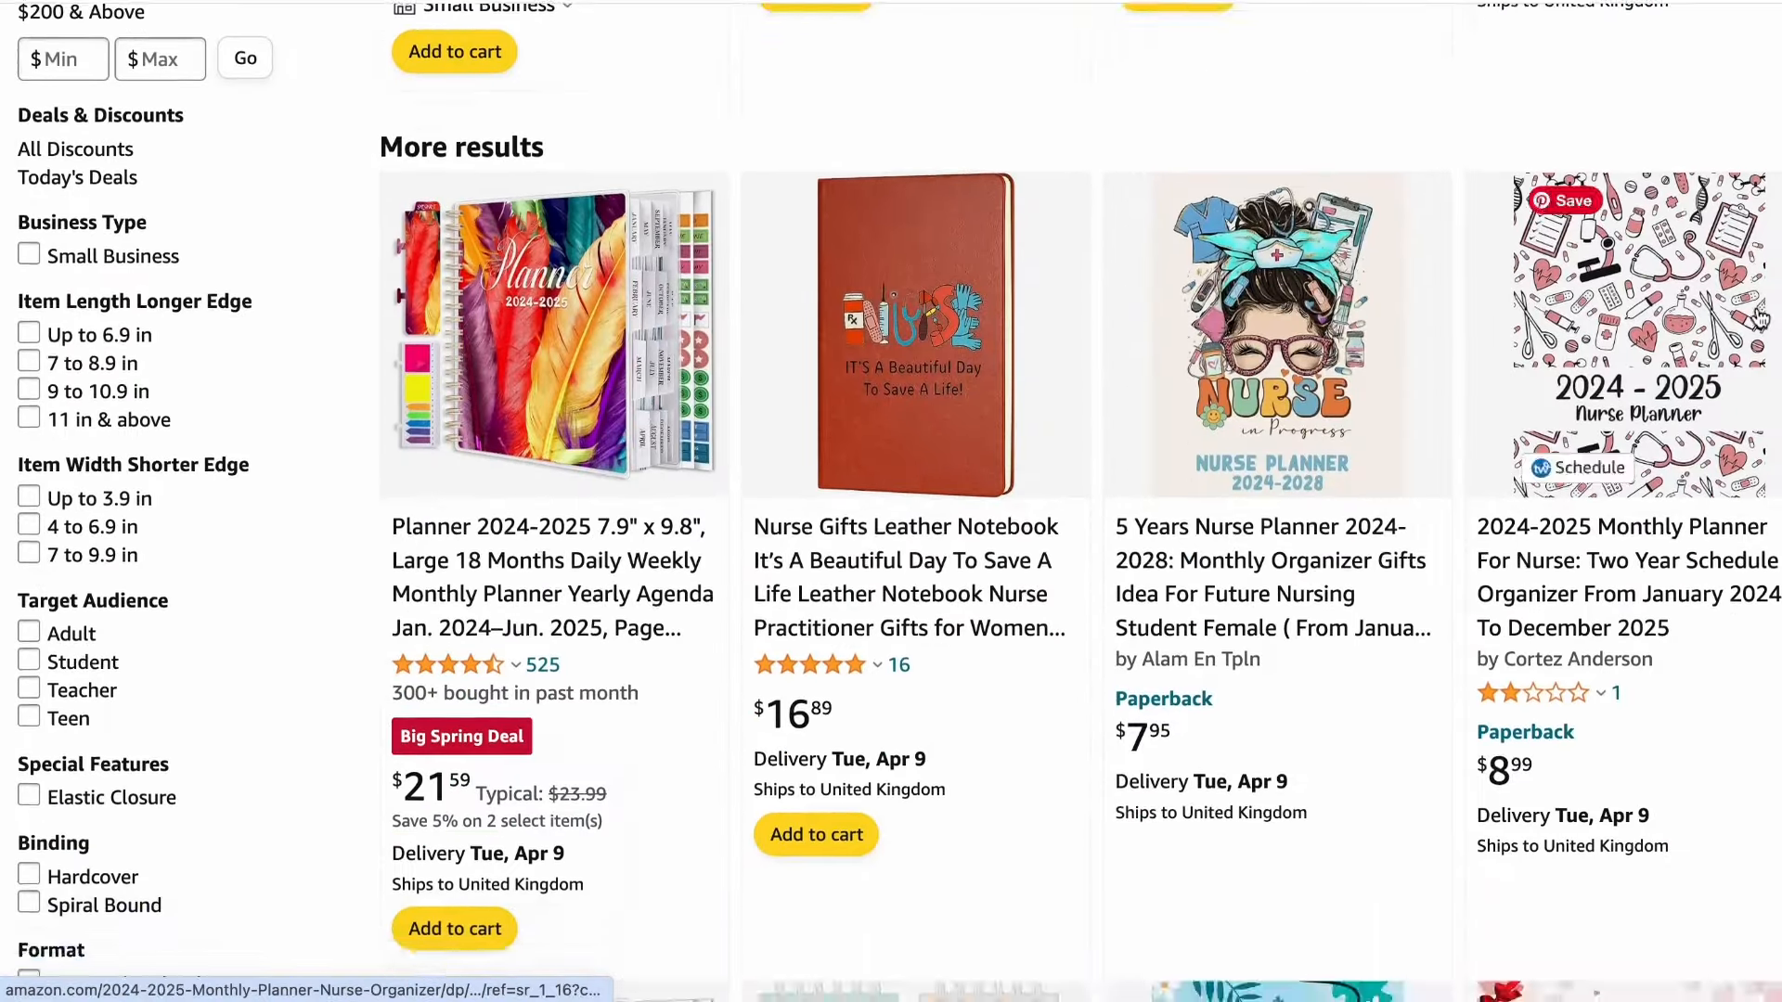
pyautogui.scroll(-3)
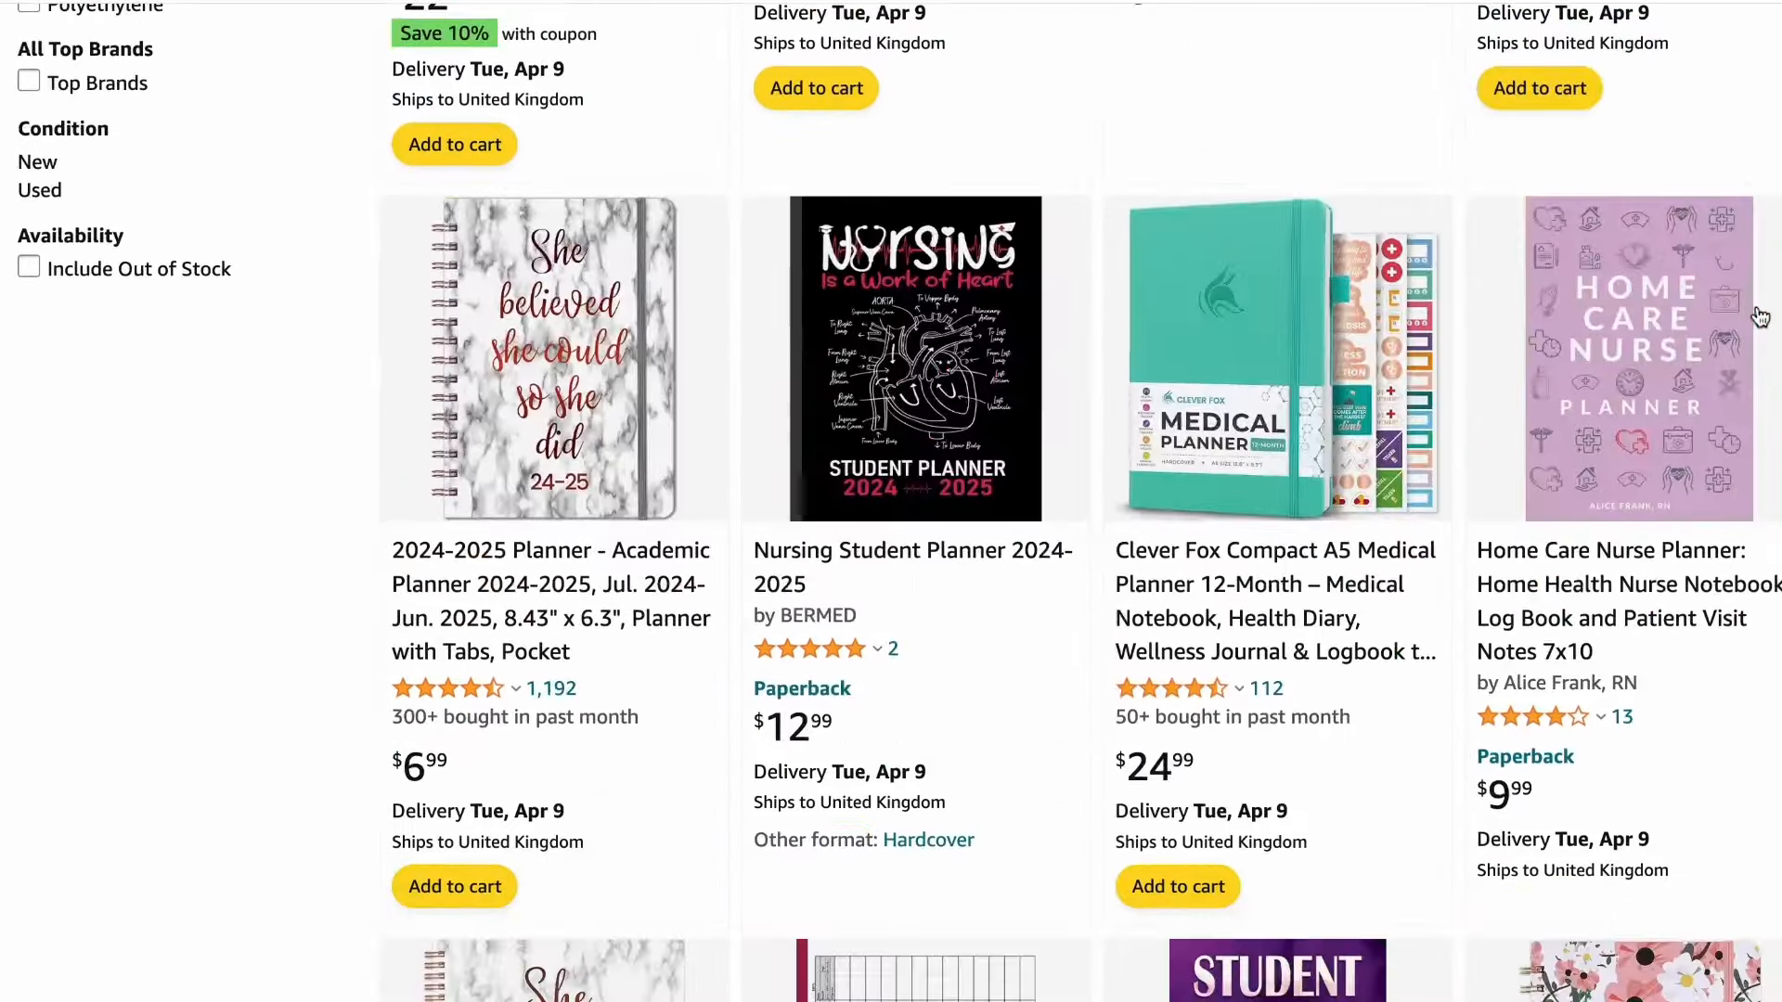
pyautogui.scroll(-3)
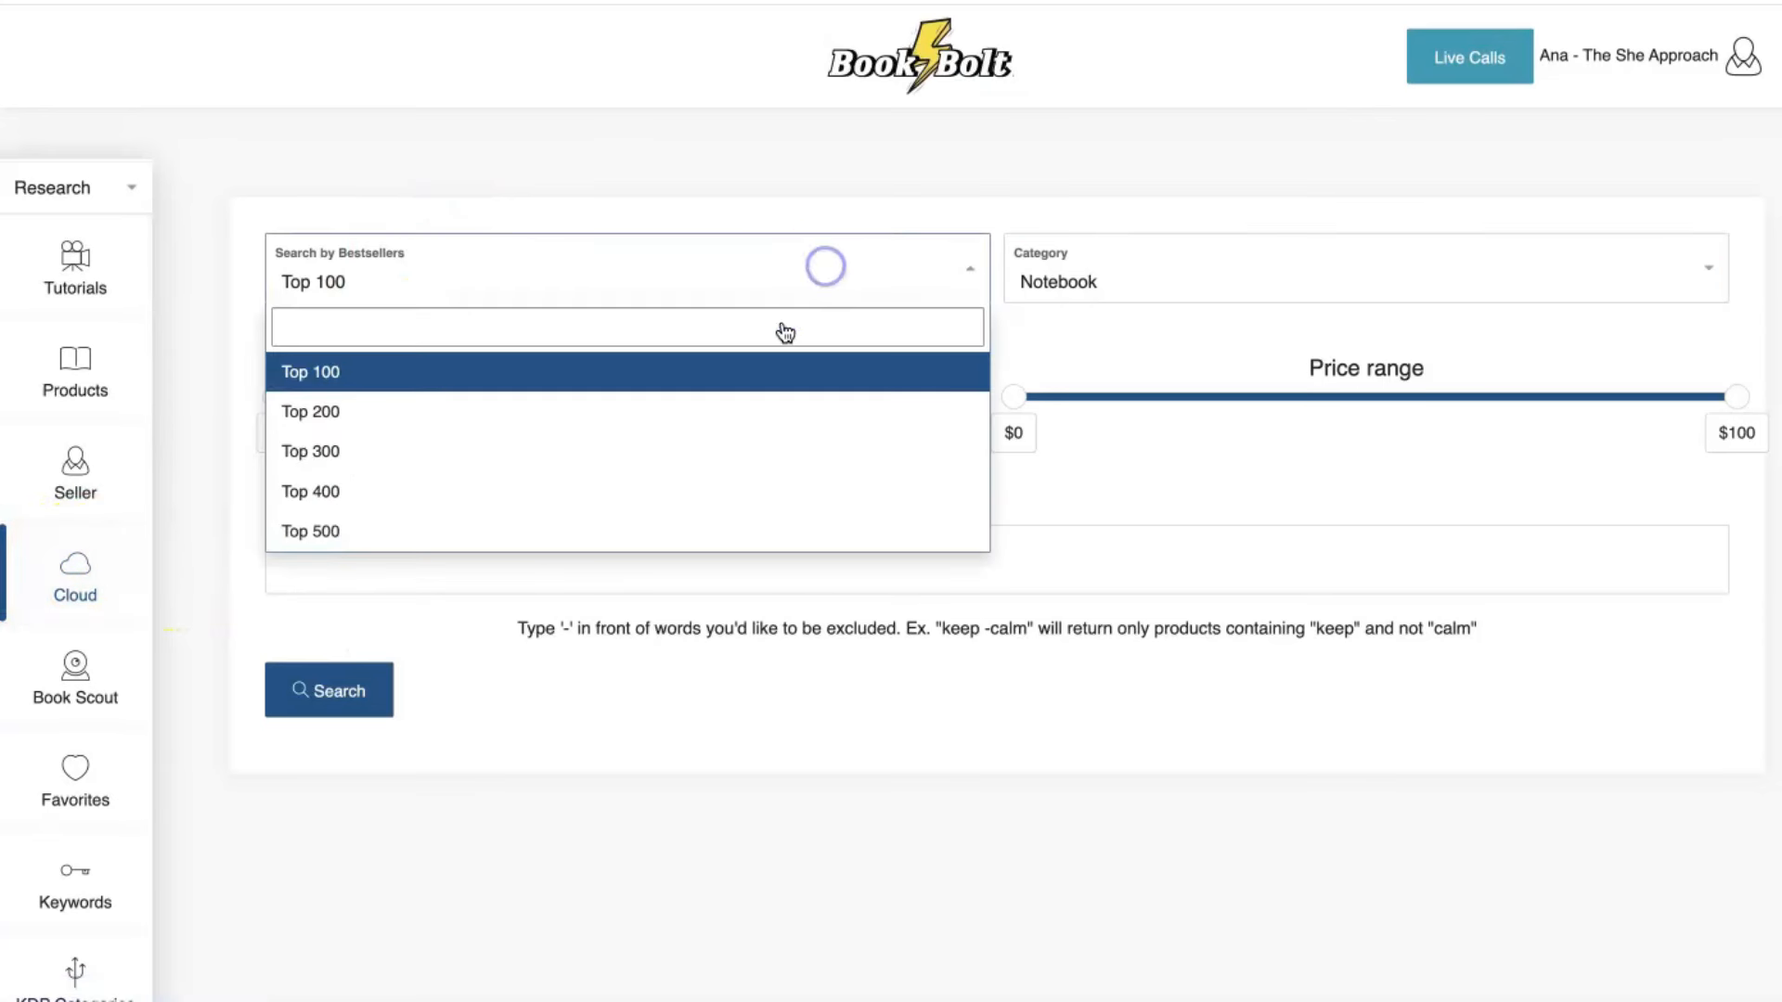
pyautogui.click(310, 531)
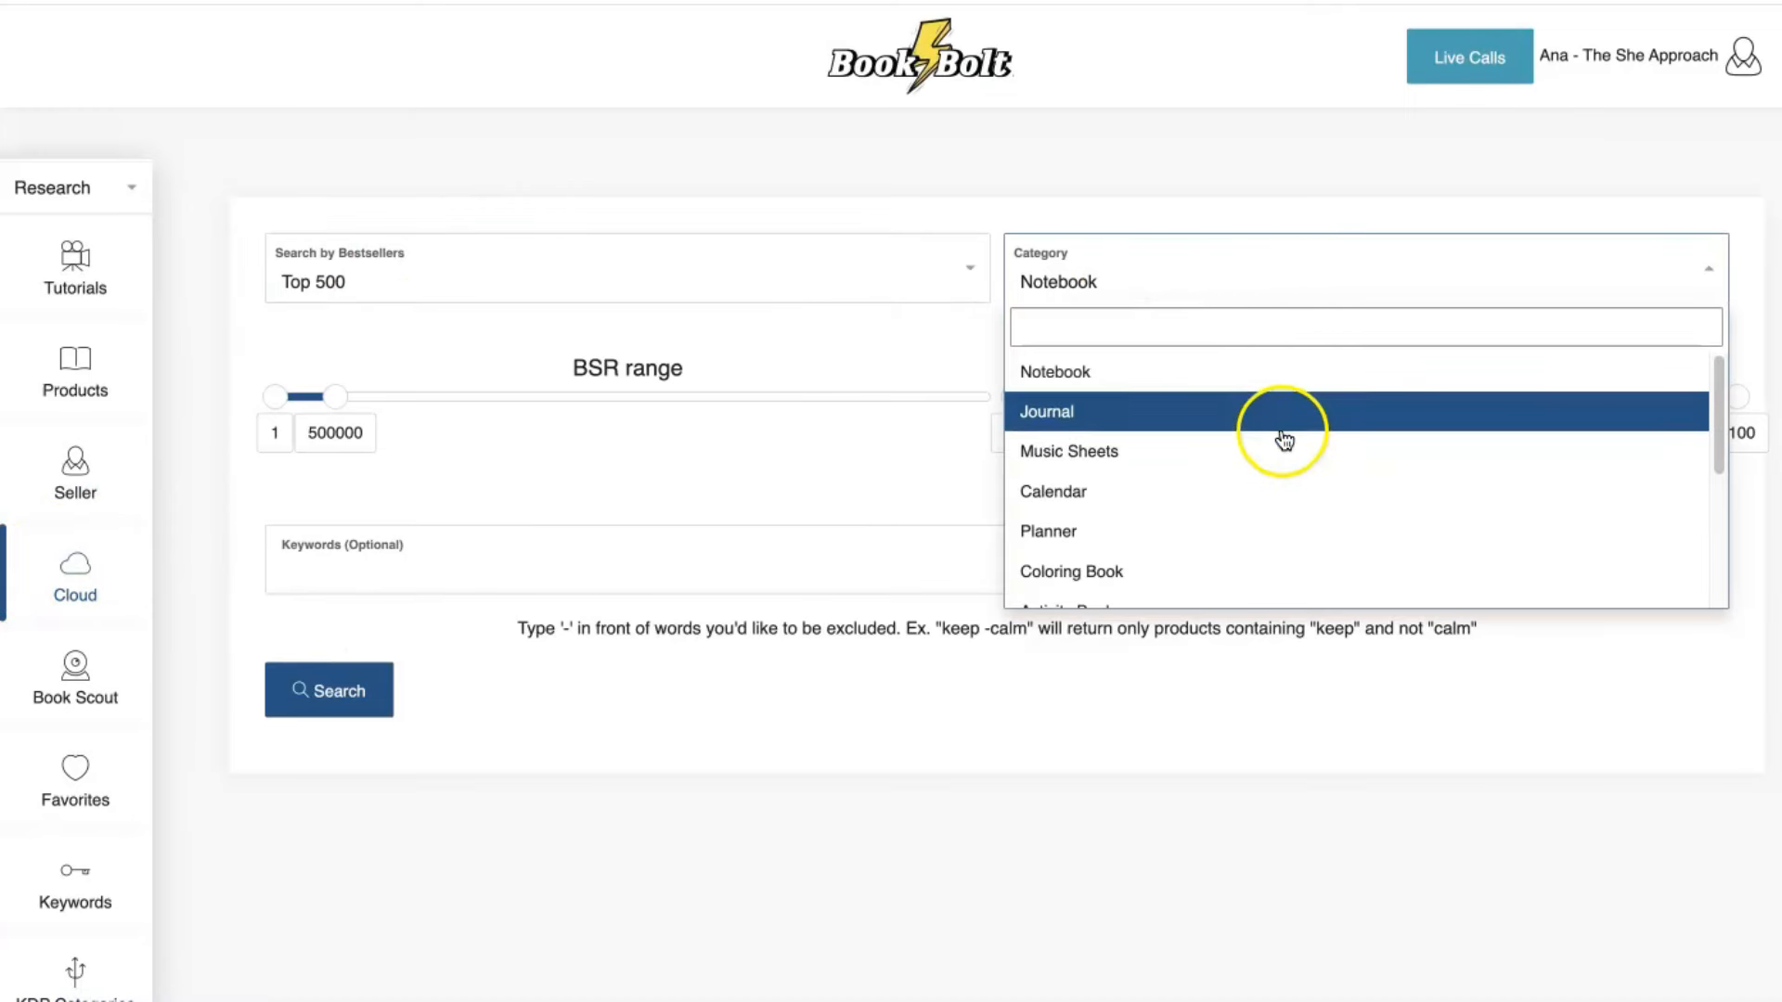
pyautogui.scroll(-3)
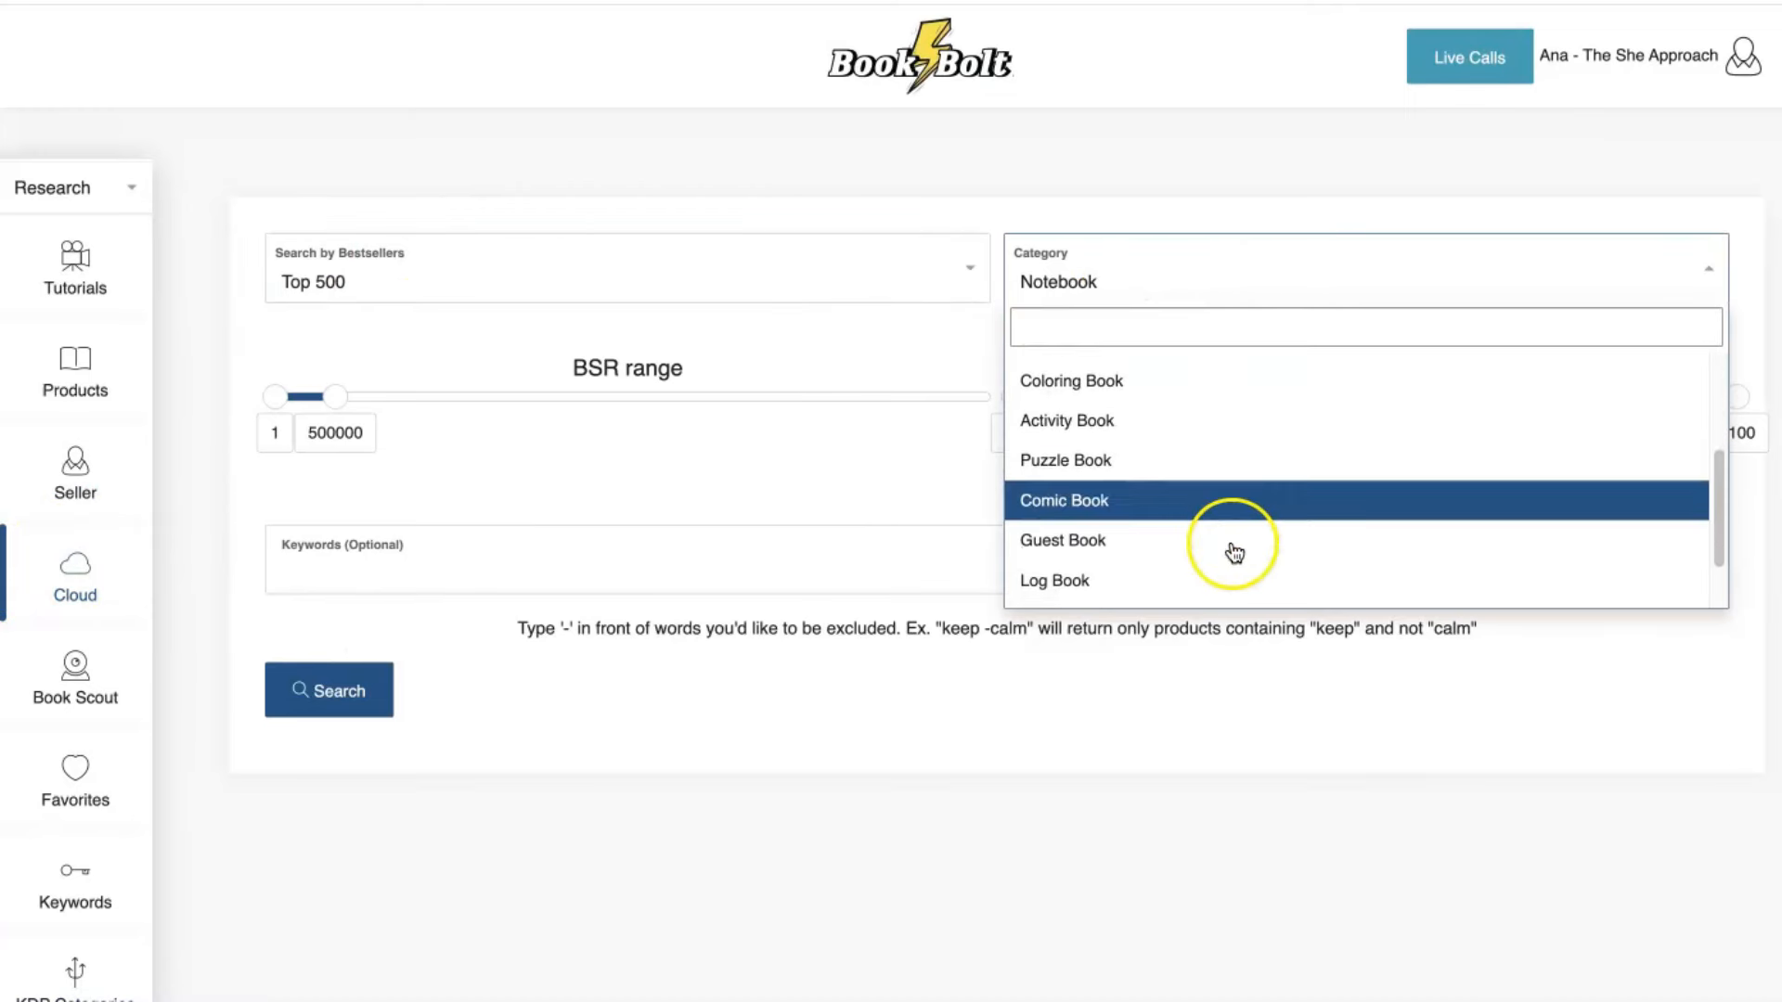
pyautogui.click(1065, 422)
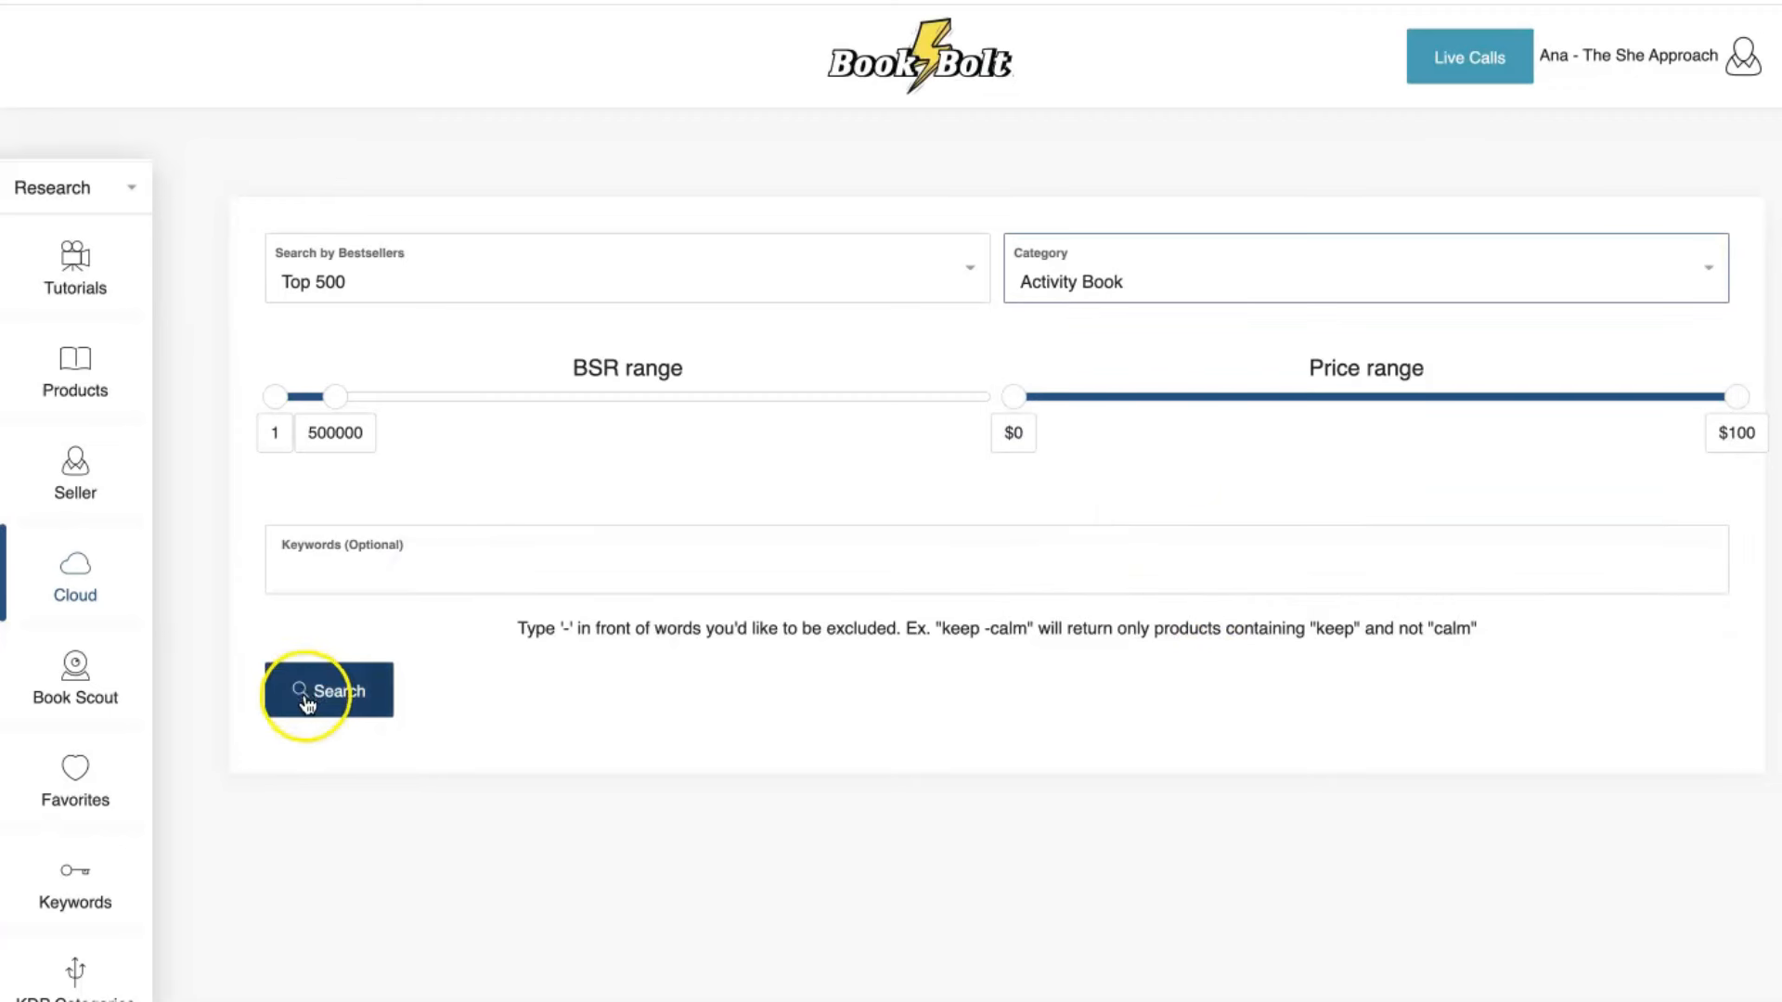
pyautogui.click(330, 691)
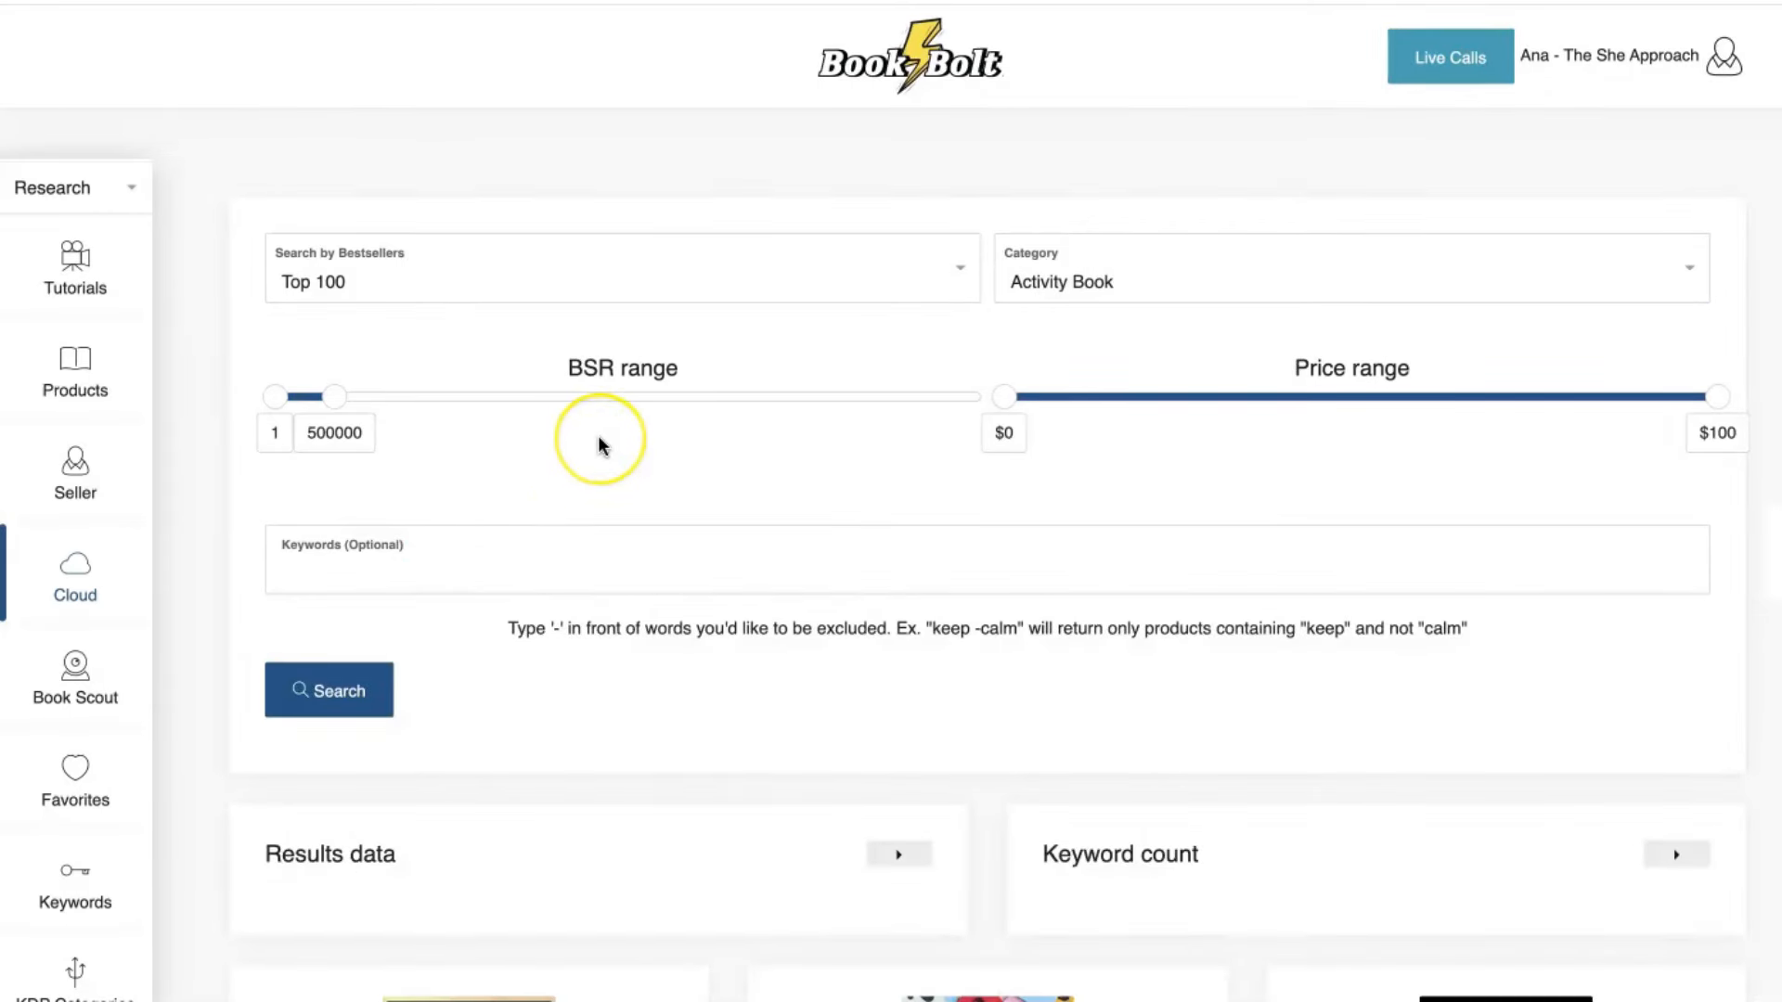
pyautogui.click(329, 690)
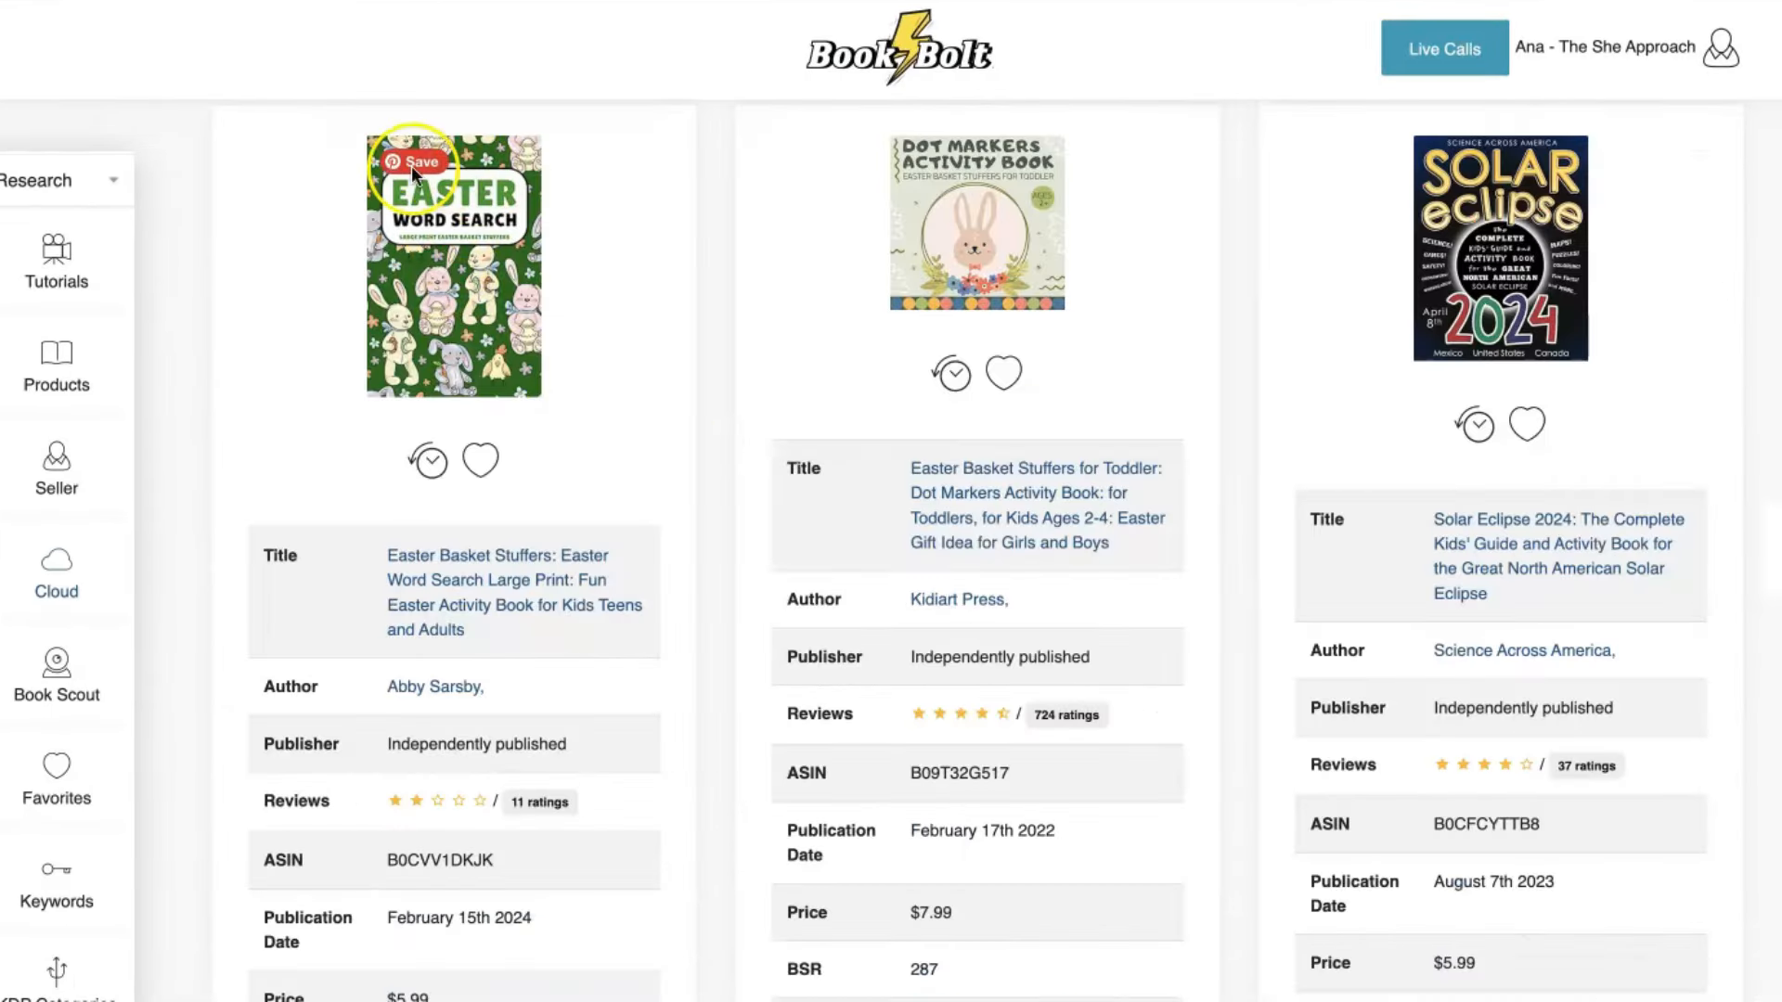
pyautogui.scroll(-3)
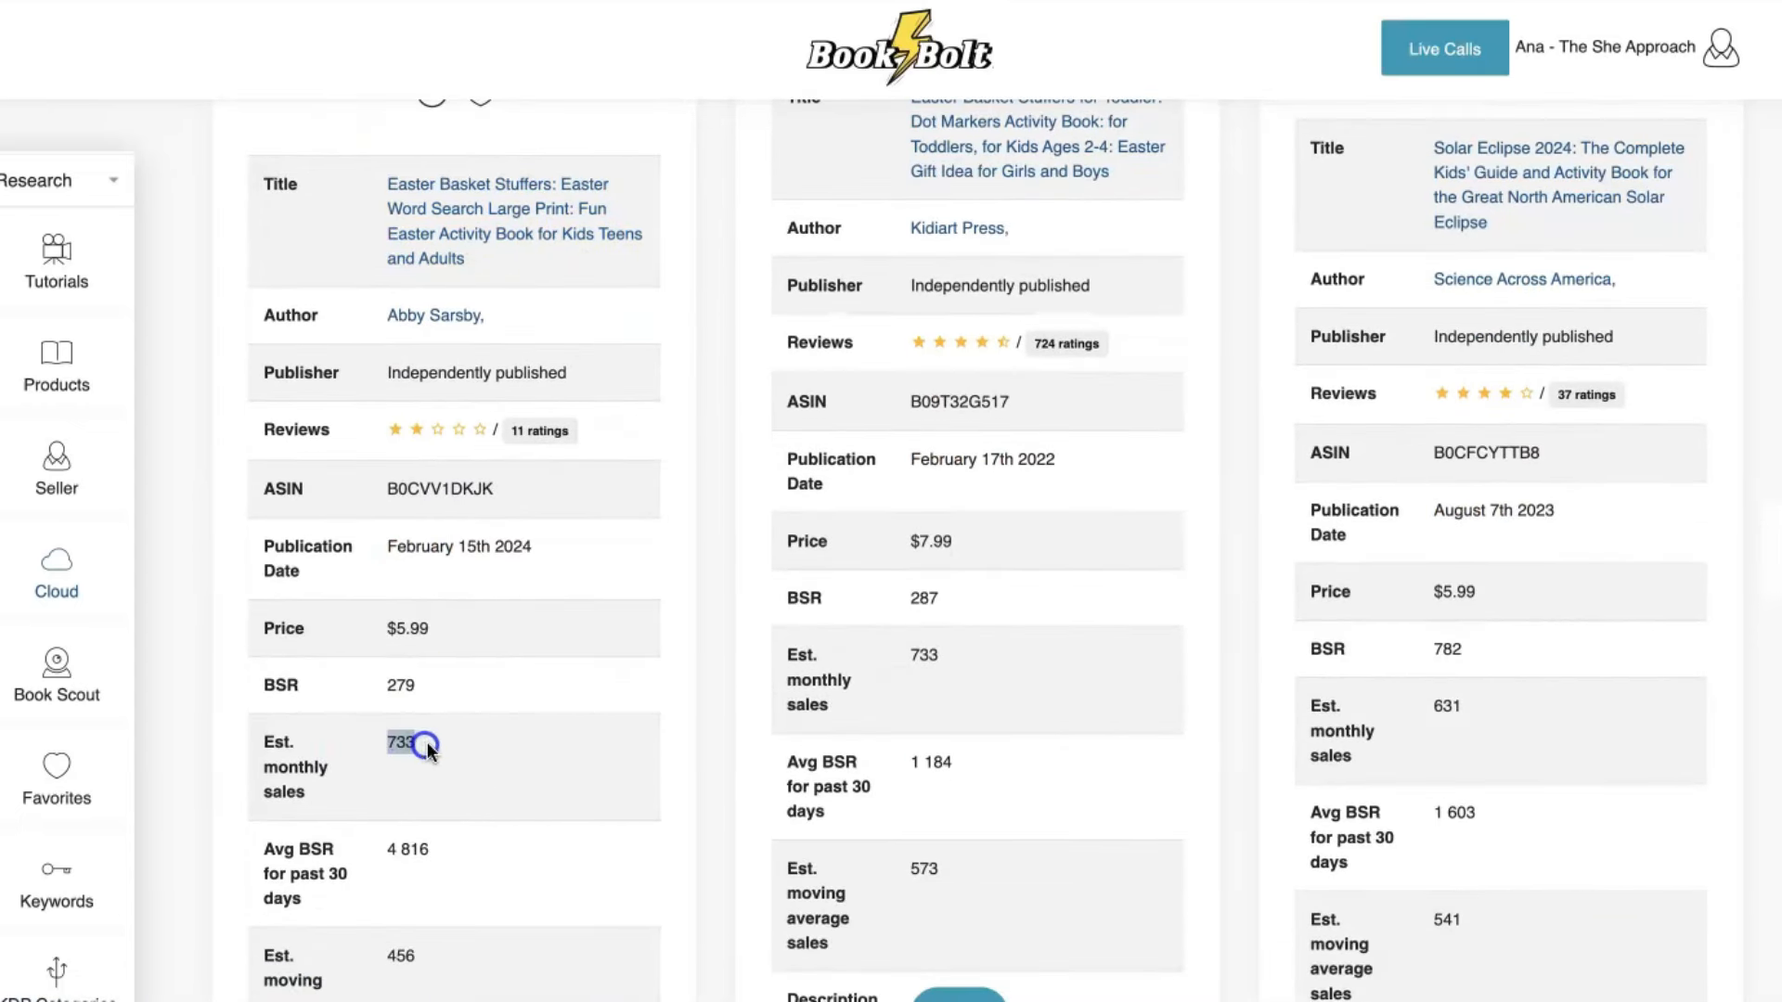
pyautogui.moveTo(488, 708)
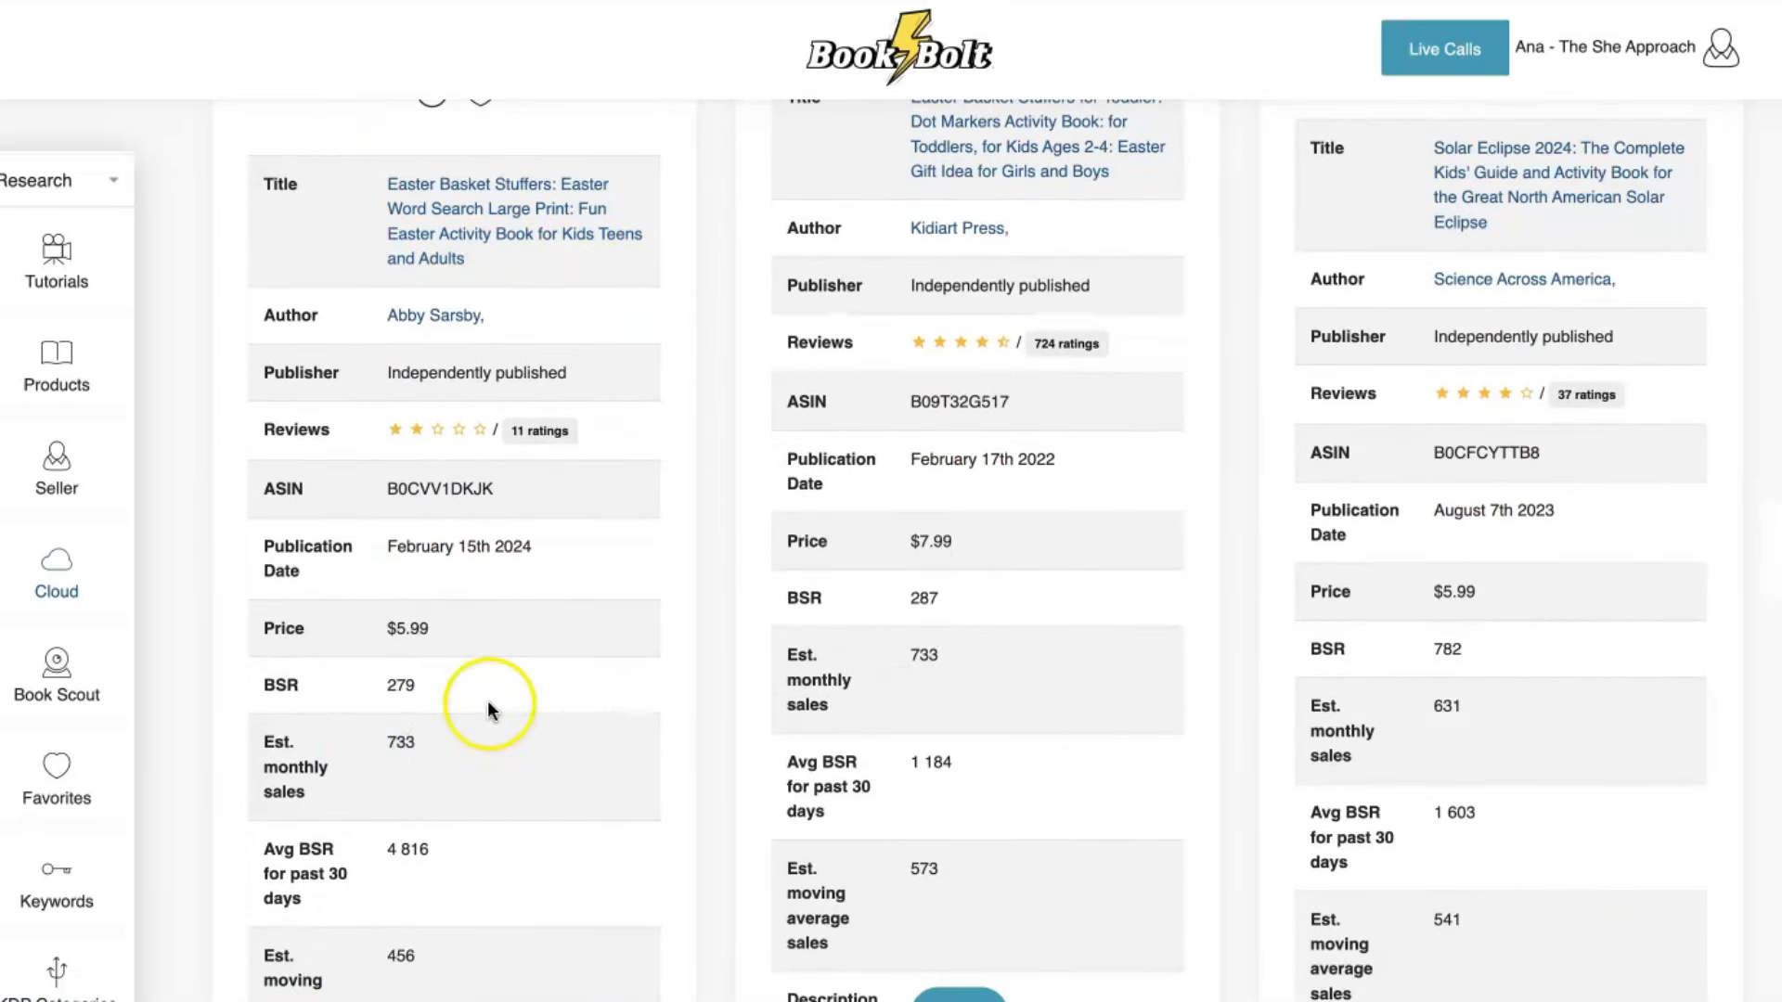
pyautogui.scroll(3)
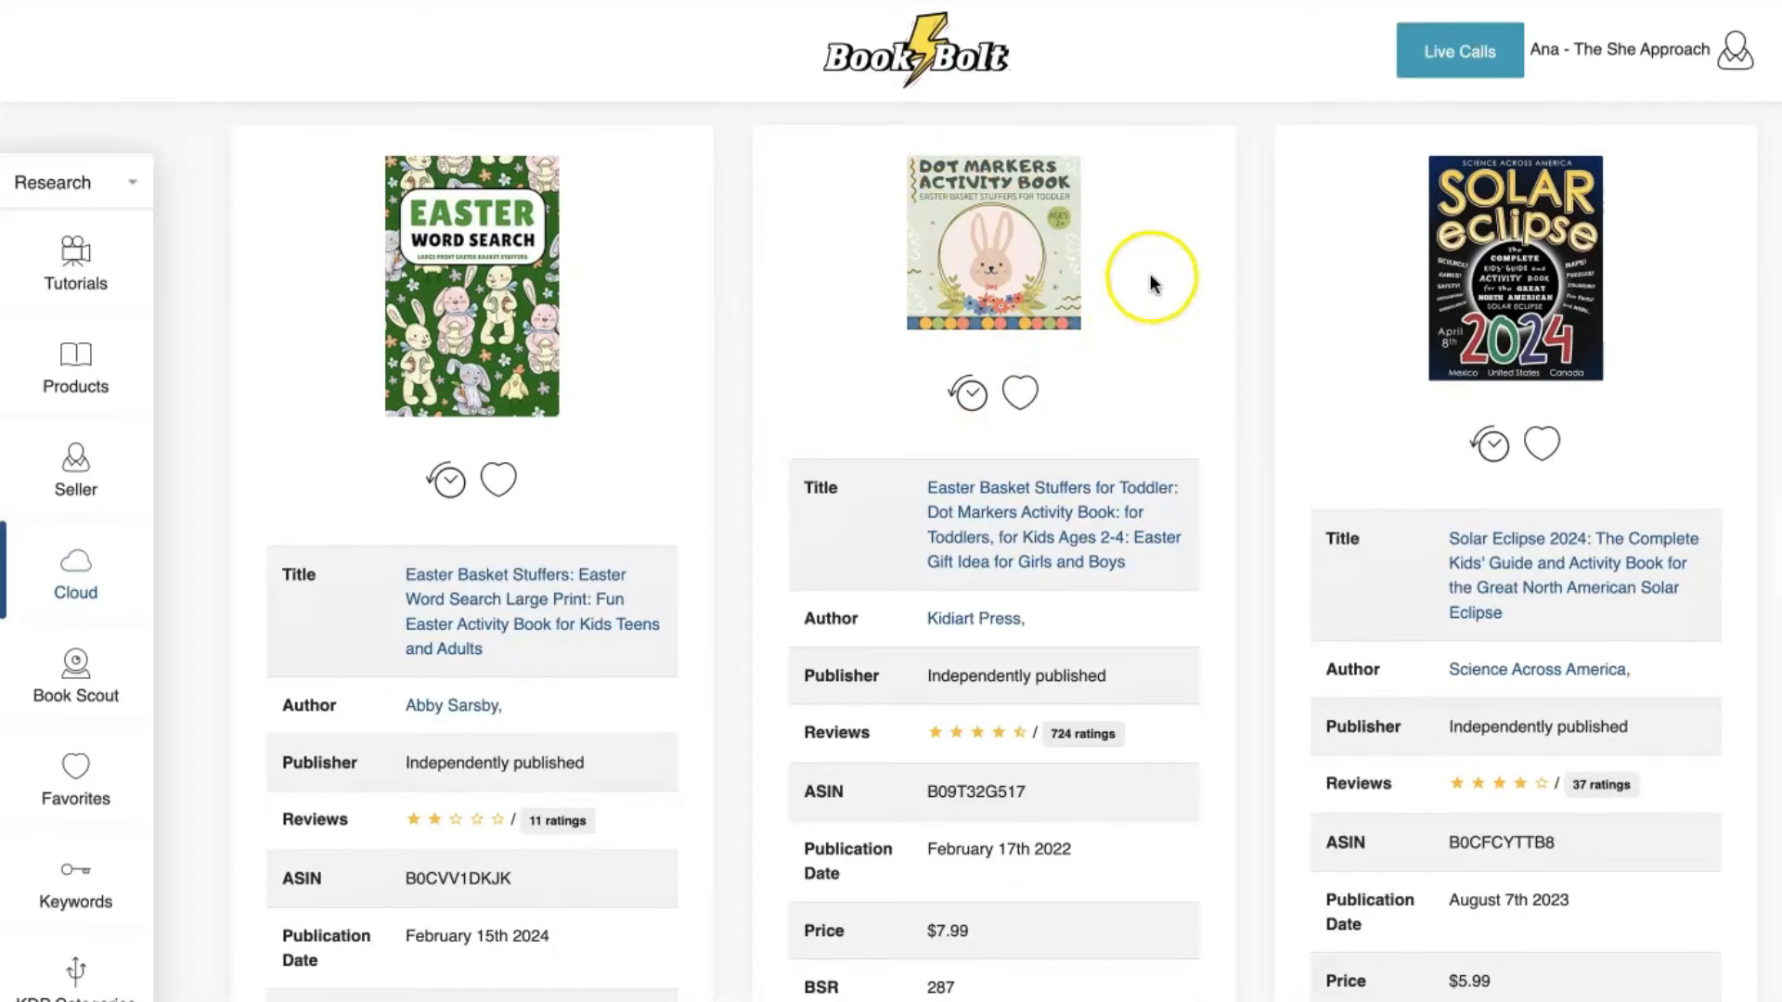
pyautogui.moveTo(1184, 250)
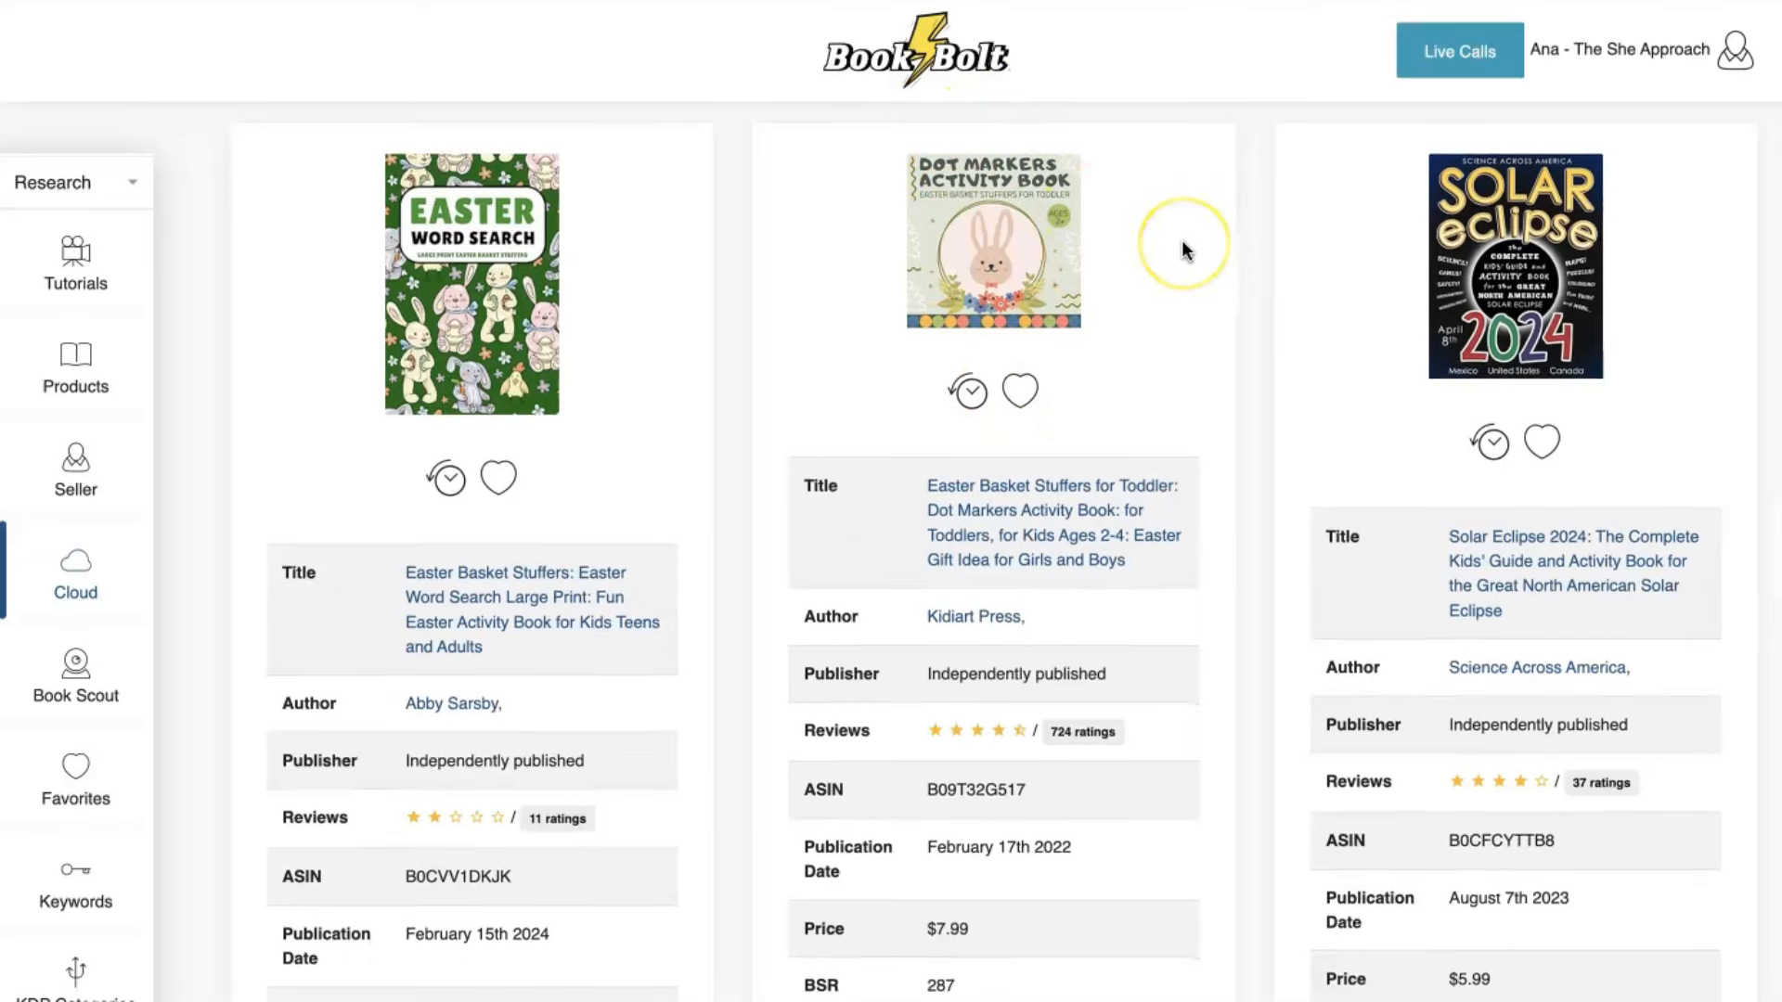
pyautogui.scroll(-3)
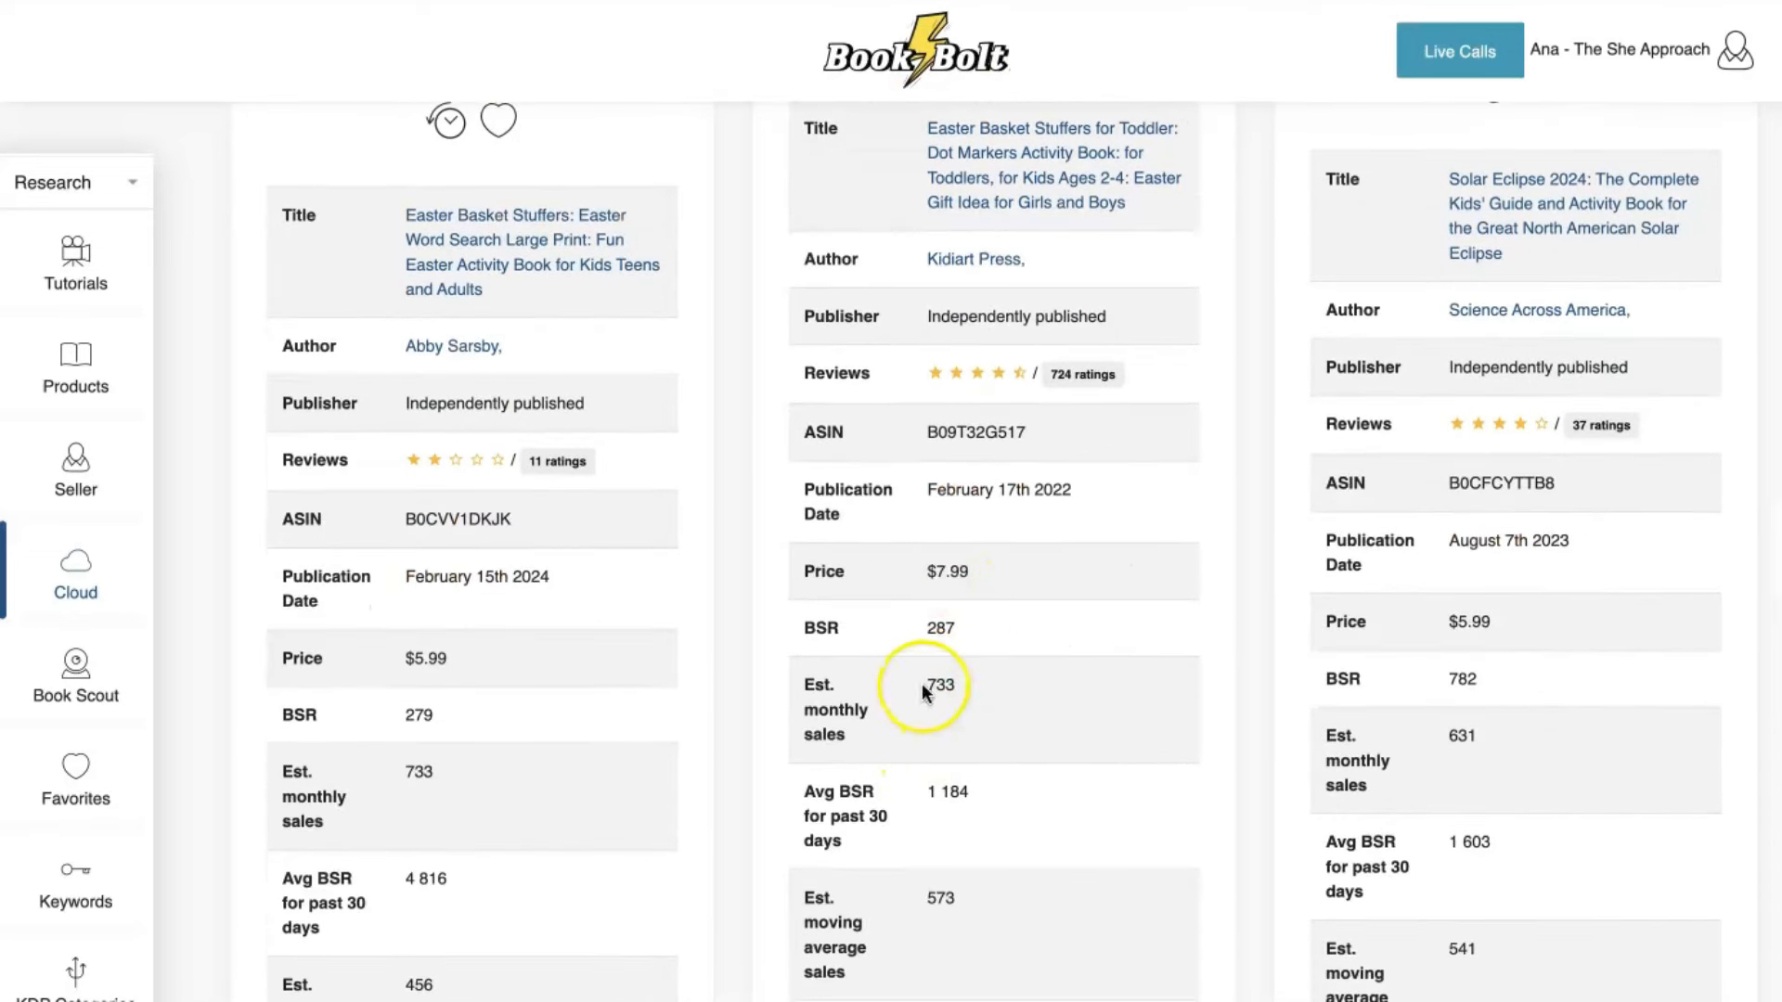
pyautogui.scroll(3)
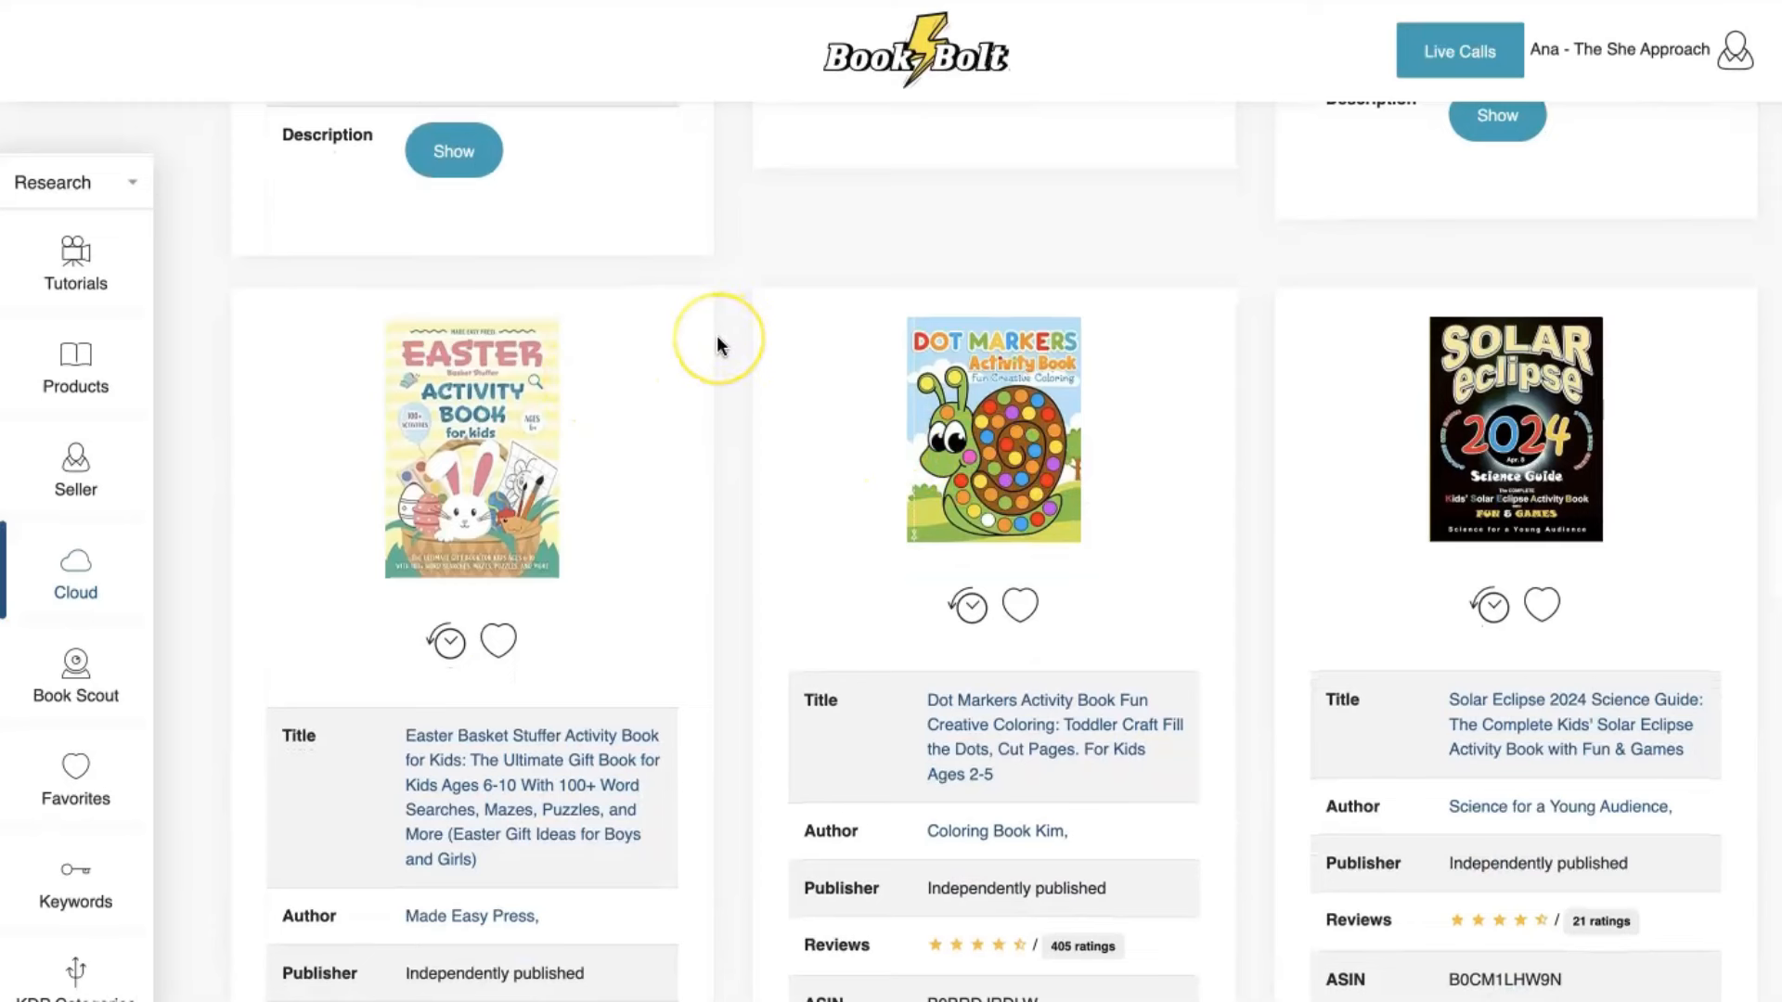
pyautogui.scroll(-3)
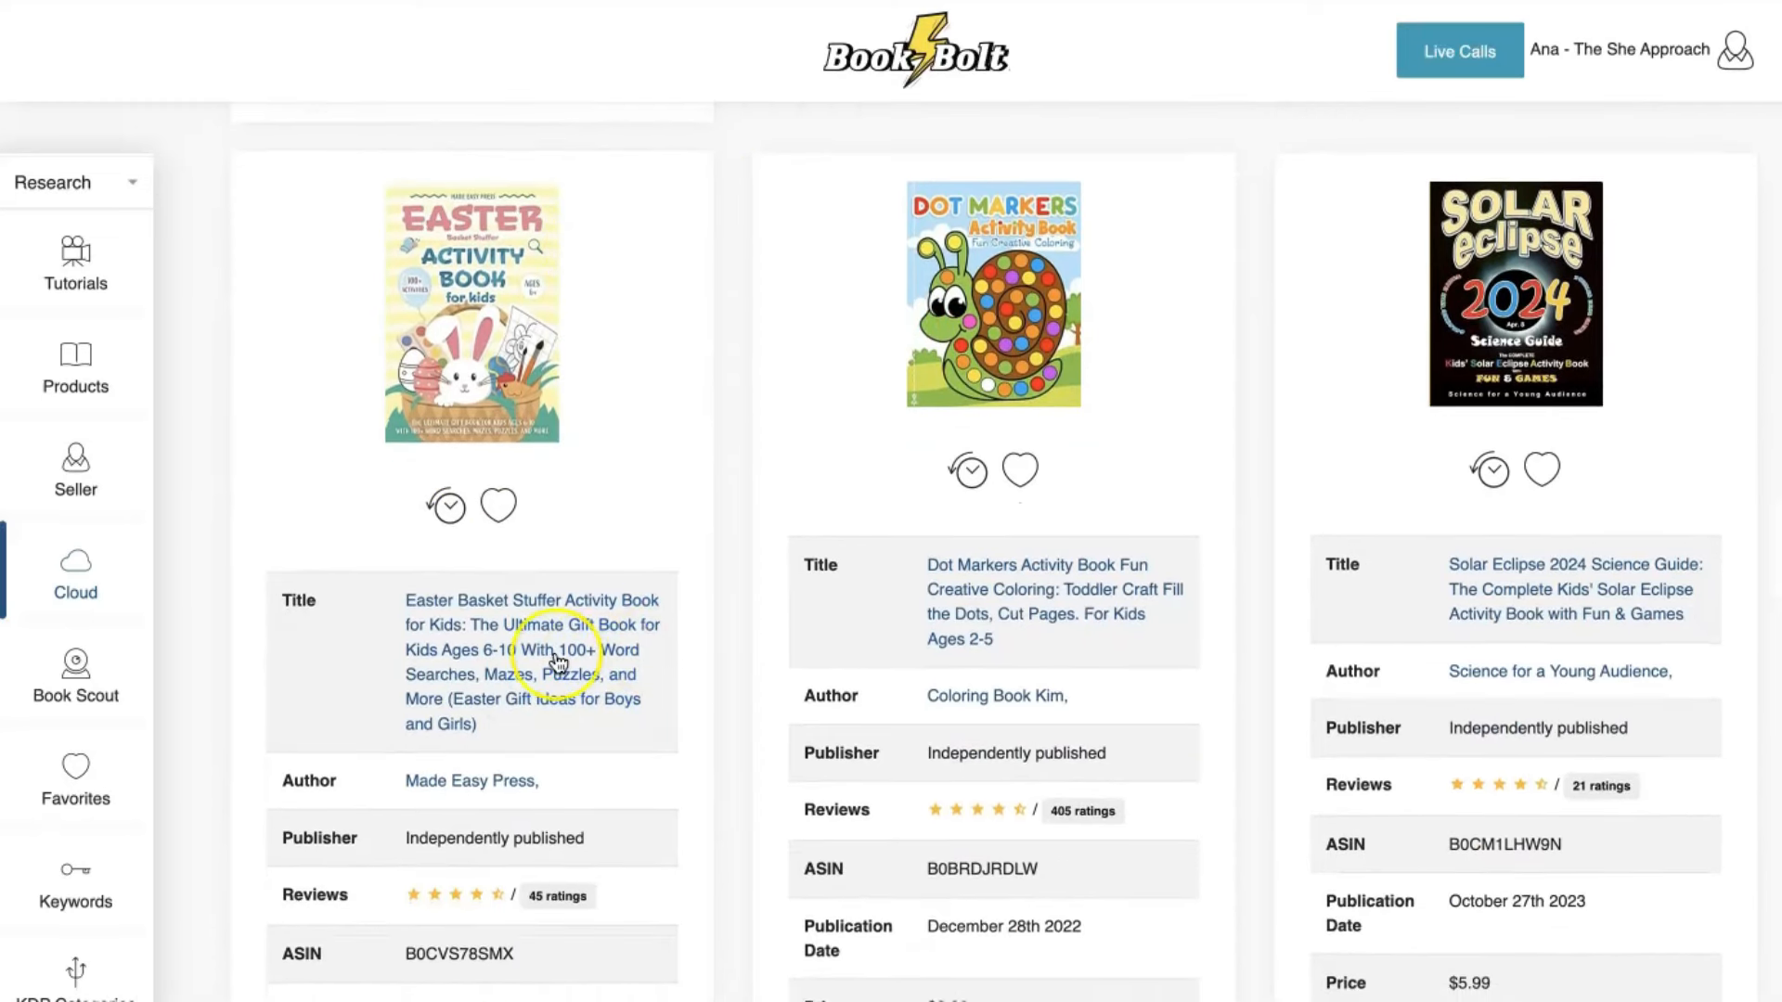
pyautogui.scroll(-3)
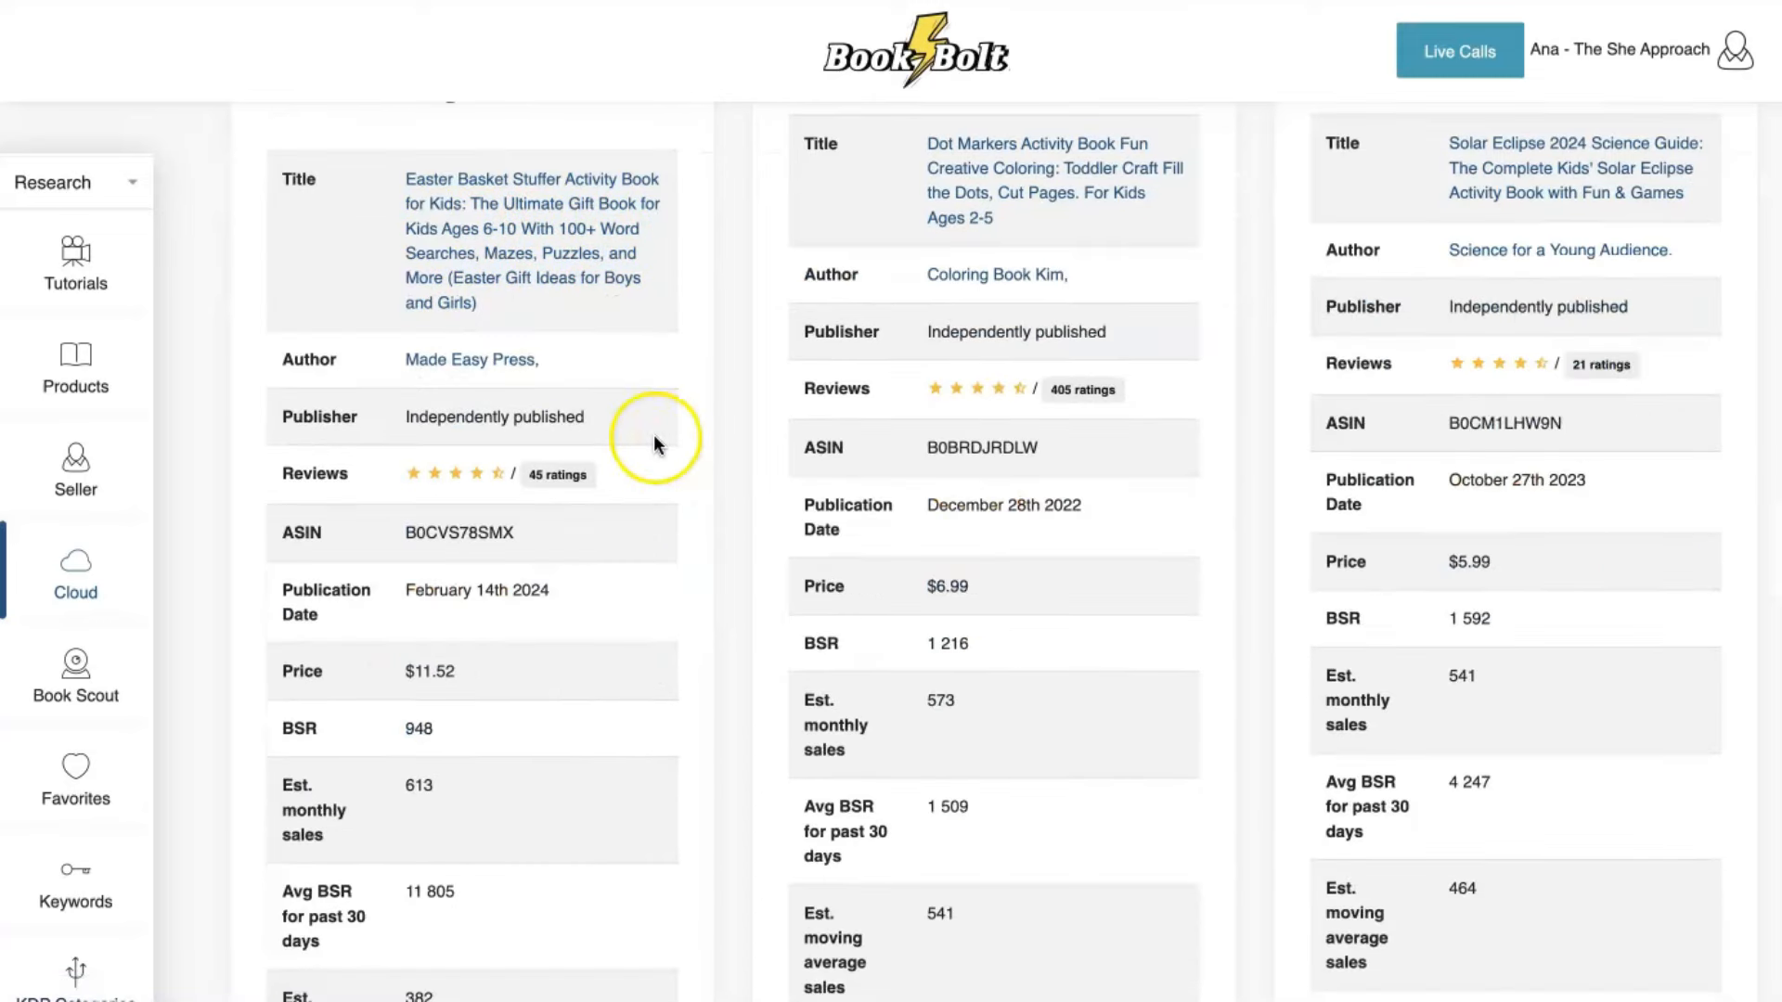
pyautogui.scroll(-3)
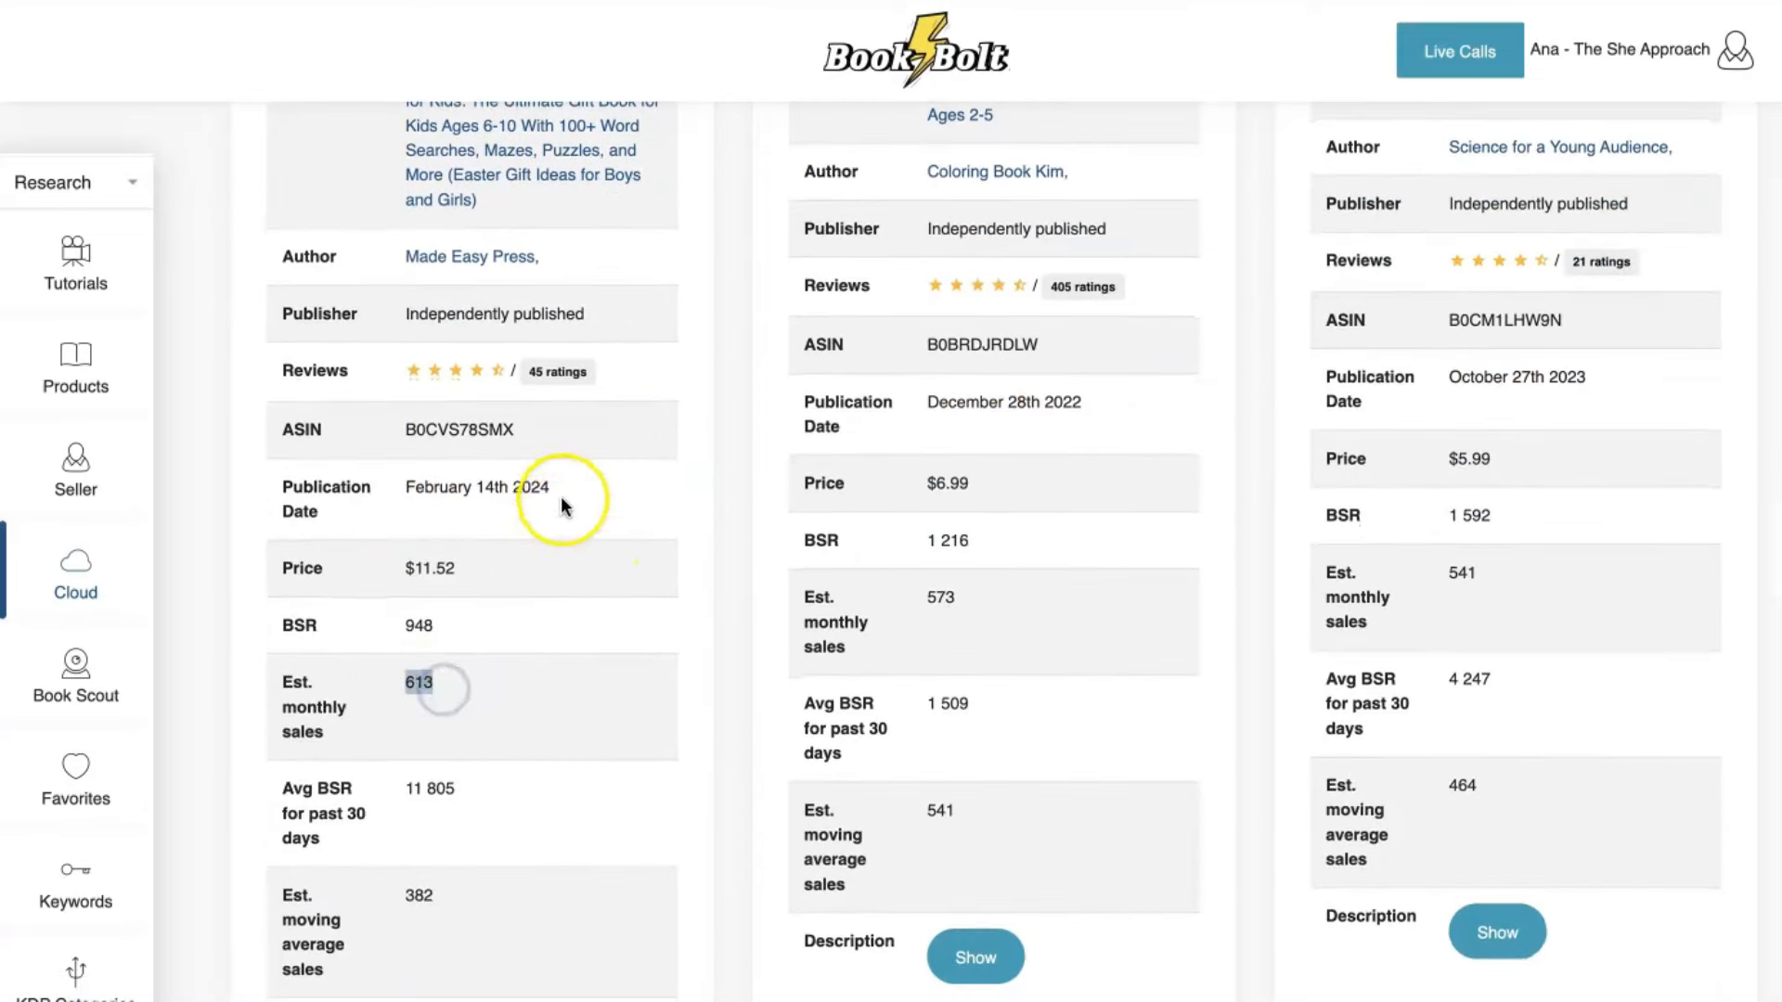
pyautogui.scroll(3)
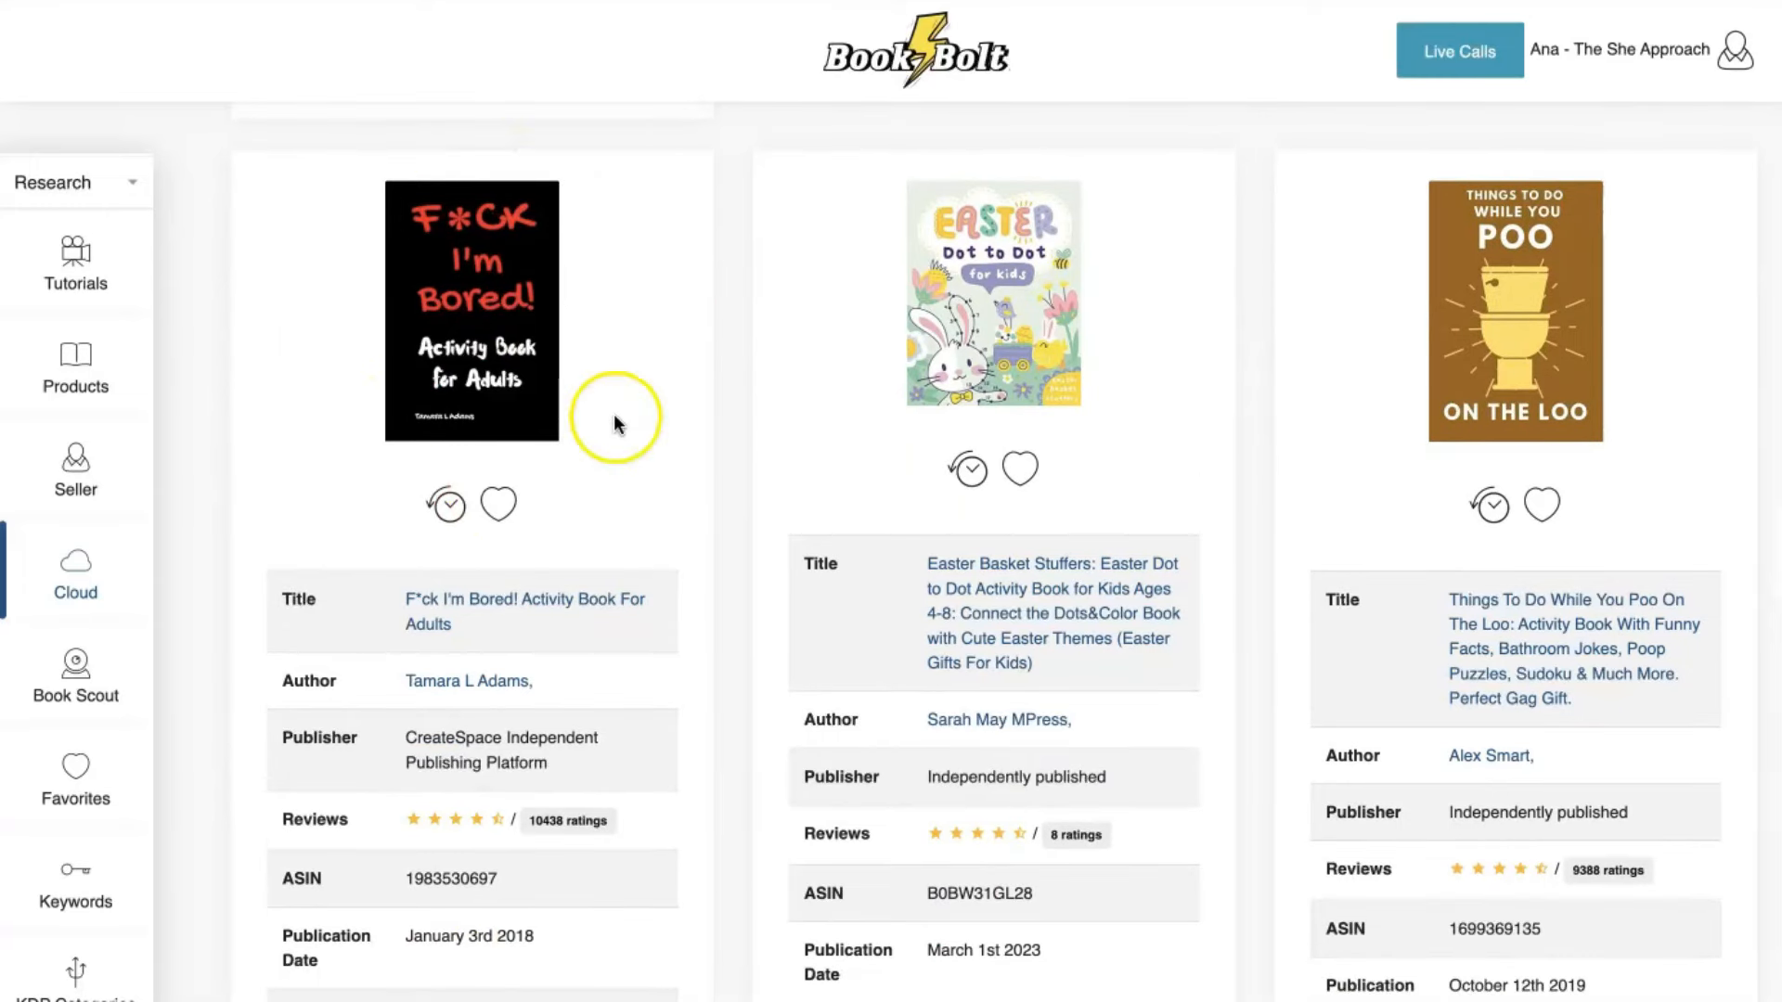
pyautogui.scroll(-3)
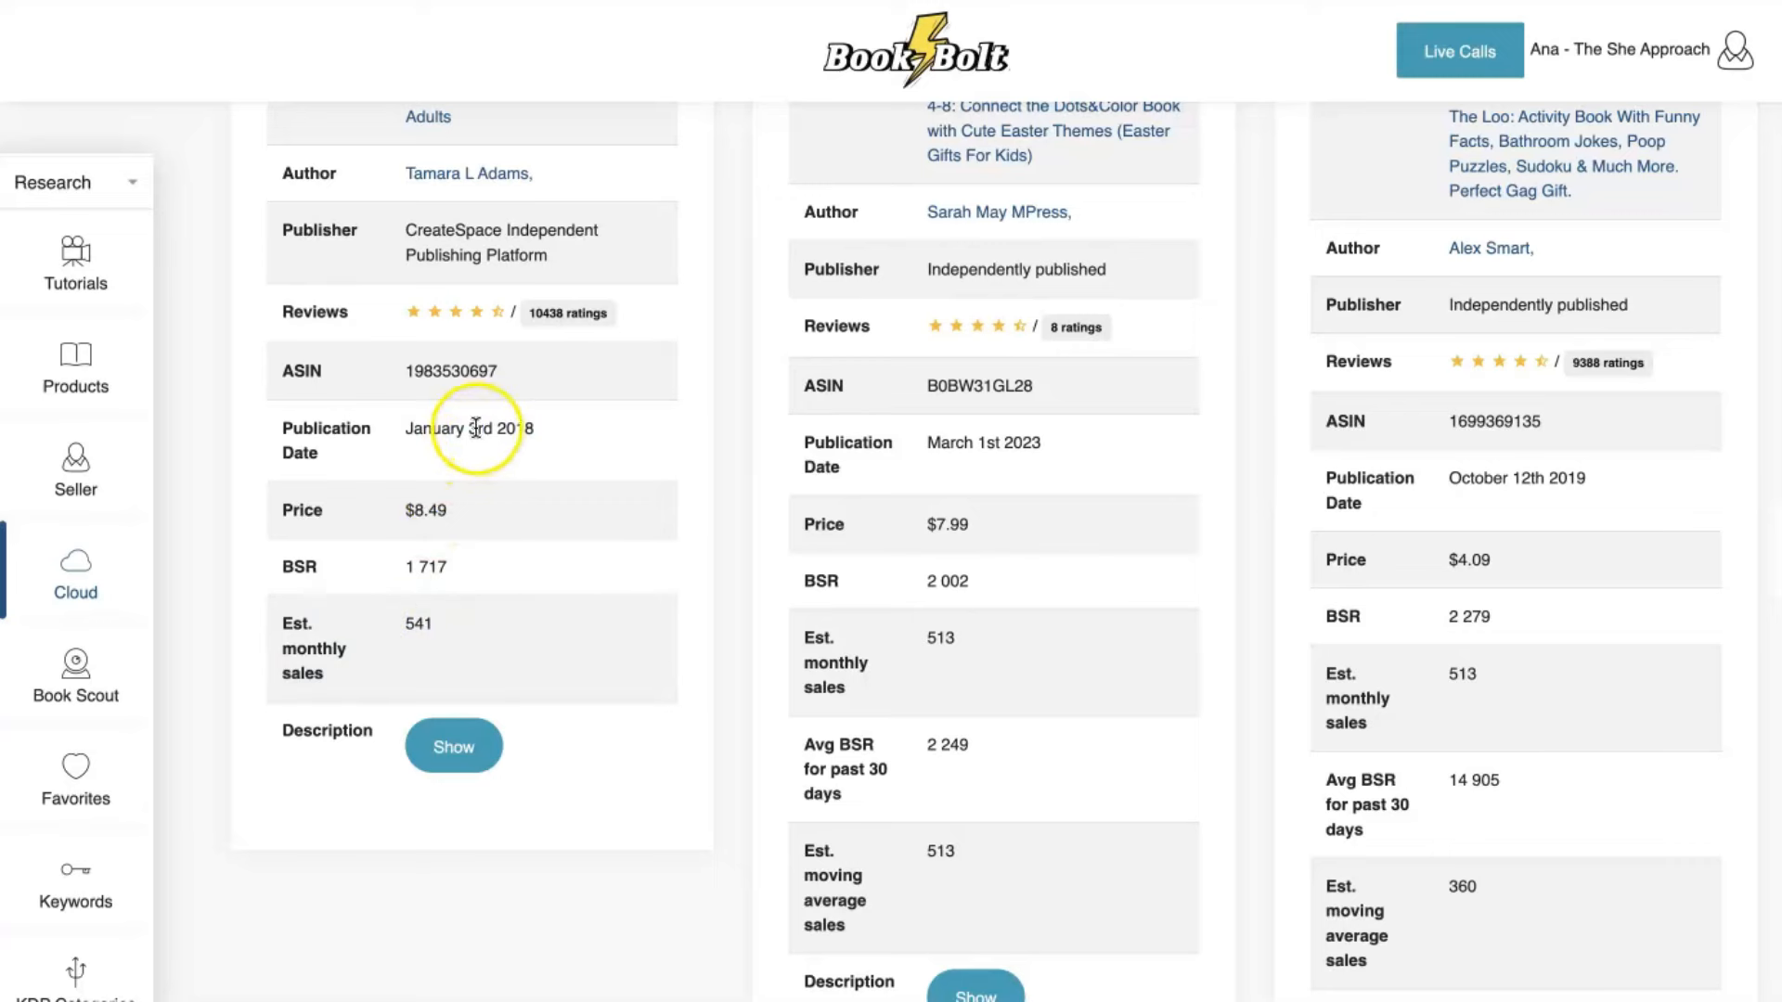
pyautogui.moveTo(505, 517)
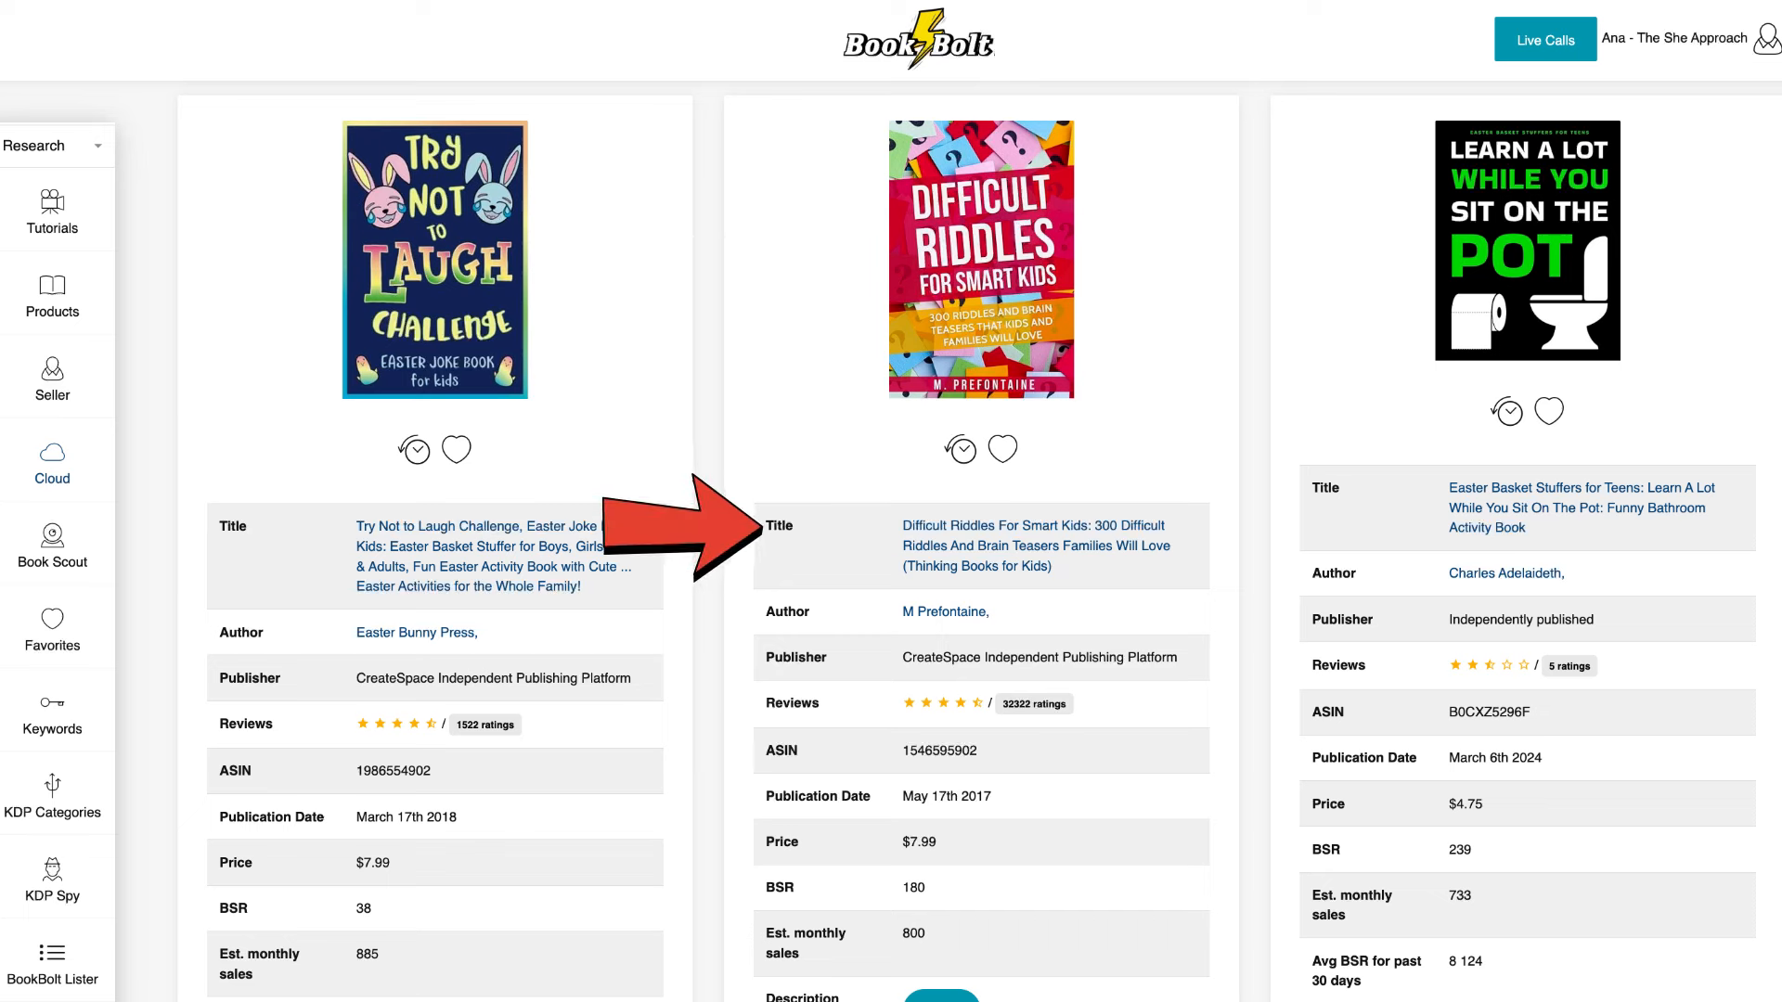
pyautogui.moveTo(706, 657)
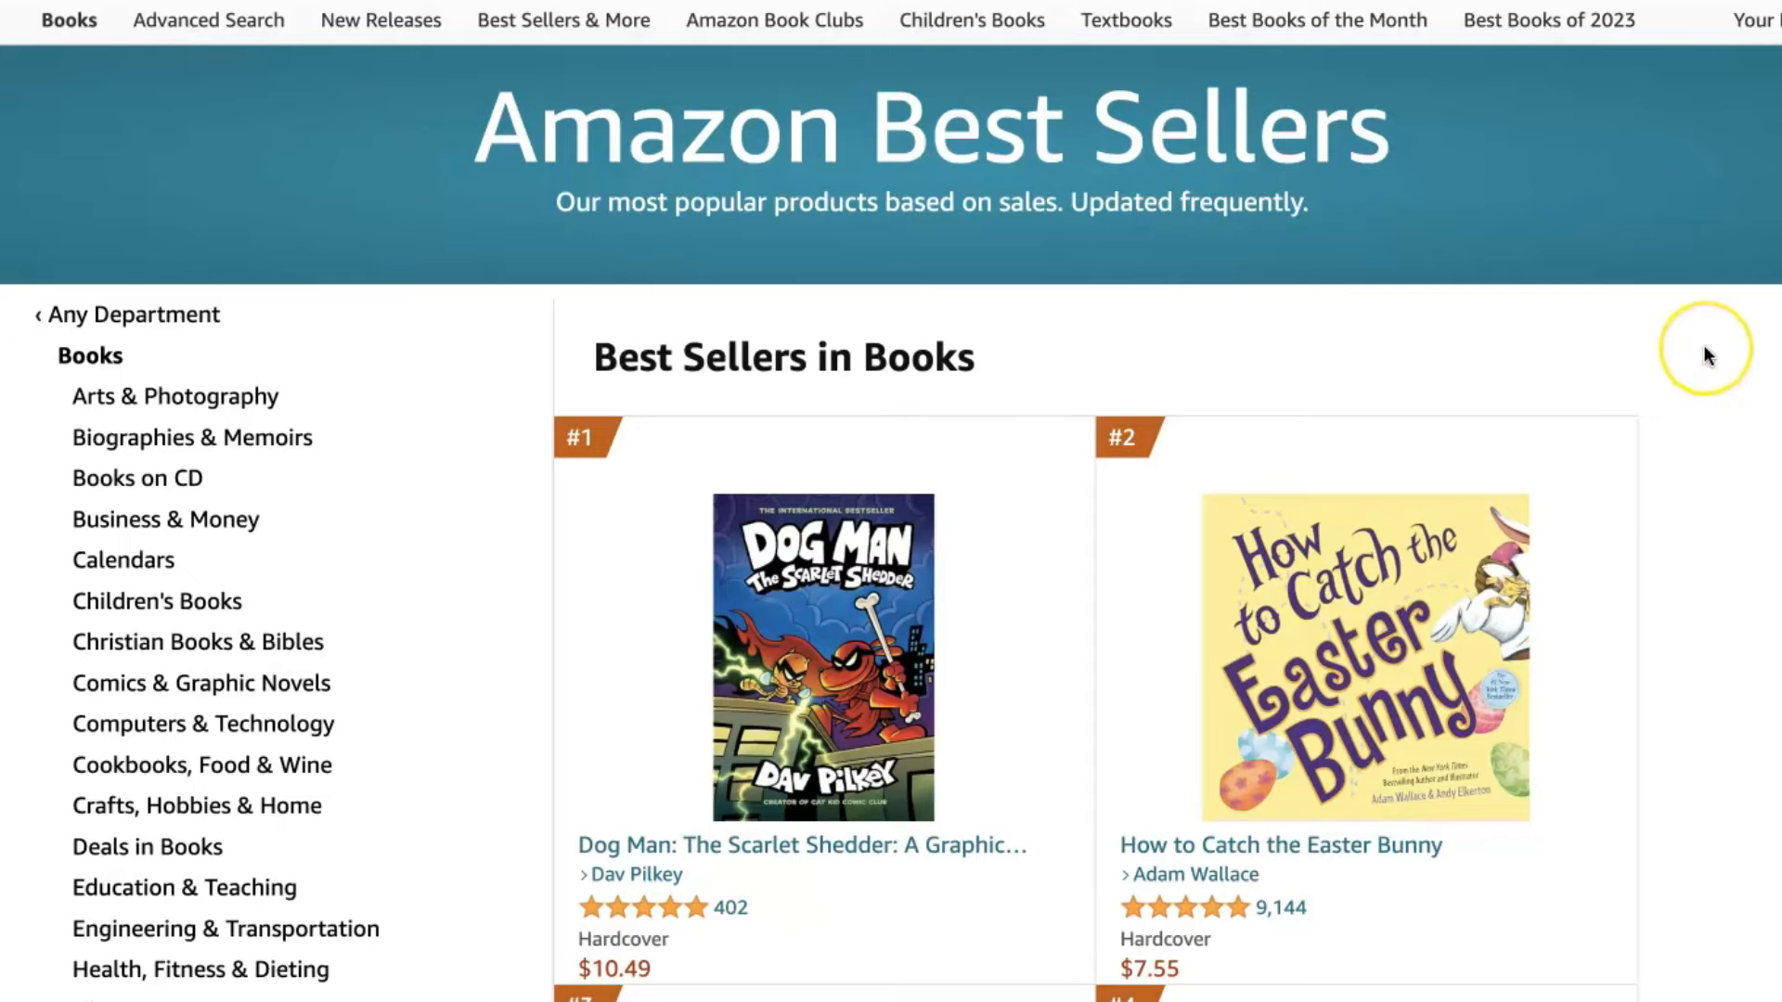
# From a Valentine's Day activity book's product details, reach Amazon's Children's Game Books bestseller list.
pyautogui.scroll(-3)
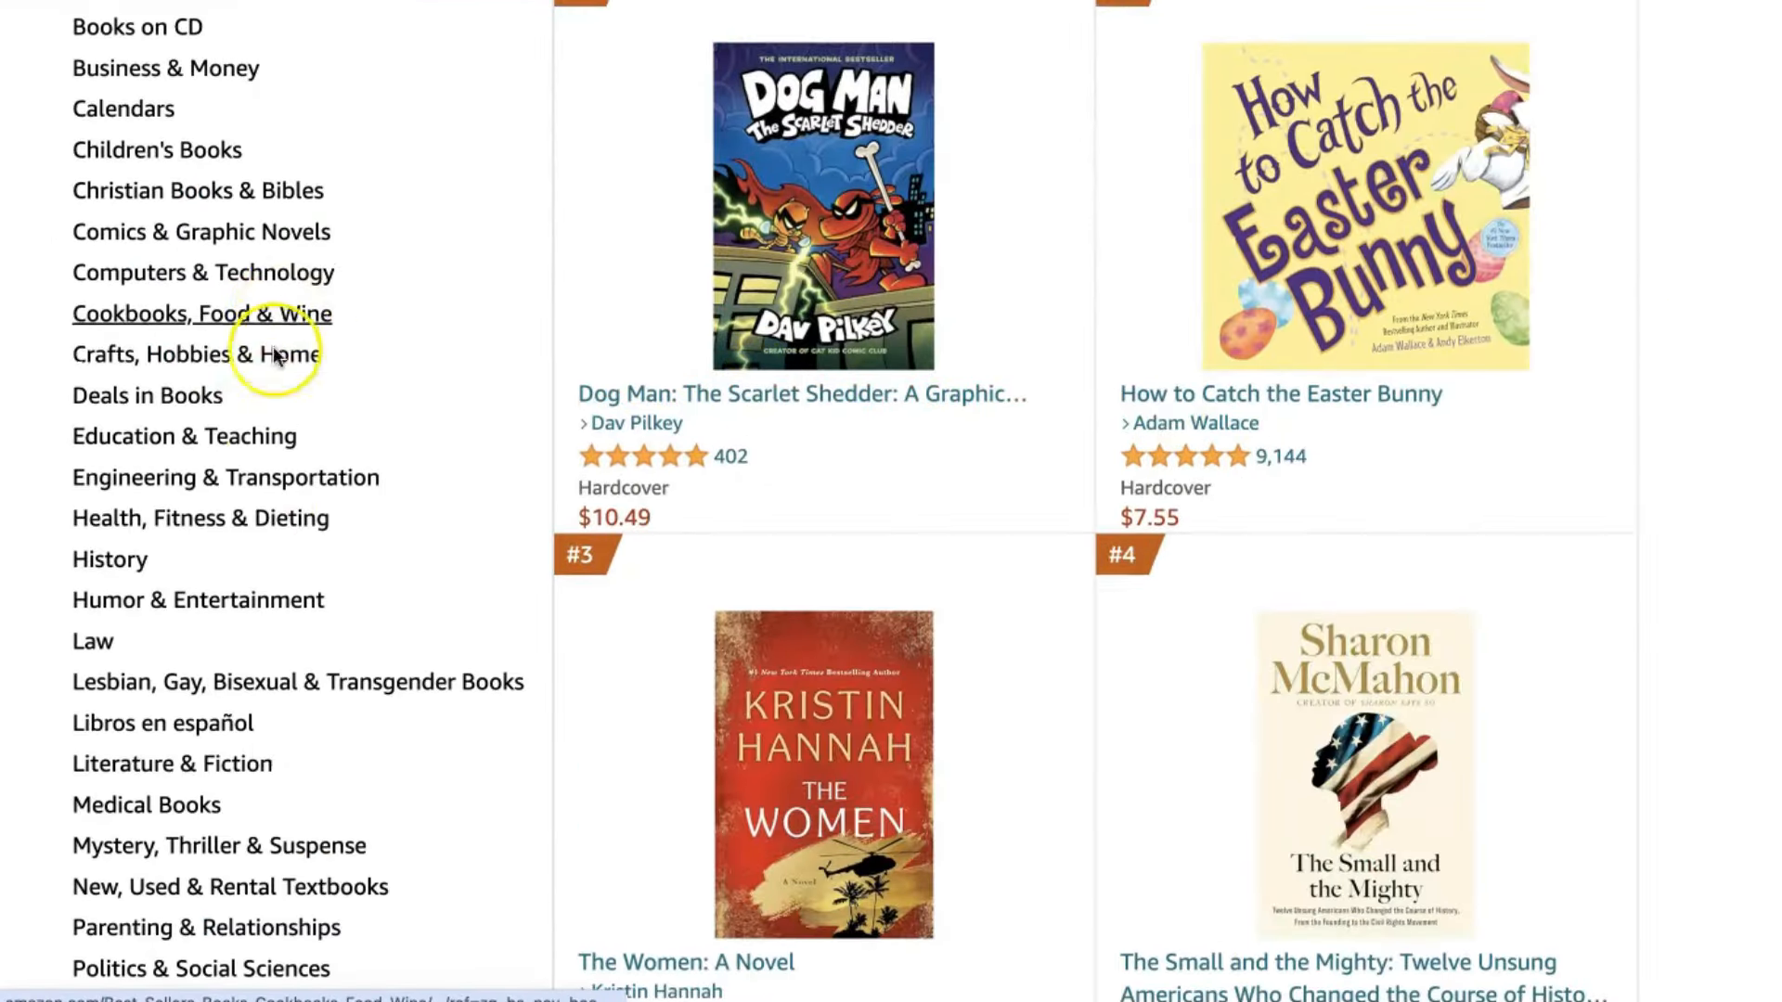
pyautogui.click(200, 518)
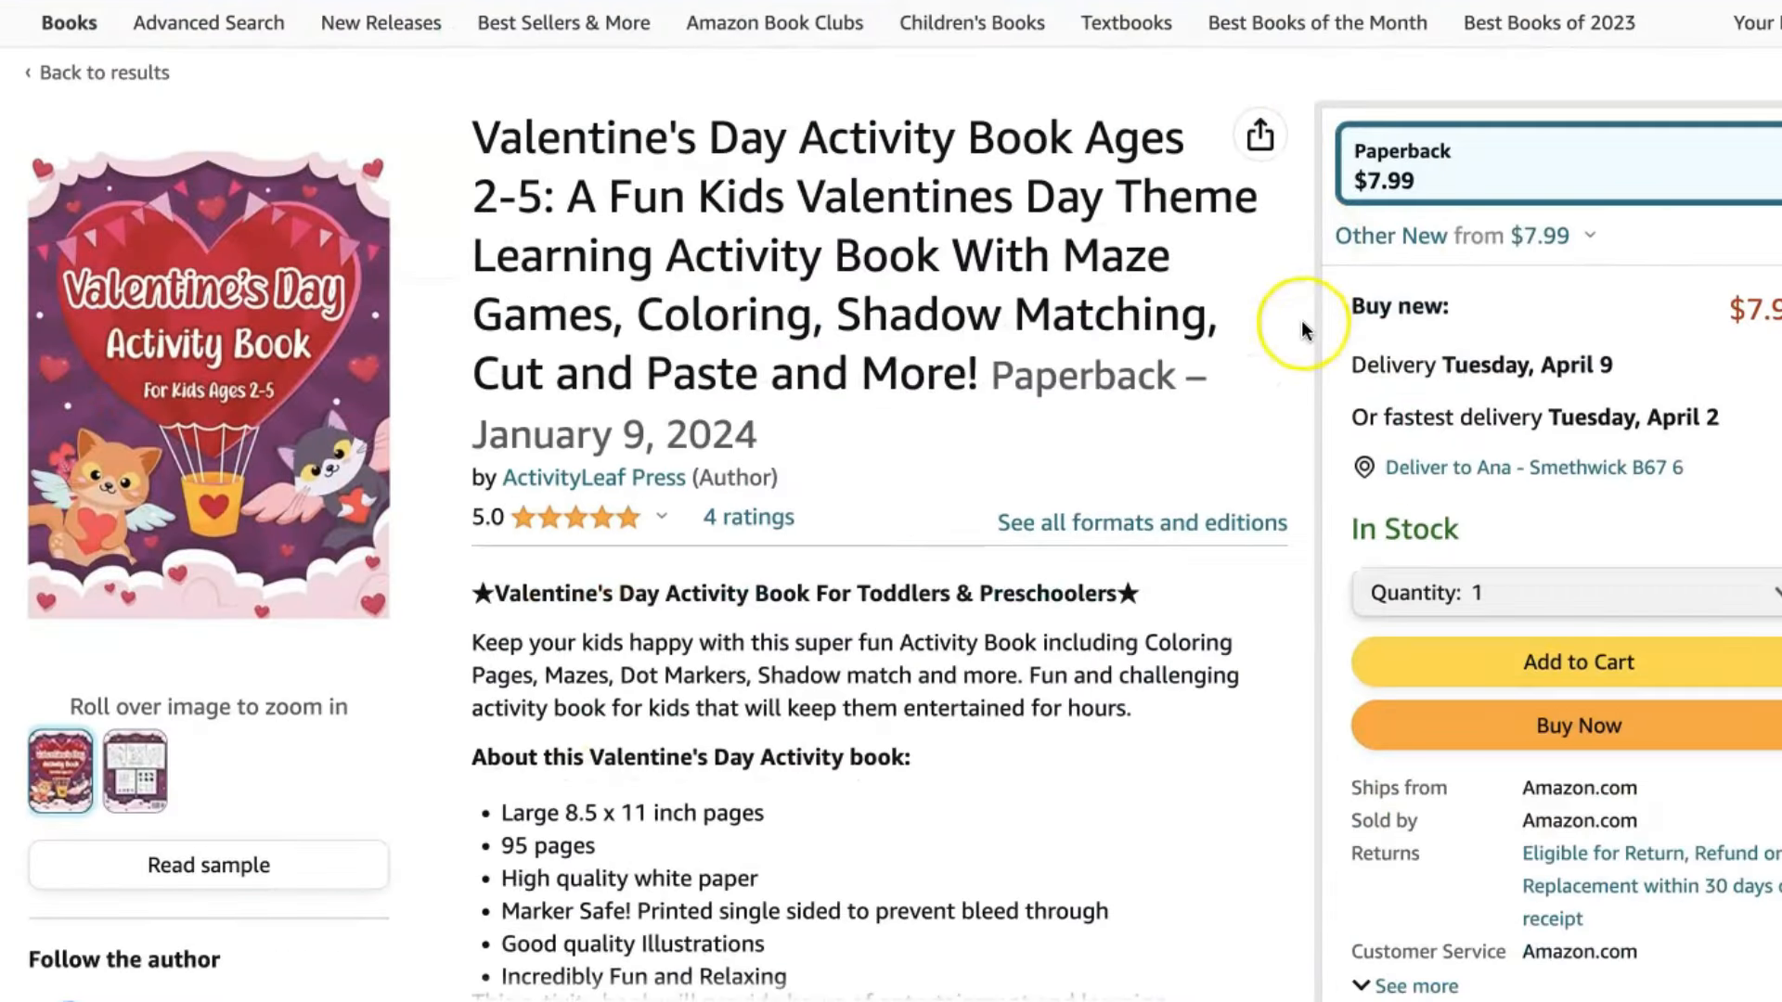
pyautogui.scroll(-3)
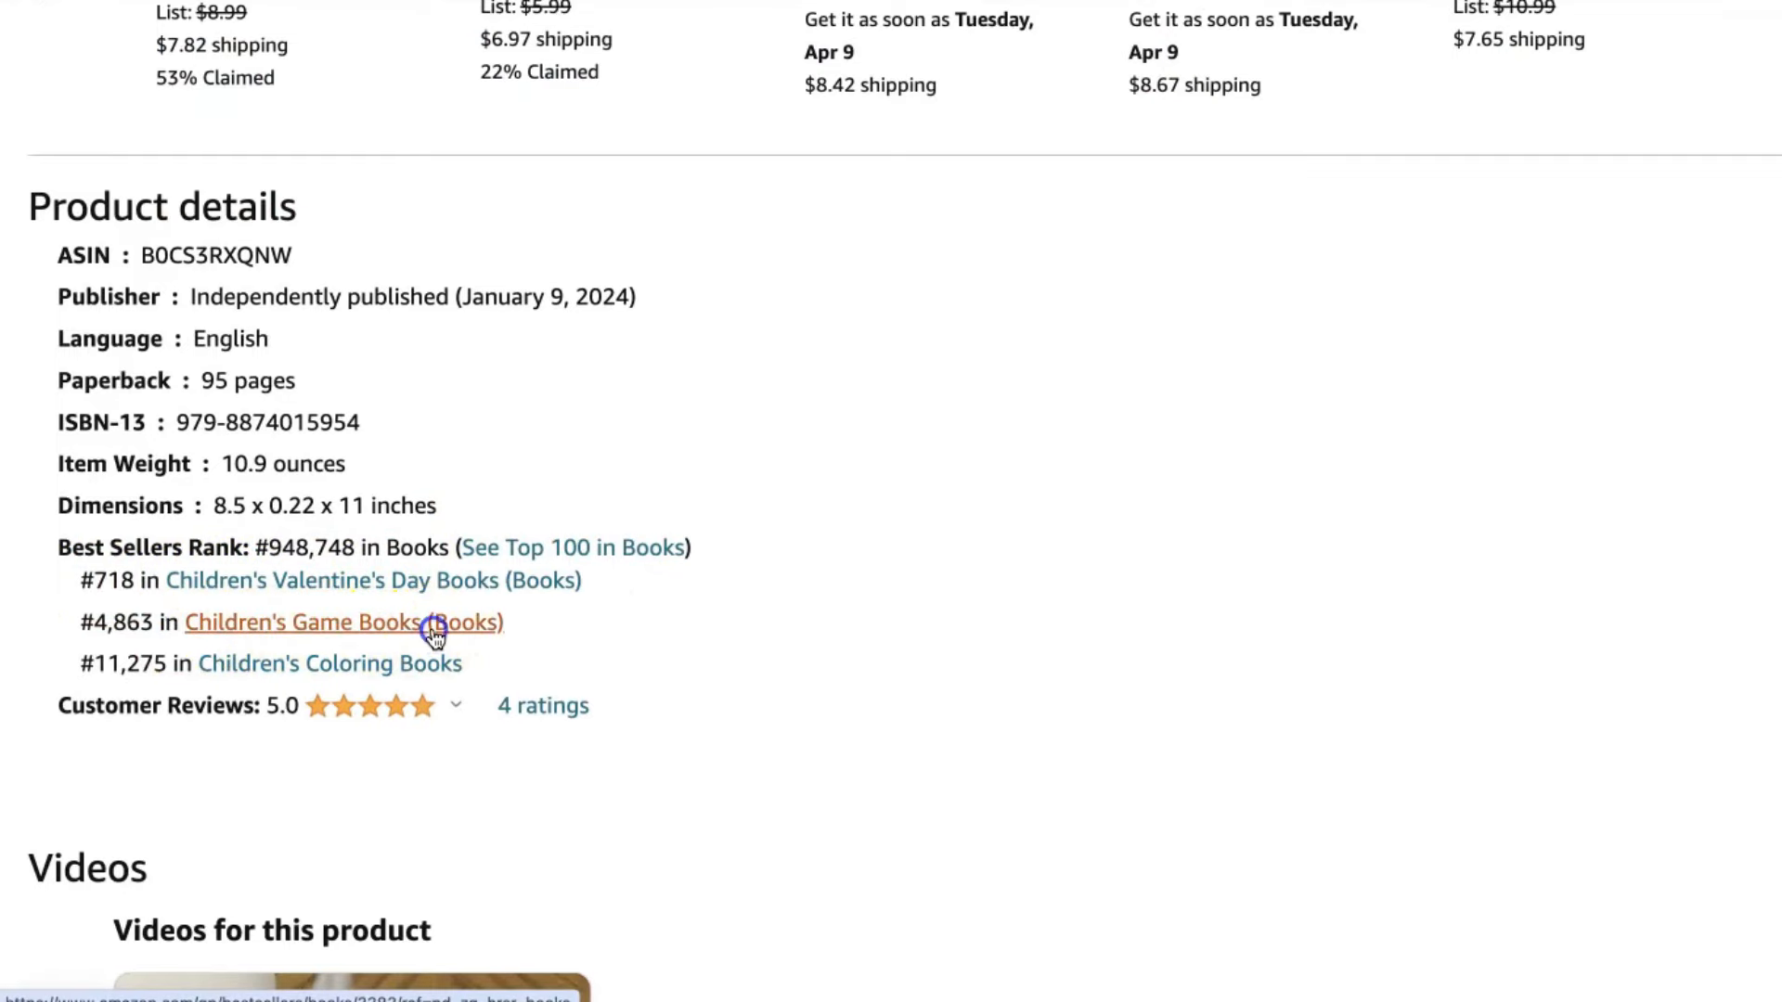
pyautogui.click(306, 621)
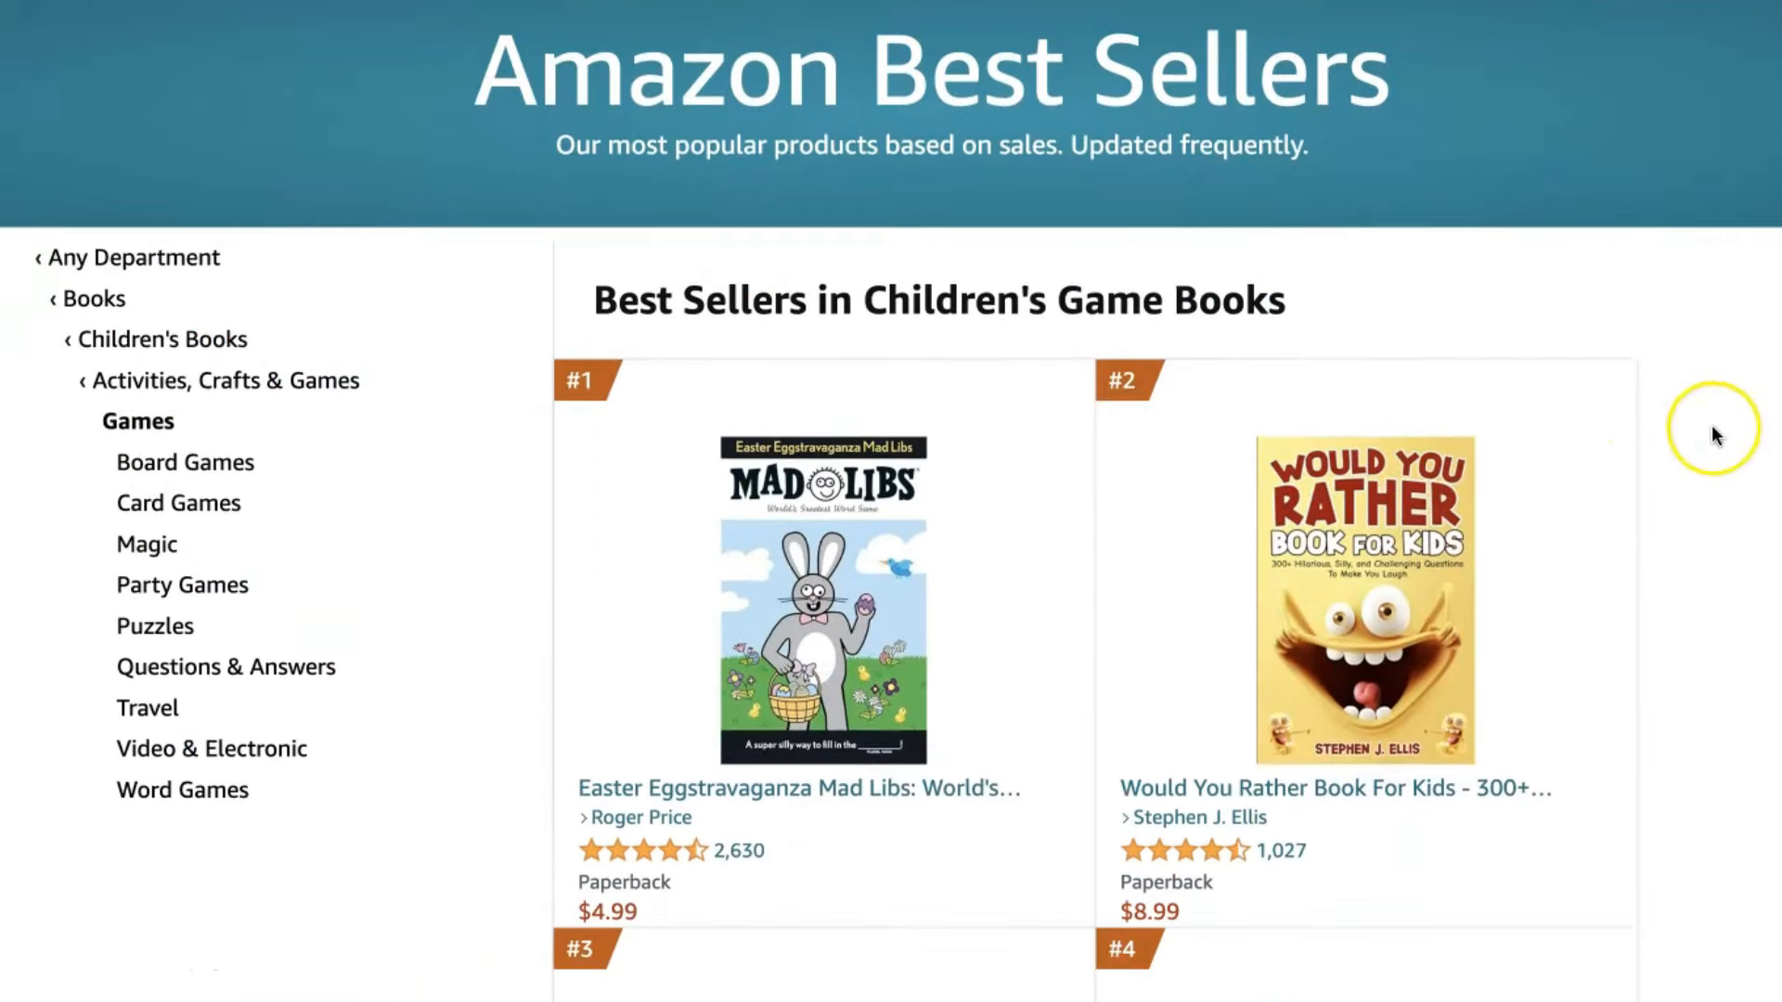
pyautogui.scroll(-3)
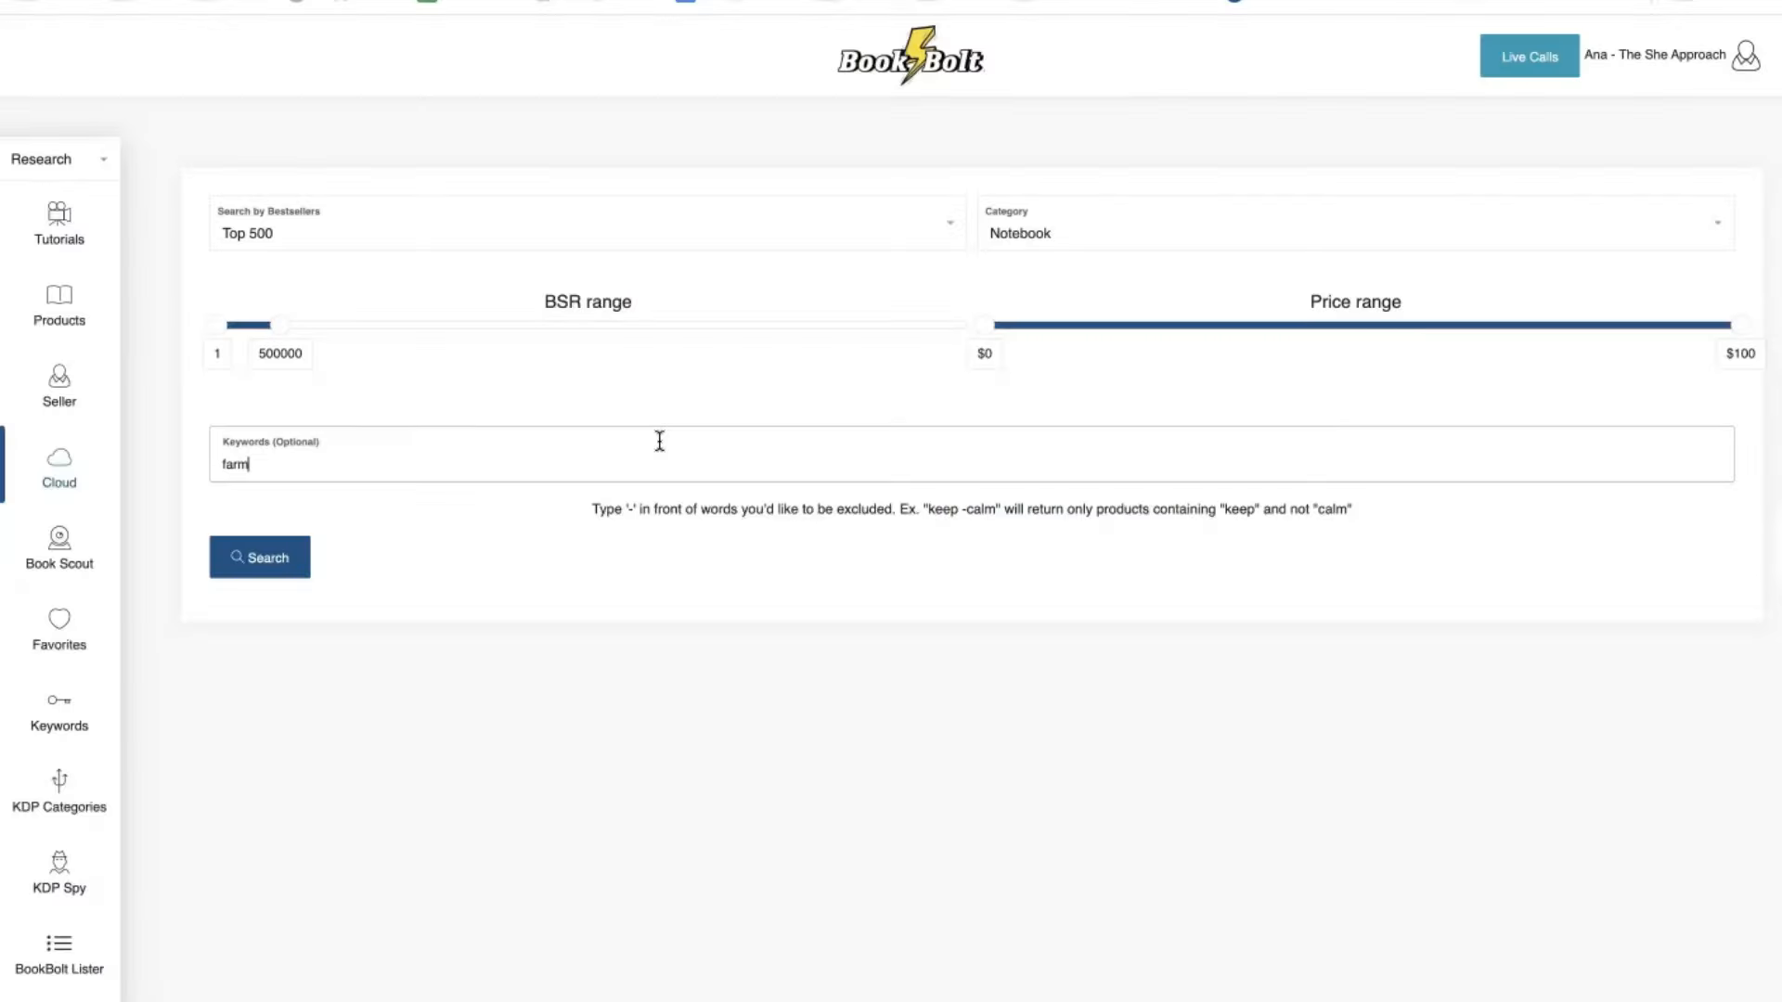
# Search Book Bolt bestsellers for the keyword 'farm animals' in the Activity Book category and review results.
pyautogui.write('animals')
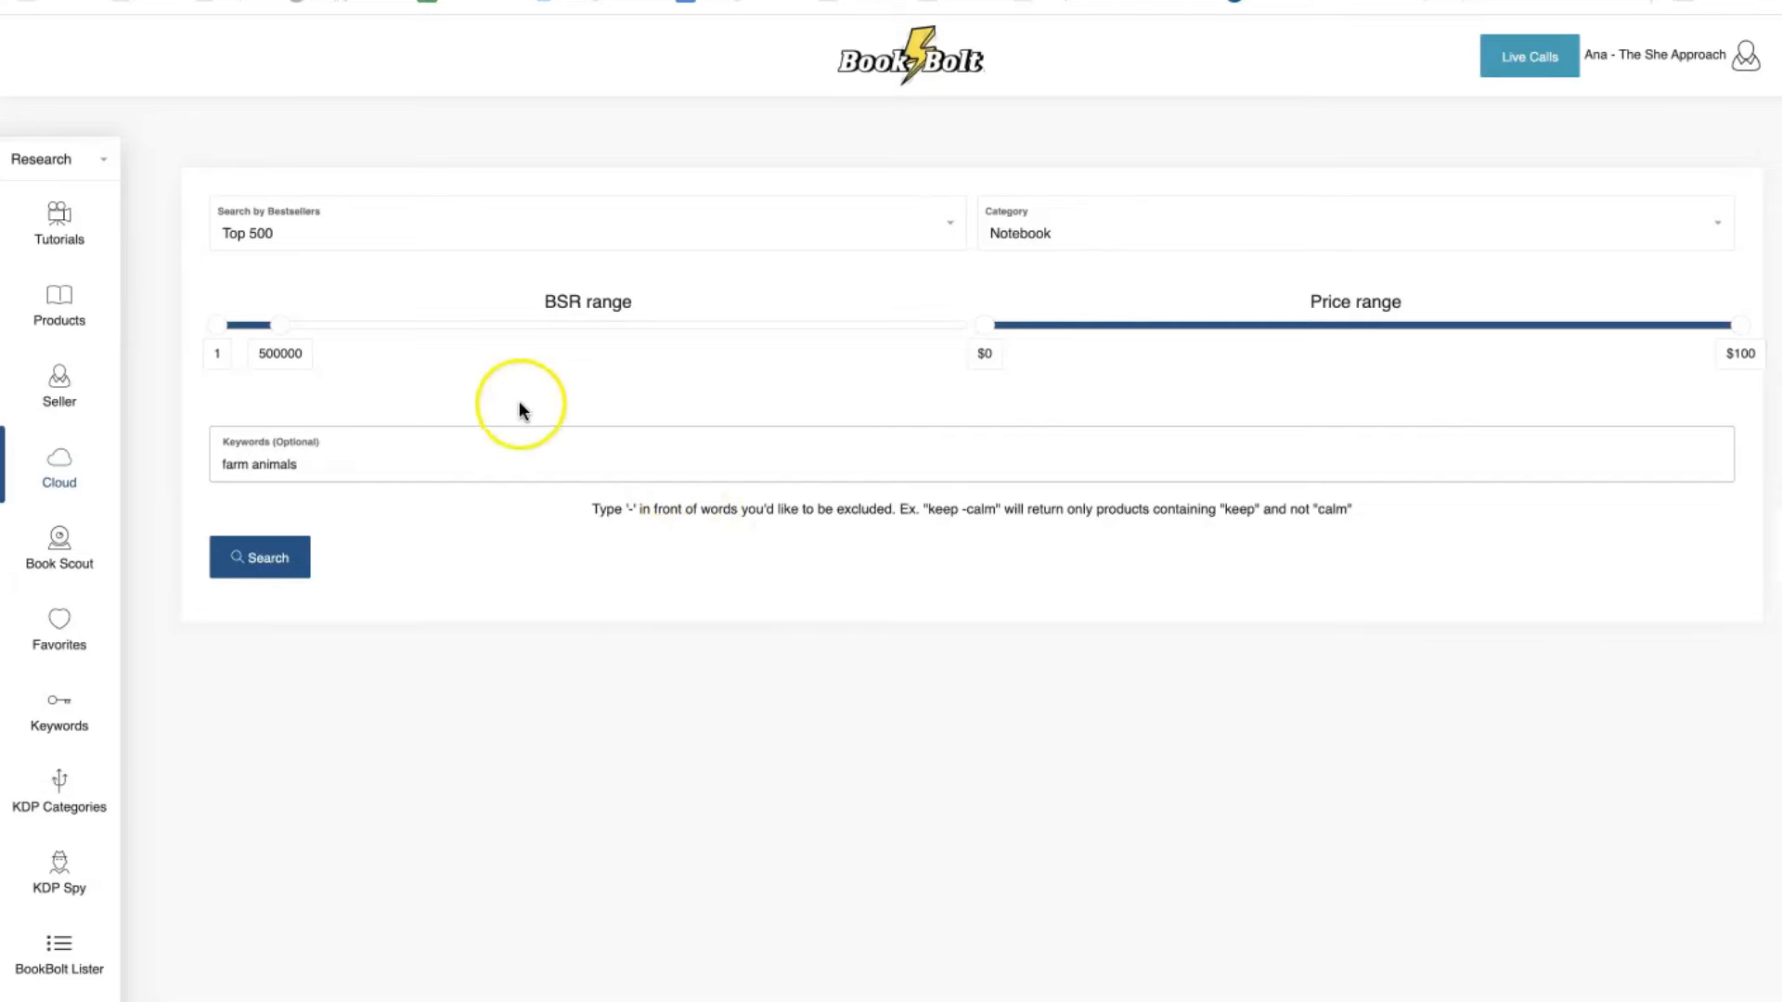
pyautogui.moveTo(1142, 239)
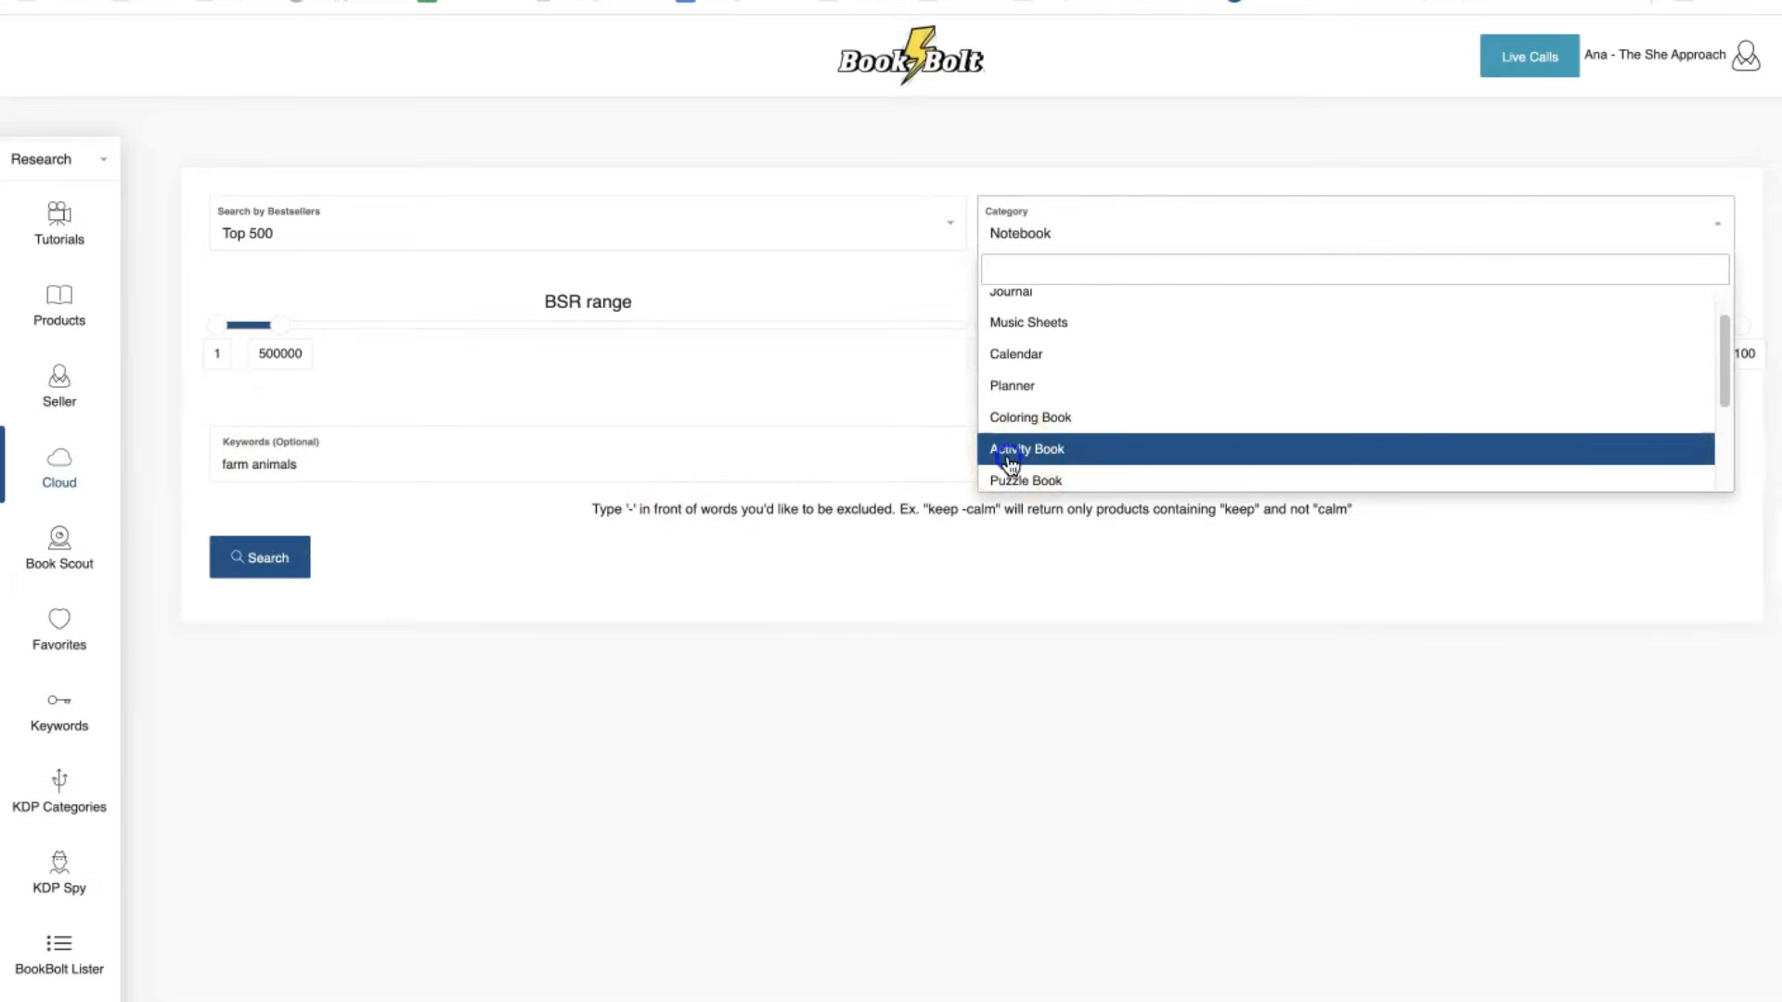
pyautogui.click(1025, 447)
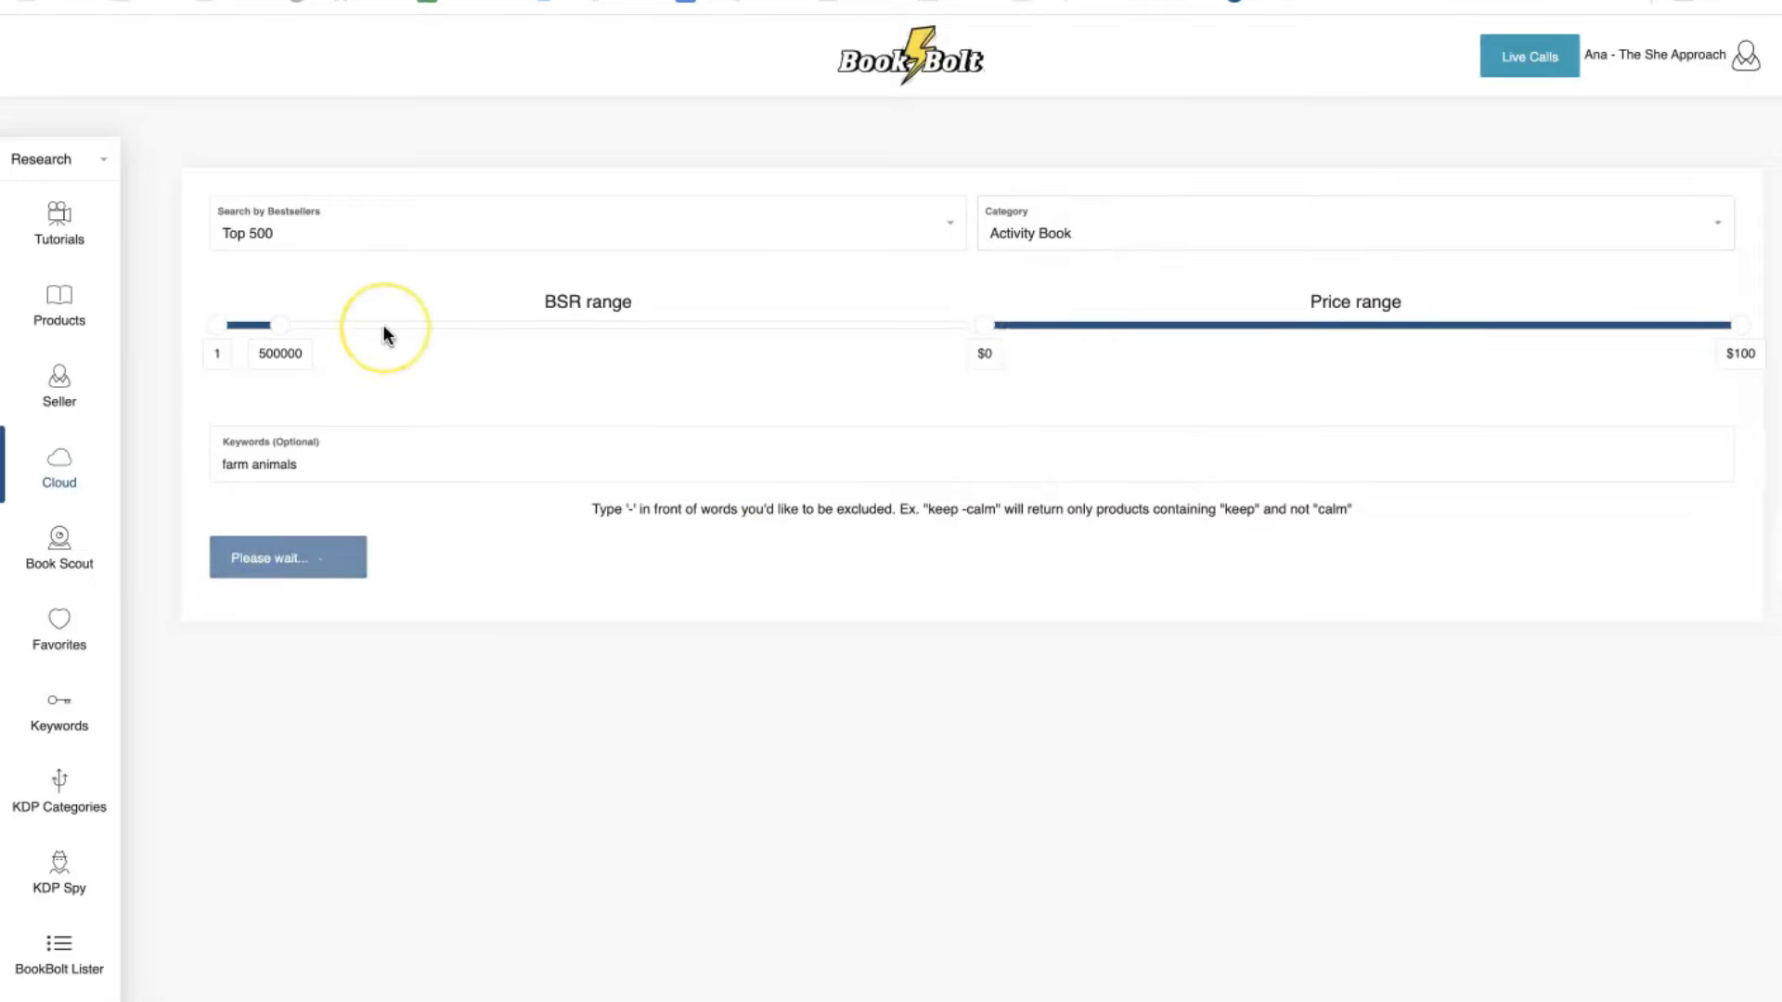
pyautogui.click(288, 557)
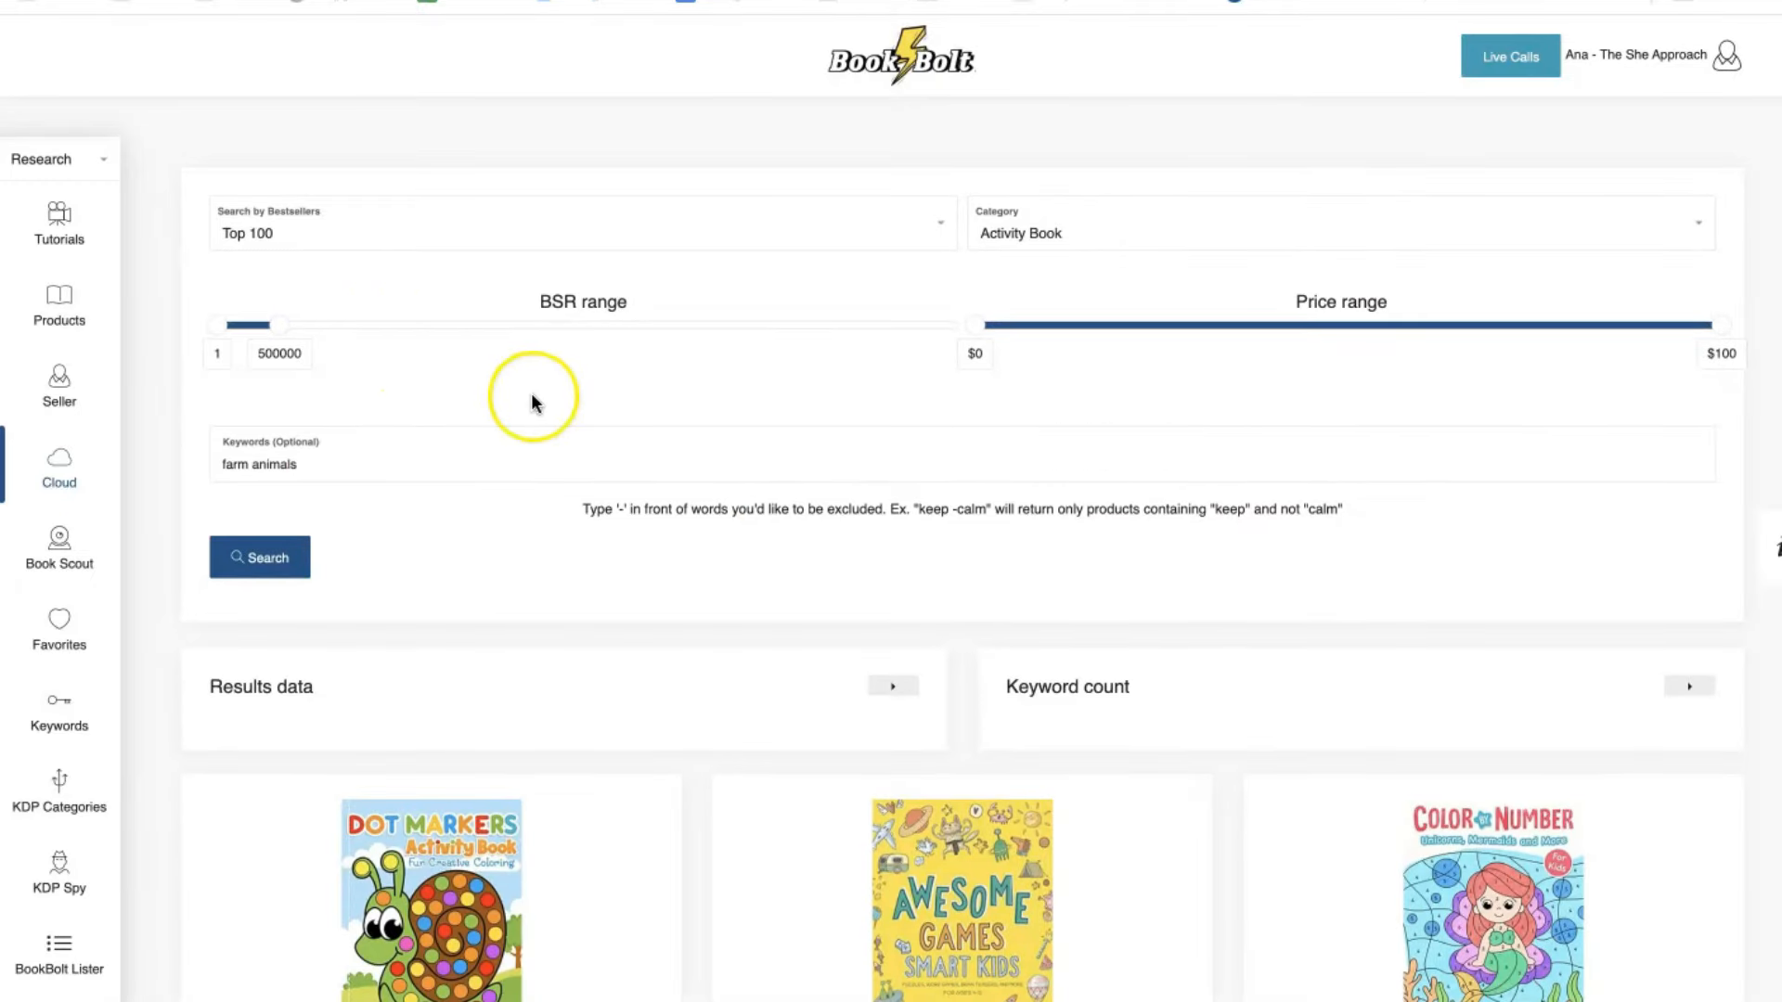
pyautogui.scroll(-3)
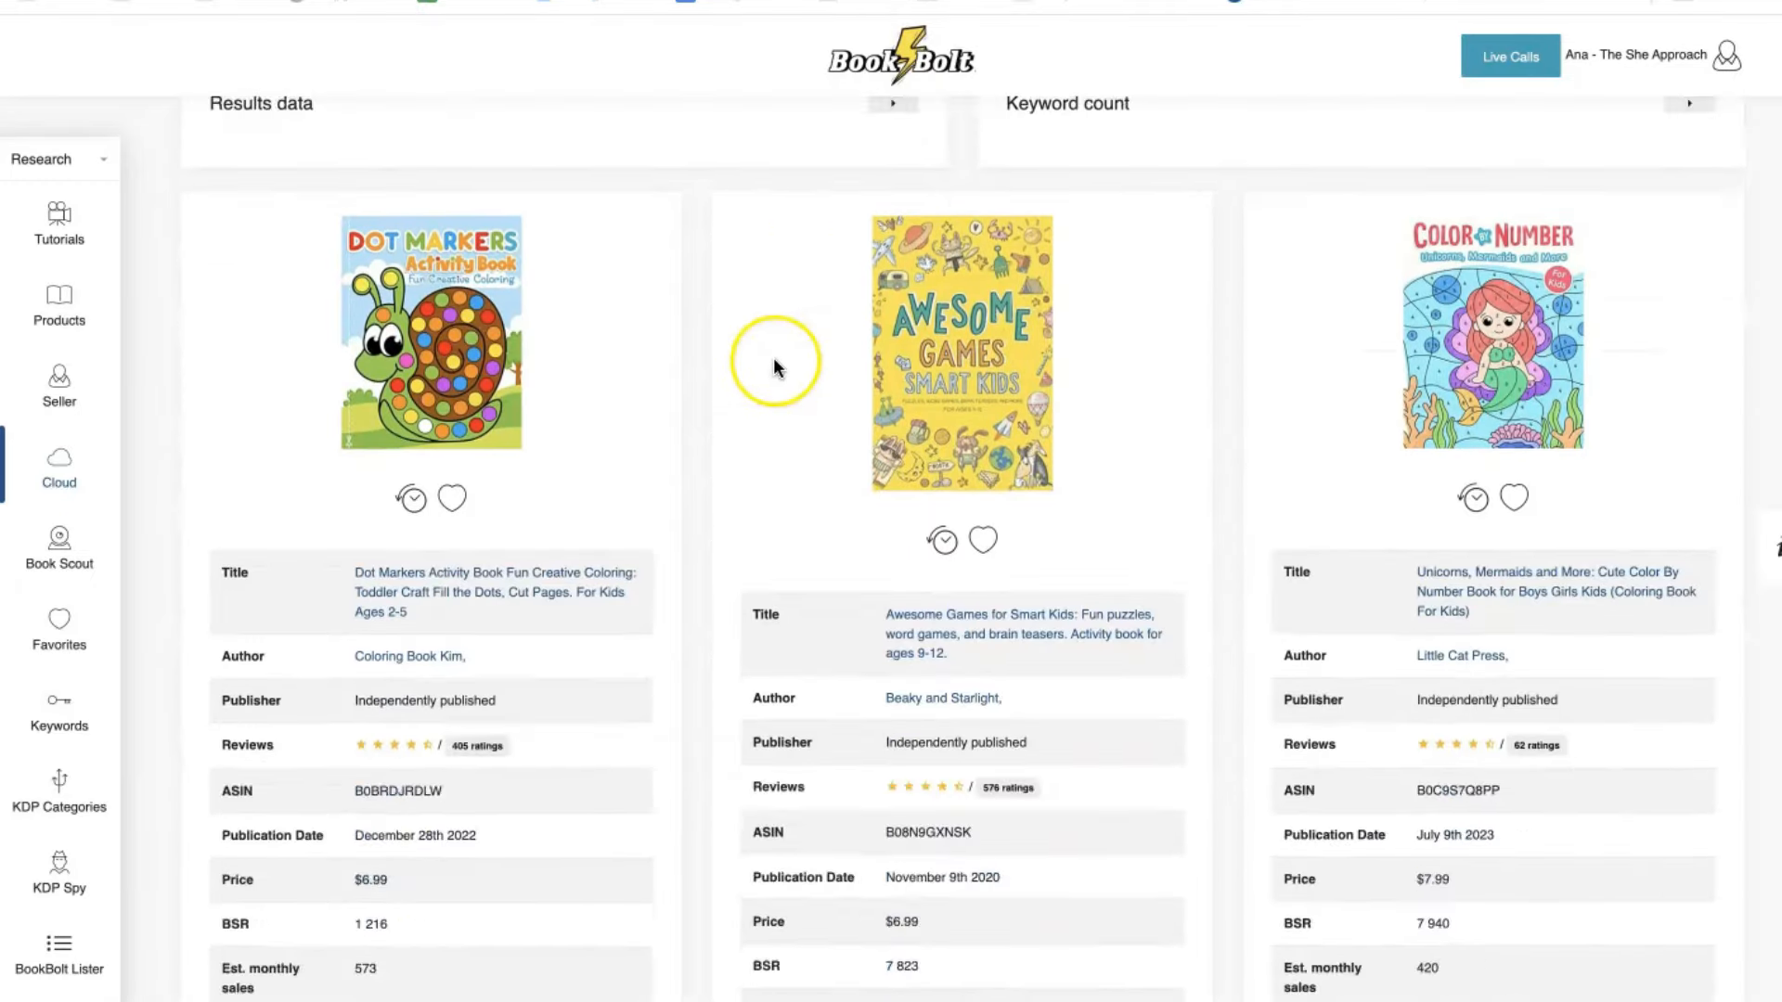
pyautogui.scroll(-3)
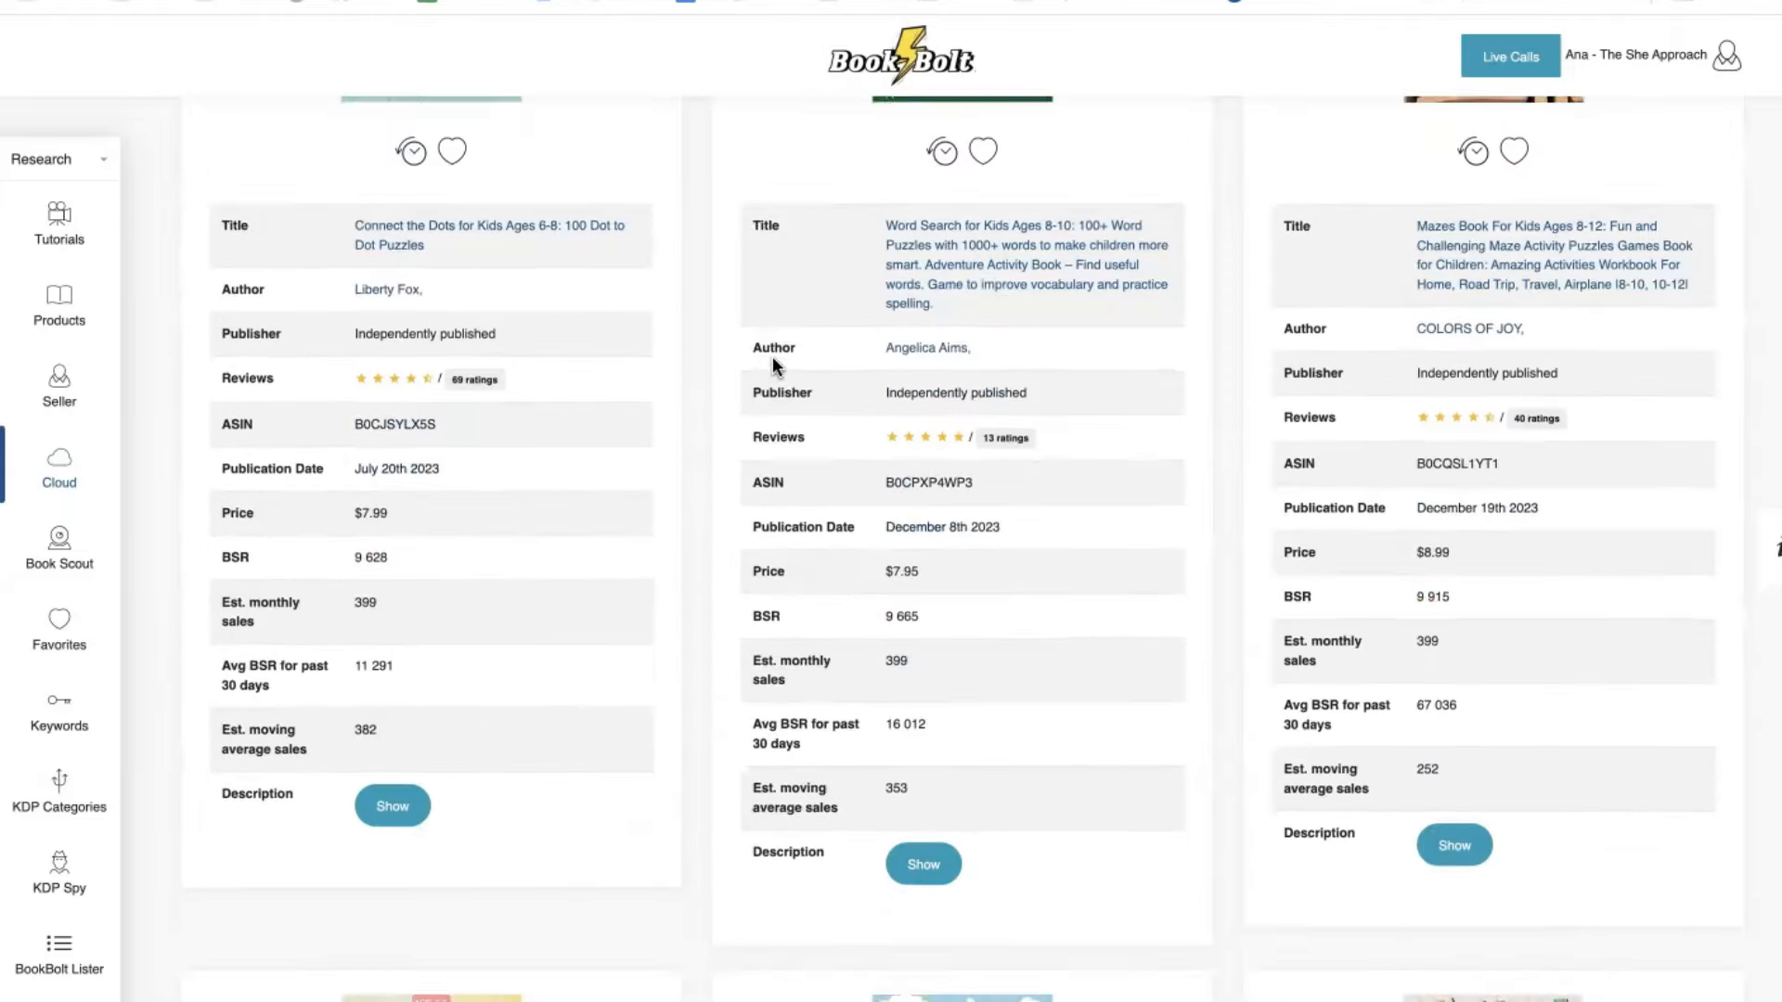
pyautogui.scroll(-3)
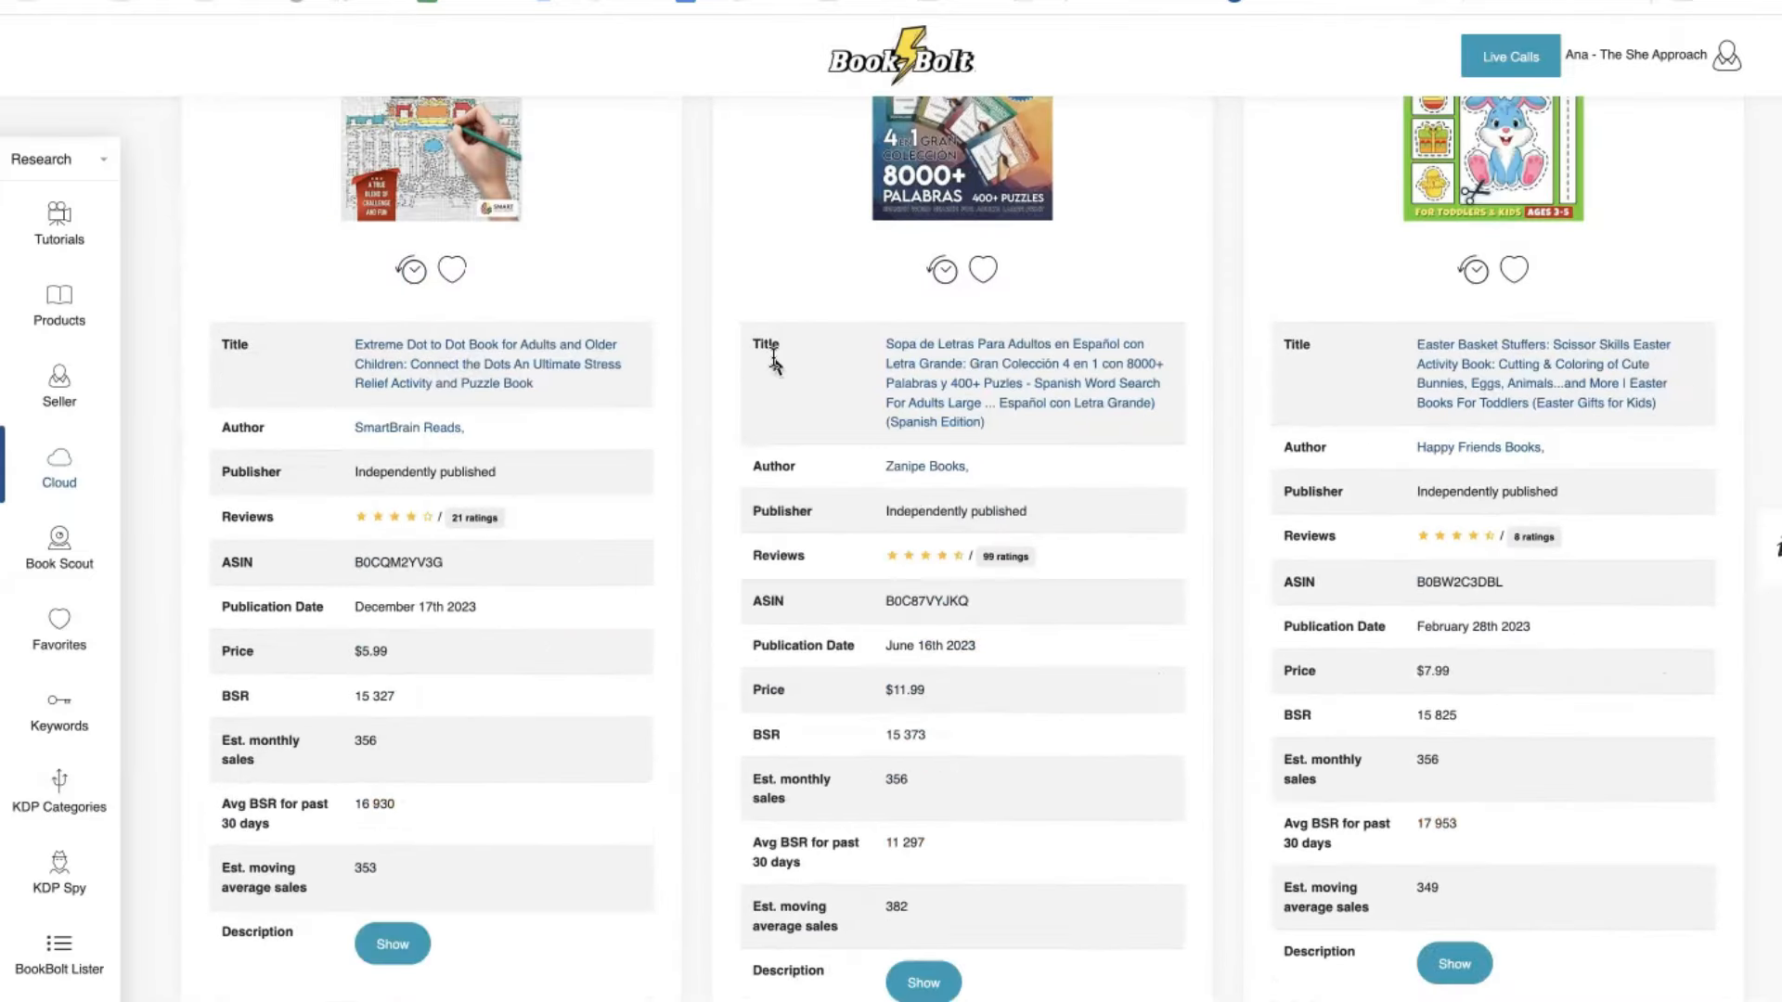
pyautogui.scroll(3)
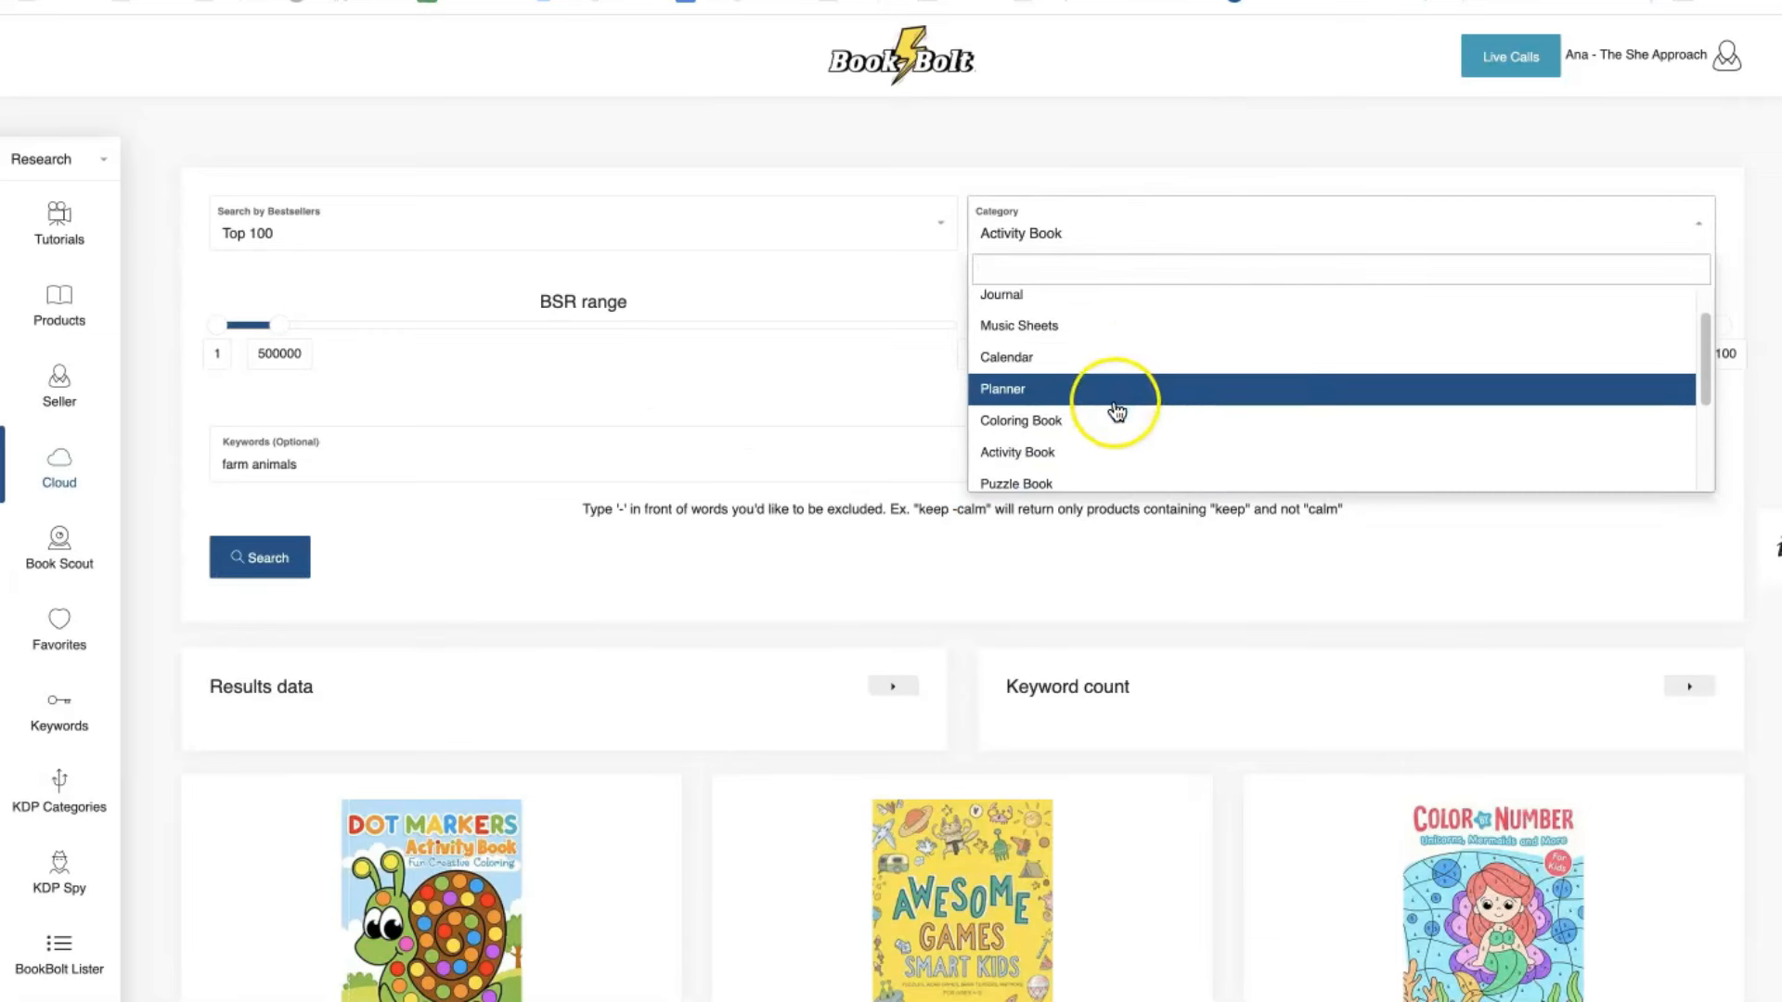
# Switch the category to Puzzle Book and review the Top 100 'farm animals' results with sales figures.
pyautogui.click(1015, 483)
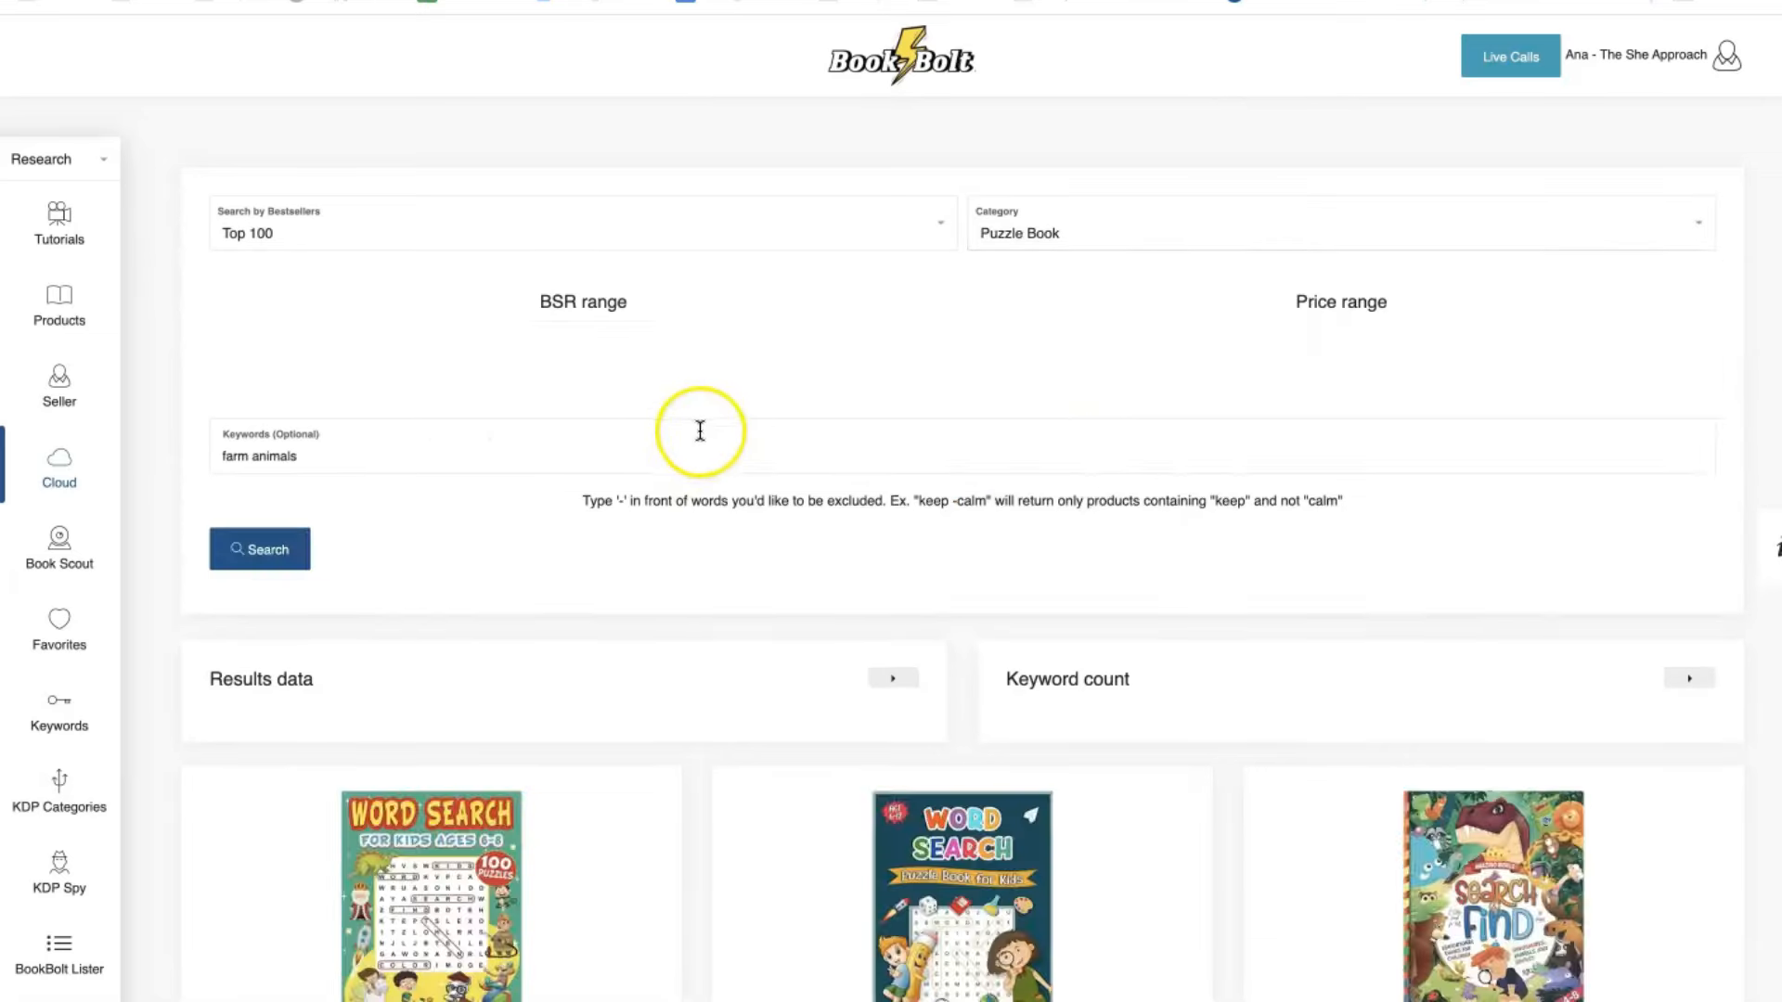
pyautogui.scroll(-3)
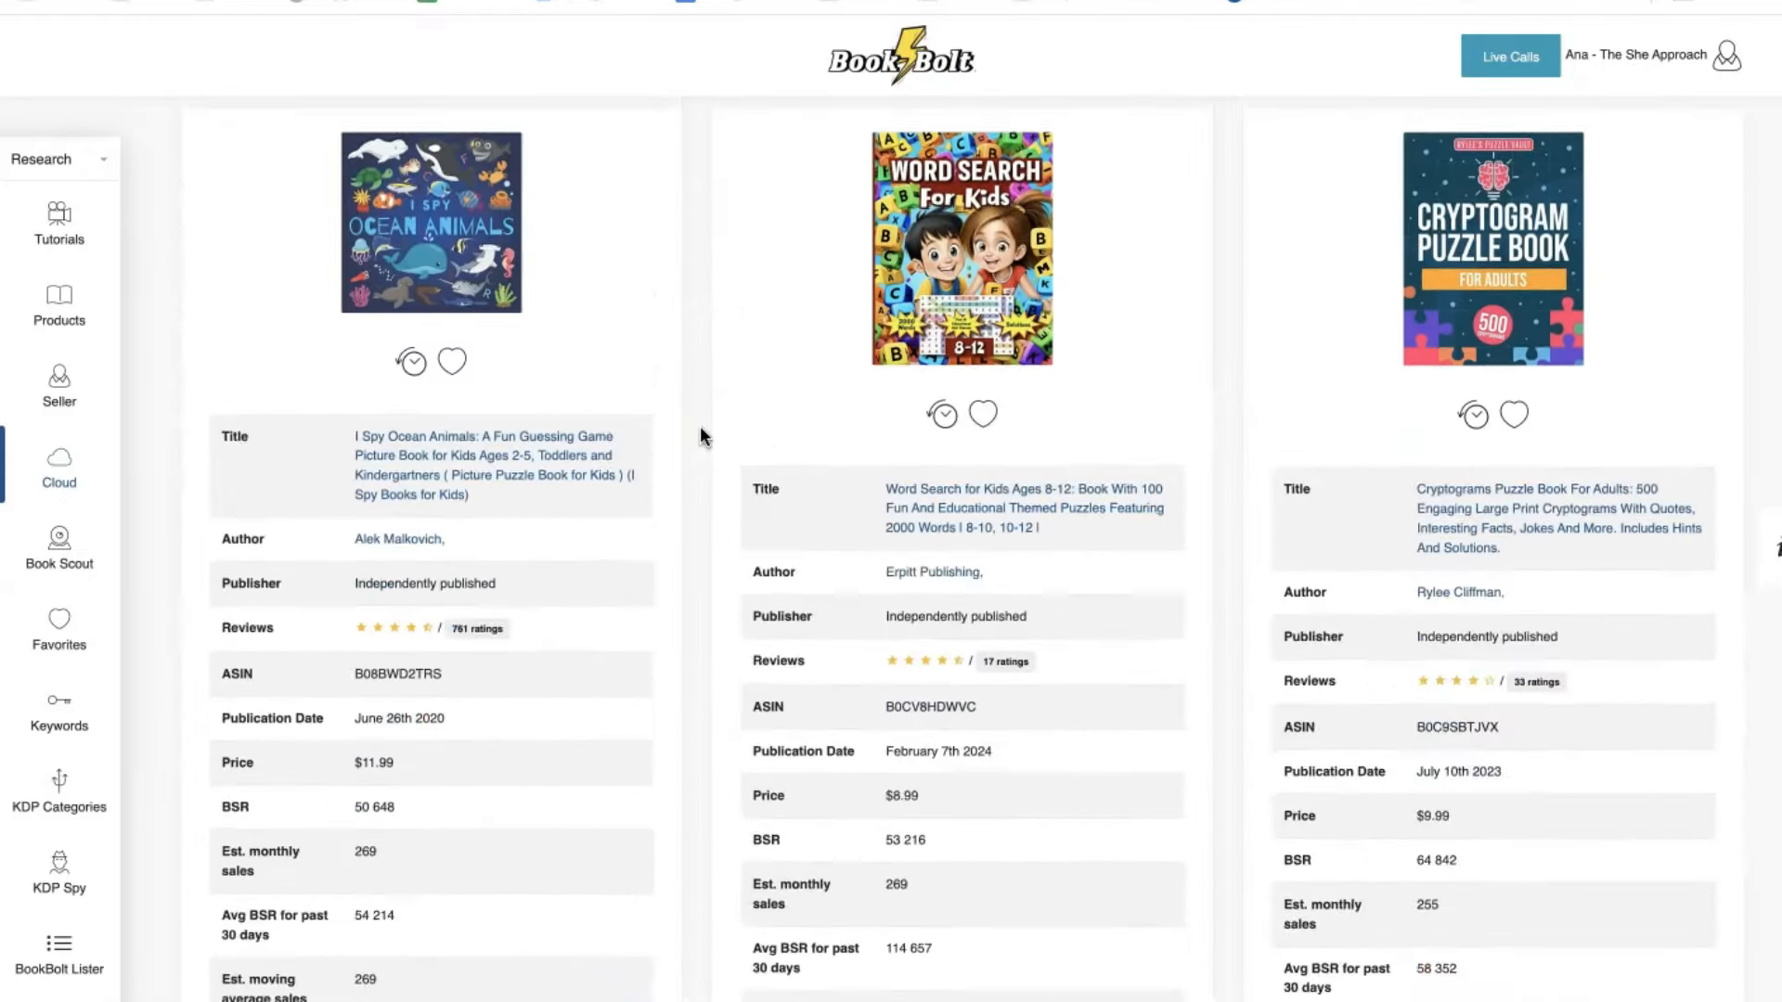
pyautogui.scroll(-3)
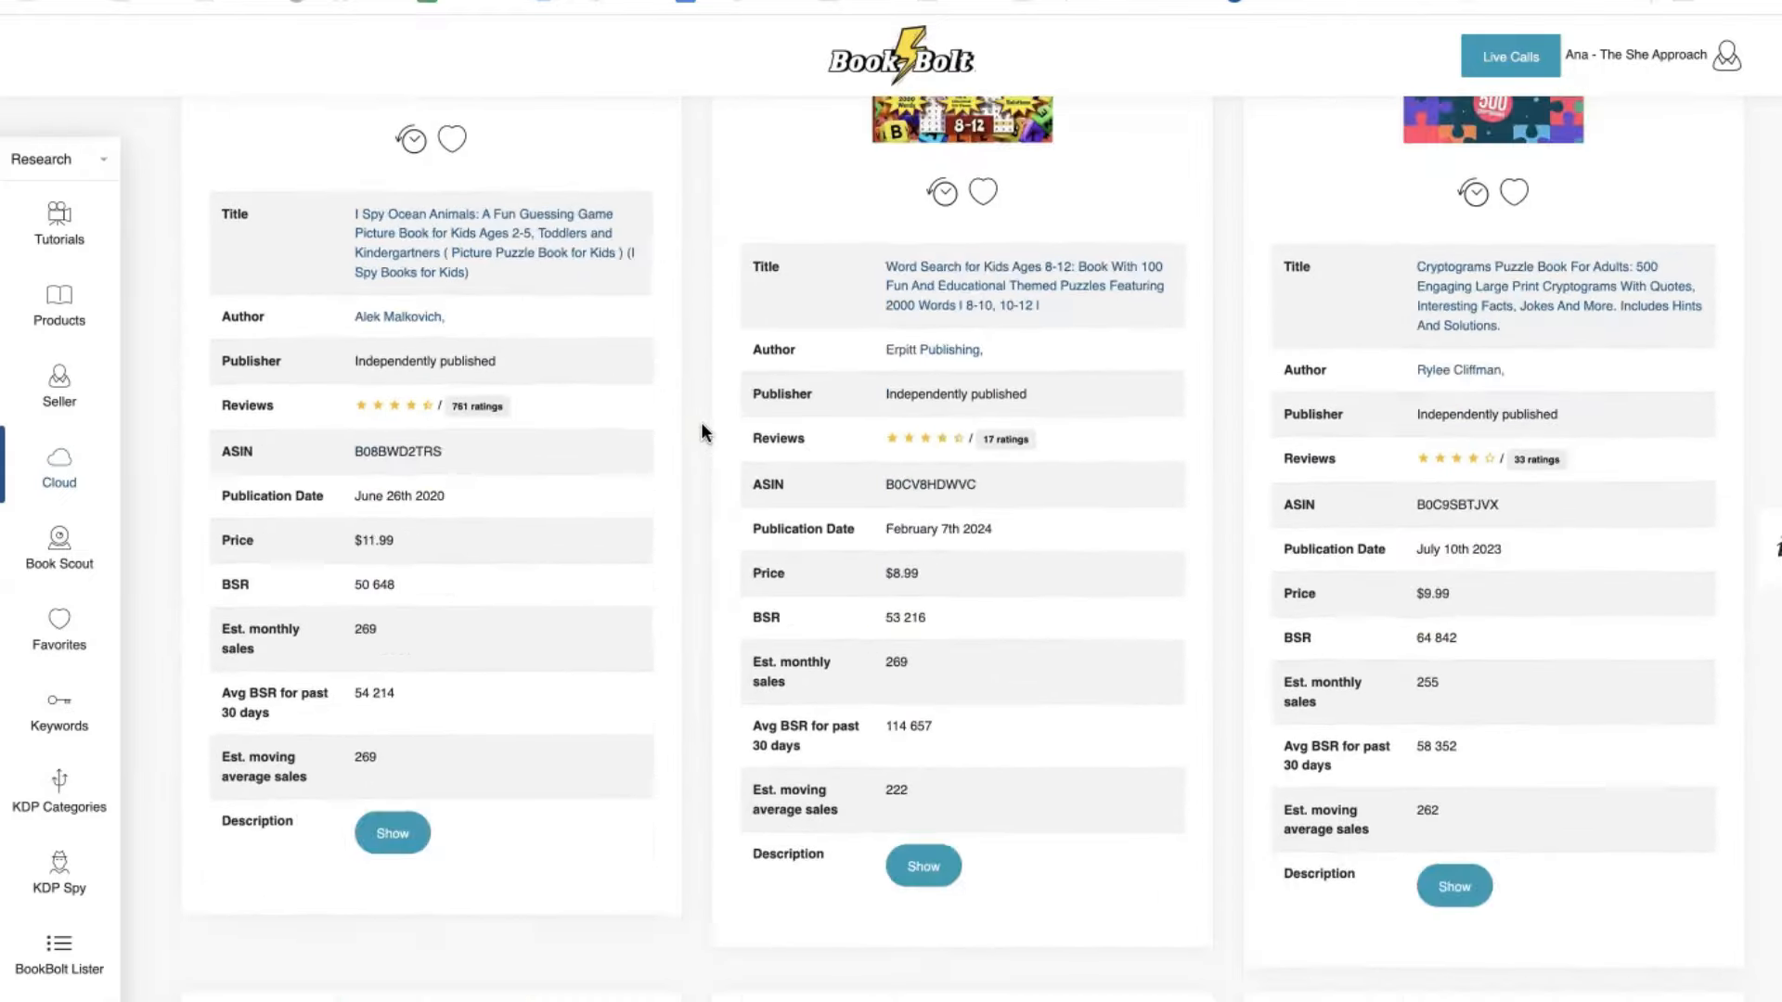
pyautogui.scroll(3)
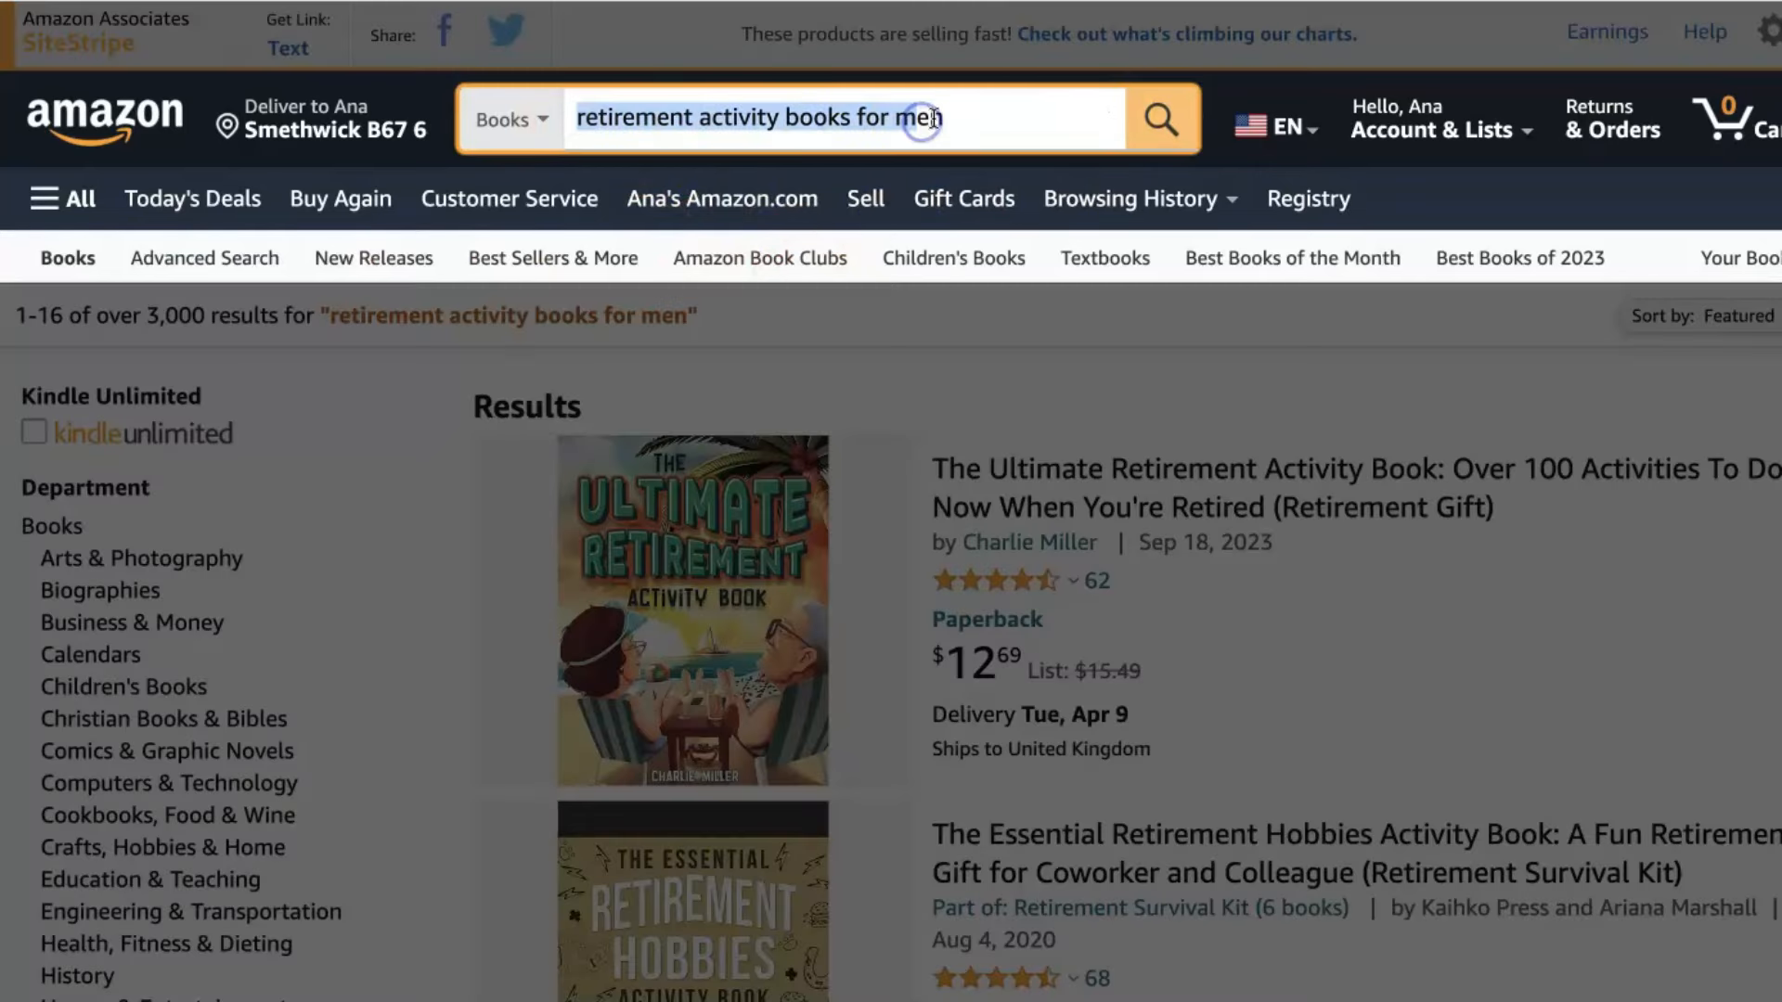
# Select the Amazon search text 'retirement activity books for men' so it can be replaced.
pyautogui.click(1159, 118)
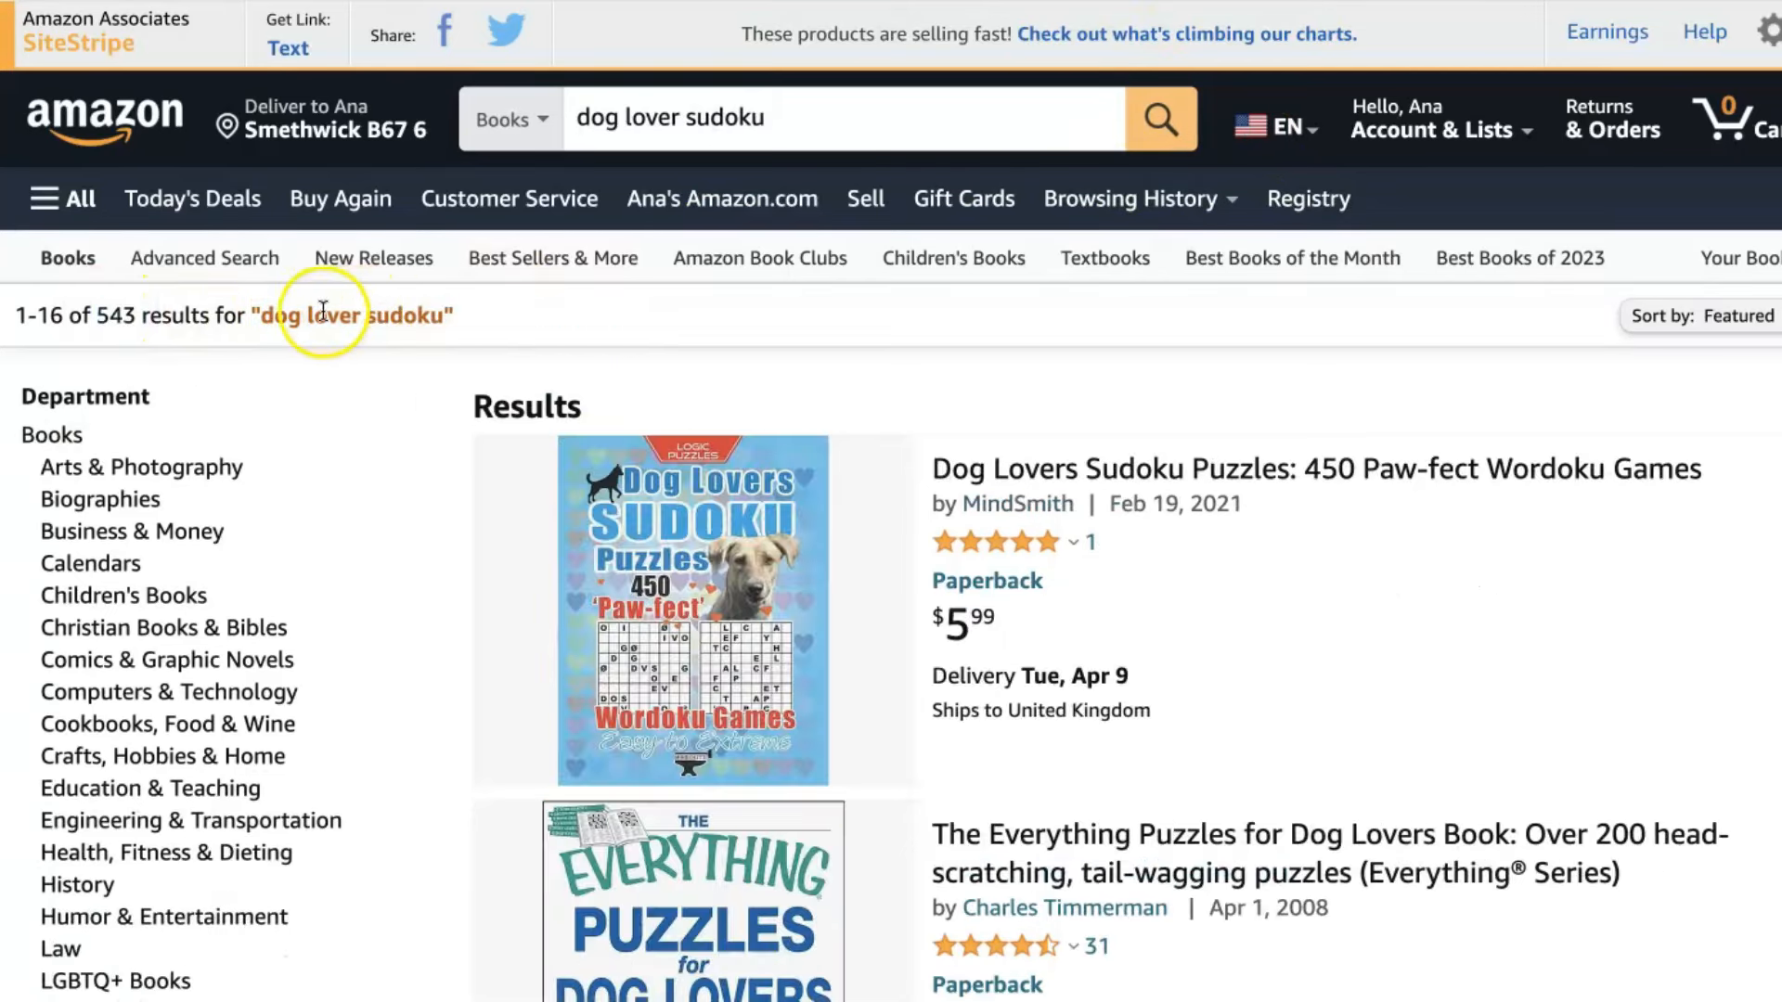
pyautogui.moveTo(108, 315)
pyautogui.write('cut and glue')
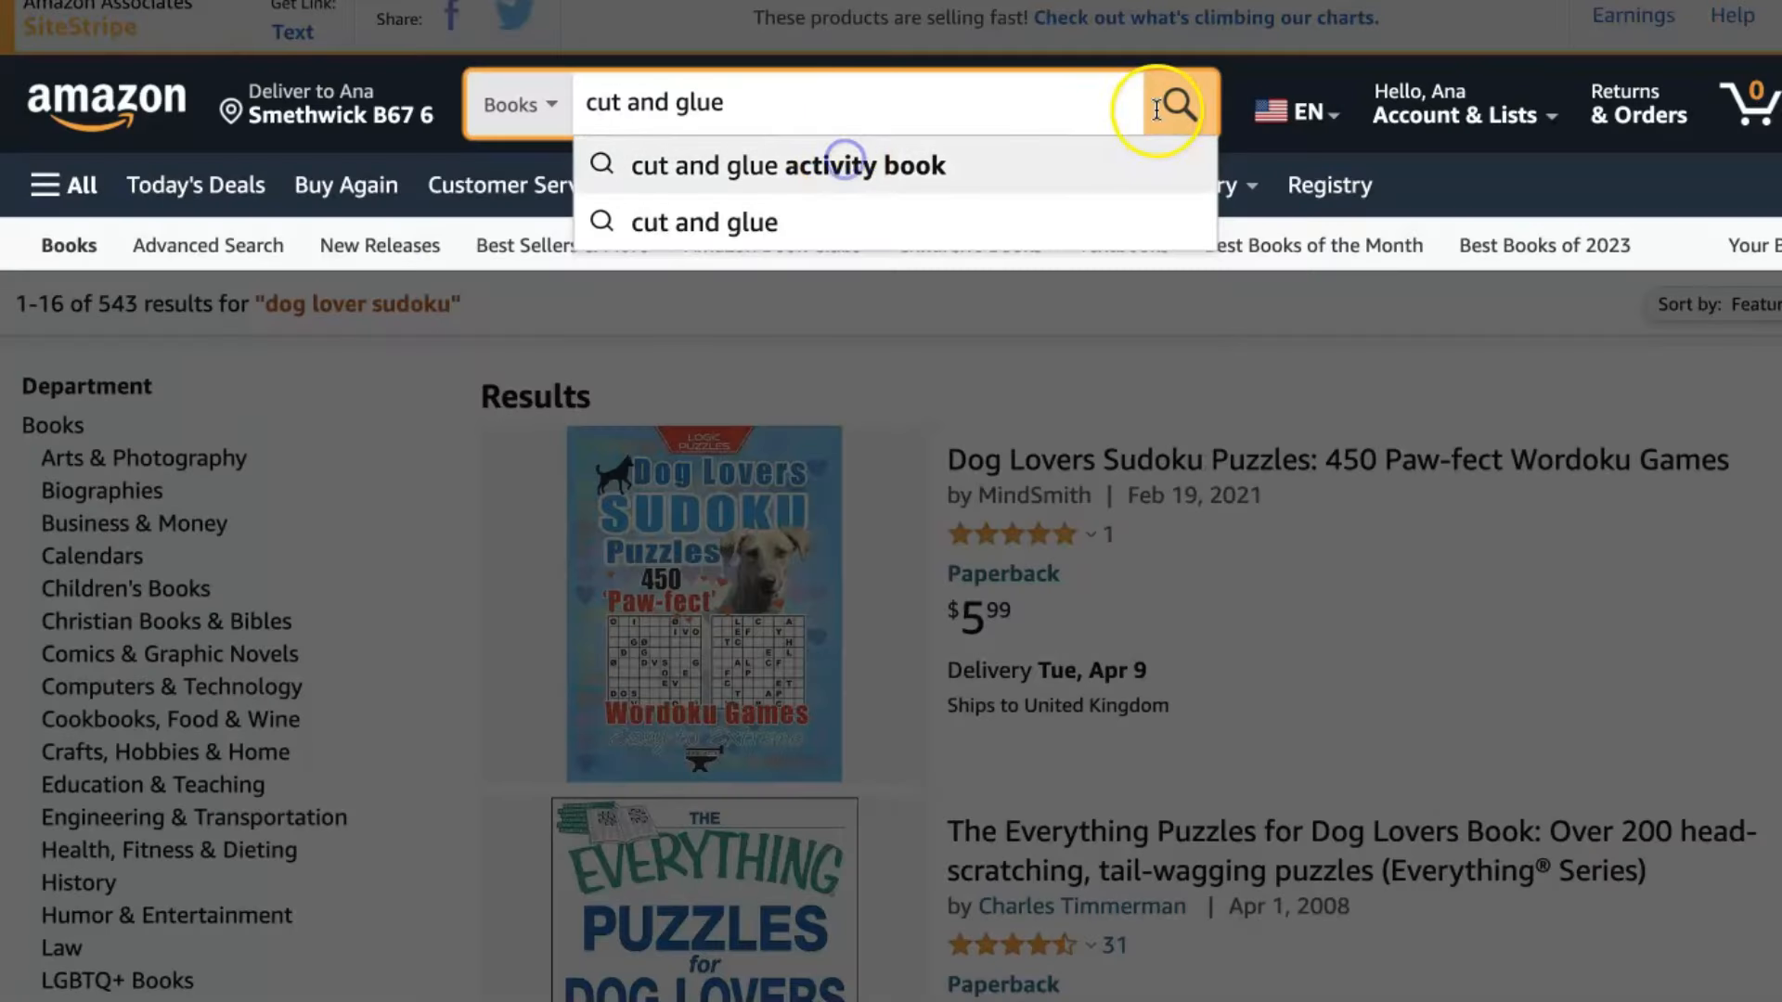
# Search Amazon for cut and glue activity books about animals and browse the 1,000+ results.
pyautogui.click(787, 166)
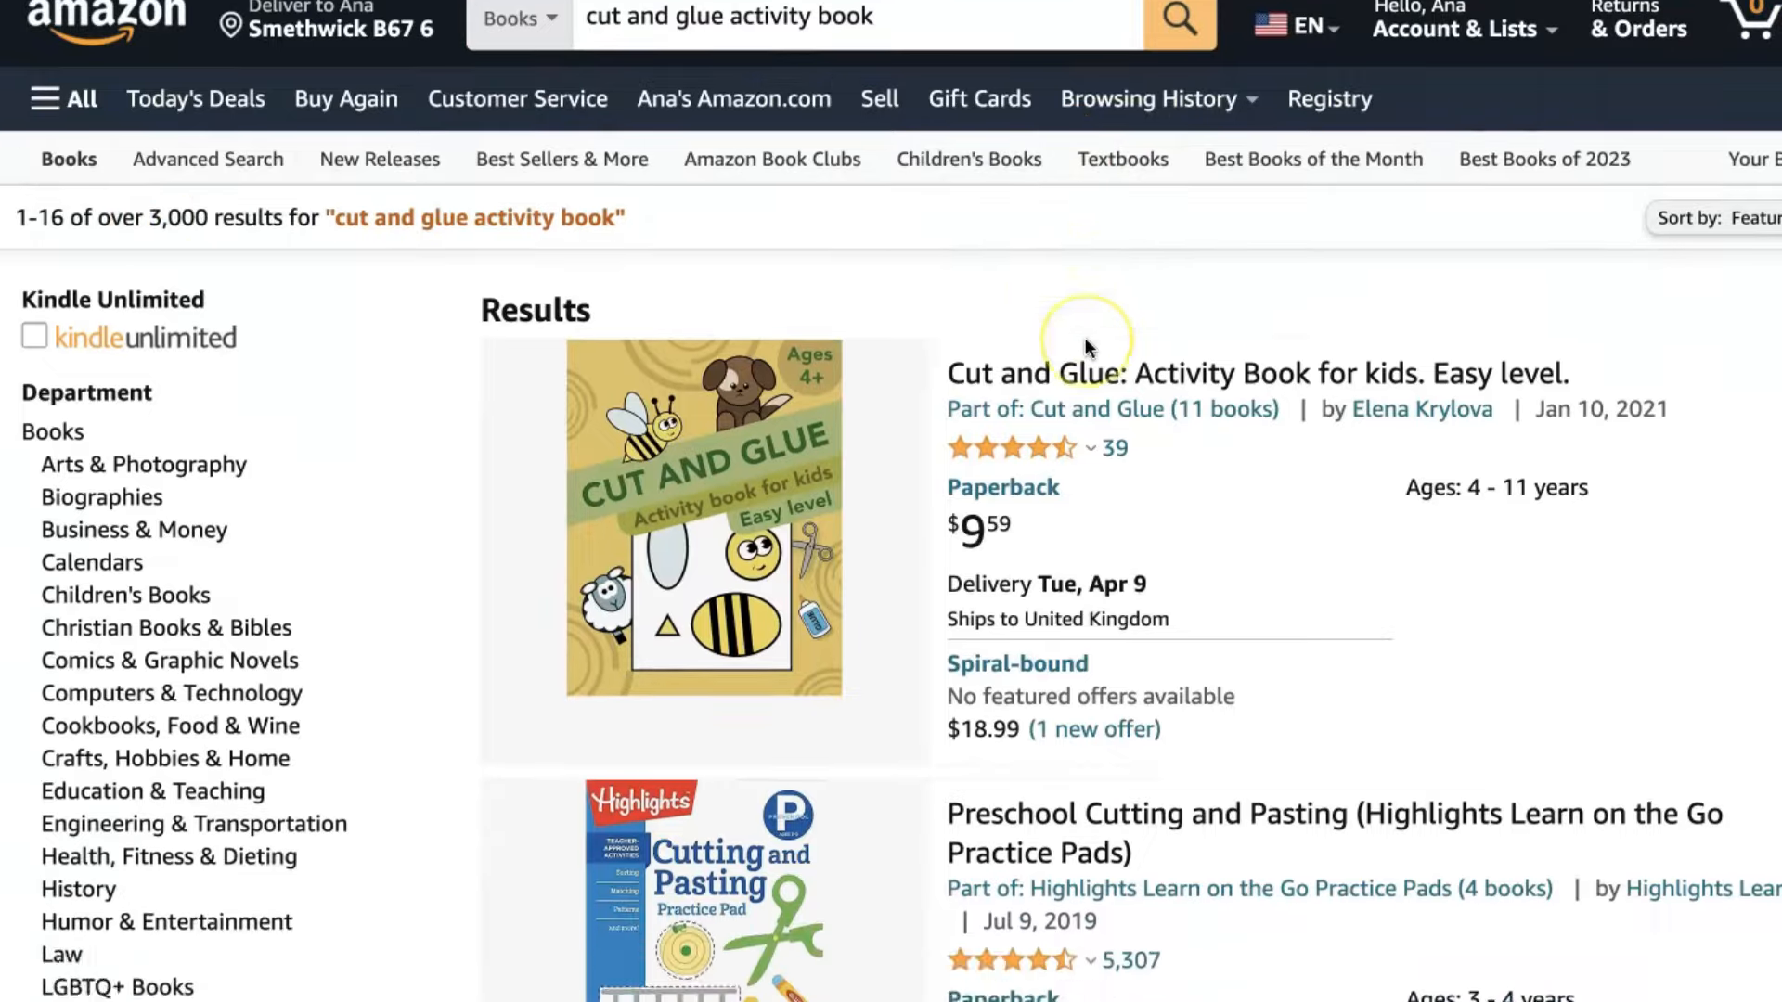
pyautogui.scroll(-3)
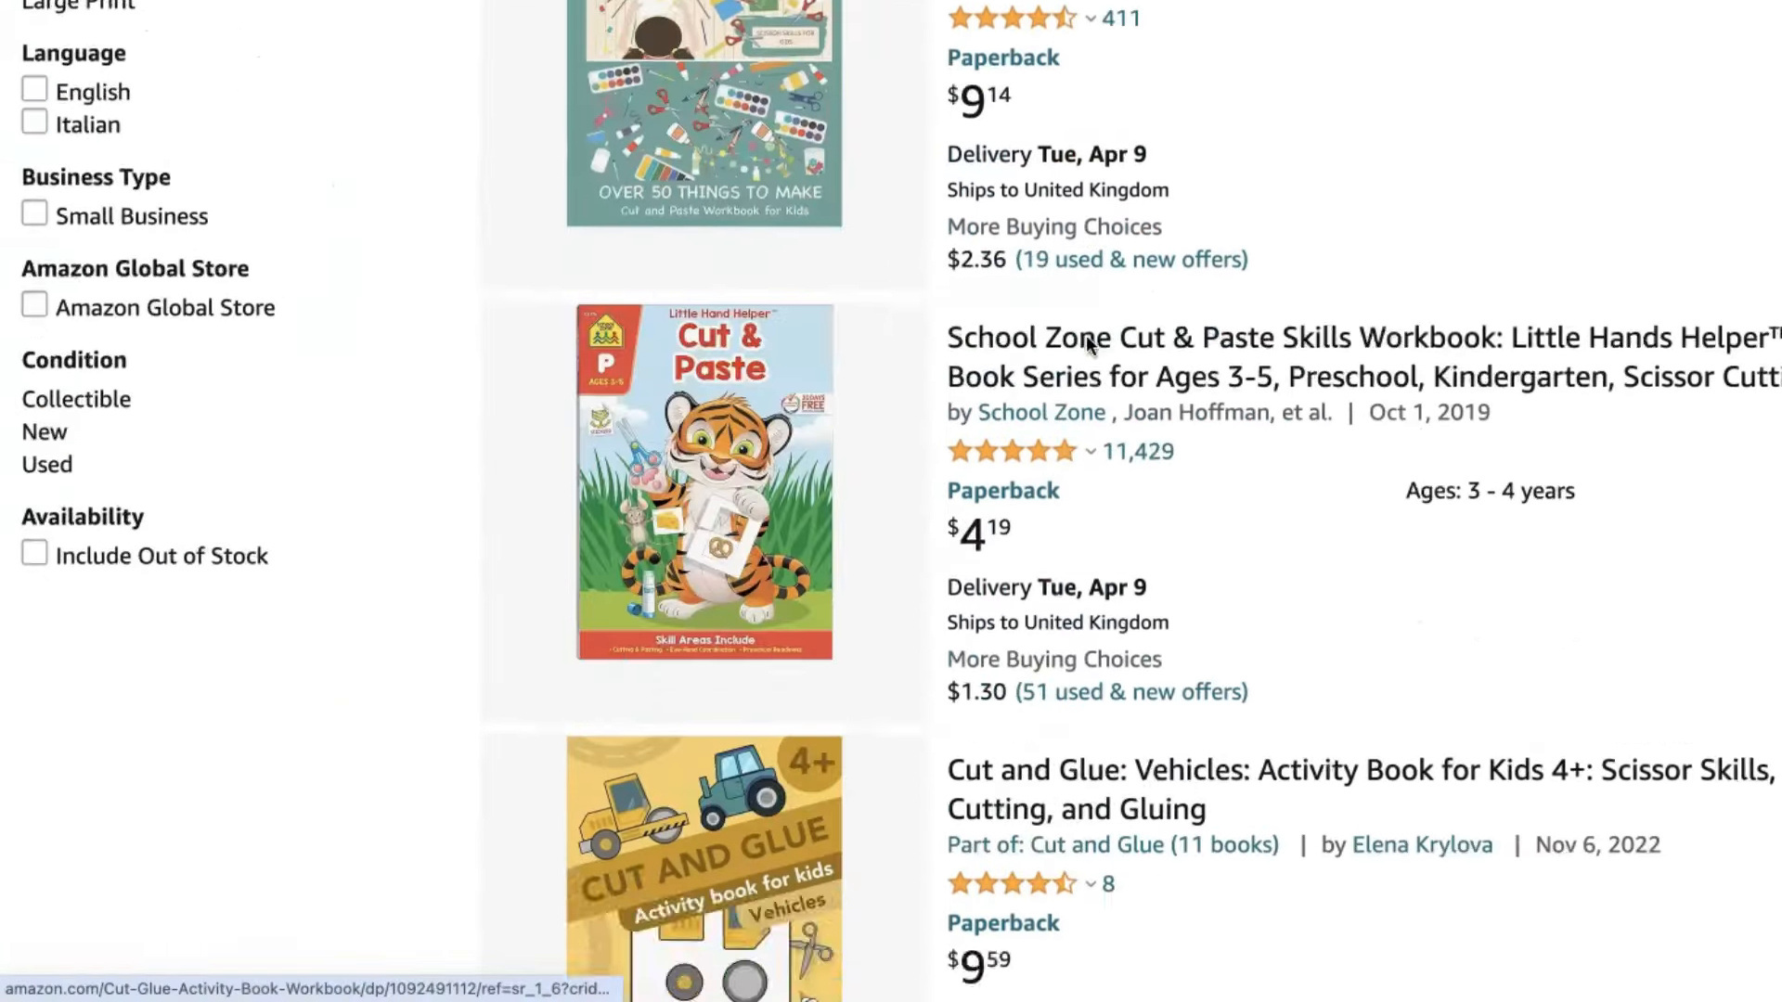
pyautogui.scroll(-3)
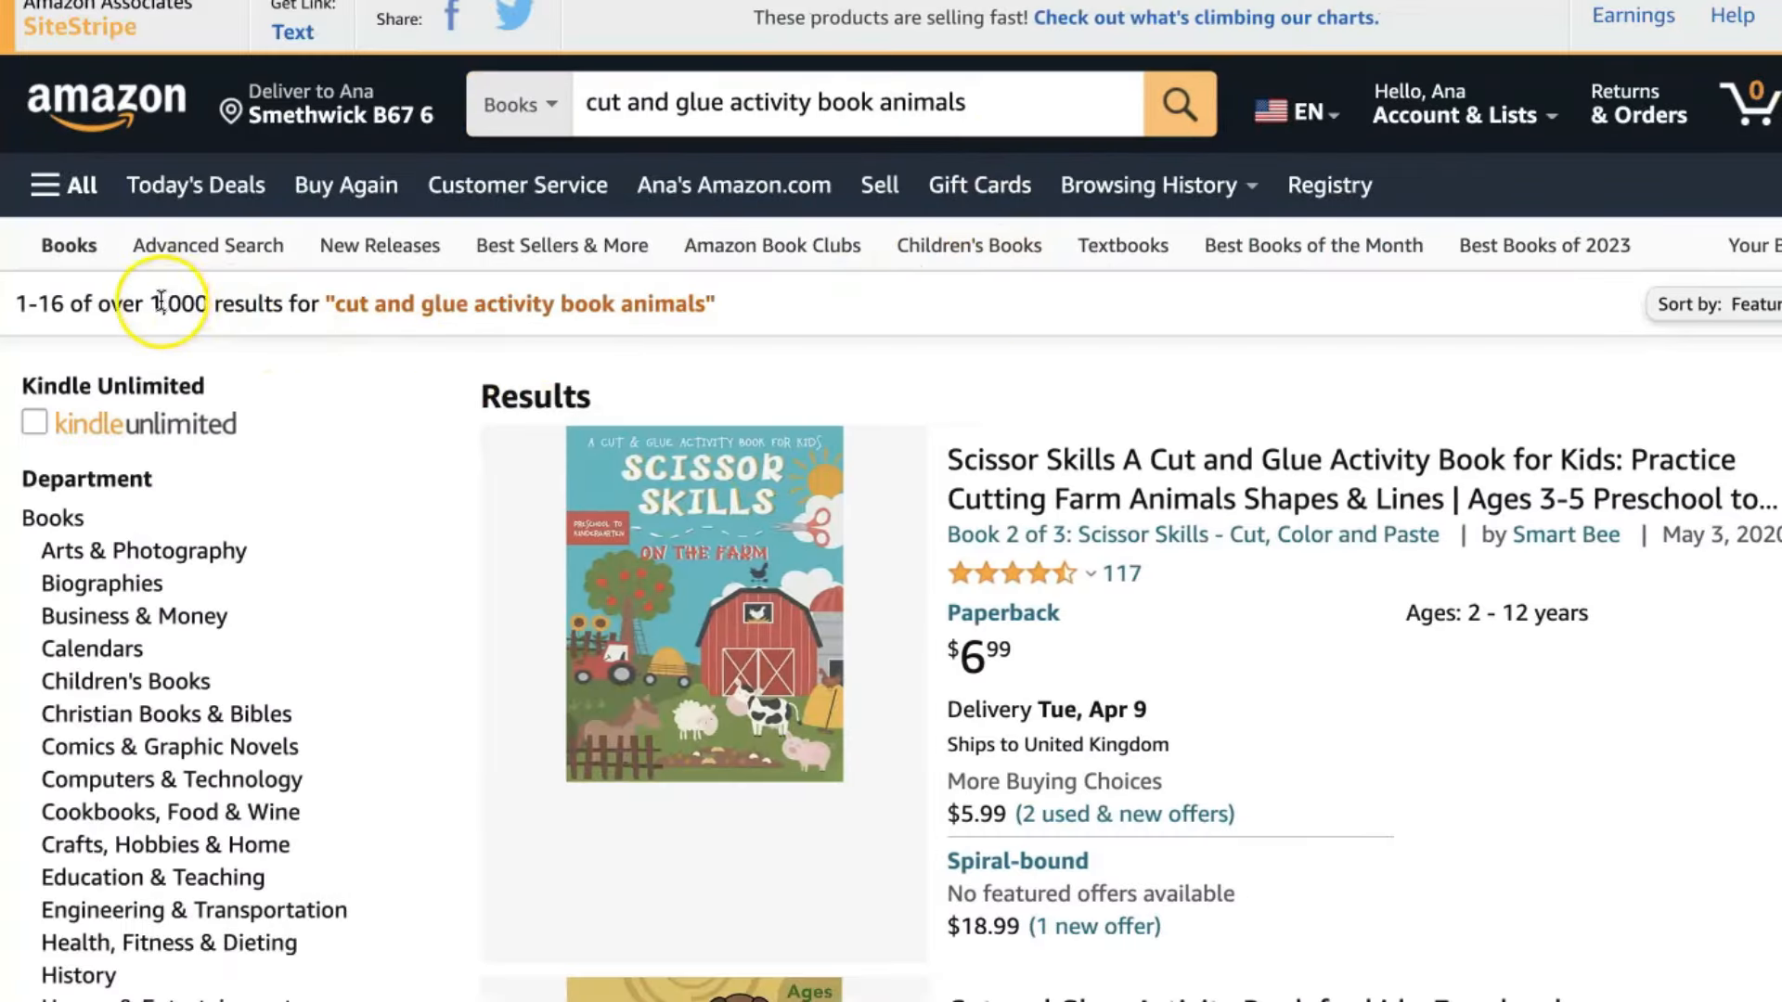
pyautogui.scroll(-3)
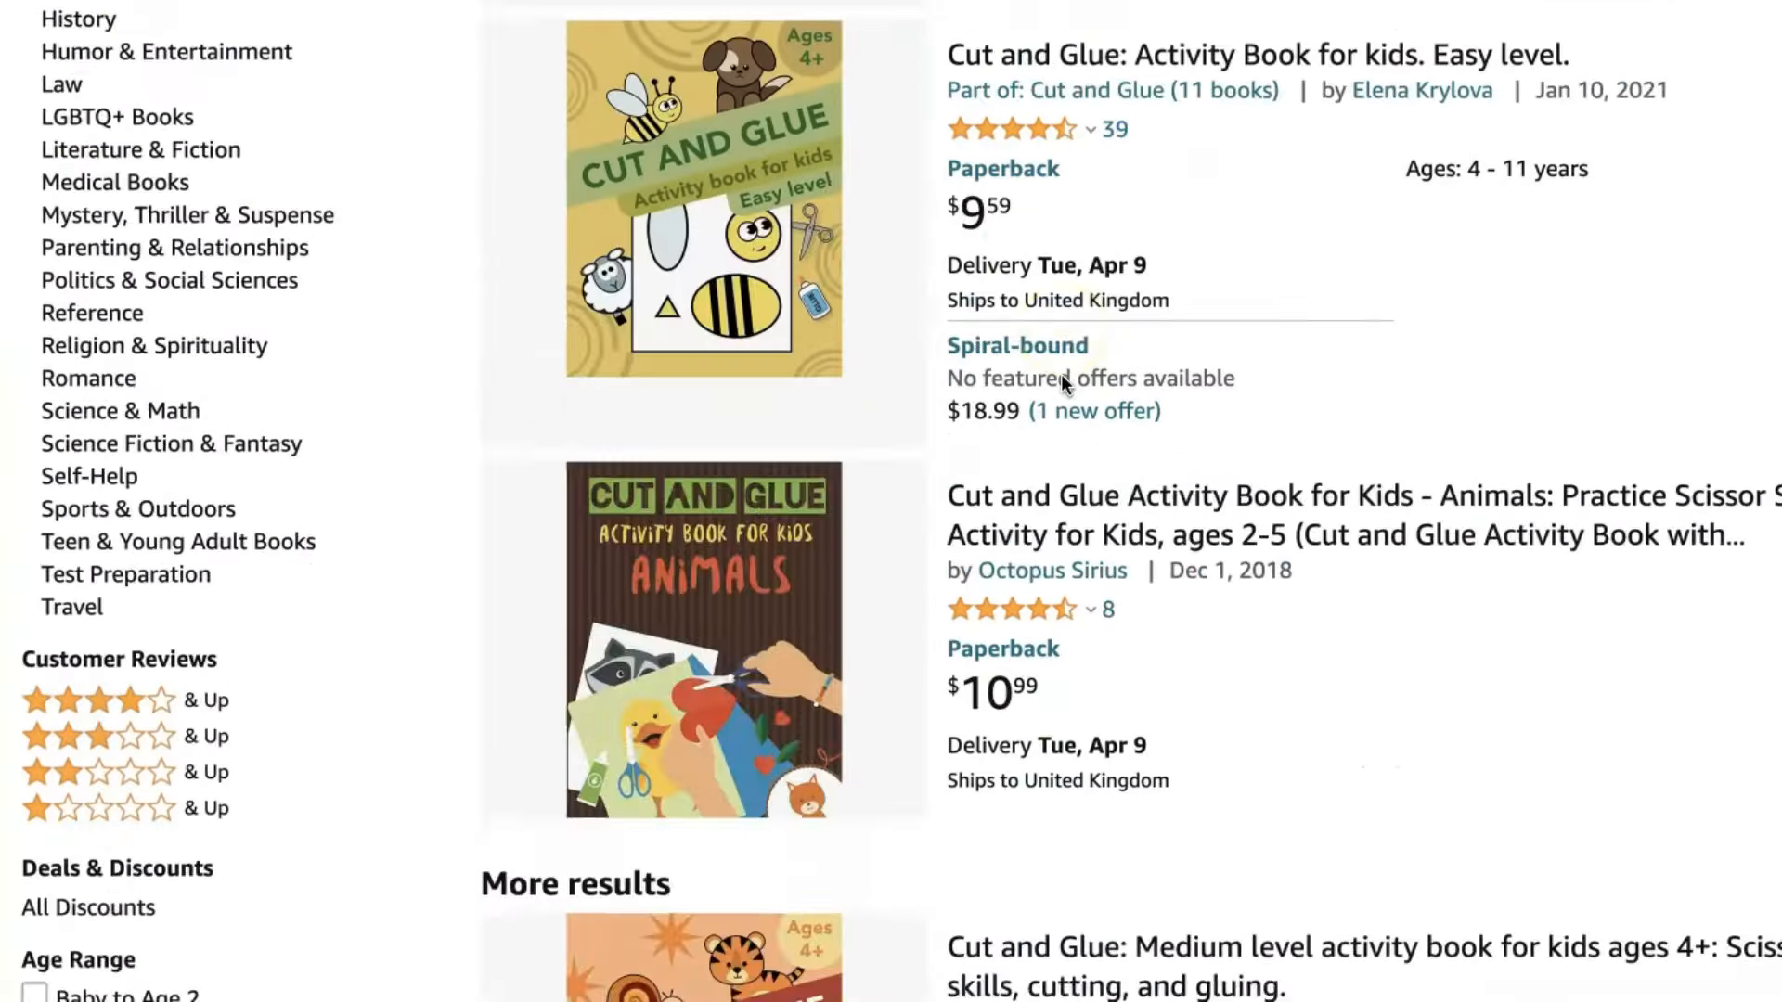
pyautogui.scroll(-3)
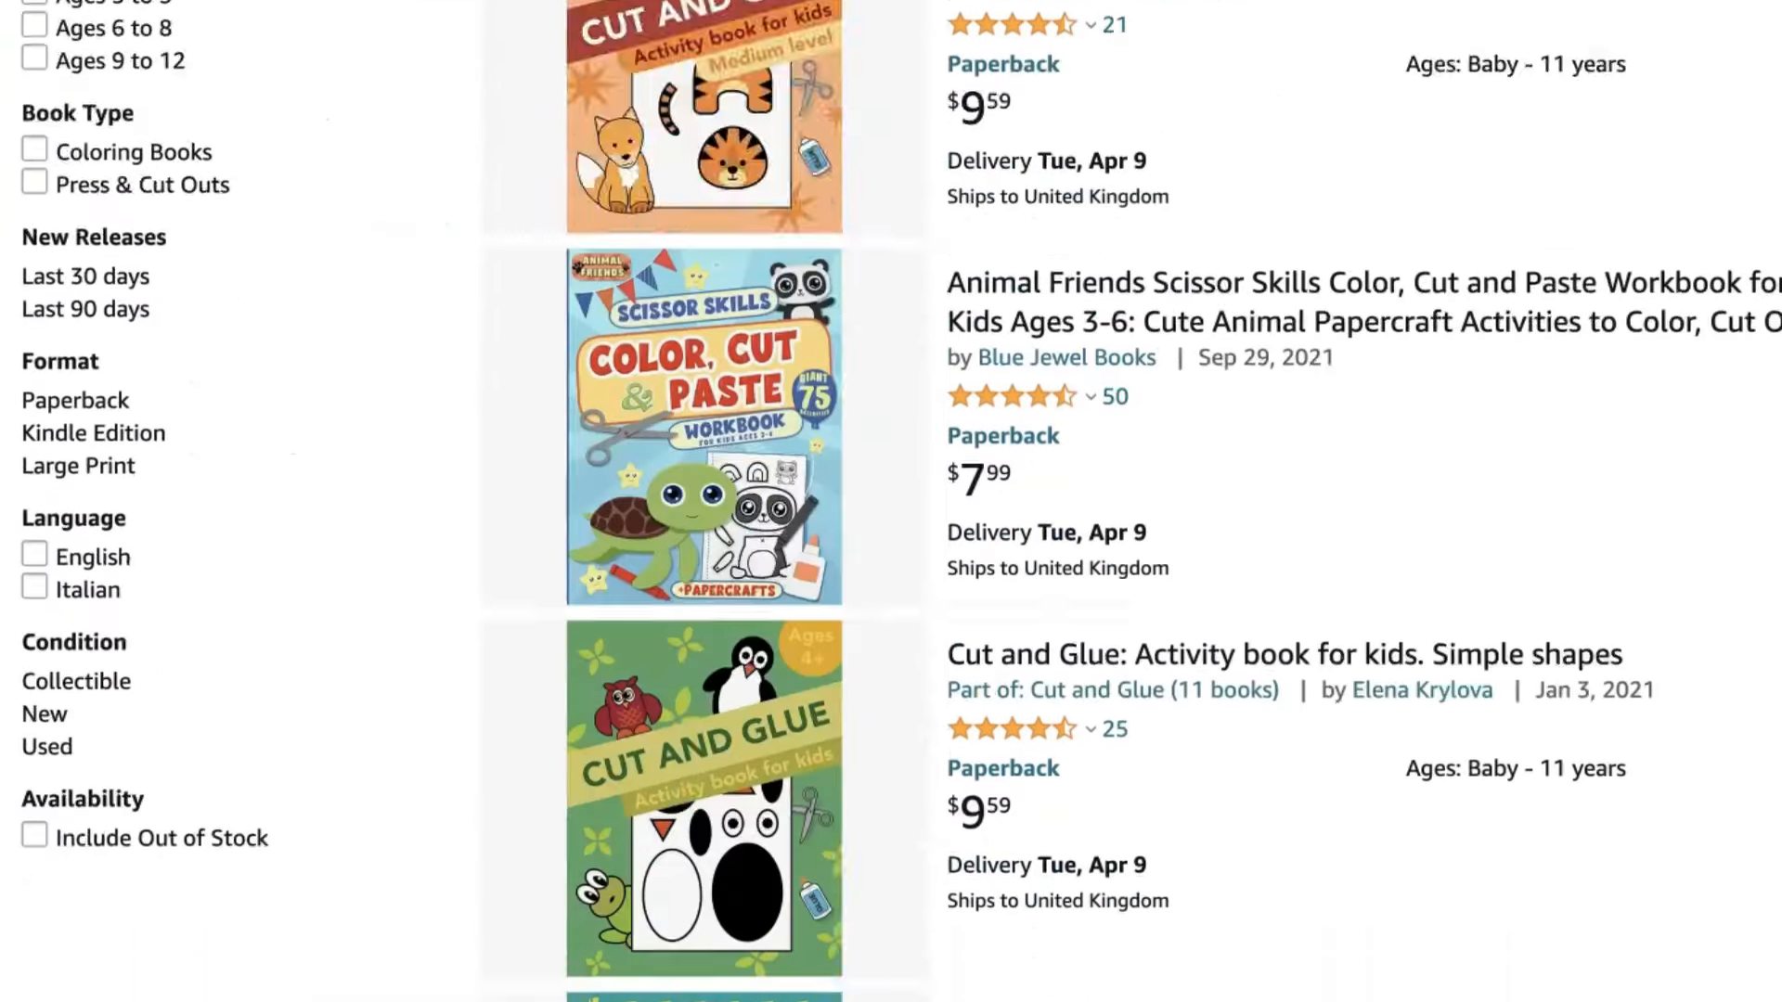
pyautogui.scroll(-3)
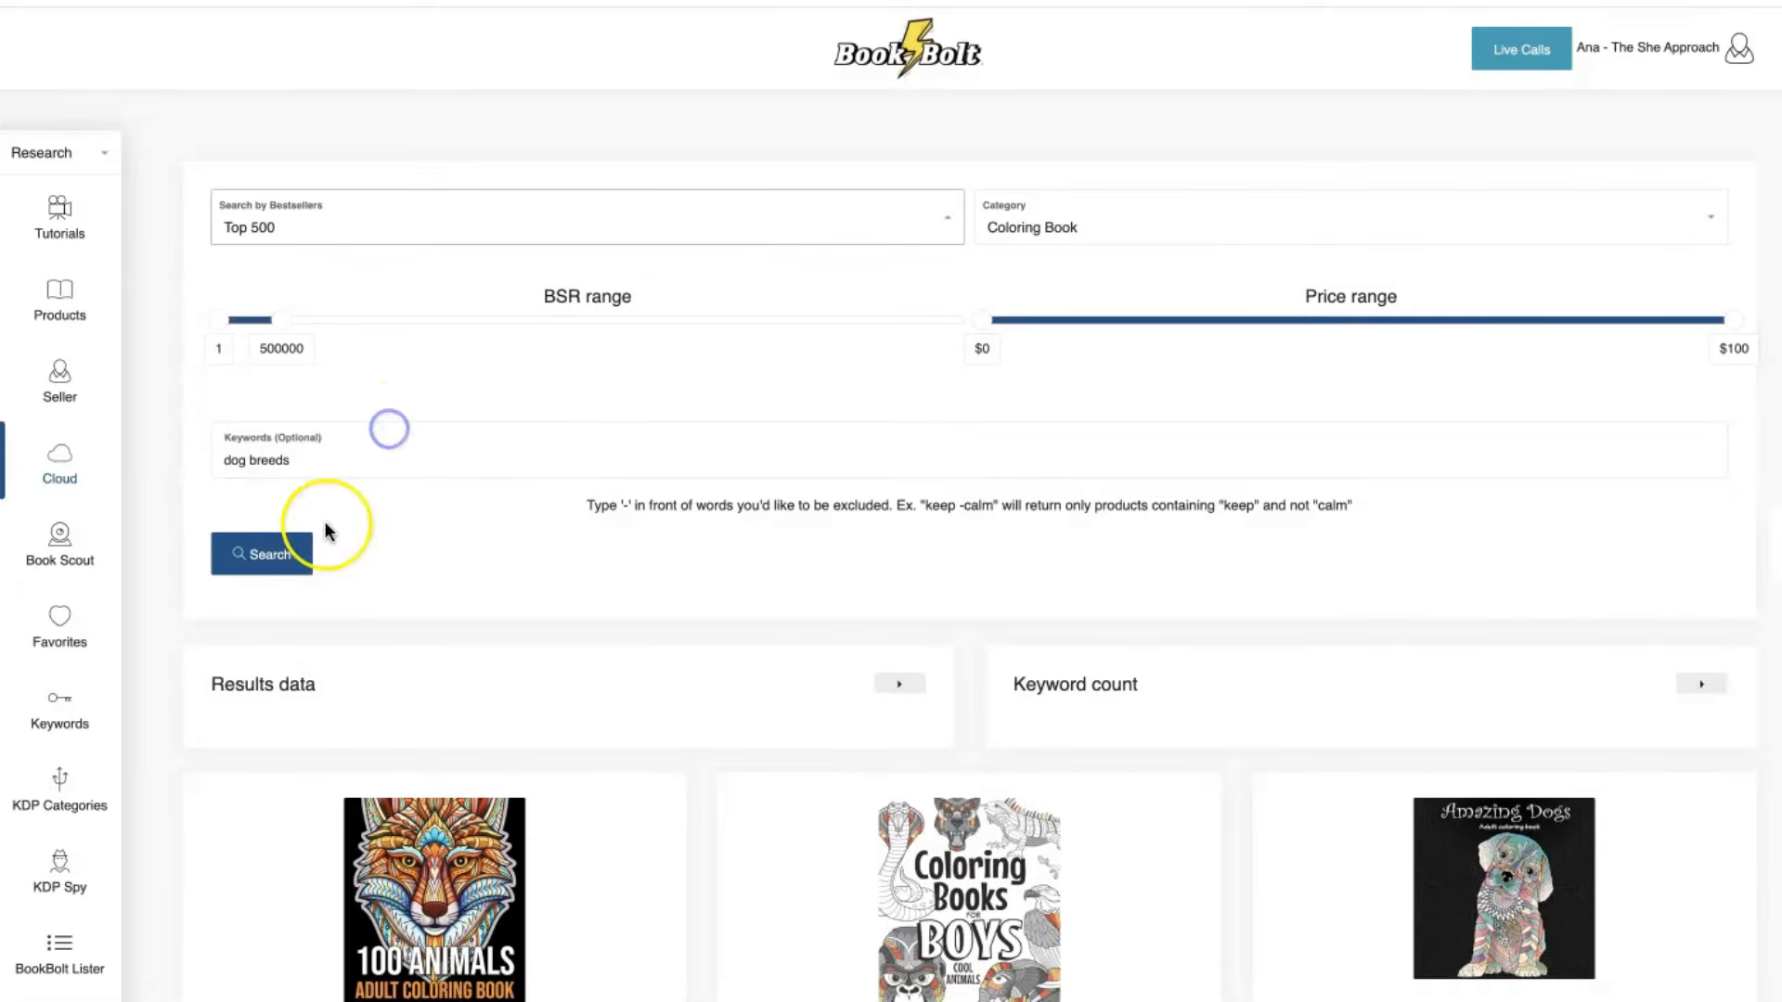
# Run the Top 500 Coloring Book search for 'dog breeds' and review prices, BSR and monthly sales.
pyautogui.click(262, 556)
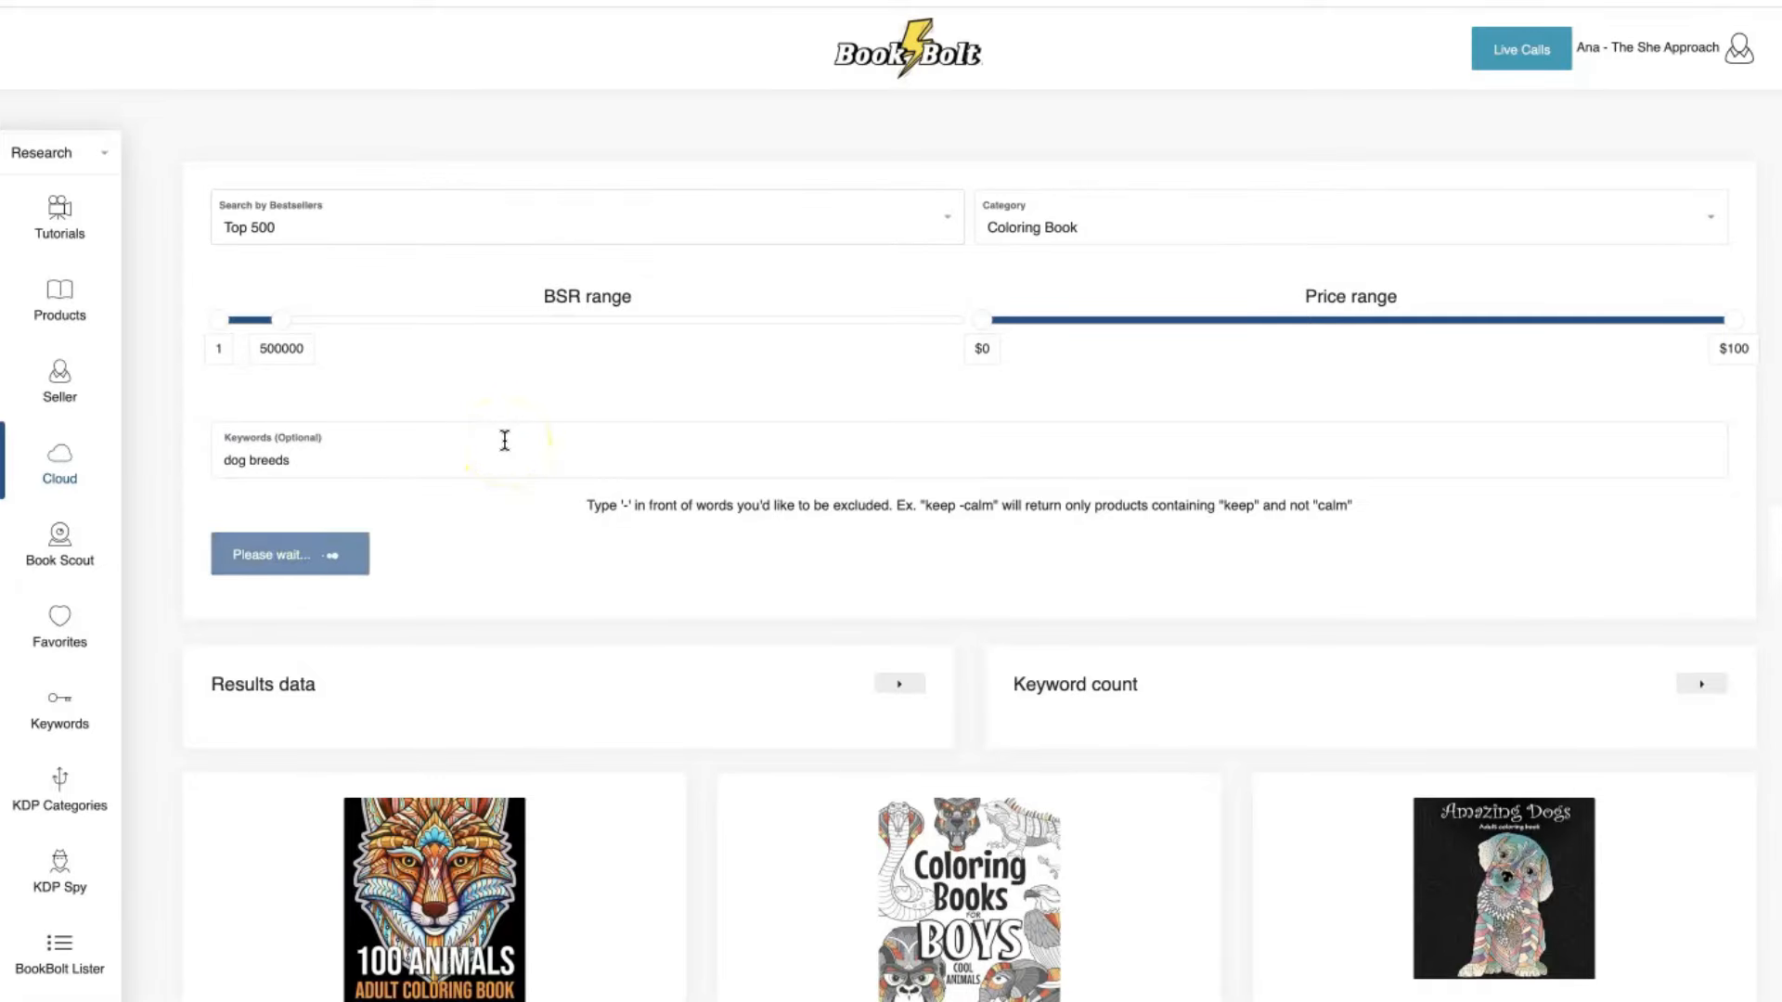
pyautogui.scroll(-3)
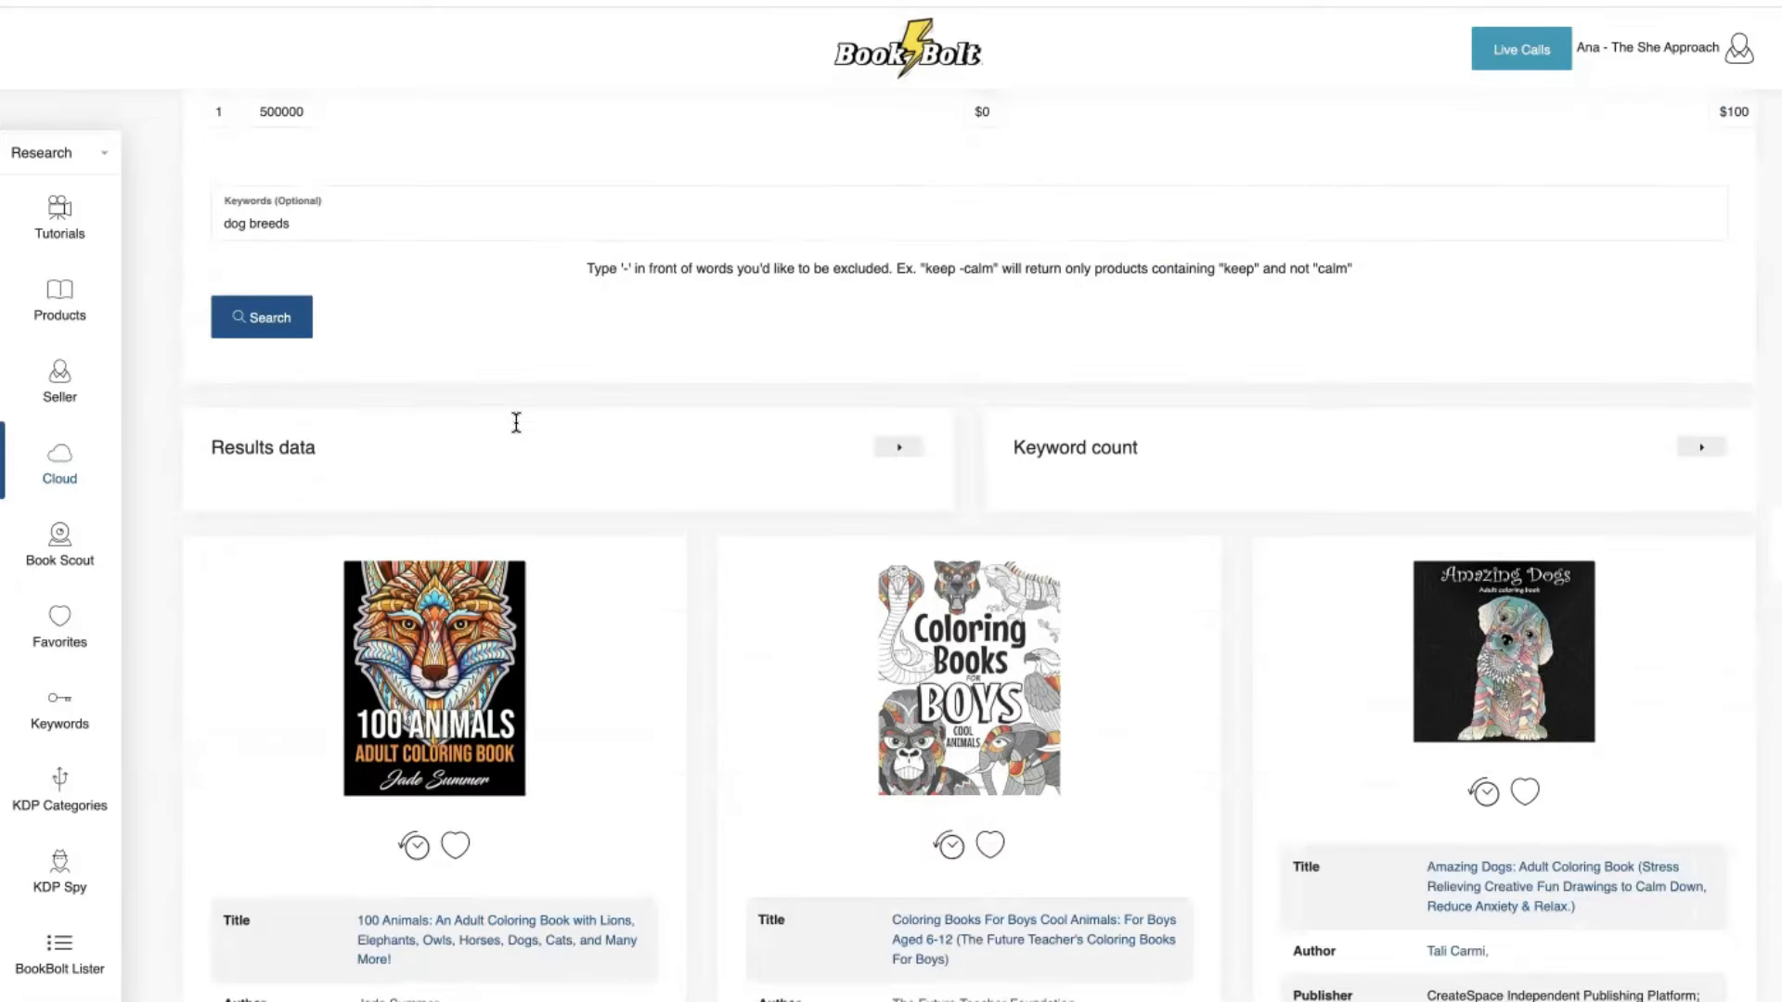
pyautogui.scroll(-3)
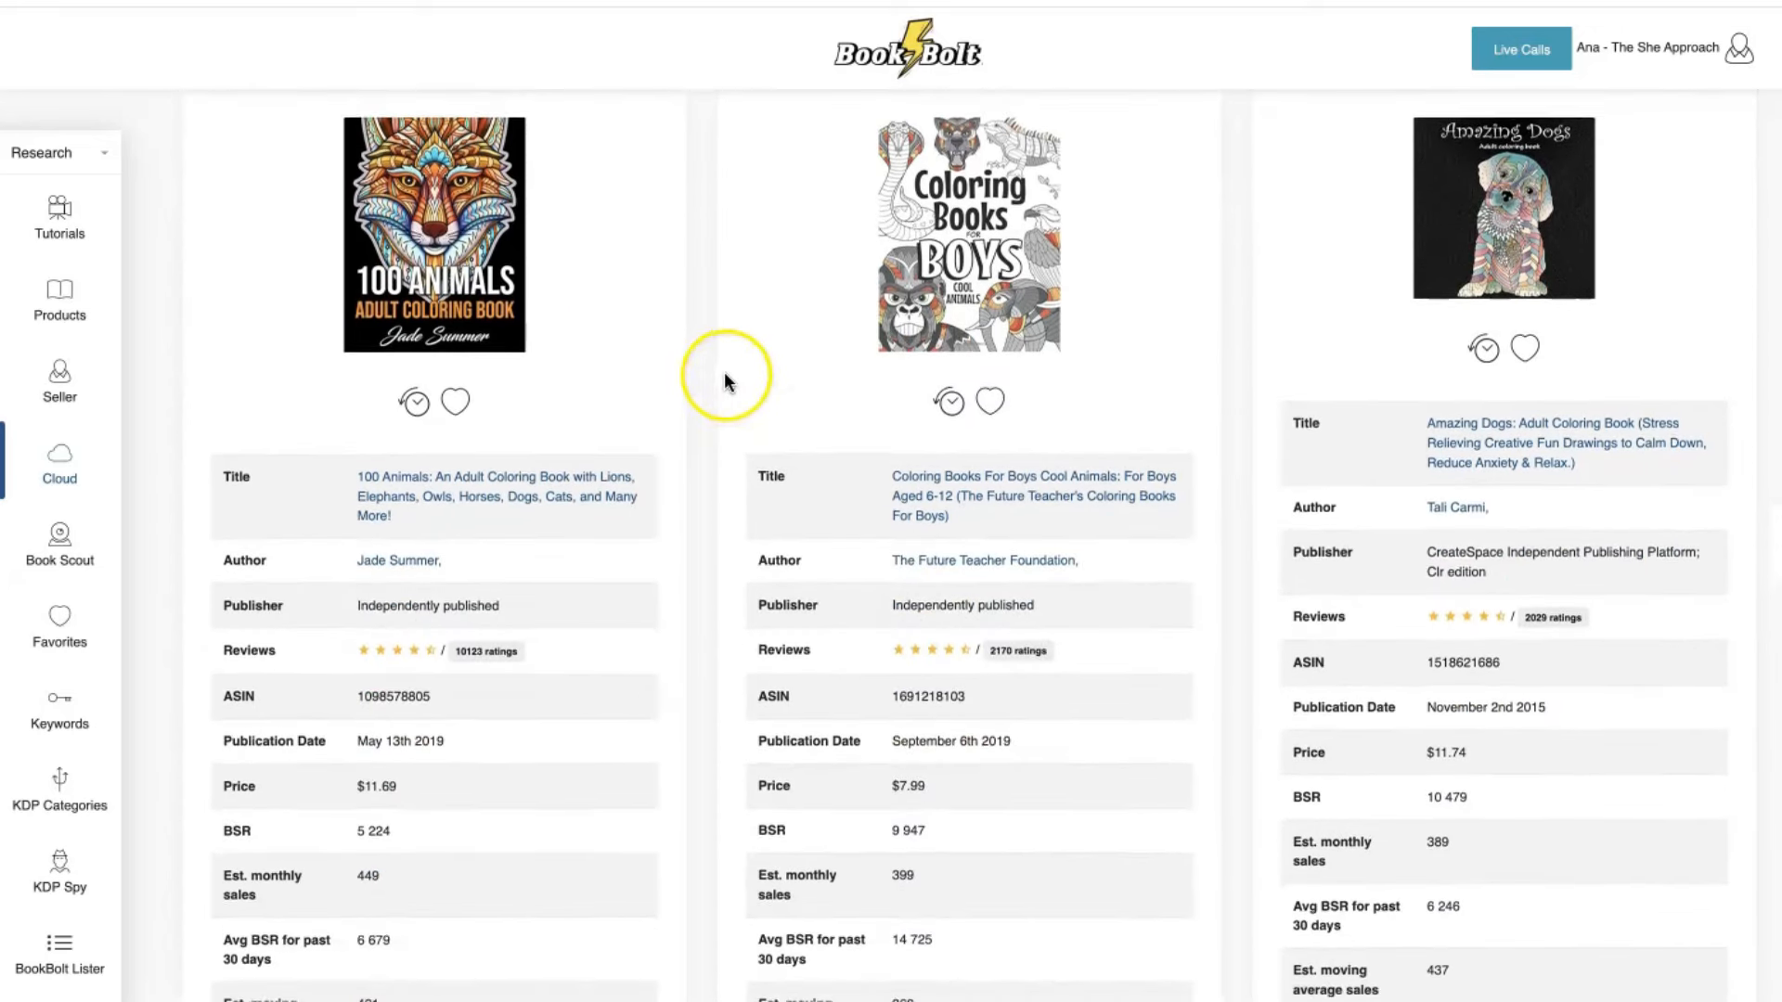
pyautogui.scroll(-3)
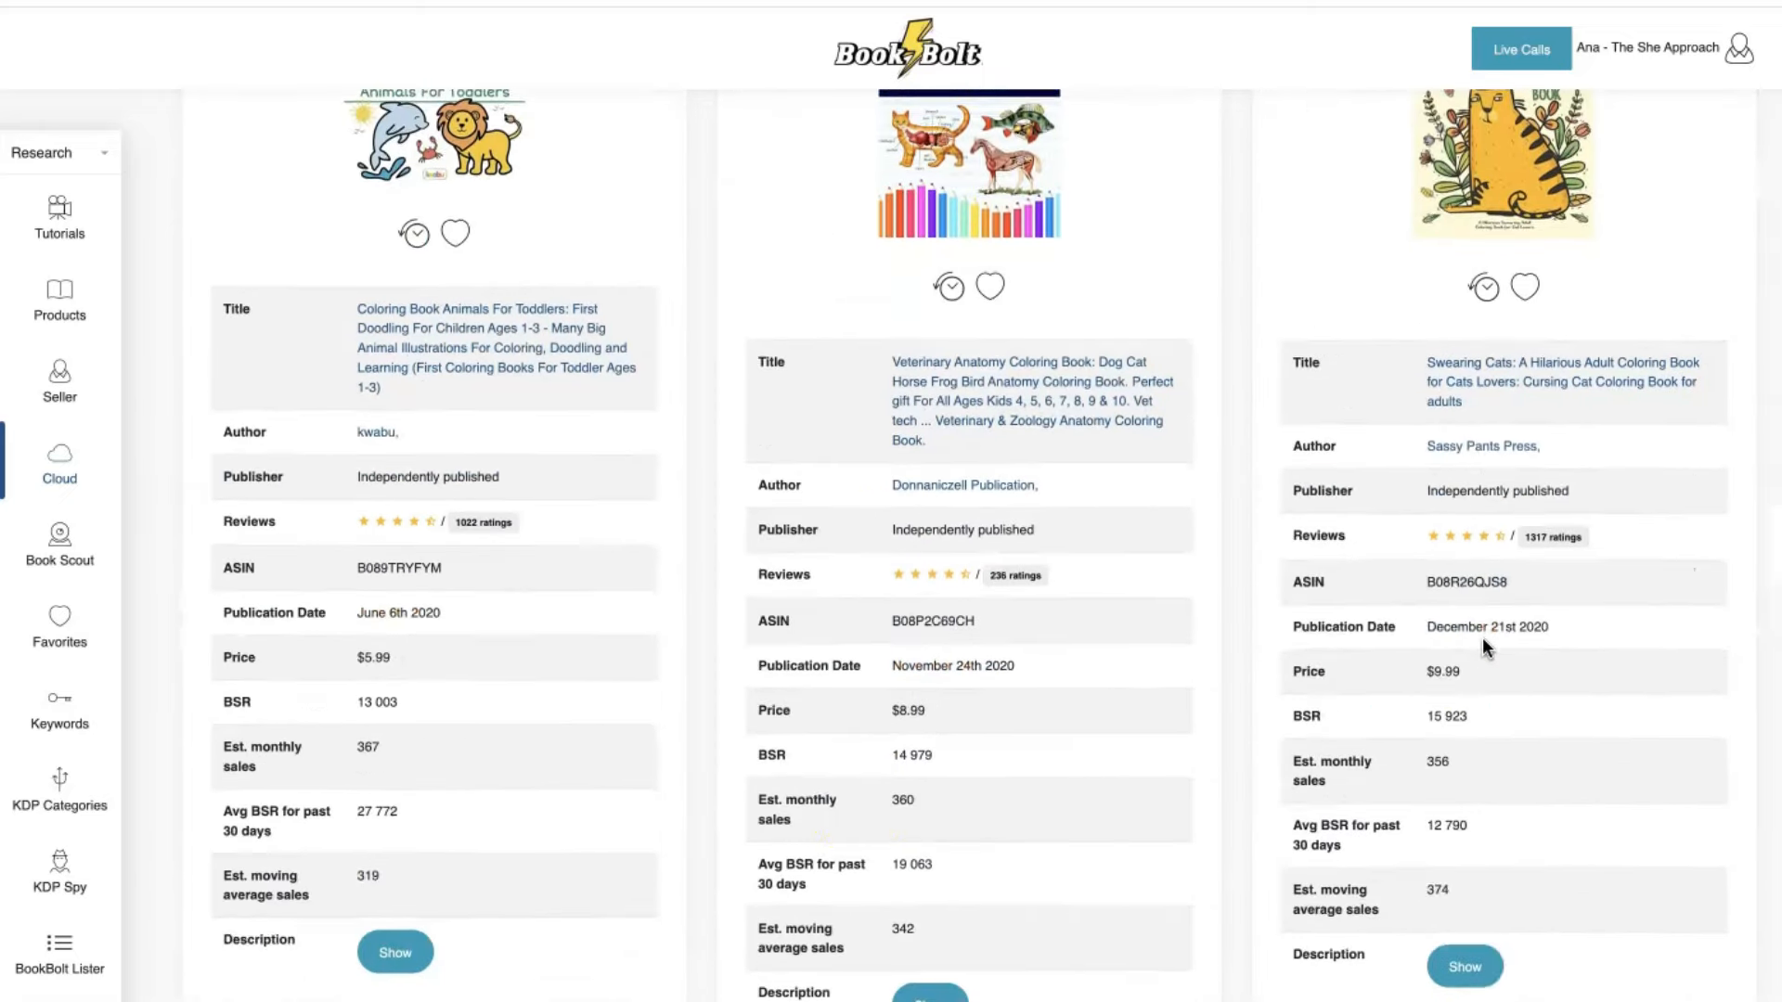
pyautogui.scroll(-3)
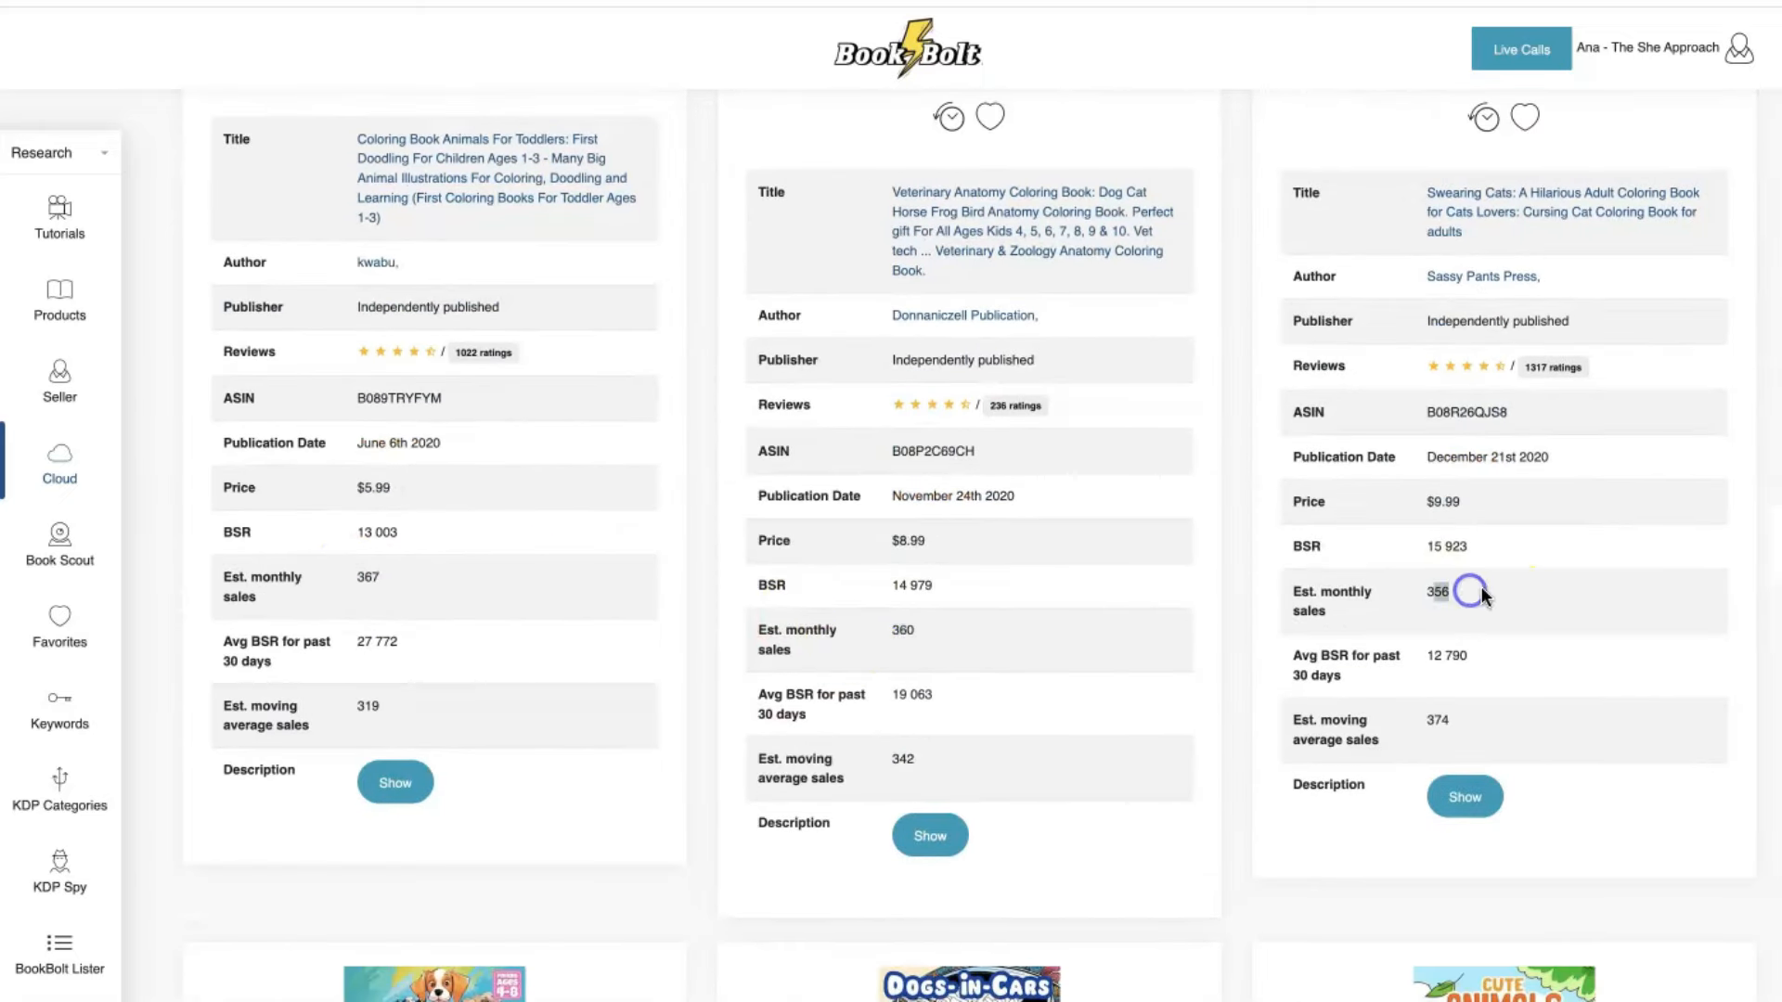
pyautogui.scroll(-3)
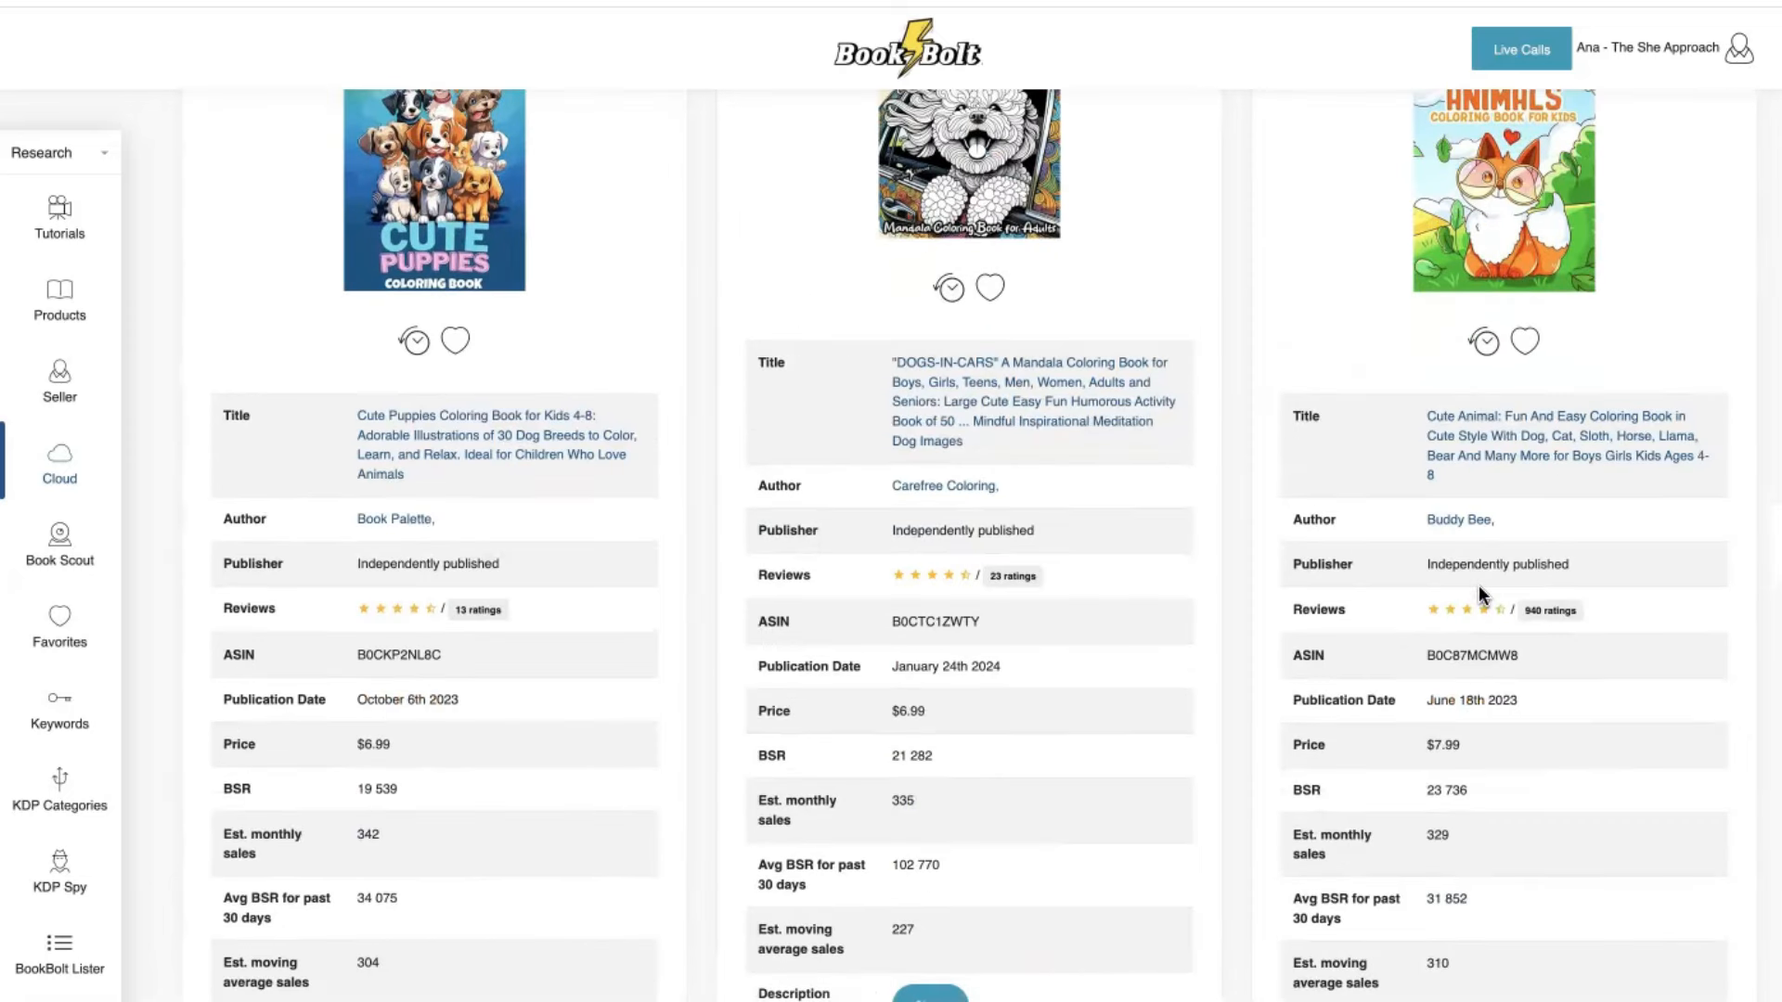
pyautogui.scroll(-3)
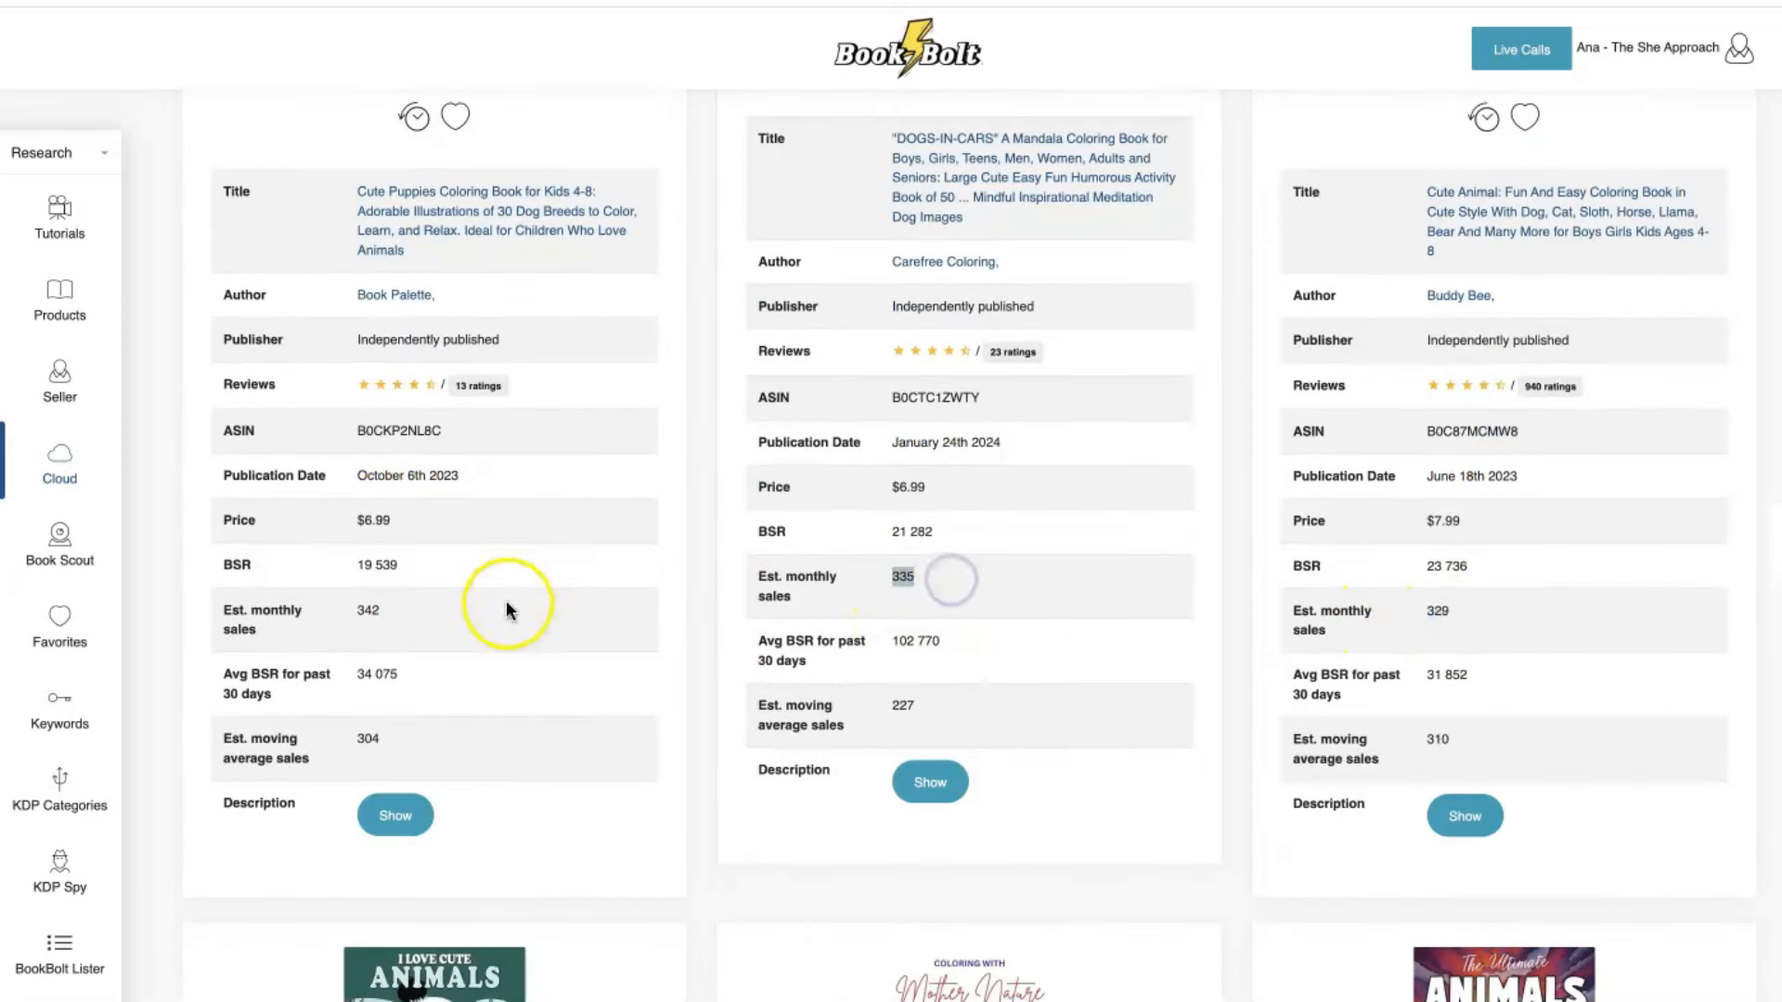
pyautogui.scroll(-3)
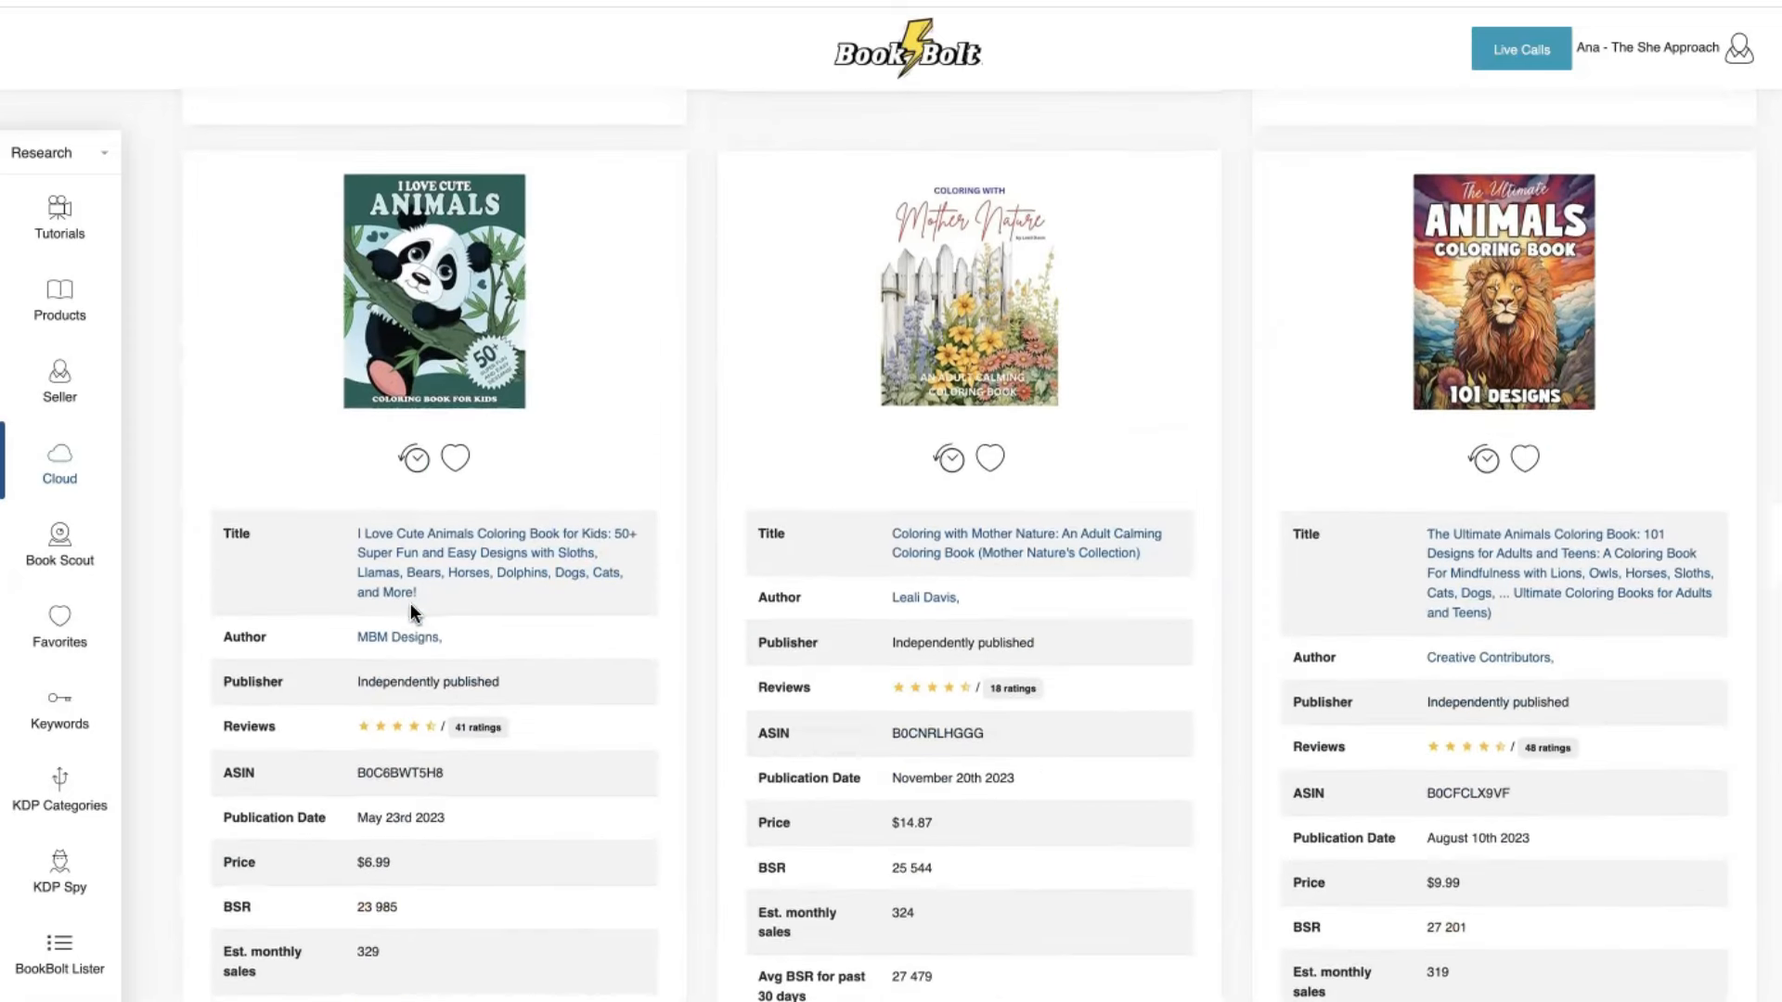
pyautogui.scroll(-3)
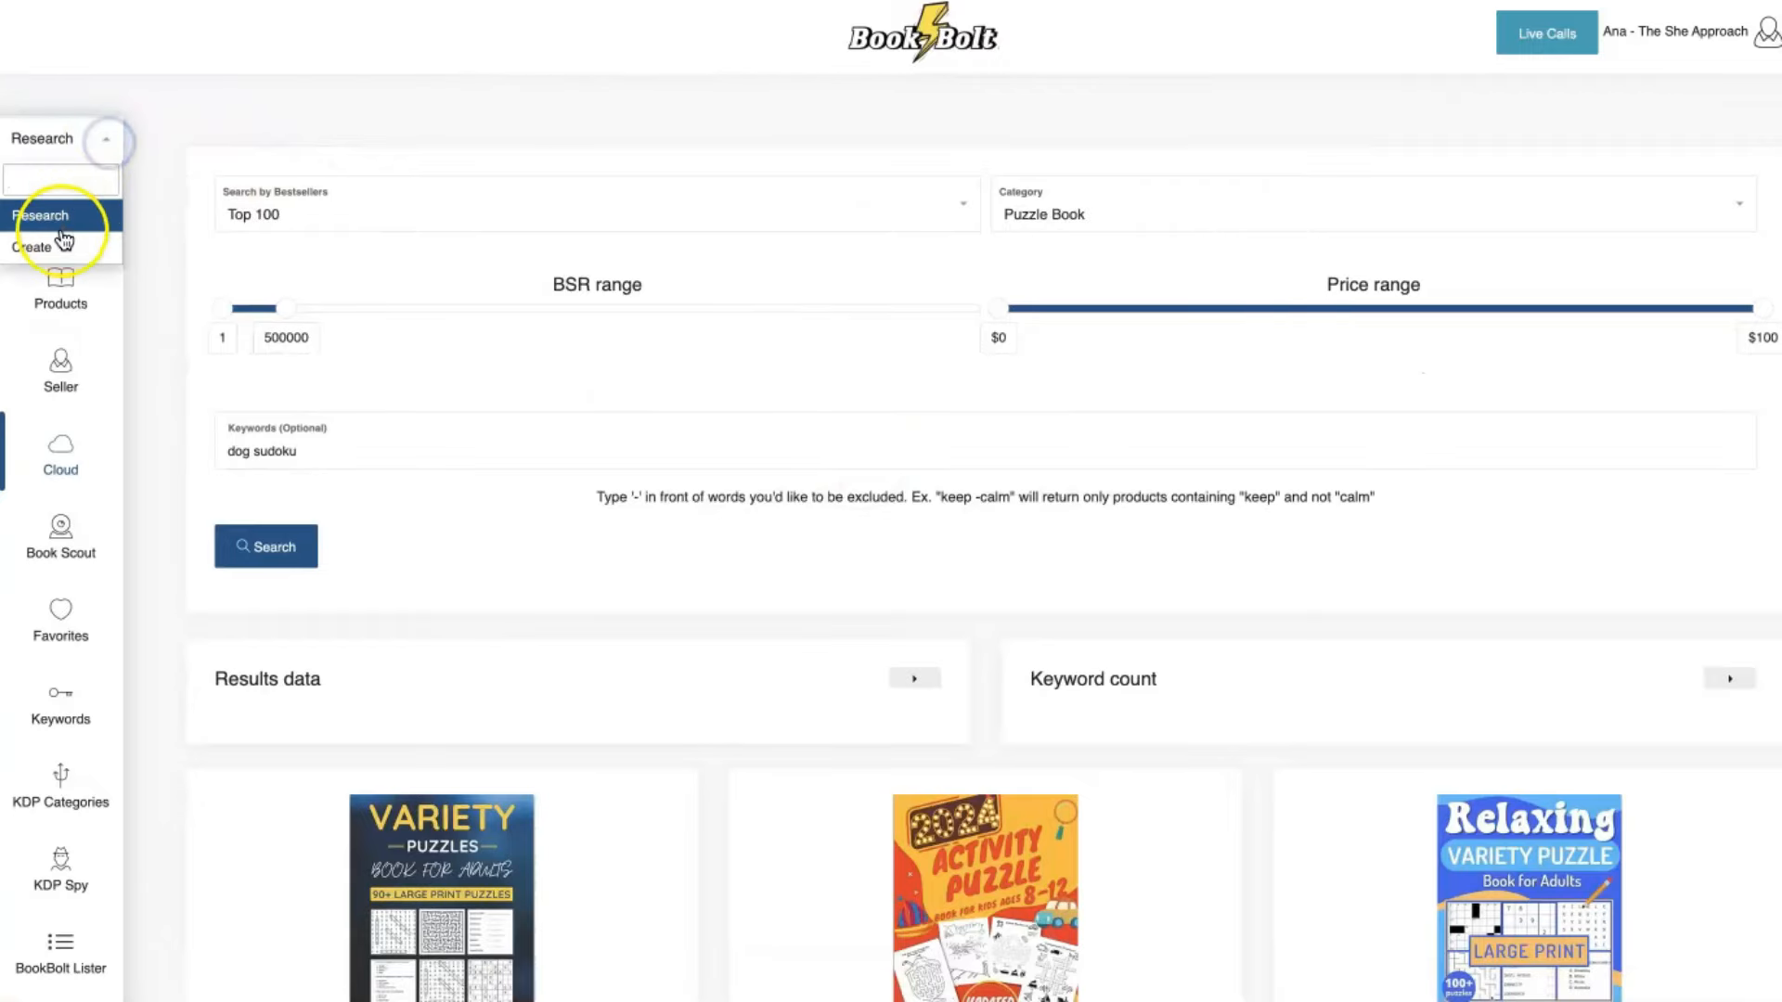
# Start a new Book Bolt Studio project named 'Activity Book'.
pyautogui.click(39, 247)
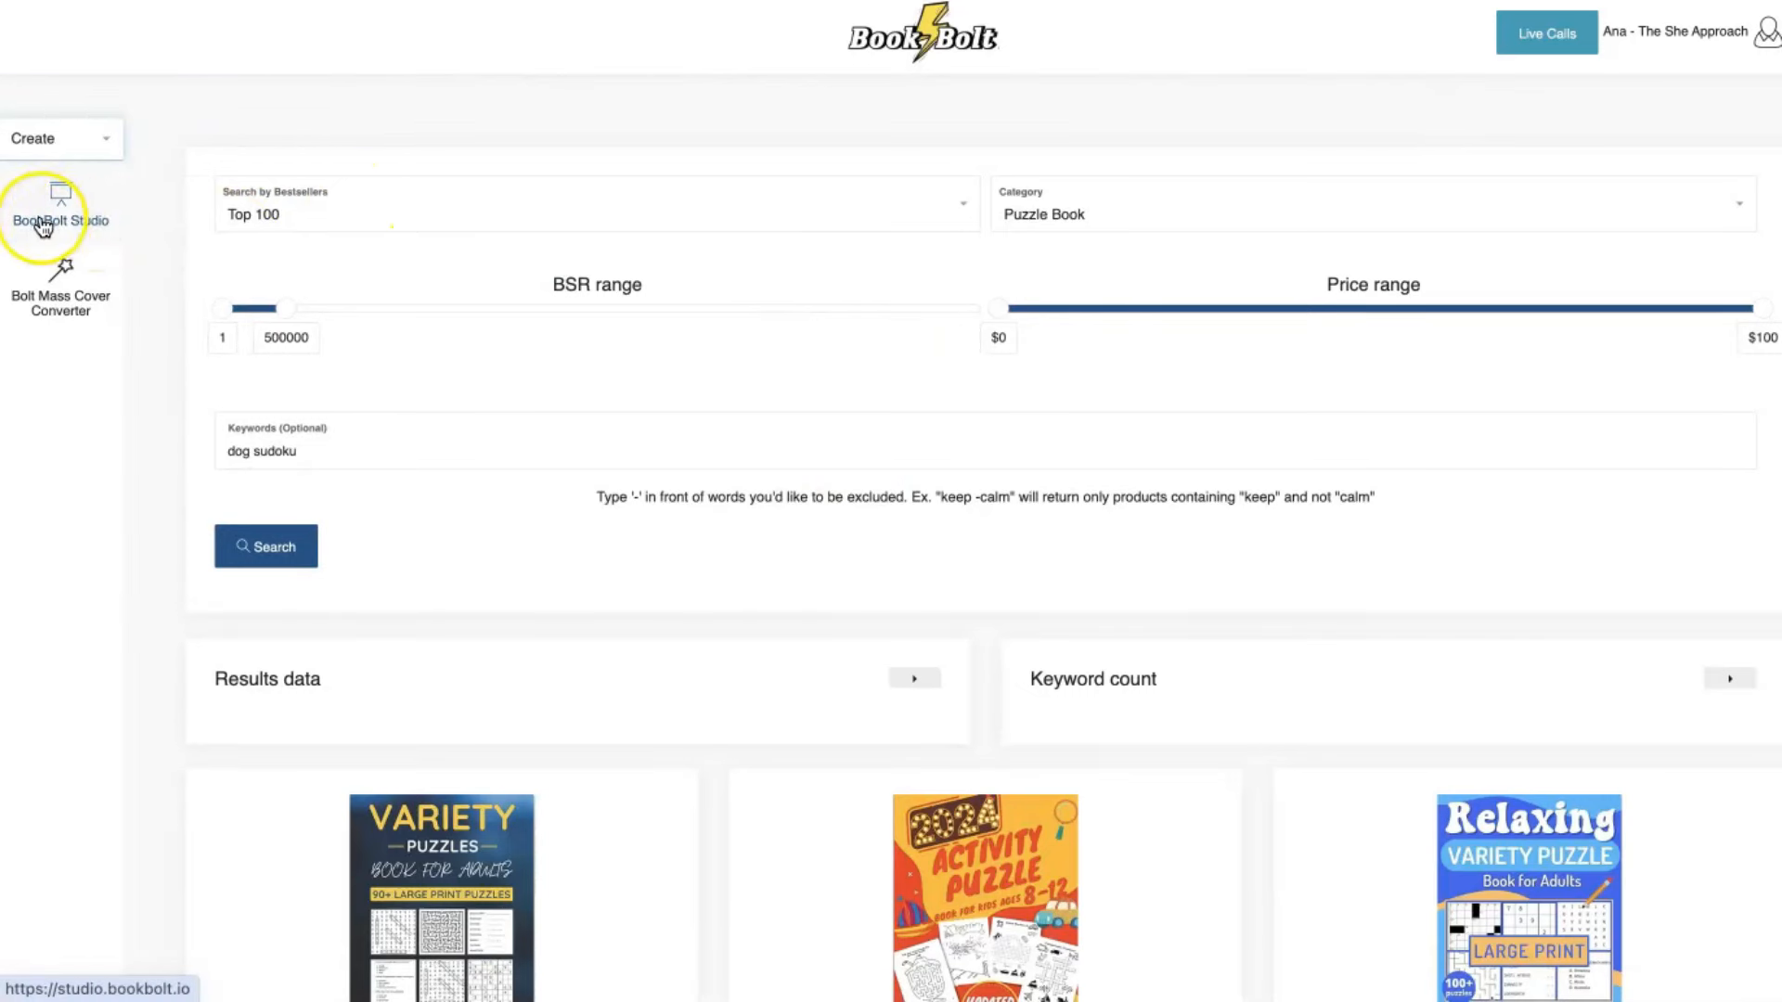
pyautogui.click(59, 204)
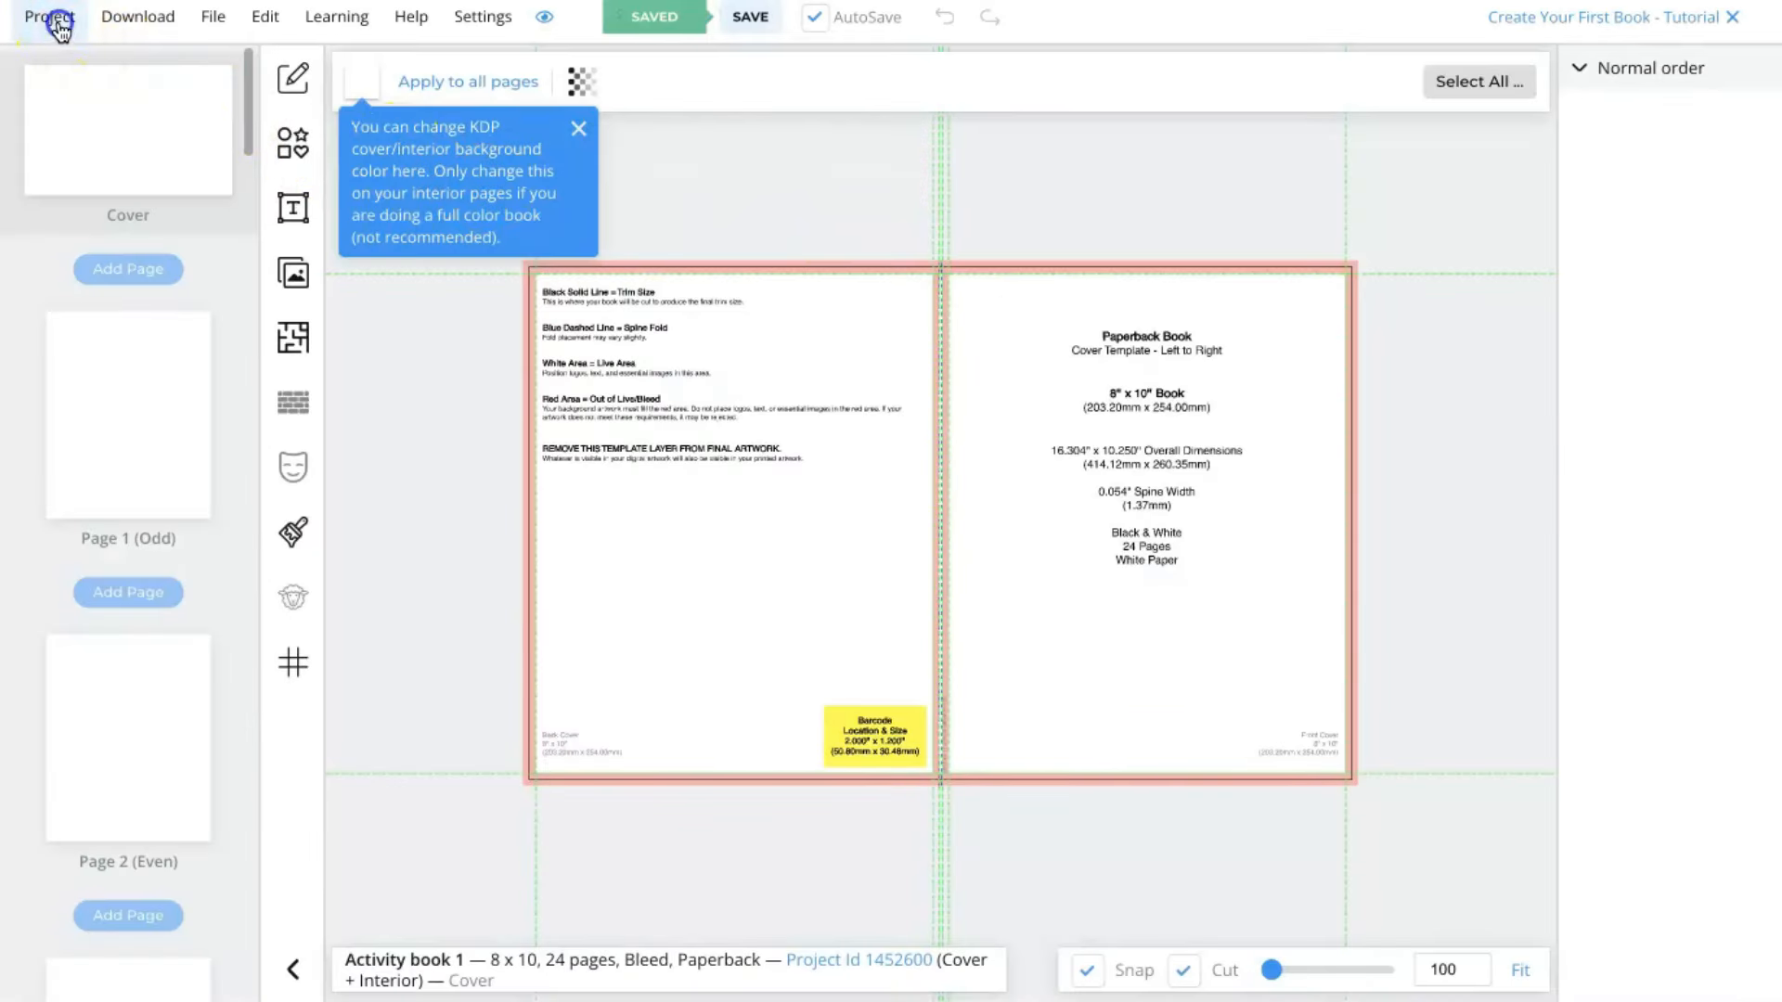
pyautogui.click(48, 17)
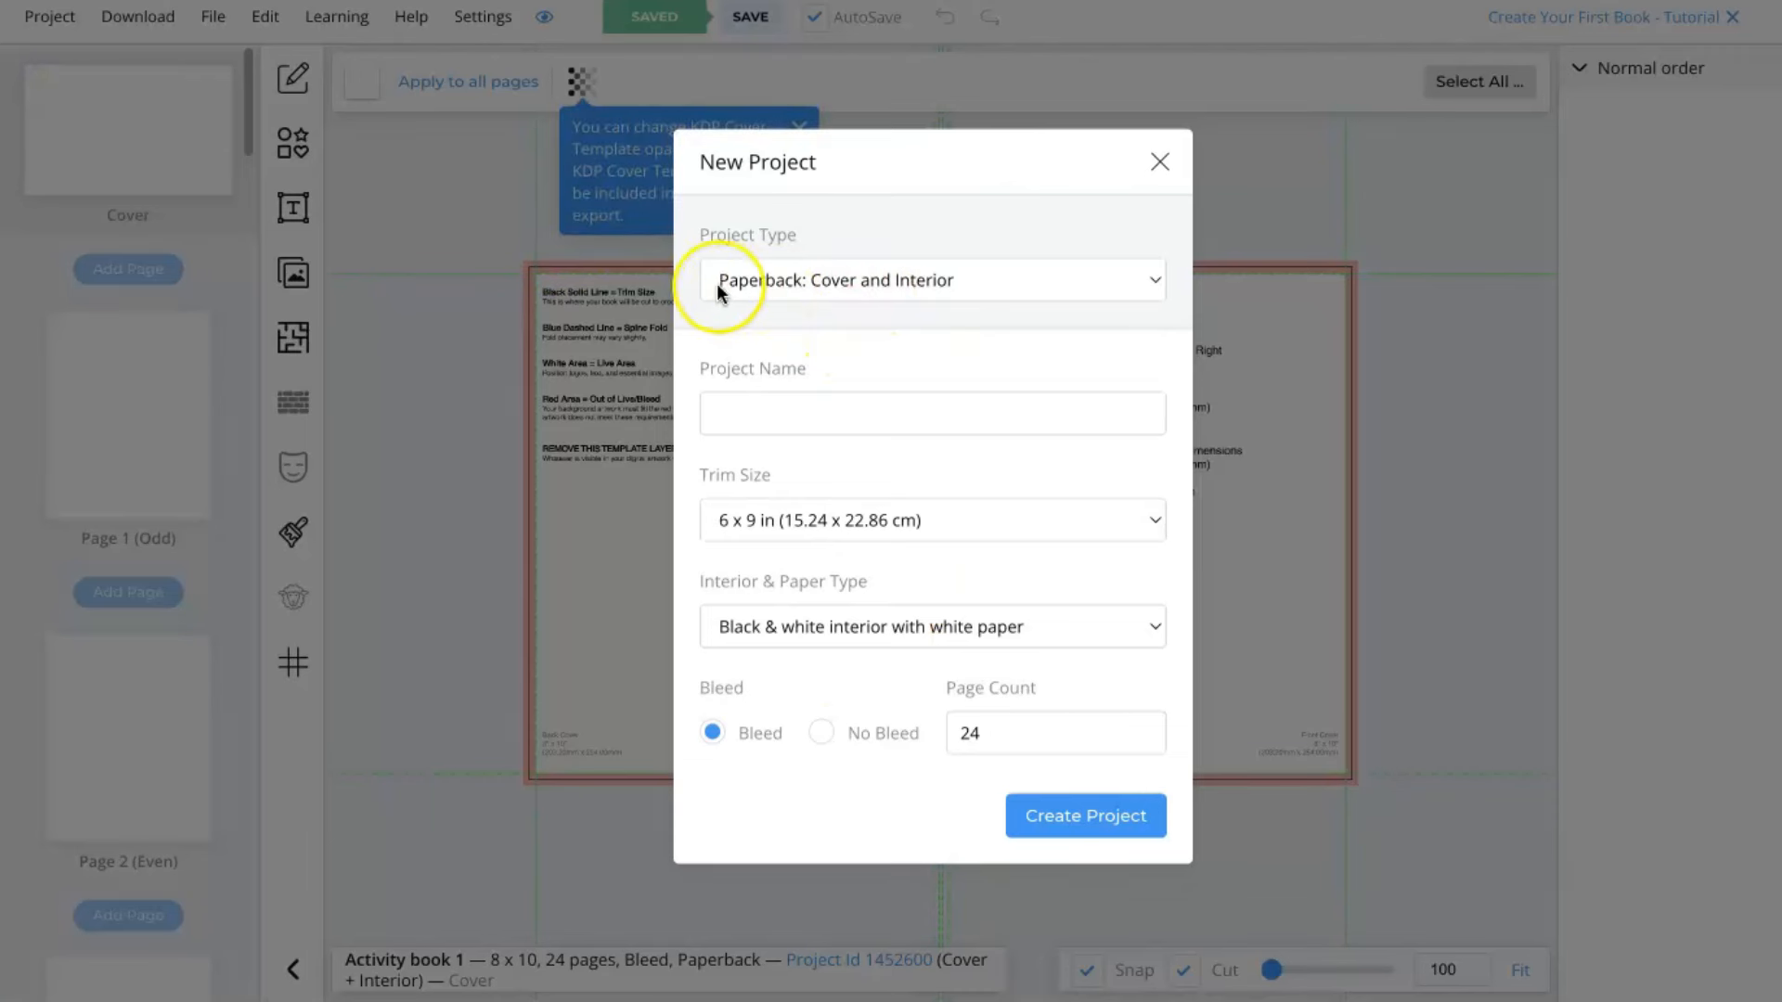
pyautogui.write('Activ')
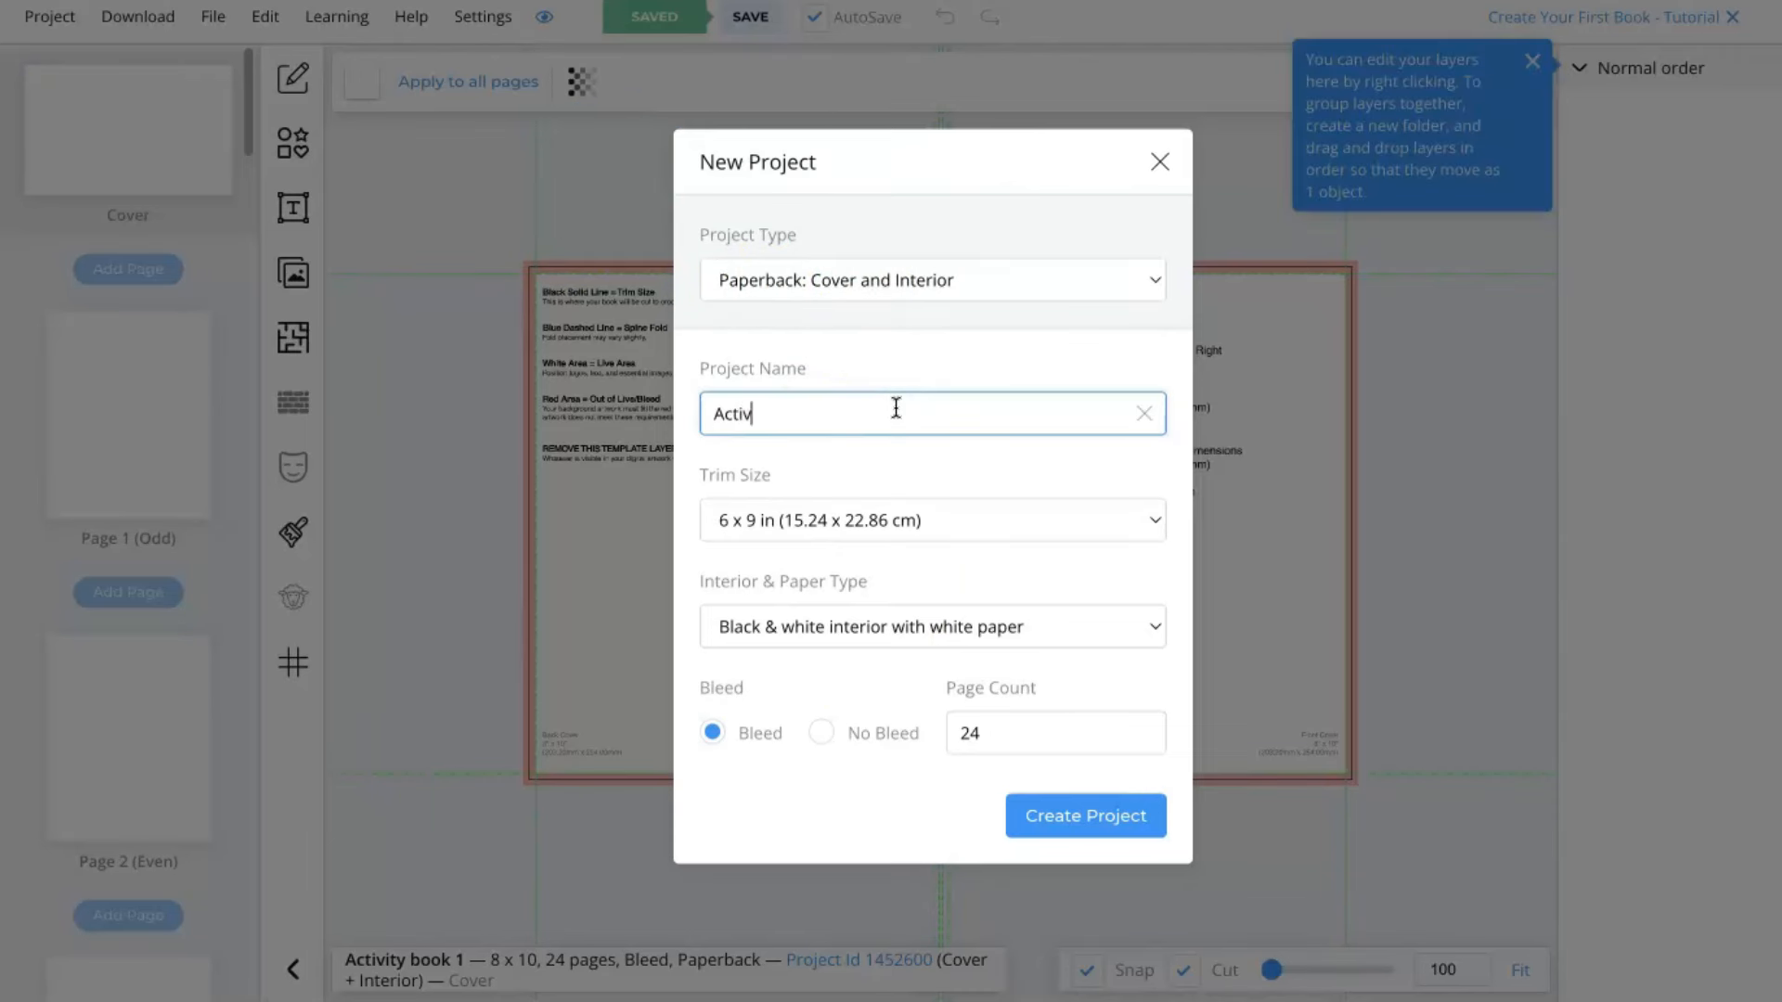
# Create it as an 8.5 x 11 in paperback, black-and-white on white paper, with bleed and 120 pages.
pyautogui.click(930, 520)
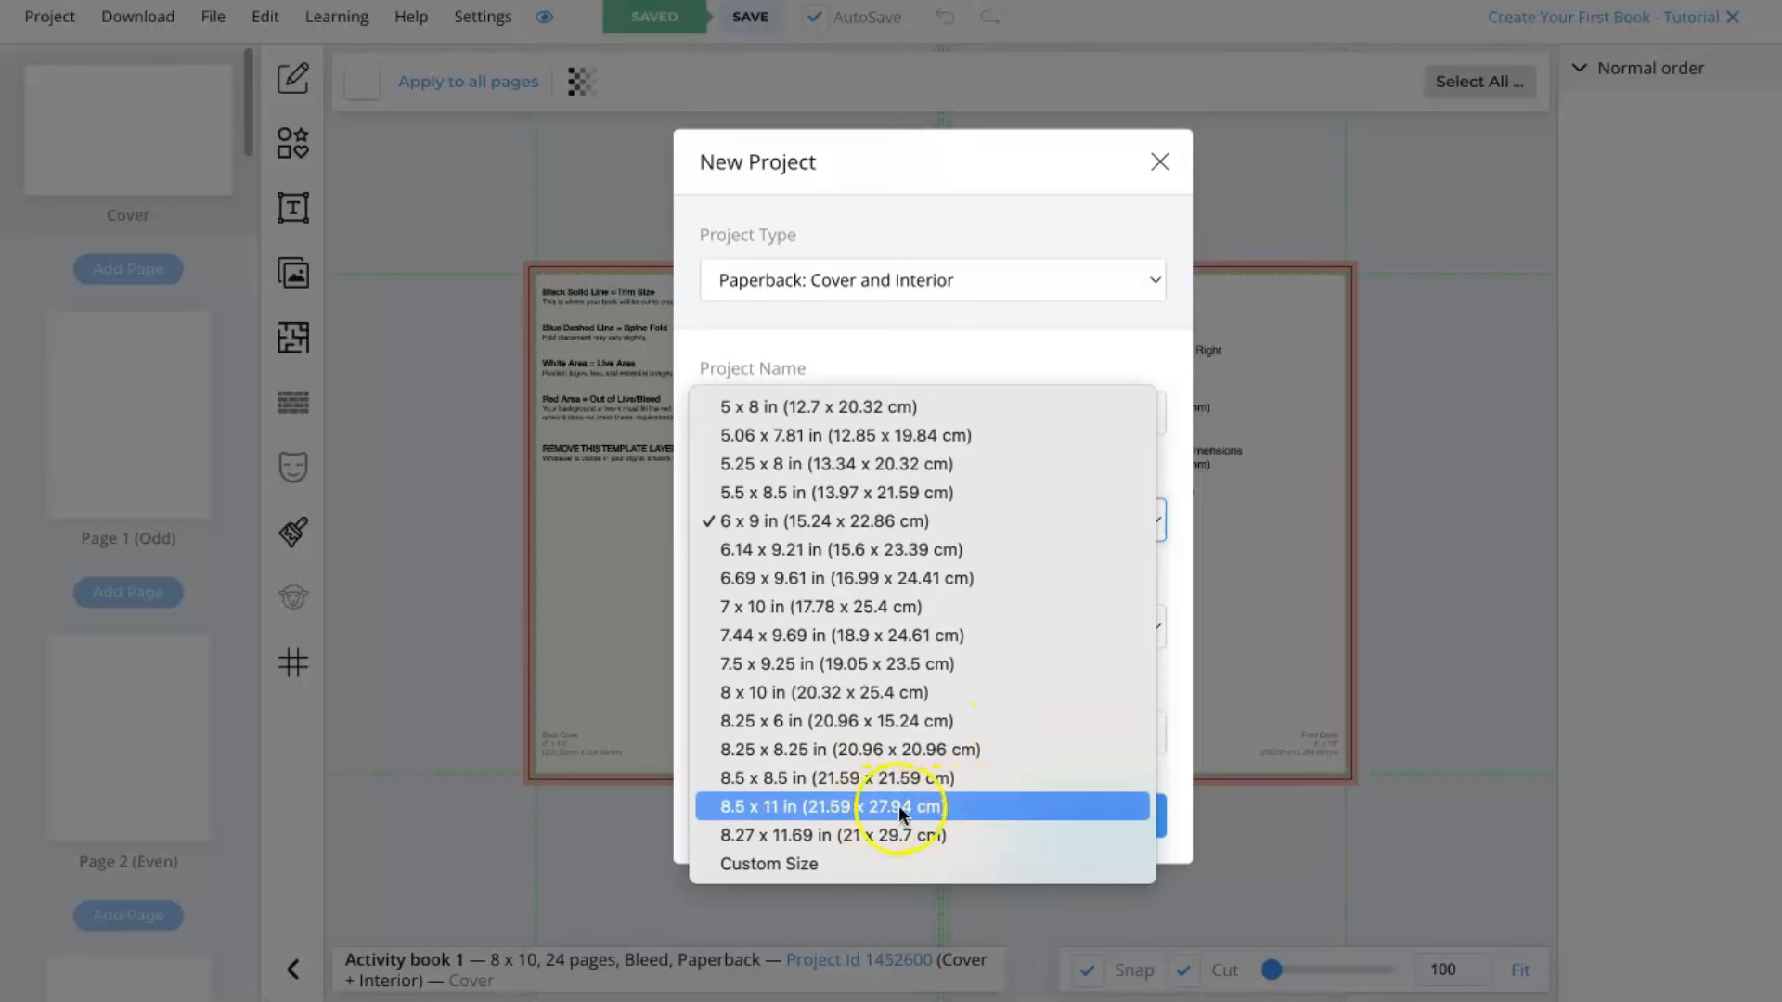
pyautogui.click(835, 806)
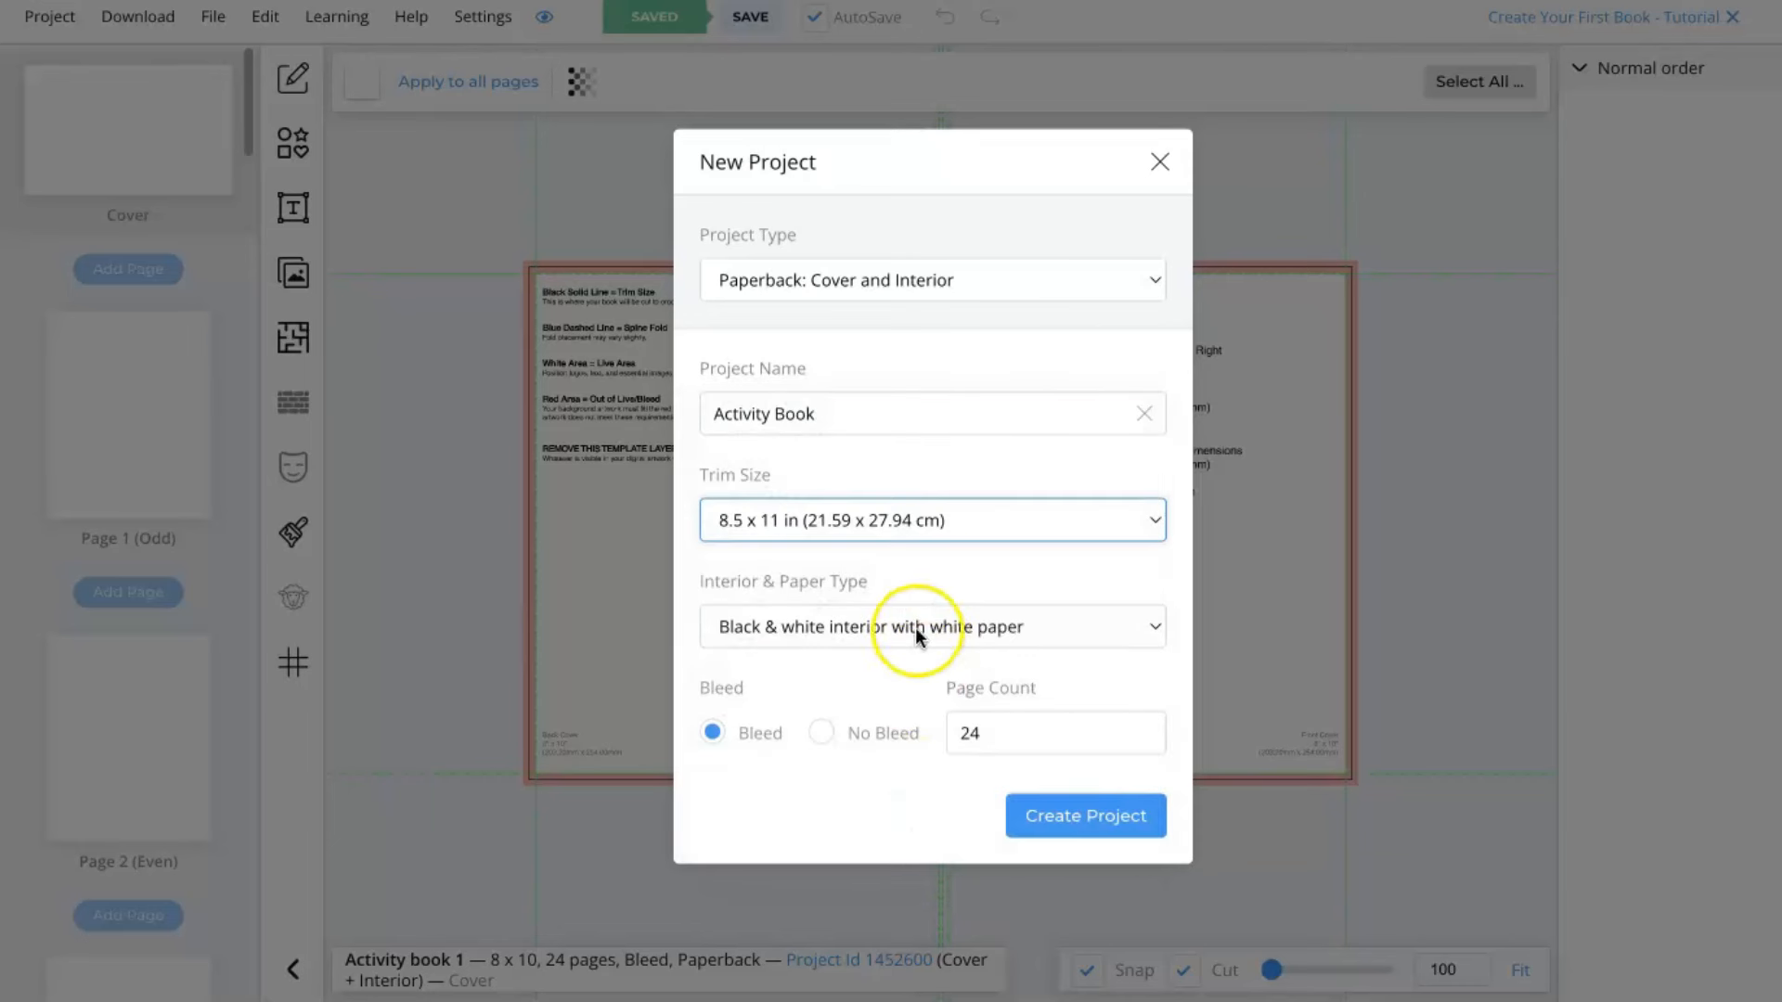
pyautogui.click(930, 625)
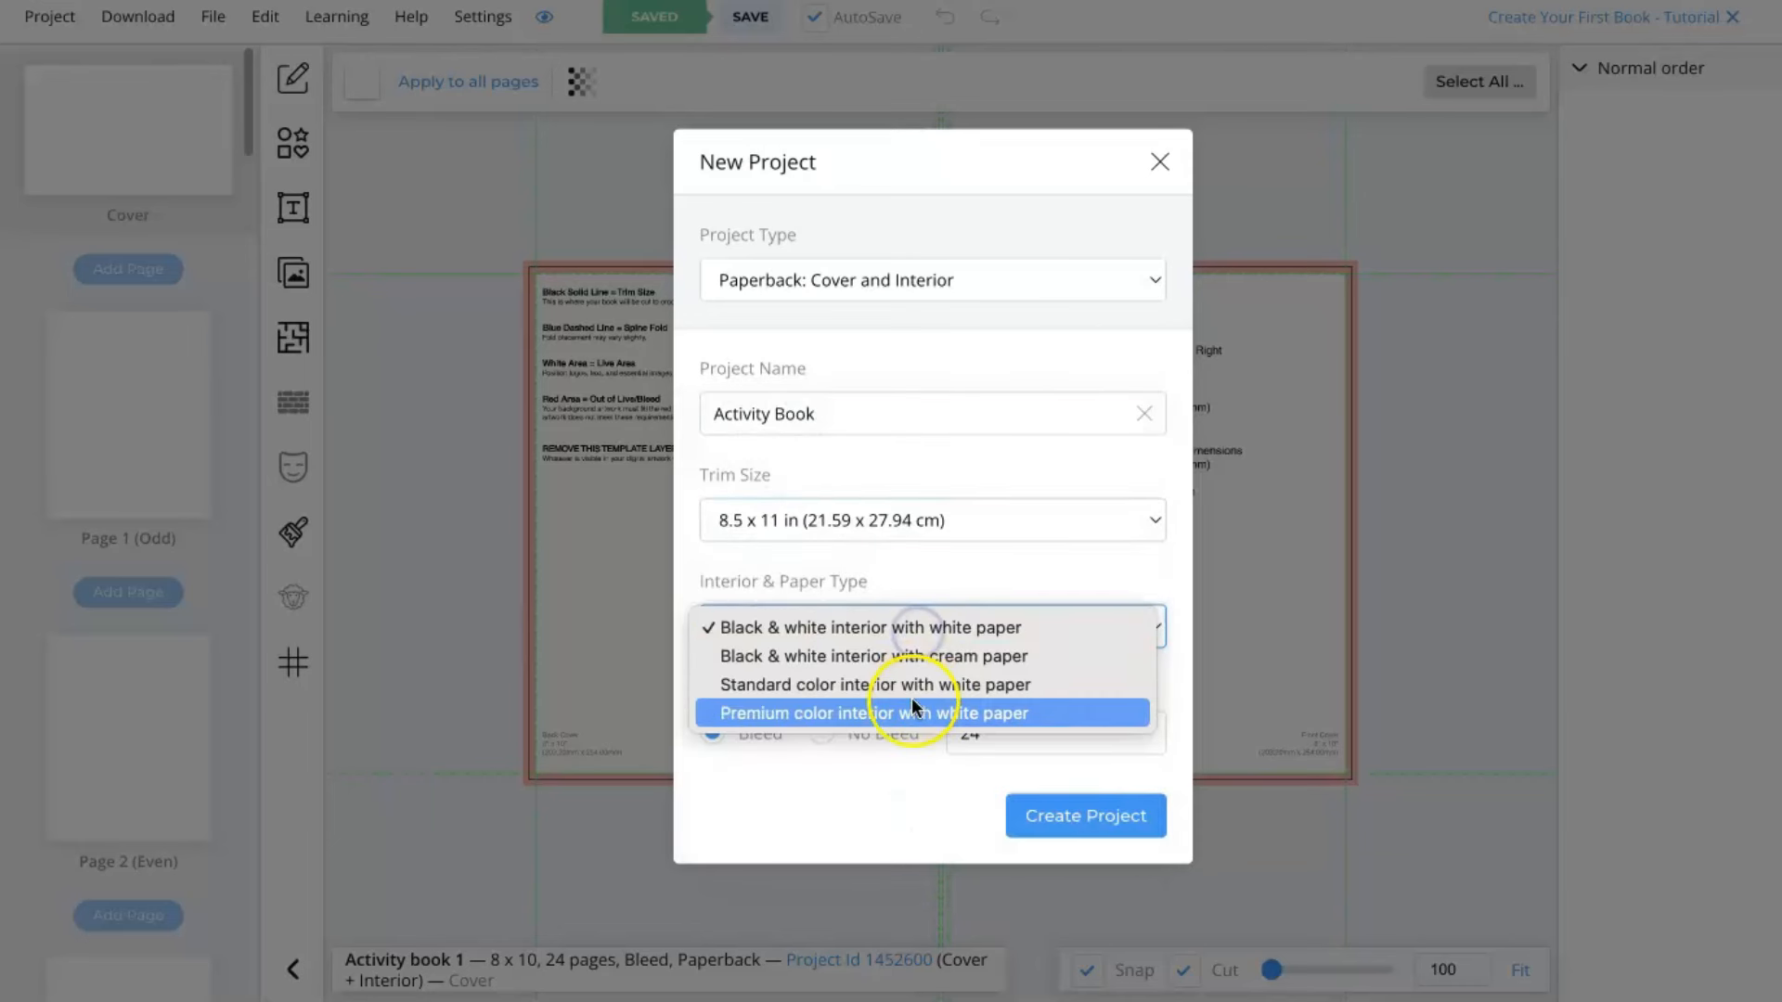
pyautogui.moveTo(926, 628)
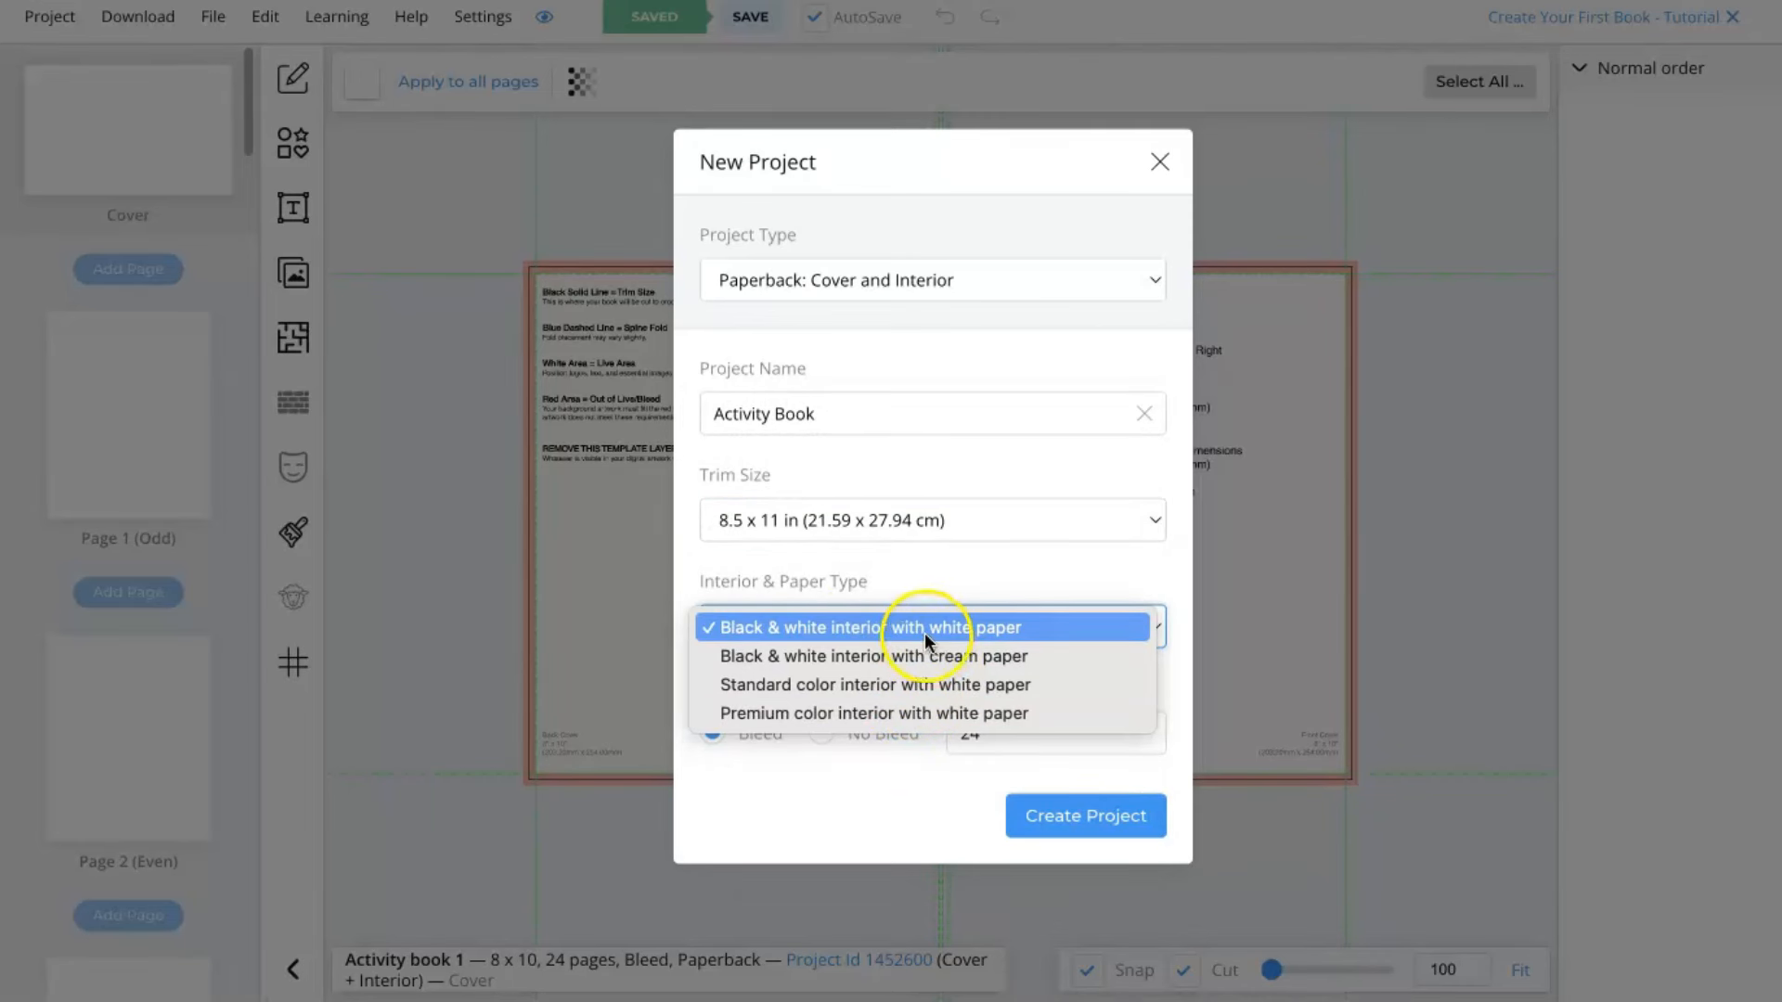
pyautogui.moveTo(989, 656)
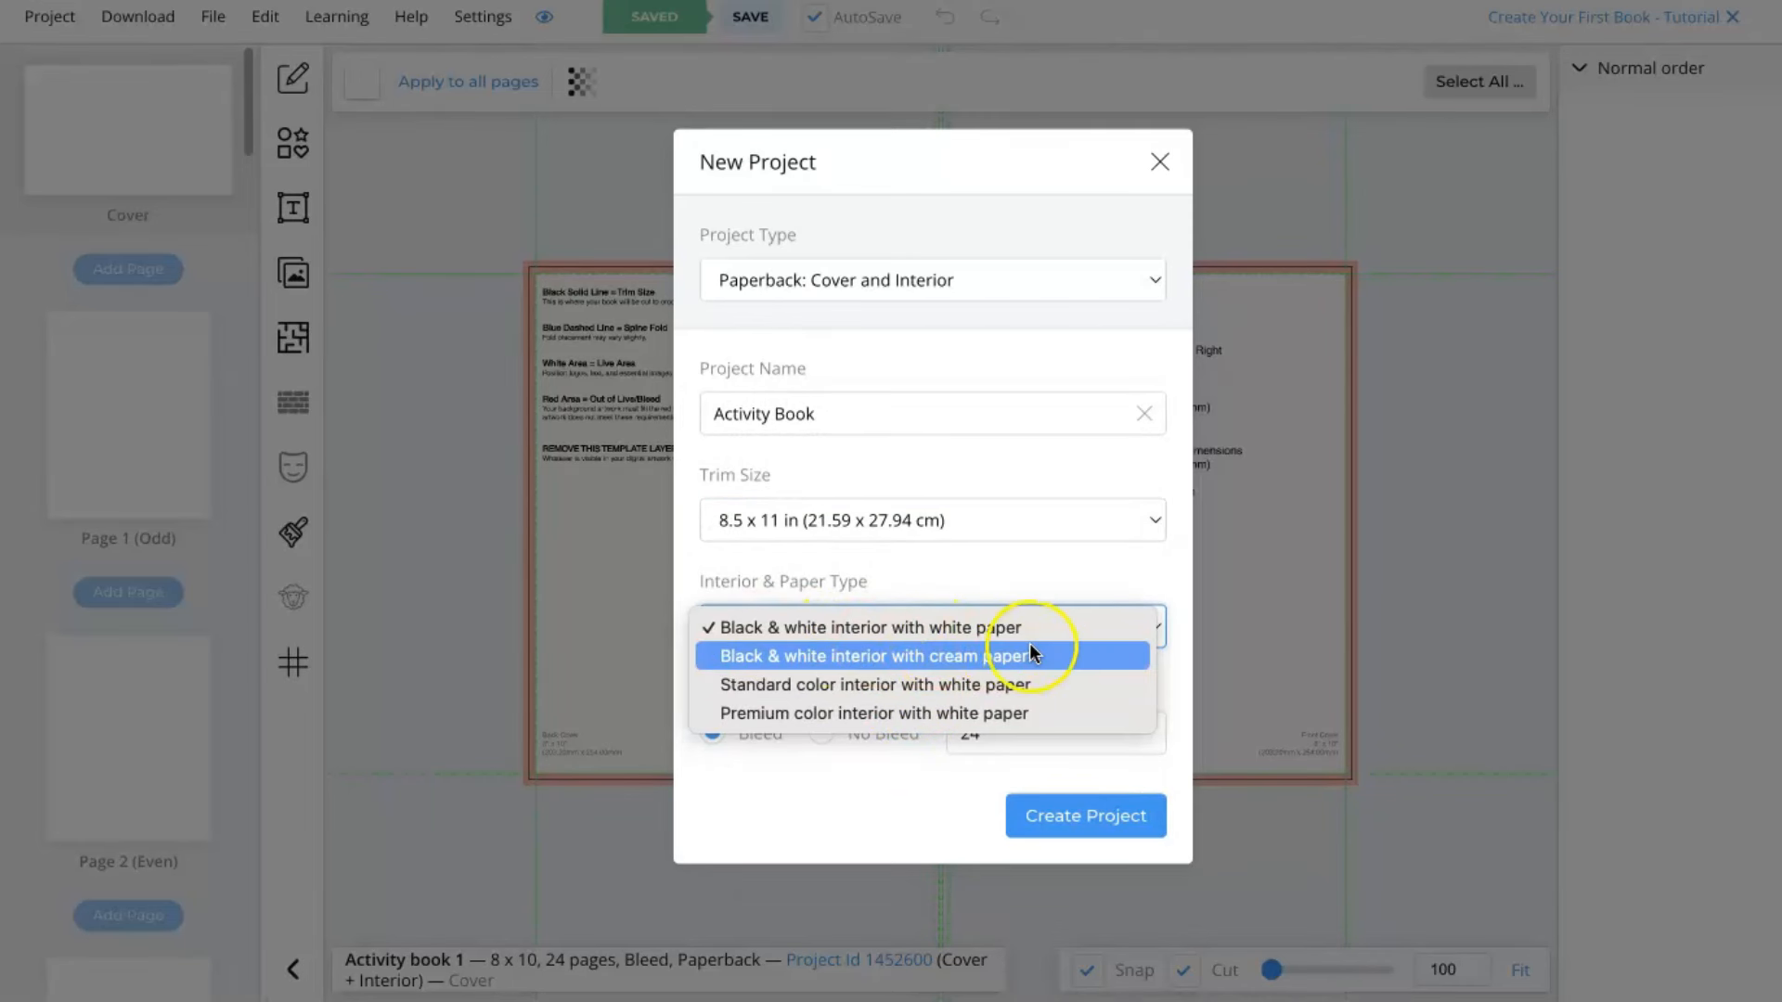
pyautogui.click(869, 626)
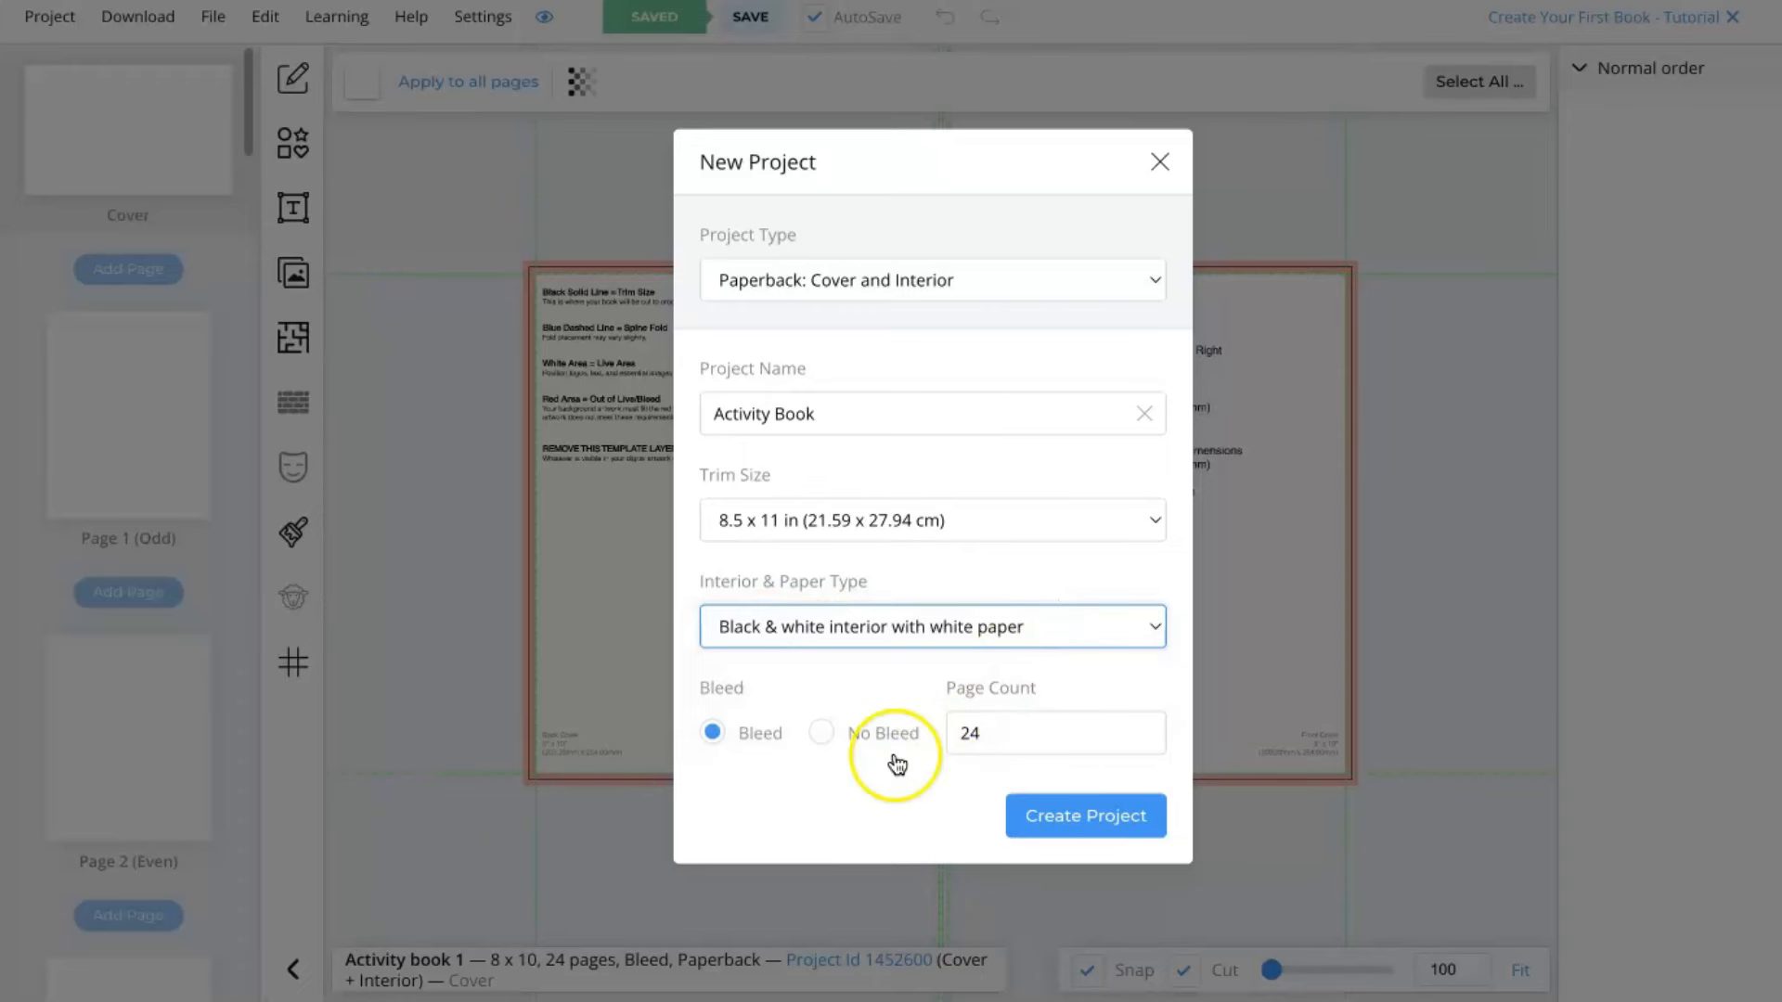
pyautogui.moveTo(709, 722)
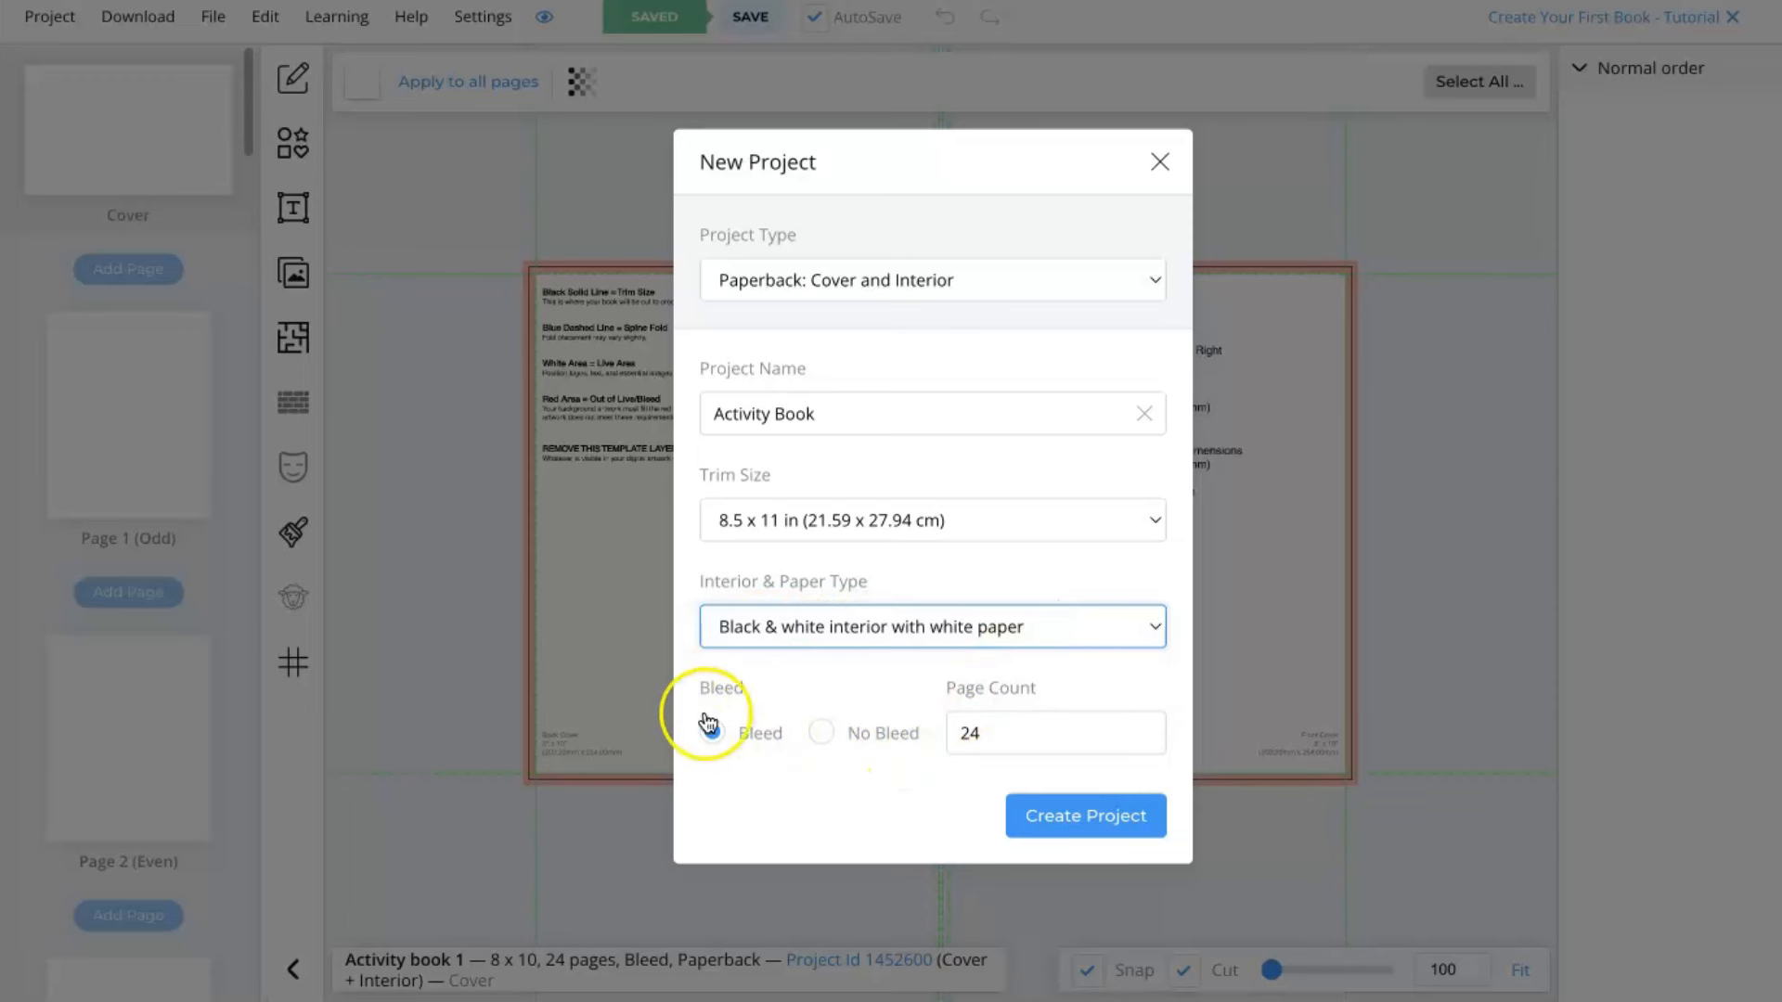
pyautogui.click(713, 731)
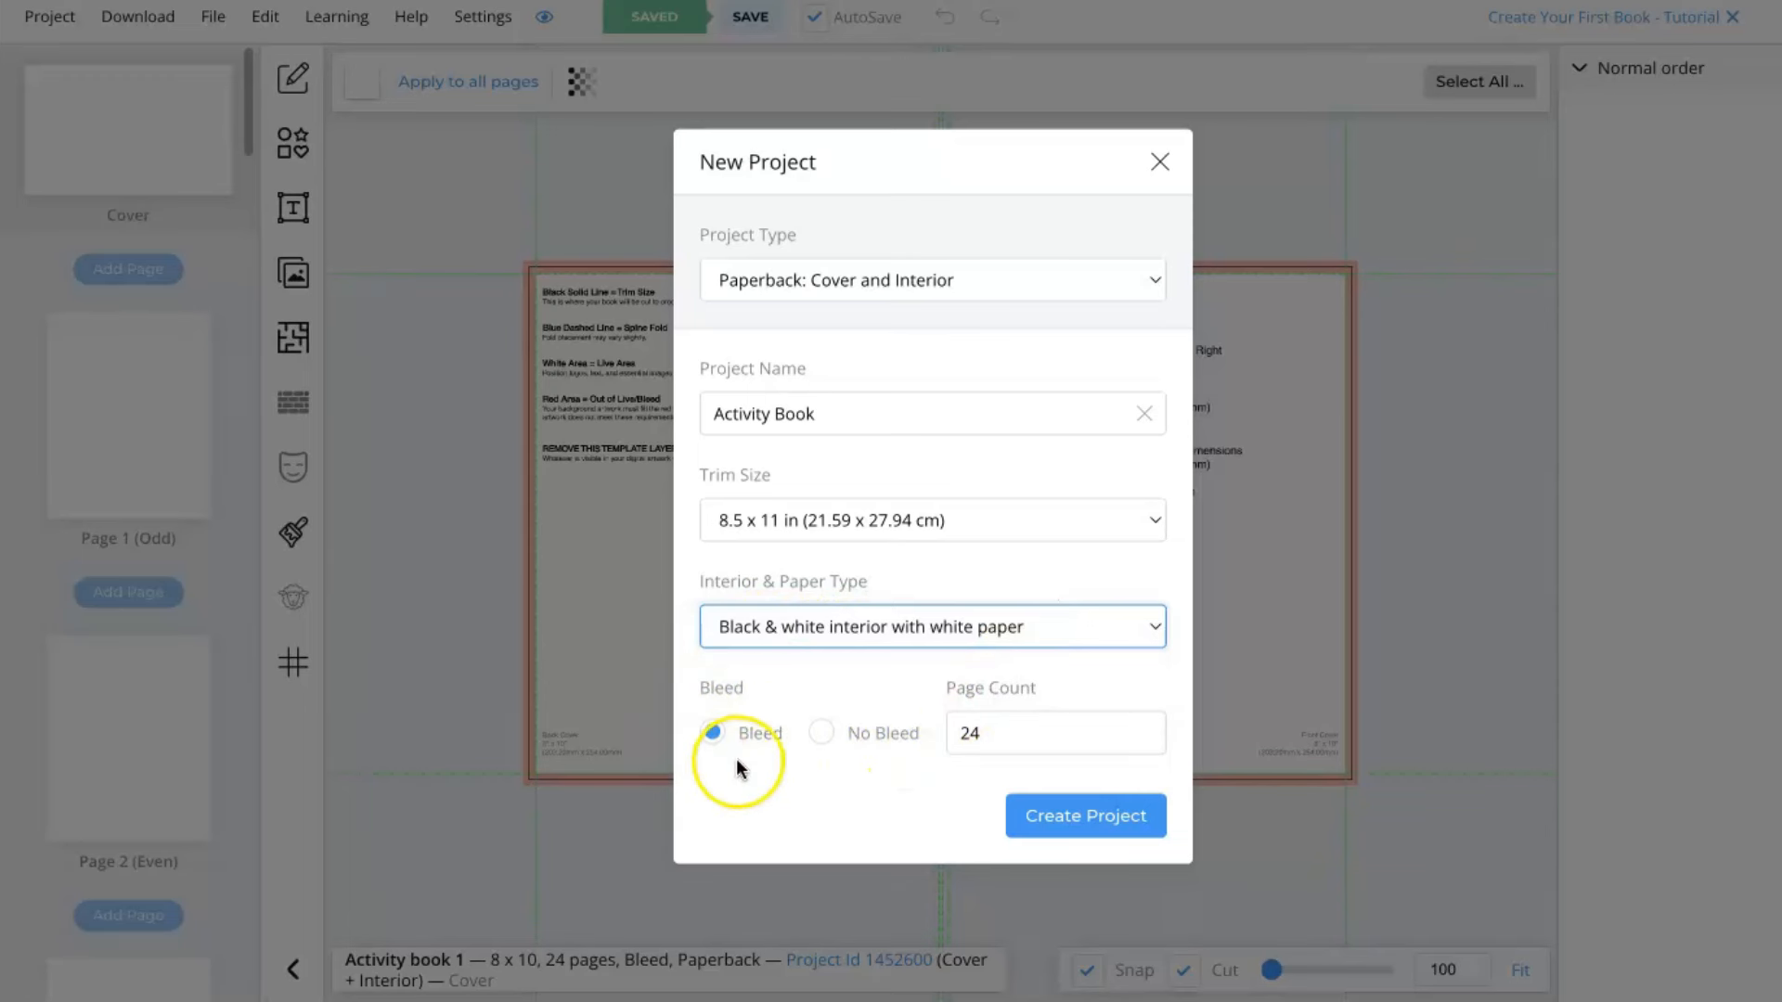
pyautogui.moveTo(980, 713)
pyautogui.write('120')
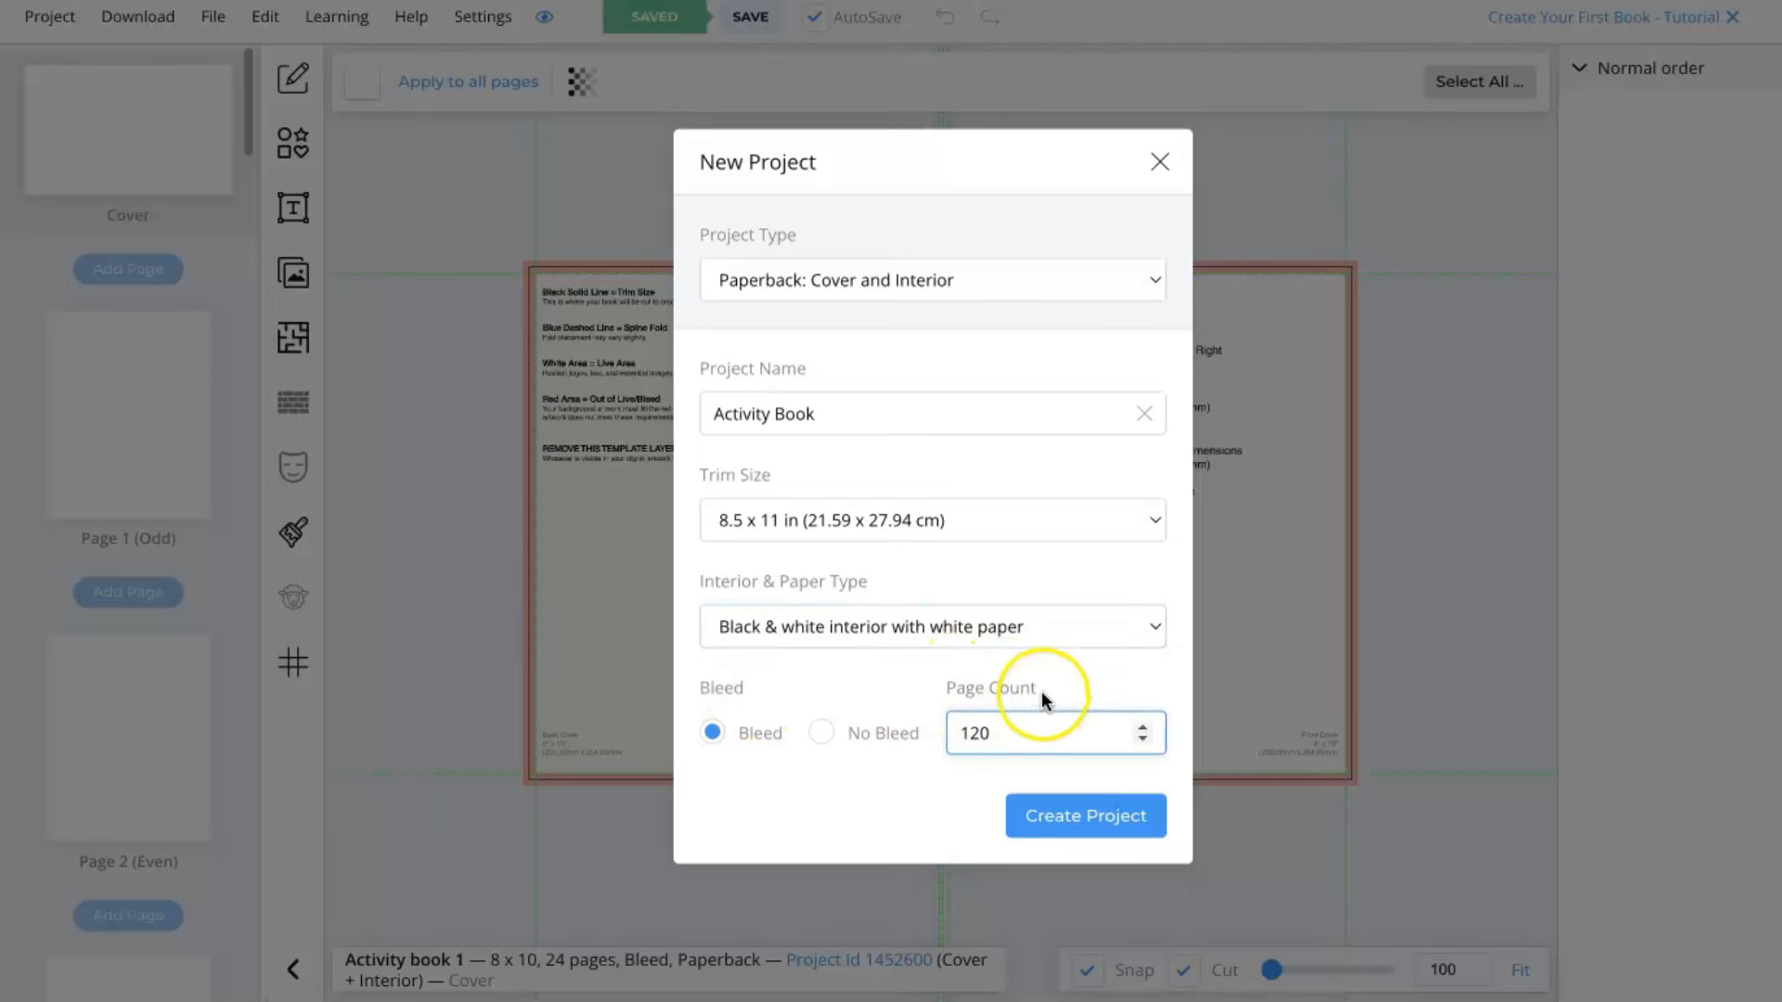
pyautogui.click(1082, 815)
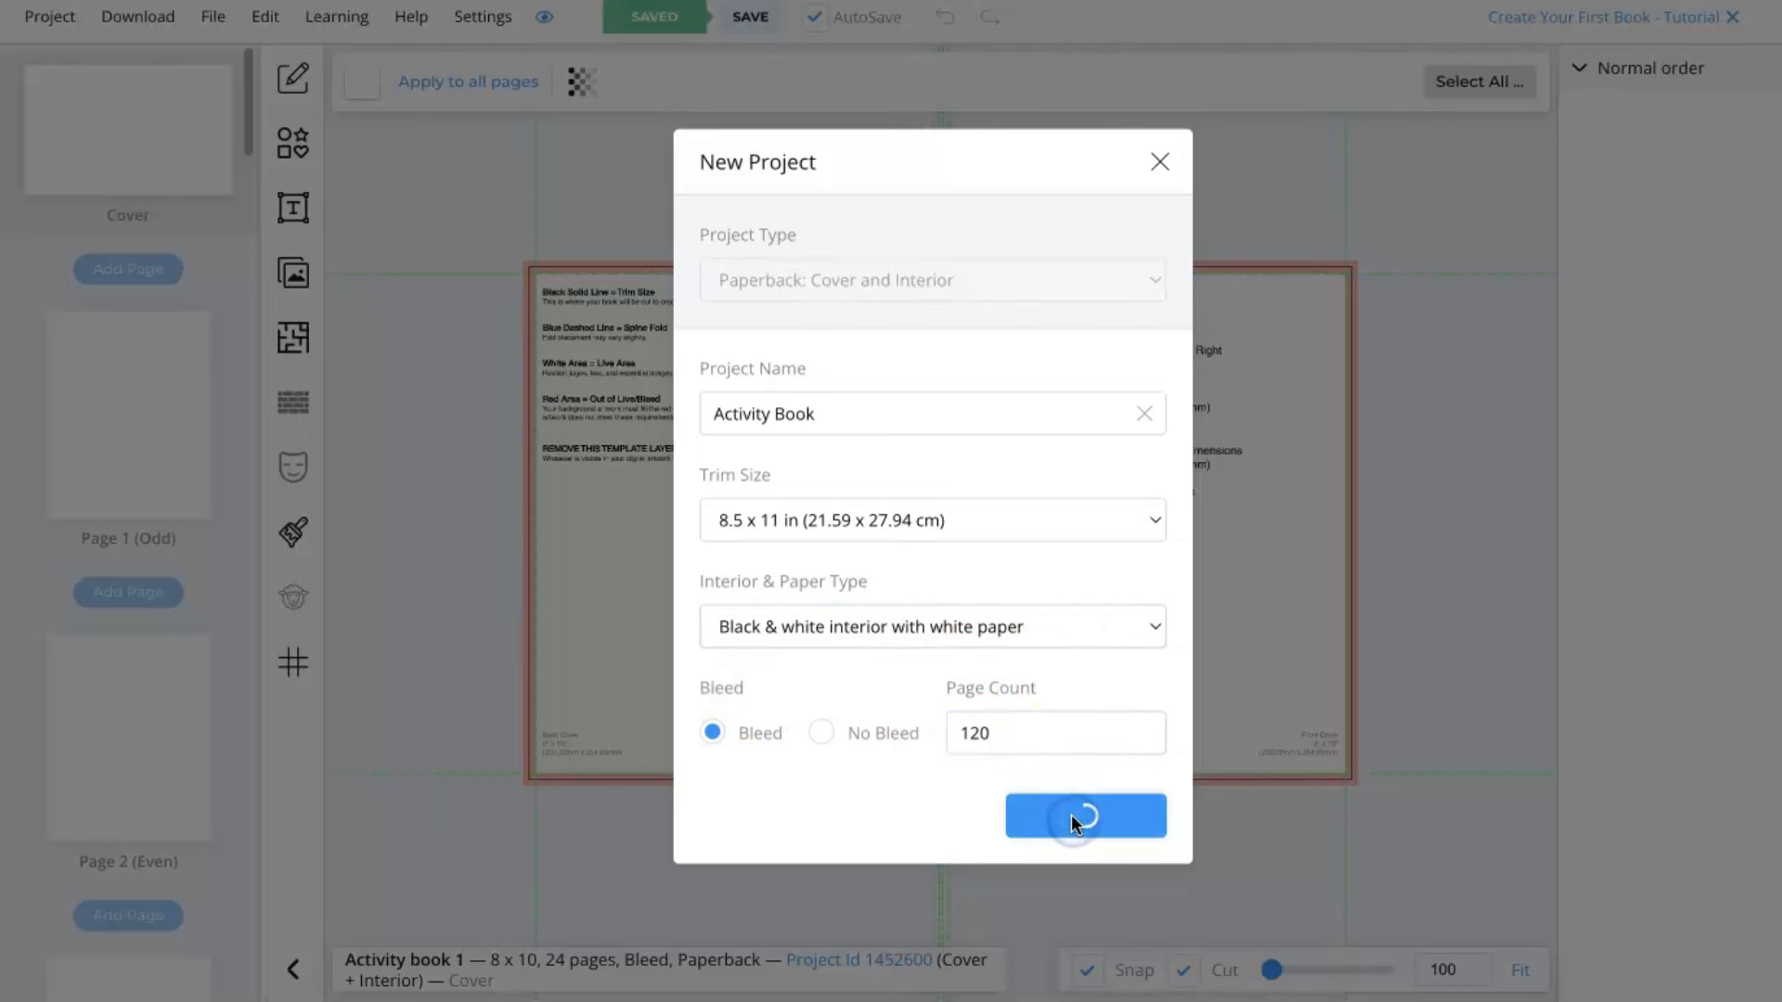
pyautogui.click(1082, 815)
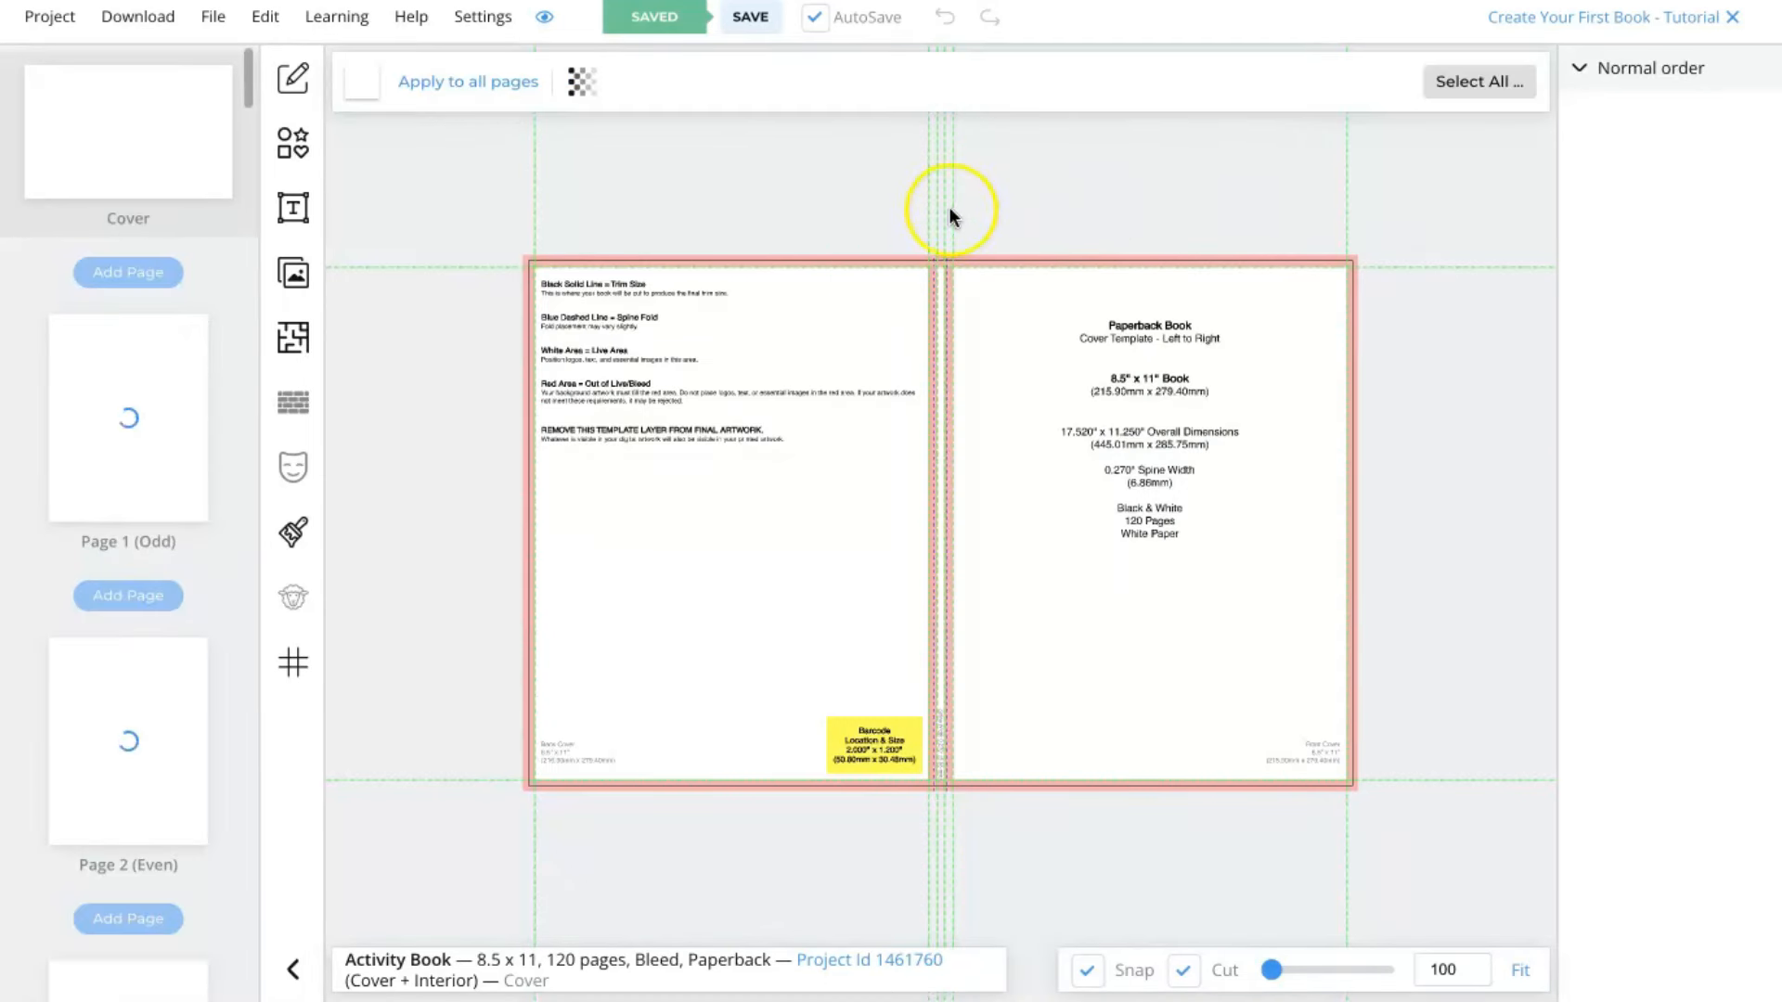
pyautogui.moveTo(951, 722)
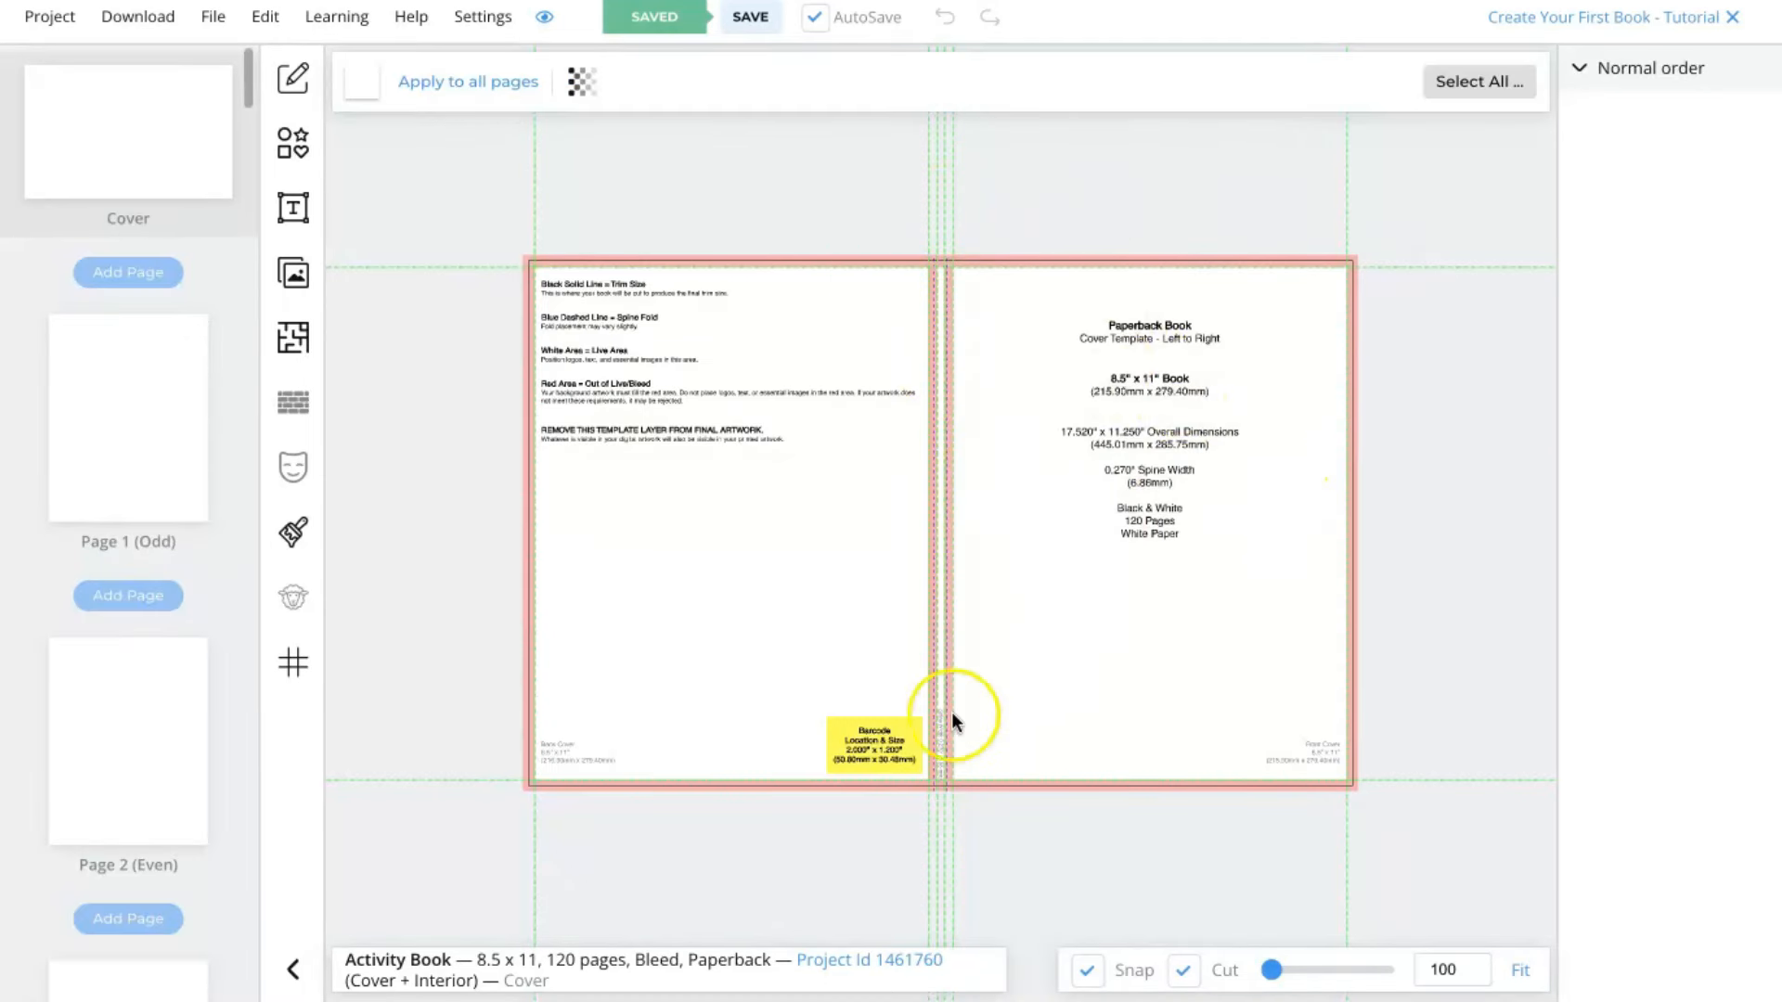
pyautogui.scroll(-3)
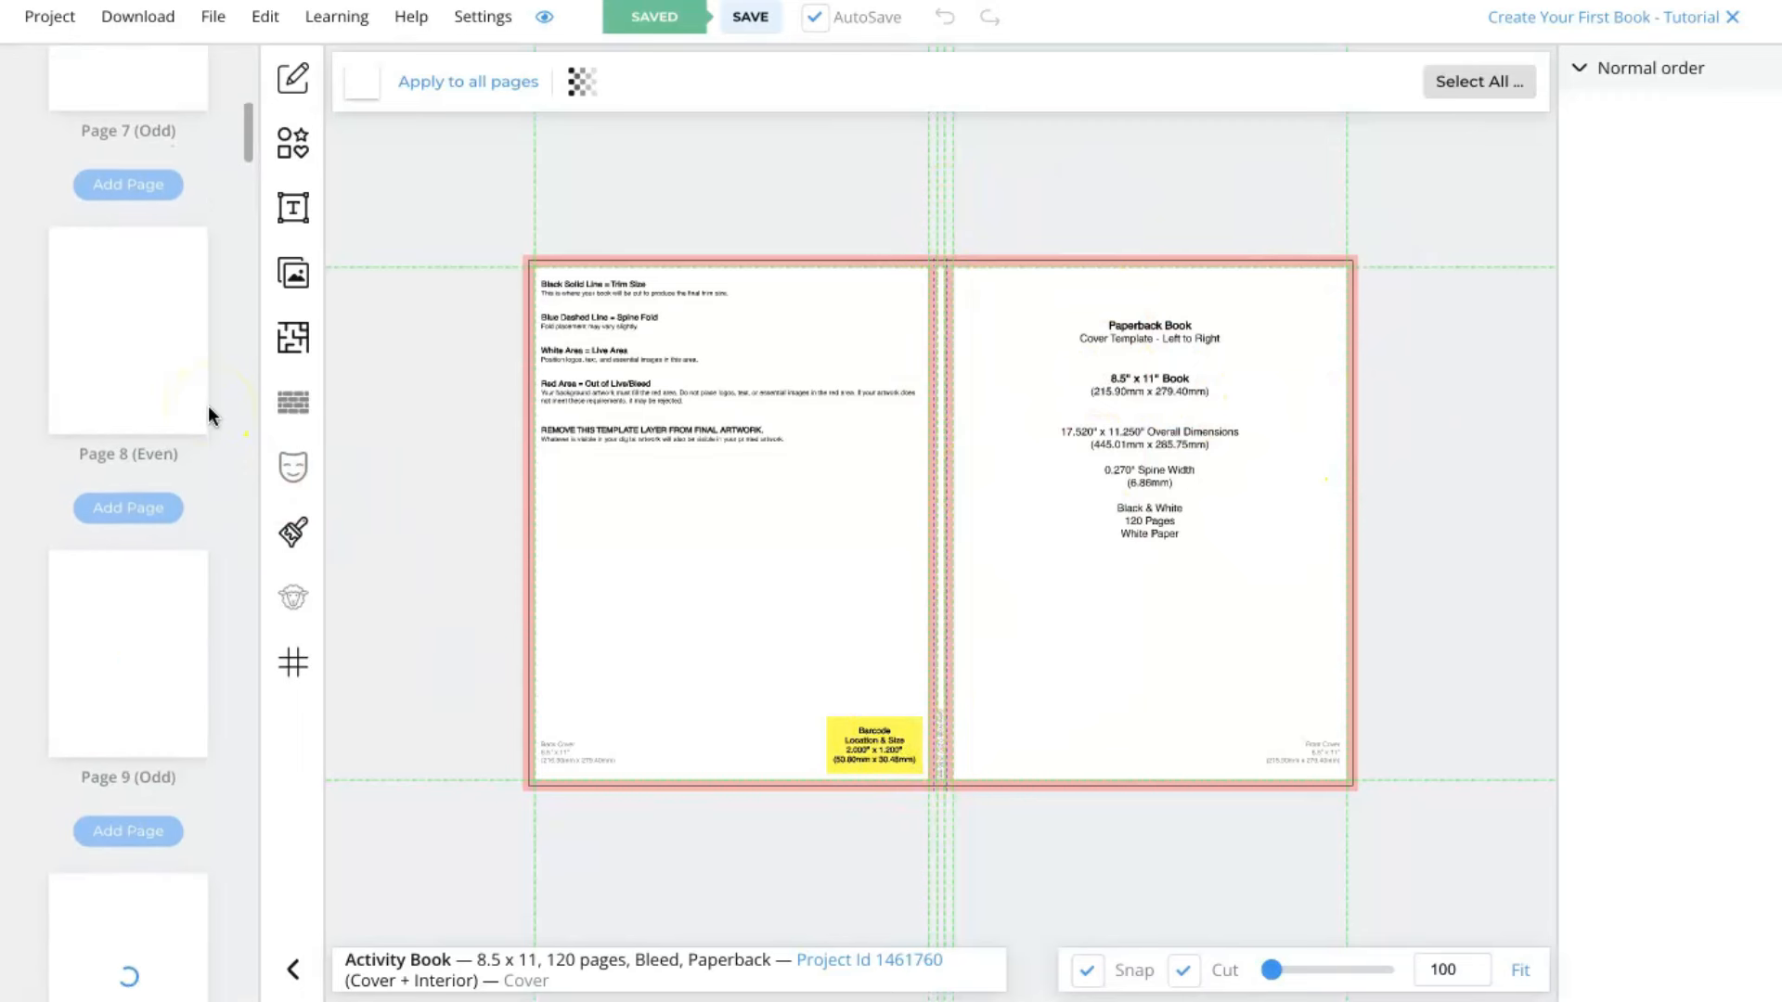
pyautogui.scroll(3)
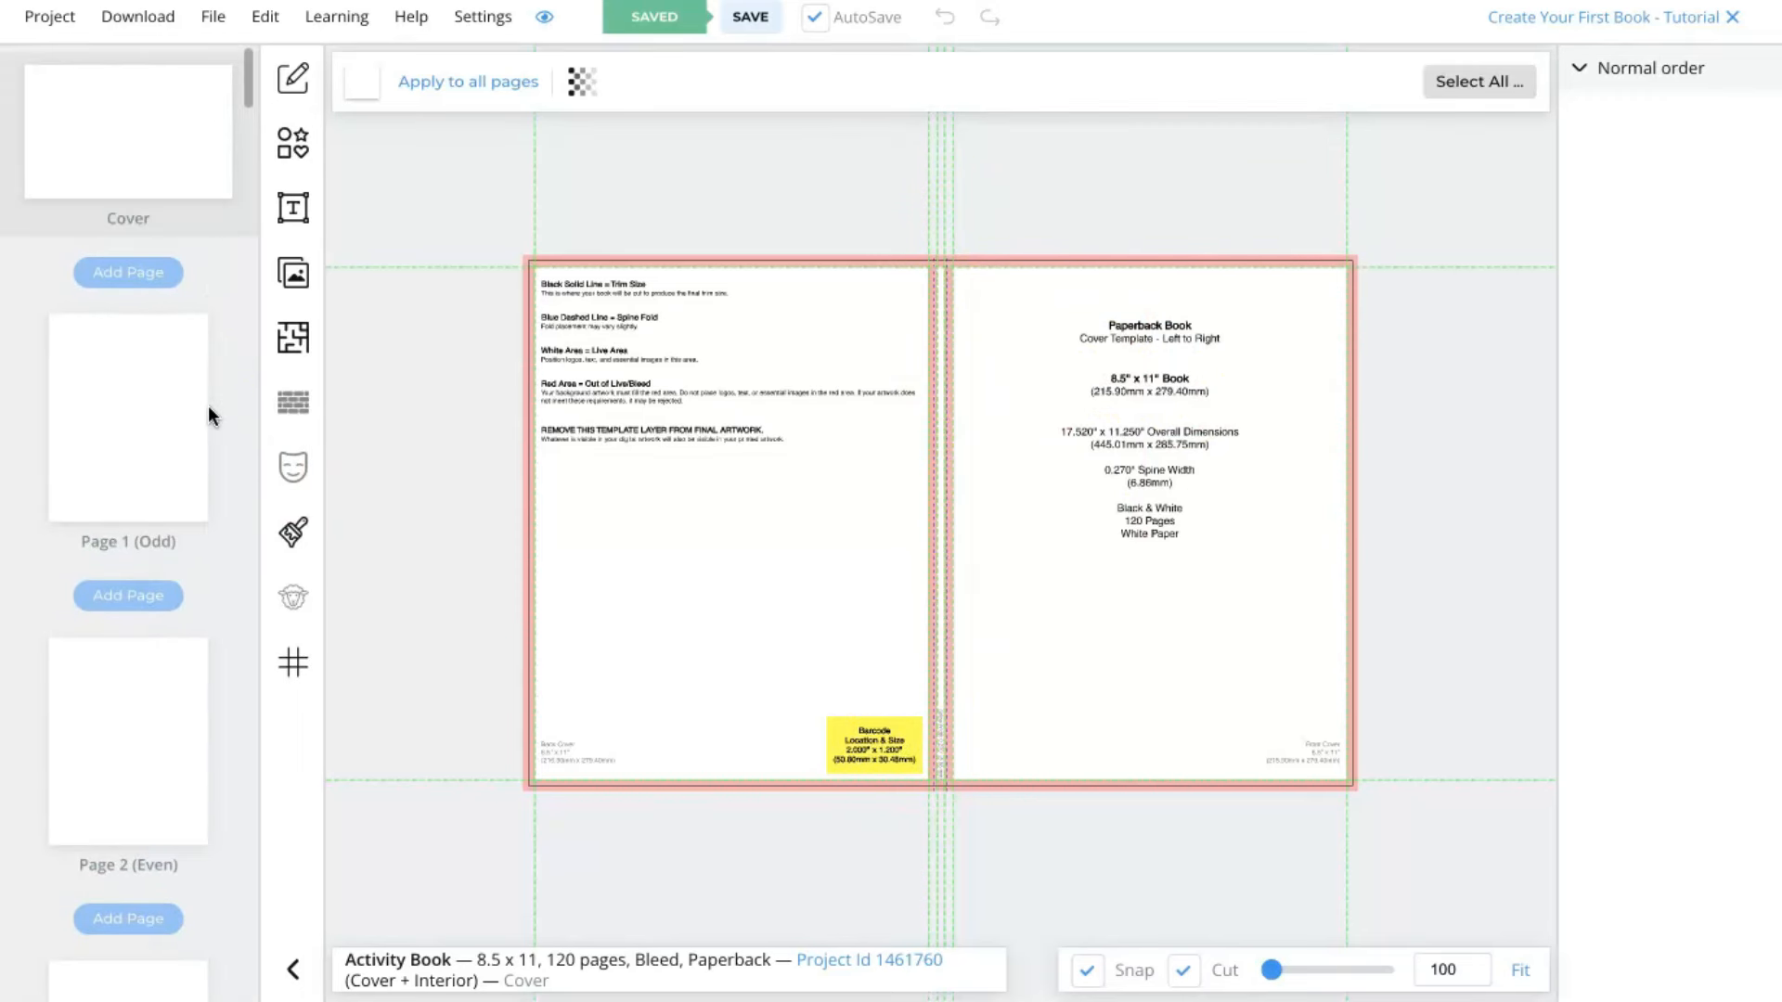
pyautogui.moveTo(1223, 329)
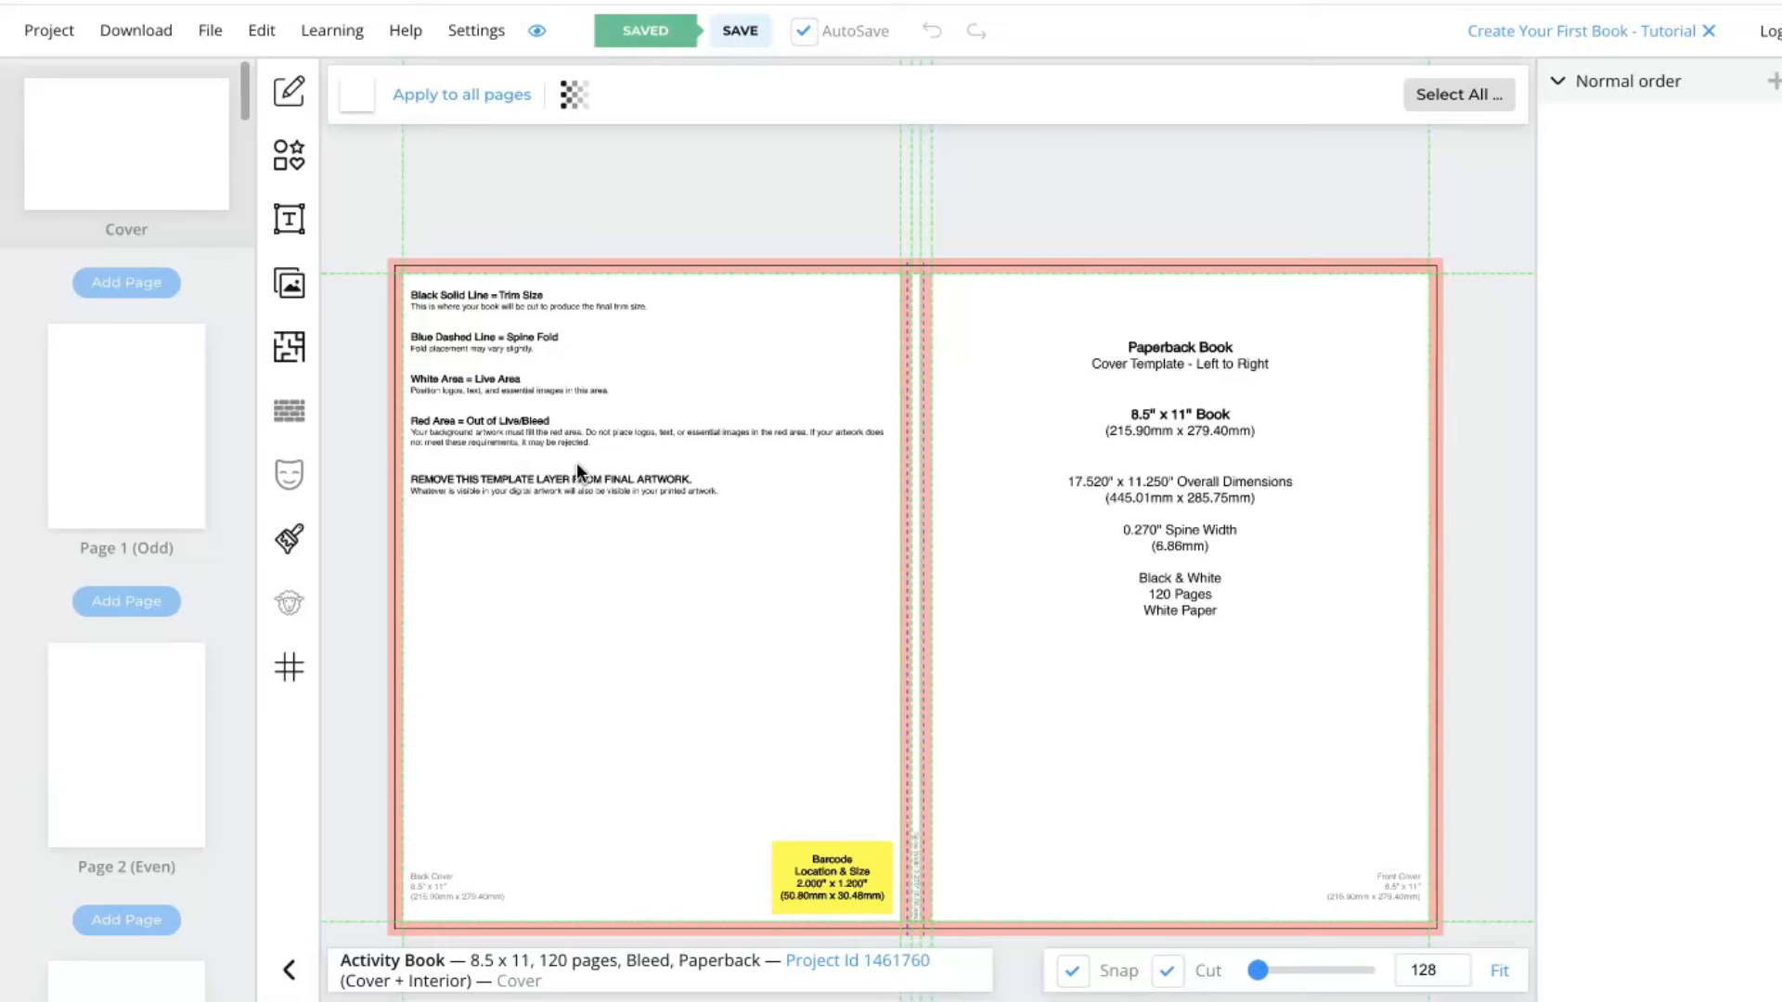
# Give the cover a cream shape background and add a transparent Pixabay 'dog breeds' spaniel image.
pyautogui.click(290, 156)
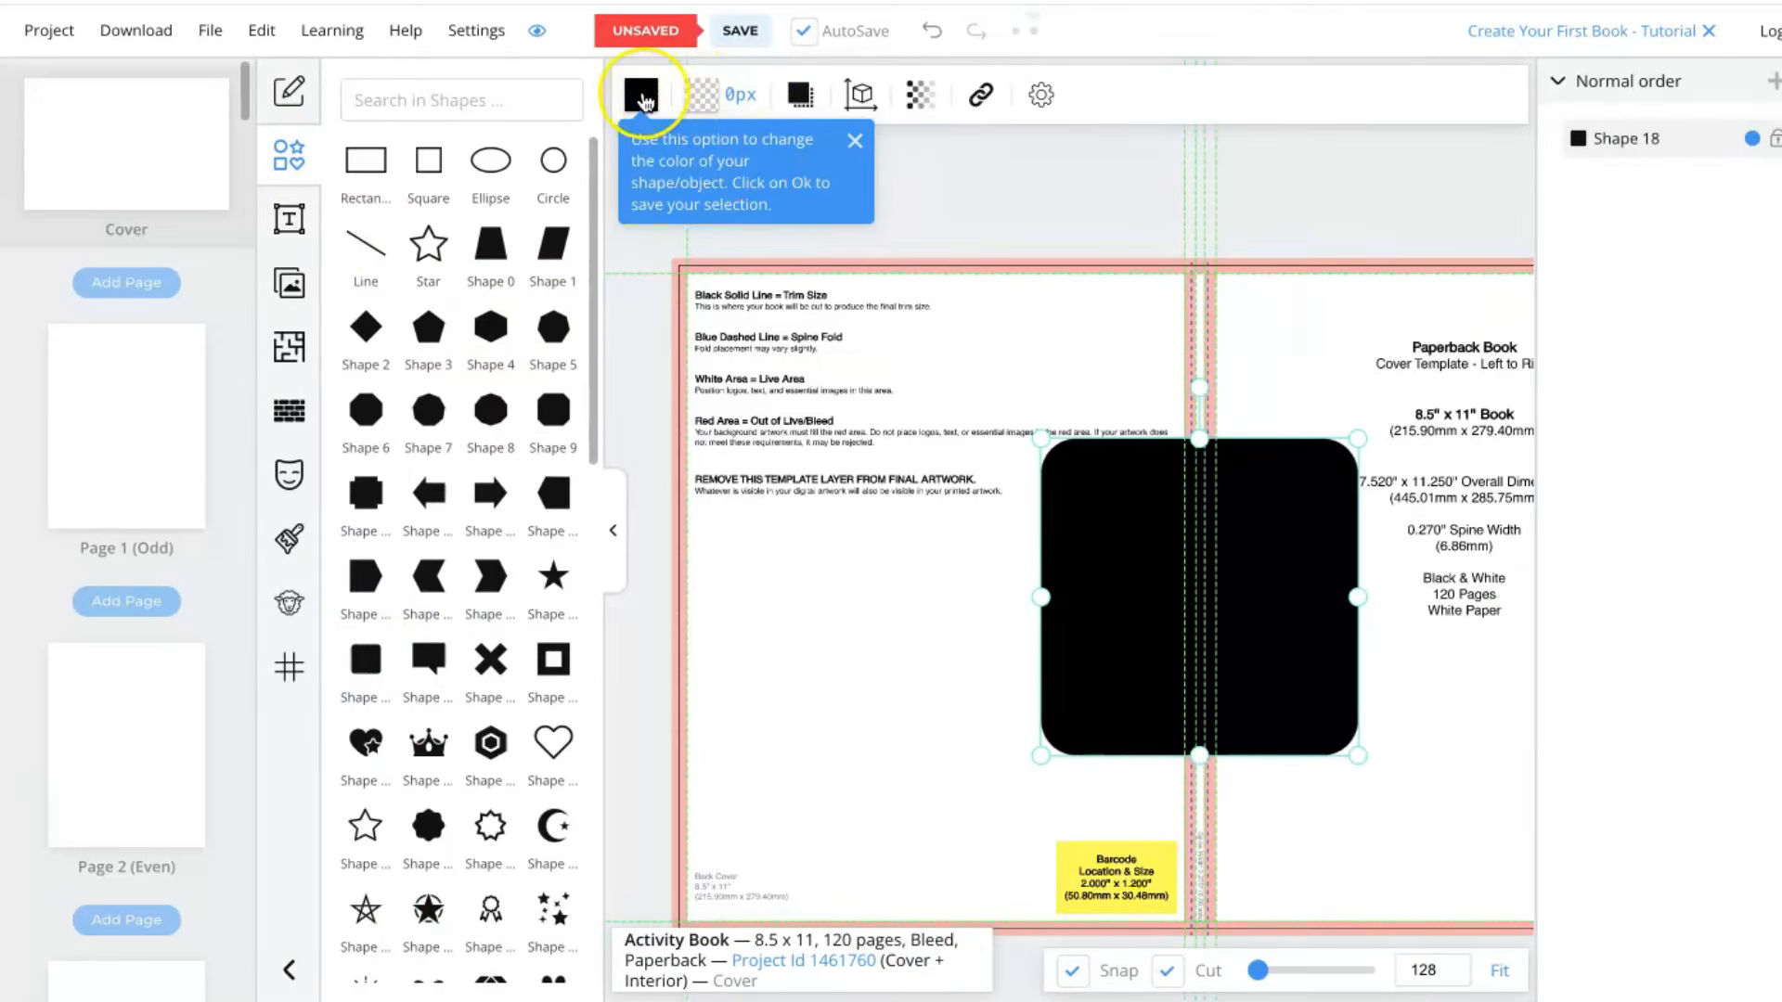
pyautogui.click(639, 95)
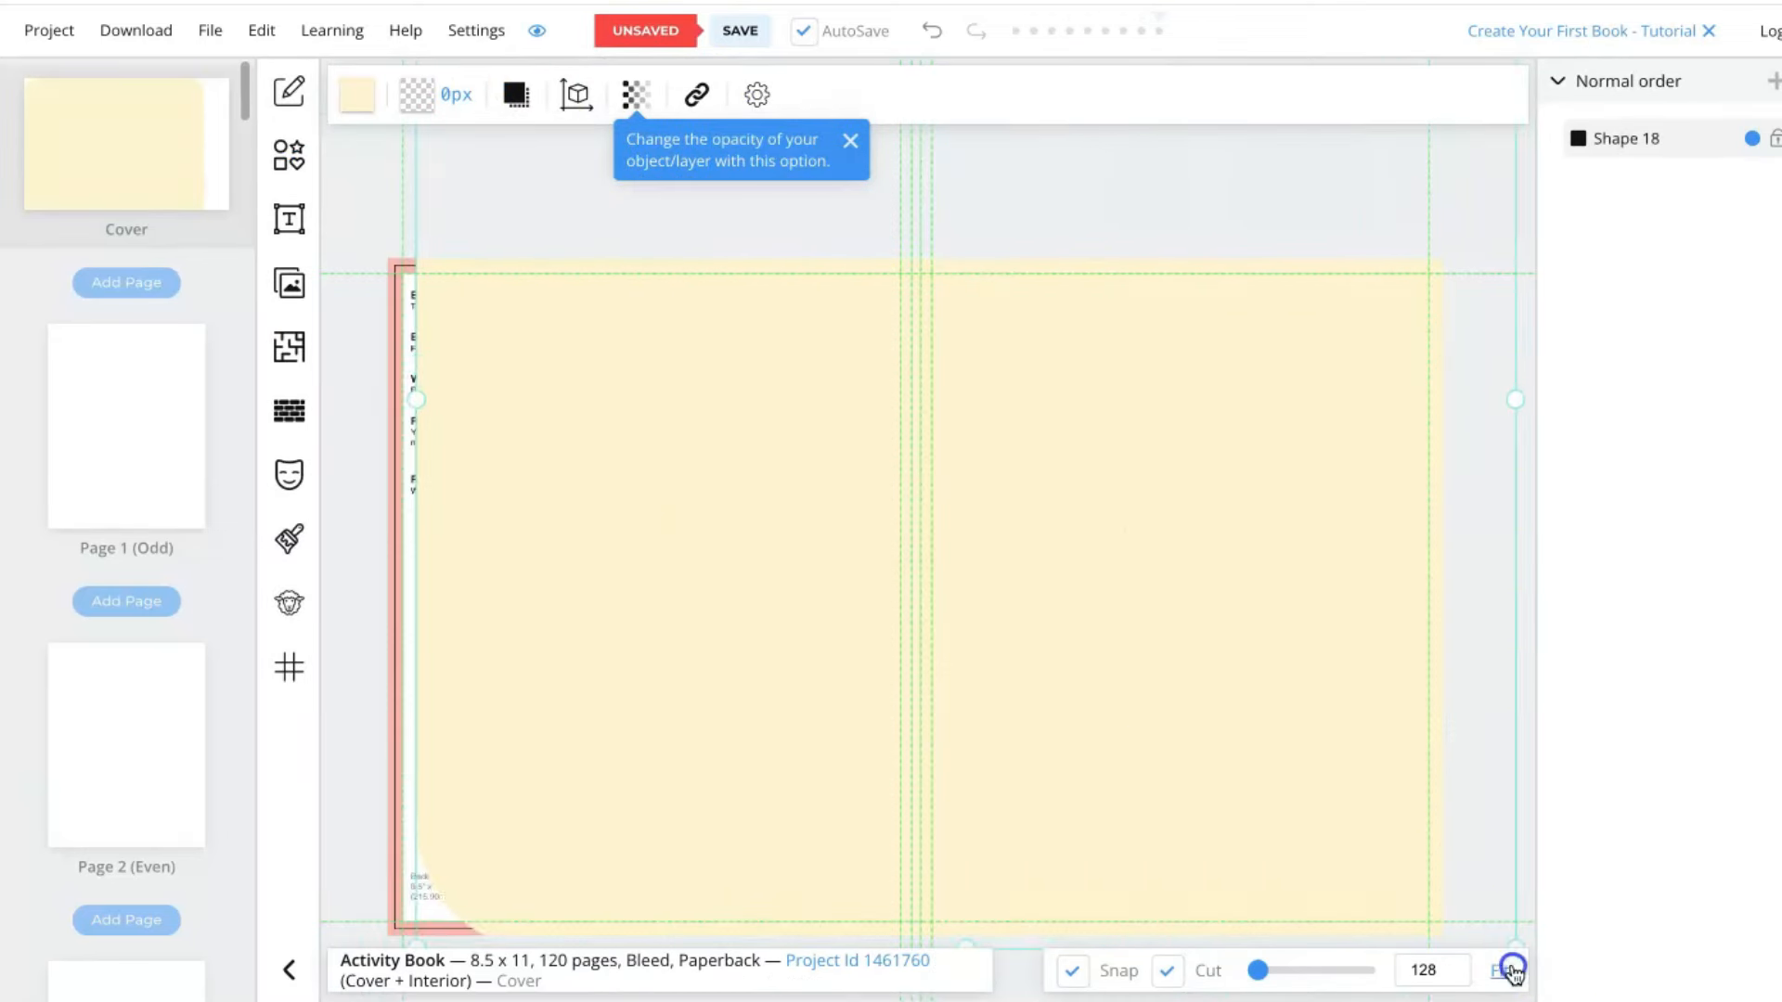
pyautogui.click(290, 283)
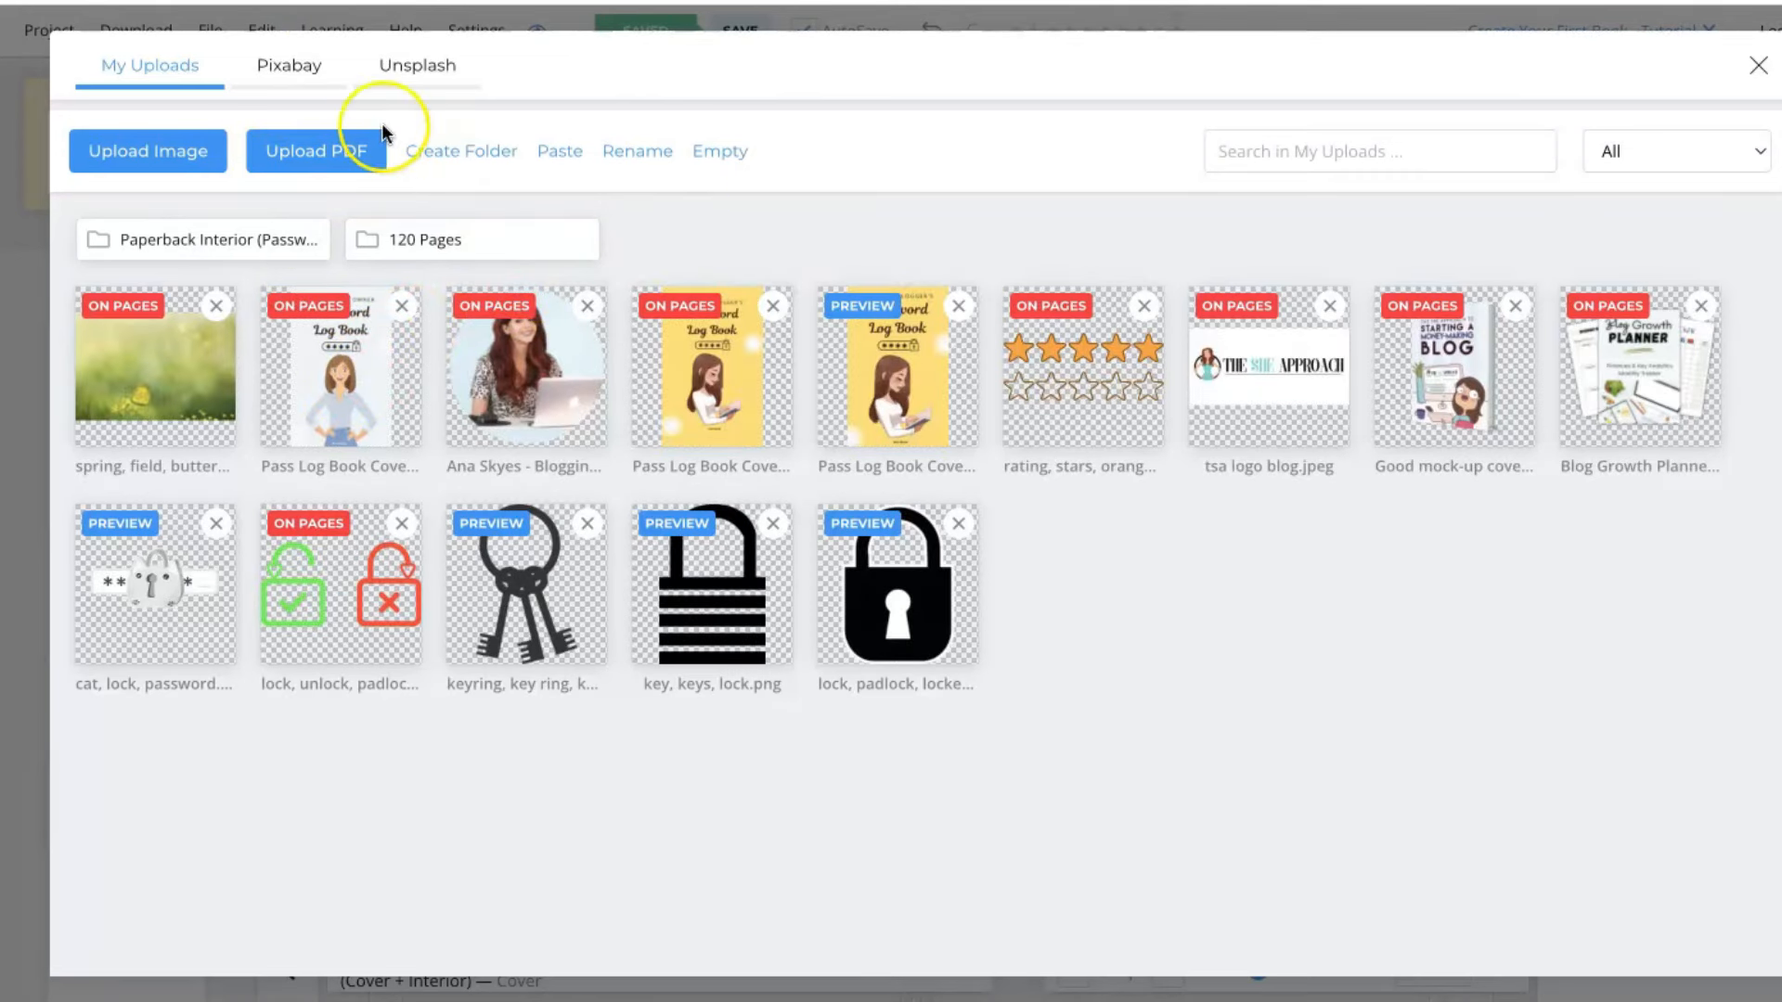
pyautogui.click(288, 65)
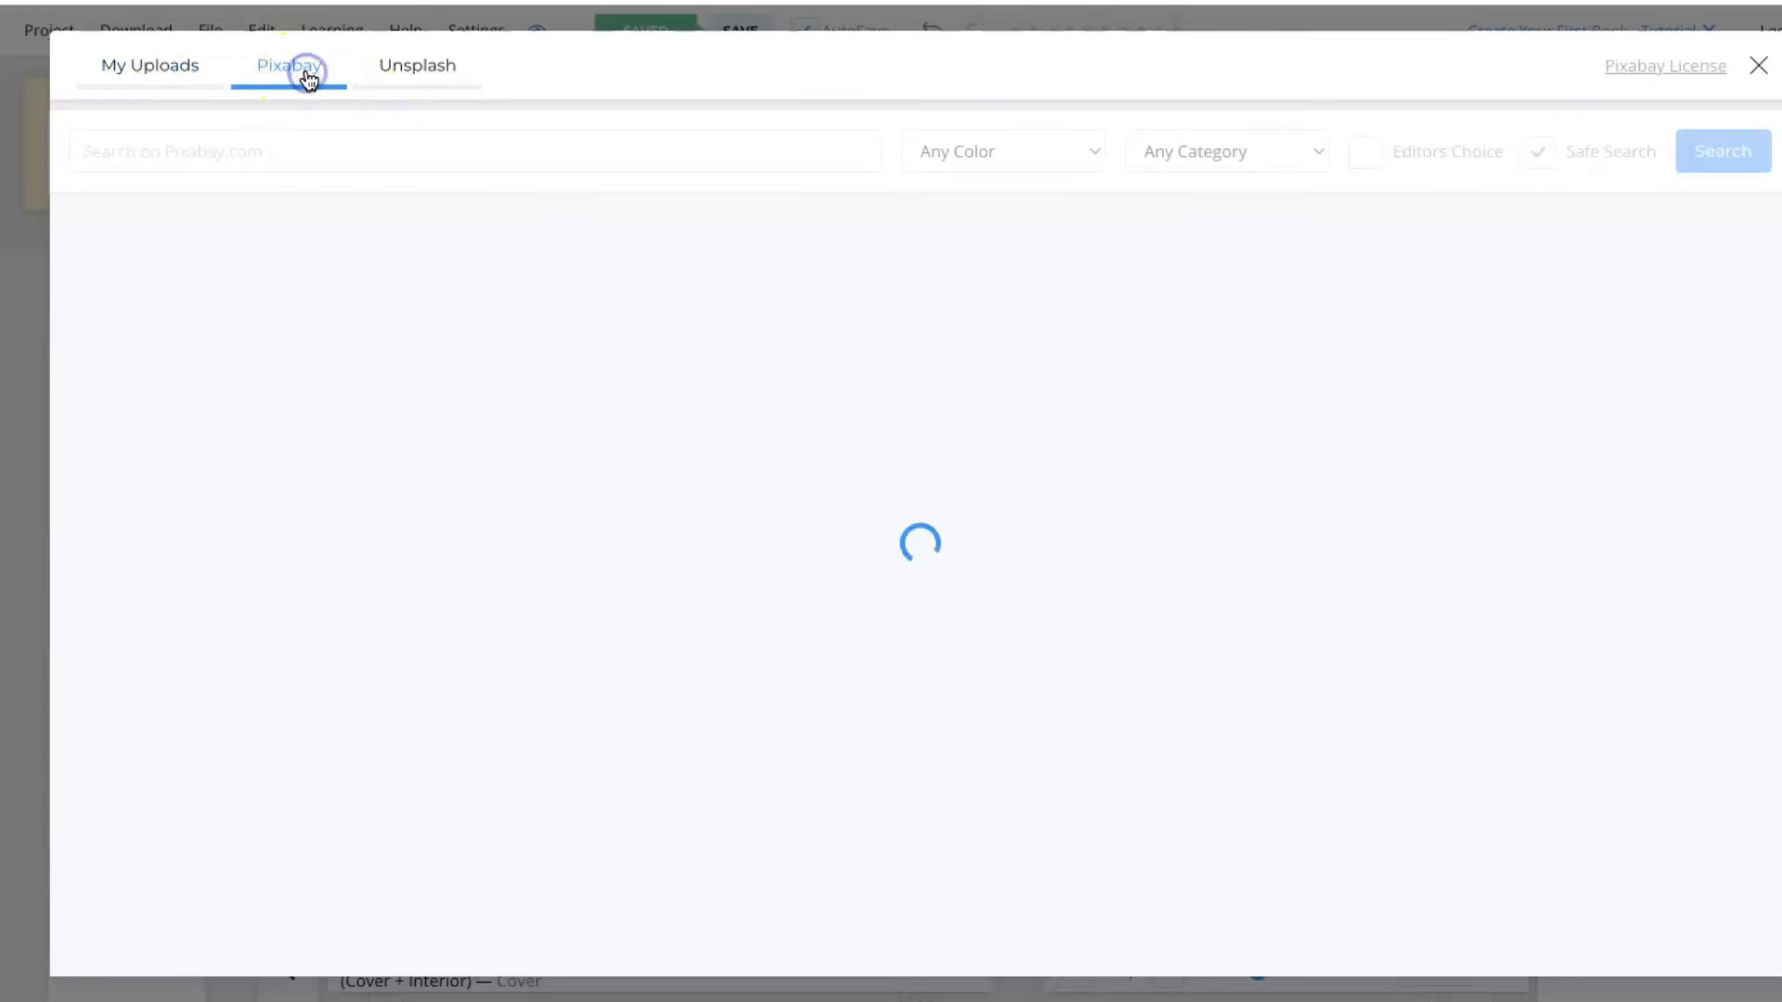
pyautogui.click(1002, 150)
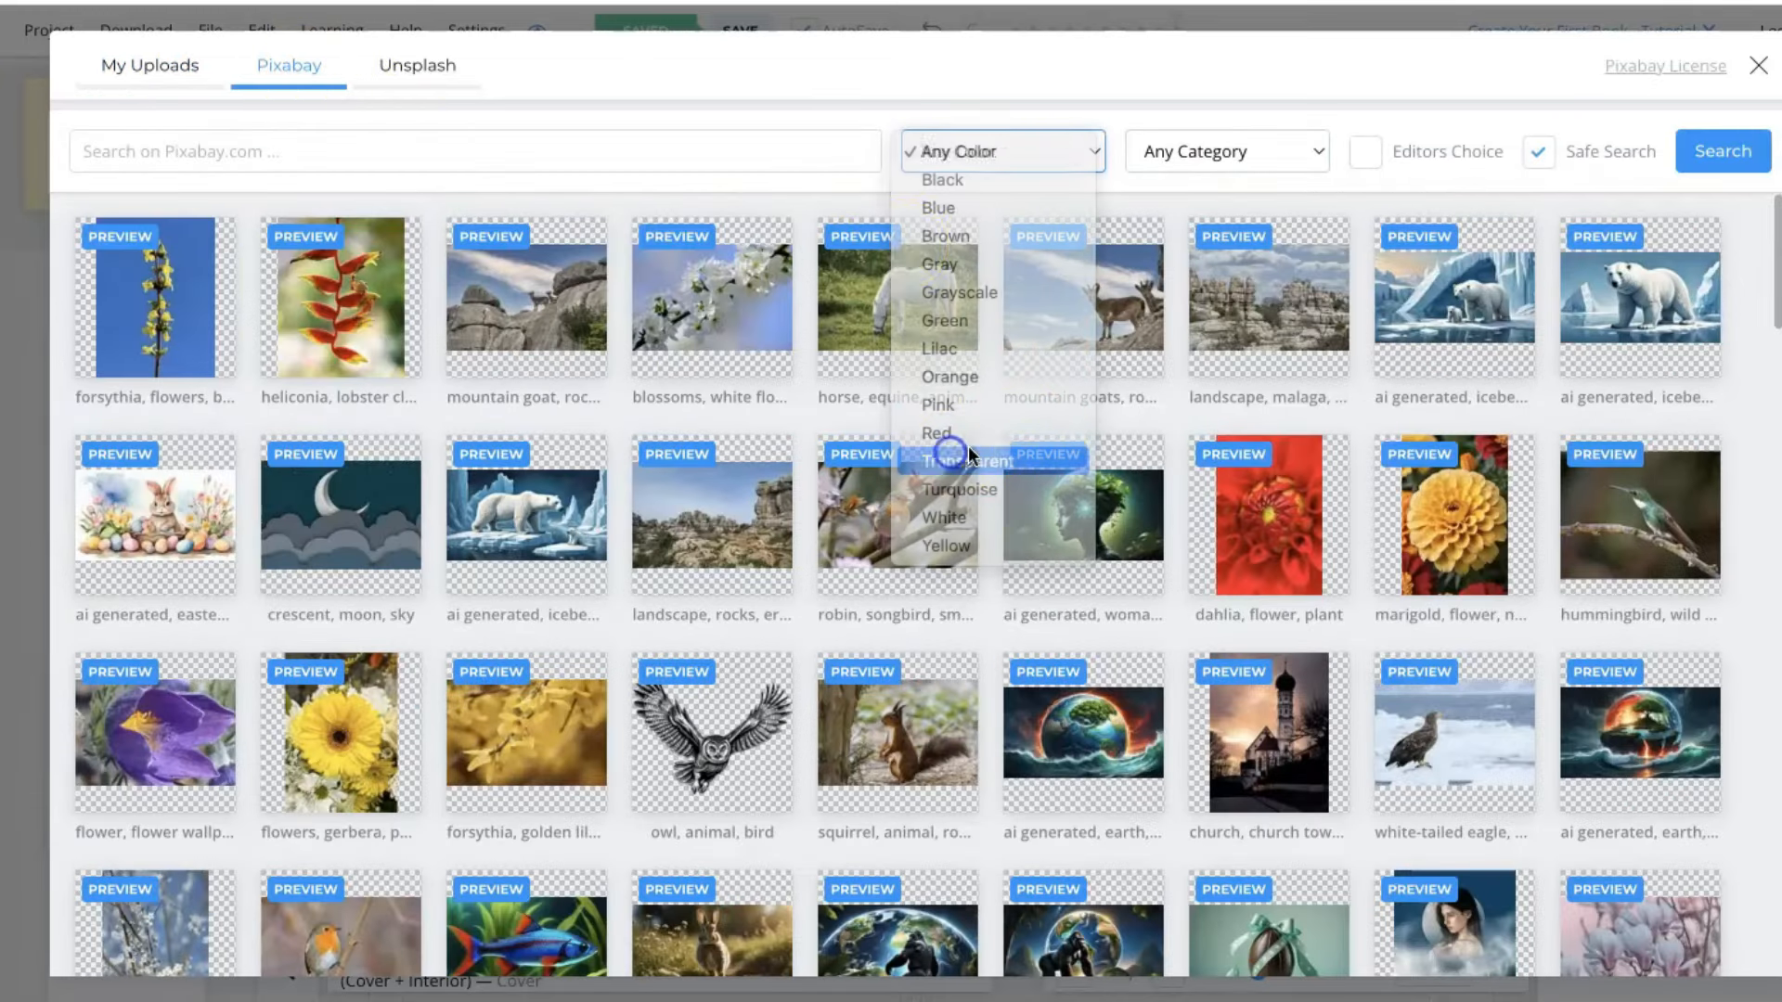
pyautogui.click(965, 461)
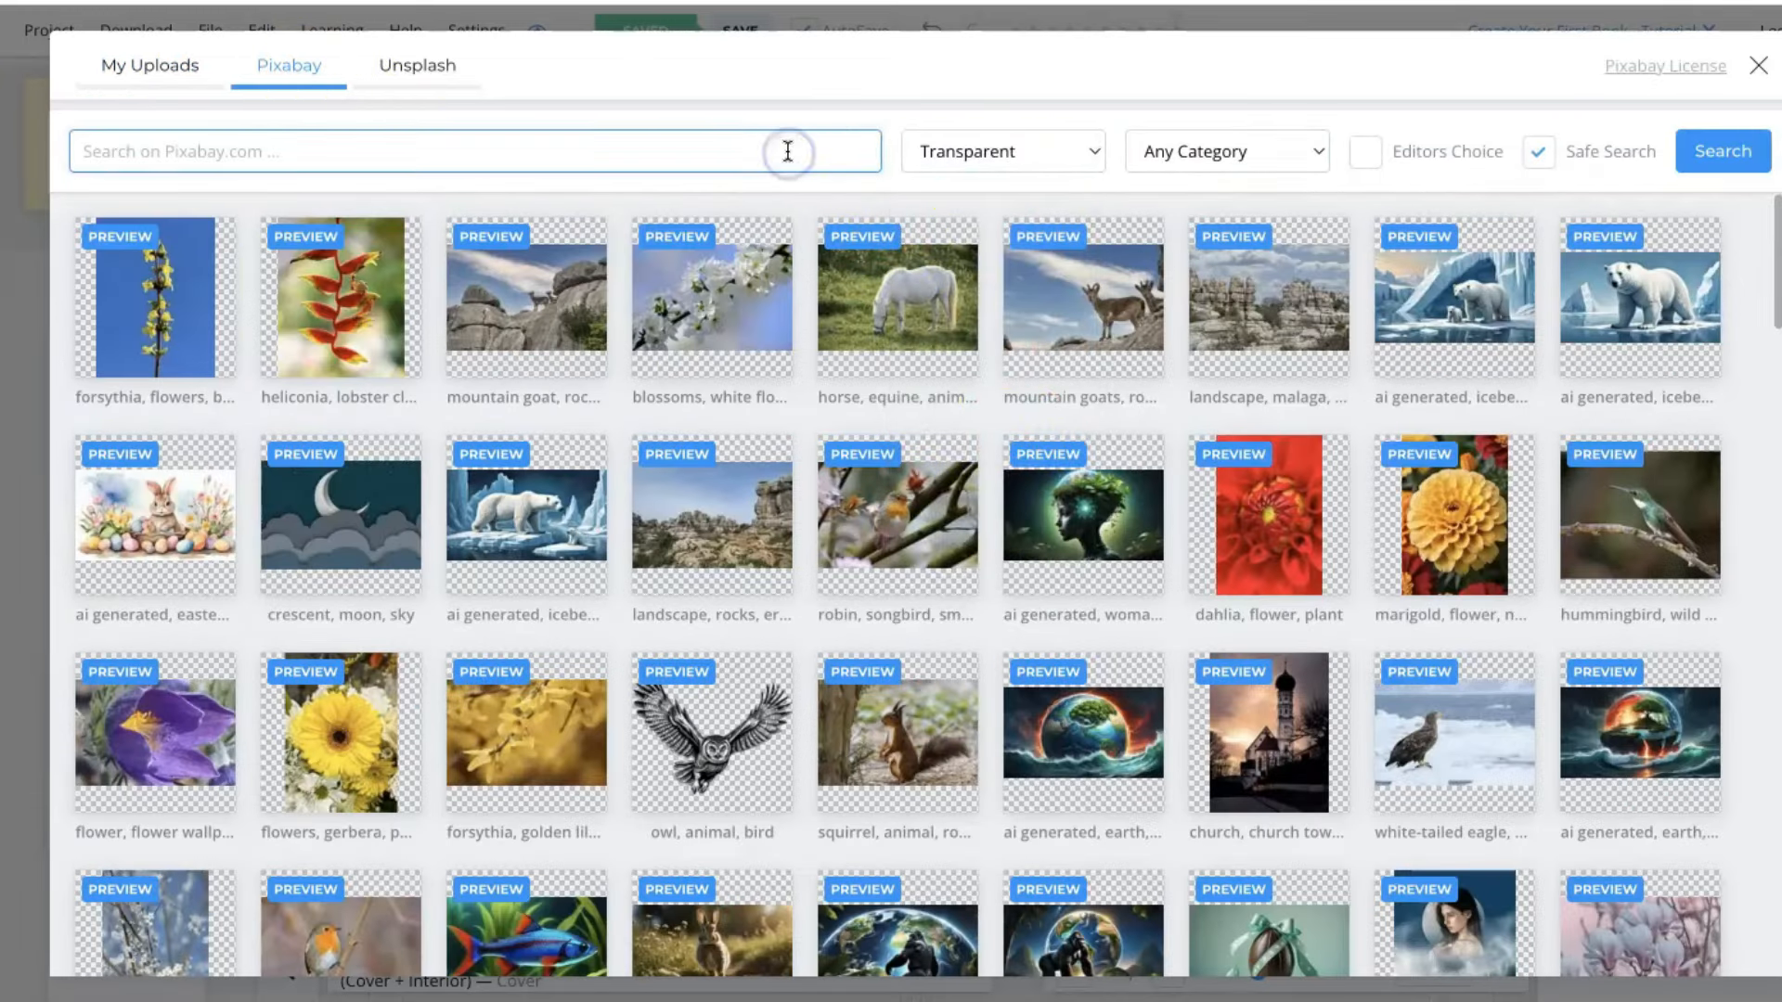
pyautogui.write('dog b')
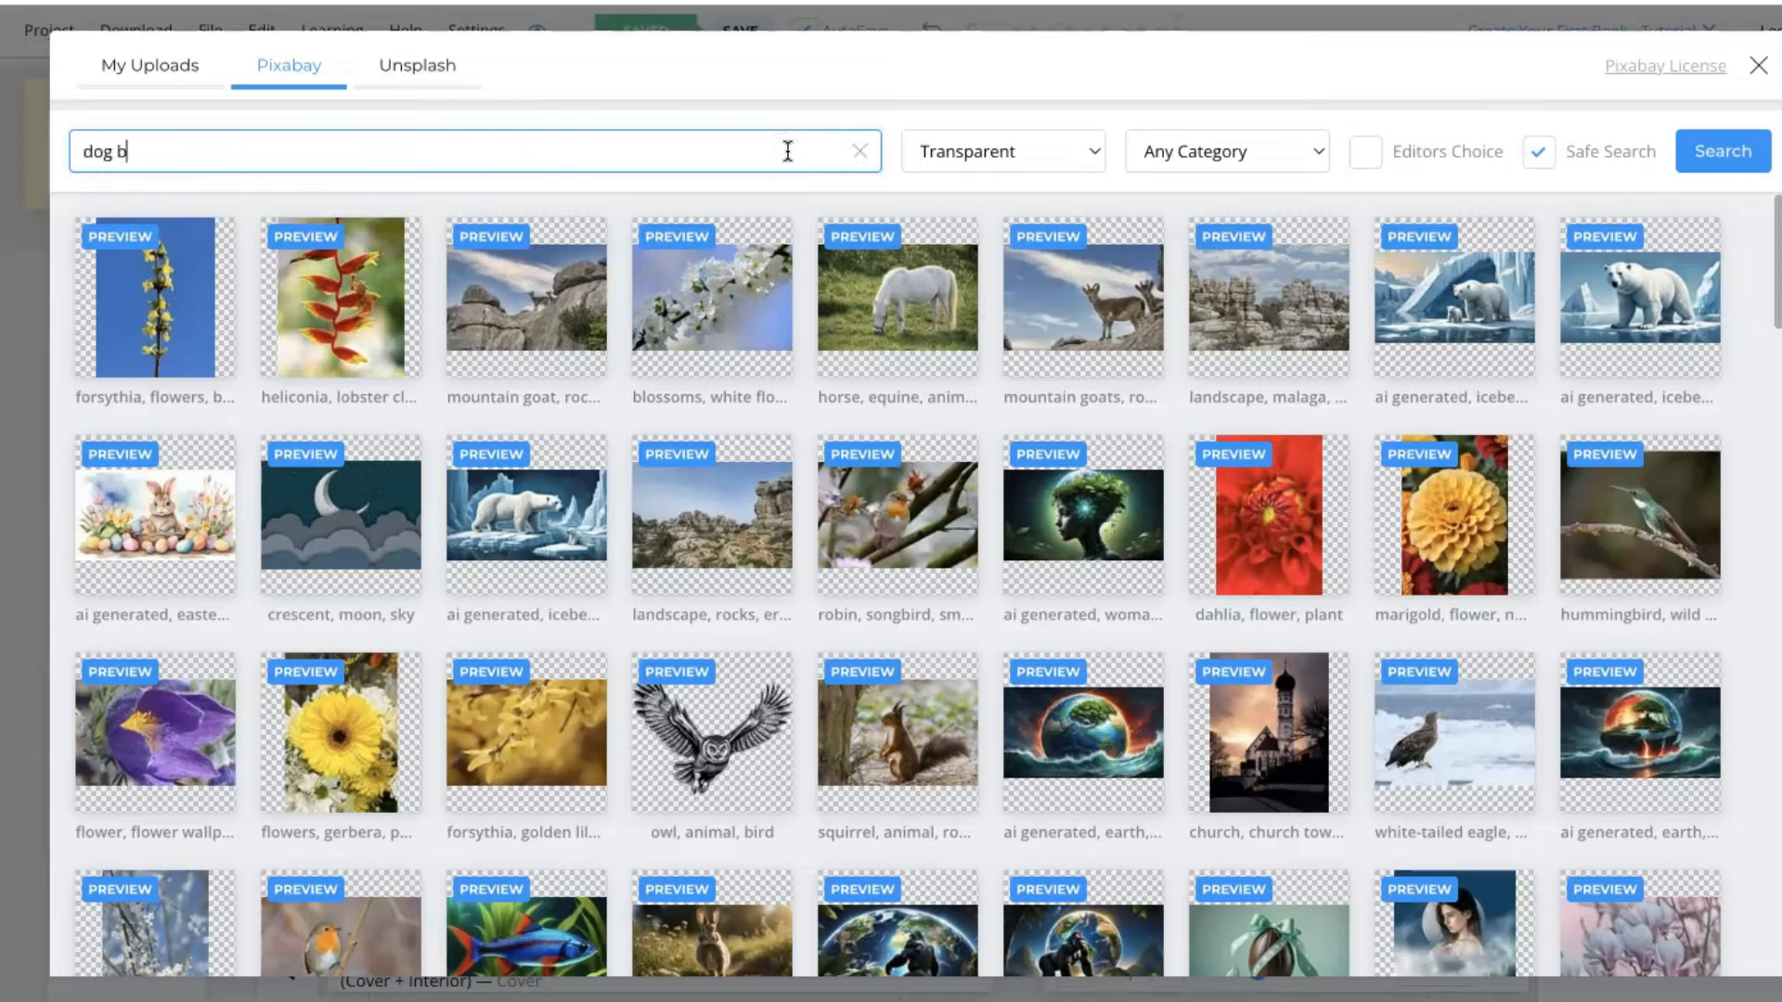
pyautogui.write('reeds')
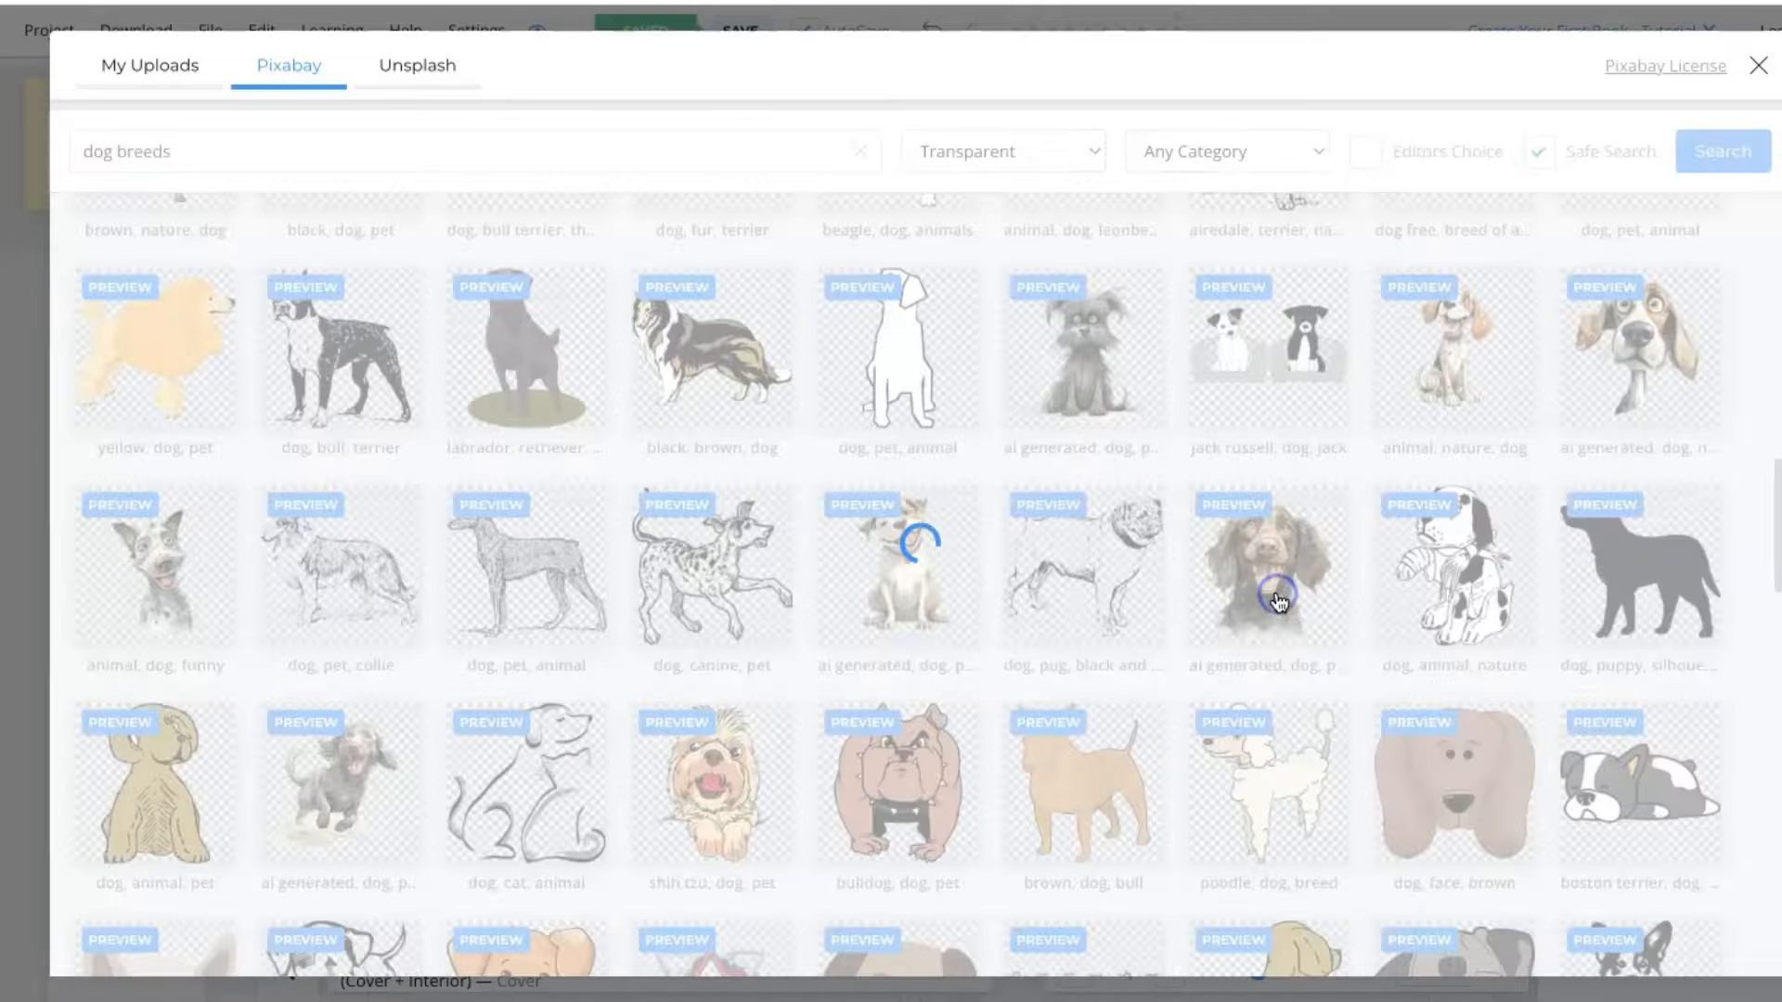
pyautogui.click(1267, 578)
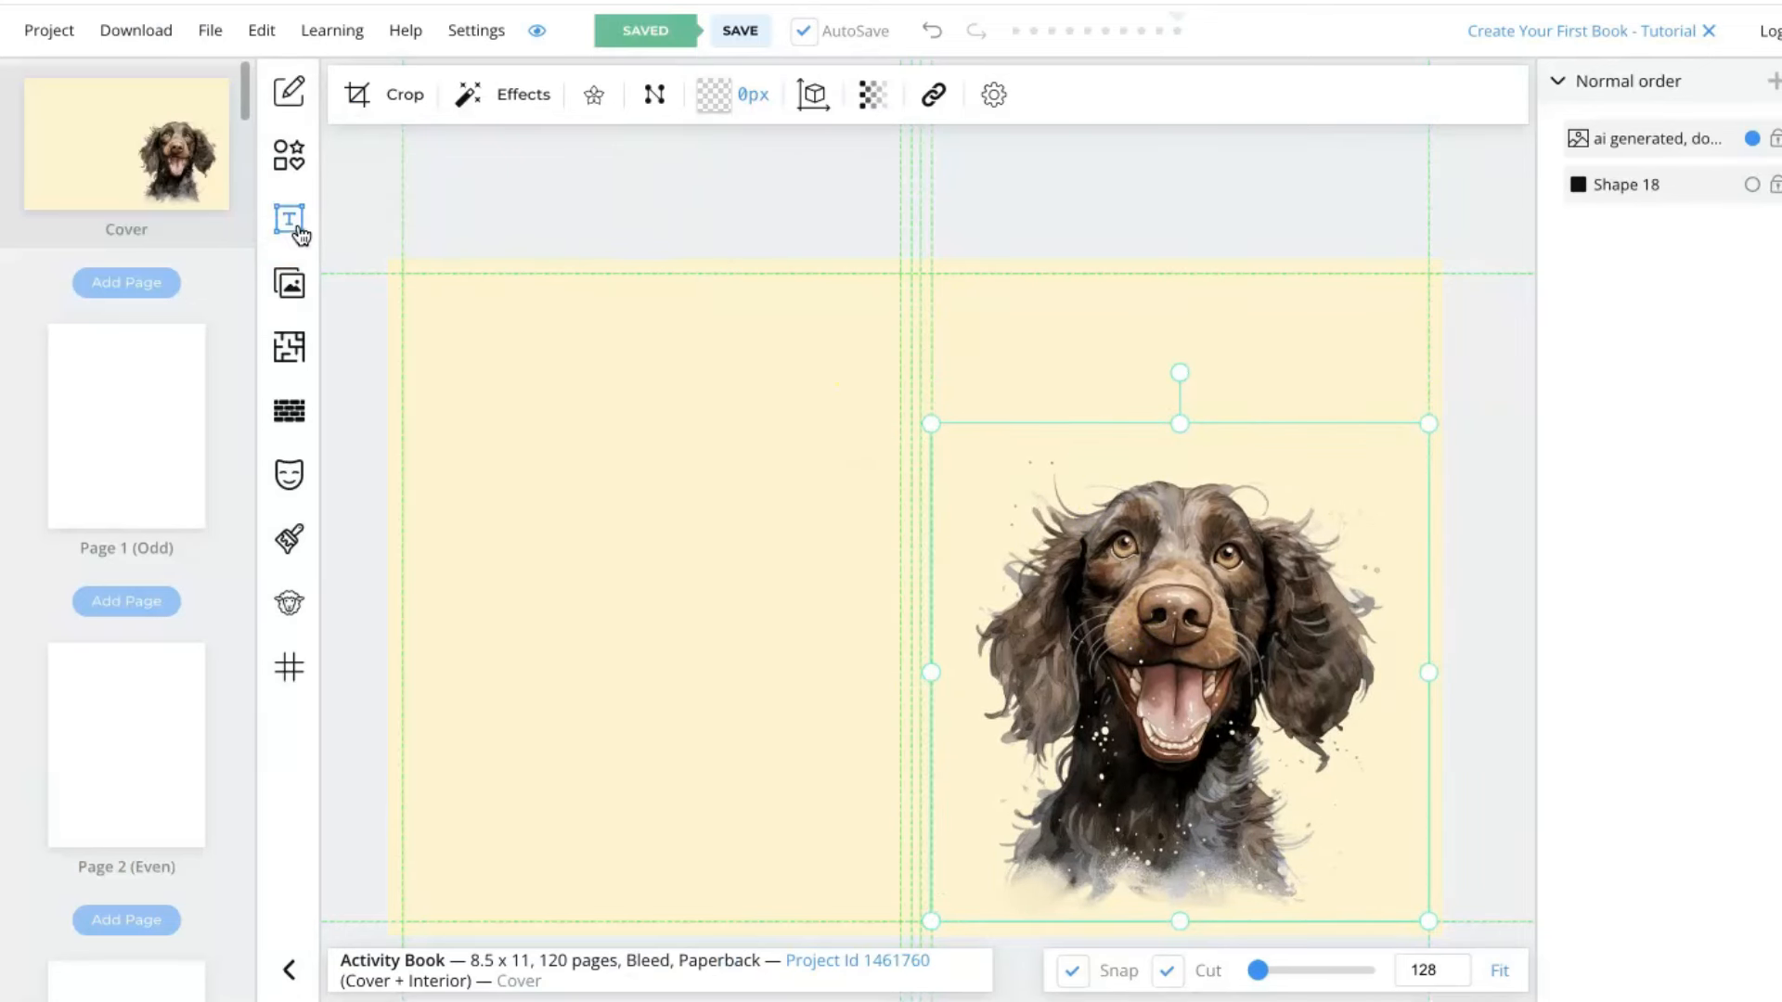
# Add arched circular title text reading 'Dog Lovers Sudoku' above the spaniel on the front cover.
pyautogui.click(290, 219)
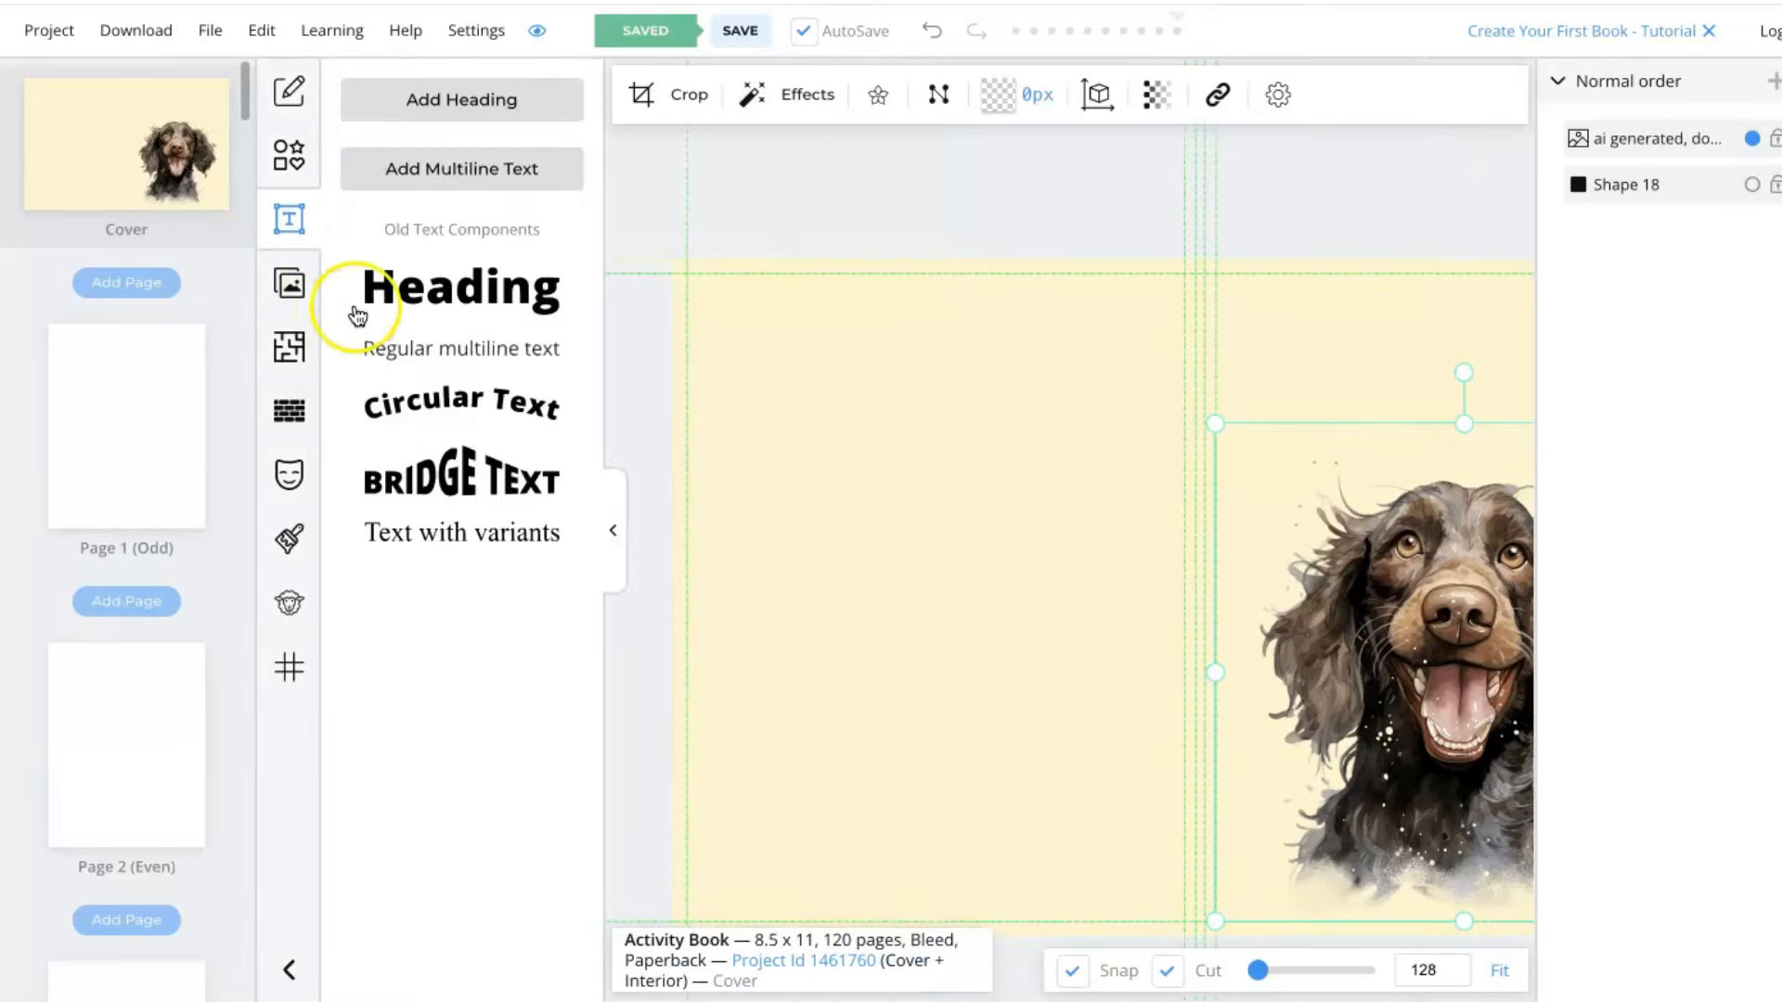
pyautogui.moveTo(490, 406)
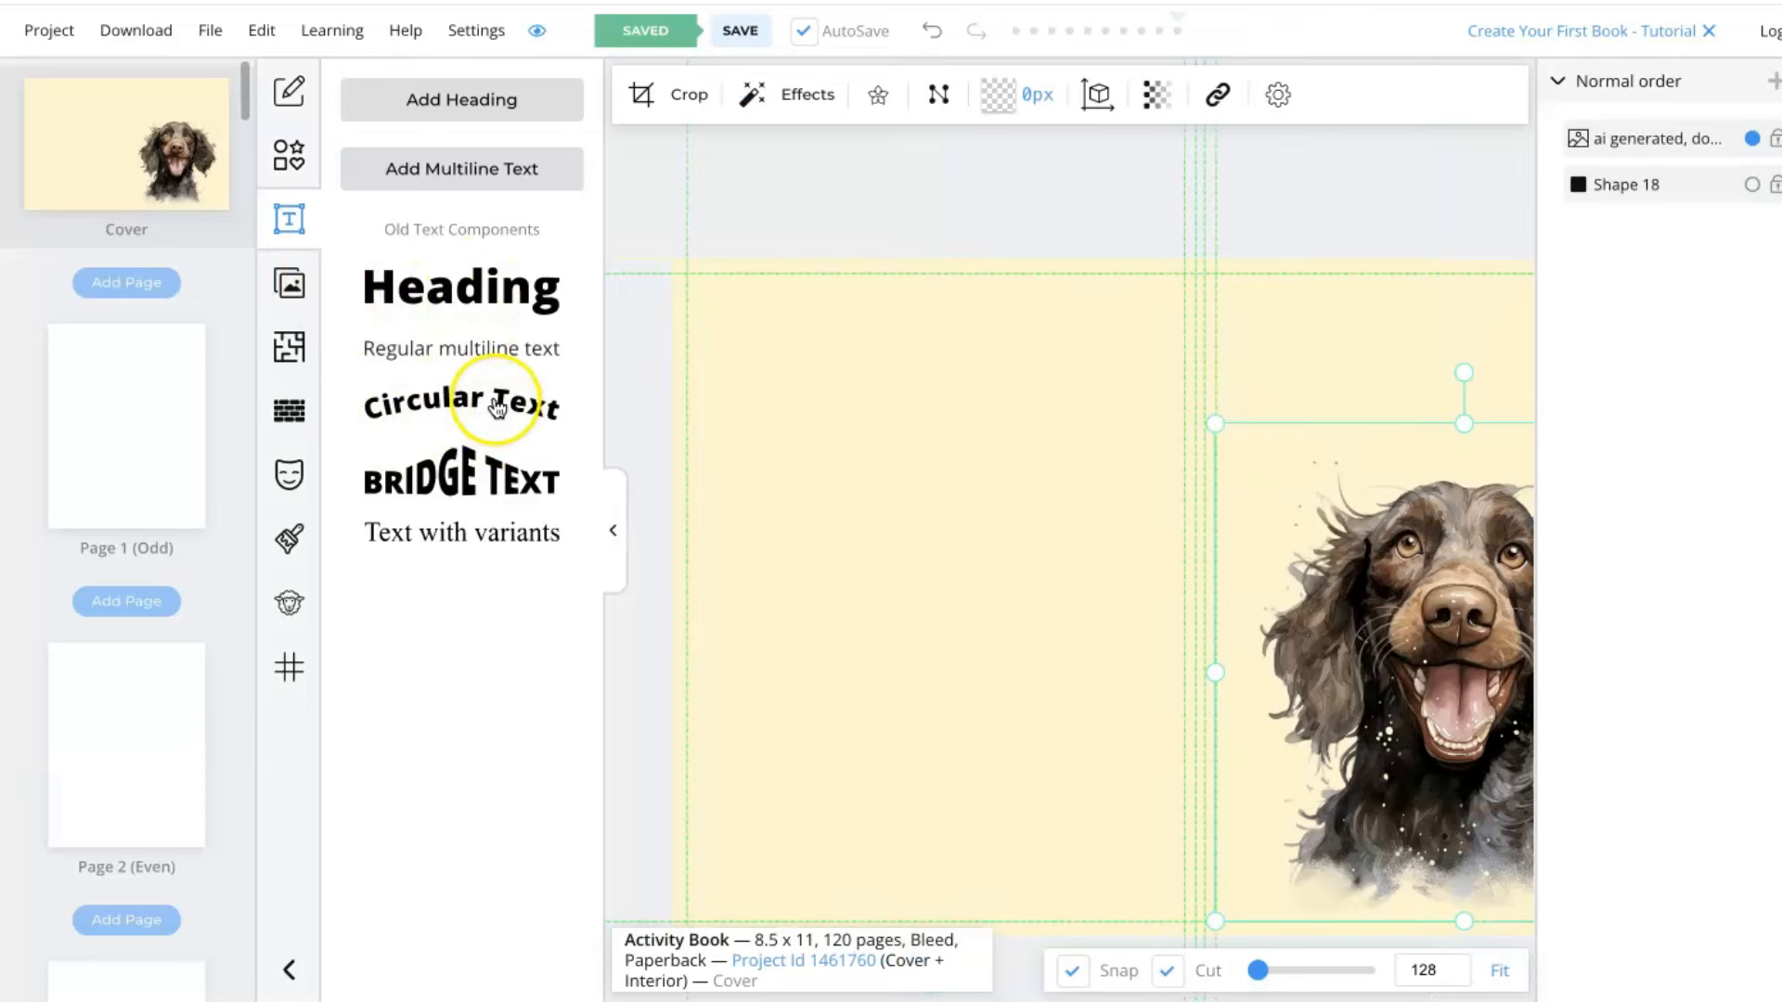
pyautogui.click(461, 401)
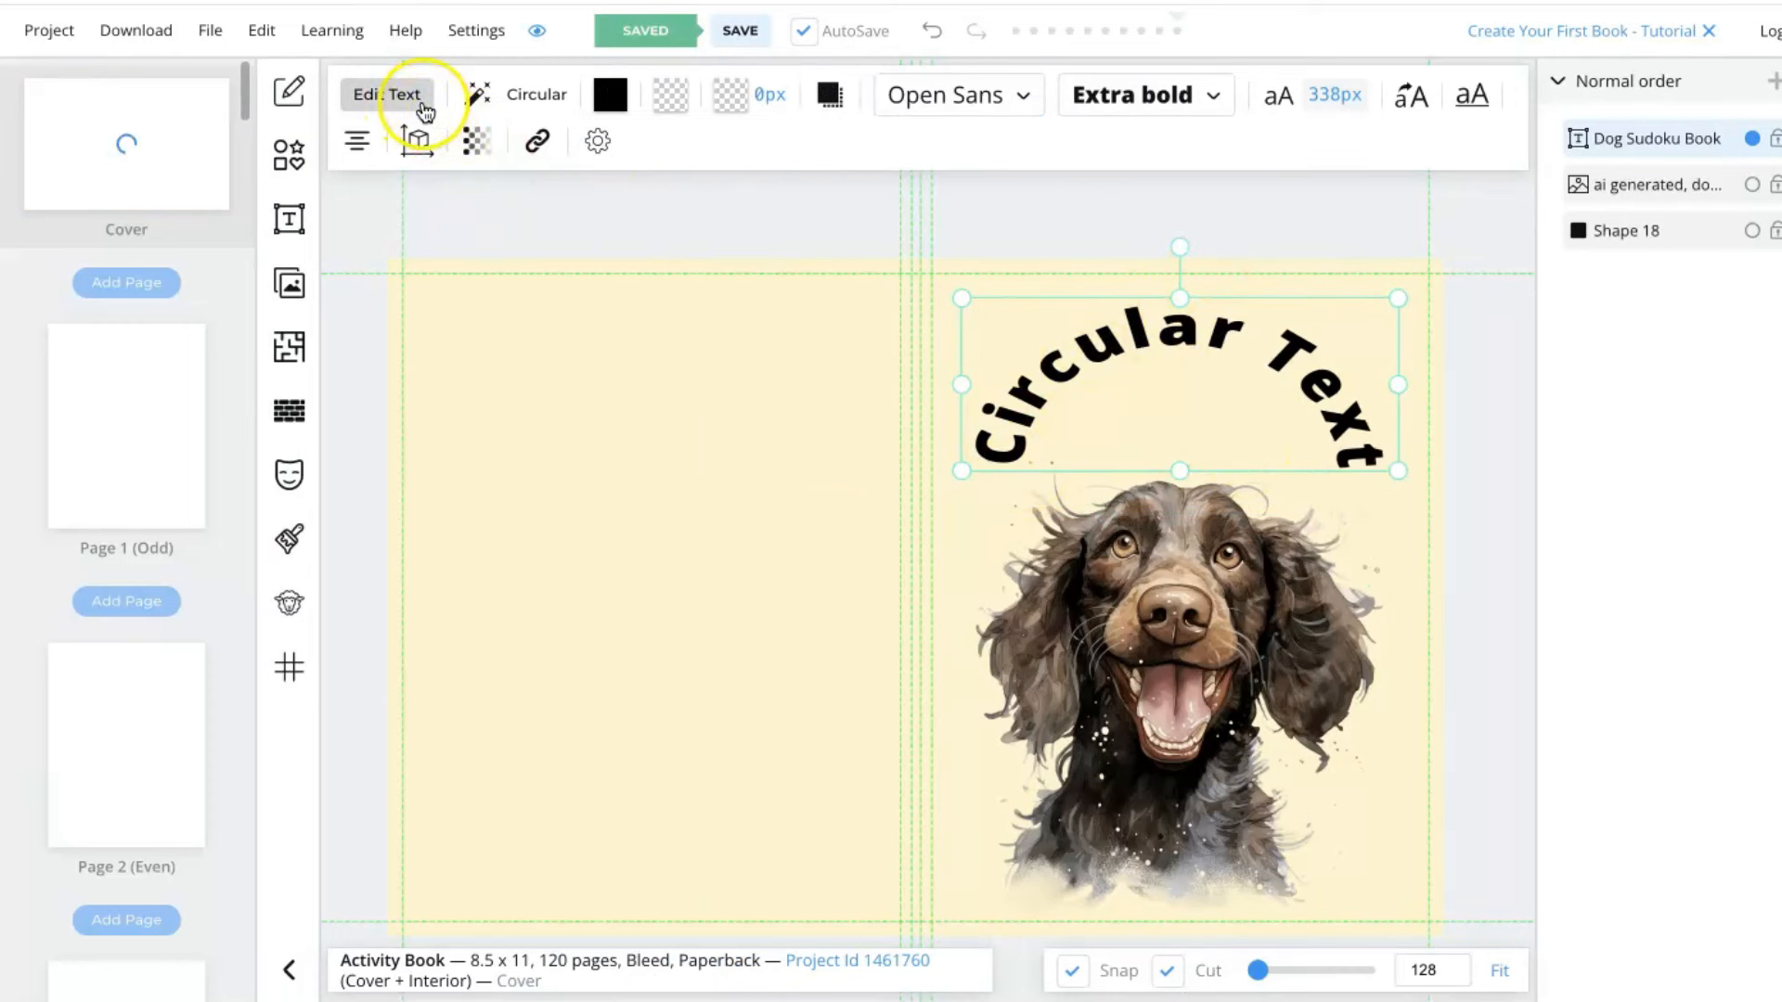
pyautogui.click(386, 95)
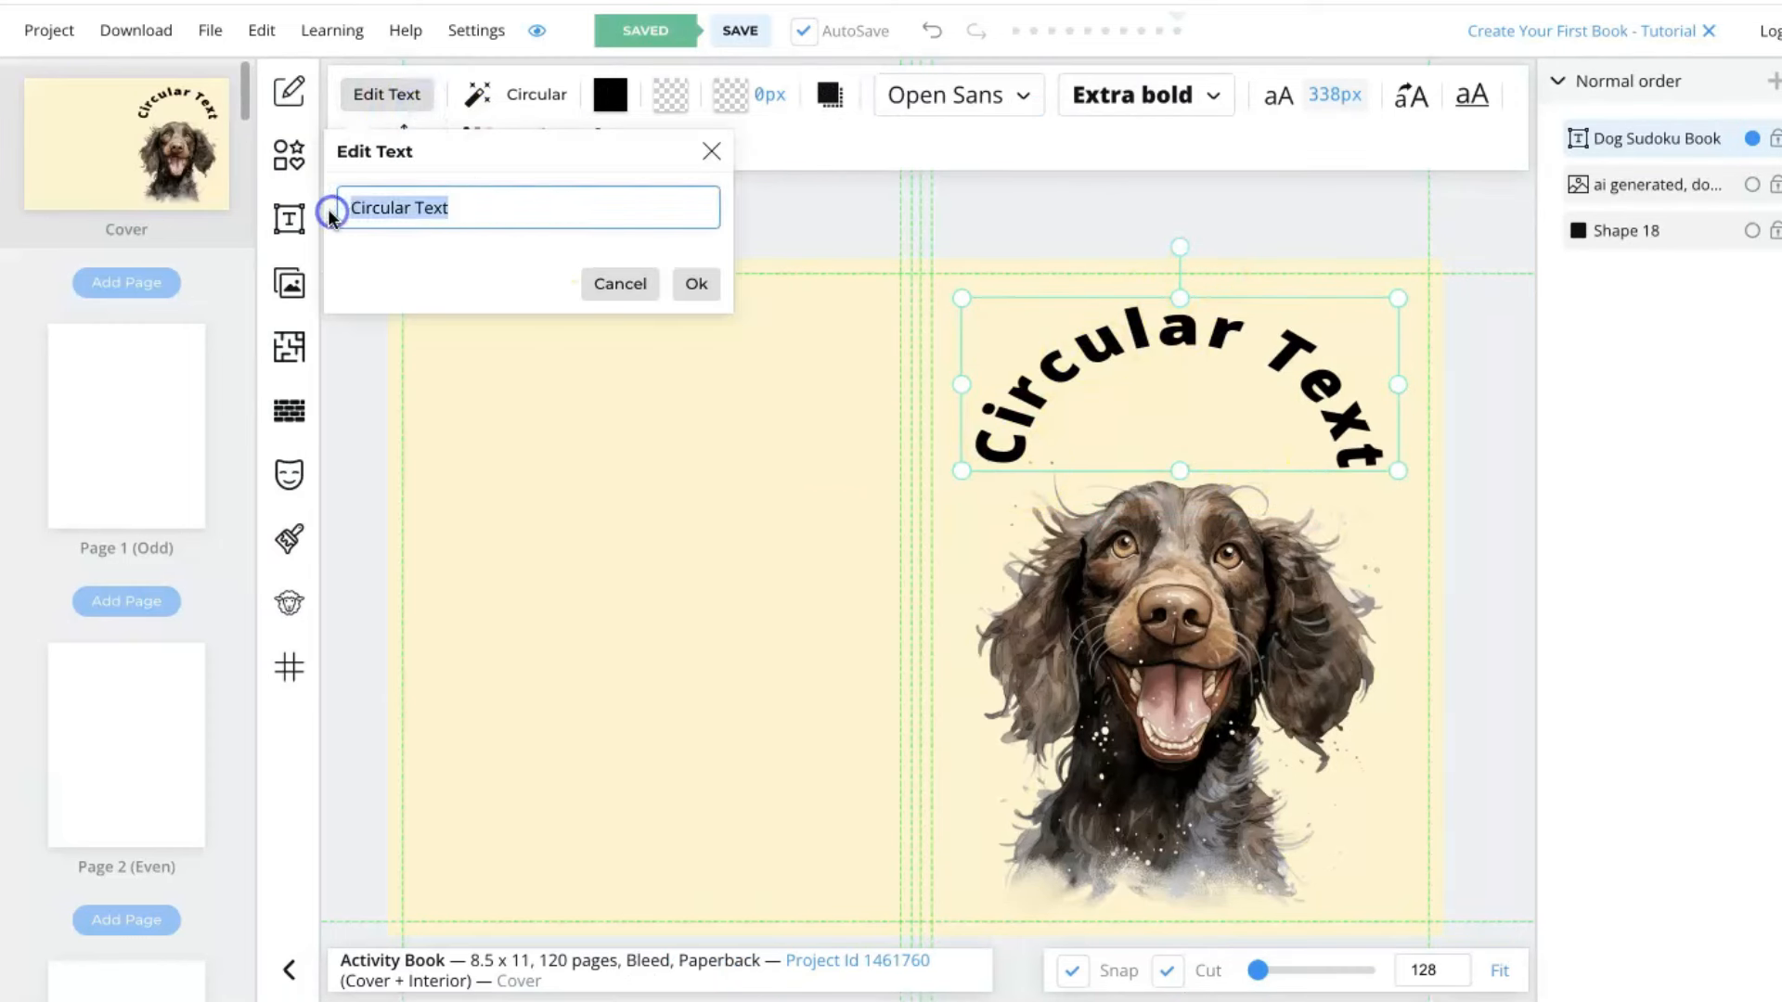
pyautogui.write('Dog Sudoku G')
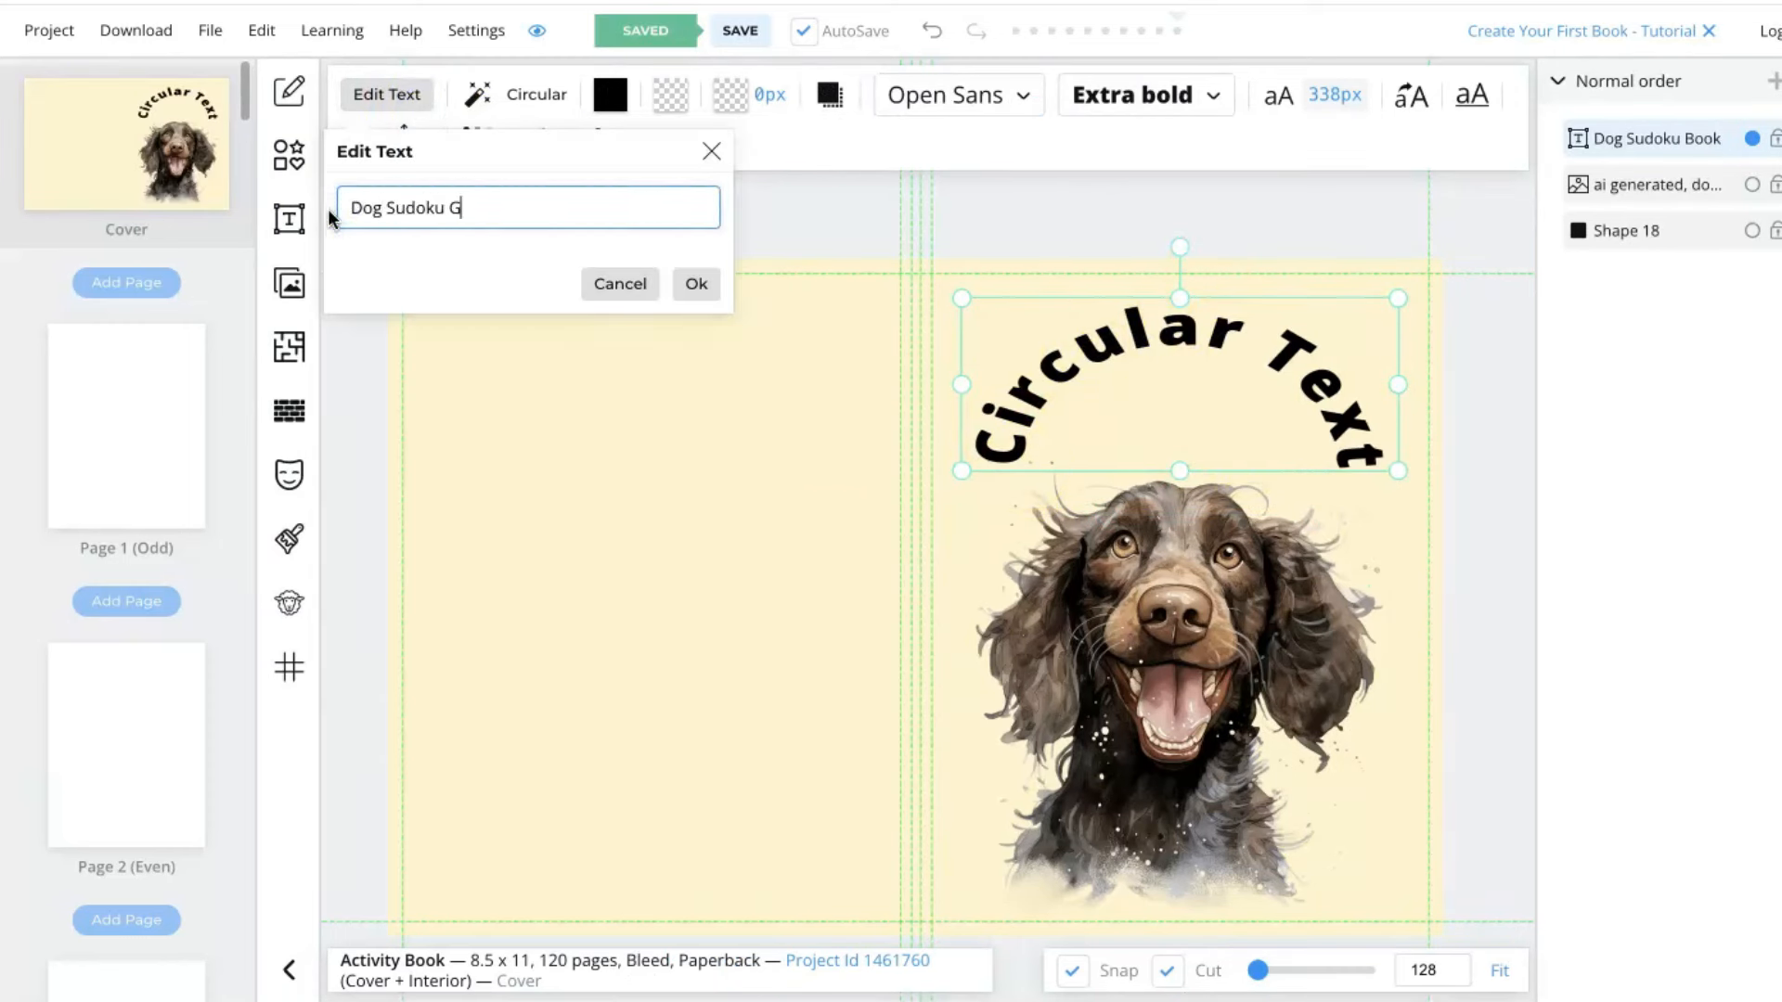
pyautogui.click(696, 283)
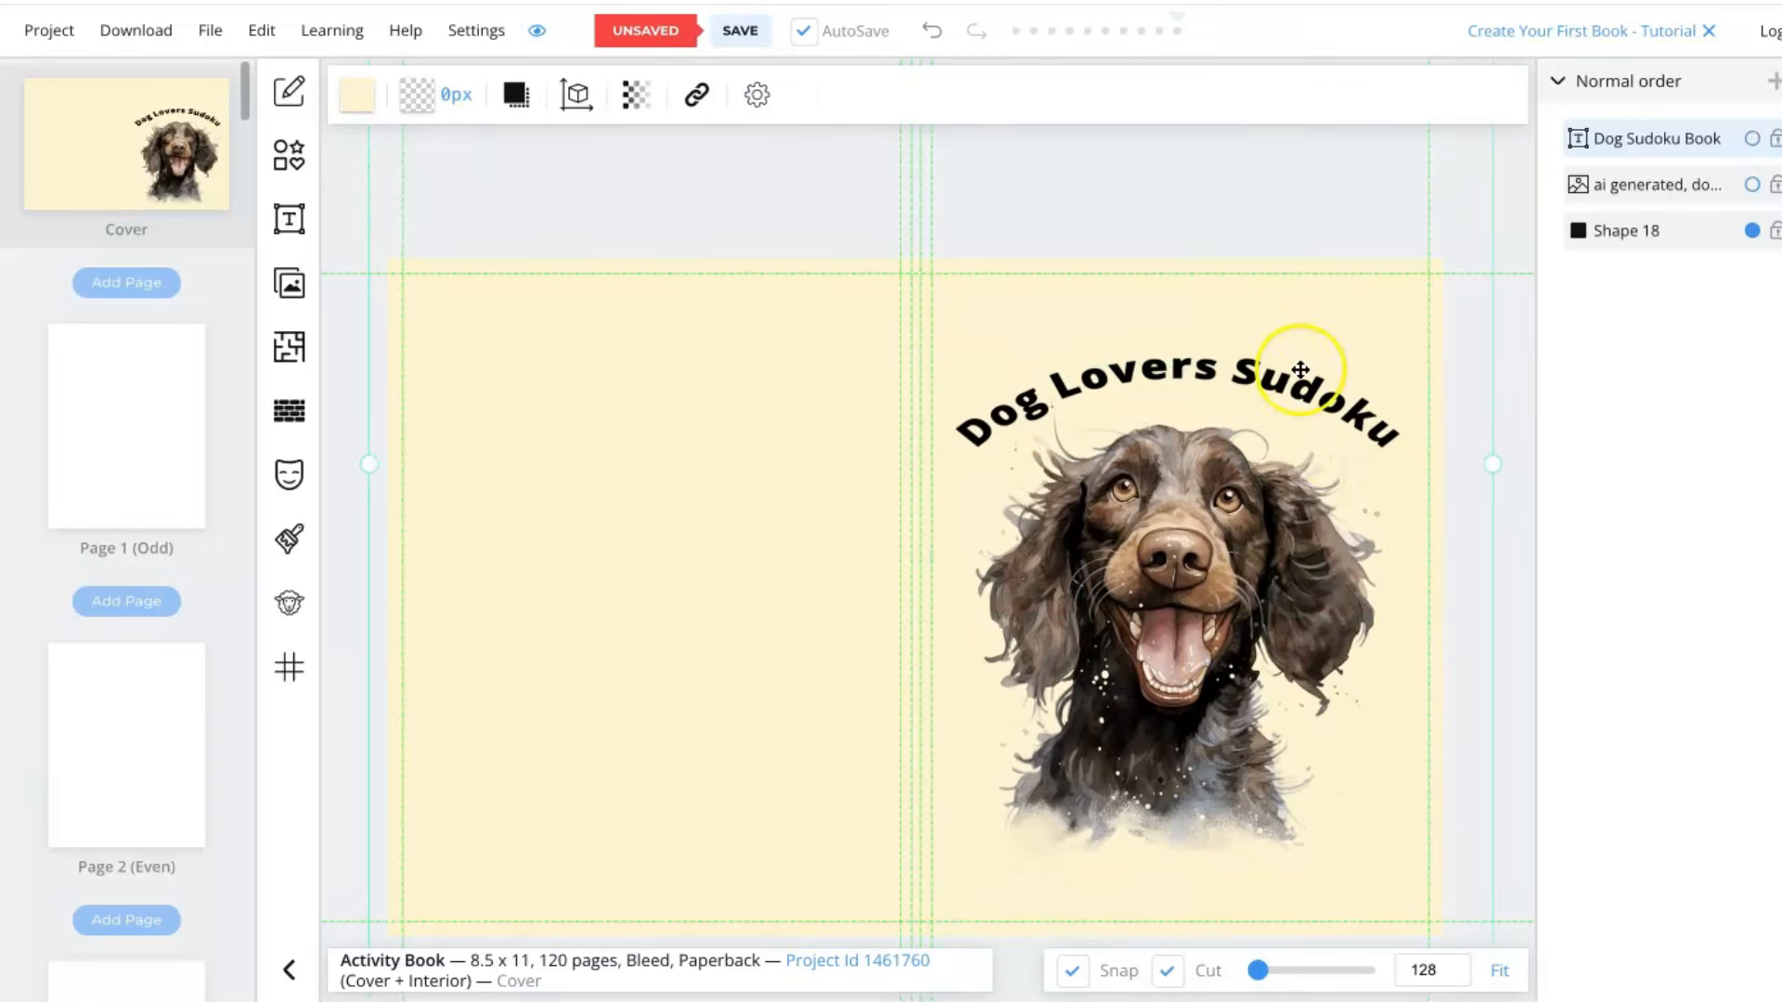
pyautogui.click(290, 220)
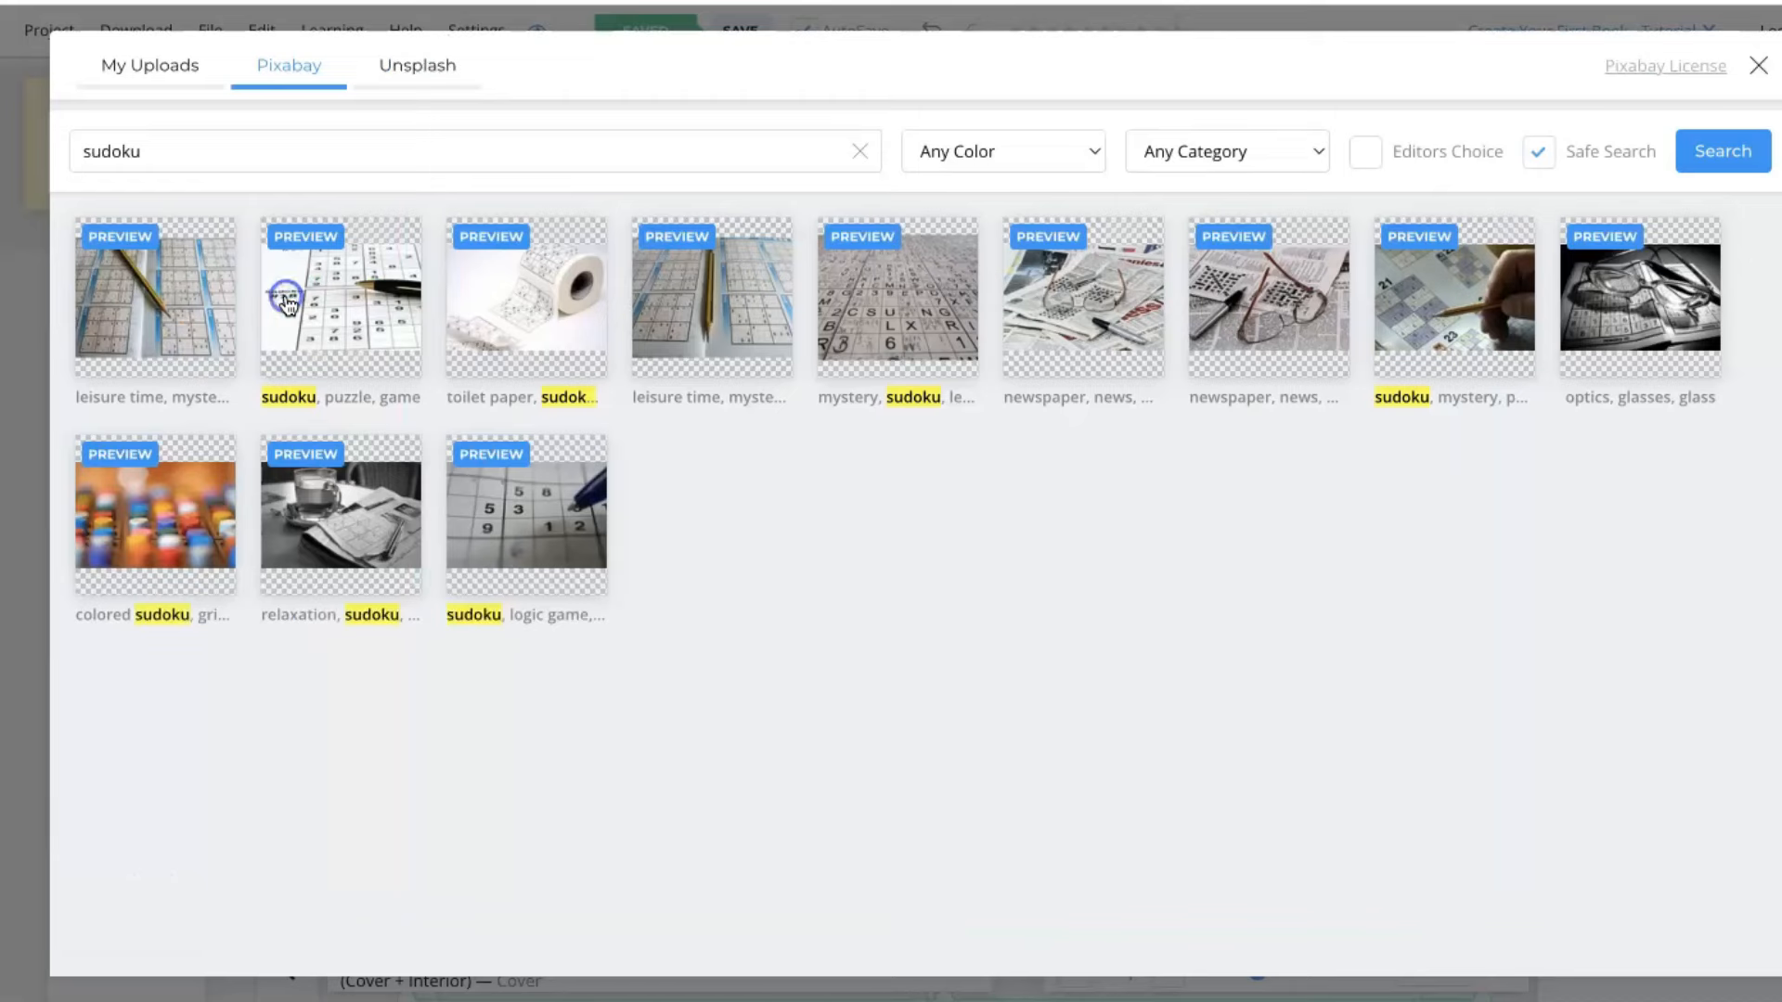
# Place the uploaded author portrait on the back cover beside an About The Author heading.
pyautogui.click(149, 65)
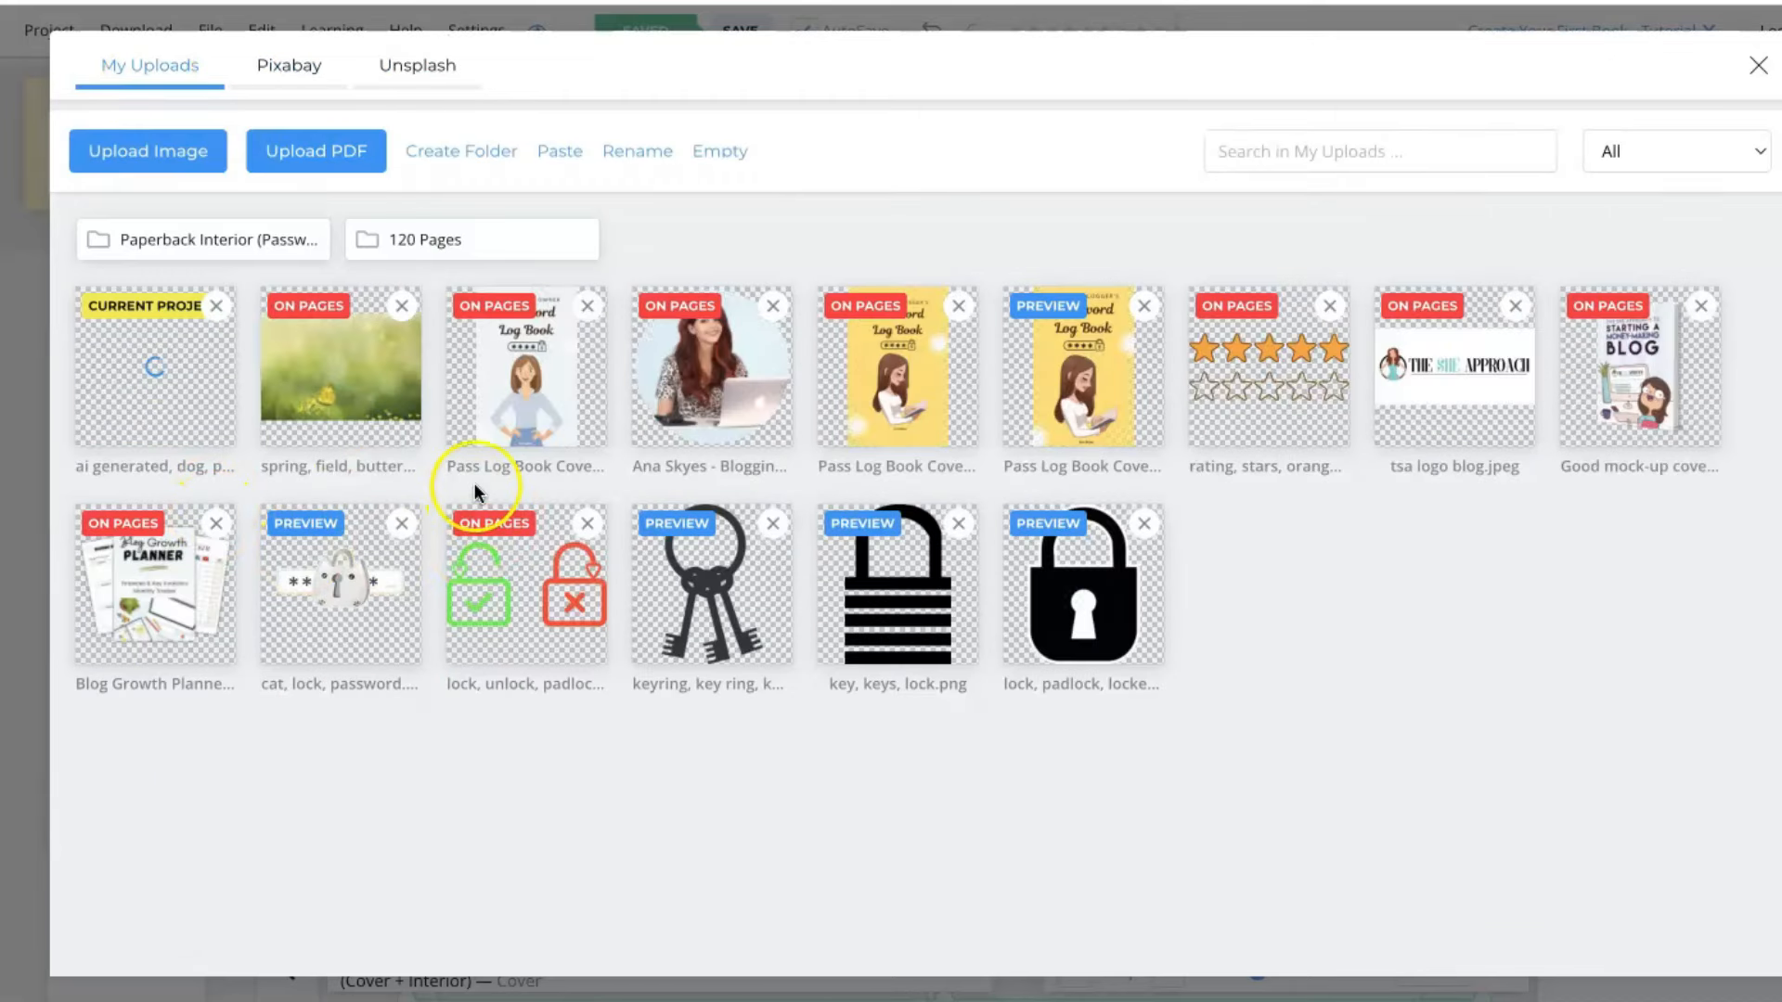
pyautogui.click(710, 366)
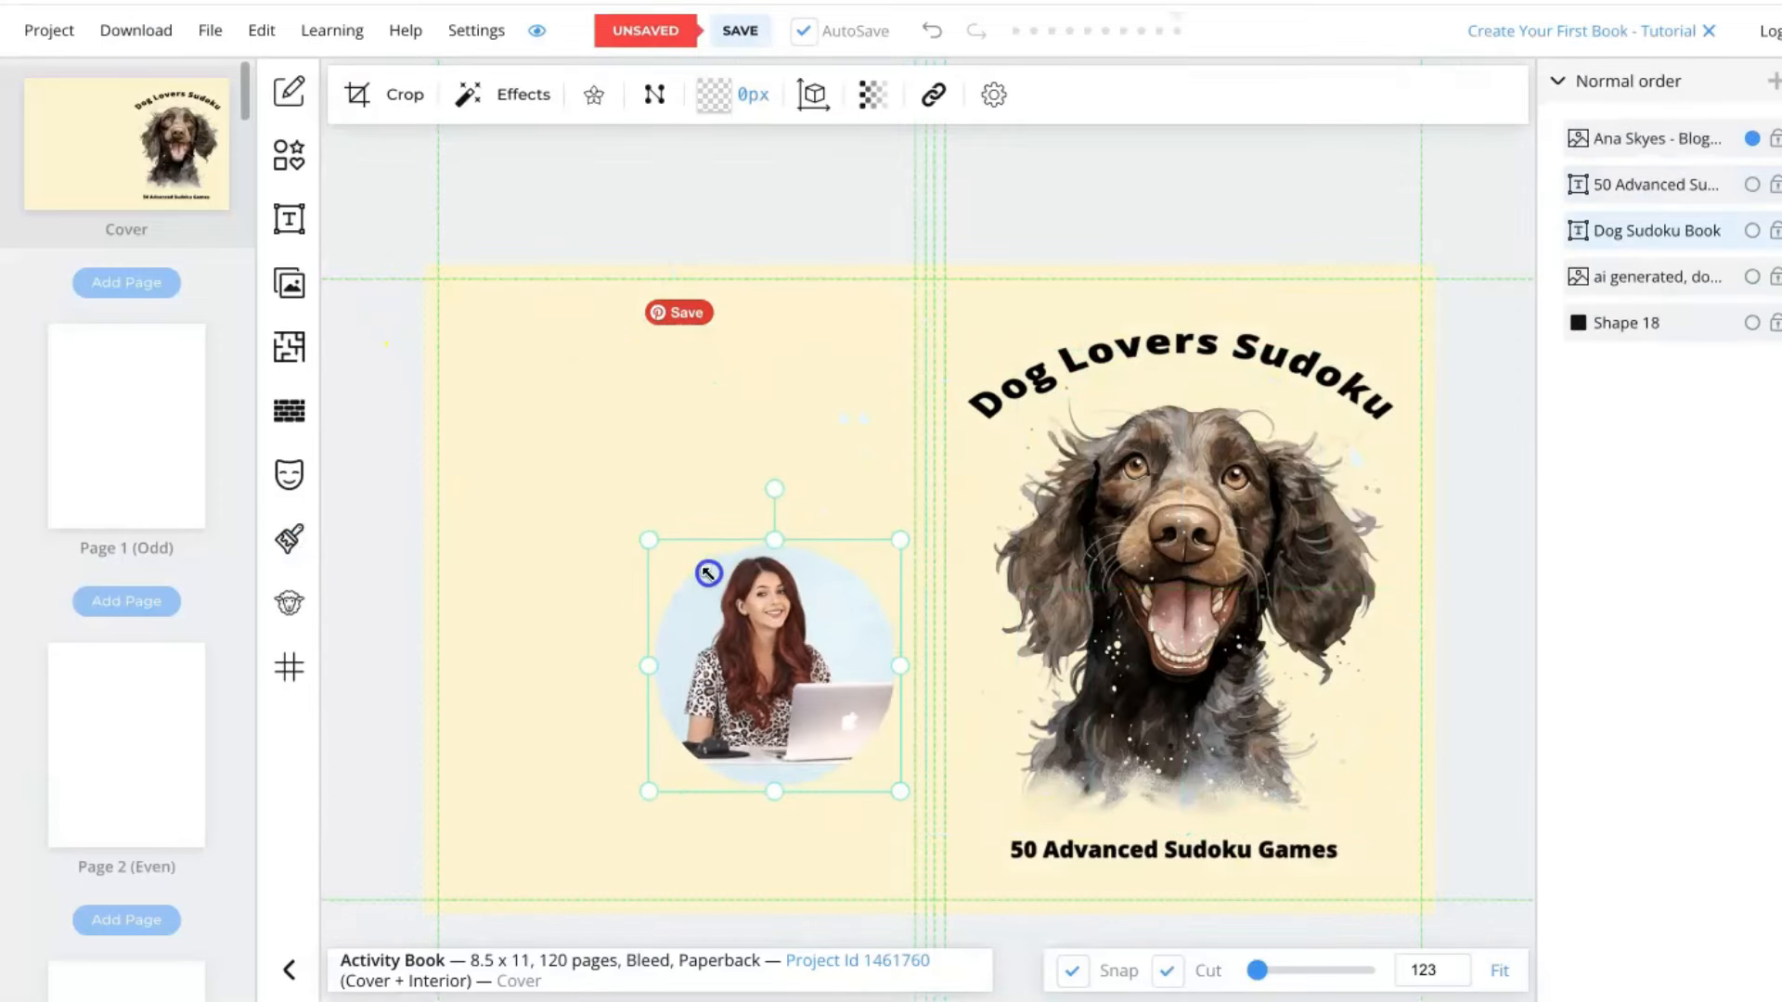
pyautogui.click(290, 219)
pyautogui.write('About The Author')
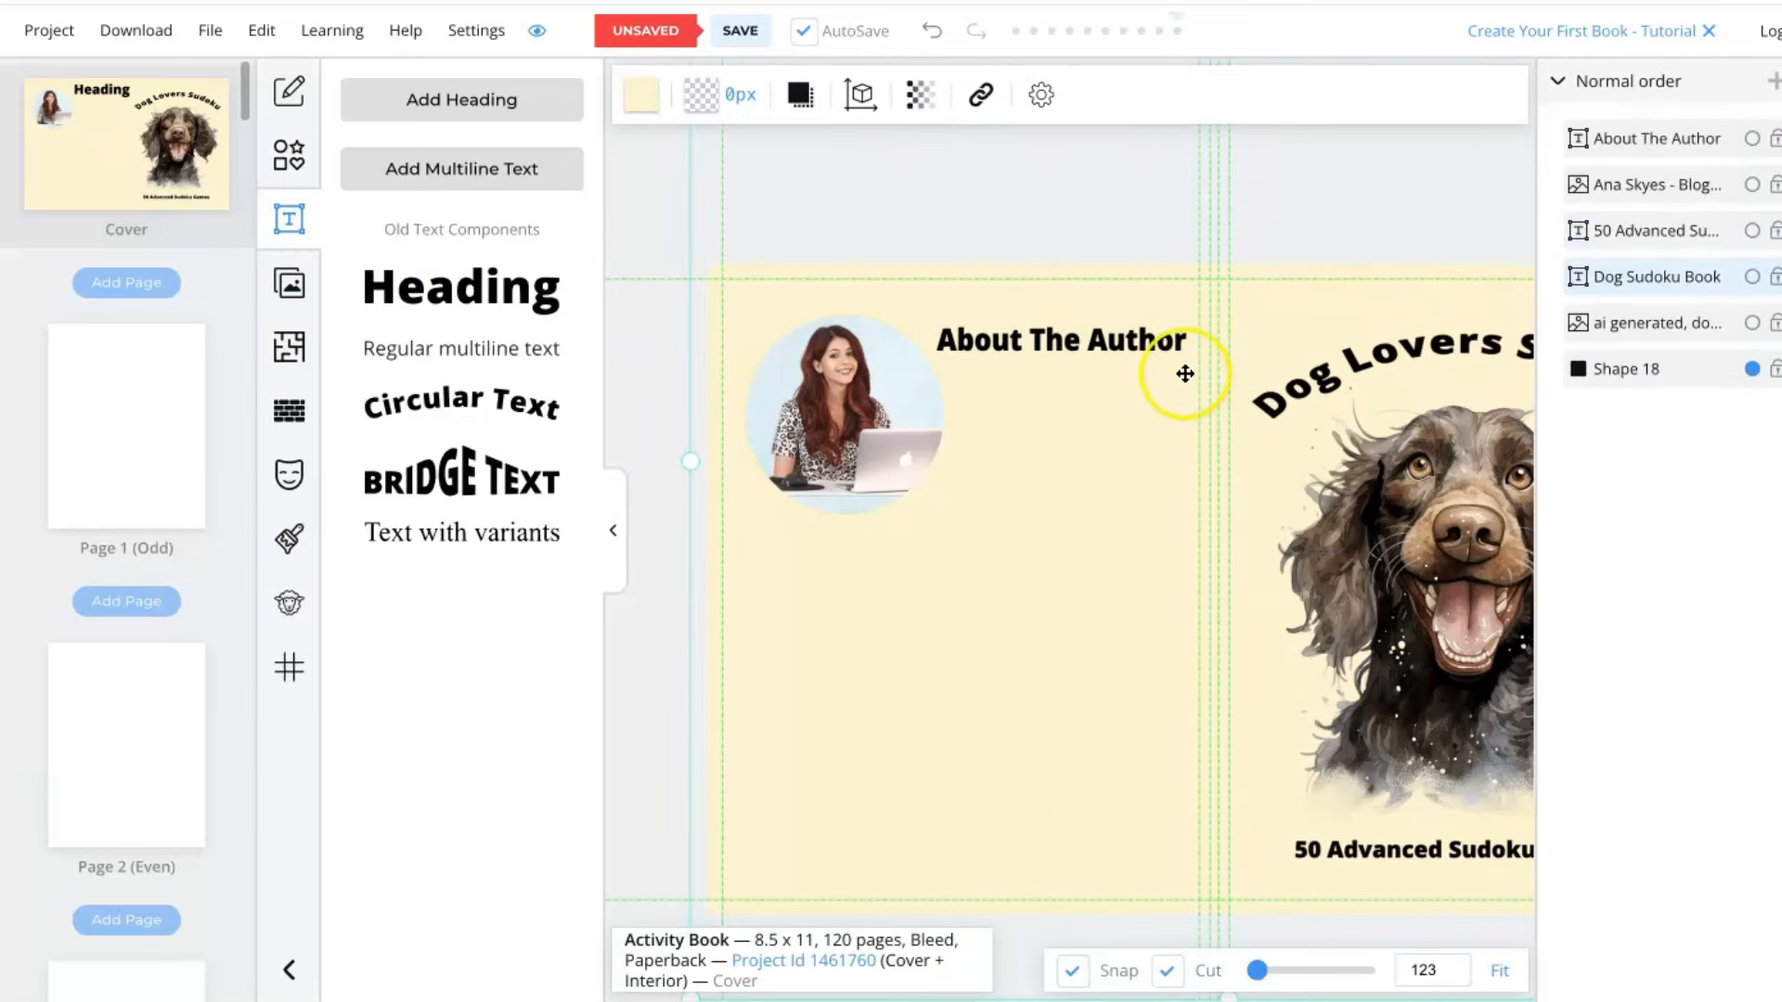
pyautogui.moveTo(1214, 323)
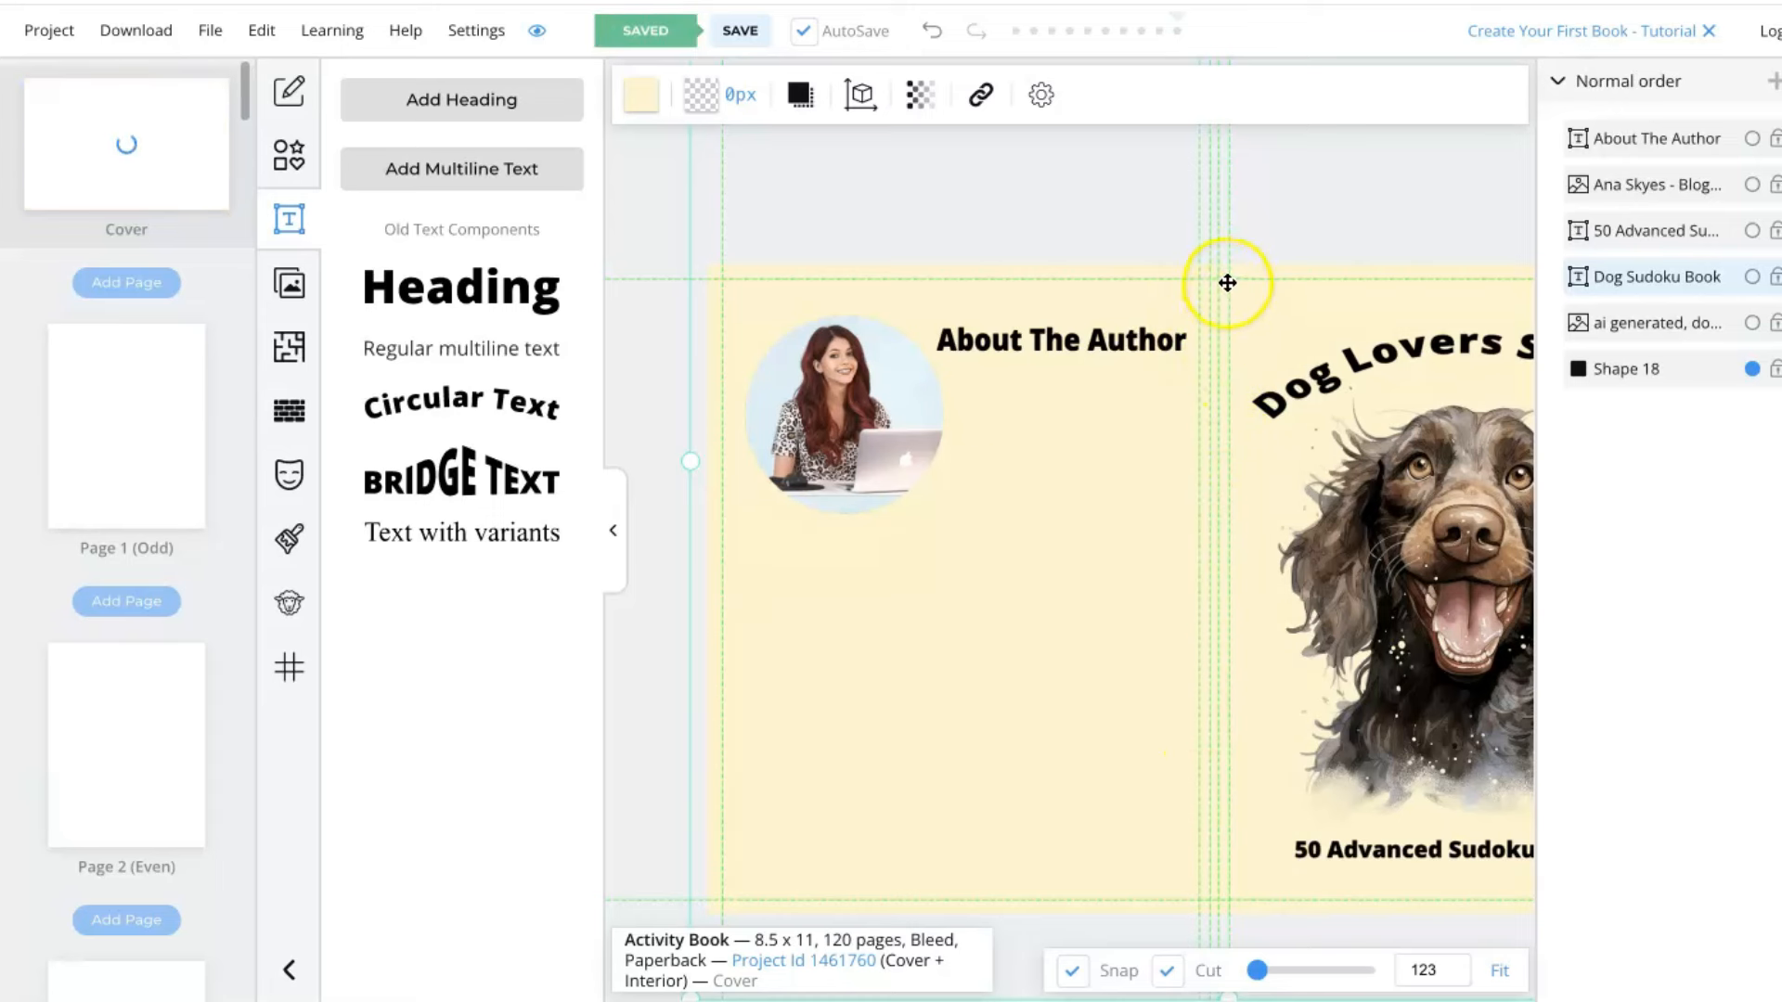
pyautogui.moveTo(728, 286)
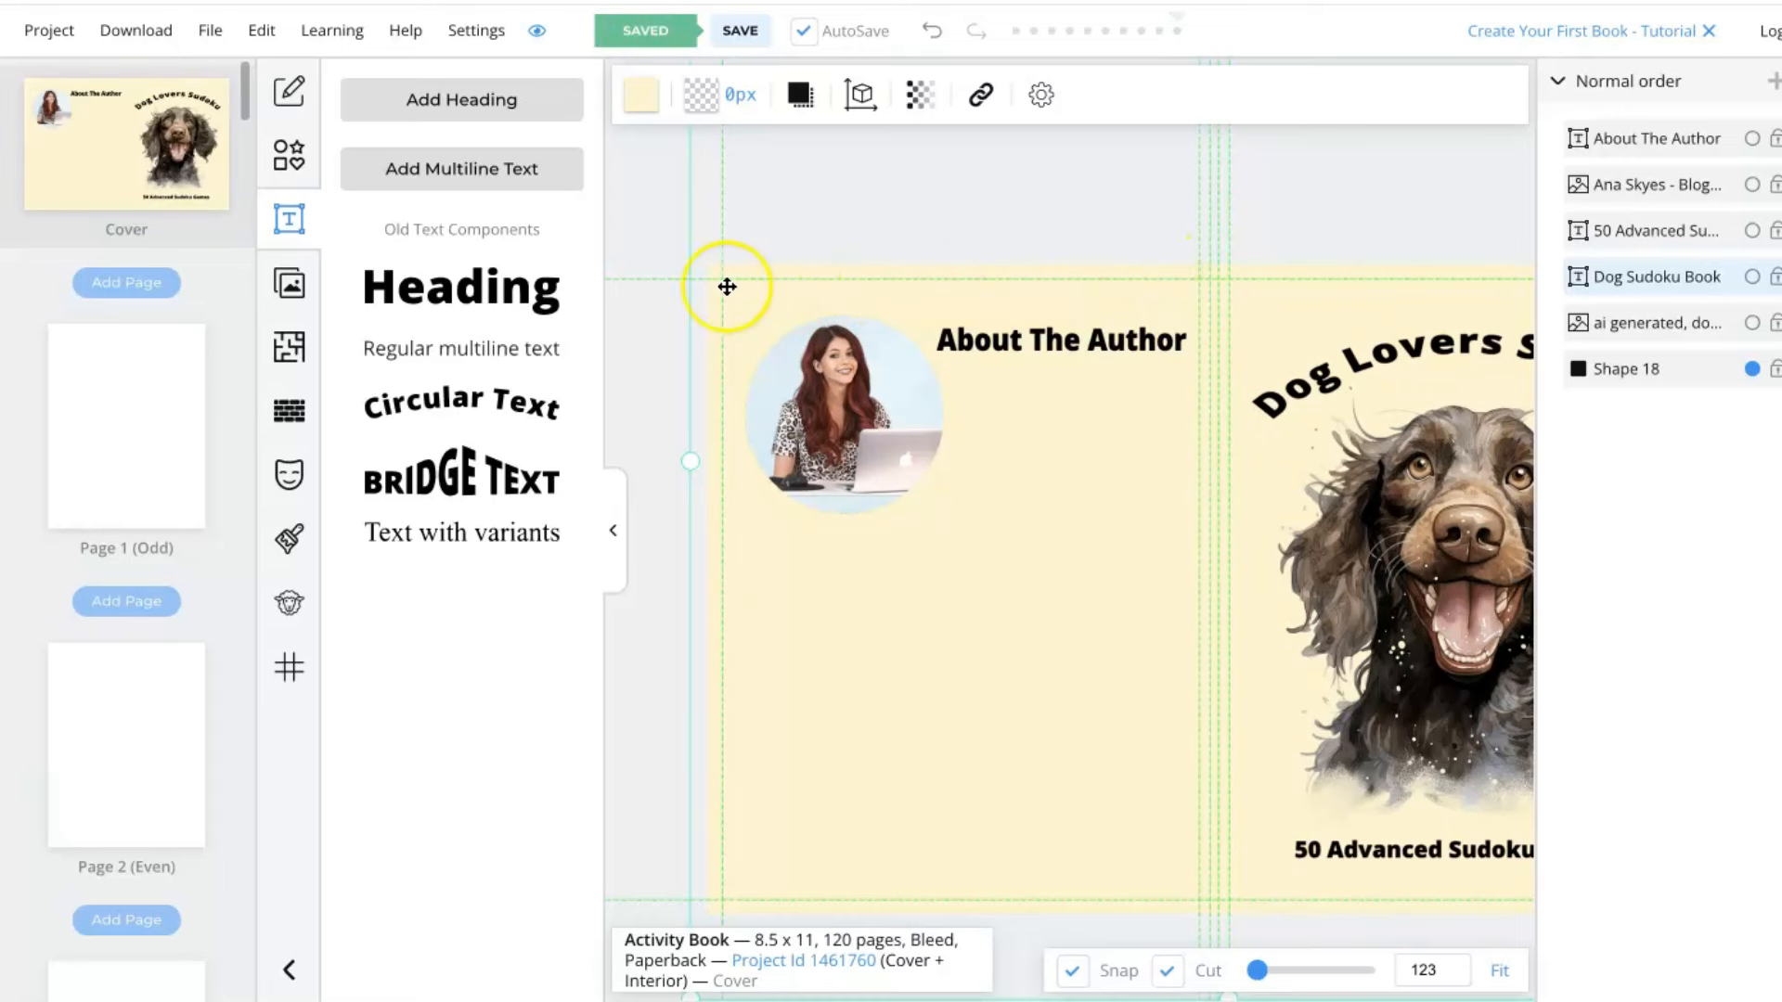
pyautogui.moveTo(1000, 363)
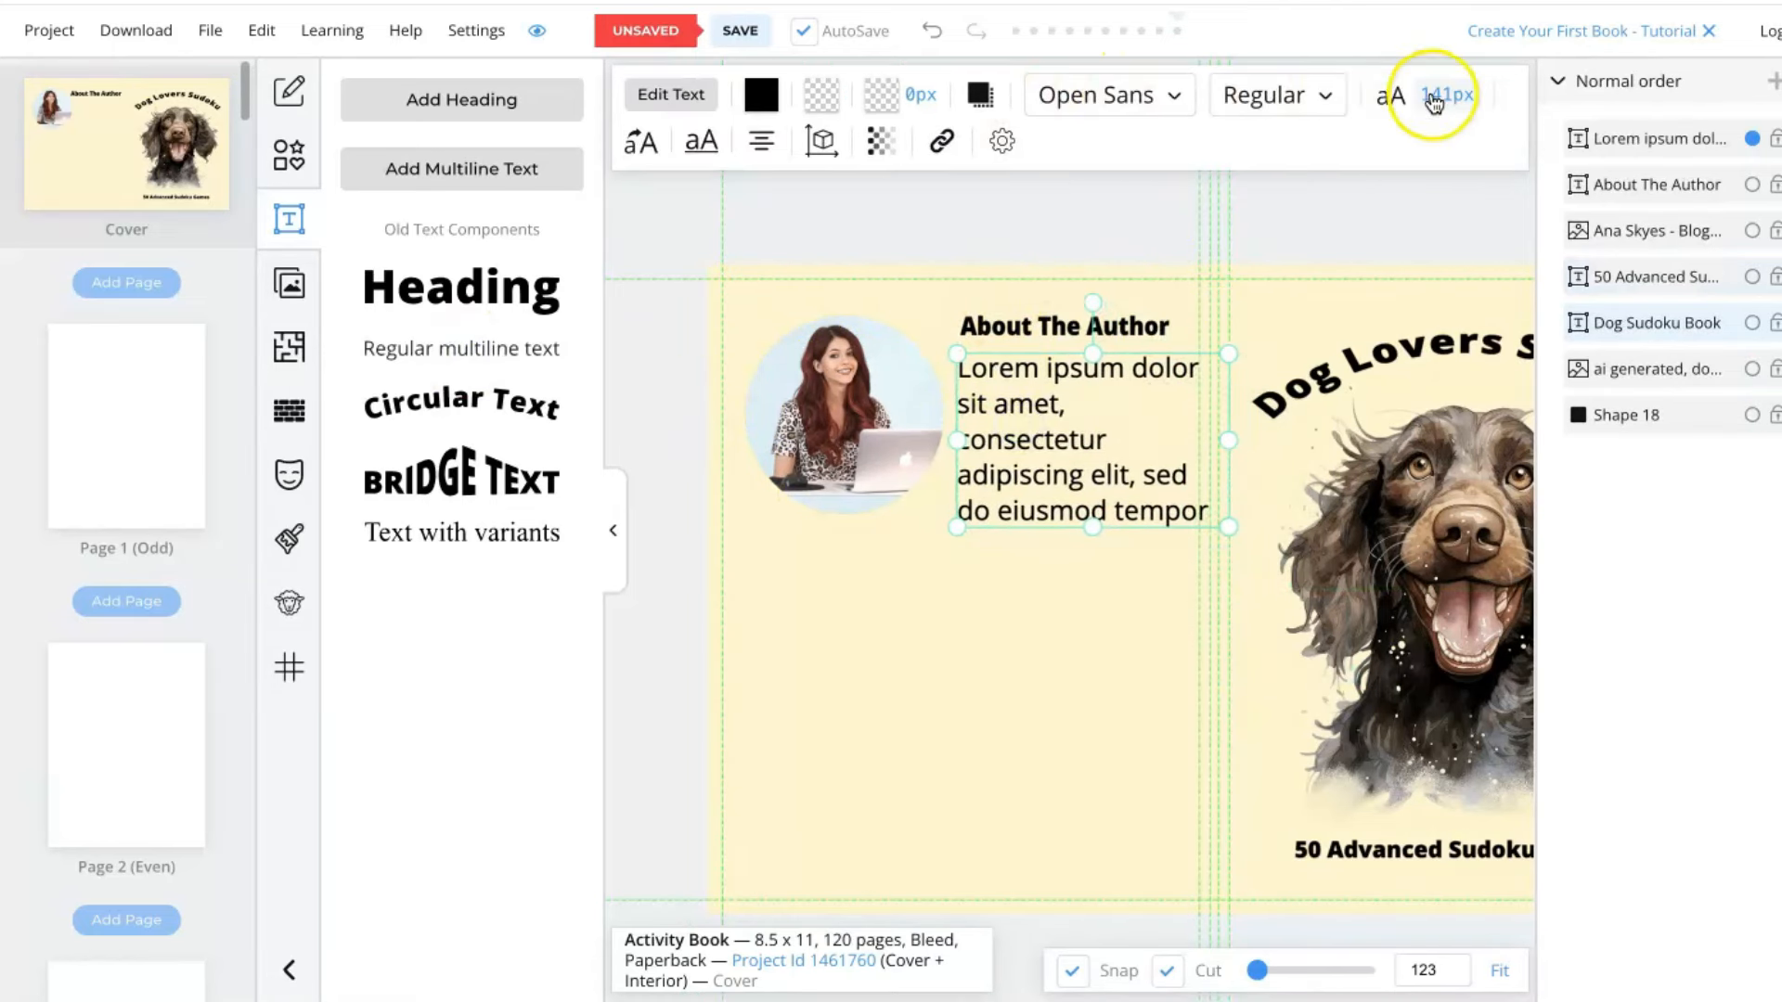
# Shrink the placeholder paragraphs to 80px body text and finish editing them under About The Author.
pyautogui.click(1441, 94)
pyautogui.write('80')
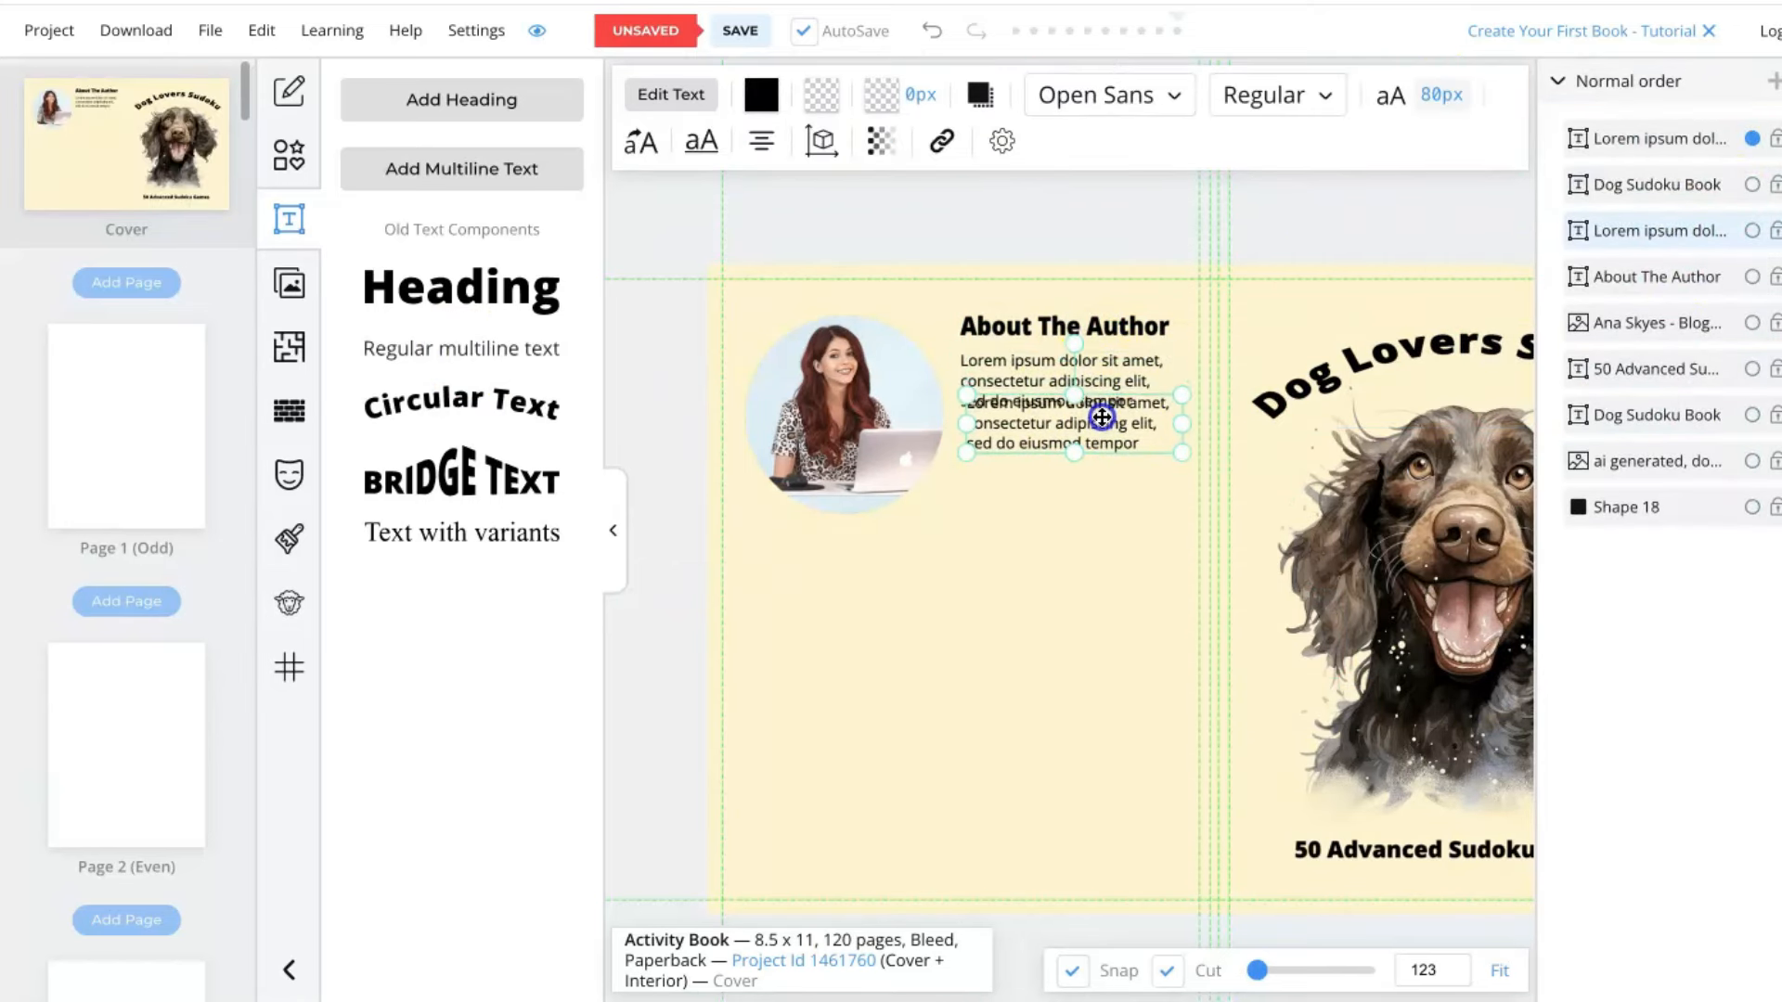
pyautogui.click(1080, 746)
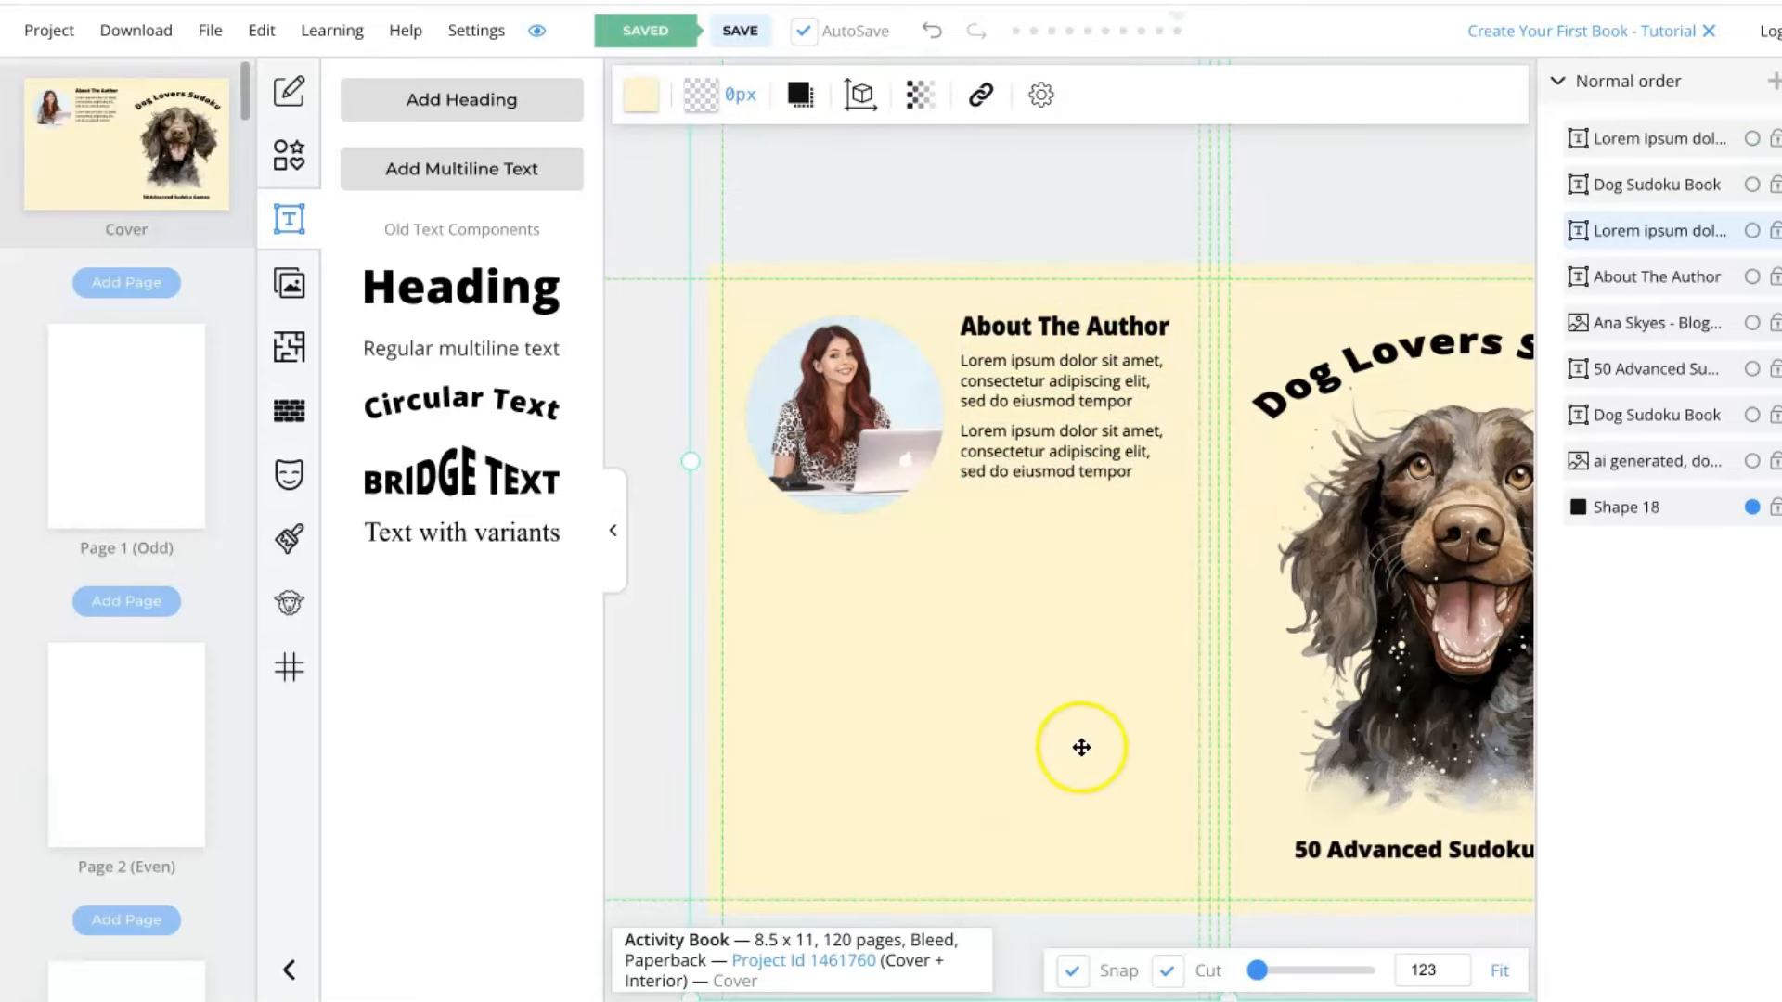
pyautogui.moveTo(1071, 890)
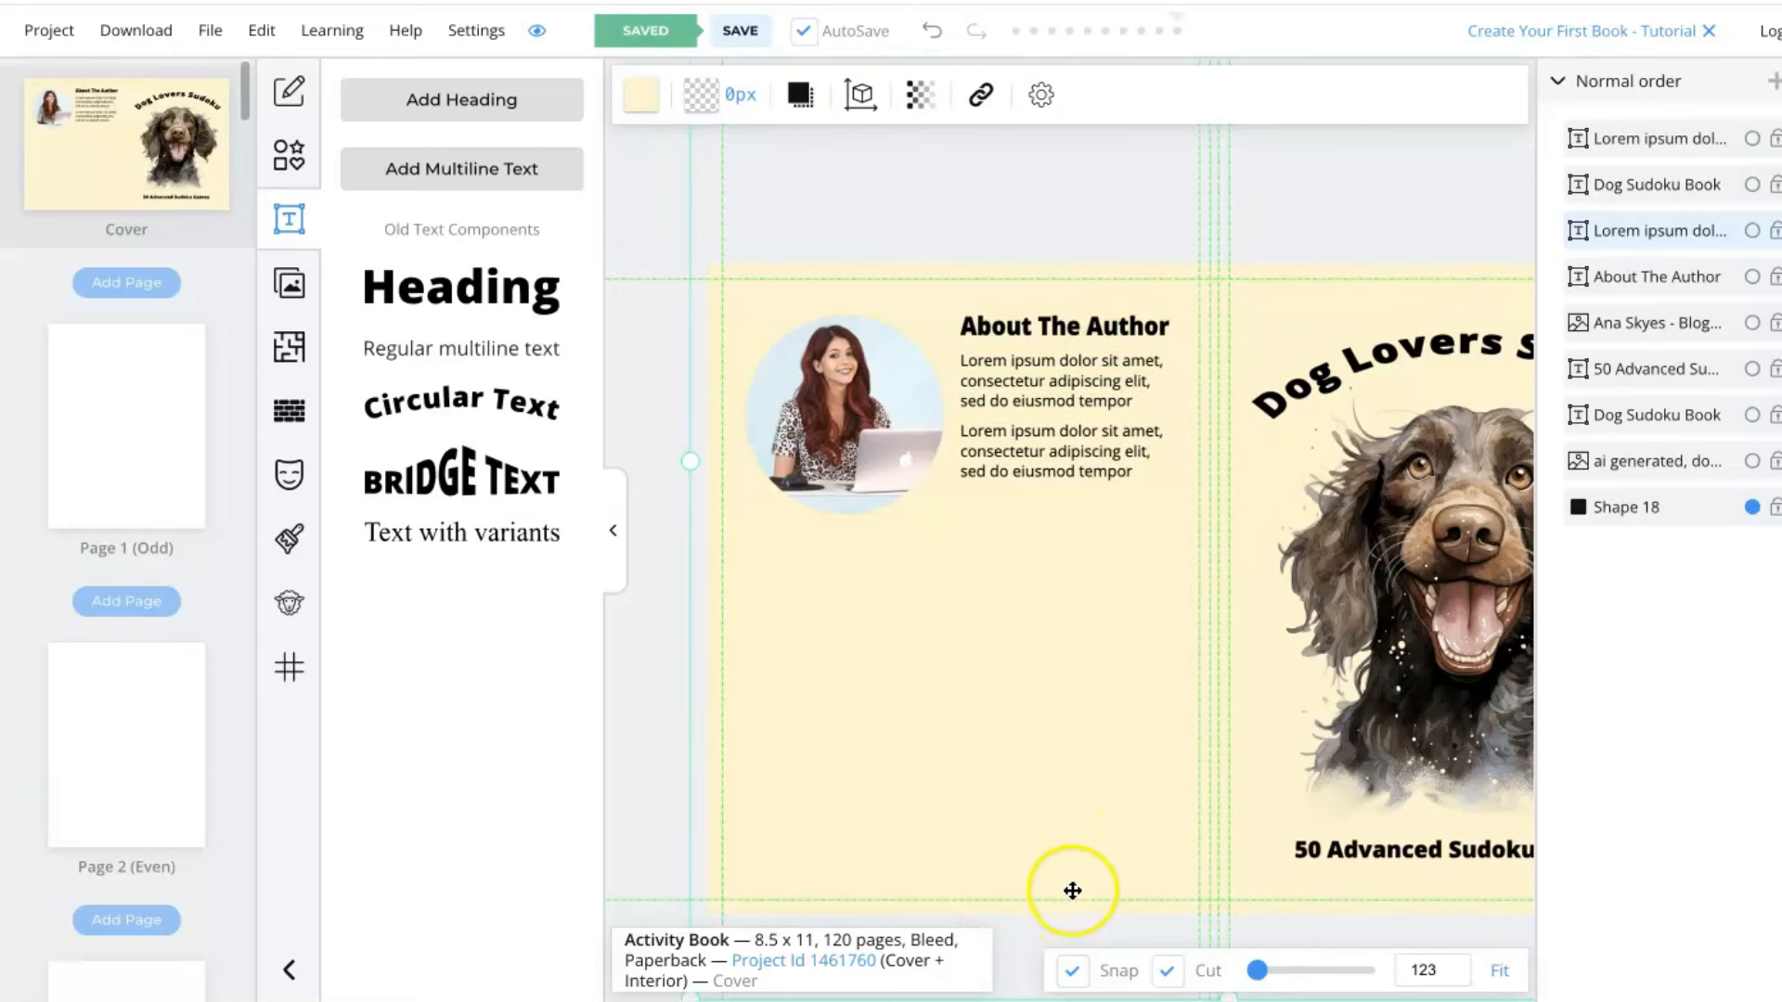
pyautogui.moveTo(1085, 721)
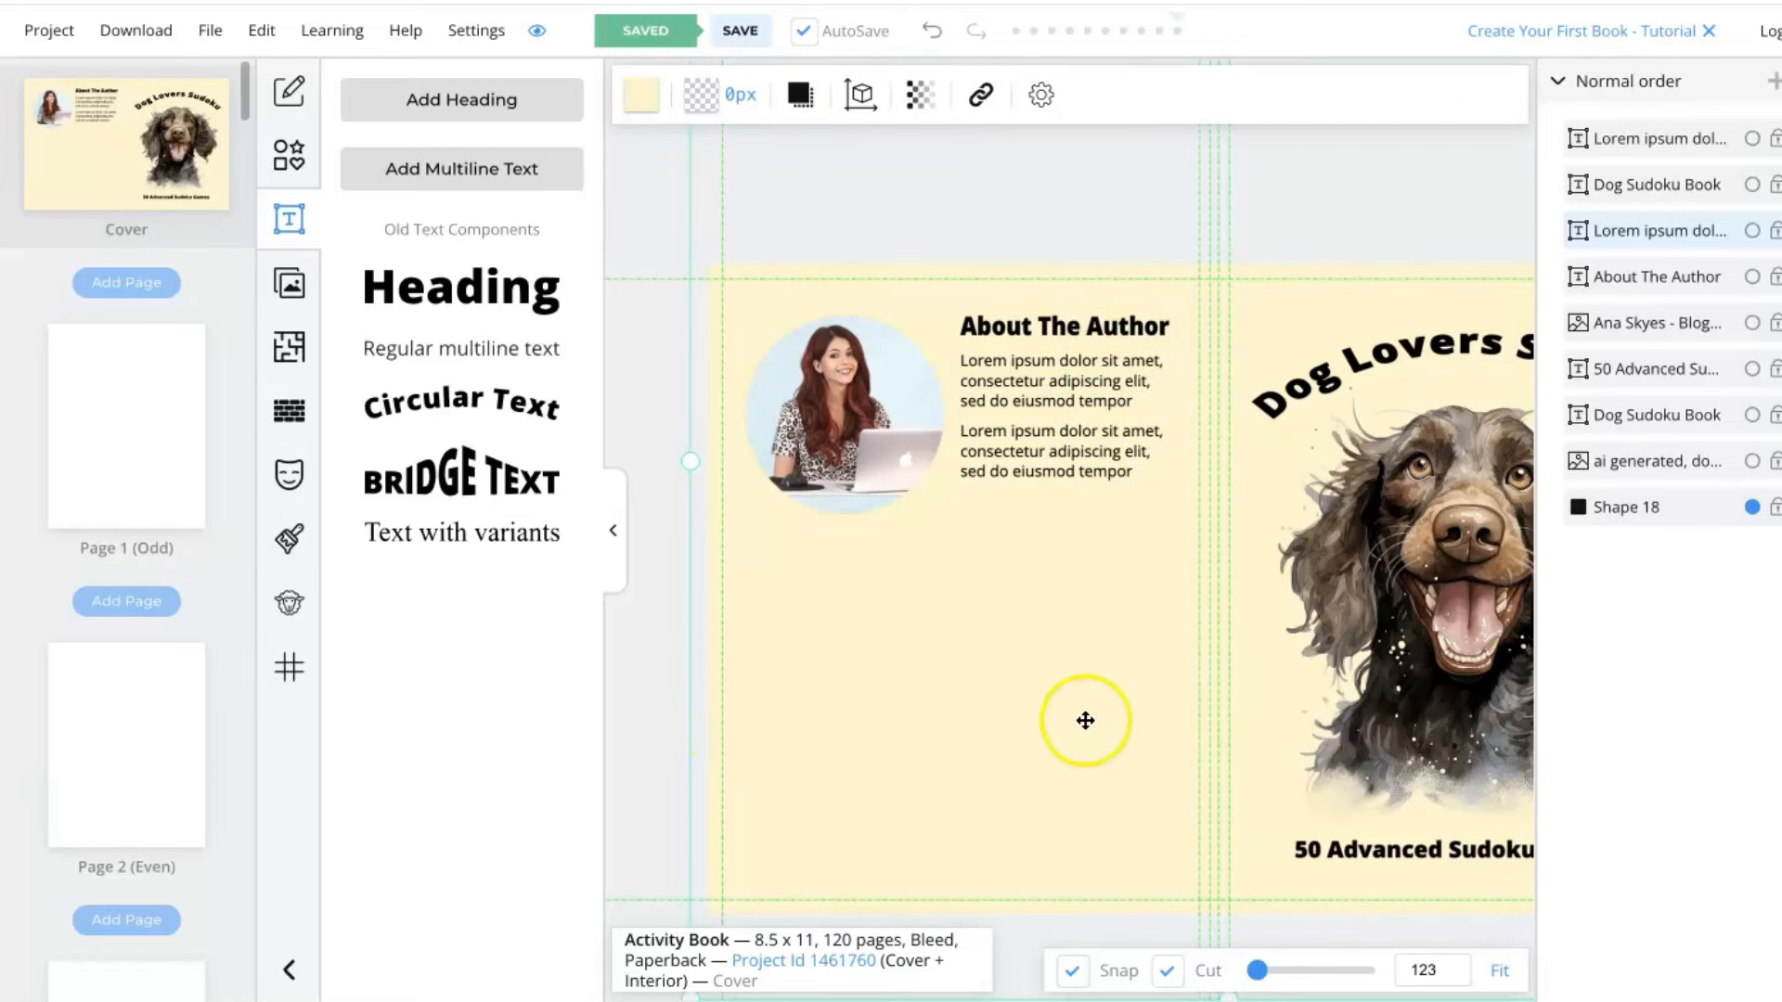
pyautogui.moveTo(997, 637)
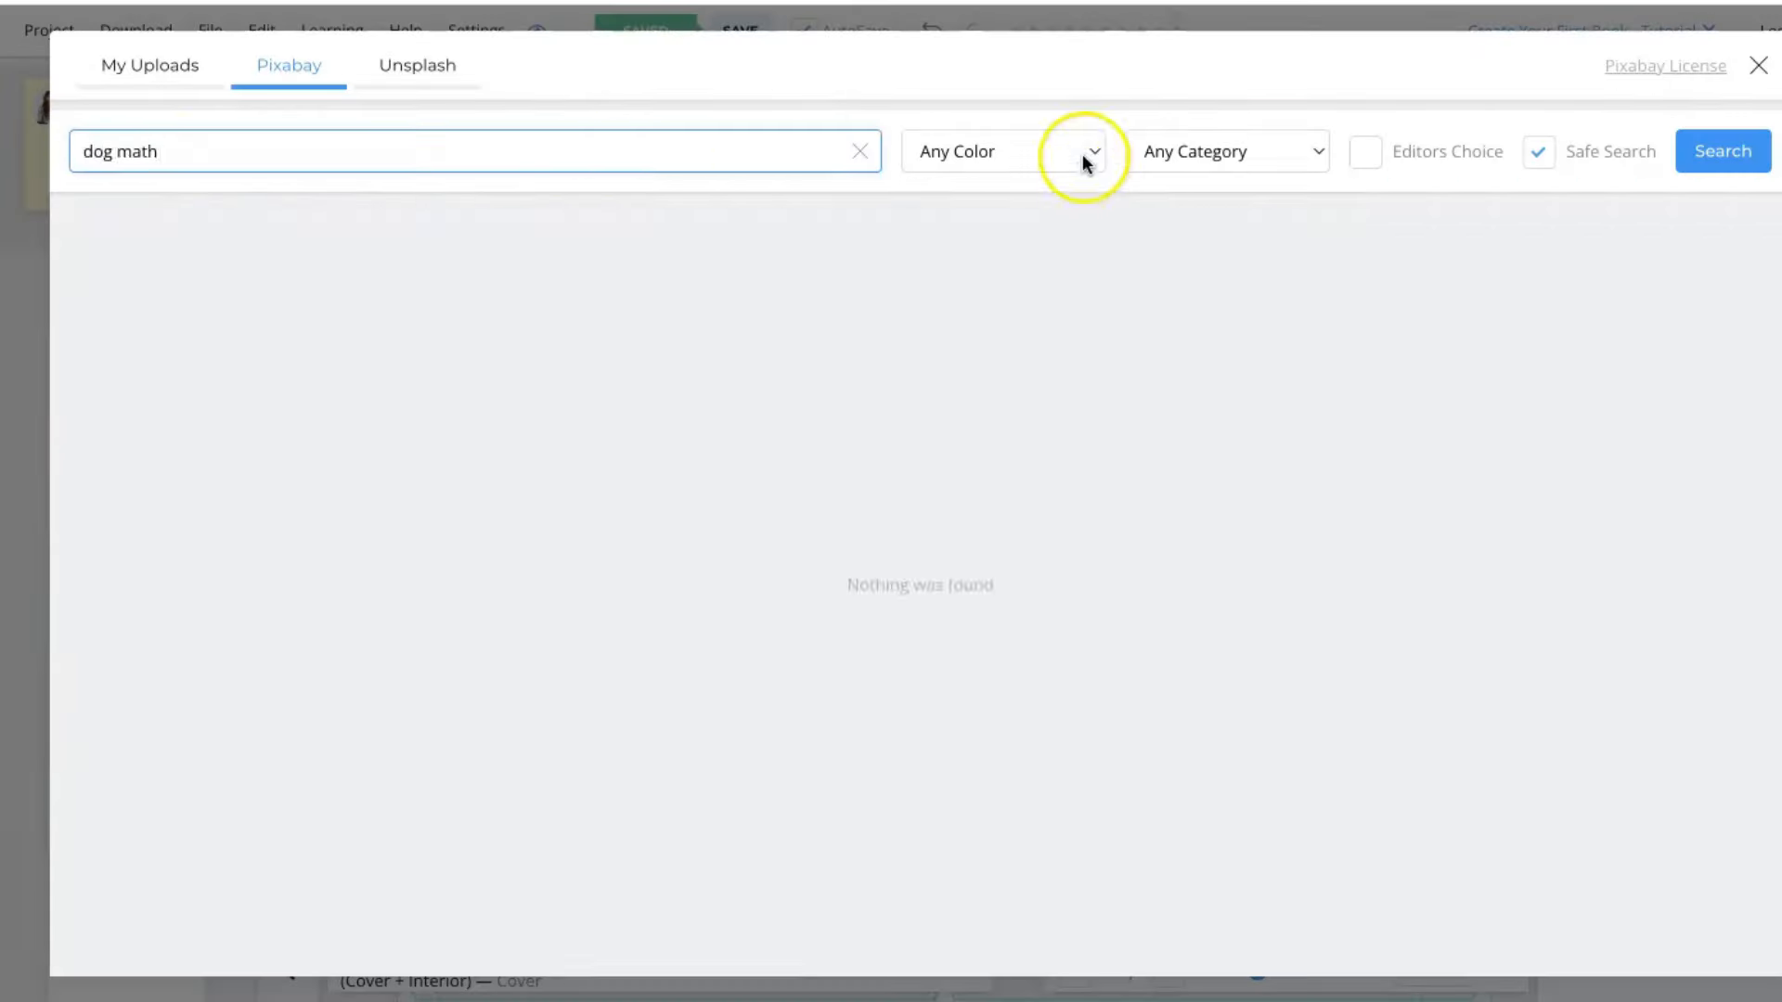
# Search the image library for calculator/pencil clipart and browse the results for the back cover.
pyautogui.click(1758, 65)
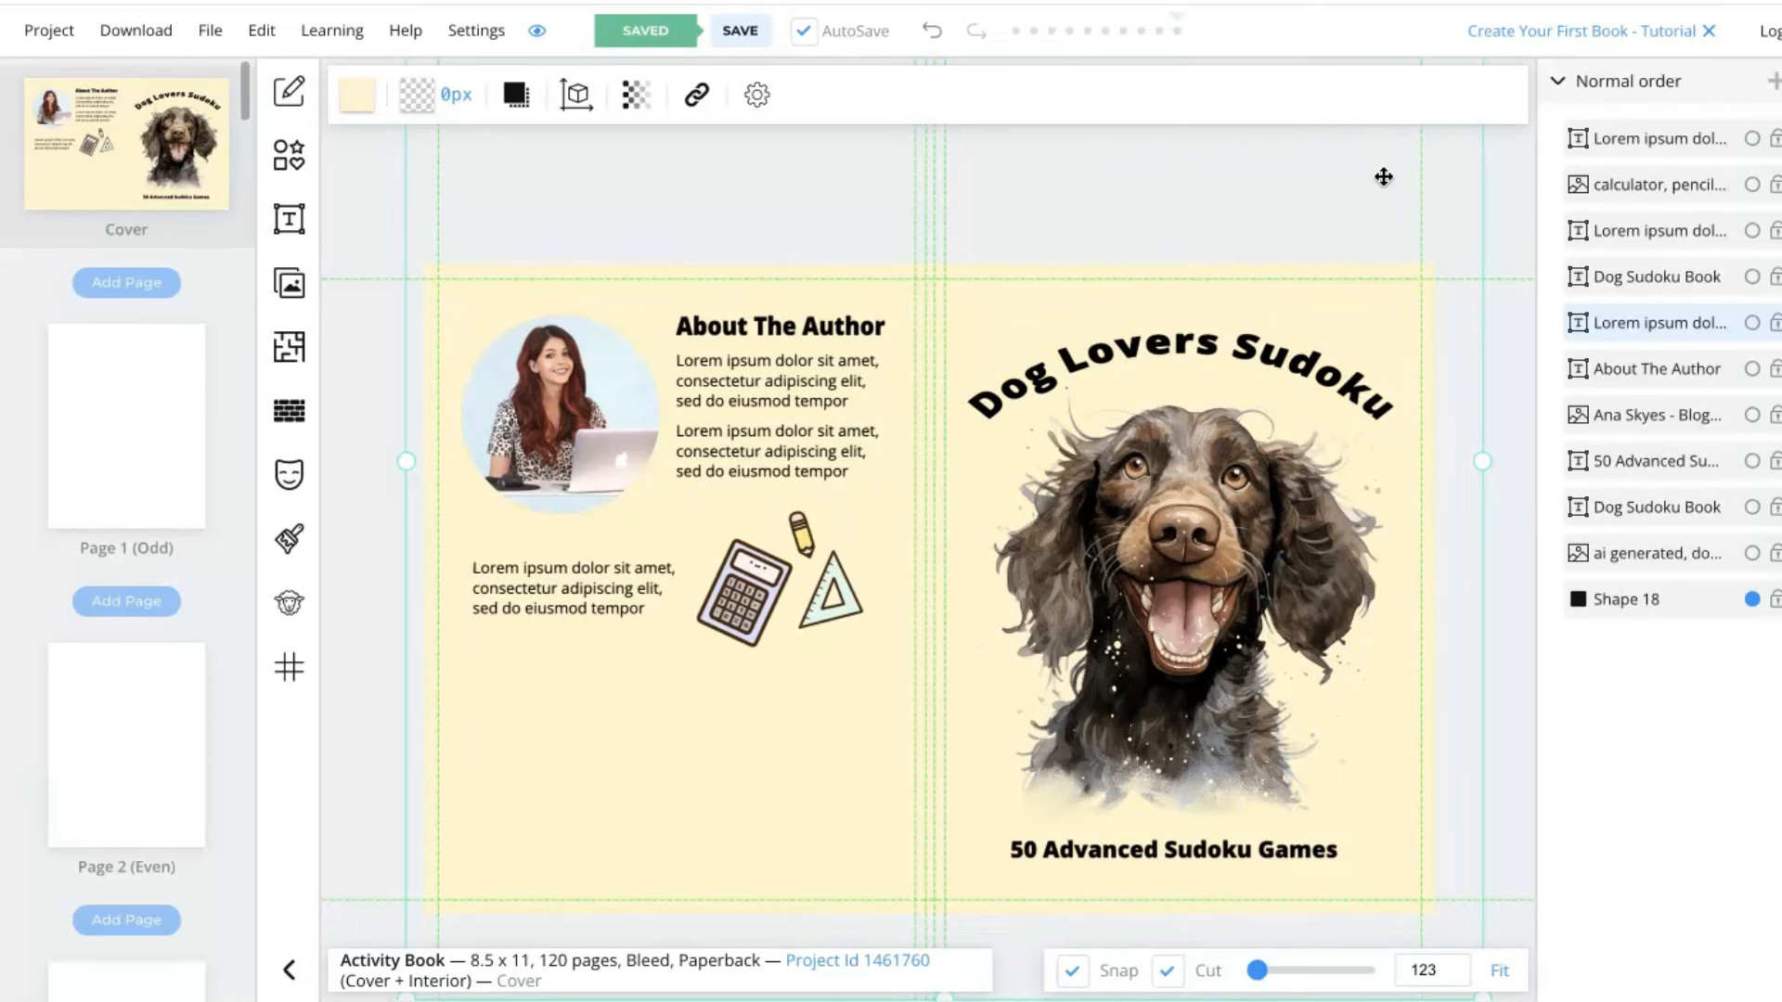
pyautogui.moveTo(195, 380)
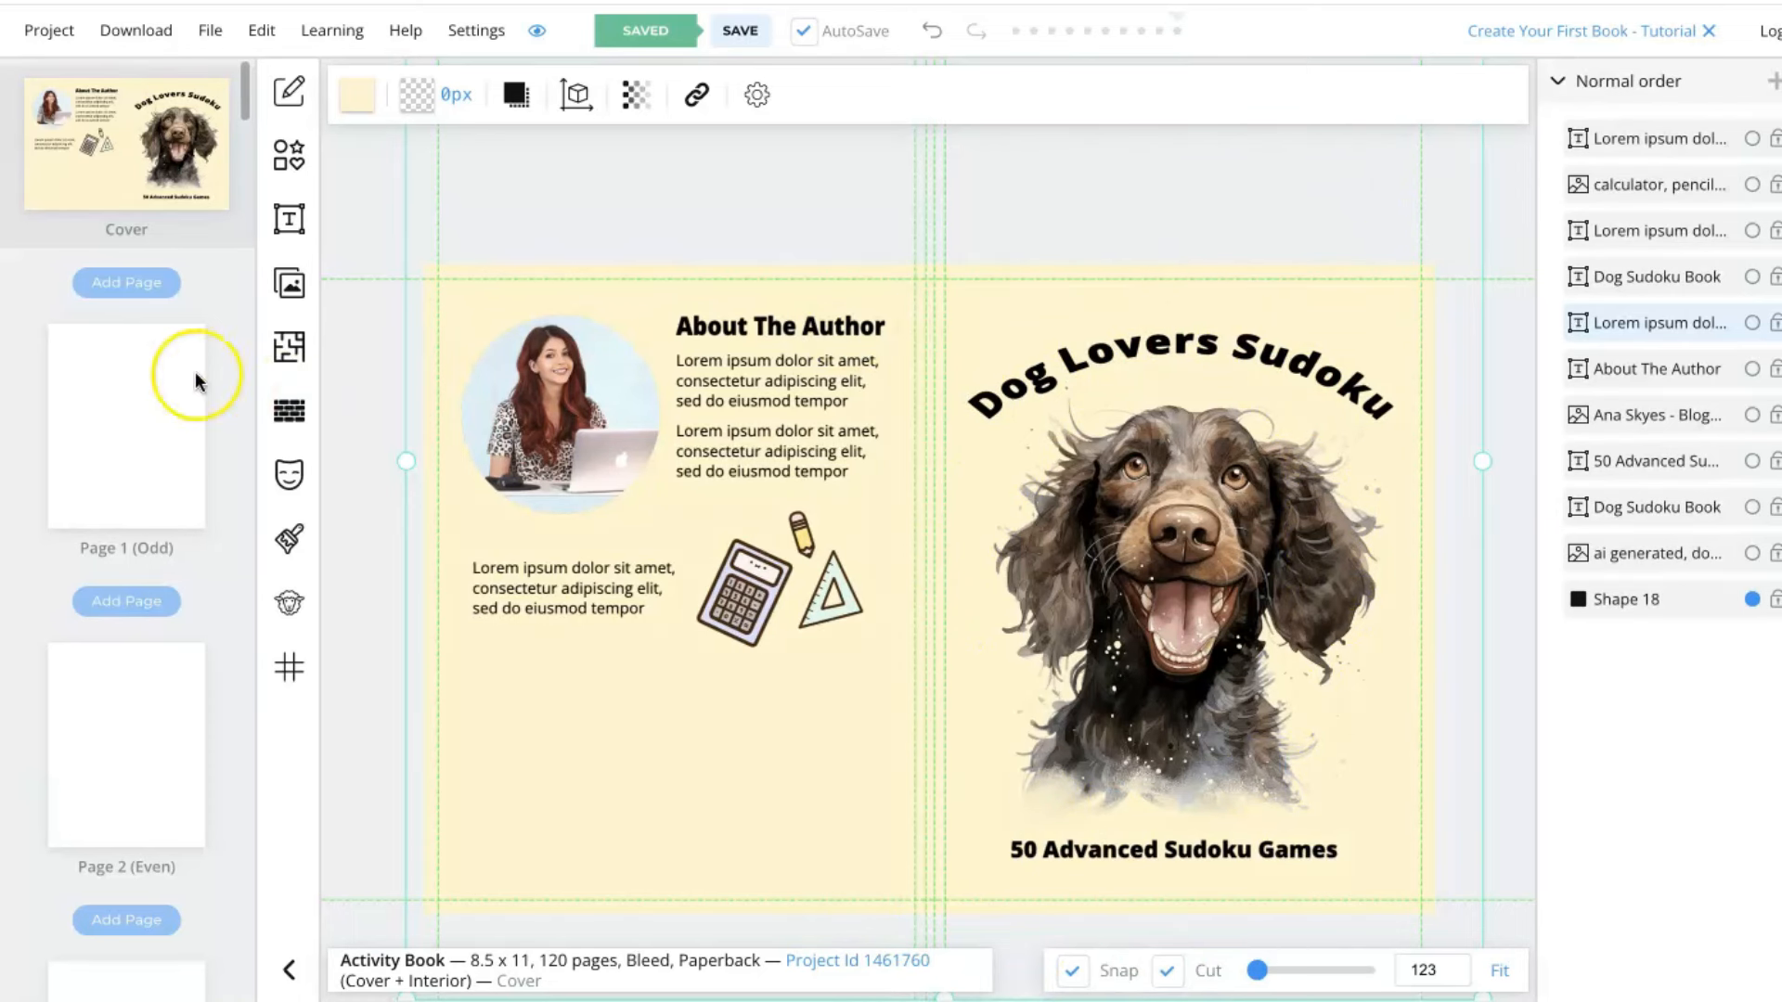
pyautogui.scroll(-3)
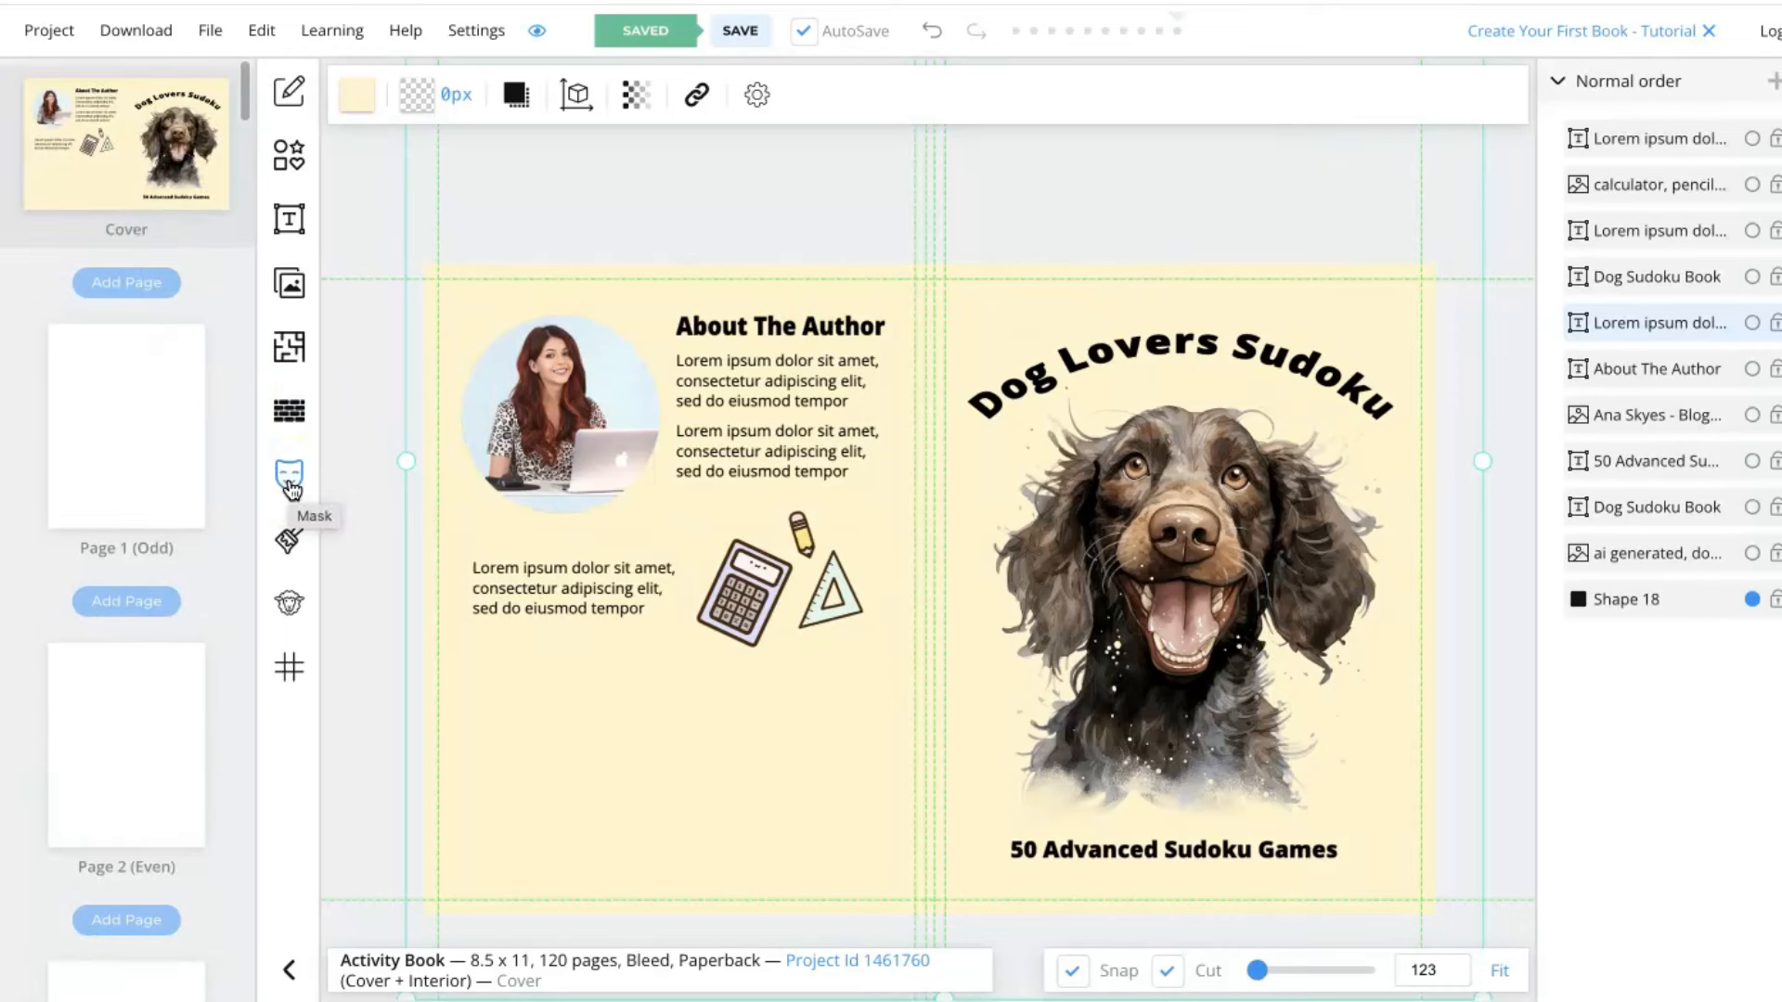
pyautogui.moveTo(96, 470)
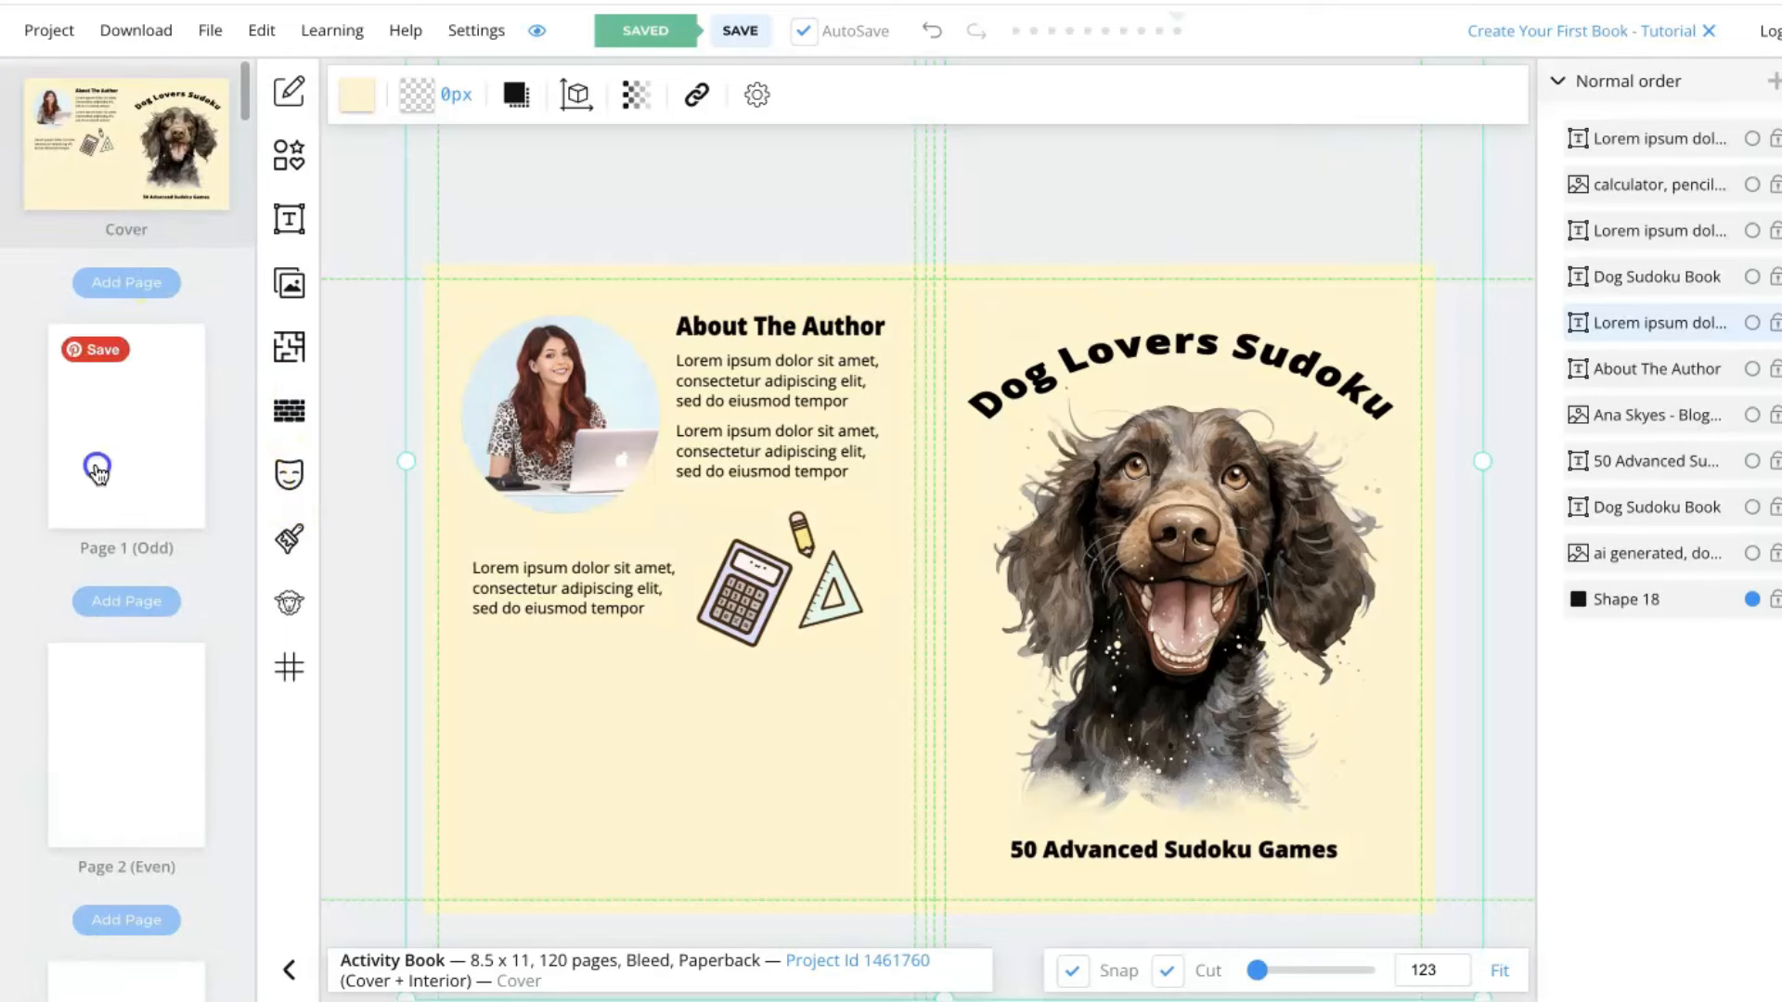
# Go to interior Page 1 and browse the Interior Templates library's puzzle and planner templates.
pyautogui.click(289, 347)
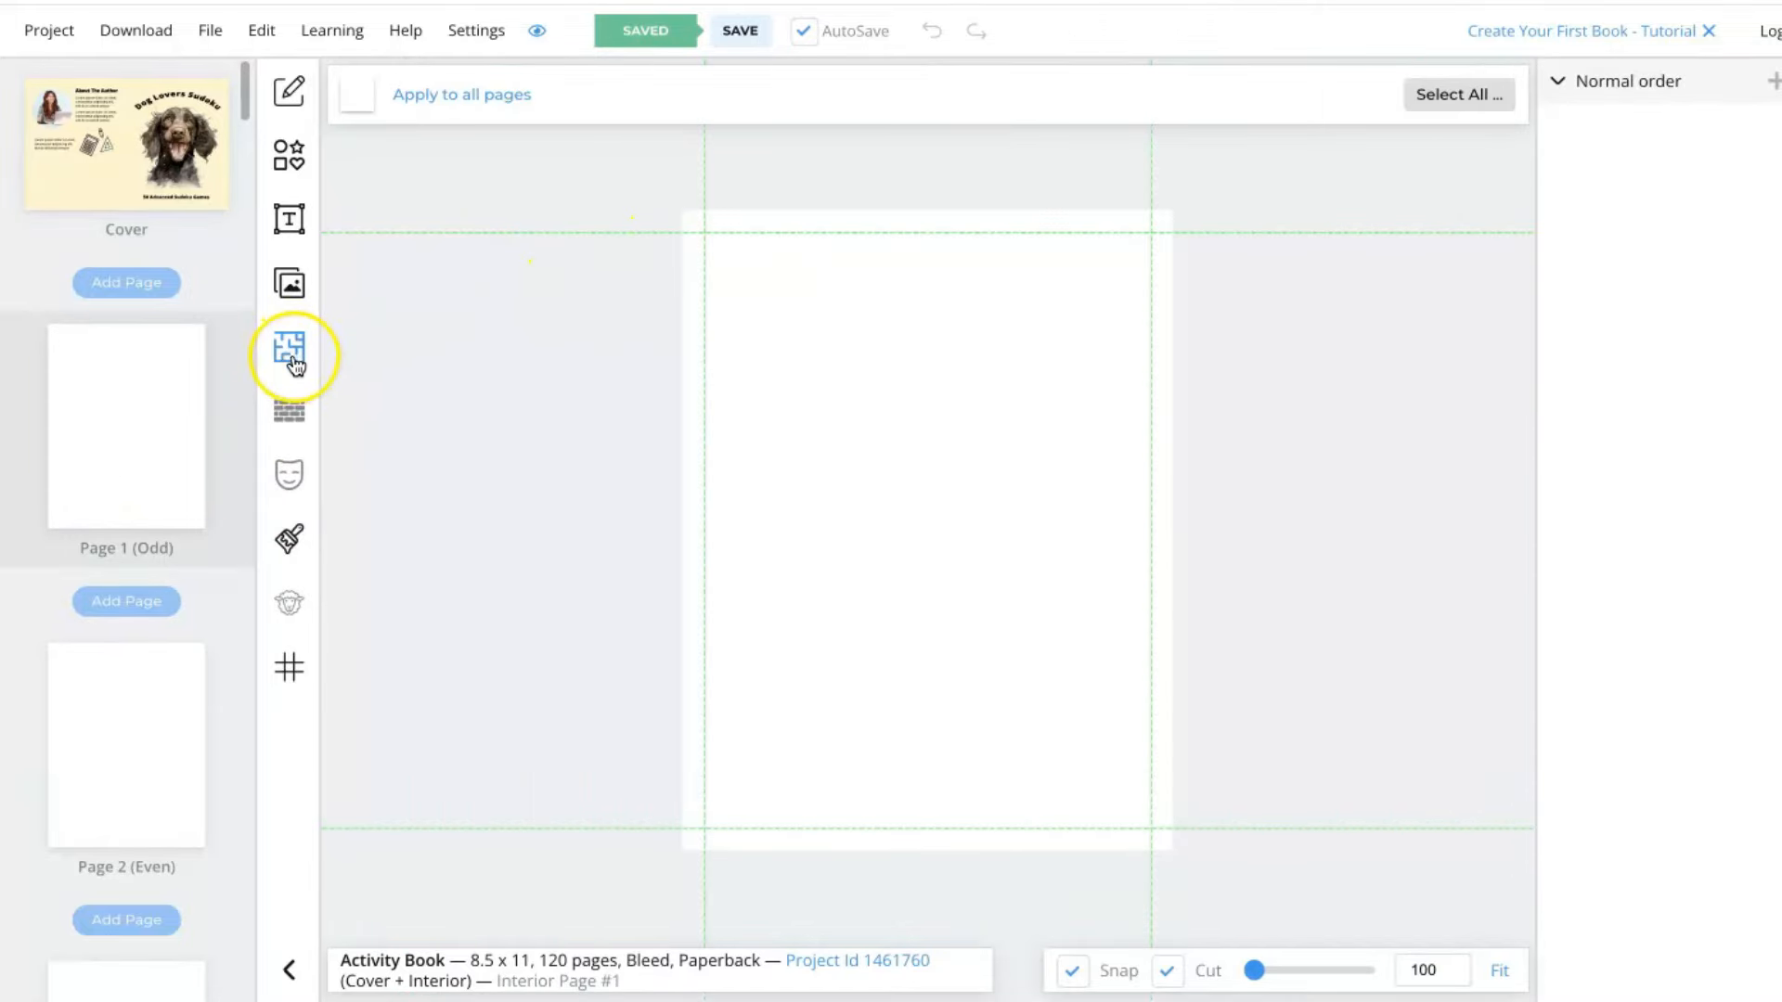
pyautogui.click(289, 353)
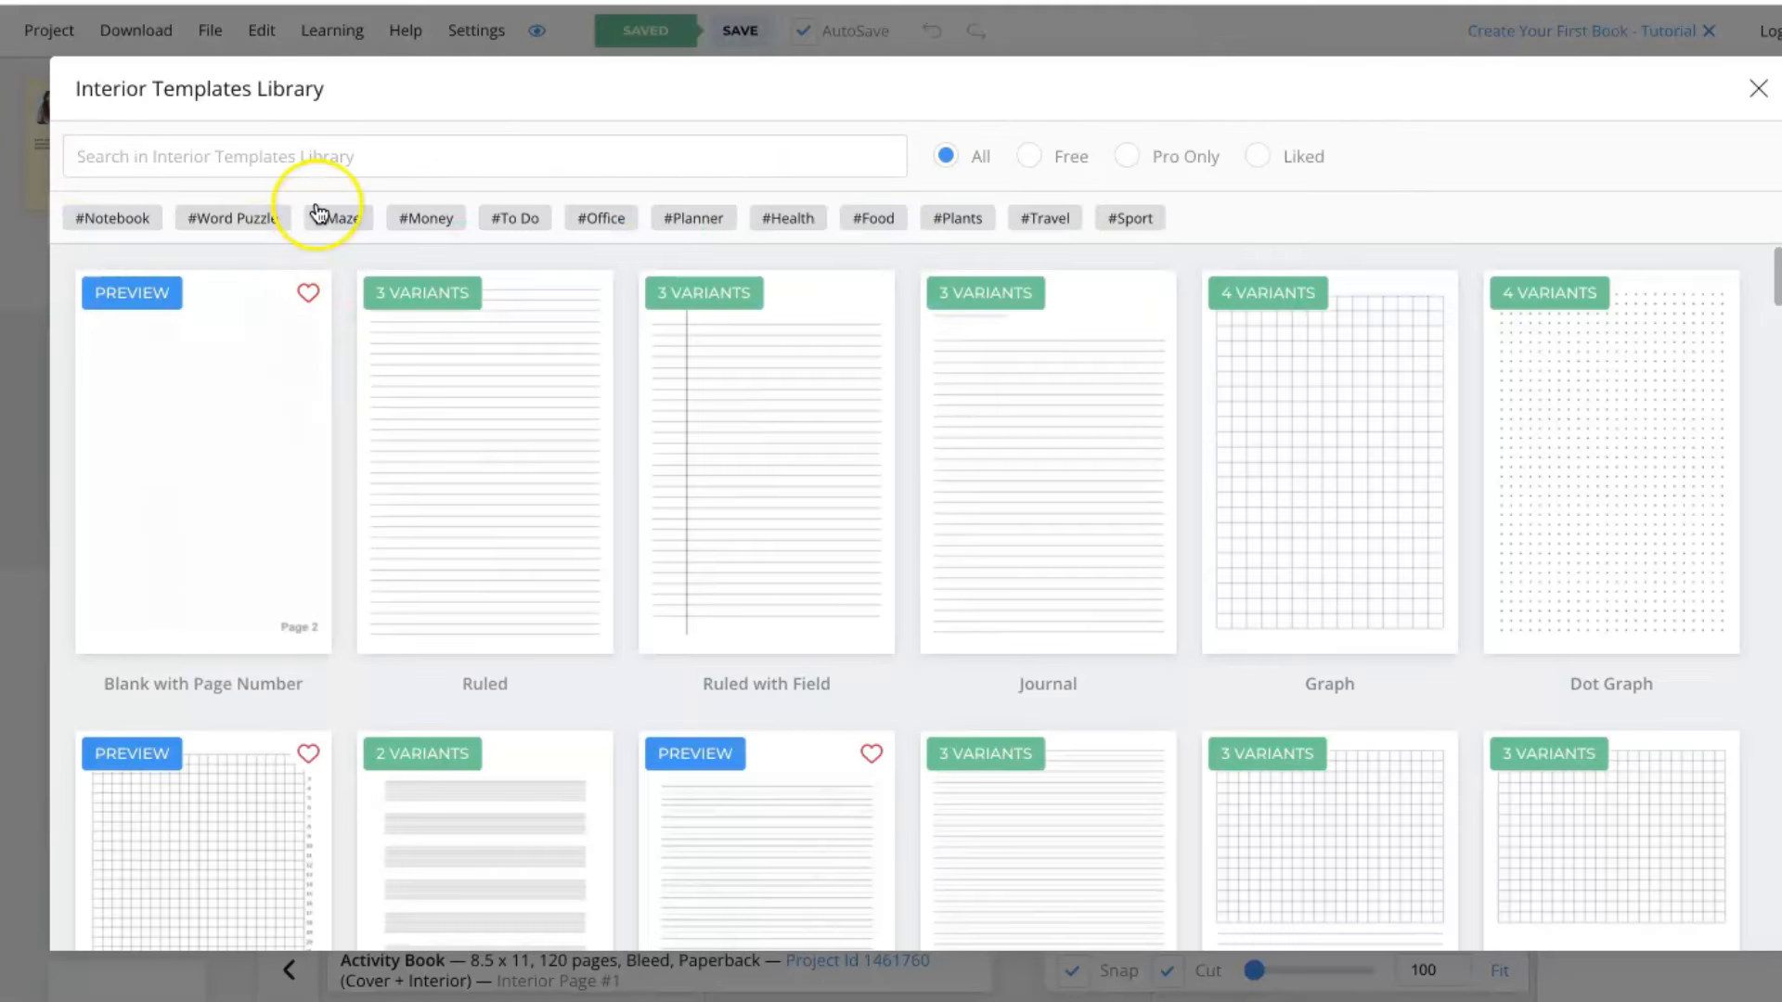
pyautogui.scroll(-3)
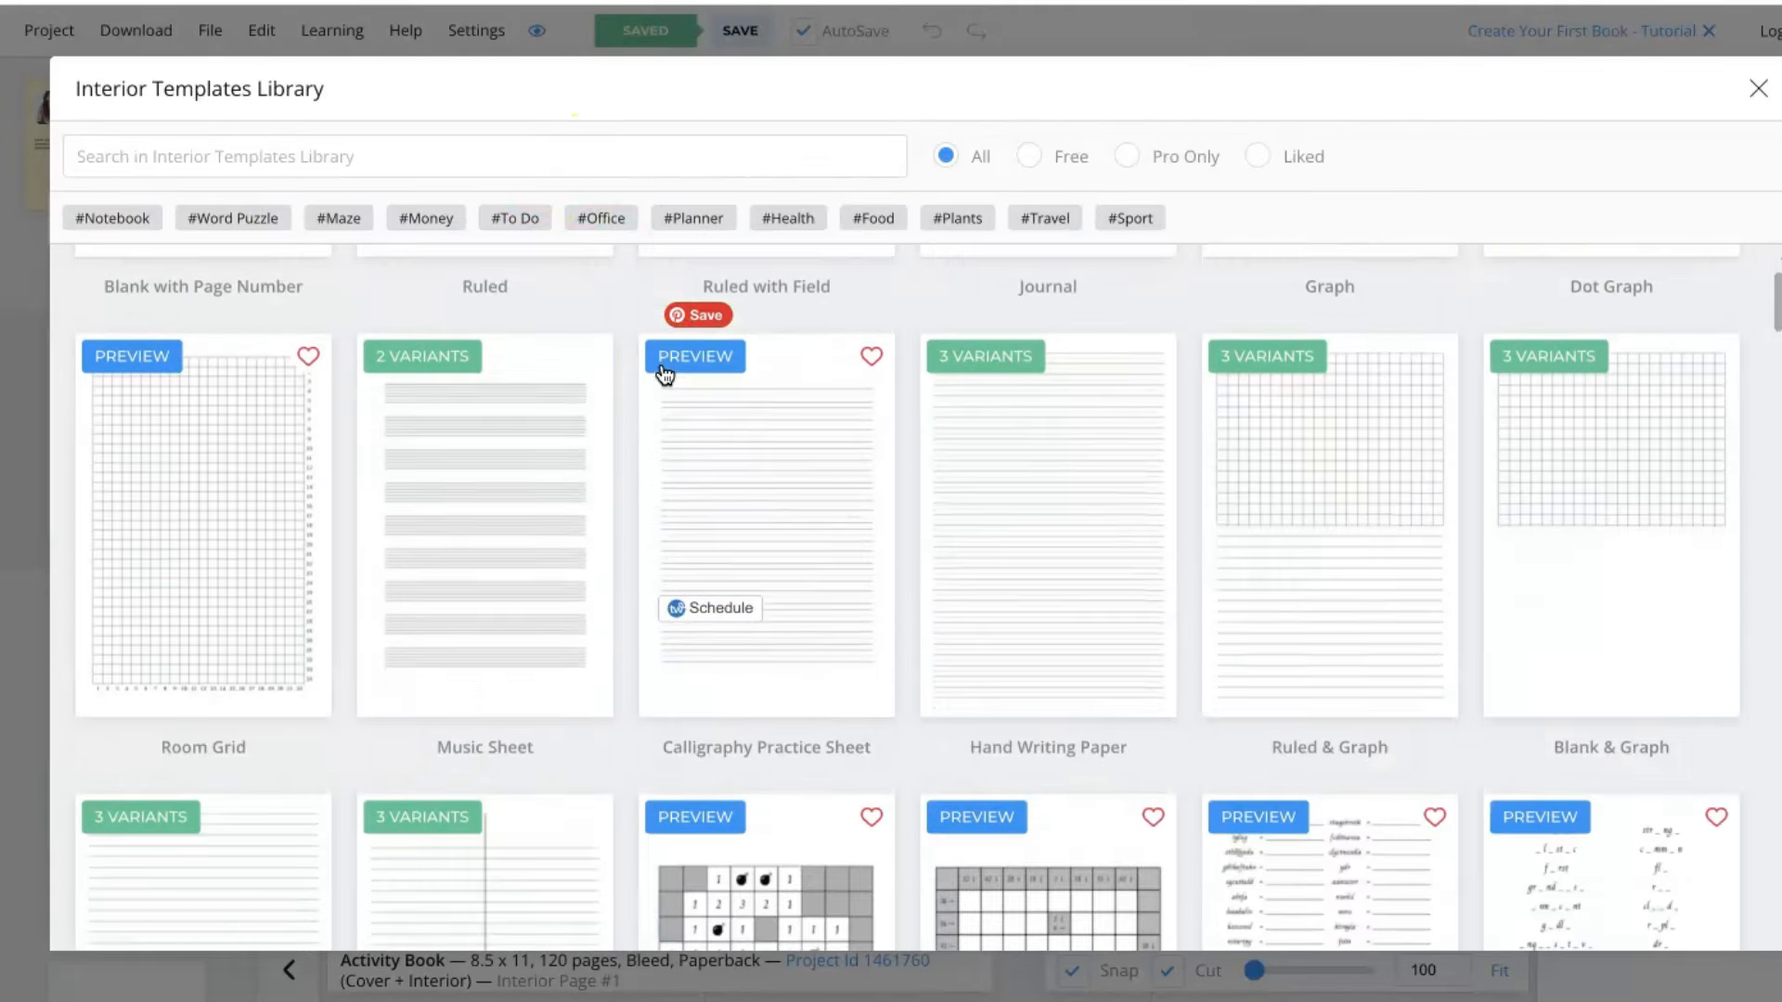
pyautogui.scroll(-3)
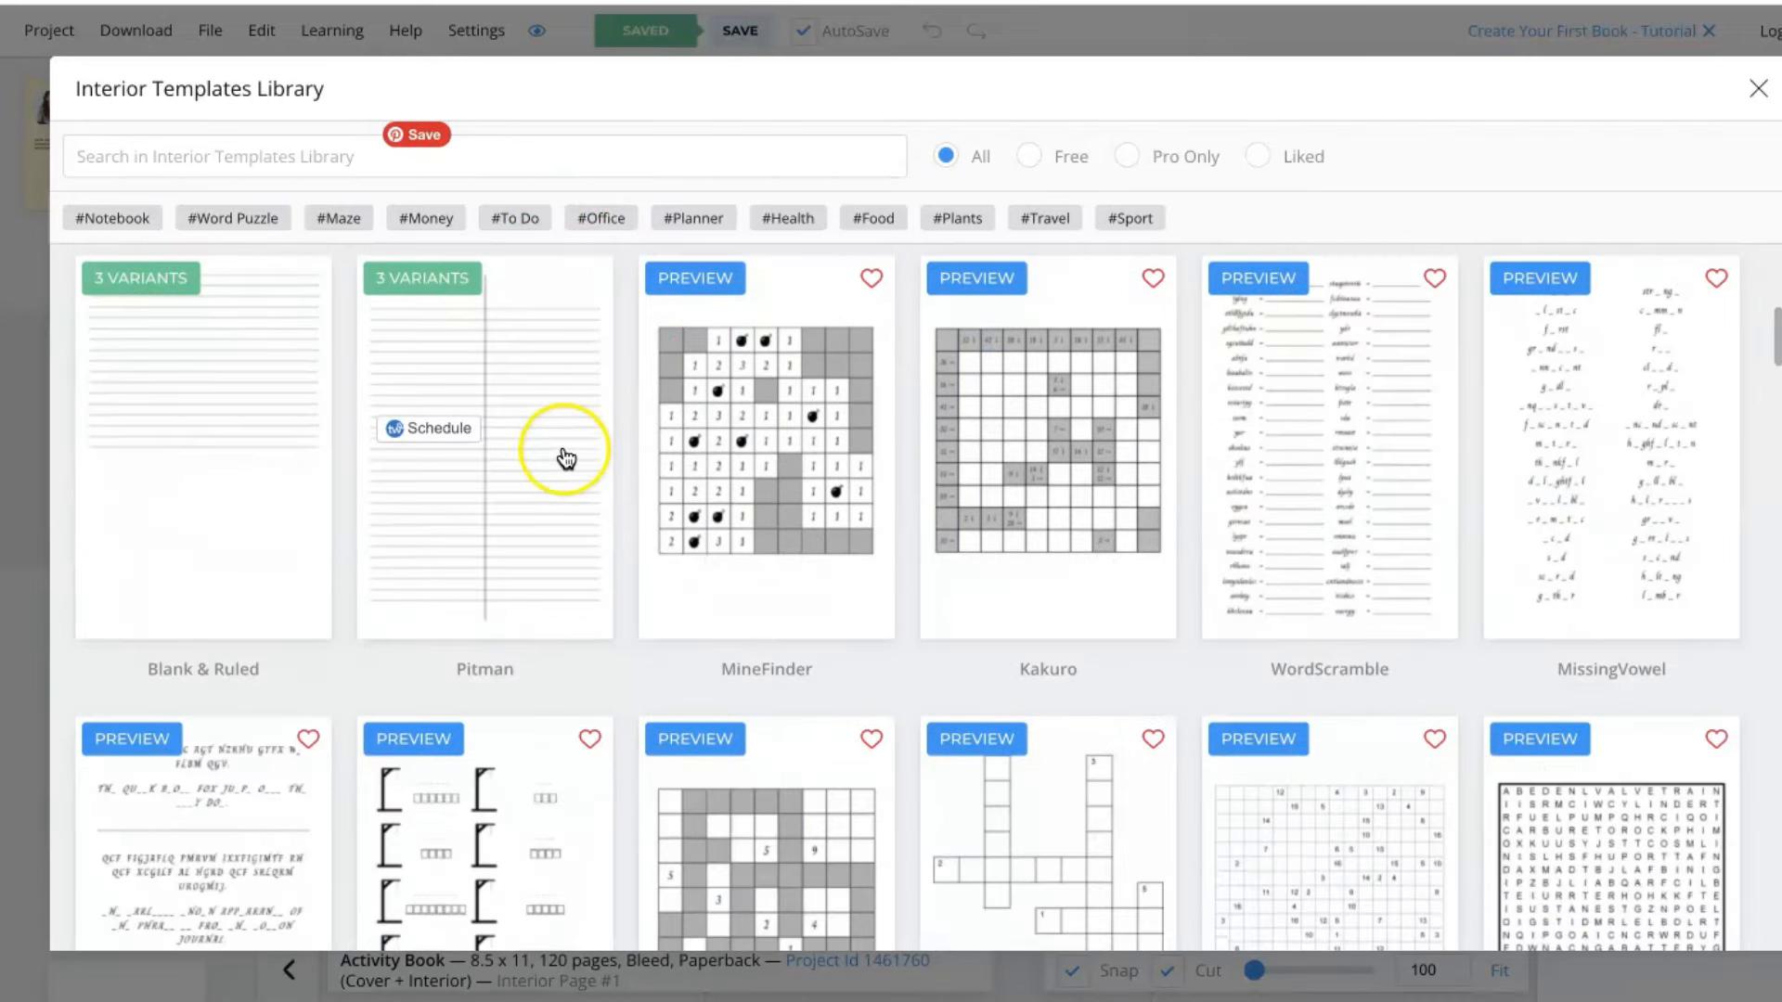
pyautogui.scroll(-3)
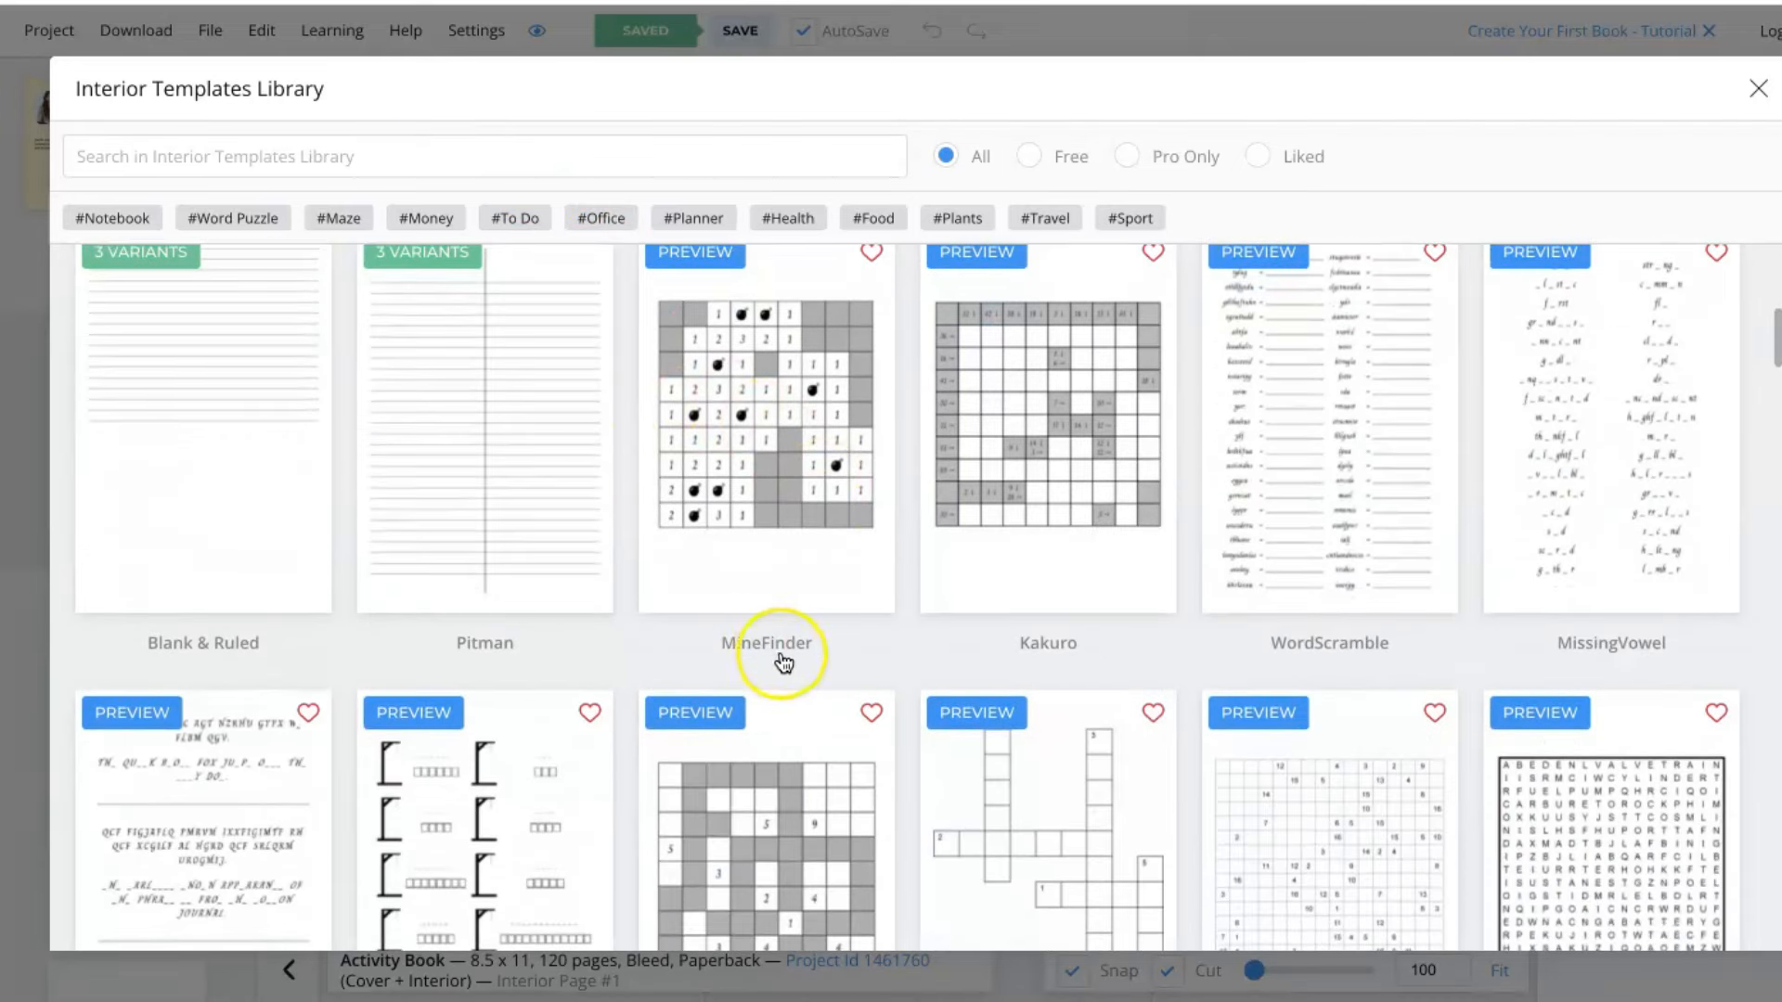
pyautogui.scroll(3)
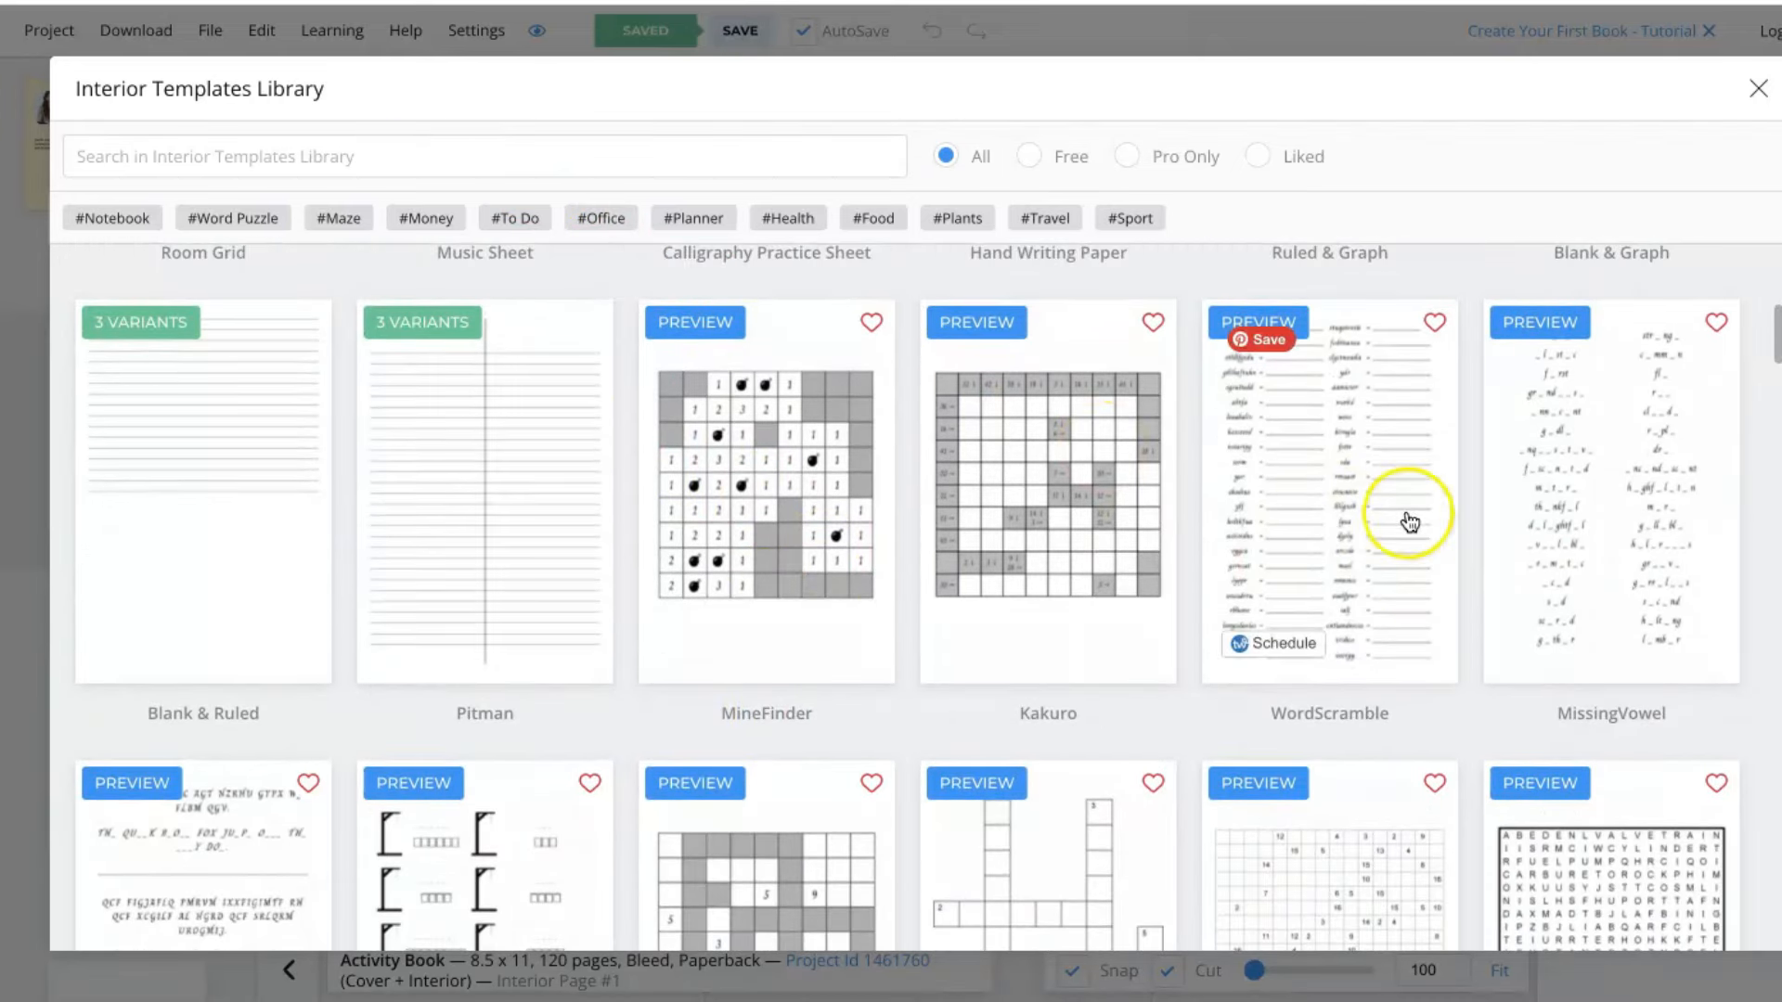
pyautogui.scroll(-3)
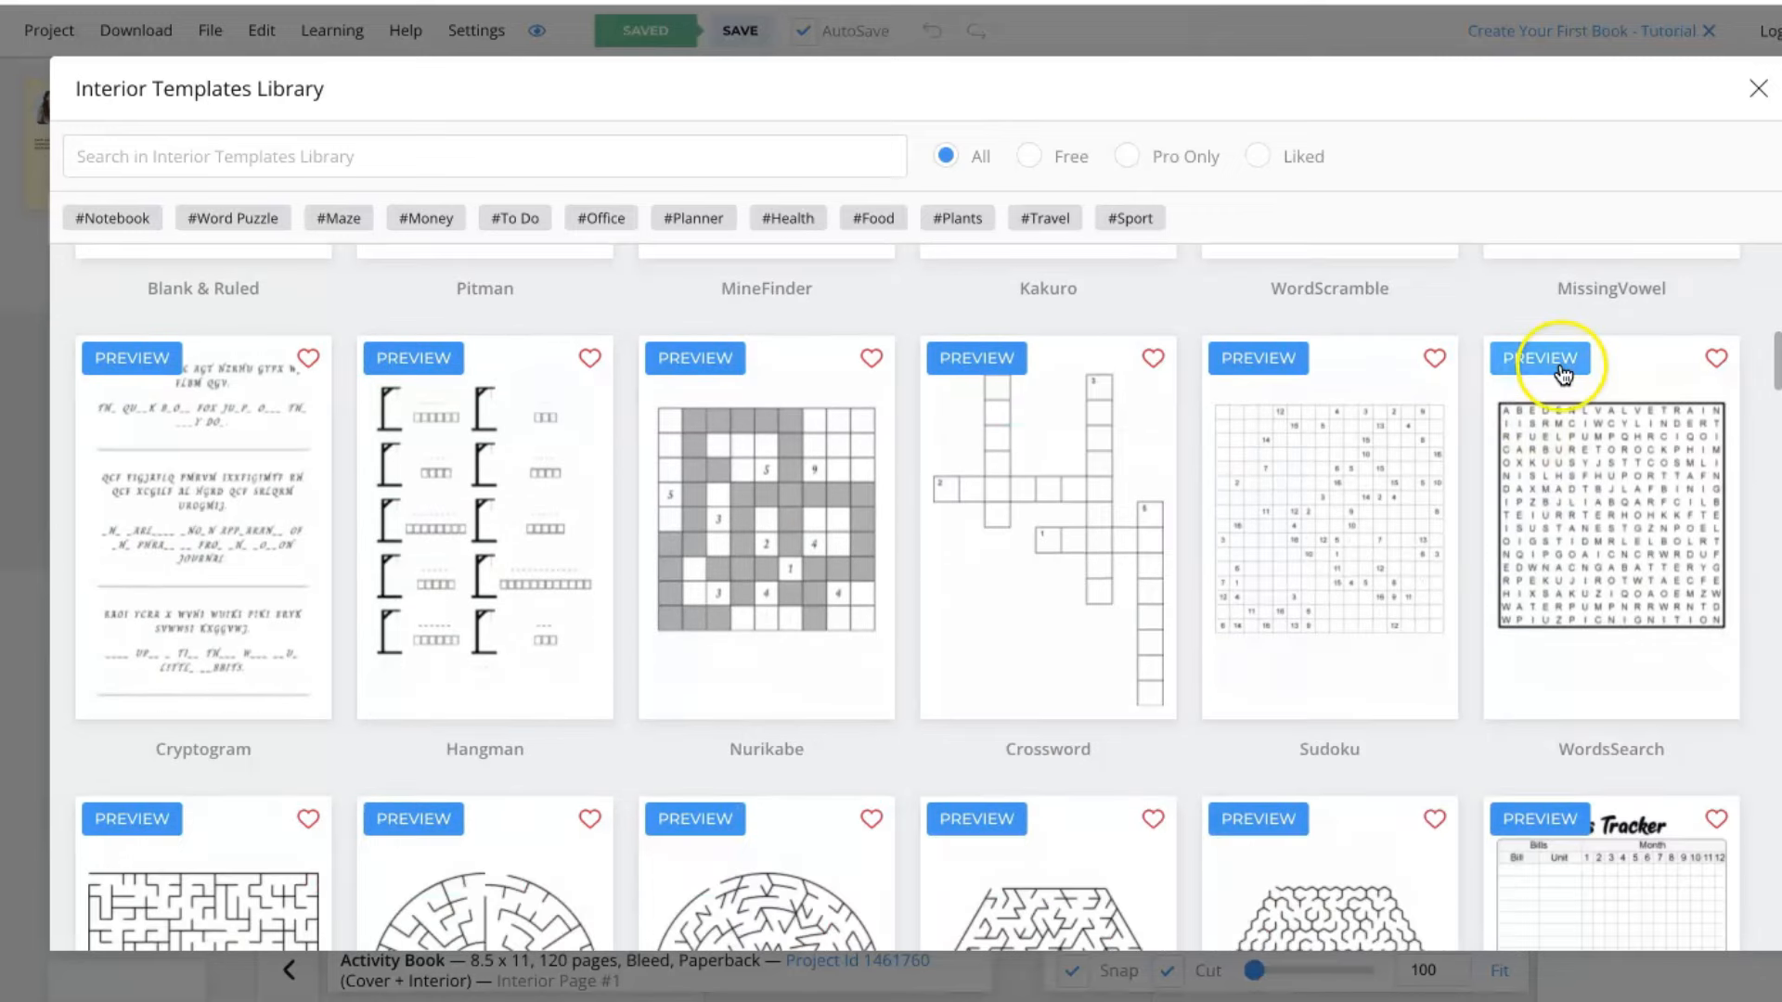
pyautogui.moveTo(434, 494)
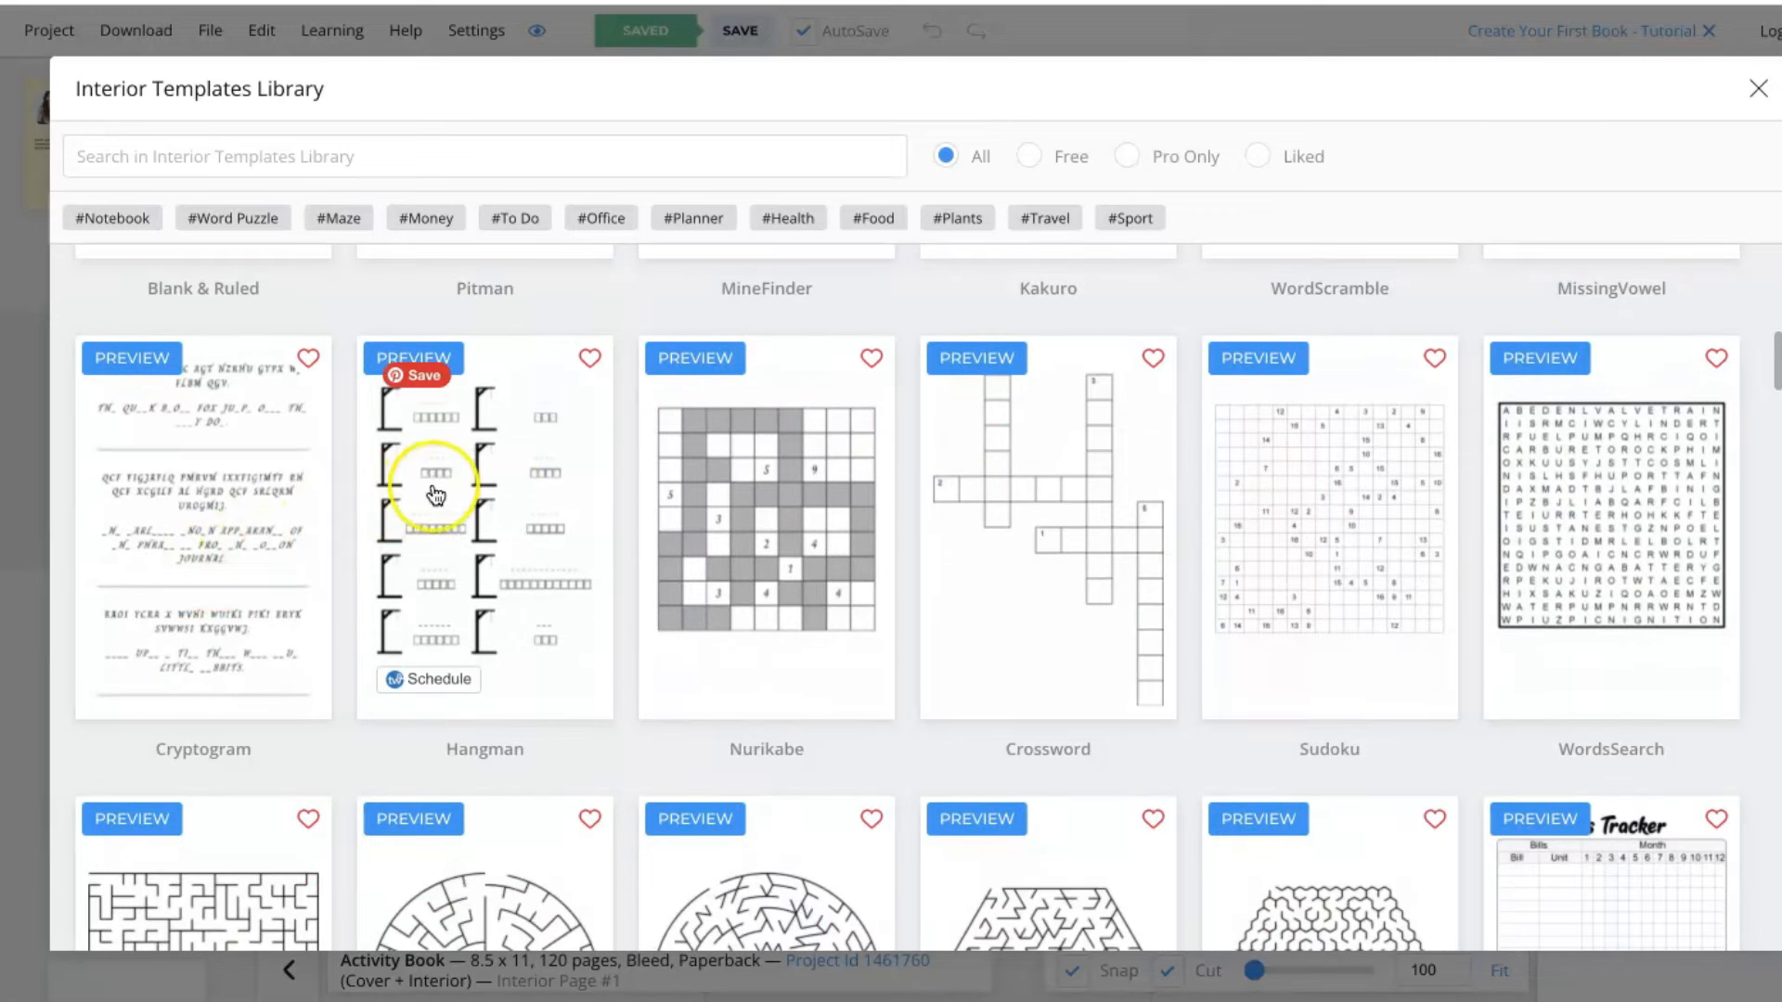
pyautogui.moveTo(1077, 530)
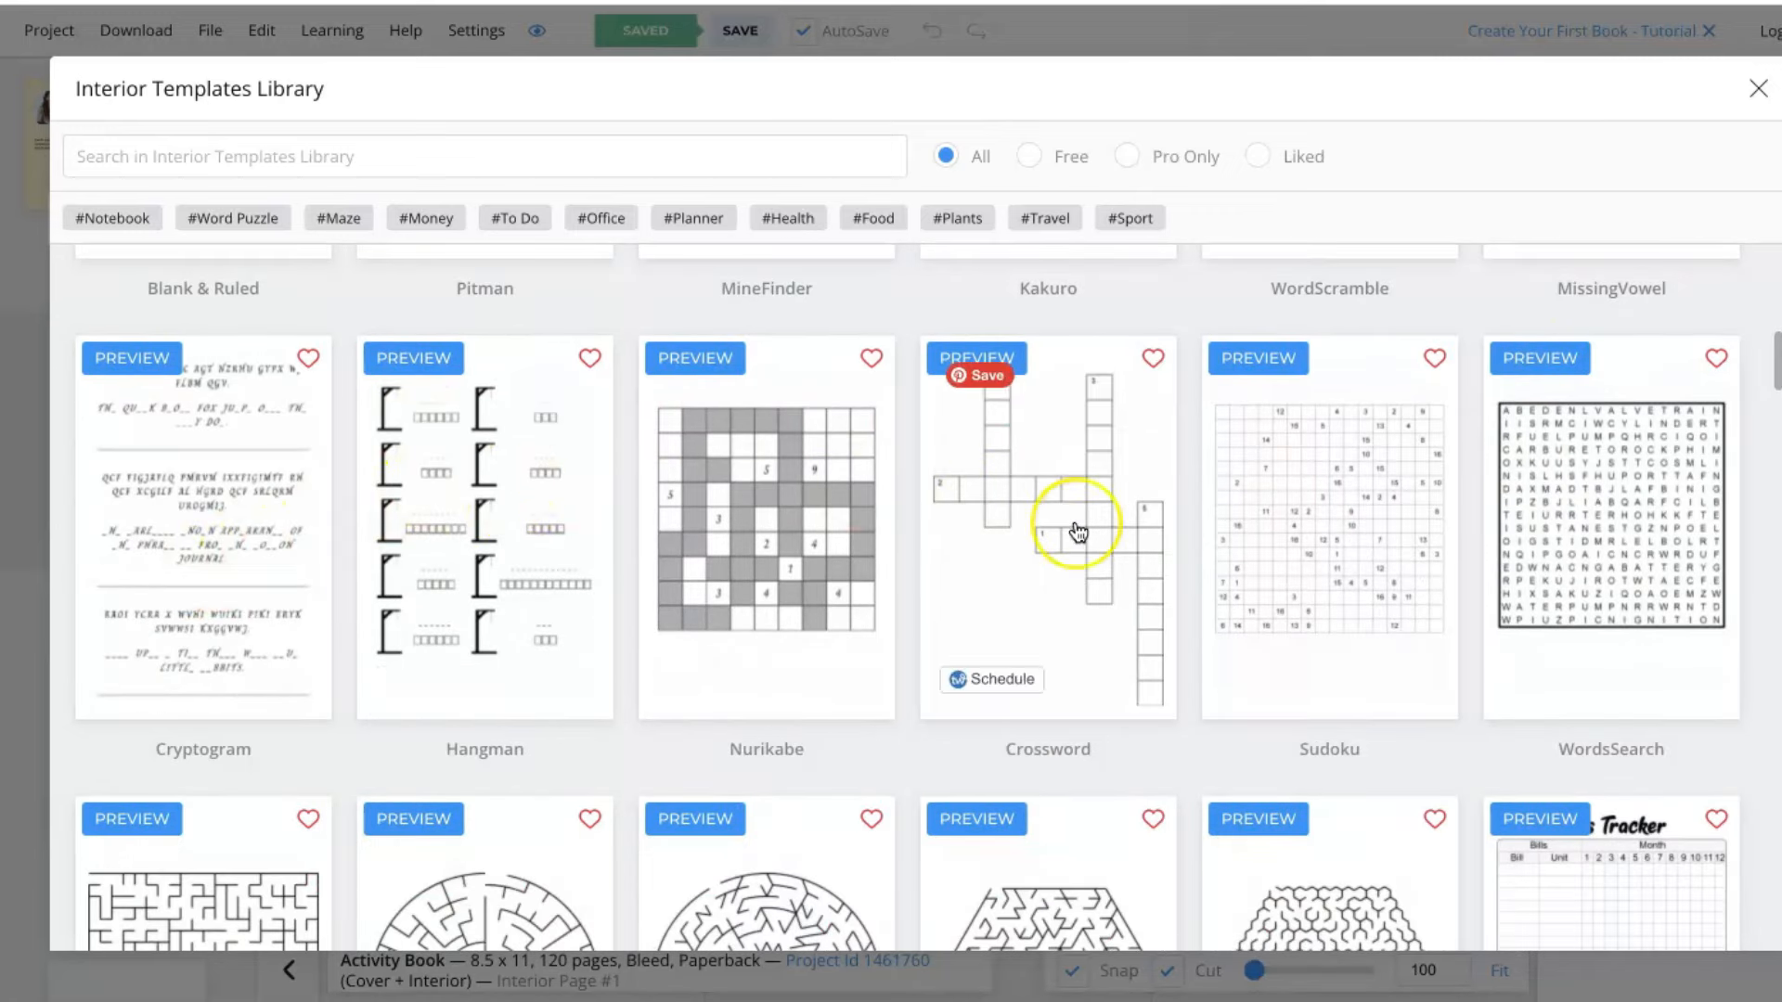
# Scroll further through the template library to locate the Sudoku interior template.
pyautogui.scroll(-3)
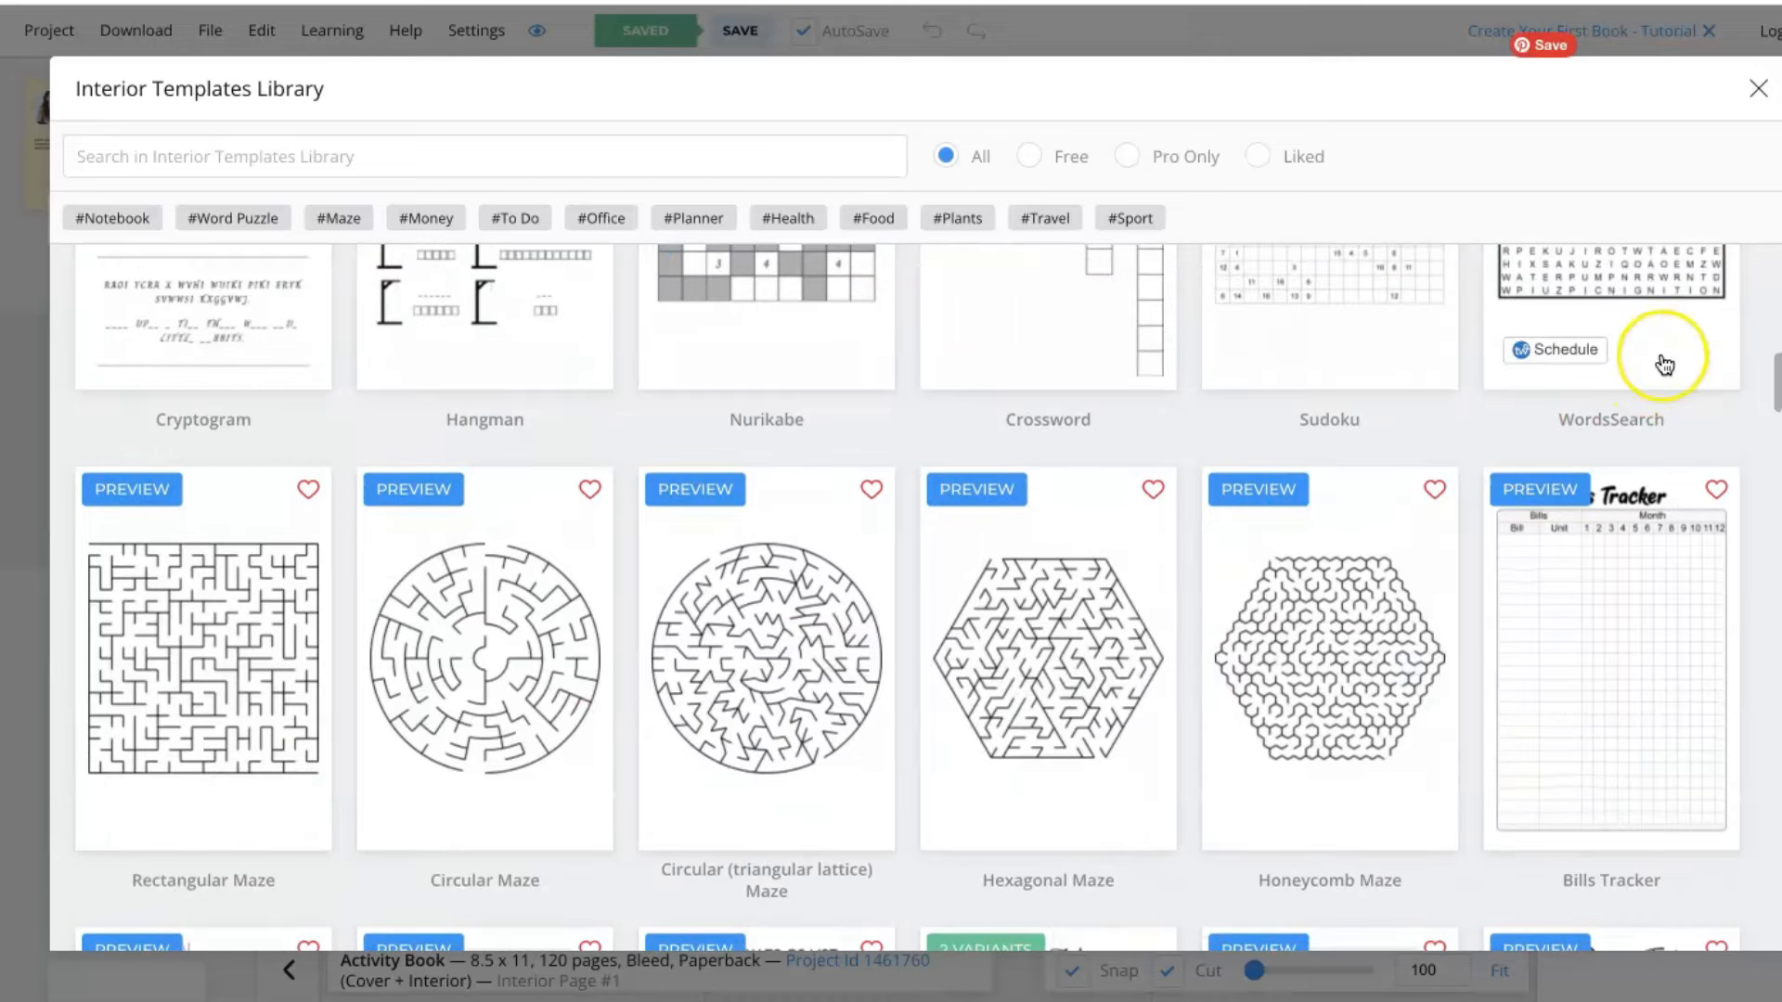
pyautogui.scroll(-3)
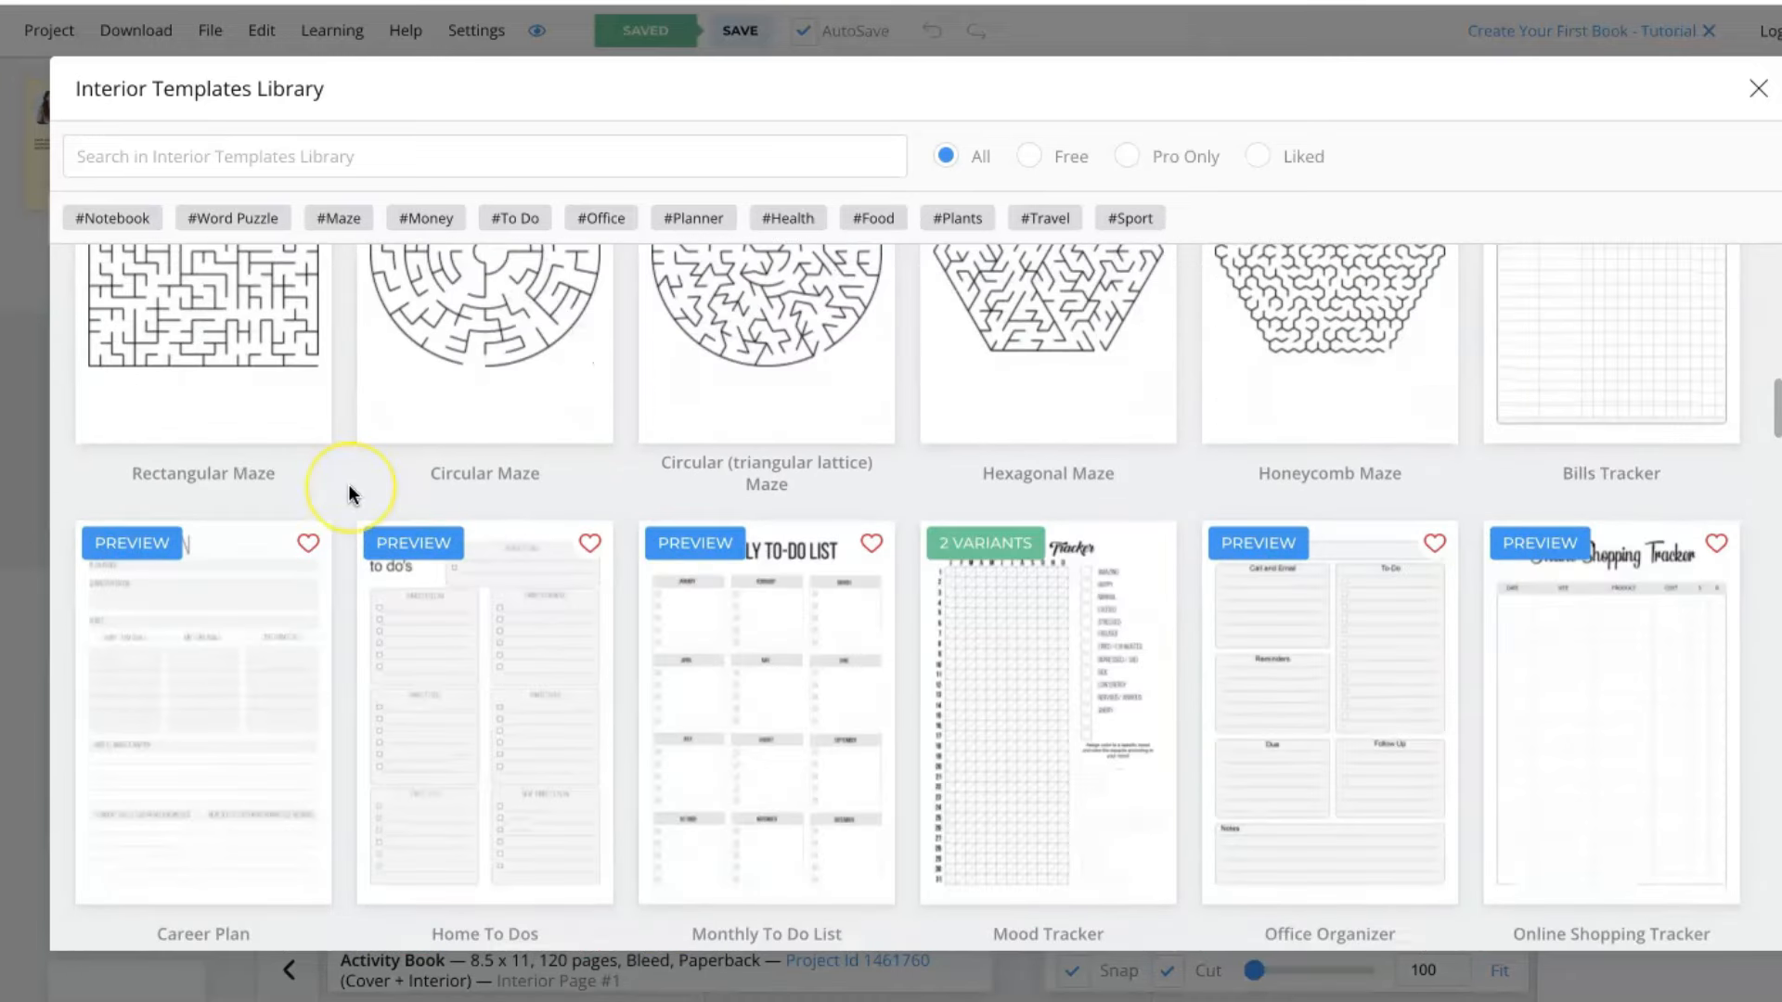
pyautogui.scroll(-3)
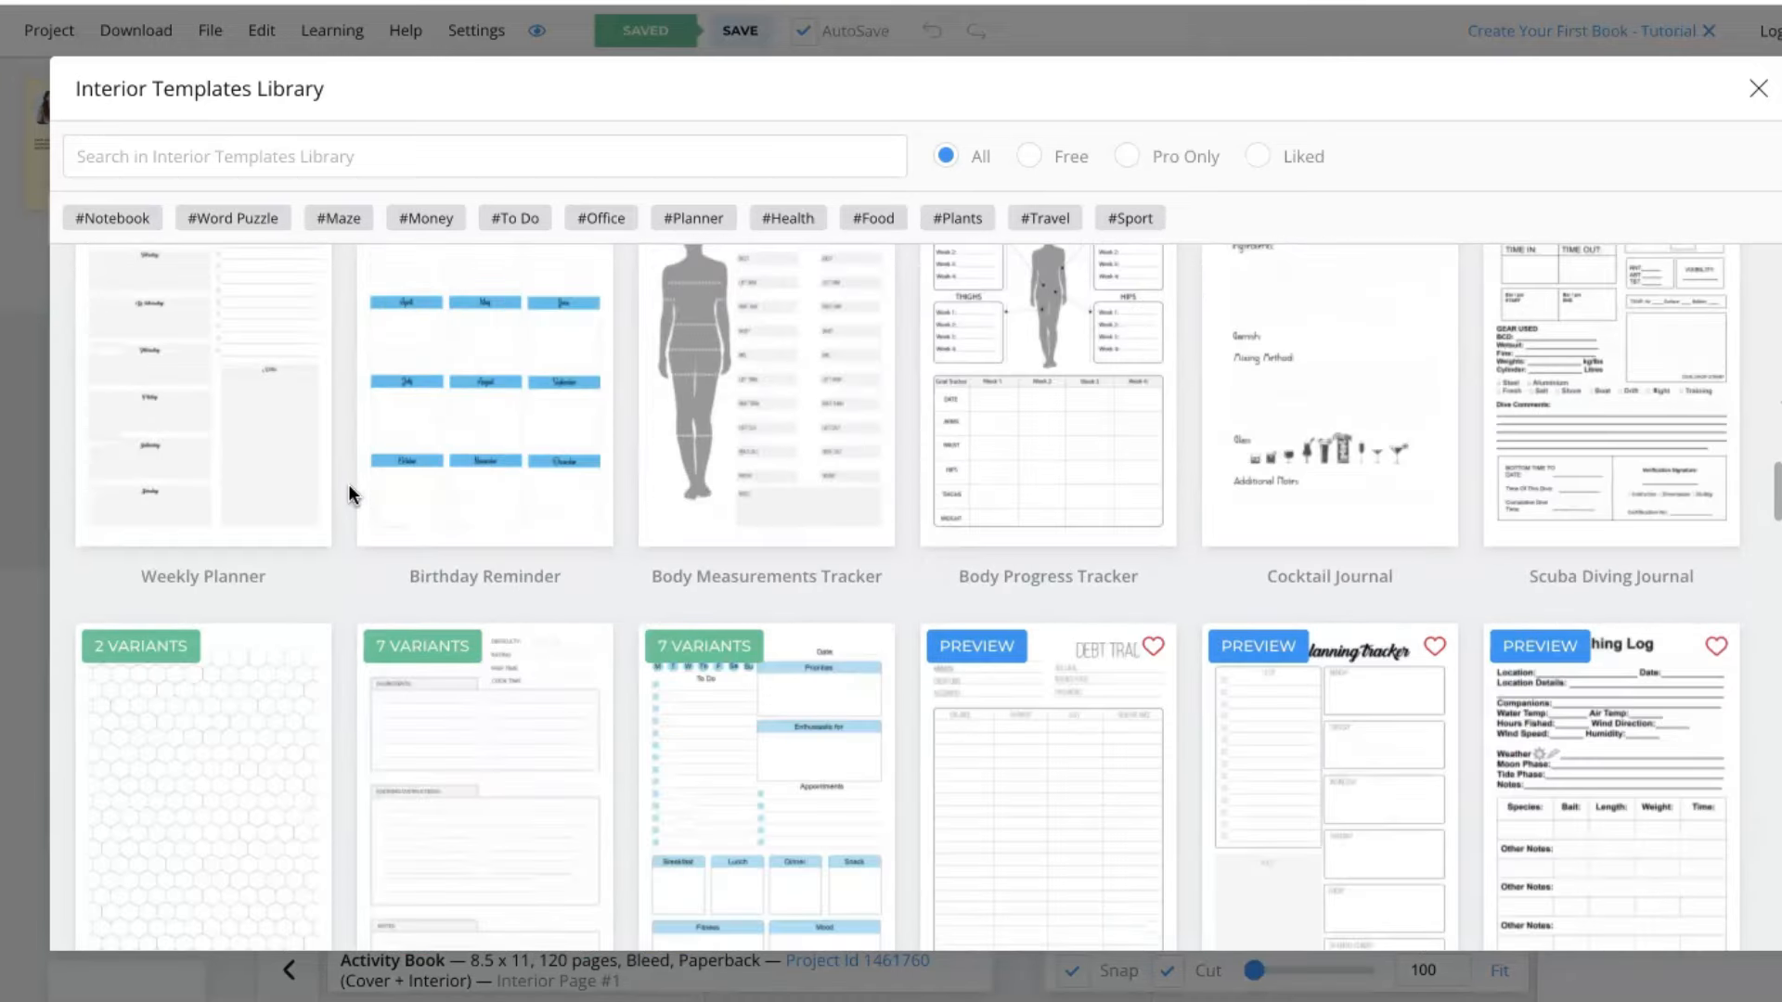
pyautogui.scroll(-3)
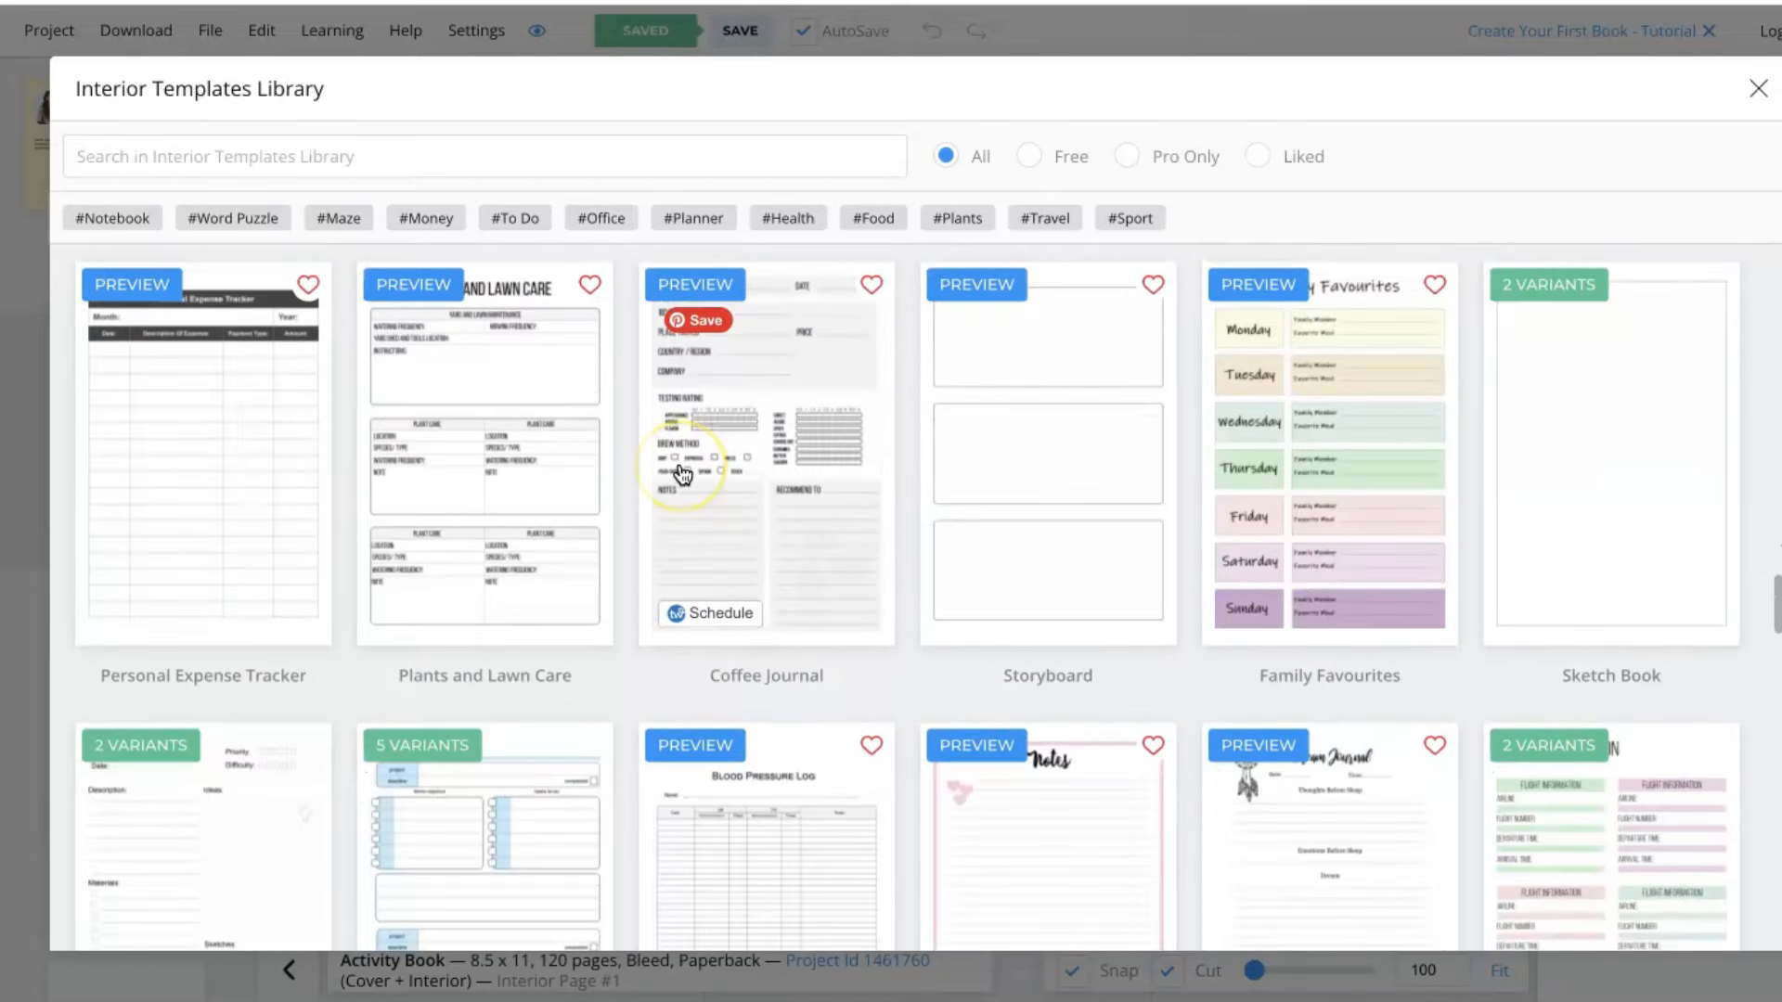
pyautogui.scroll(-3)
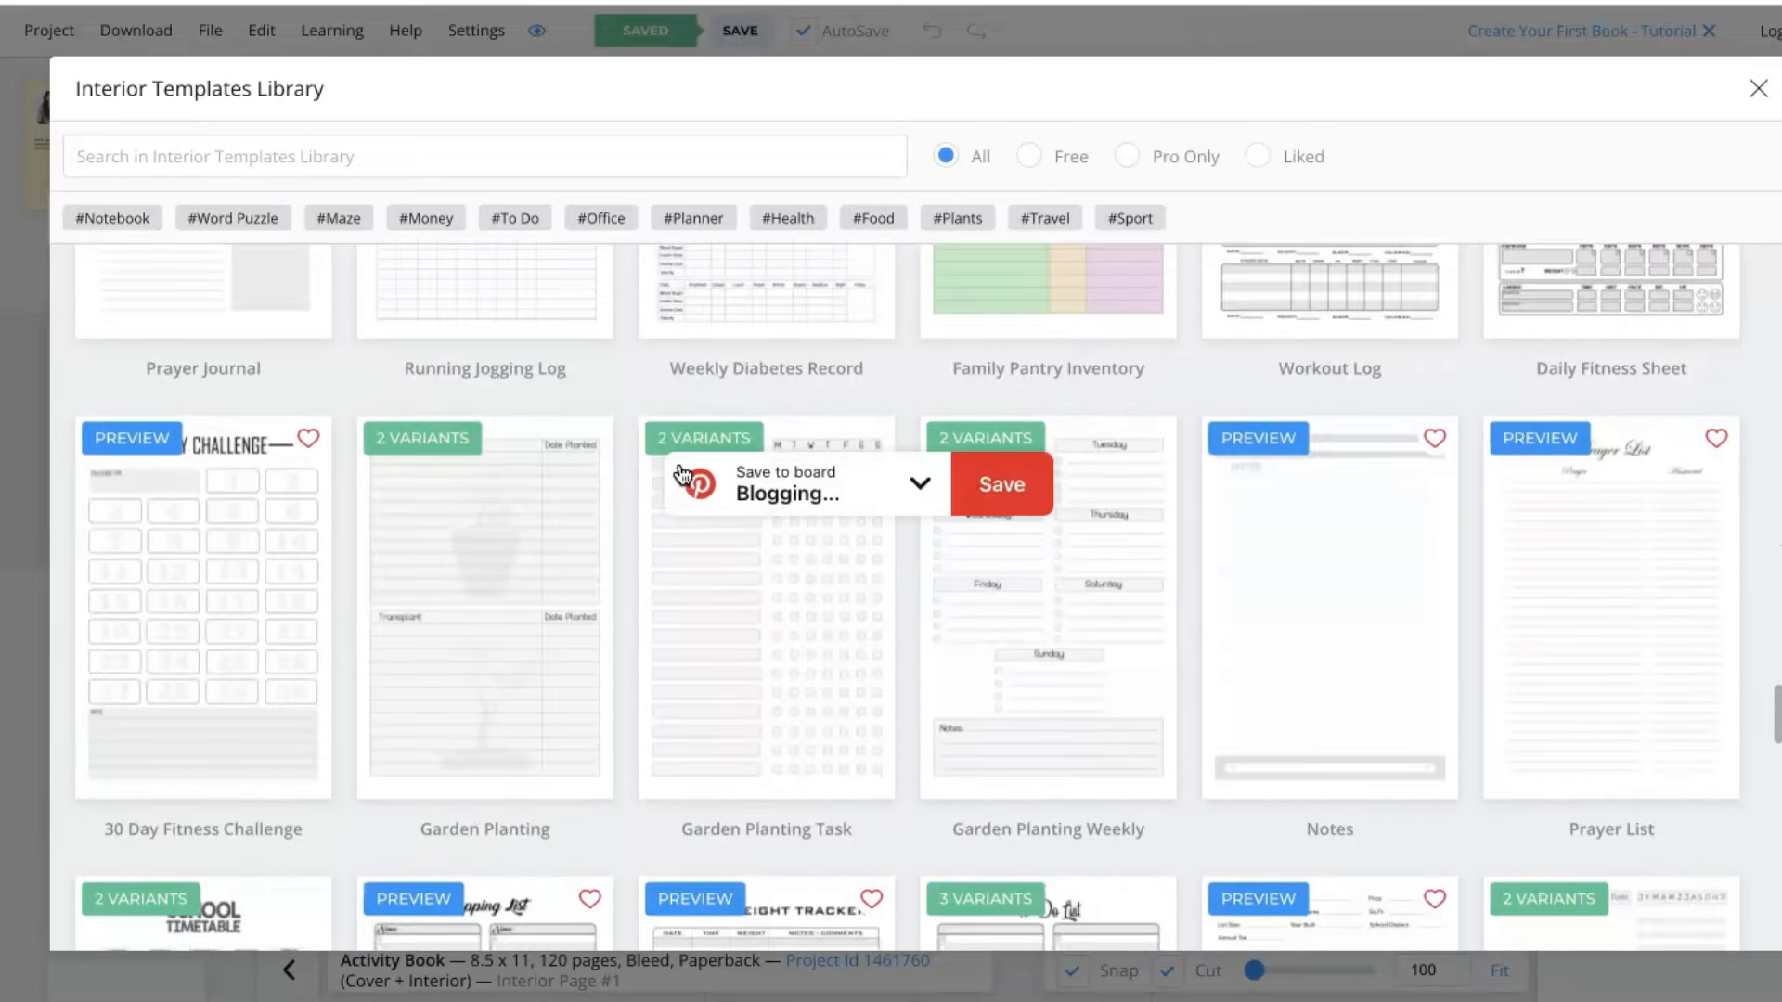
pyautogui.scroll(3)
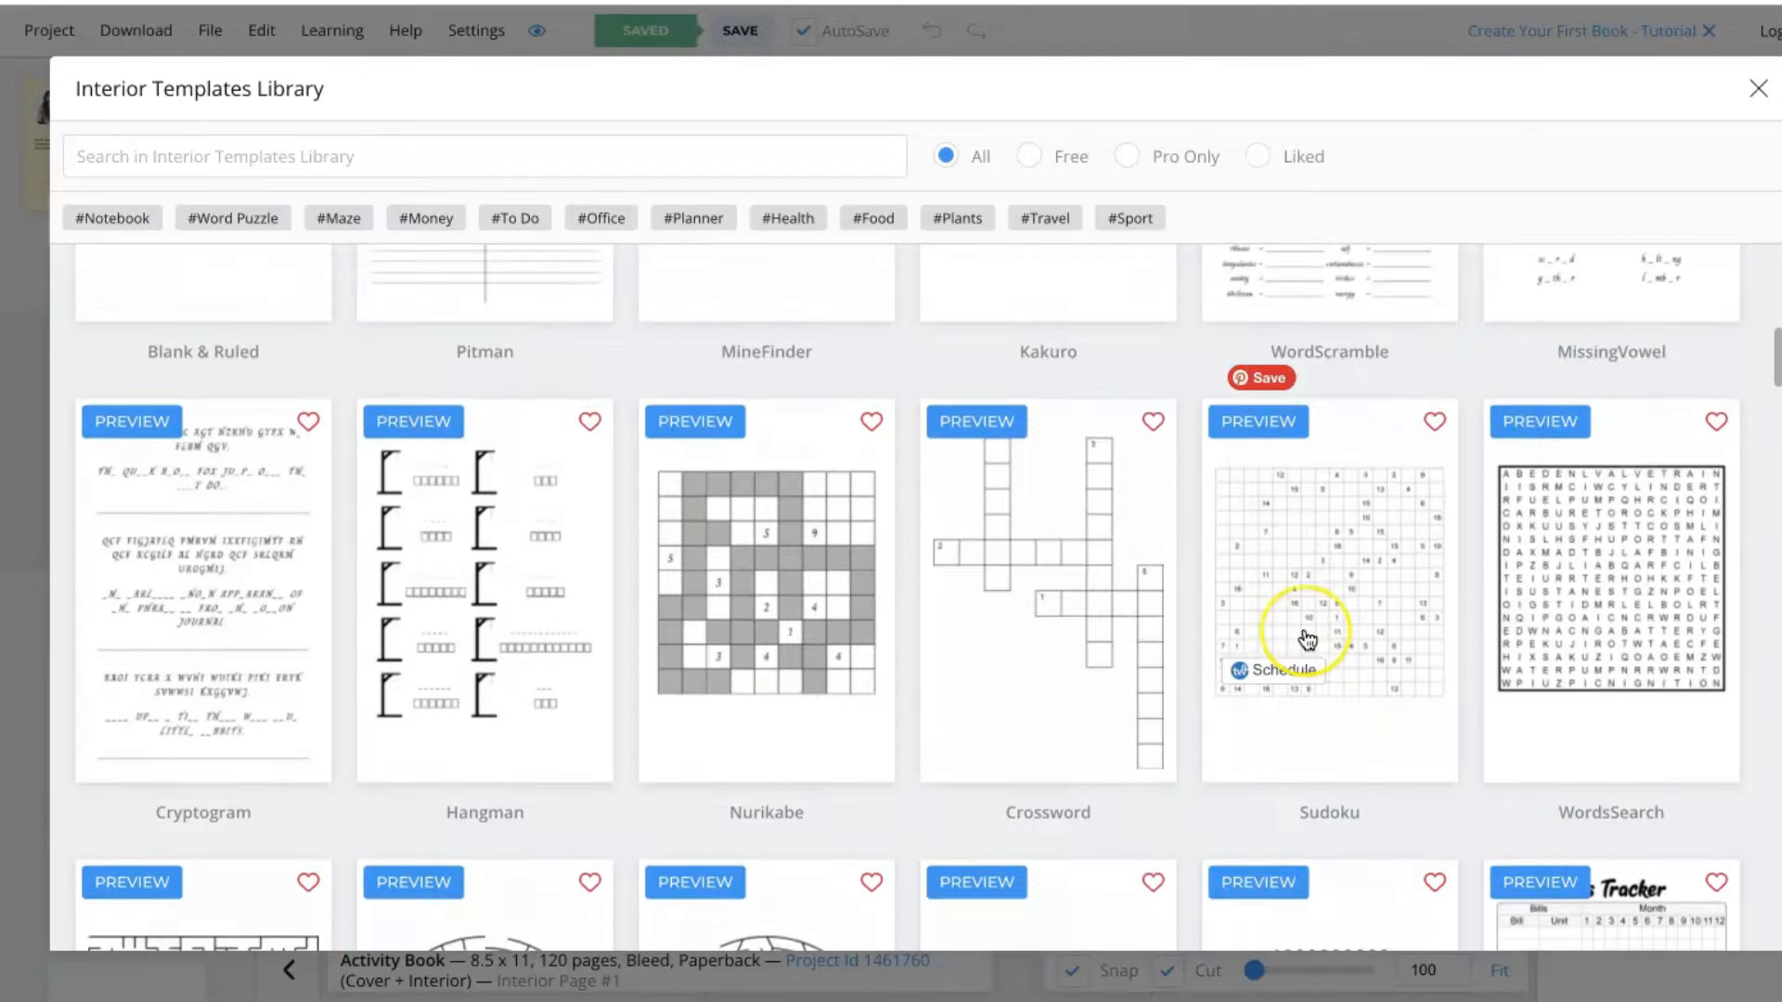
pyautogui.scroll(3)
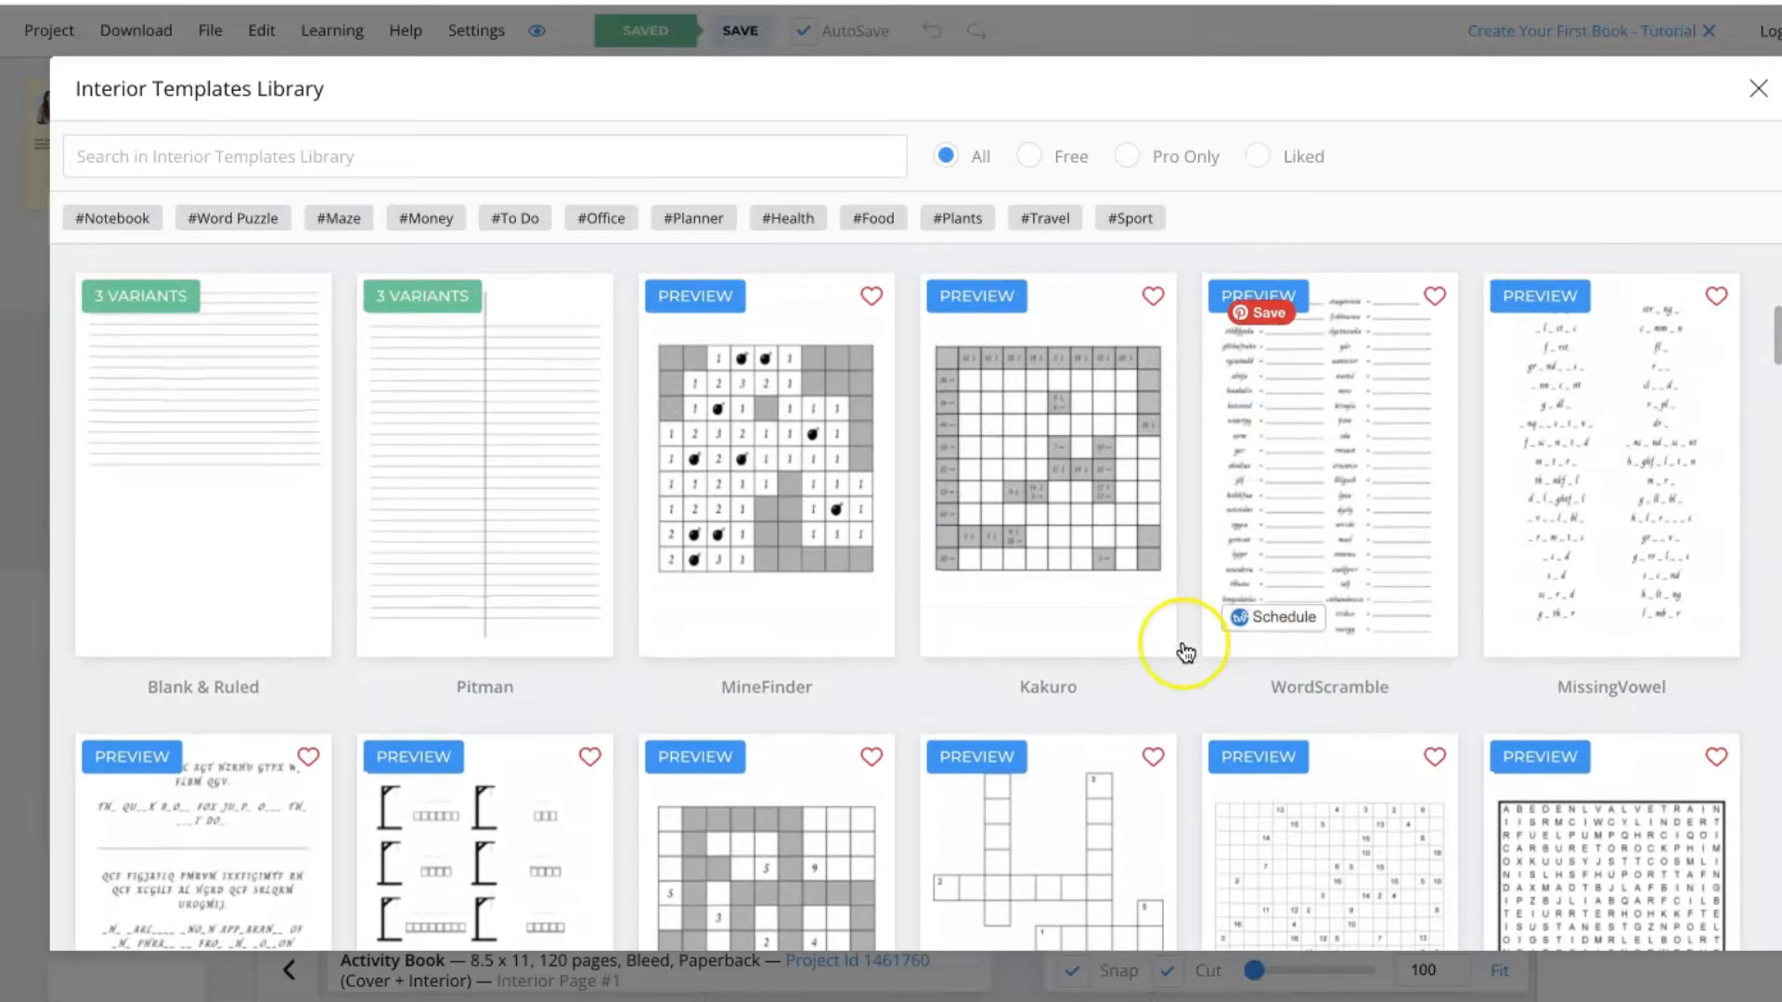
pyautogui.scroll(-3)
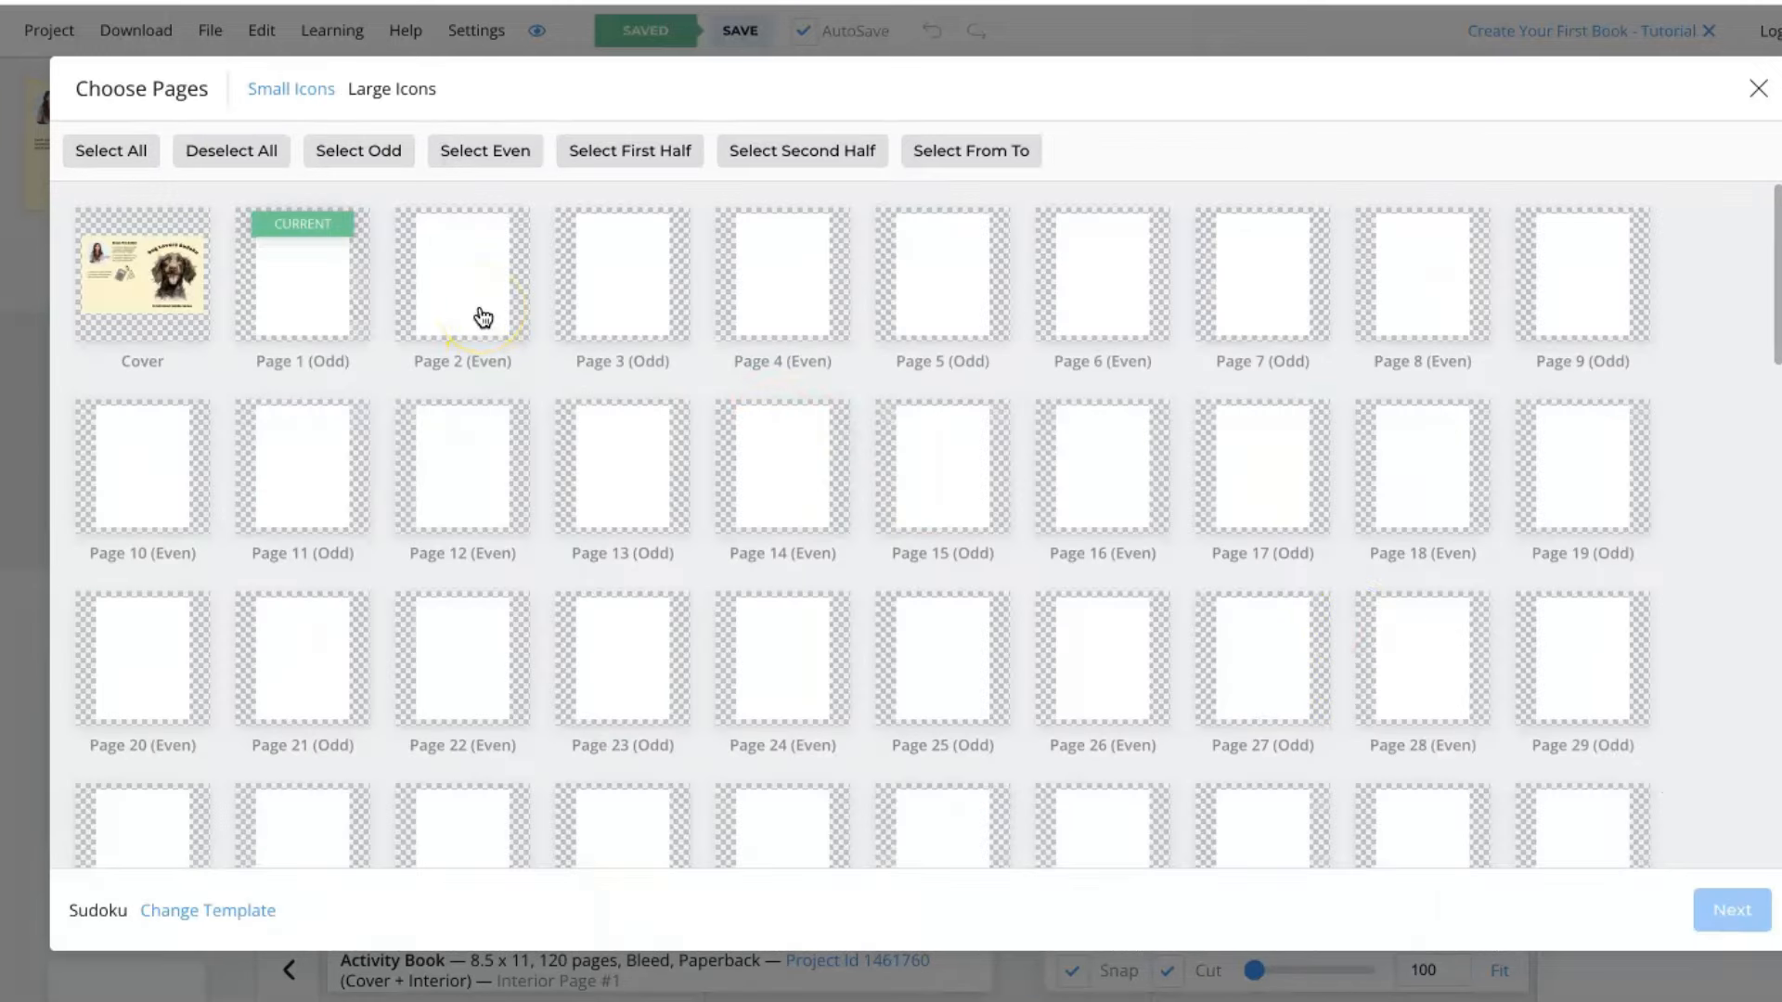
pyautogui.moveTo(477, 316)
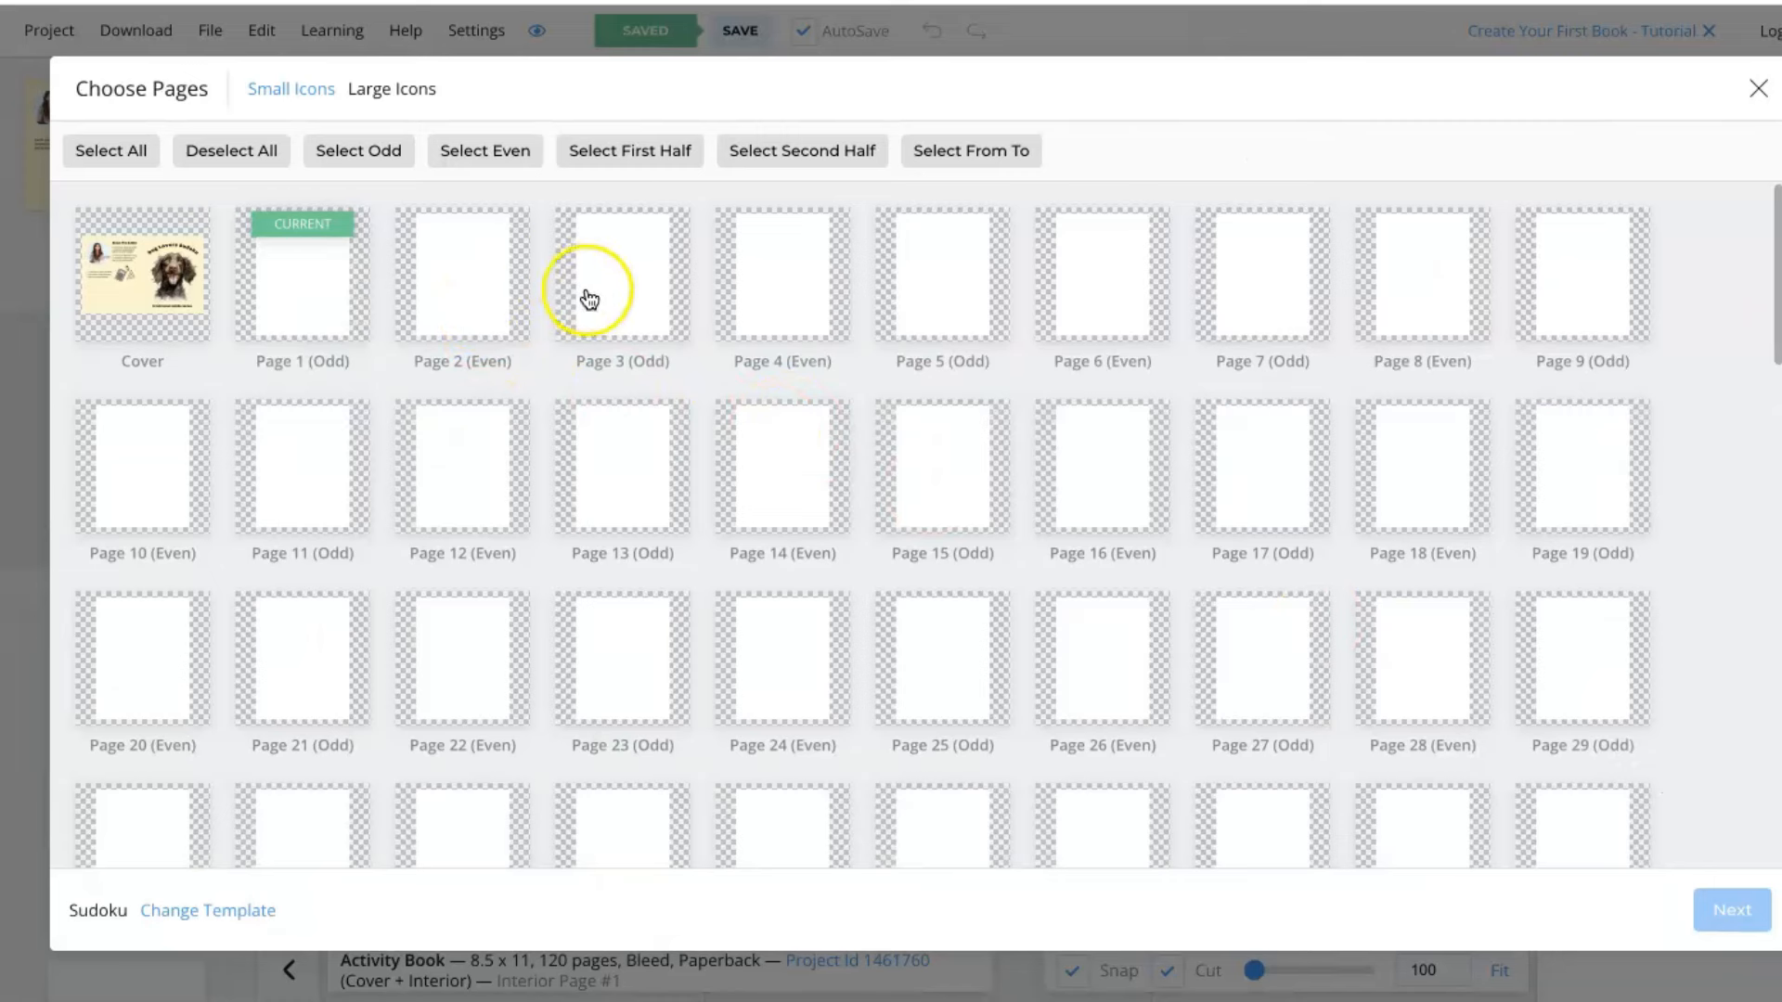
# Apply the Sudoku template to the first half of interior pages and continue to its puzzle options.
pyautogui.click(629, 151)
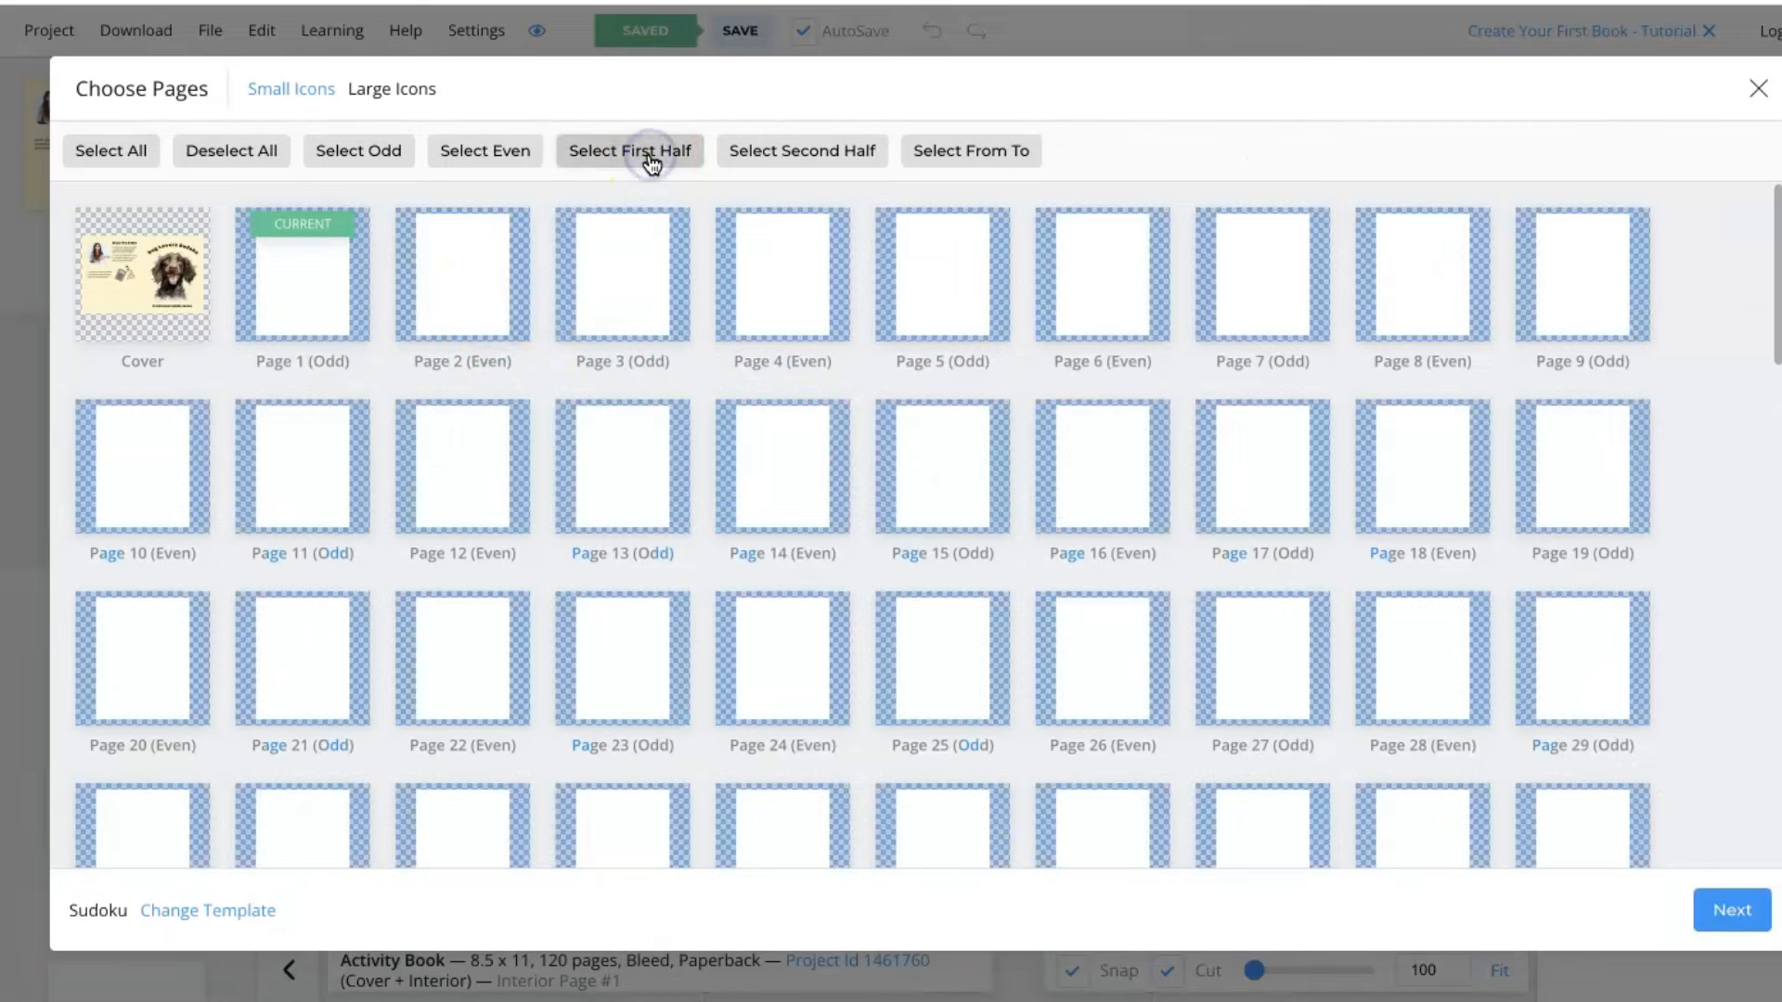
pyautogui.scroll(-3)
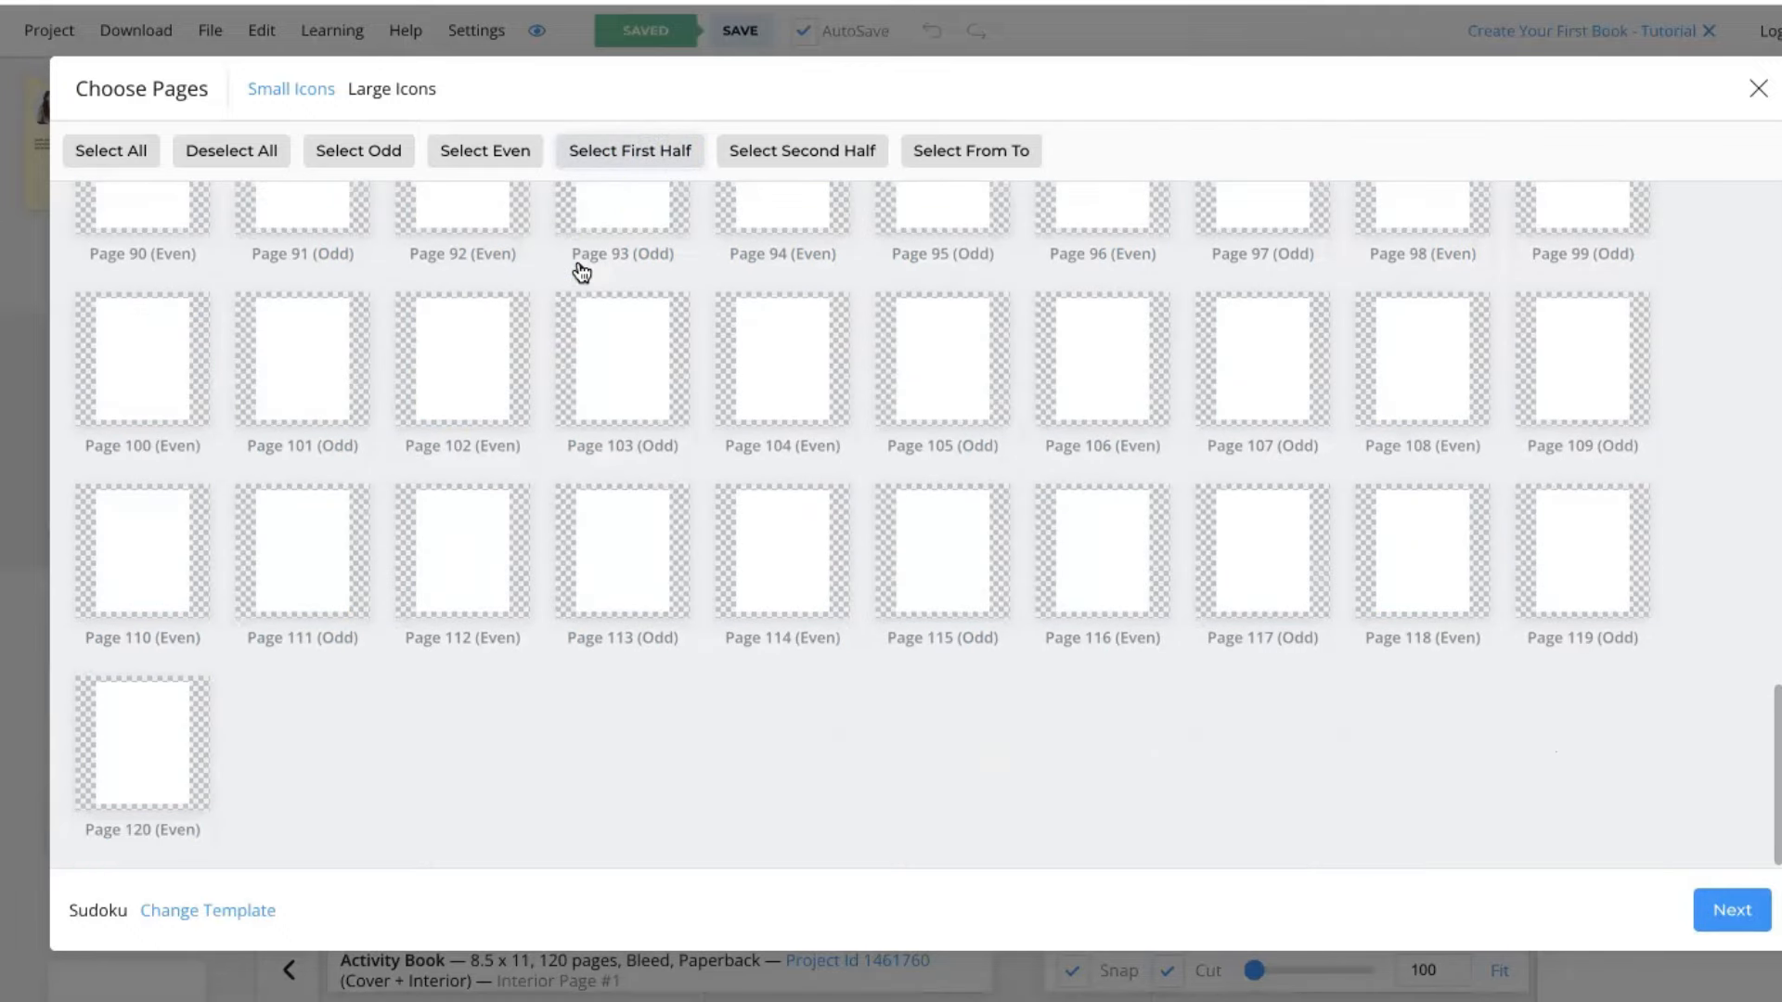
pyautogui.click(1730, 910)
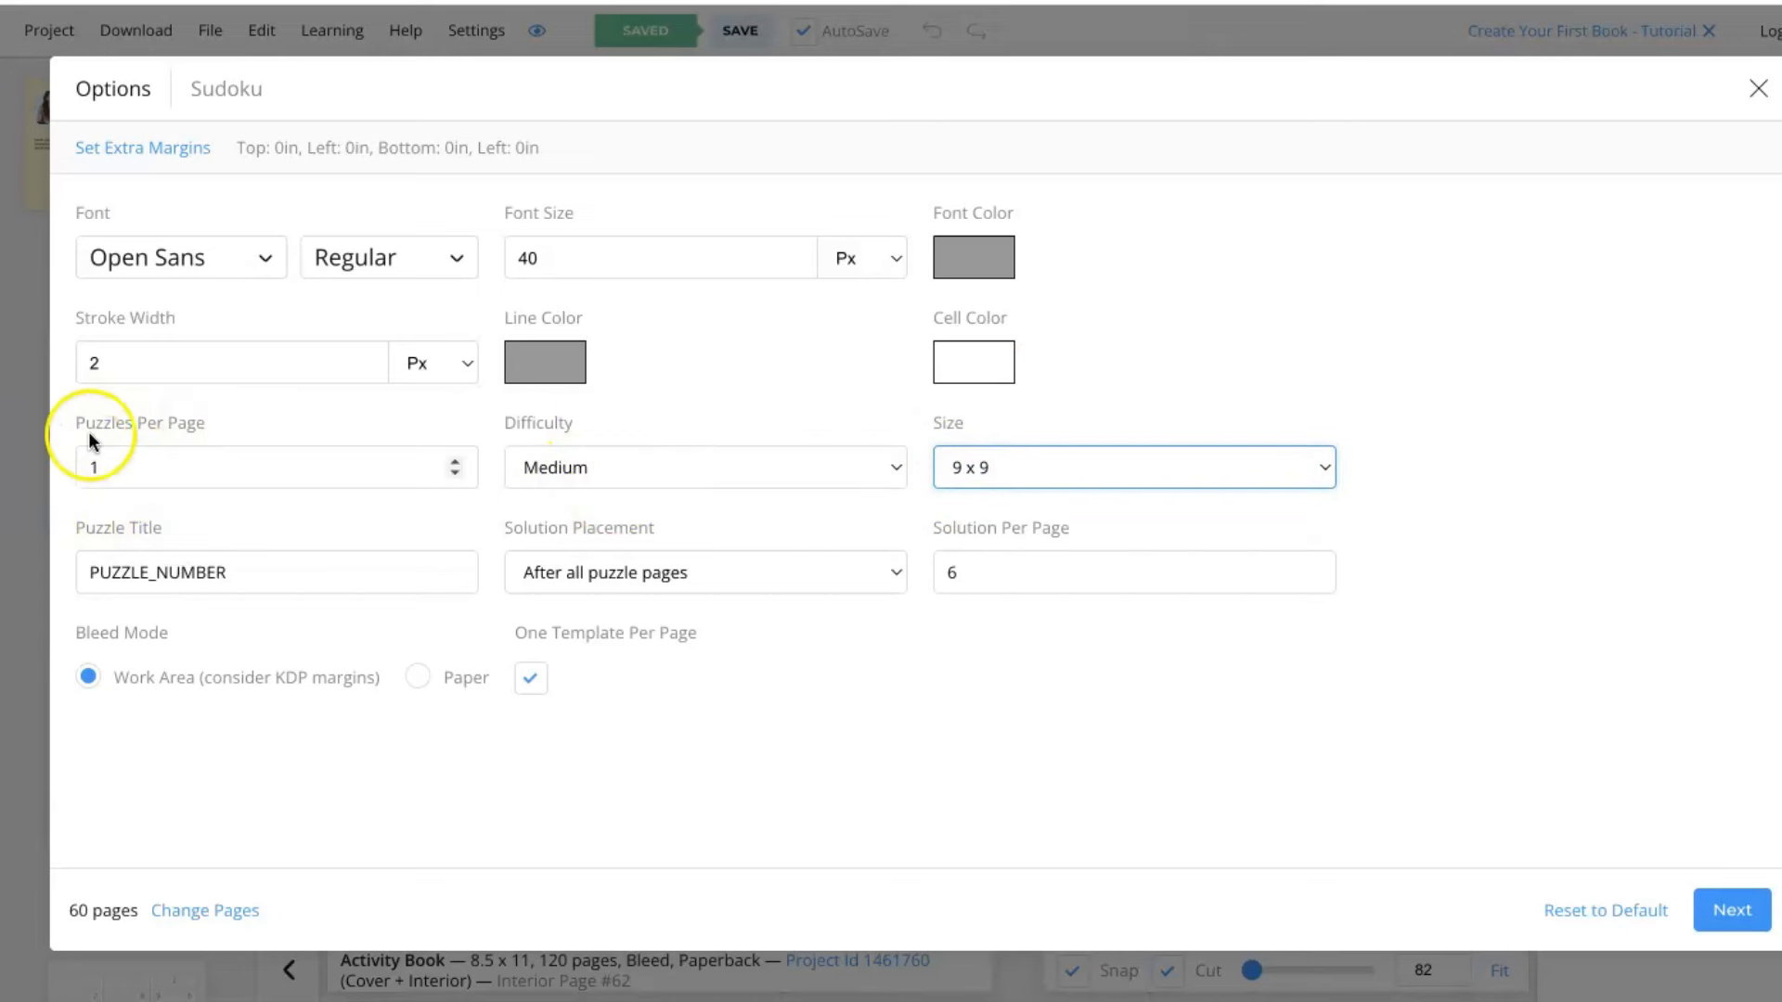
pyautogui.click(544, 362)
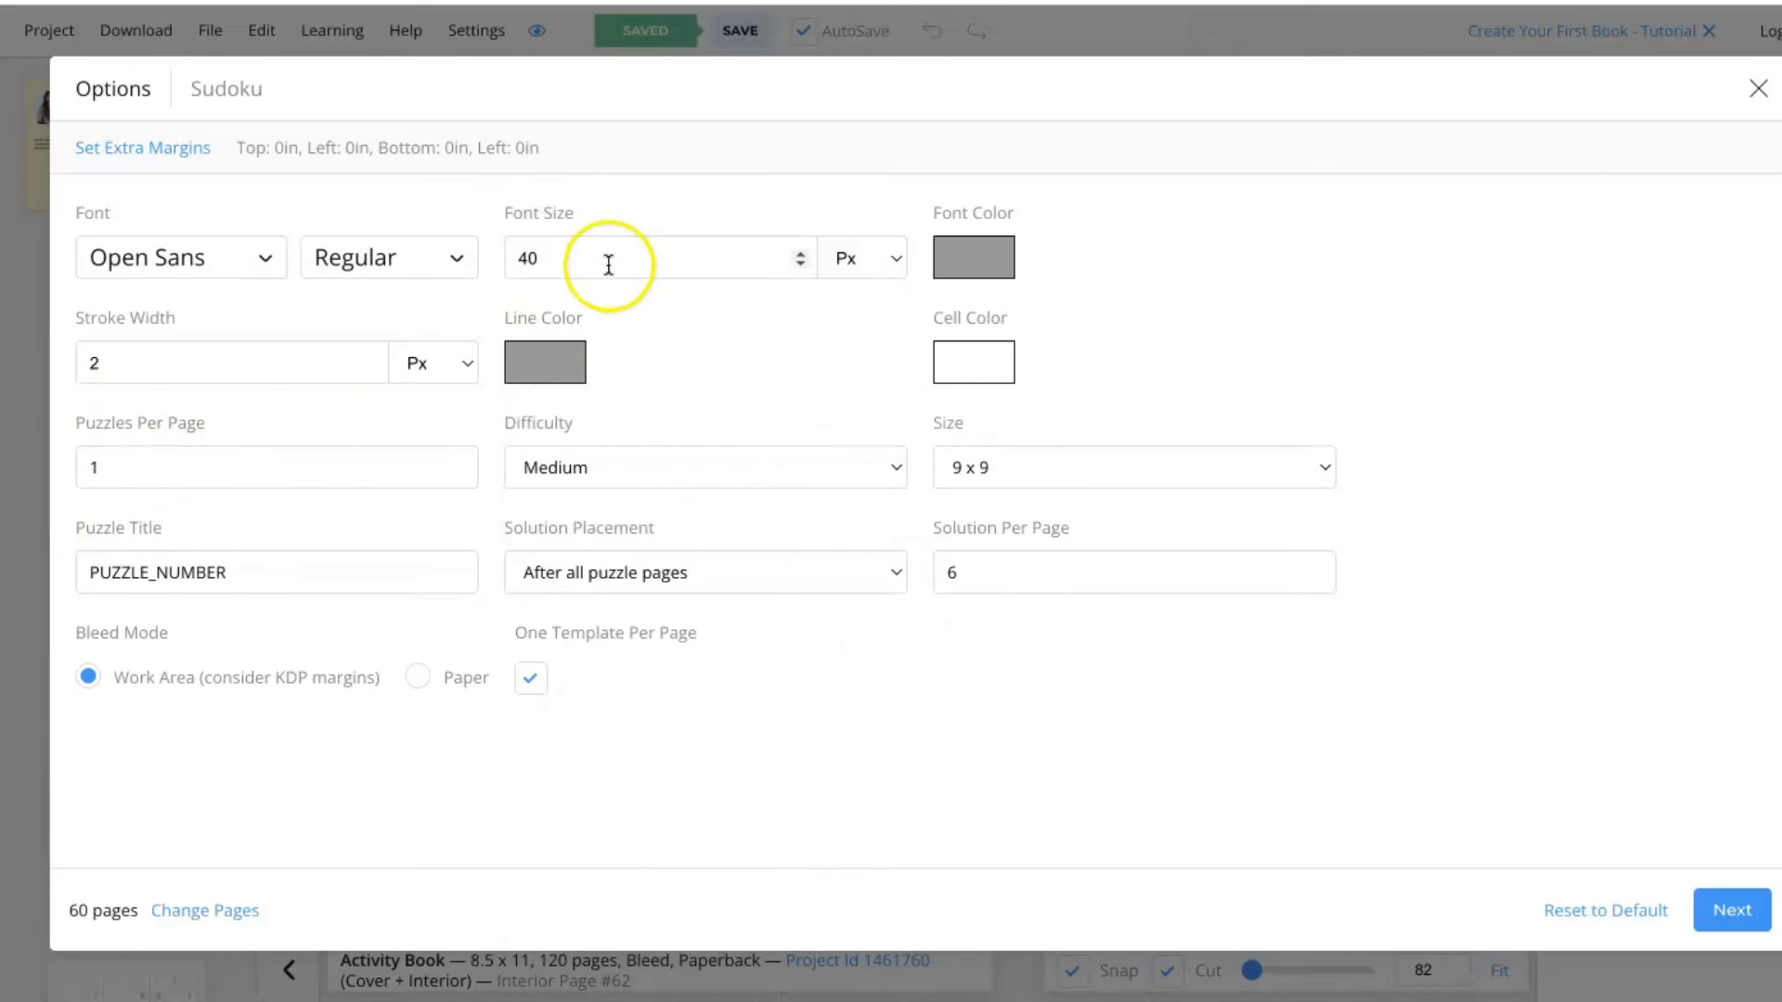
pyautogui.moveTo(624, 578)
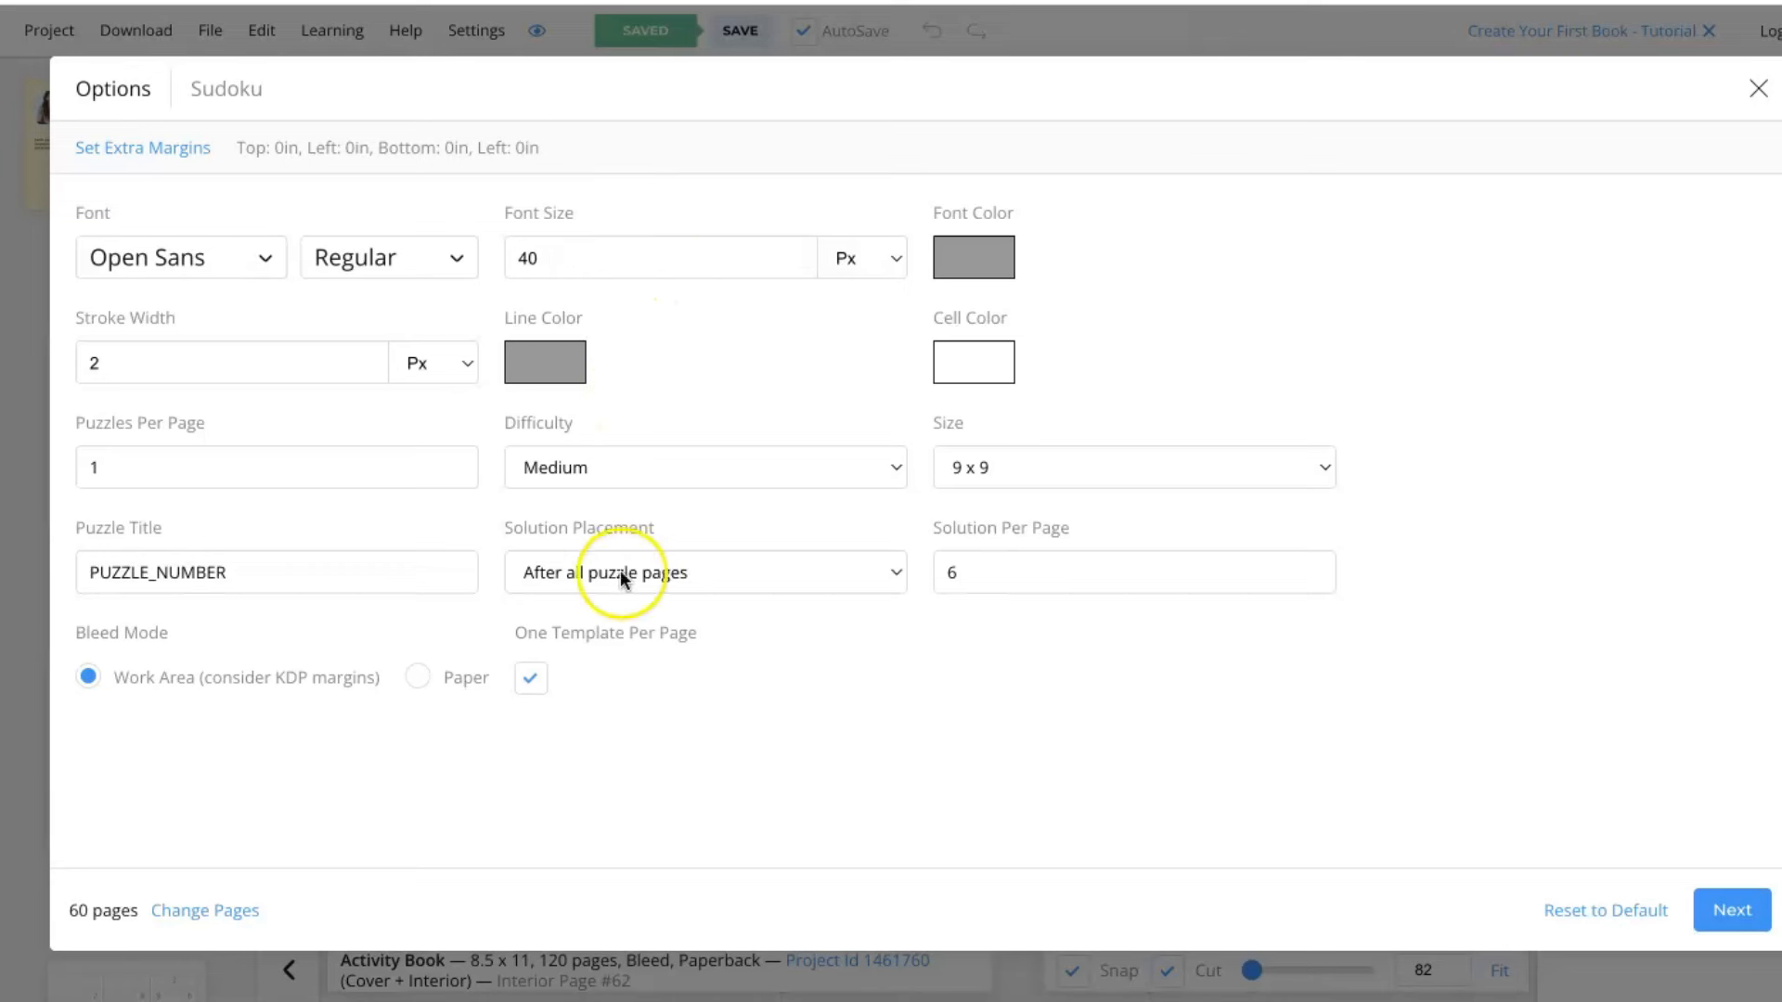
pyautogui.moveTo(568, 535)
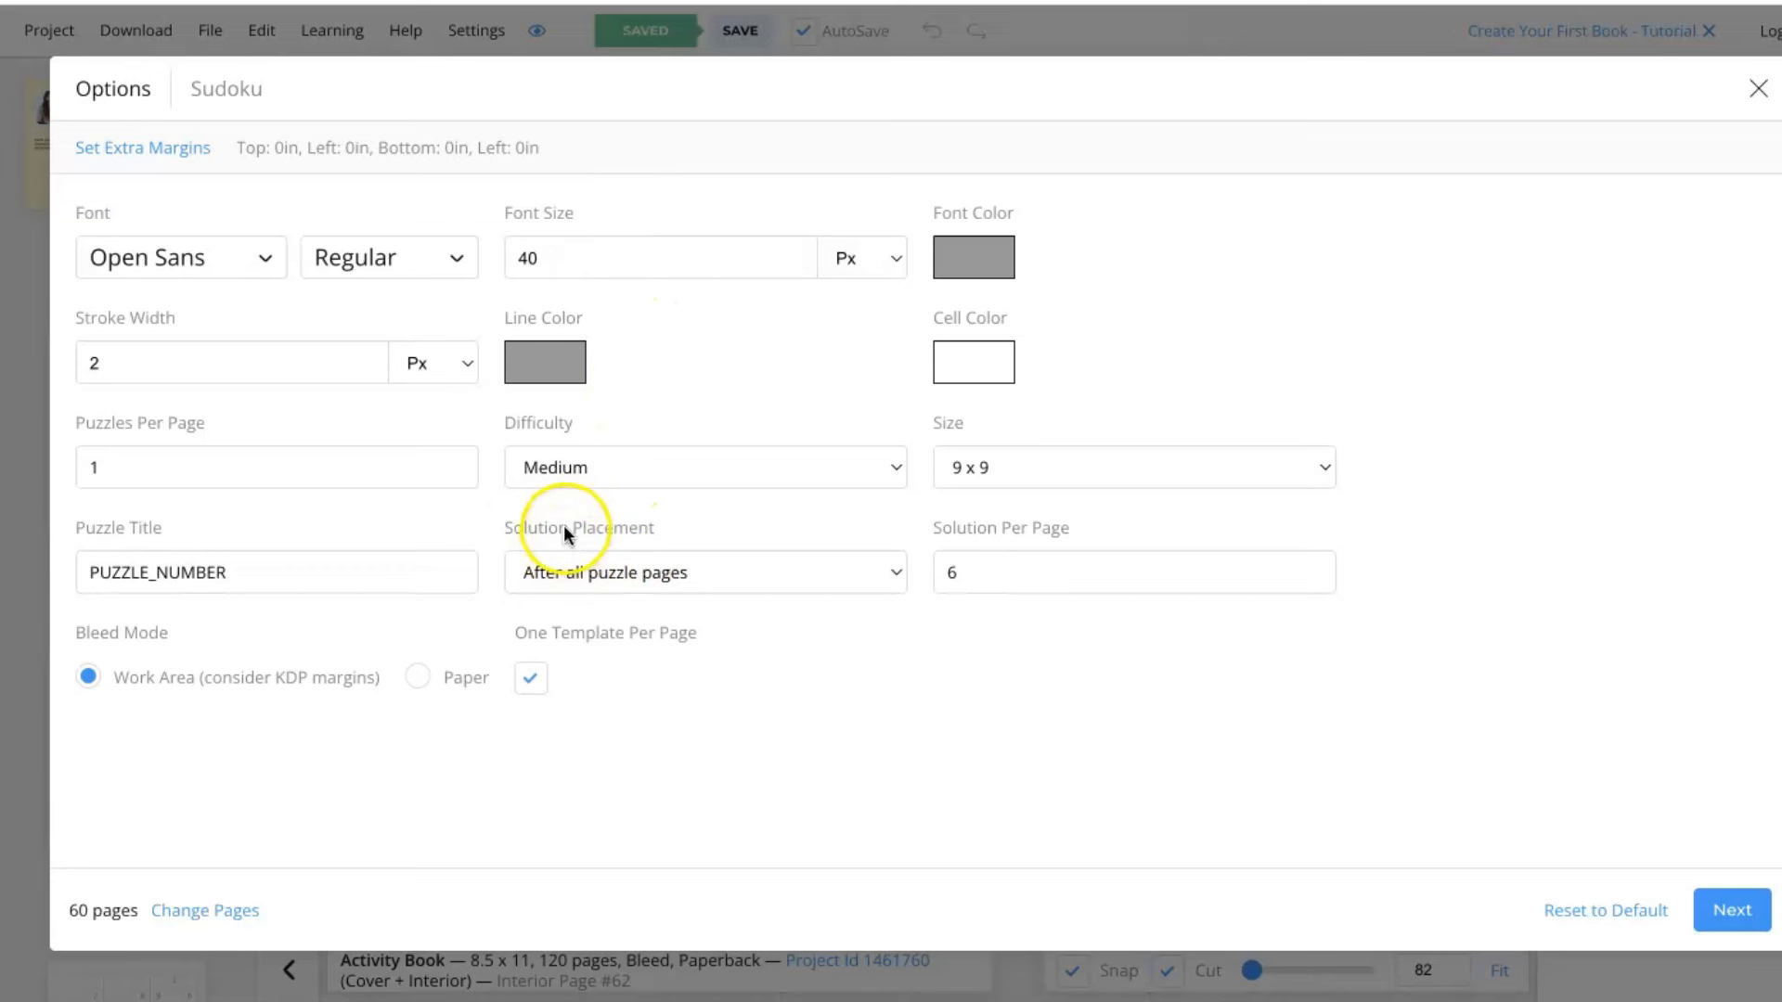
pyautogui.click(704, 572)
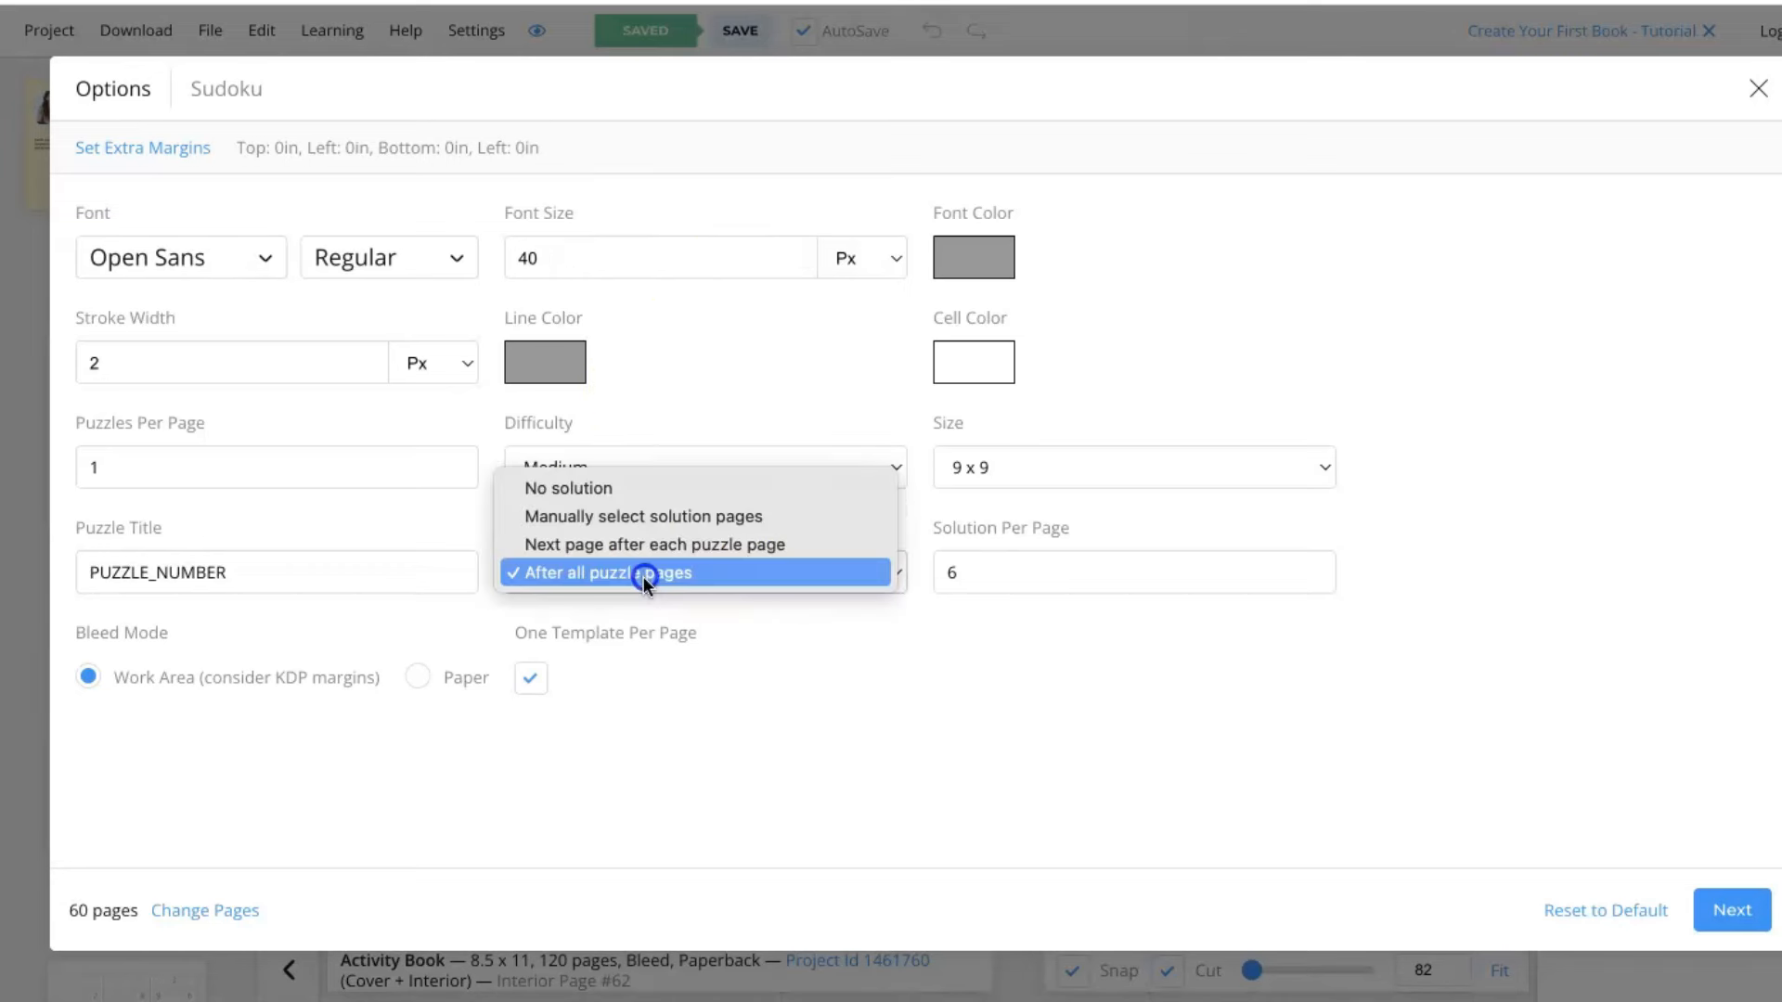
pyautogui.moveTo(568, 516)
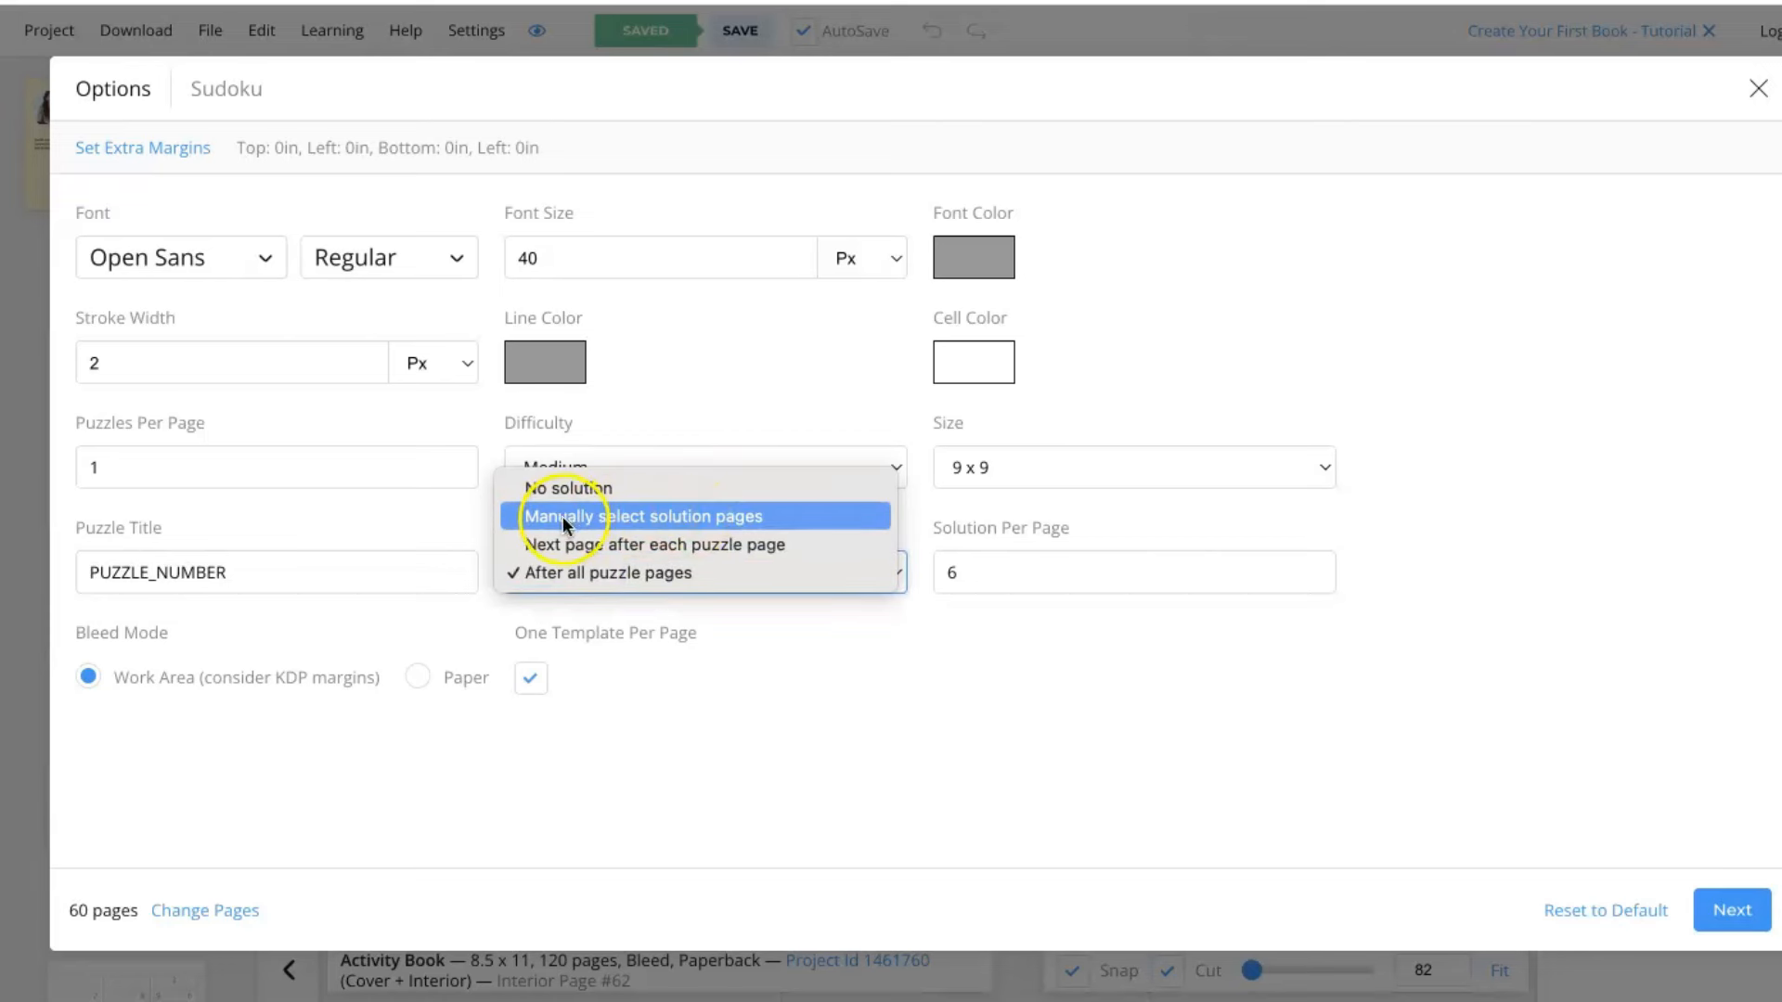
pyautogui.moveTo(490, 520)
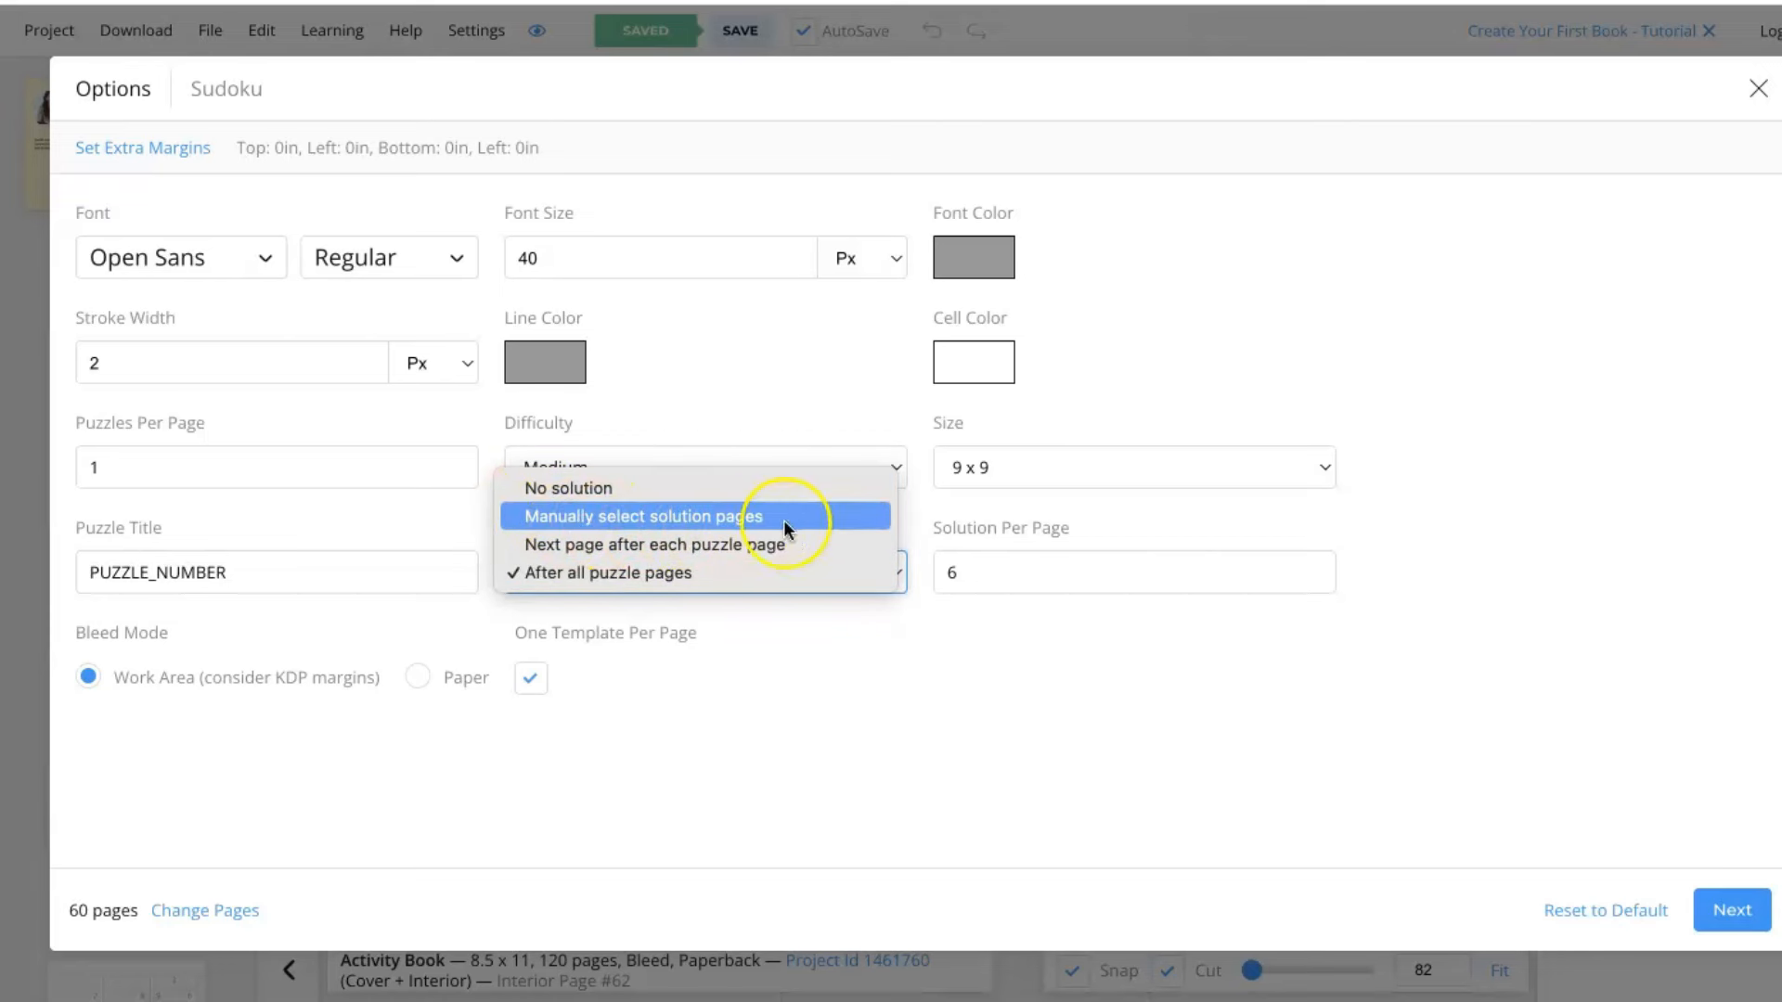
pyautogui.moveTo(760, 564)
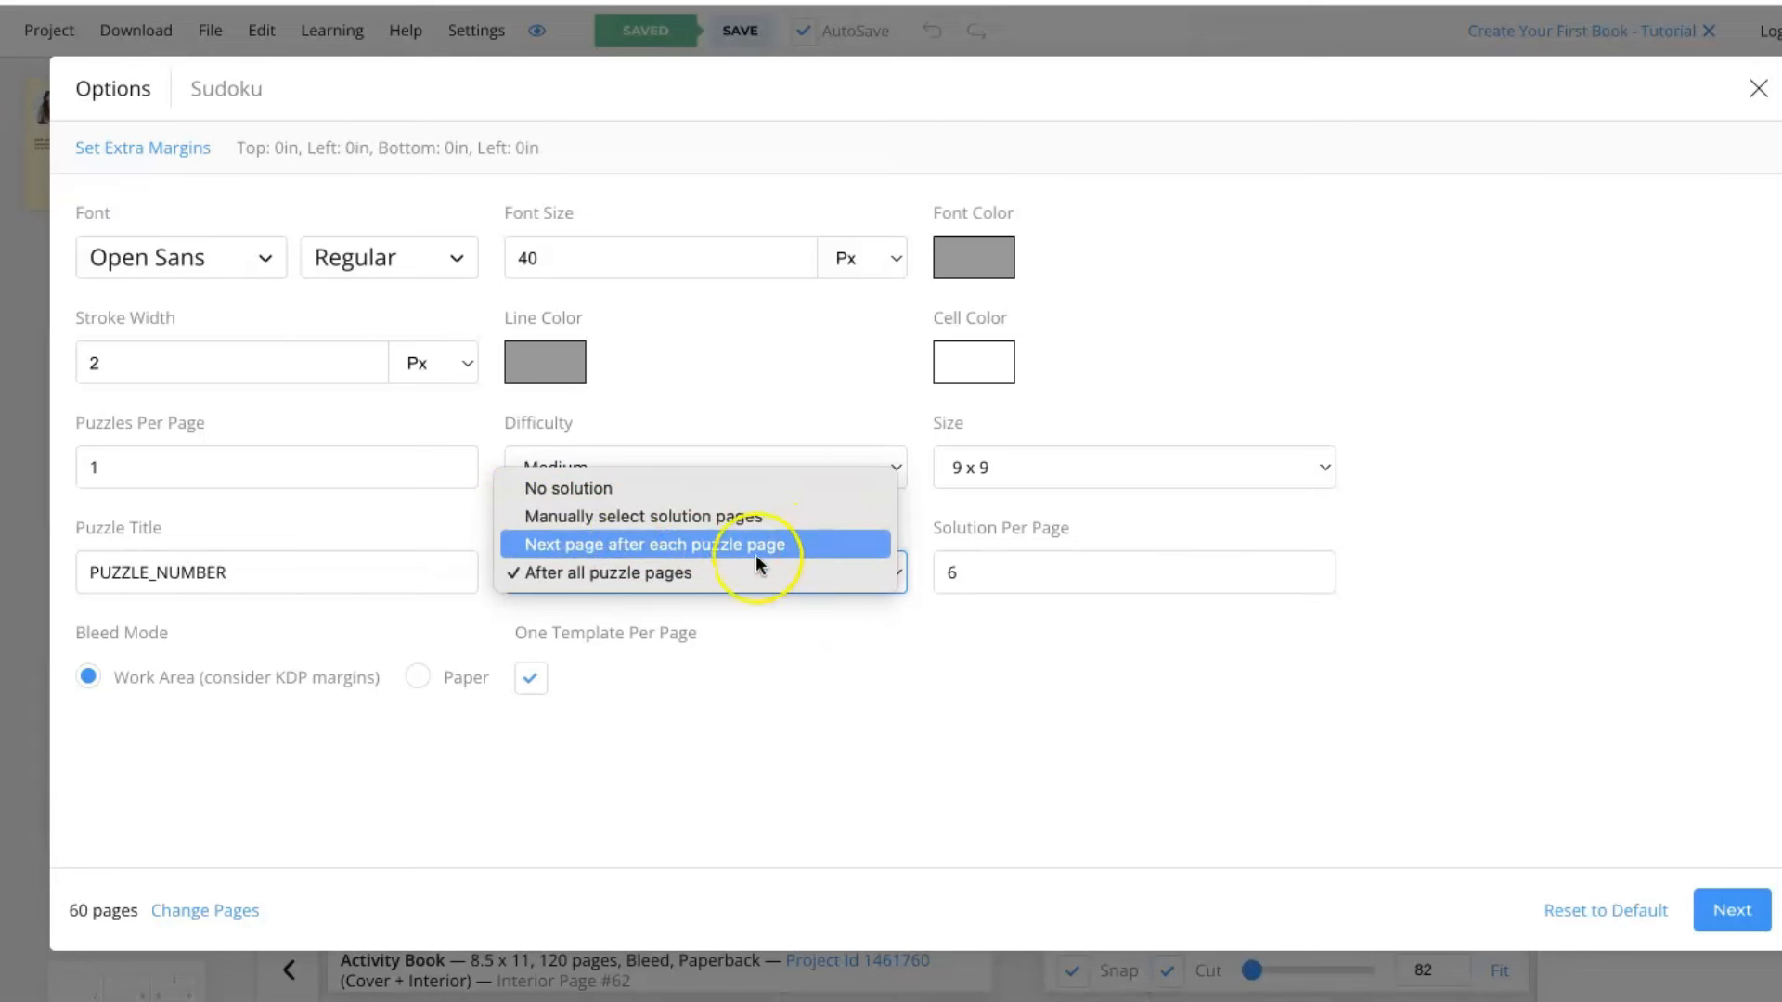
pyautogui.moveTo(525, 590)
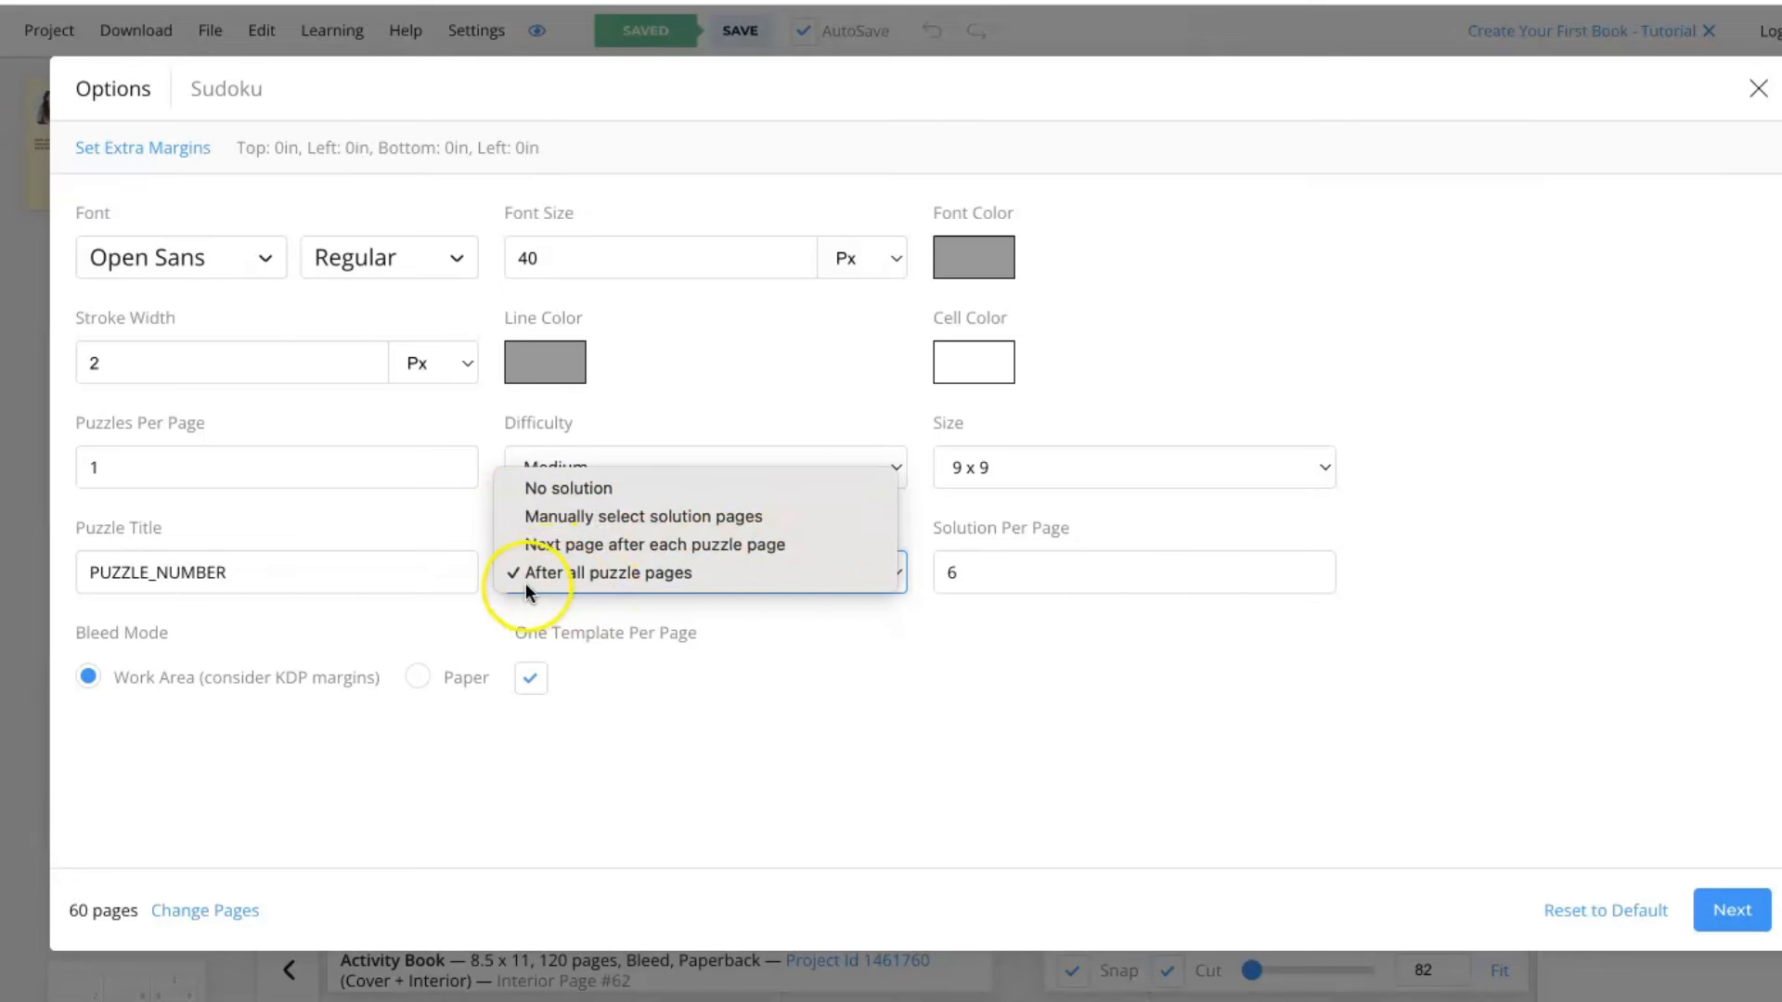
pyautogui.moveTo(693, 574)
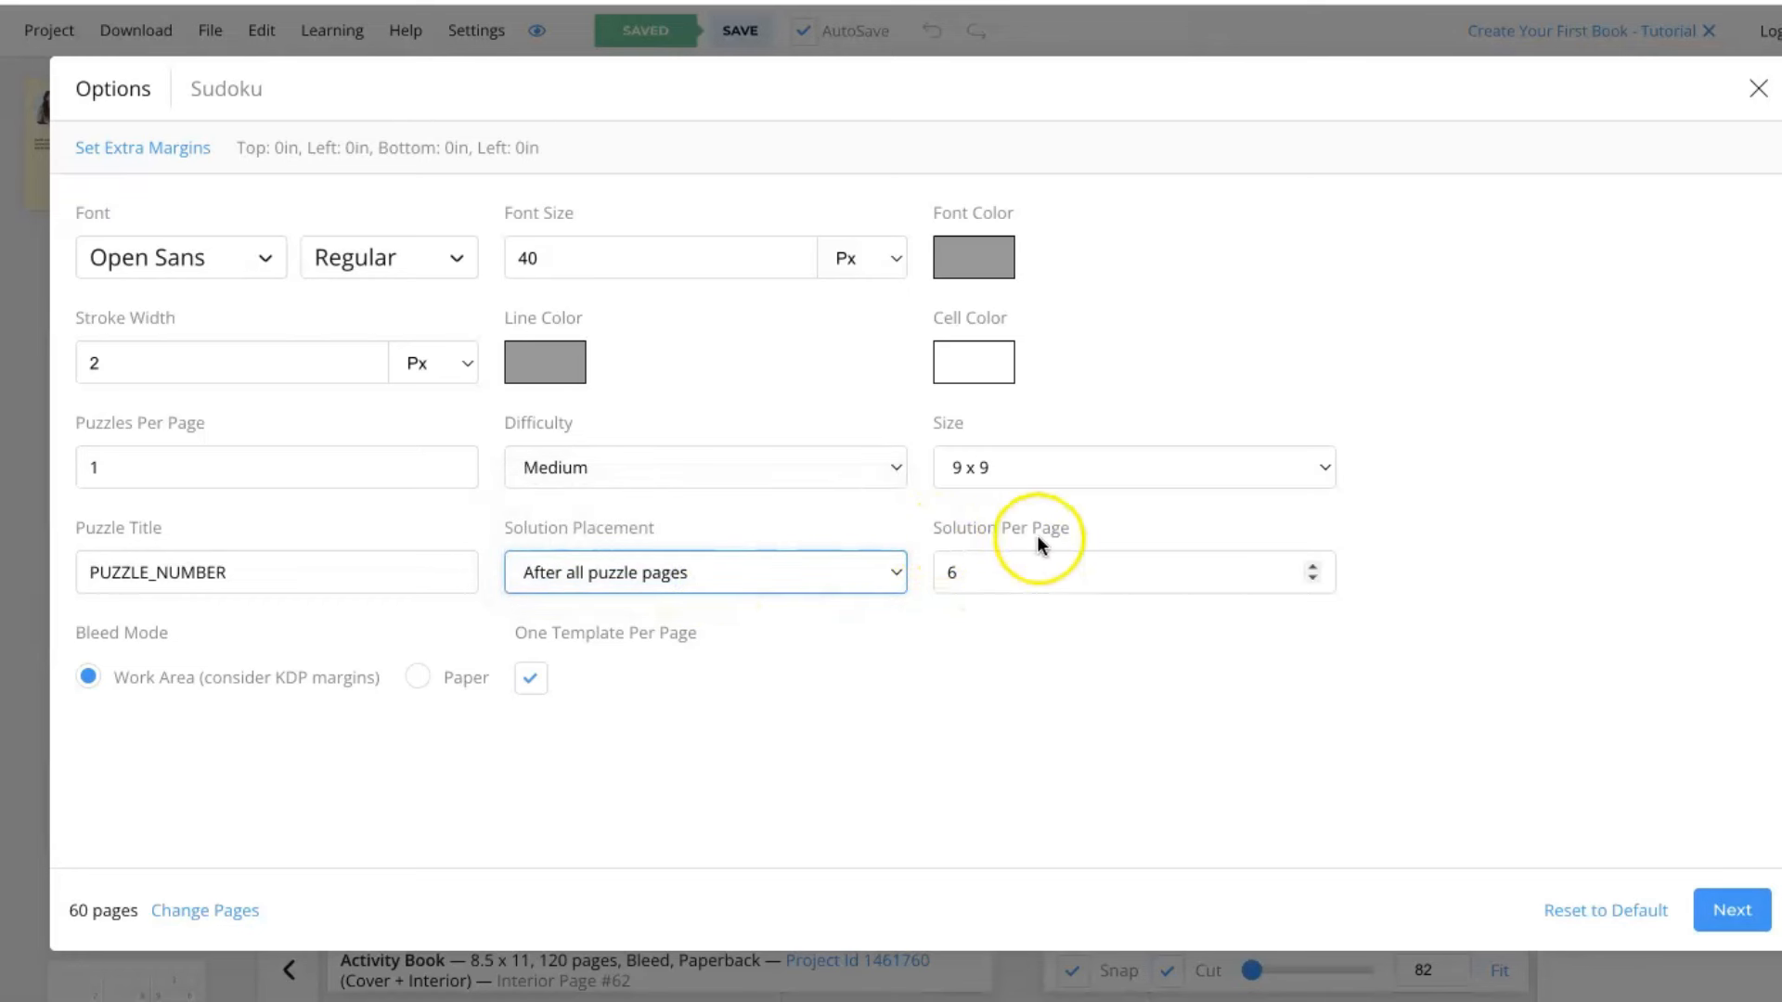
pyautogui.moveTo(1038, 535)
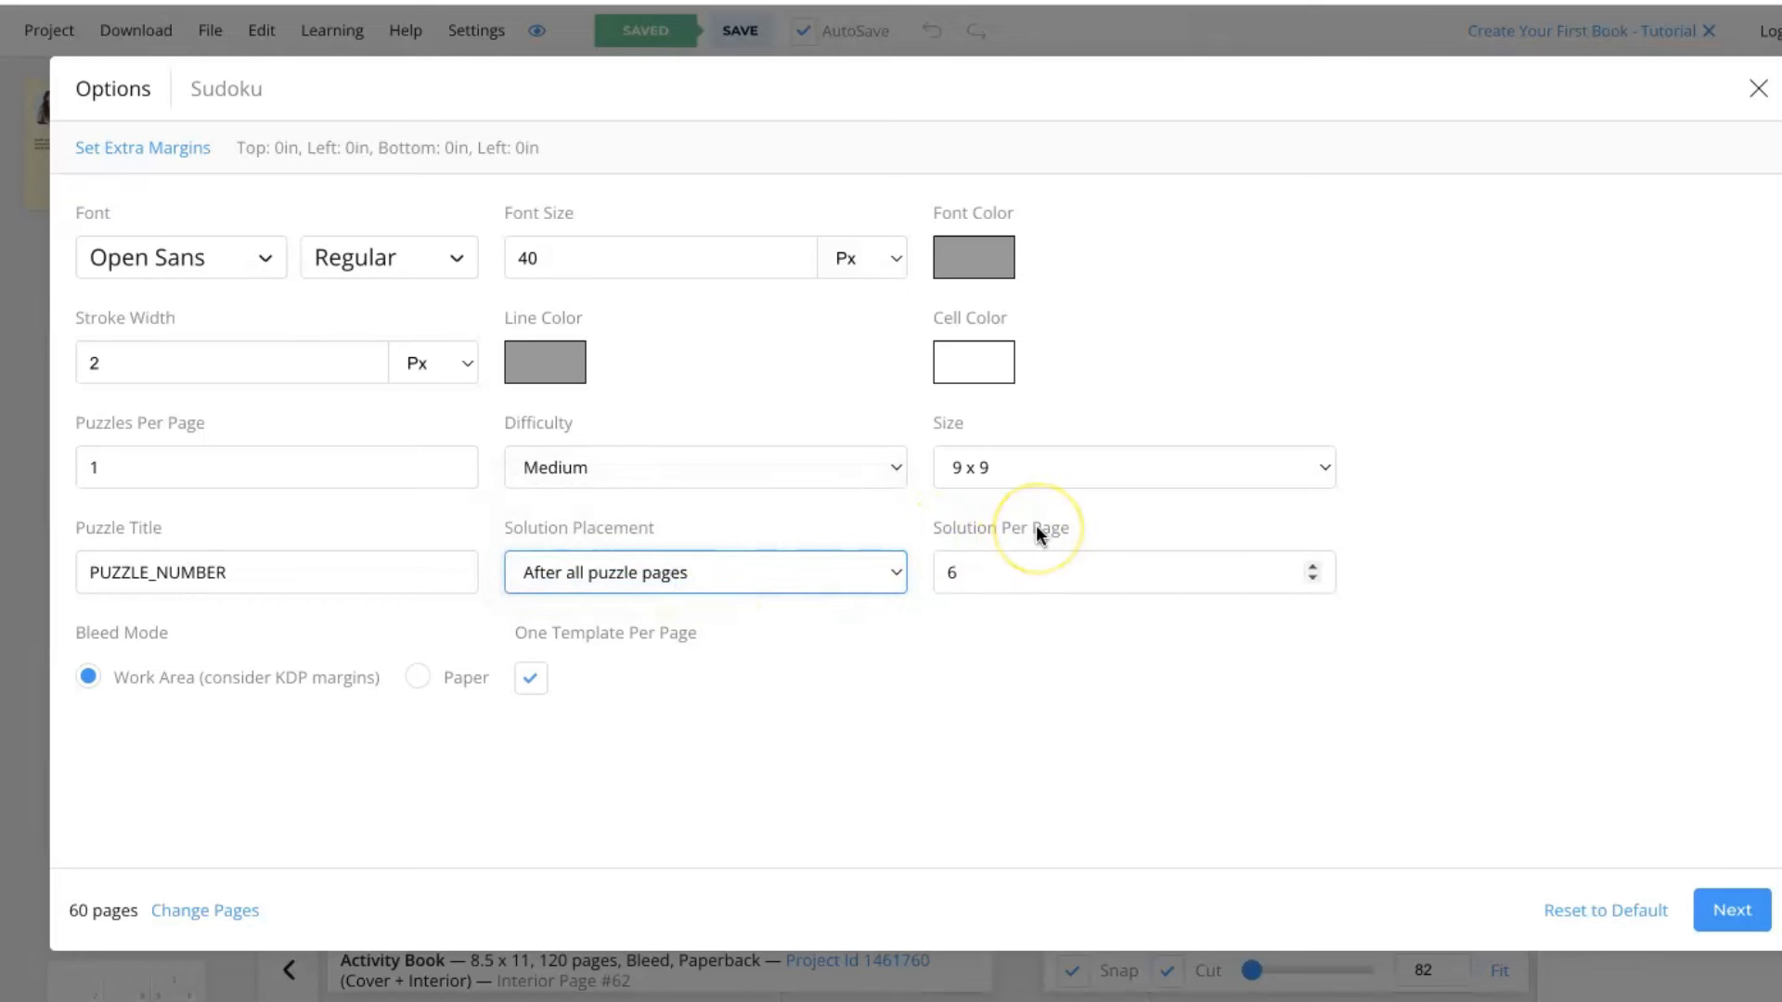
pyautogui.moveTo(1054, 583)
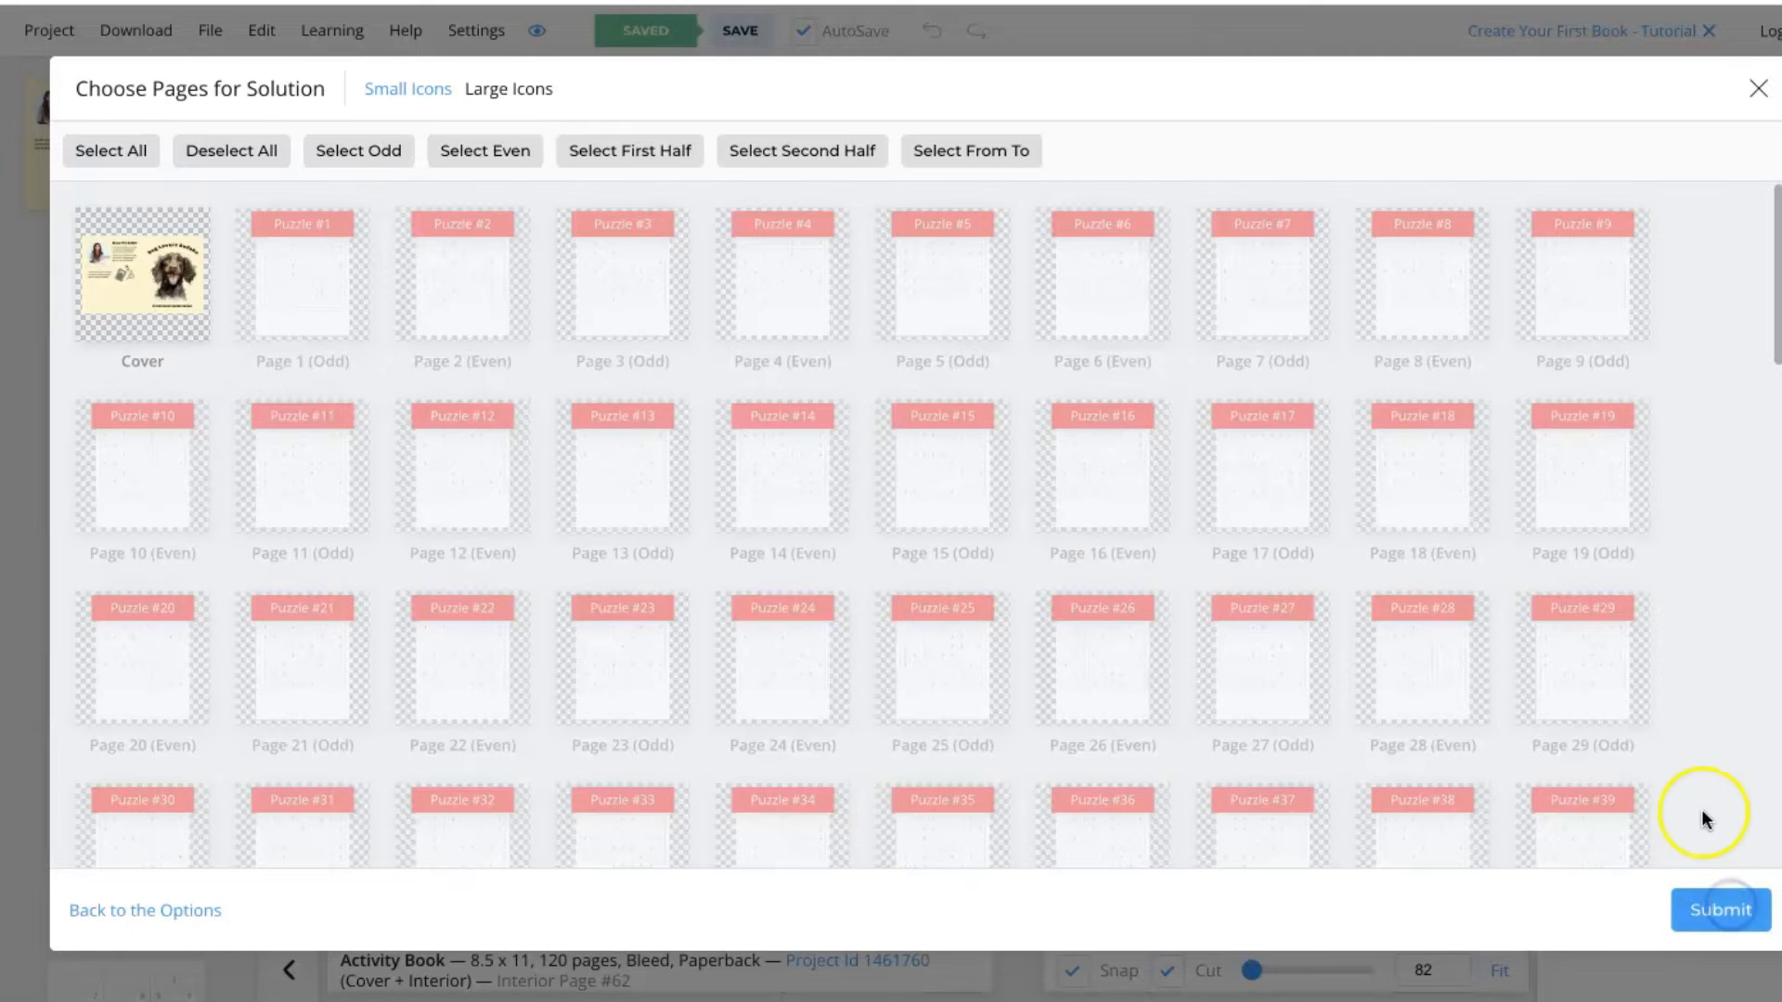
pyautogui.moveTo(318, 306)
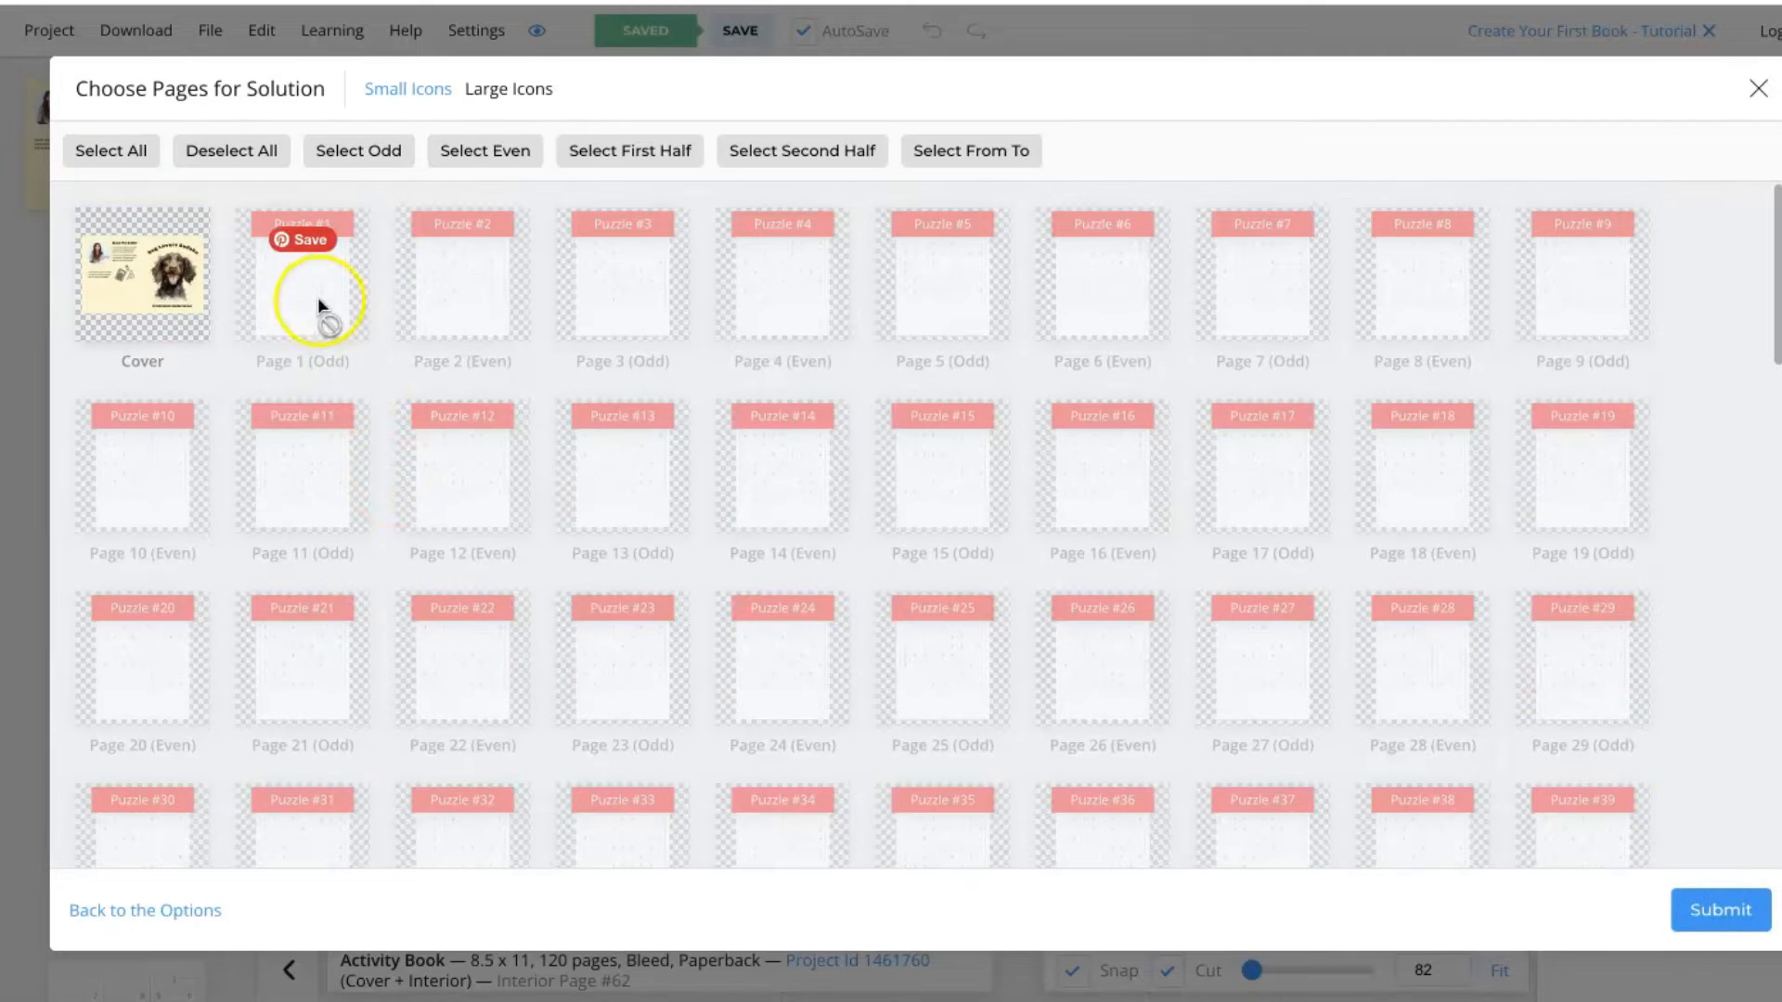
# Assign pages 62–71 as Sudoku solution pages and submit the setup.
pyautogui.scroll(-3)
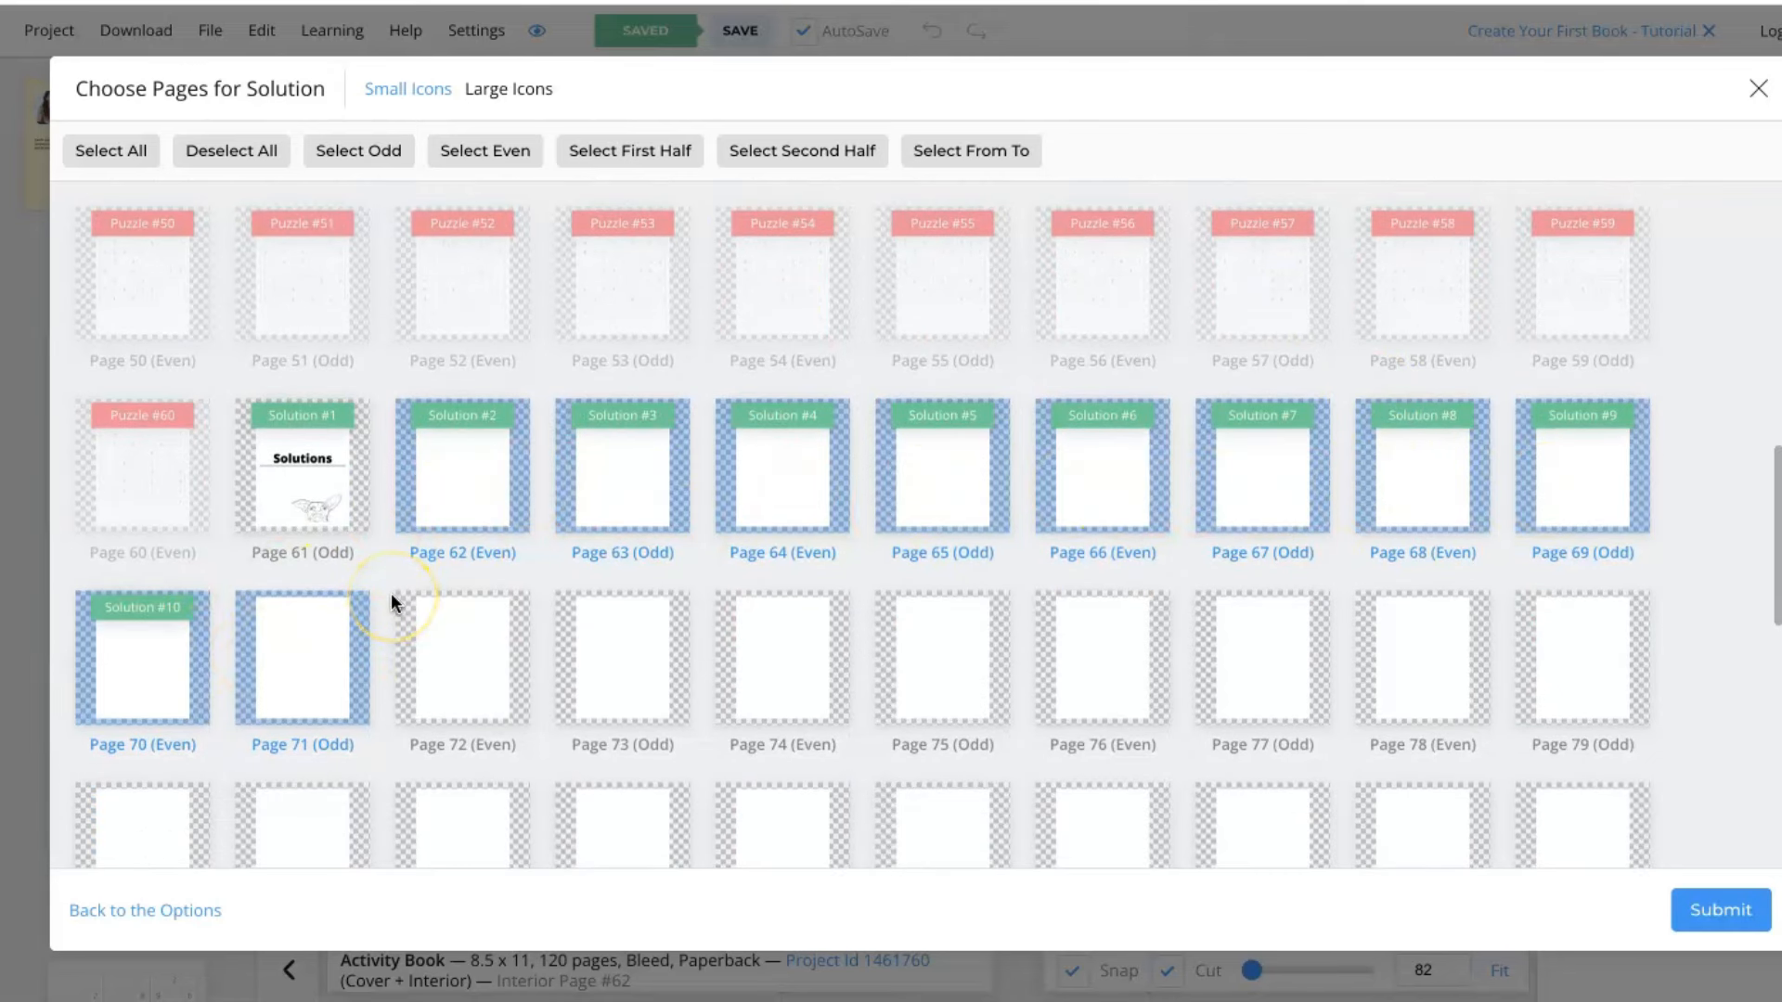
pyautogui.moveTo(388, 531)
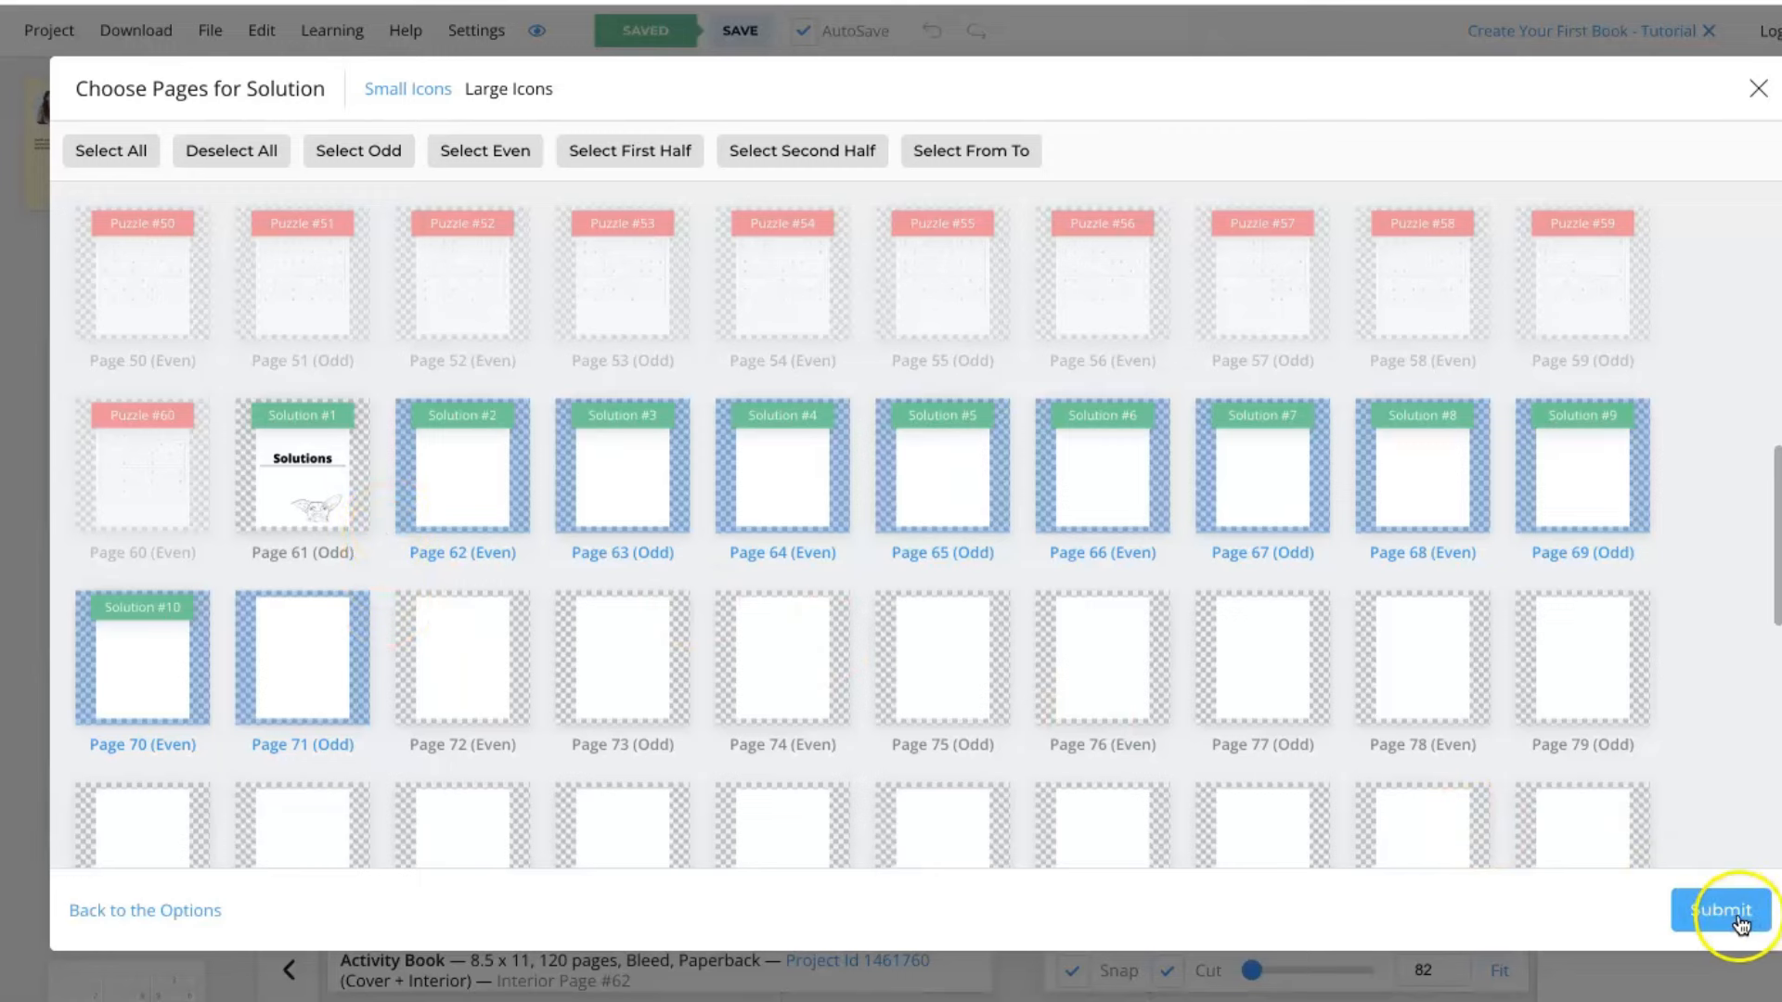
pyautogui.click(1719, 909)
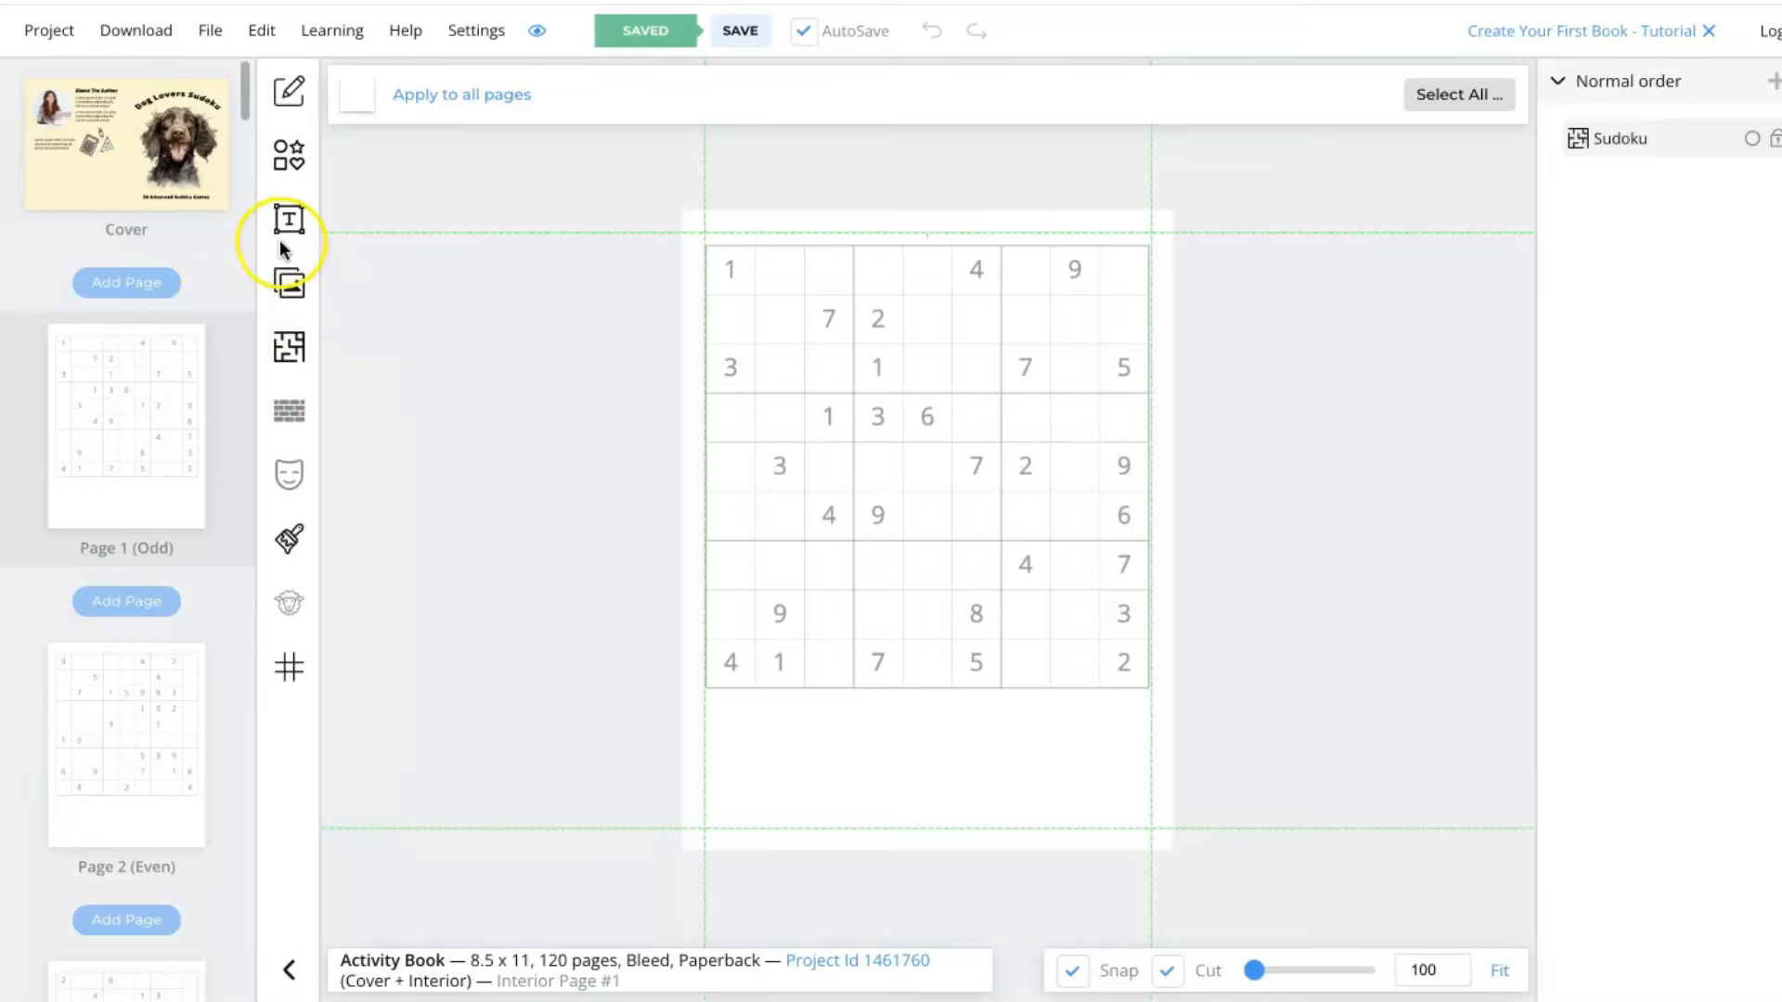
pyautogui.scroll(-3)
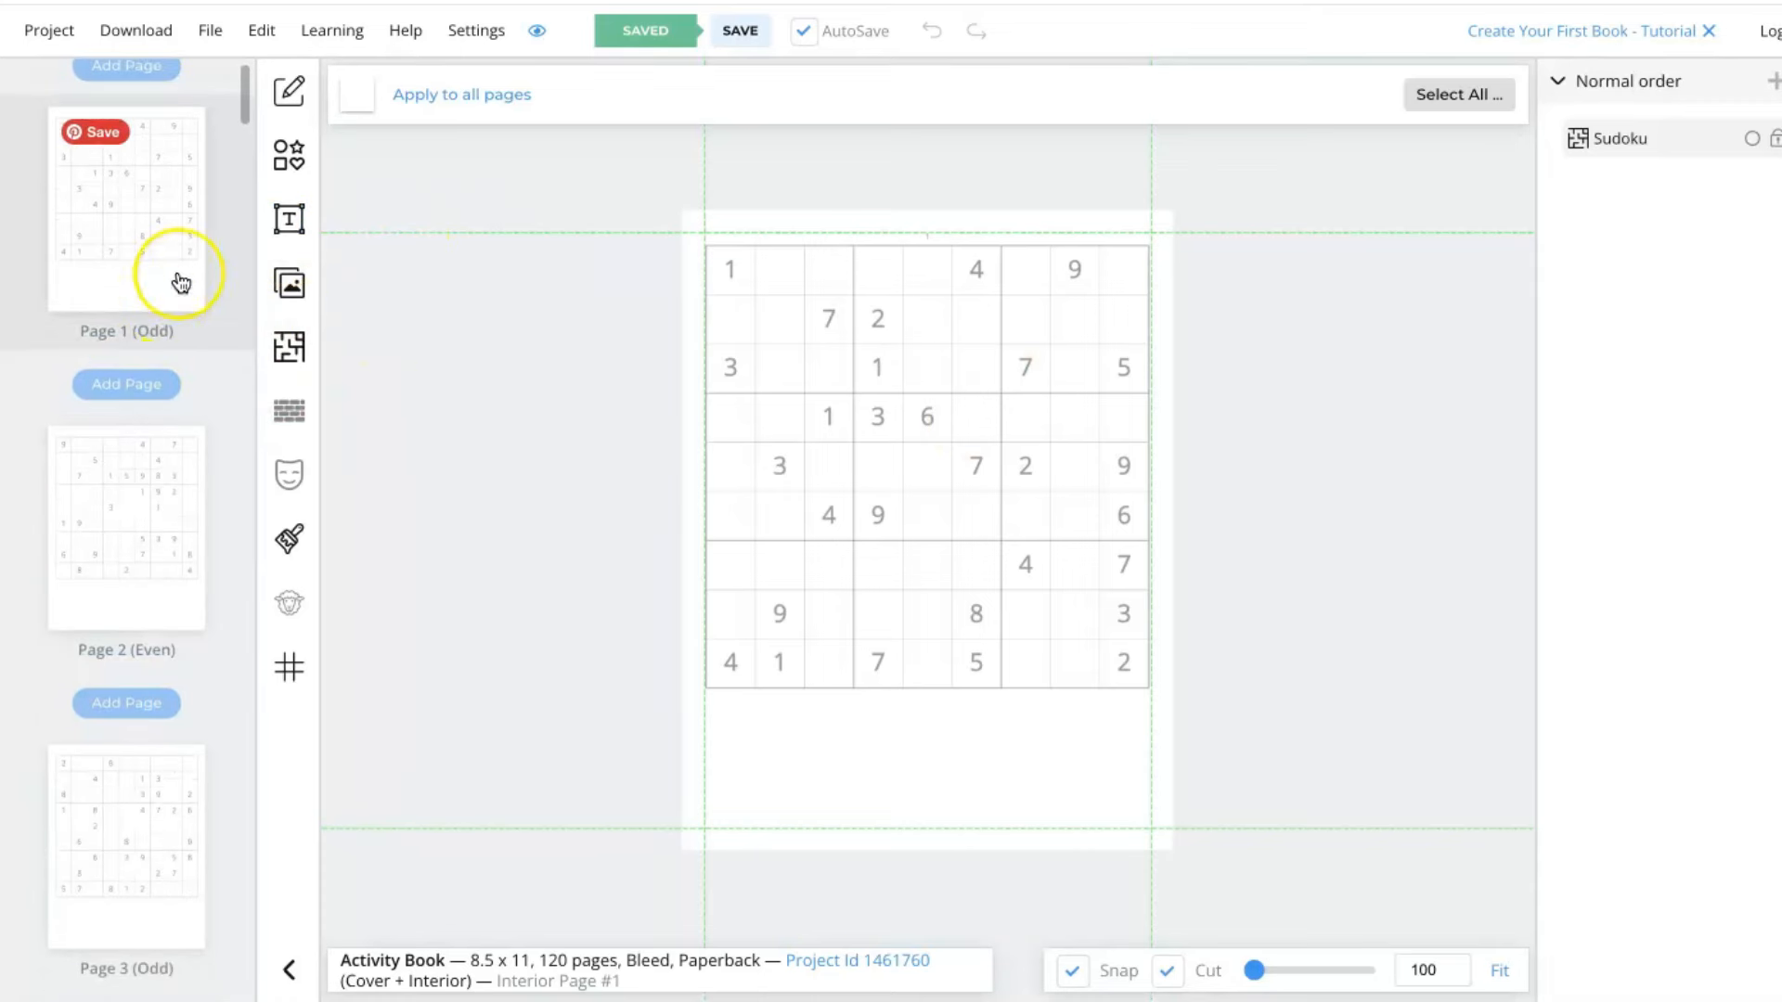
pyautogui.scroll(-3)
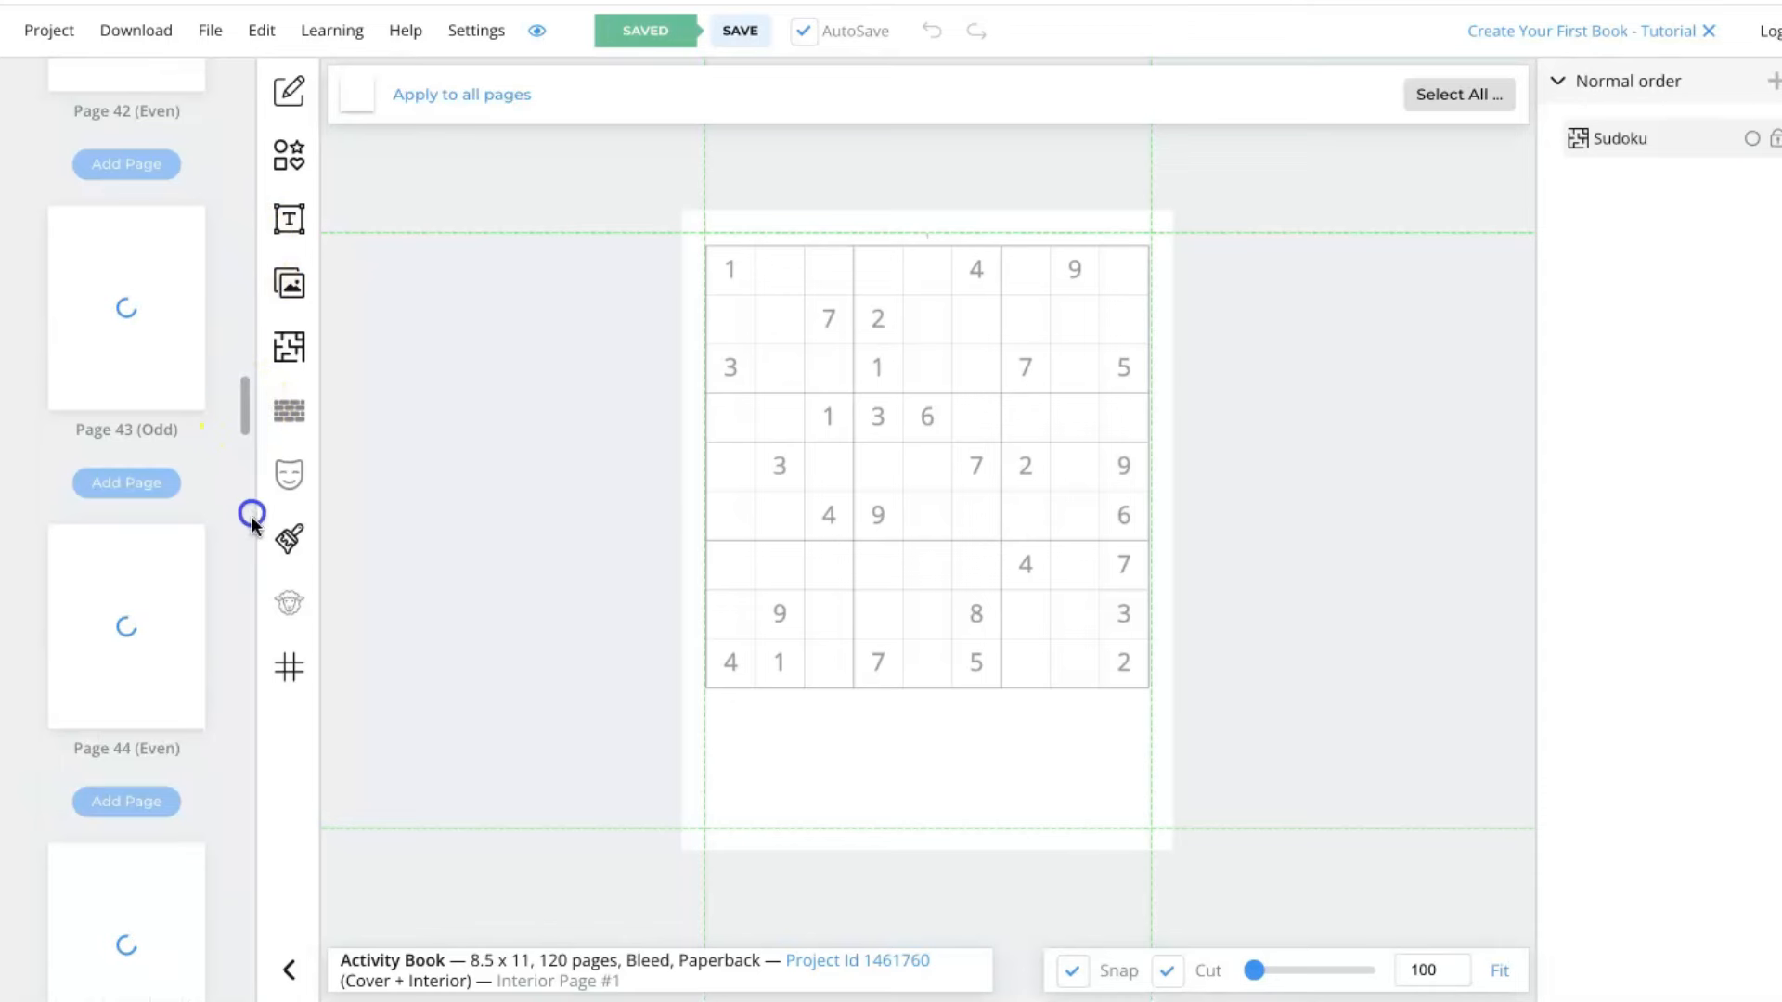
# Add a 'Solutions' heading to blank page 61.
pyautogui.click(289, 219)
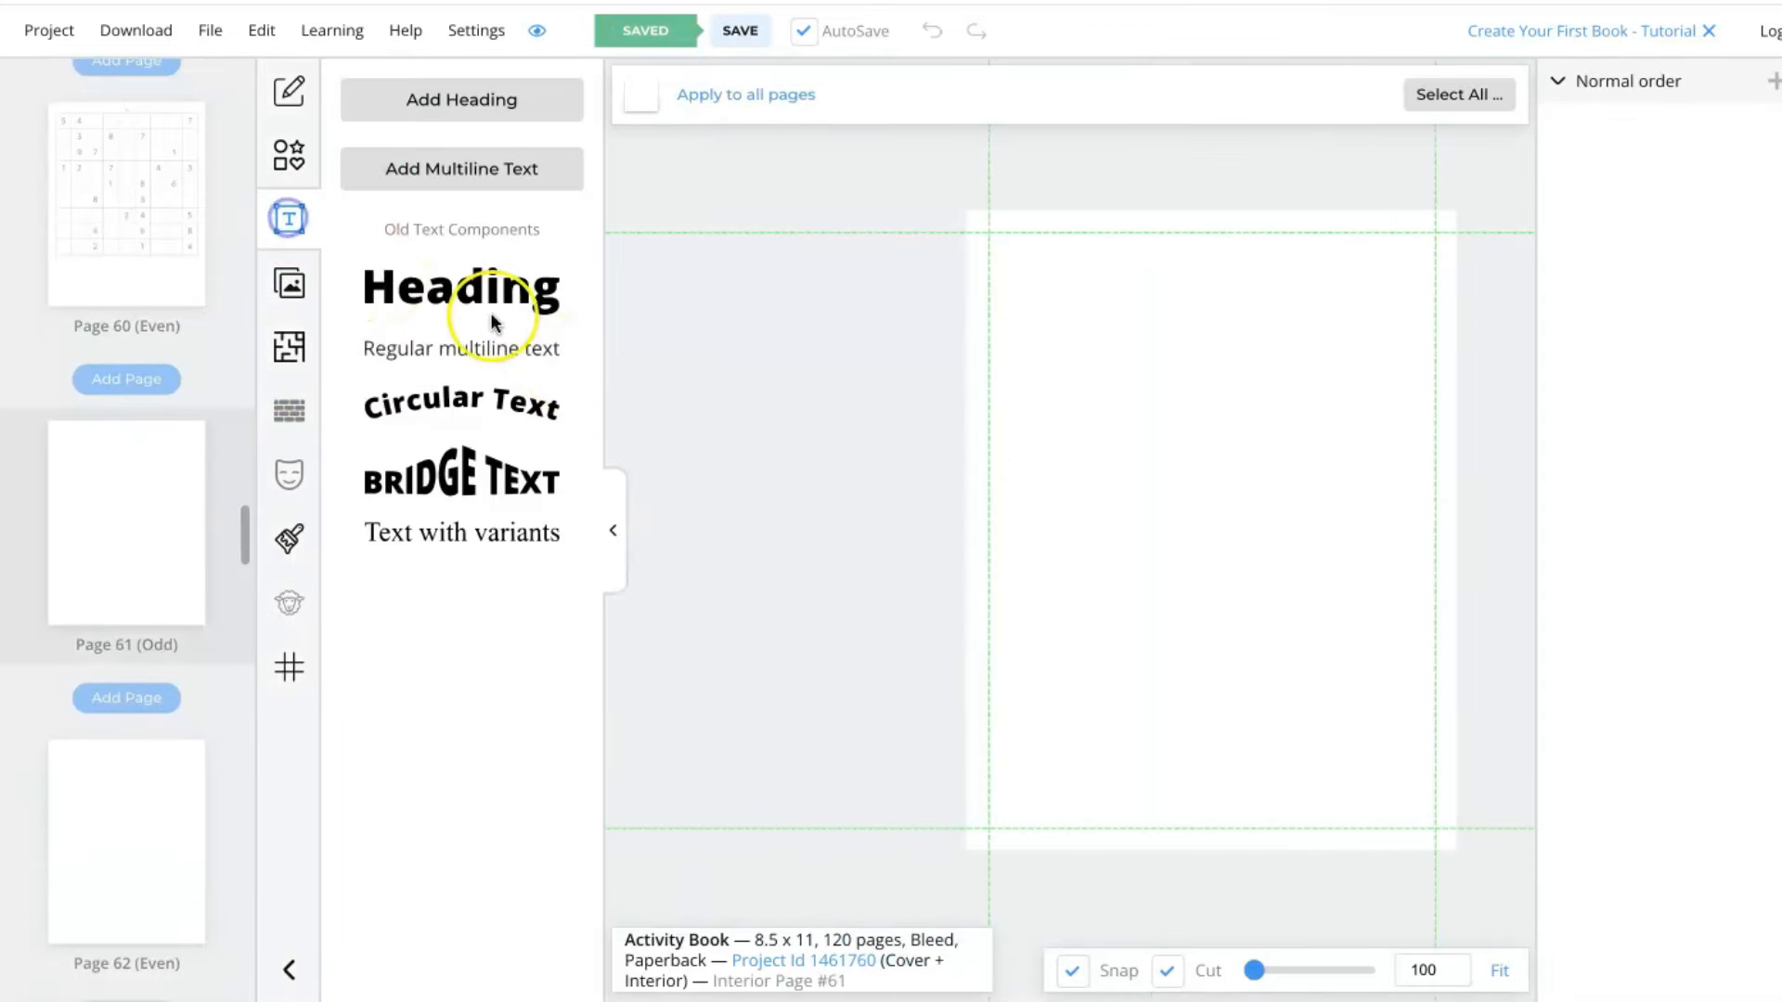
pyautogui.click(461, 286)
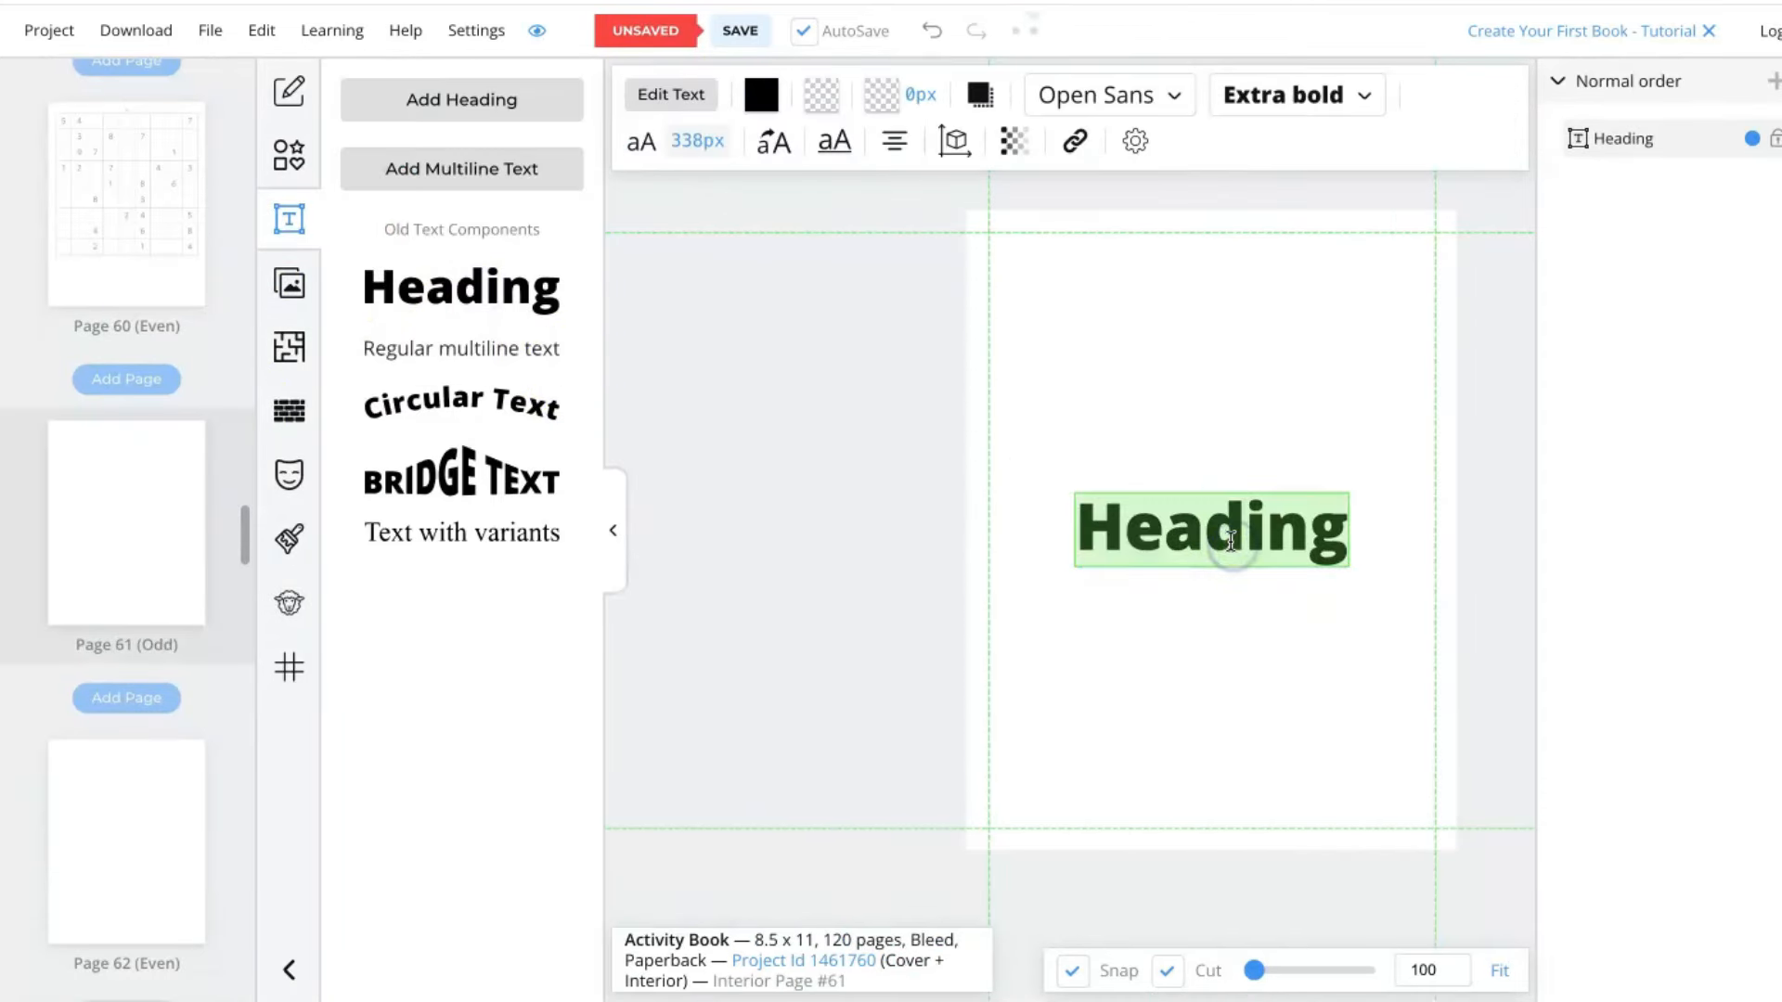
pyautogui.write('Solutions')
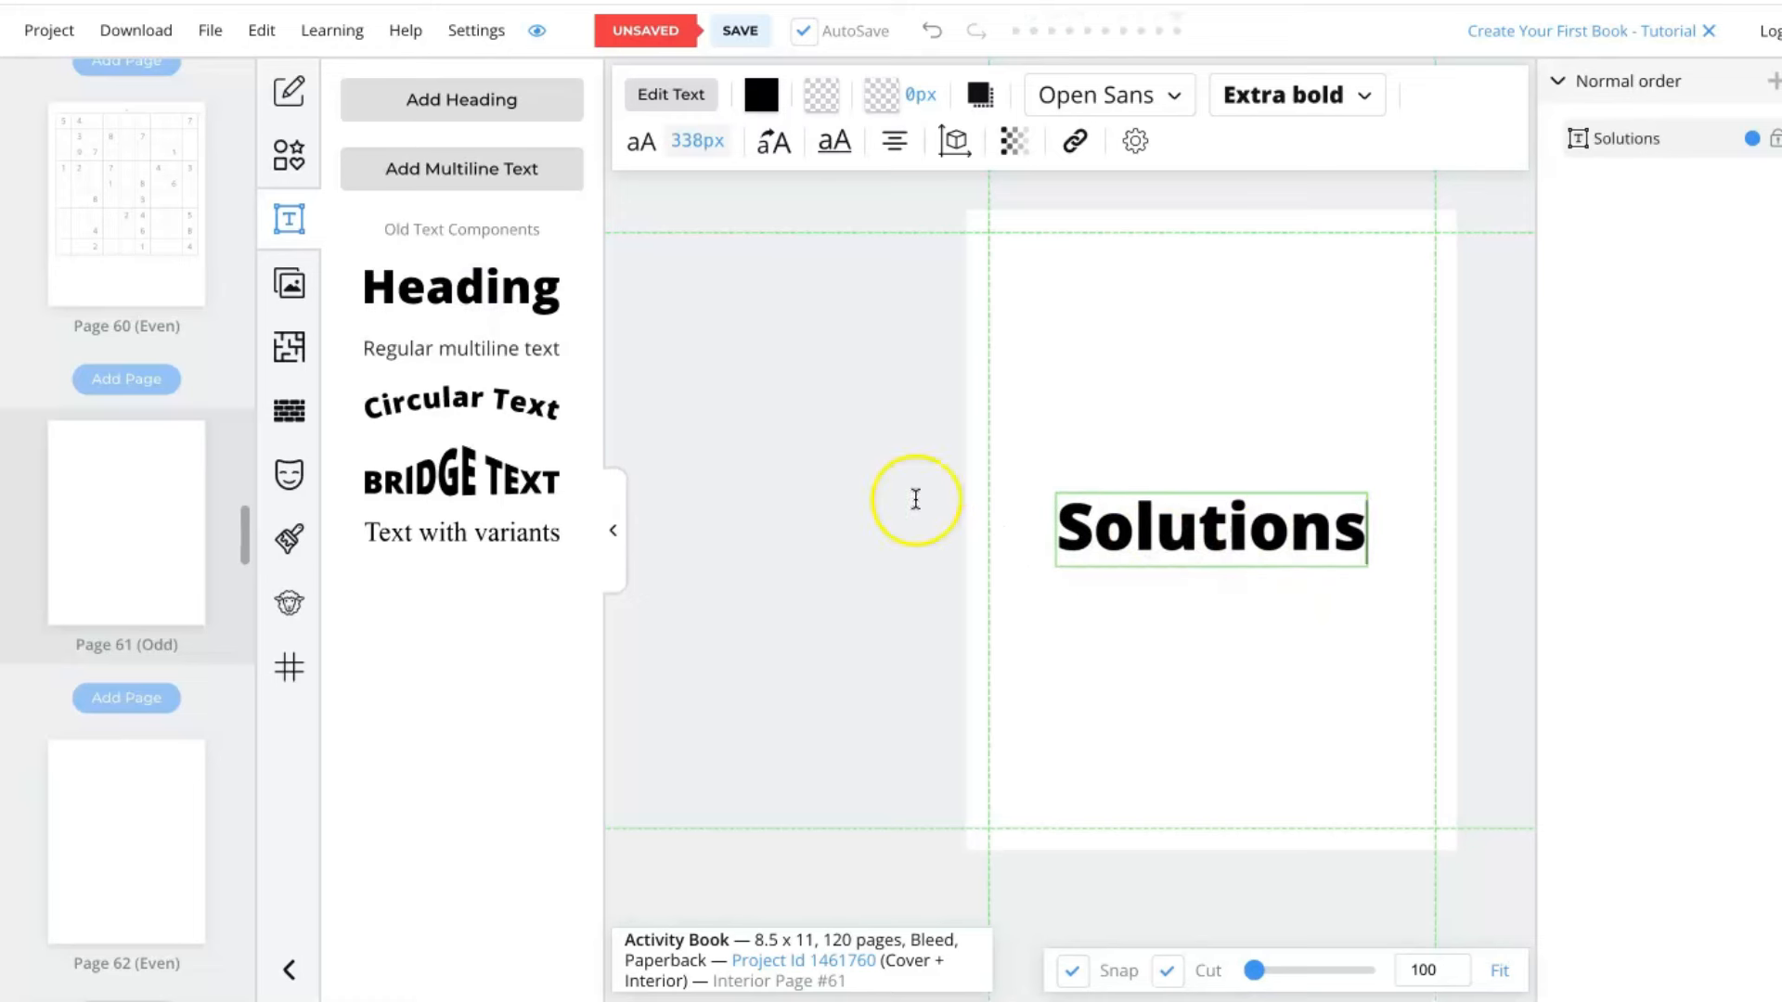
pyautogui.click(1262, 579)
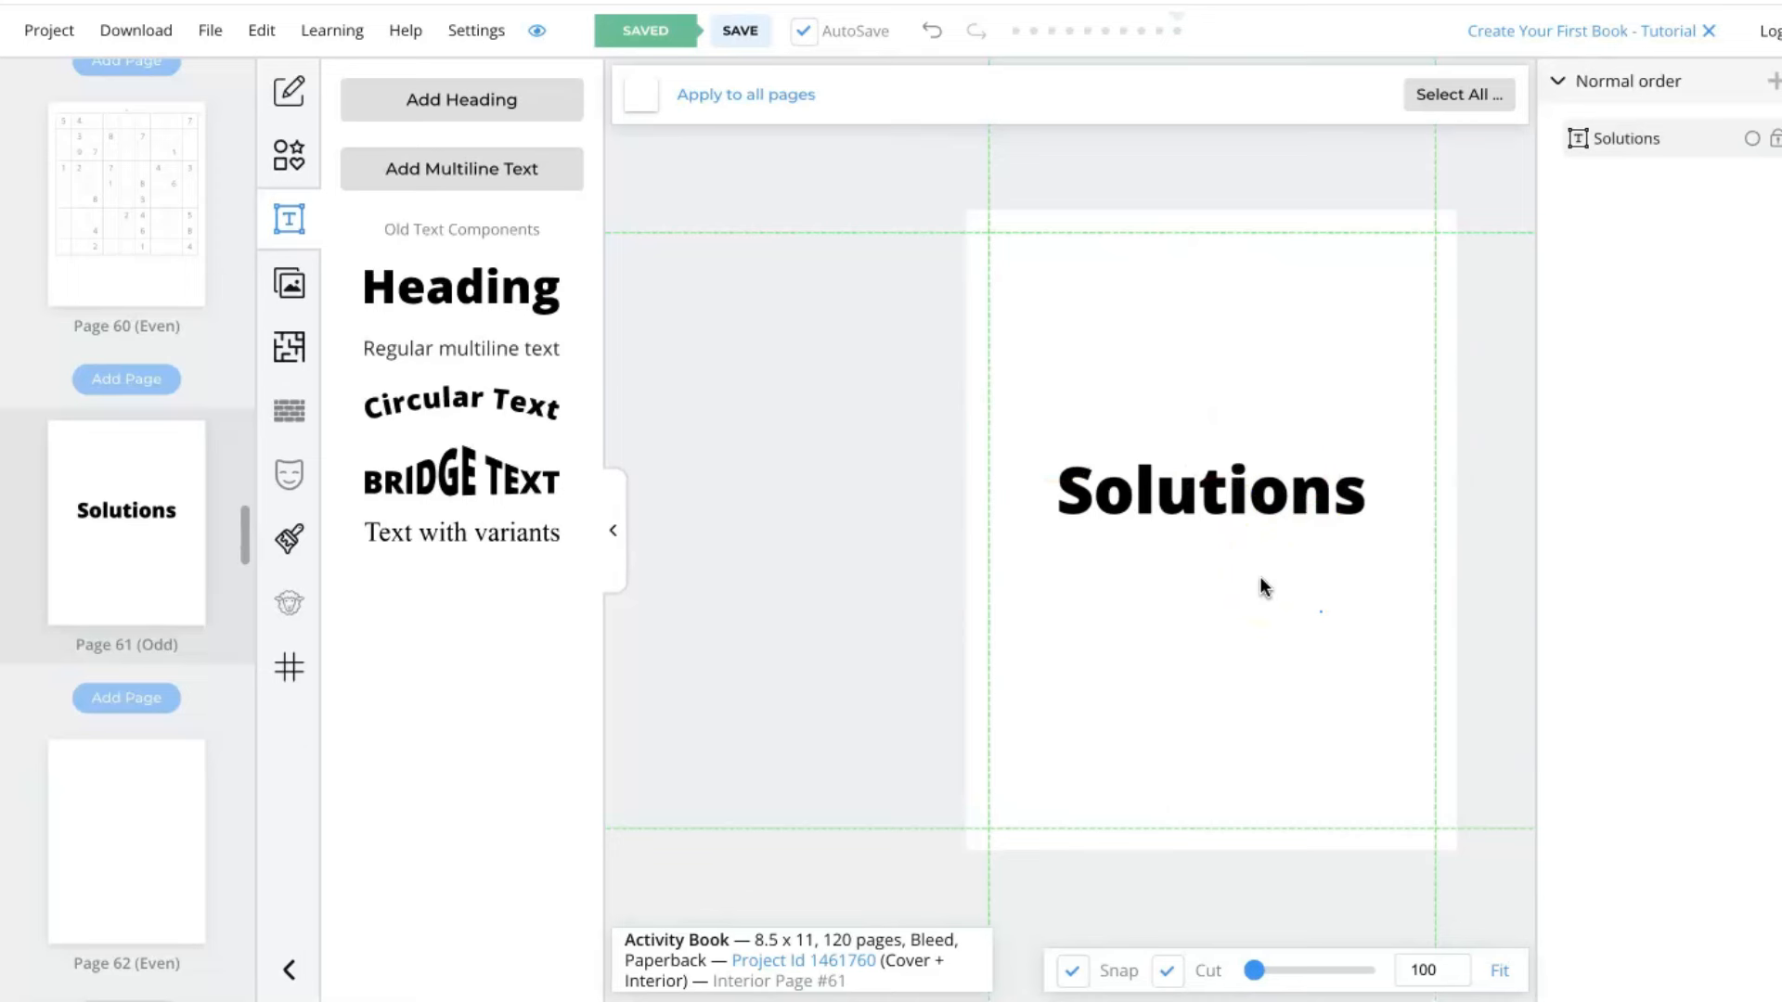
pyautogui.moveTo(1027, 429)
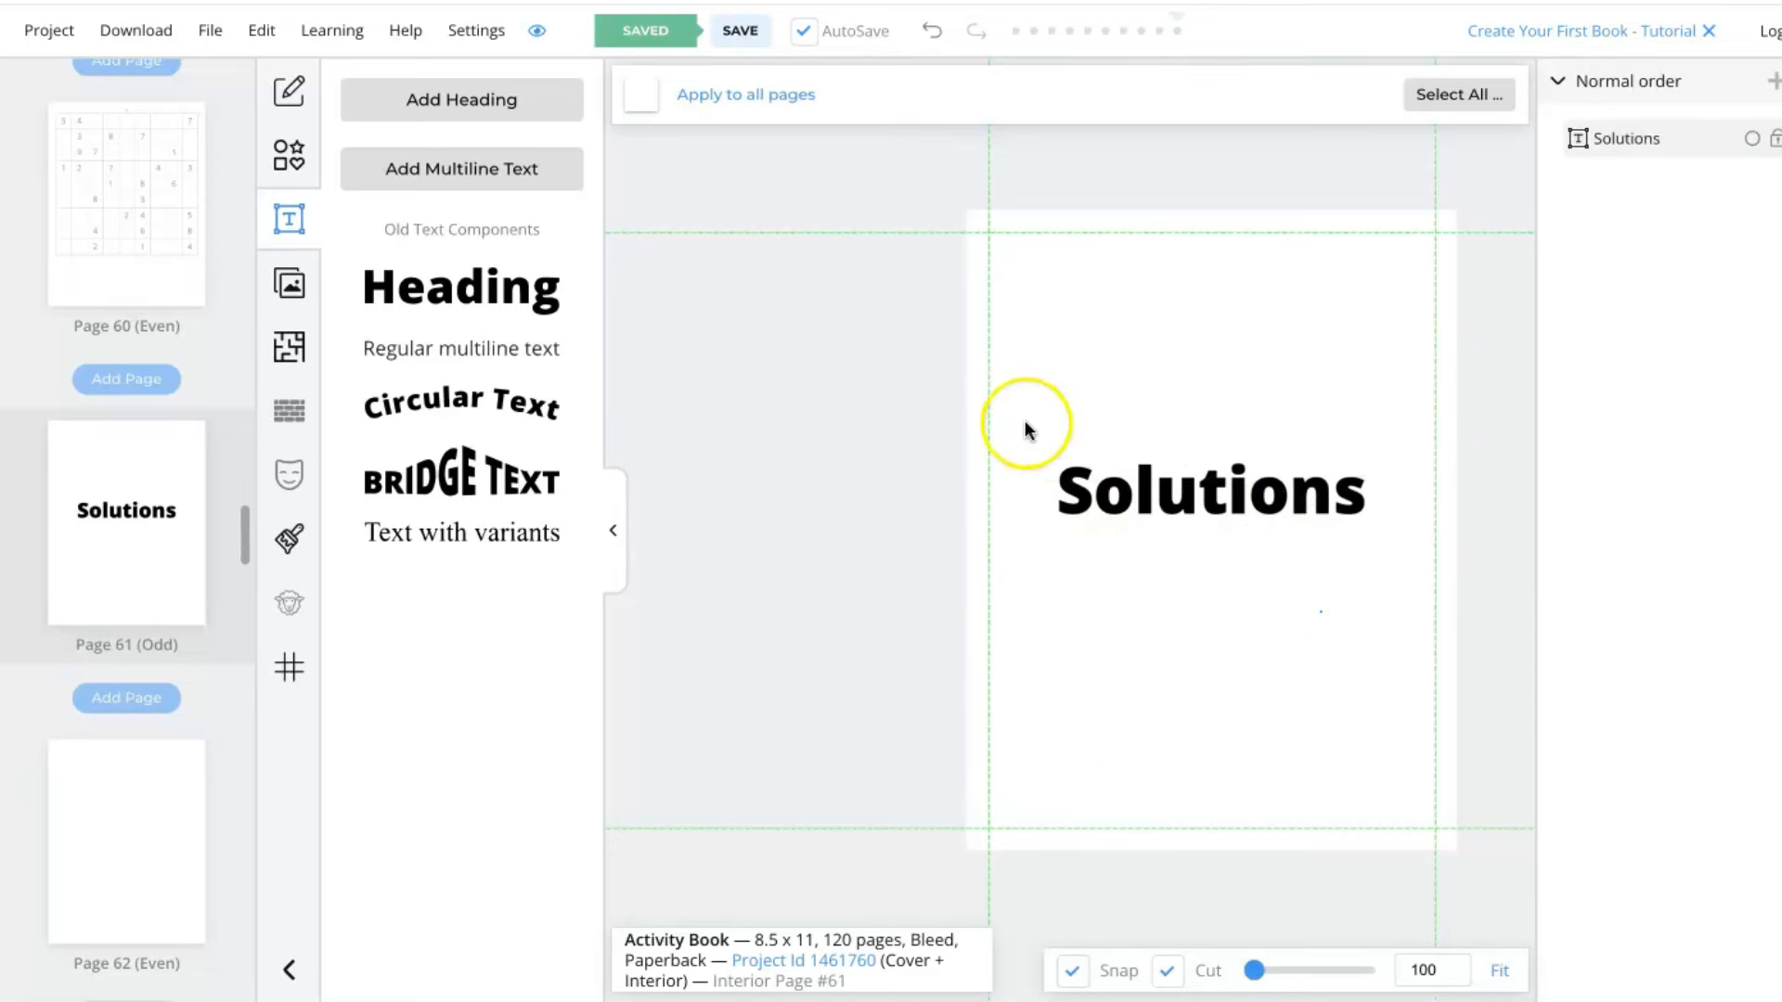
pyautogui.moveTo(1051, 384)
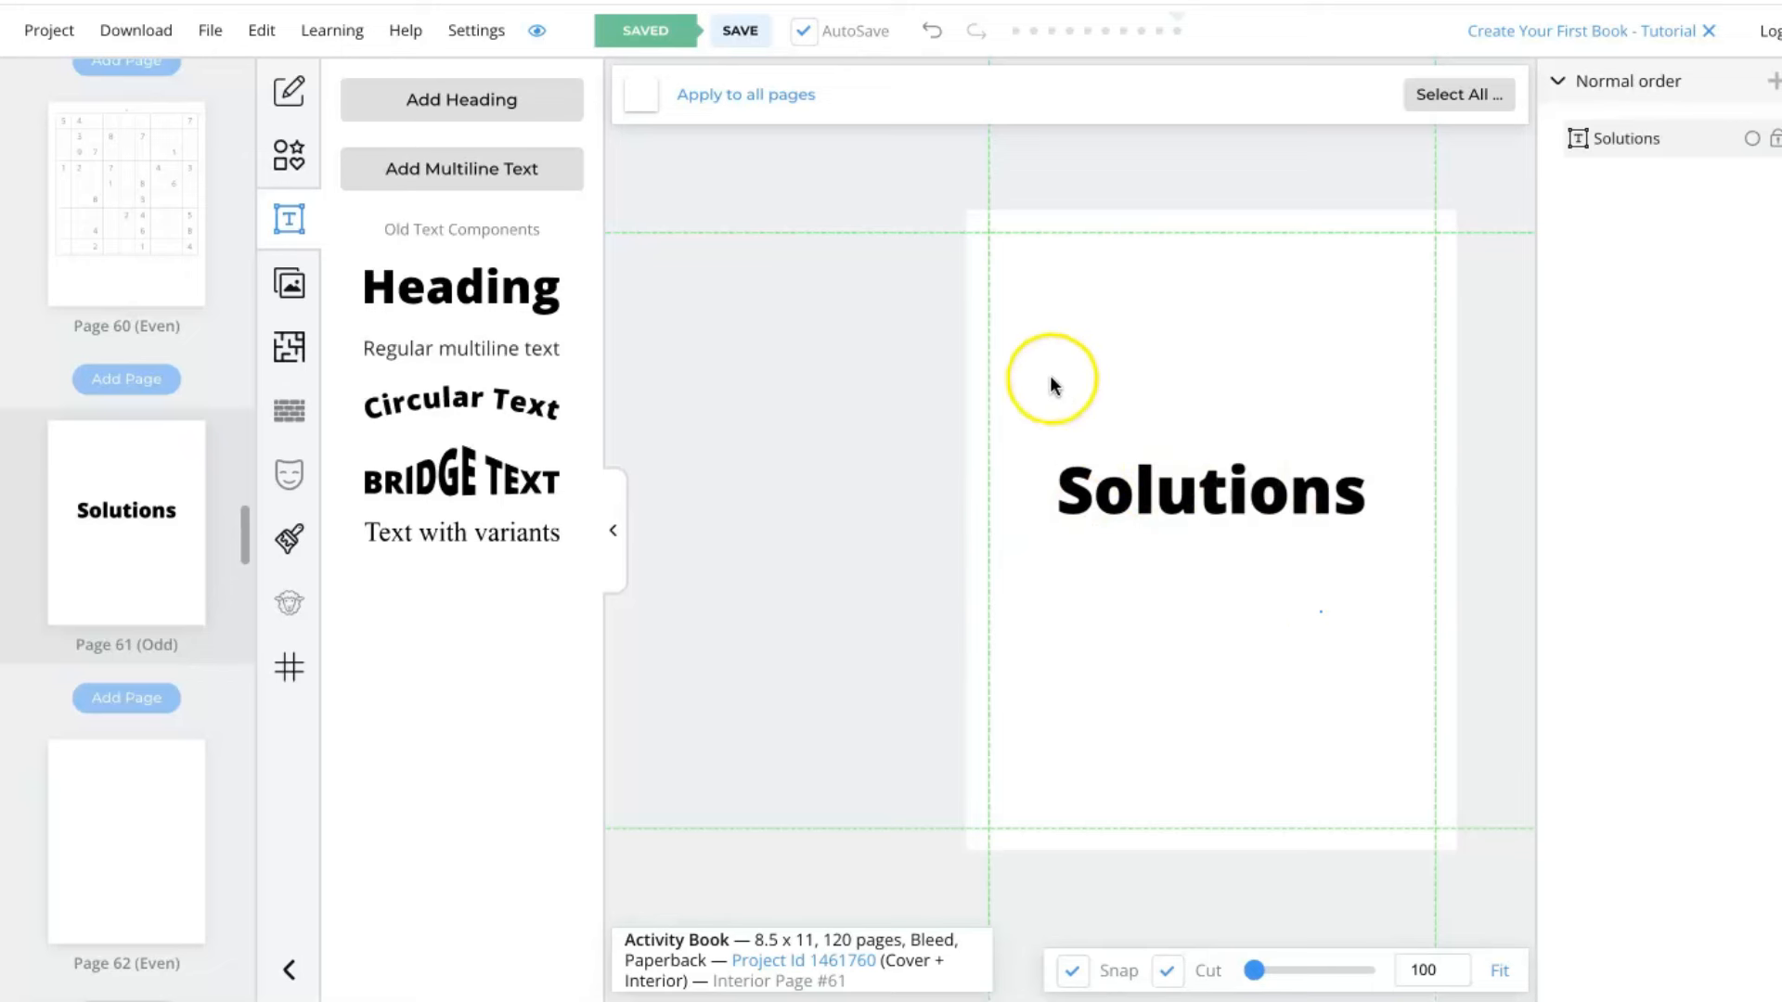
pyautogui.moveTo(290, 154)
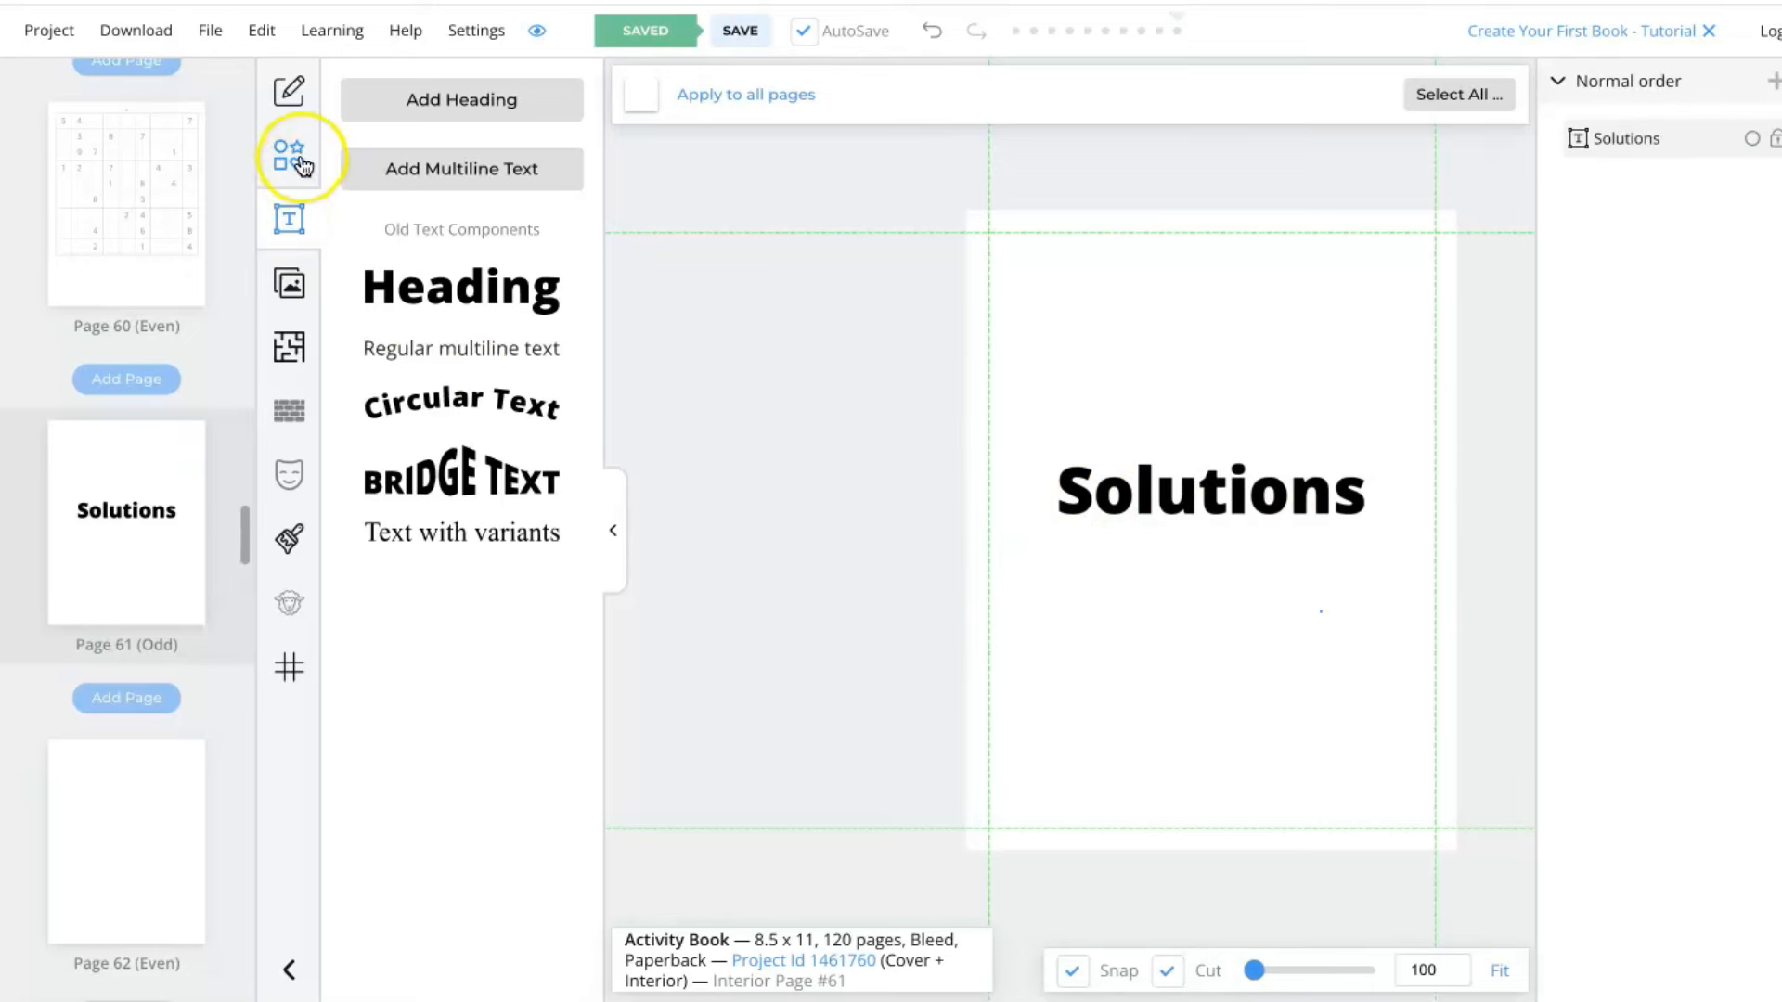
# Insert a grayscale sketched dog face image from the library onto page 61.
pyautogui.click(289, 151)
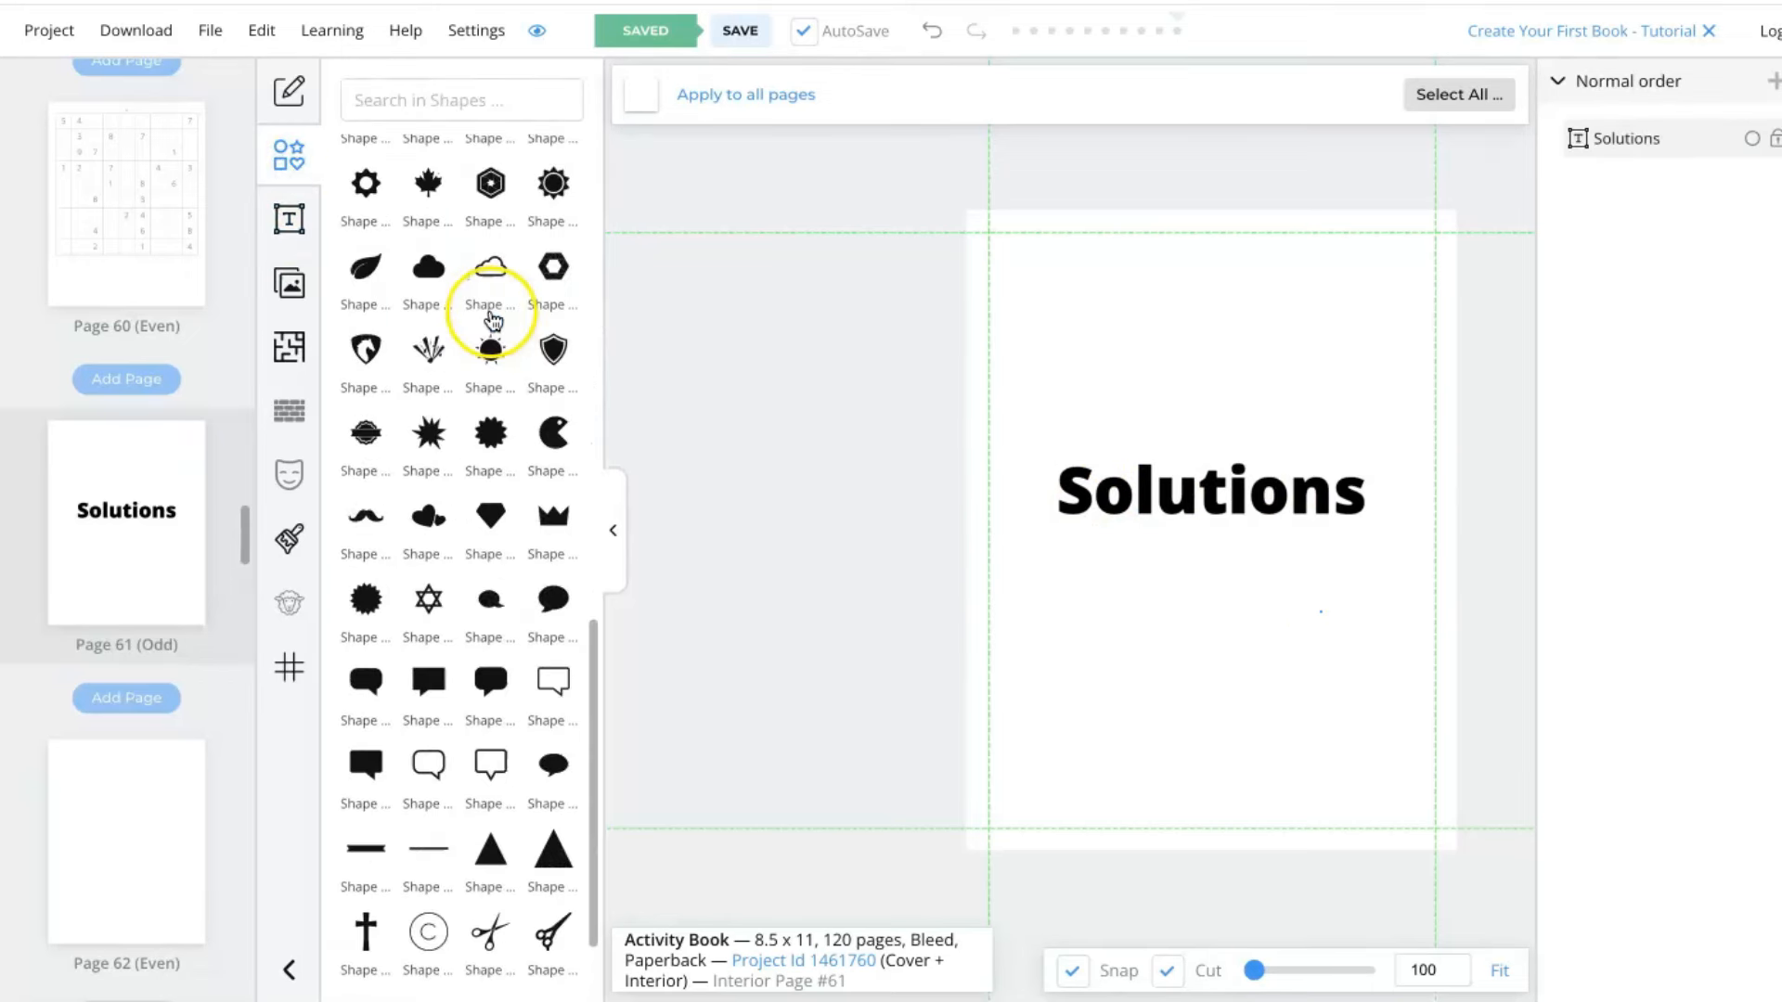
pyautogui.write('dog')
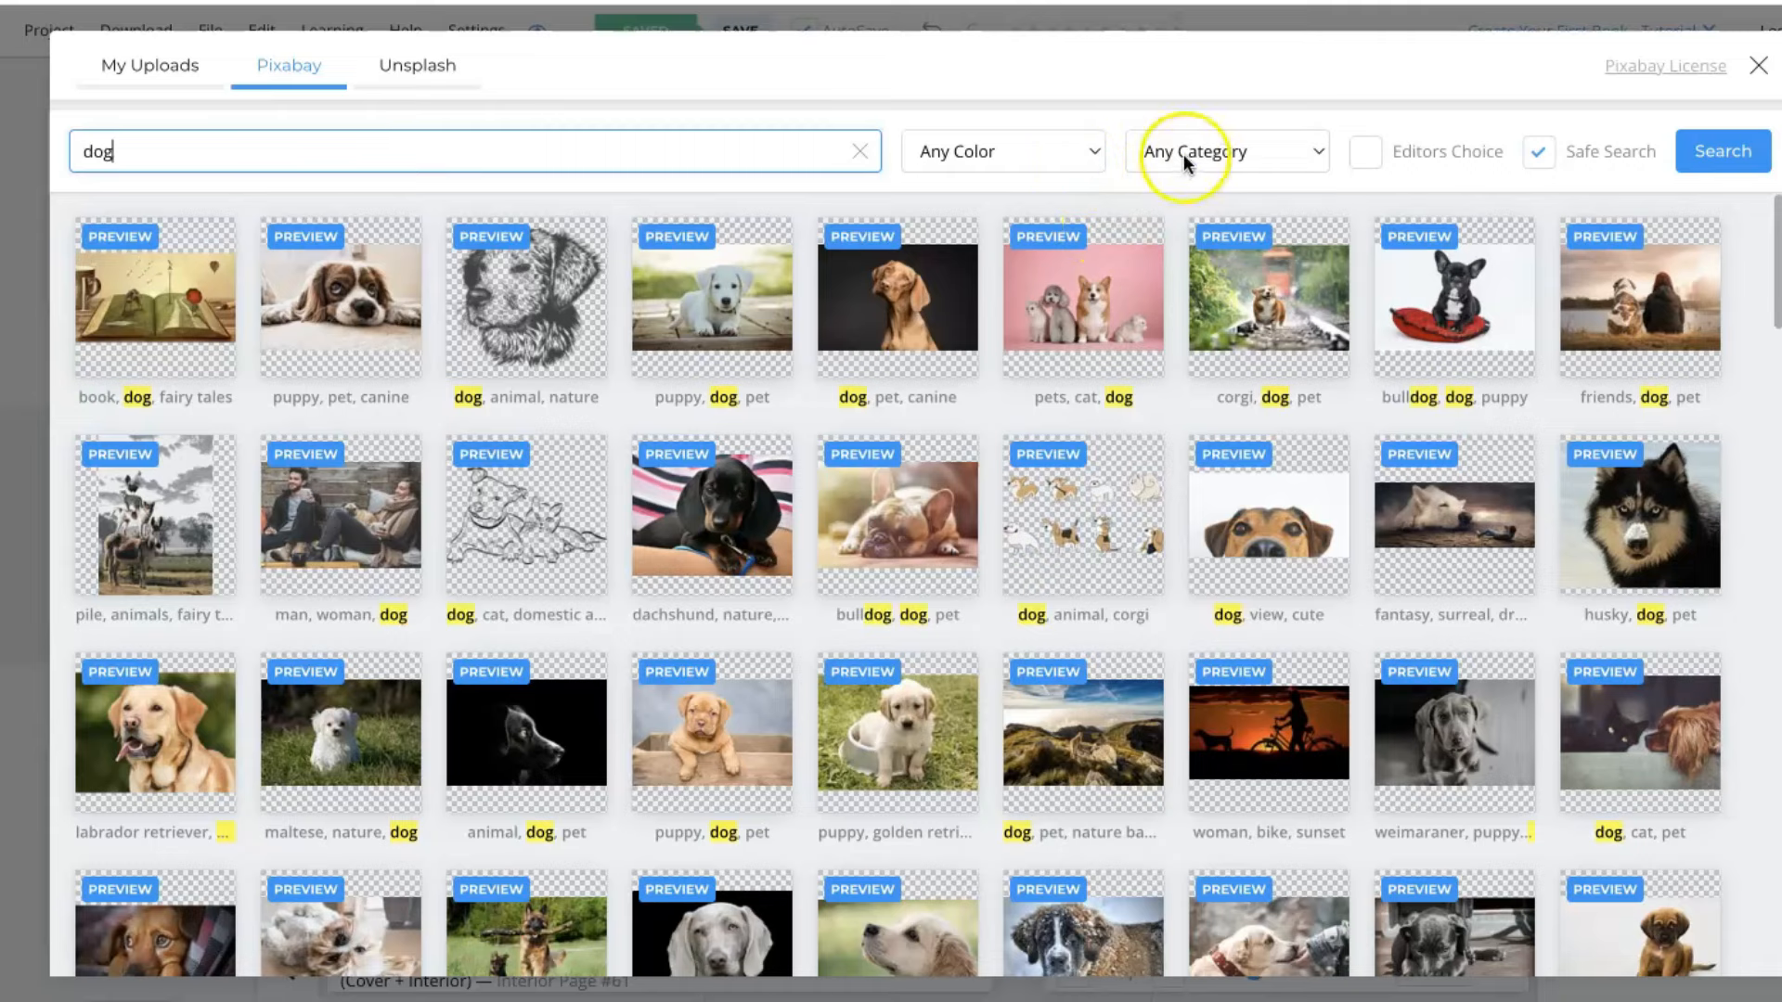
pyautogui.click(1001, 150)
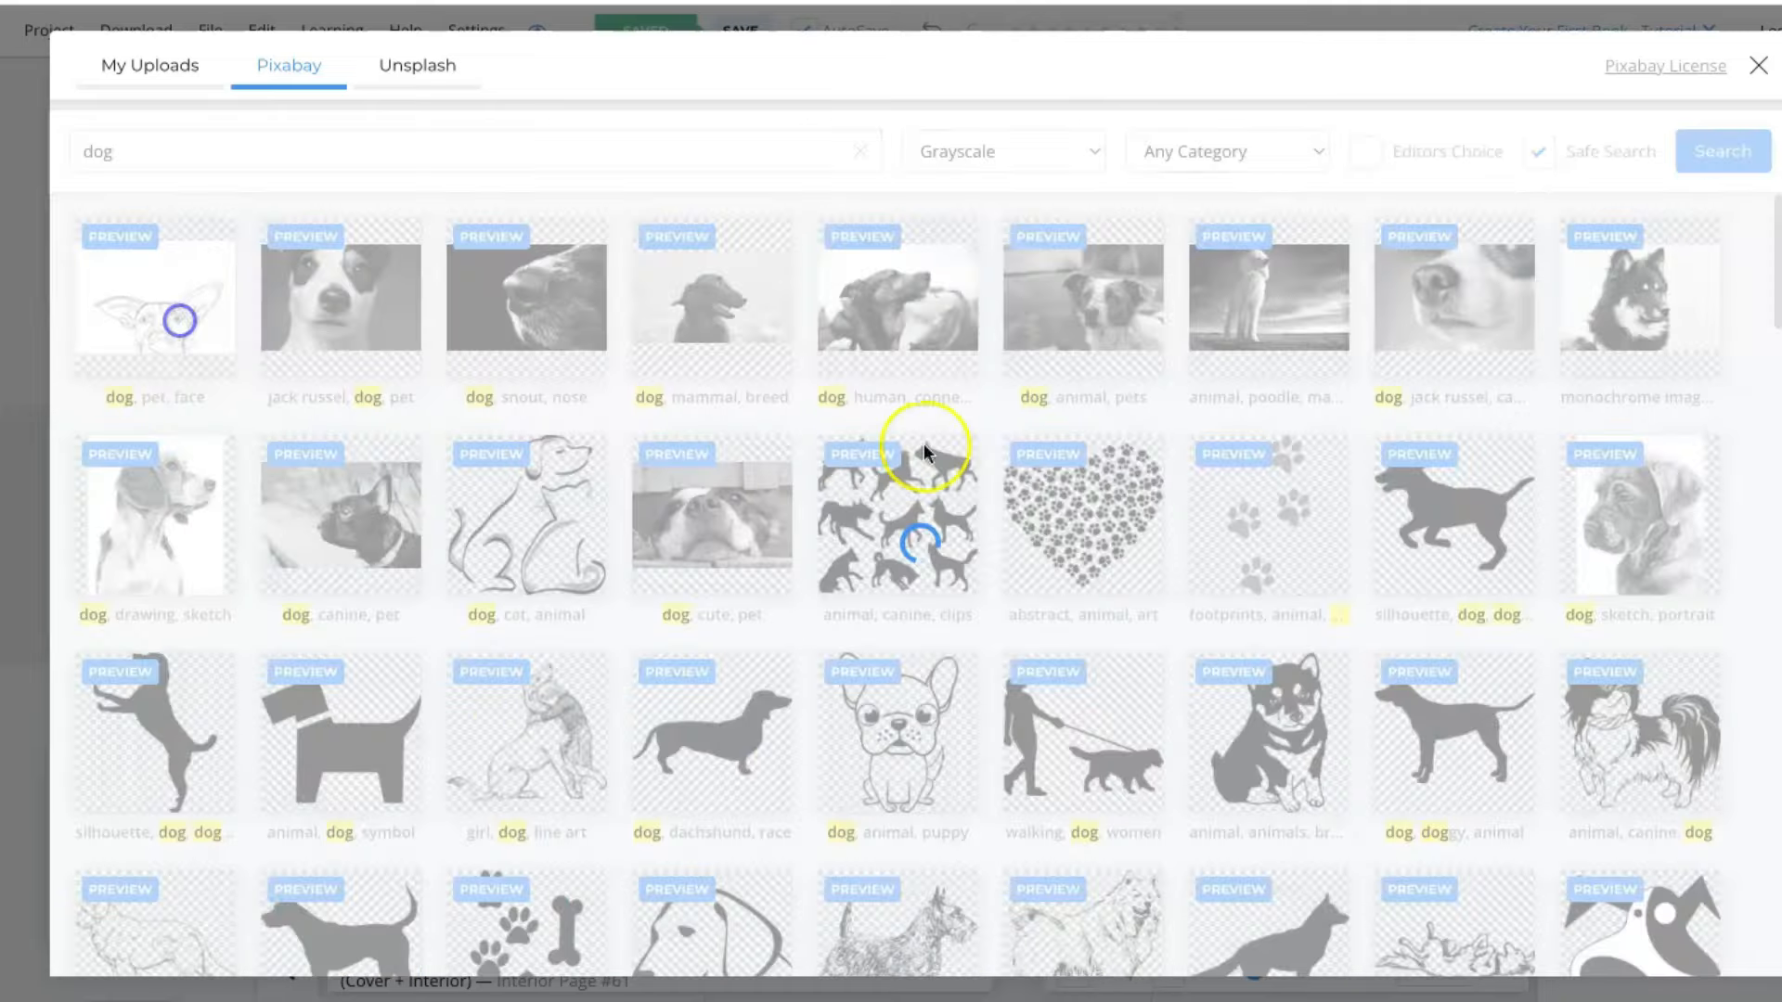
pyautogui.click(154, 312)
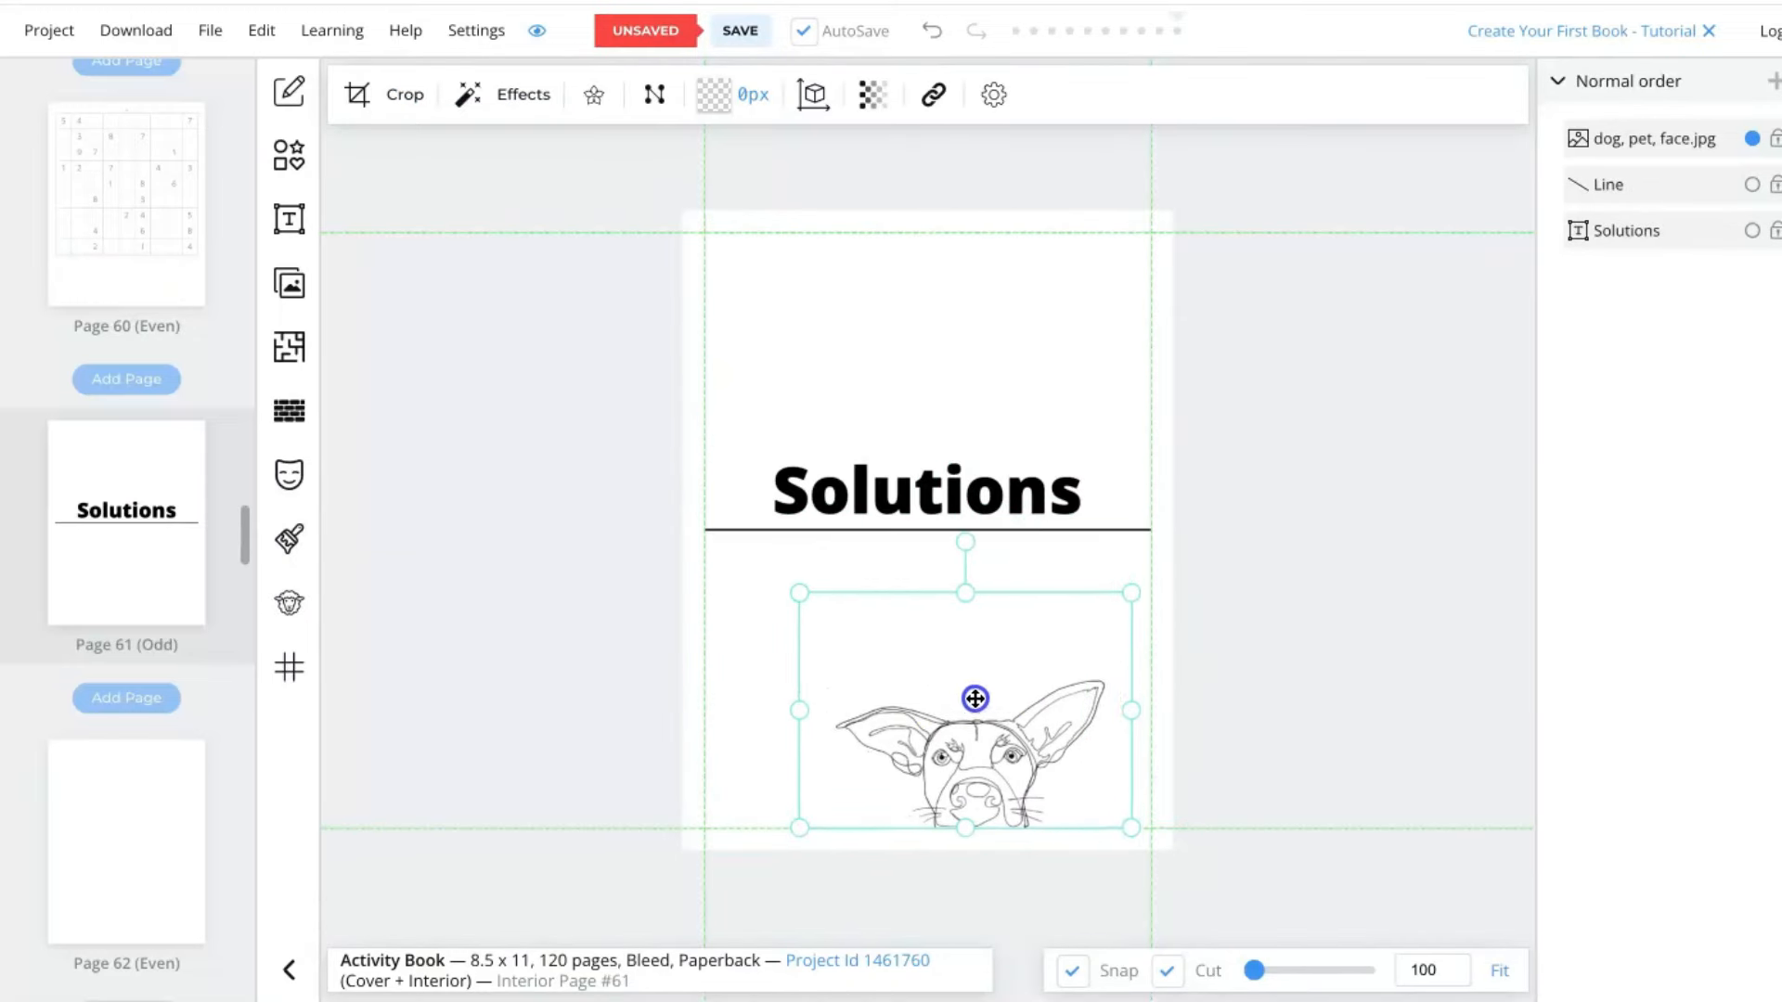
# View page 62 with its generated Sudoku solution grids.
pyautogui.click(518, 466)
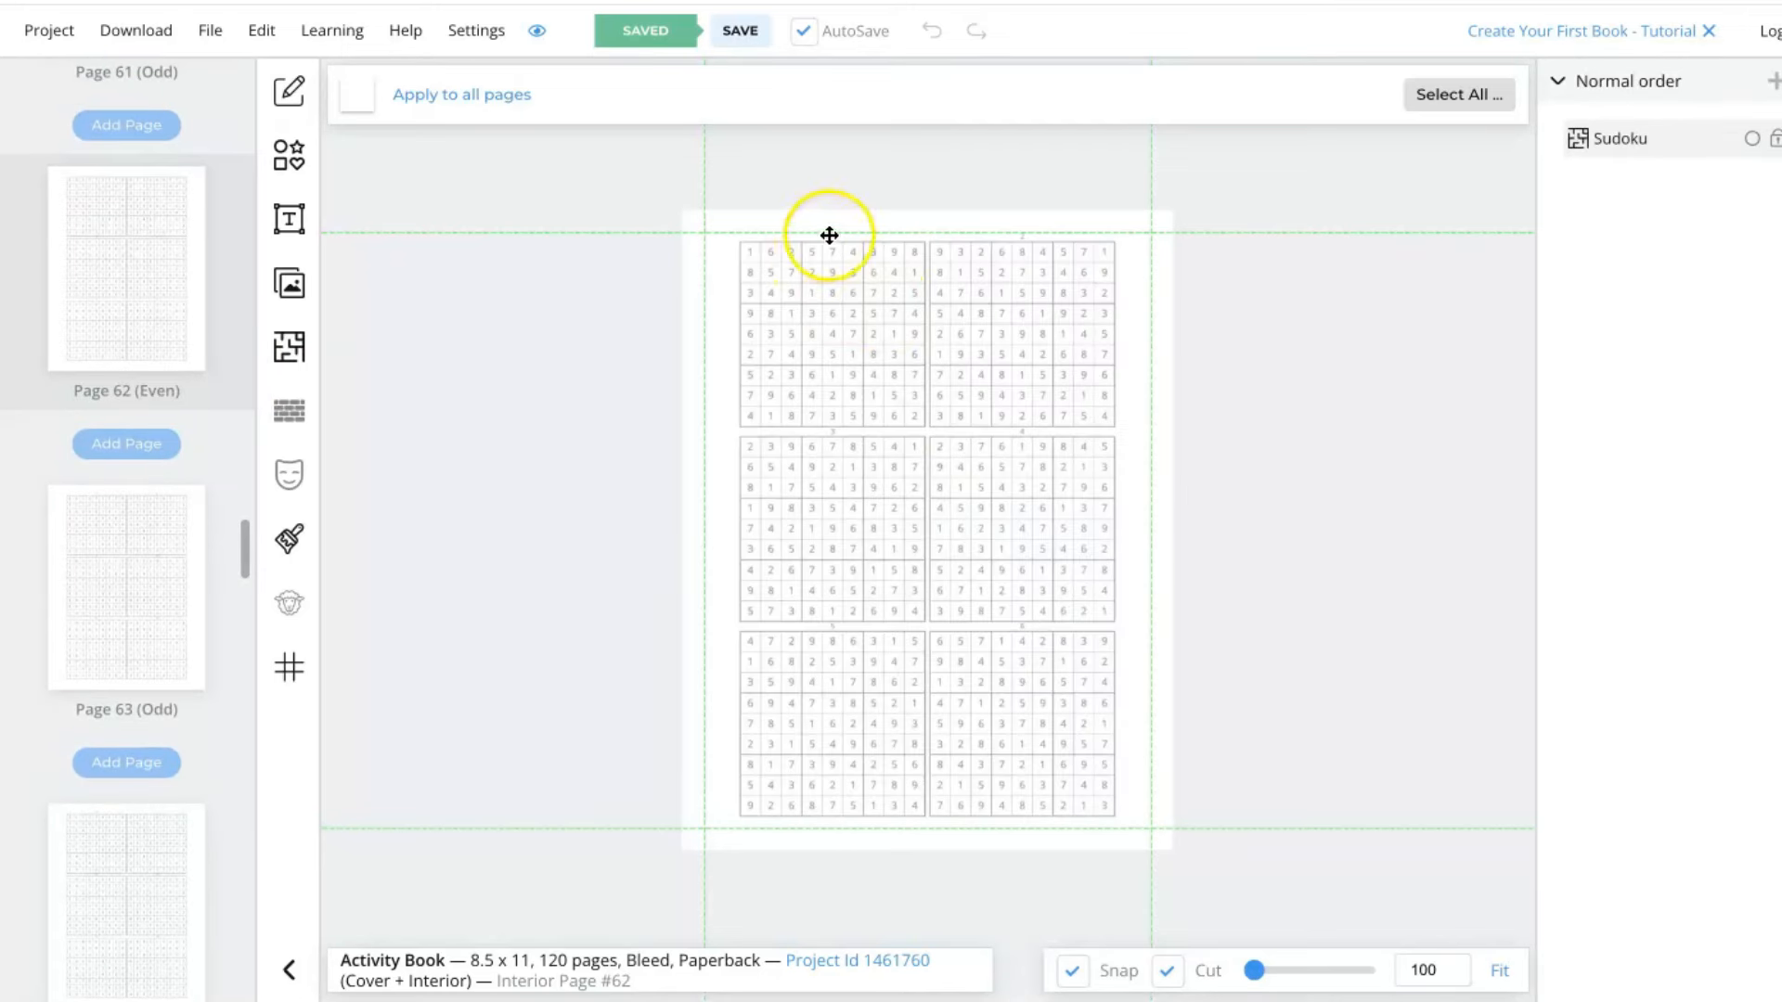
pyautogui.moveTo(1018, 453)
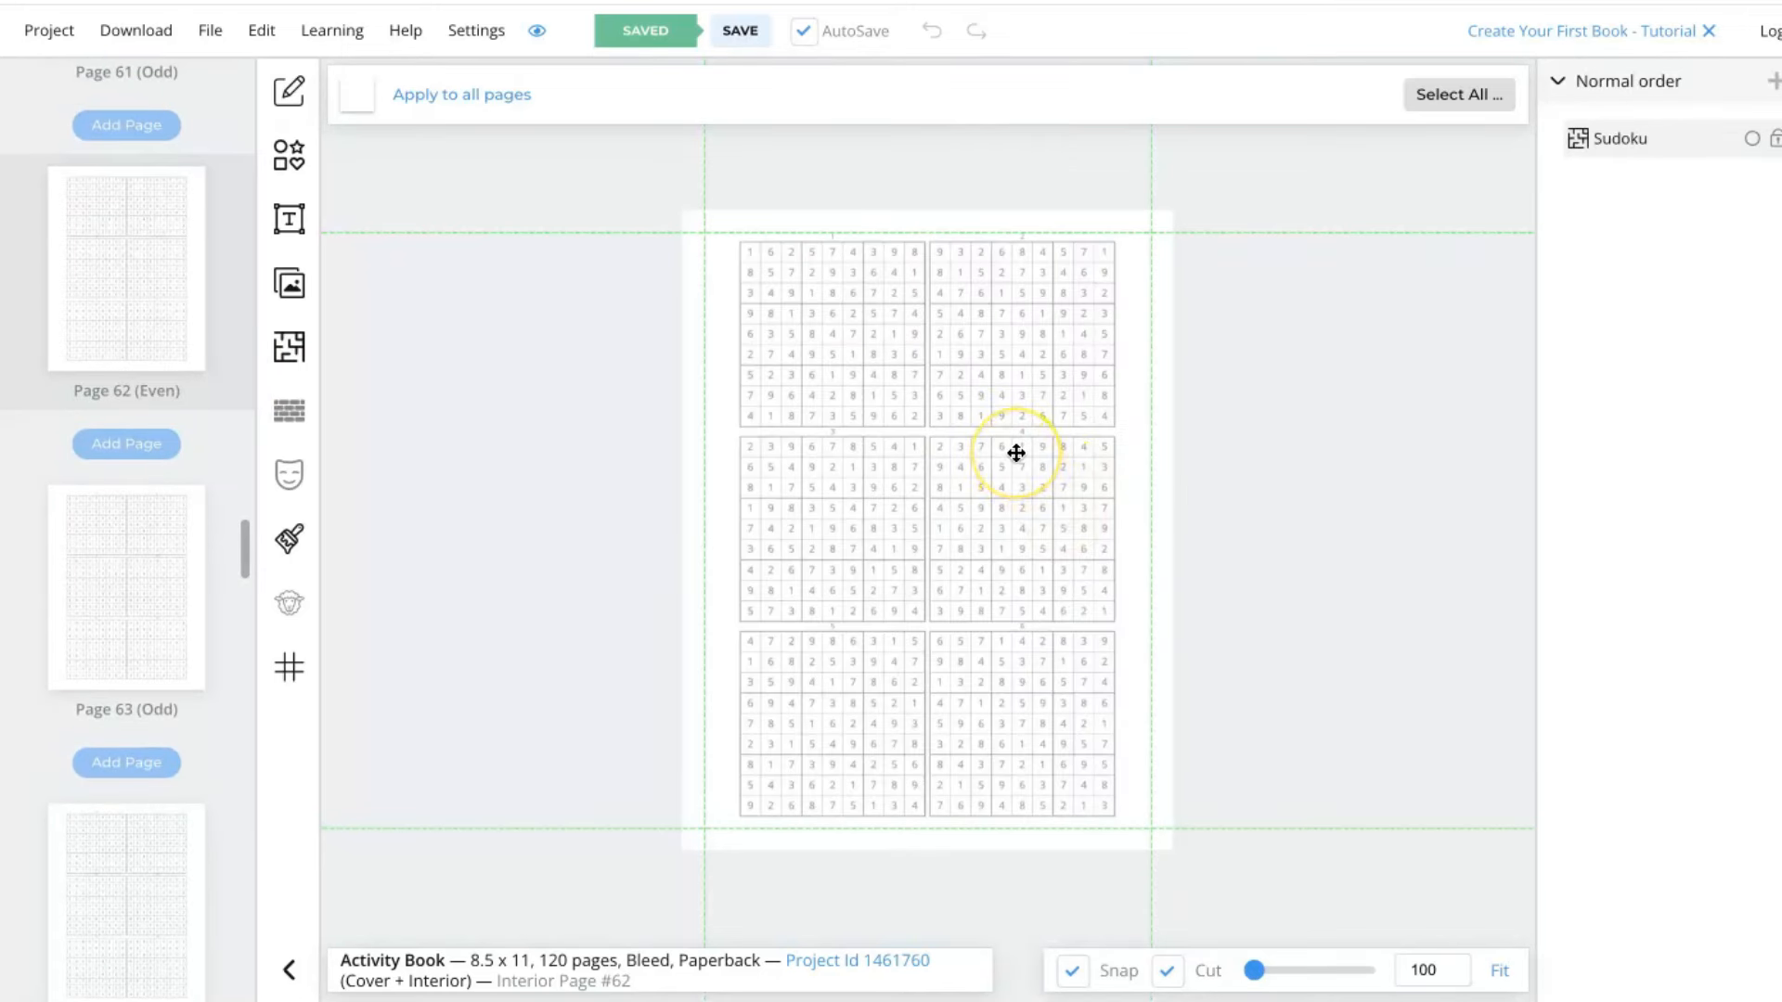
pyautogui.moveTo(834, 631)
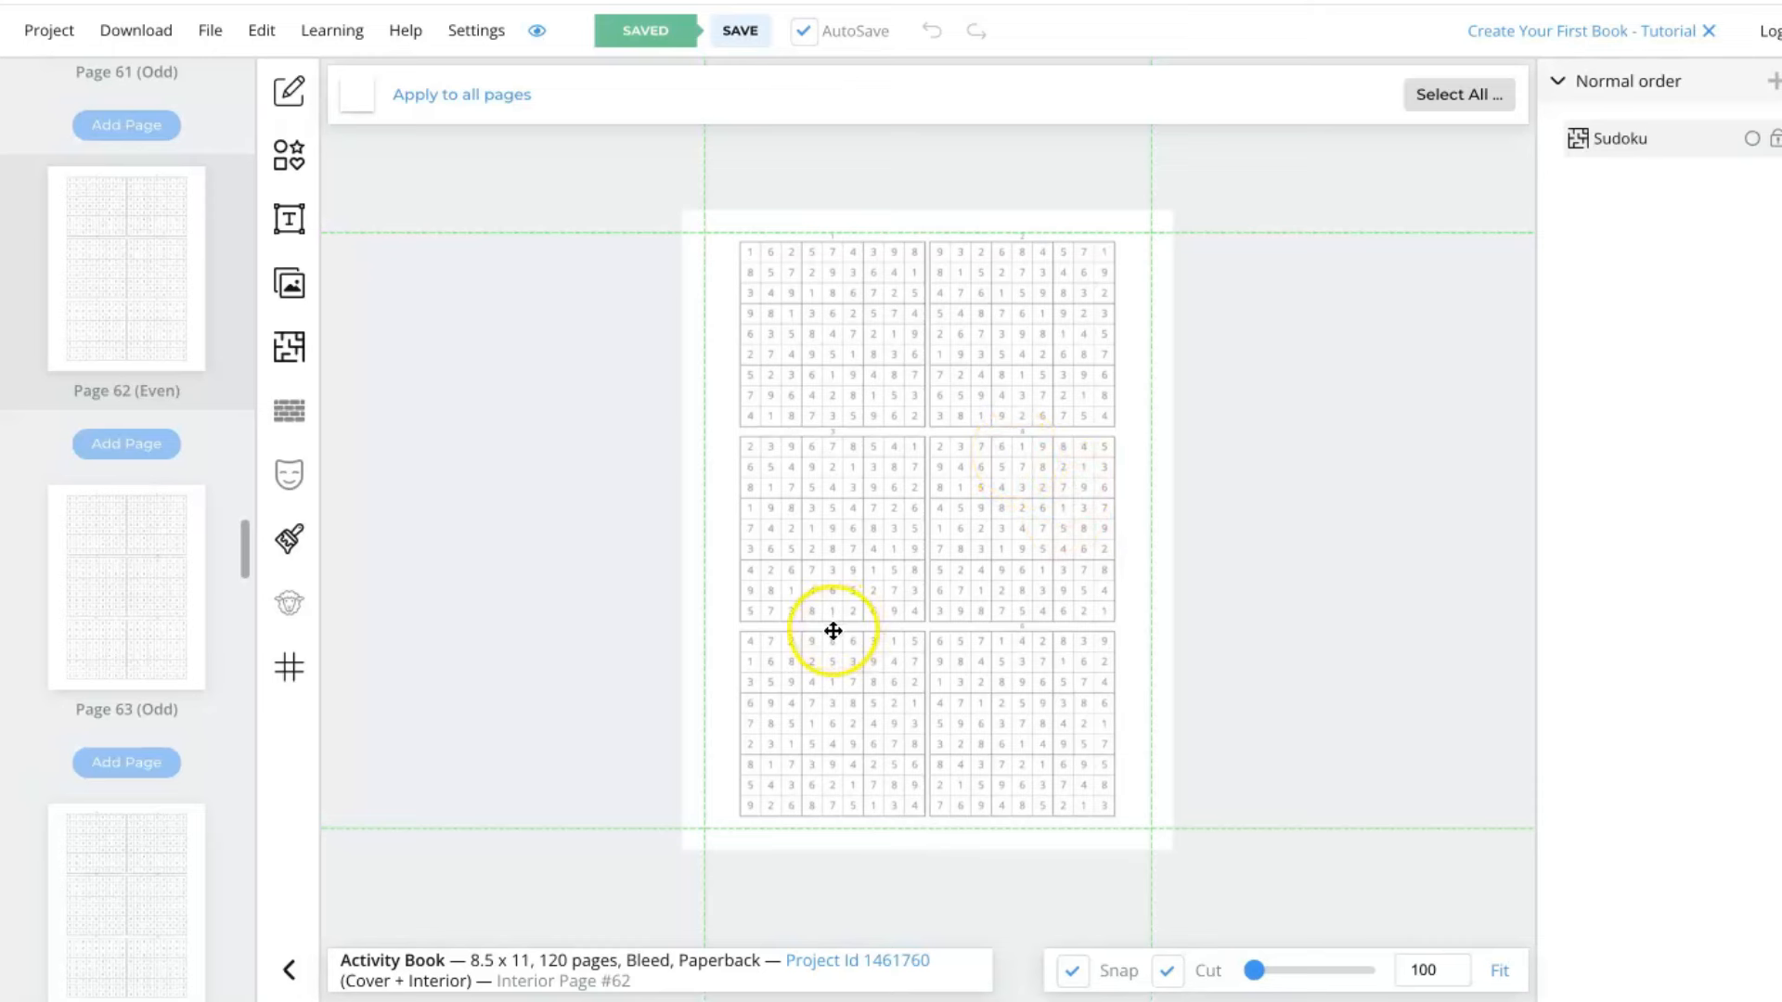
pyautogui.moveTo(832, 433)
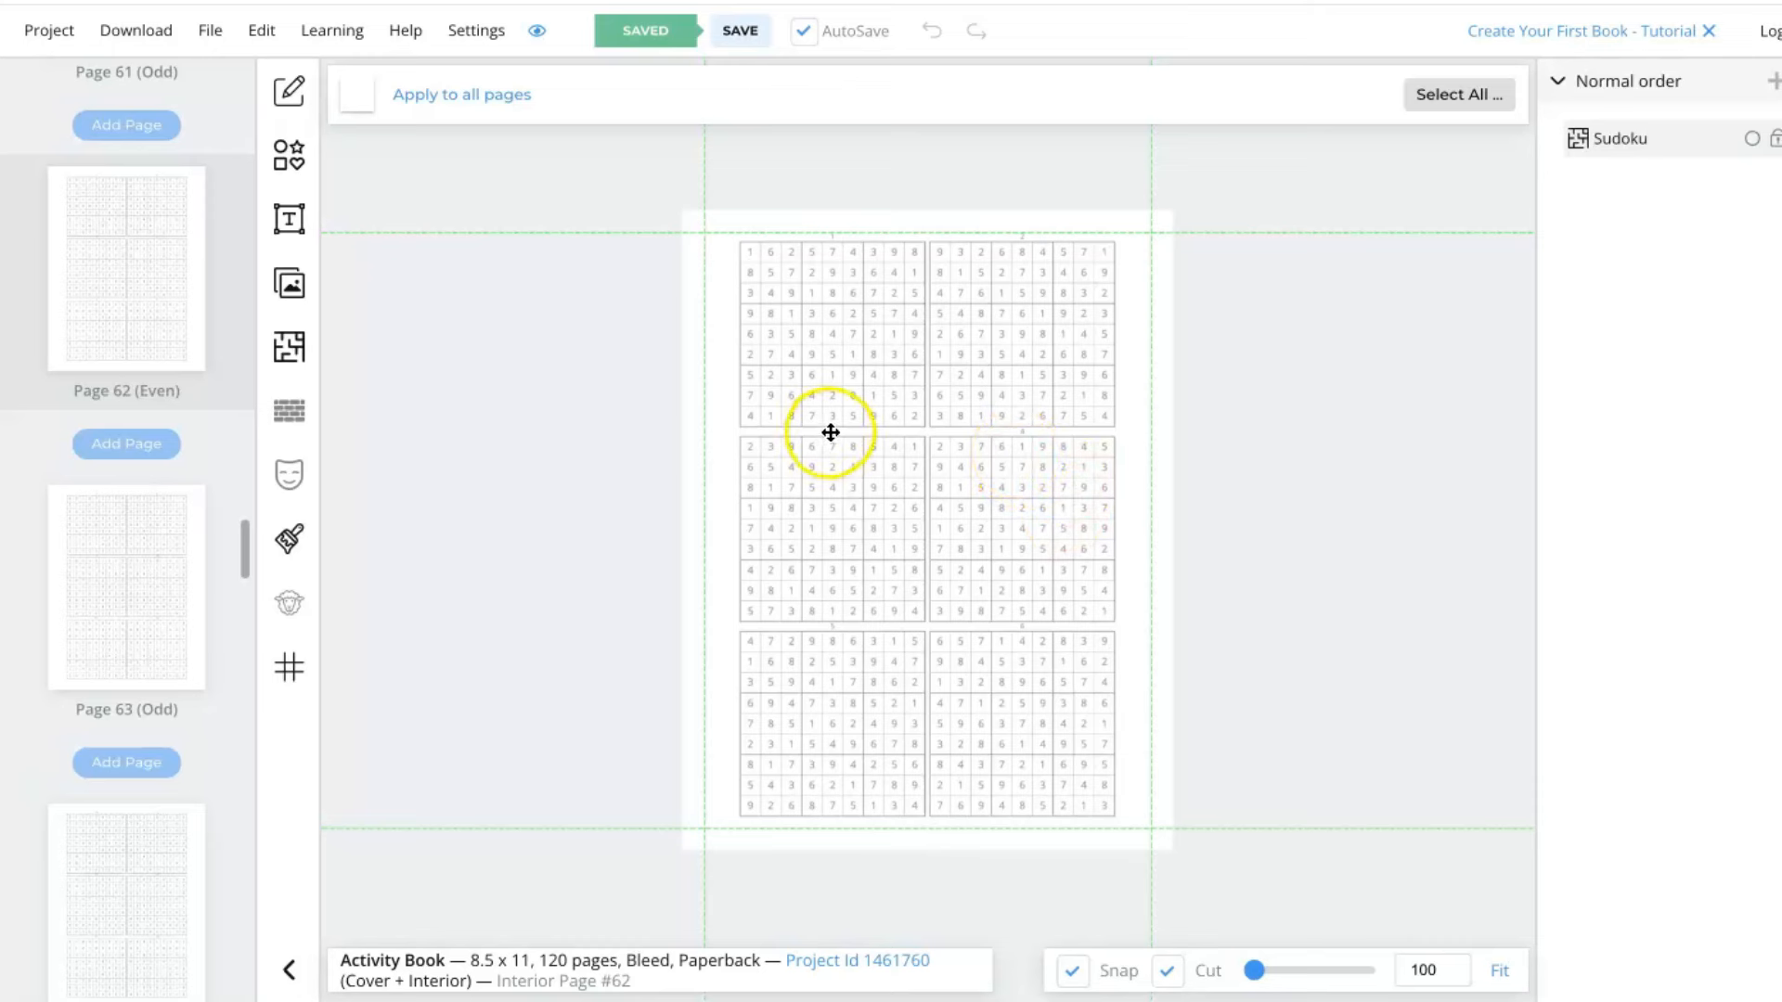
pyautogui.moveTo(889, 412)
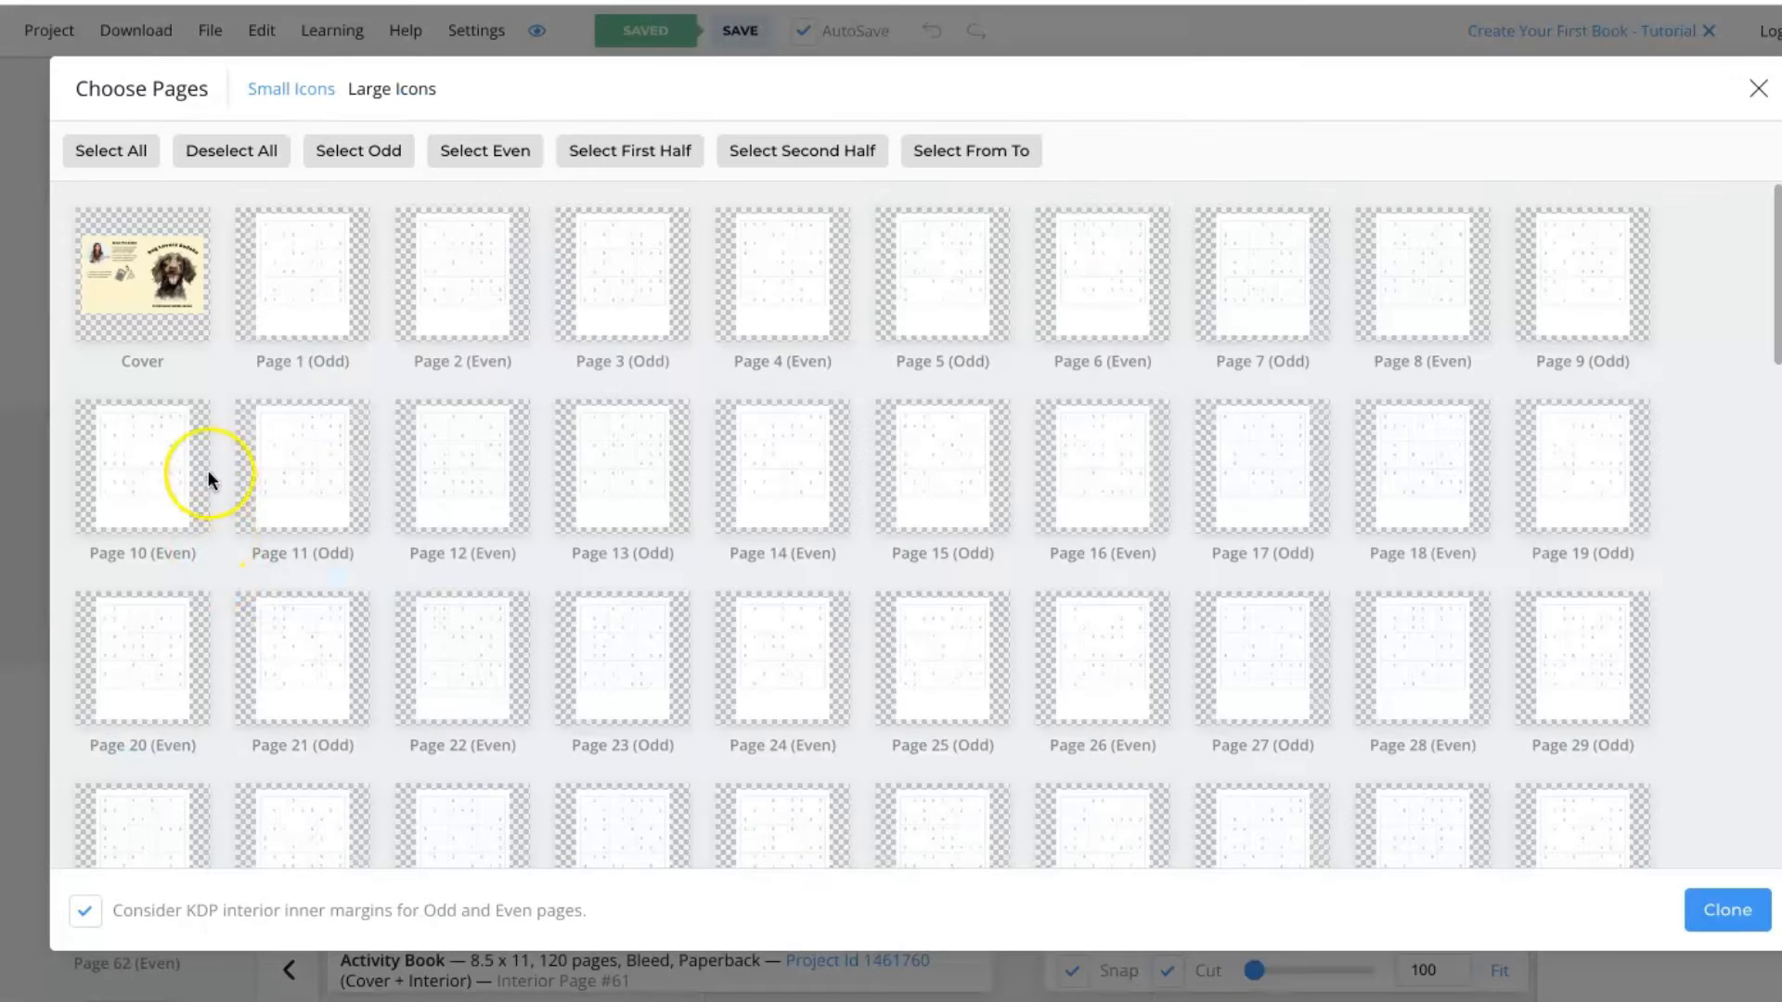
# Clone the Solutions page onto page 72, retitle it 'More Games', and move to blank page 73.
pyautogui.scroll(-3)
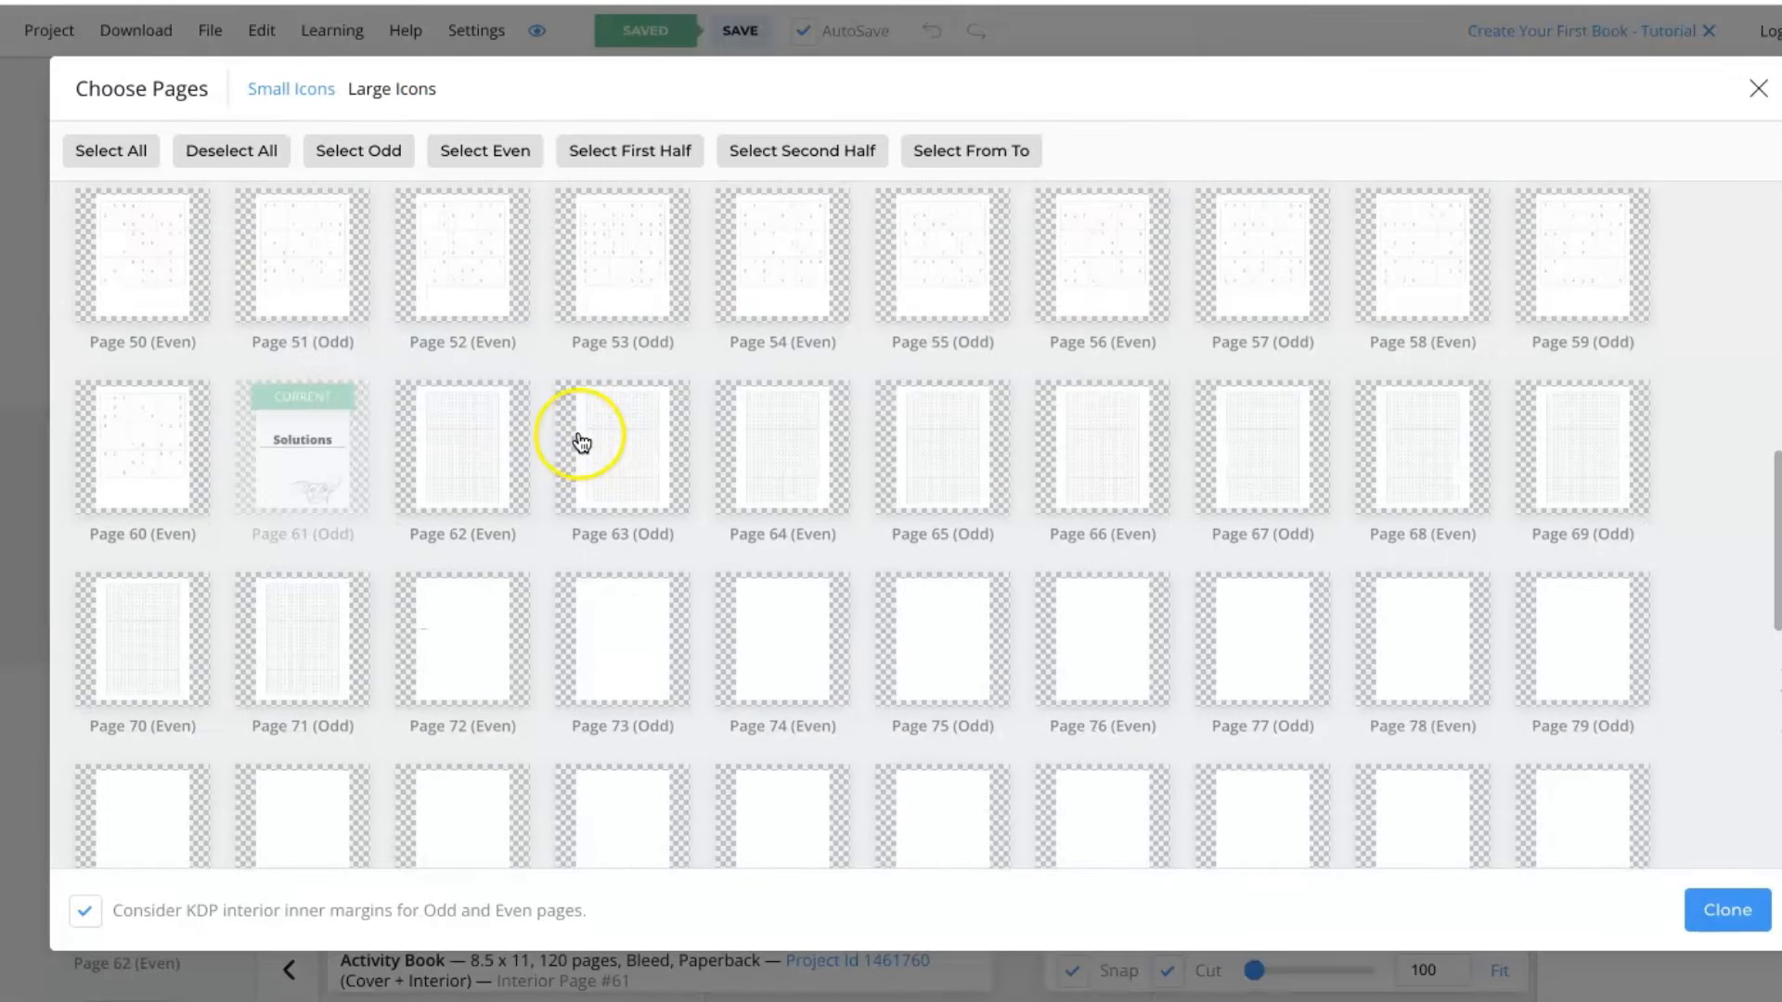
pyautogui.moveTo(441, 662)
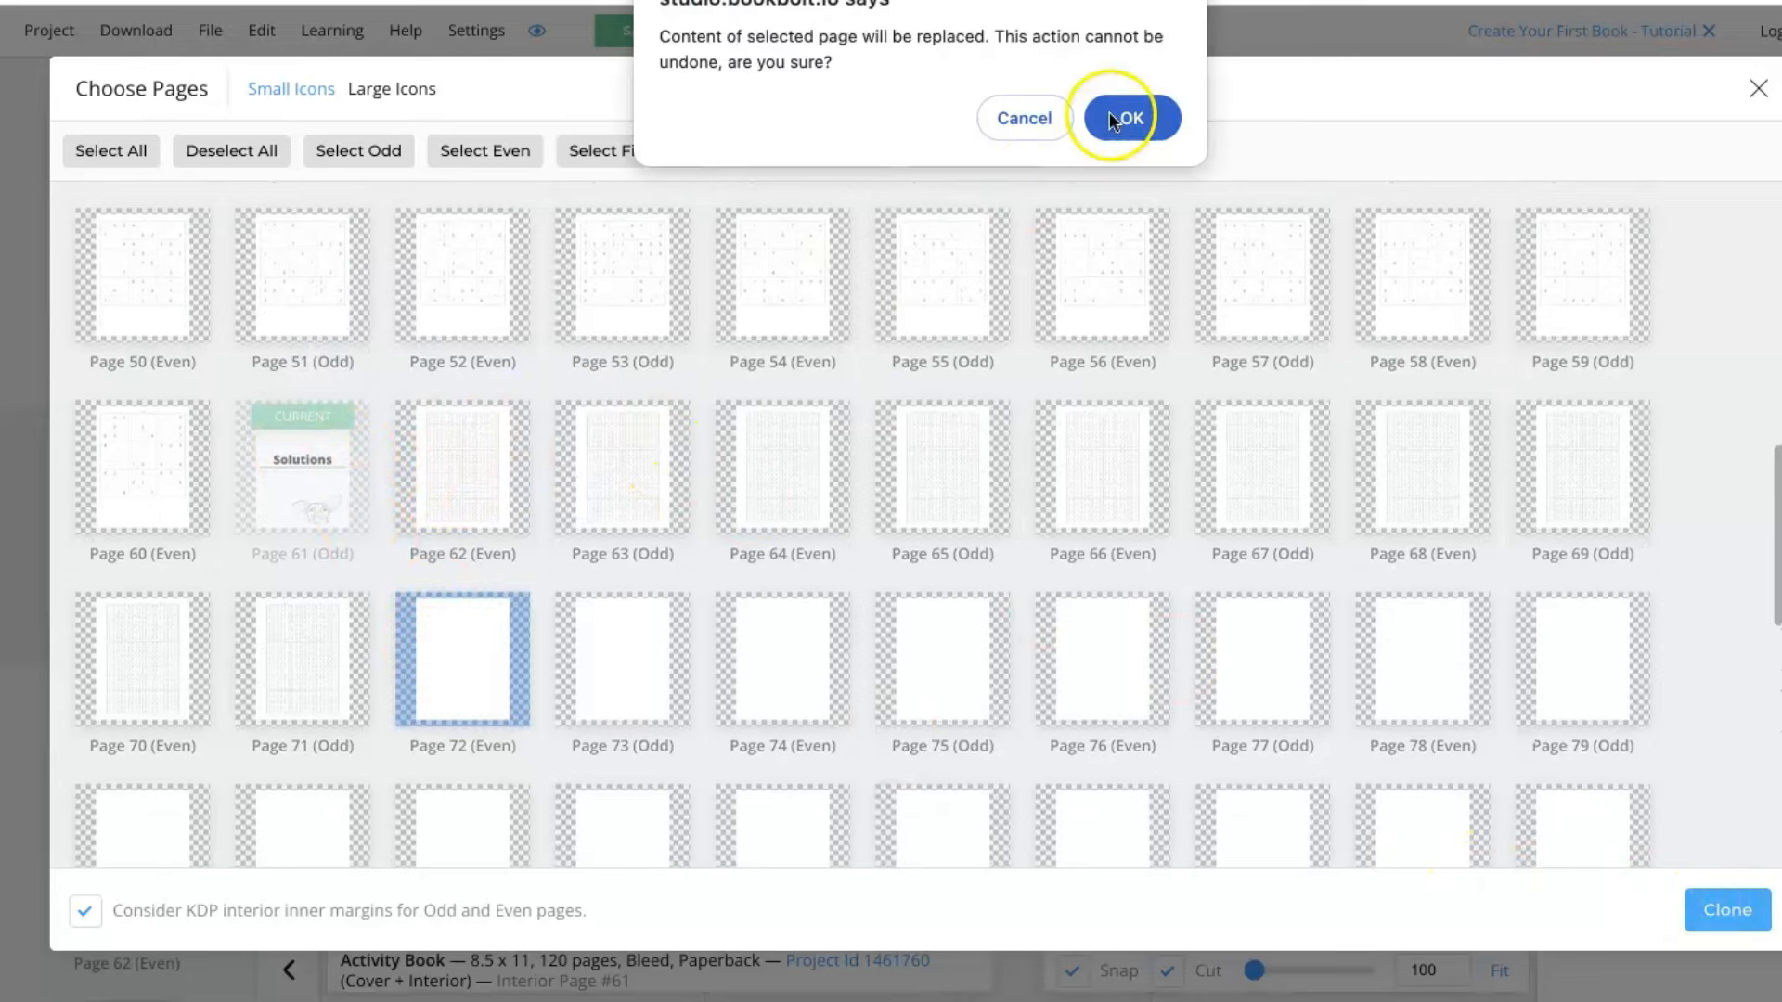
pyautogui.click(1131, 117)
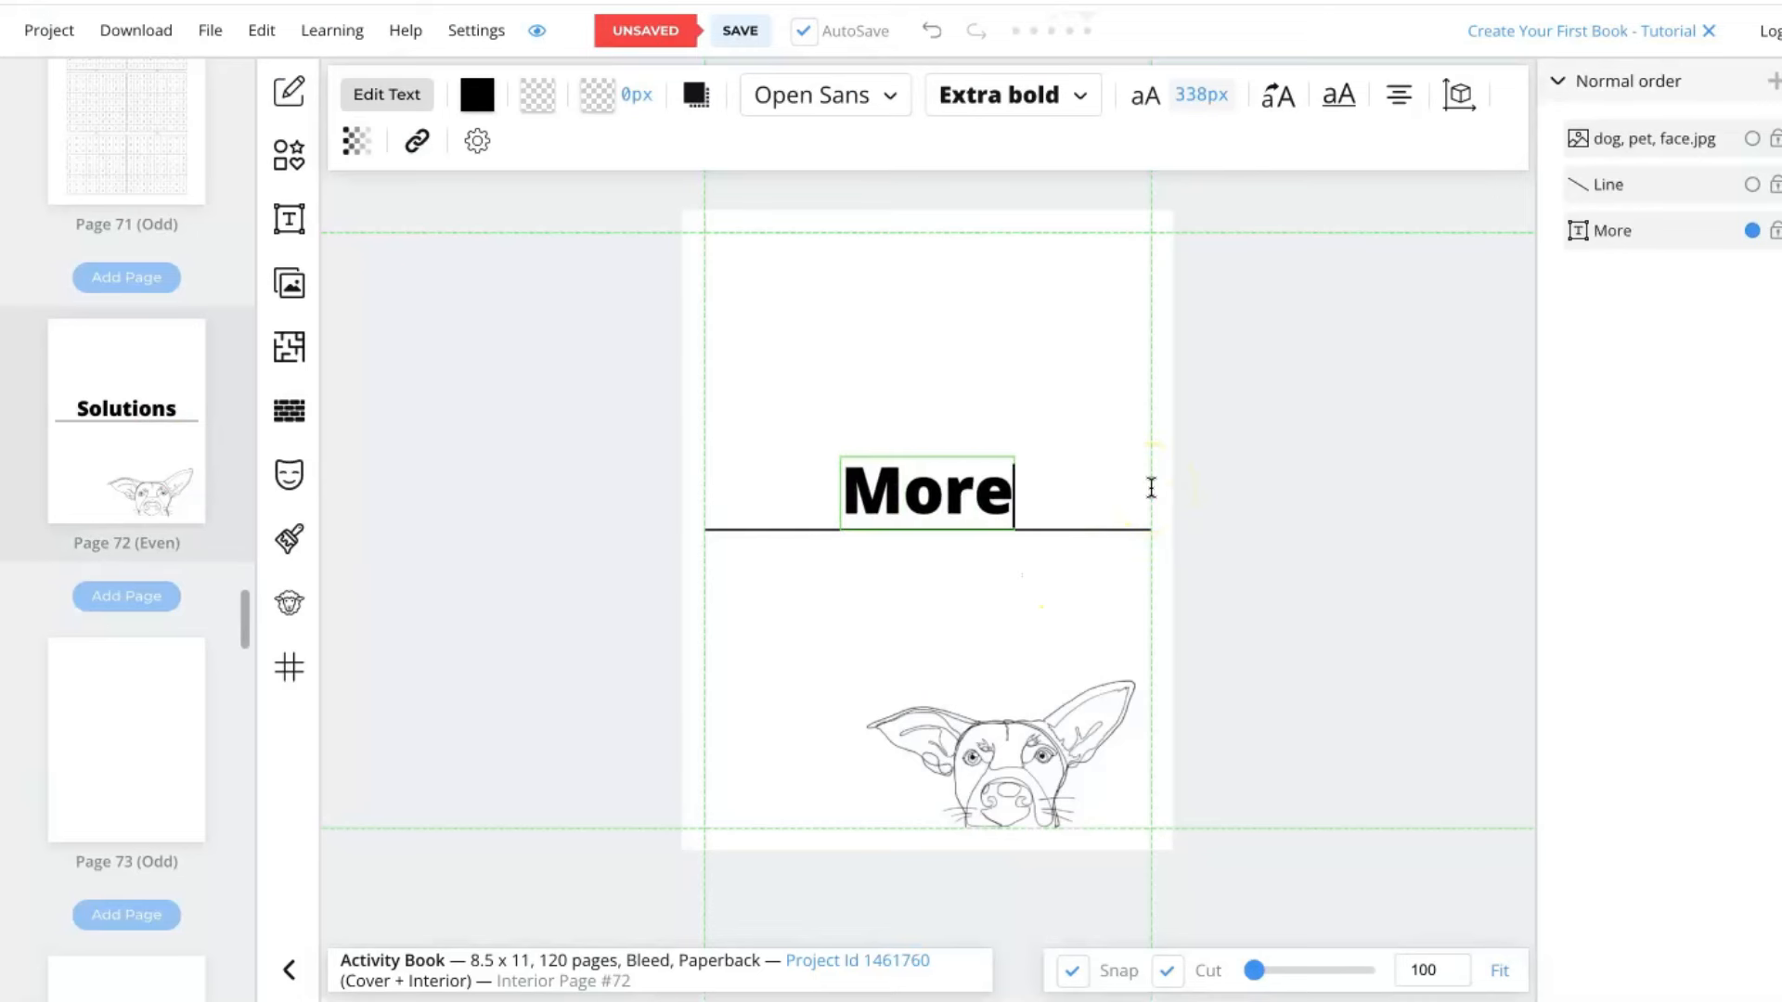
pyautogui.write('Games')
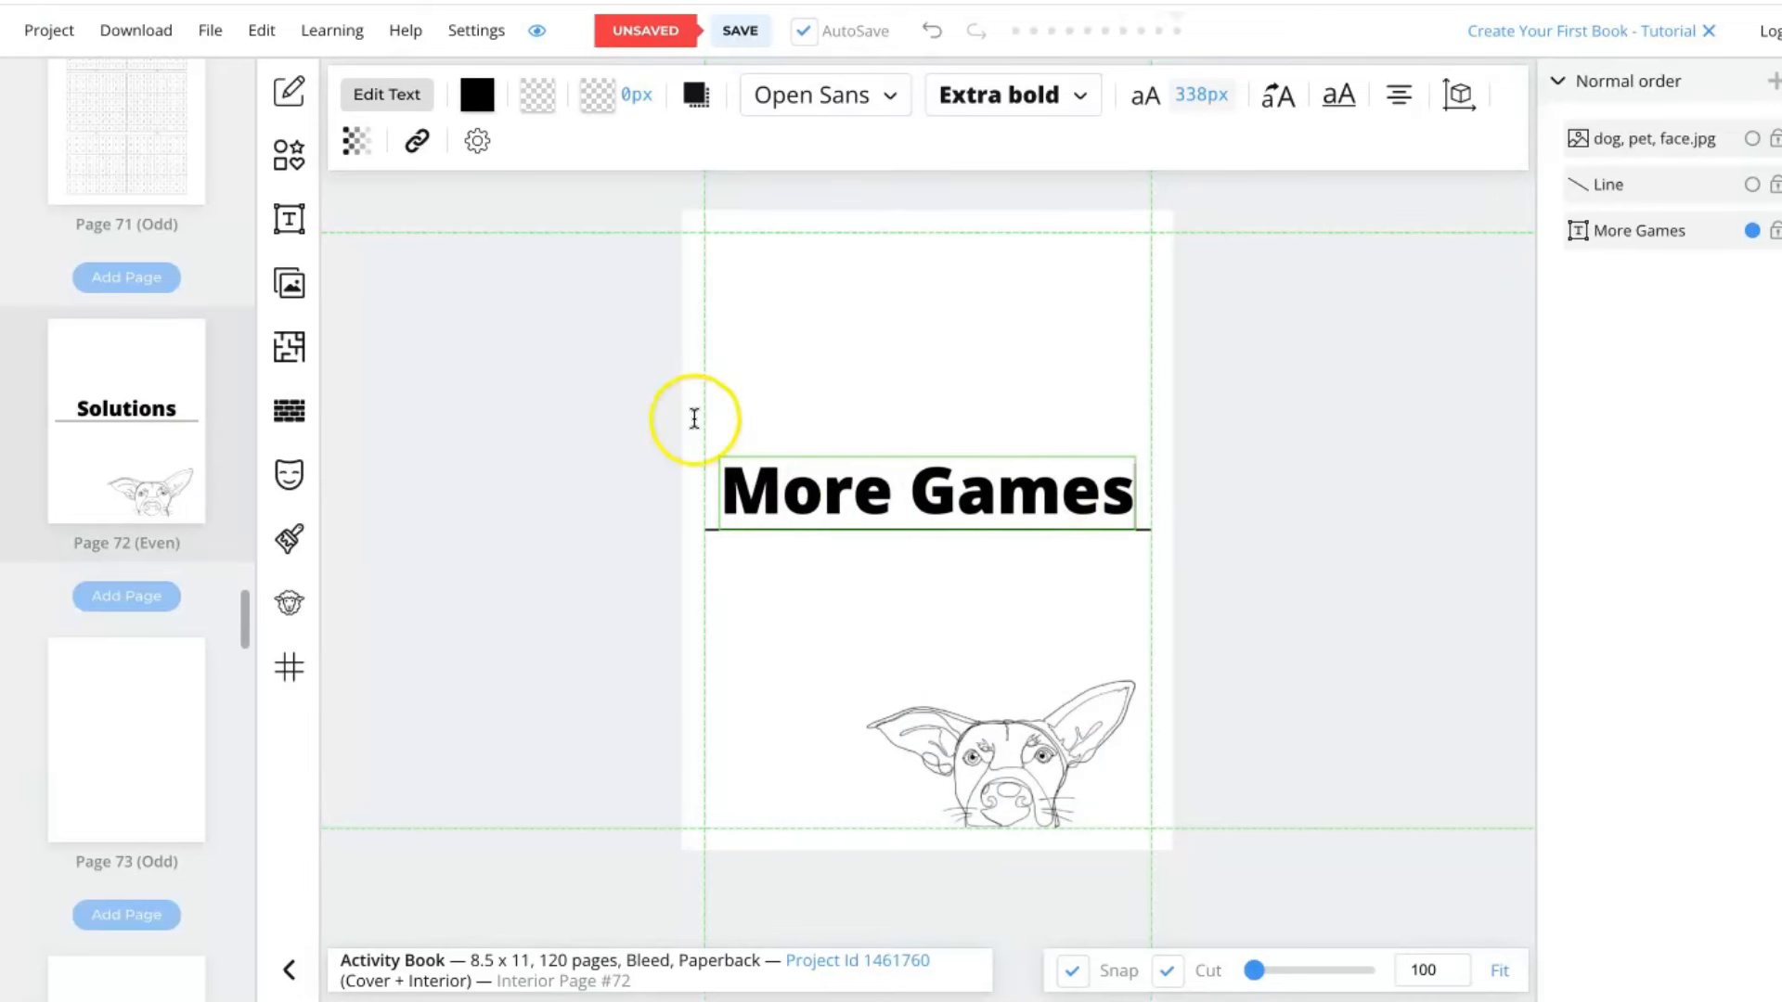
pyautogui.click(475, 466)
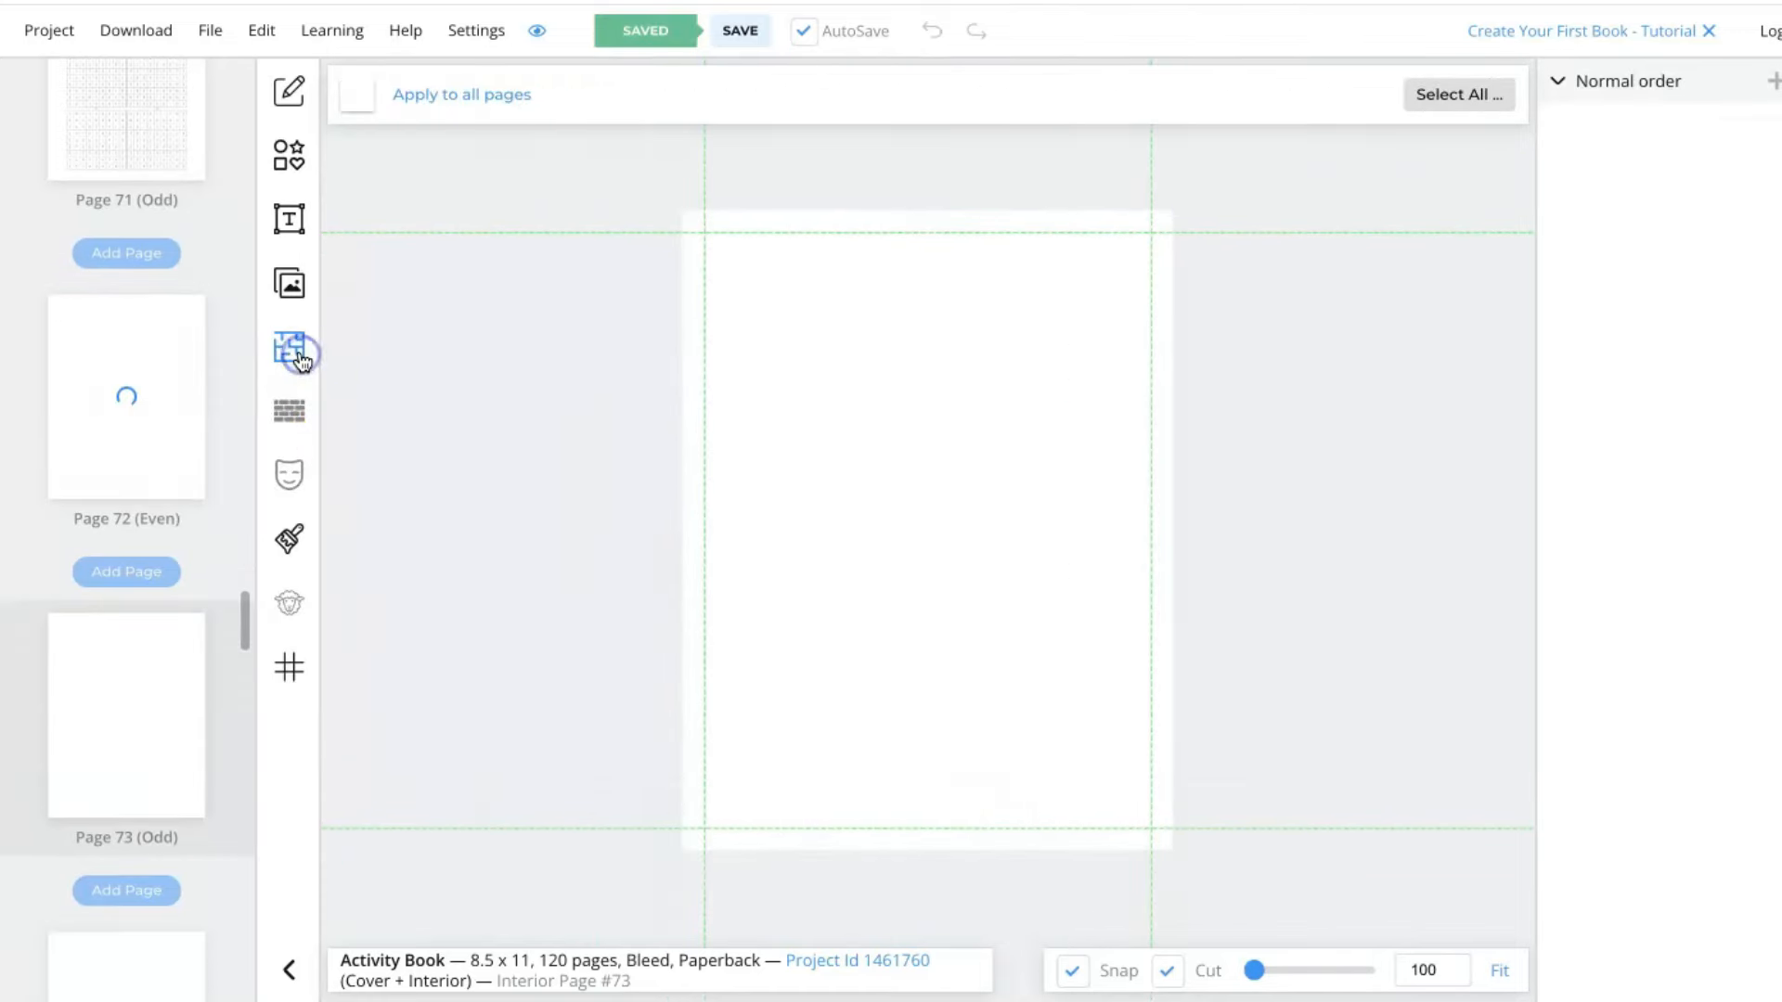
# Choose the Nurikabe template for the 27 interior pages 73–99.
pyautogui.click(289, 353)
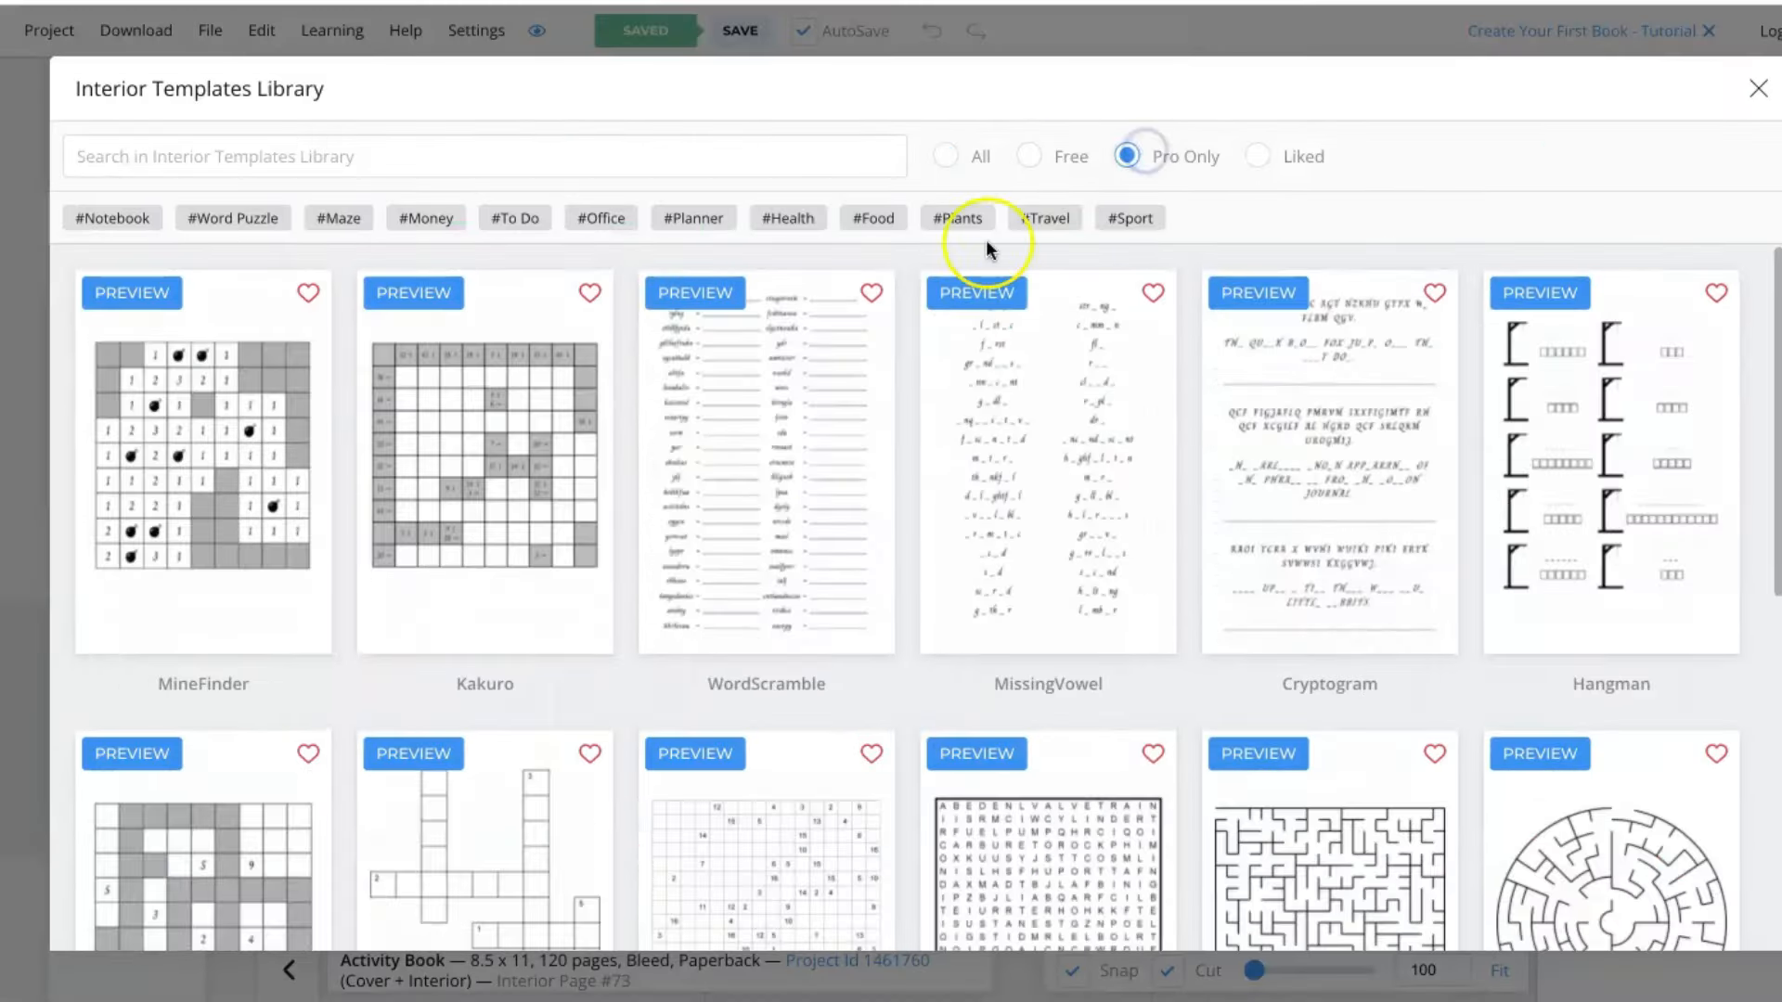
pyautogui.scroll(-3)
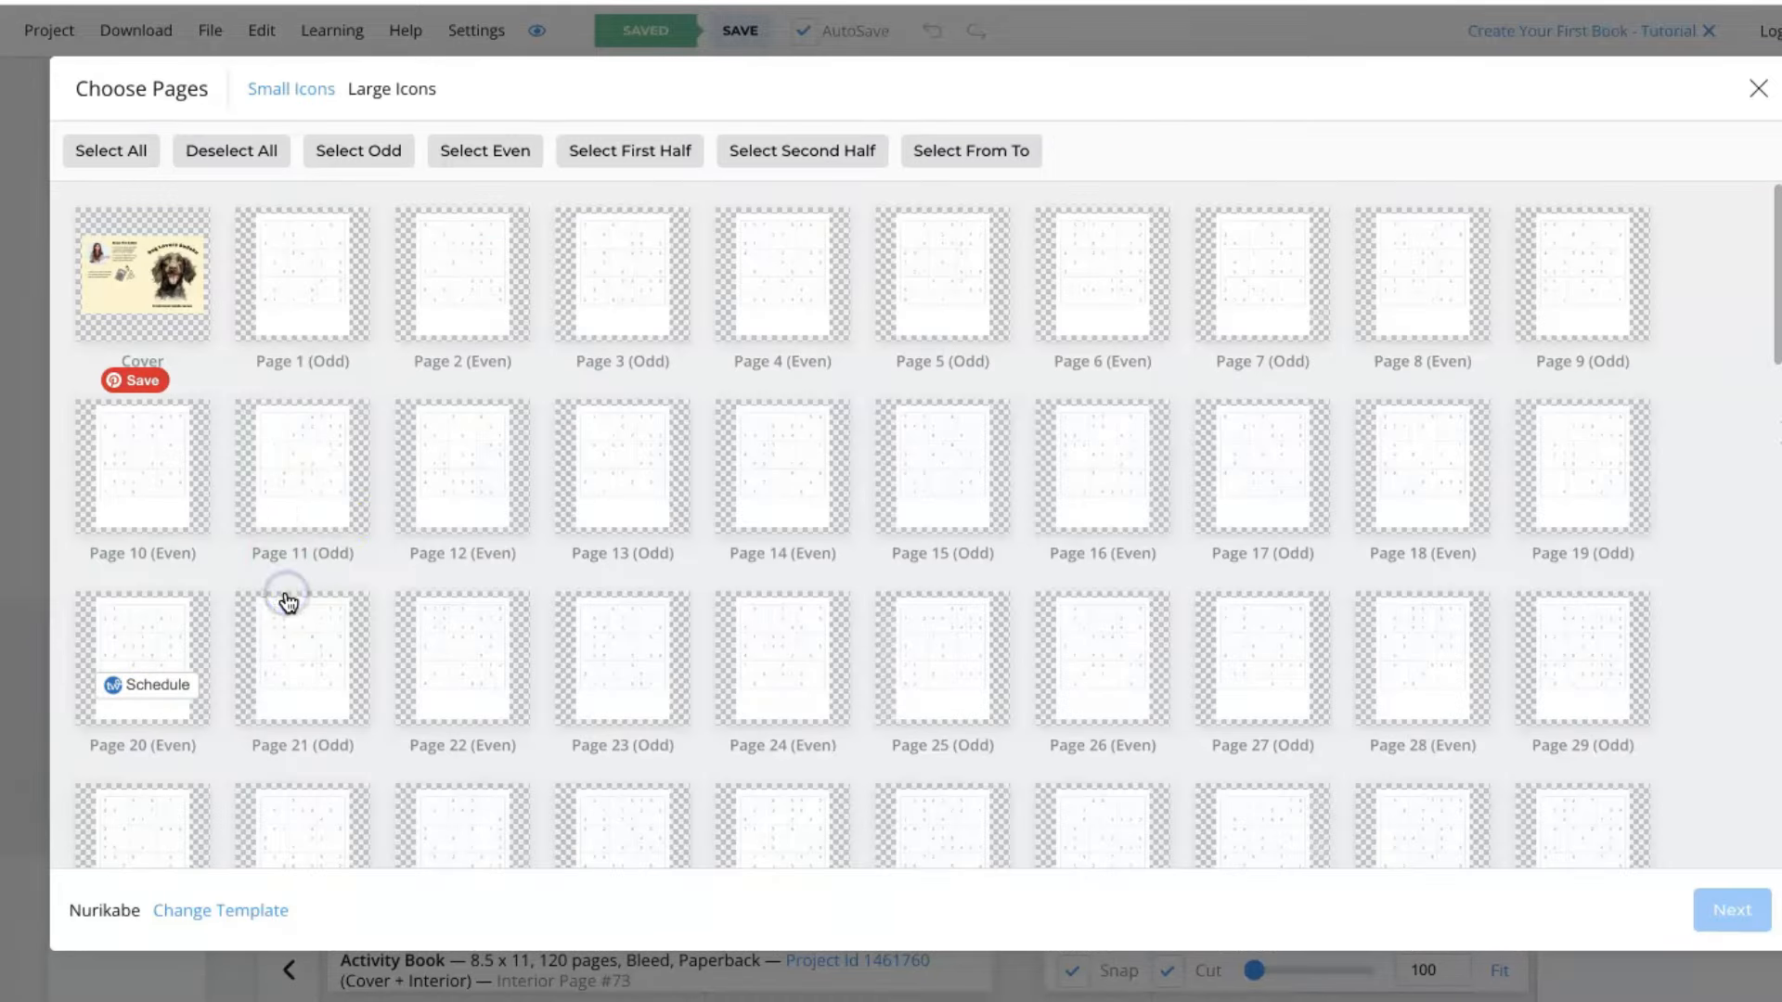
pyautogui.scroll(-3)
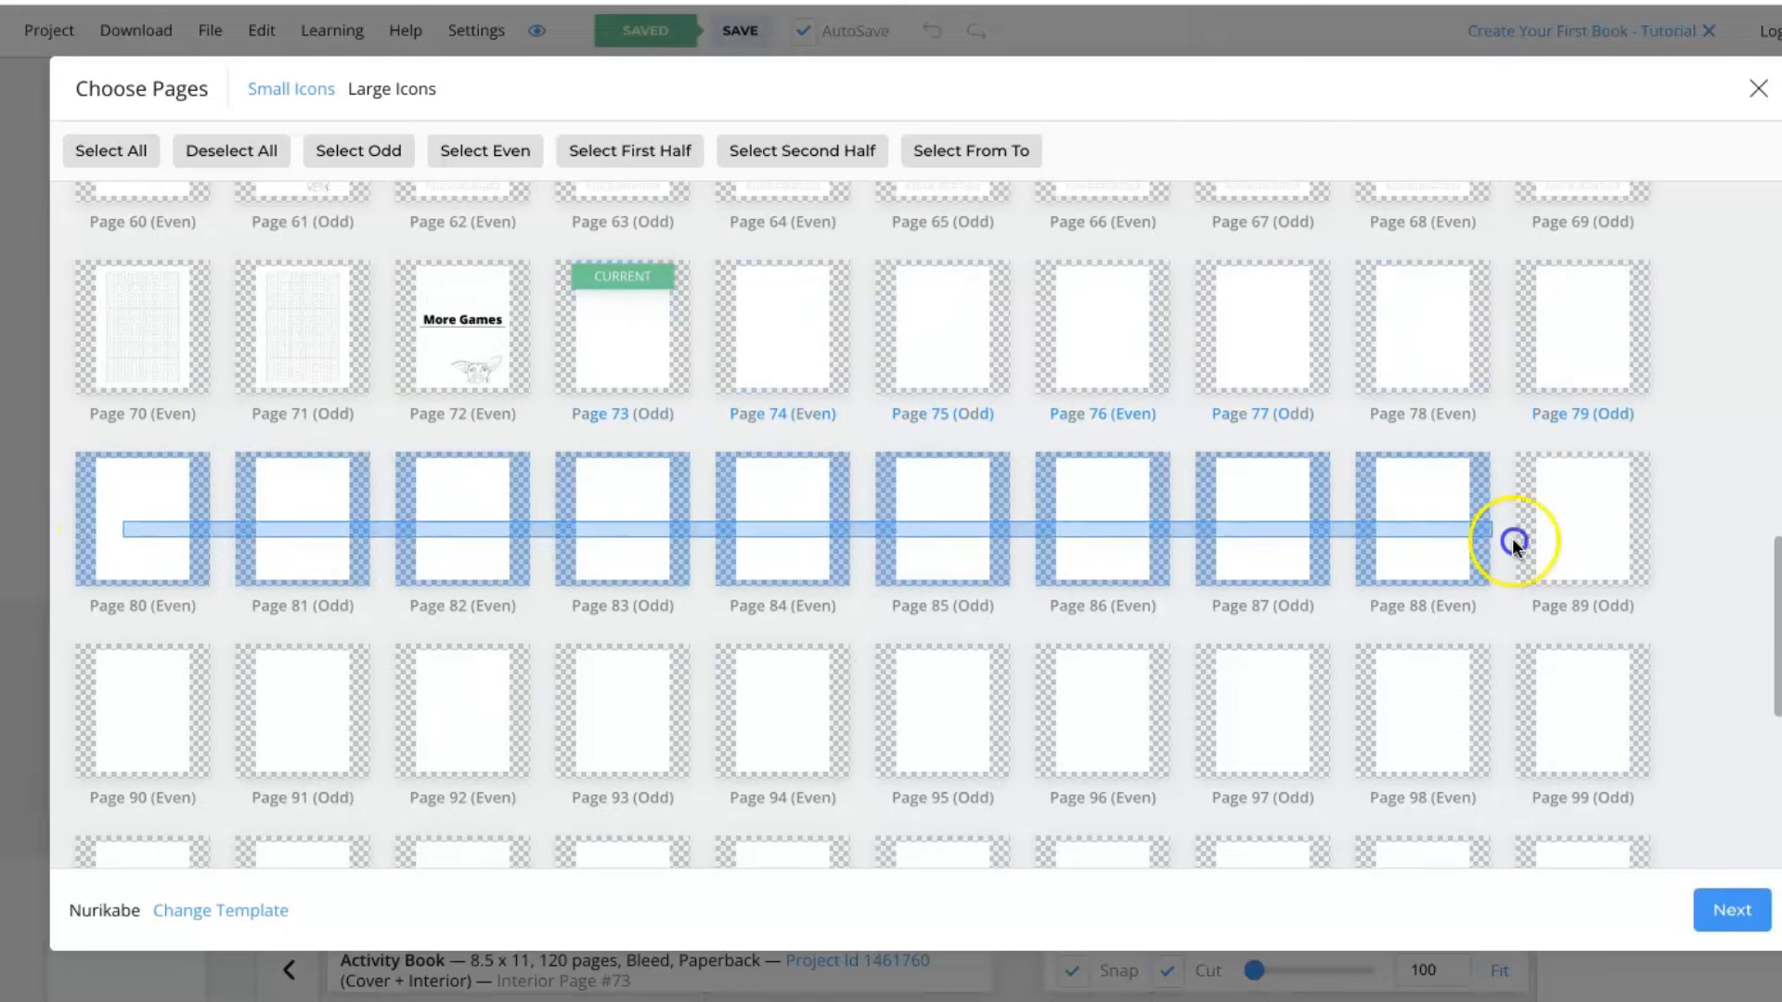
pyautogui.click(1730, 910)
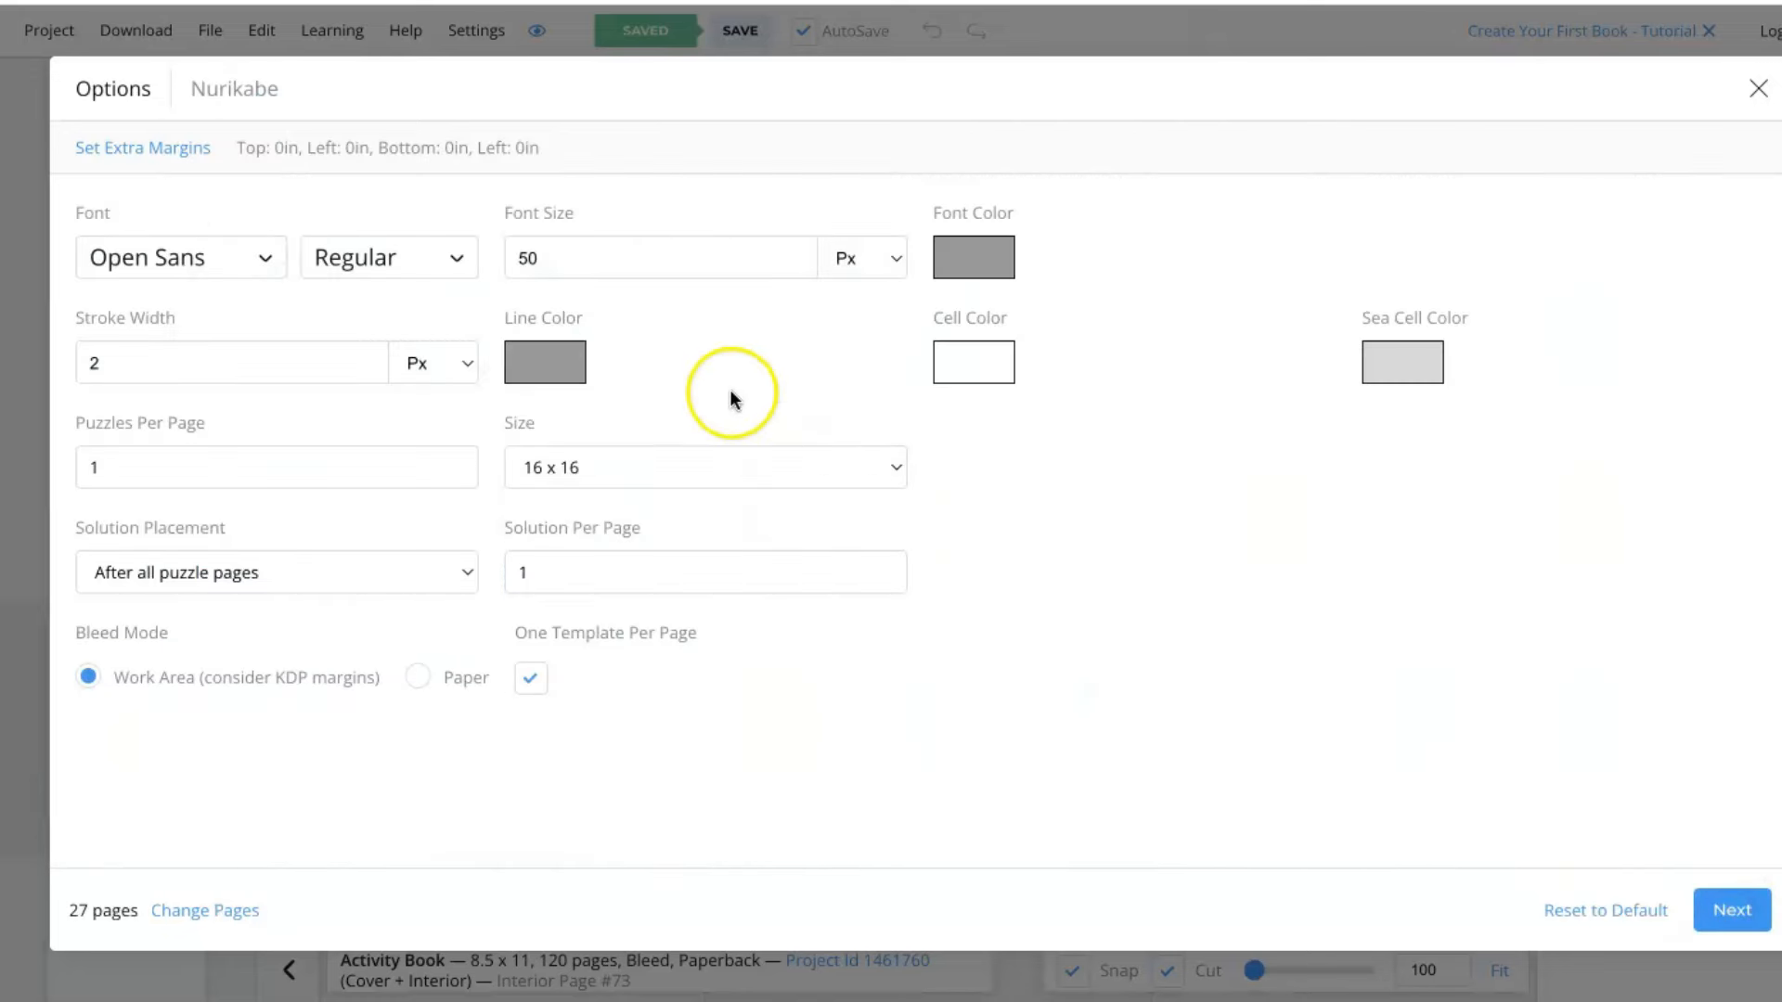
# Accept the Nurikabe options and assign pages 100–106 as solutions, generating the puzzles.
pyautogui.click(705, 571)
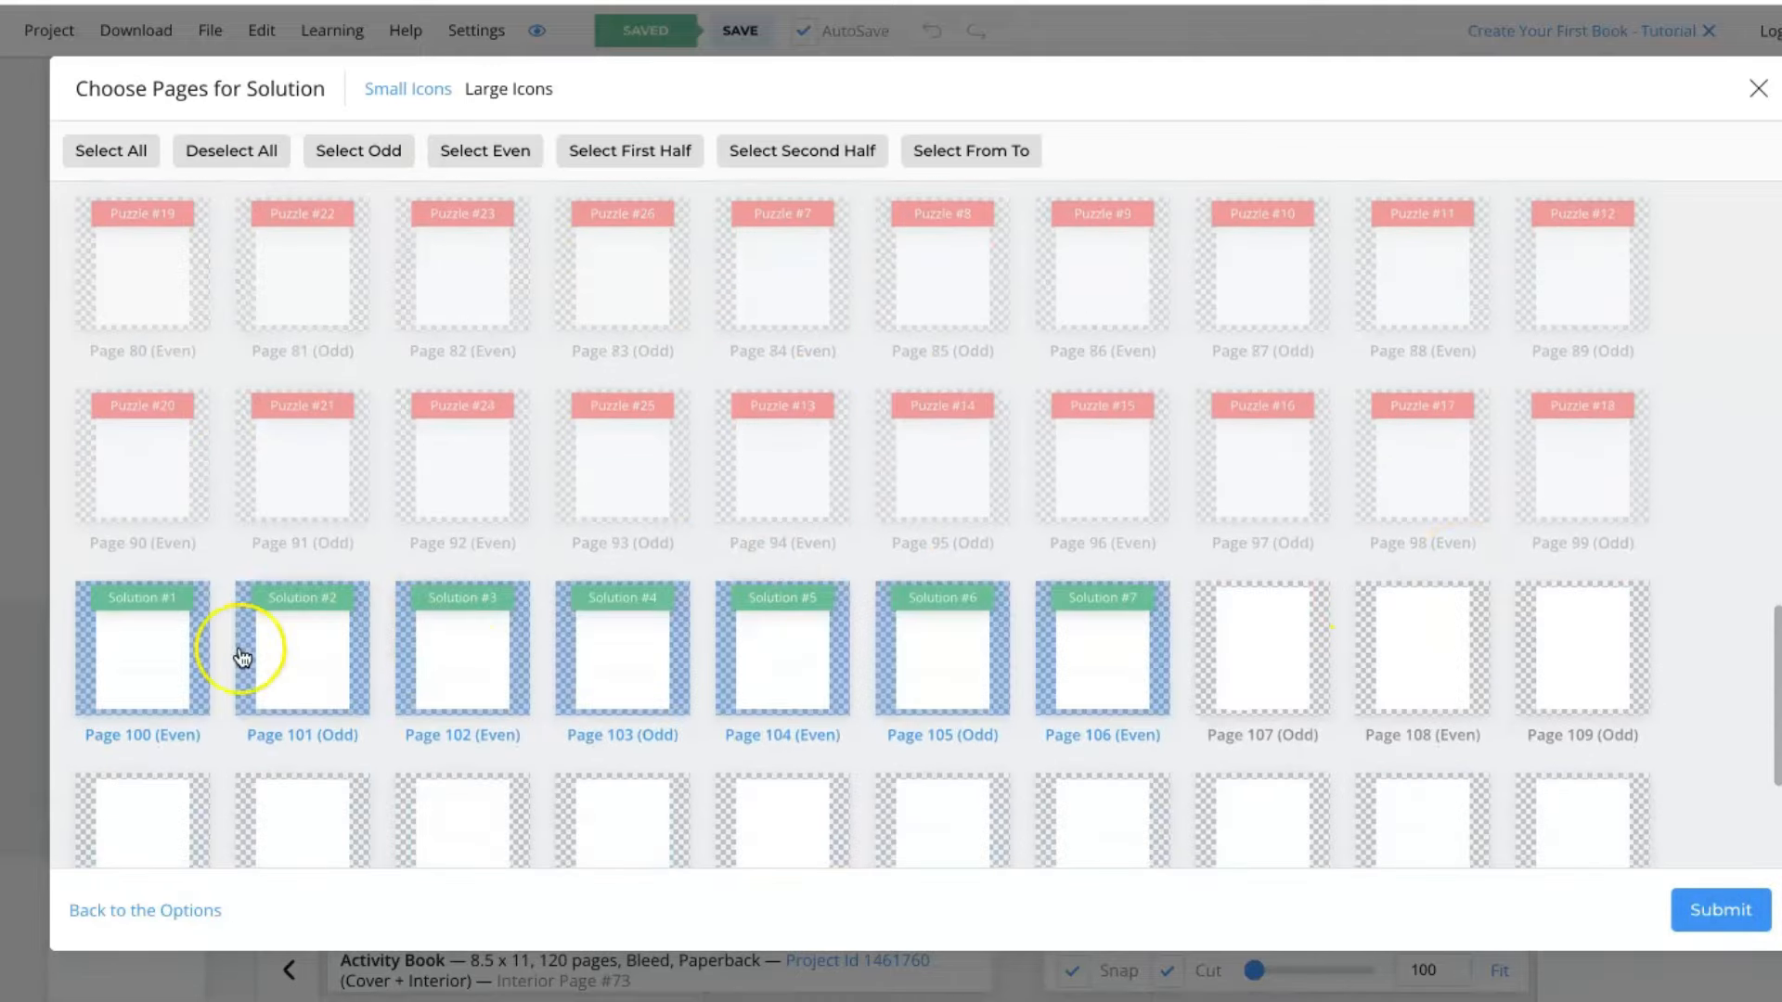
pyautogui.moveTo(1088, 680)
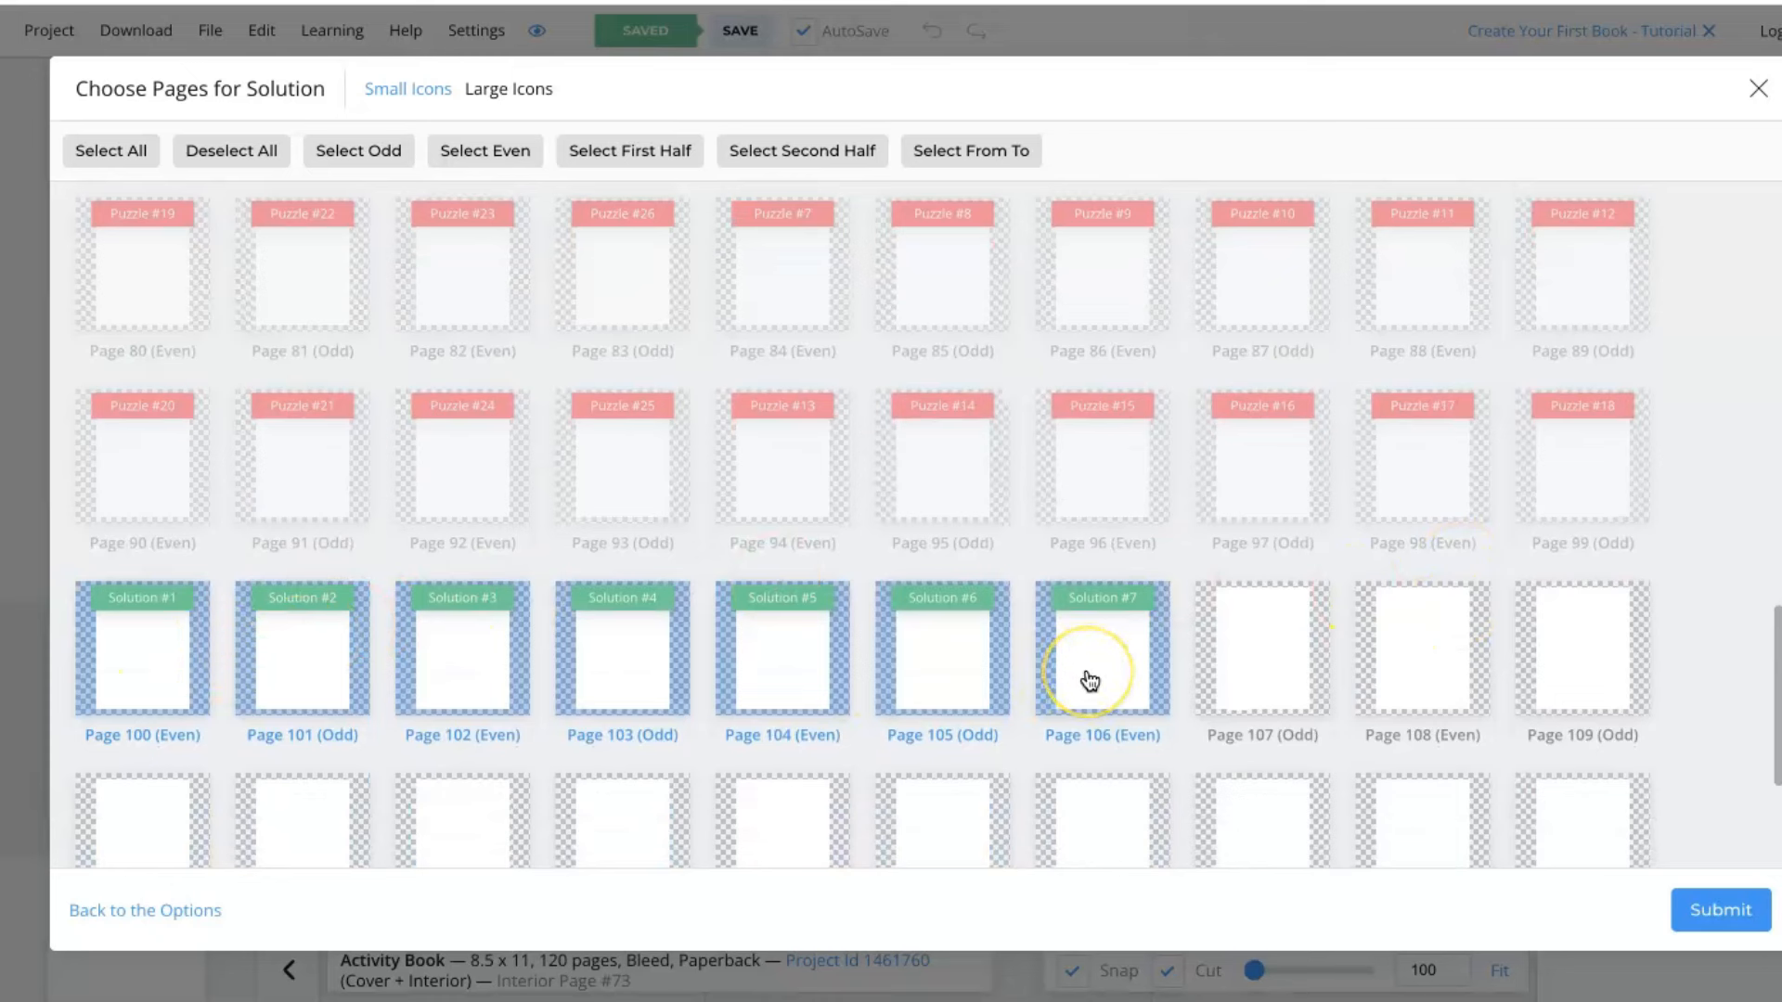
pyautogui.moveTo(1315, 755)
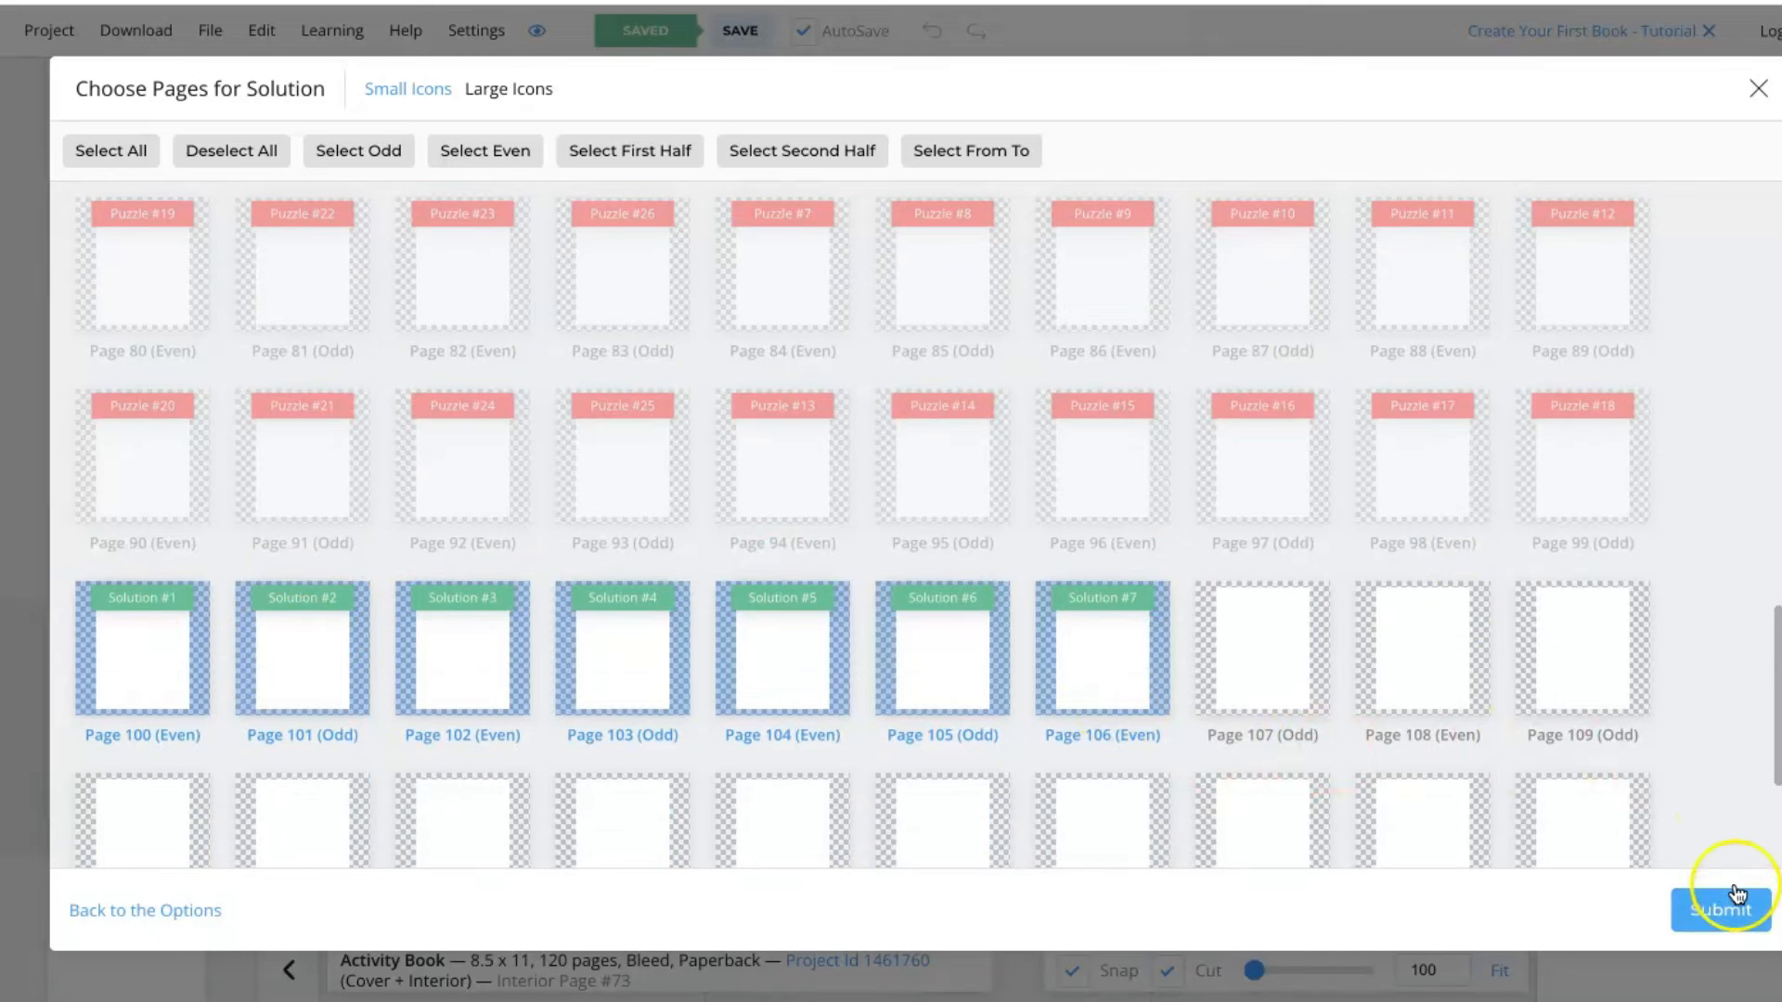
pyautogui.click(1719, 910)
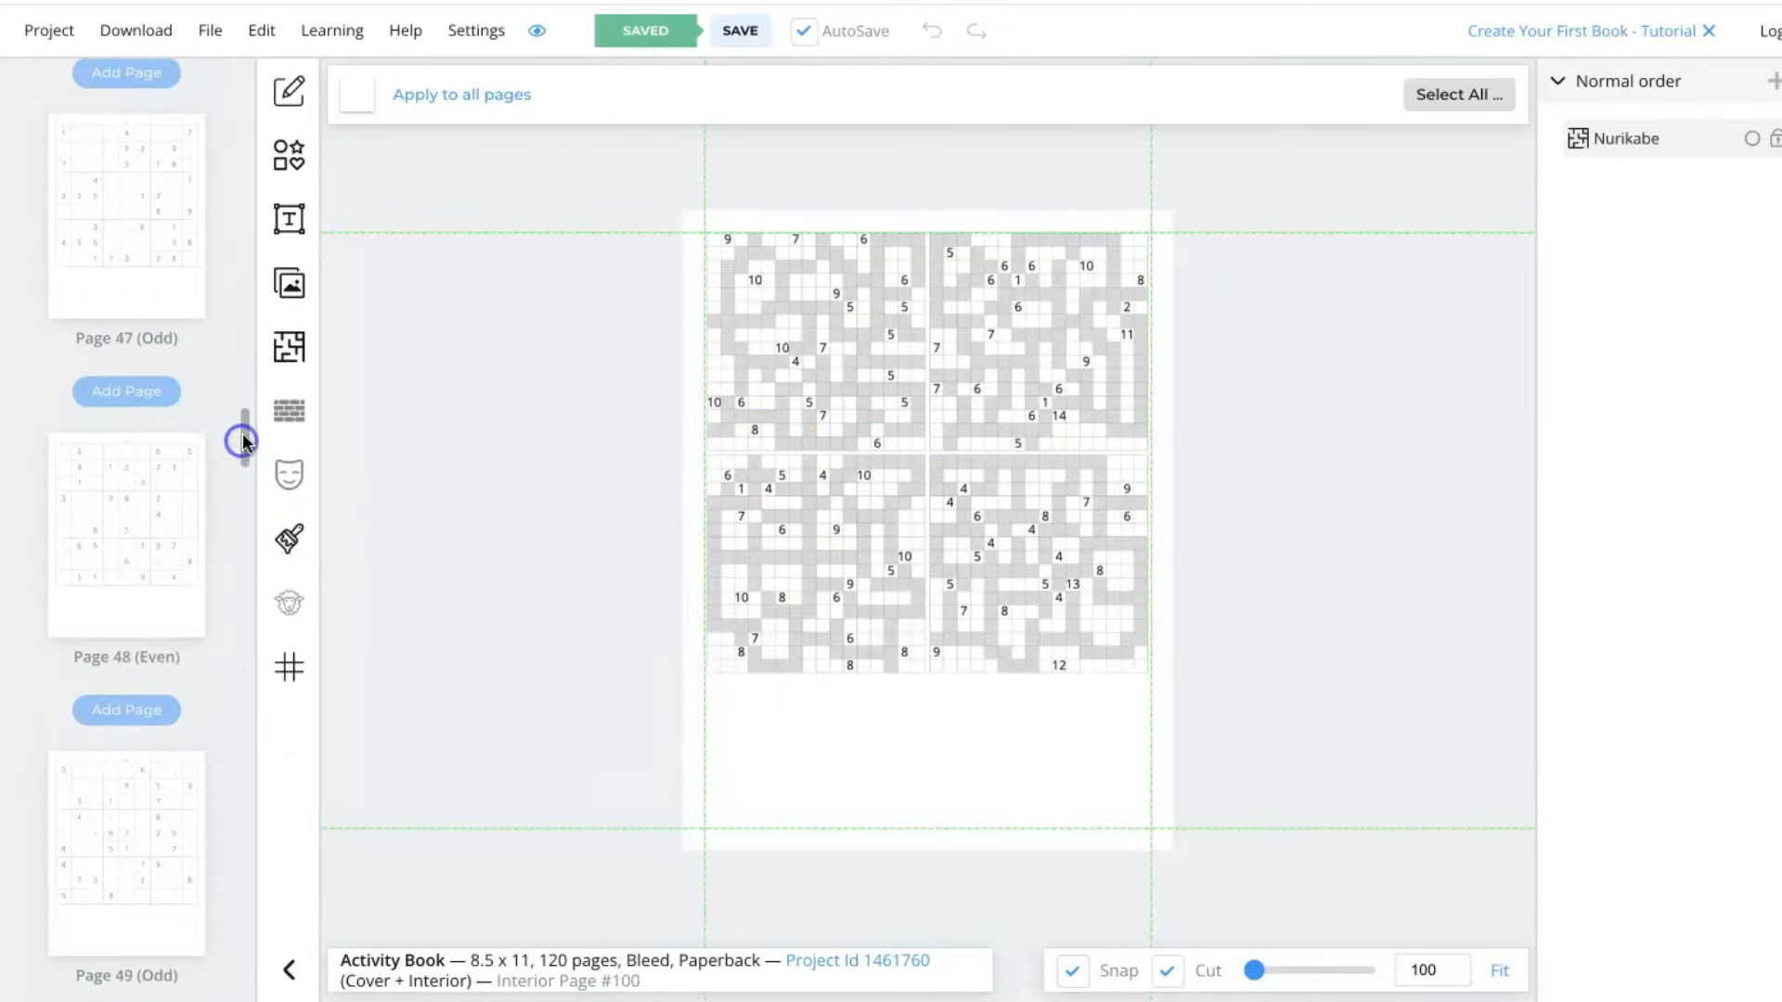
pyautogui.moveTo(241, 442)
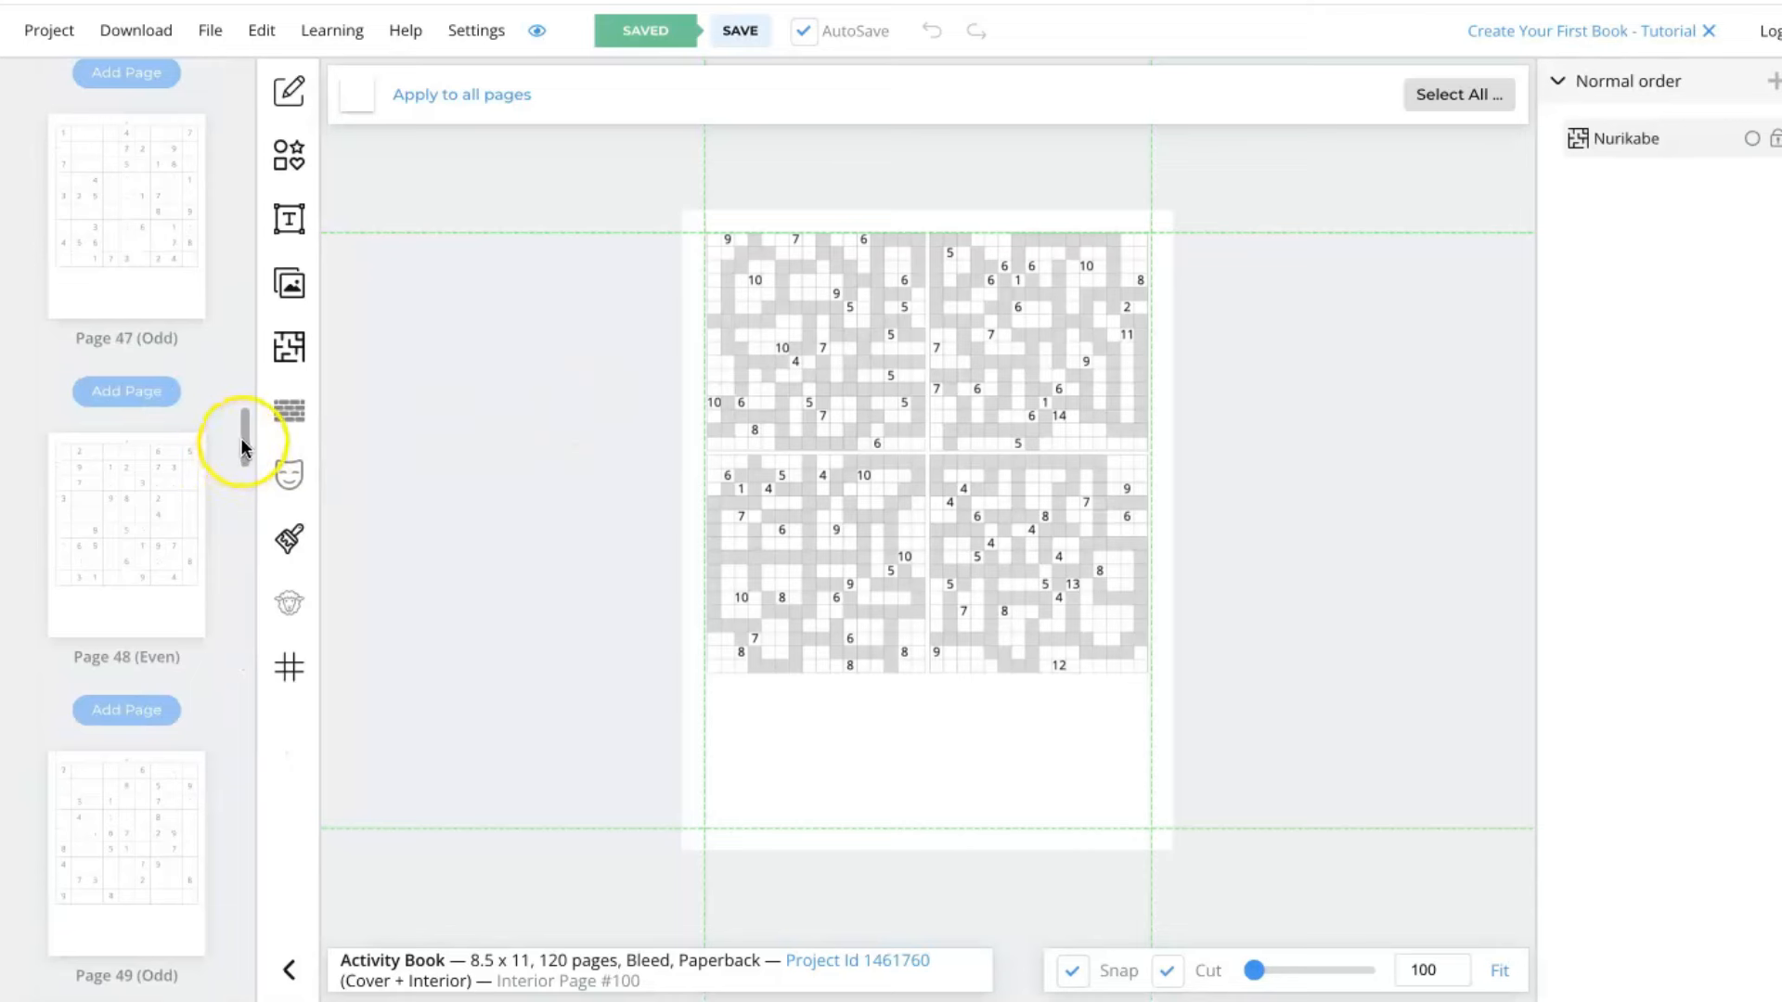
# Scroll the page list back up to the cover and first Sudoku pages.
pyautogui.scroll(3)
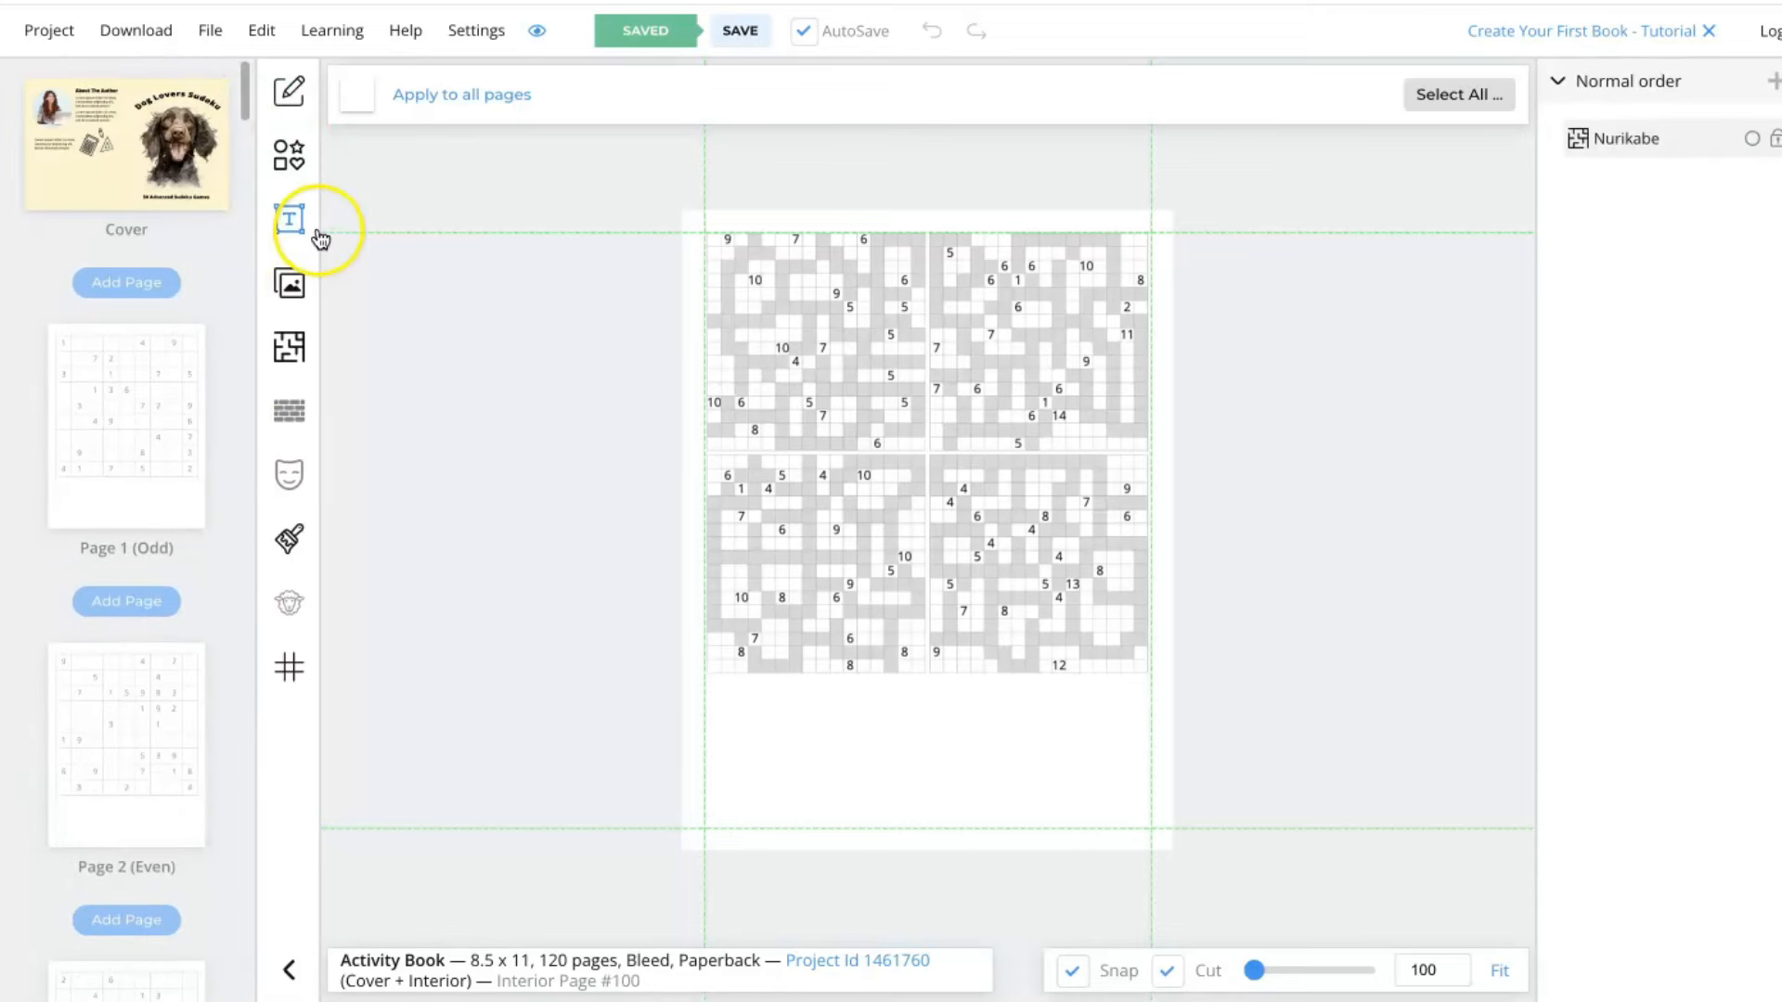
pyautogui.moveTo(230, 412)
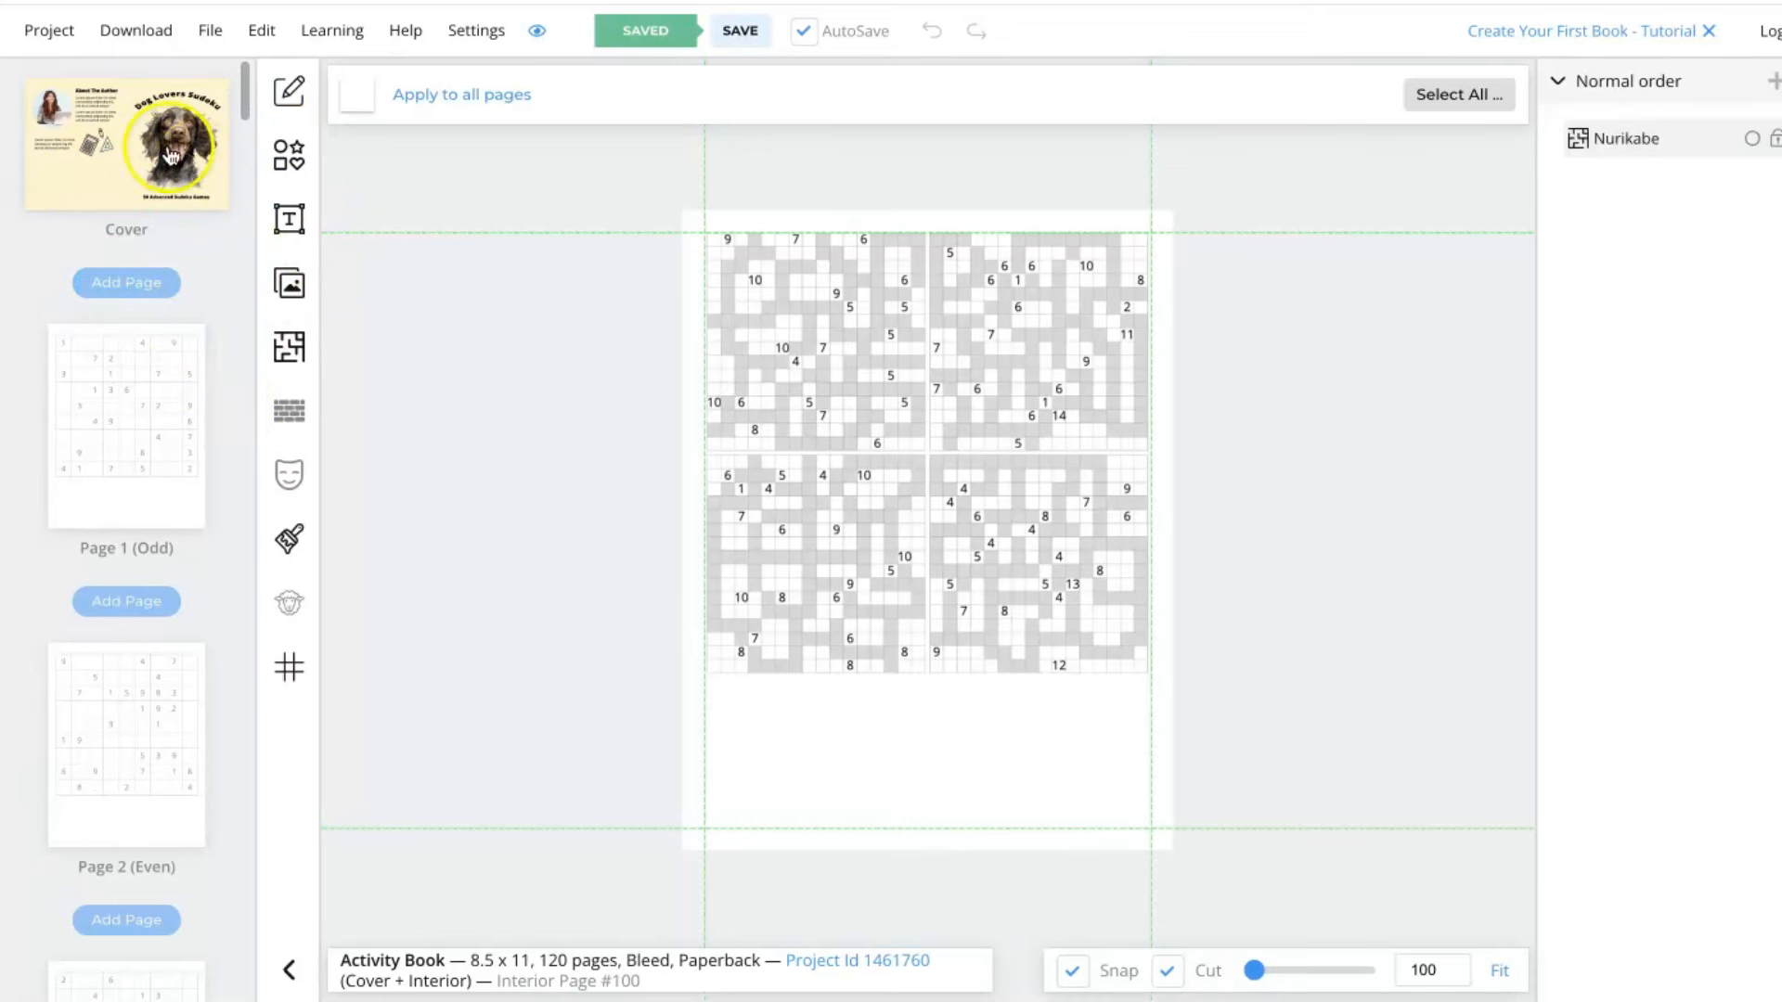
# View the Dog Lovers Sudoku cover, then open interior page 1 with its first puzzle.
pyautogui.click(127, 142)
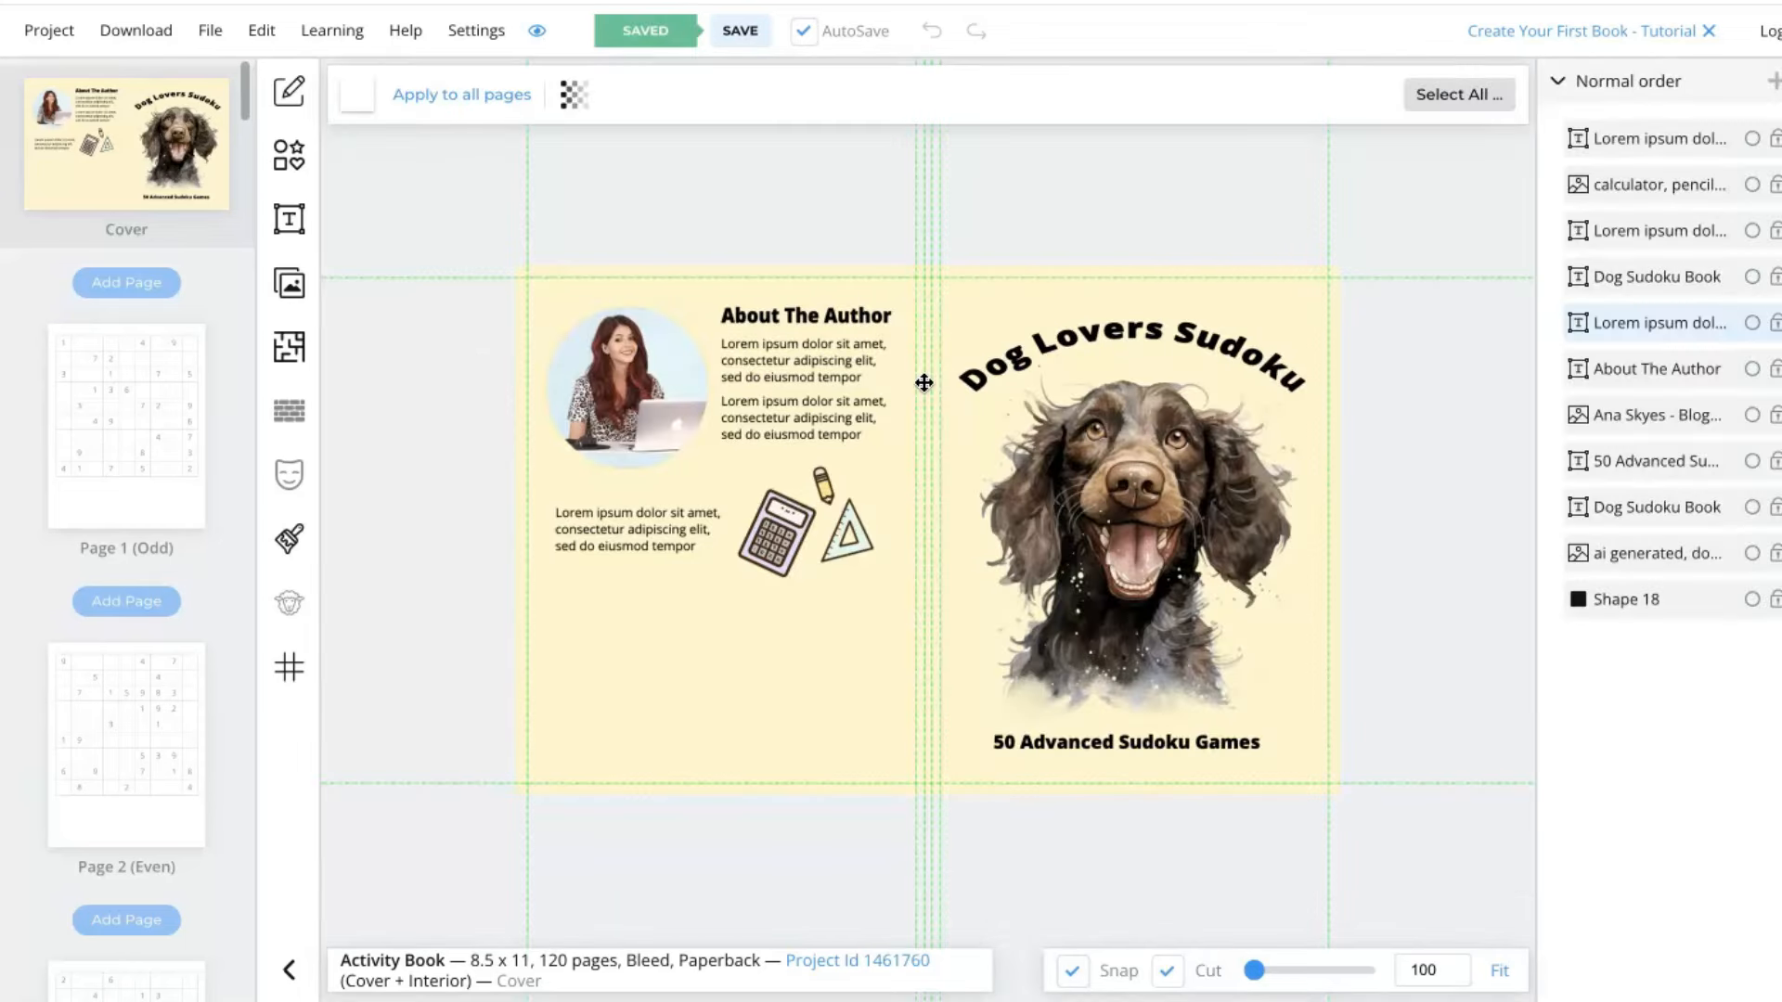
pyautogui.moveTo(193, 520)
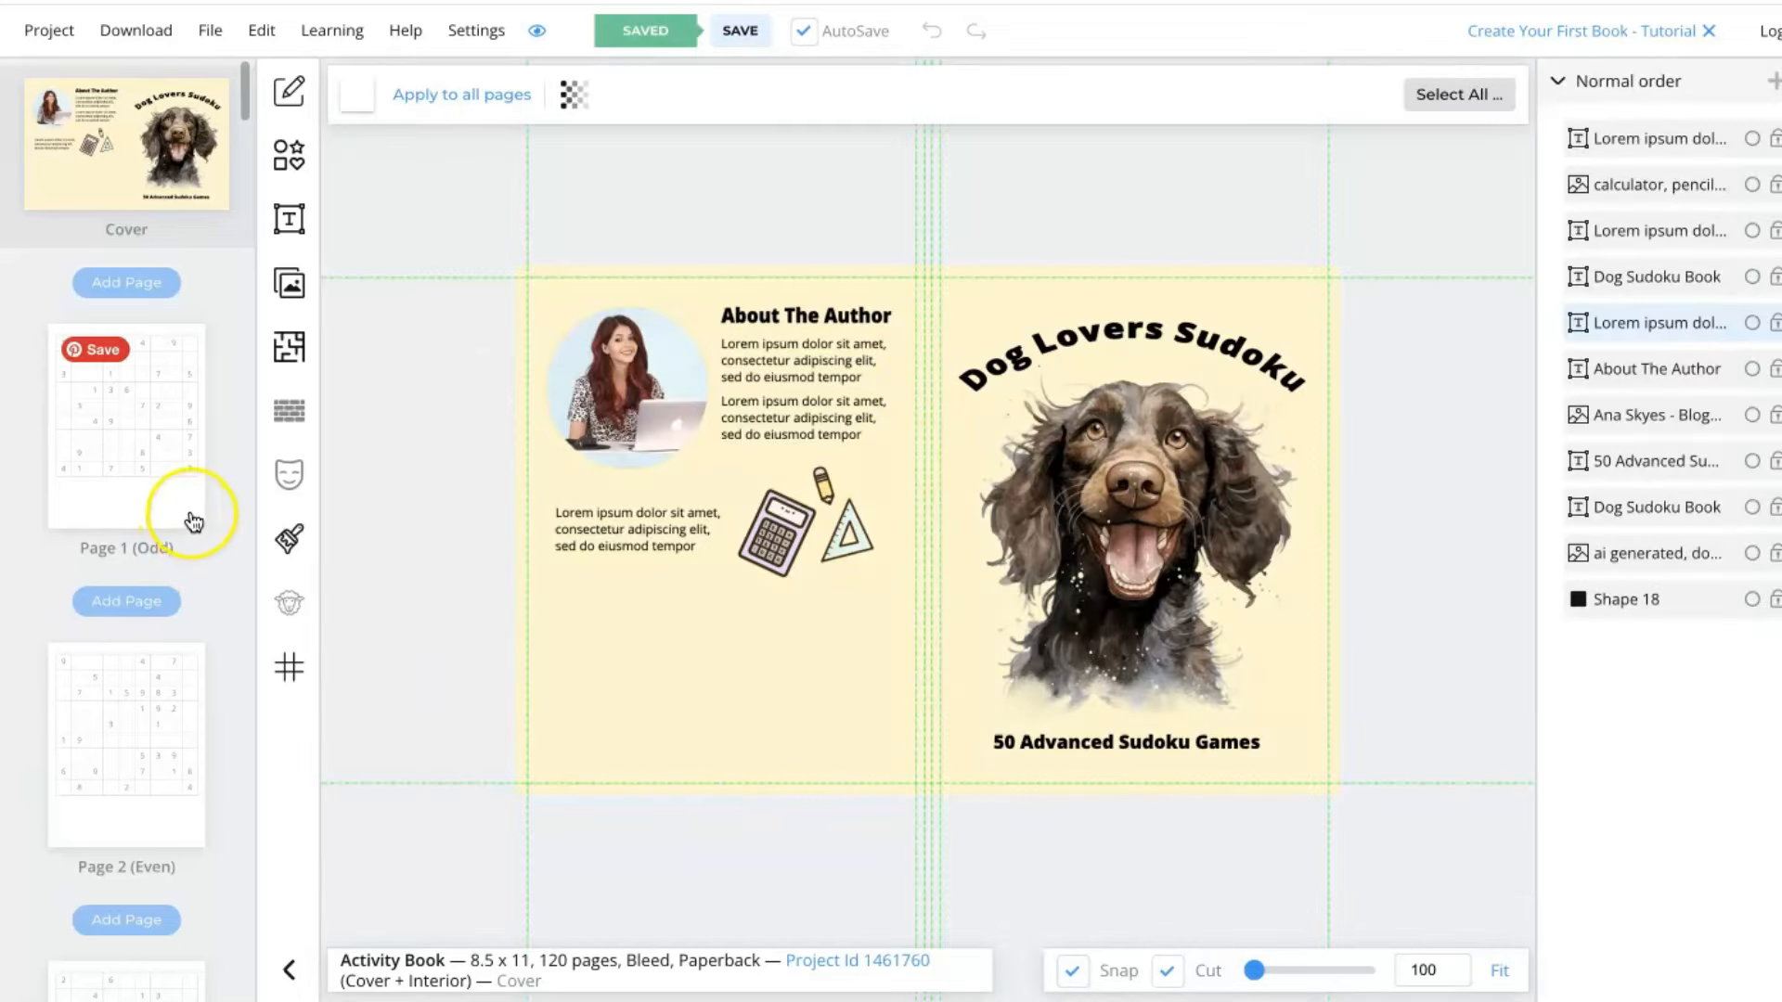
pyautogui.click(127, 427)
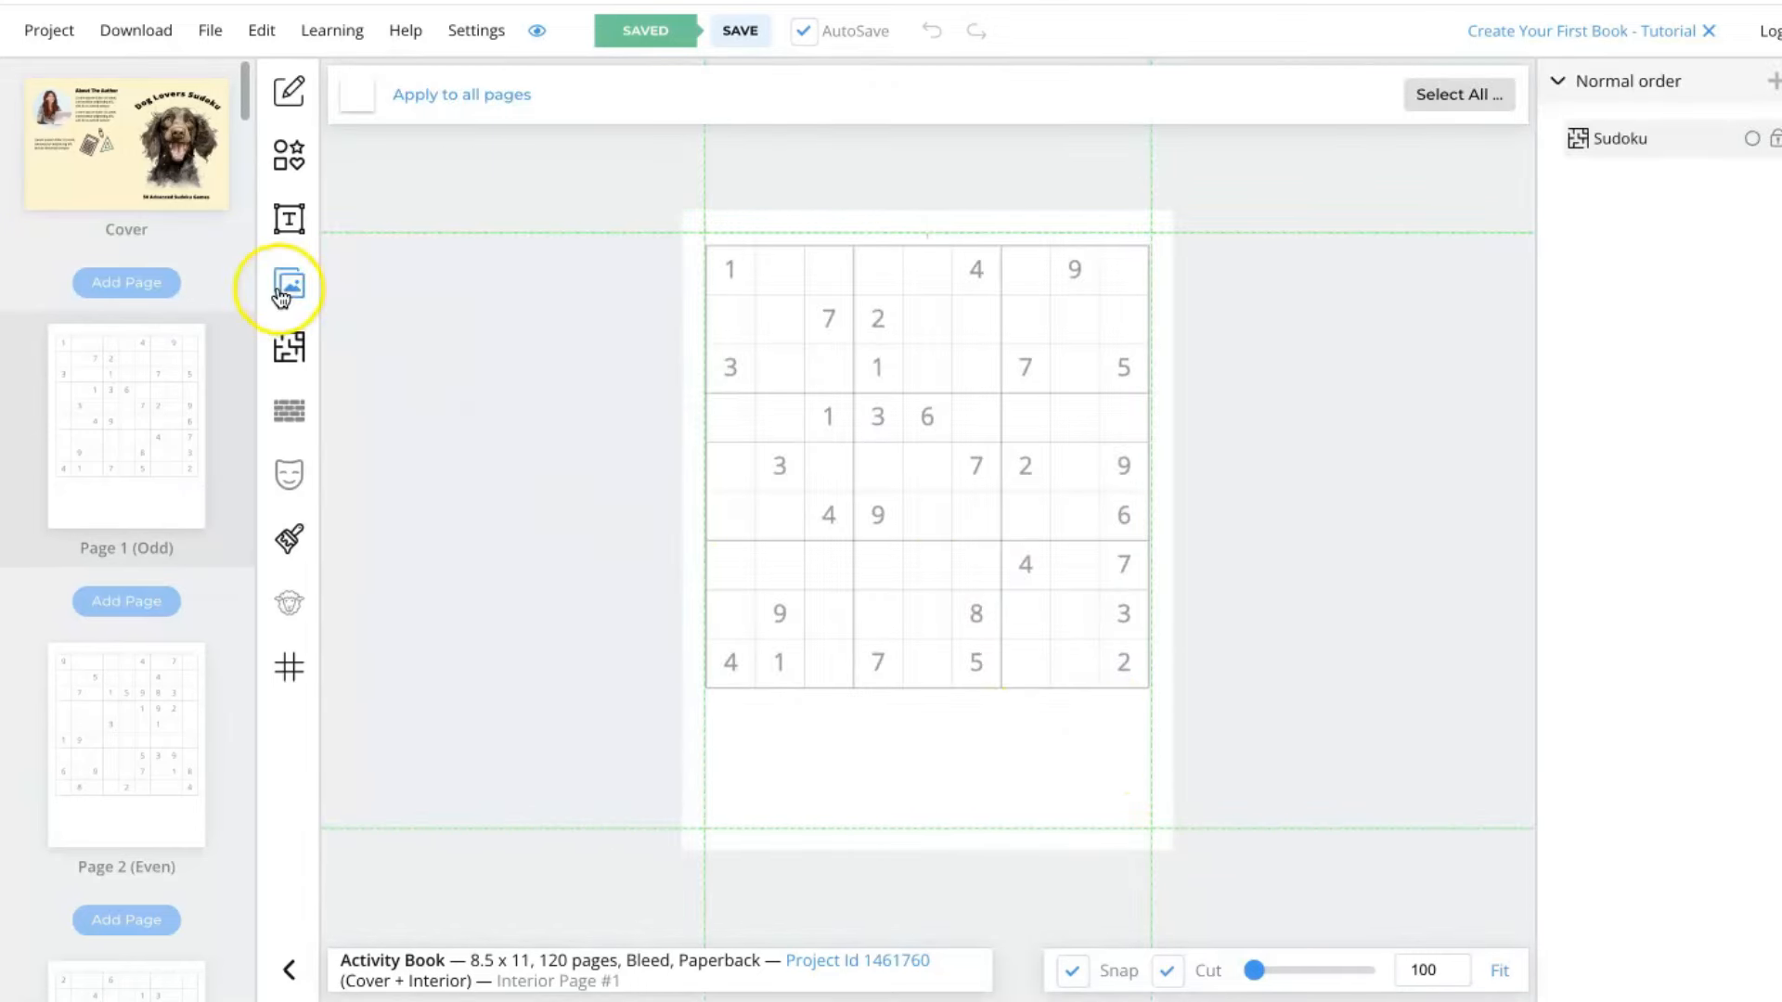
# Add the Pixabay paw footprints image behind page 1's grid at about 3% opacity.
pyautogui.click(290, 286)
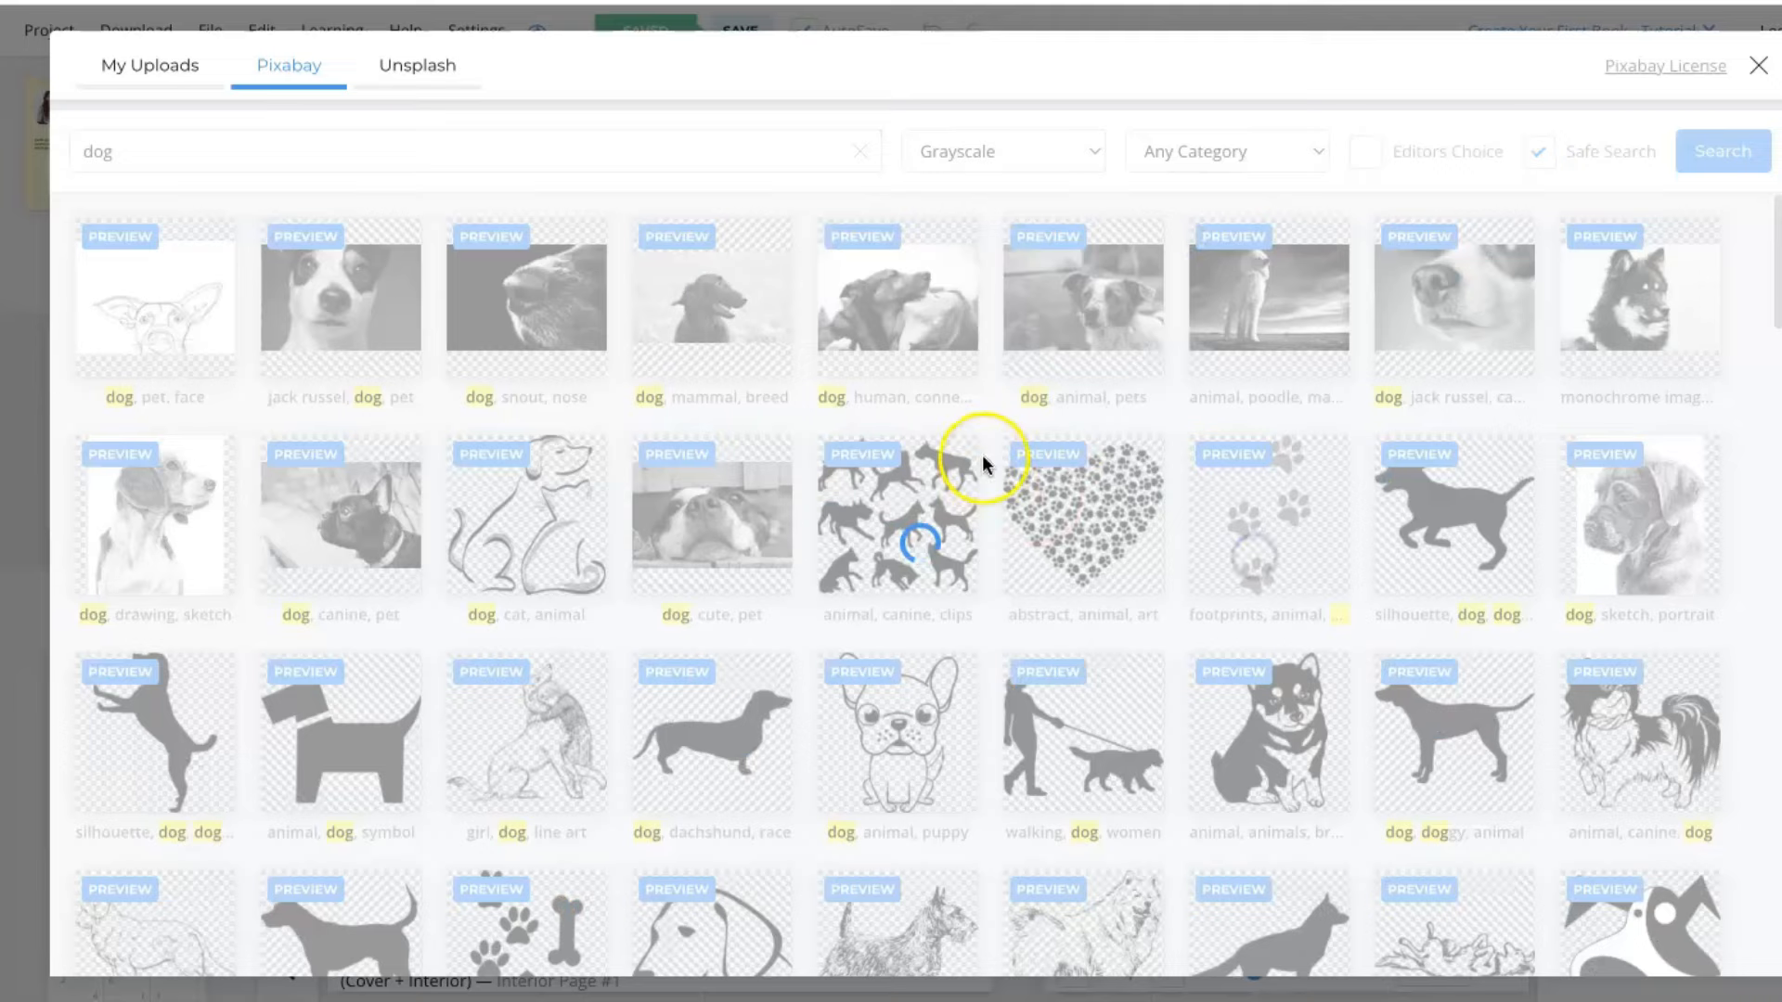
pyautogui.click(1264, 518)
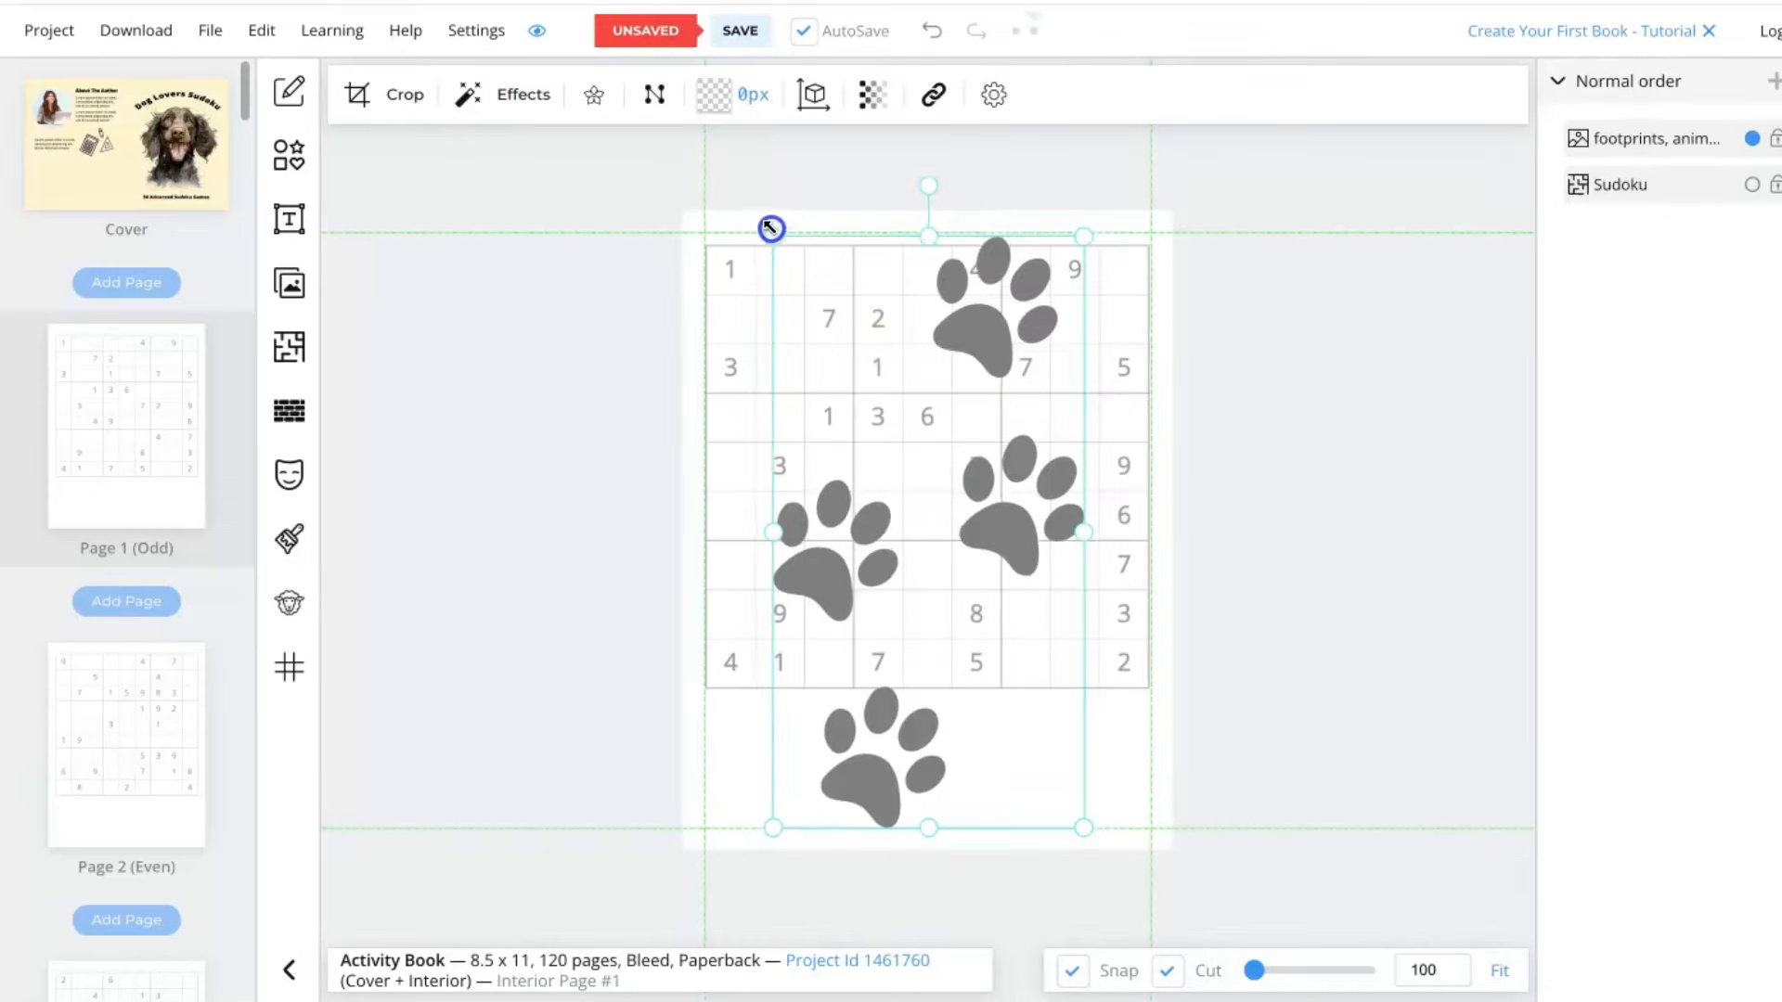
pyautogui.click(871, 95)
pyautogui.write('3')
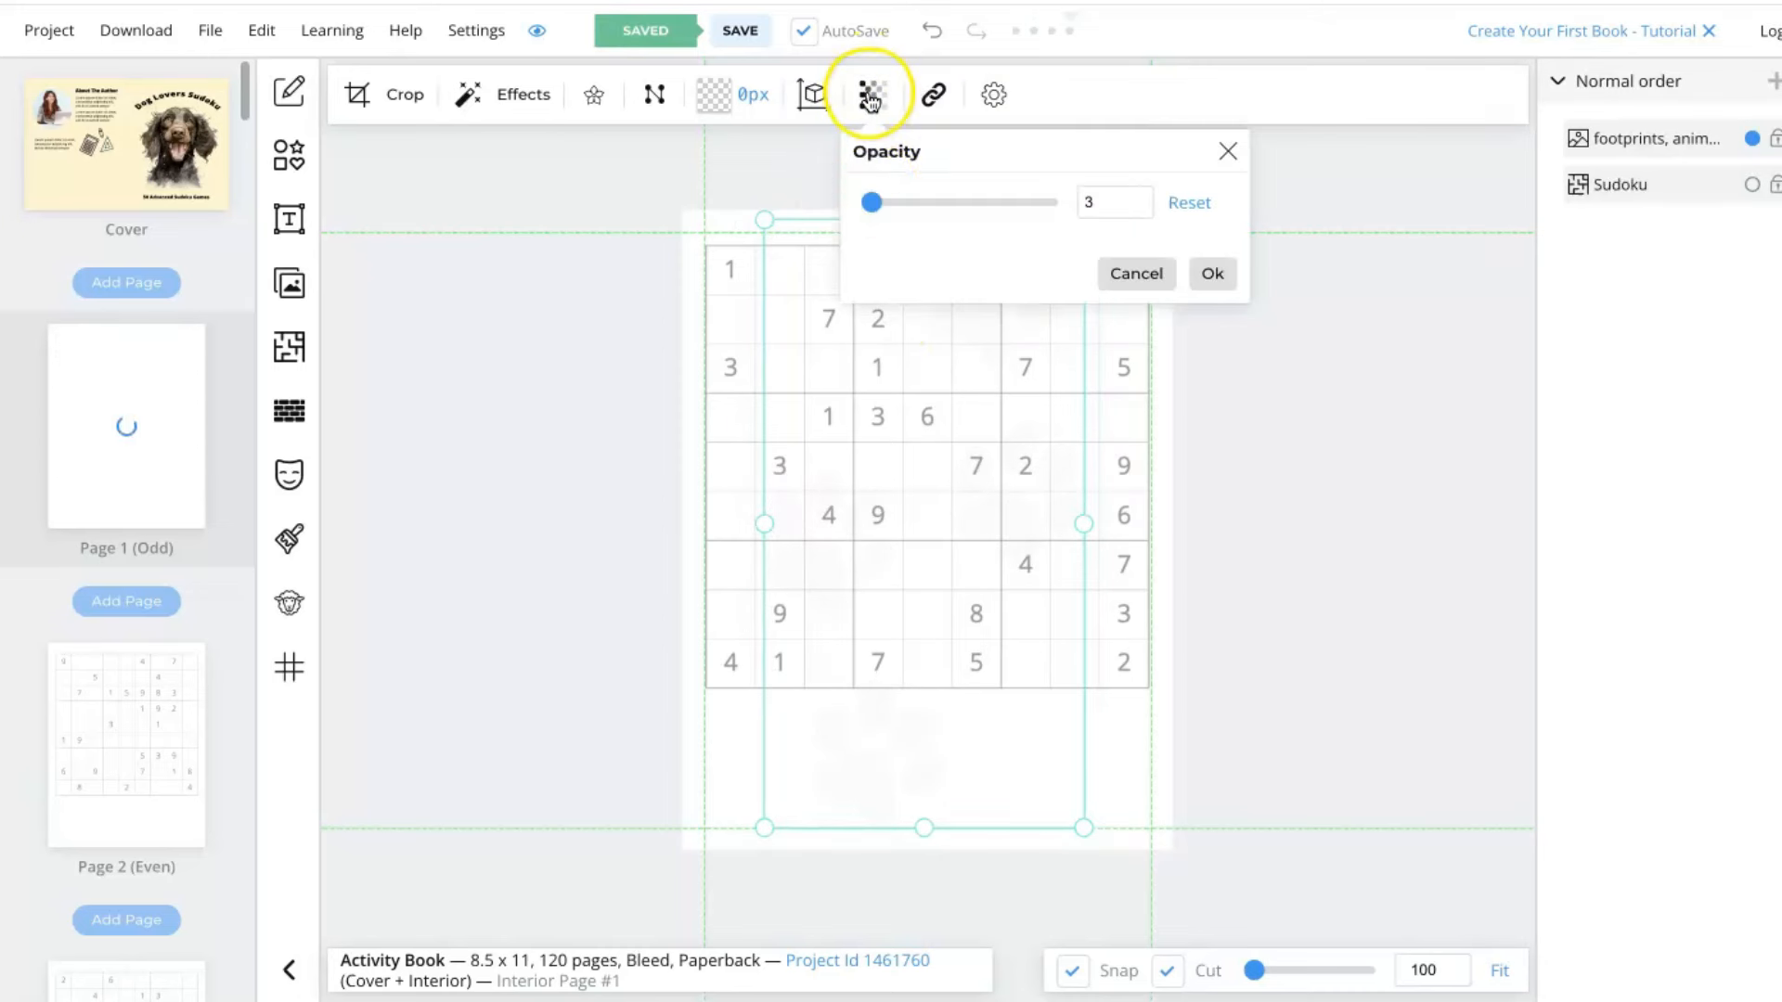
pyautogui.click(1210, 273)
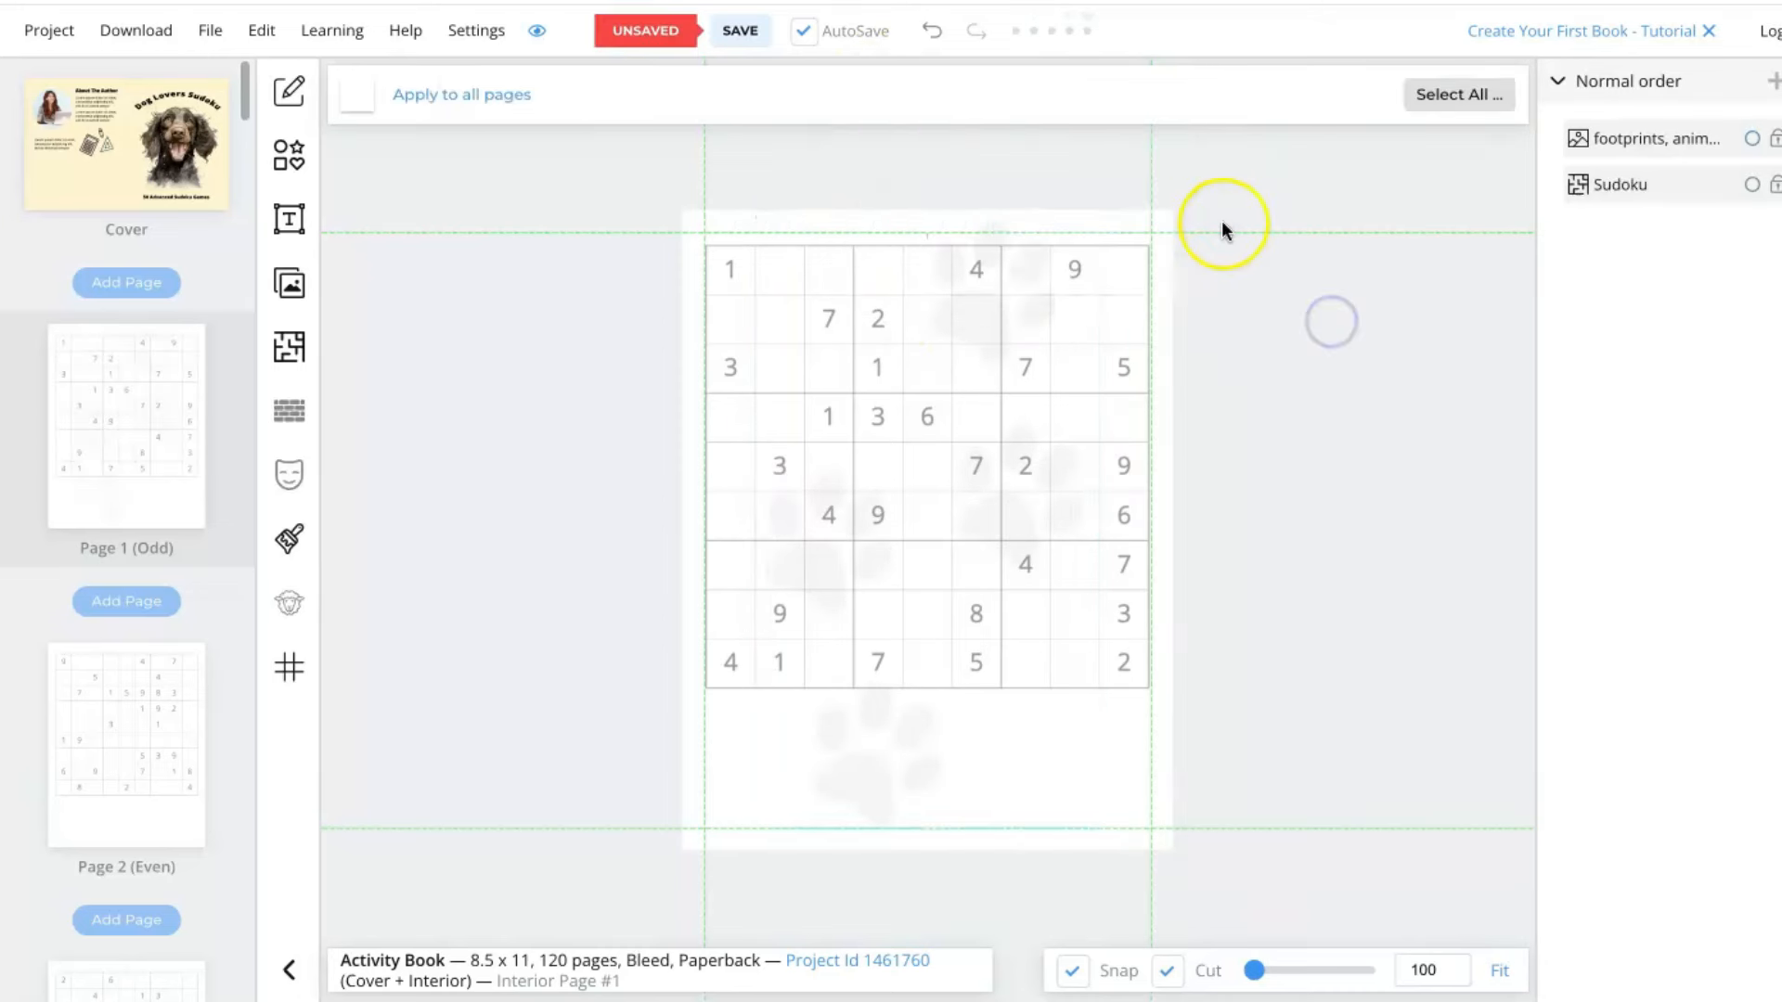
# Add the faint paw footprints image to blank page 107 at opacity 11.
pyautogui.scroll(-3)
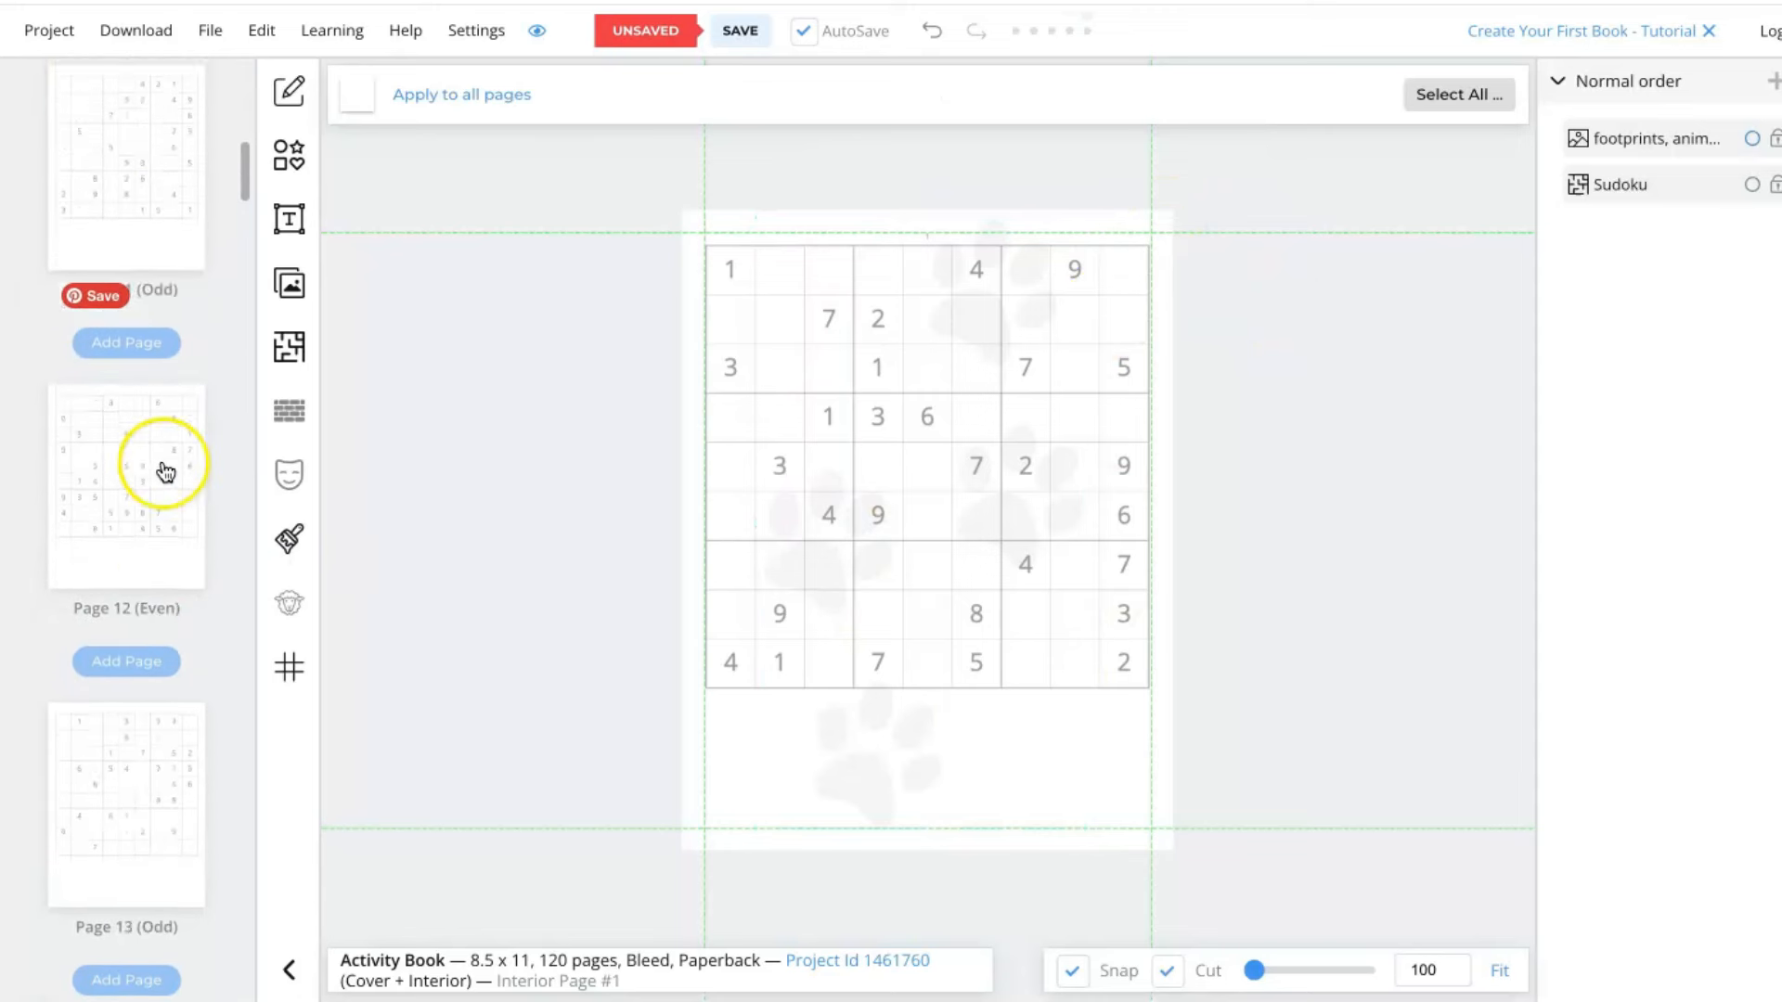
pyautogui.scroll(-3)
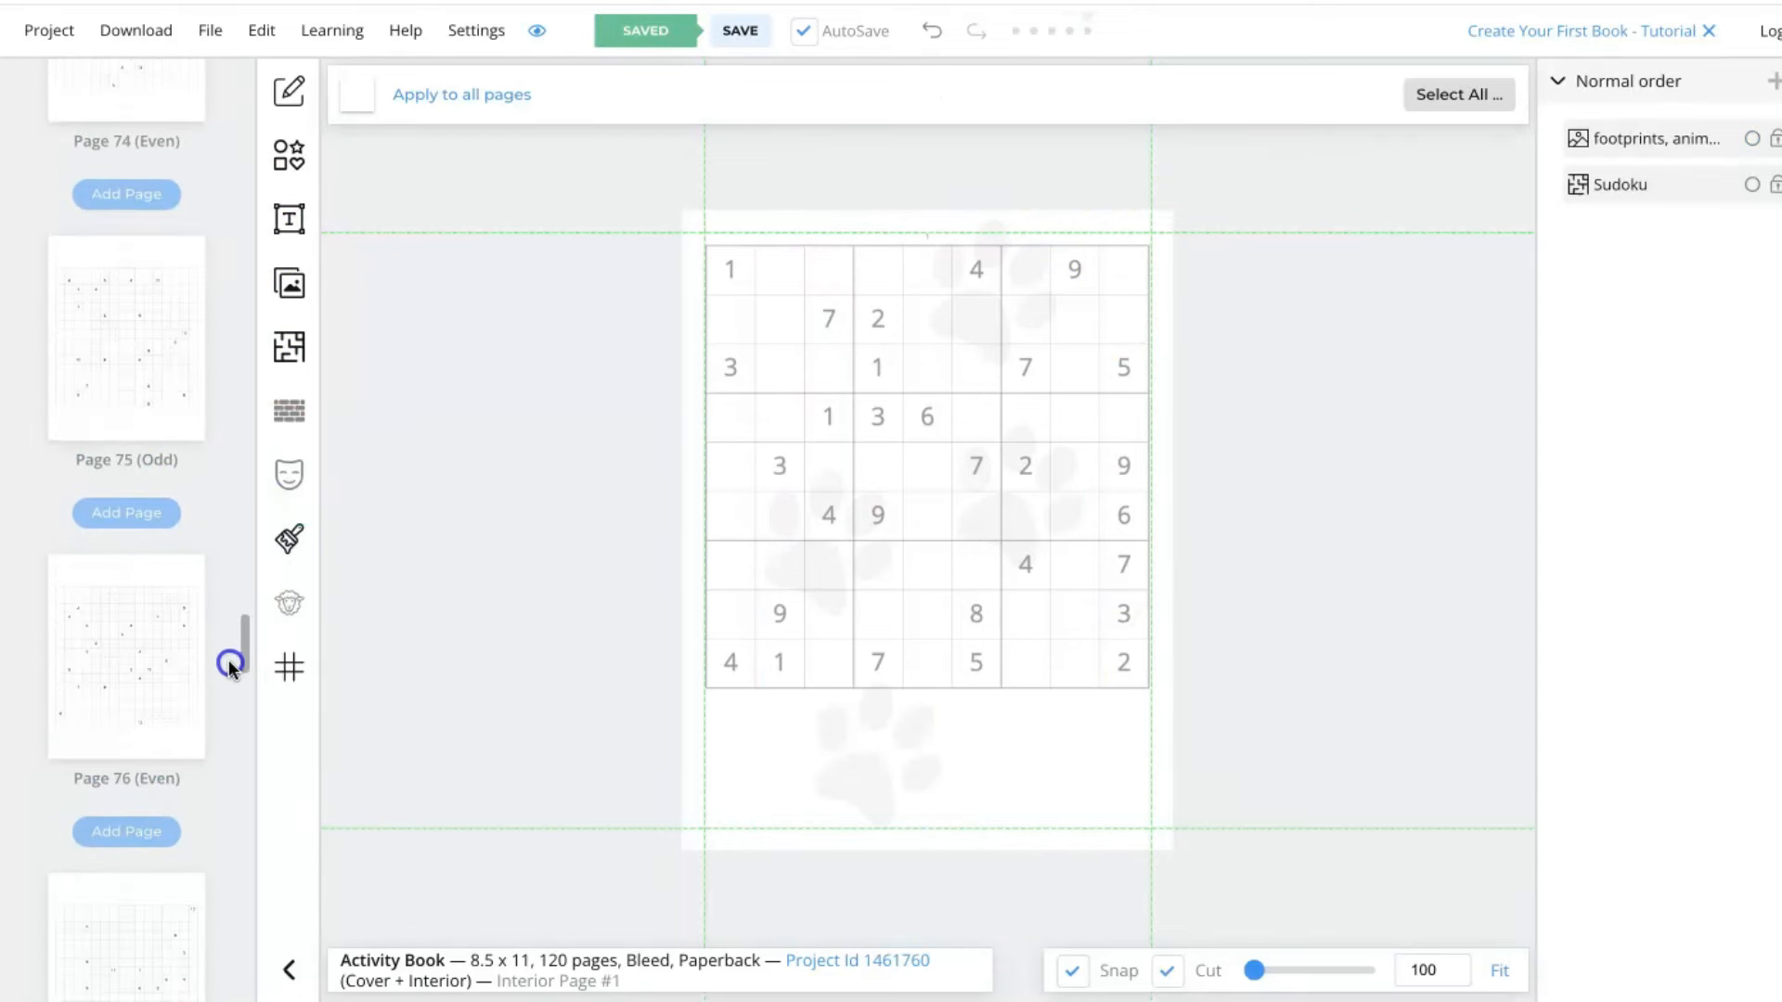
pyautogui.scroll(-3)
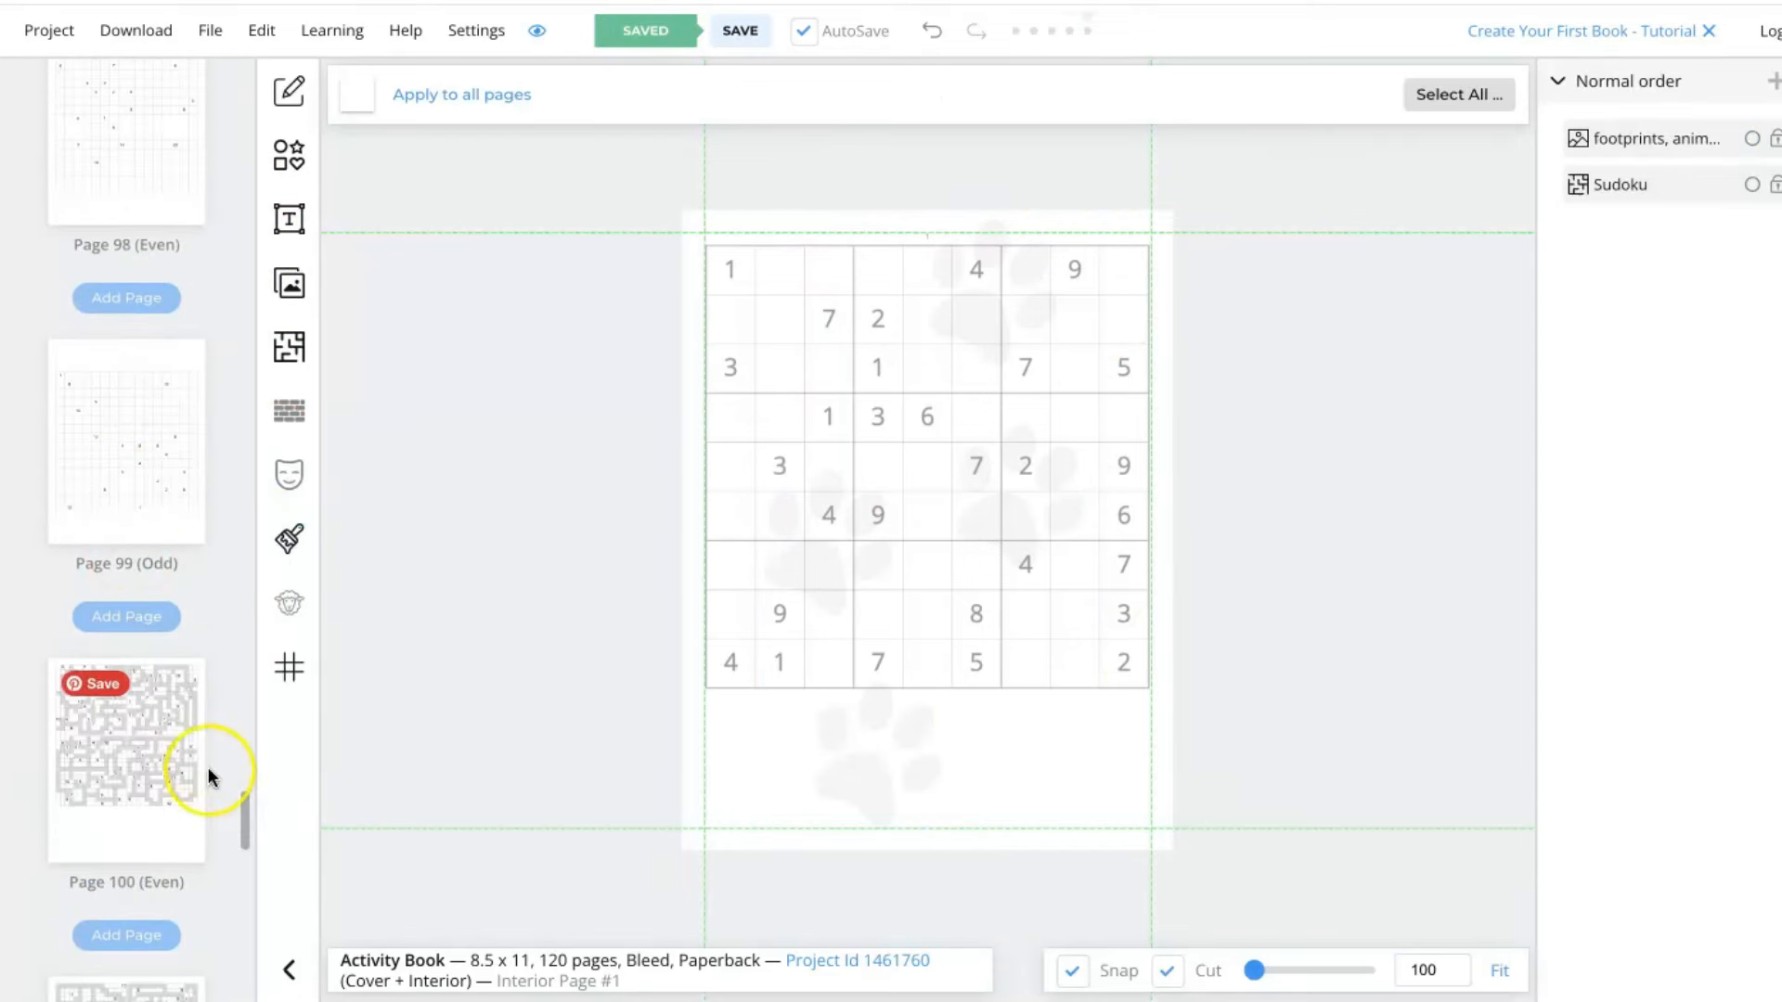
pyautogui.scroll(-3)
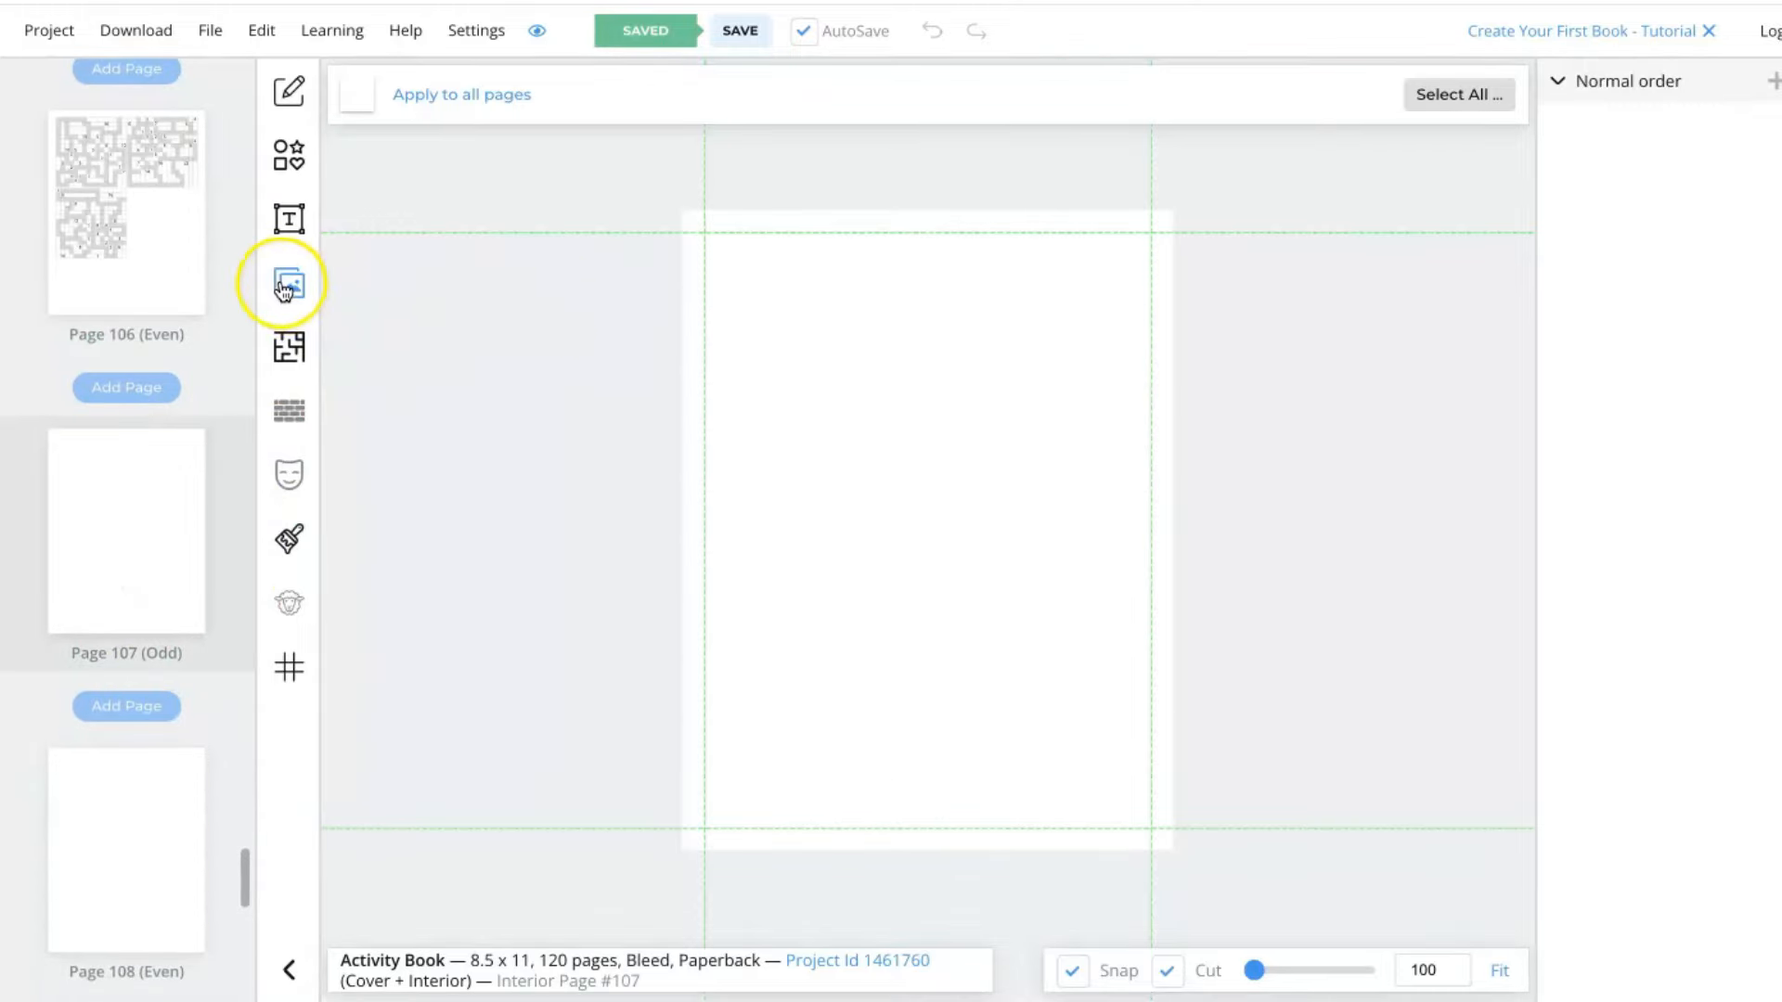
pyautogui.click(288, 282)
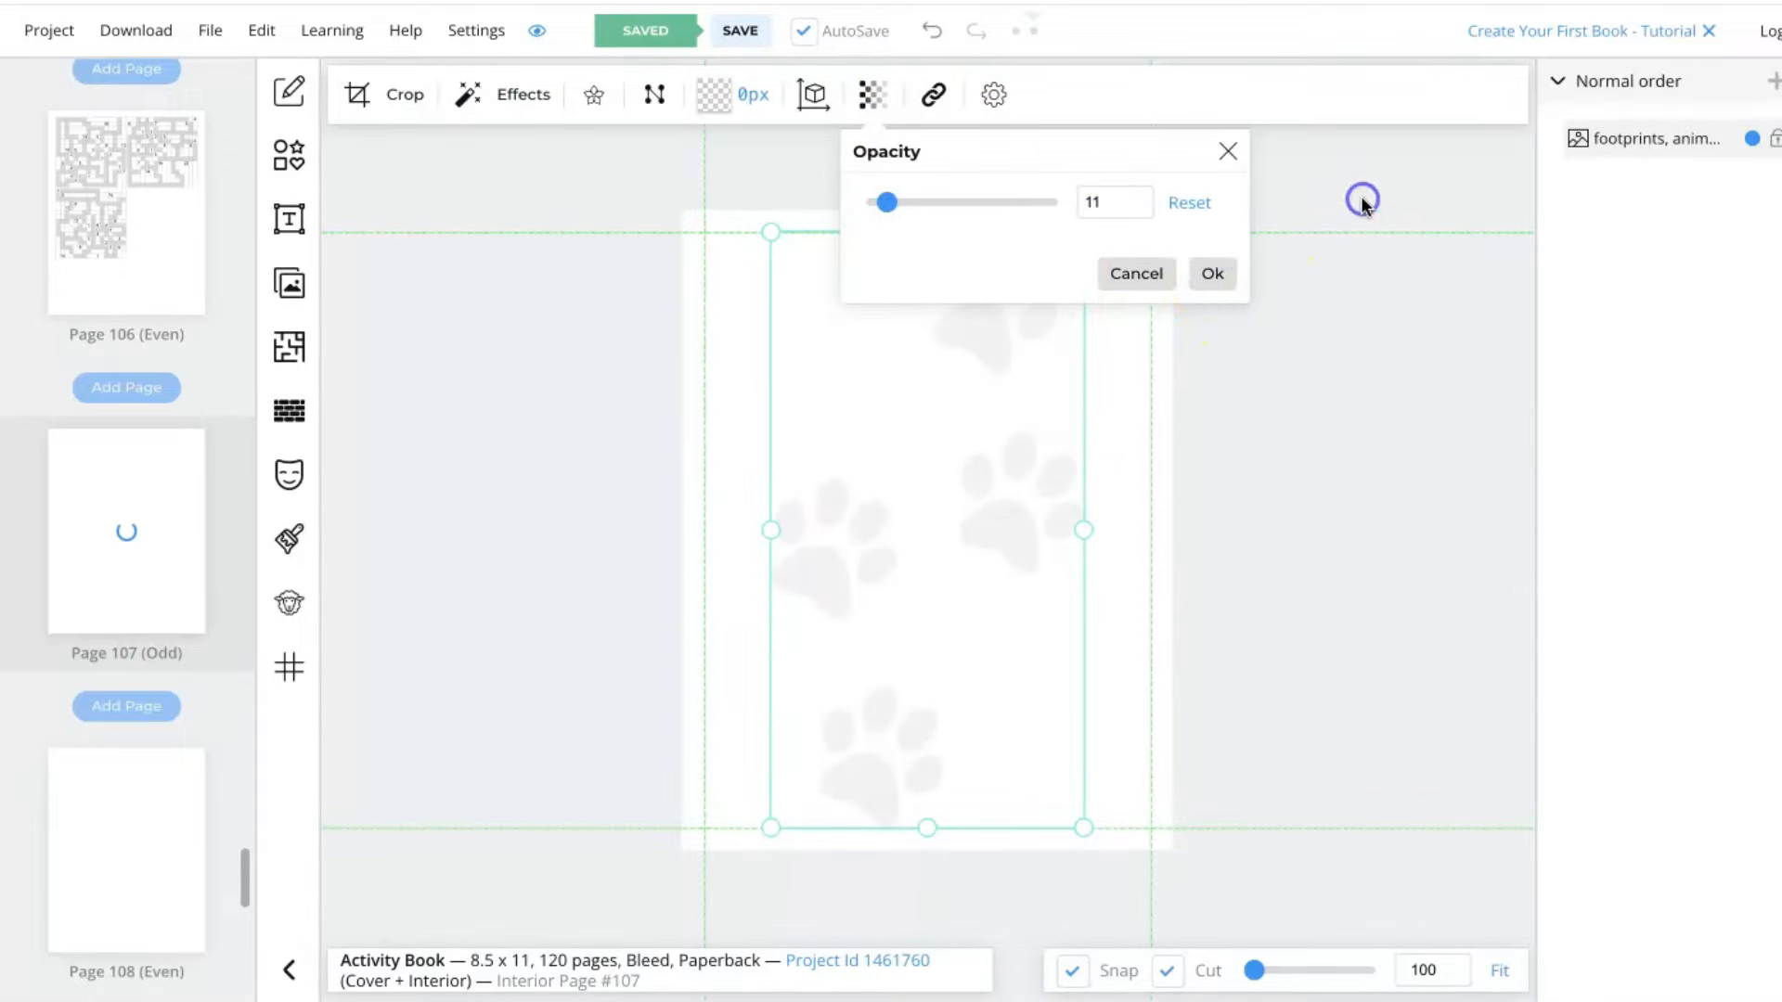
pyautogui.click(1210, 274)
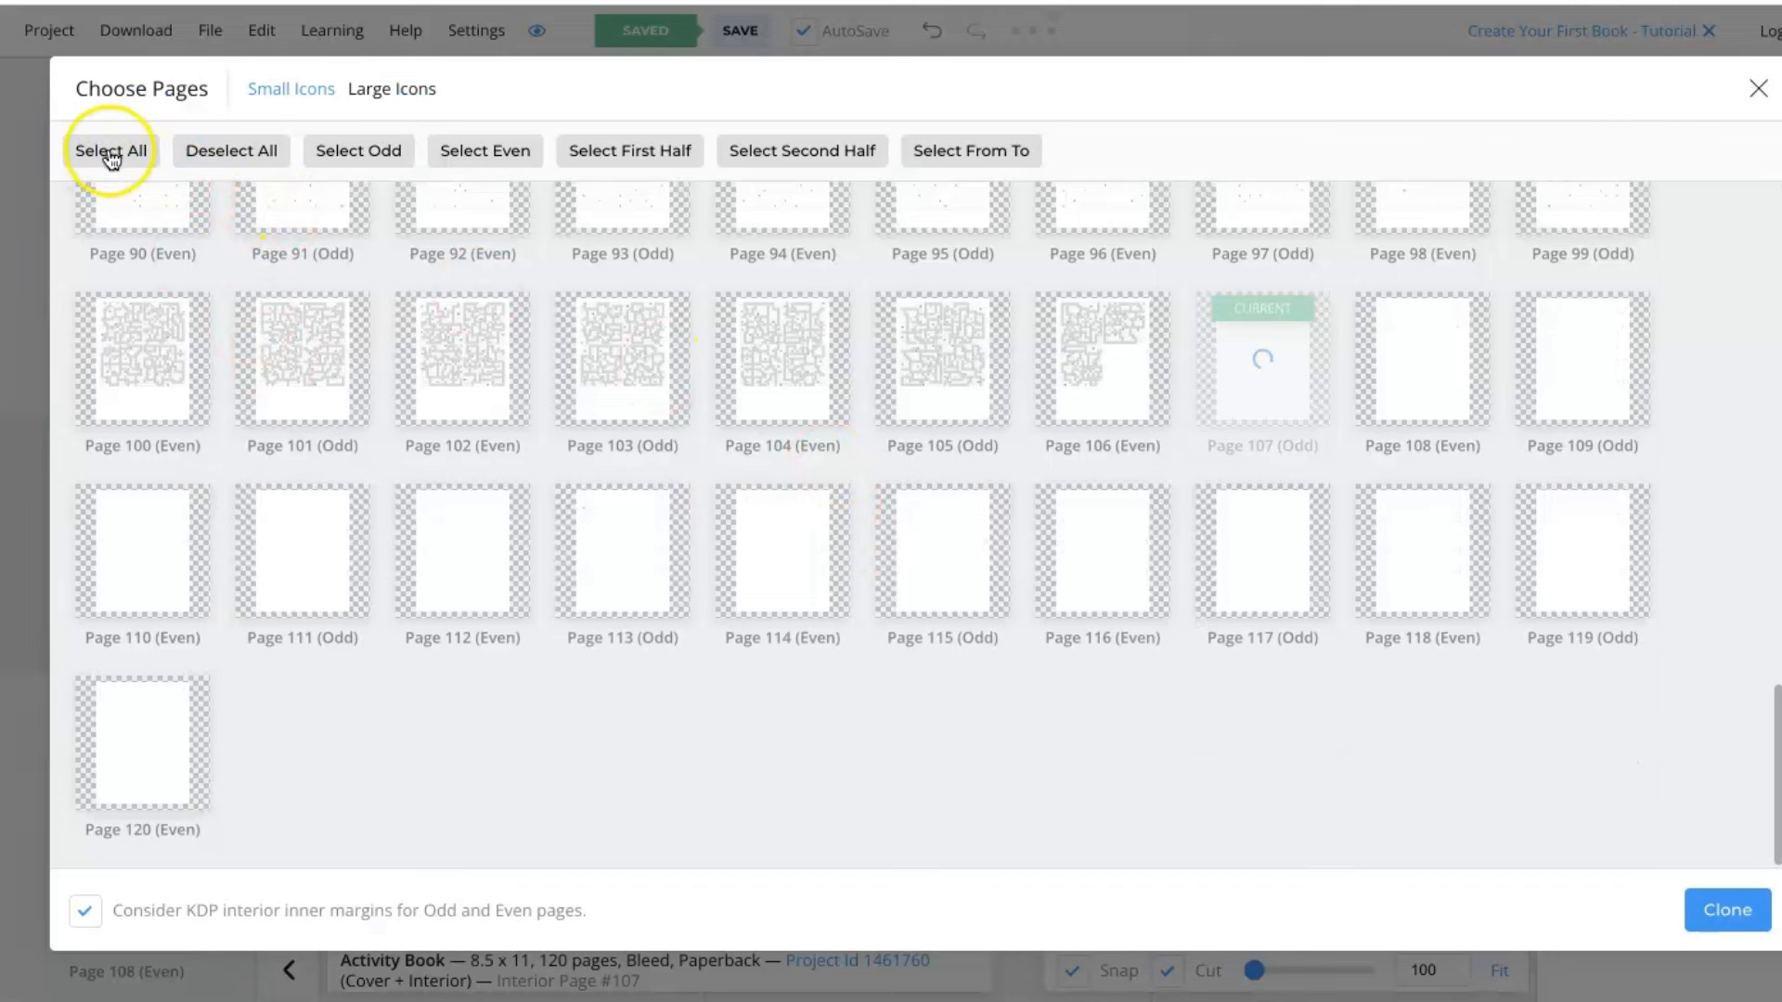
# Select all pages in the Choose Pages dialog, then close it without cloning.
pyautogui.click(110, 150)
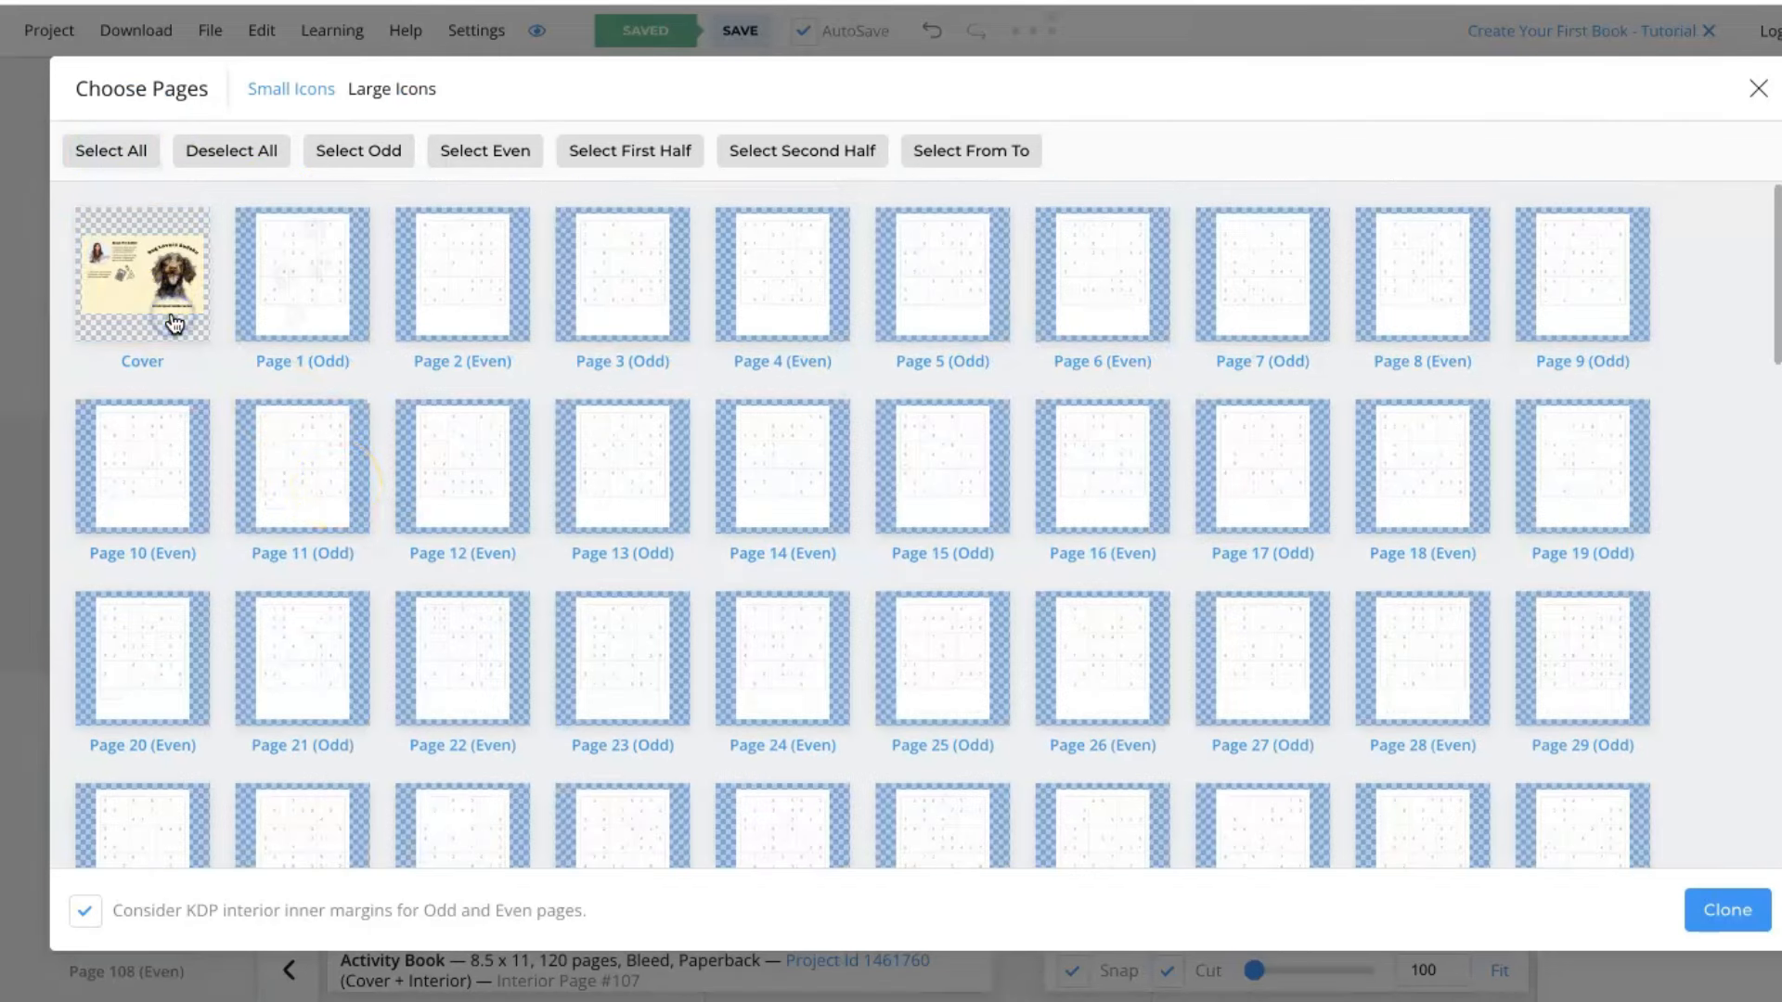
pyautogui.scroll(-3)
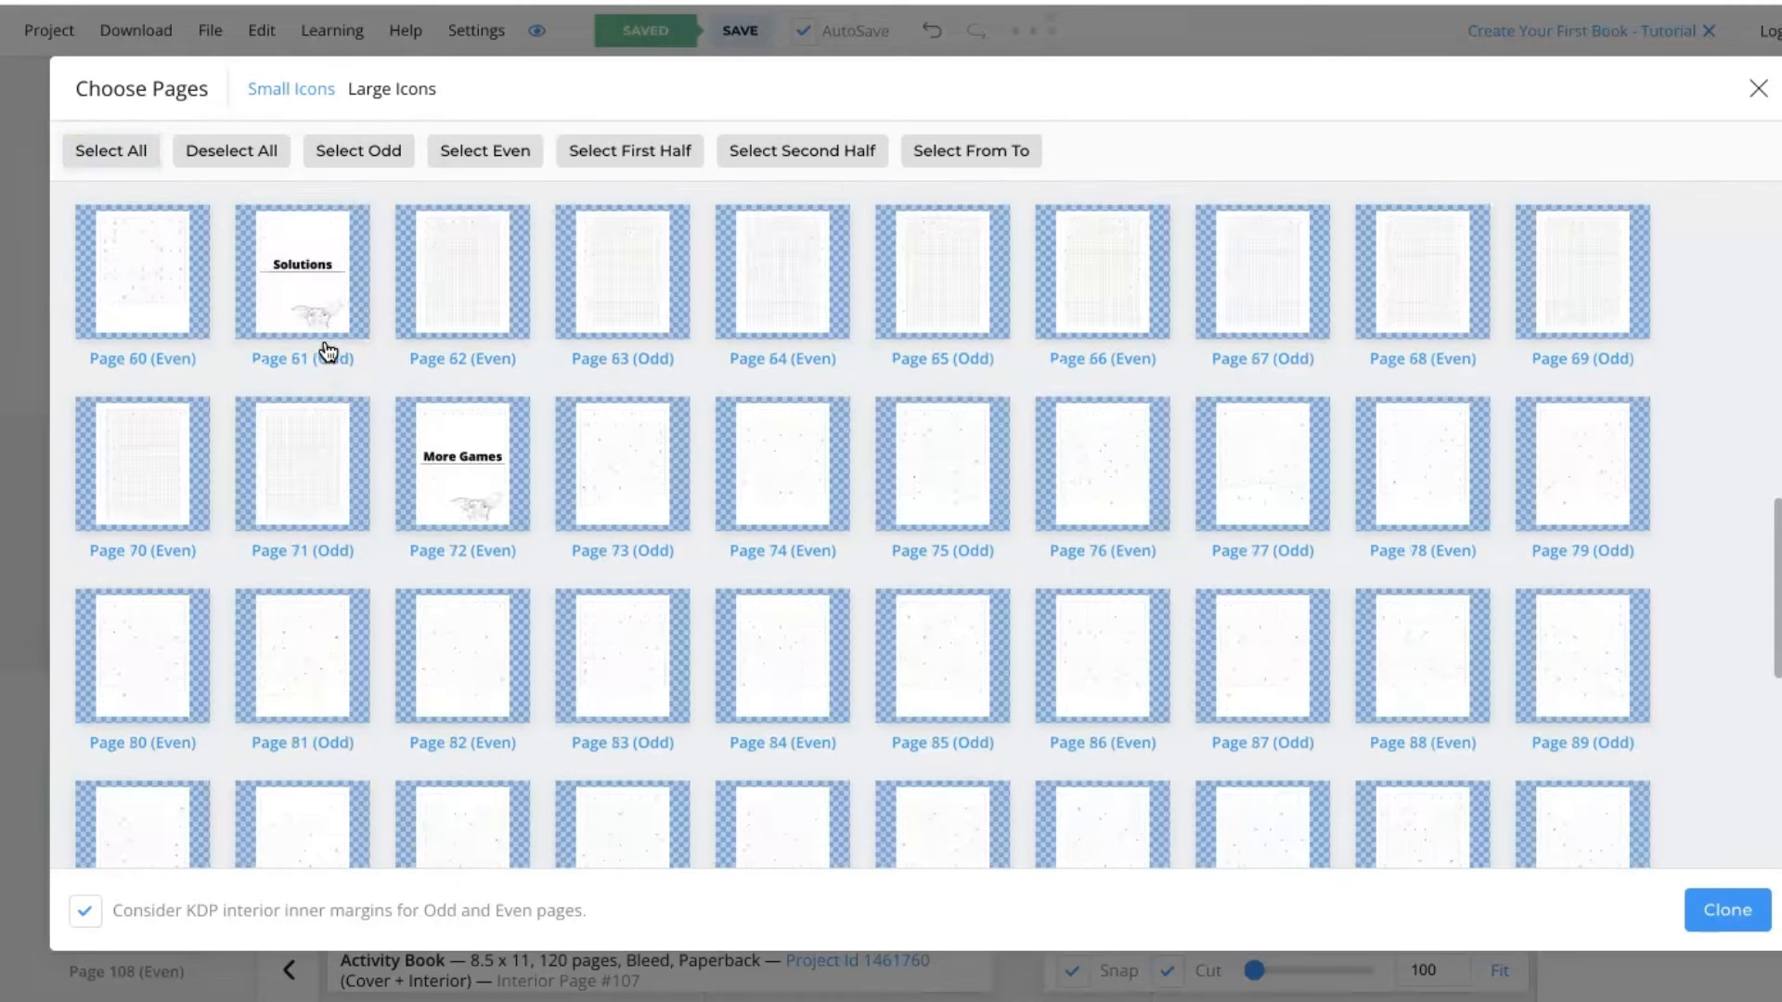
pyautogui.scroll(3)
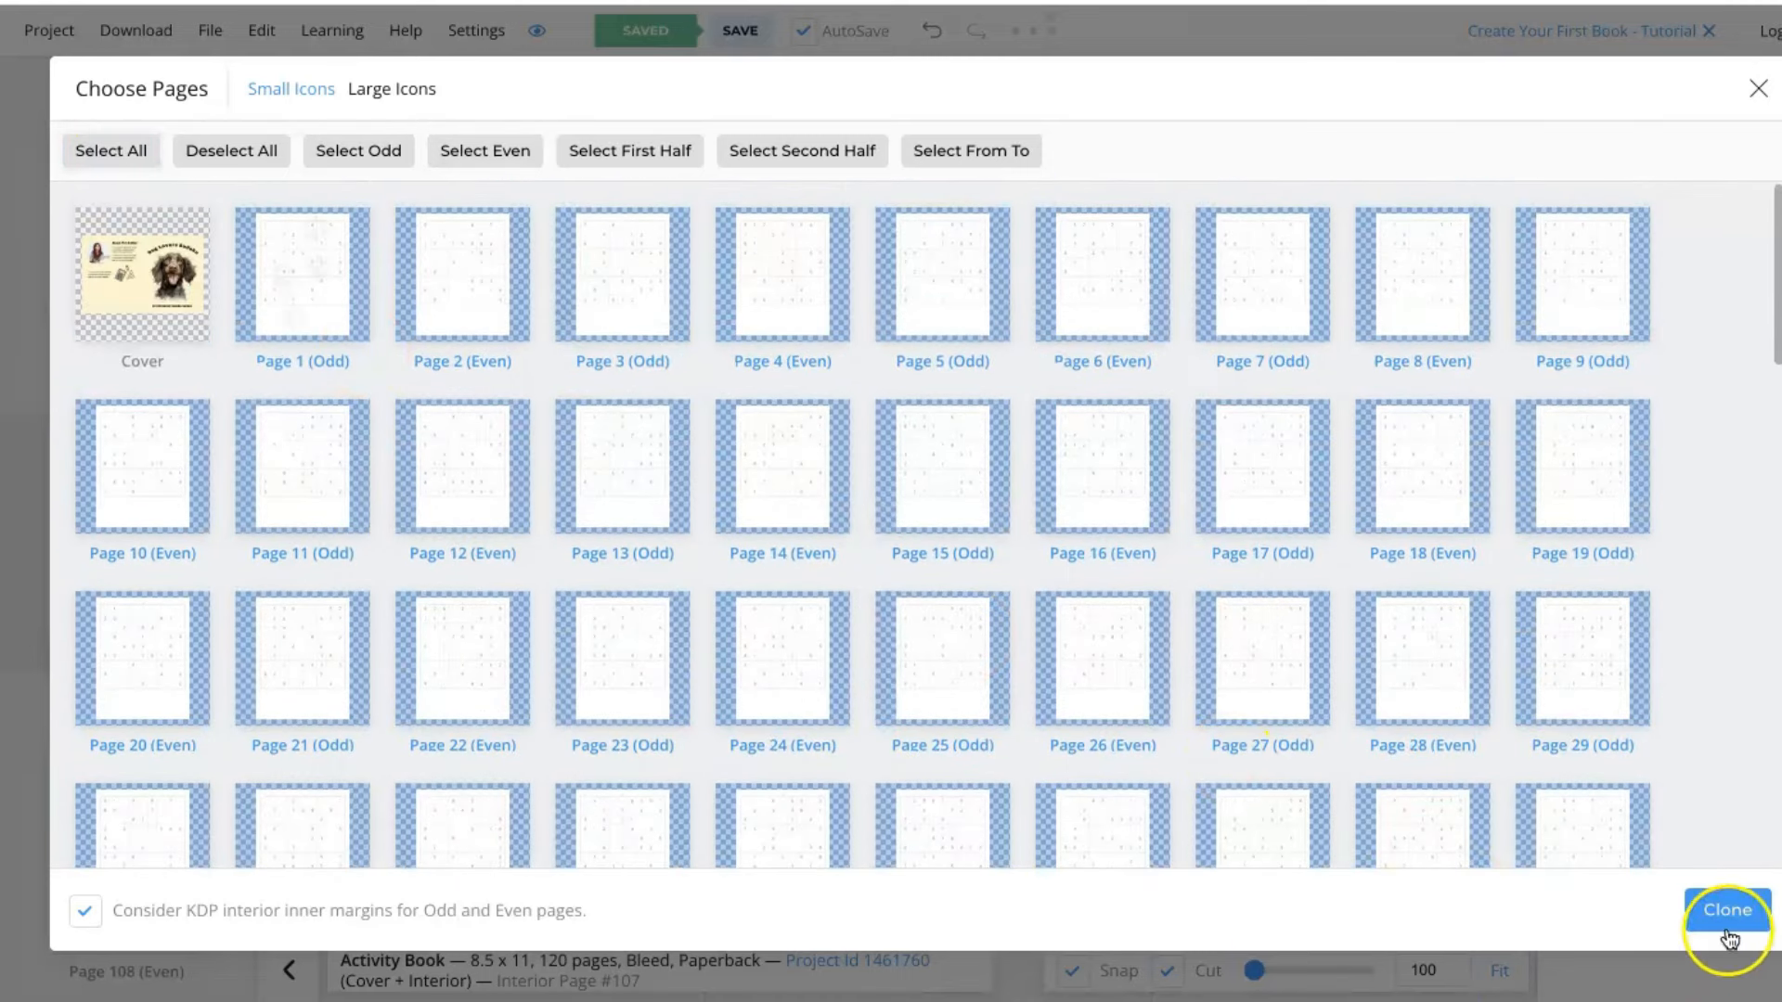
pyautogui.moveTo(665, 559)
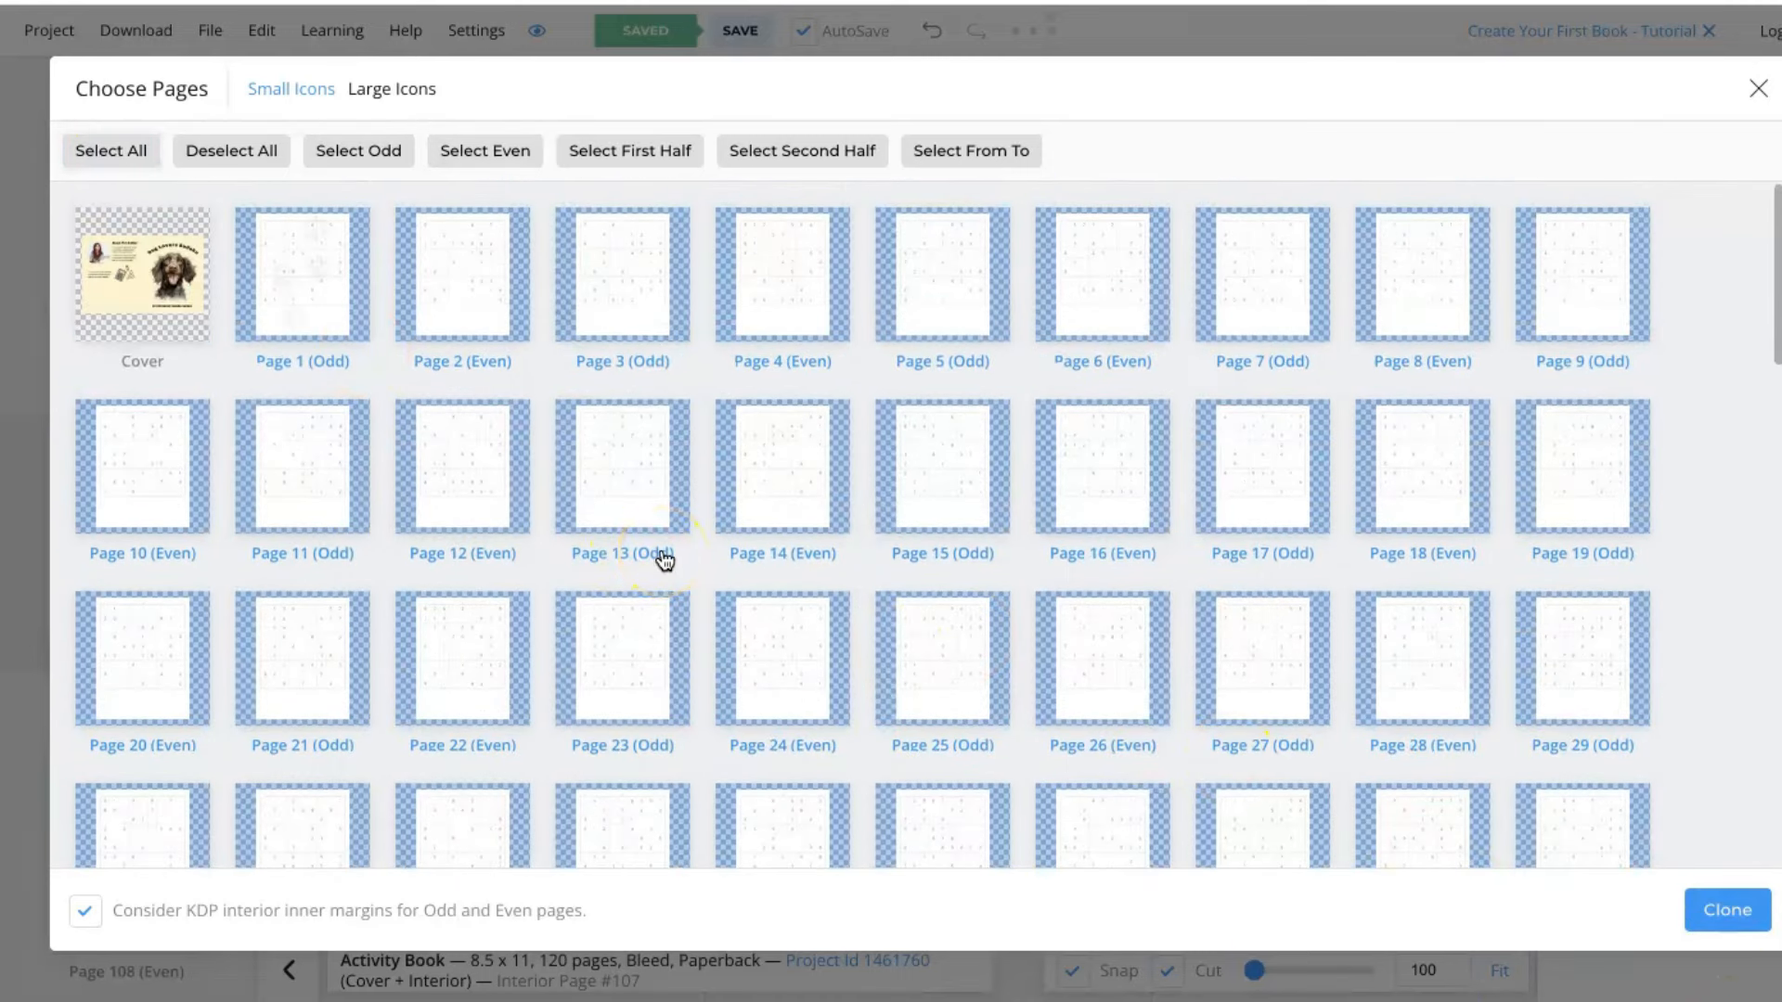
pyautogui.moveTo(664, 559)
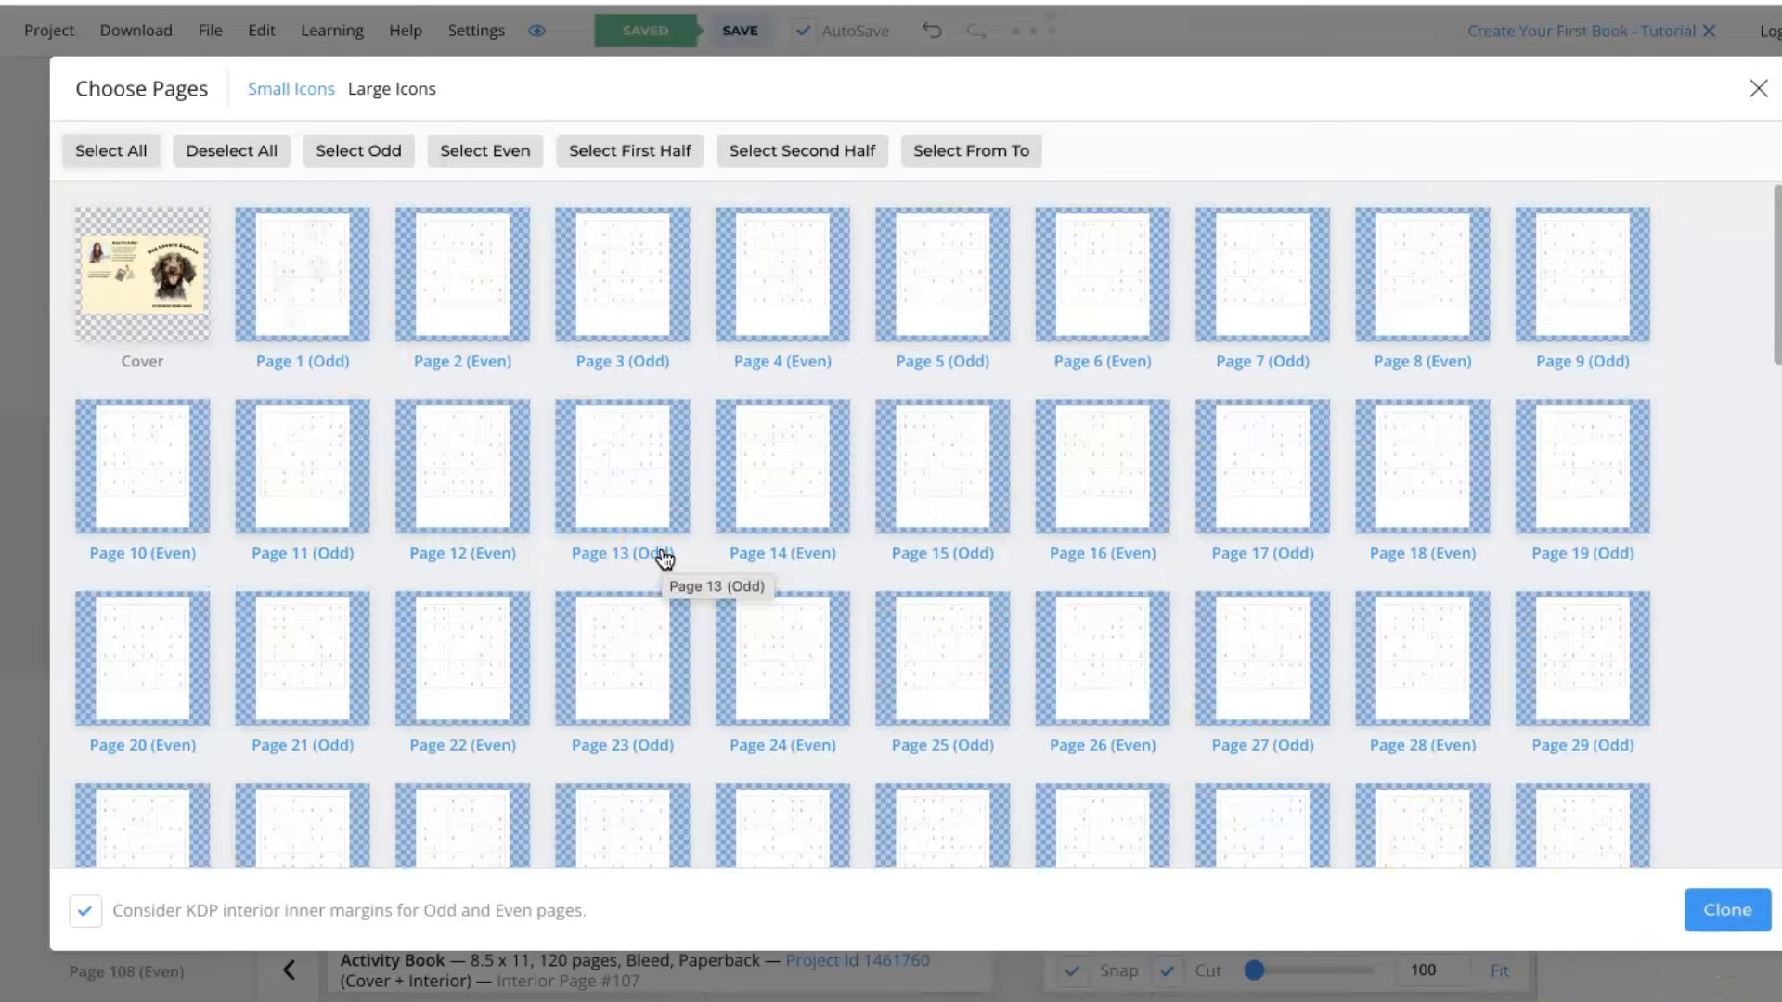
pyautogui.moveTo(1452, 297)
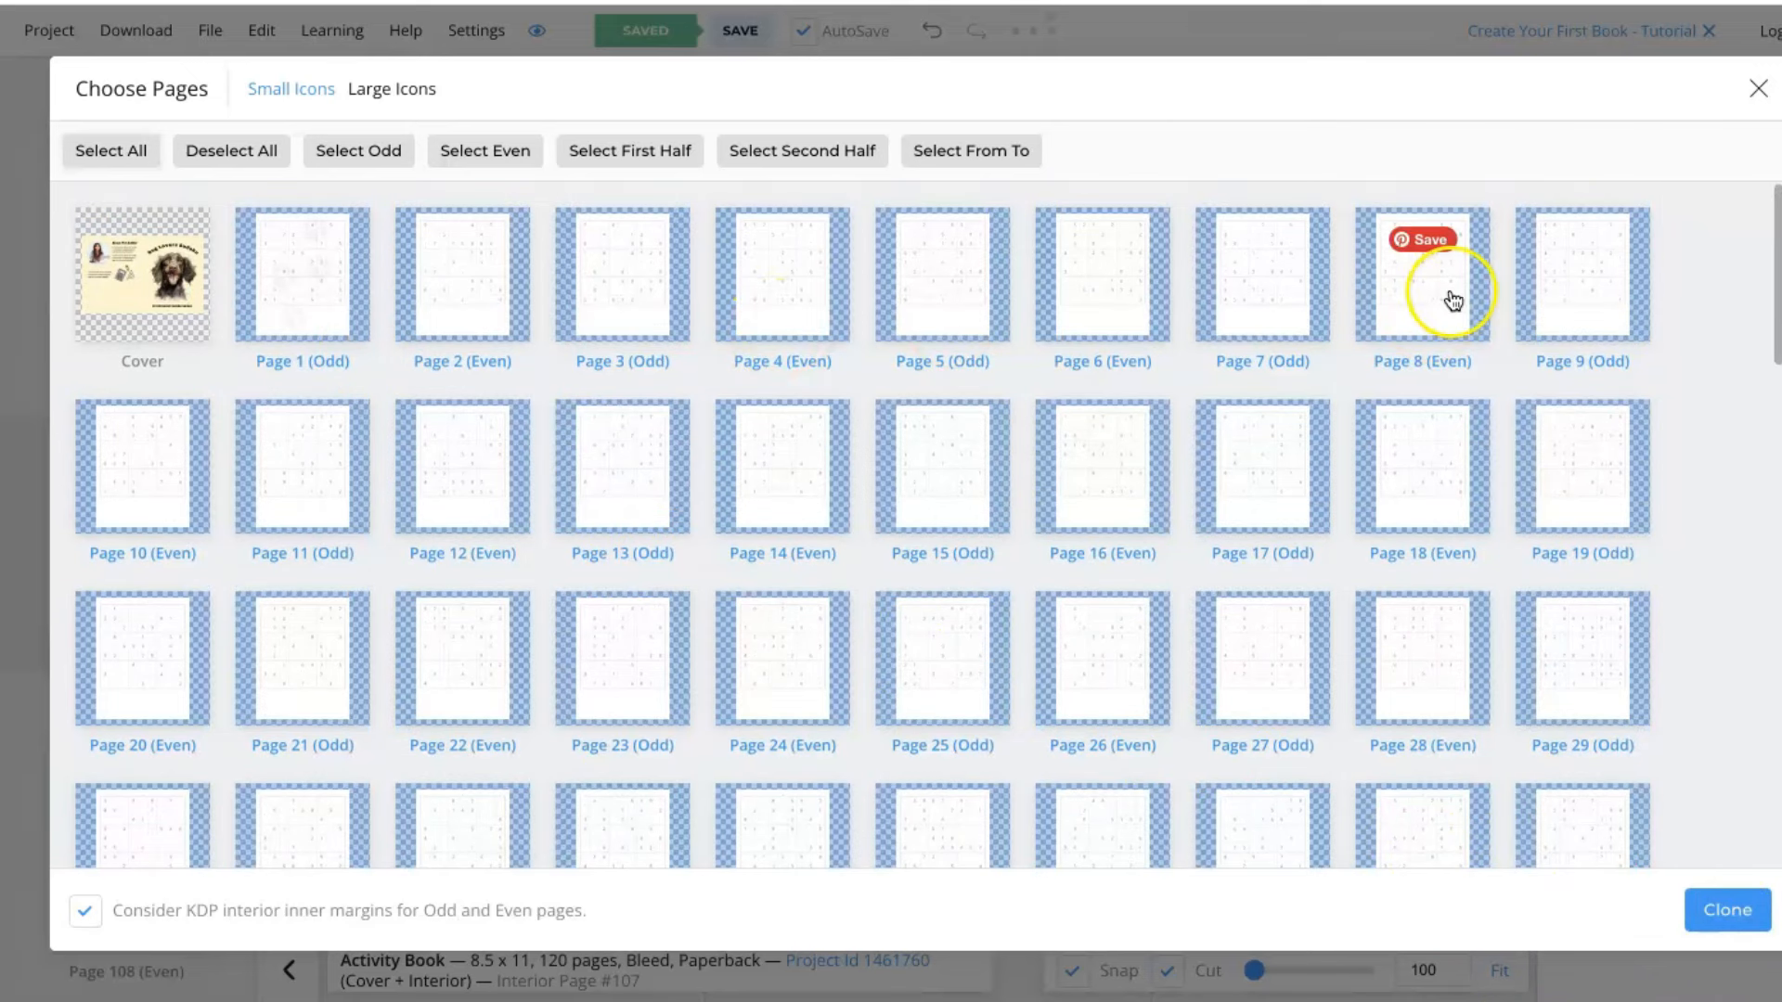
pyautogui.moveTo(1760, 113)
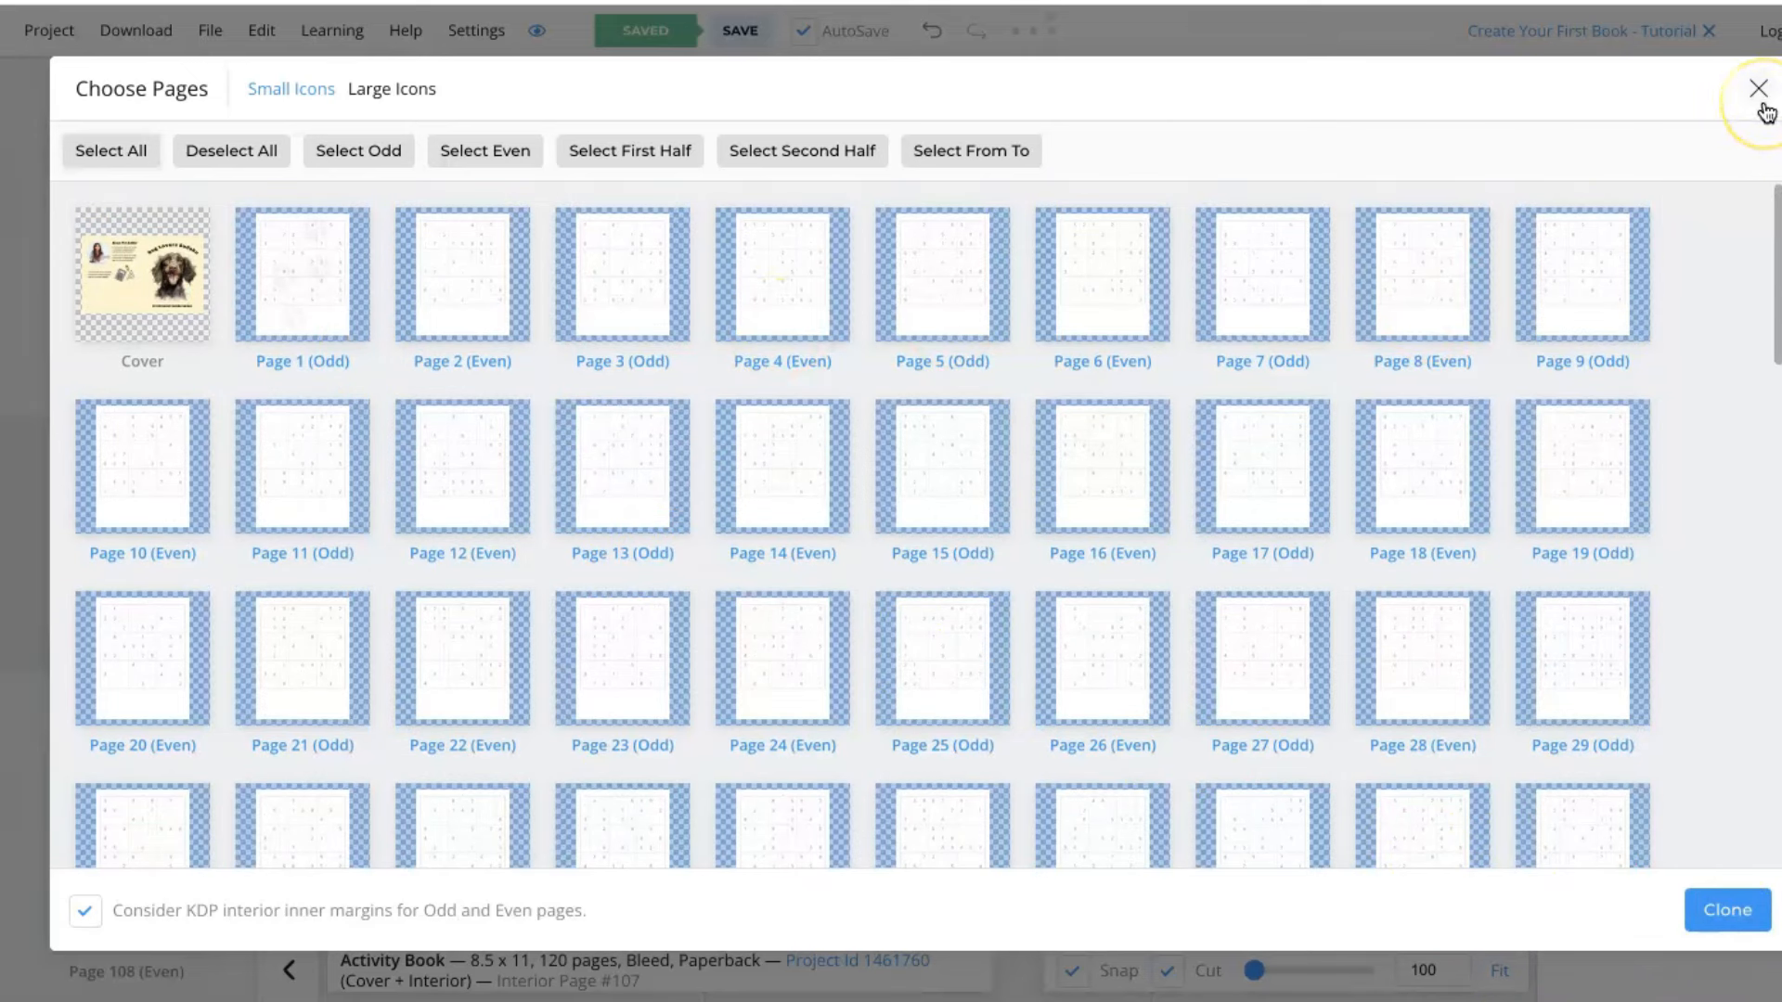
pyautogui.click(1756, 89)
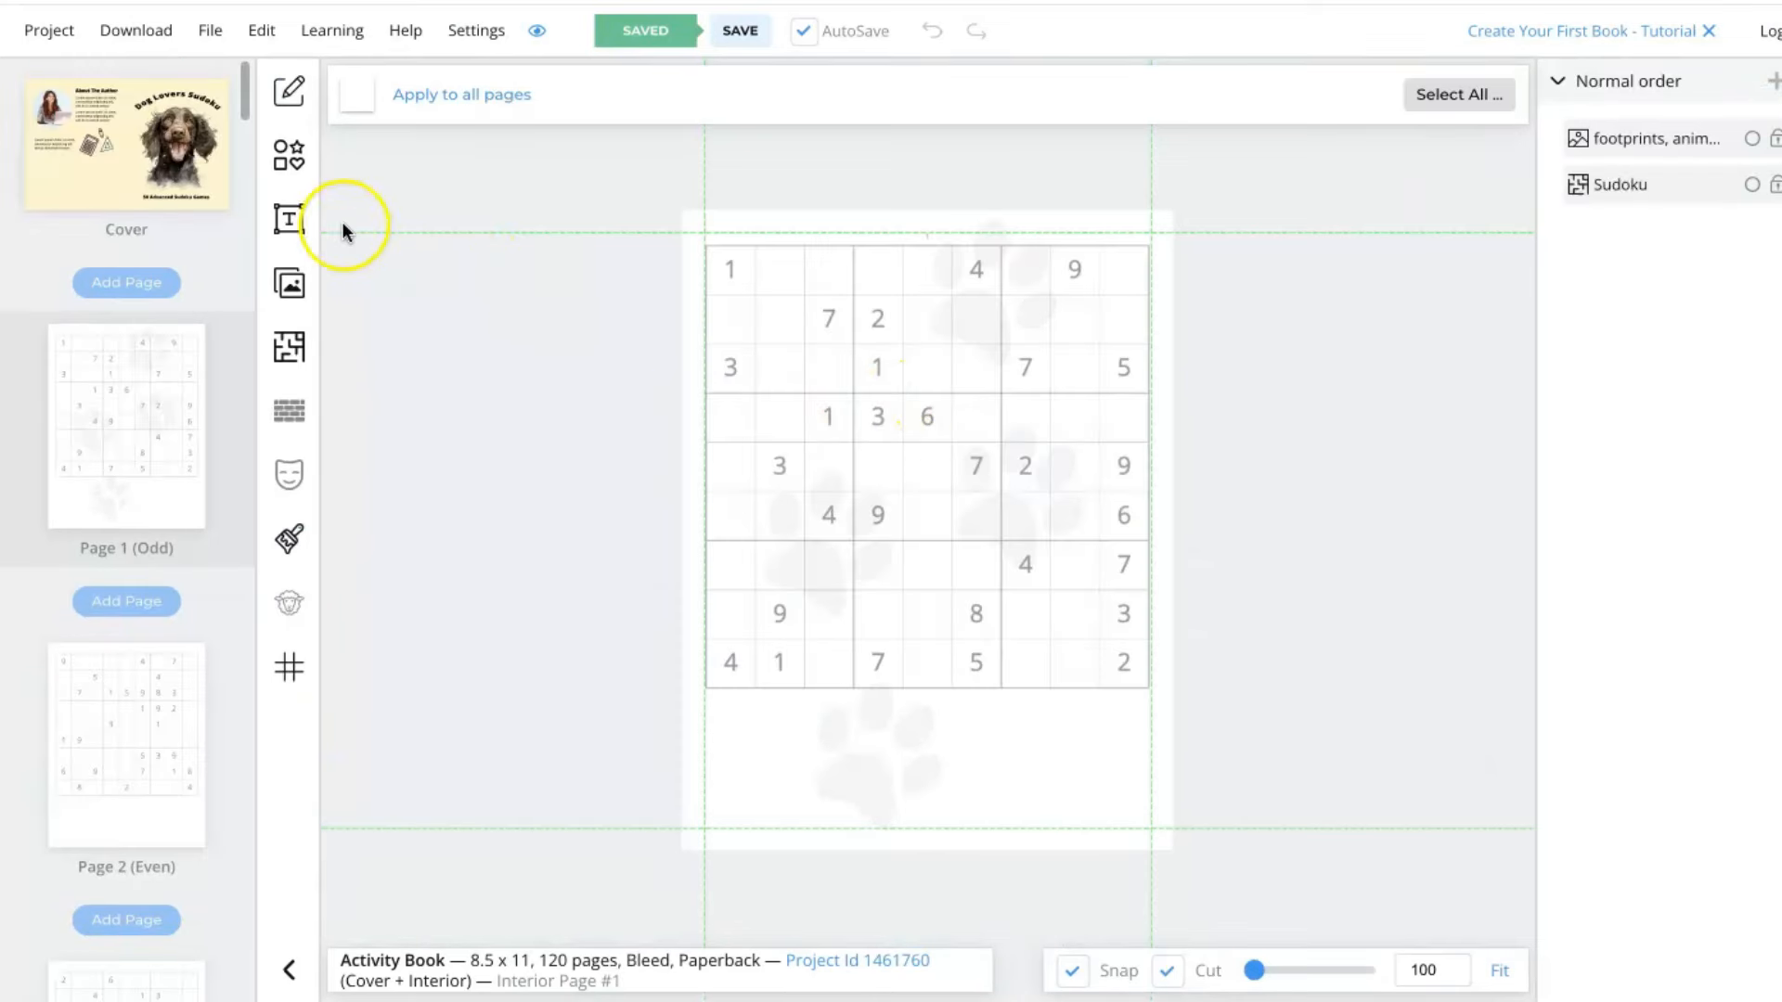
# Add a bold 'Soduku #1' variable-text heading above page 1's grid.
pyautogui.click(290, 221)
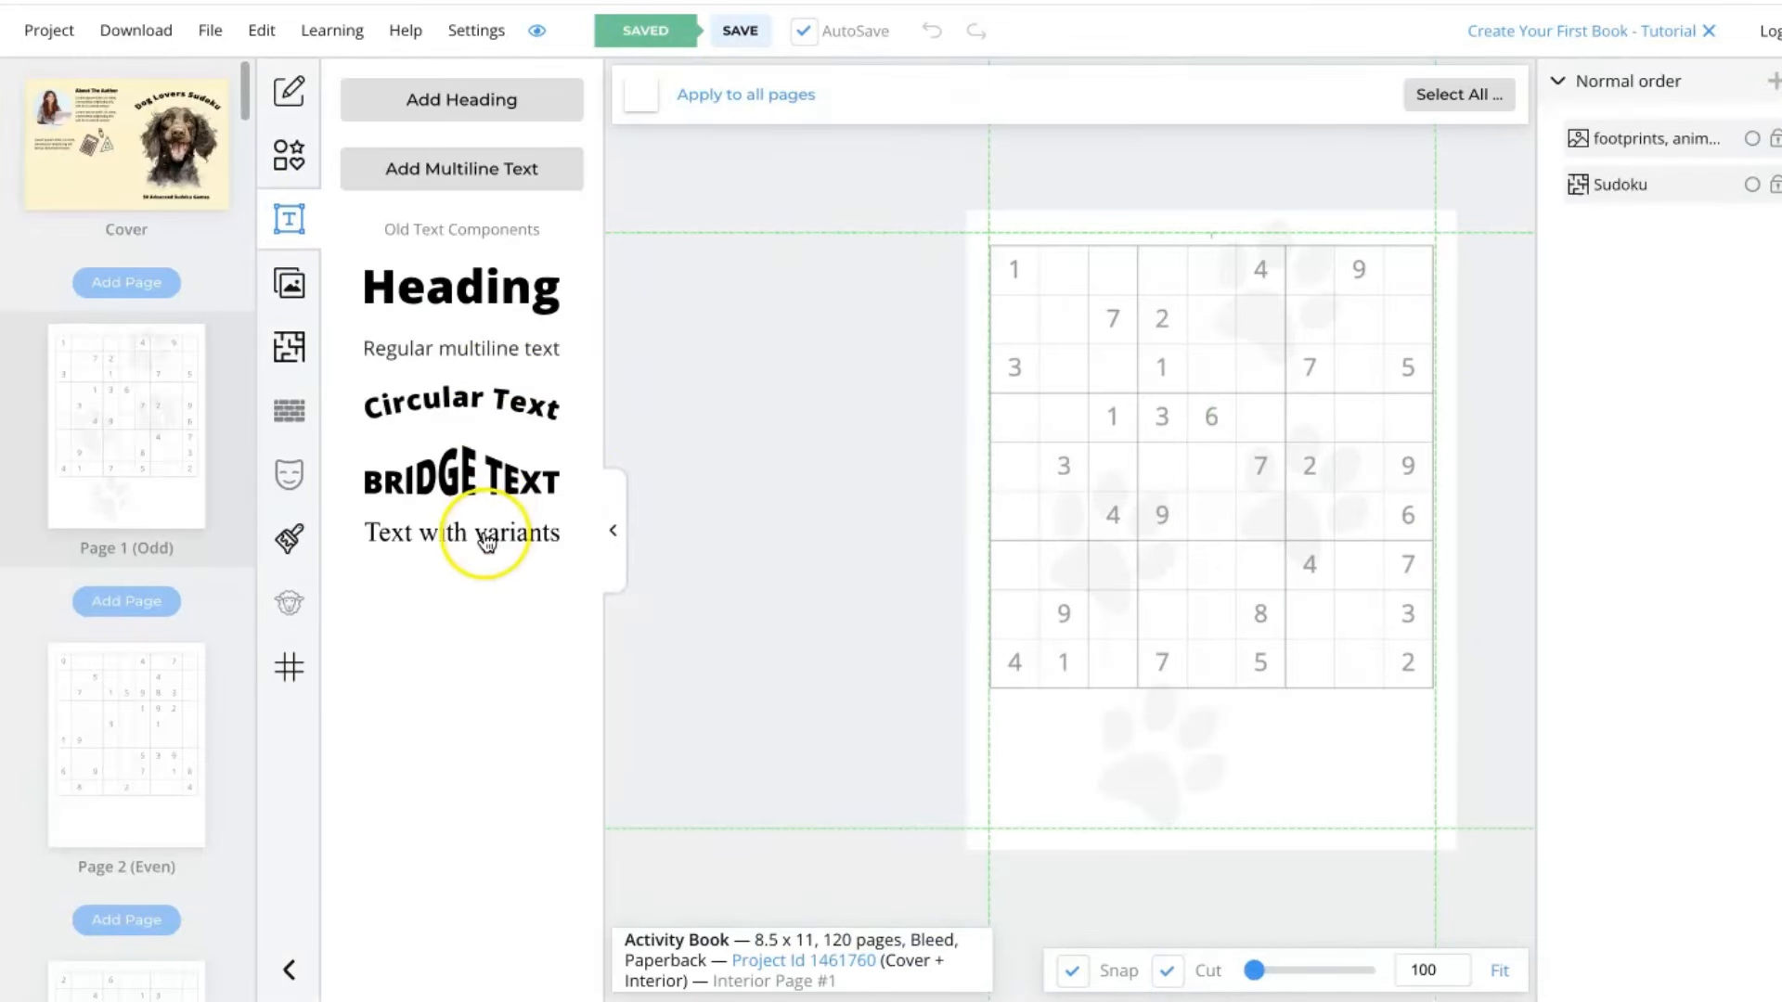
pyautogui.moveTo(444, 359)
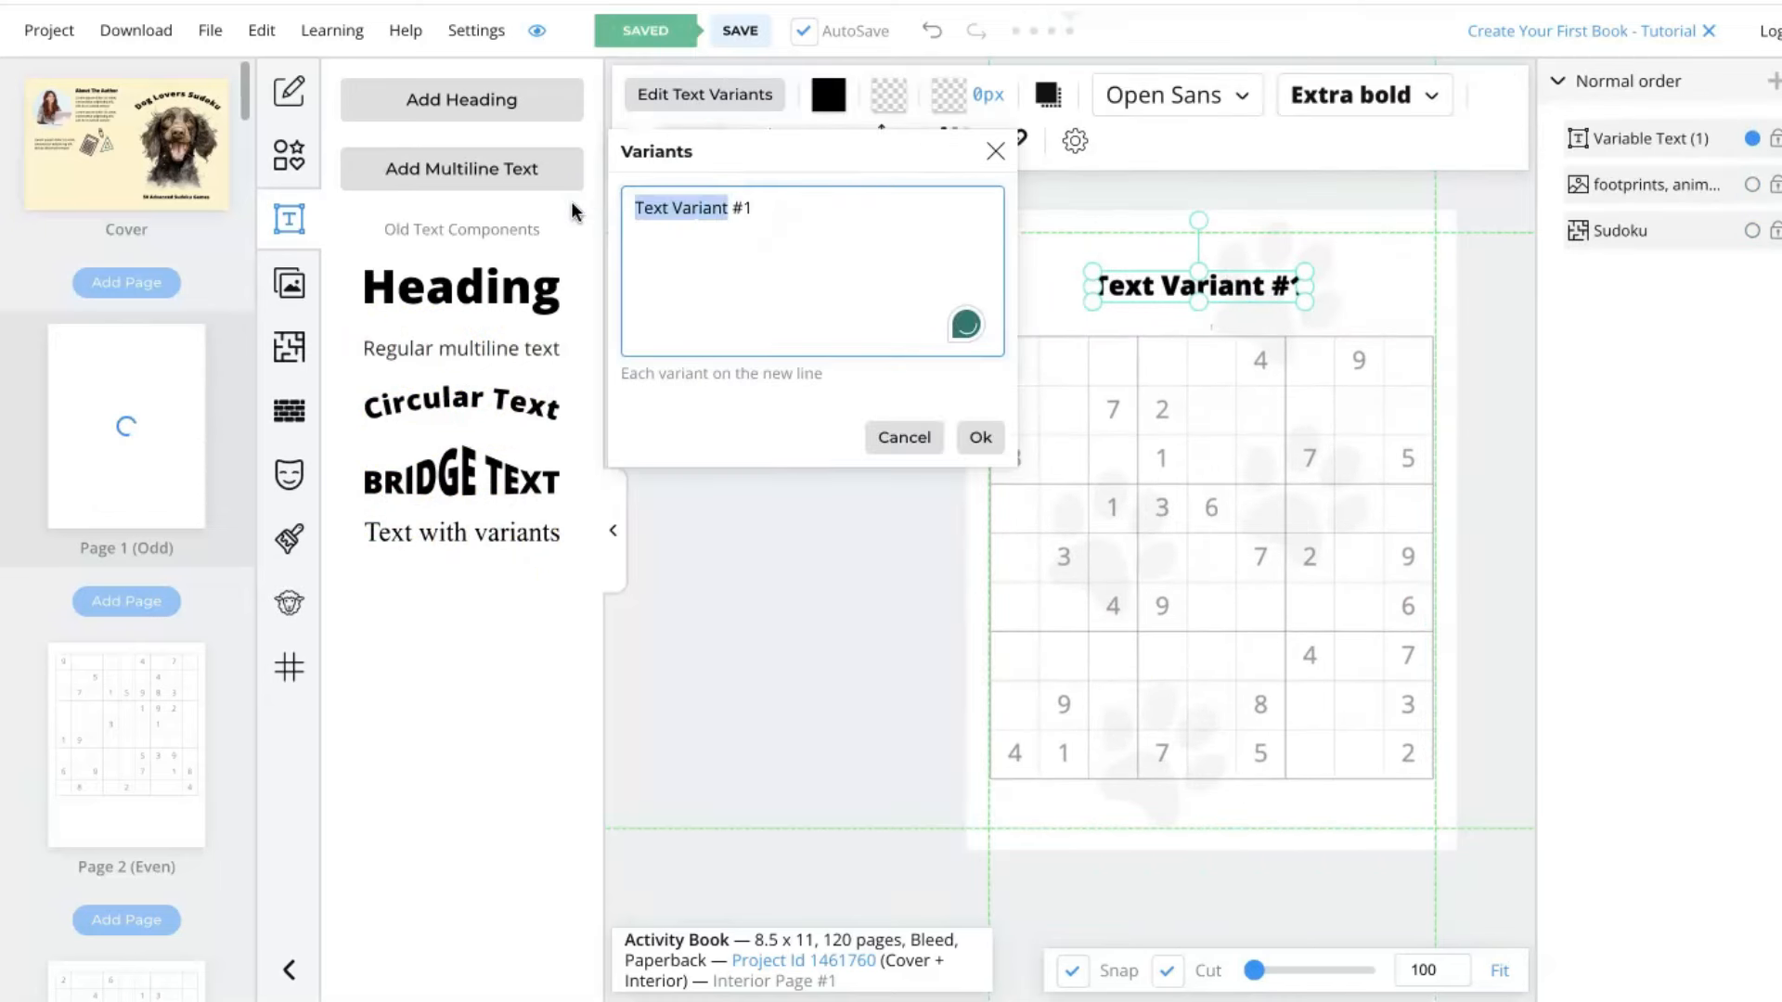
pyautogui.click(979, 438)
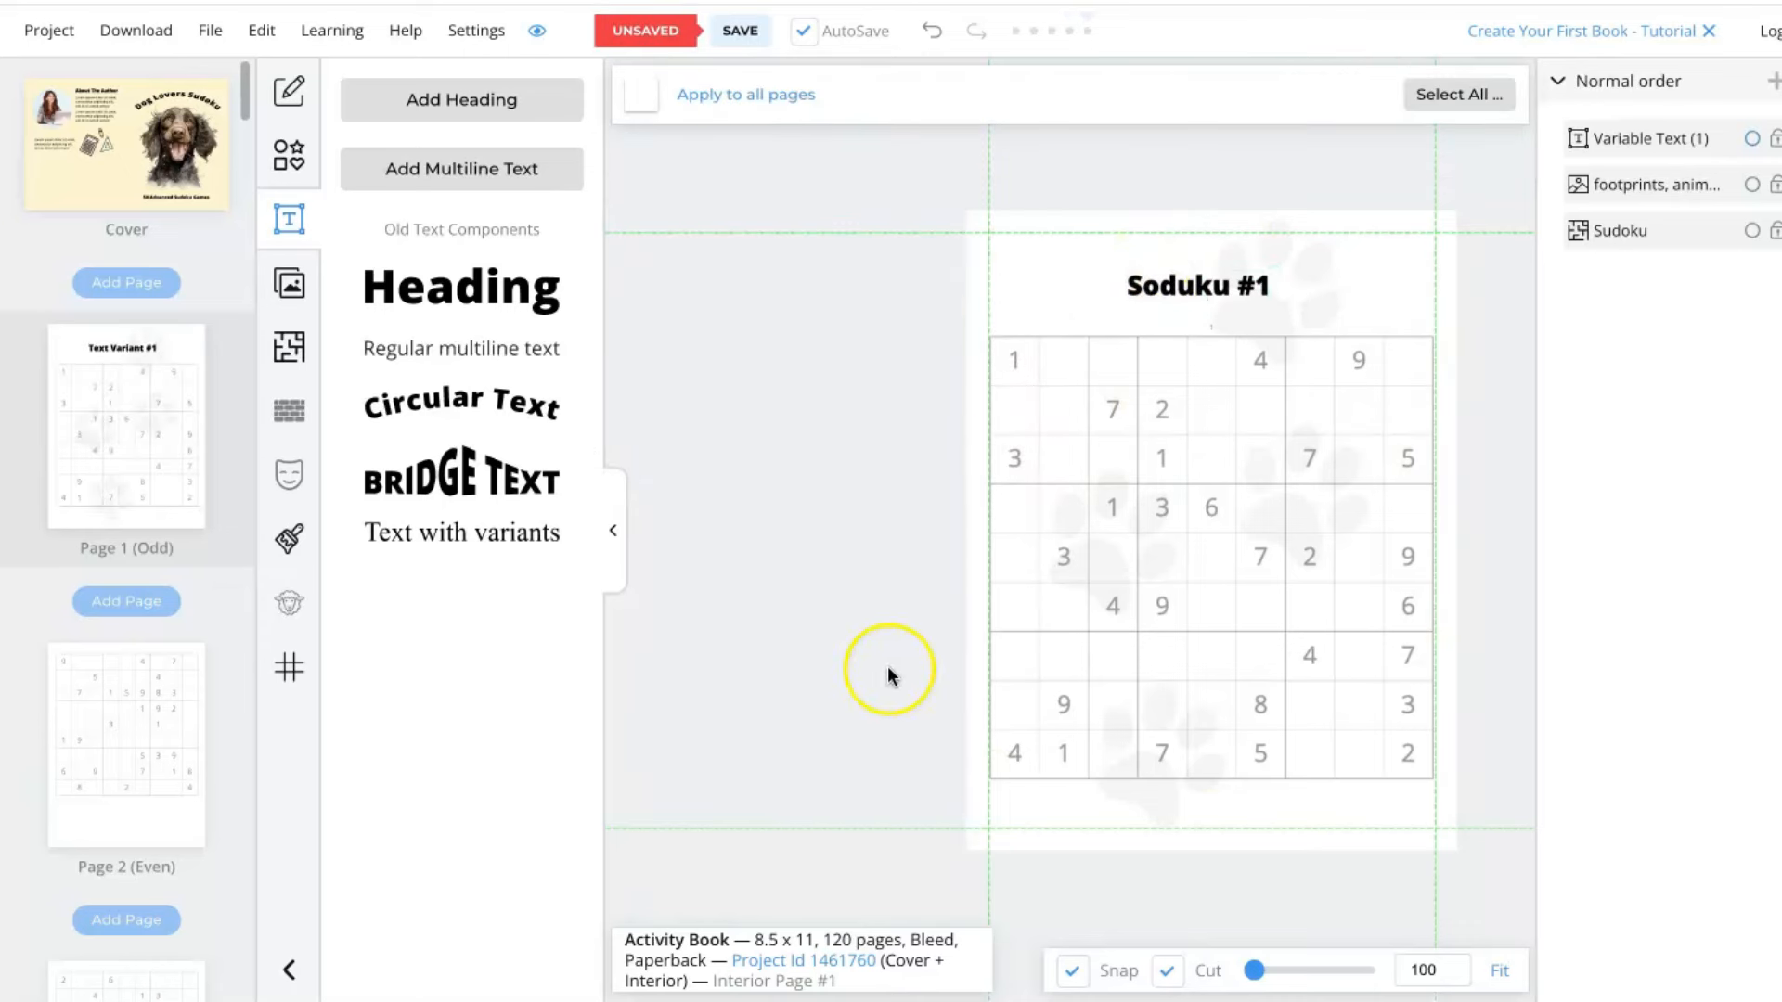
pyautogui.click(739, 31)
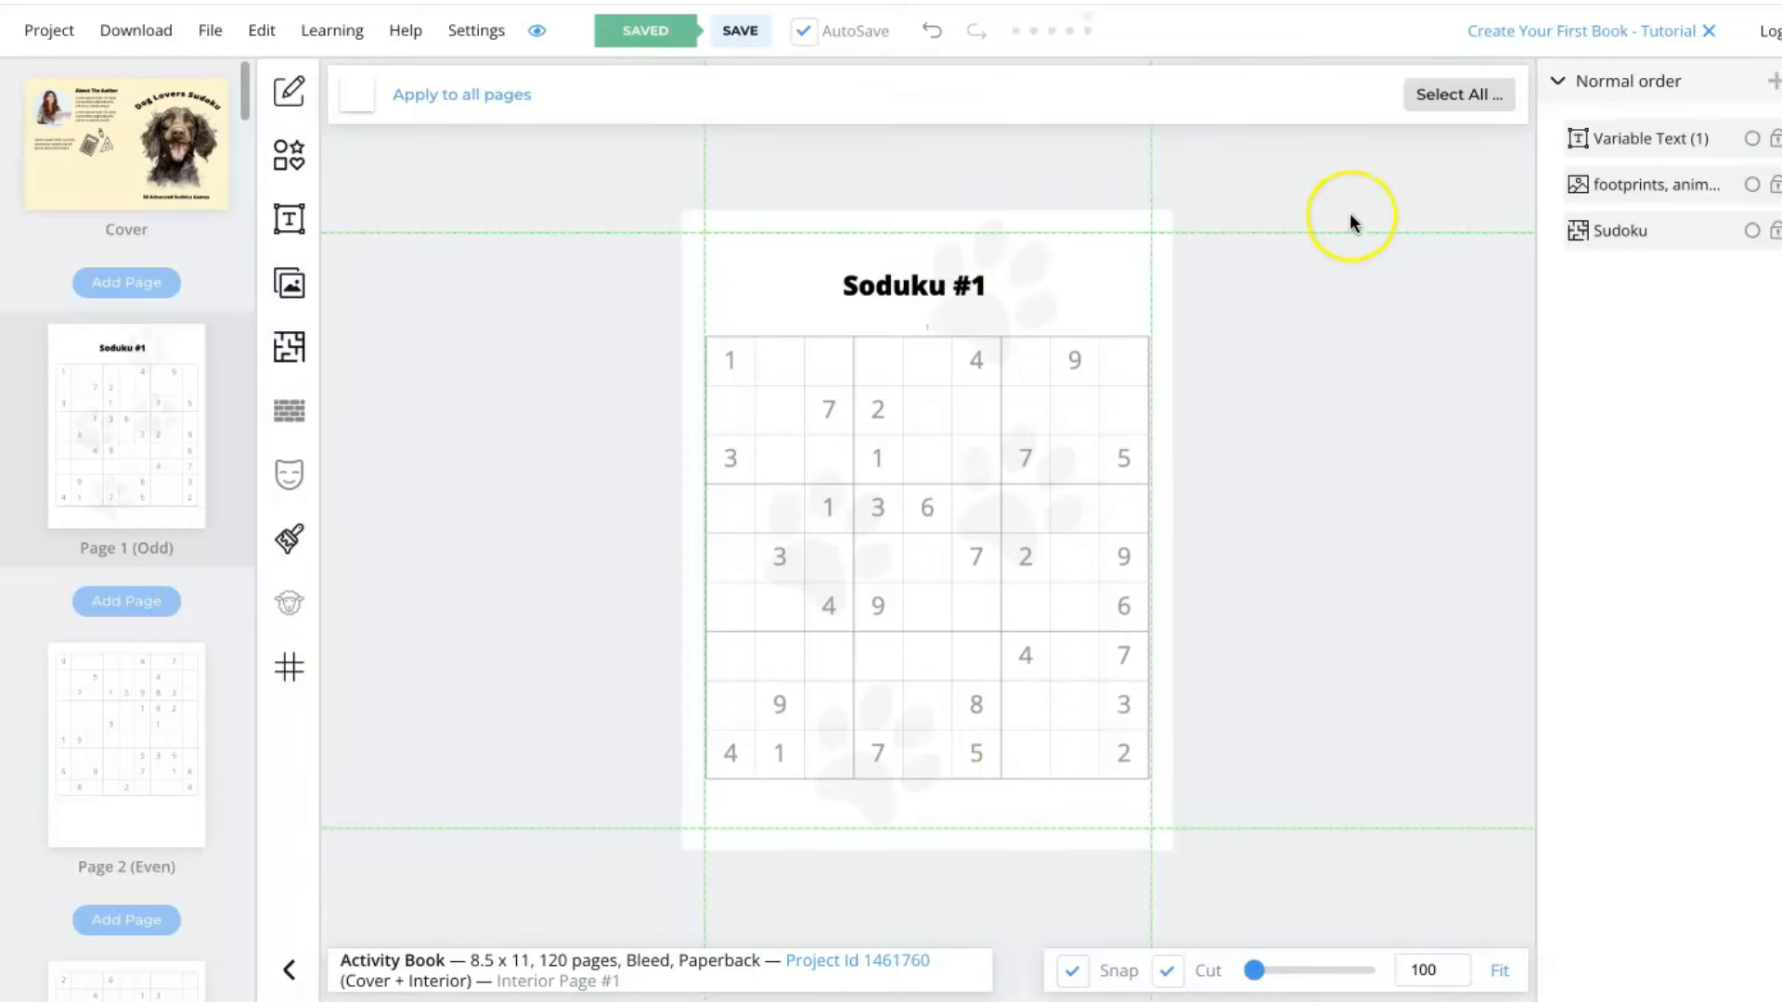
pyautogui.moveTo(1351, 224)
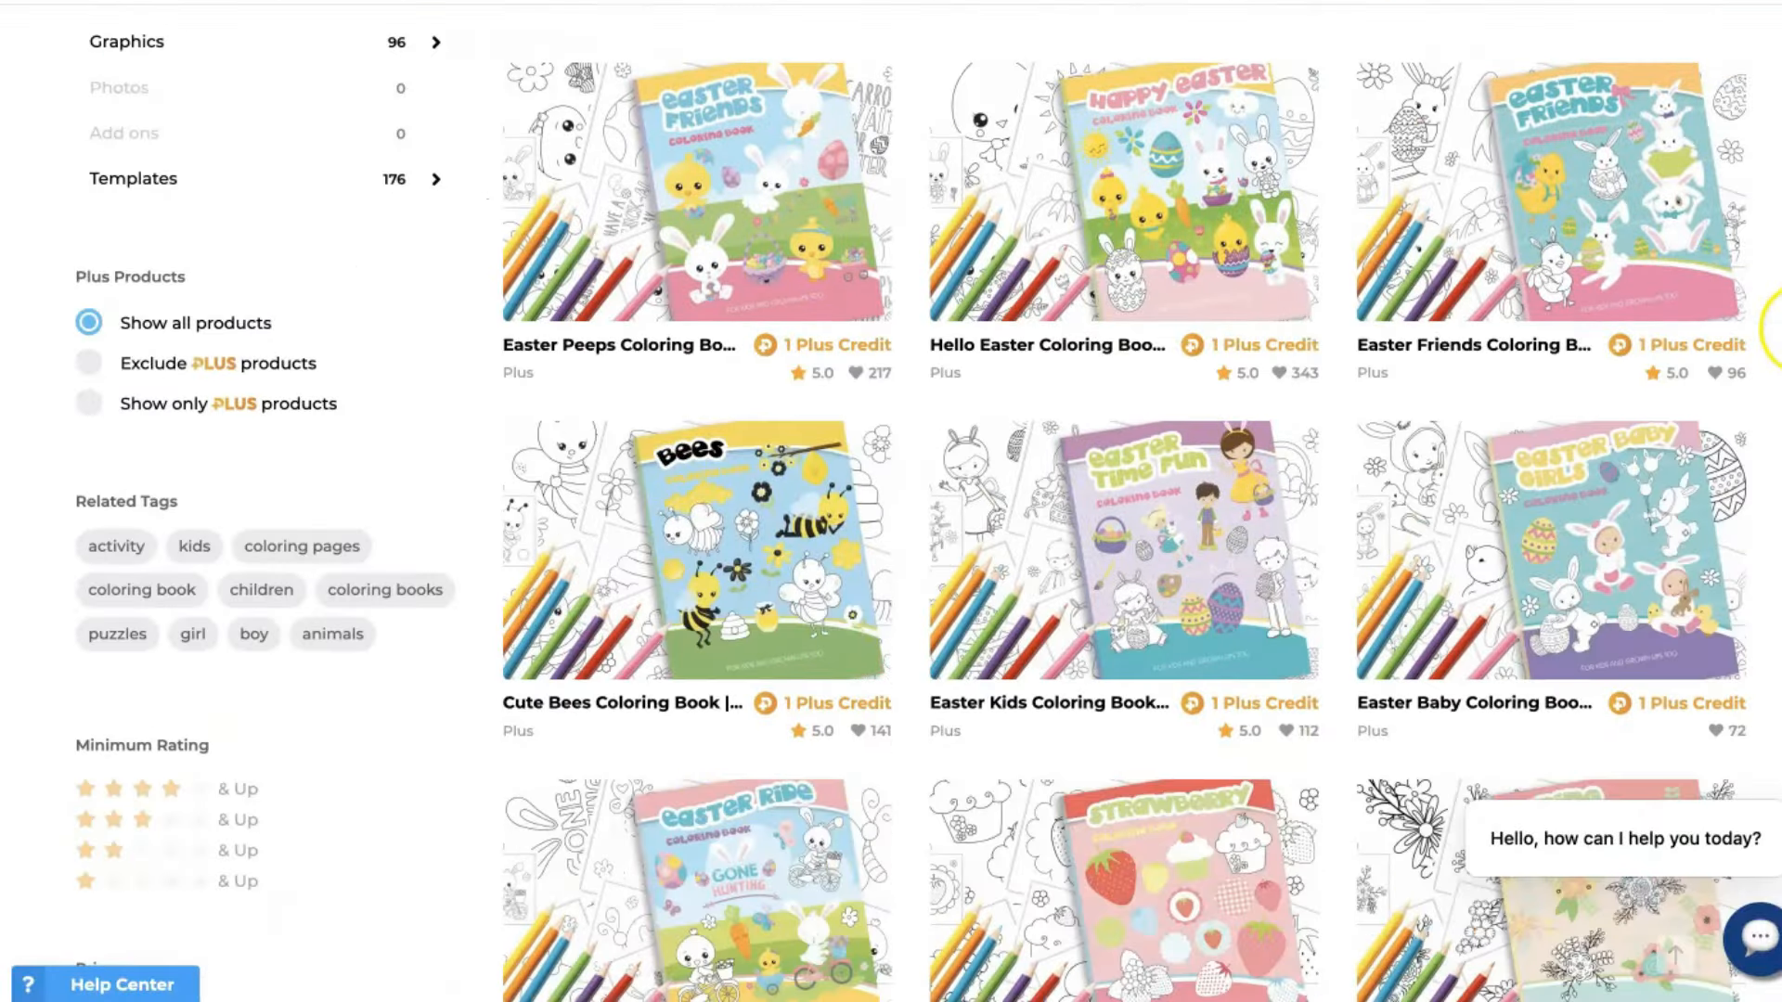
# Scroll through the kids activity book listings and the Circus Fun Coloring Book page.
pyautogui.scroll(-3)
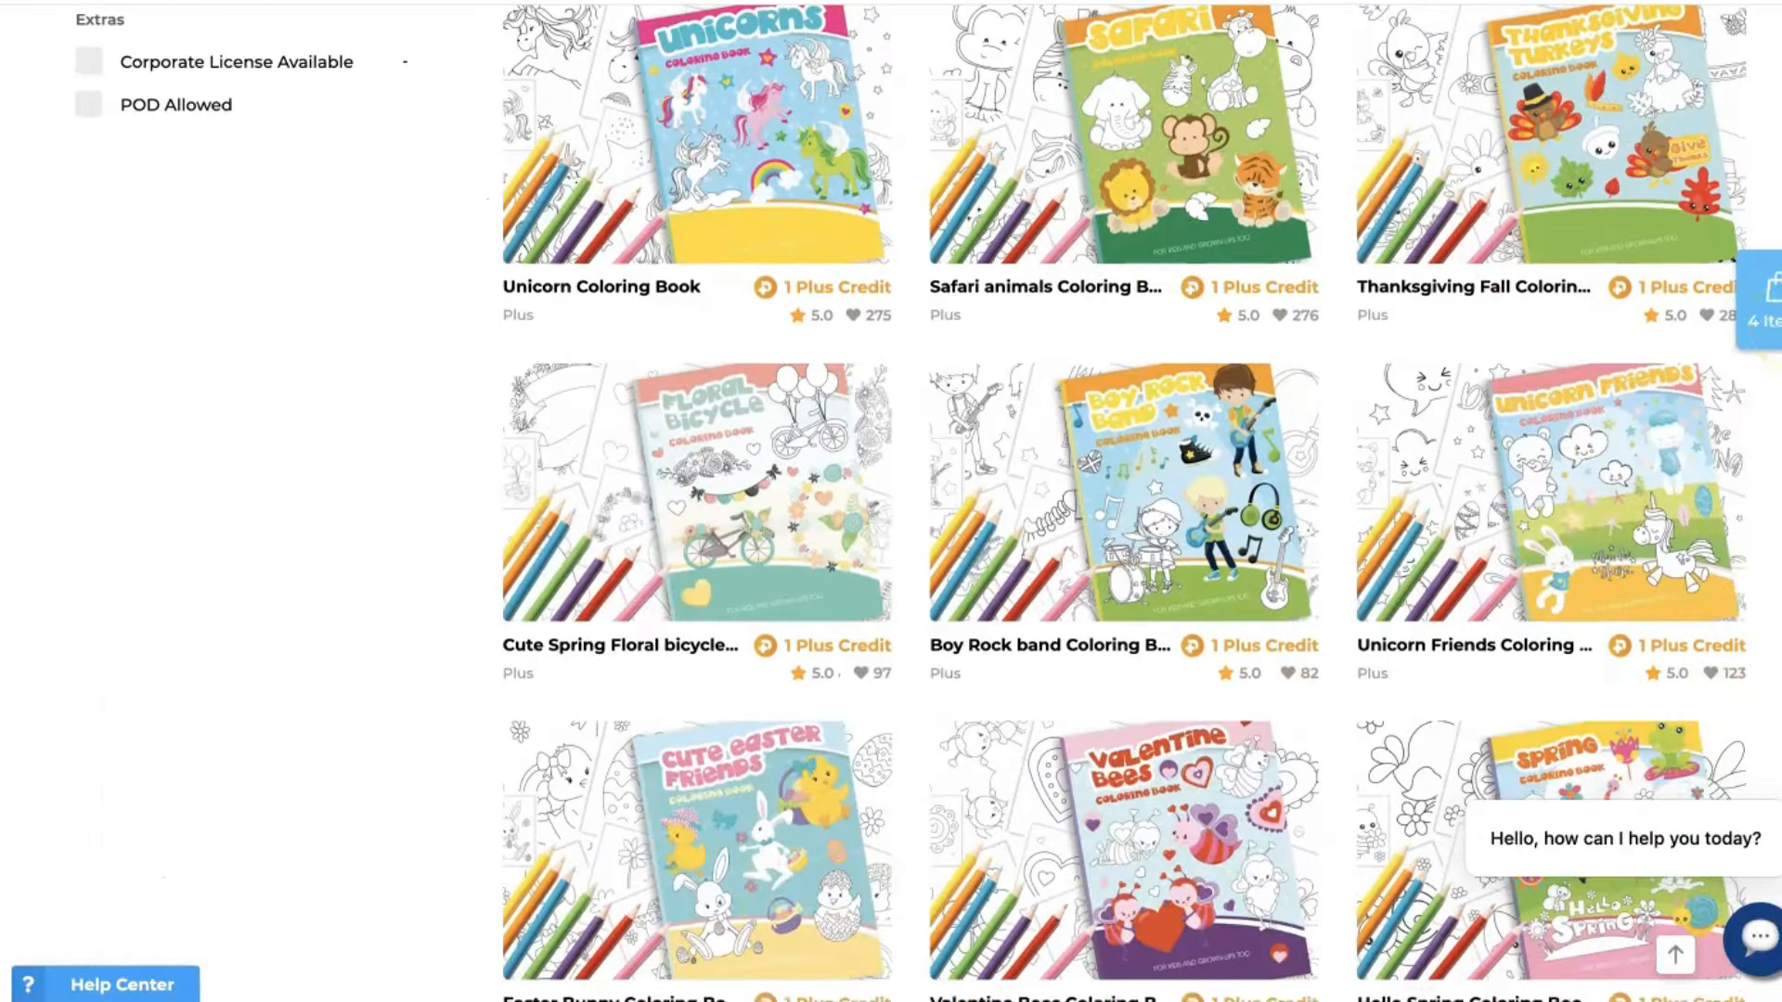
pyautogui.scroll(-3)
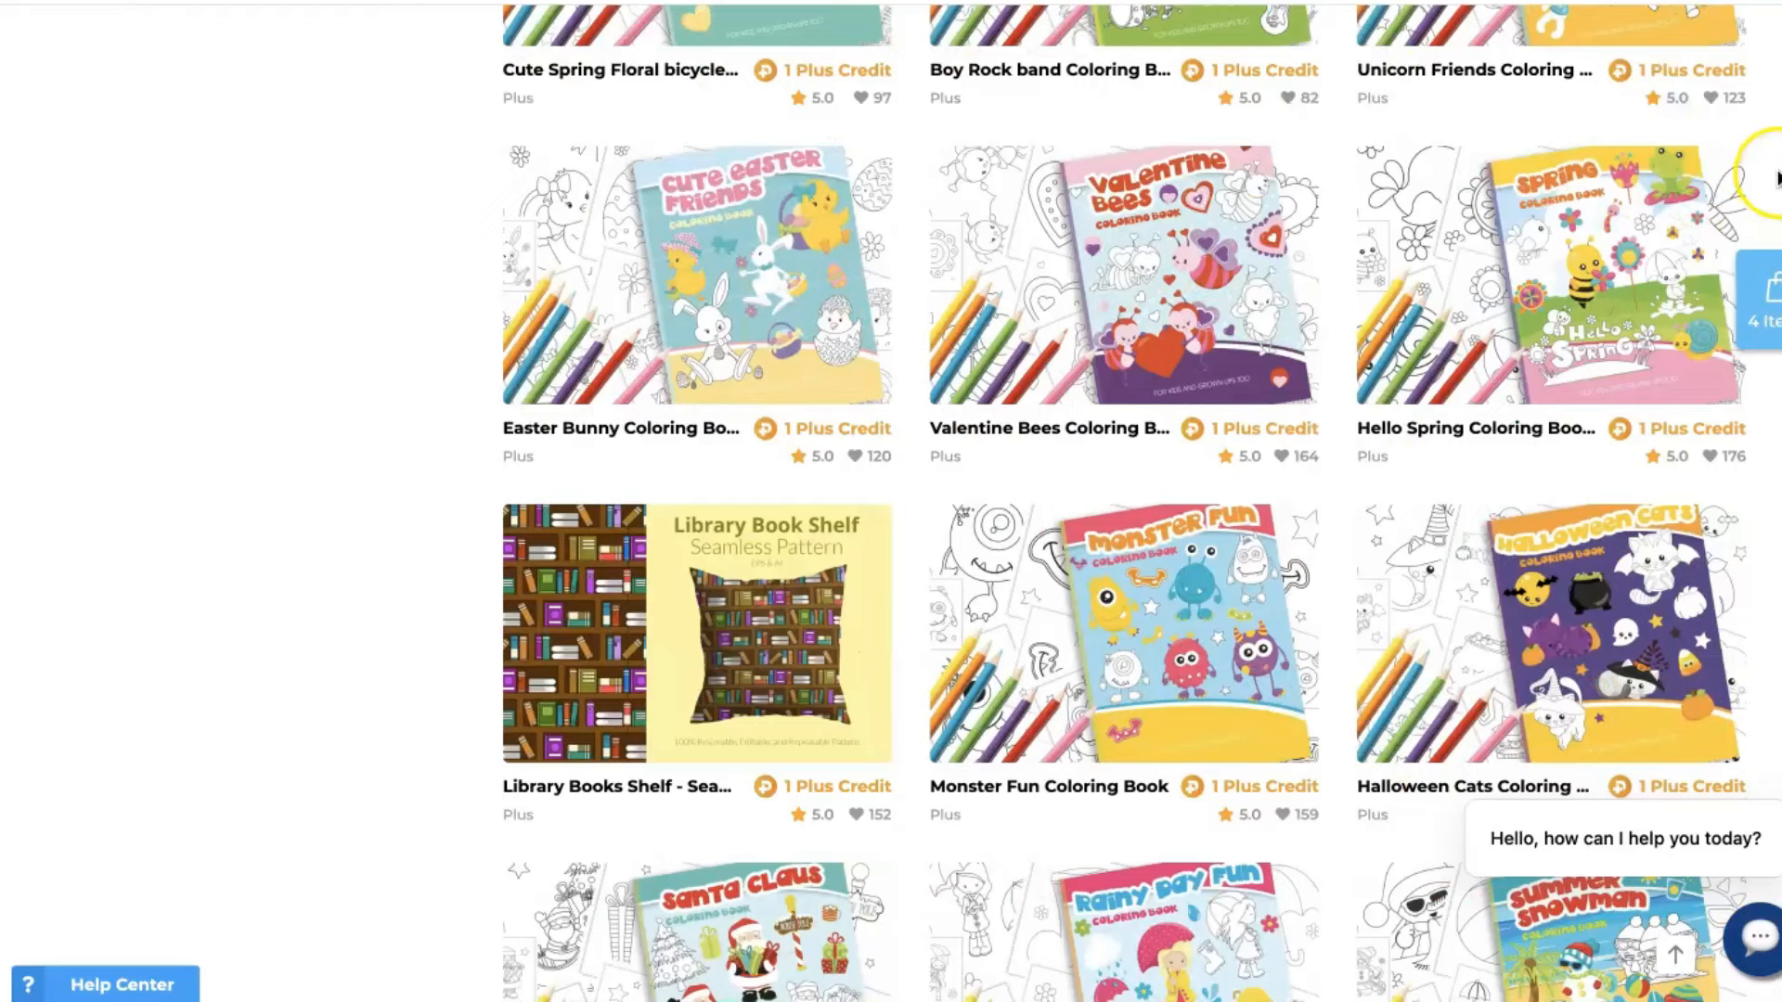
pyautogui.scroll(-3)
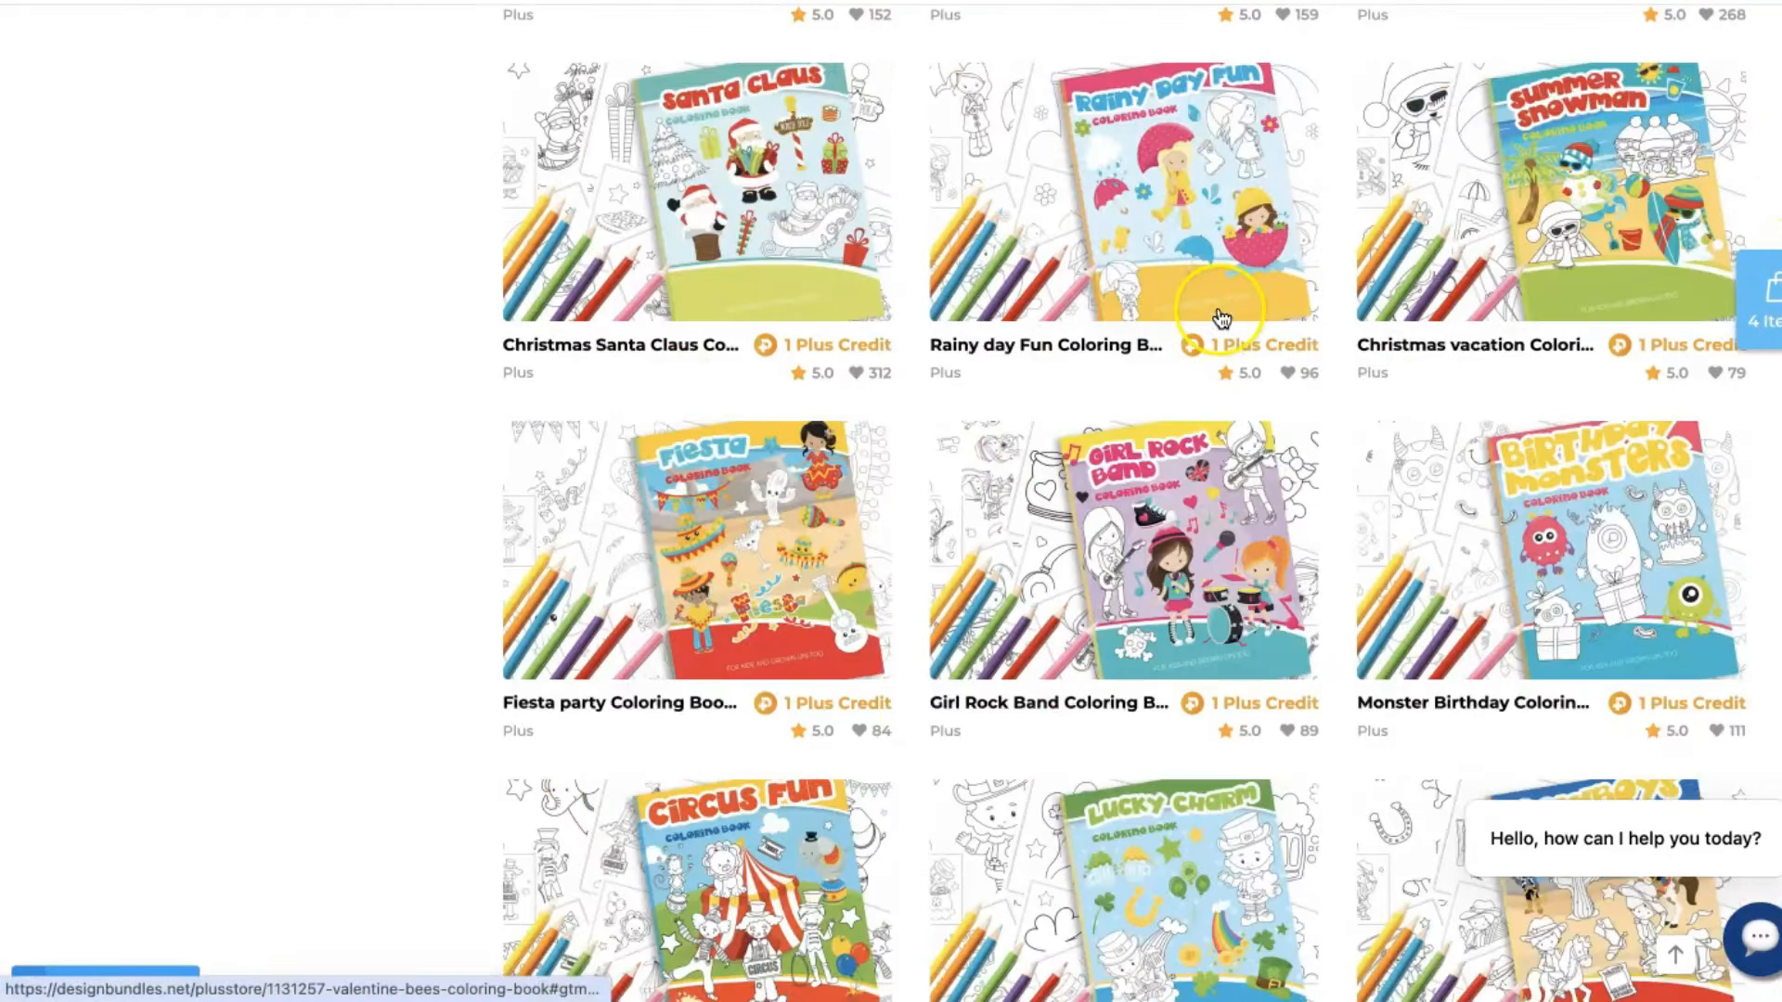
pyautogui.scroll(-3)
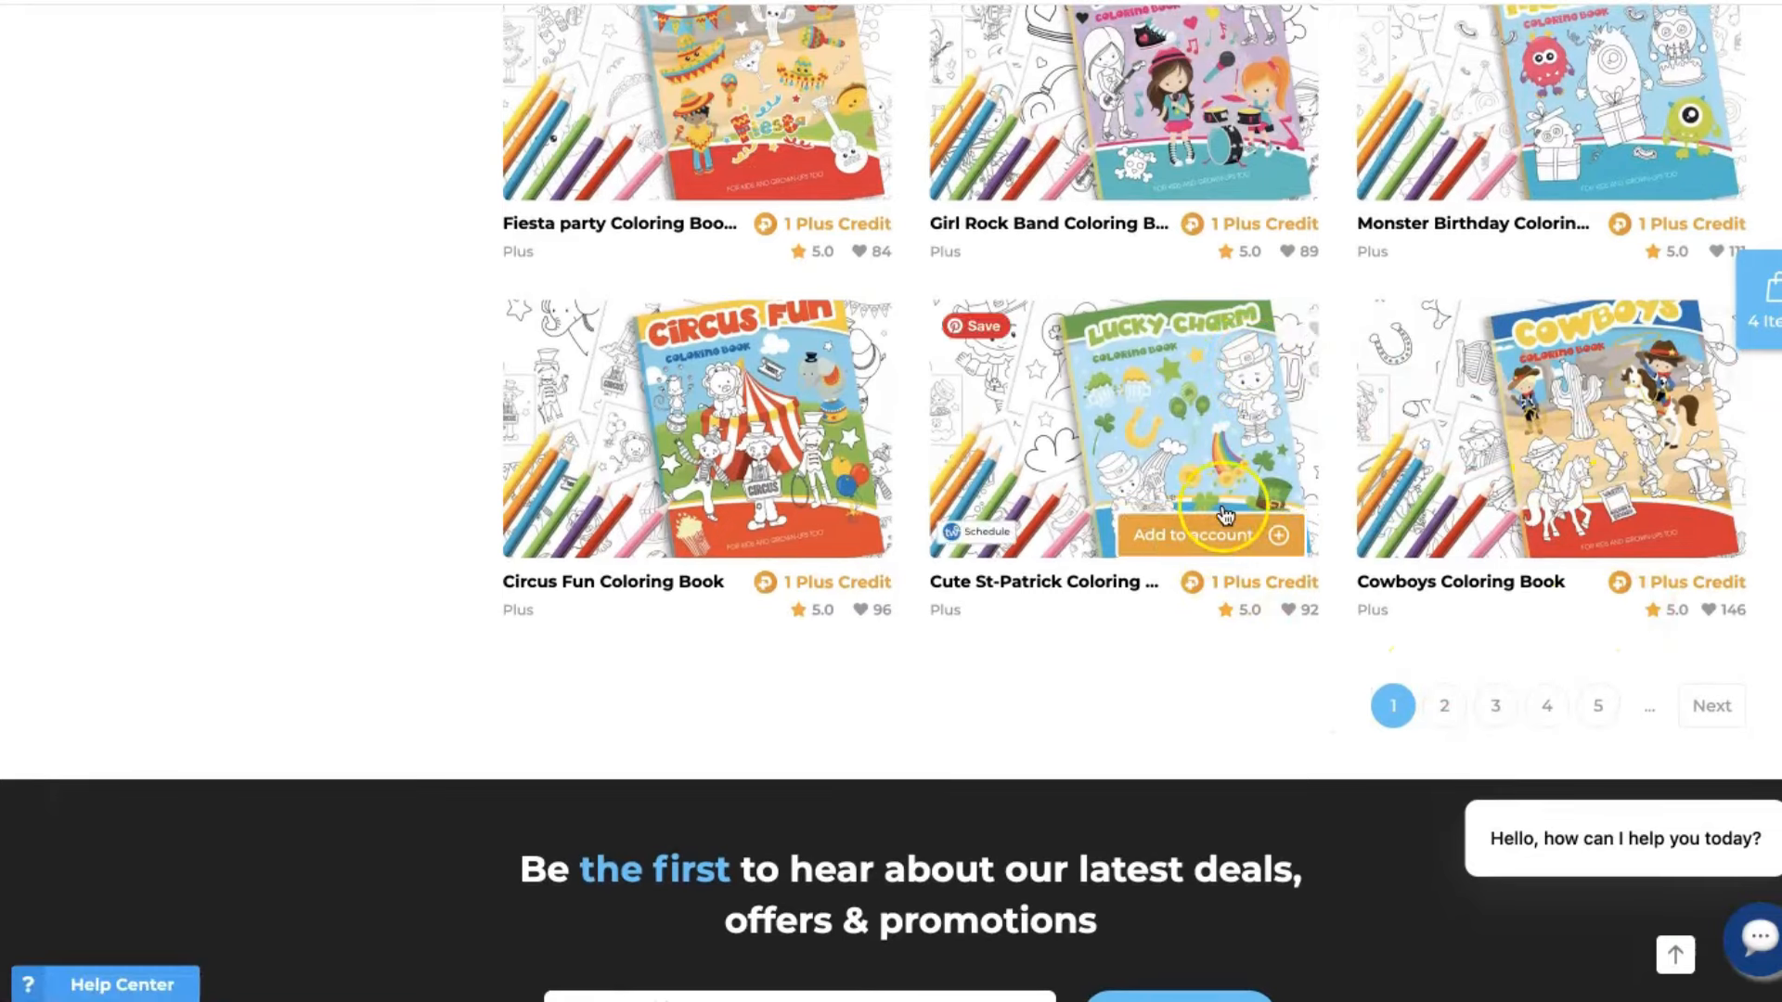
pyautogui.moveTo(699, 358)
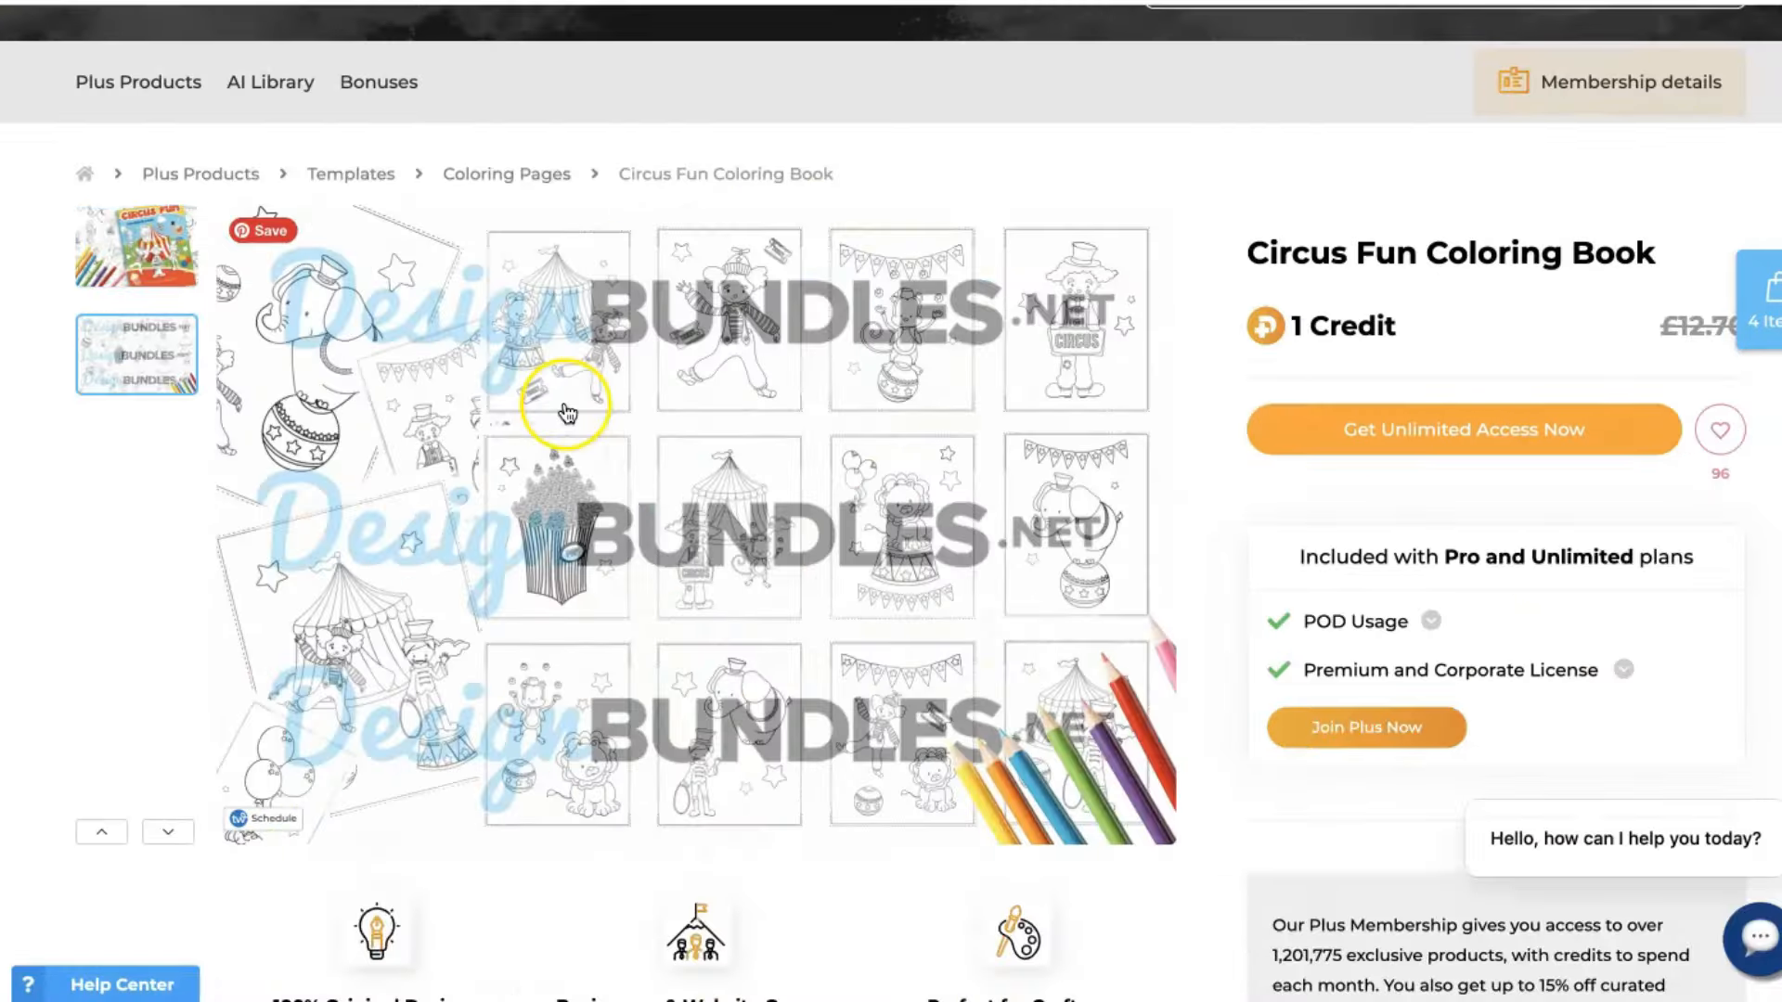
pyautogui.moveTo(494, 852)
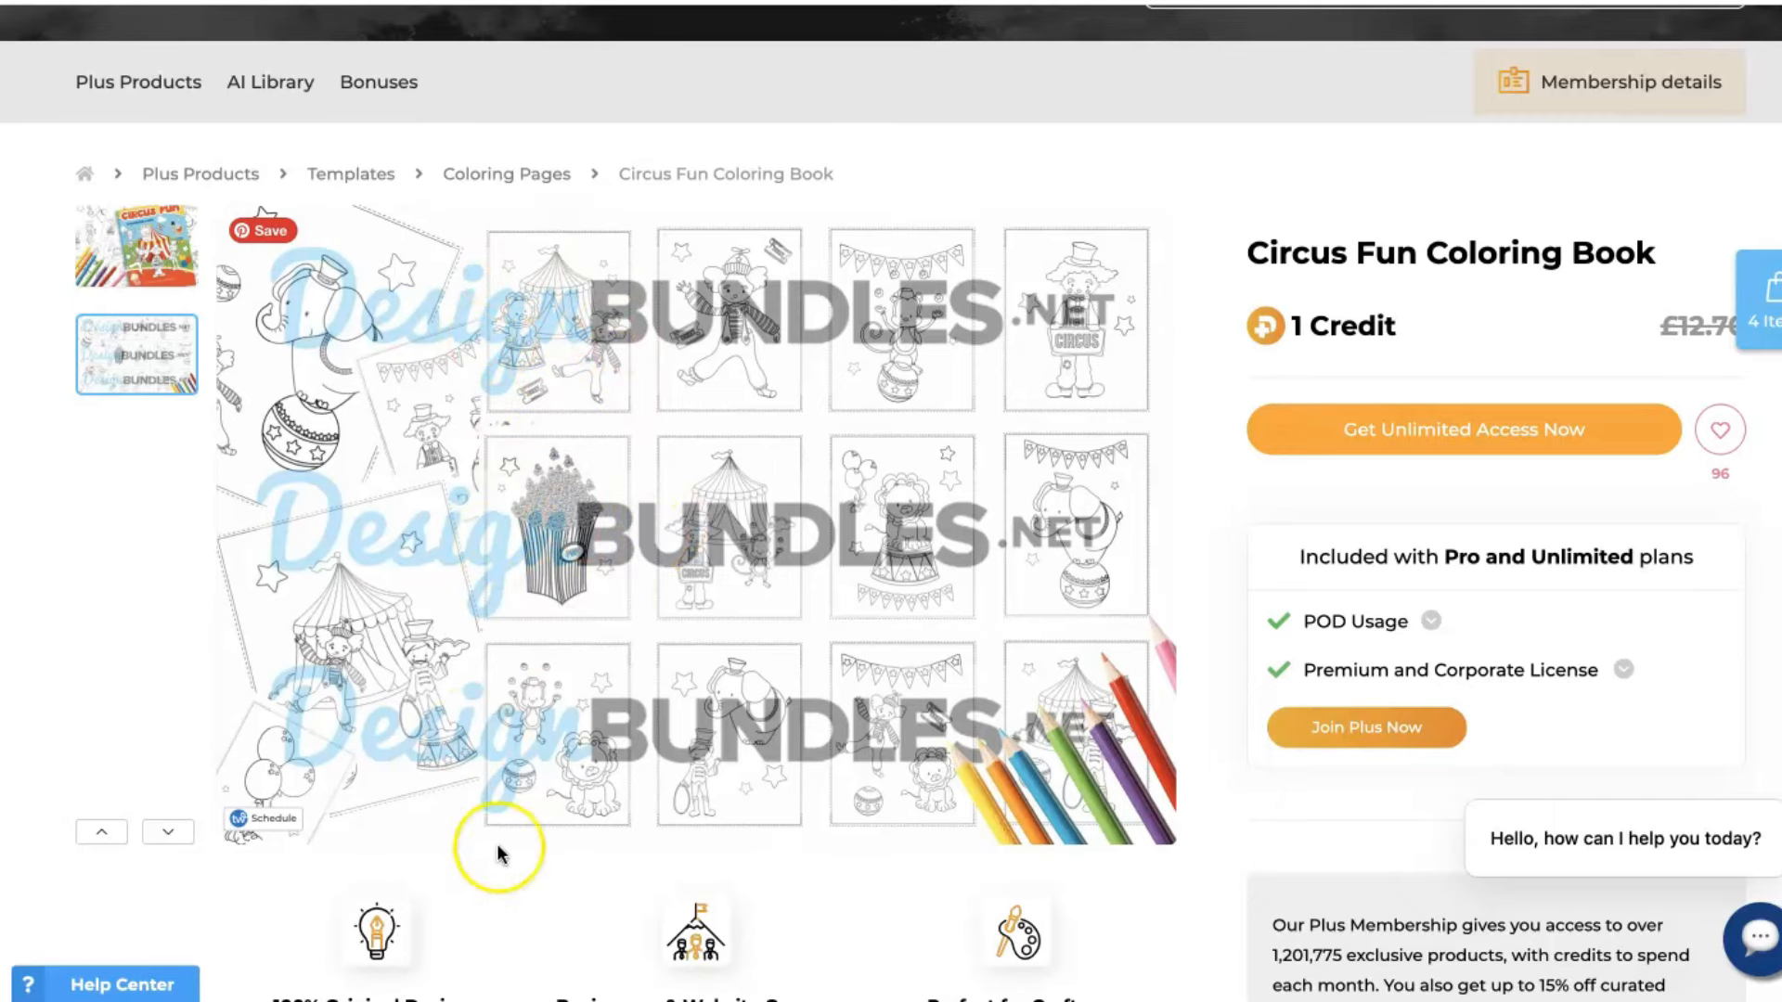
pyautogui.scroll(-3)
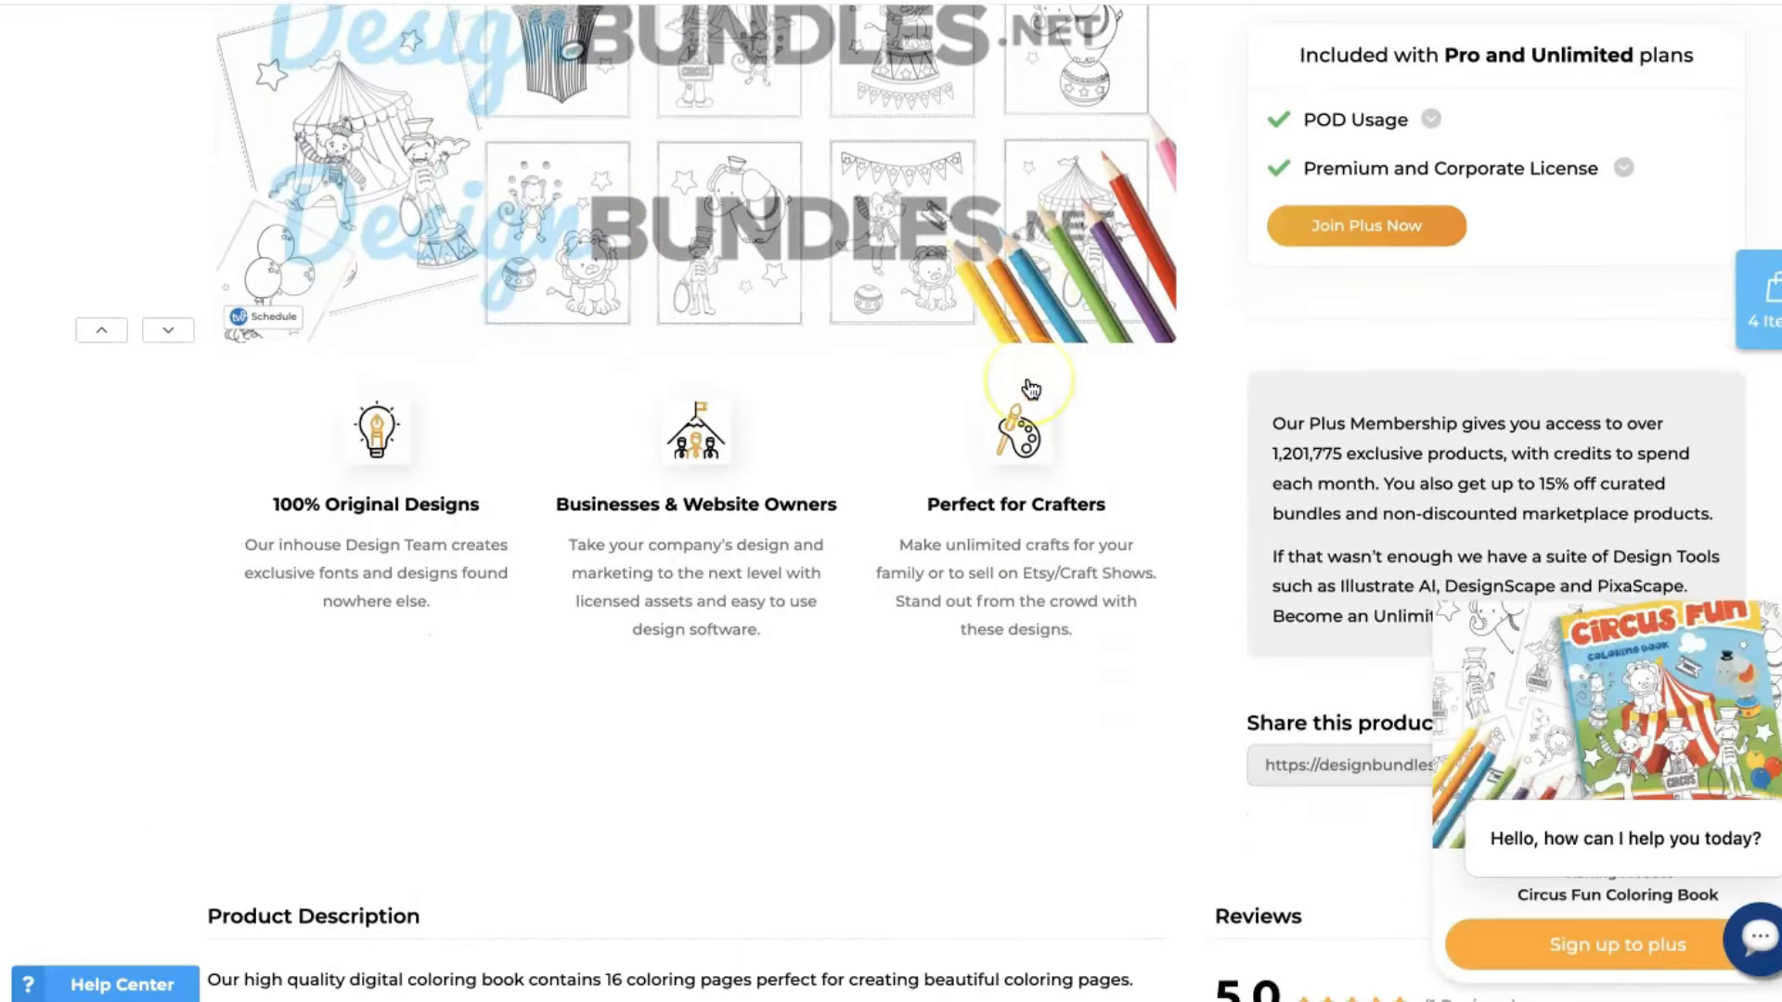
pyautogui.scroll(-3)
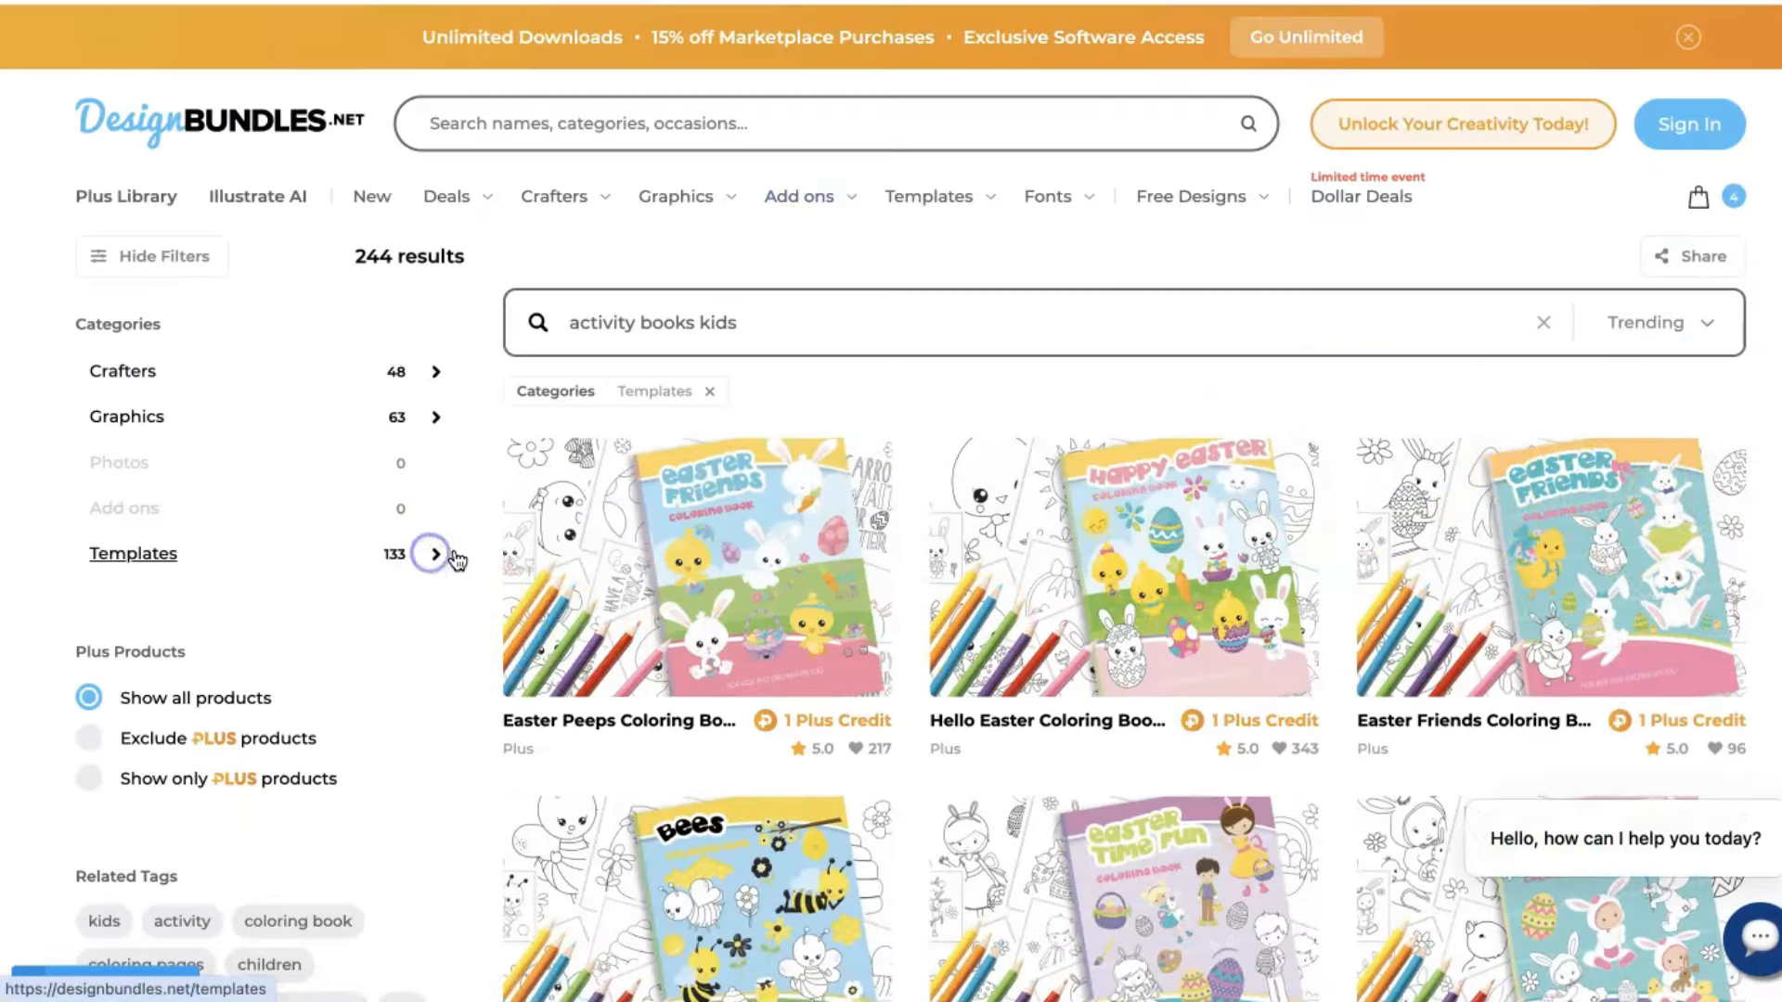
# Narrow the 'activity books kids' search to Templates and browse the coloring book results.
pyautogui.click(435, 557)
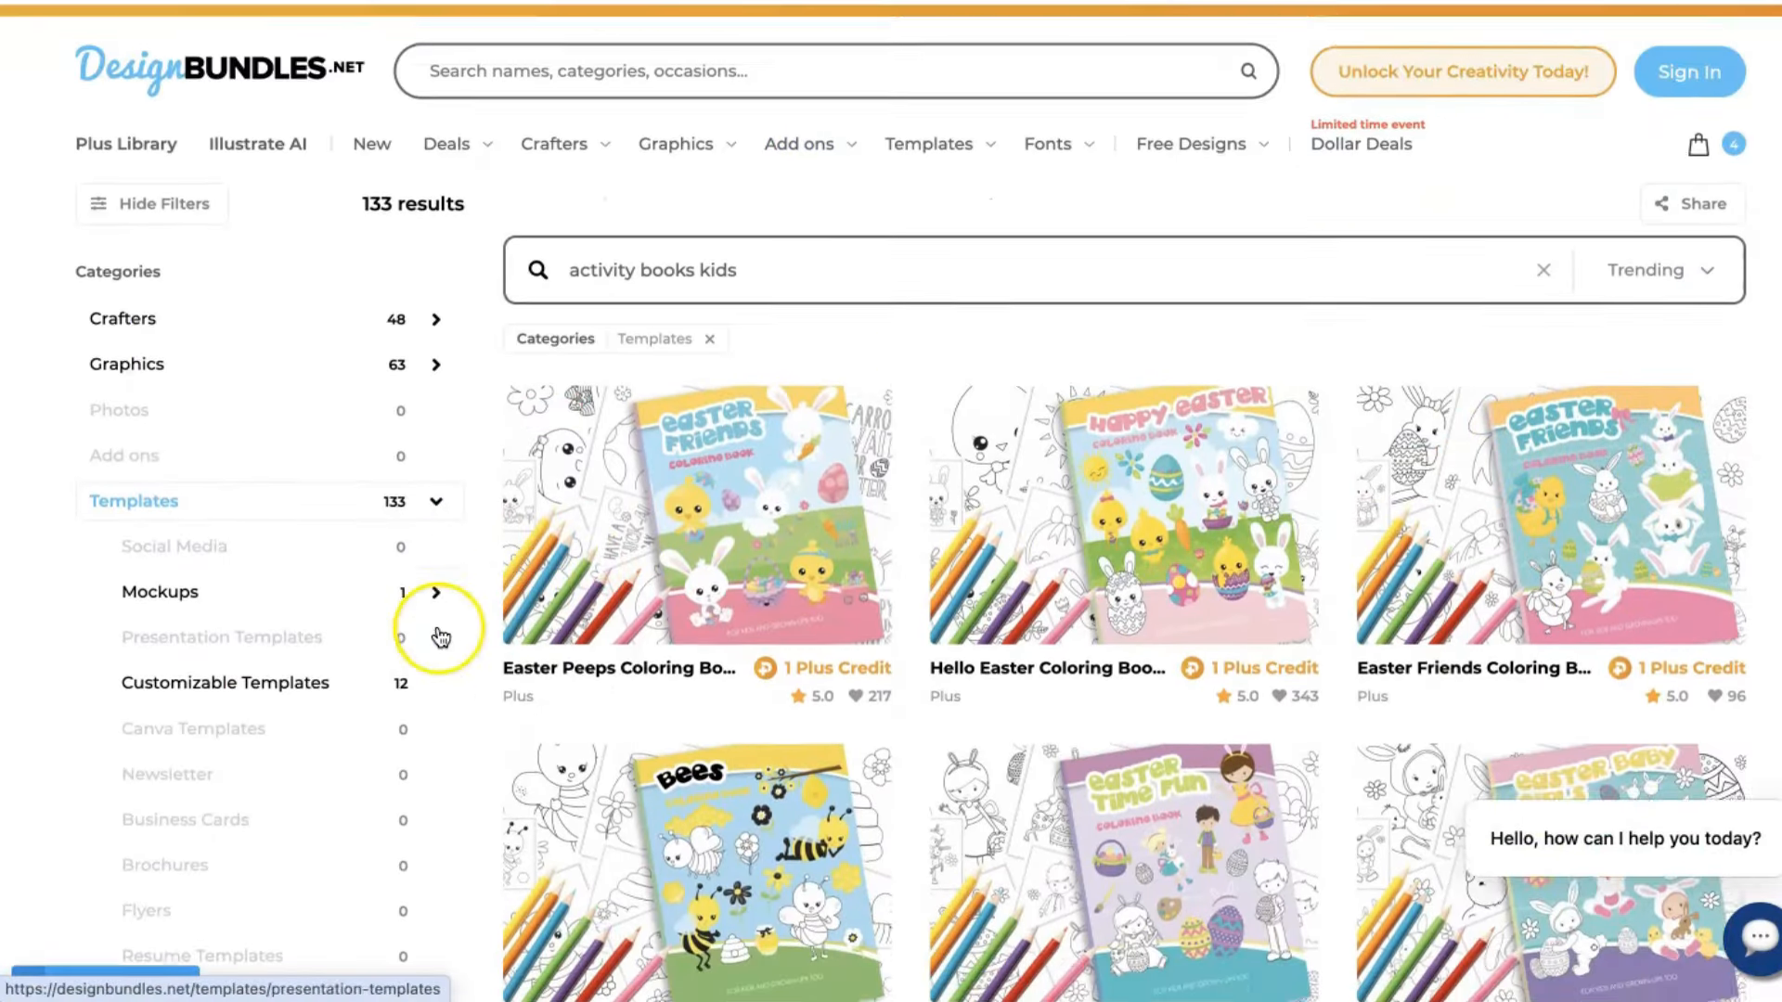
pyautogui.scroll(-3)
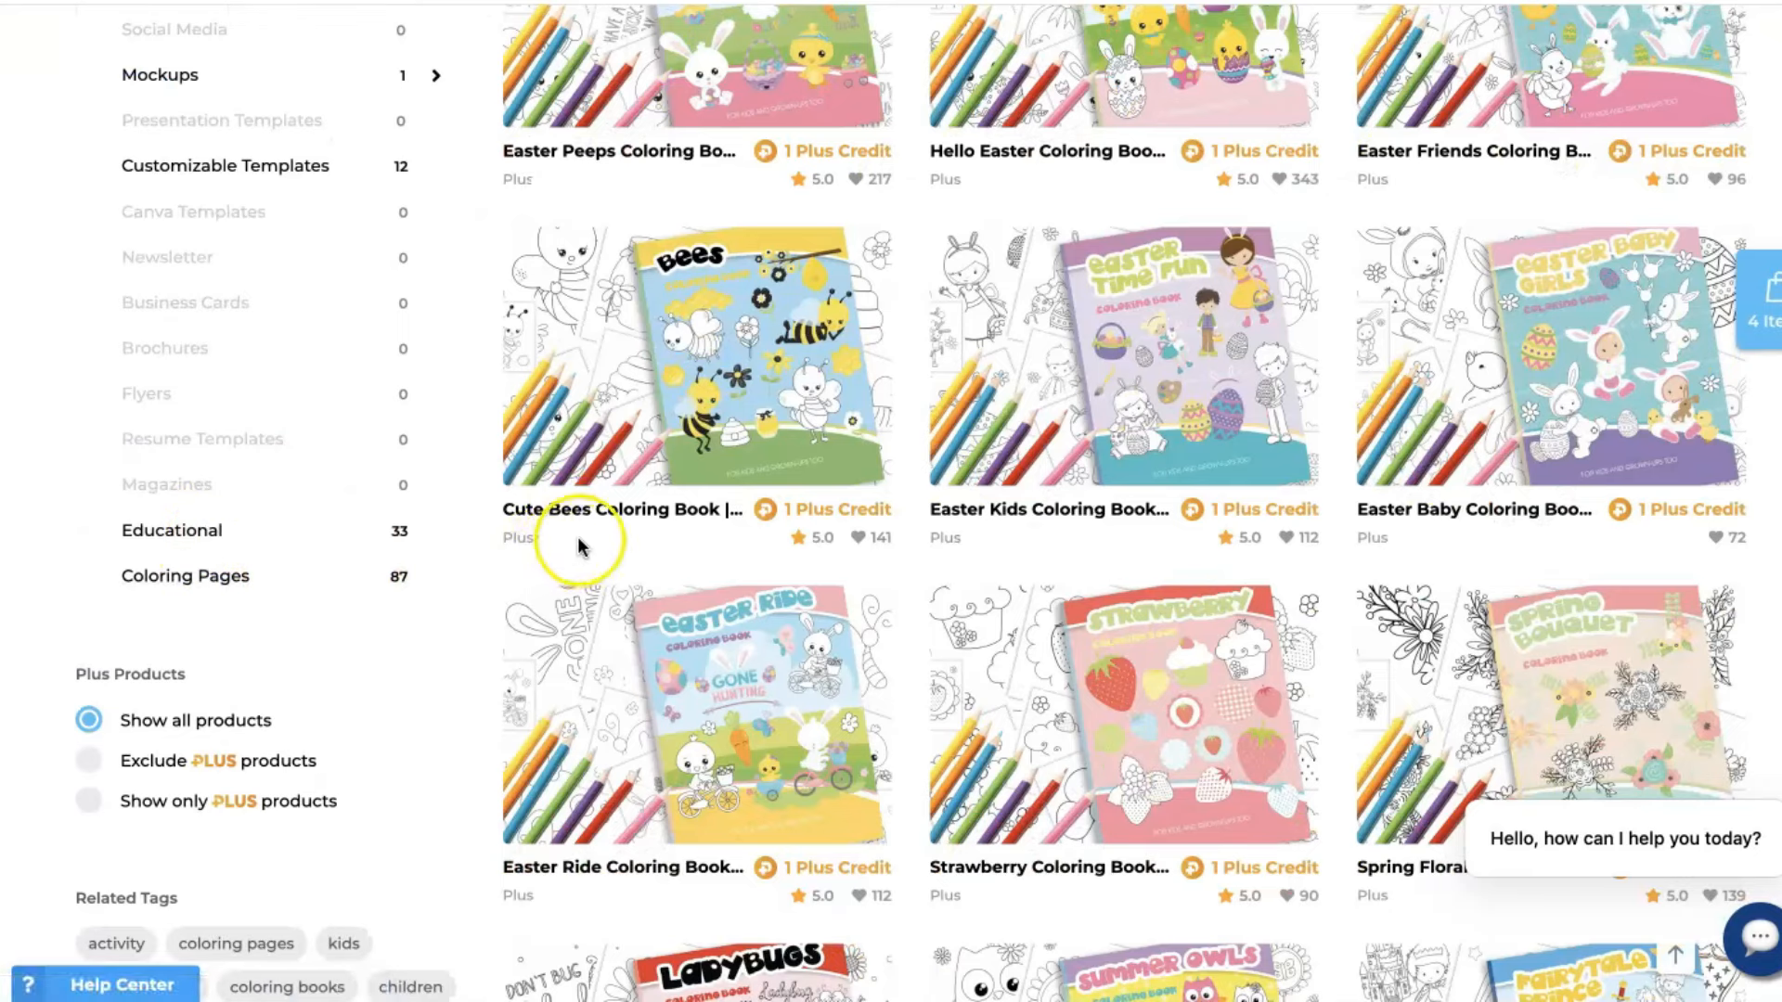
pyautogui.moveTo(761, 513)
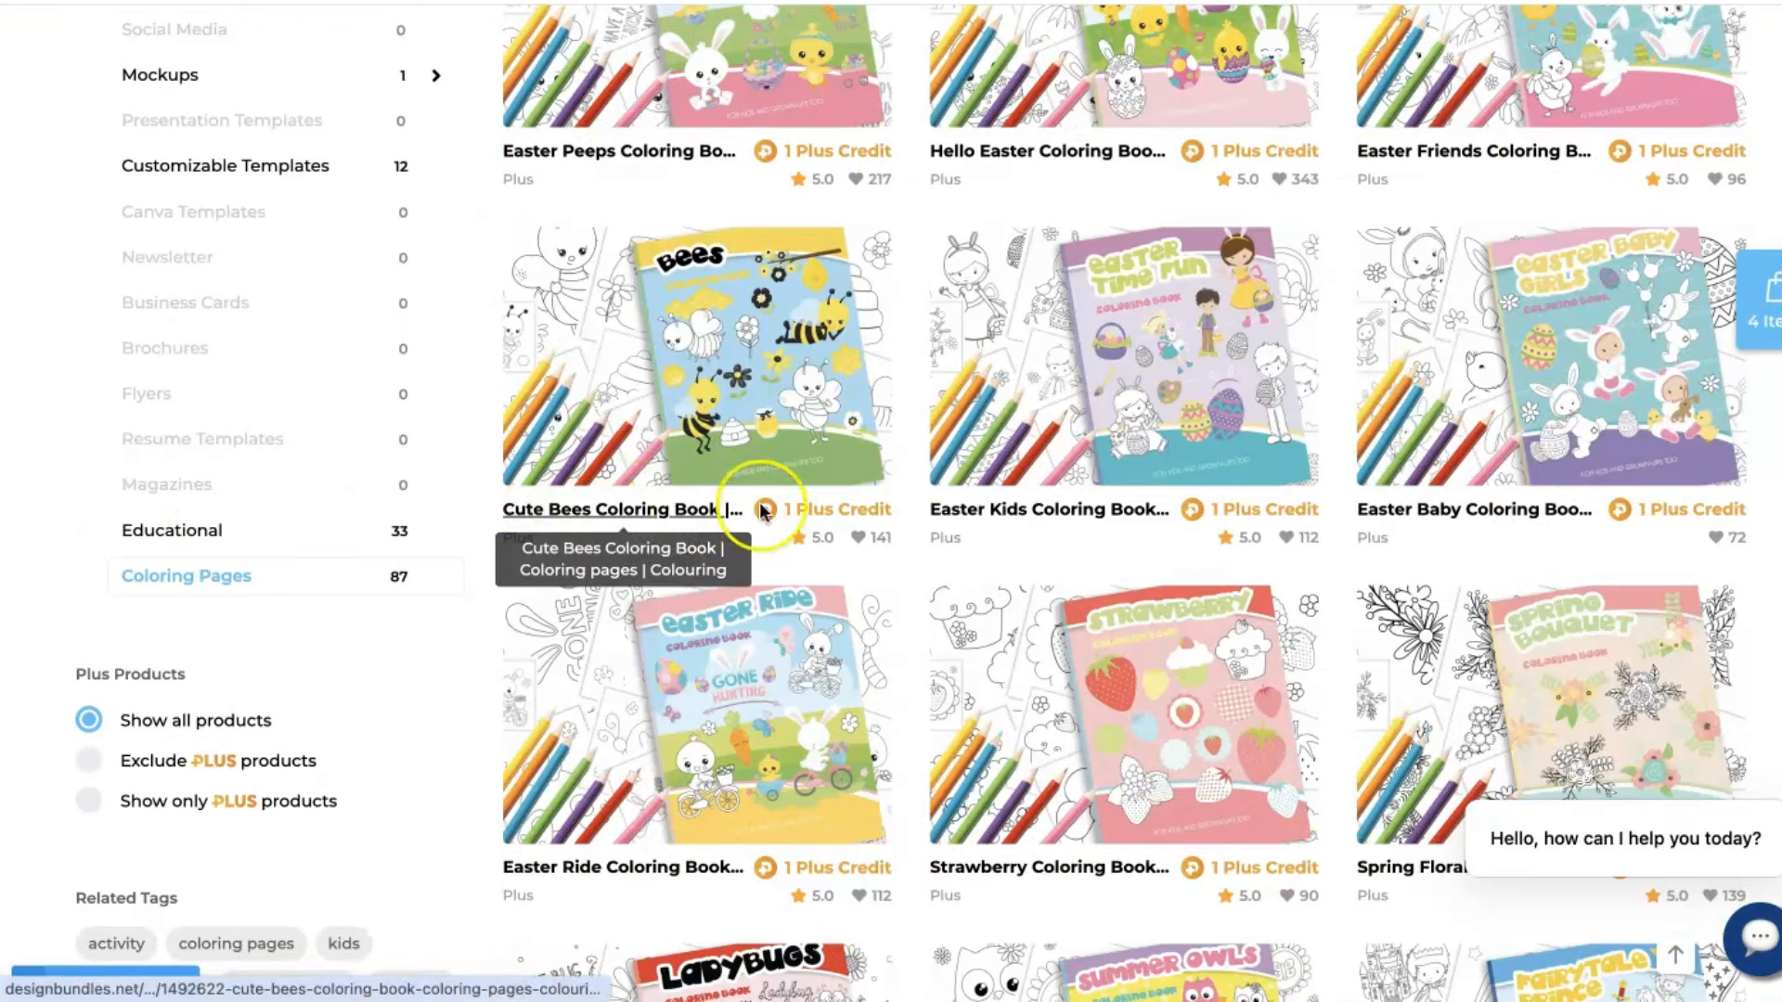
pyautogui.scroll(-3)
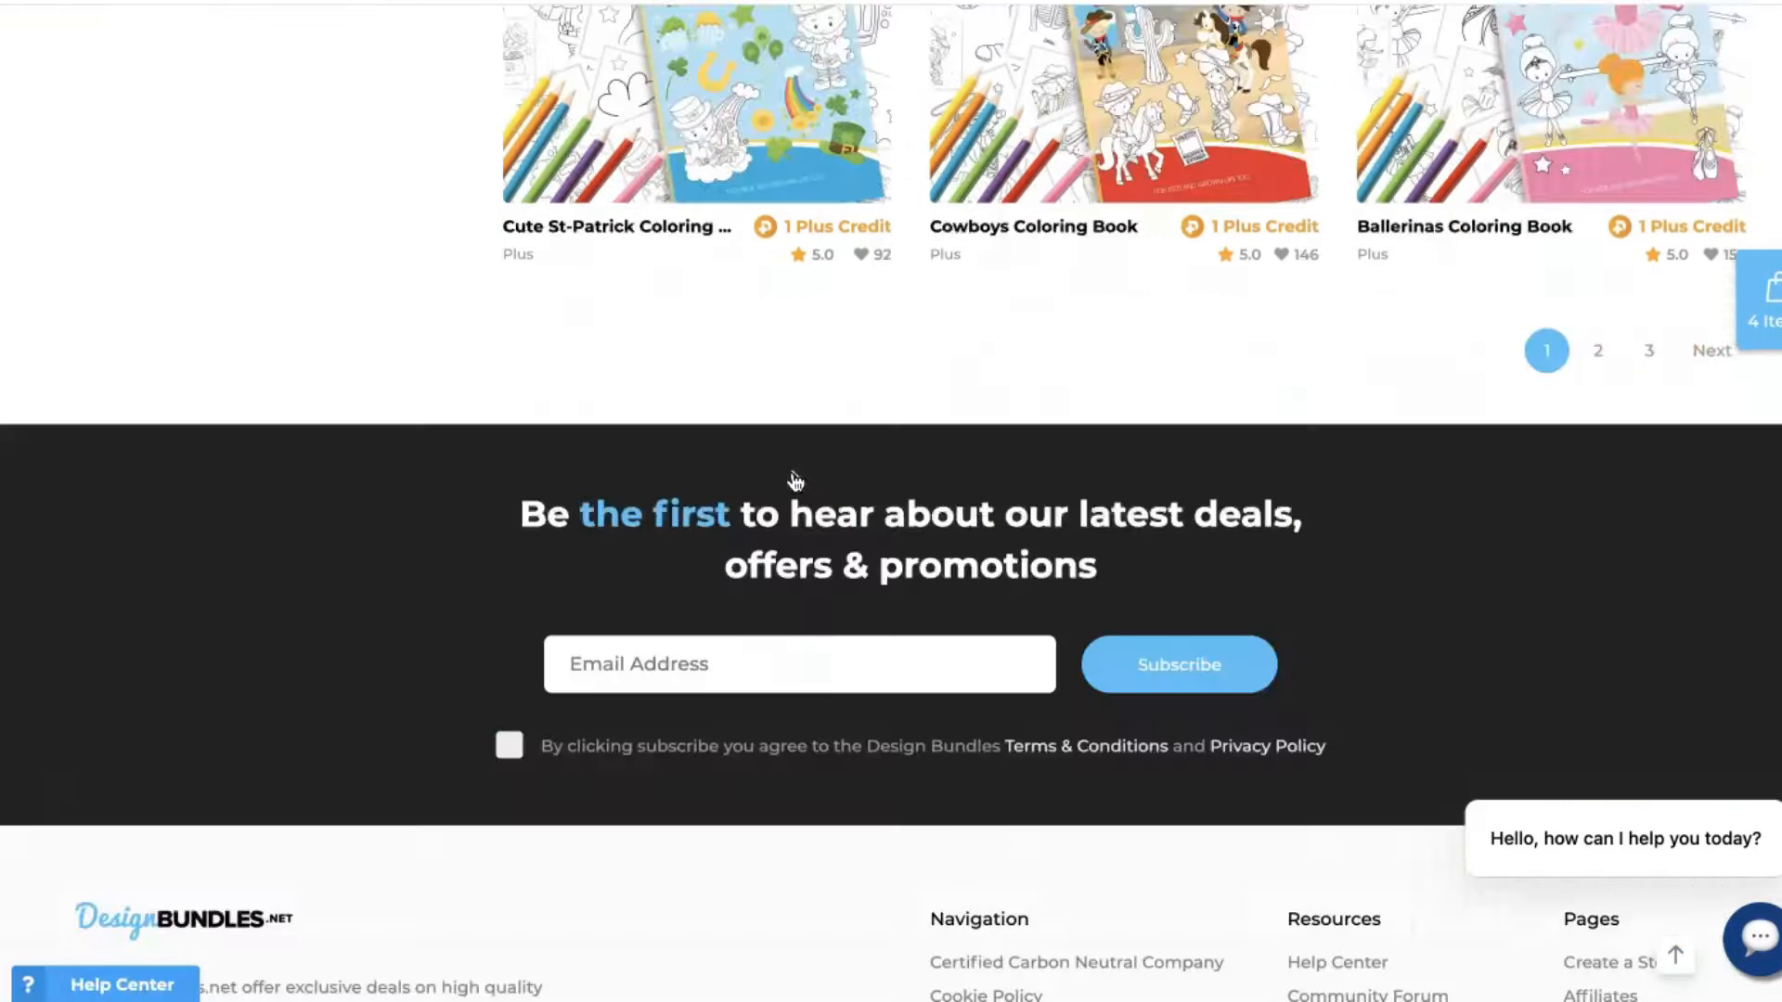
pyautogui.scroll(3)
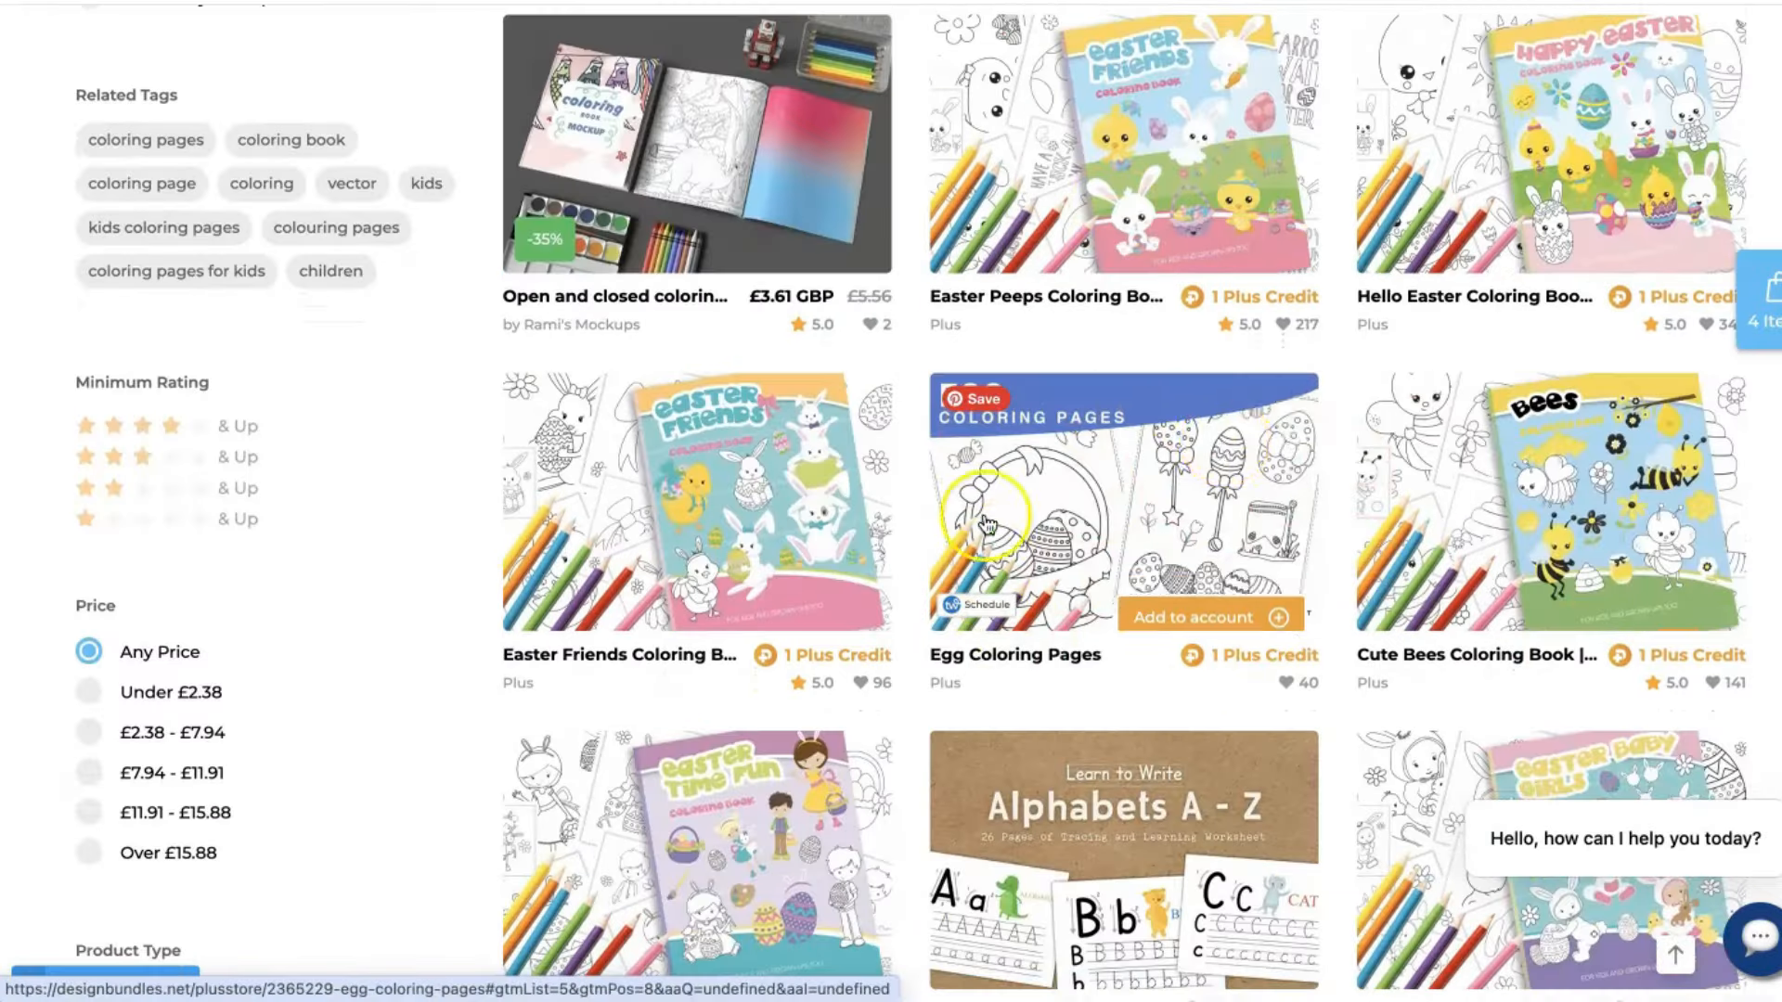
pyautogui.moveTo(1062, 421)
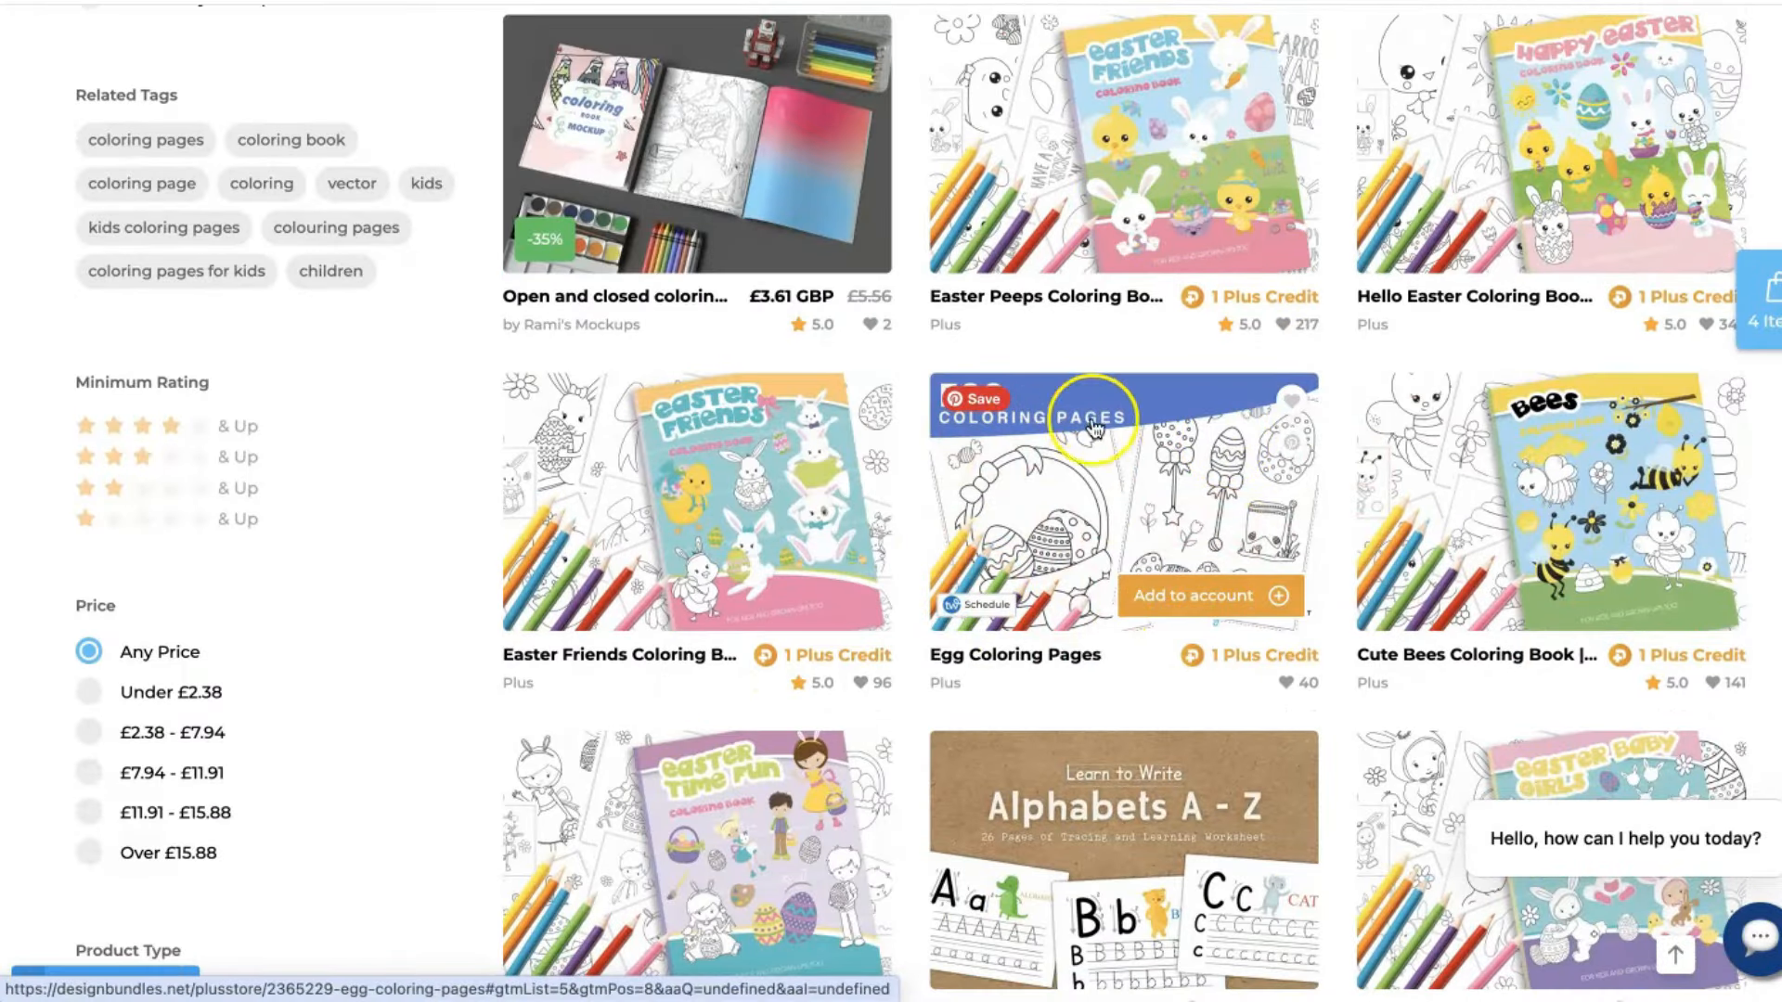
pyautogui.moveTo(1203, 503)
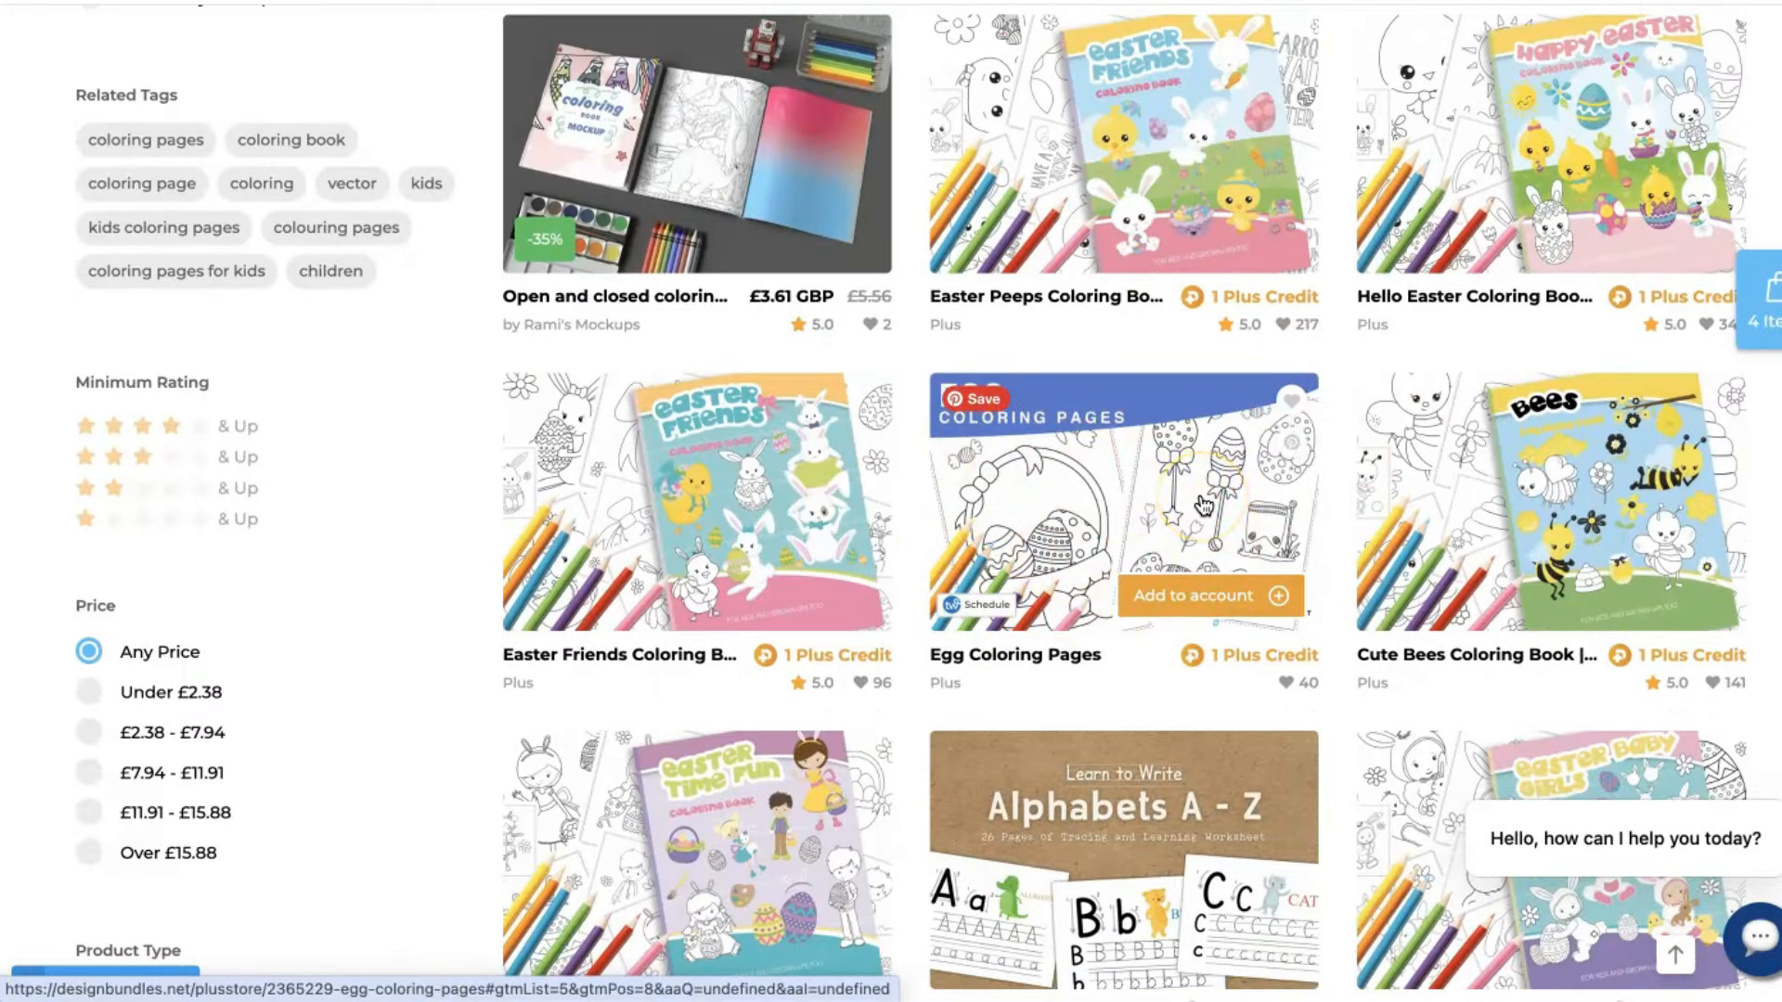
pyautogui.scroll(-3)
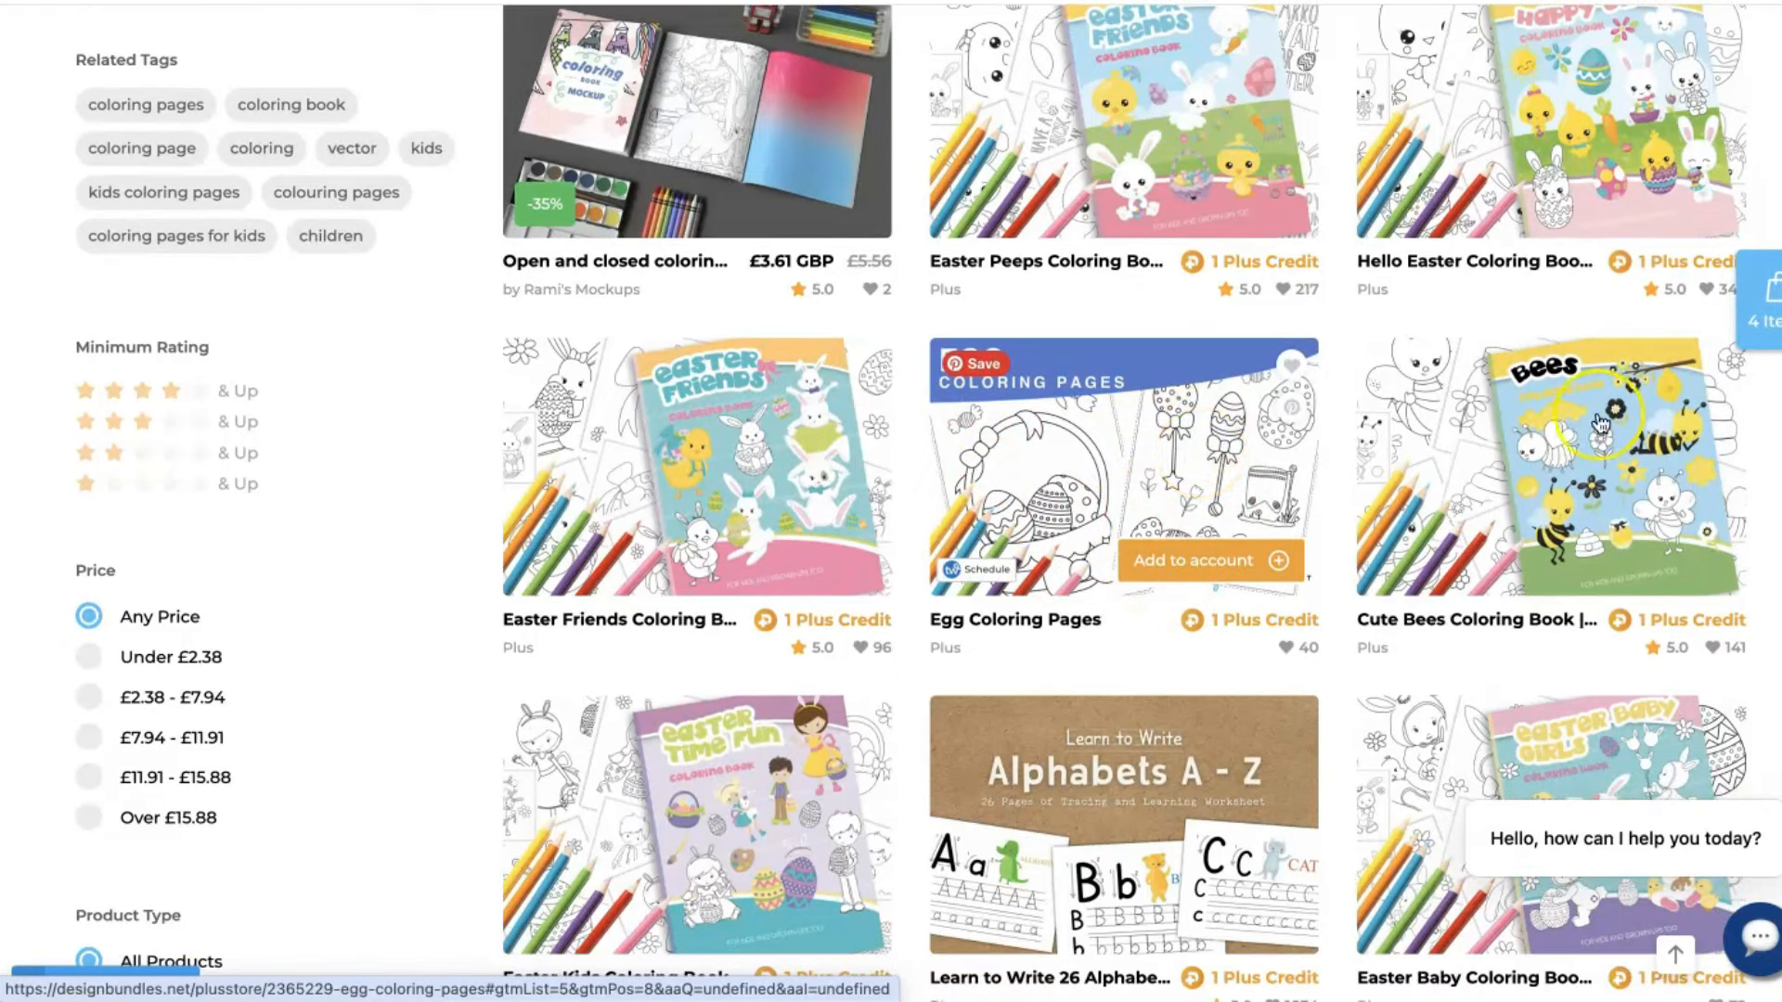
pyautogui.scroll(-3)
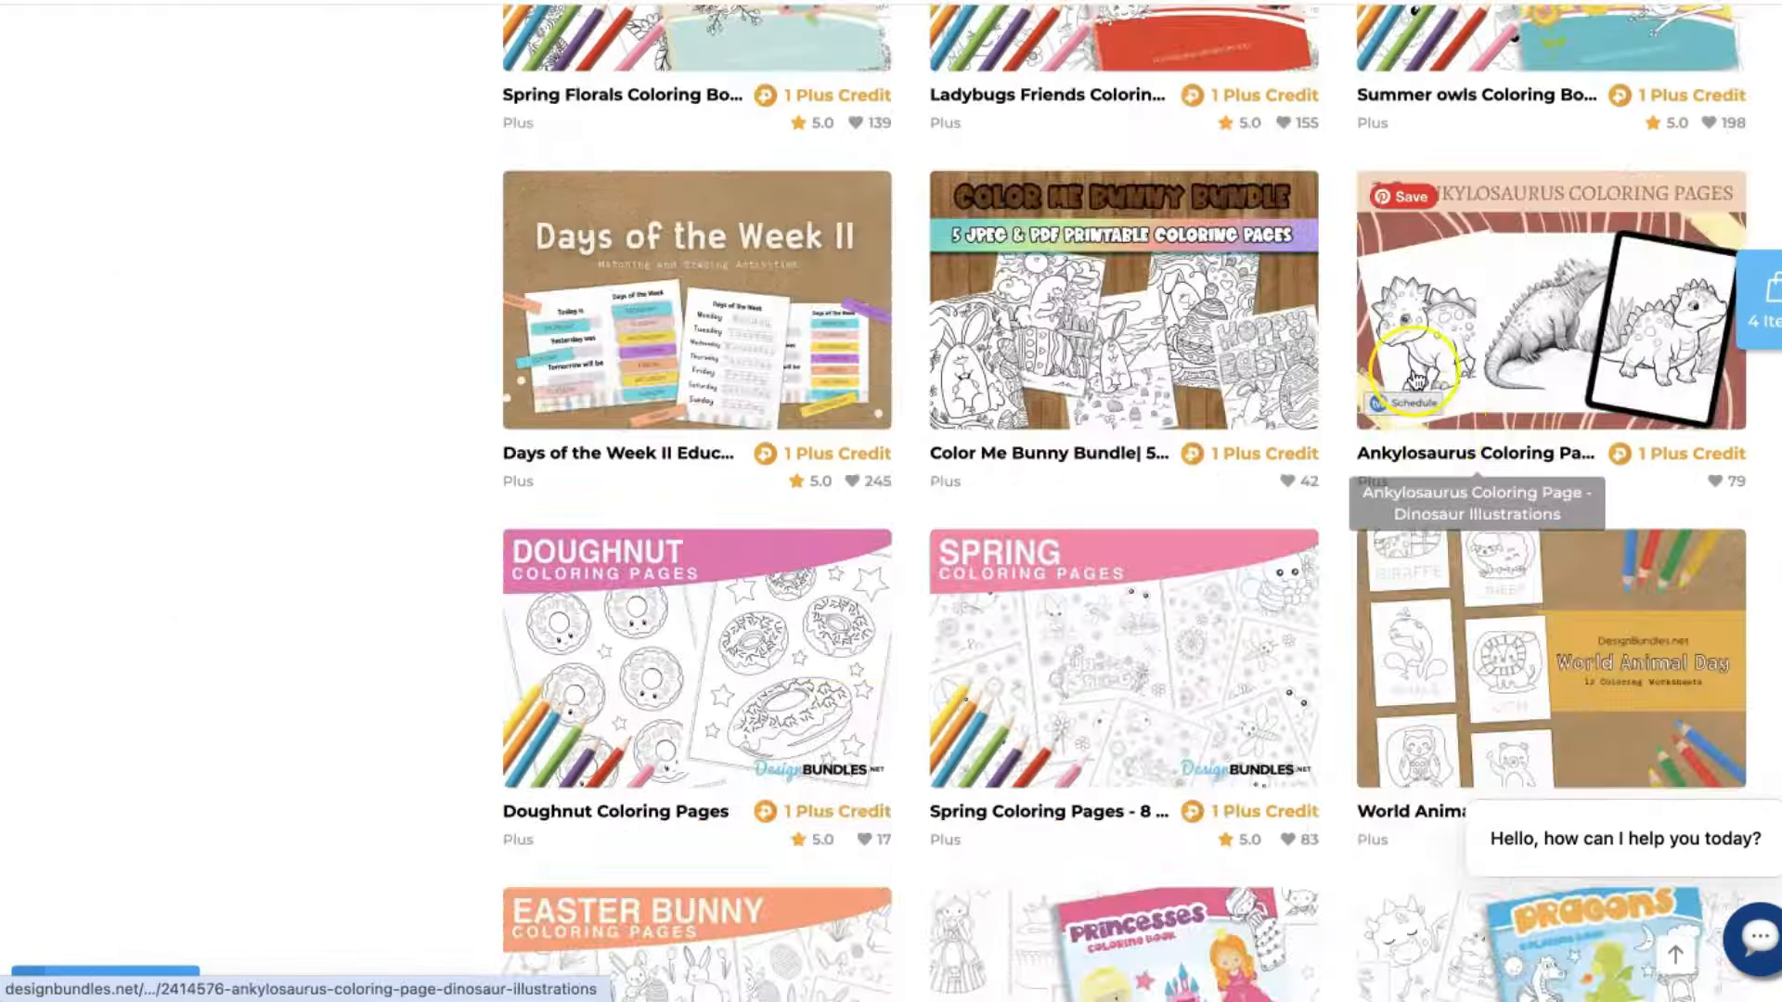
pyautogui.scroll(-3)
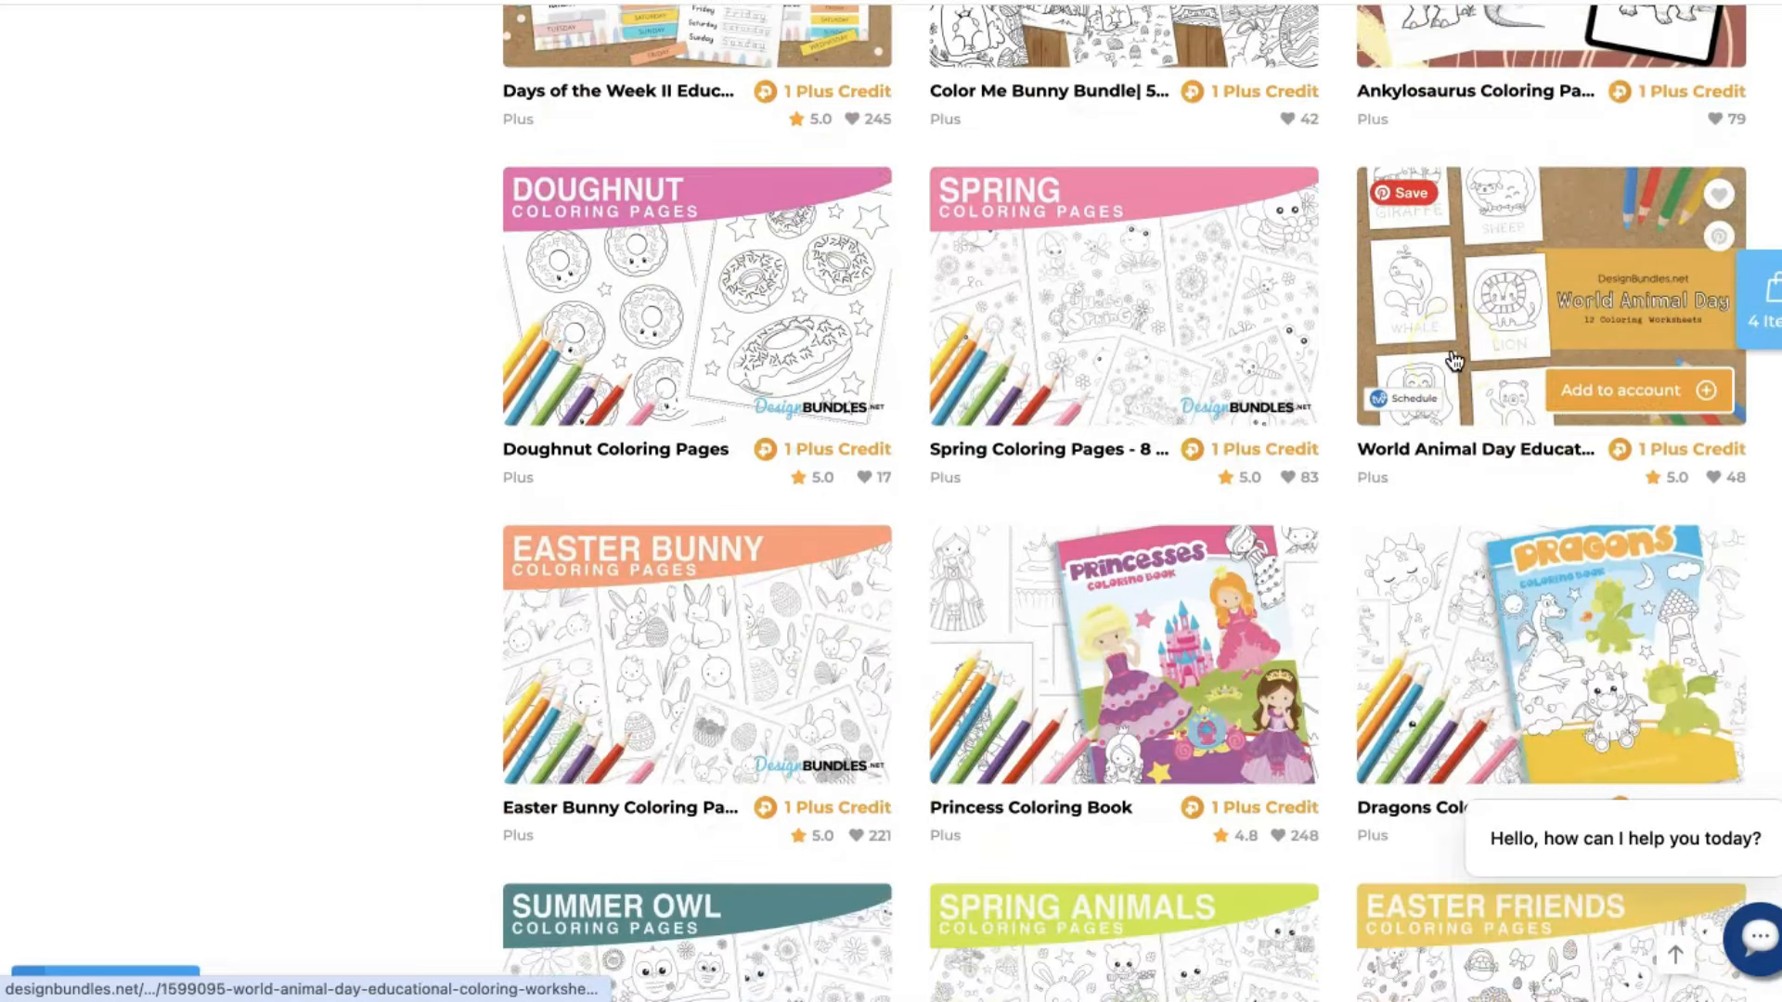
pyautogui.scroll(-3)
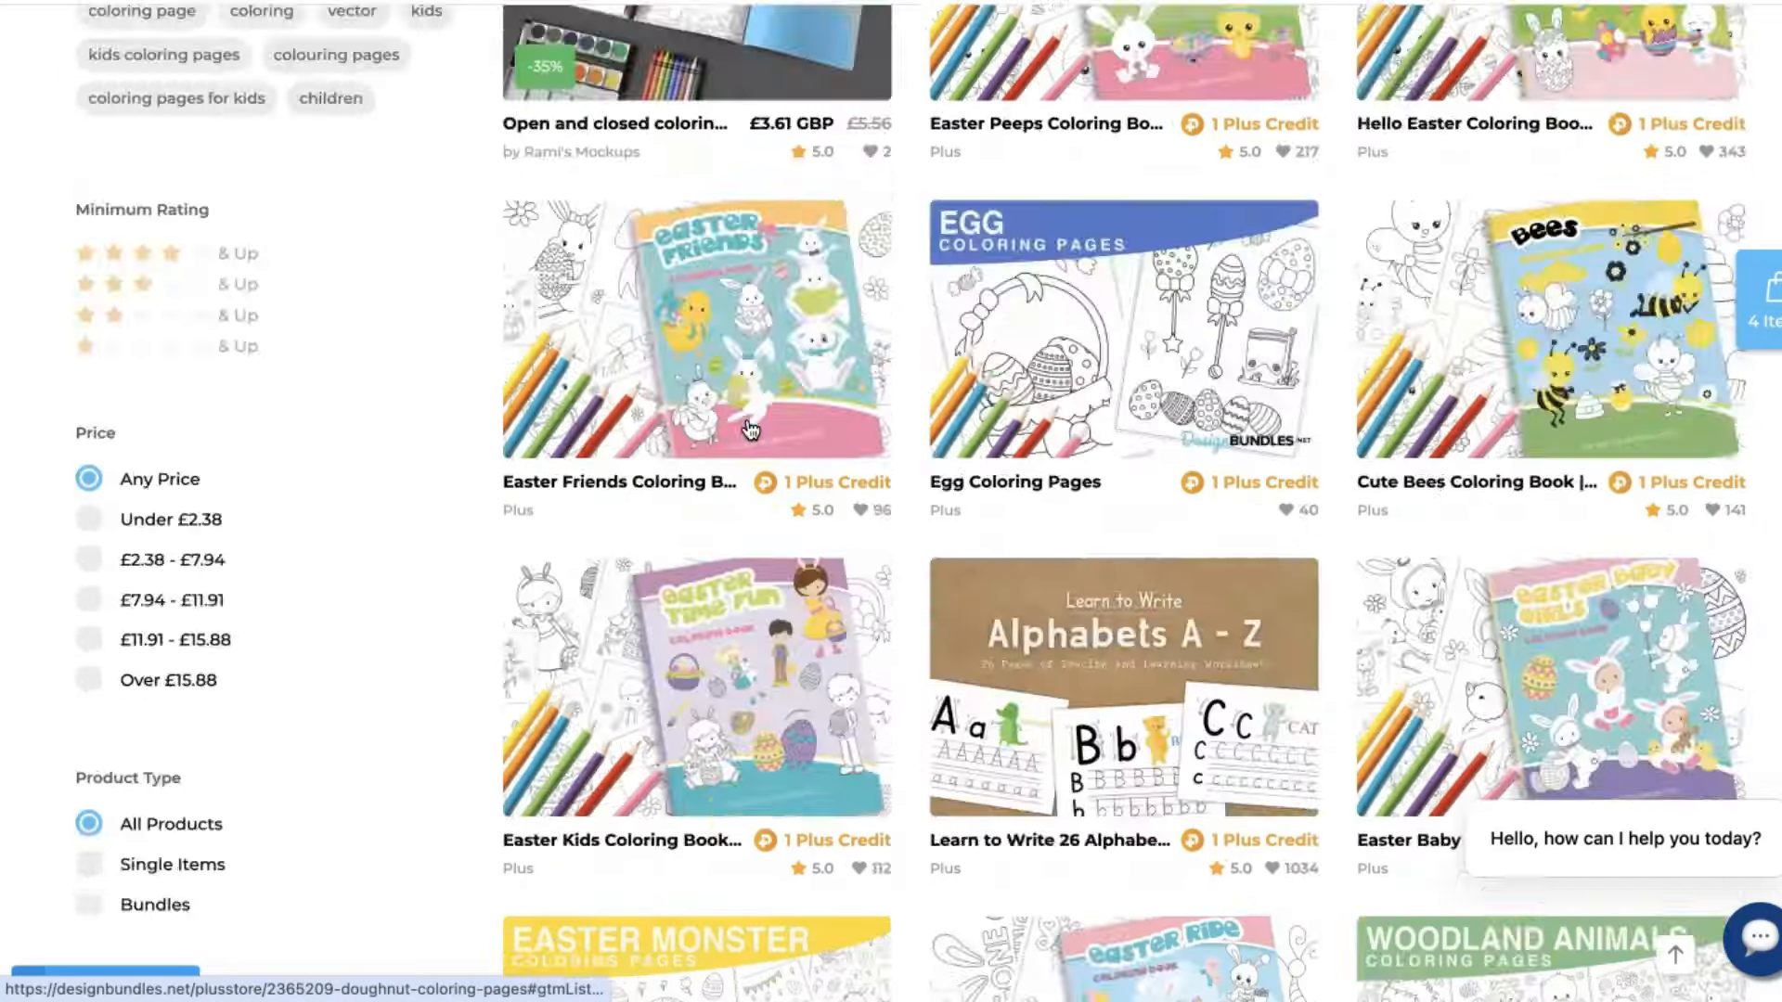
pyautogui.scroll(3)
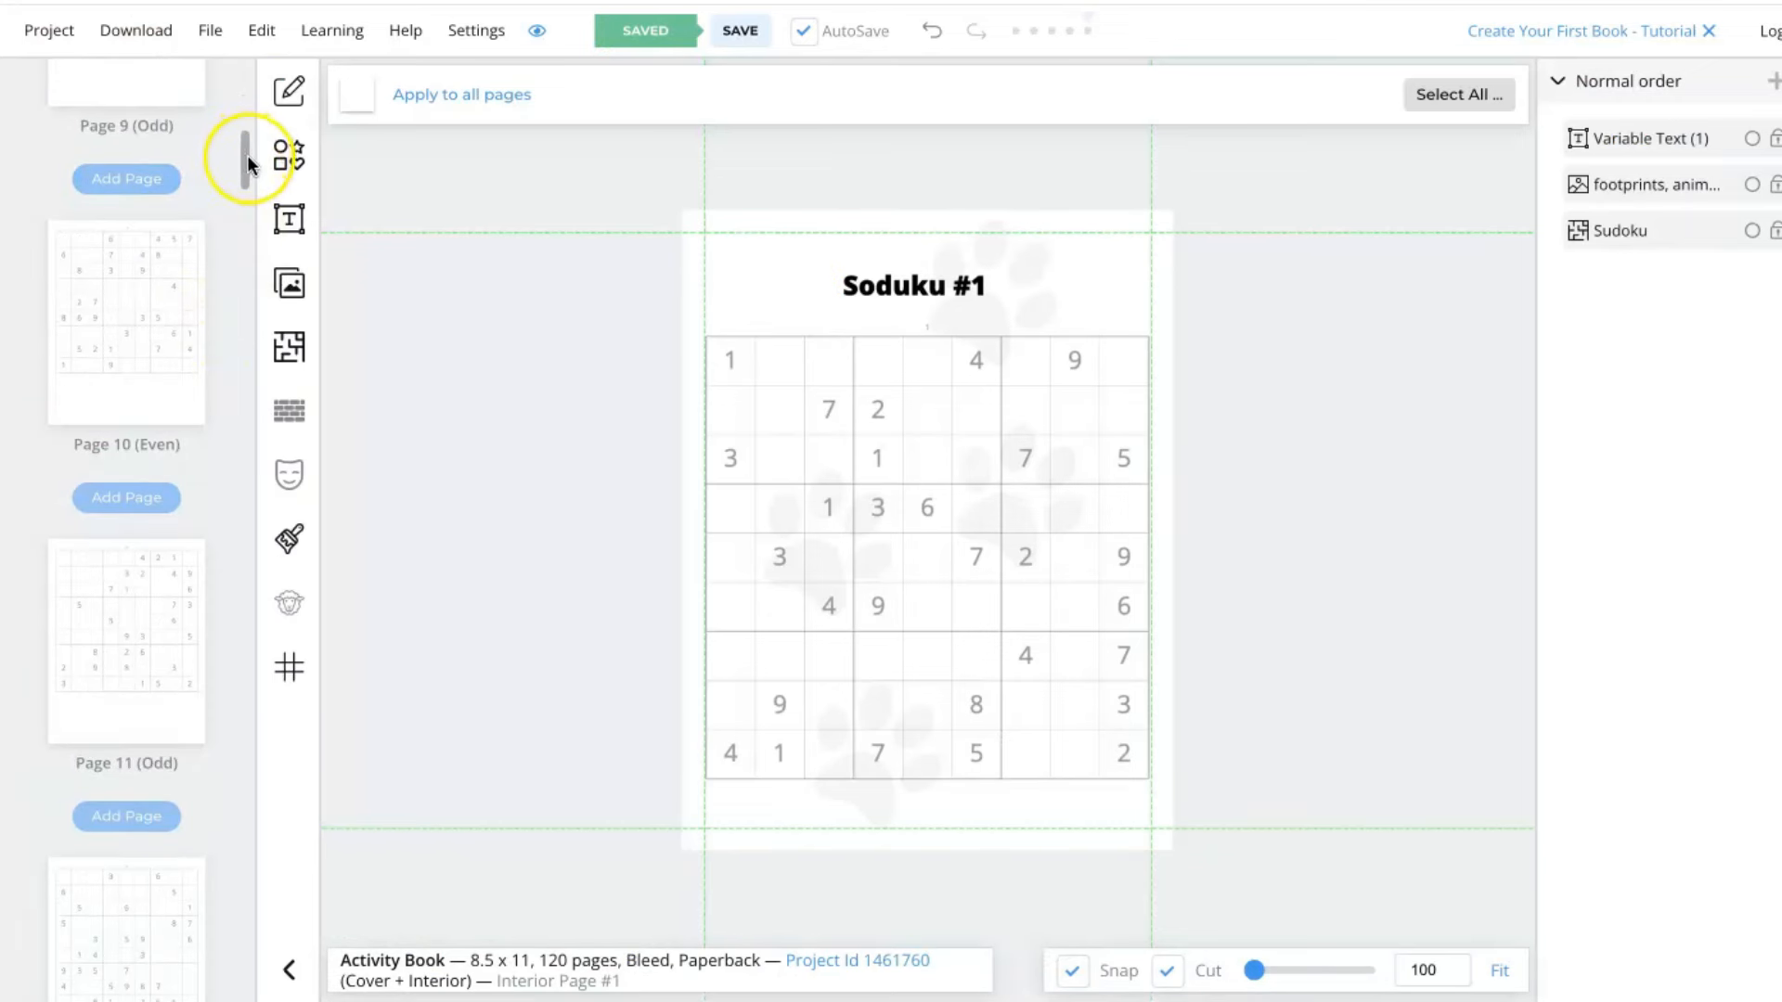
# Look at the My Uploads image library for page 108, close it and scroll back to the cover.
pyautogui.scroll(-3)
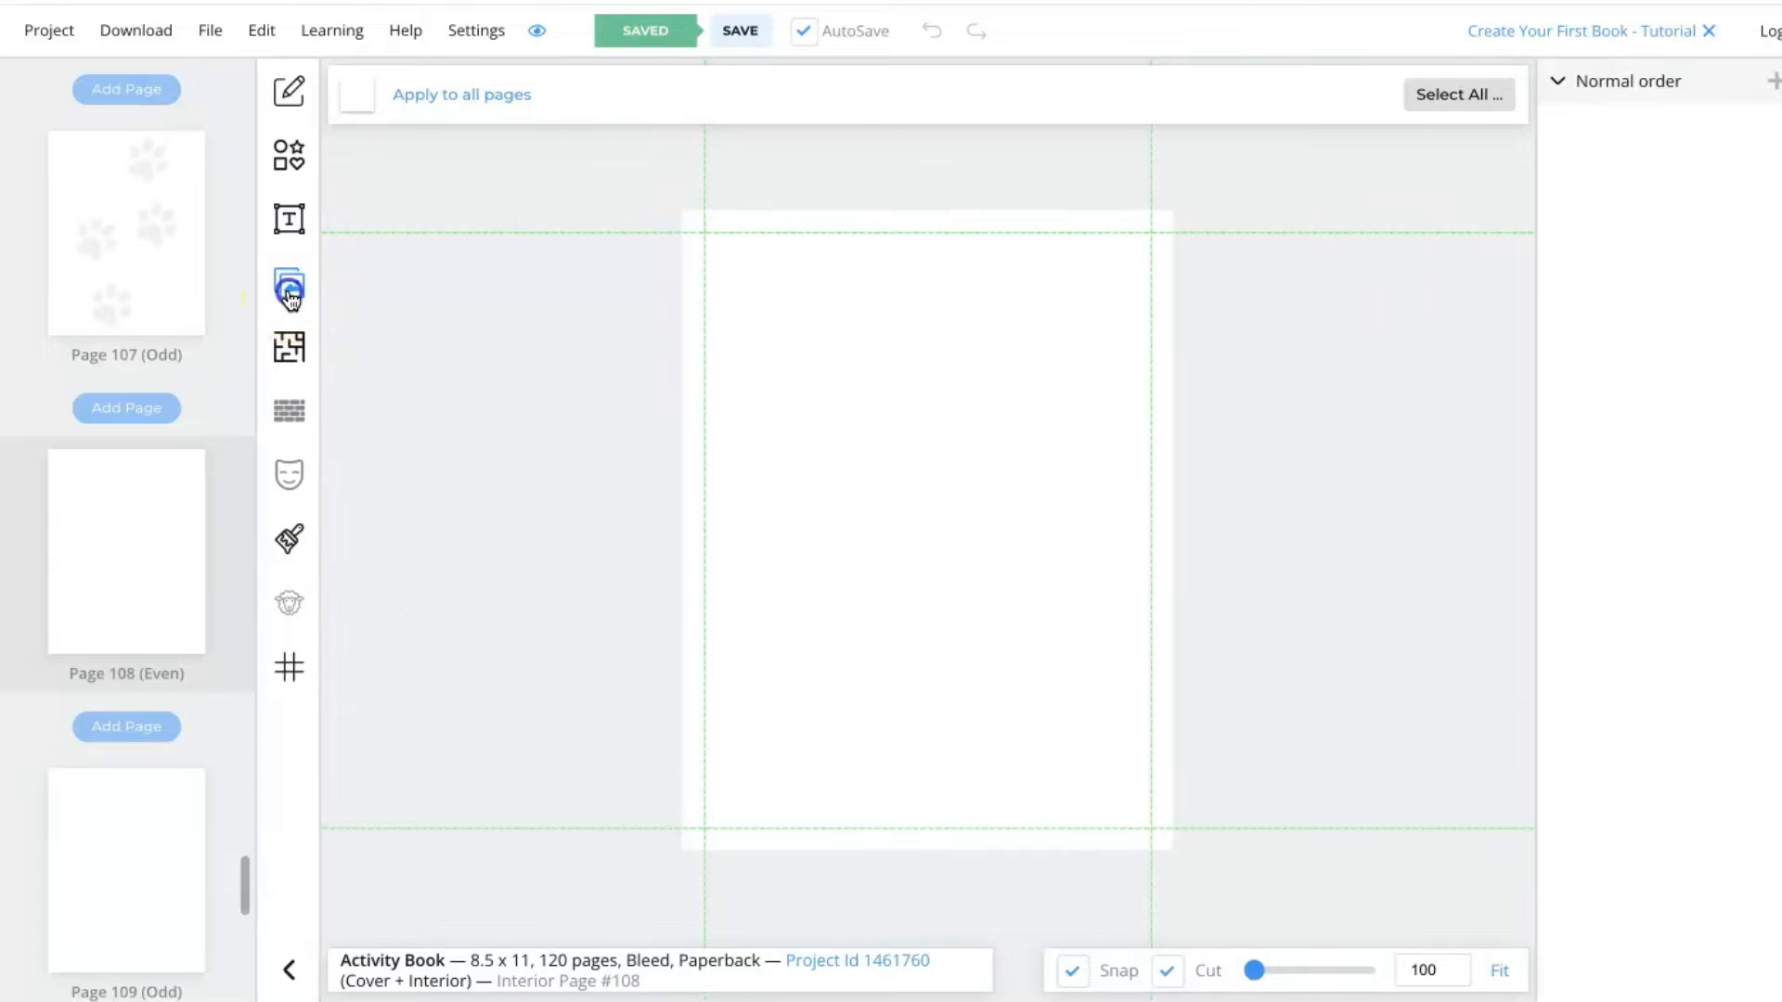
pyautogui.click(289, 286)
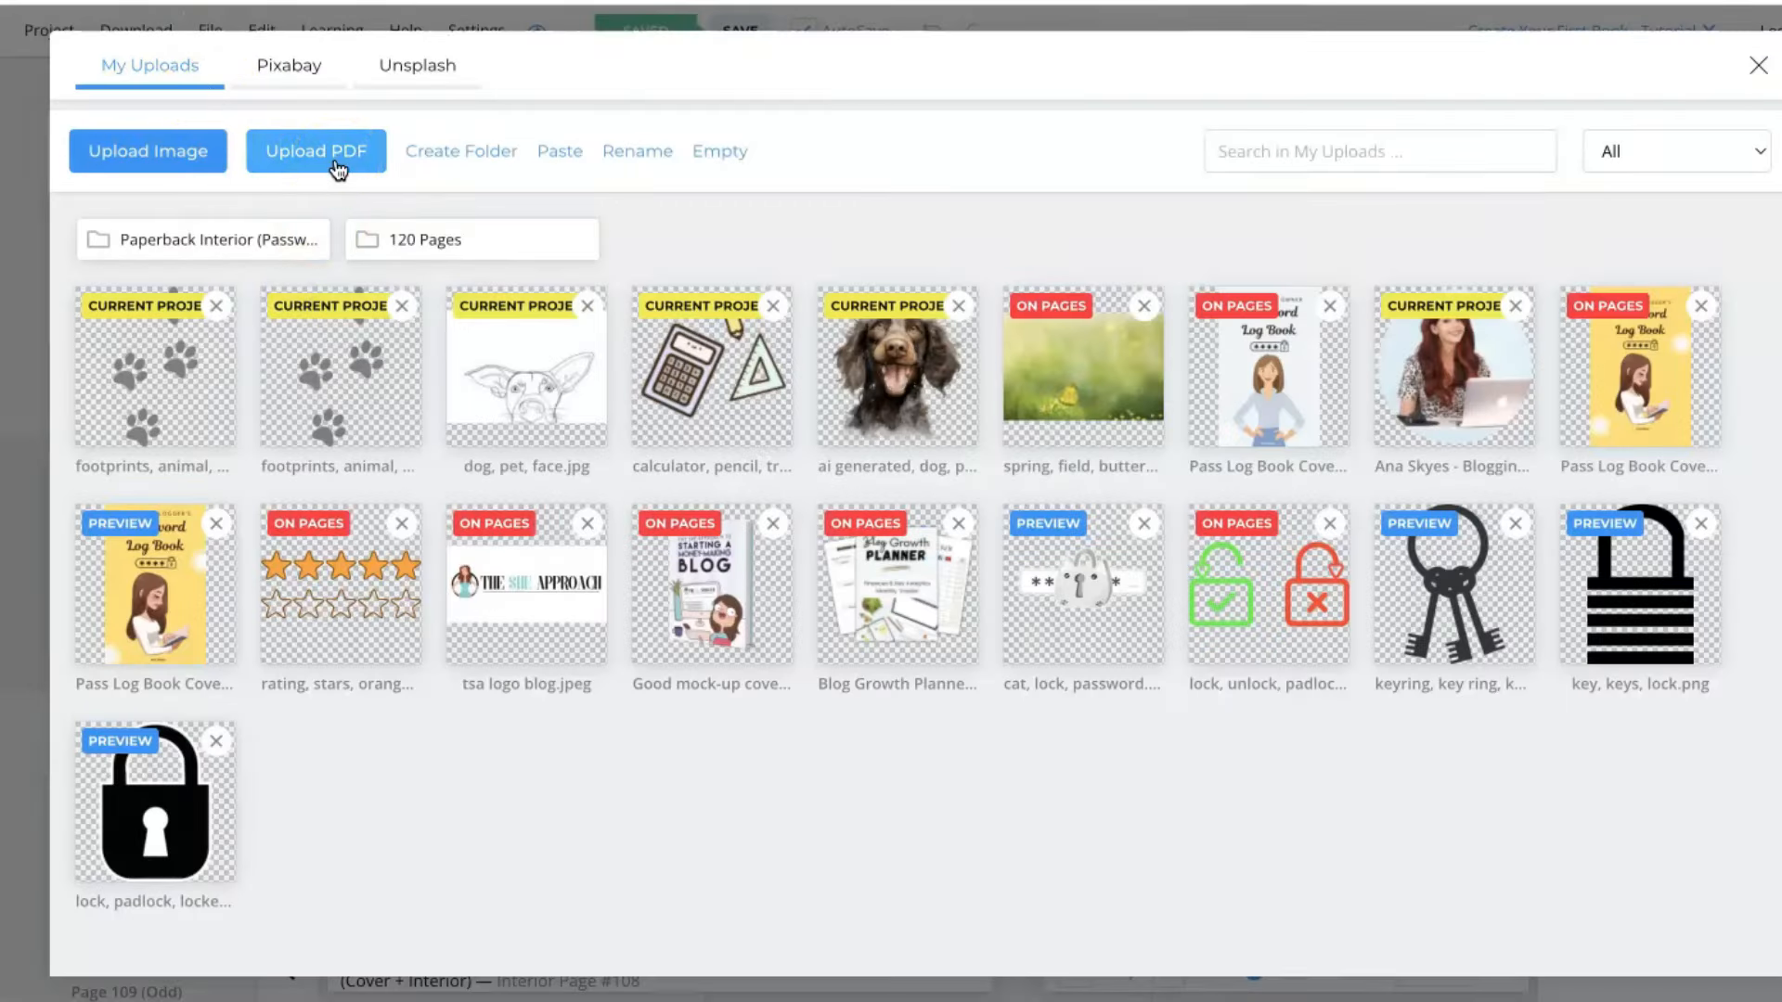
pyautogui.moveTo(694, 247)
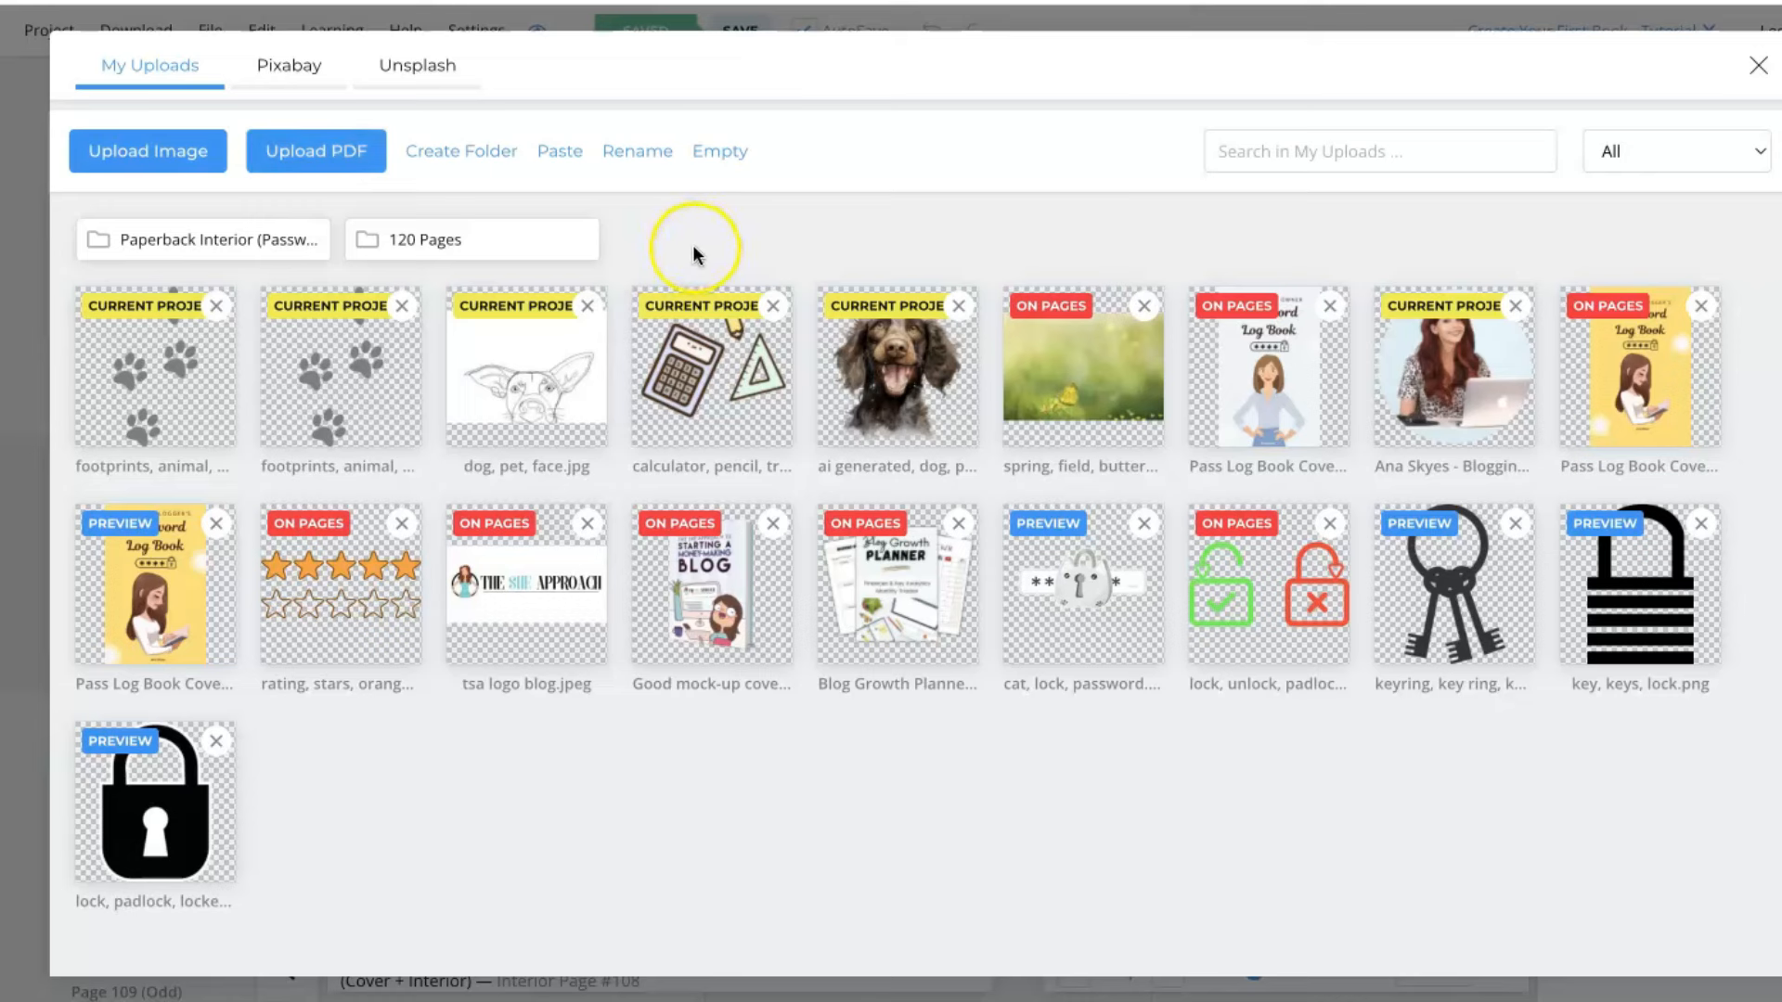
pyautogui.moveTo(515, 182)
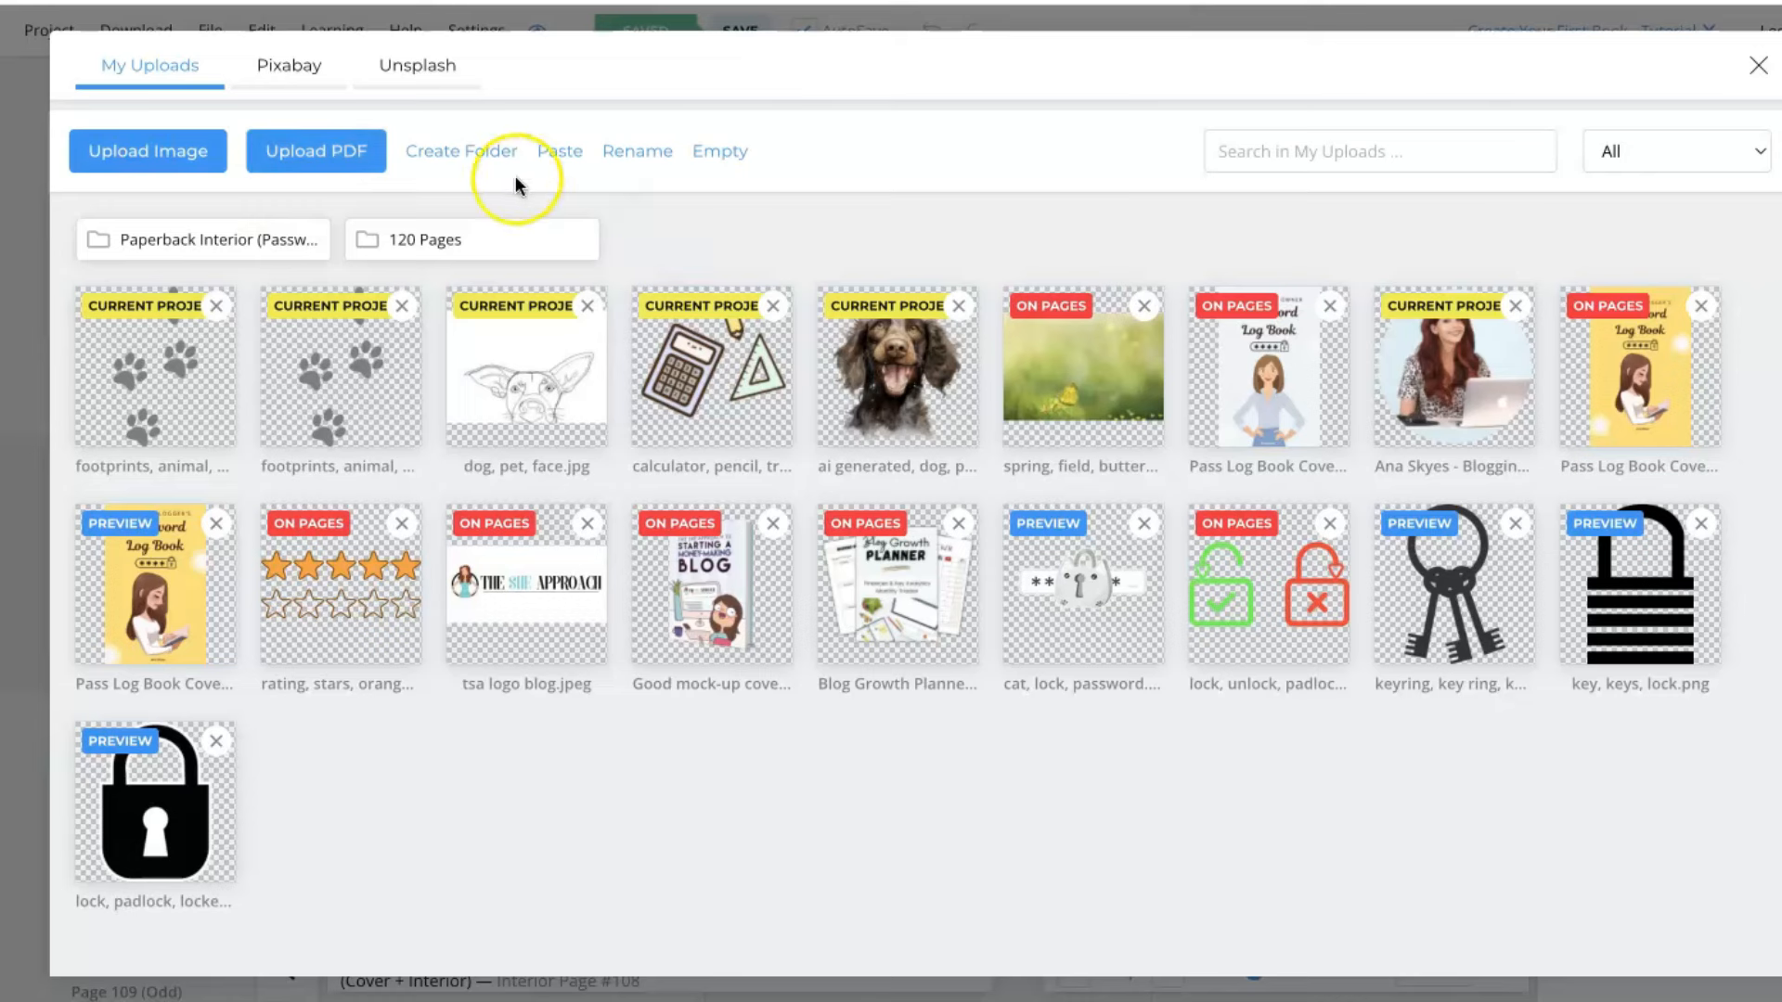
pyautogui.click(1758, 65)
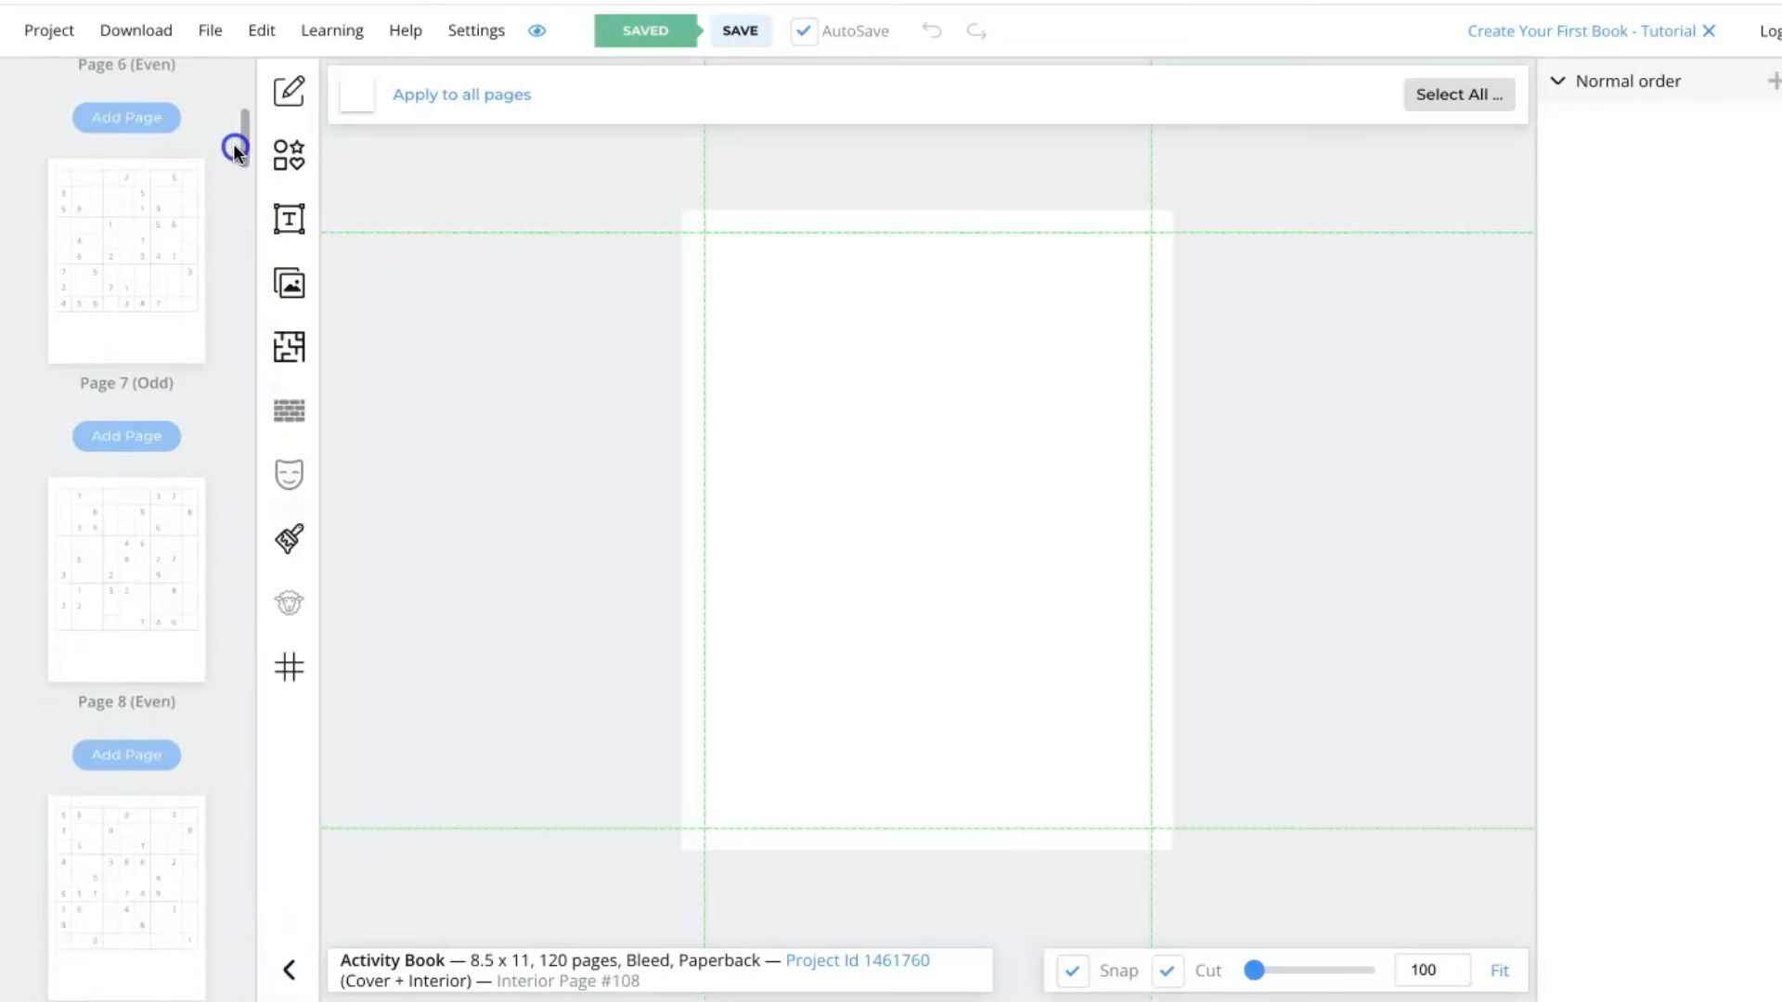
pyautogui.scroll(3)
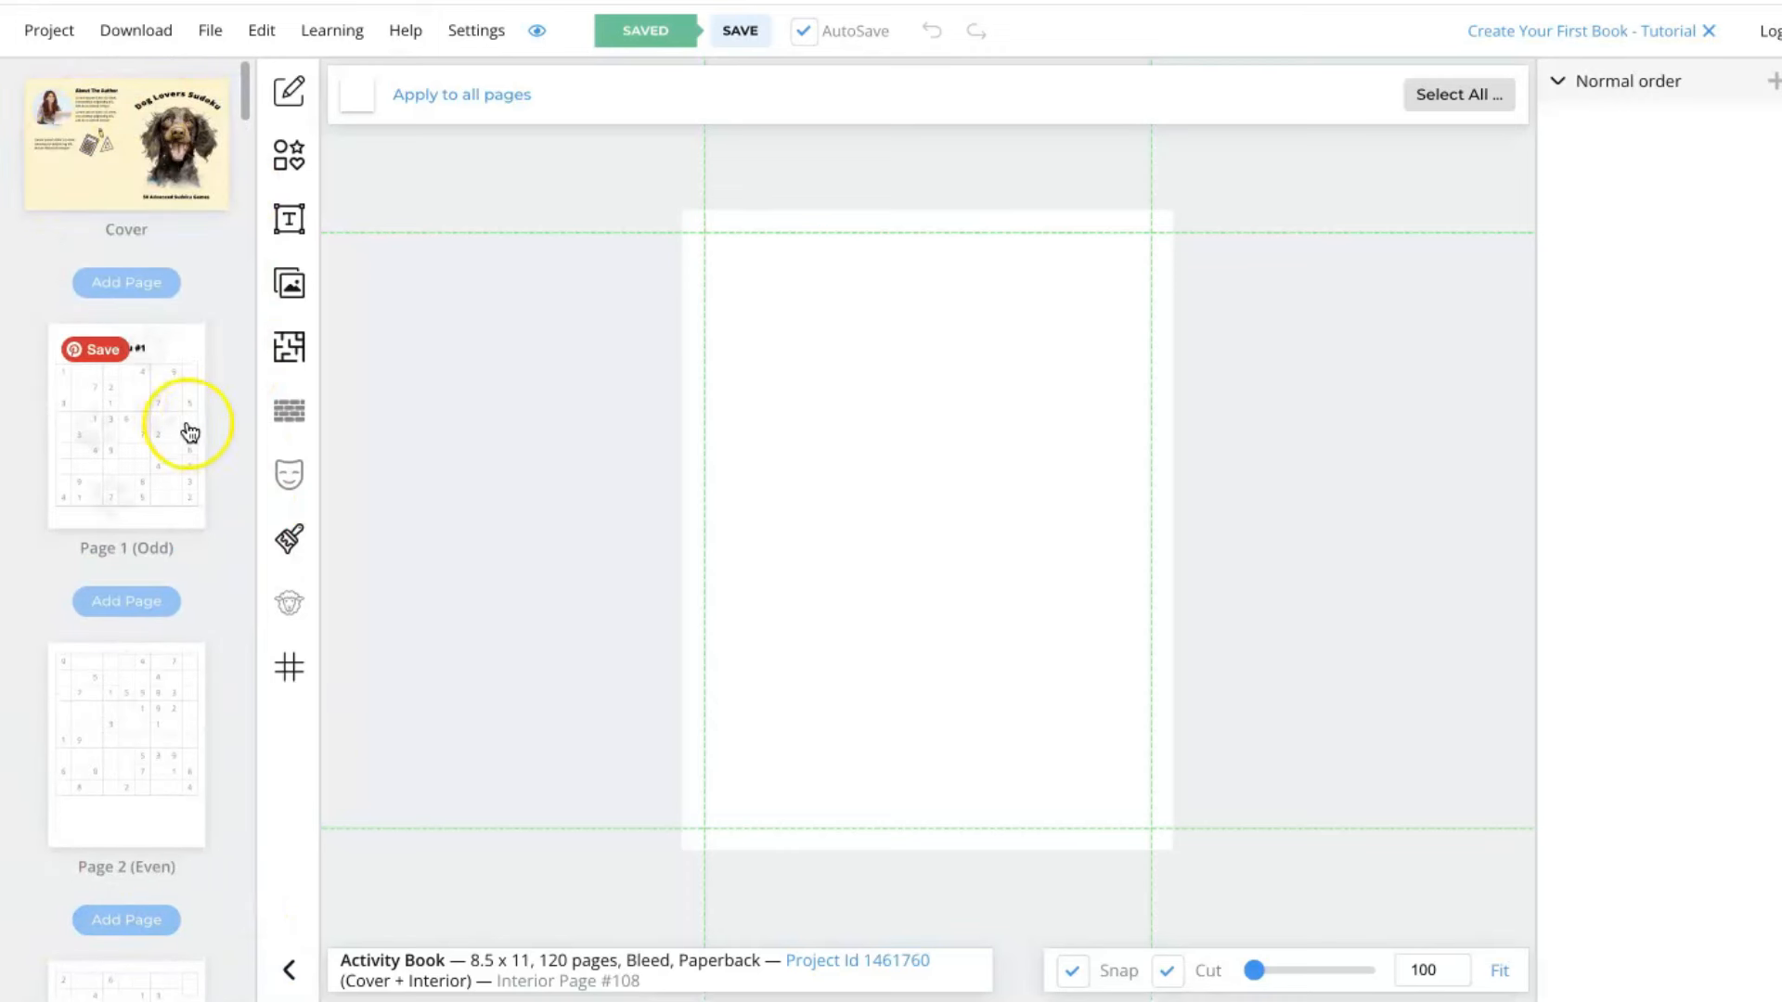
pyautogui.moveTo(182, 246)
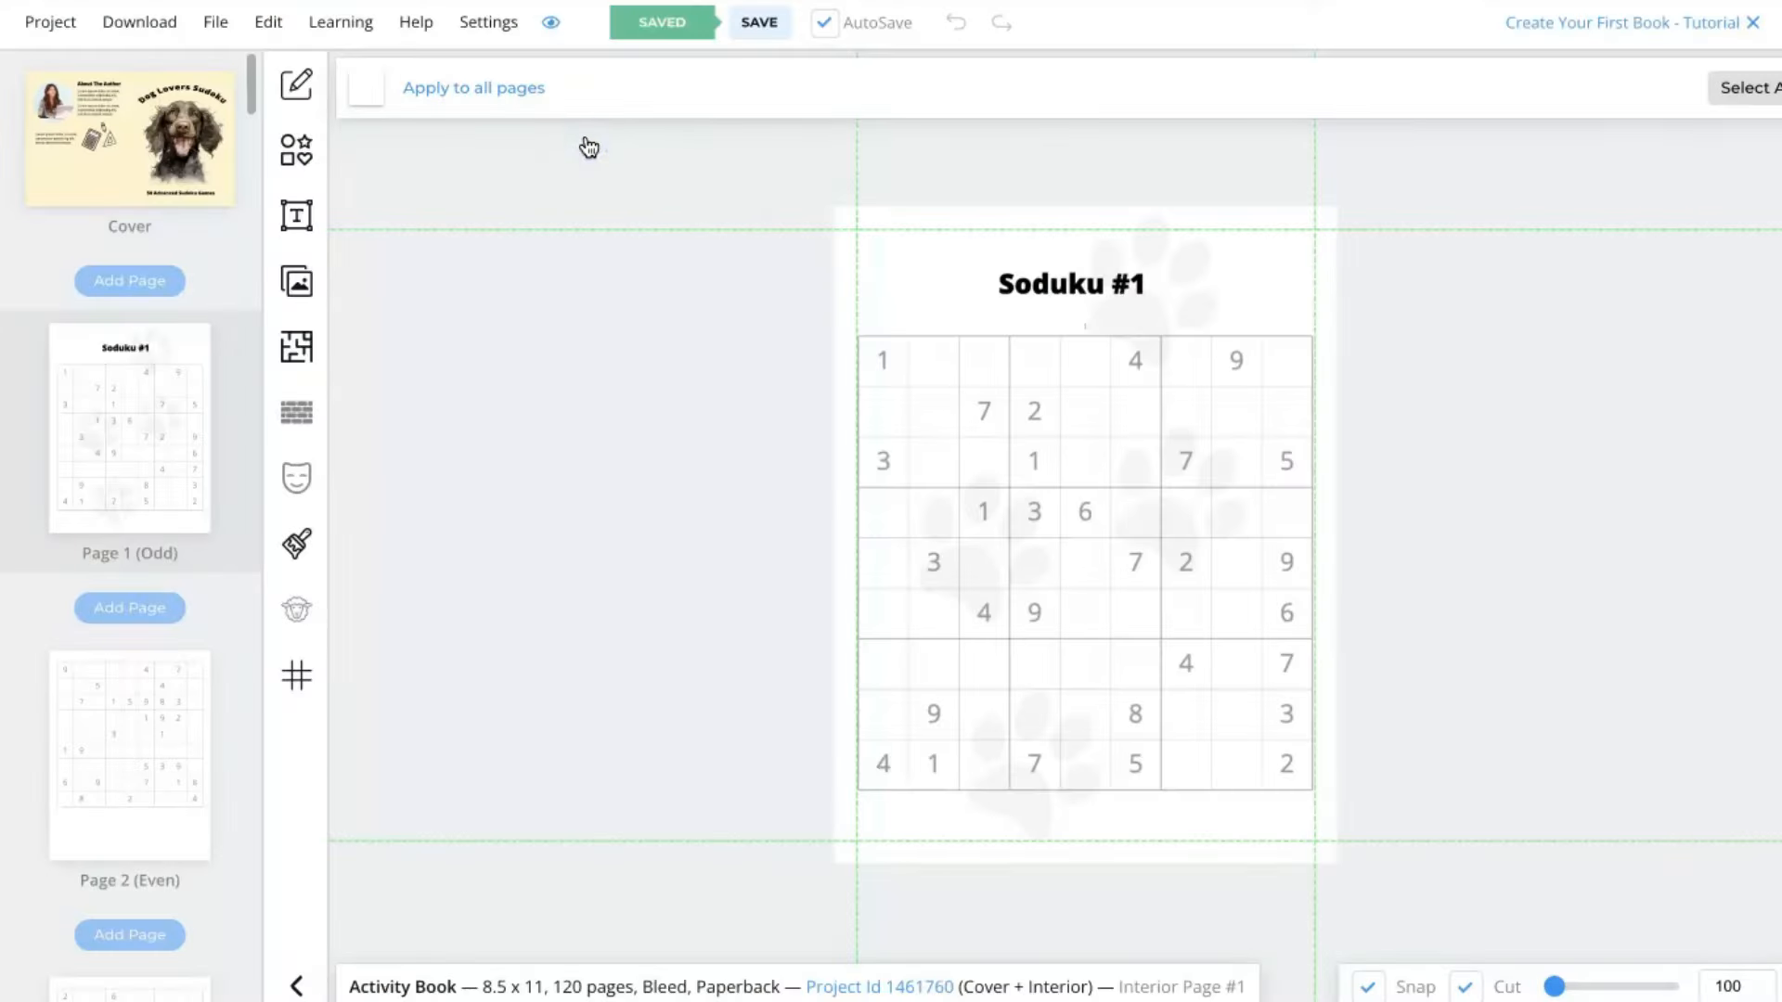
pyautogui.moveTo(444, 258)
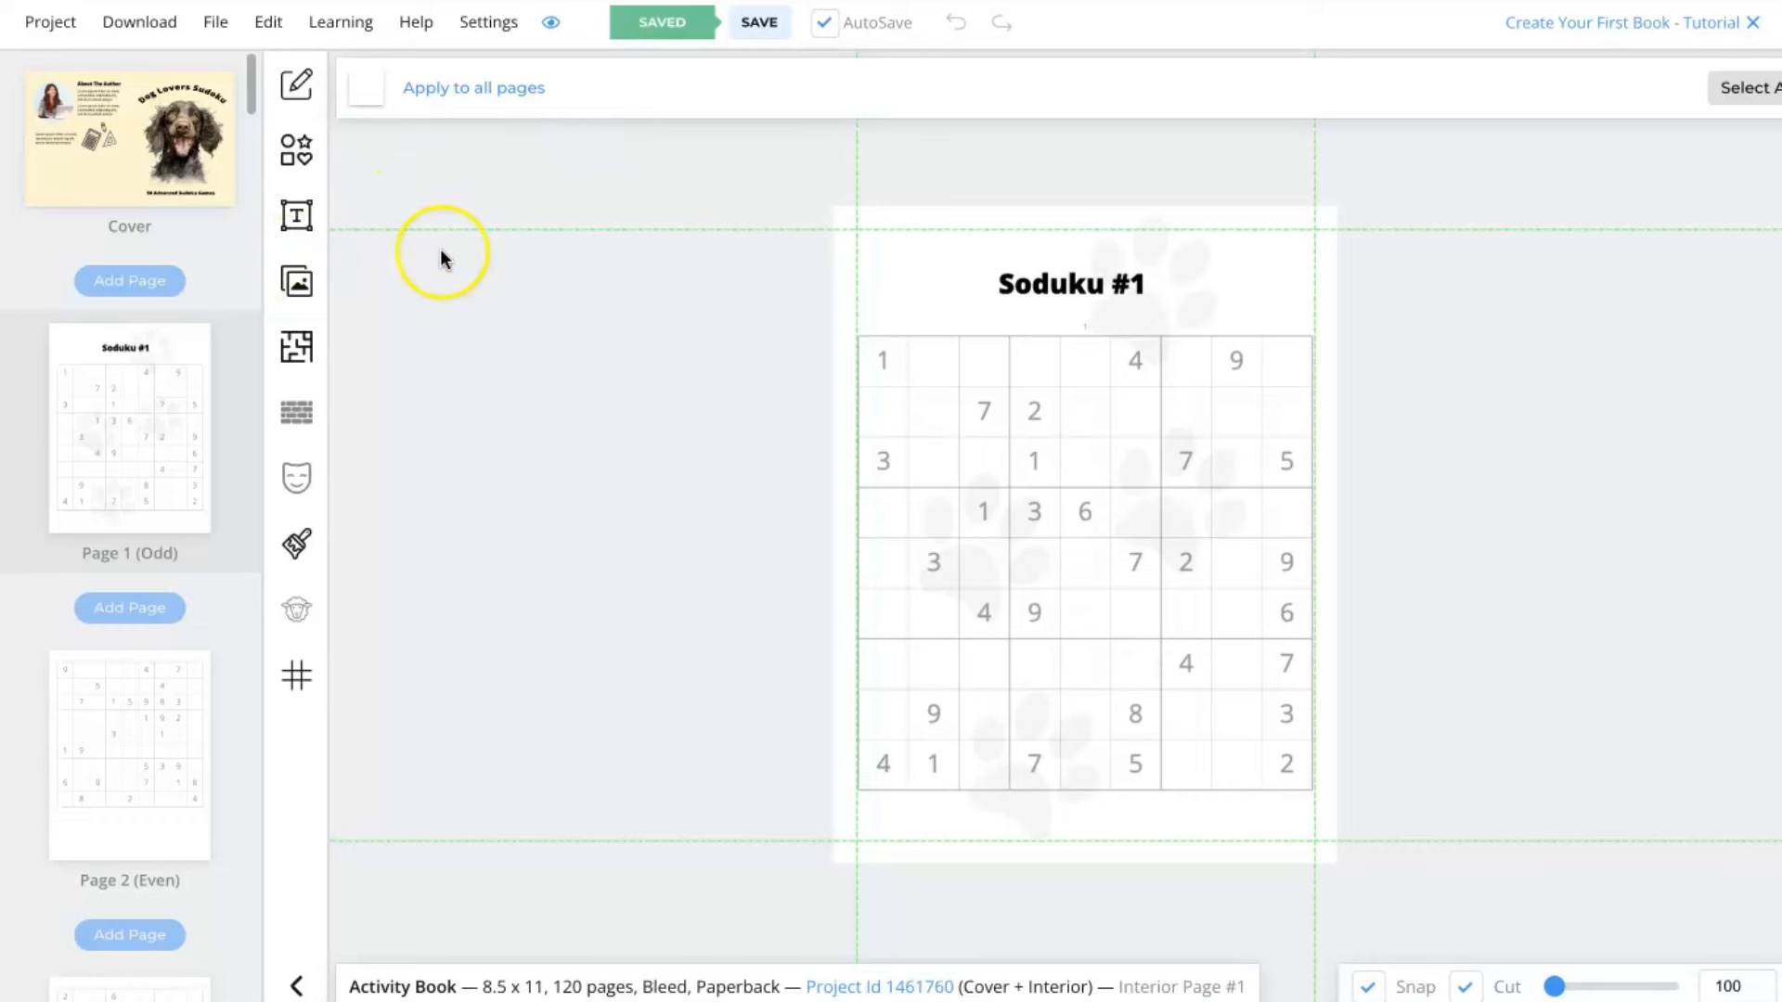
# Download the current project as CMYK print-ready cover and interior PDFs.
pyautogui.click(139, 23)
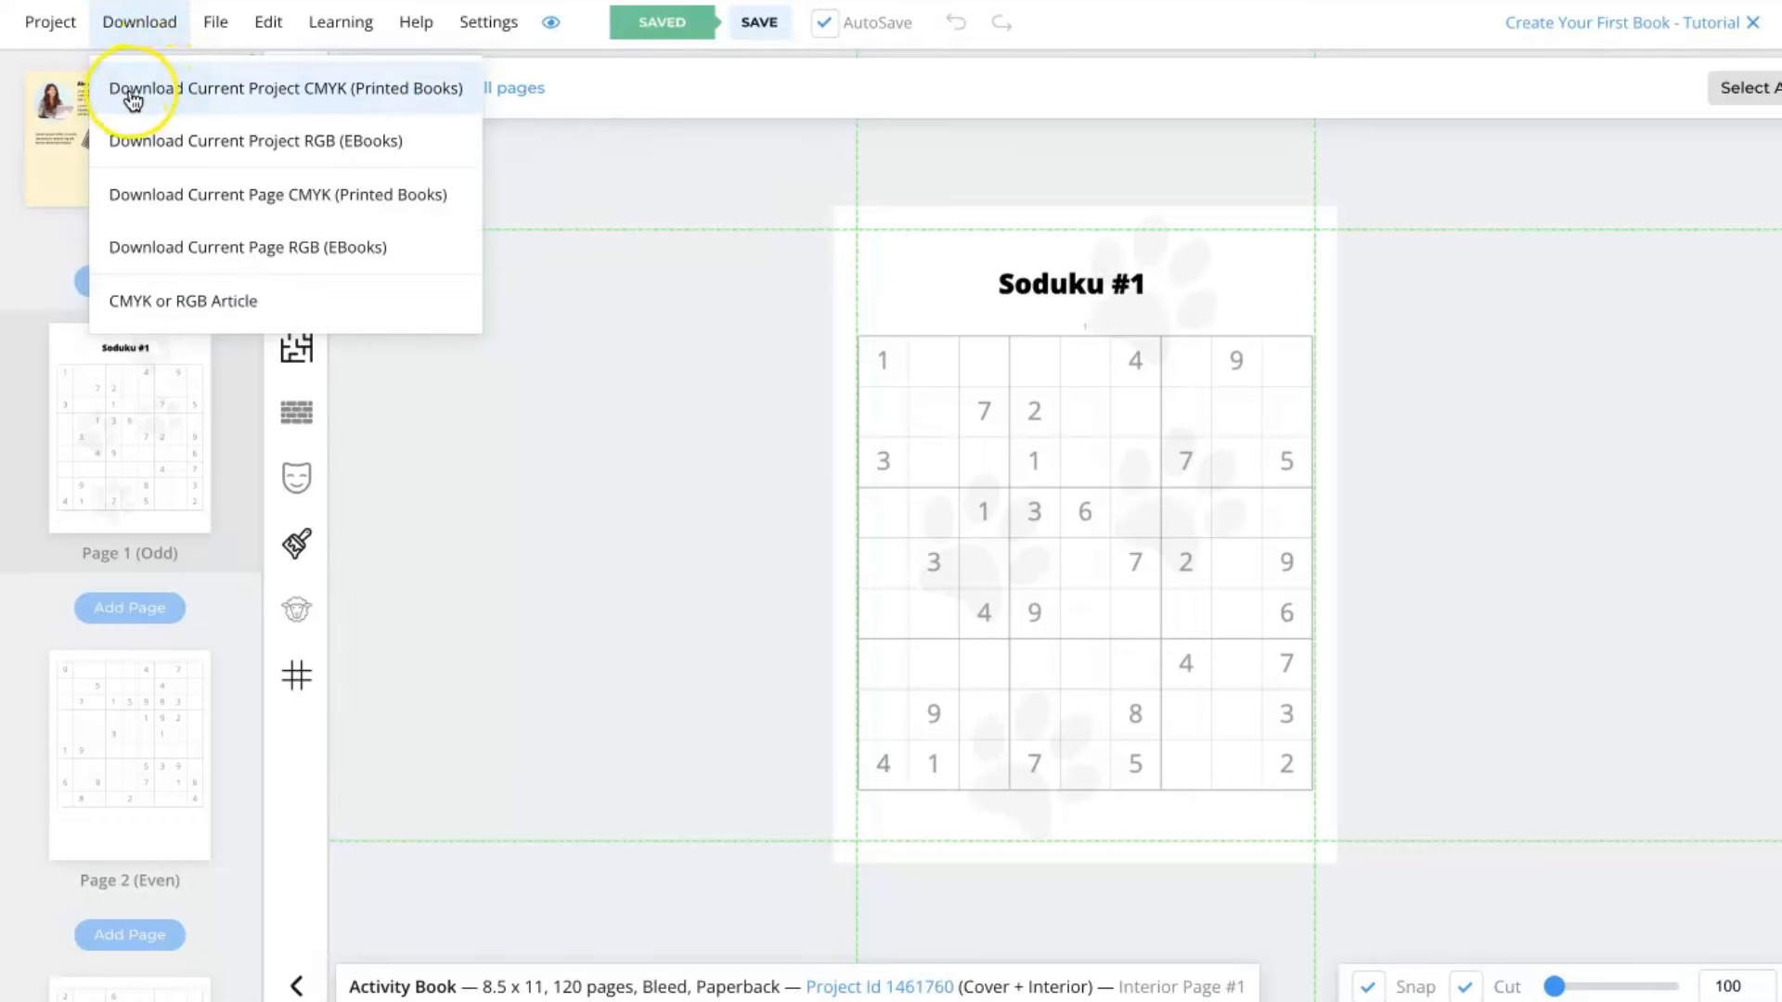
pyautogui.moveTo(322, 103)
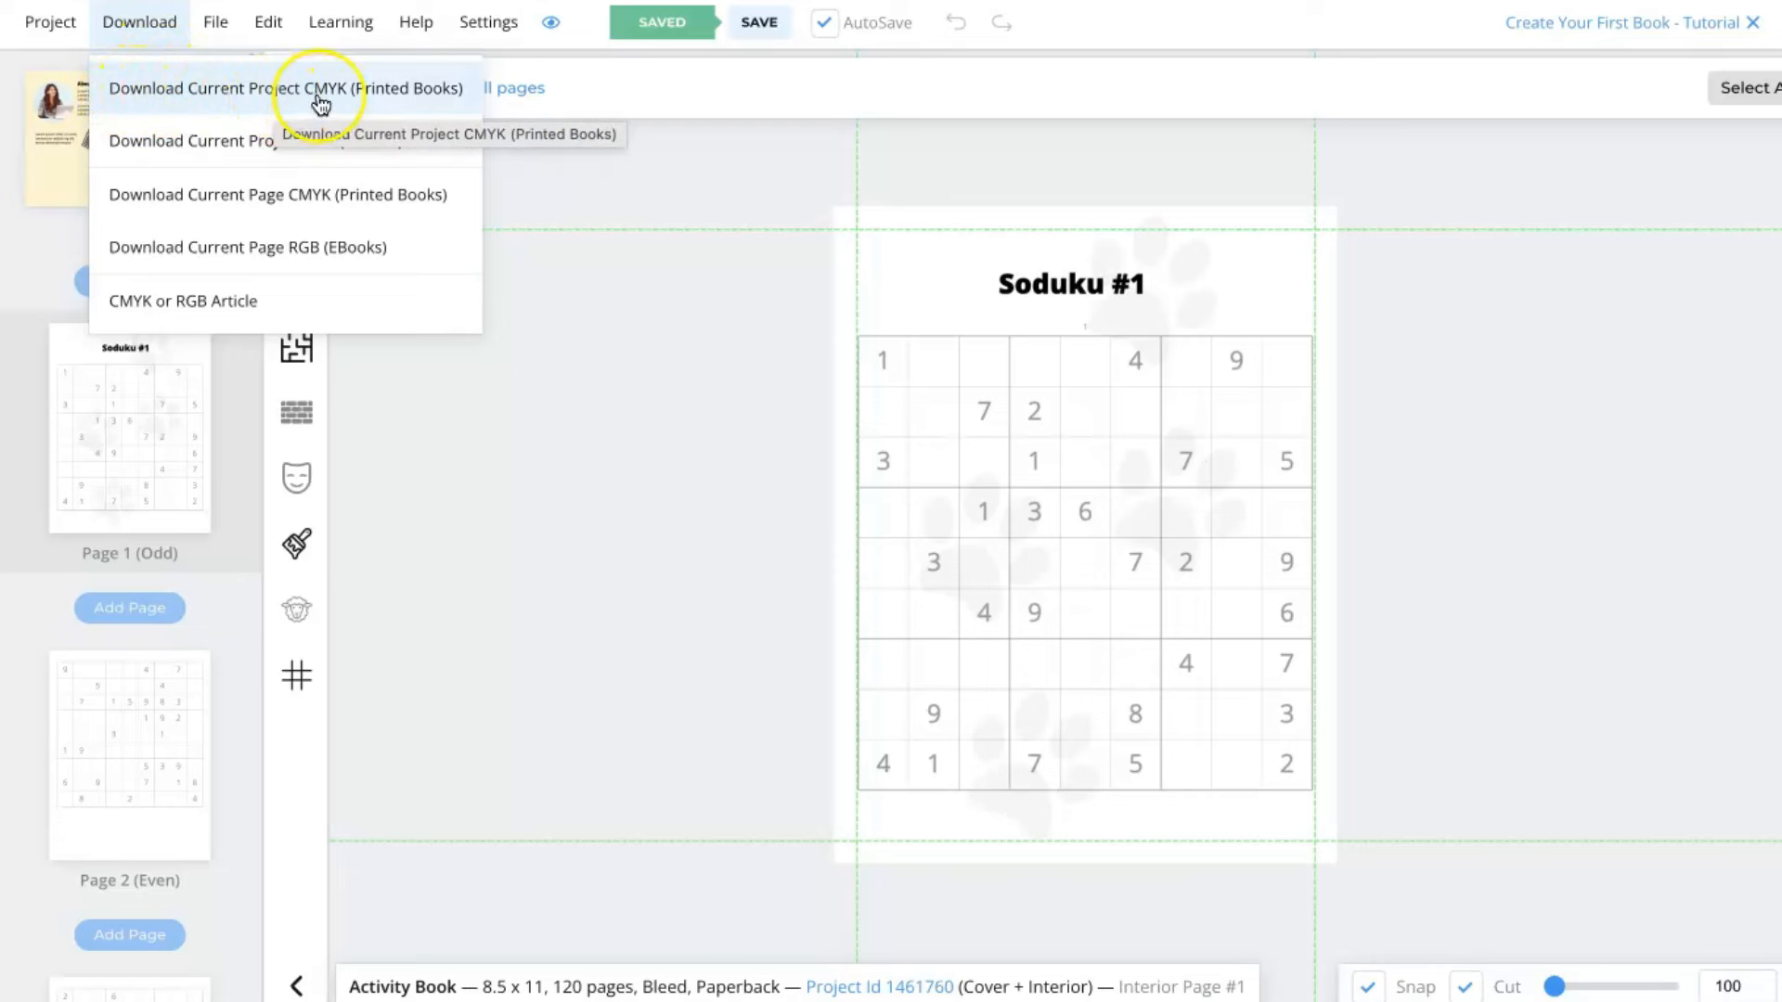
pyautogui.click(286, 88)
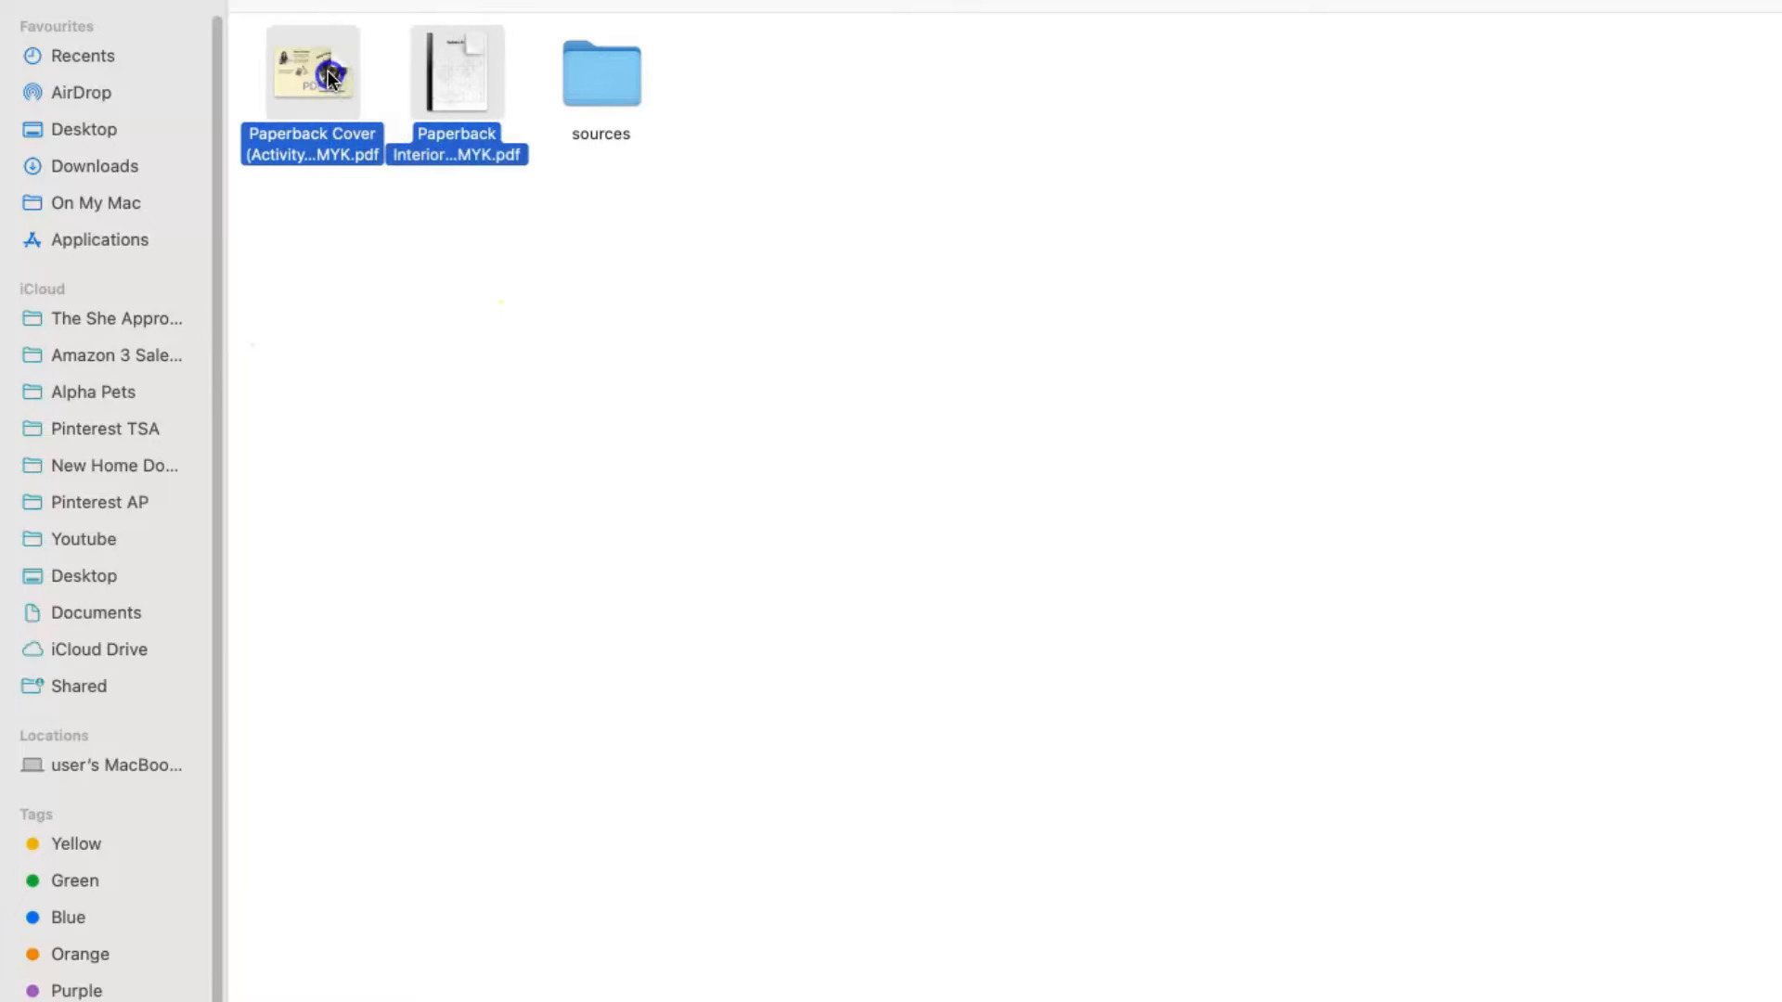
# Review the downloaded cover PDF zoomed out, then check the 120-page interior PDF in Preview.
pyautogui.doubleClick(312, 73)
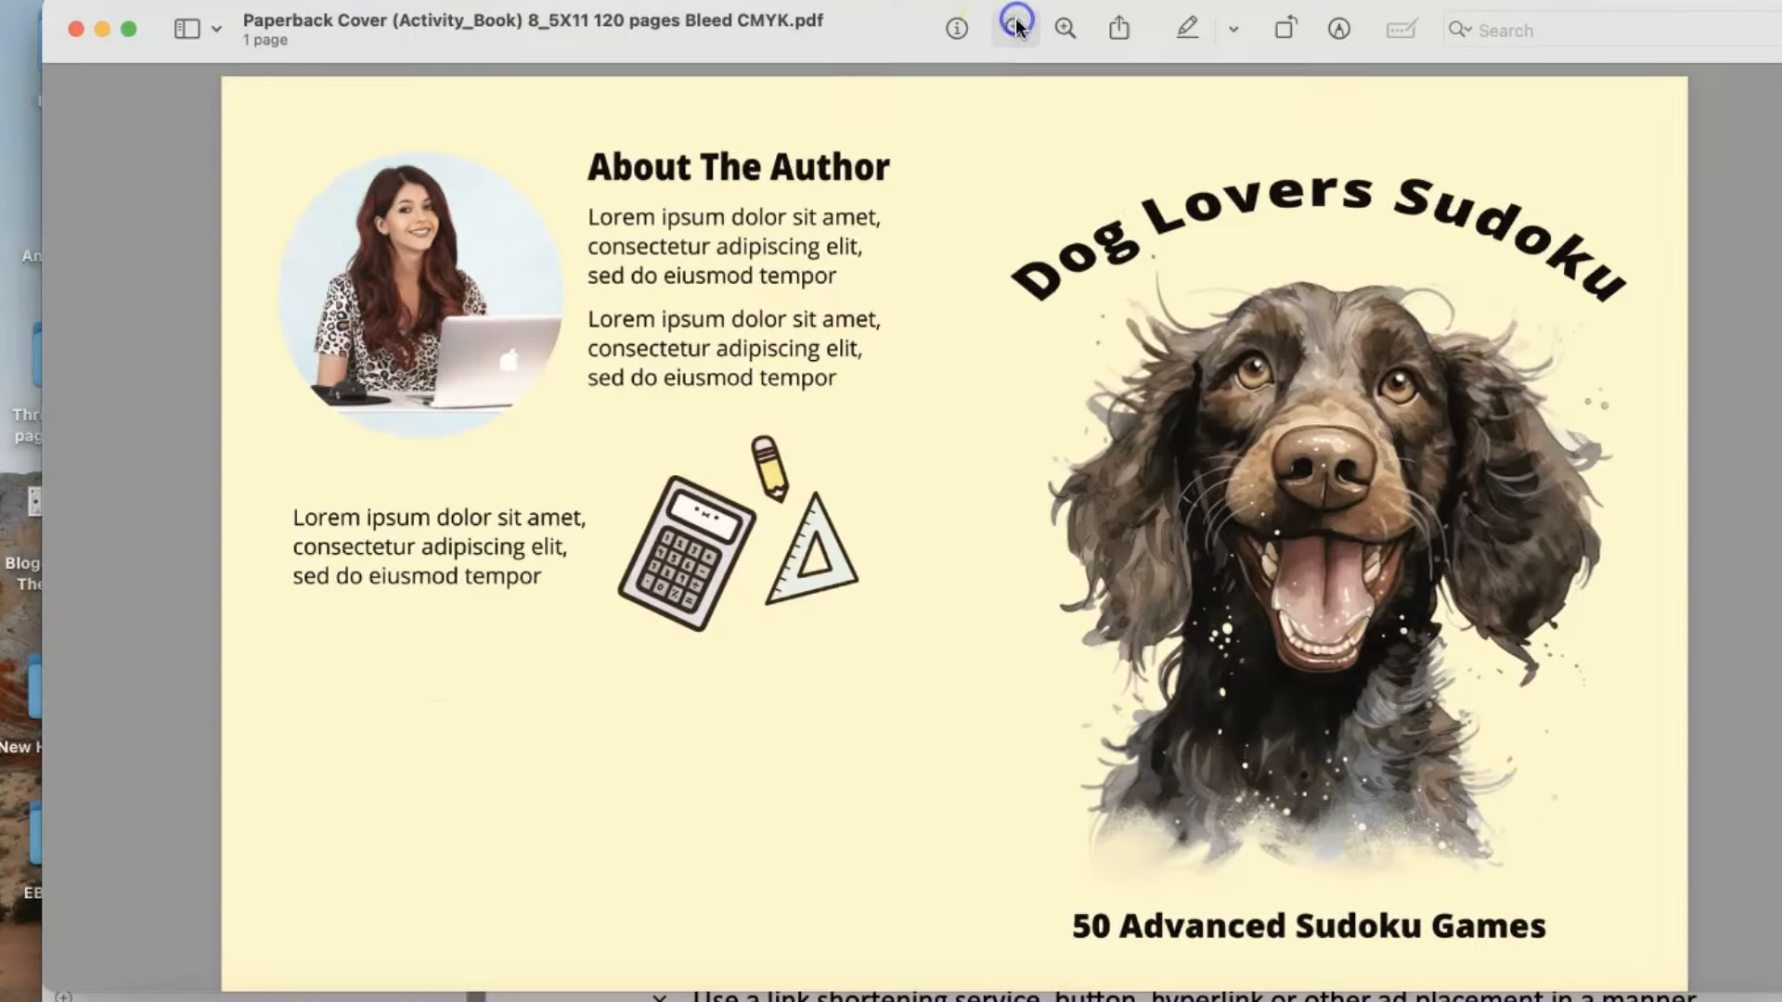
pyautogui.click(1014, 28)
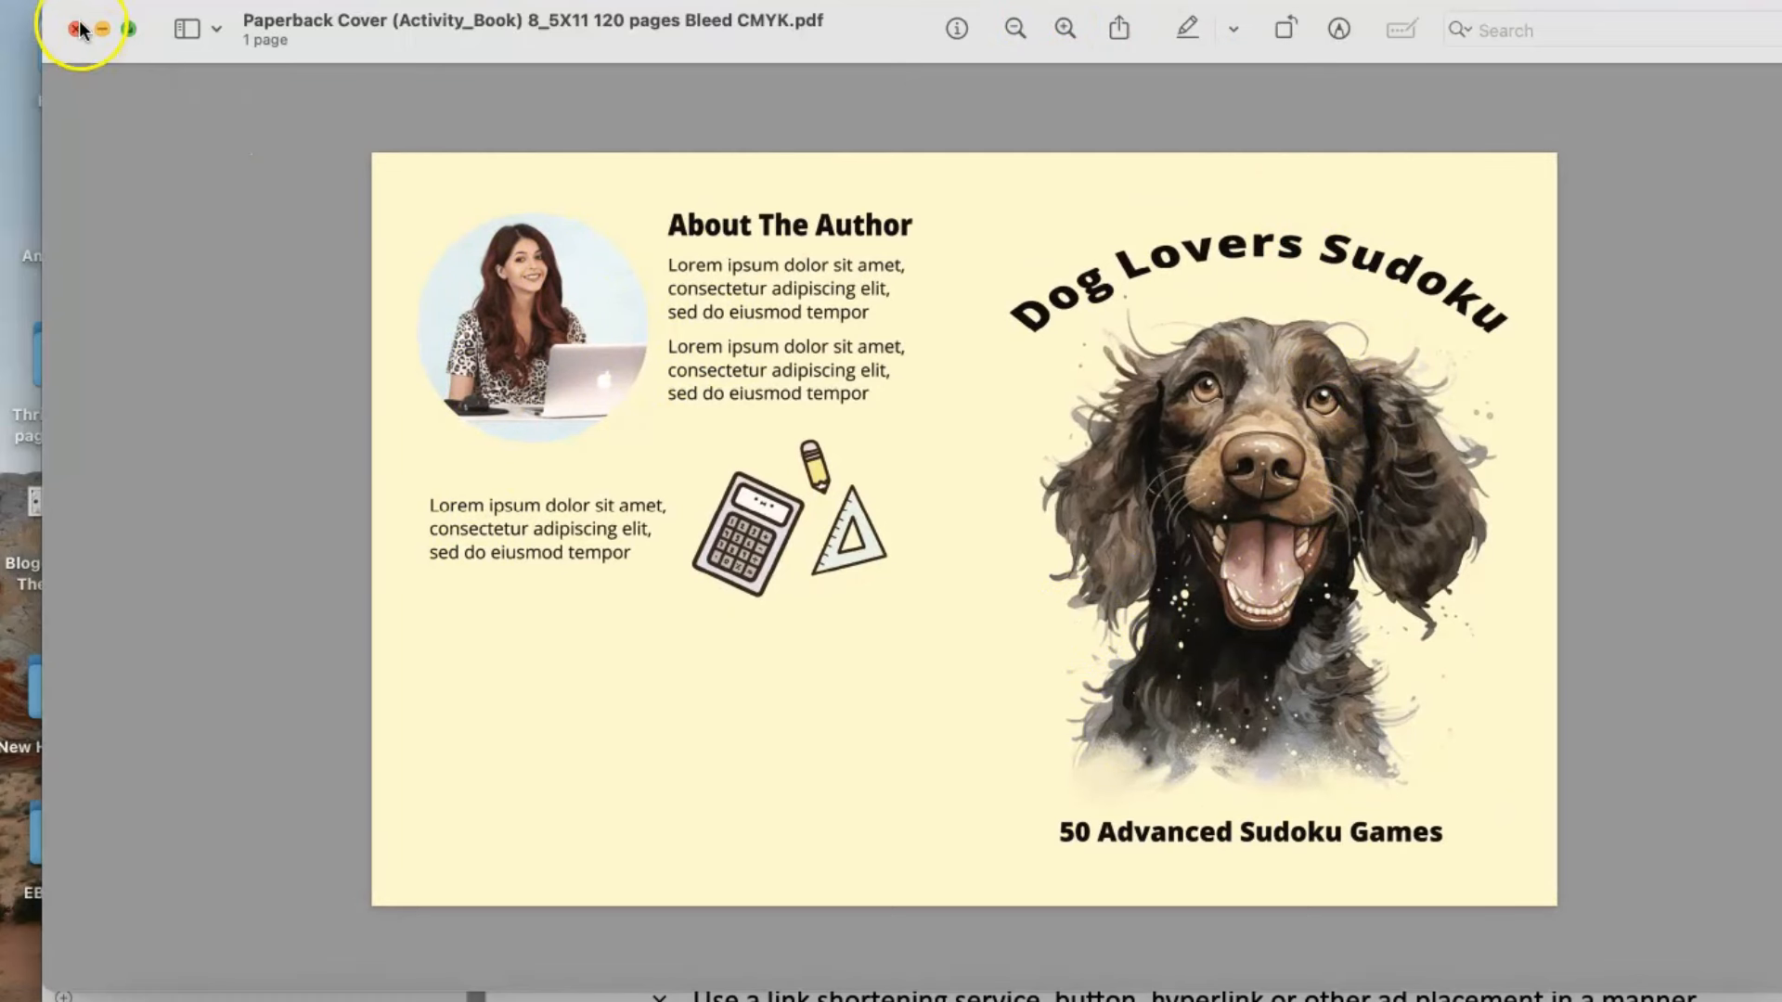
pyautogui.click(80, 28)
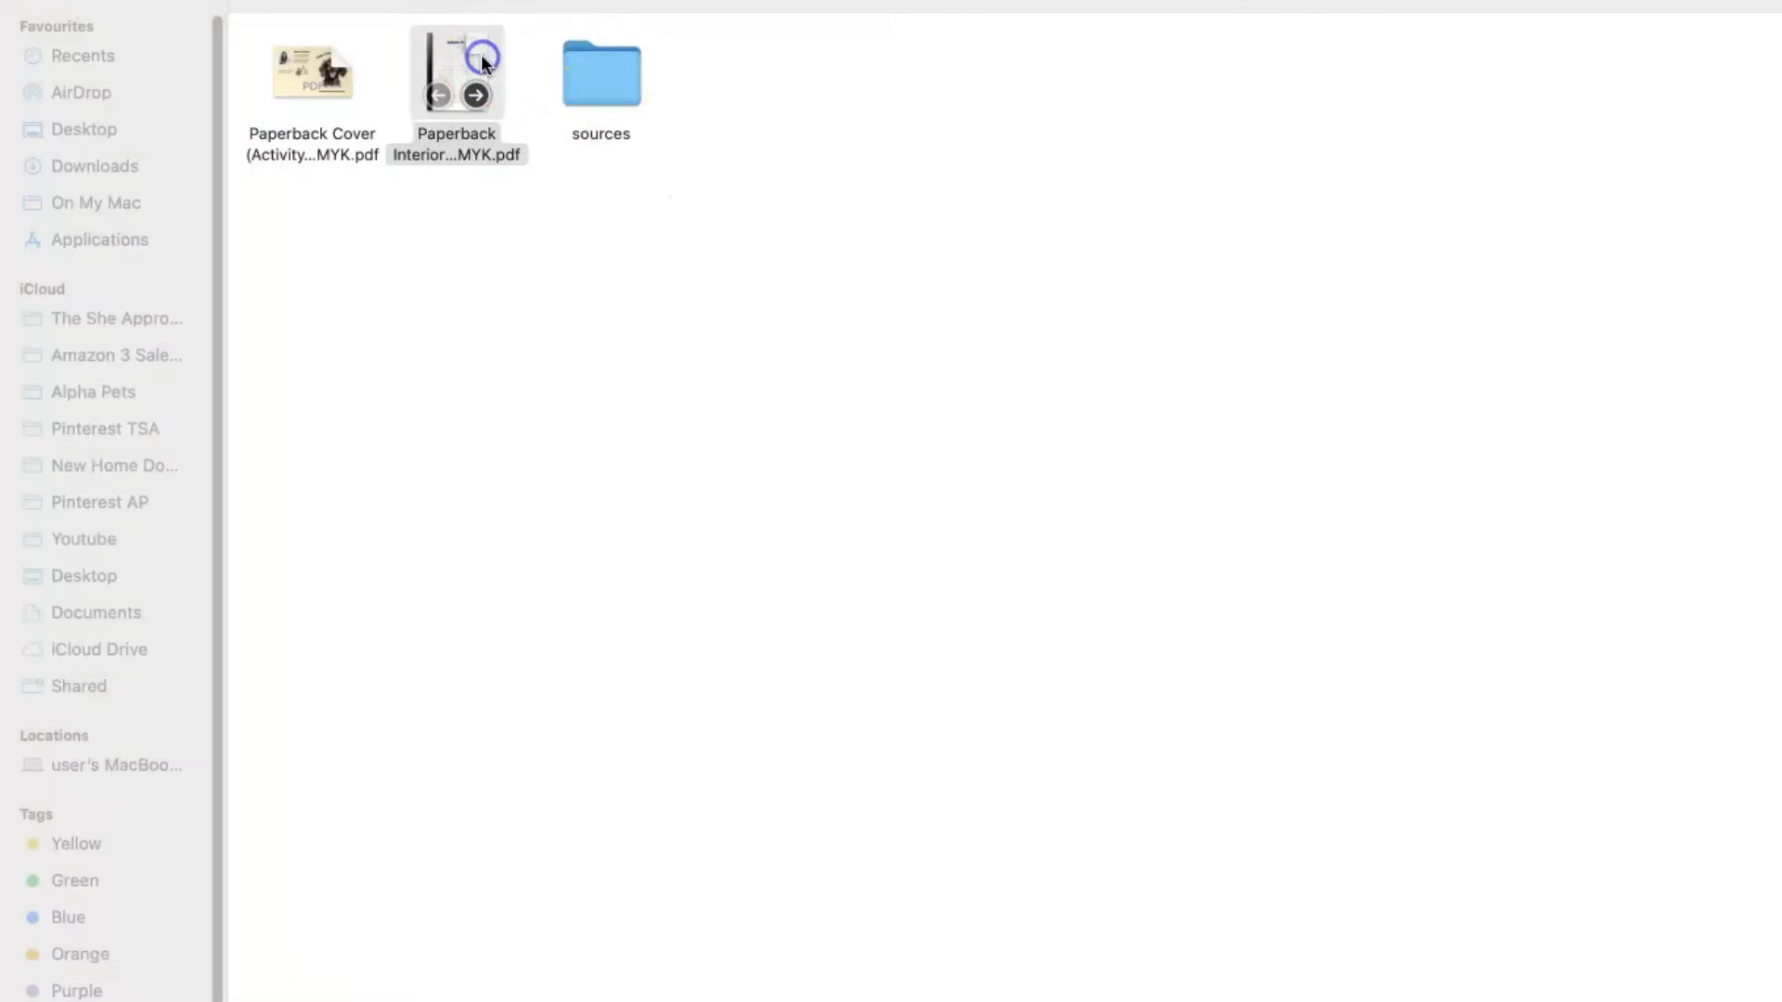
pyautogui.doubleClick(457, 72)
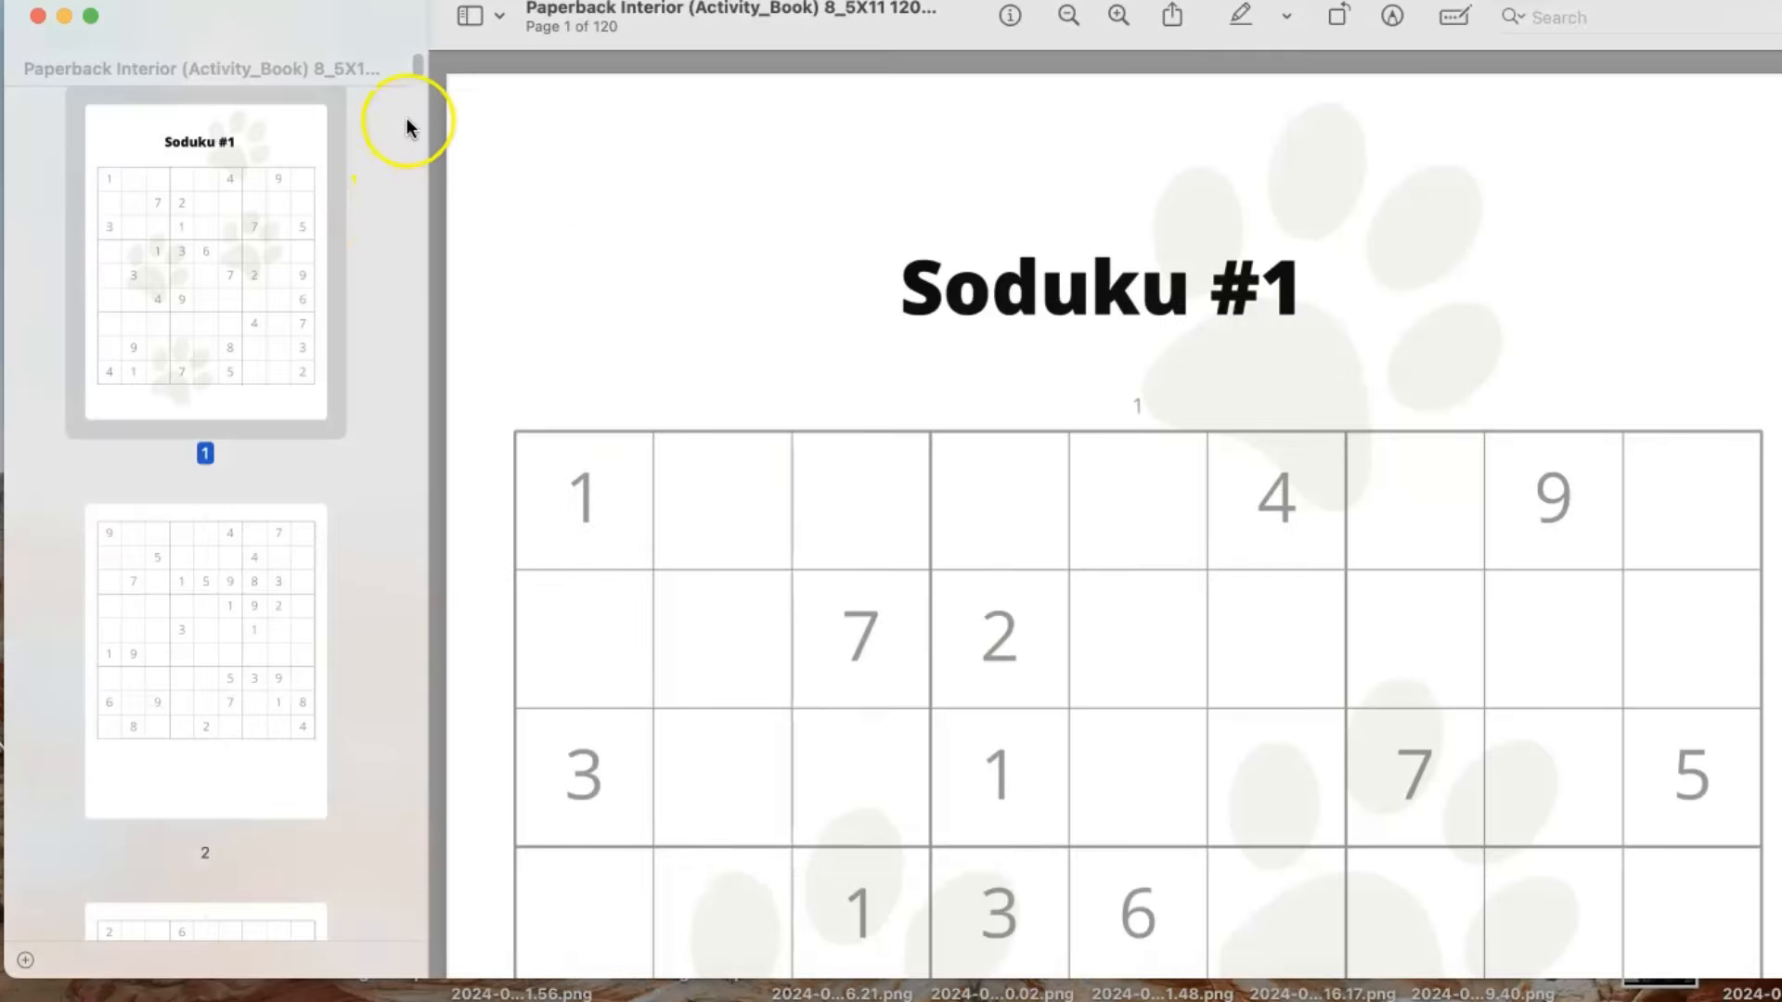
pyautogui.scroll(-3)
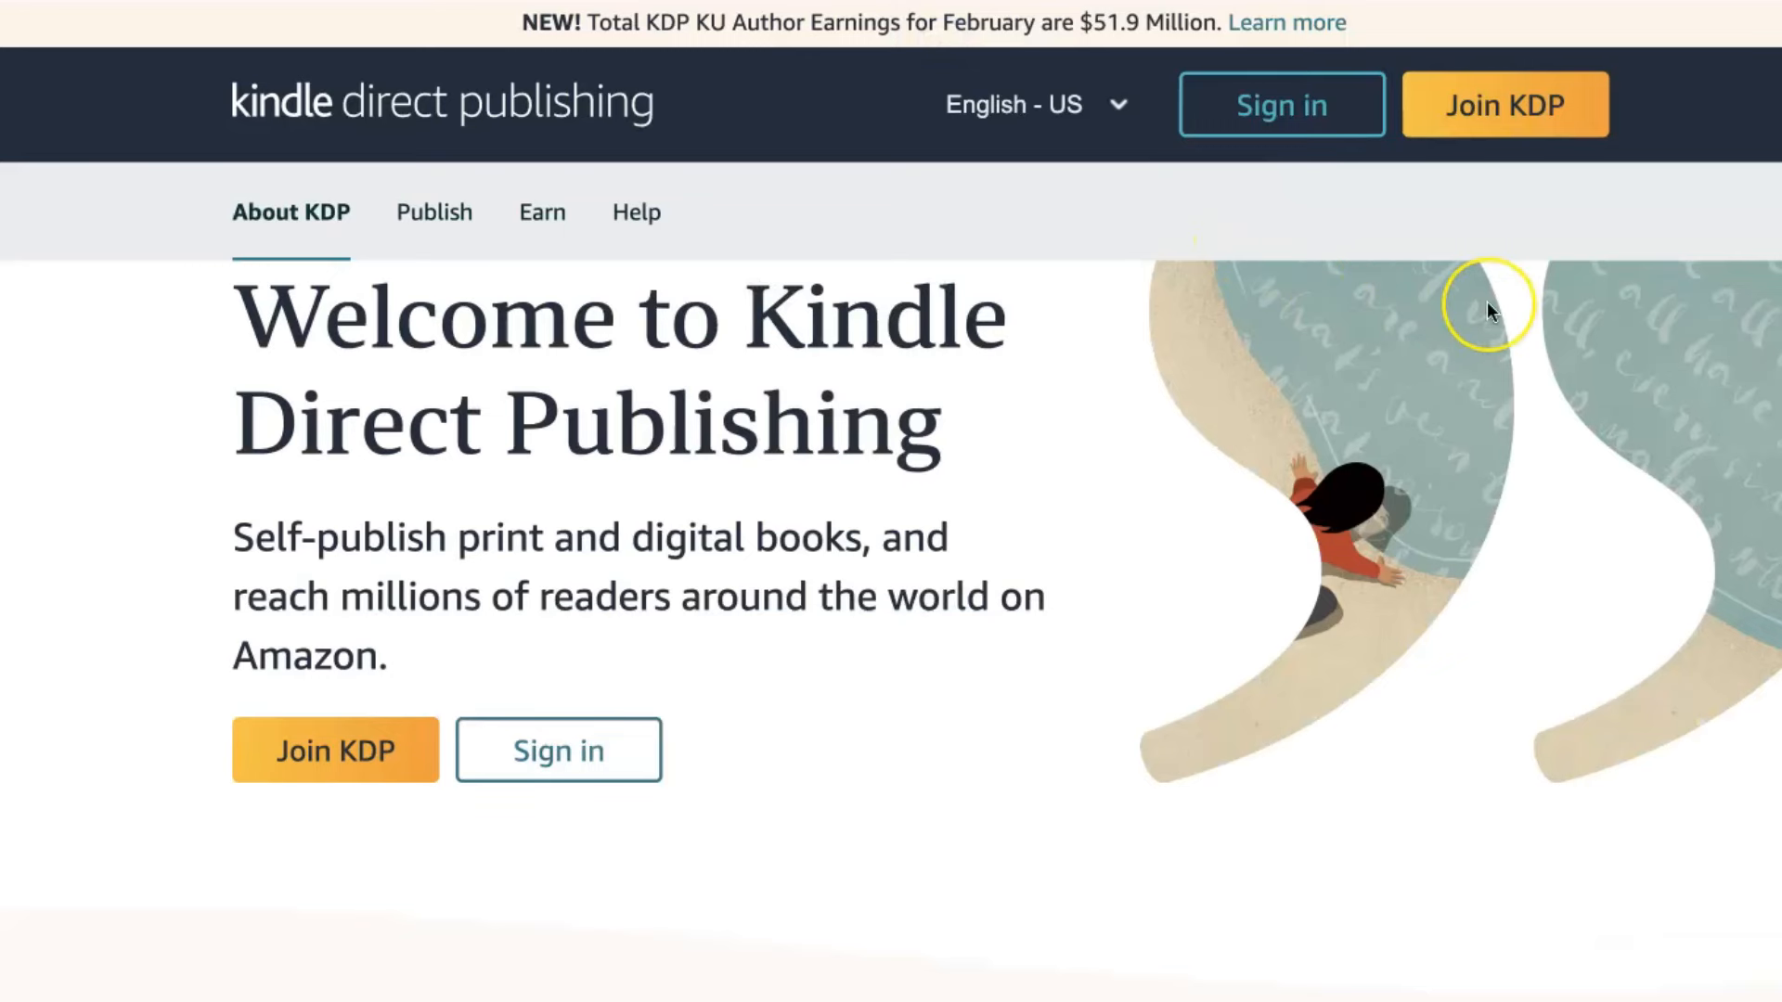
pyautogui.moveTo(1535, 154)
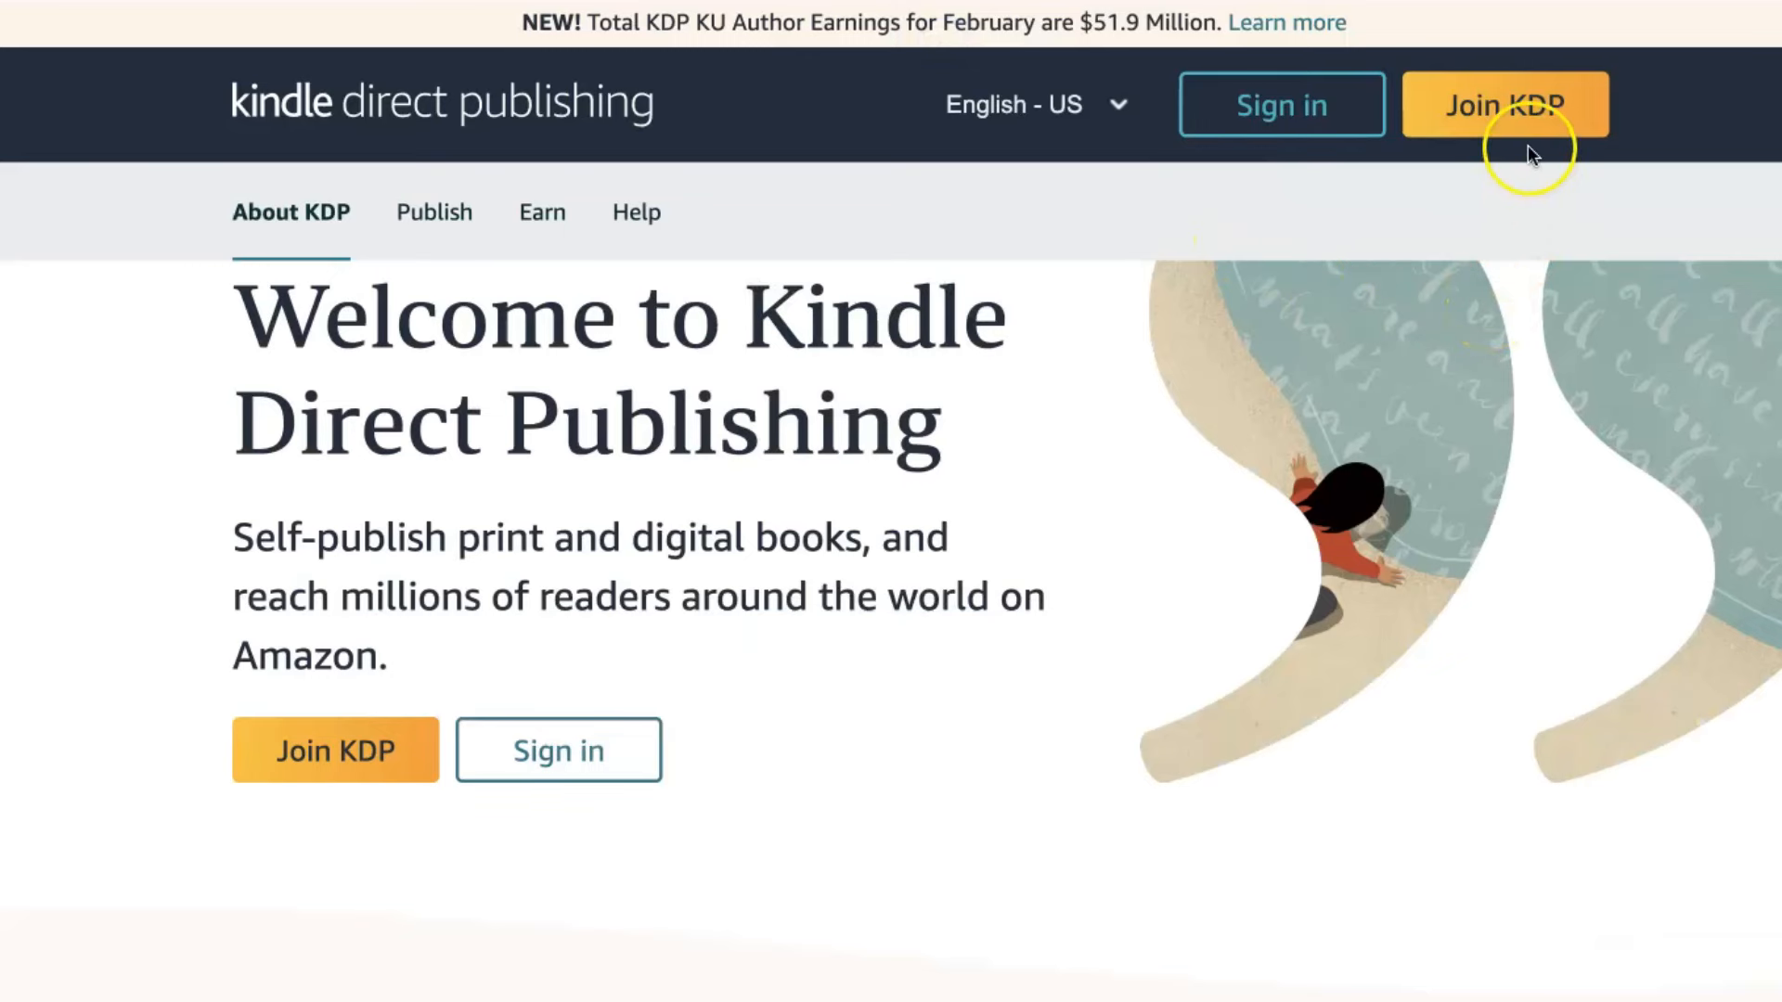
pyautogui.moveTo(1498, 107)
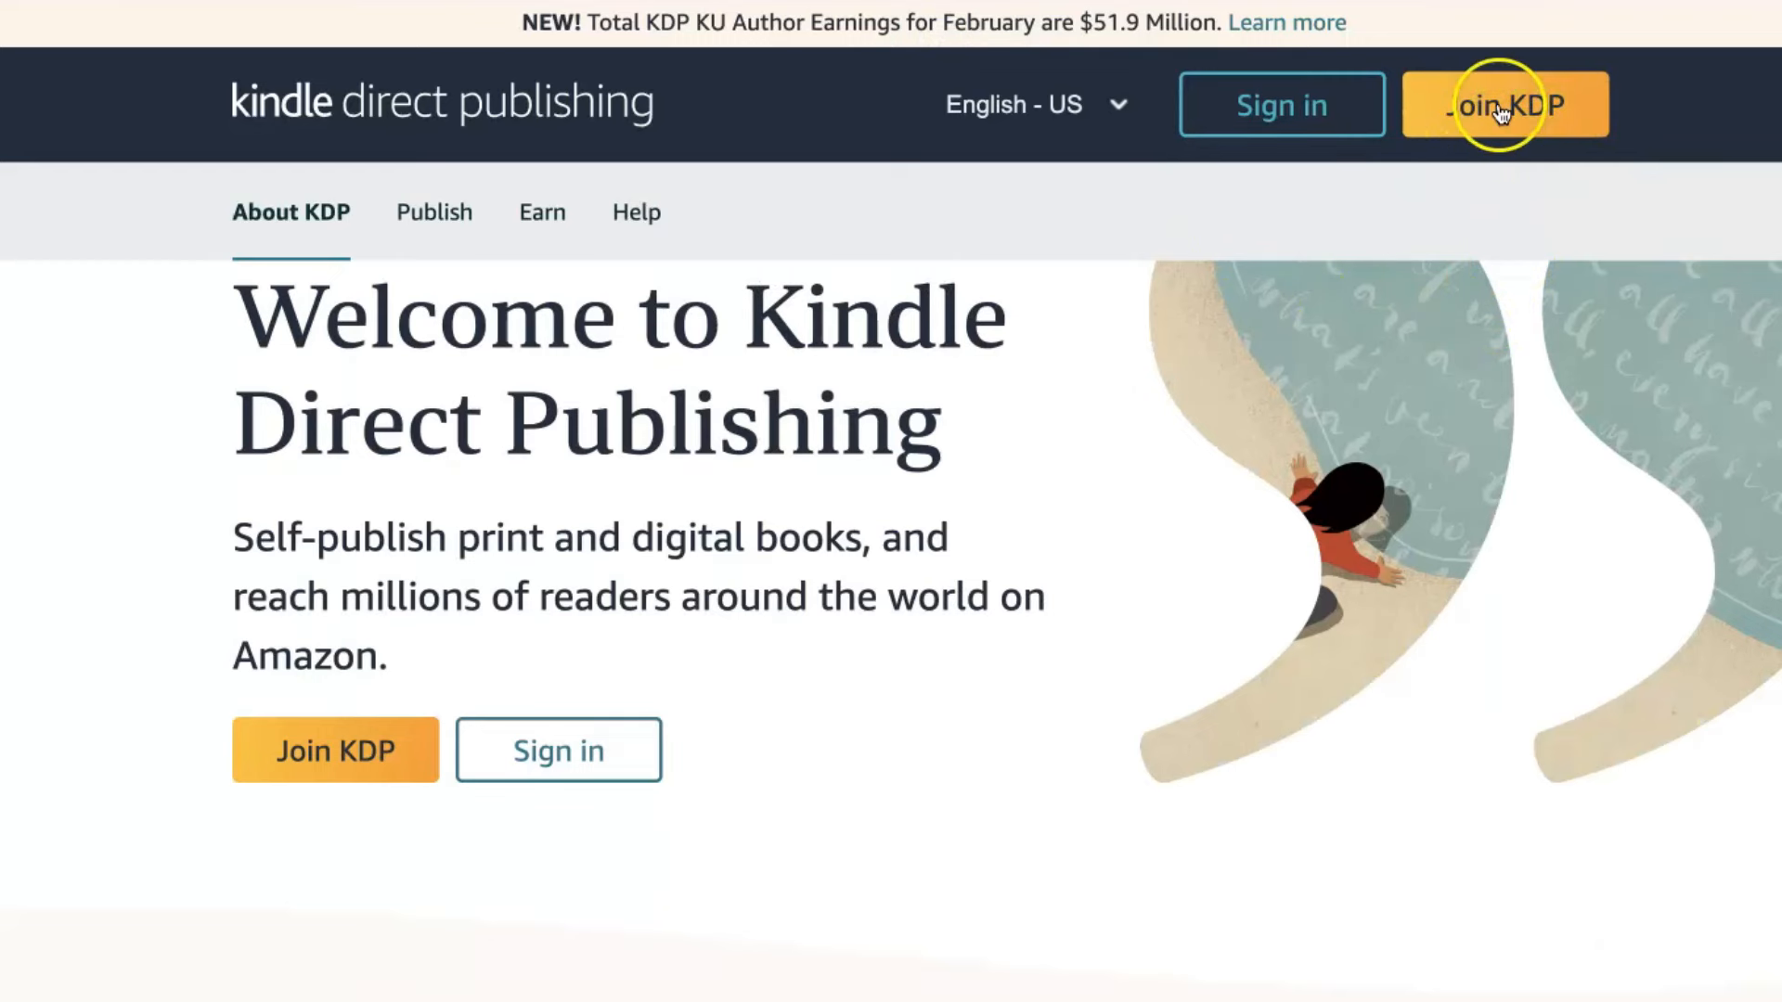
# Sign in to KDP and start creating a new paperback title.
pyautogui.click(1504, 104)
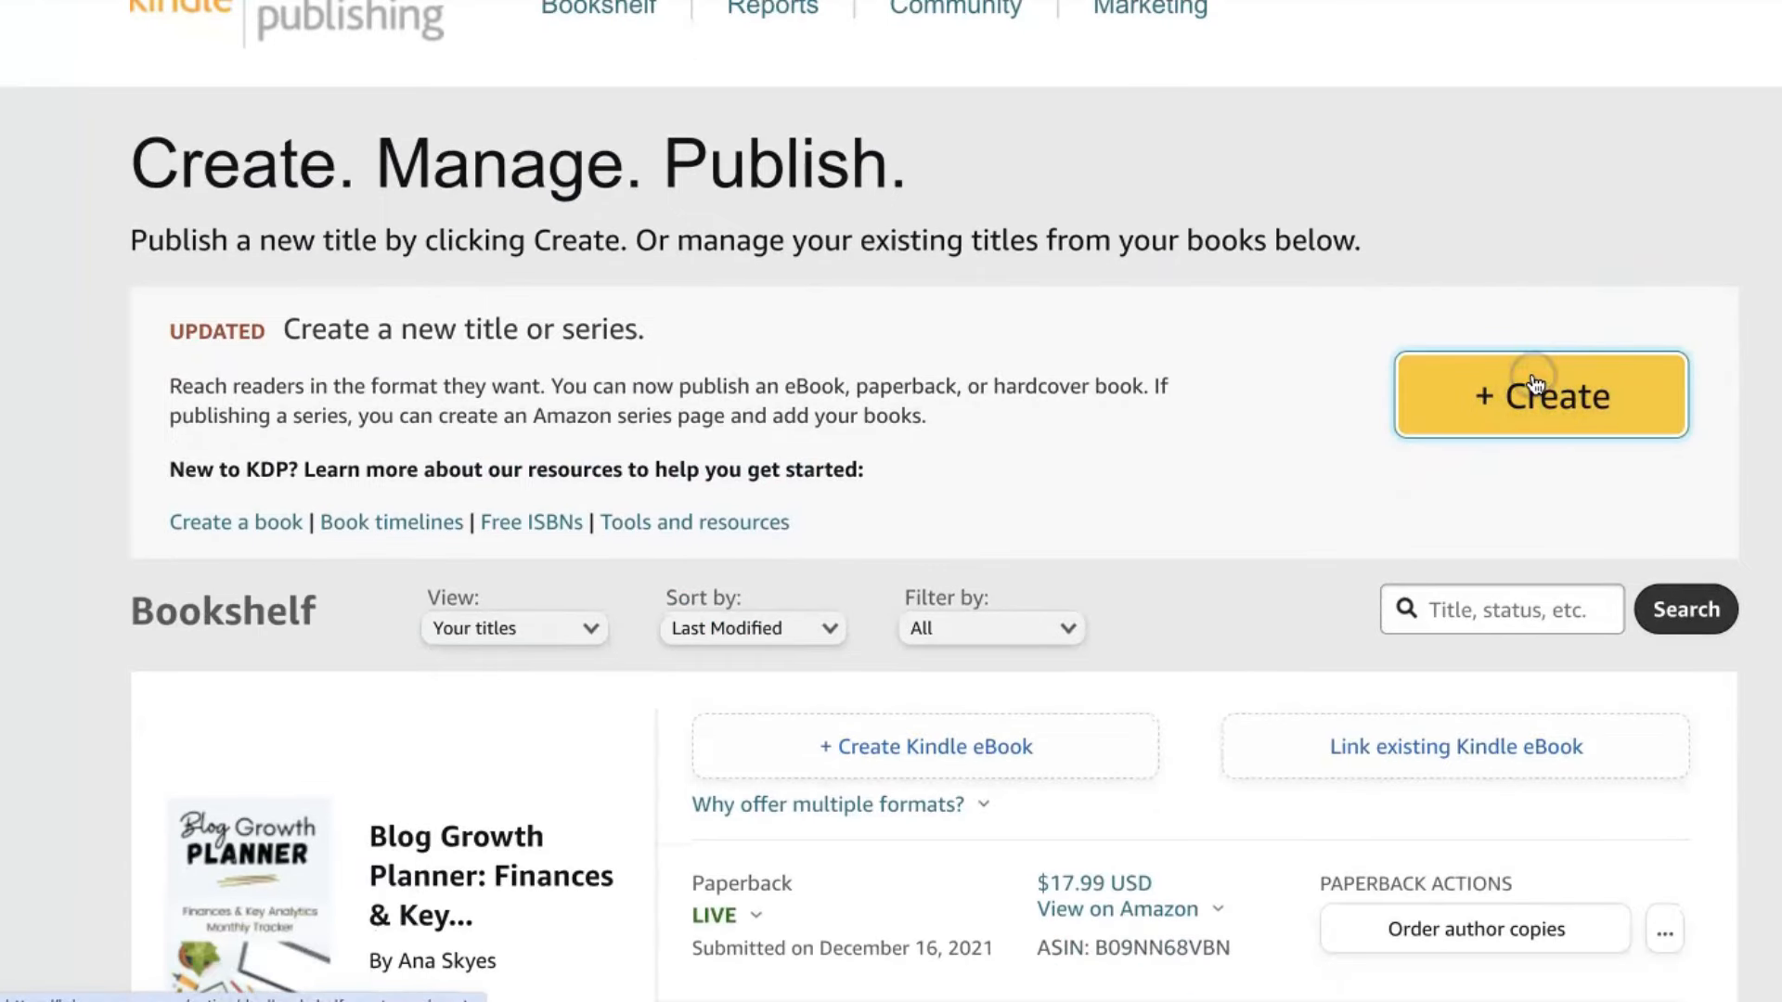
pyautogui.click(1539, 394)
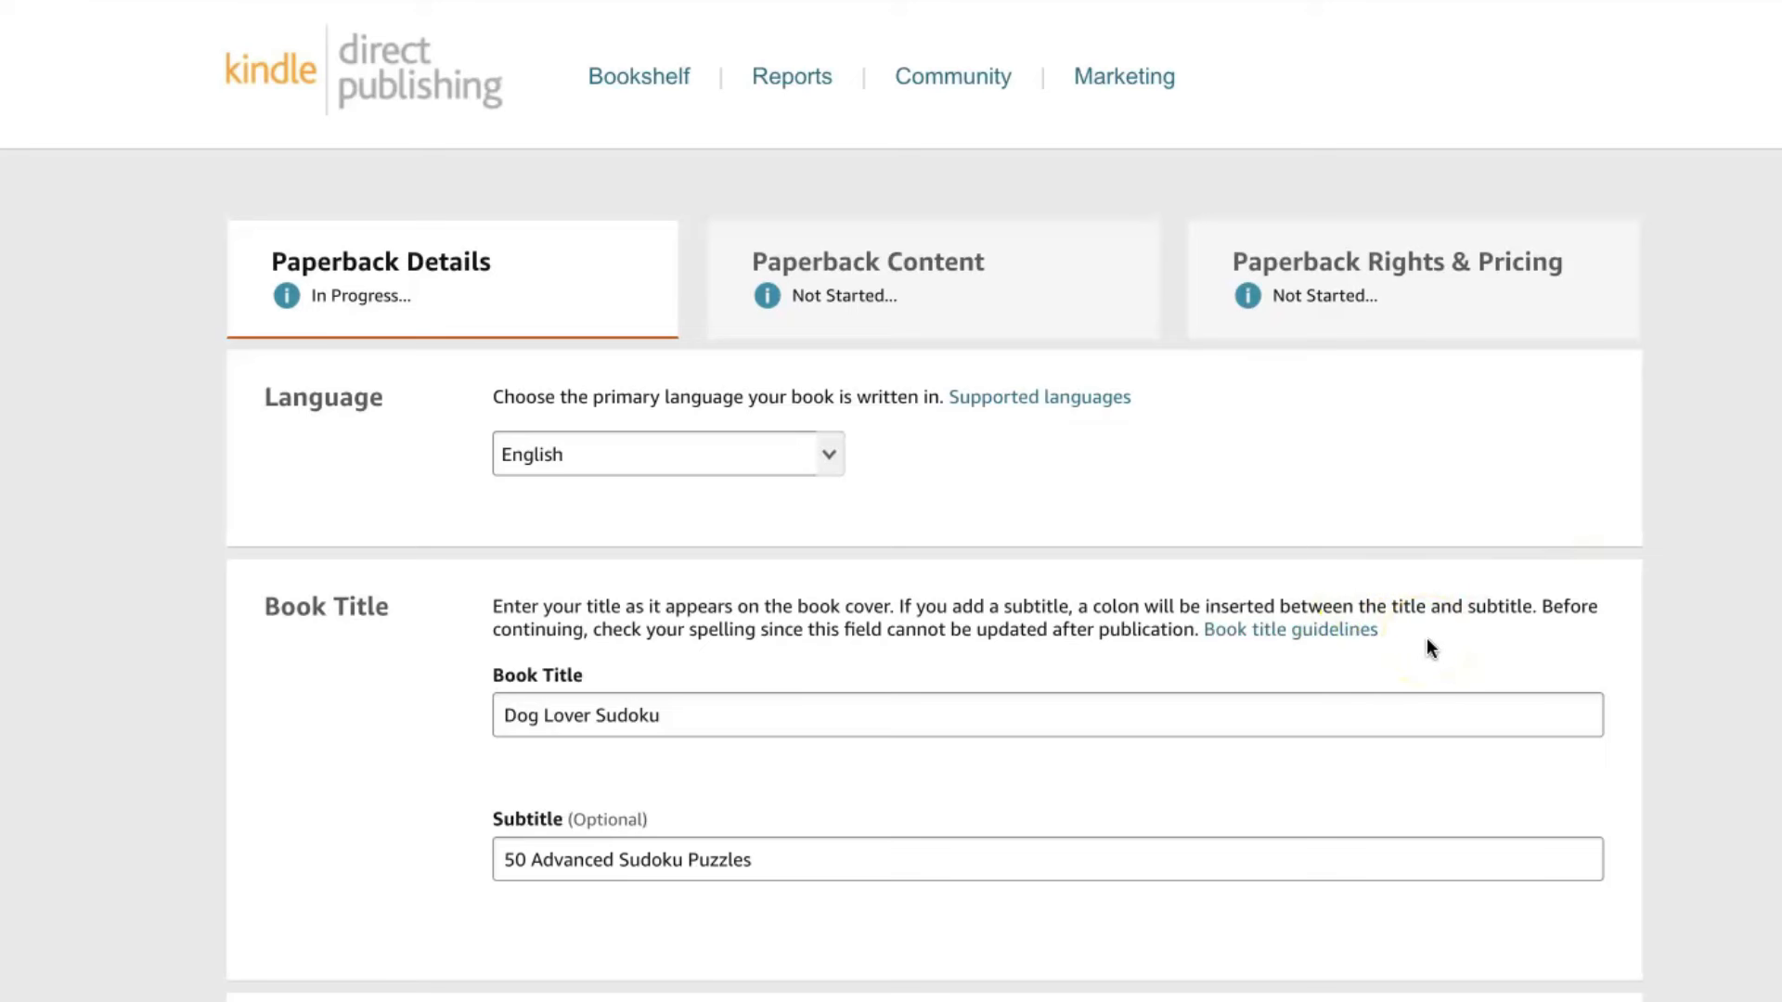
pyautogui.scroll(-3)
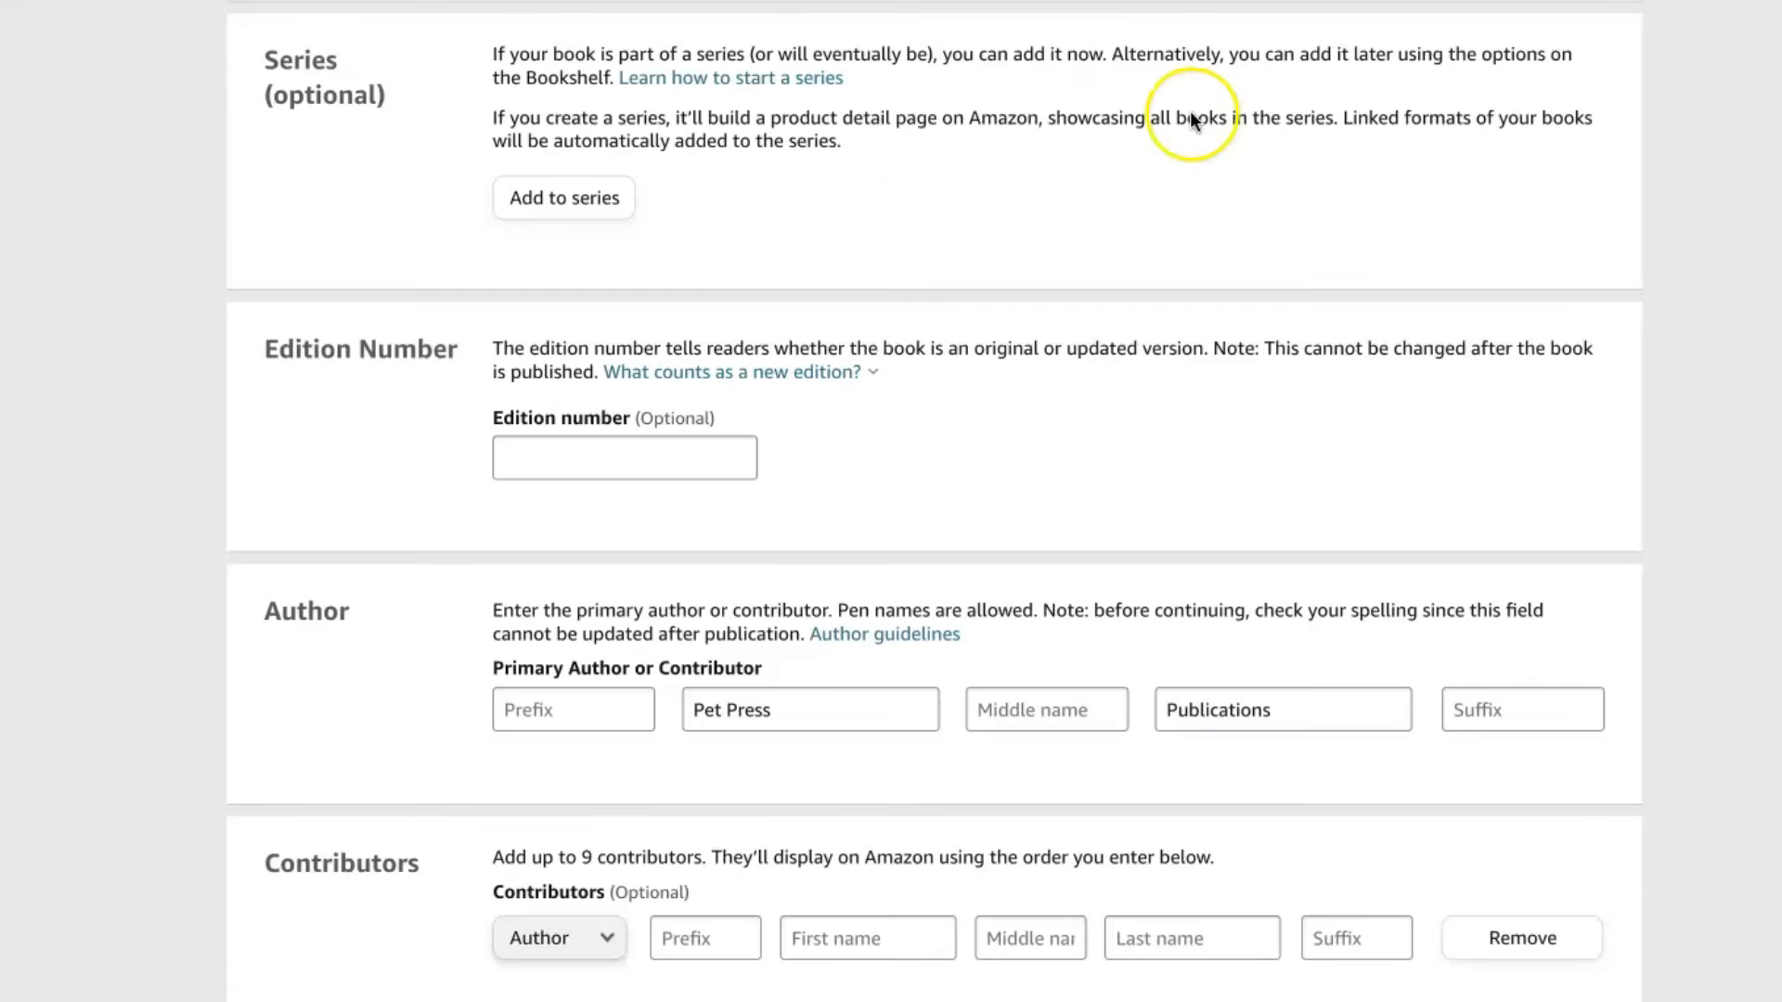
pyautogui.moveTo(664, 219)
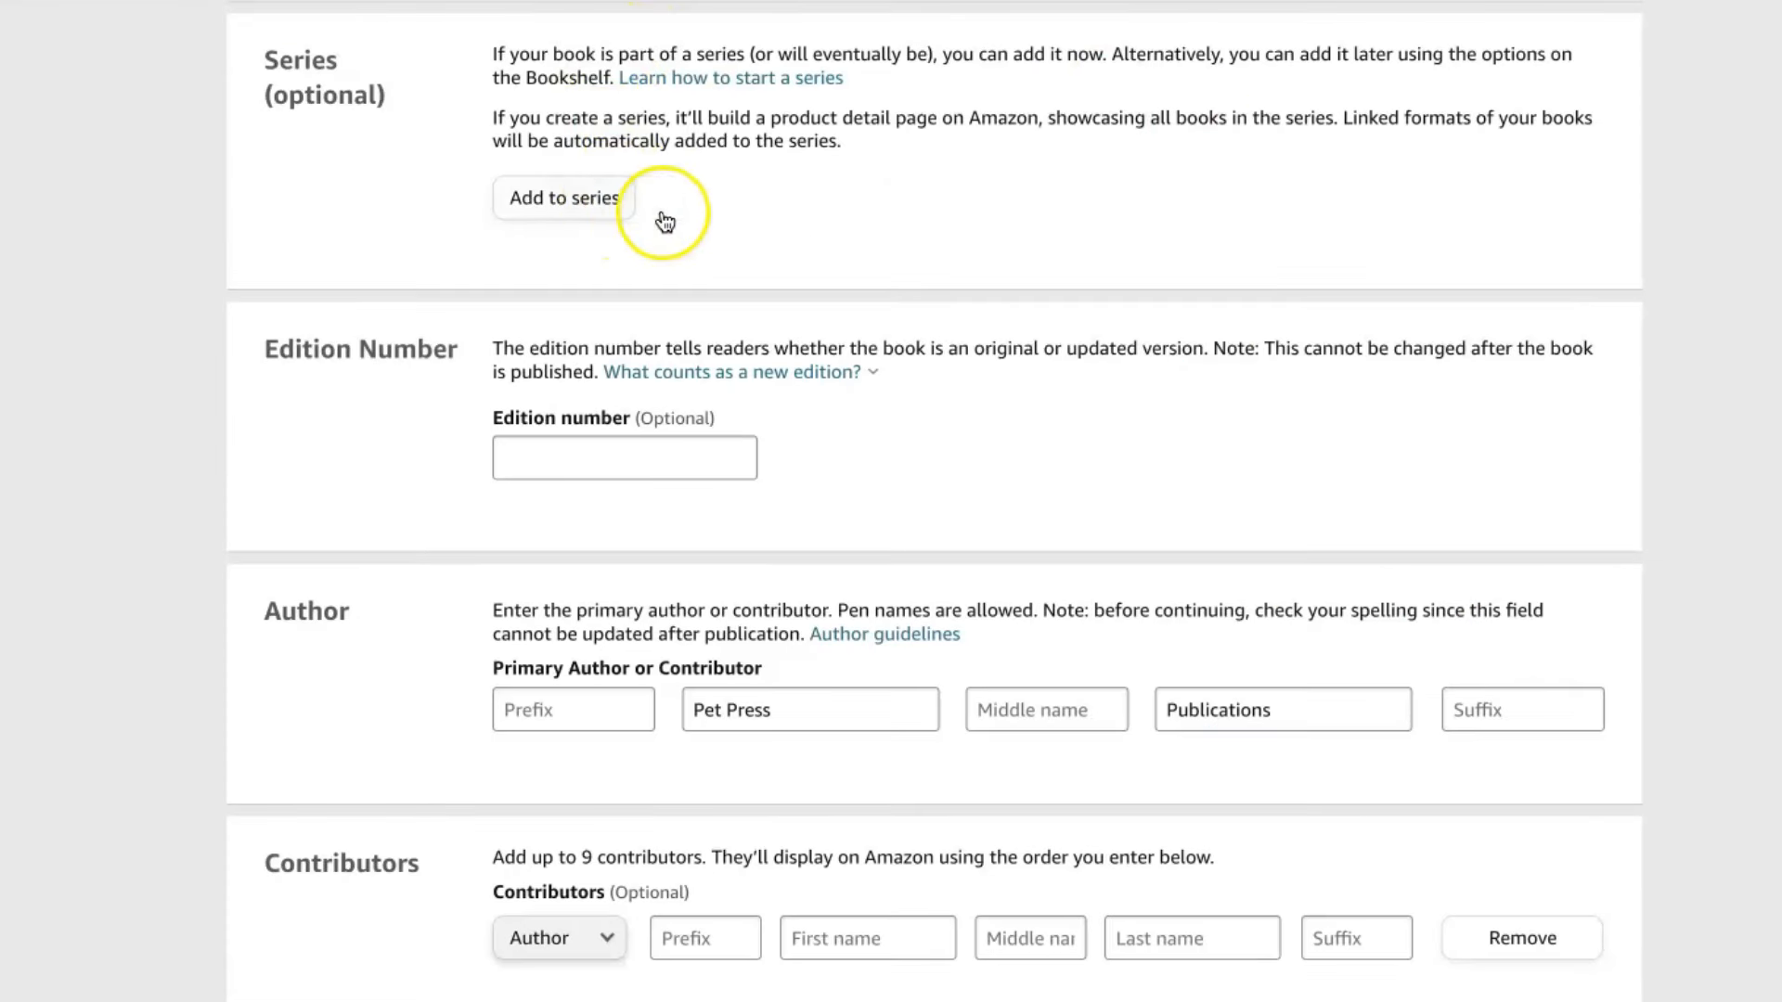
pyautogui.moveTo(802, 219)
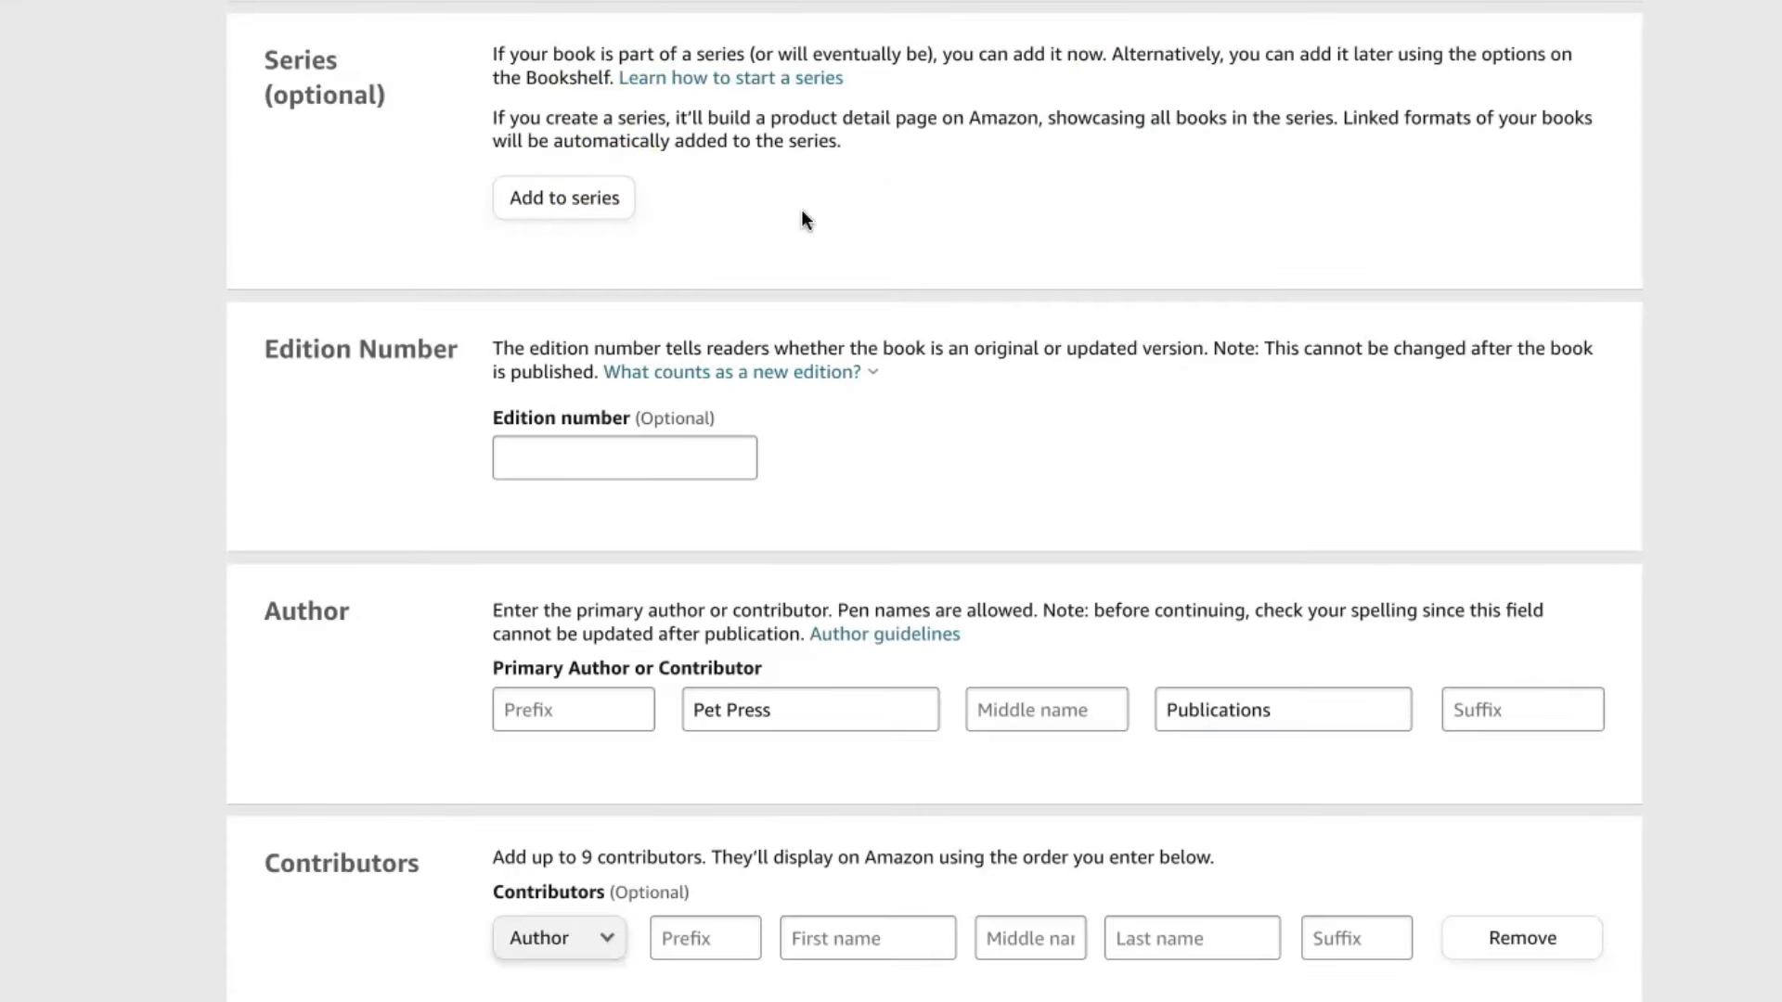
pyautogui.moveTo(809, 482)
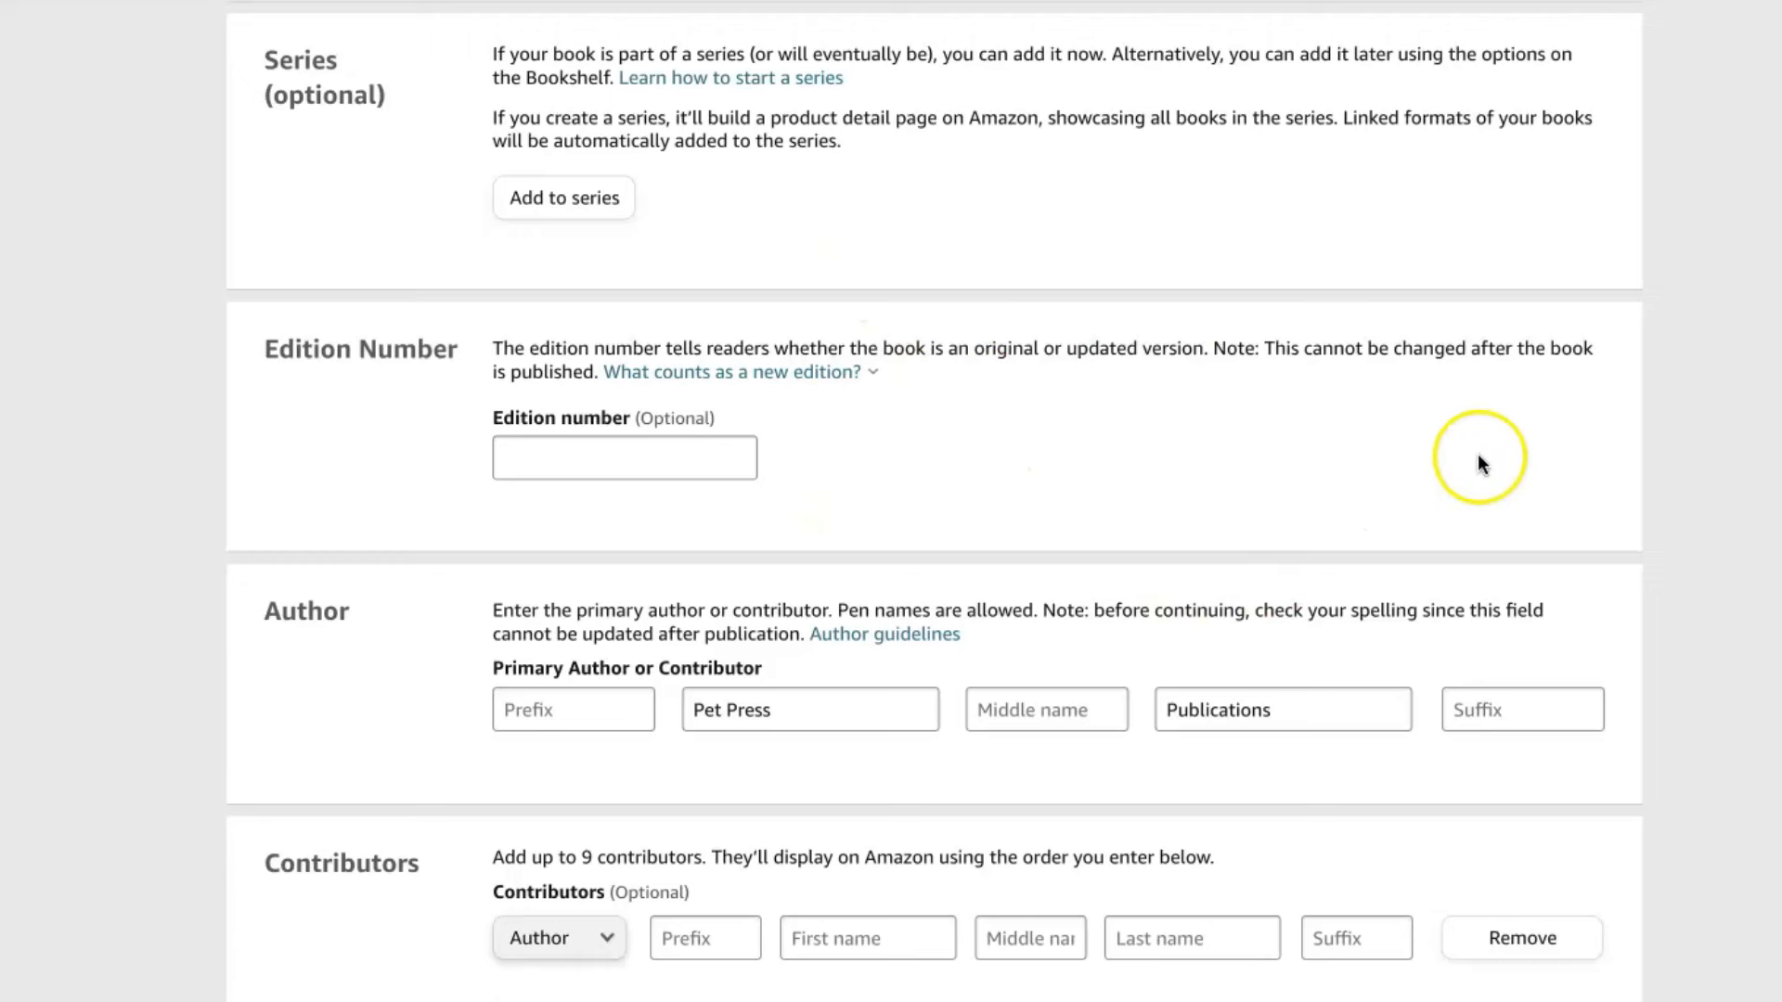
pyautogui.scroll(-3)
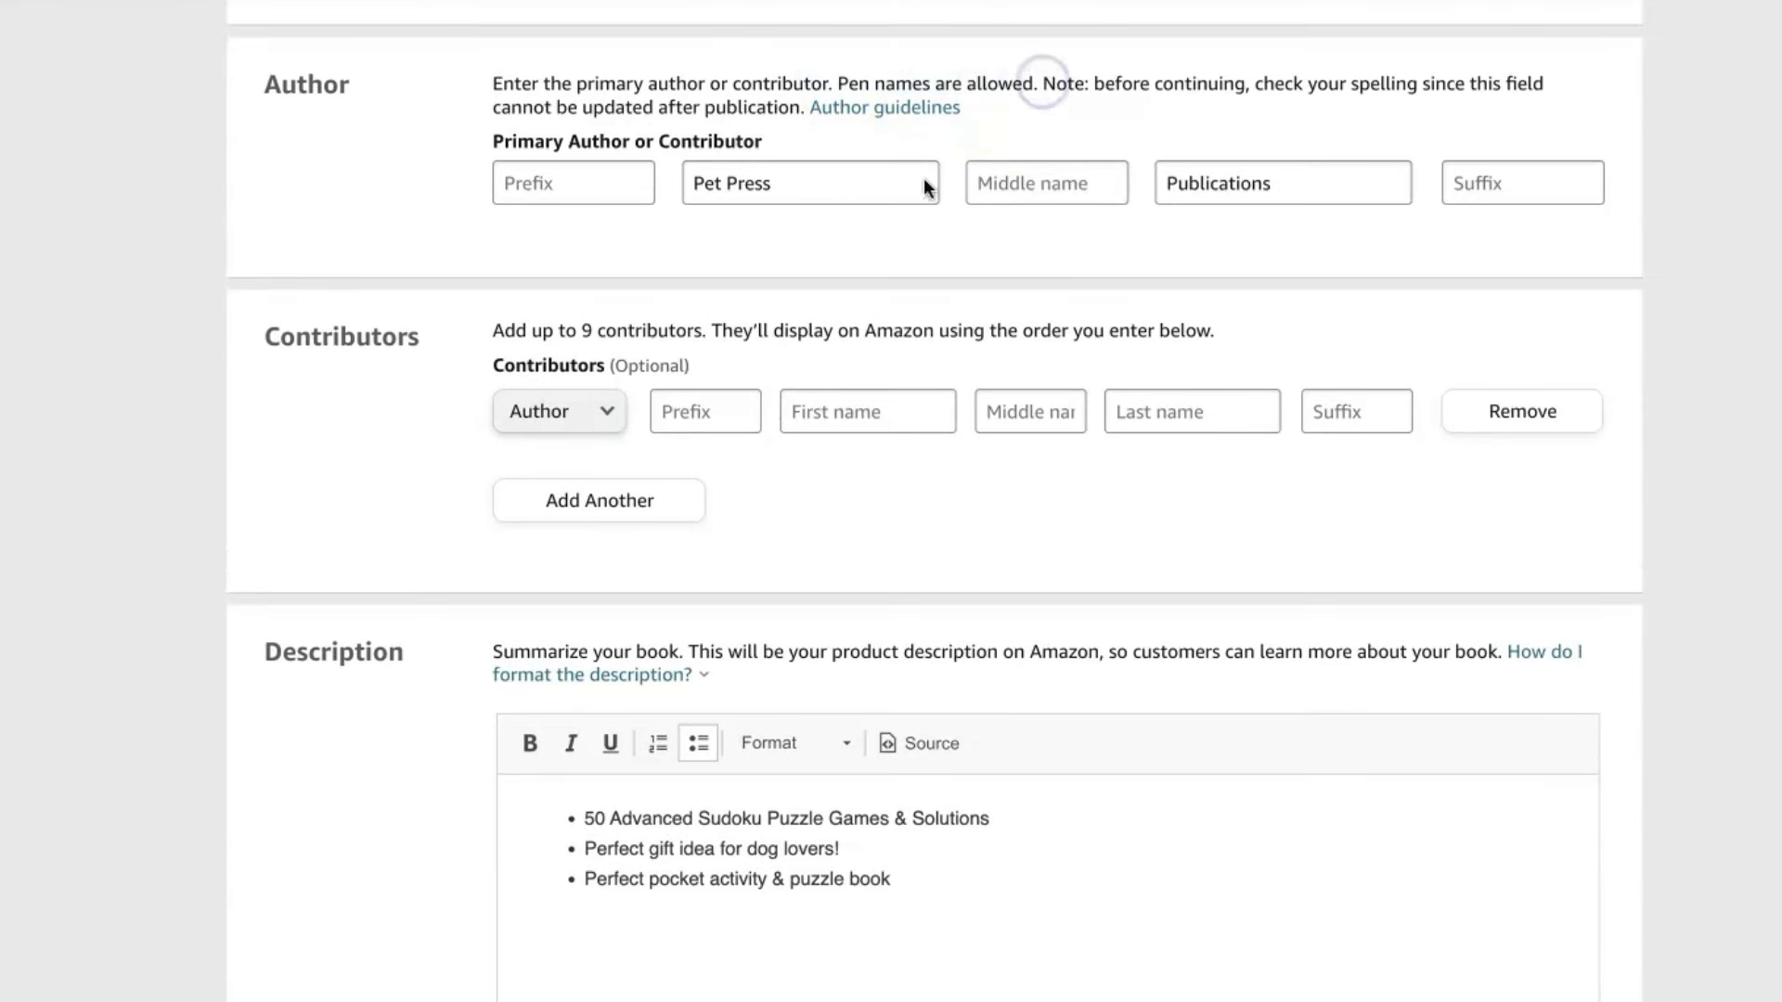
pyautogui.moveTo(1255, 293)
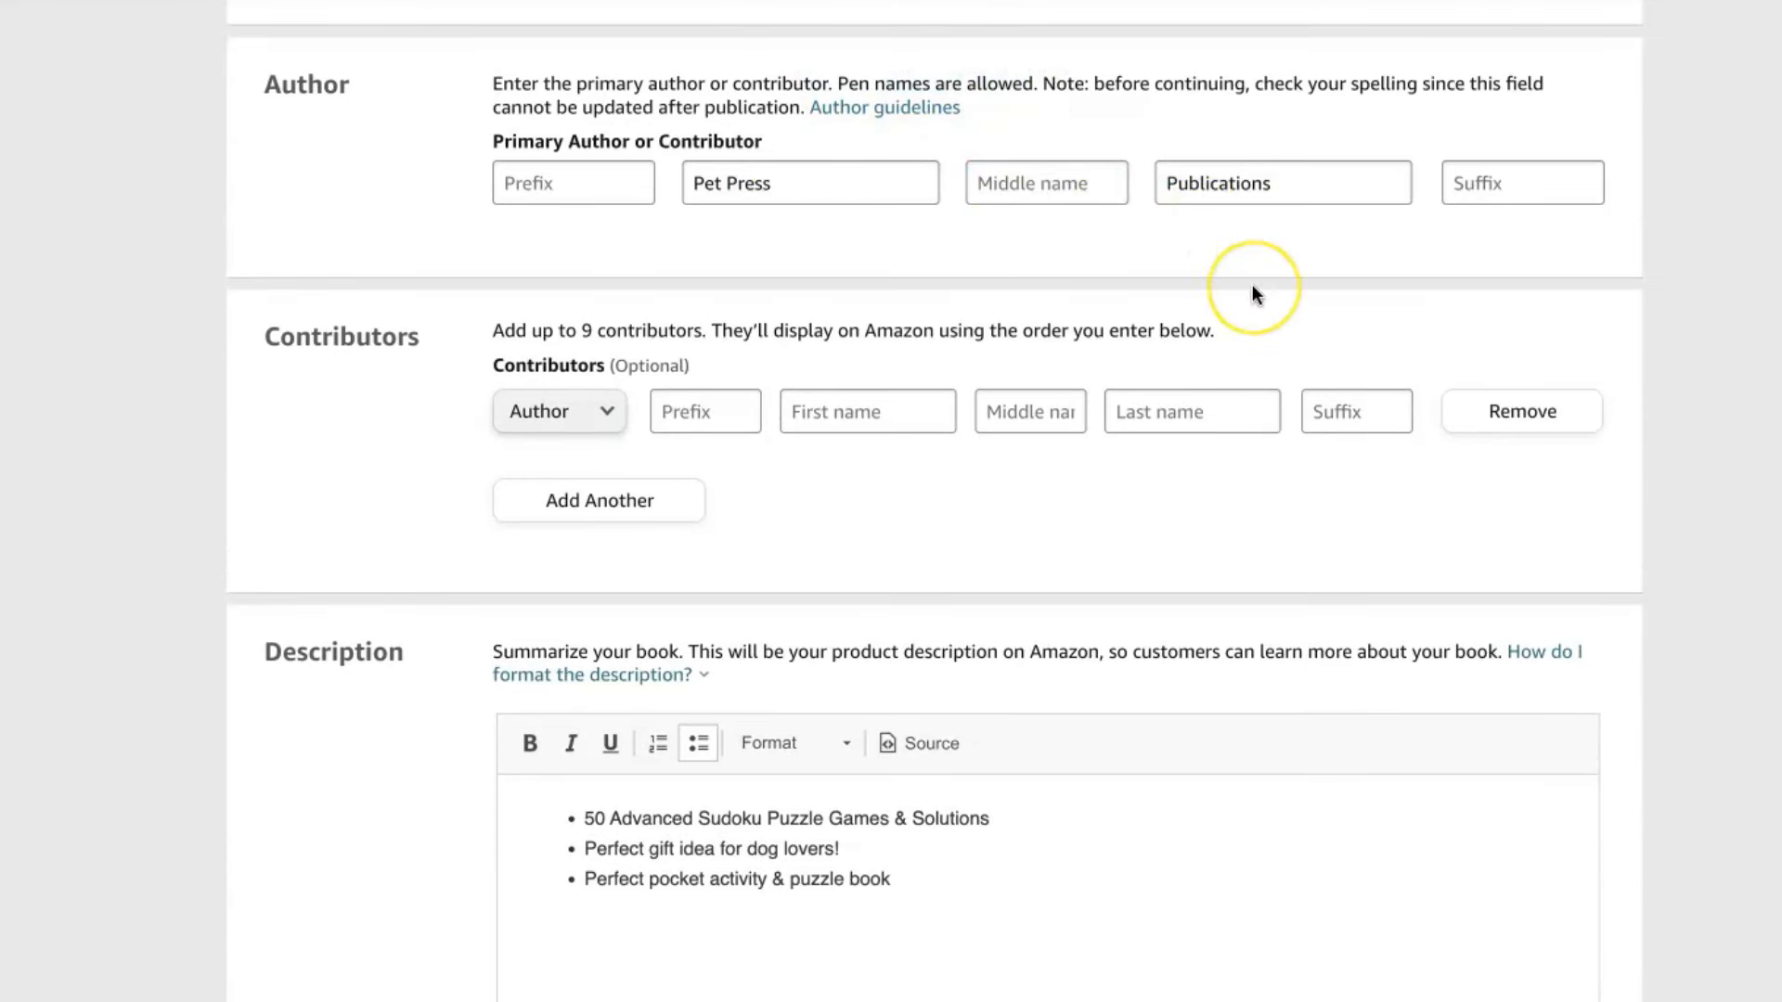
pyautogui.moveTo(1256, 293)
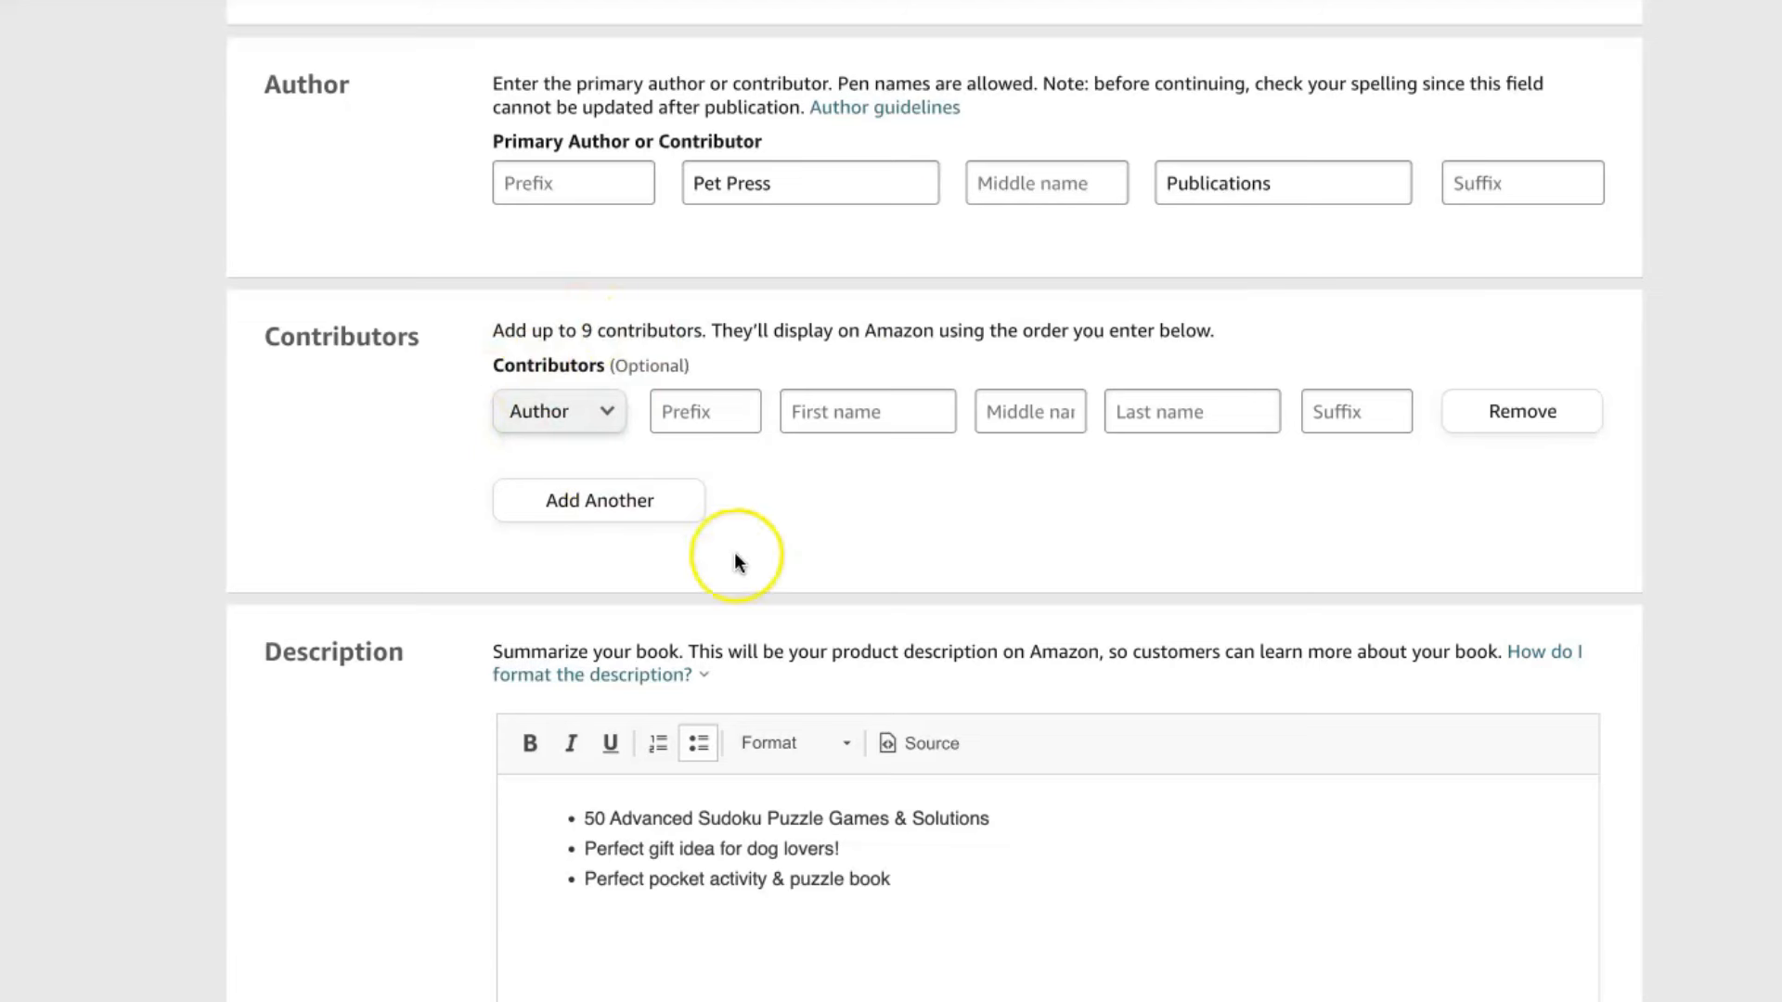
pyautogui.moveTo(1023, 555)
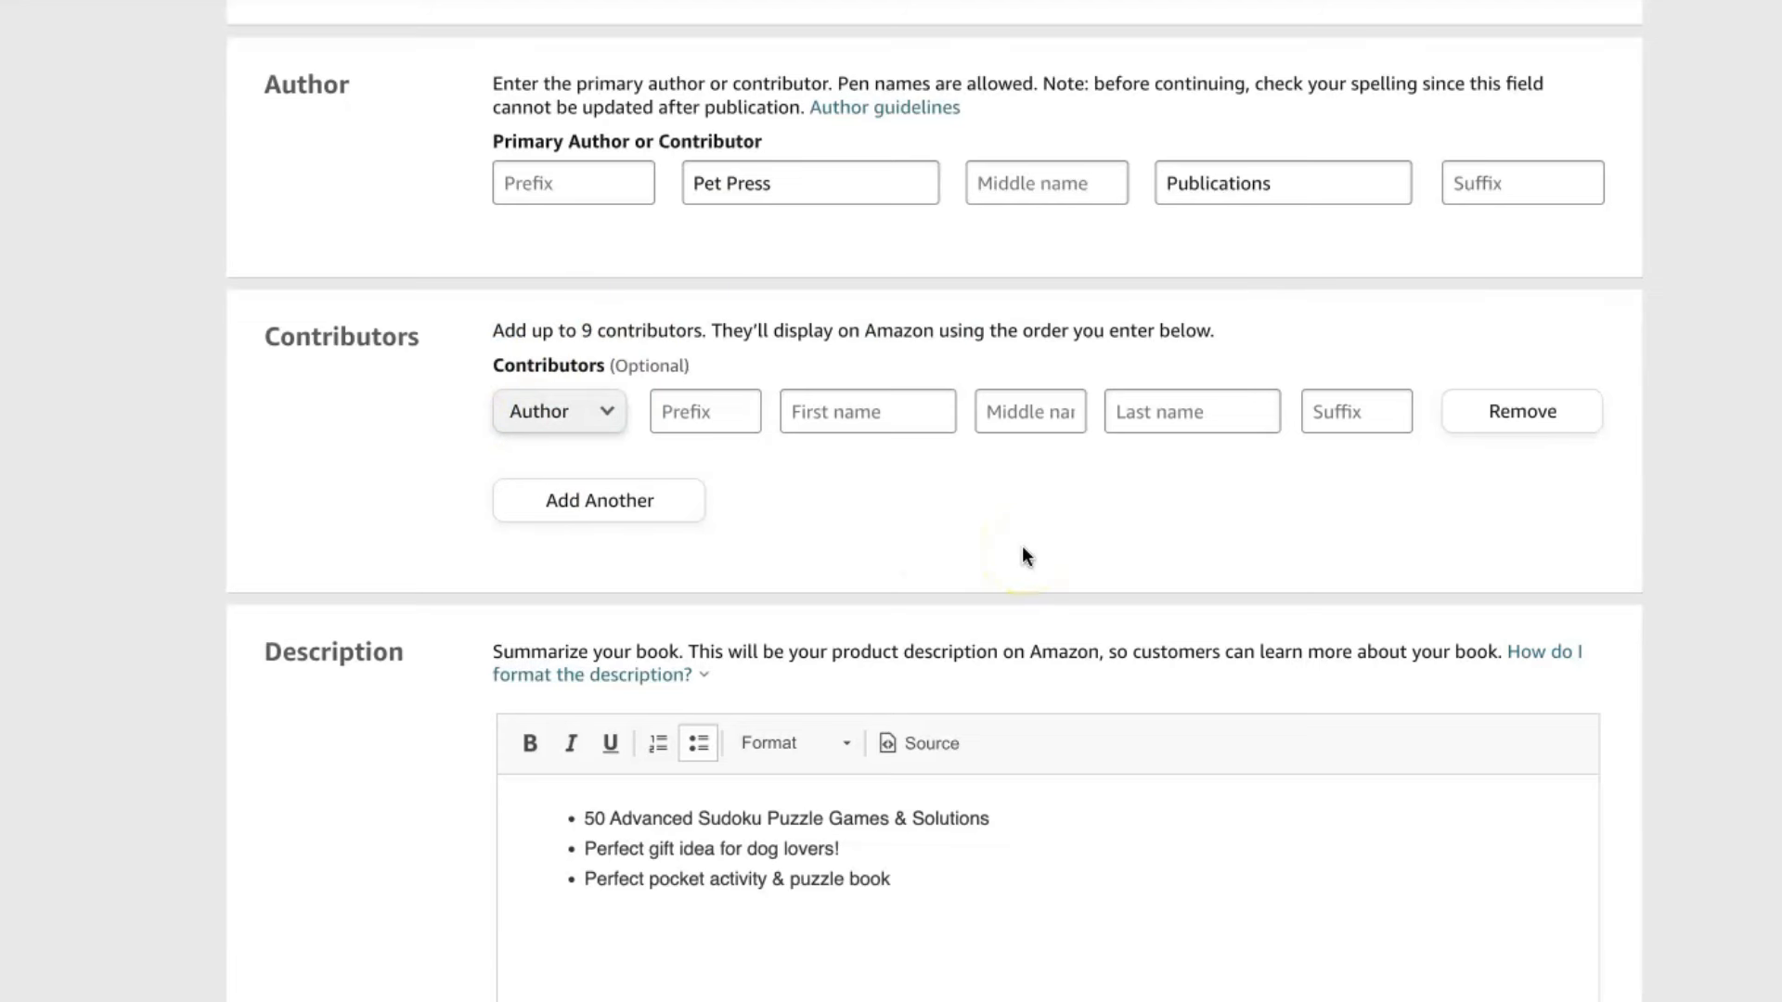
pyautogui.moveTo(1274, 342)
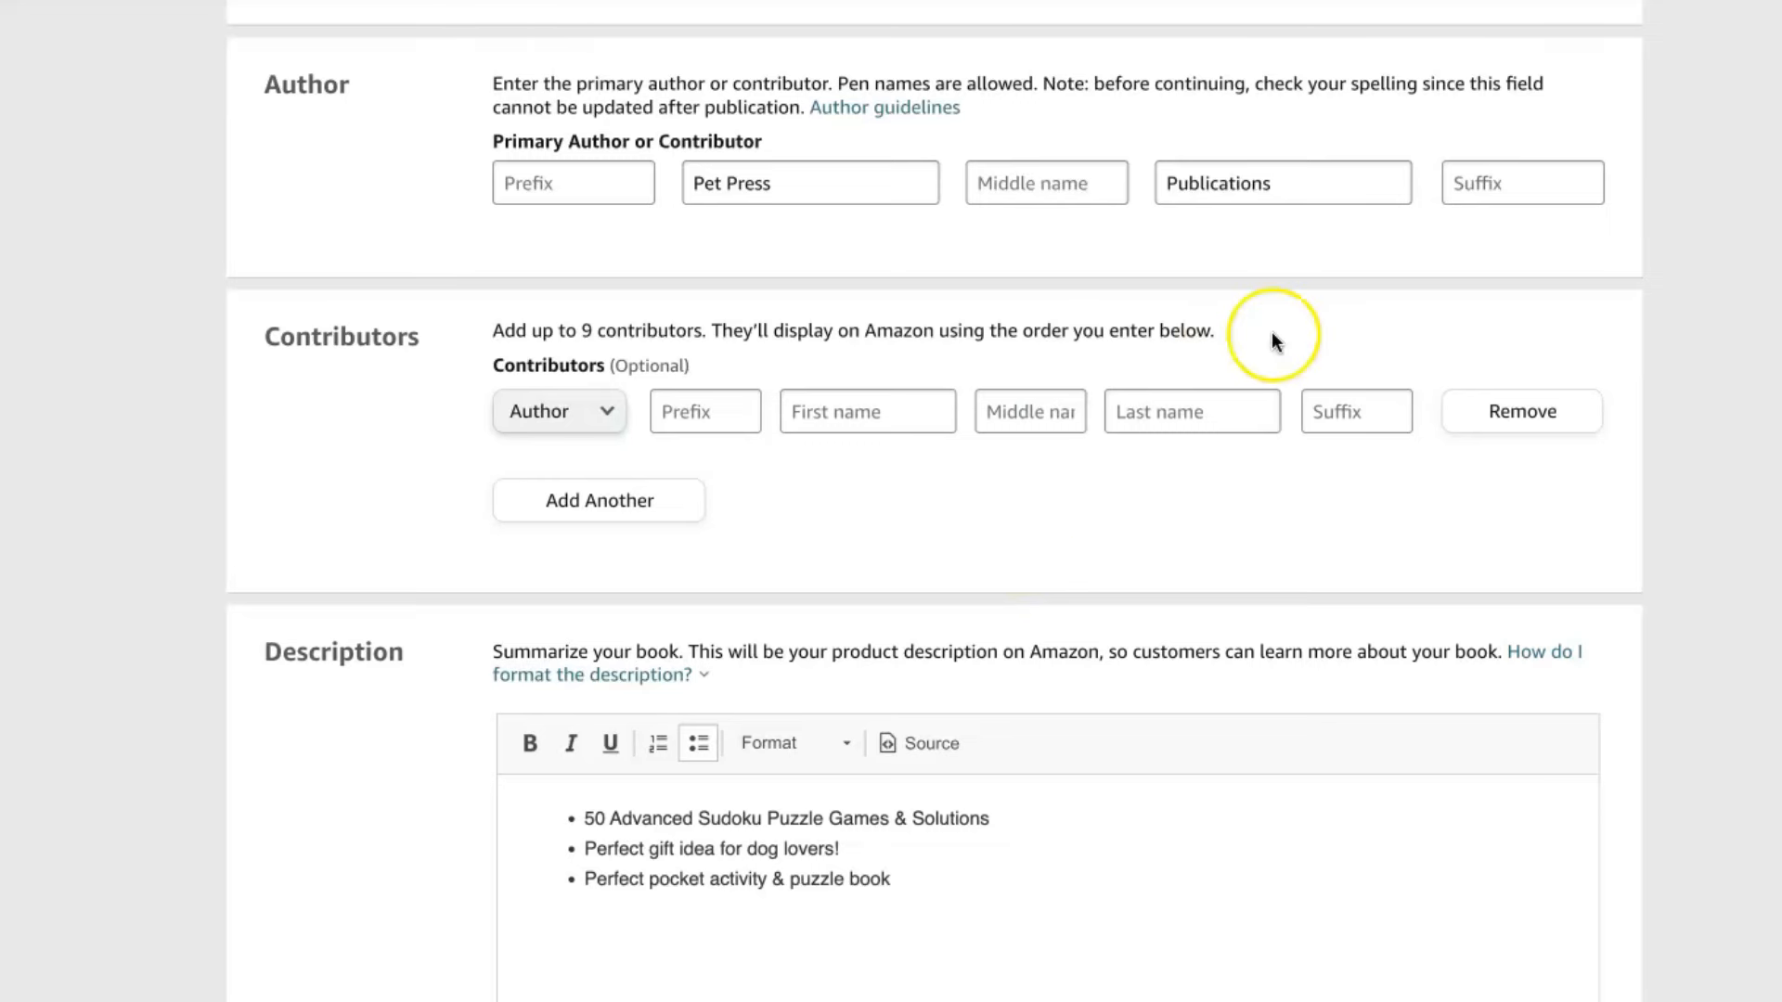
# Bold the phrase '50 Advanced Sudoku Puzzle Games' in the description's first bullet.
pyautogui.scroll(-3)
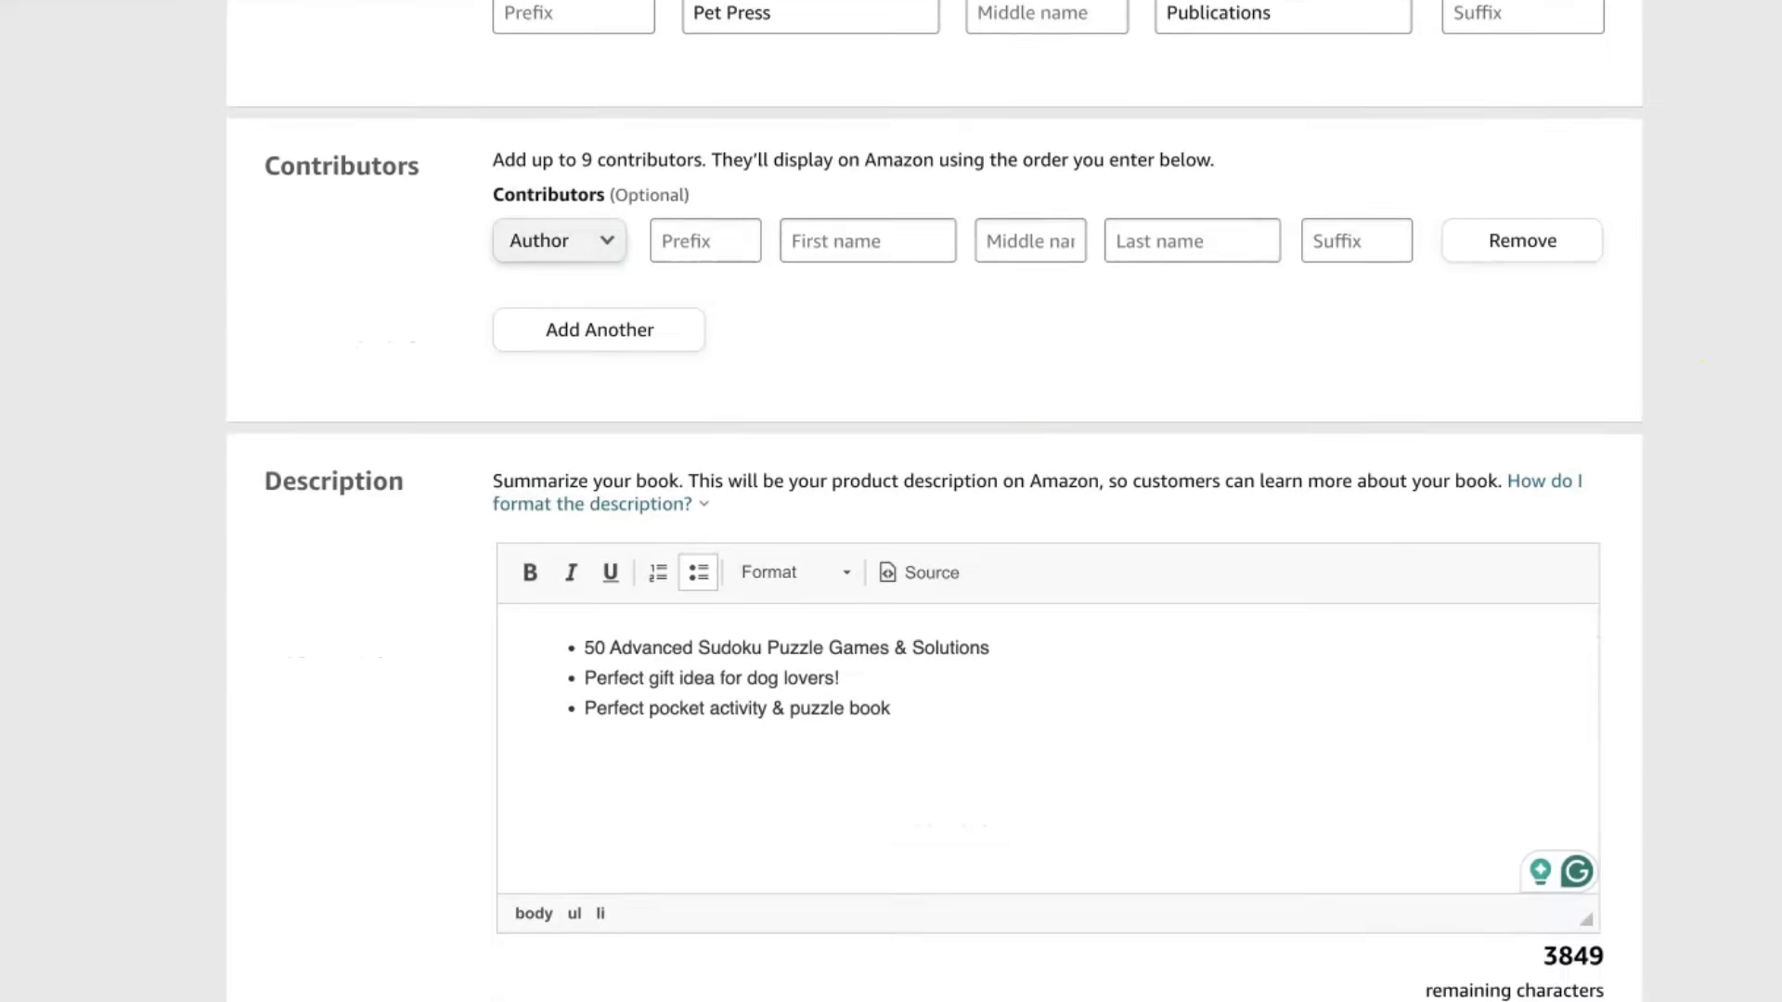
pyautogui.scroll(-3)
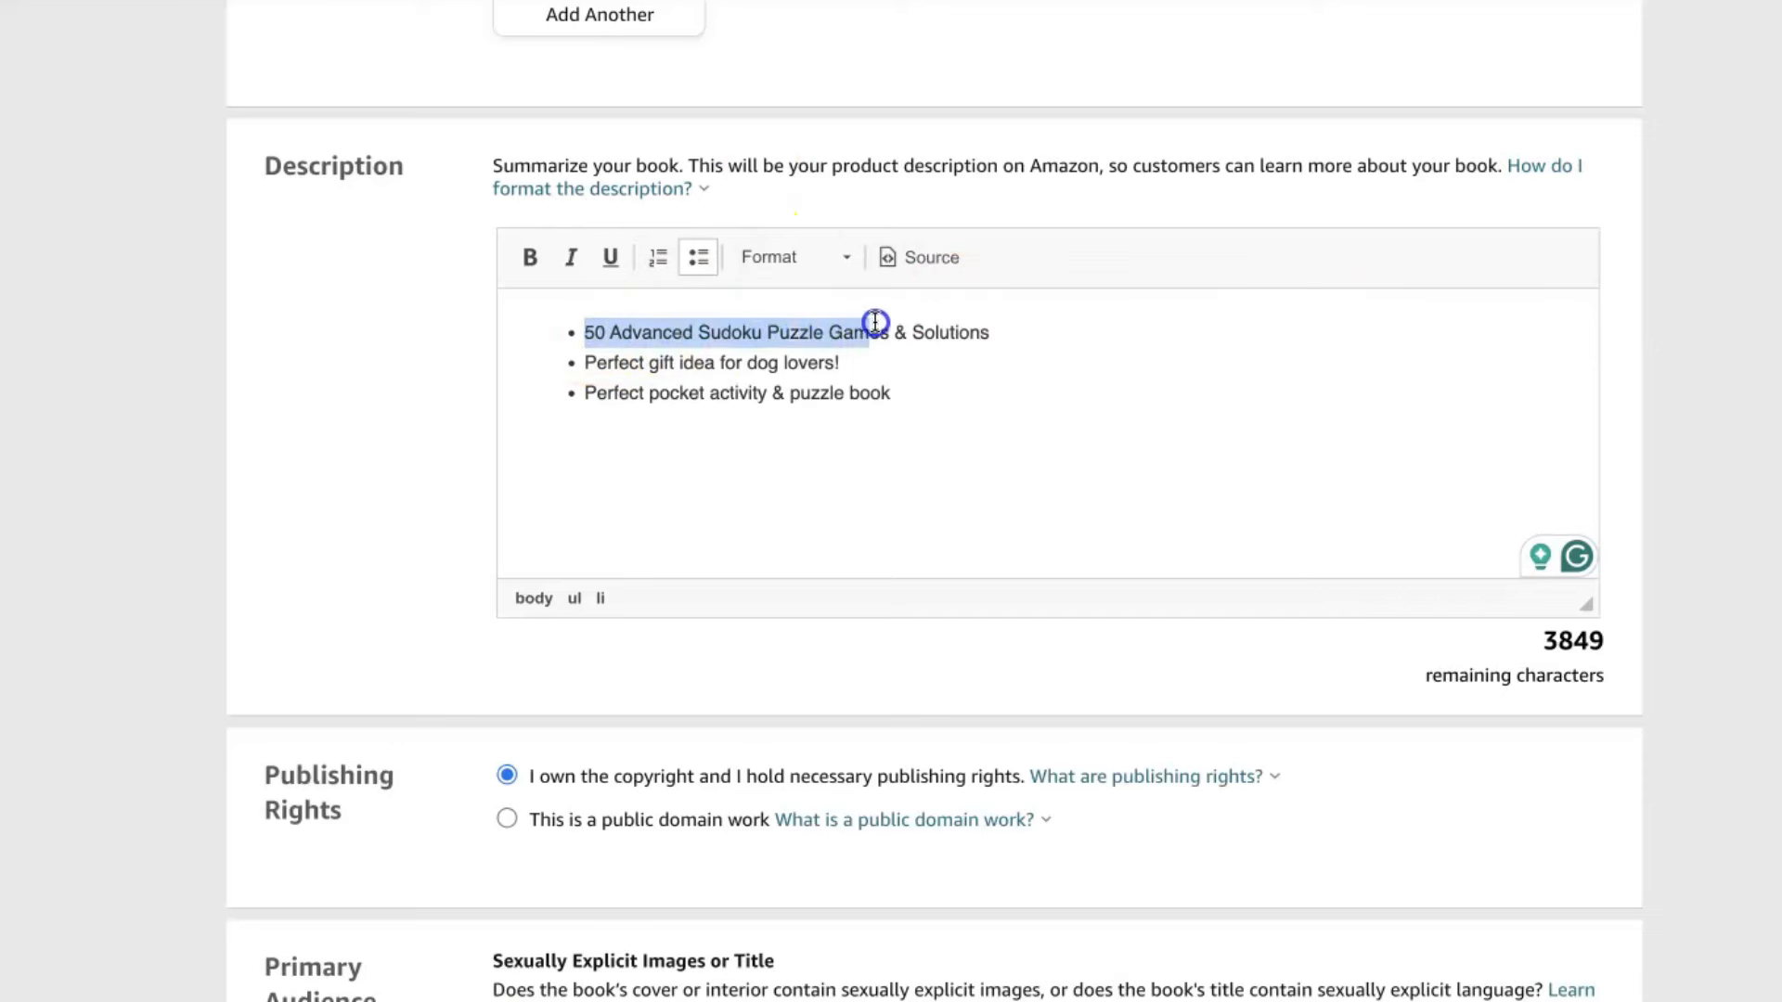
pyautogui.click(529, 256)
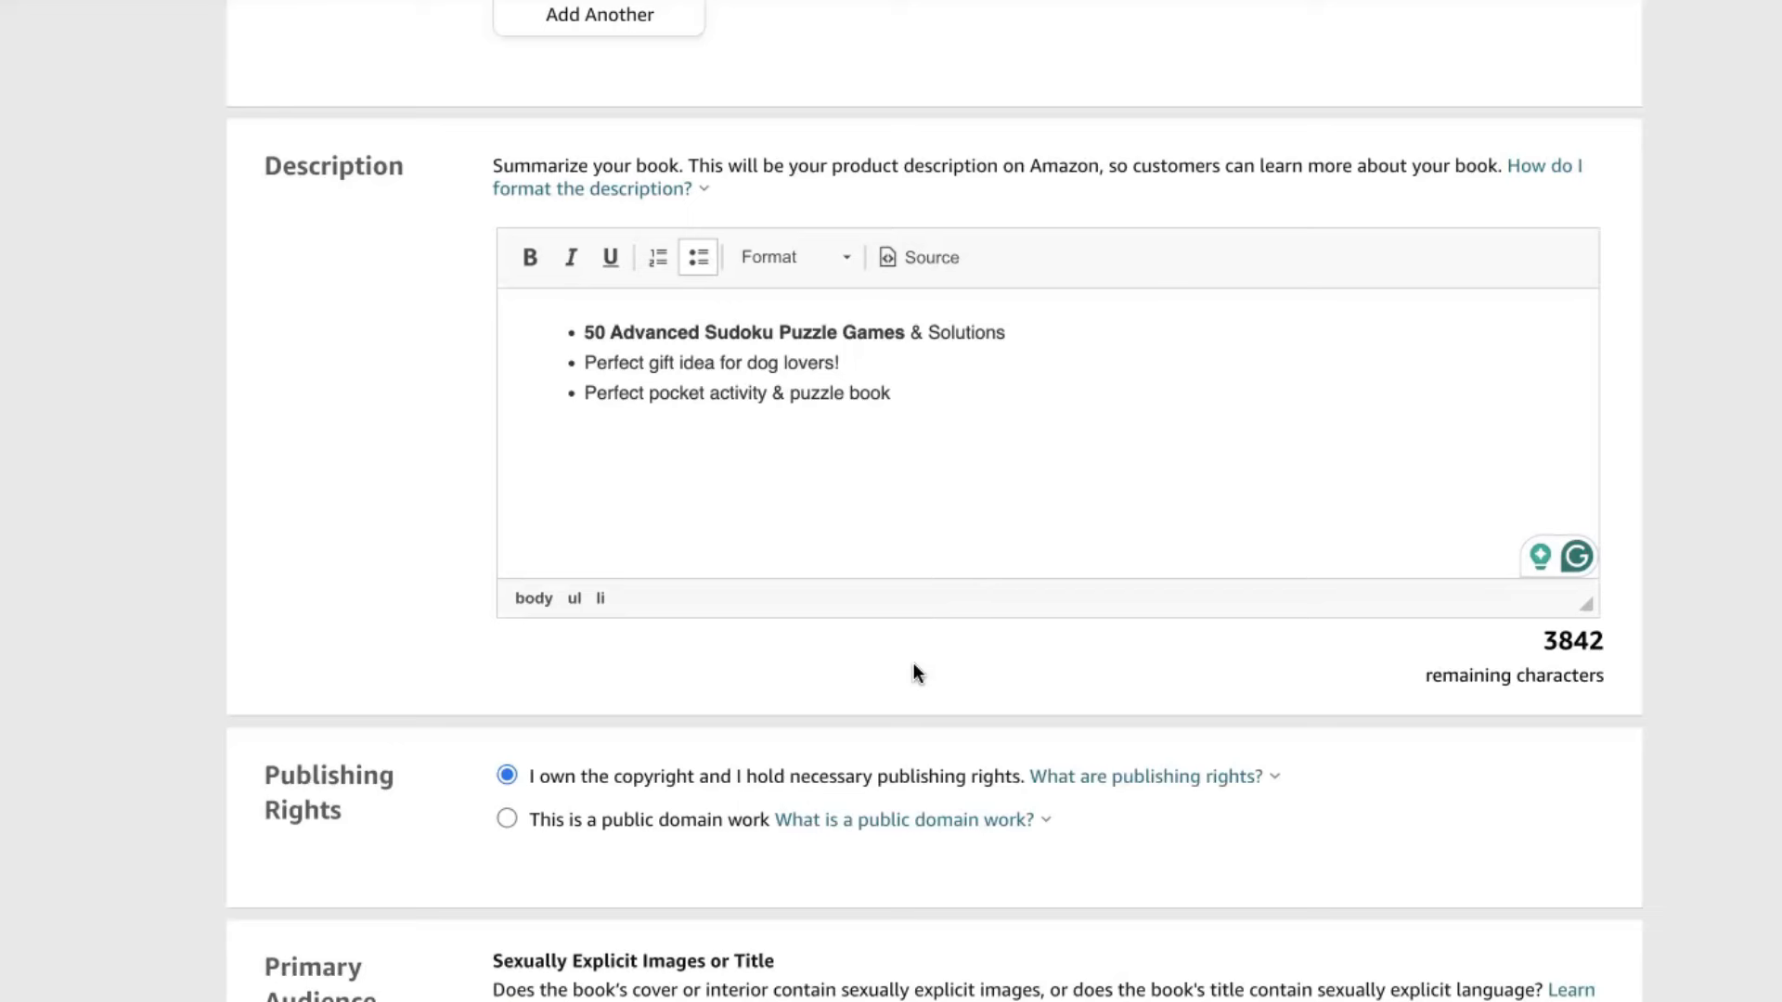
pyautogui.click(894, 391)
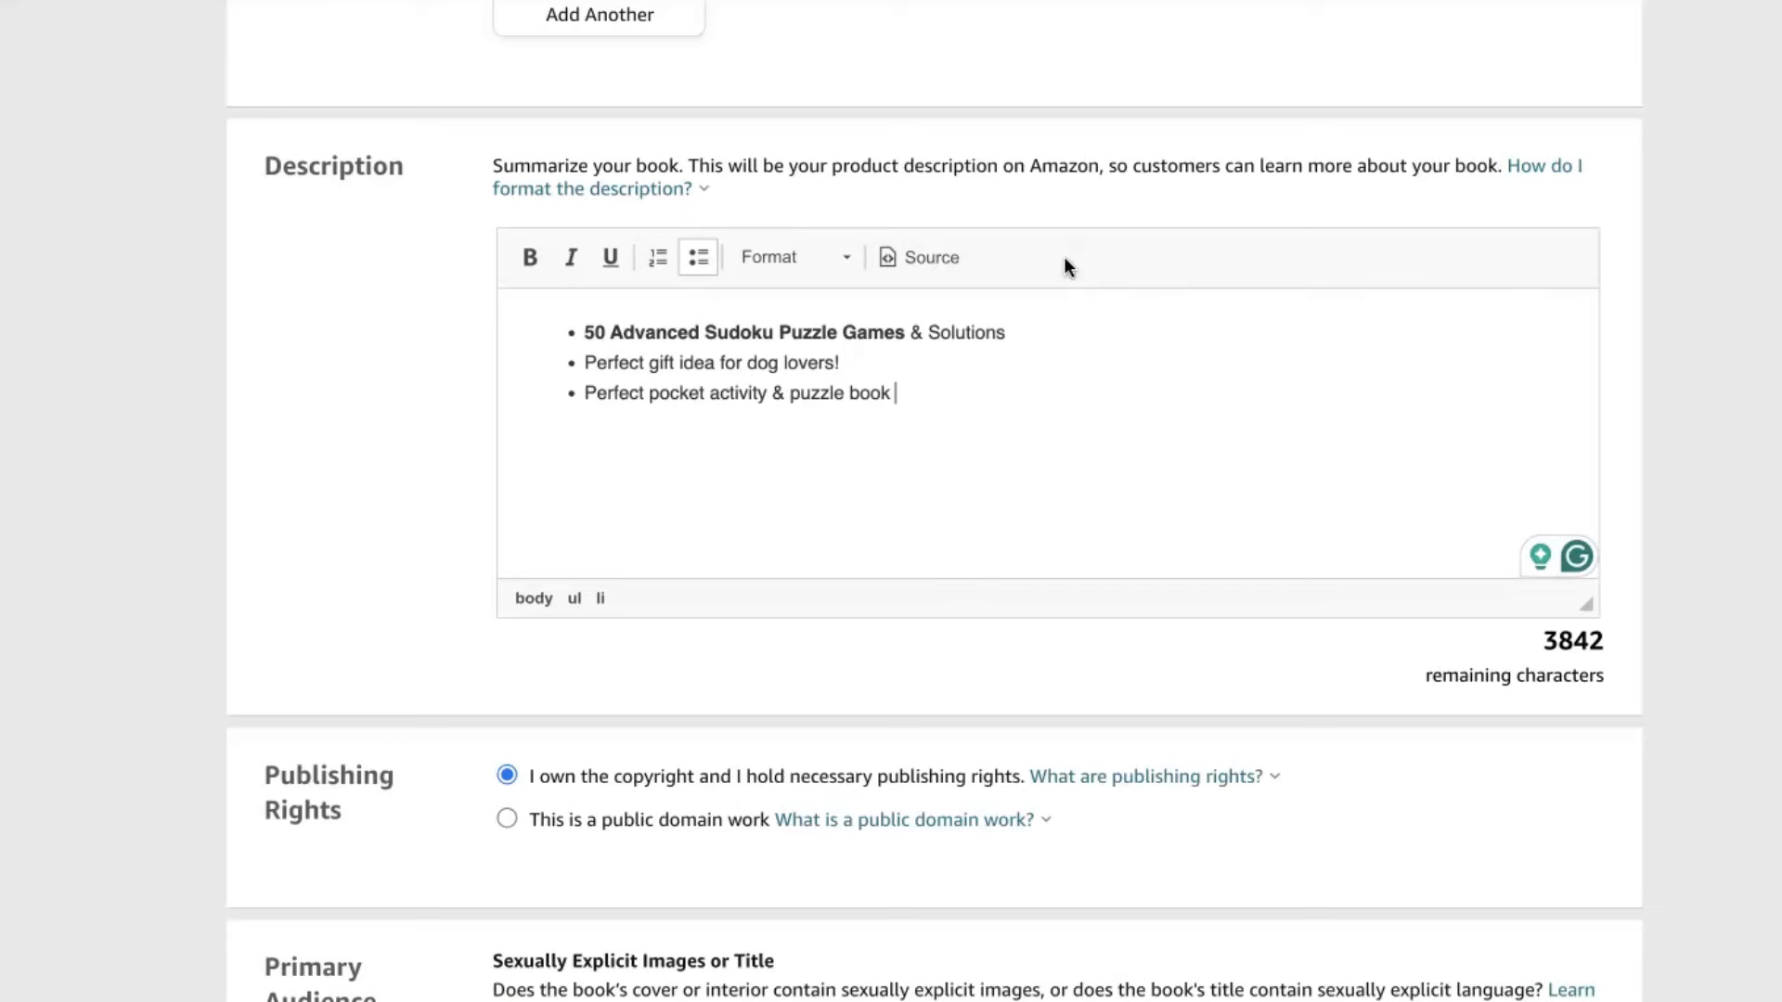
pyautogui.scroll(-3)
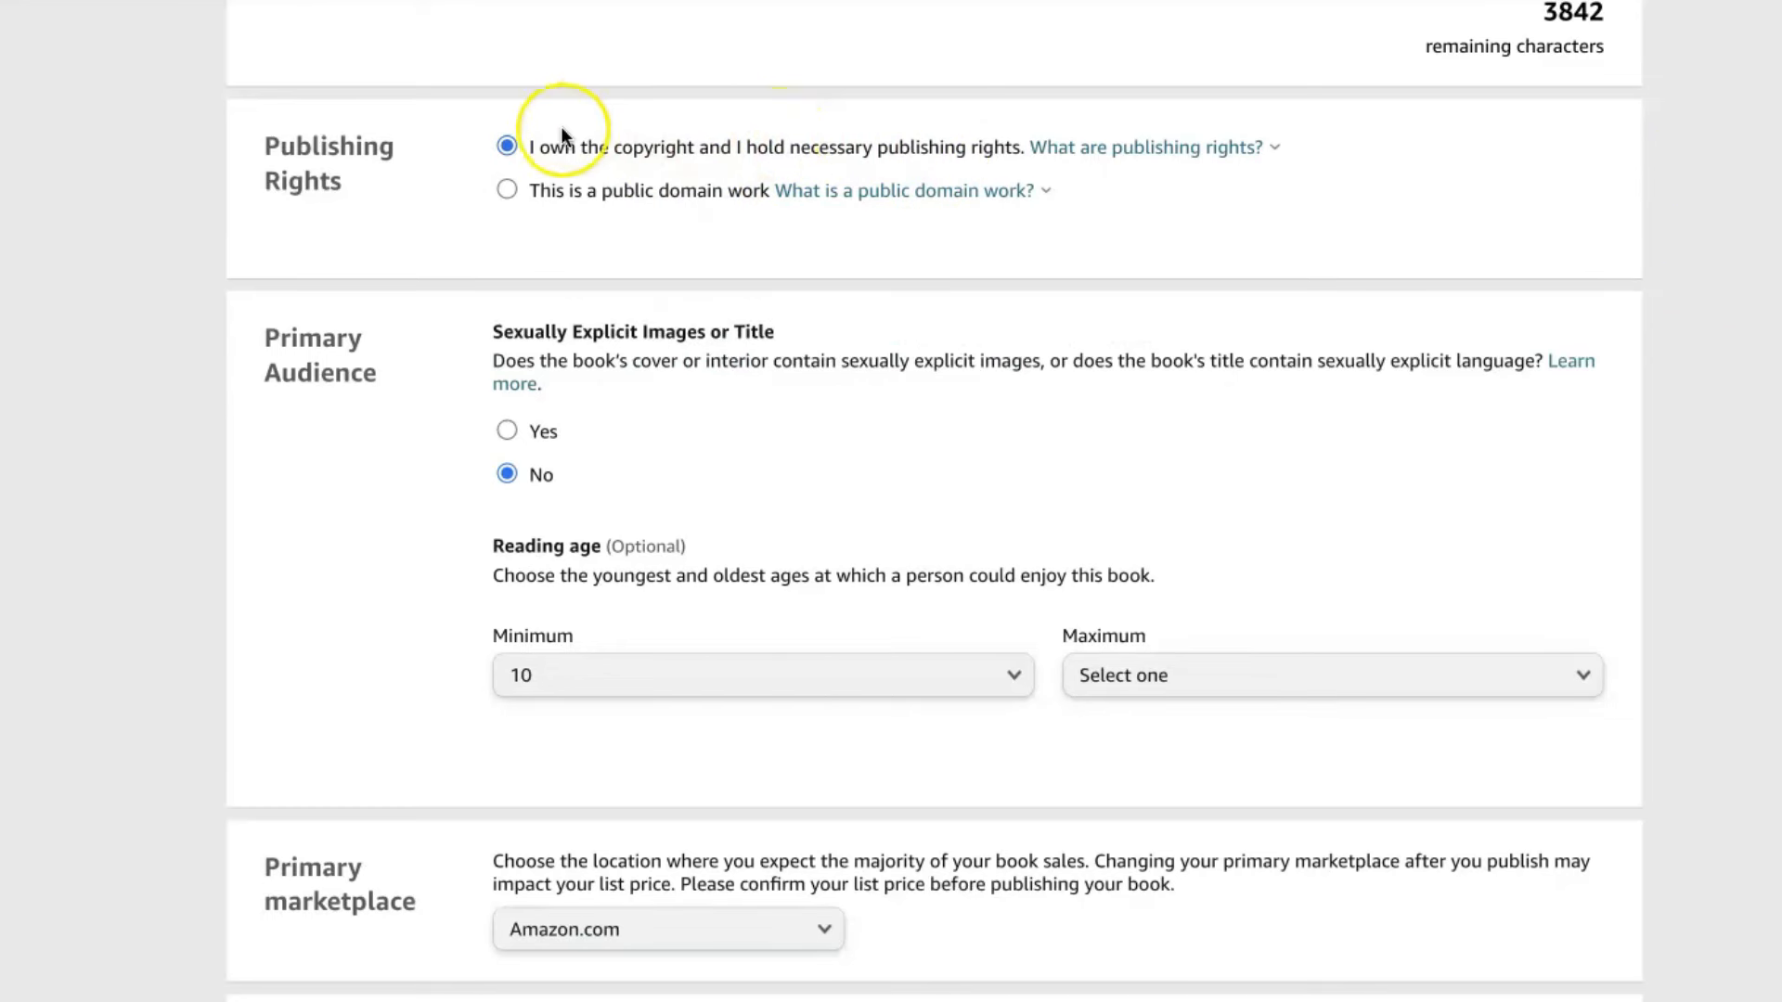
pyautogui.moveTo(1613, 221)
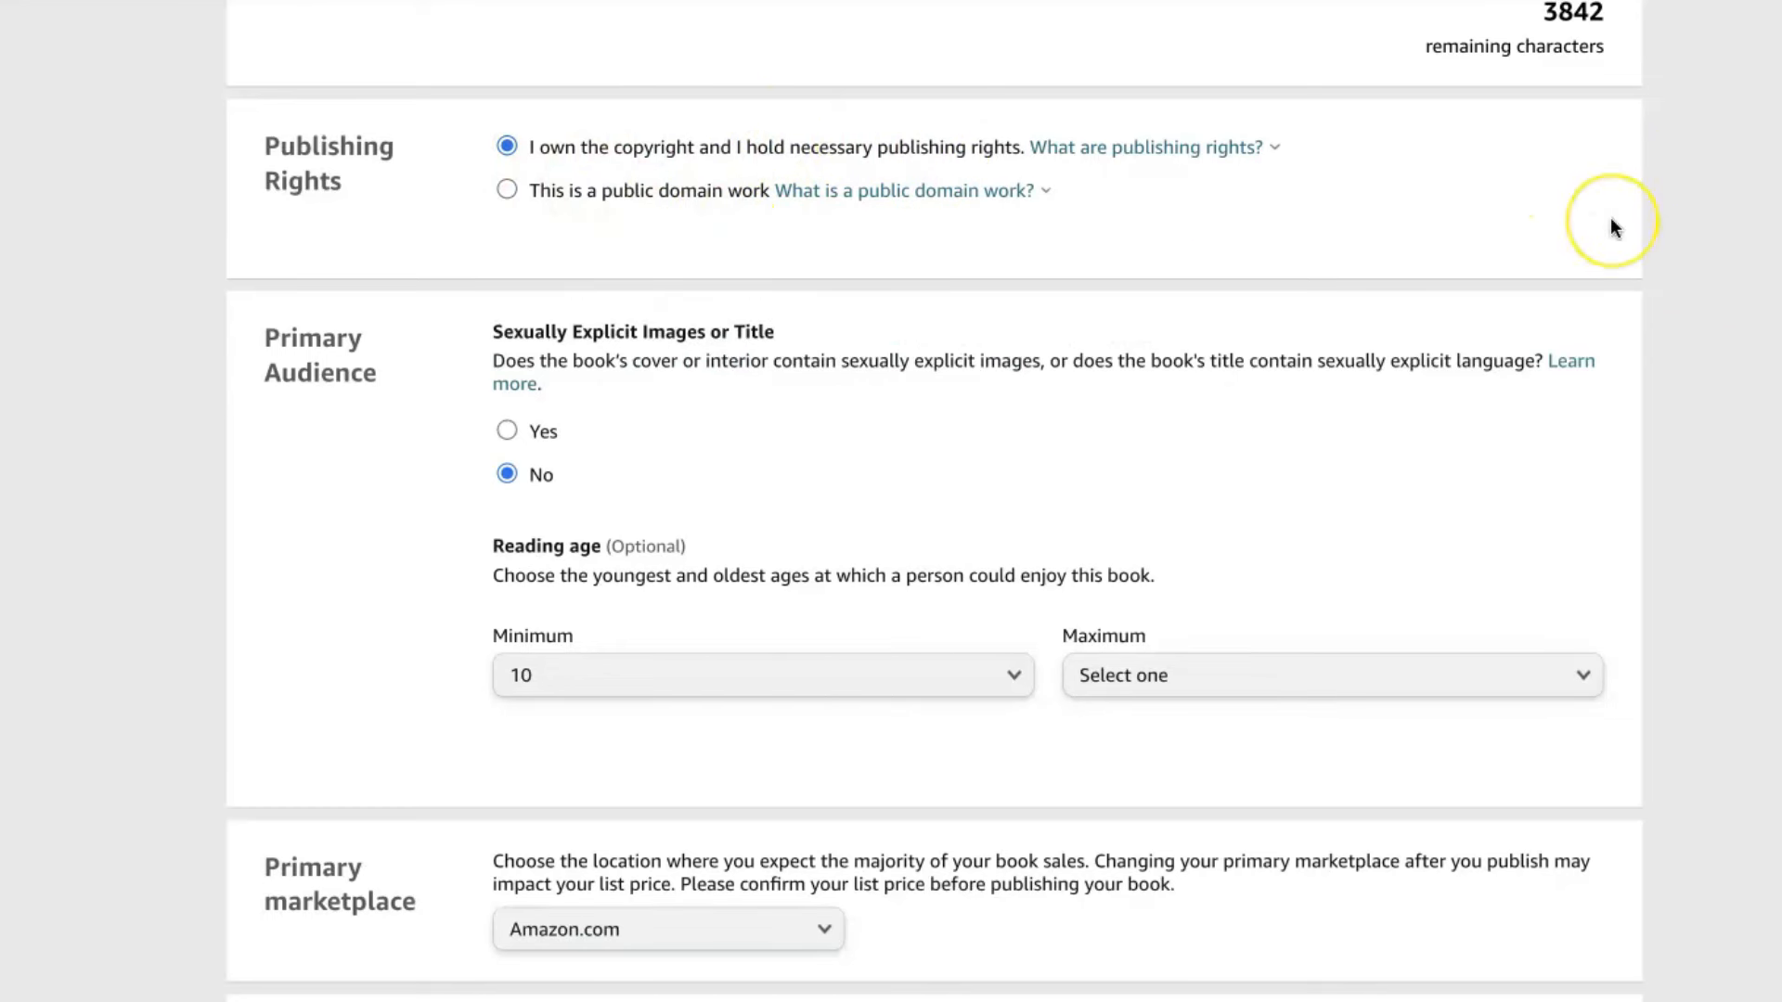
pyautogui.moveTo(1611, 225)
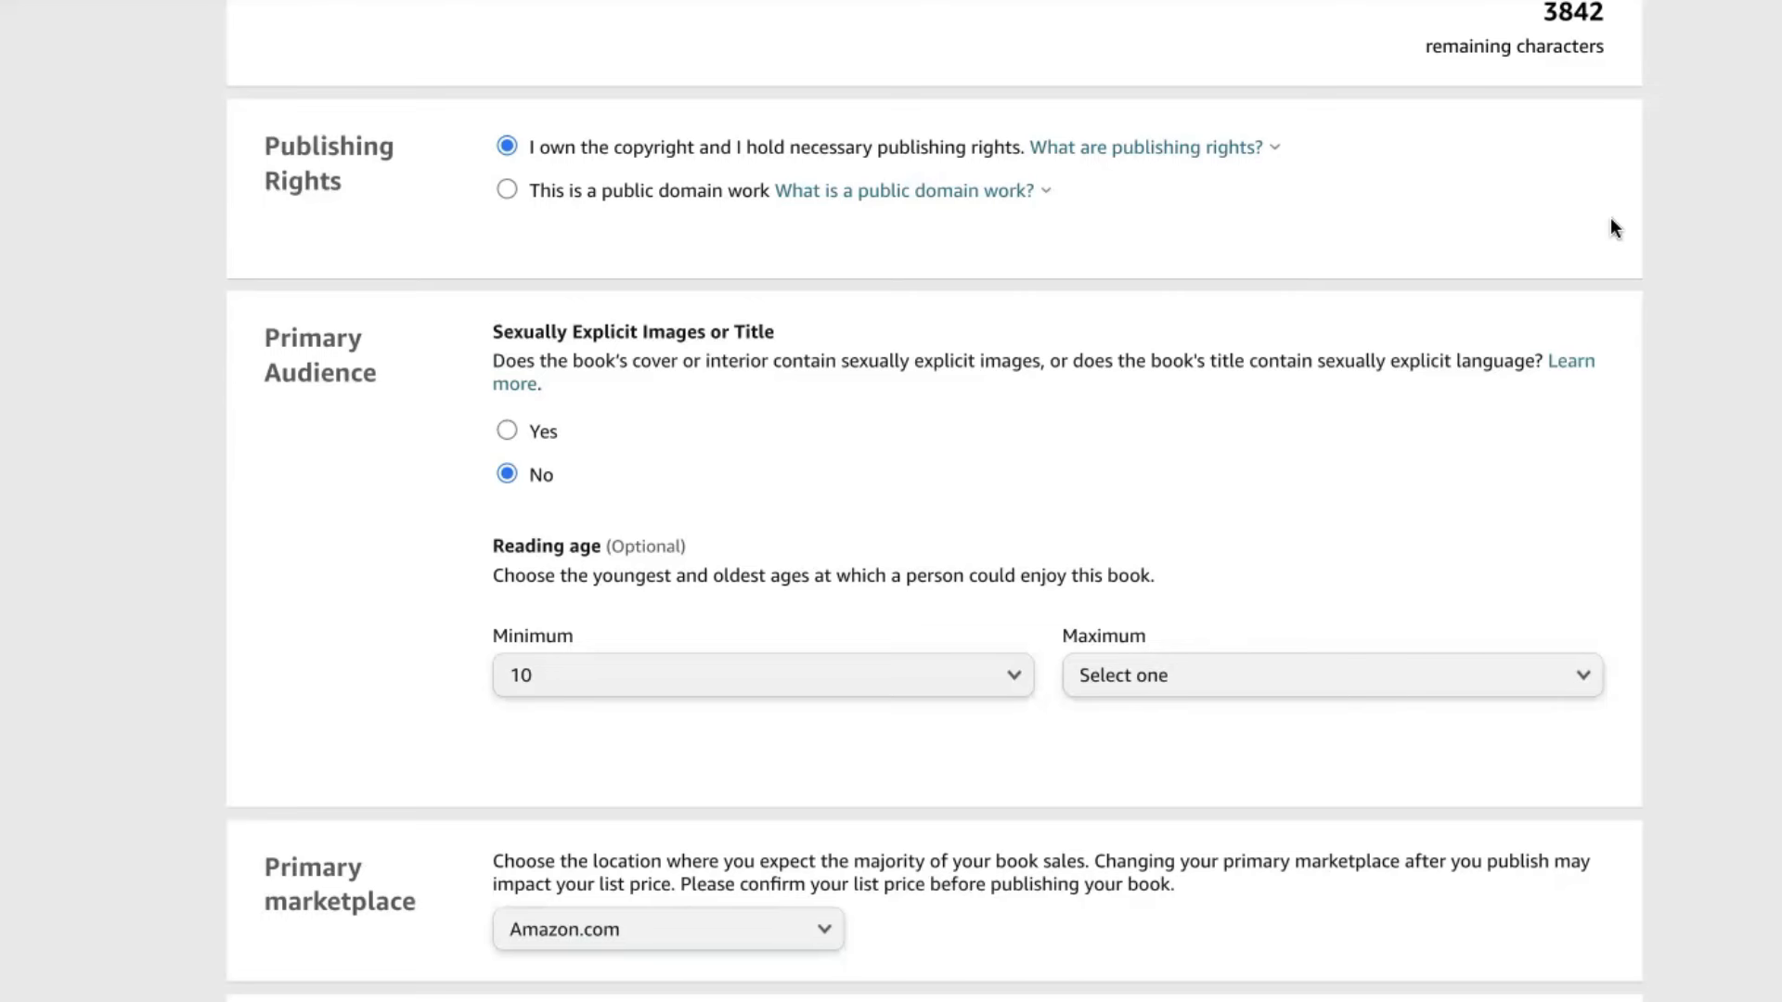
pyautogui.moveTo(459, 479)
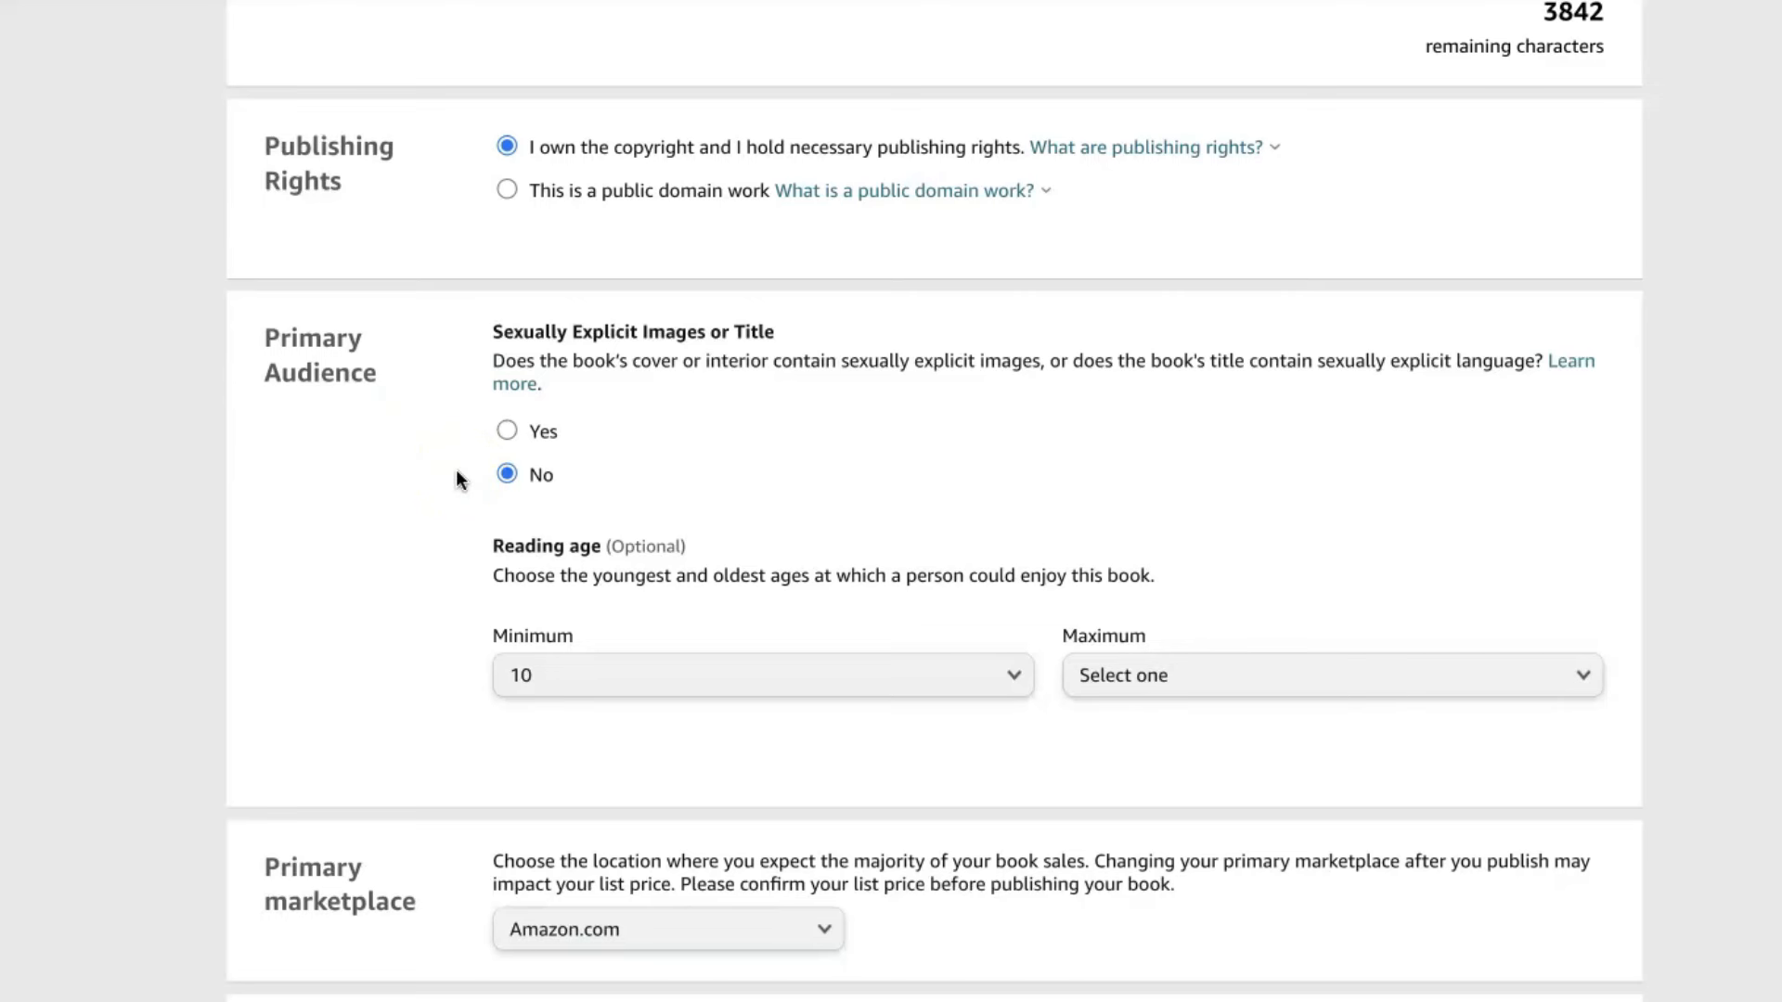
pyautogui.moveTo(1069, 713)
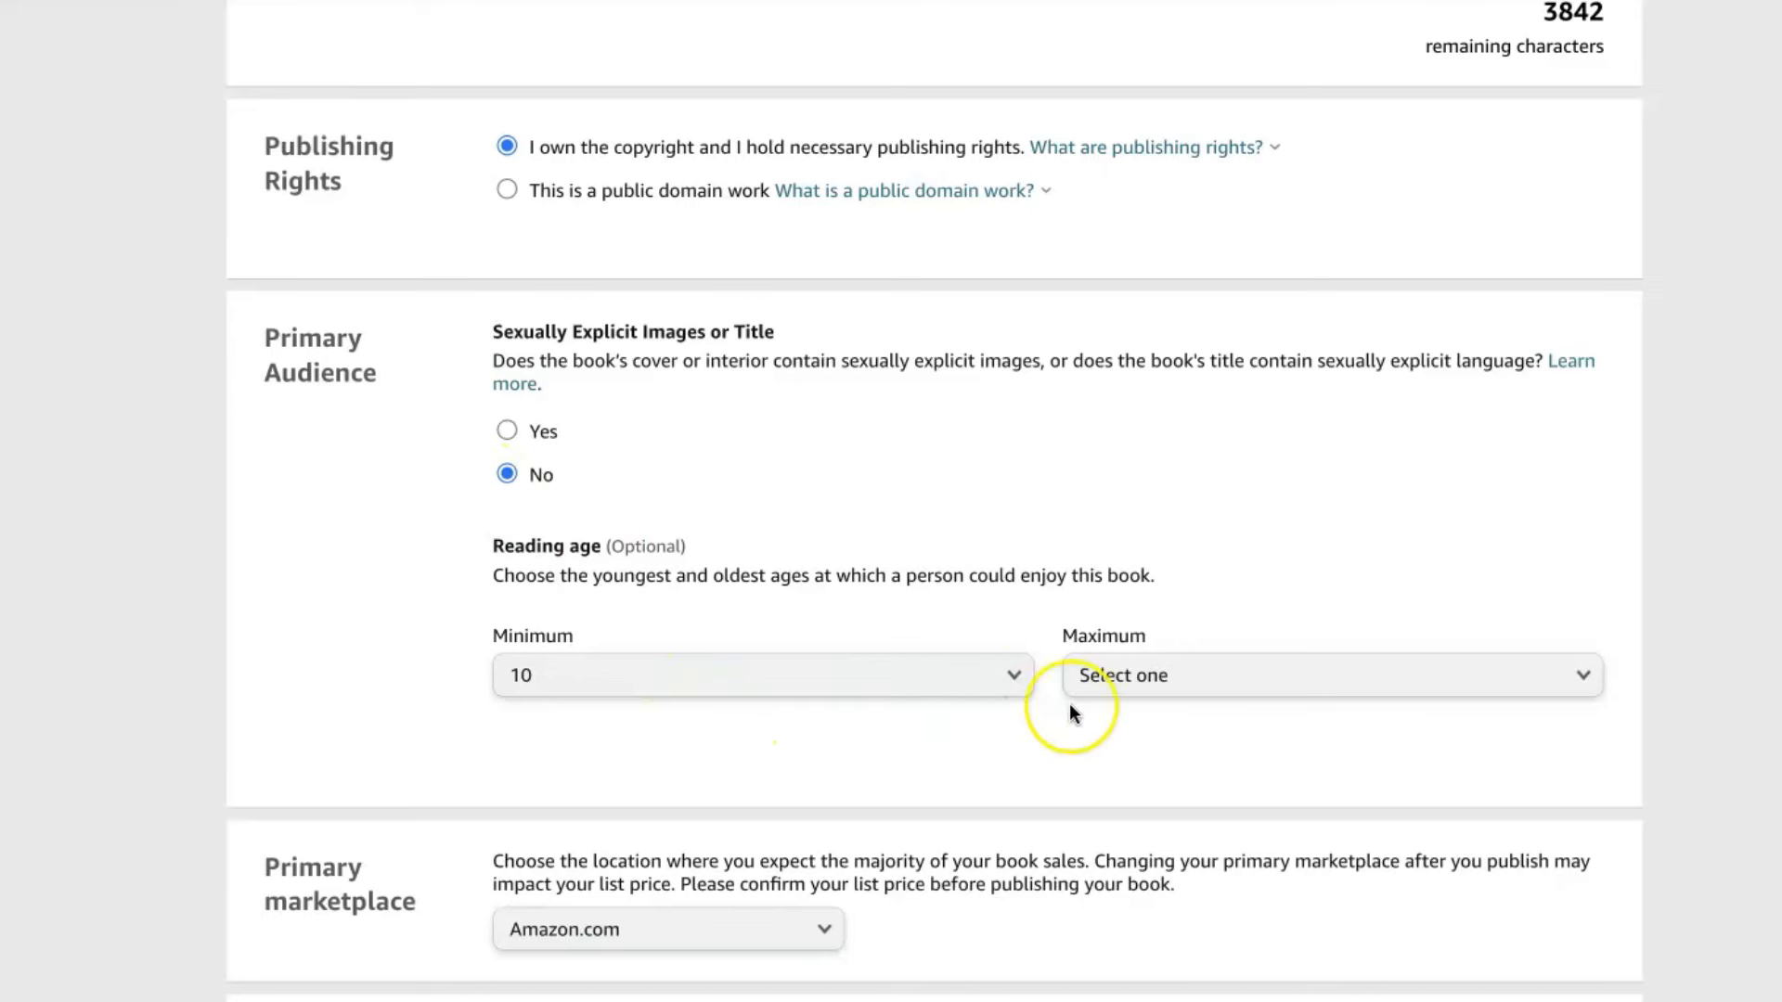
pyautogui.moveTo(1125, 734)
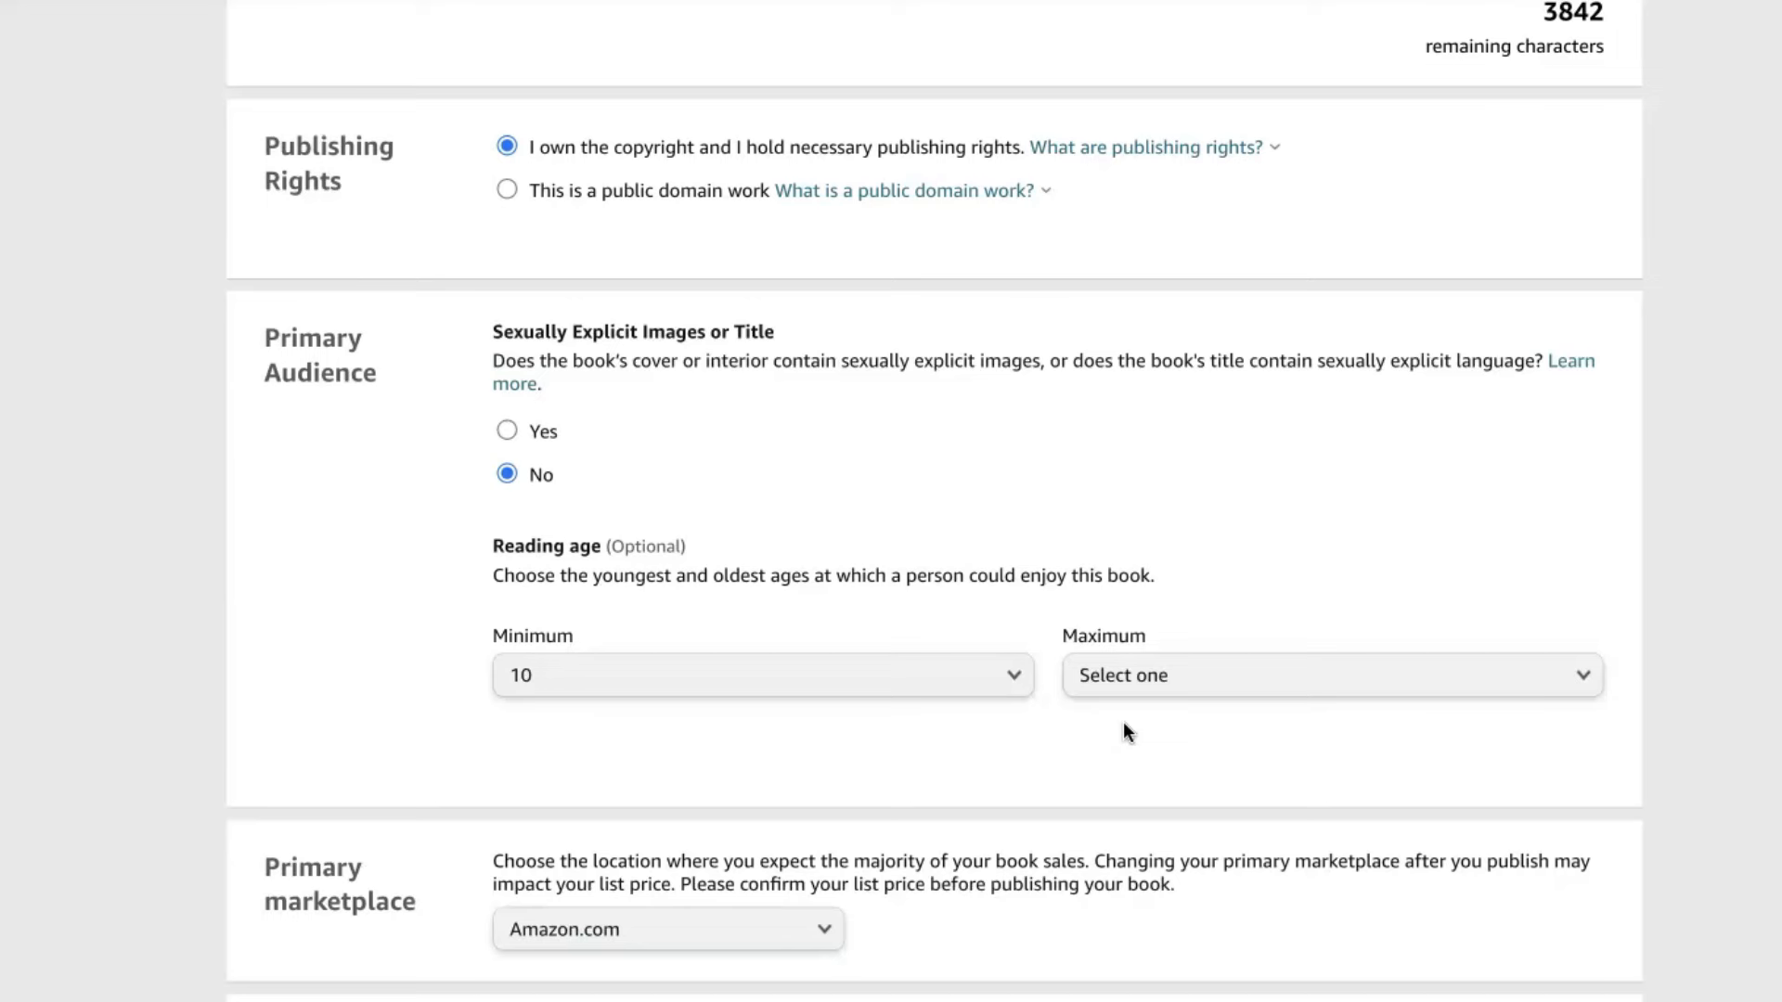
pyautogui.scroll(-3)
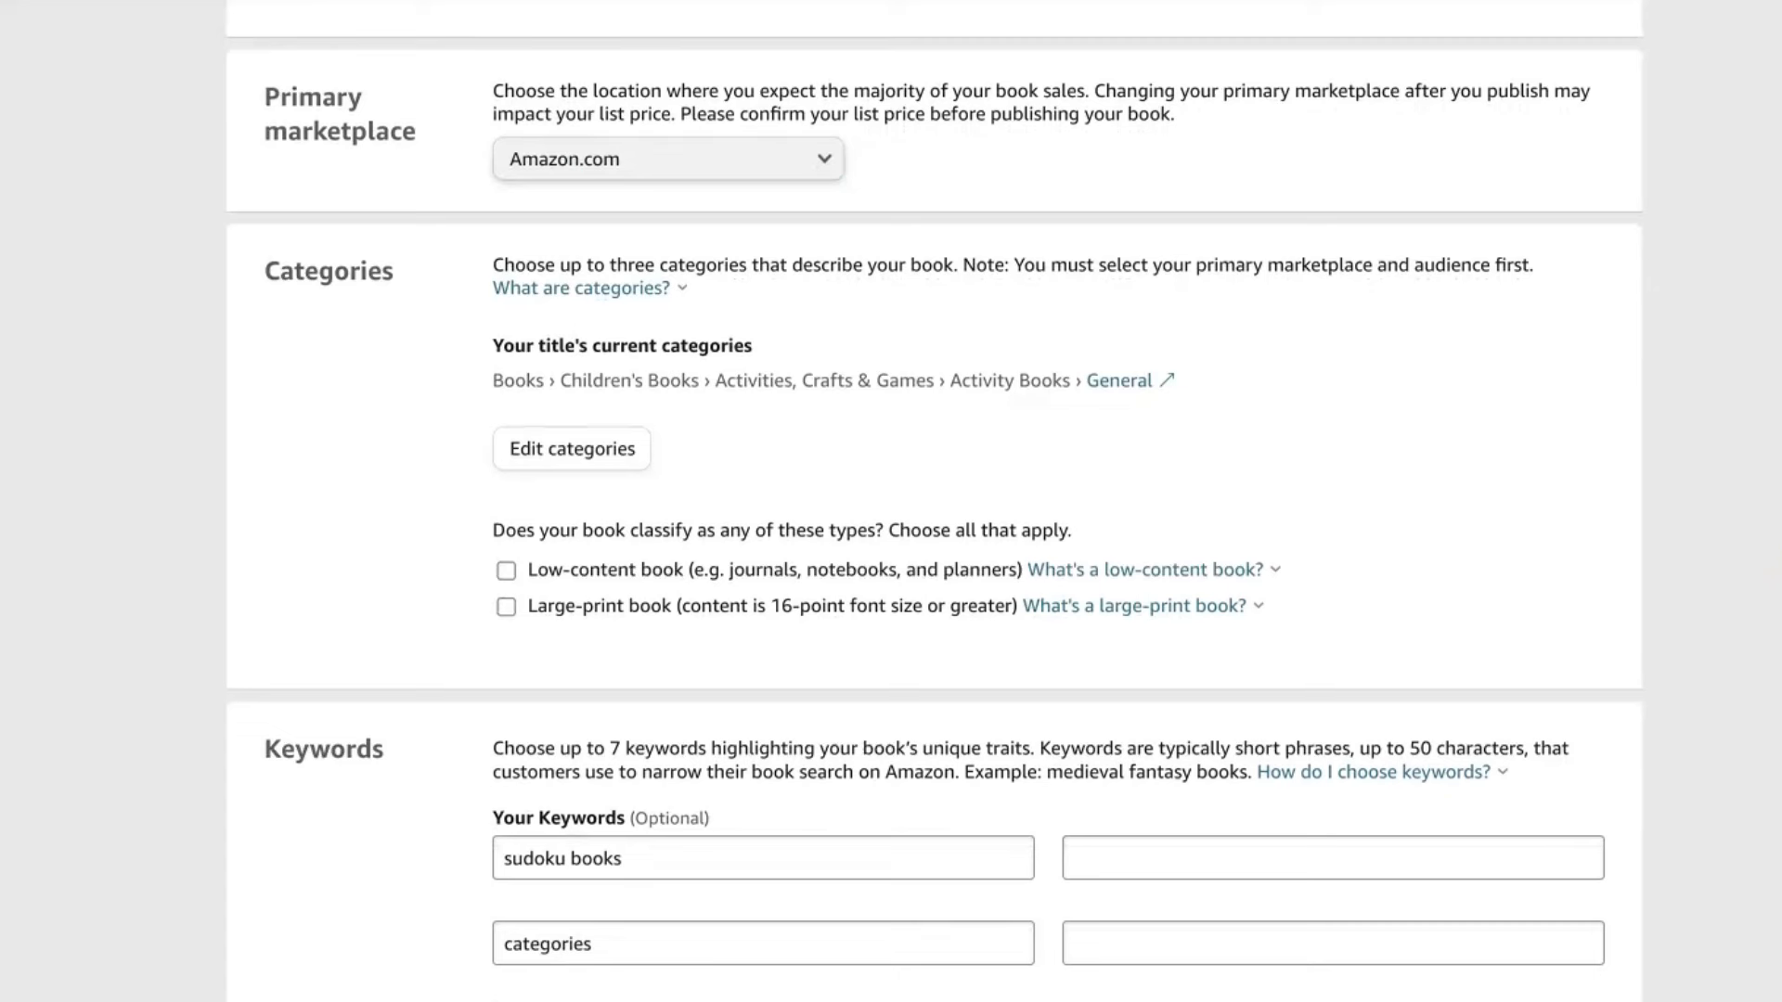
pyautogui.moveTo(761, 460)
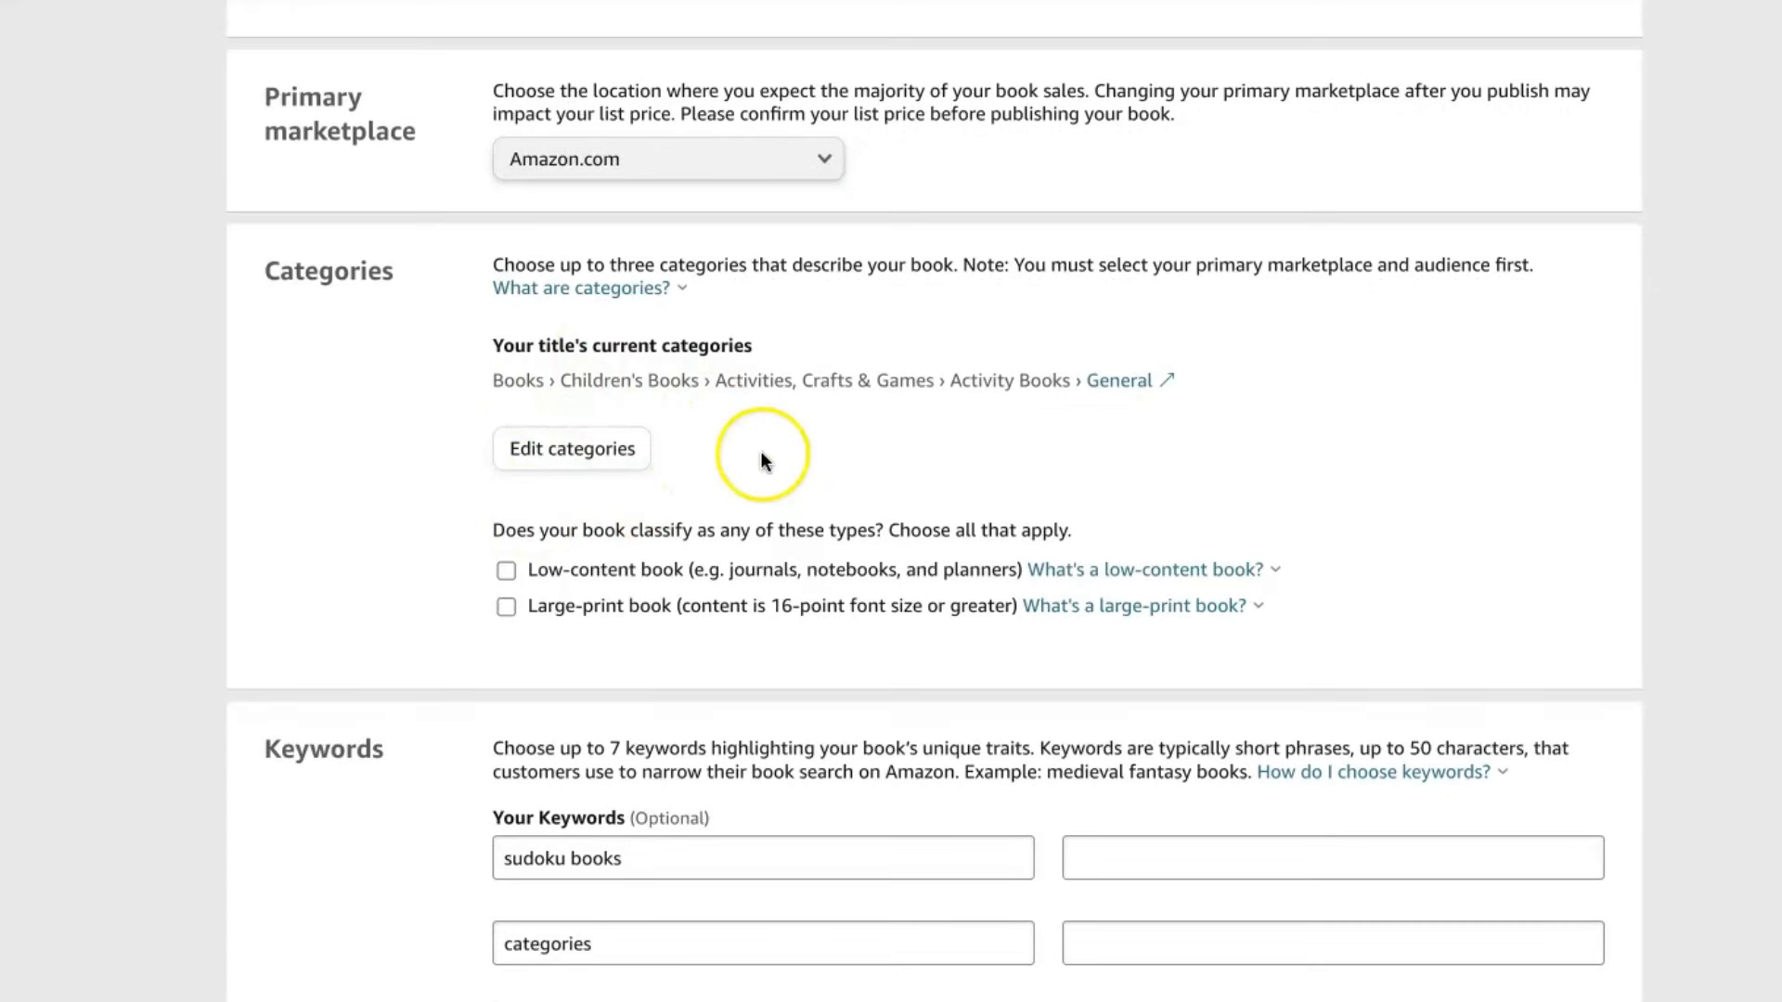
pyautogui.moveTo(984, 403)
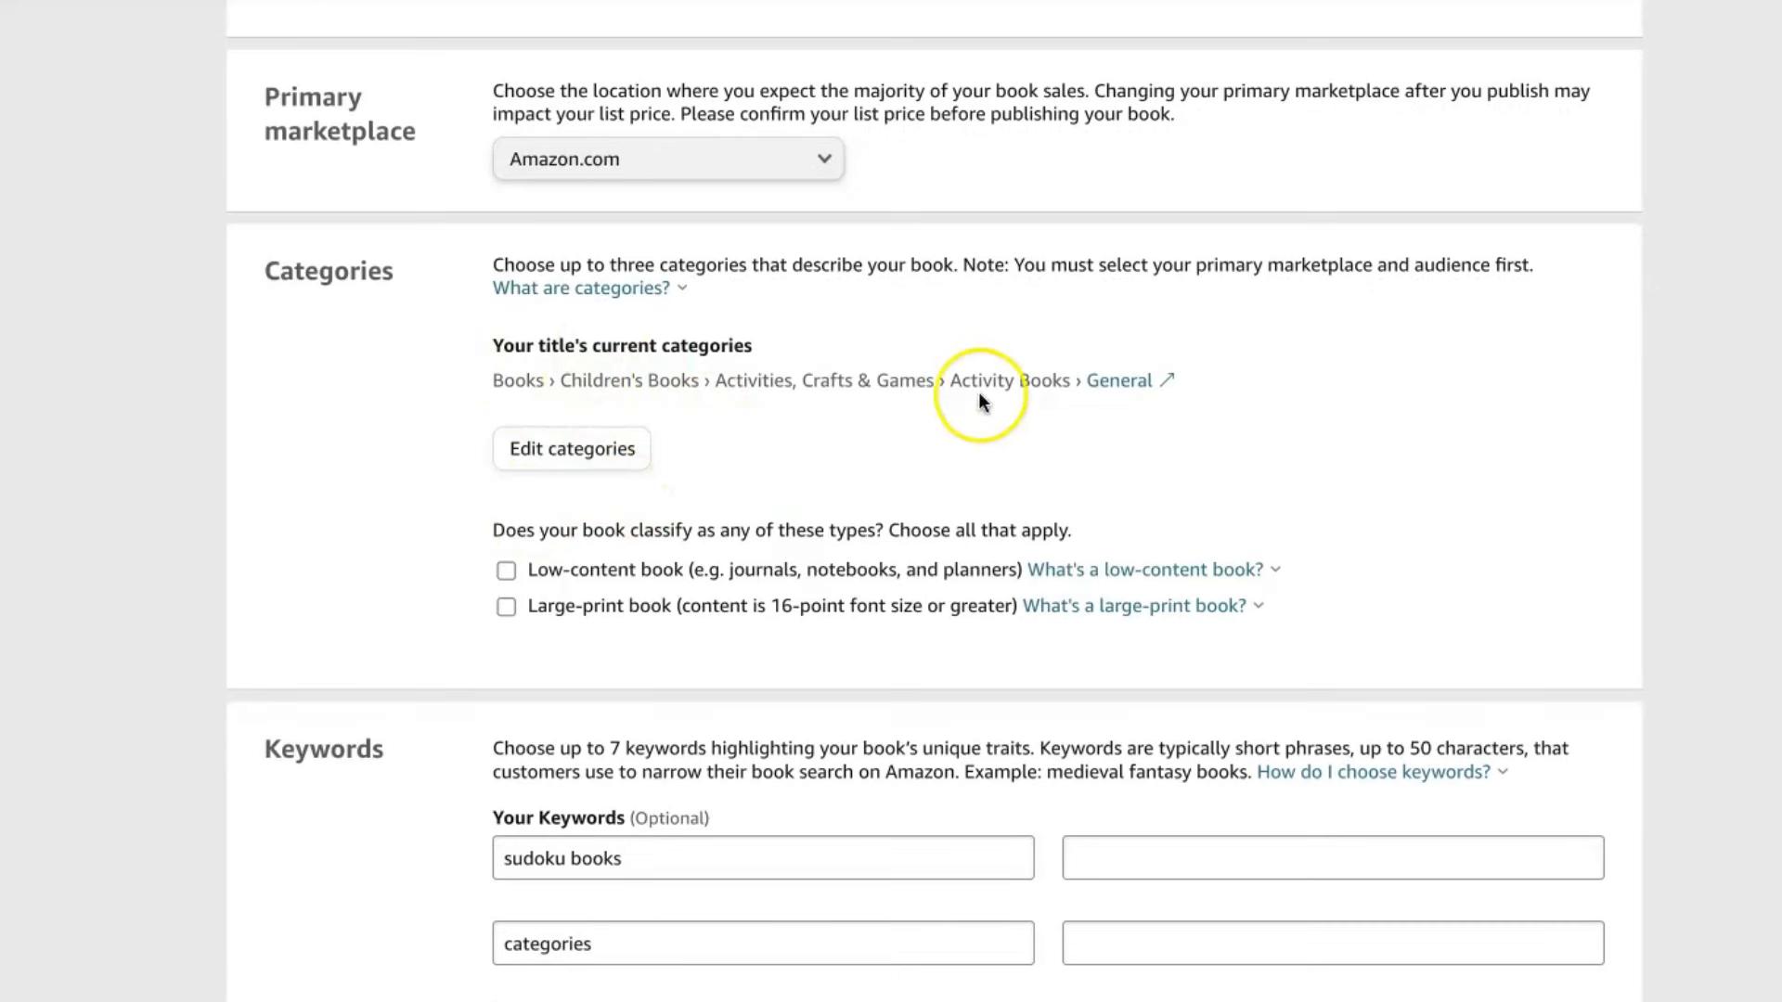
pyautogui.moveTo(1090, 397)
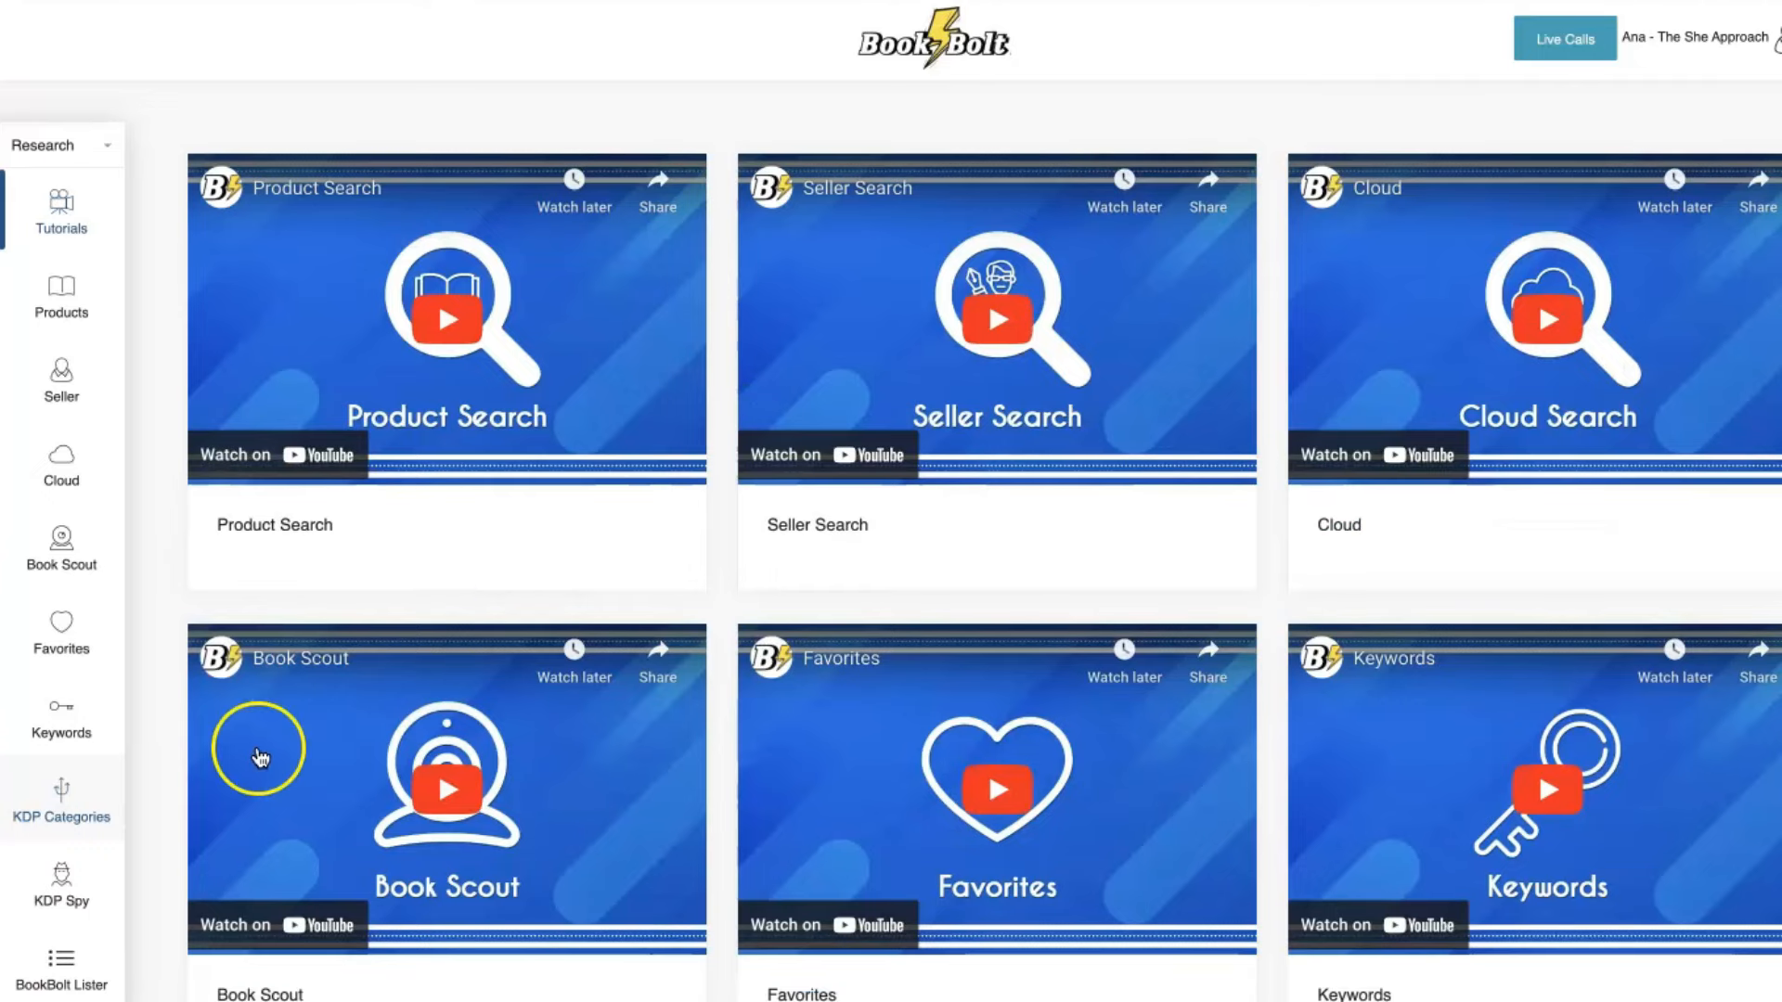
pyautogui.moveTo(59, 787)
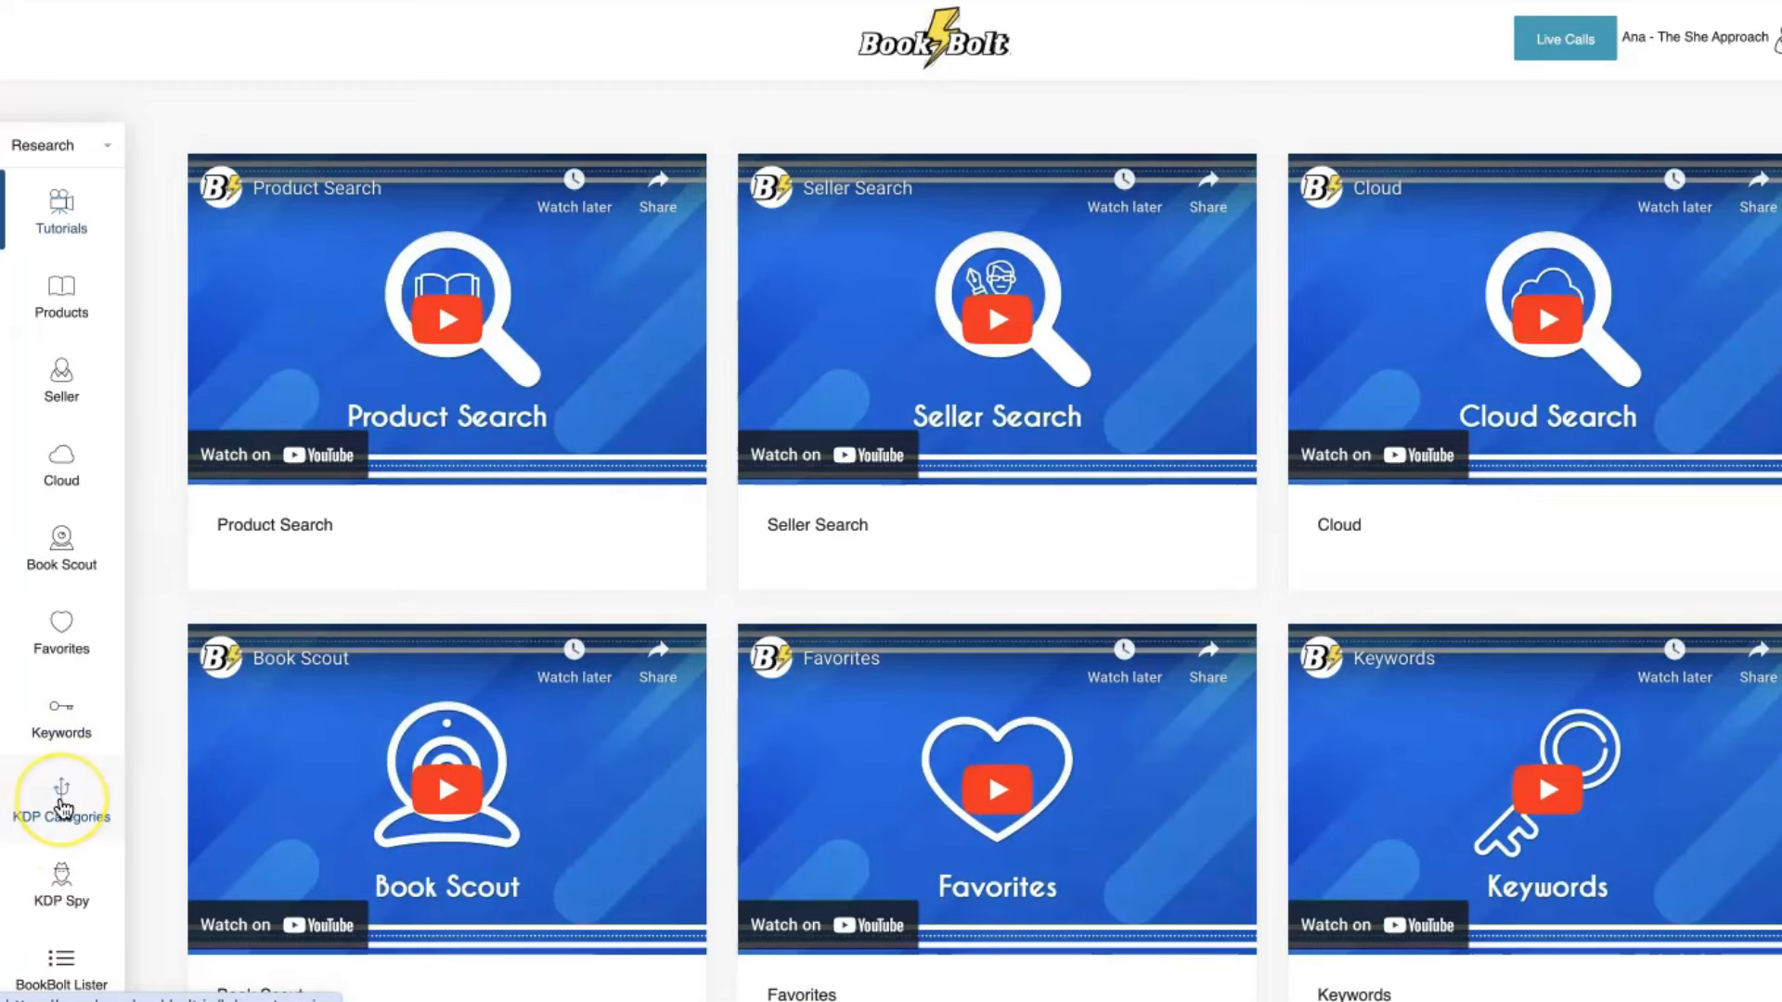
pyautogui.moveTo(1209, 277)
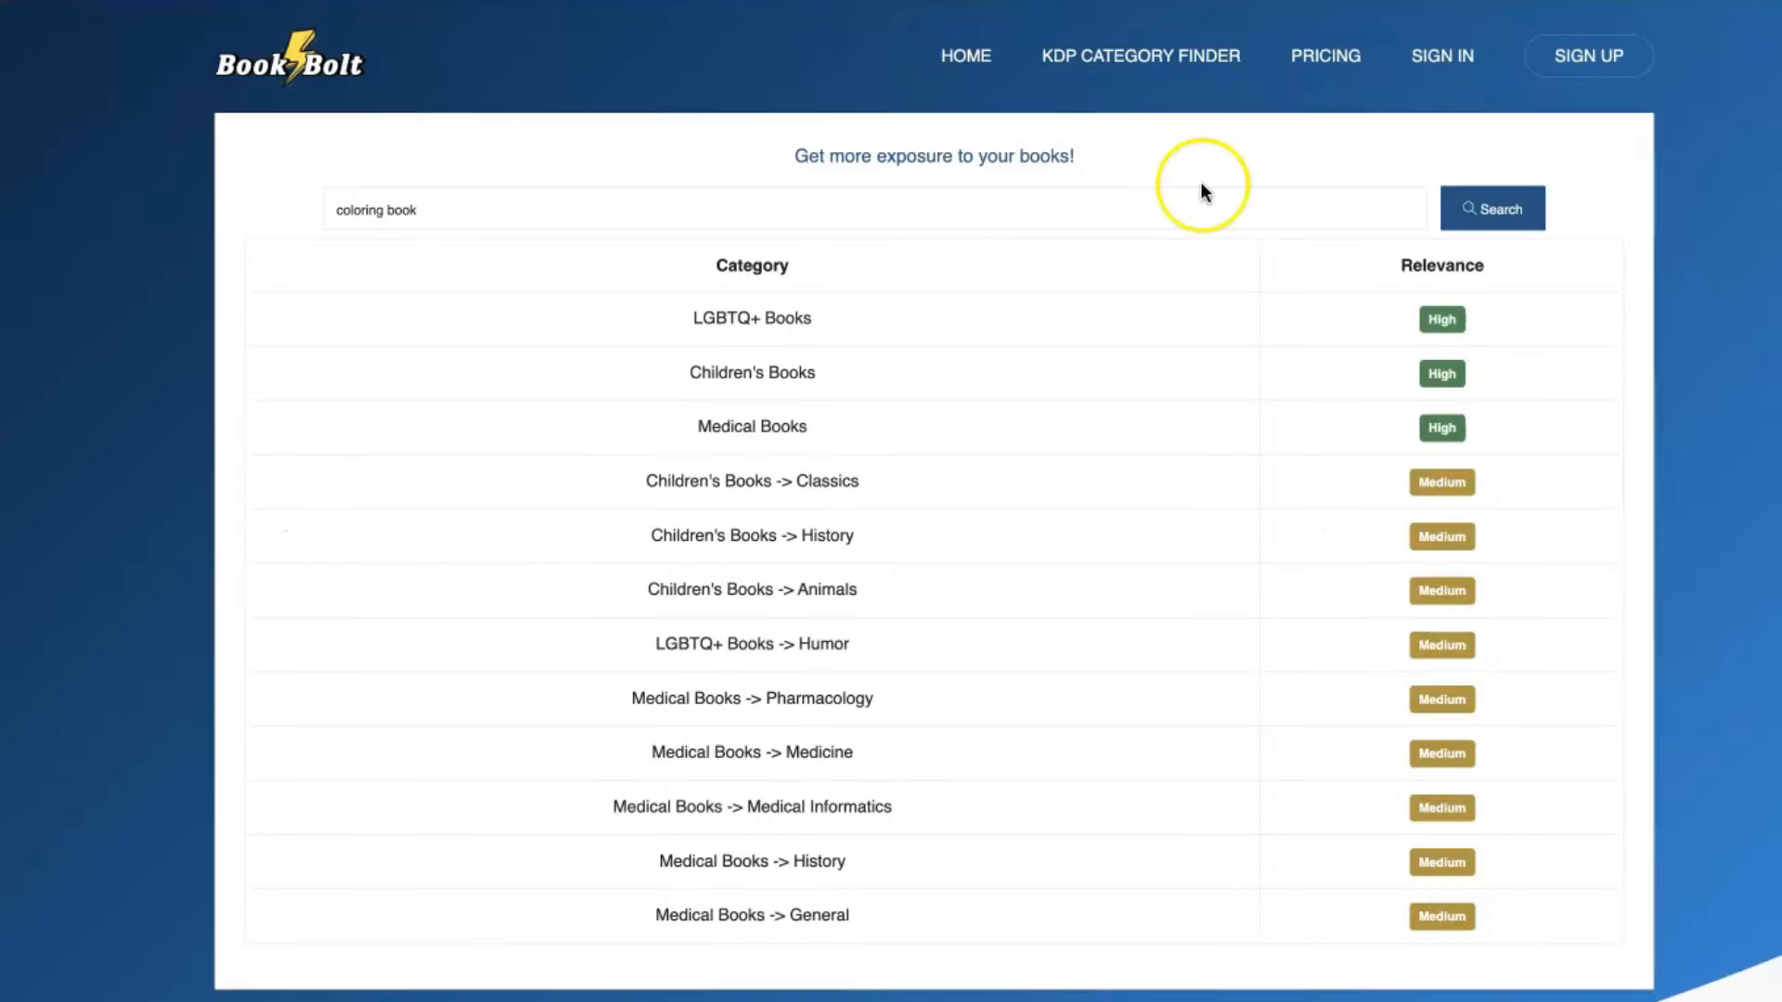
pyautogui.moveTo(1133, 526)
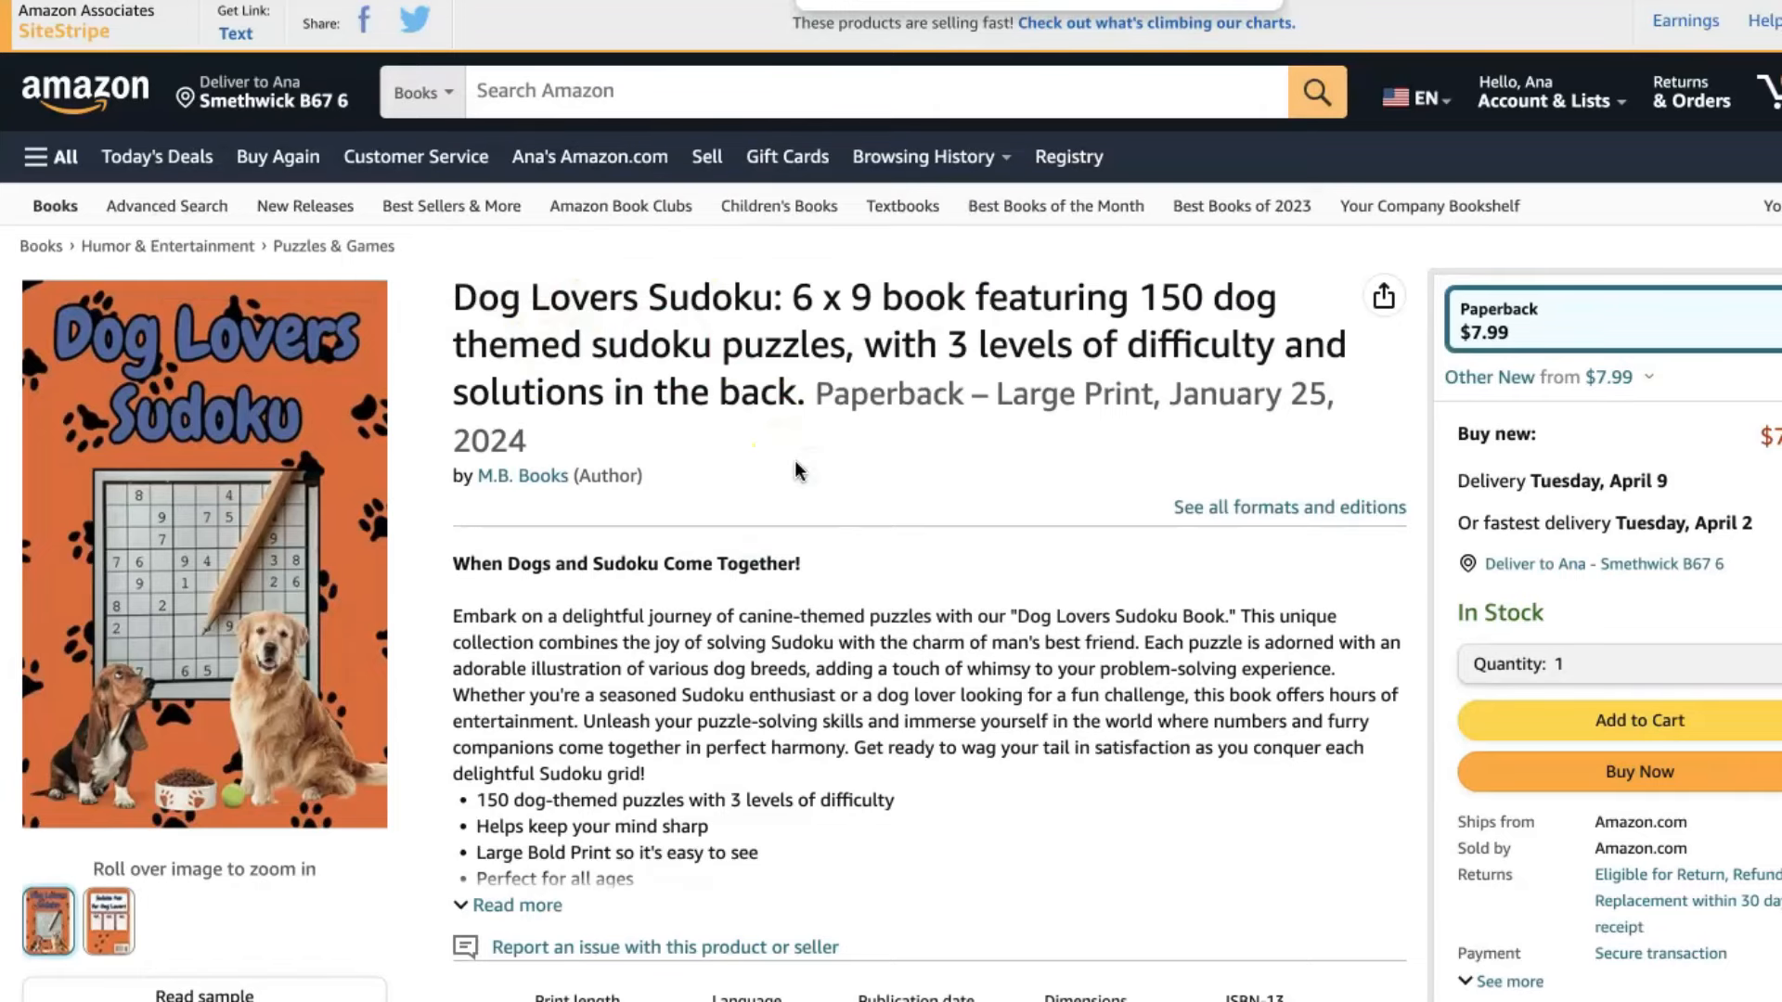
# Scroll through Book Scout's keyword table for sudoku terms like 'sudoku book adult'.
pyautogui.scroll(-3)
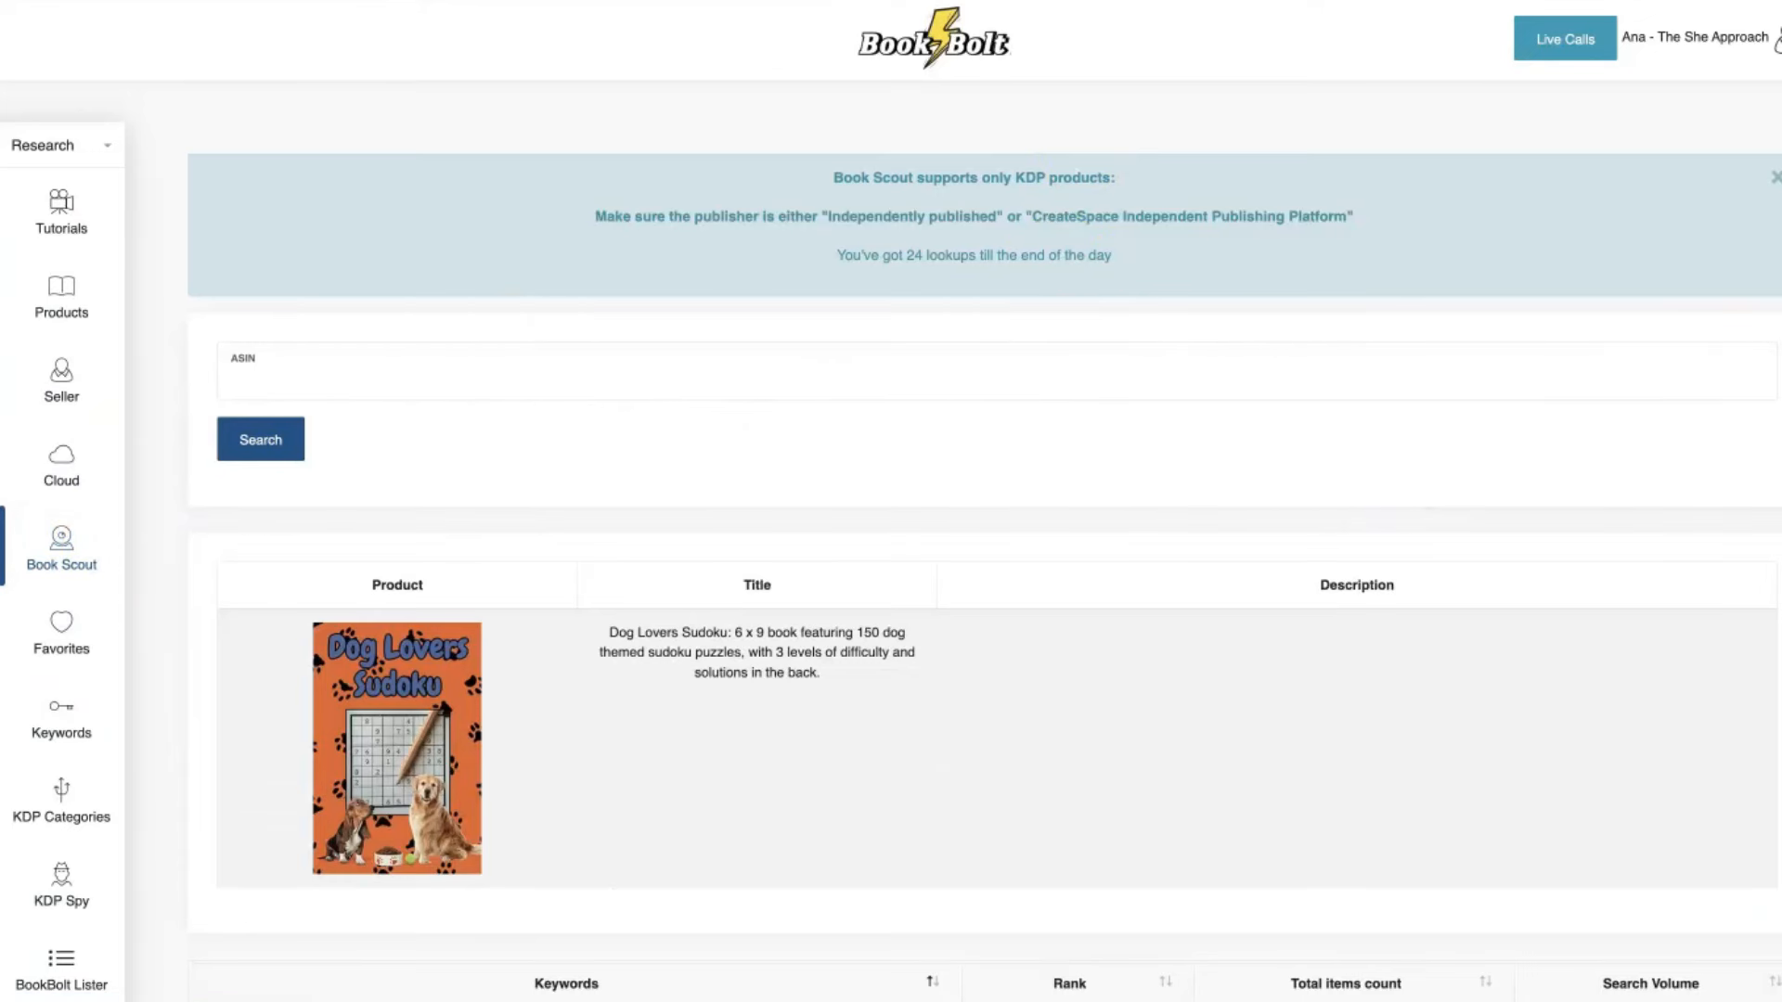
pyautogui.scroll(-3)
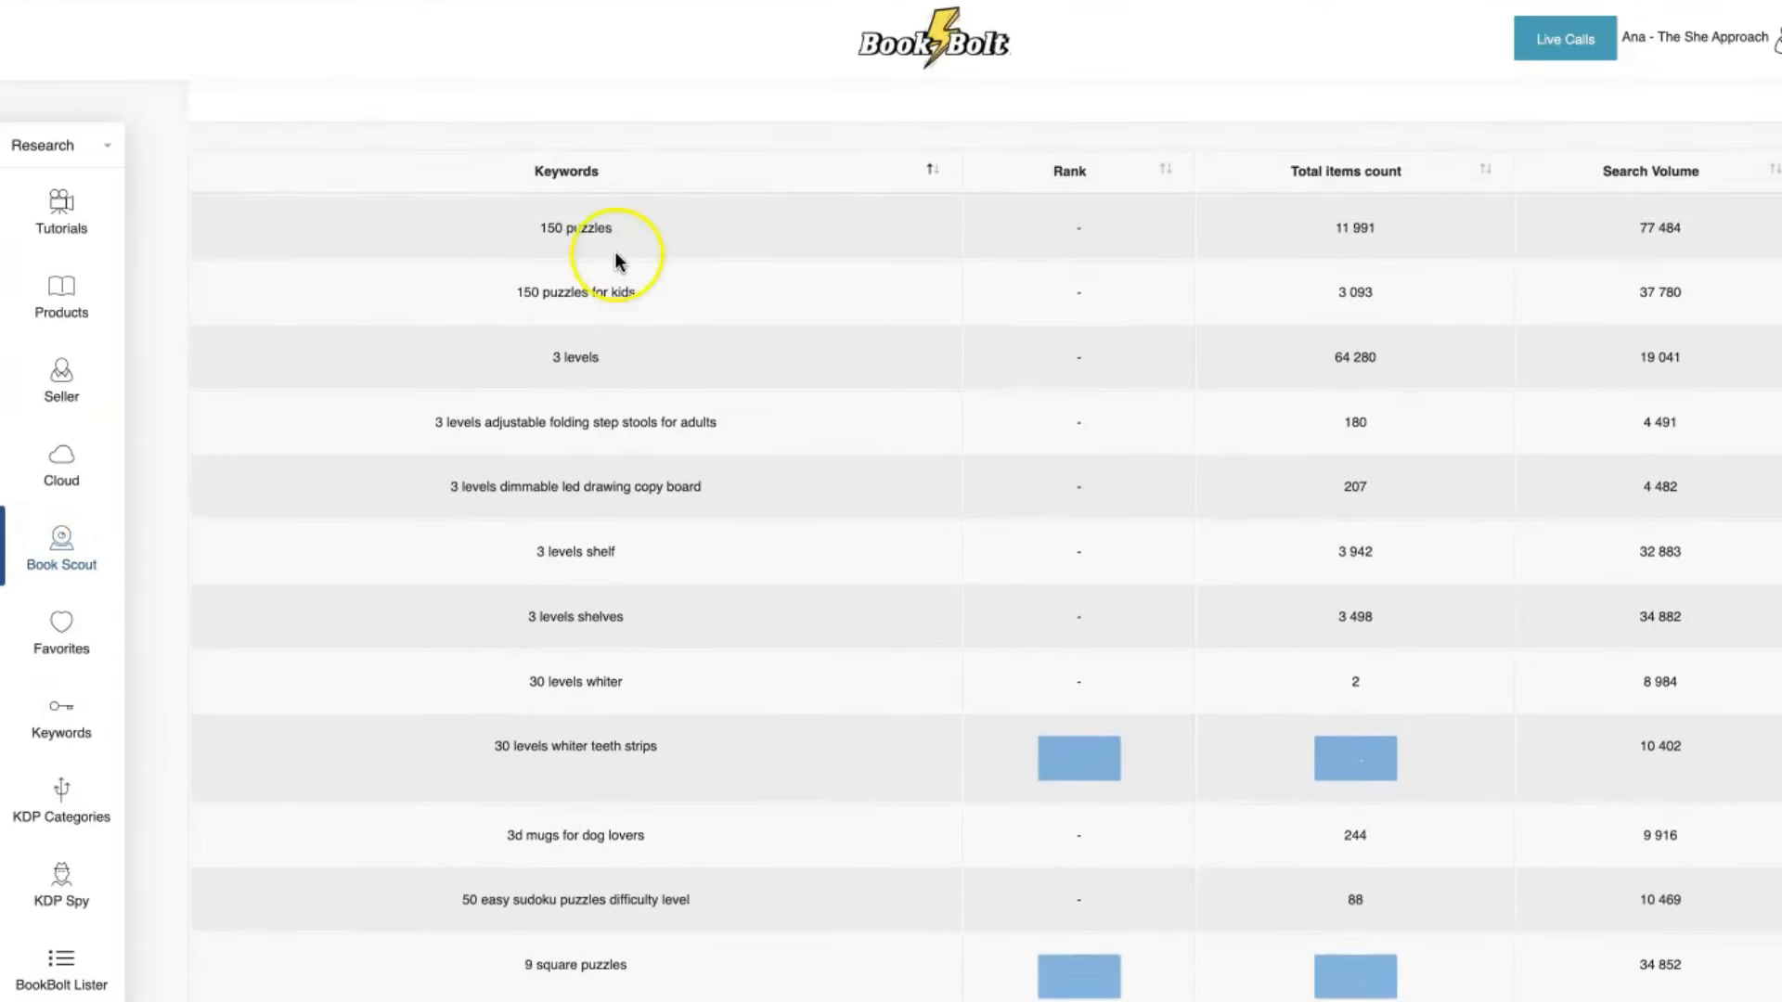
pyautogui.moveTo(693, 299)
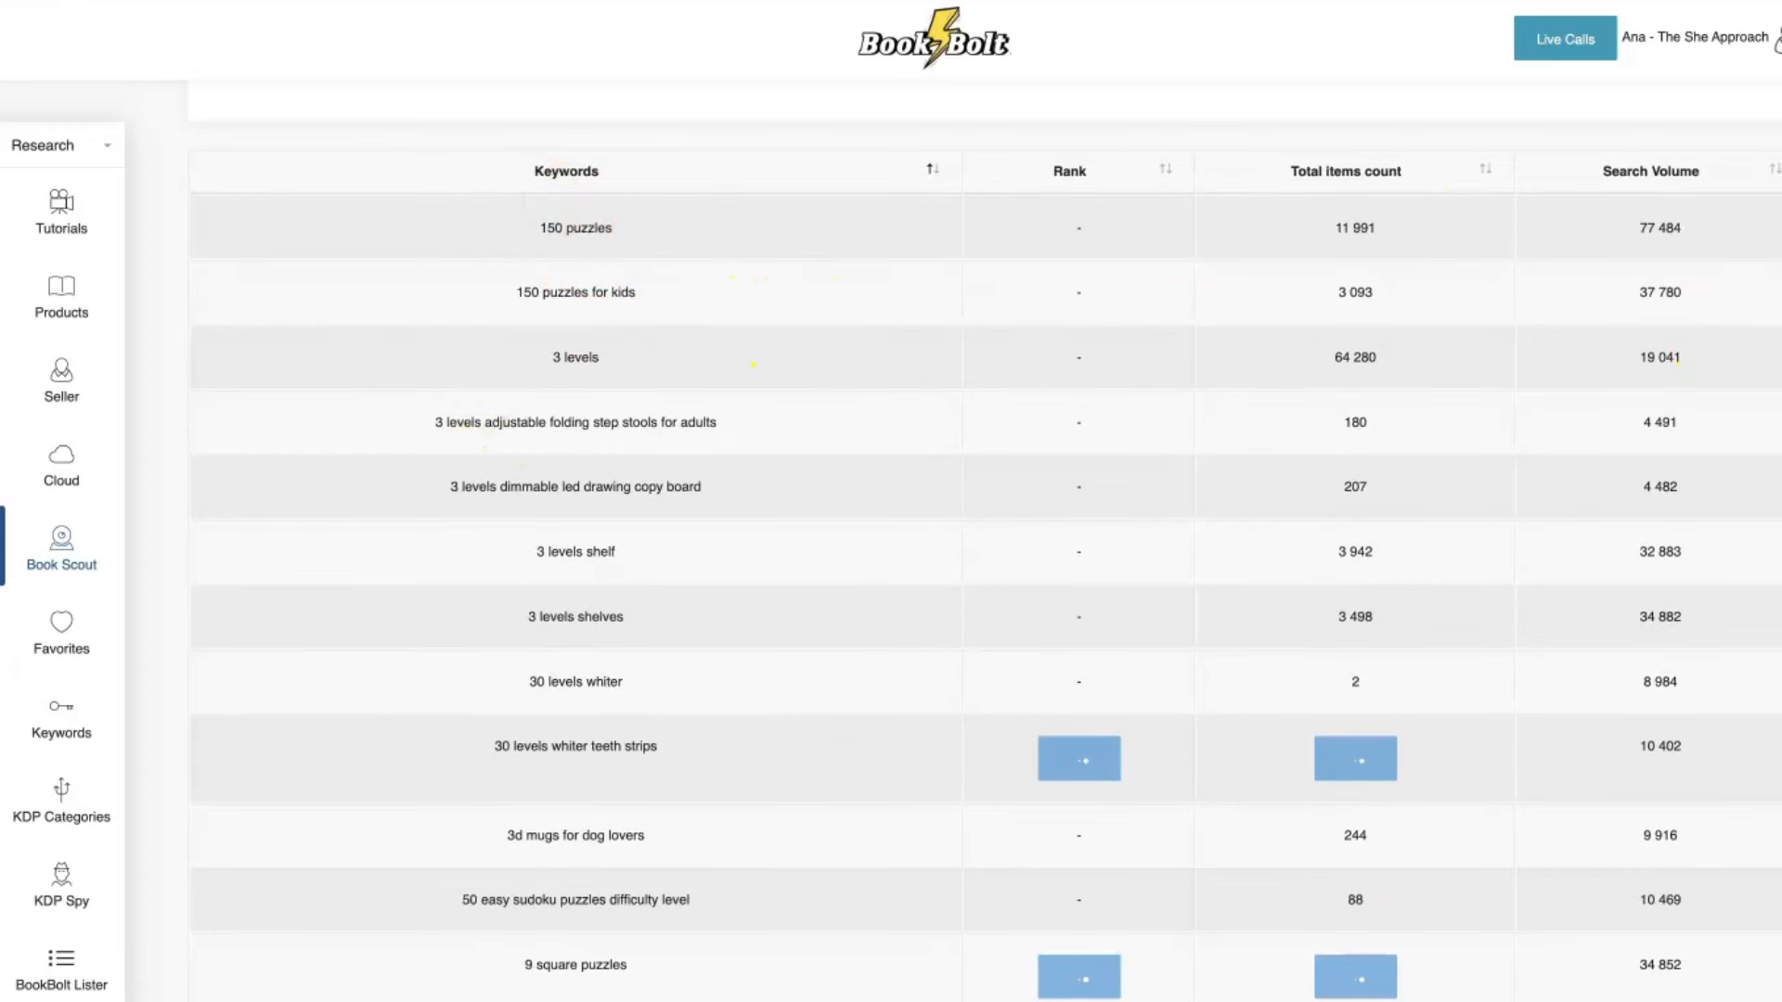
pyautogui.scroll(-3)
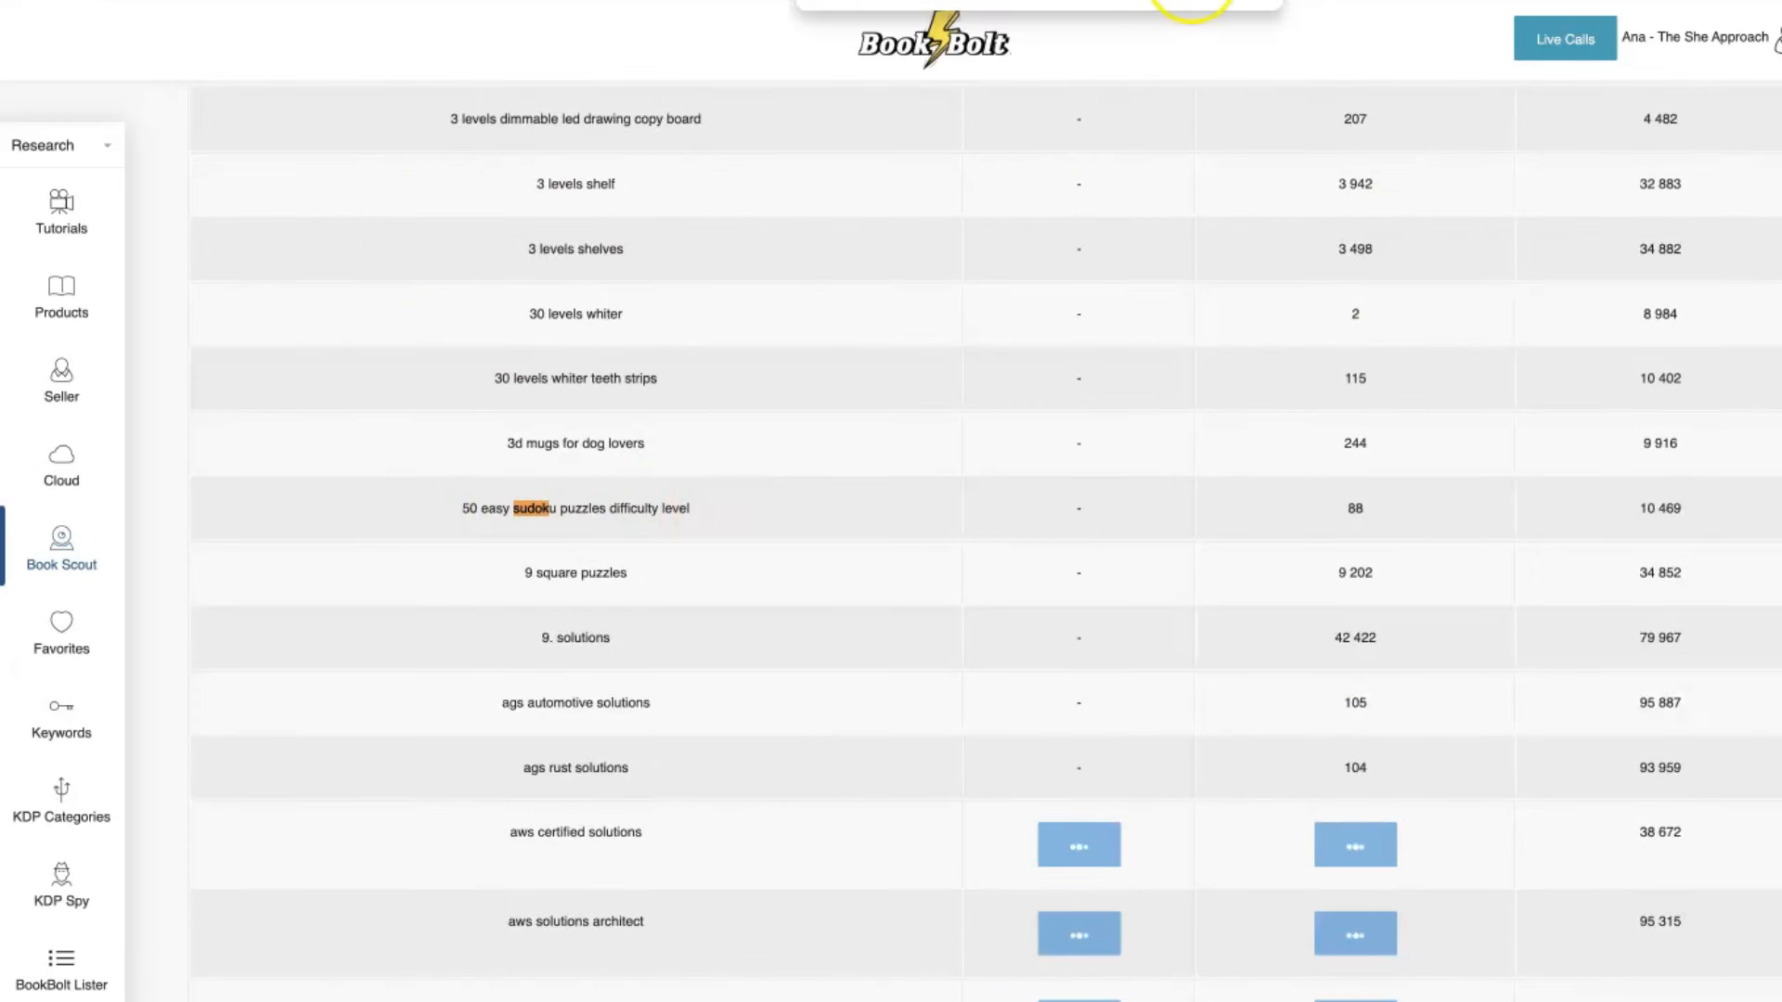
pyautogui.scroll(-3)
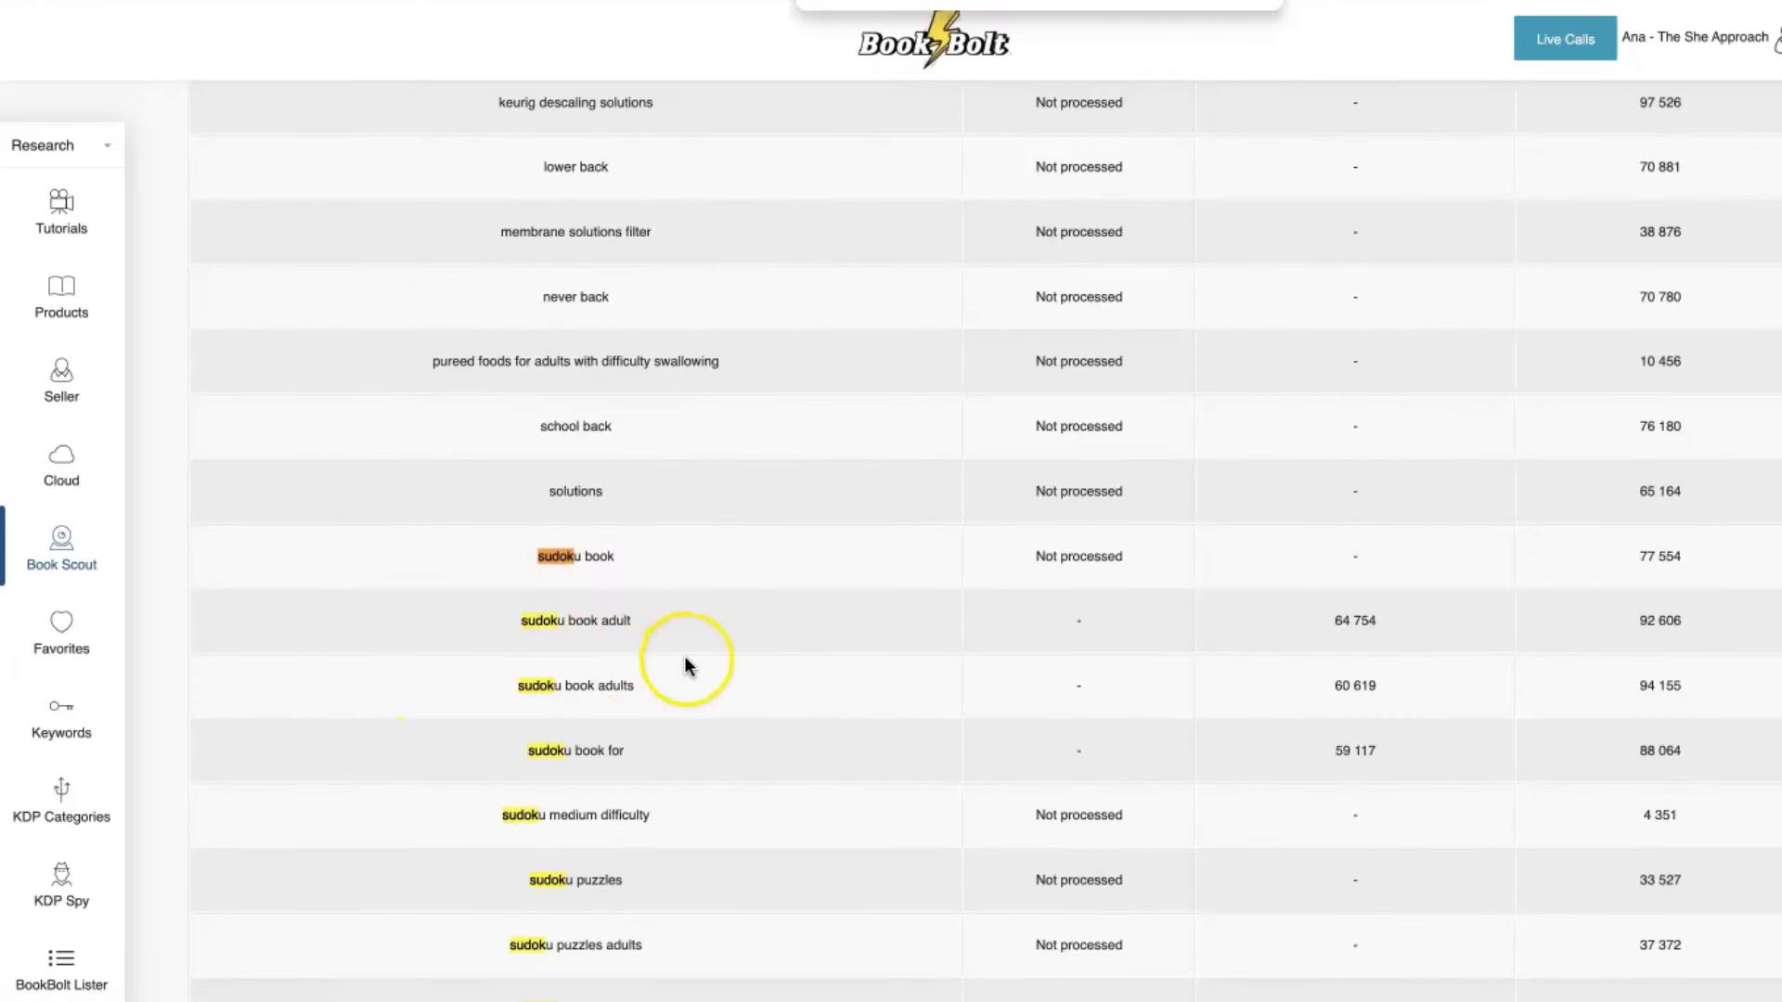
pyautogui.scroll(-3)
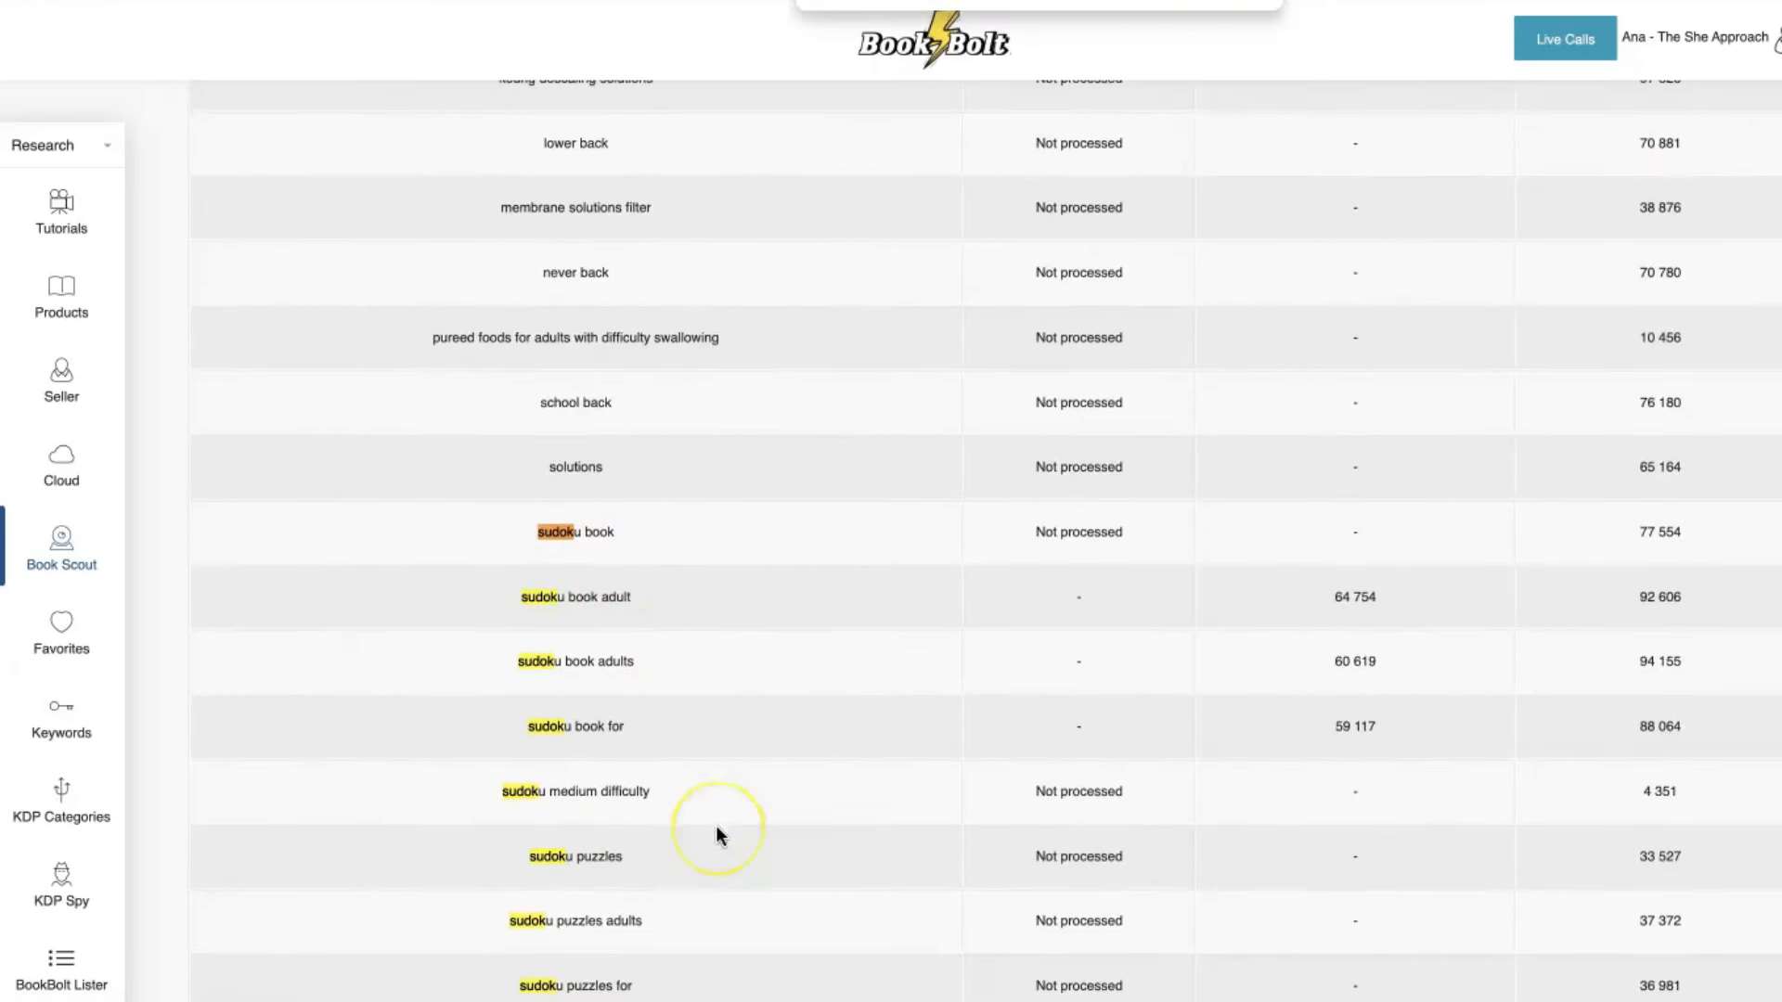
pyautogui.scroll(3)
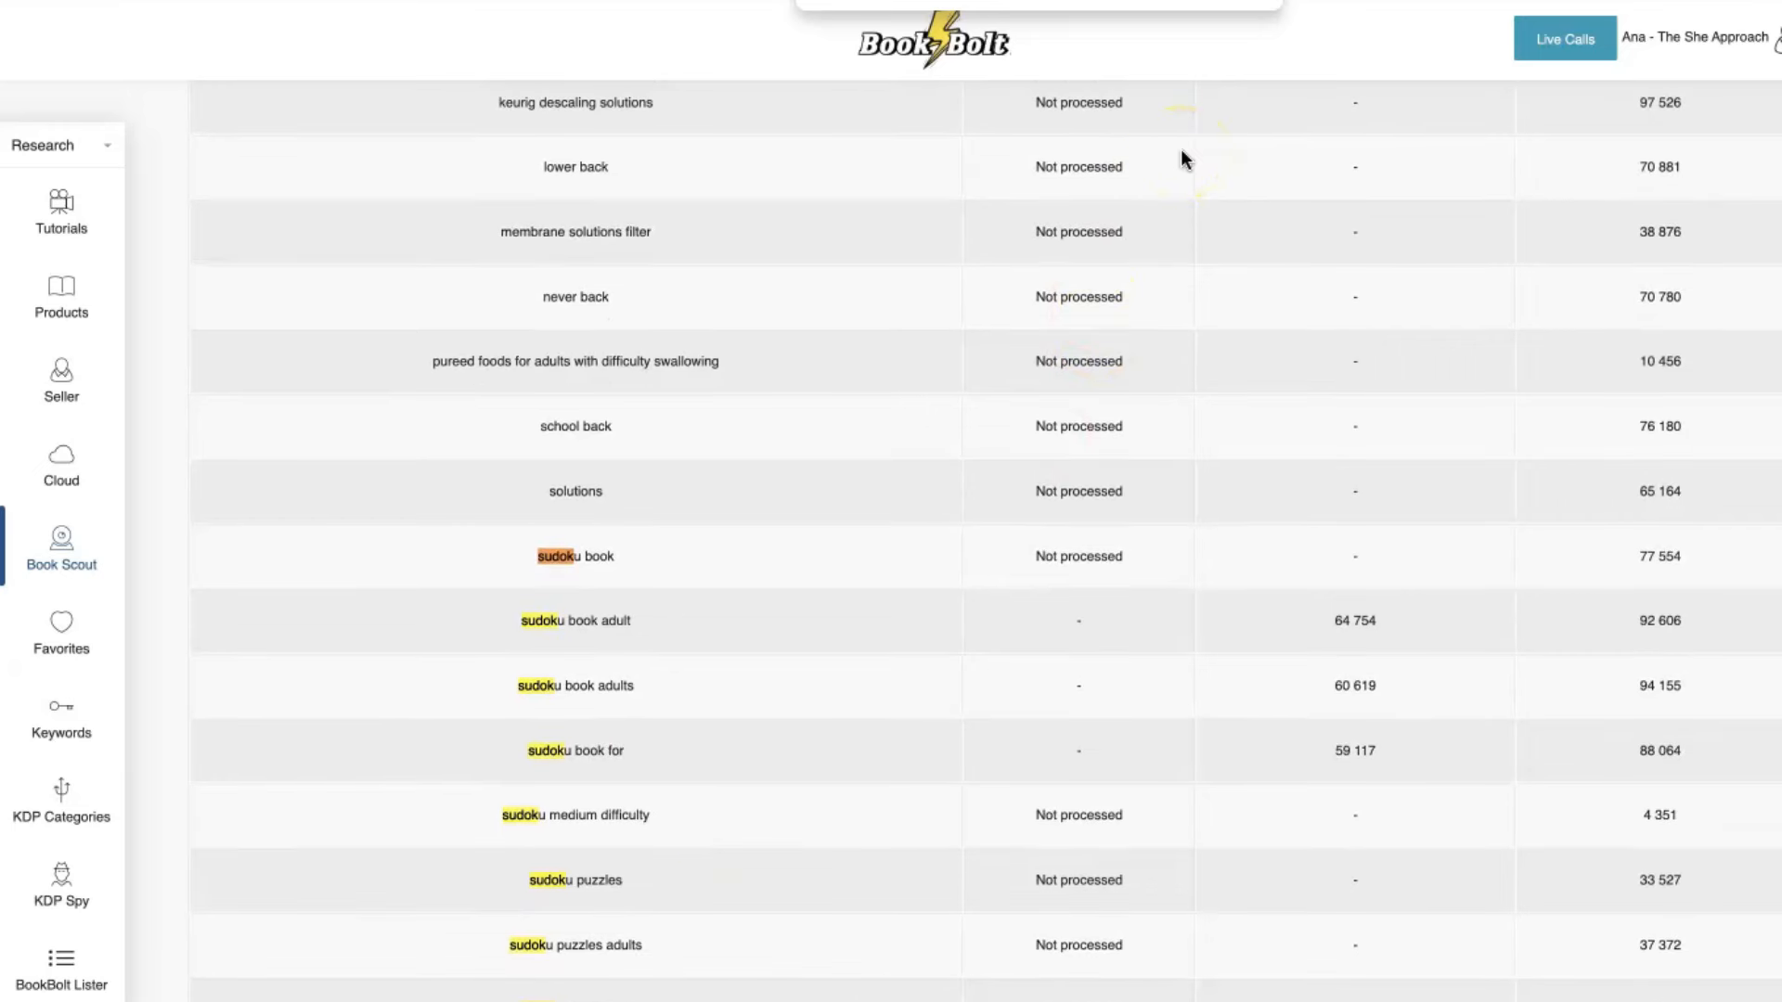
pyautogui.scroll(-3)
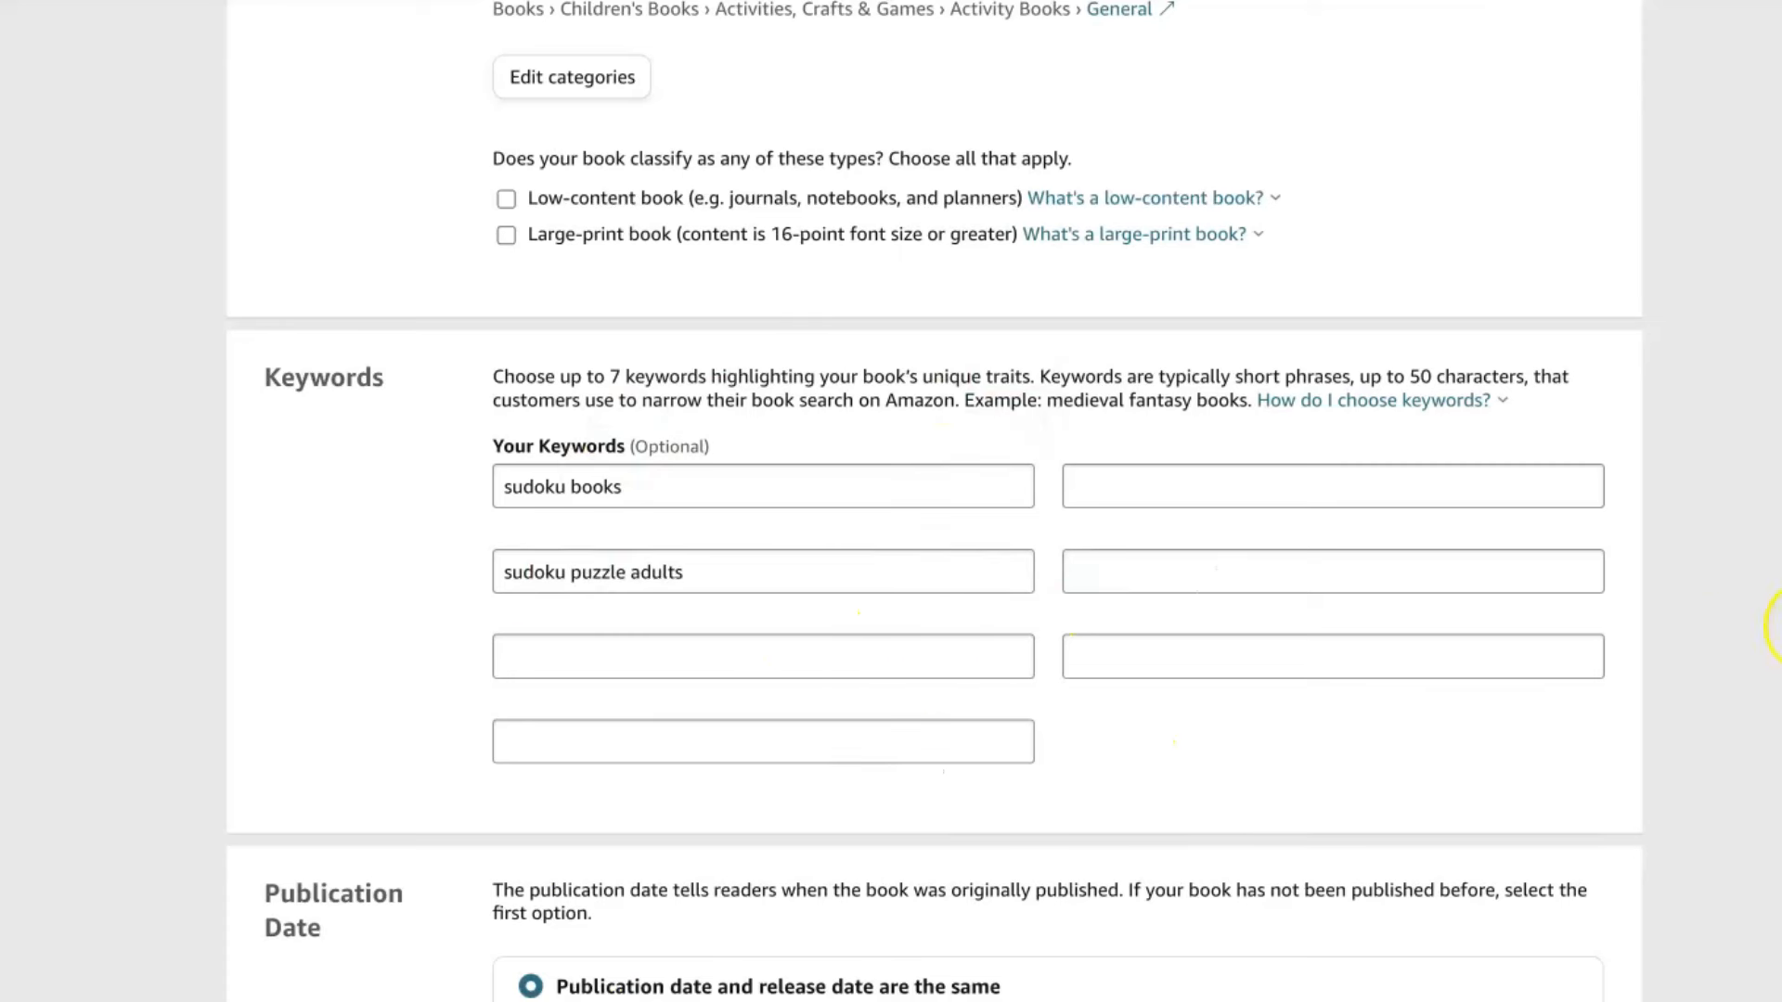
# Save the paperback details with 'Release my book for sale now' and continue to Paperback Content.
pyautogui.scroll(-3)
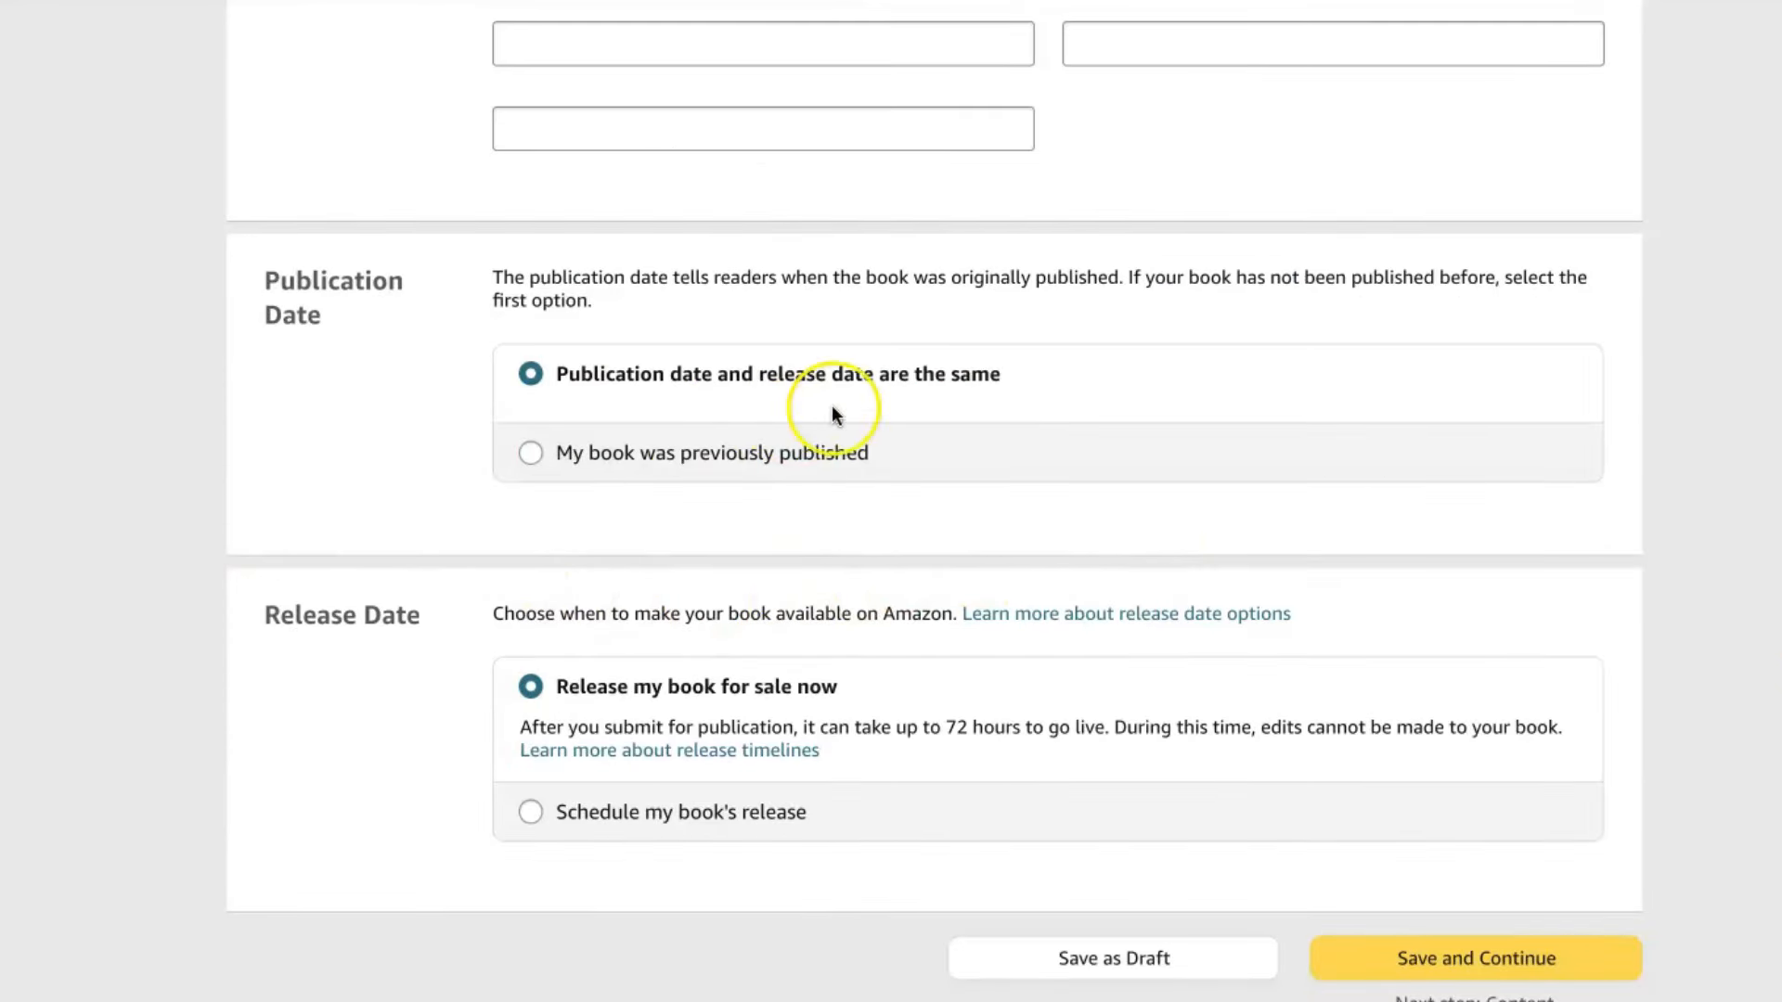
pyautogui.moveTo(783, 706)
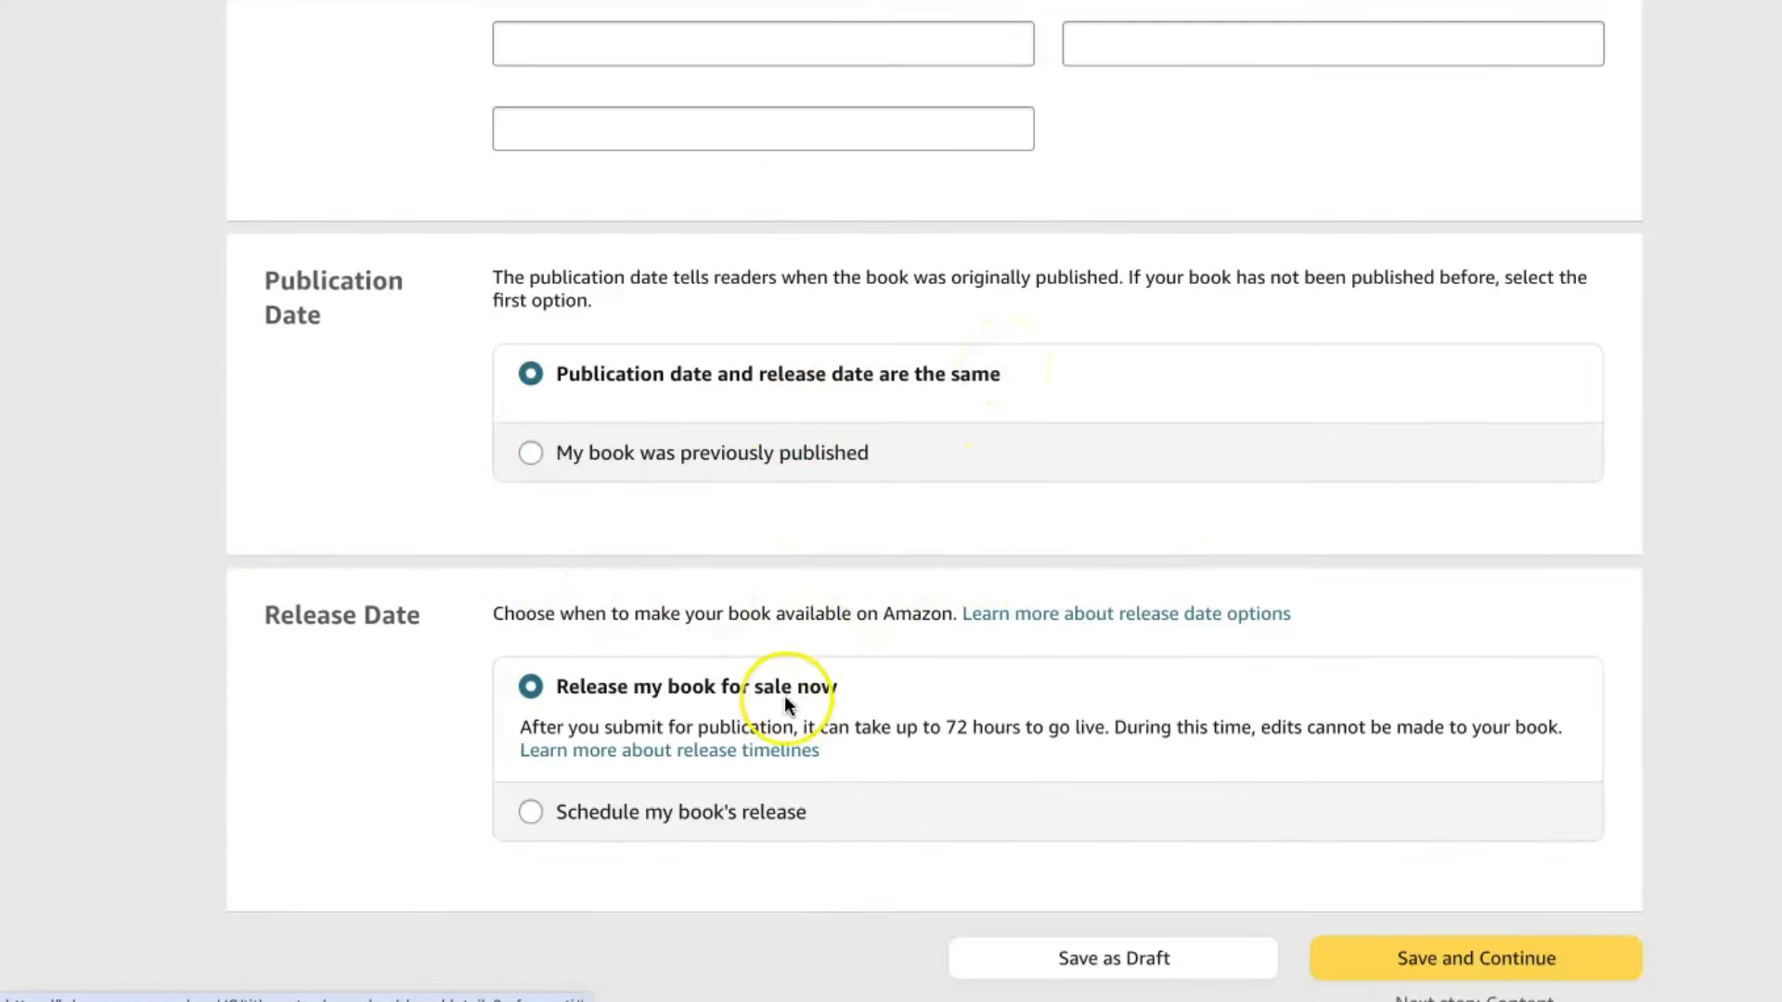
pyautogui.moveTo(835, 710)
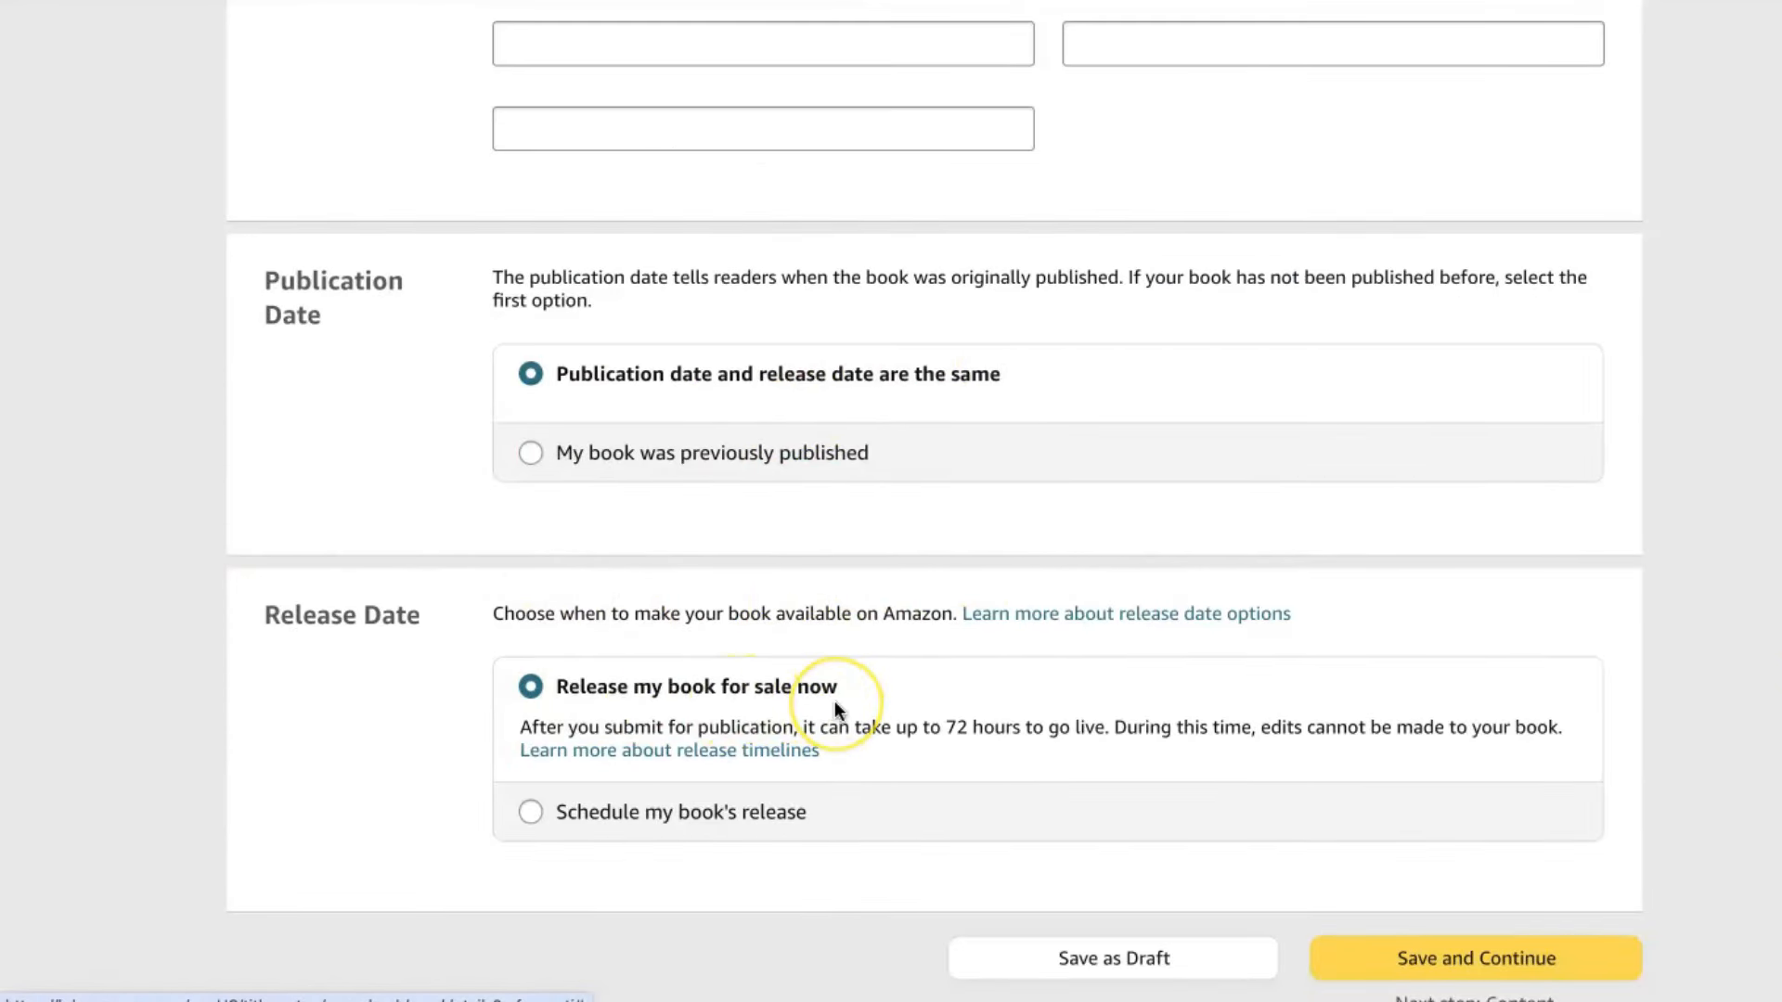
pyautogui.moveTo(620, 776)
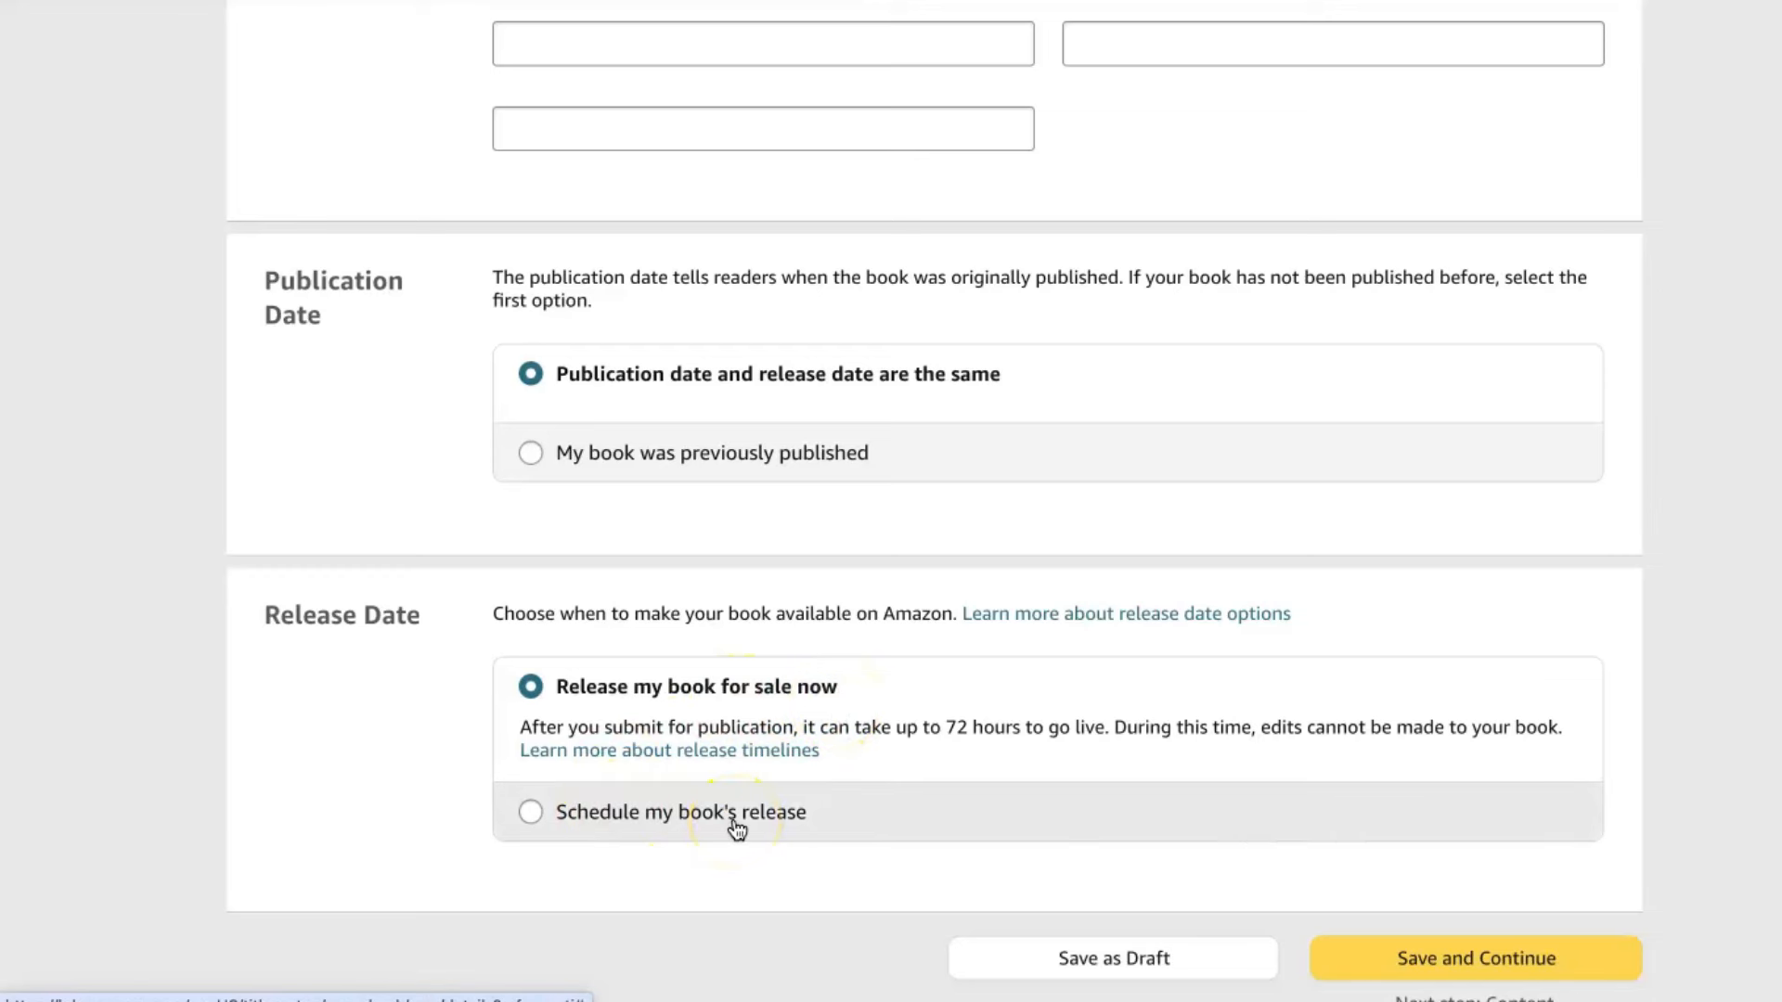
pyautogui.click(1474, 958)
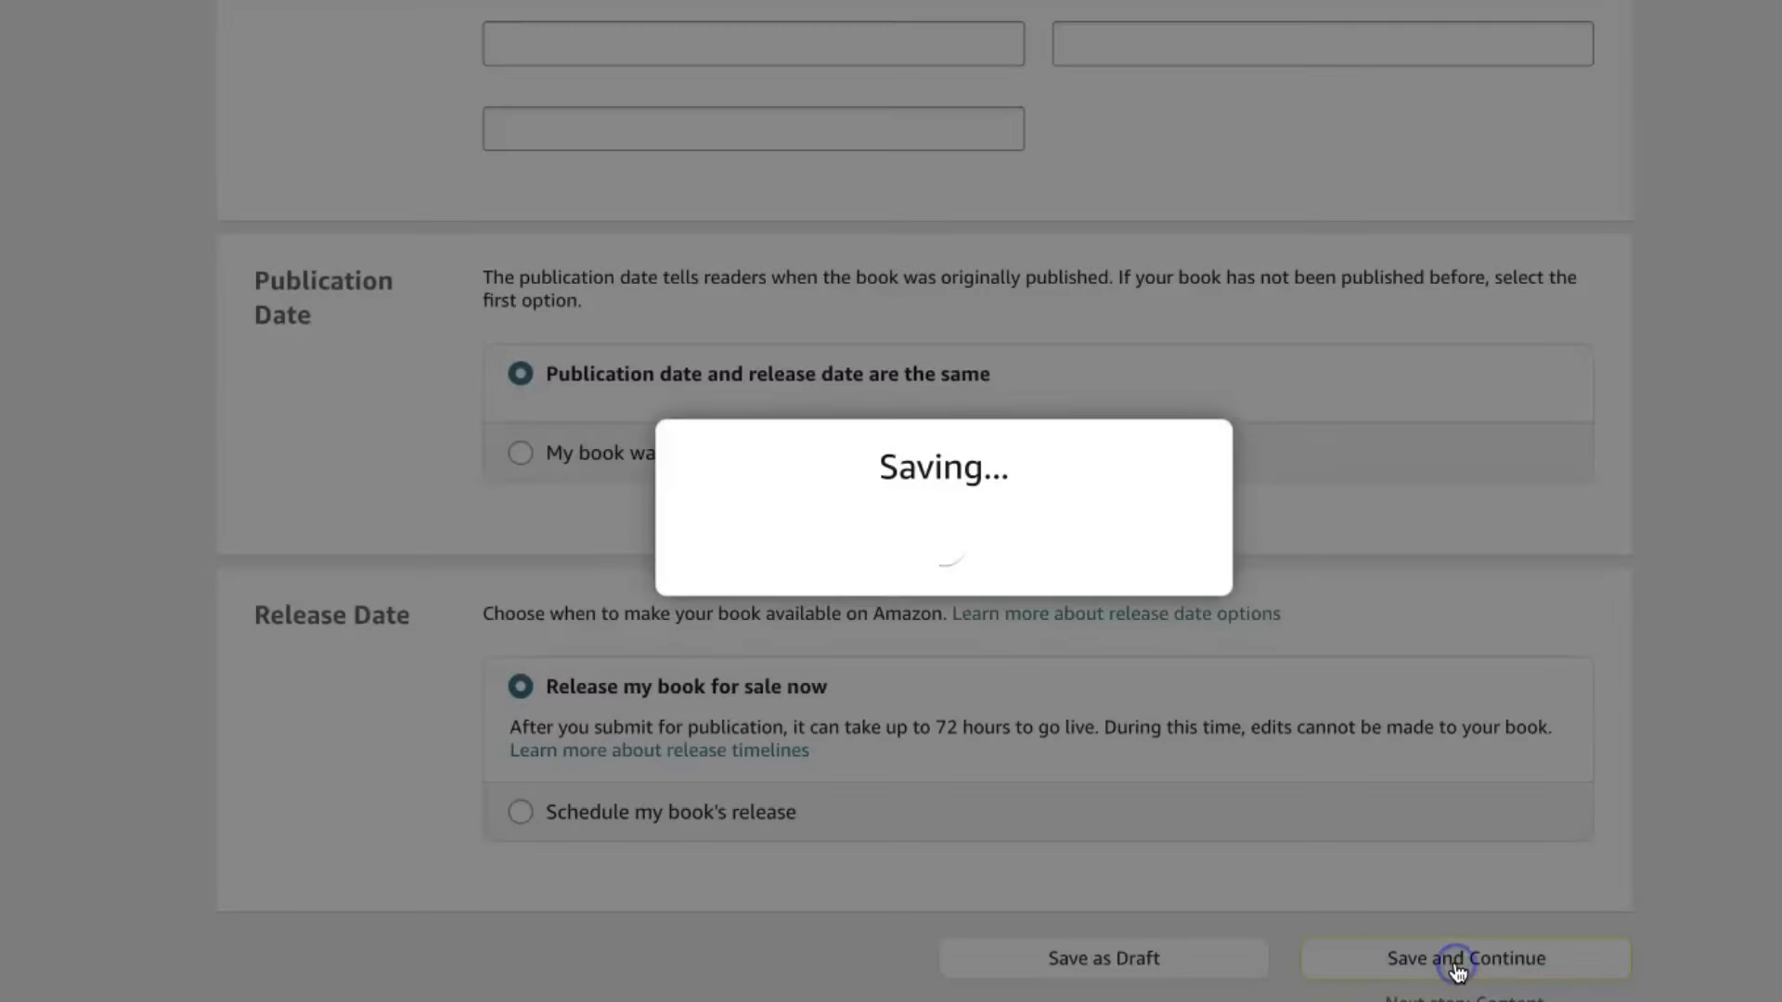
pyautogui.click(1465, 958)
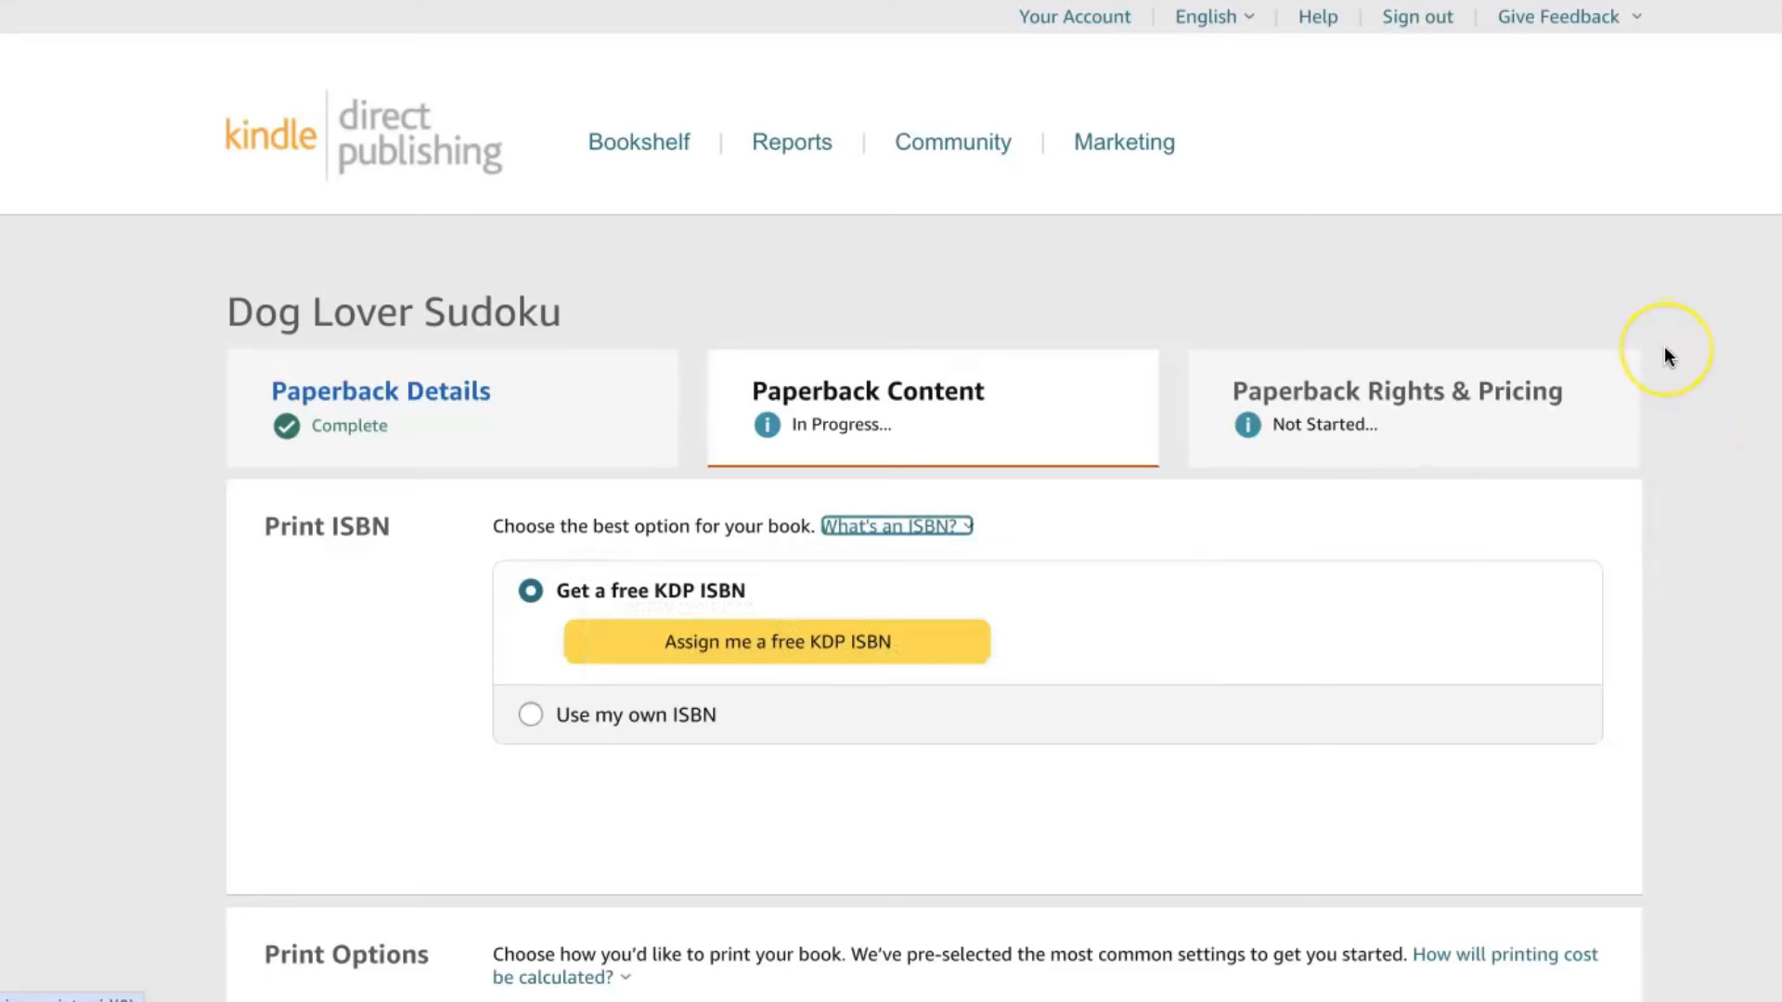
pyautogui.moveTo(1617, 429)
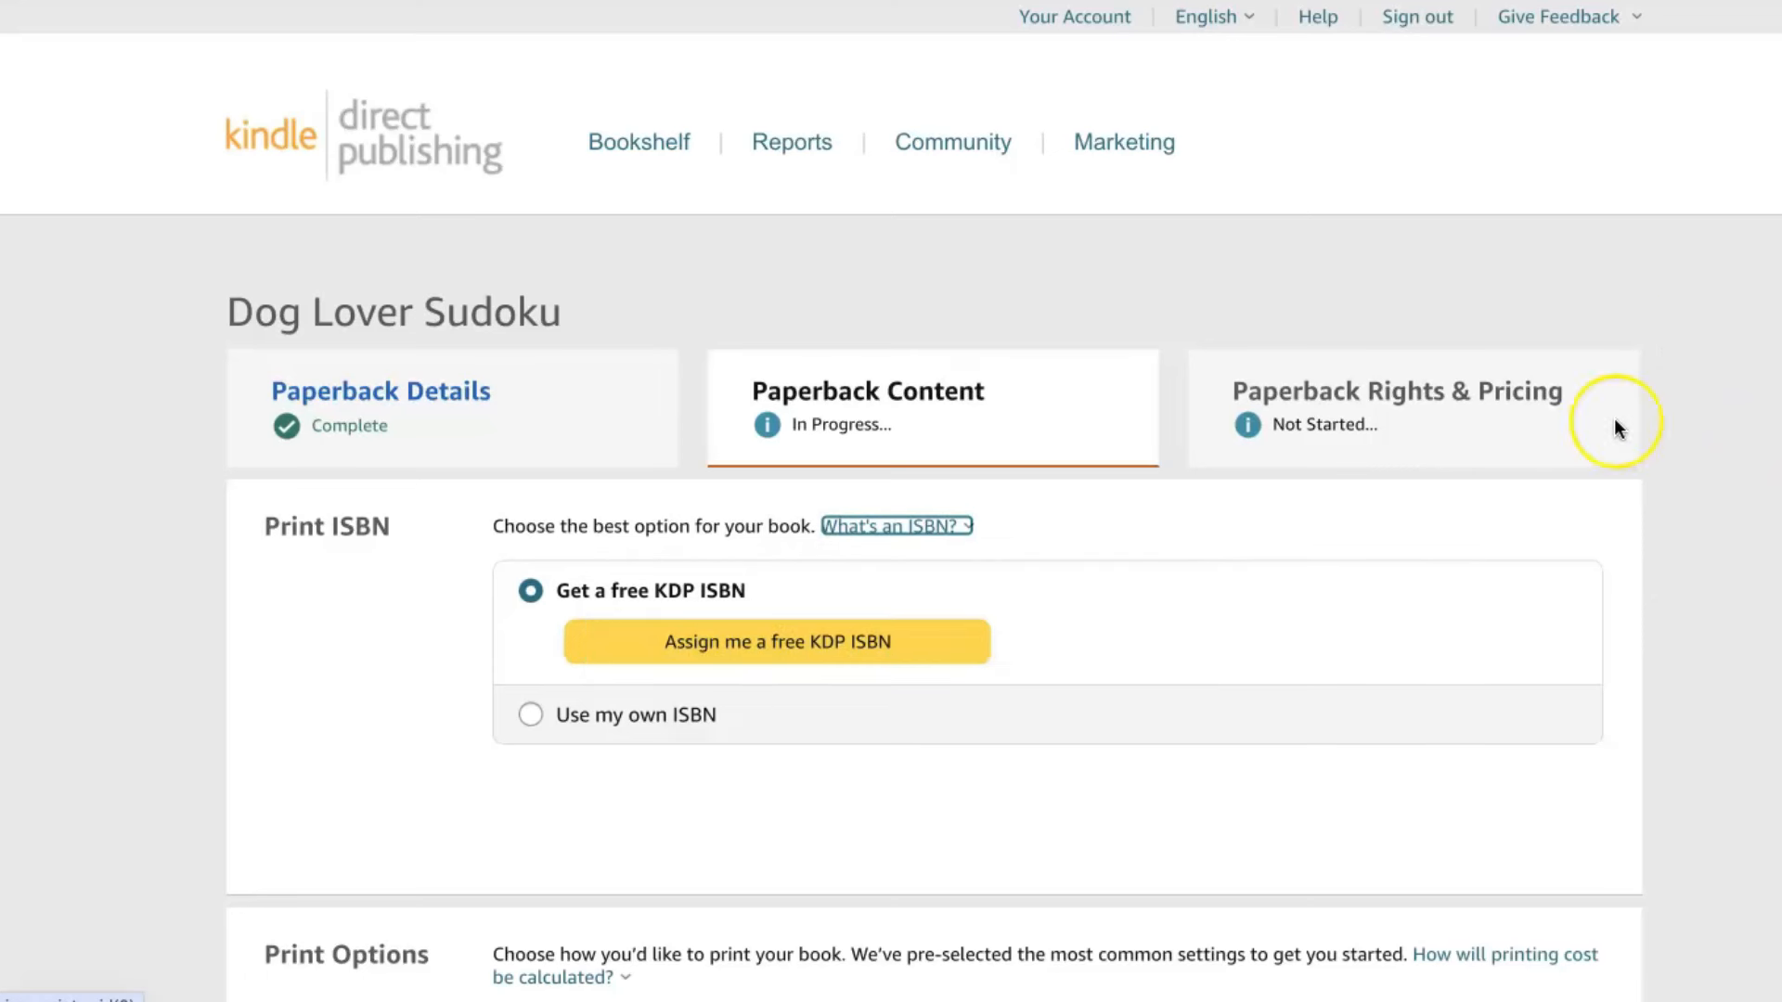
pyautogui.moveTo(718, 641)
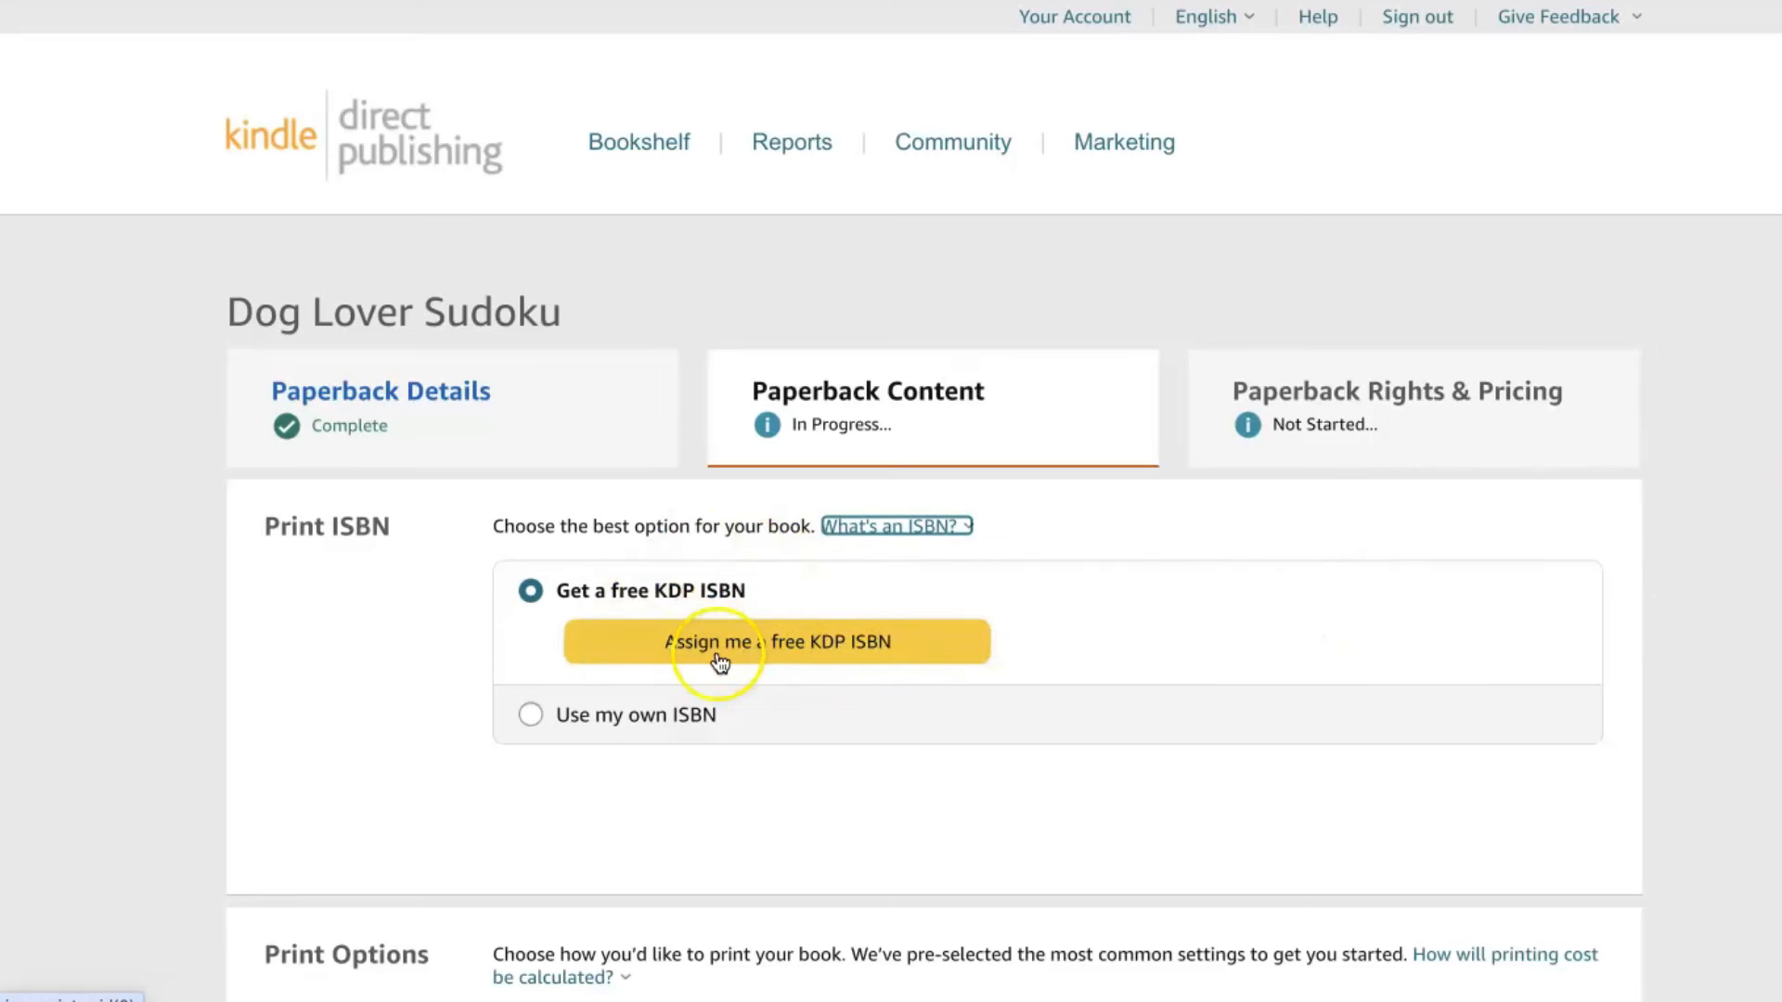
pyautogui.moveTo(867, 661)
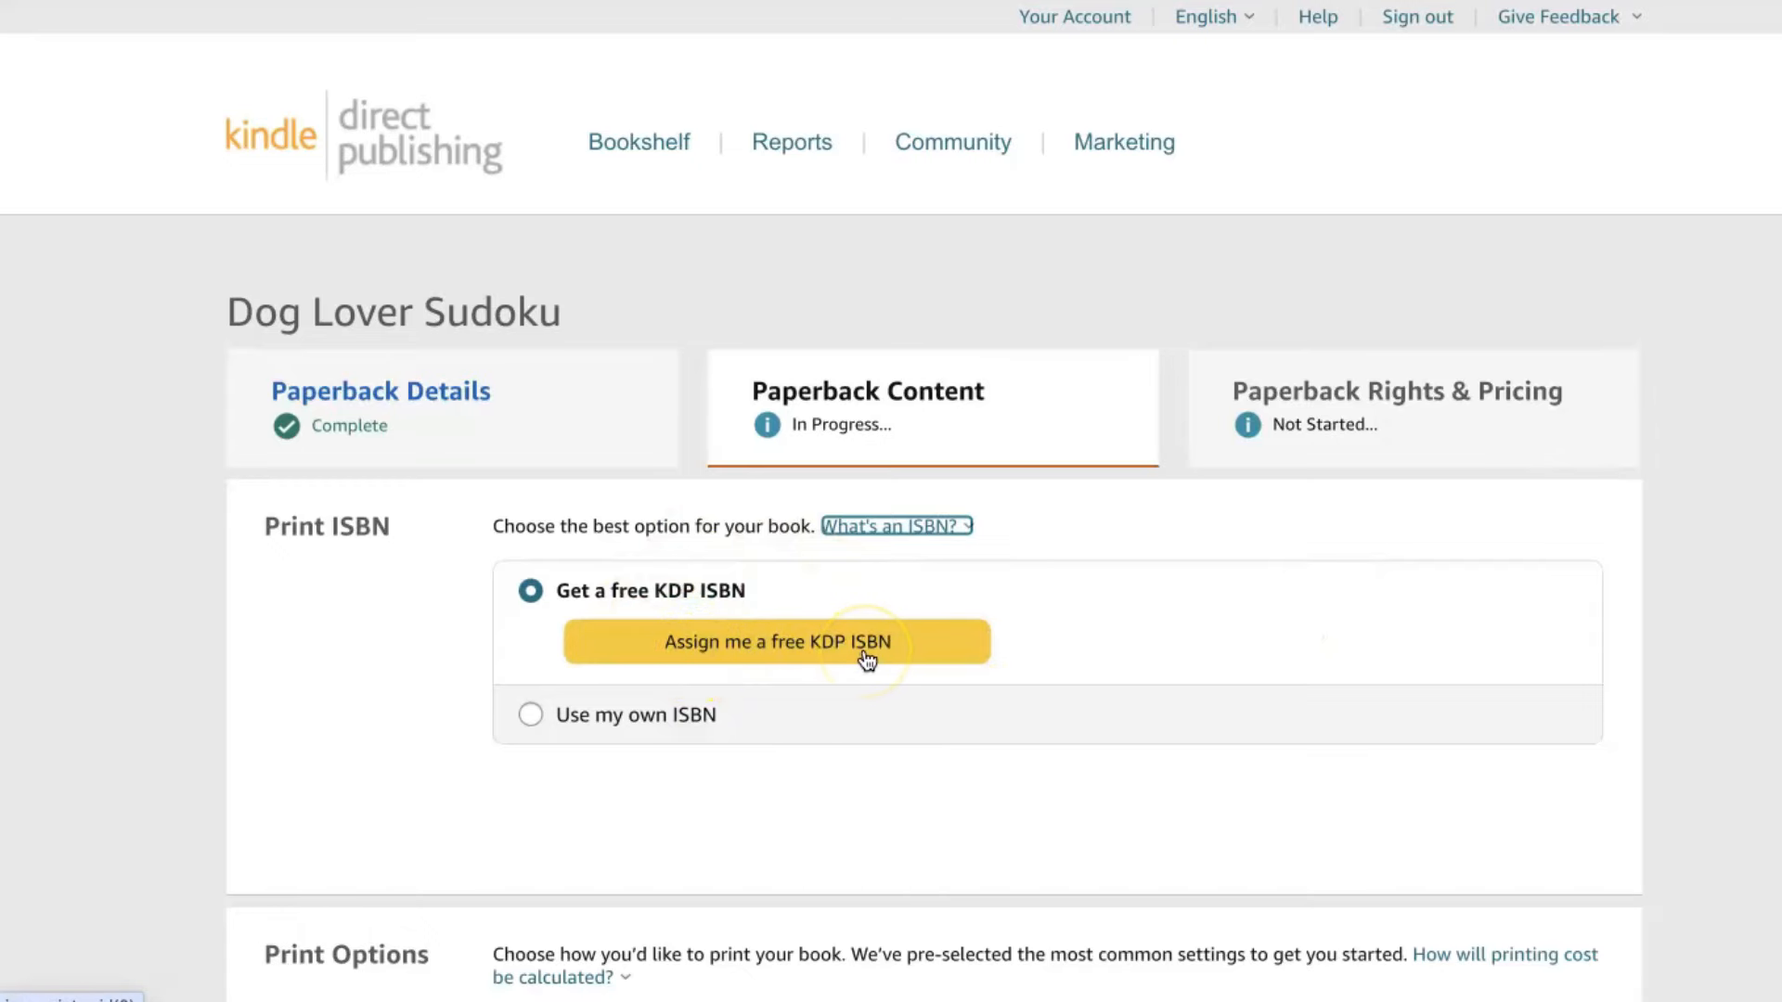
# Assign a free KDP ISBN with Independently published as the imprint.
pyautogui.click(776, 640)
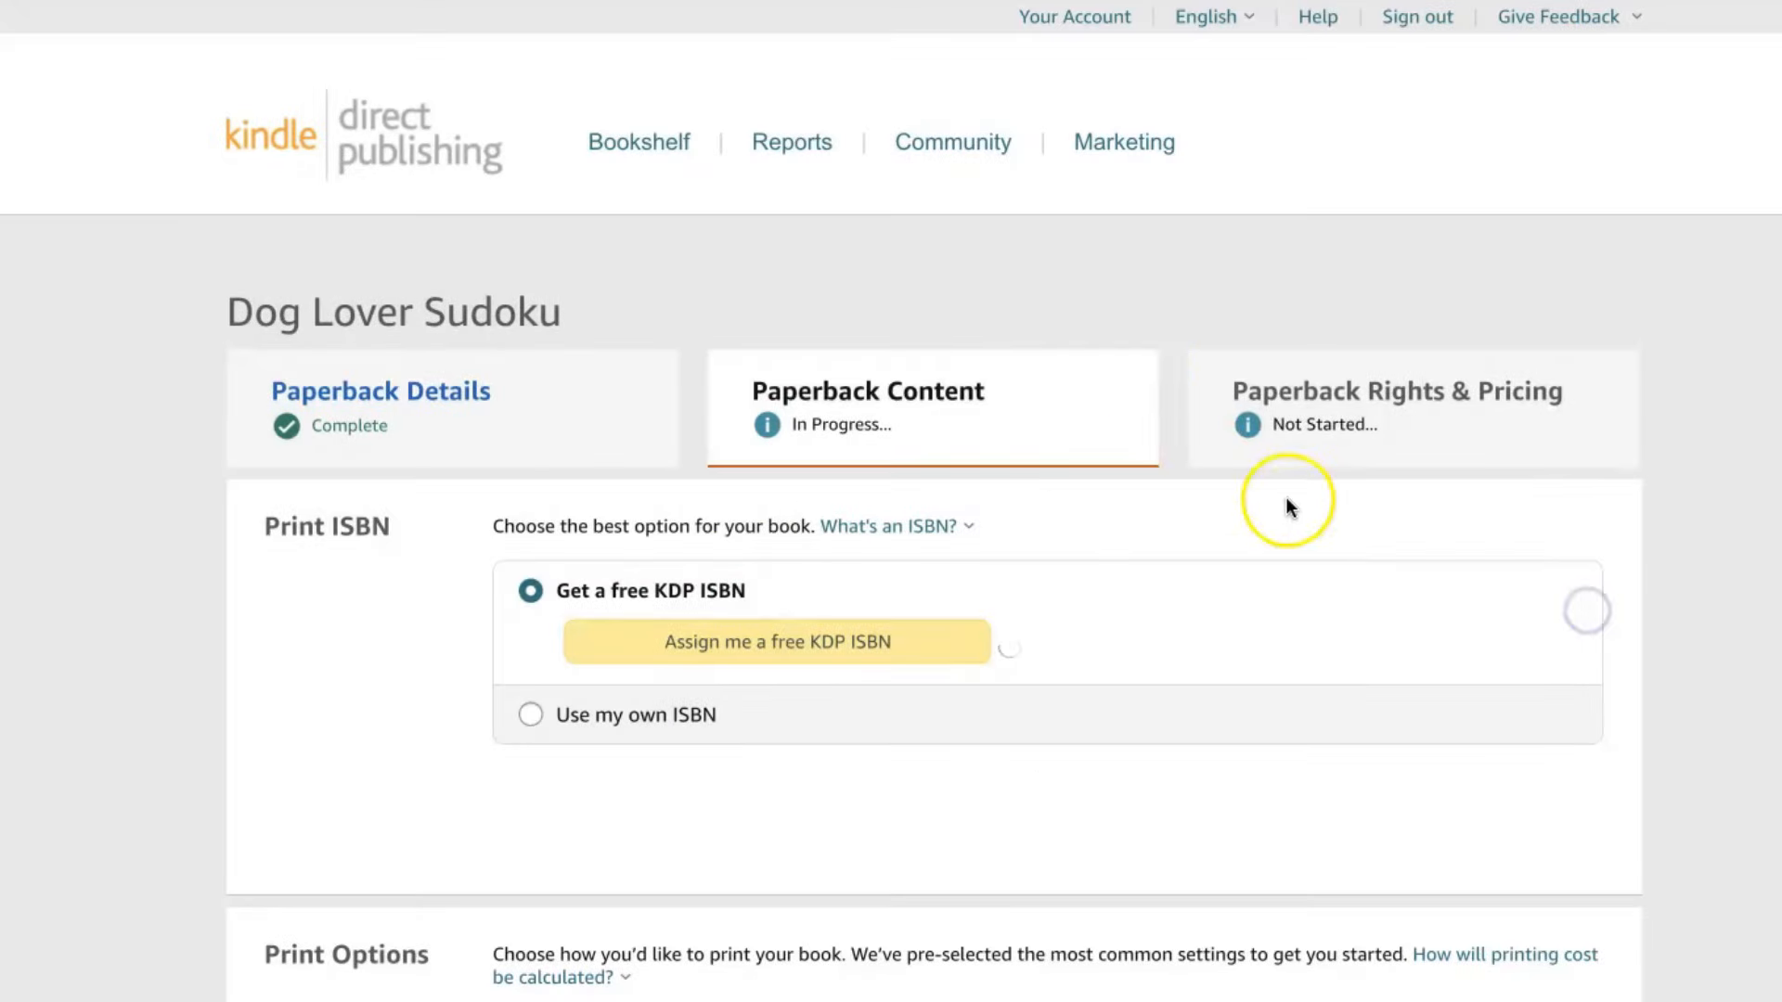
pyautogui.click(777, 643)
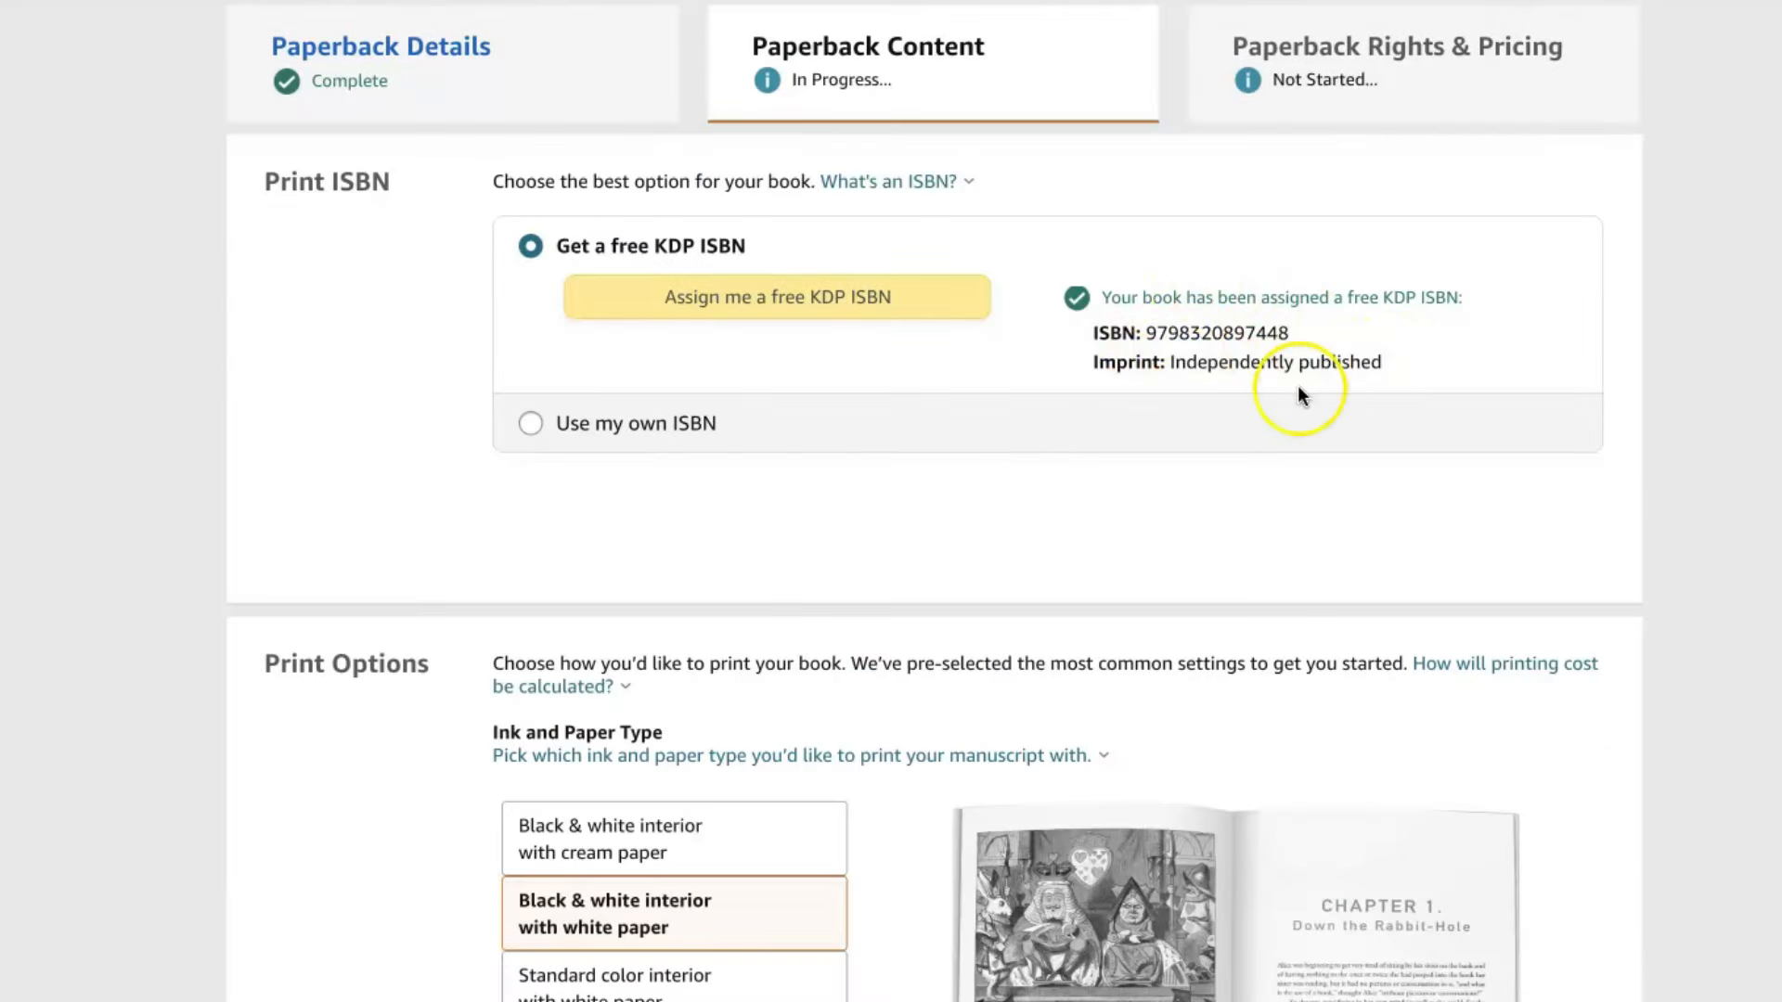
pyautogui.moveTo(1285, 300)
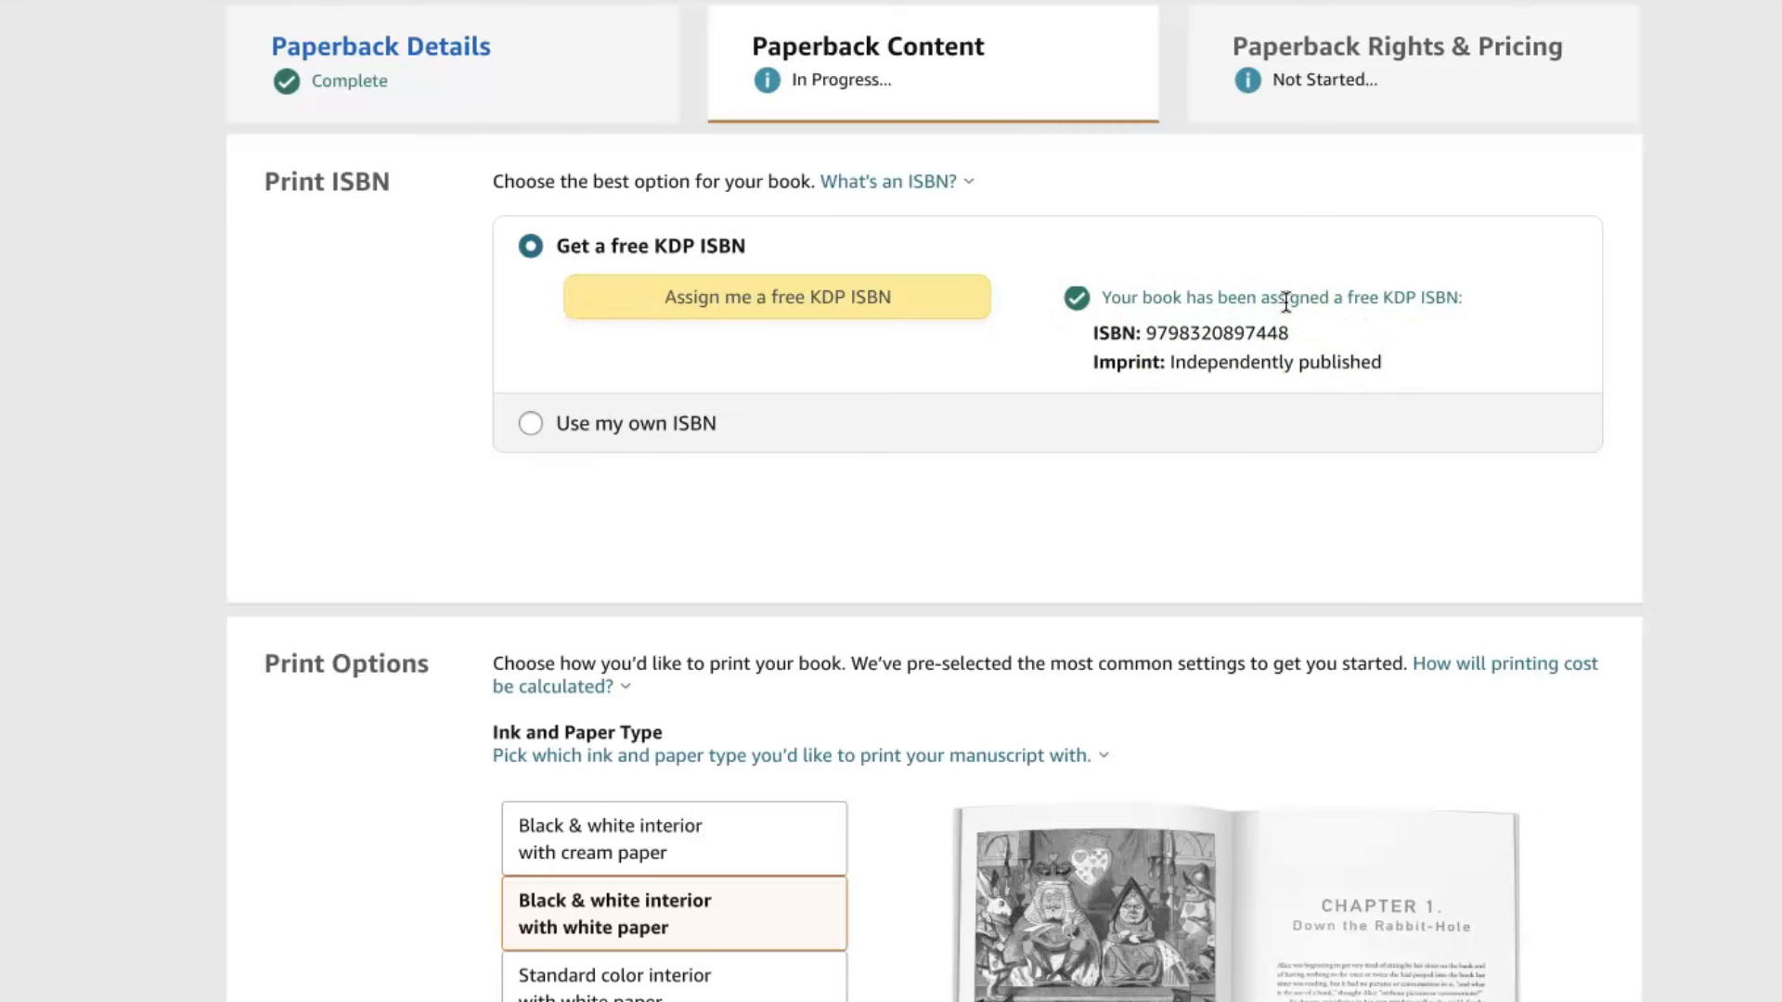
# Choose black & white interior on white paper after trying the colour options.
pyautogui.scroll(-3)
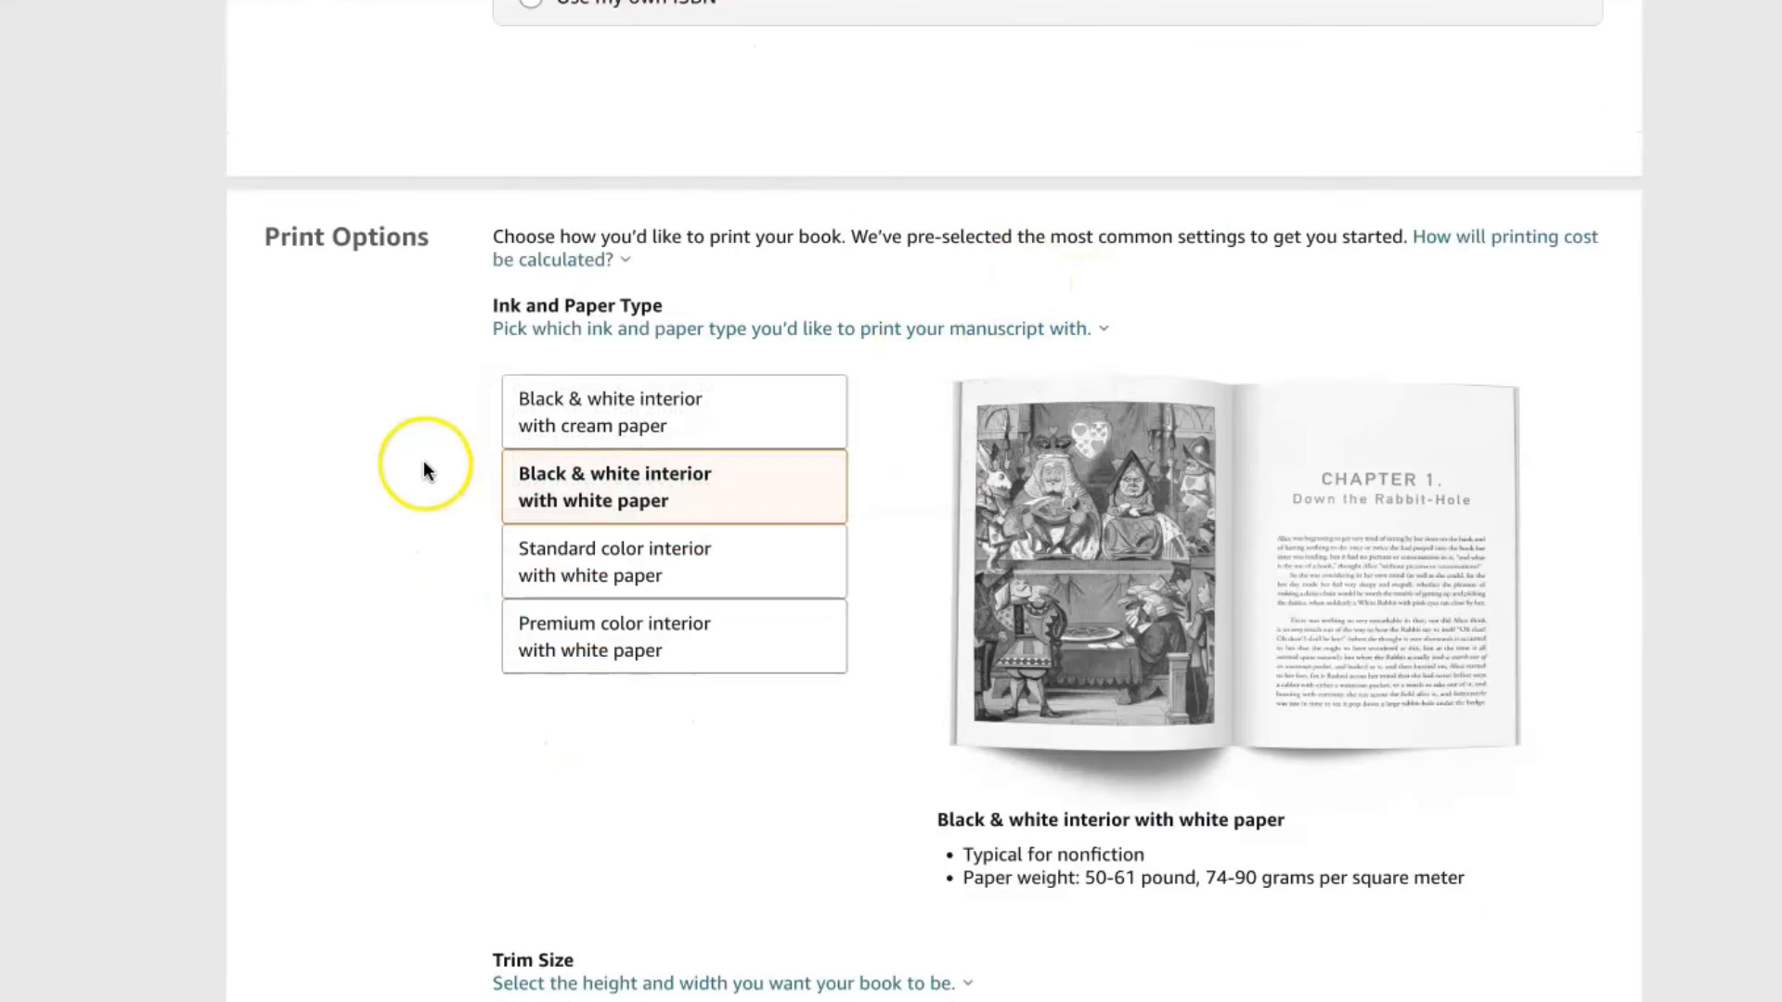
pyautogui.moveTo(429, 492)
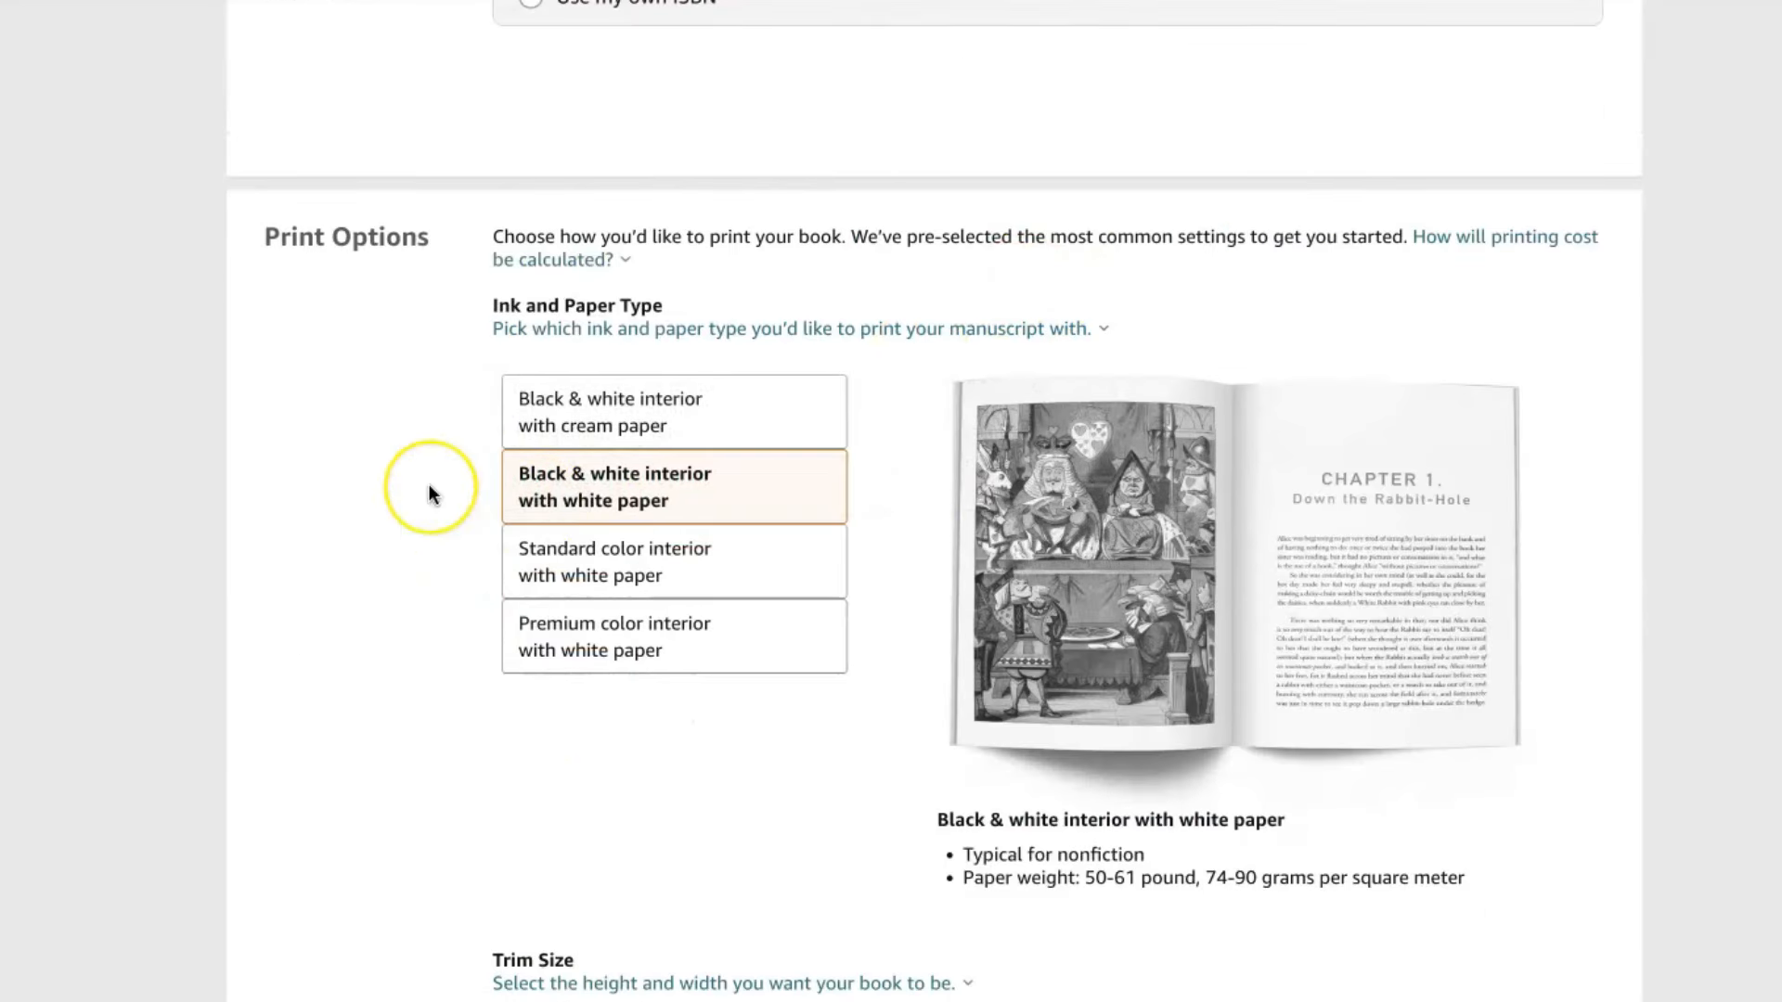
pyautogui.moveTo(518, 408)
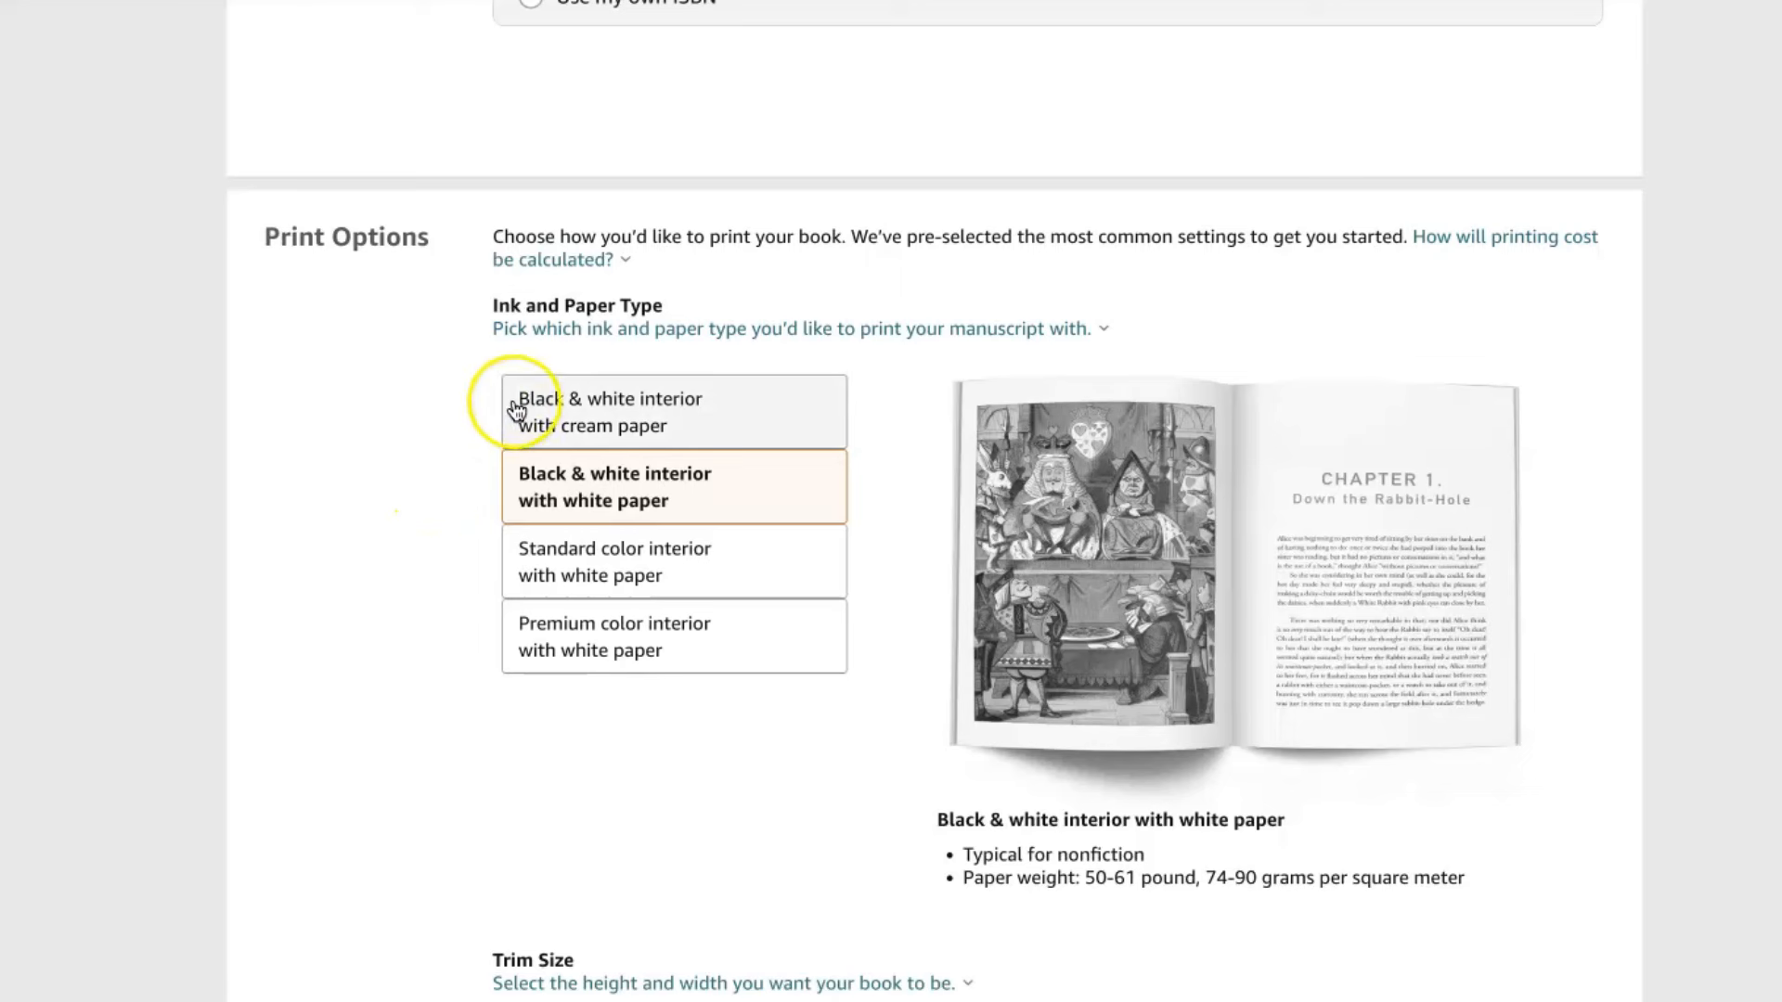
pyautogui.click(614, 412)
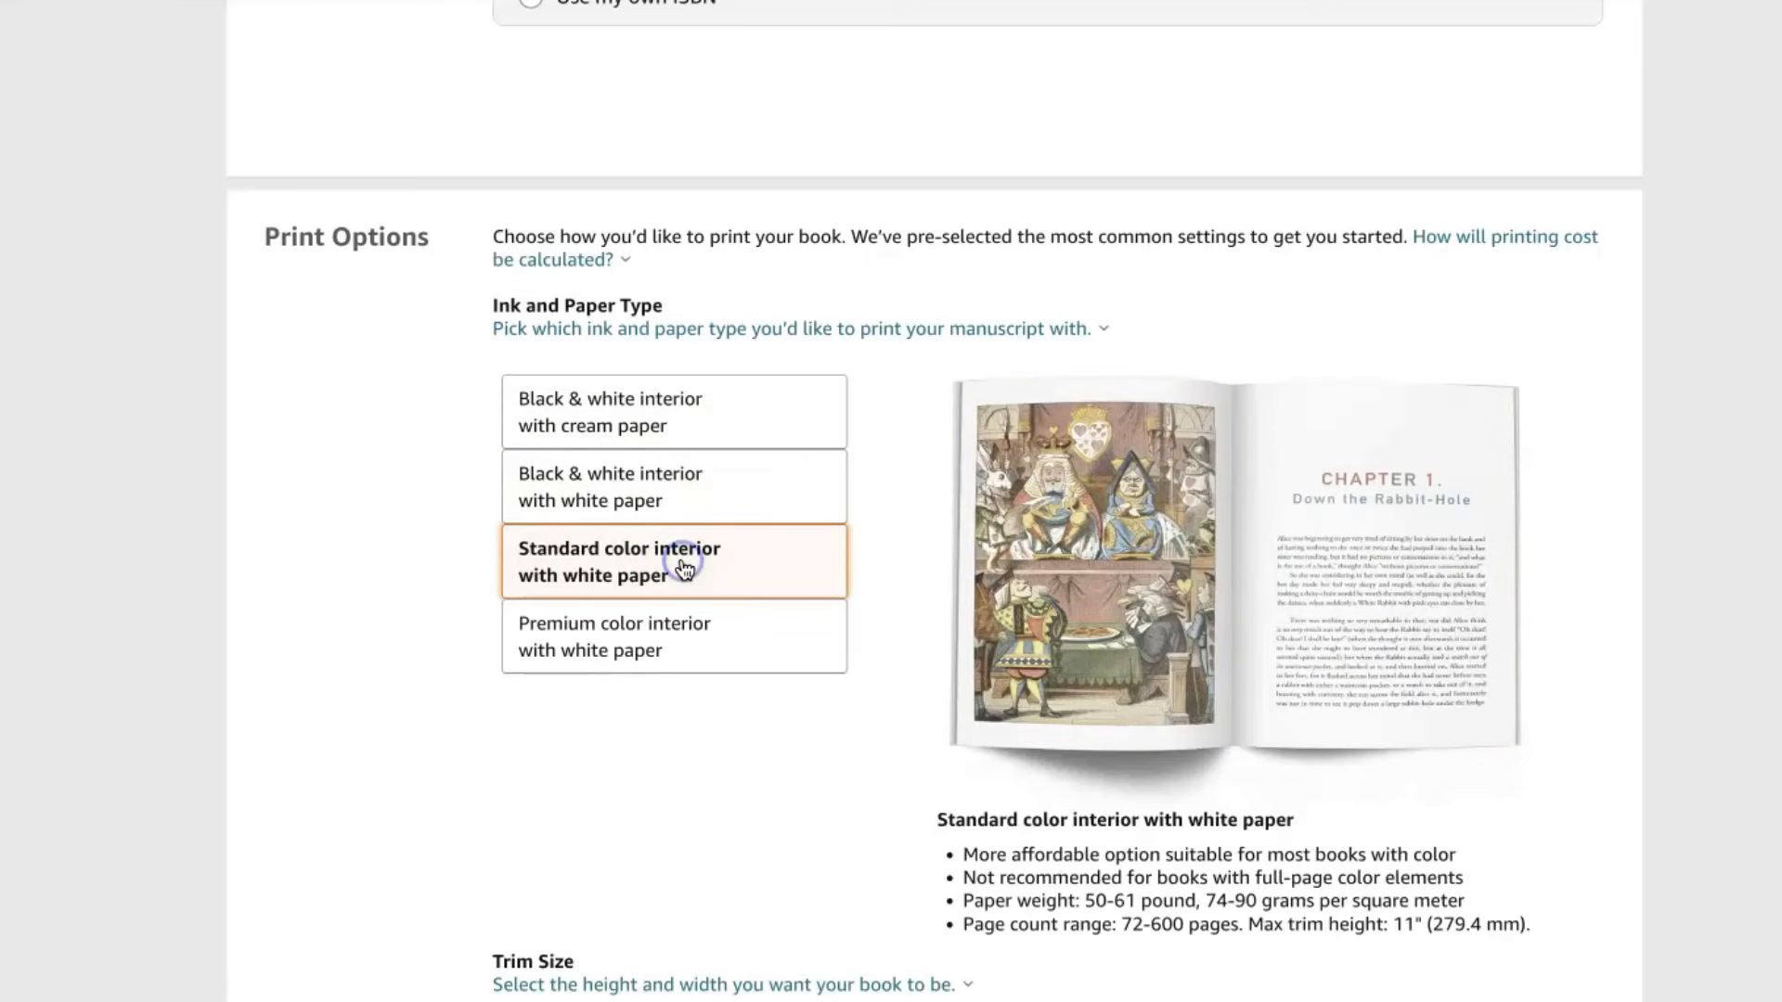
pyautogui.click(672, 637)
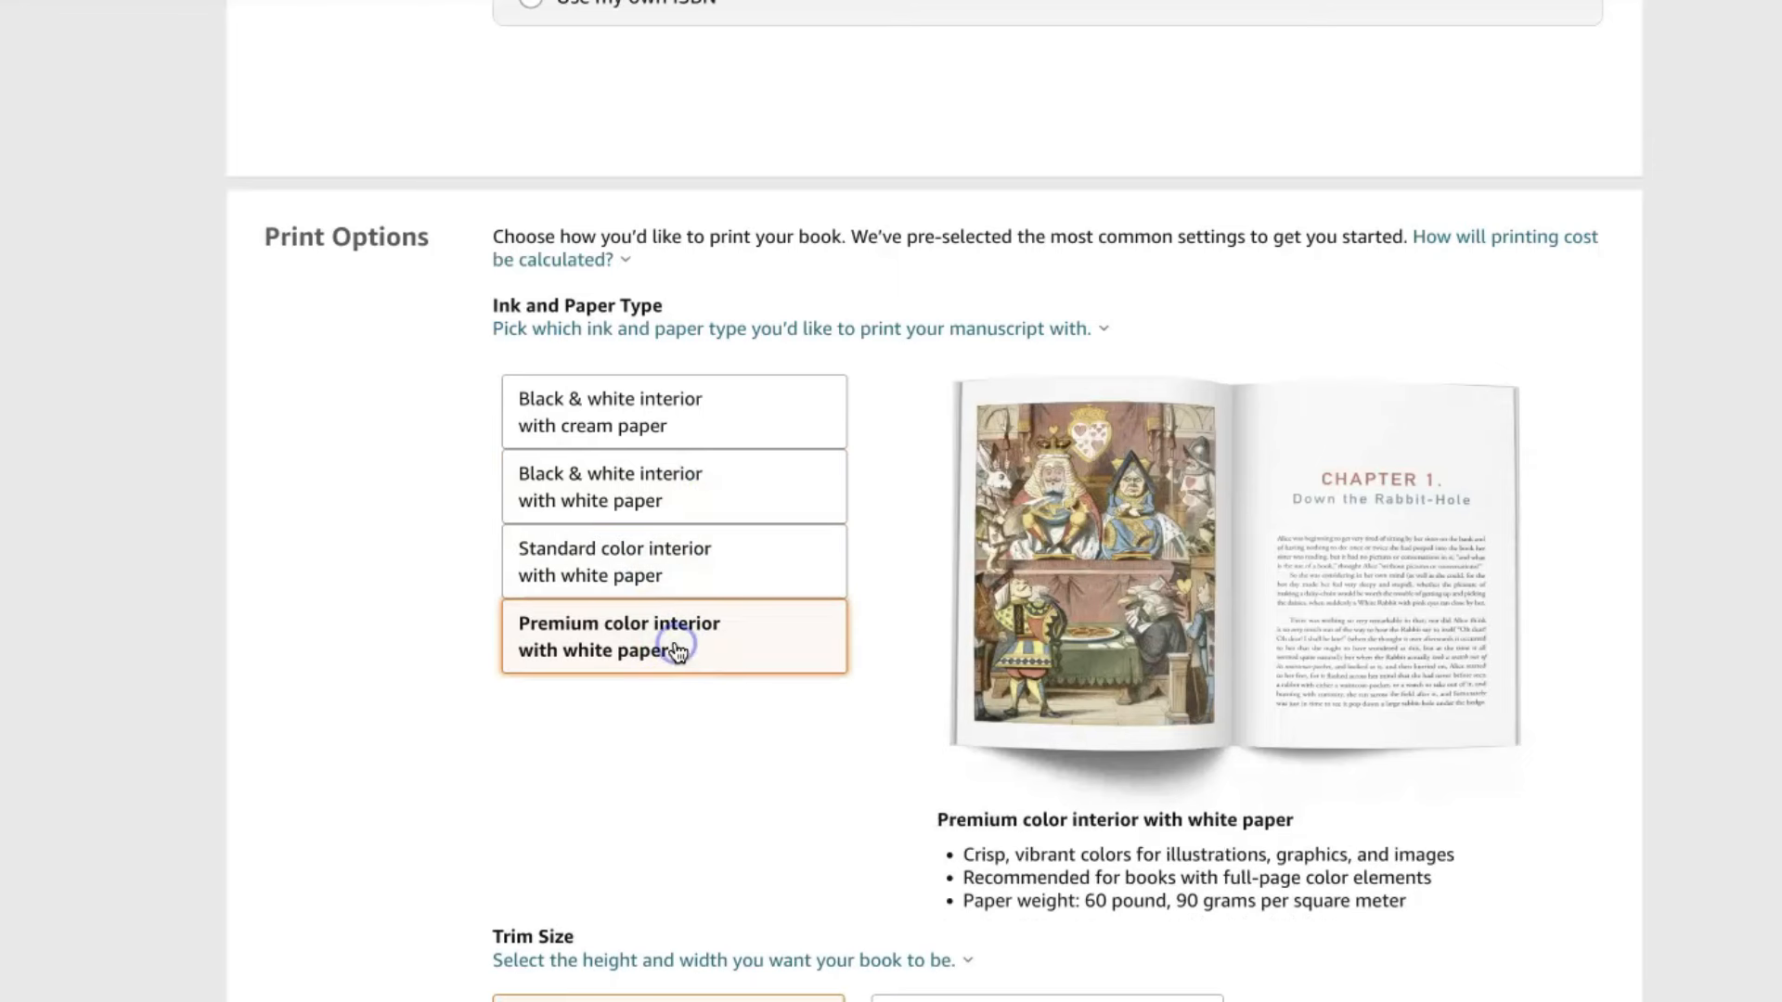
pyautogui.scroll(-3)
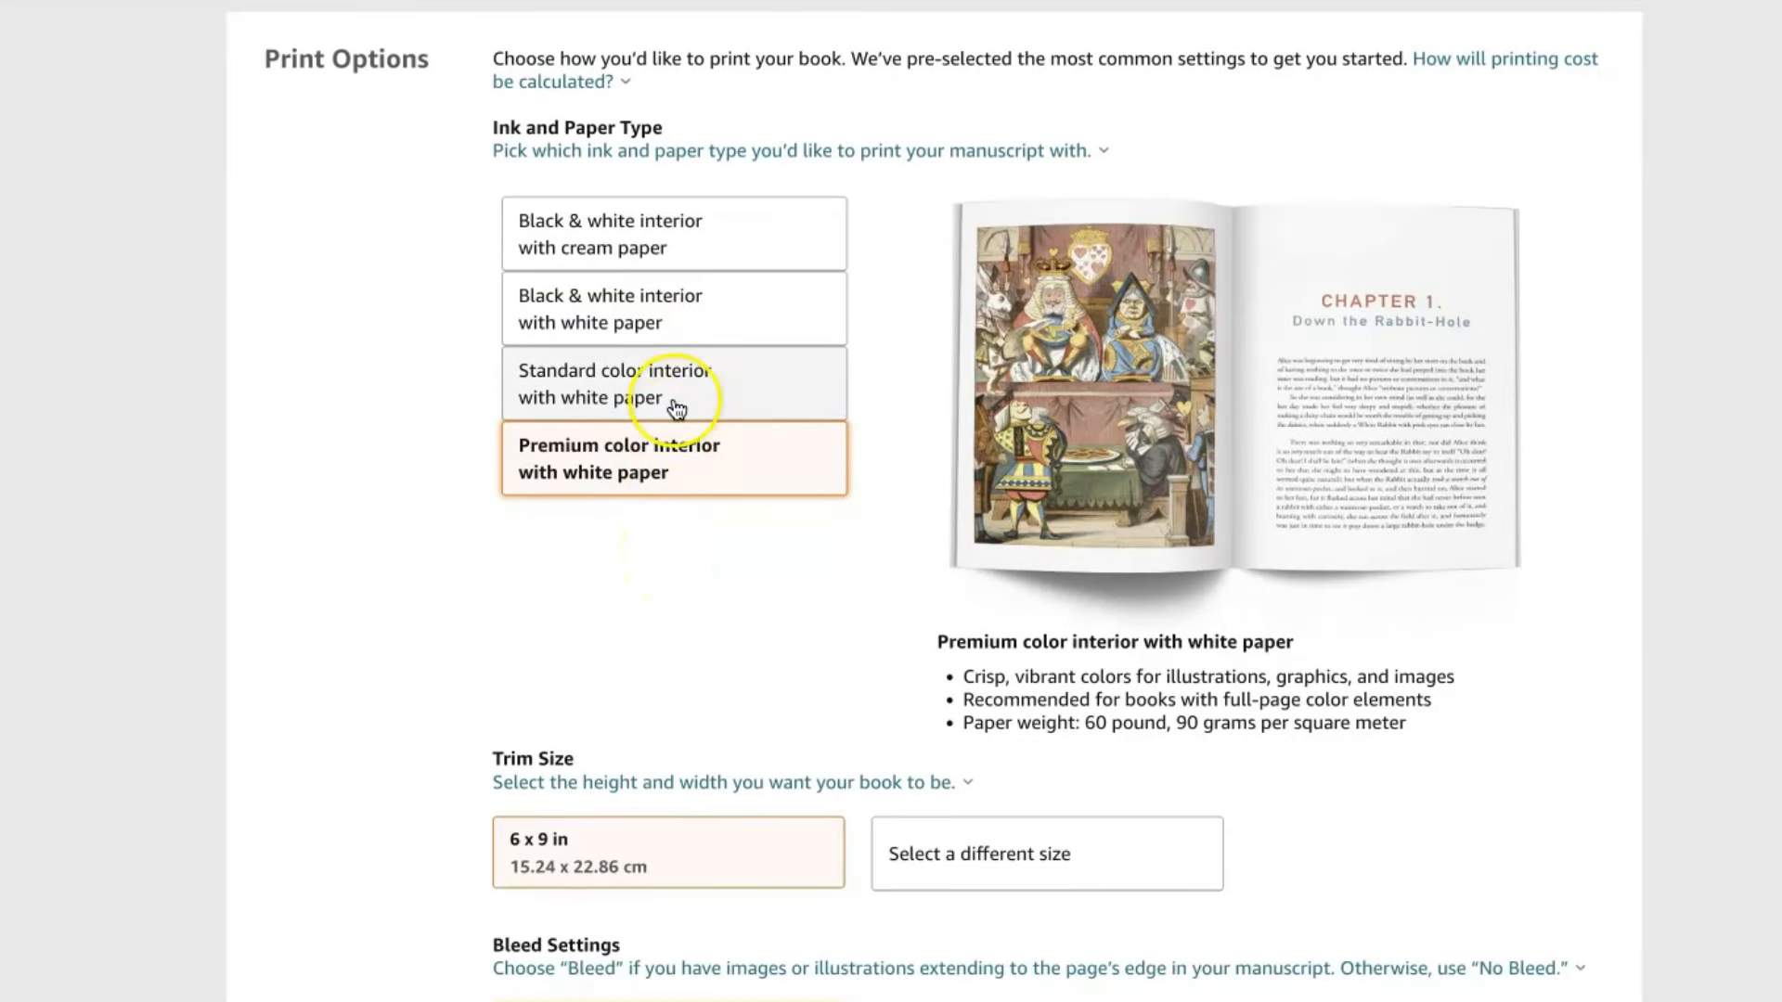
pyautogui.moveTo(648, 380)
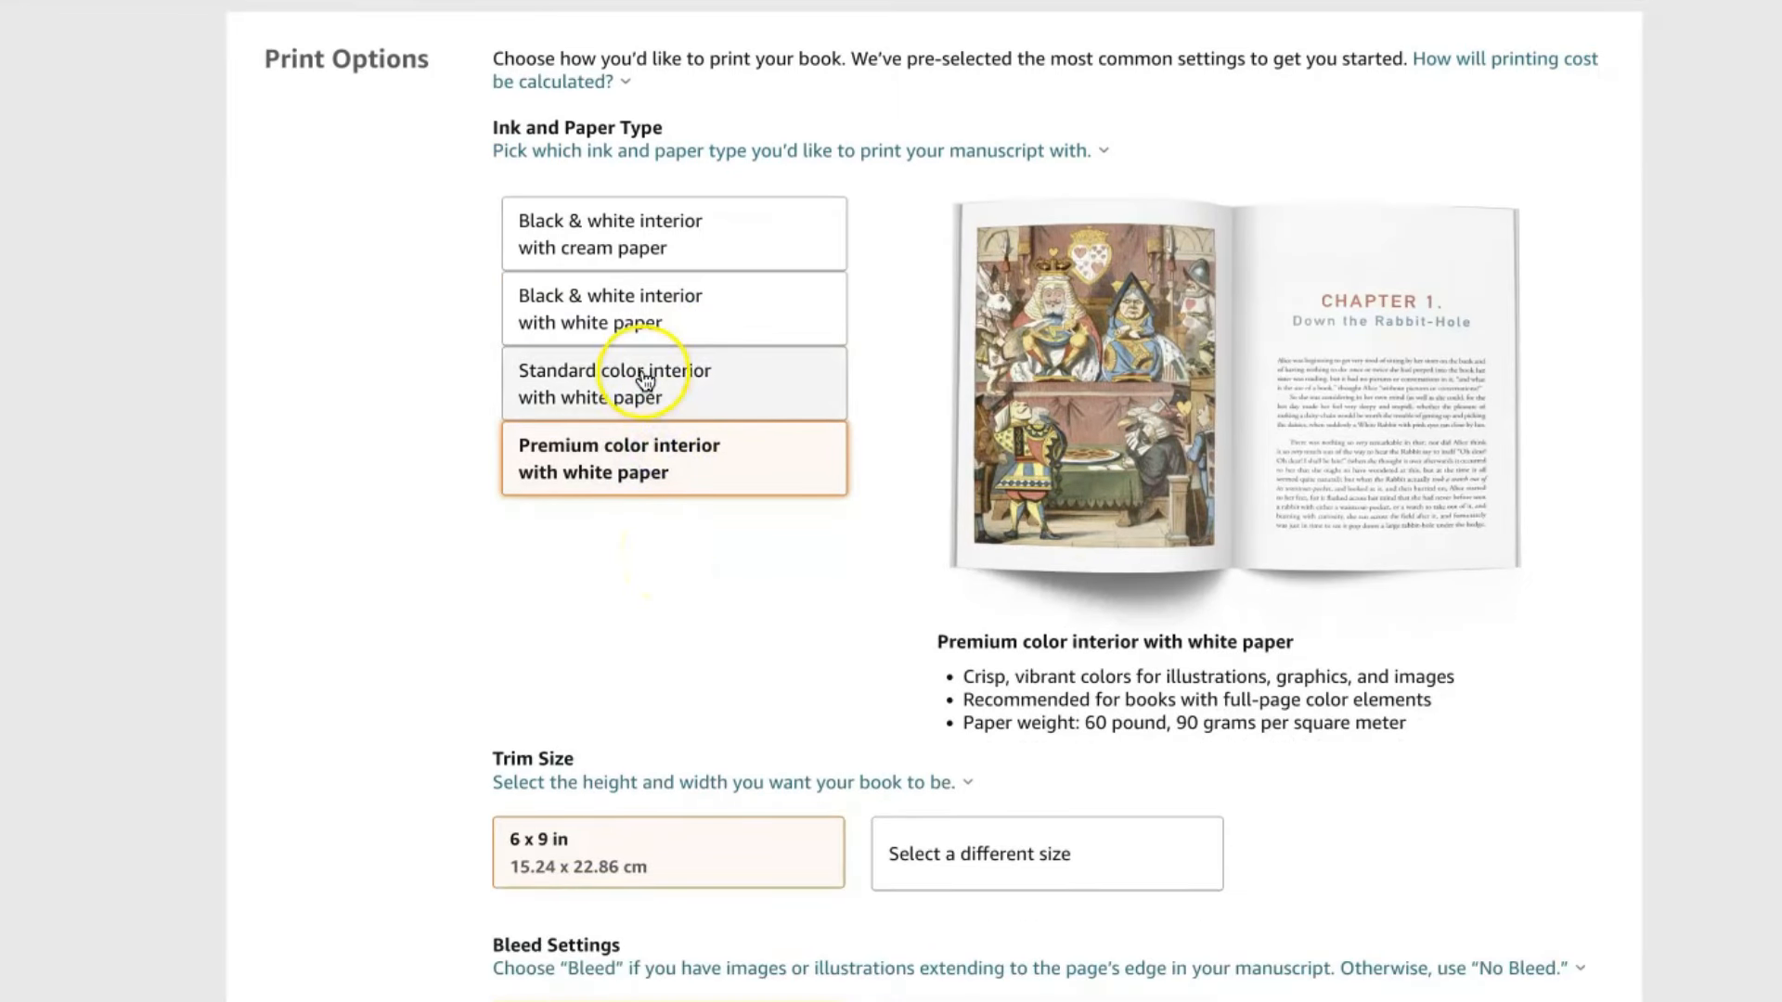
pyautogui.moveTo(661, 310)
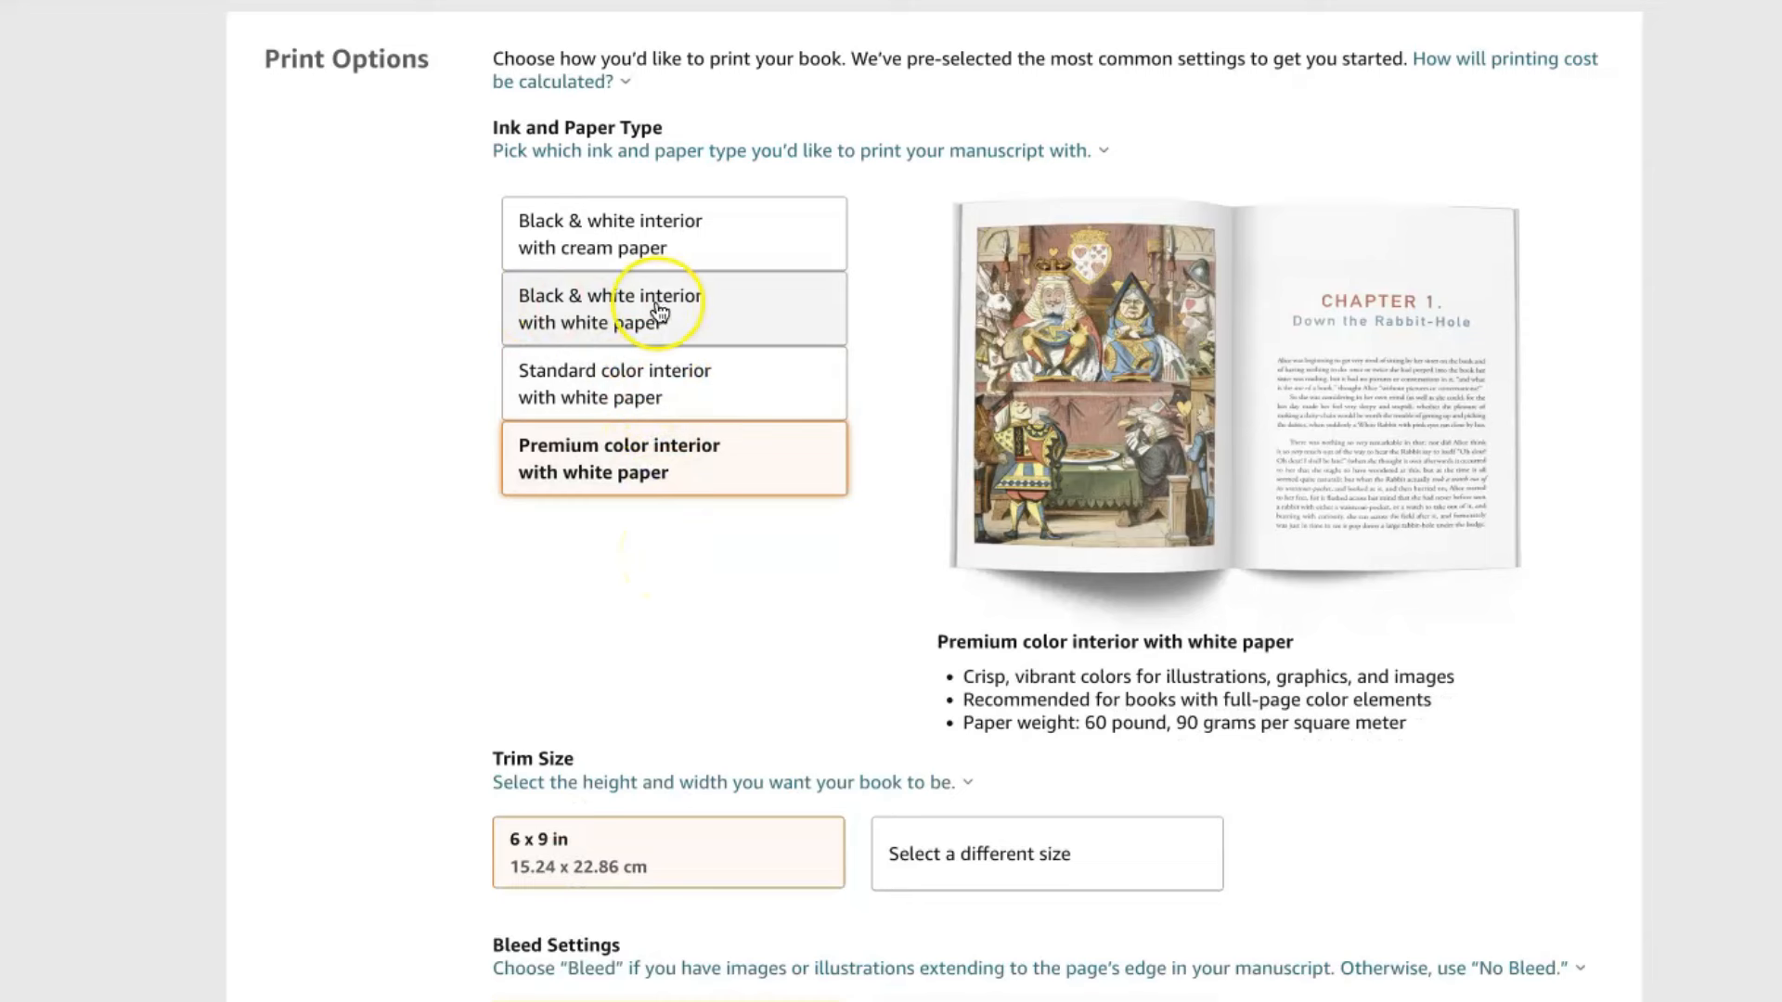
pyautogui.moveTo(642, 342)
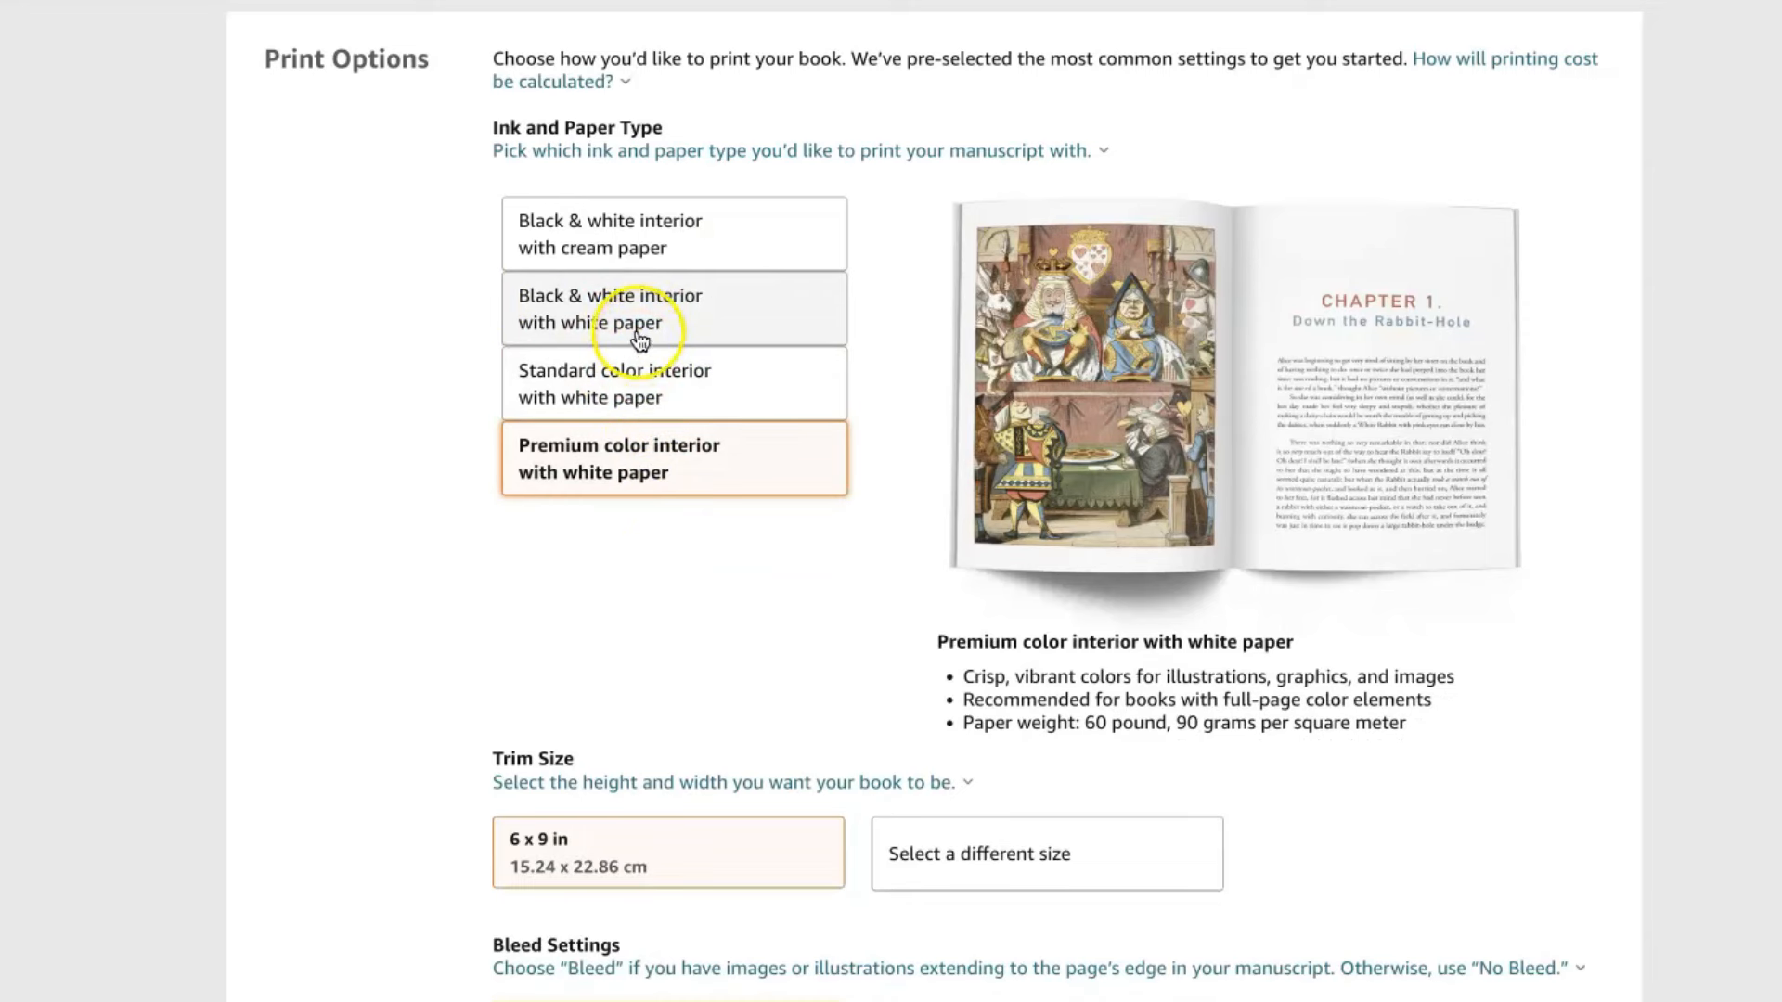
pyautogui.click(672, 308)
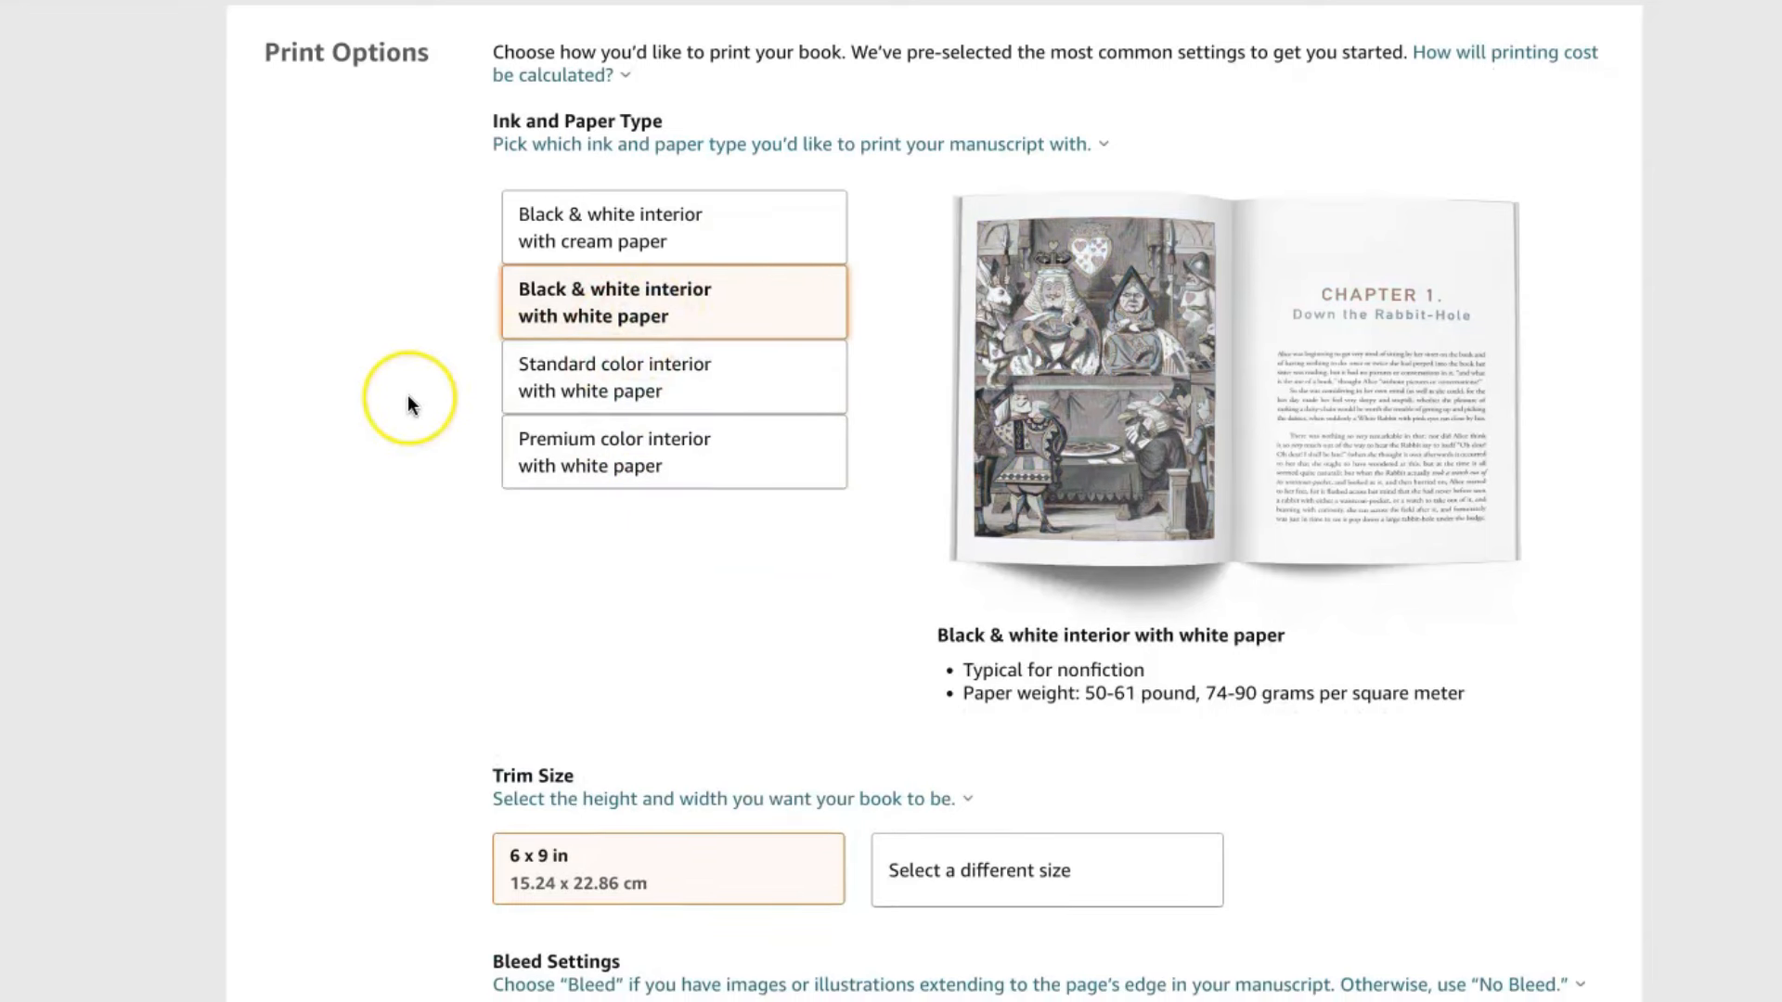
# Set the trim size to 8.5 x 11 in with bleed and matte cover finish.
pyautogui.scroll(-3)
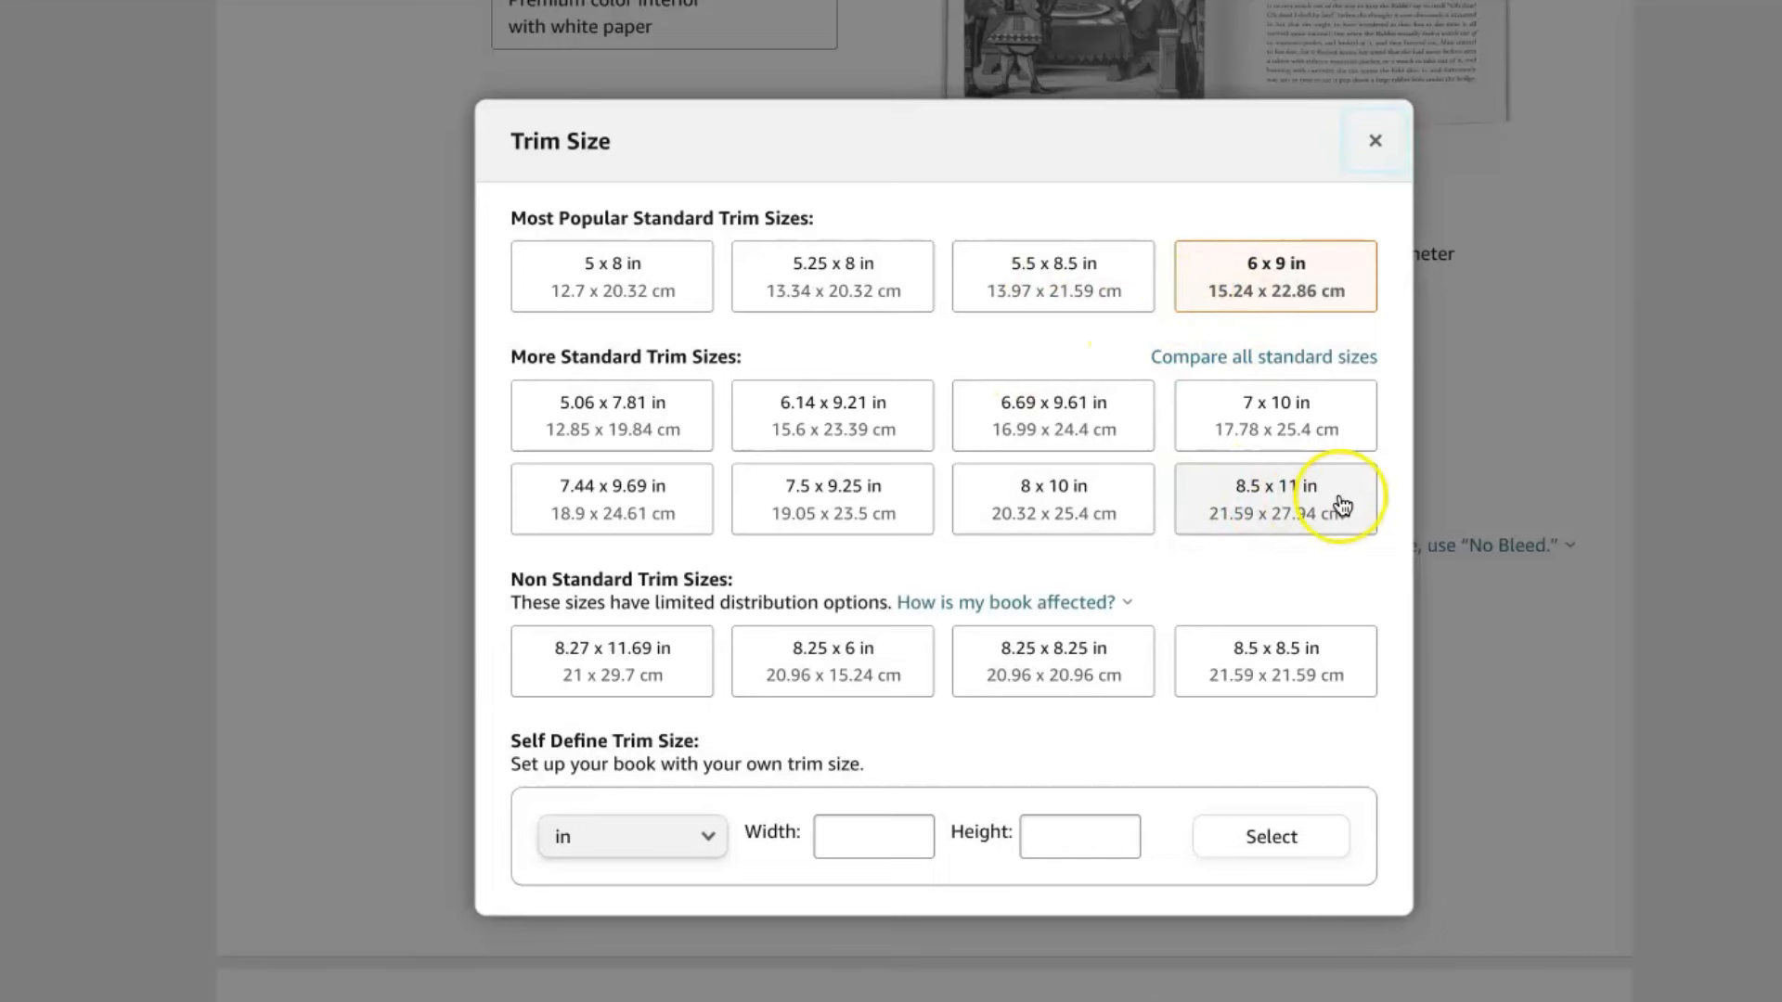
pyautogui.click(1273, 497)
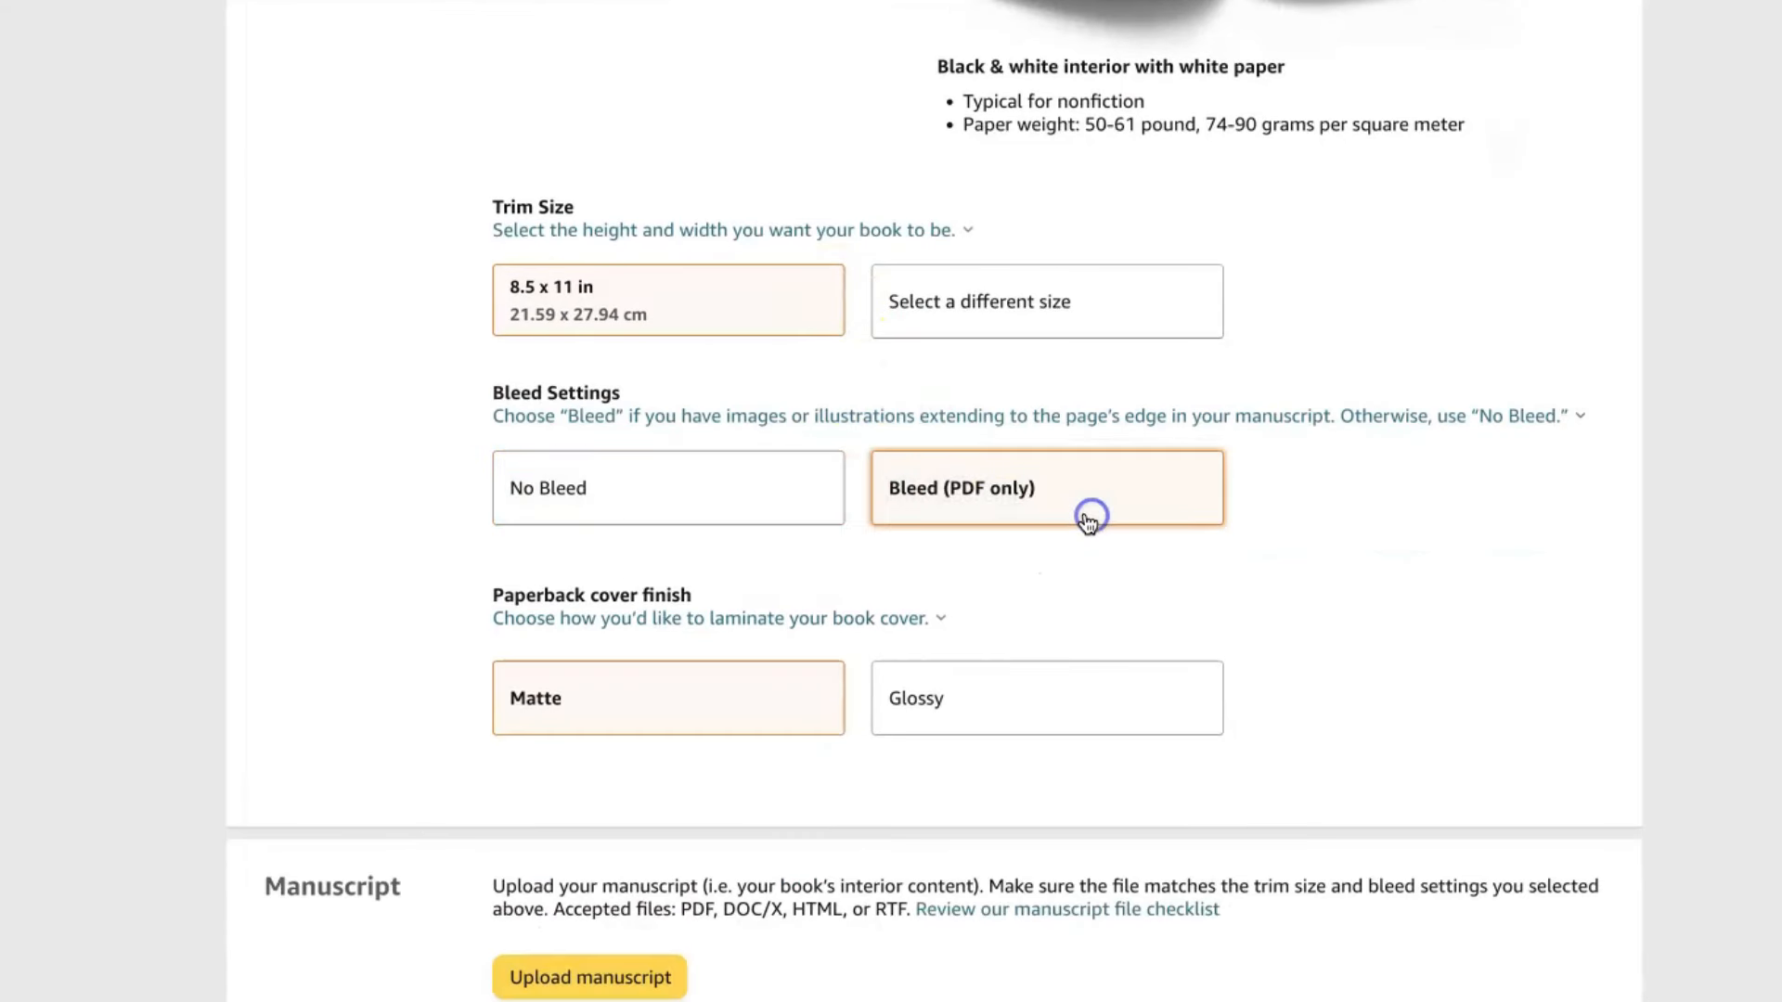
pyautogui.scroll(-3)
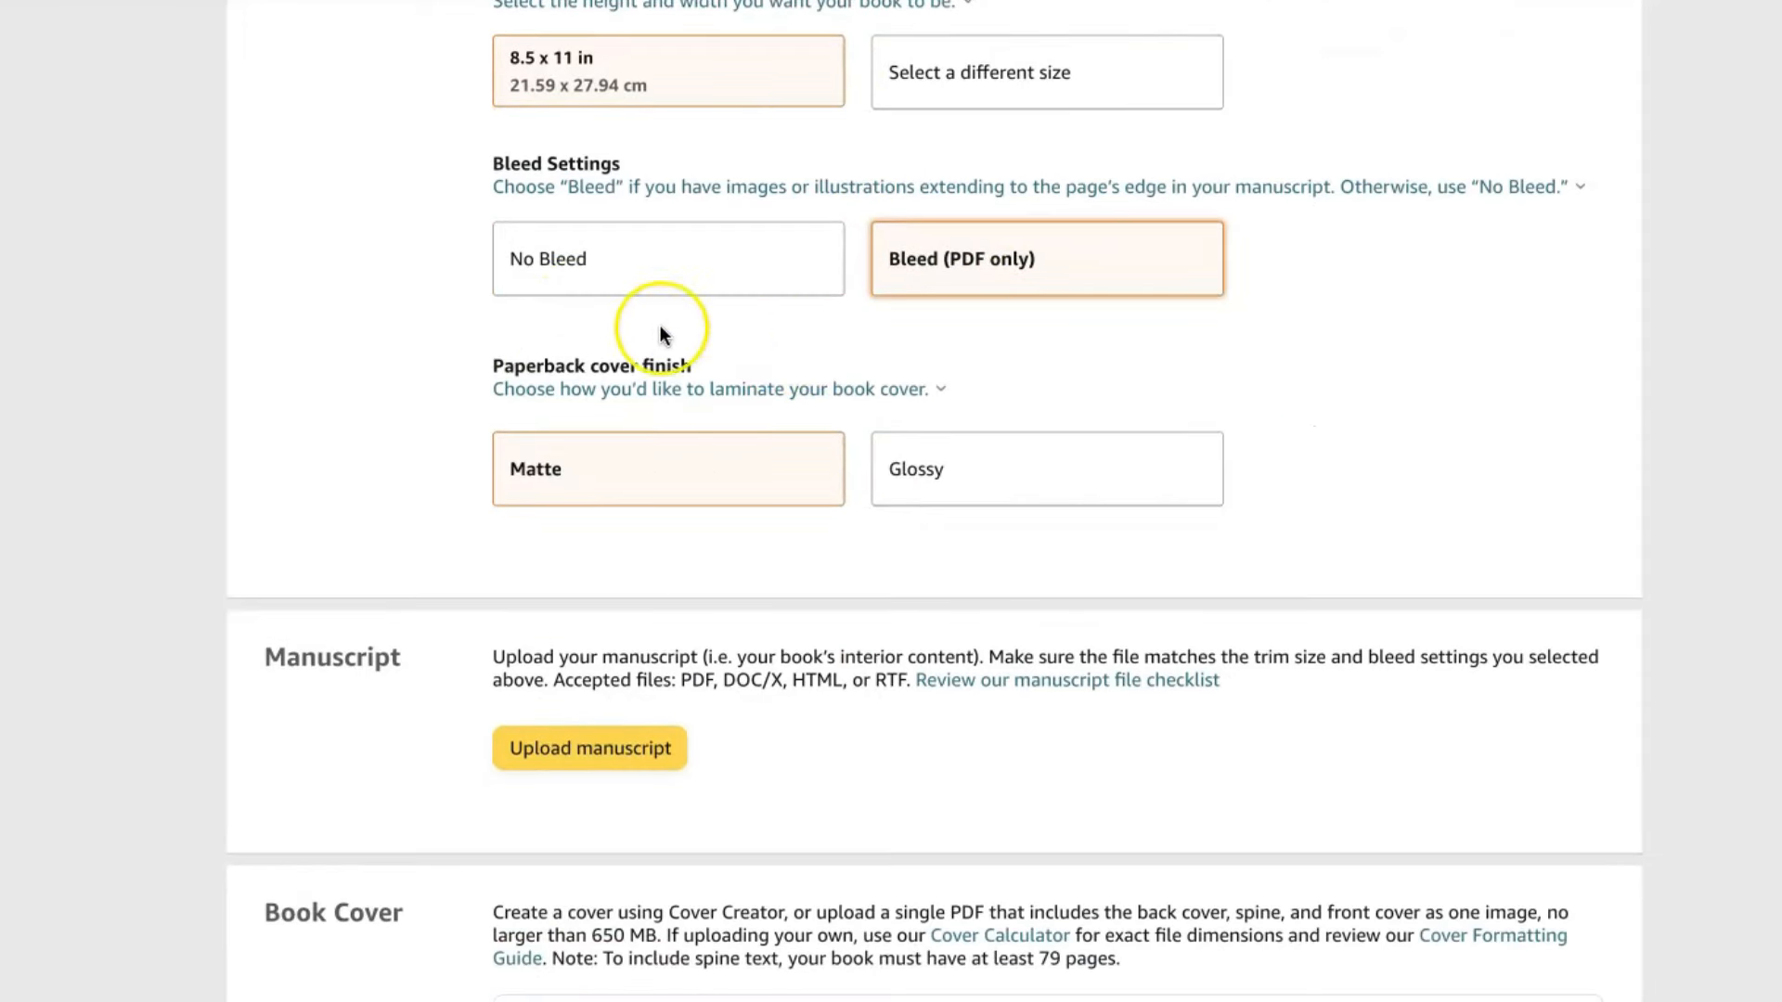
pyautogui.scroll(-3)
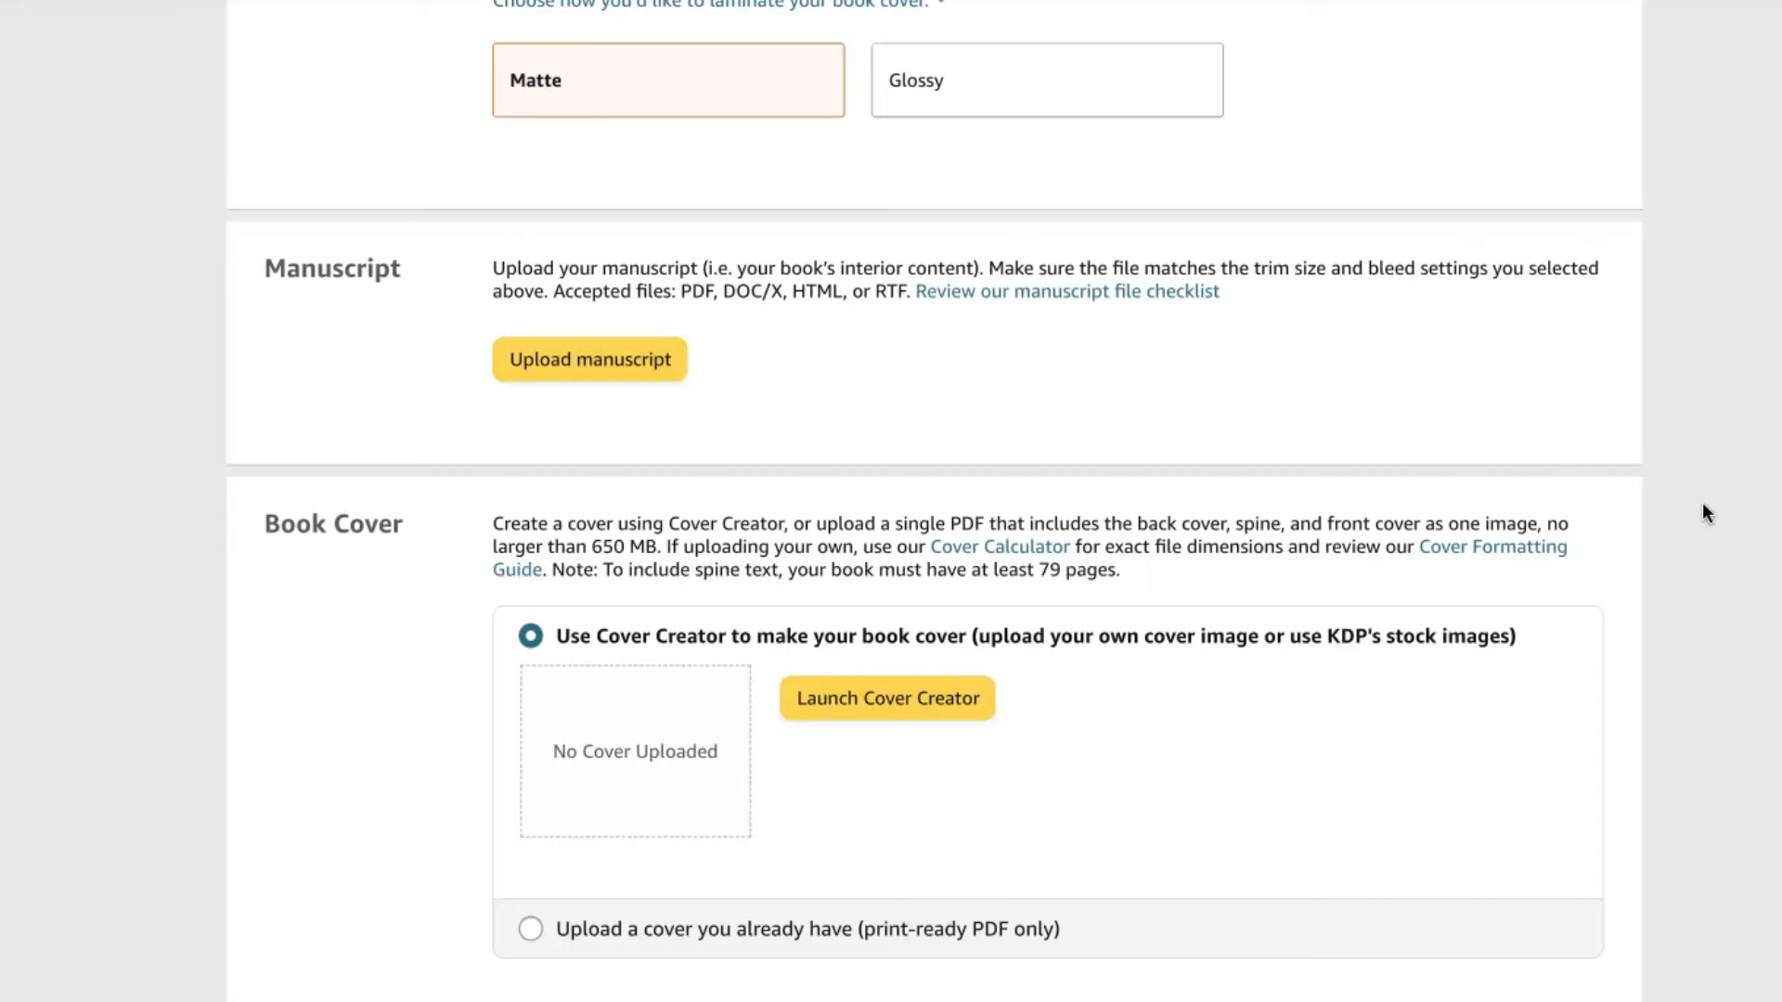
pyautogui.moveTo(449, 262)
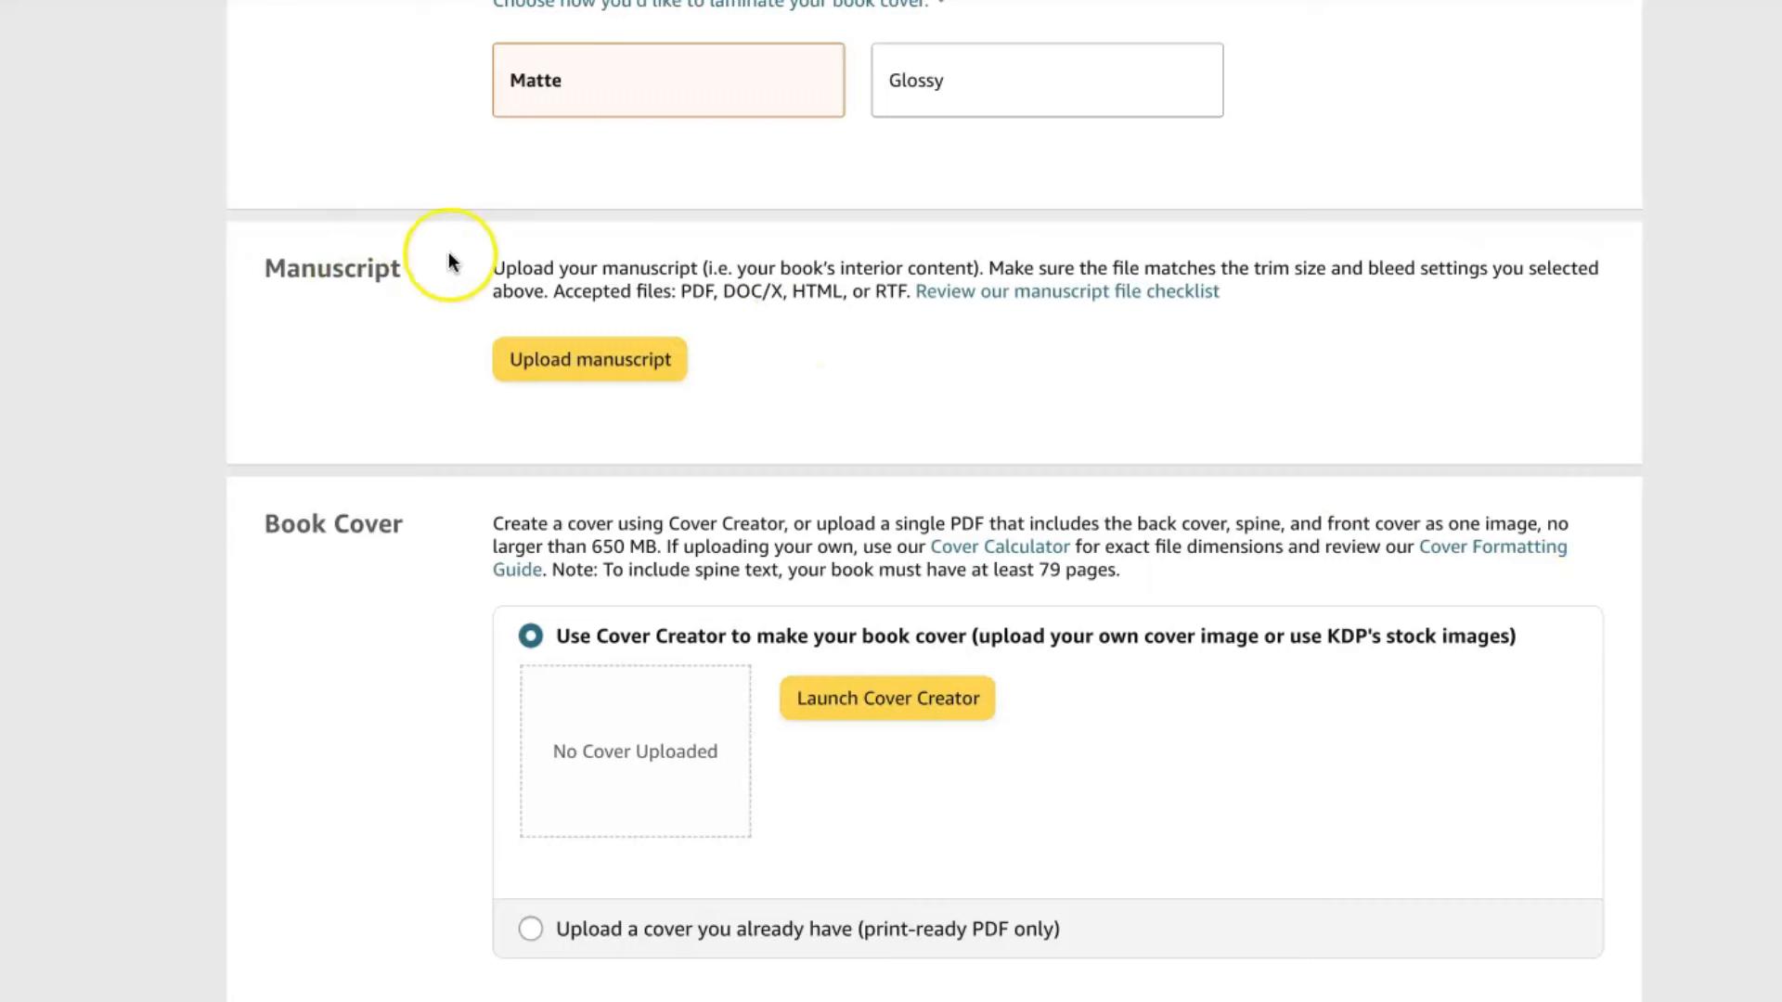
# Upload the 8.5x11 interior PDF as the manuscript.
pyautogui.click(589, 359)
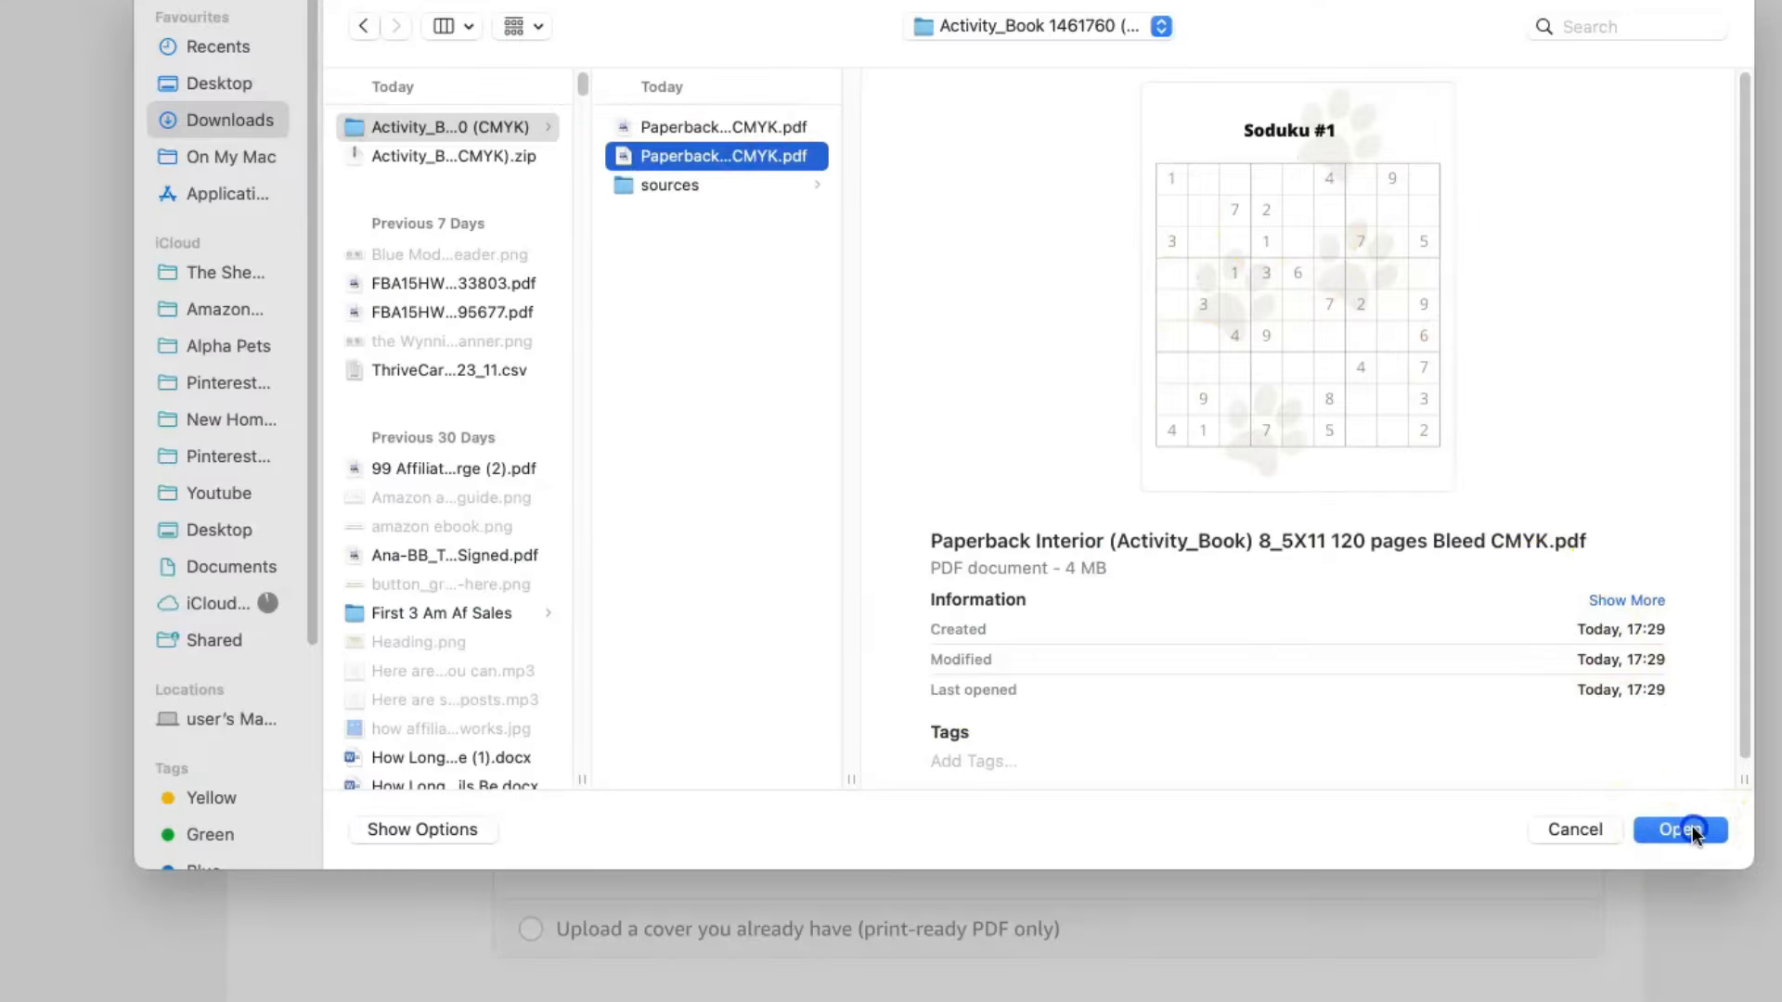
pyautogui.click(1682, 830)
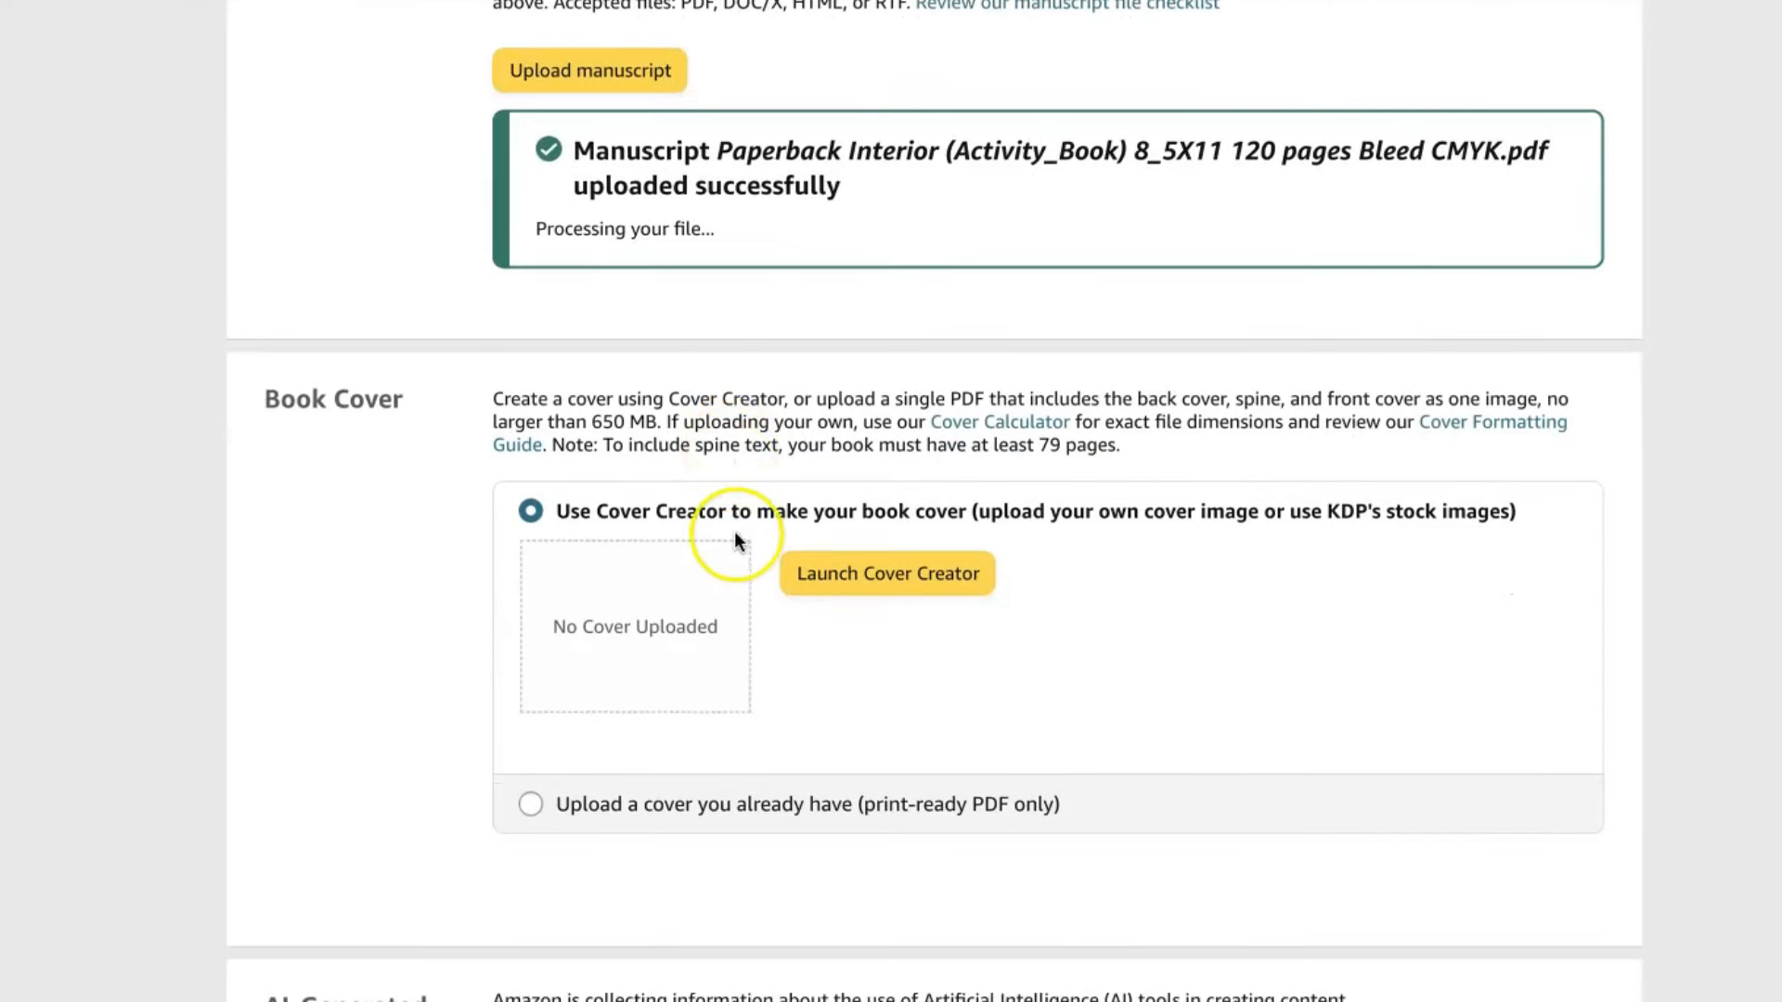
pyautogui.moveTo(763, 687)
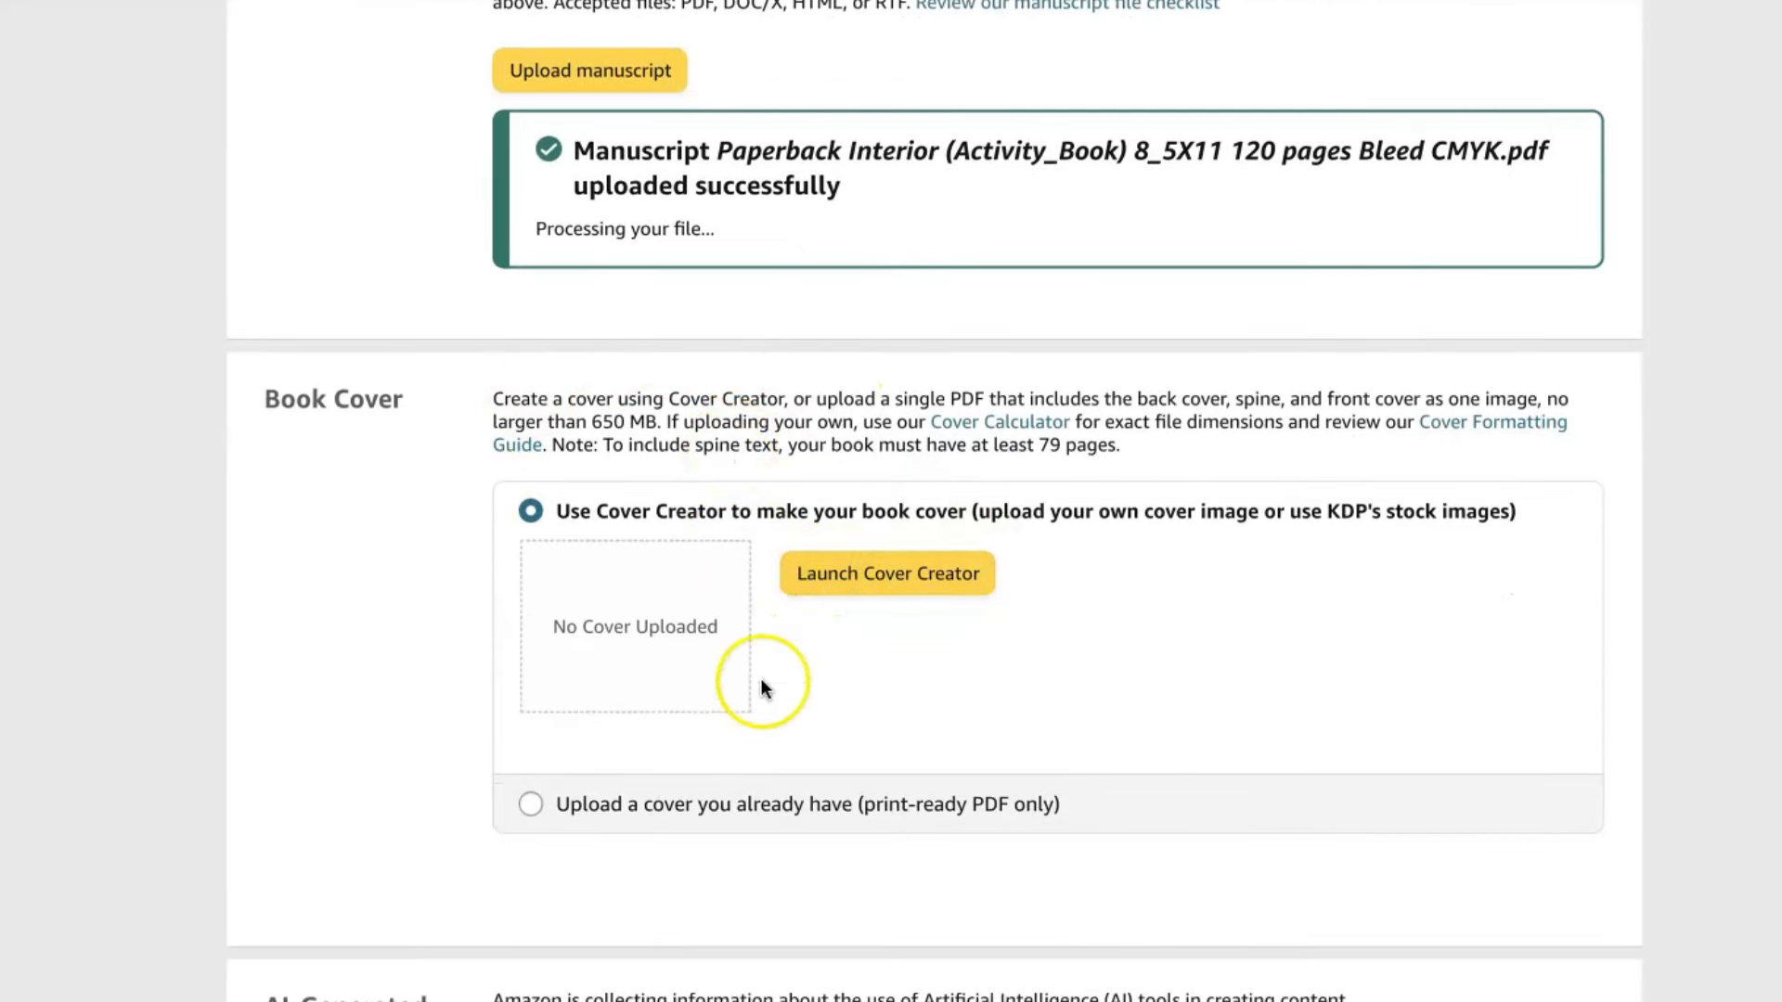
# Upload the ready-made Dog Lovers Sudoku cover PDF.
pyautogui.click(529, 804)
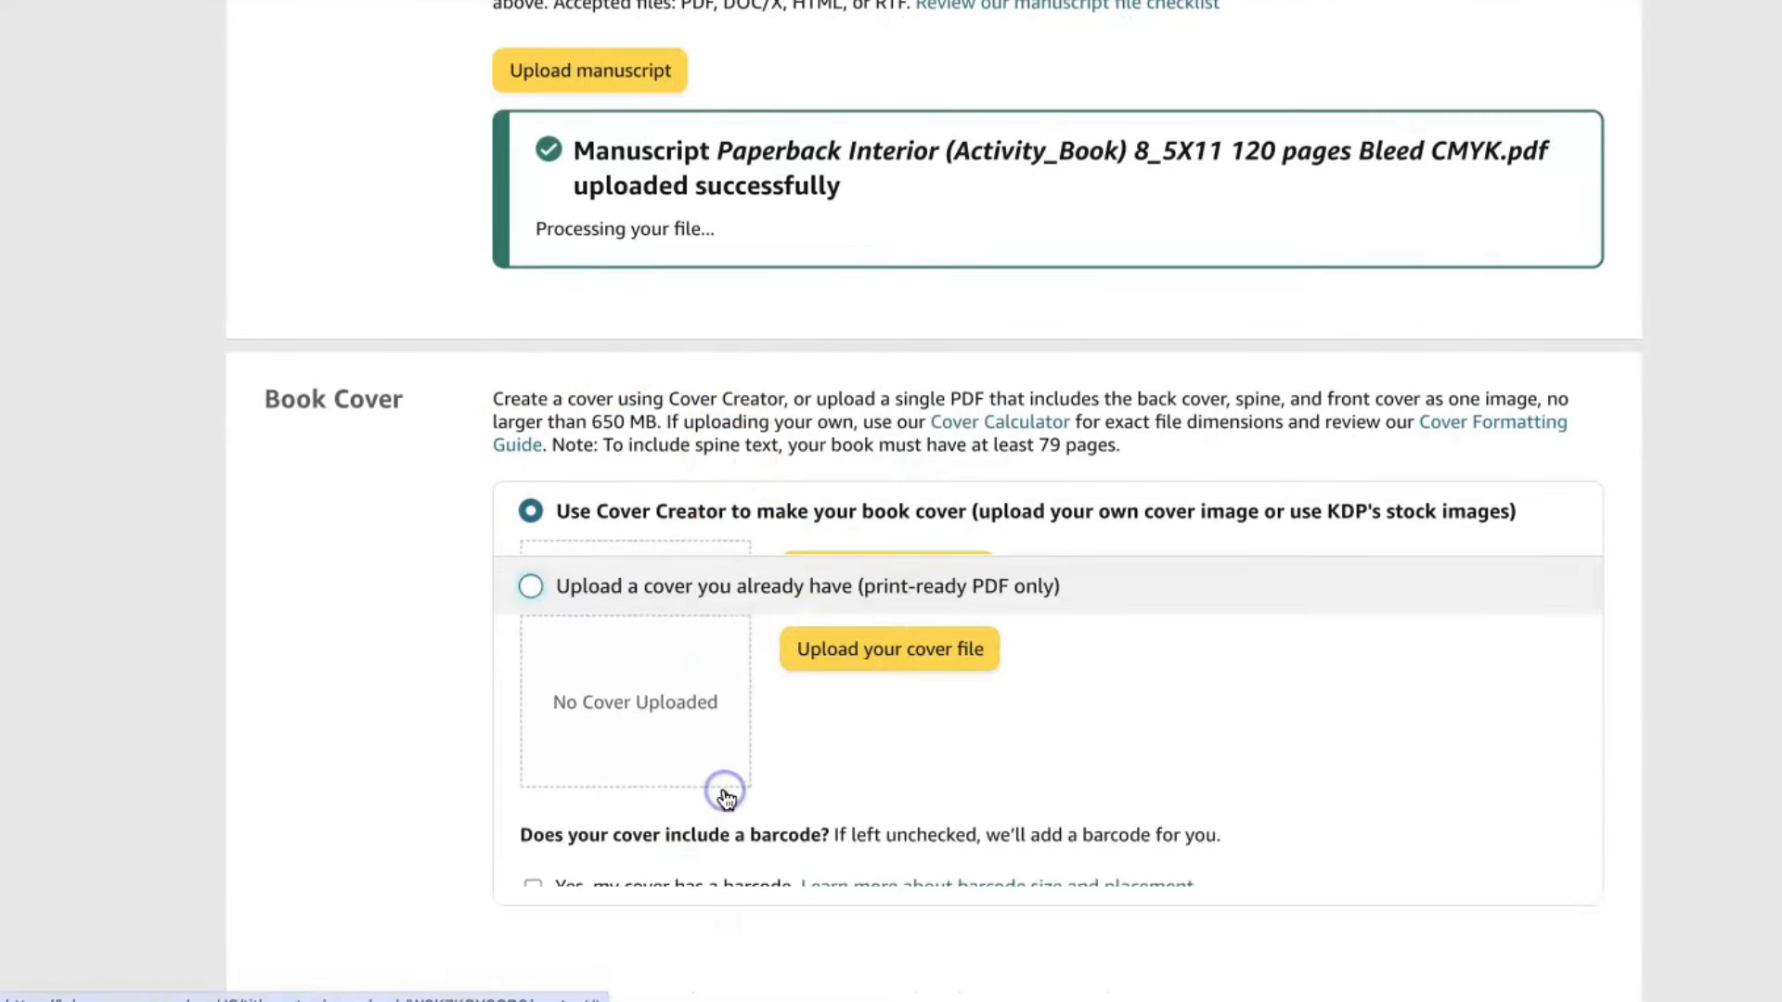
pyautogui.click(889, 649)
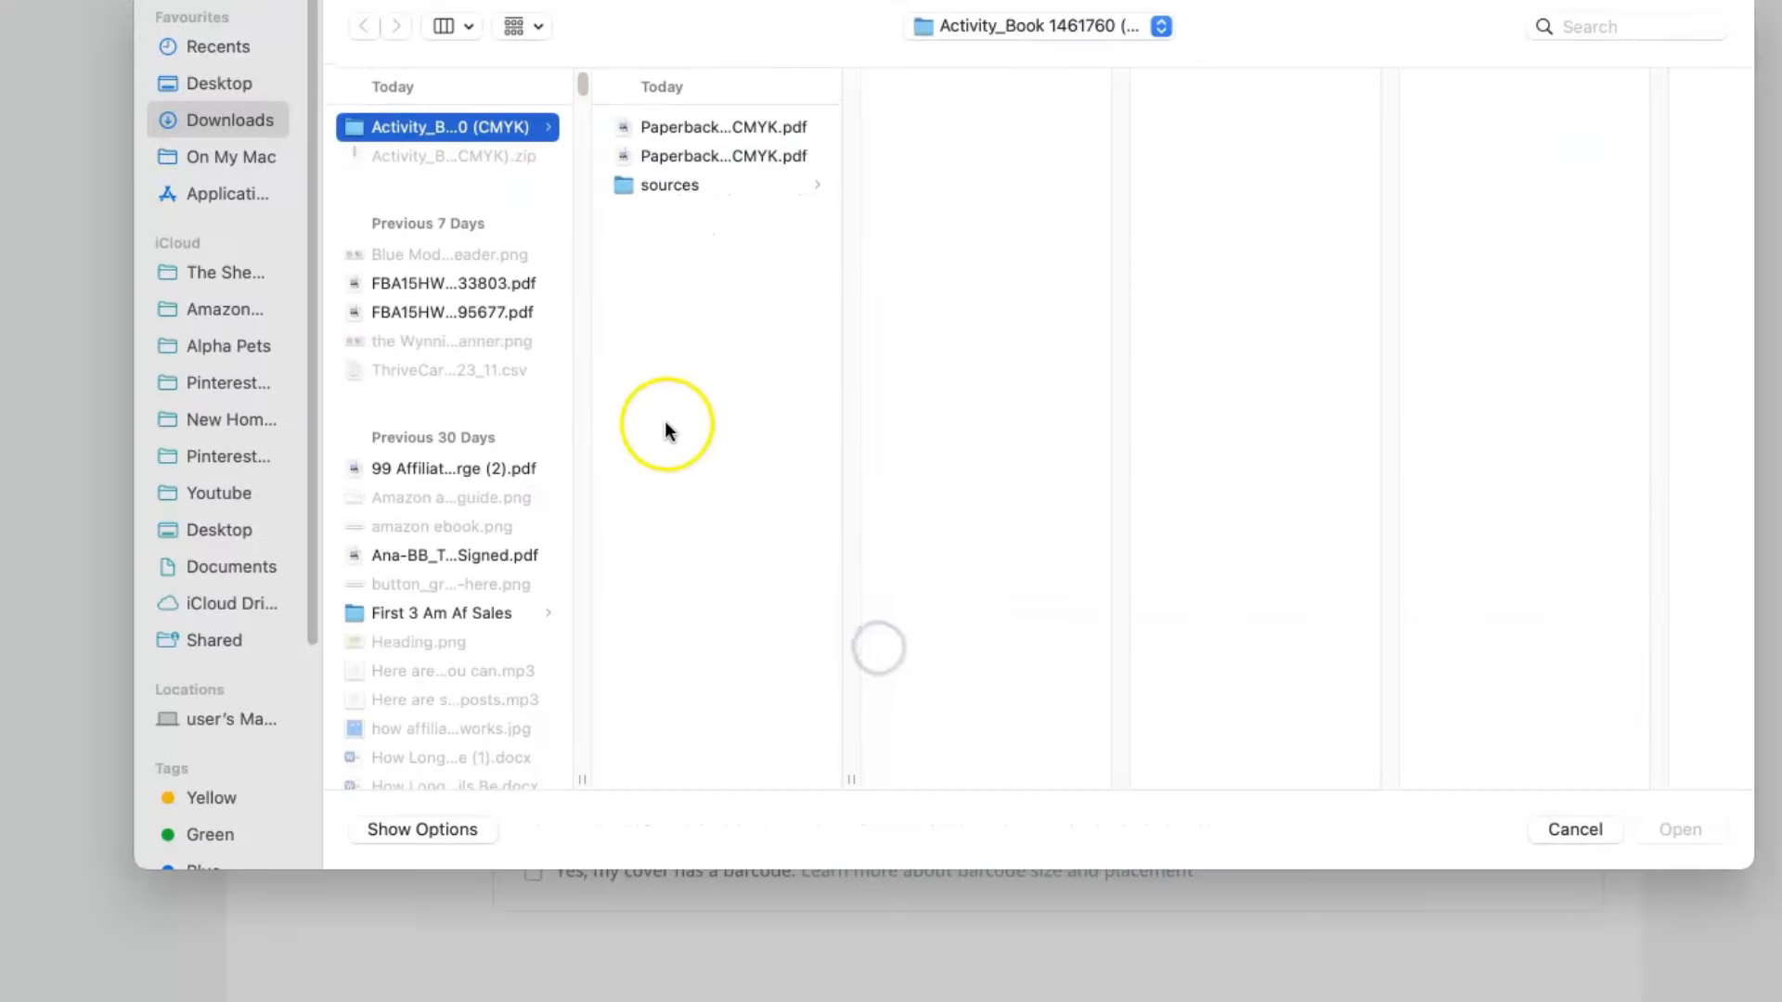
pyautogui.click(722, 127)
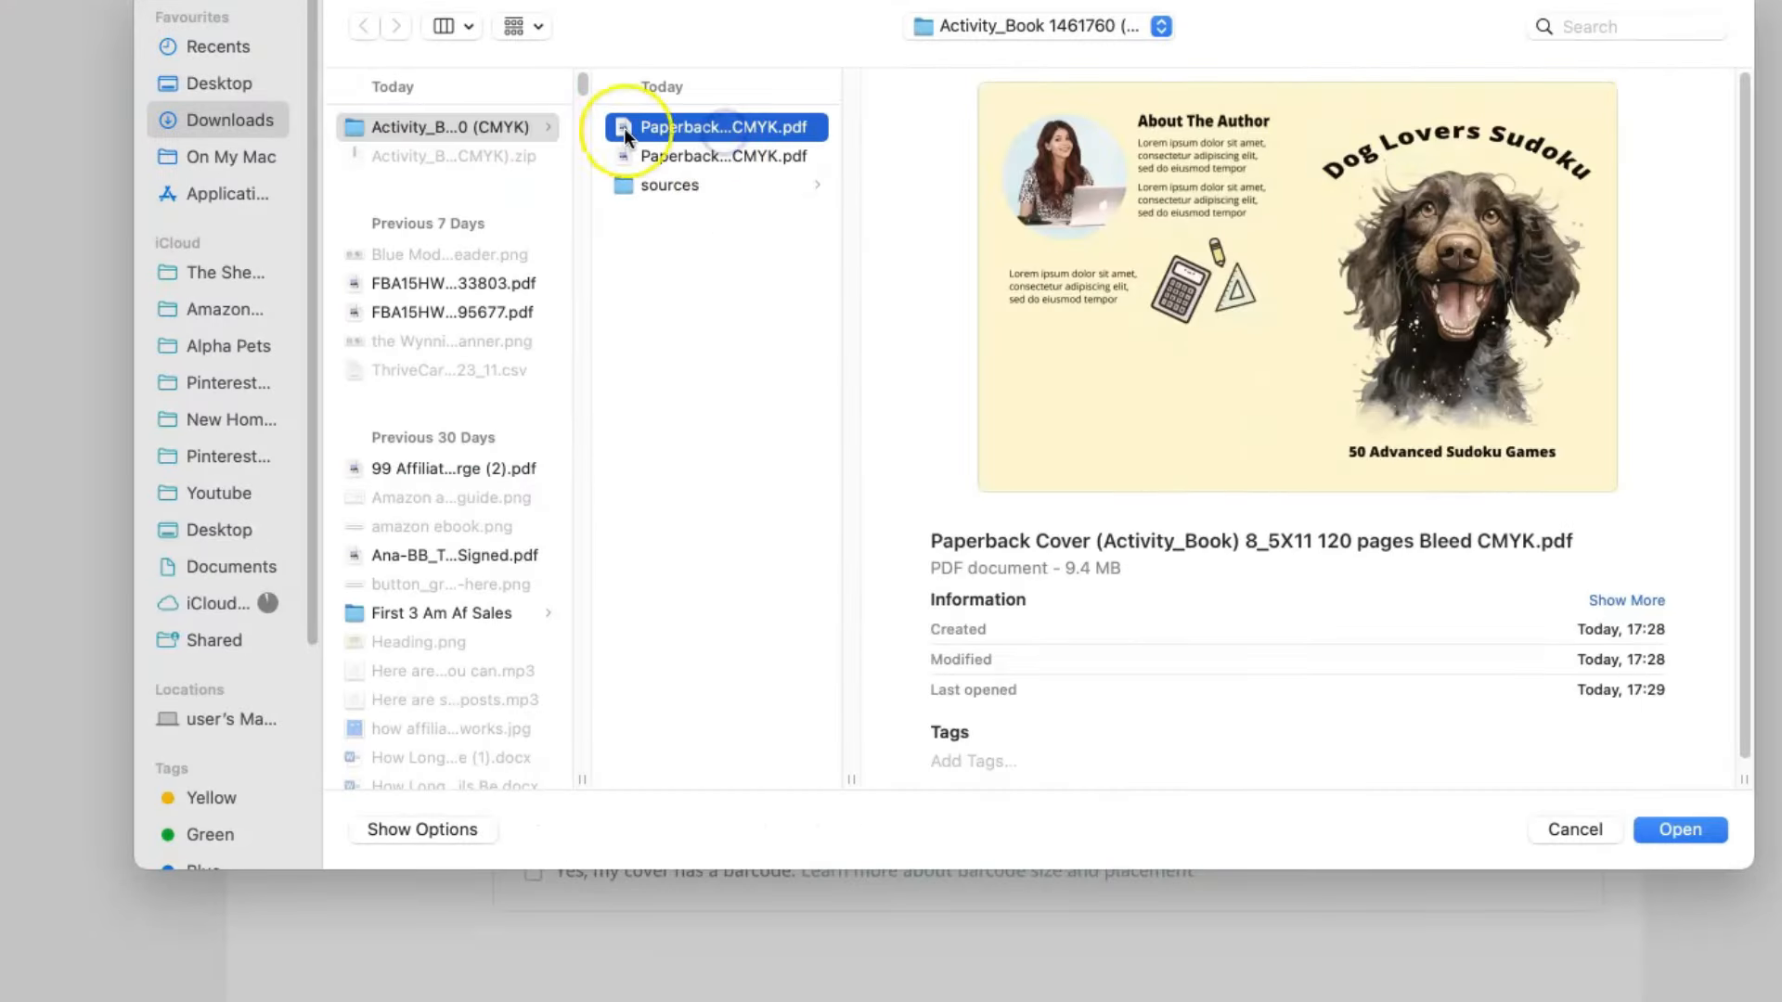
pyautogui.click(1680, 829)
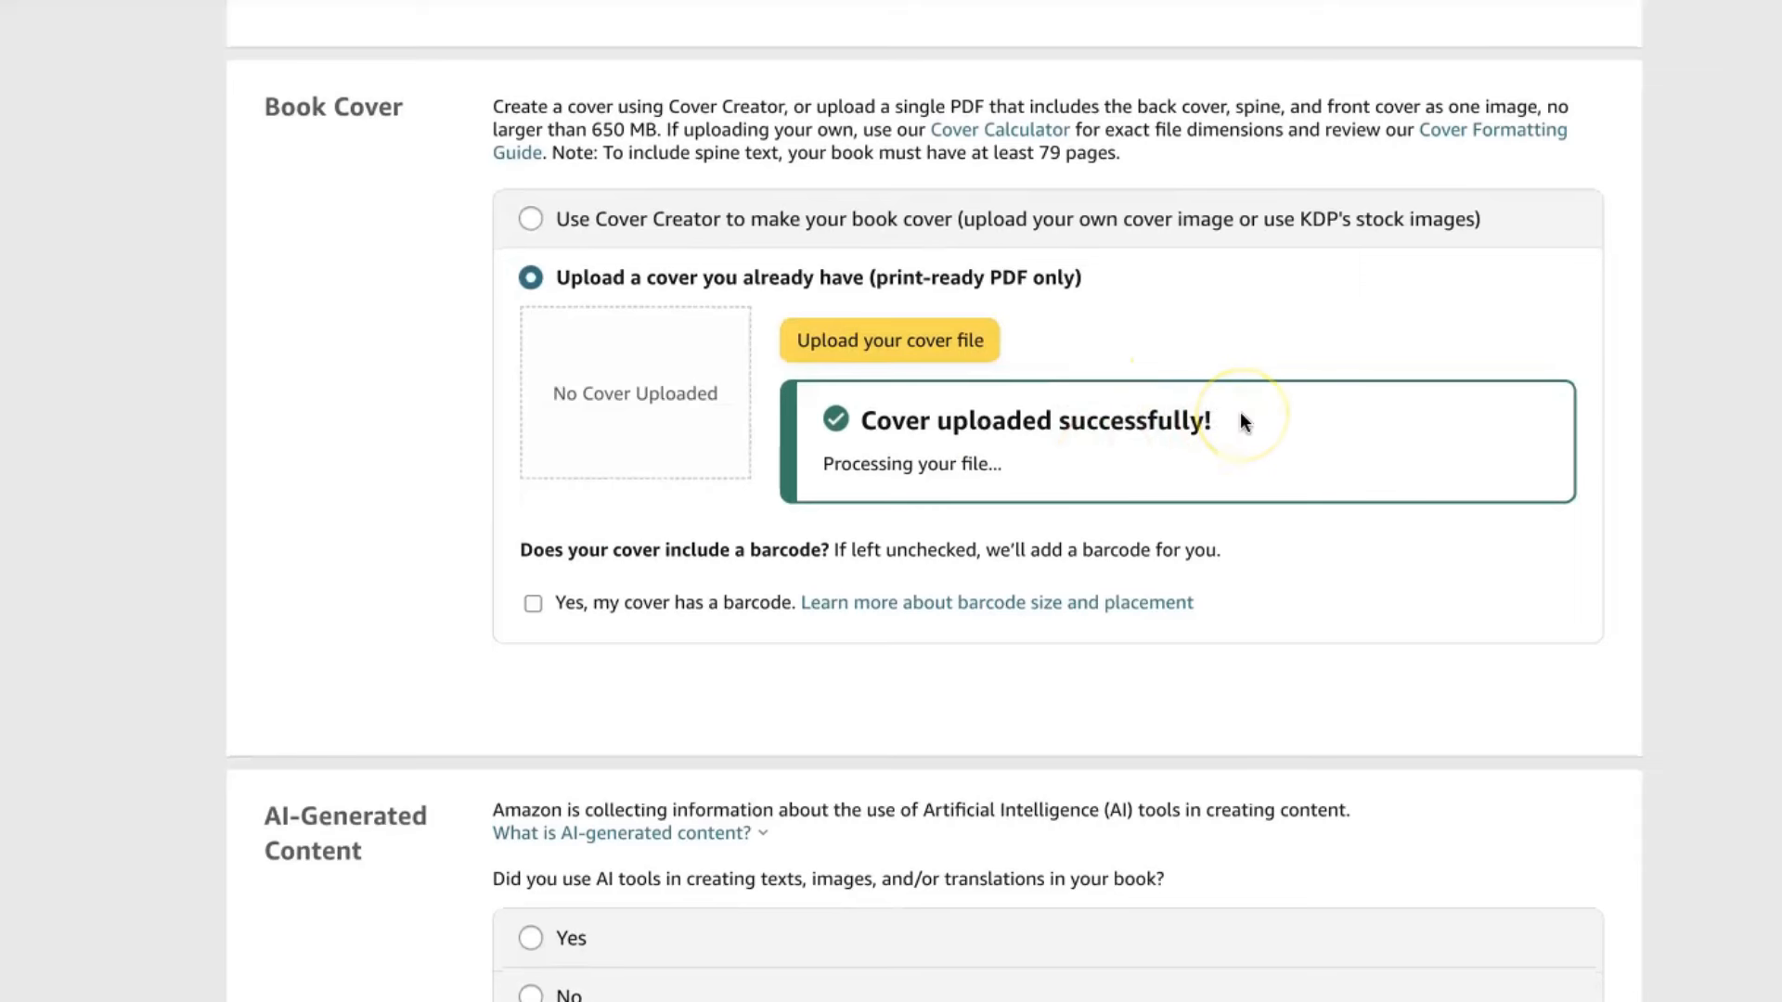
# Answer No to the AI-generated content question.
pyautogui.scroll(-3)
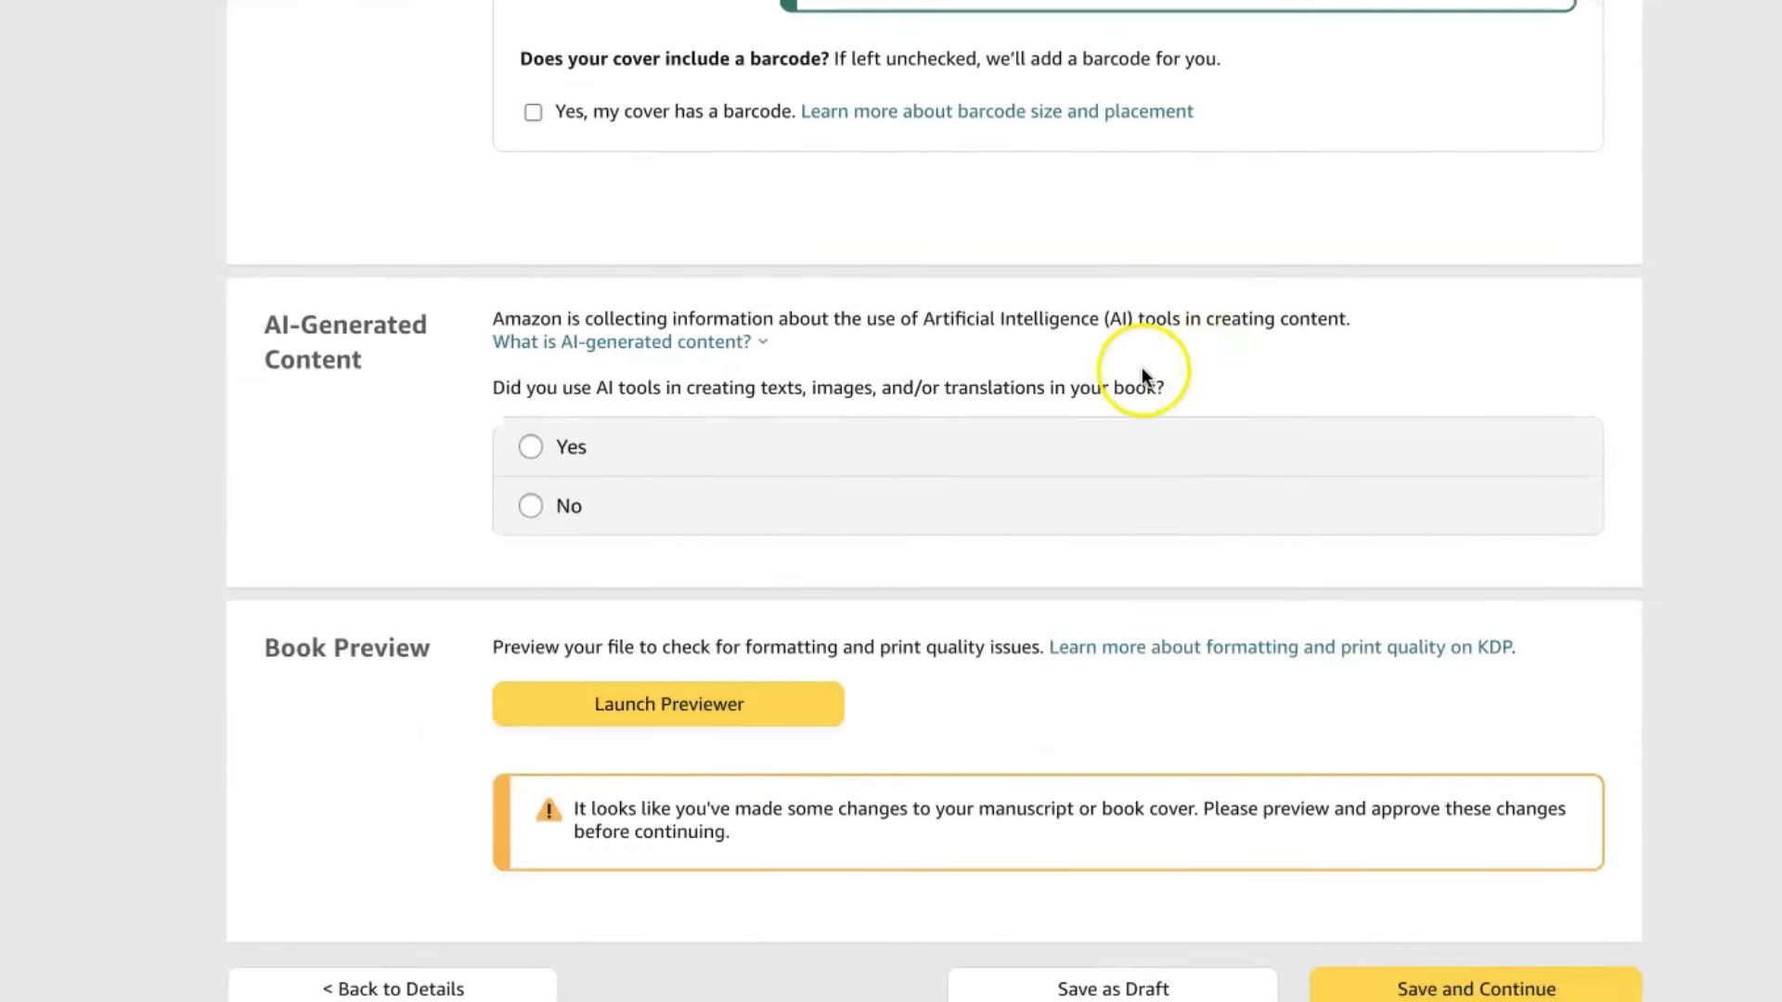
pyautogui.click(529, 505)
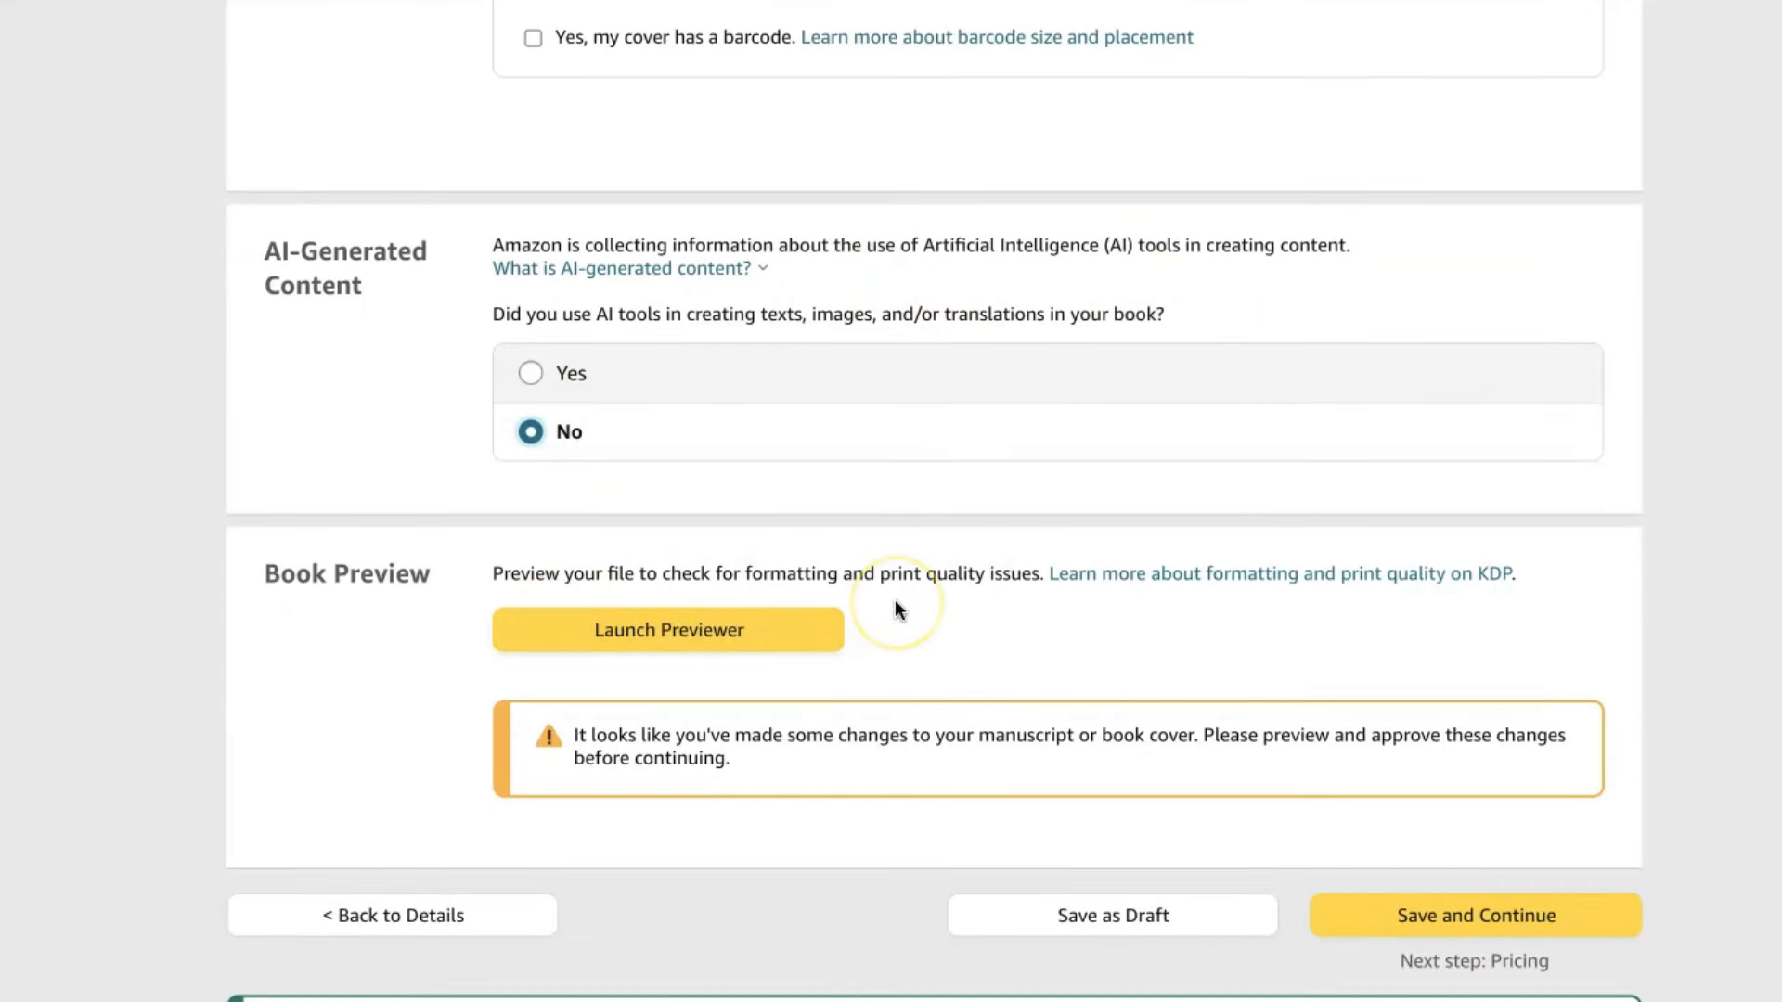
pyautogui.moveTo(895, 611)
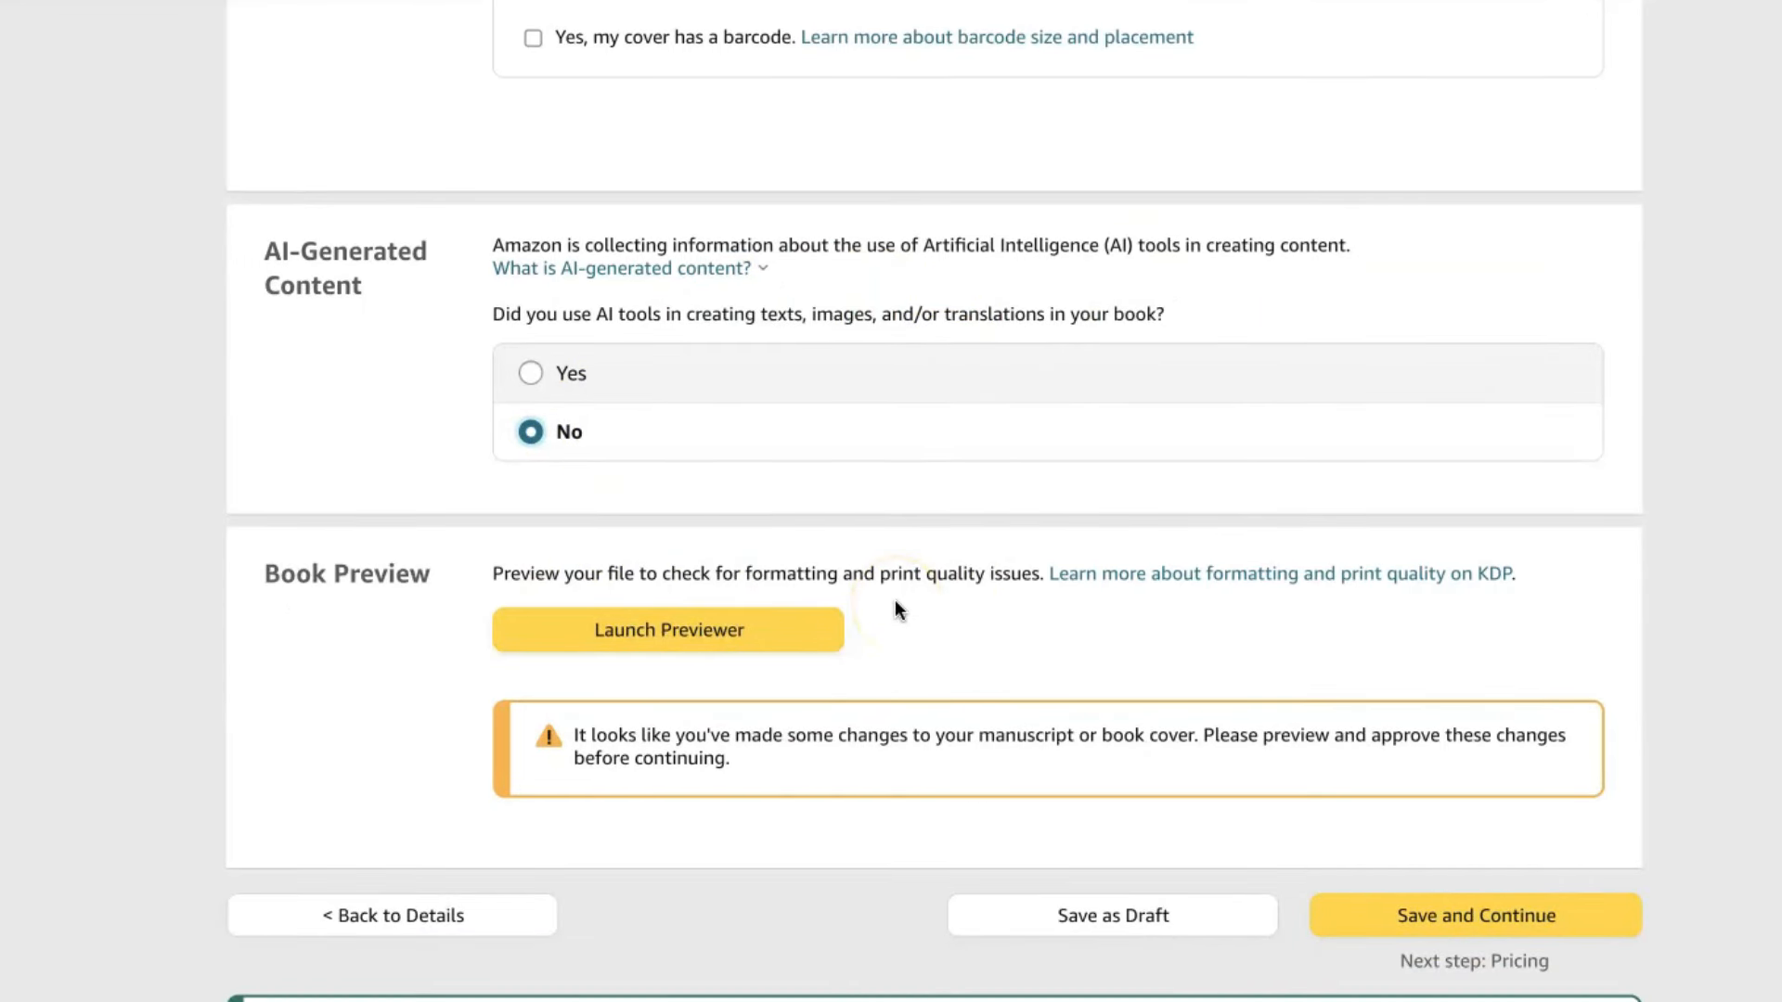
pyautogui.moveTo(599, 610)
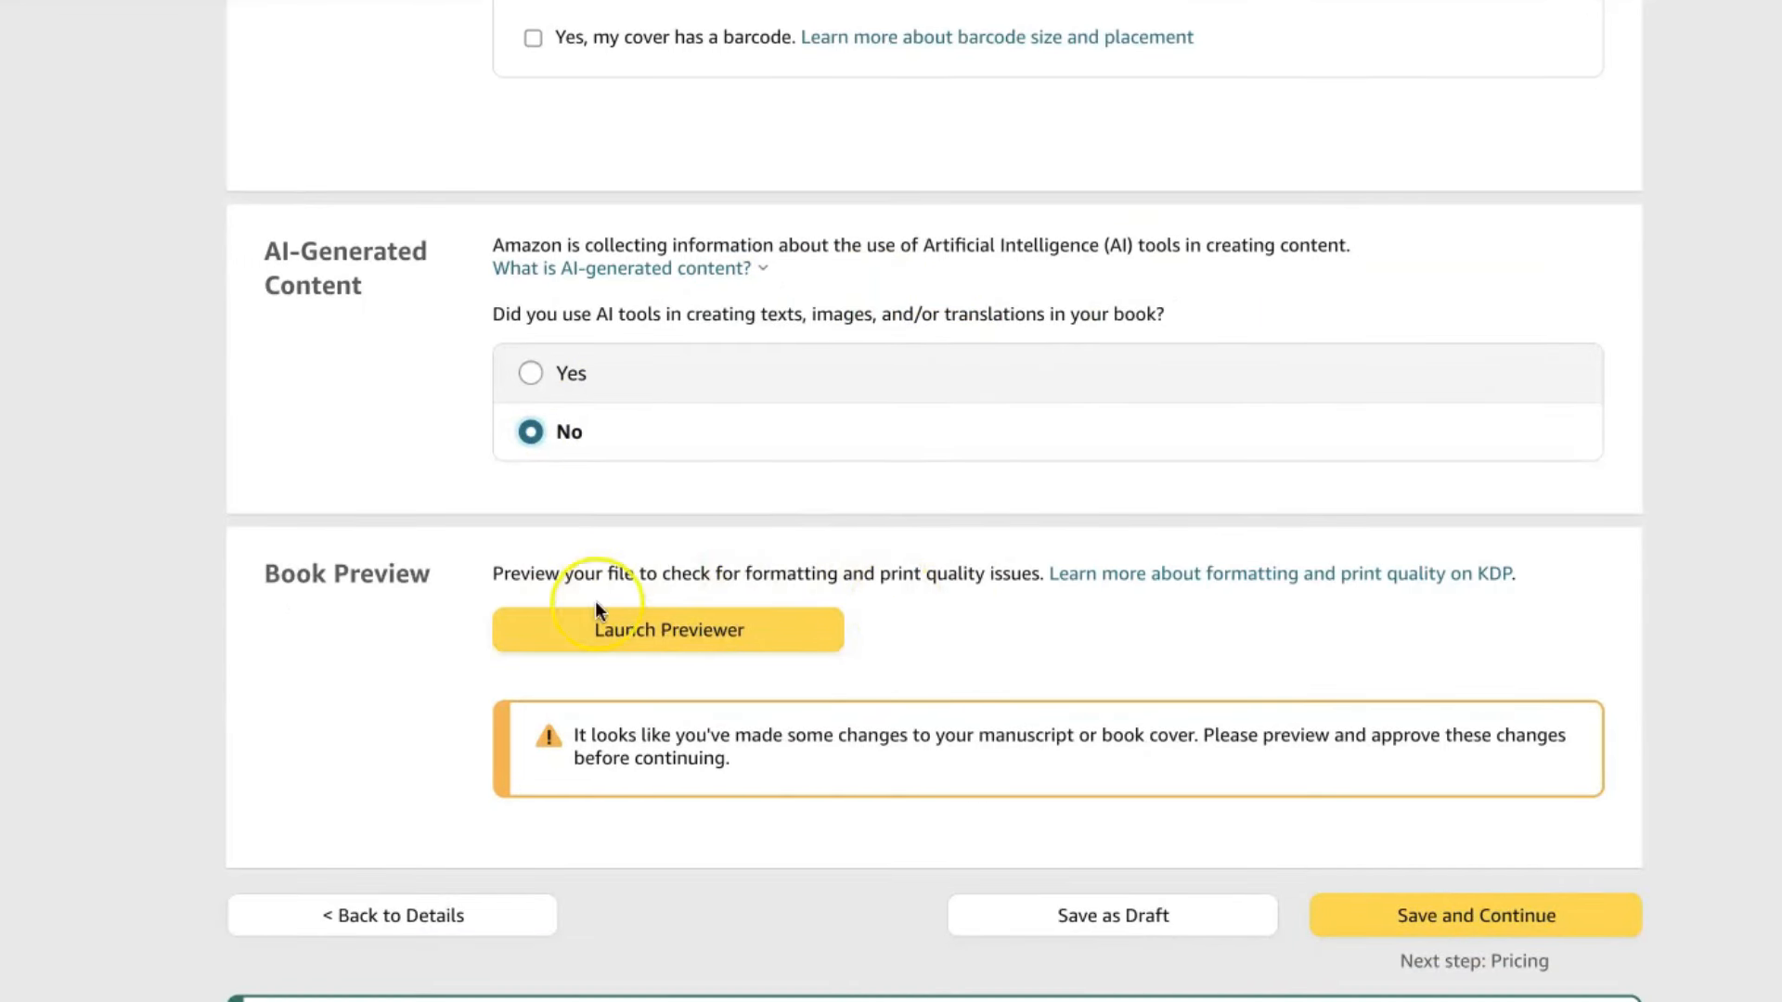
pyautogui.moveTo(718, 648)
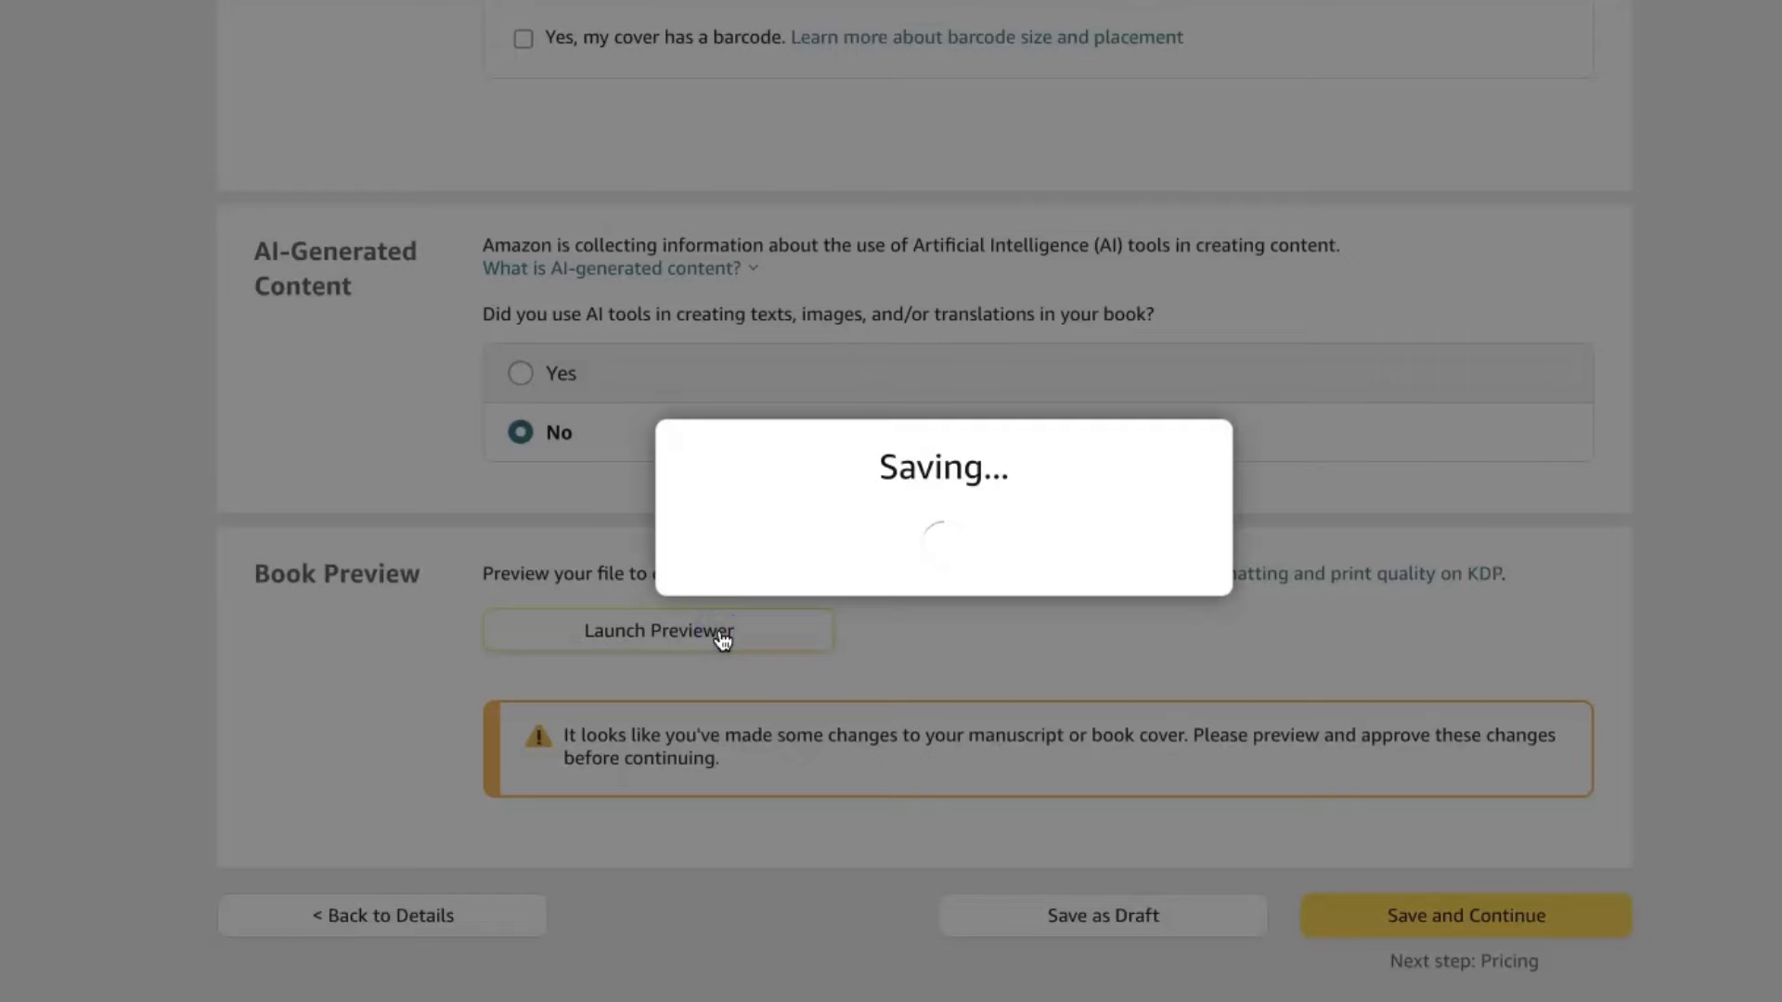
pyautogui.click(657, 632)
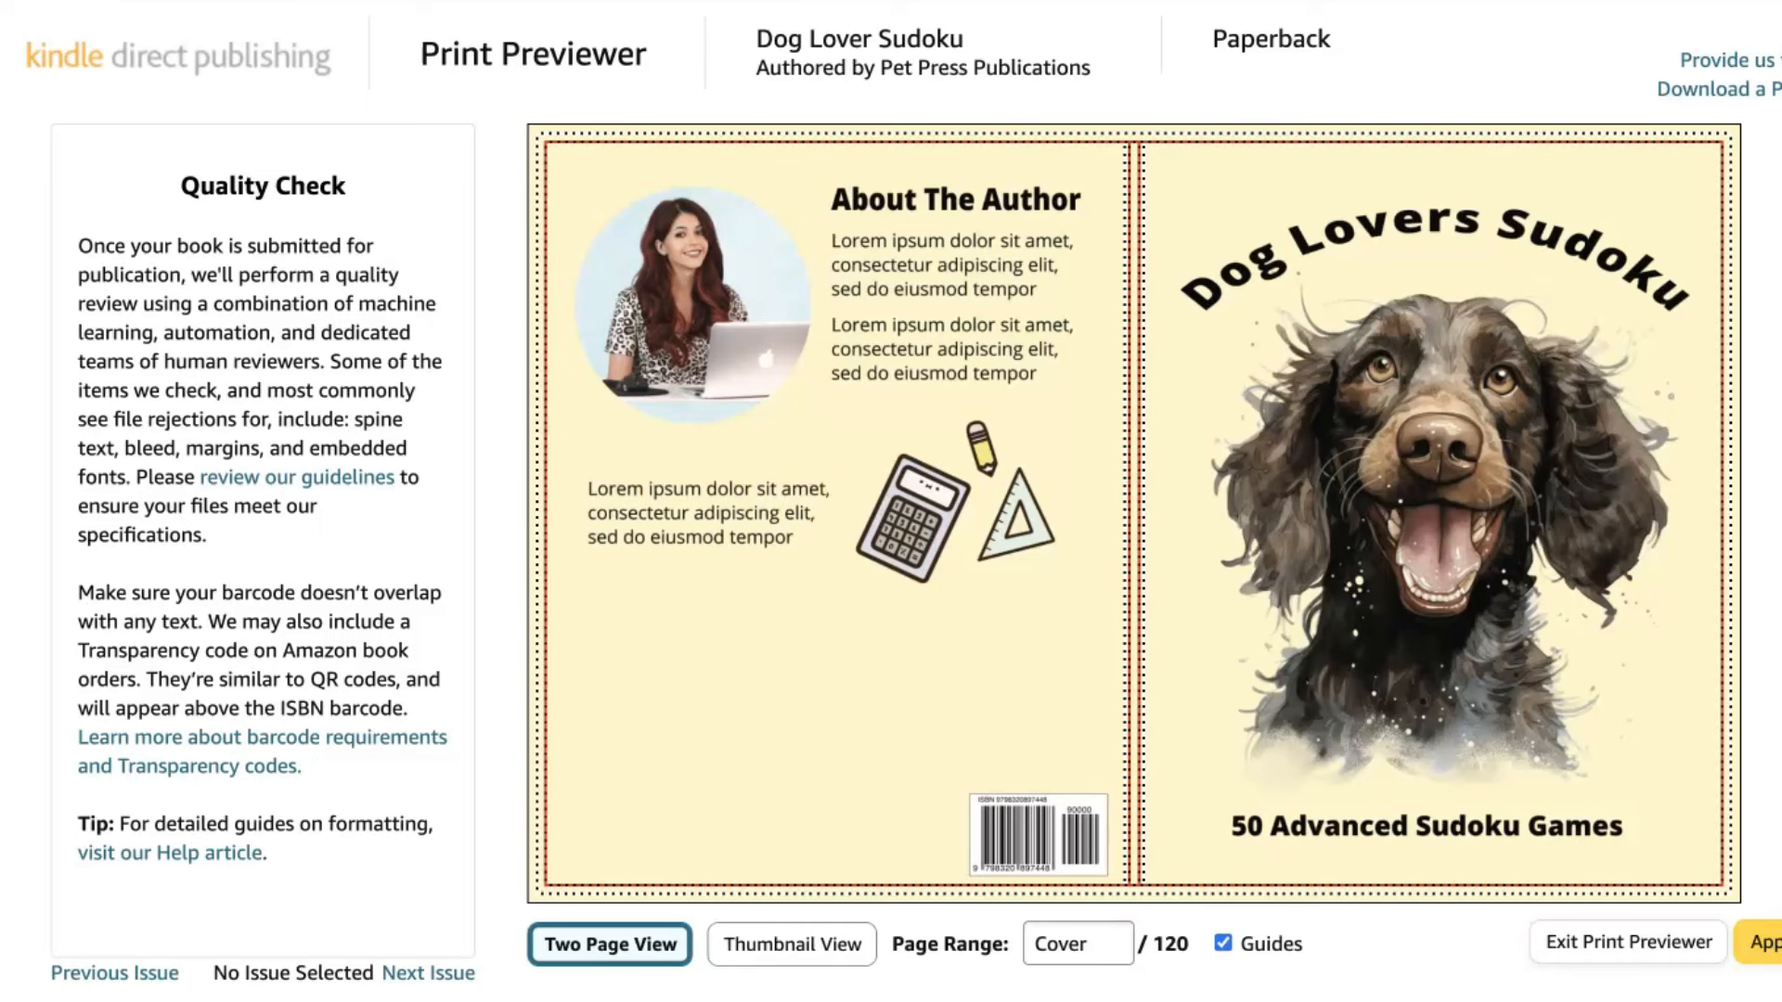
pyautogui.moveTo(1132, 322)
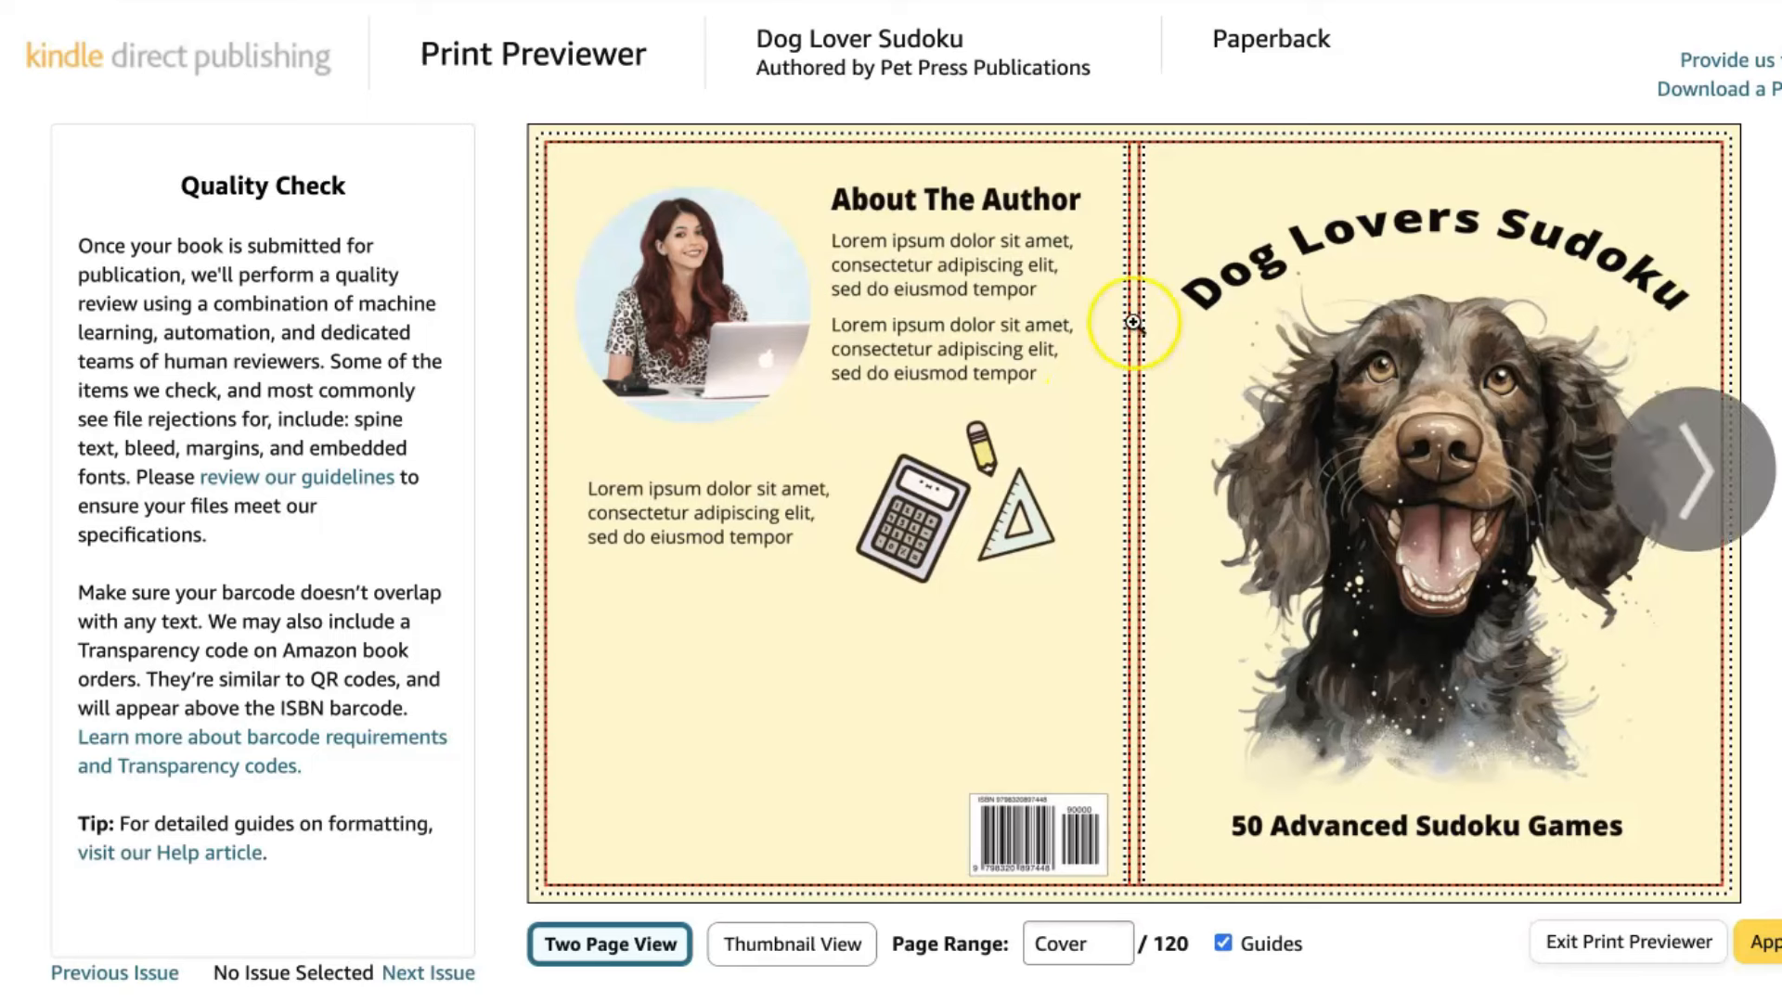
pyautogui.moveTo(1057, 105)
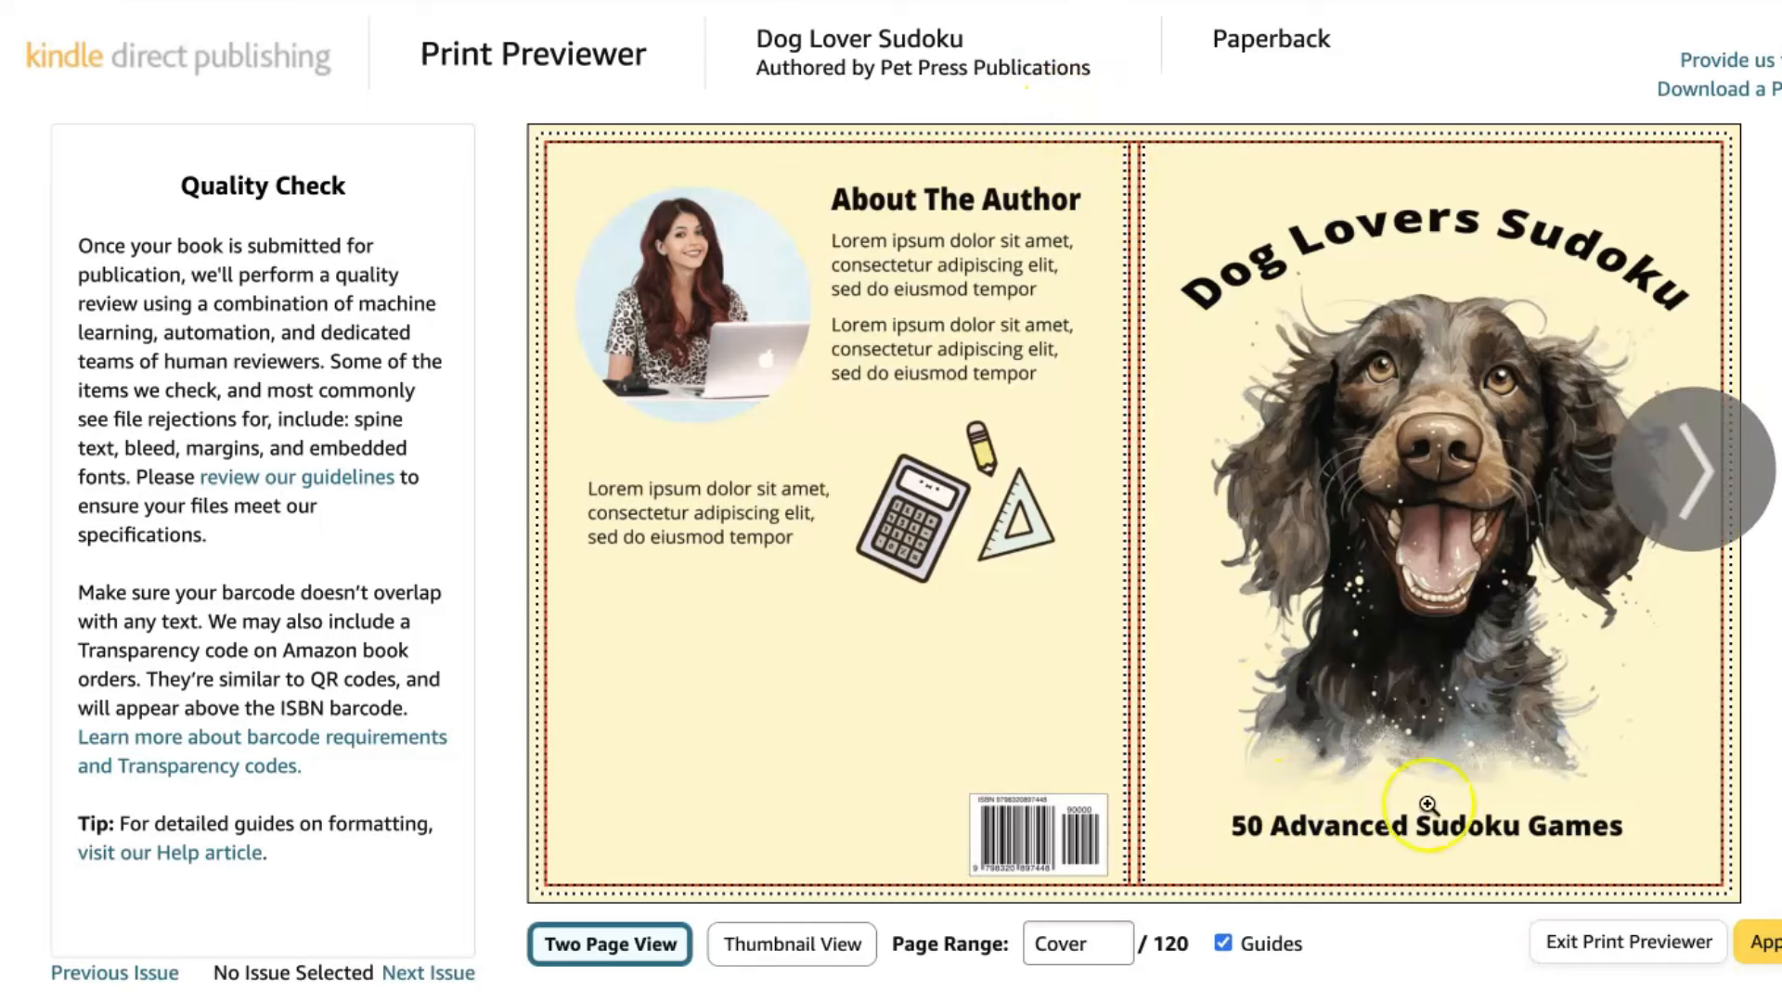
pyautogui.moveTo(1461, 513)
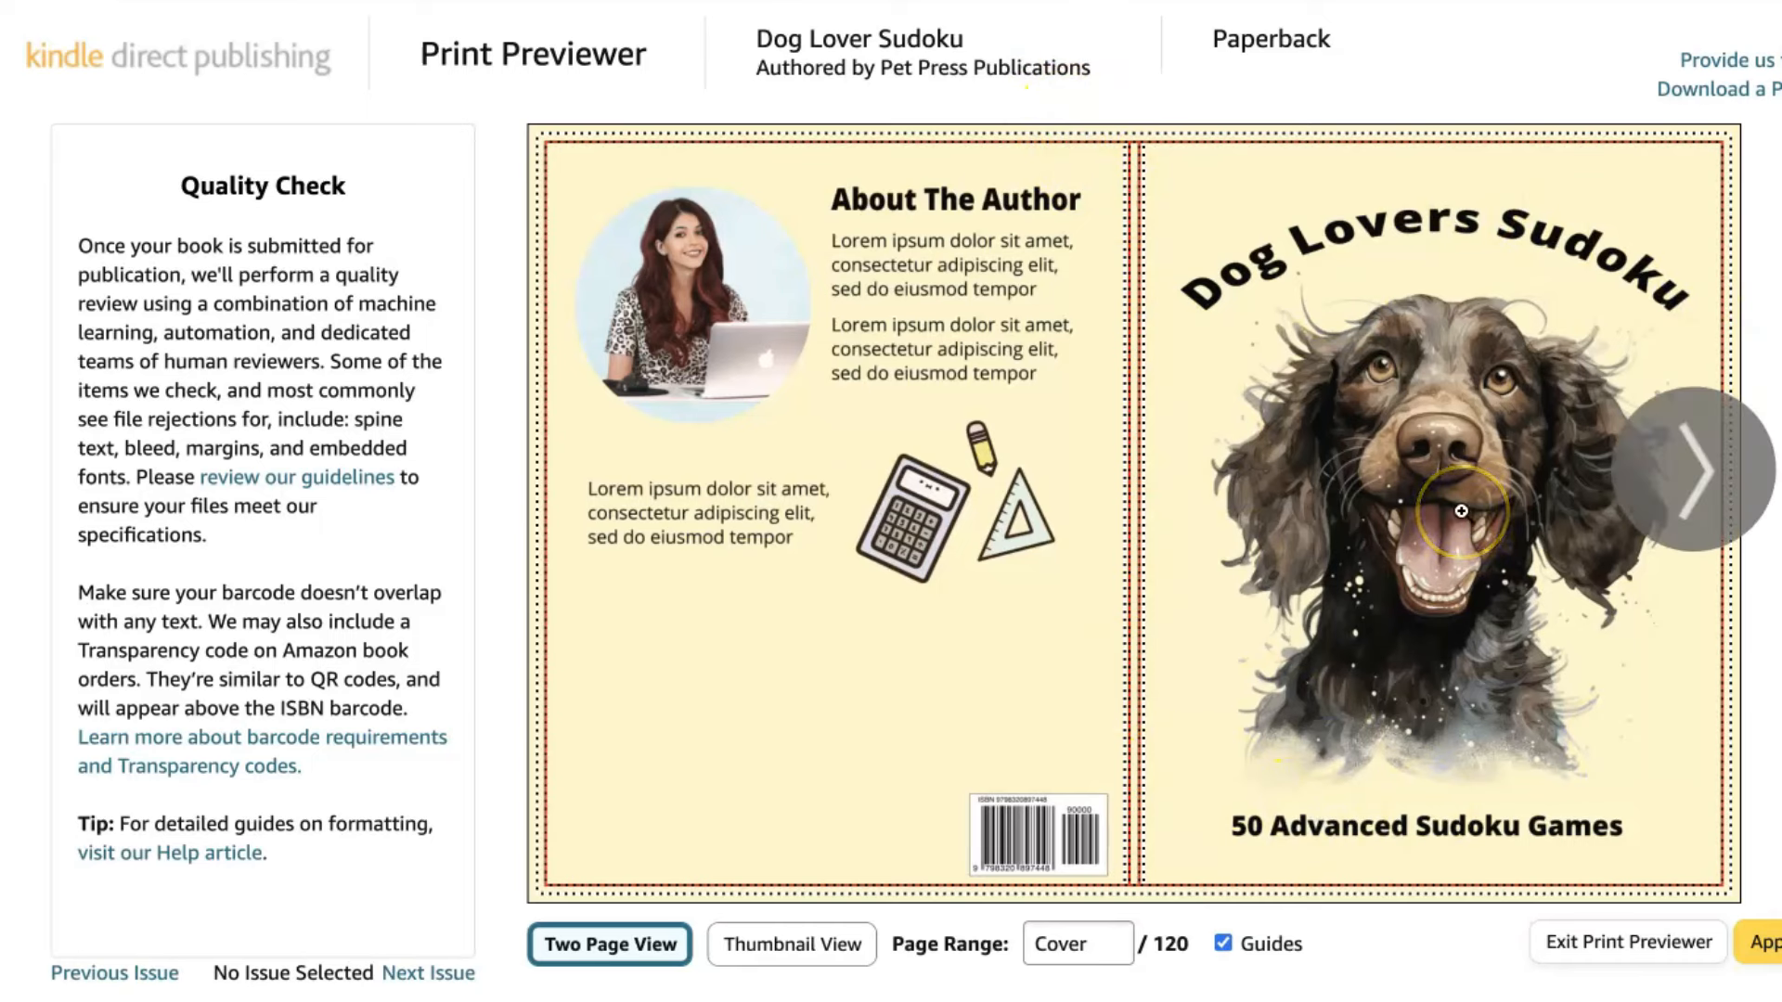
pyautogui.moveTo(226, 273)
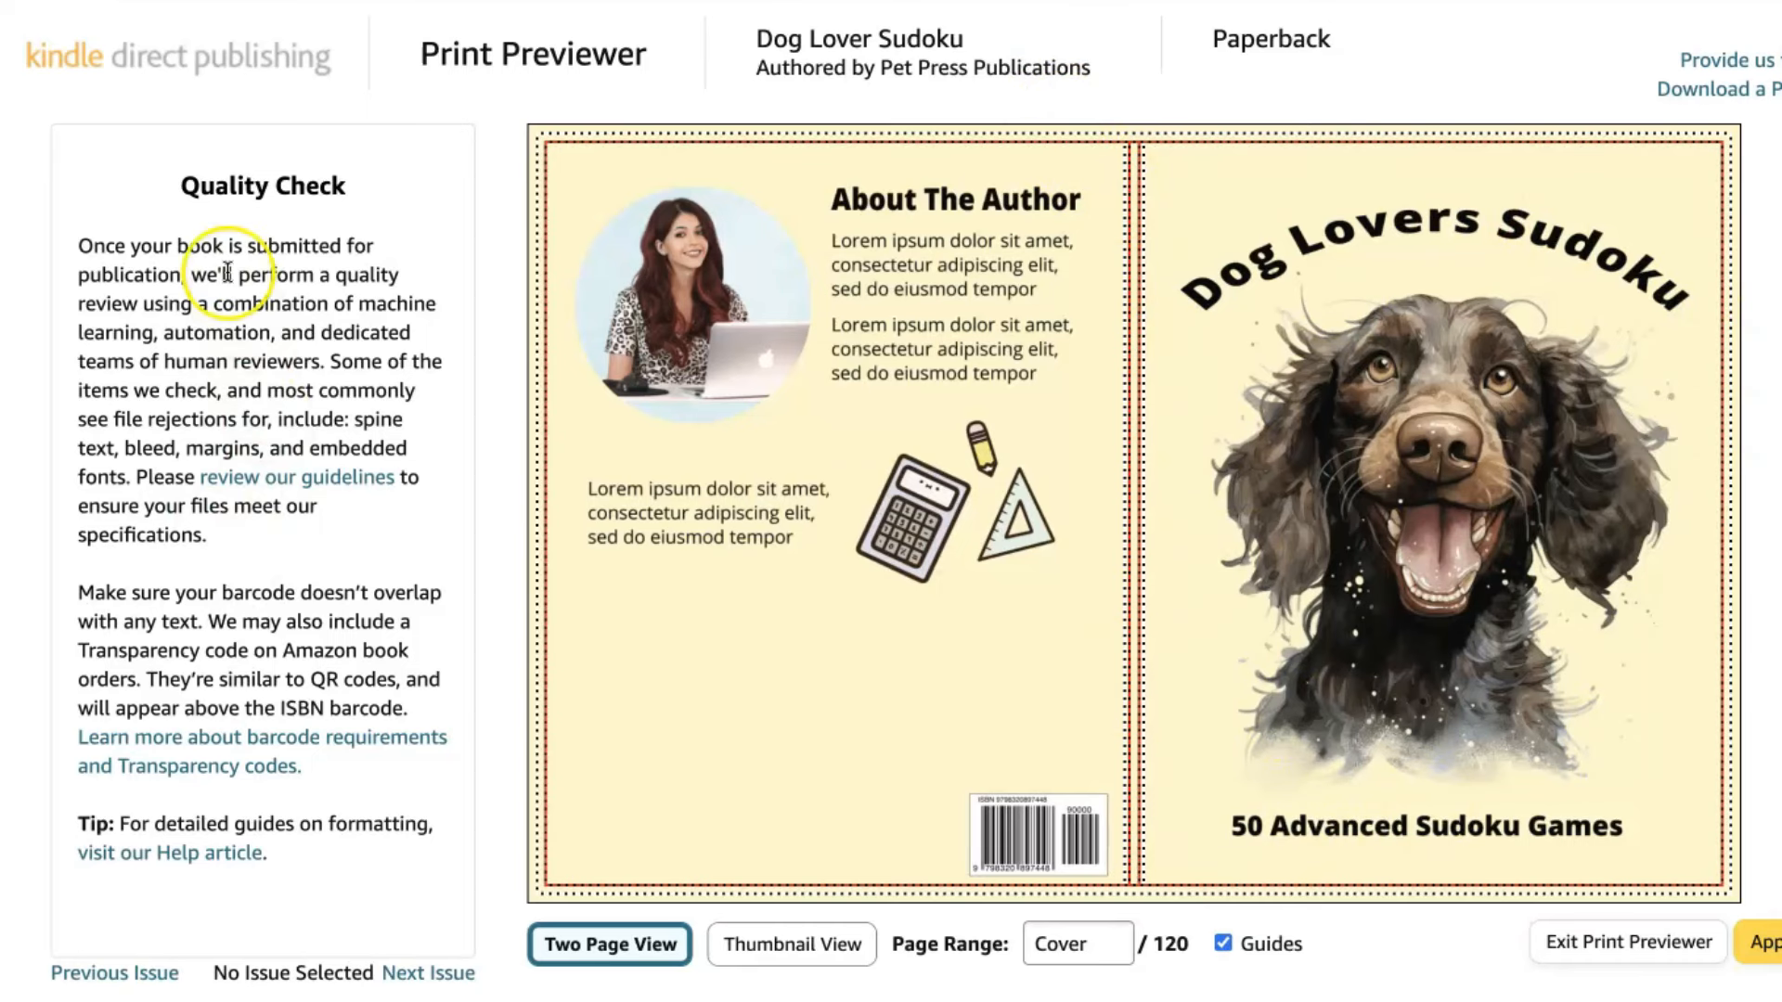
pyautogui.moveTo(359, 362)
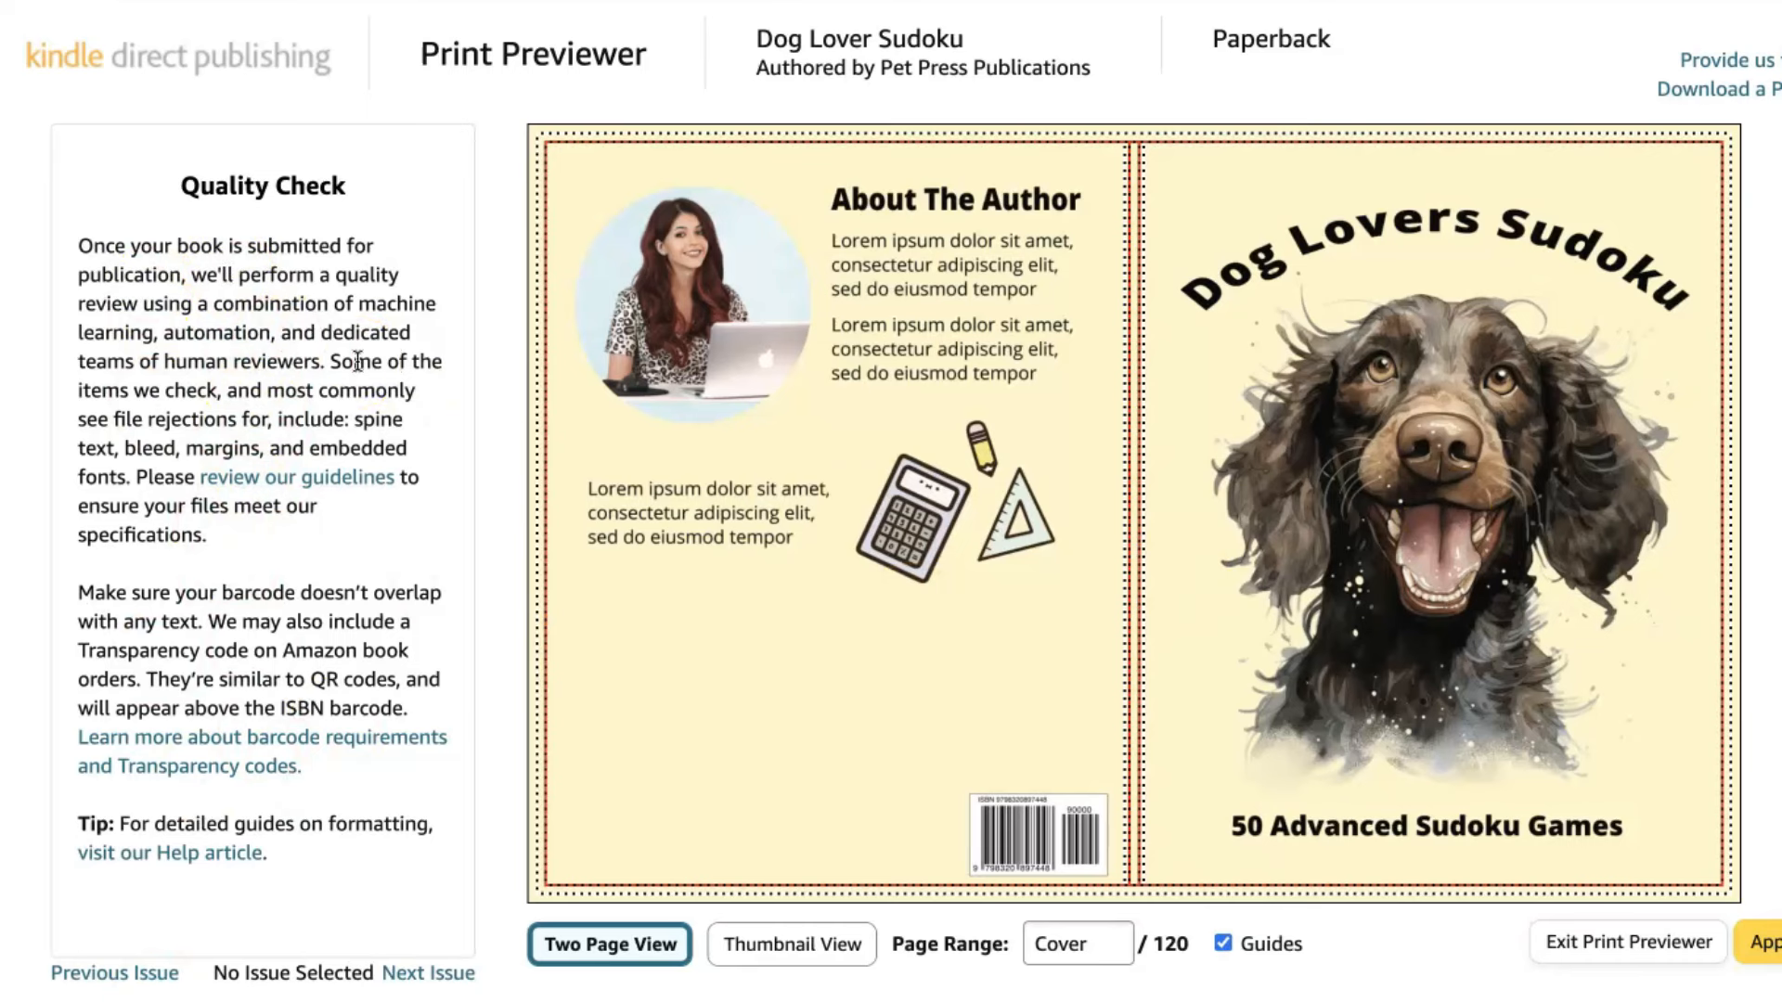
pyautogui.moveTo(208, 981)
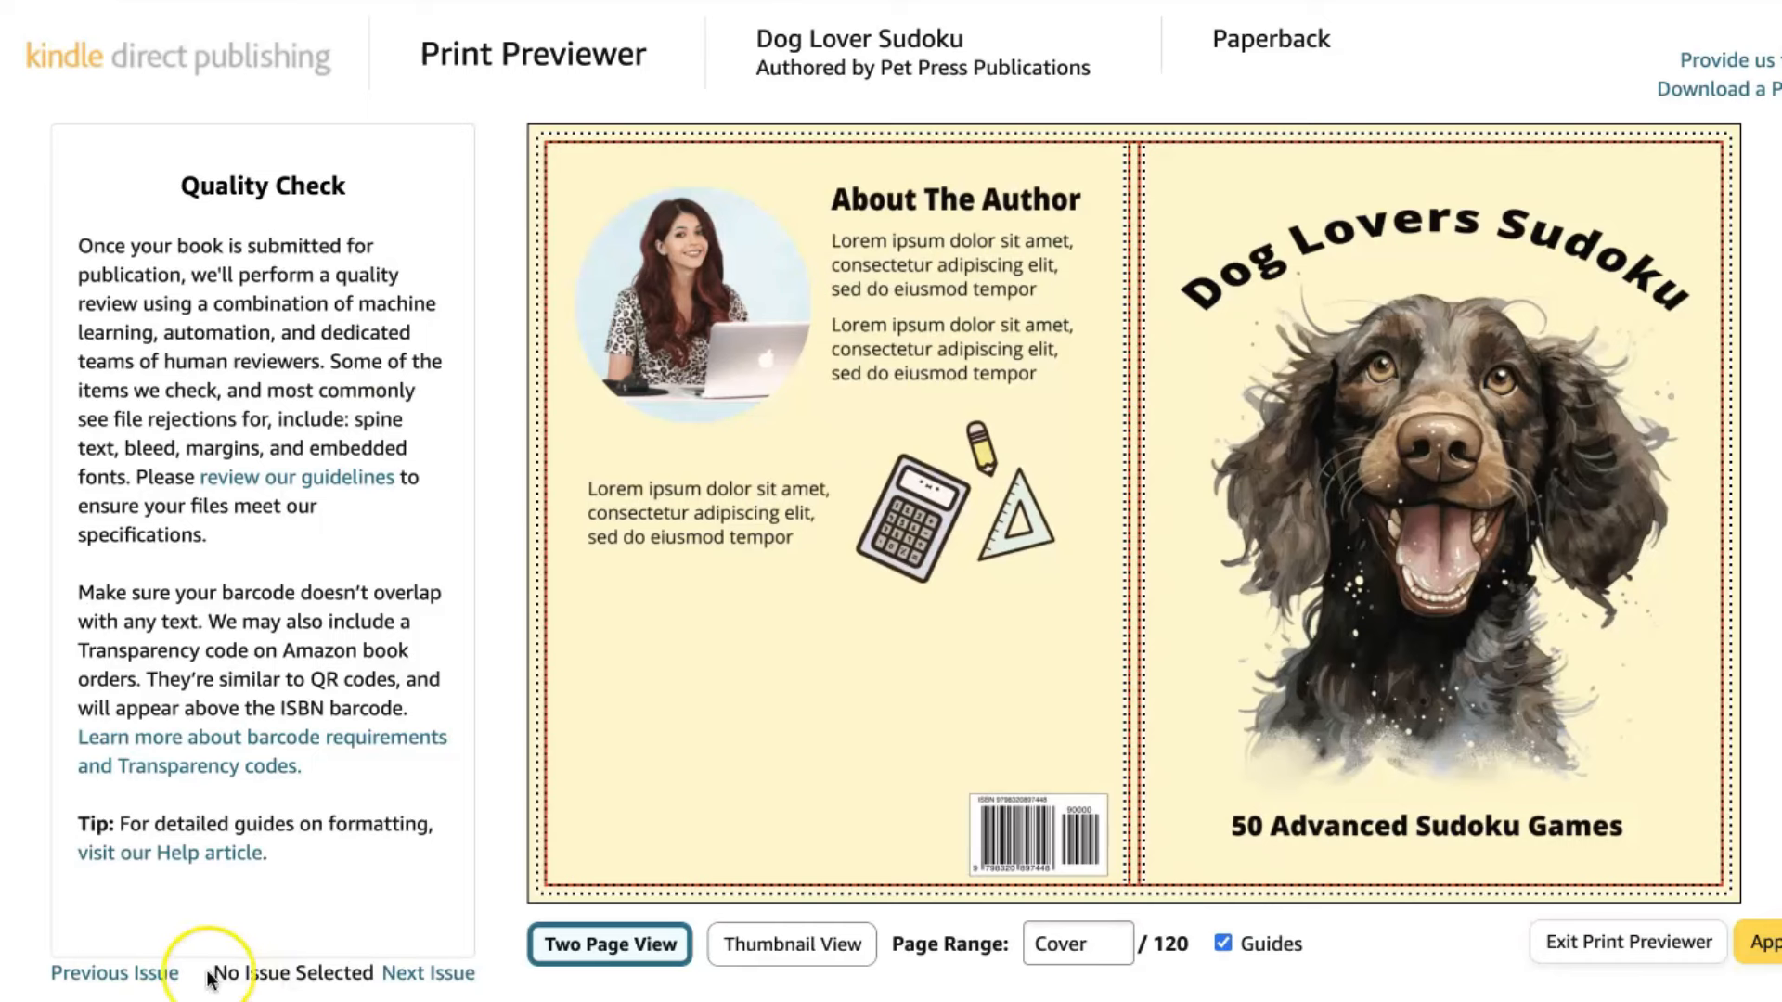
pyautogui.moveTo(531, 766)
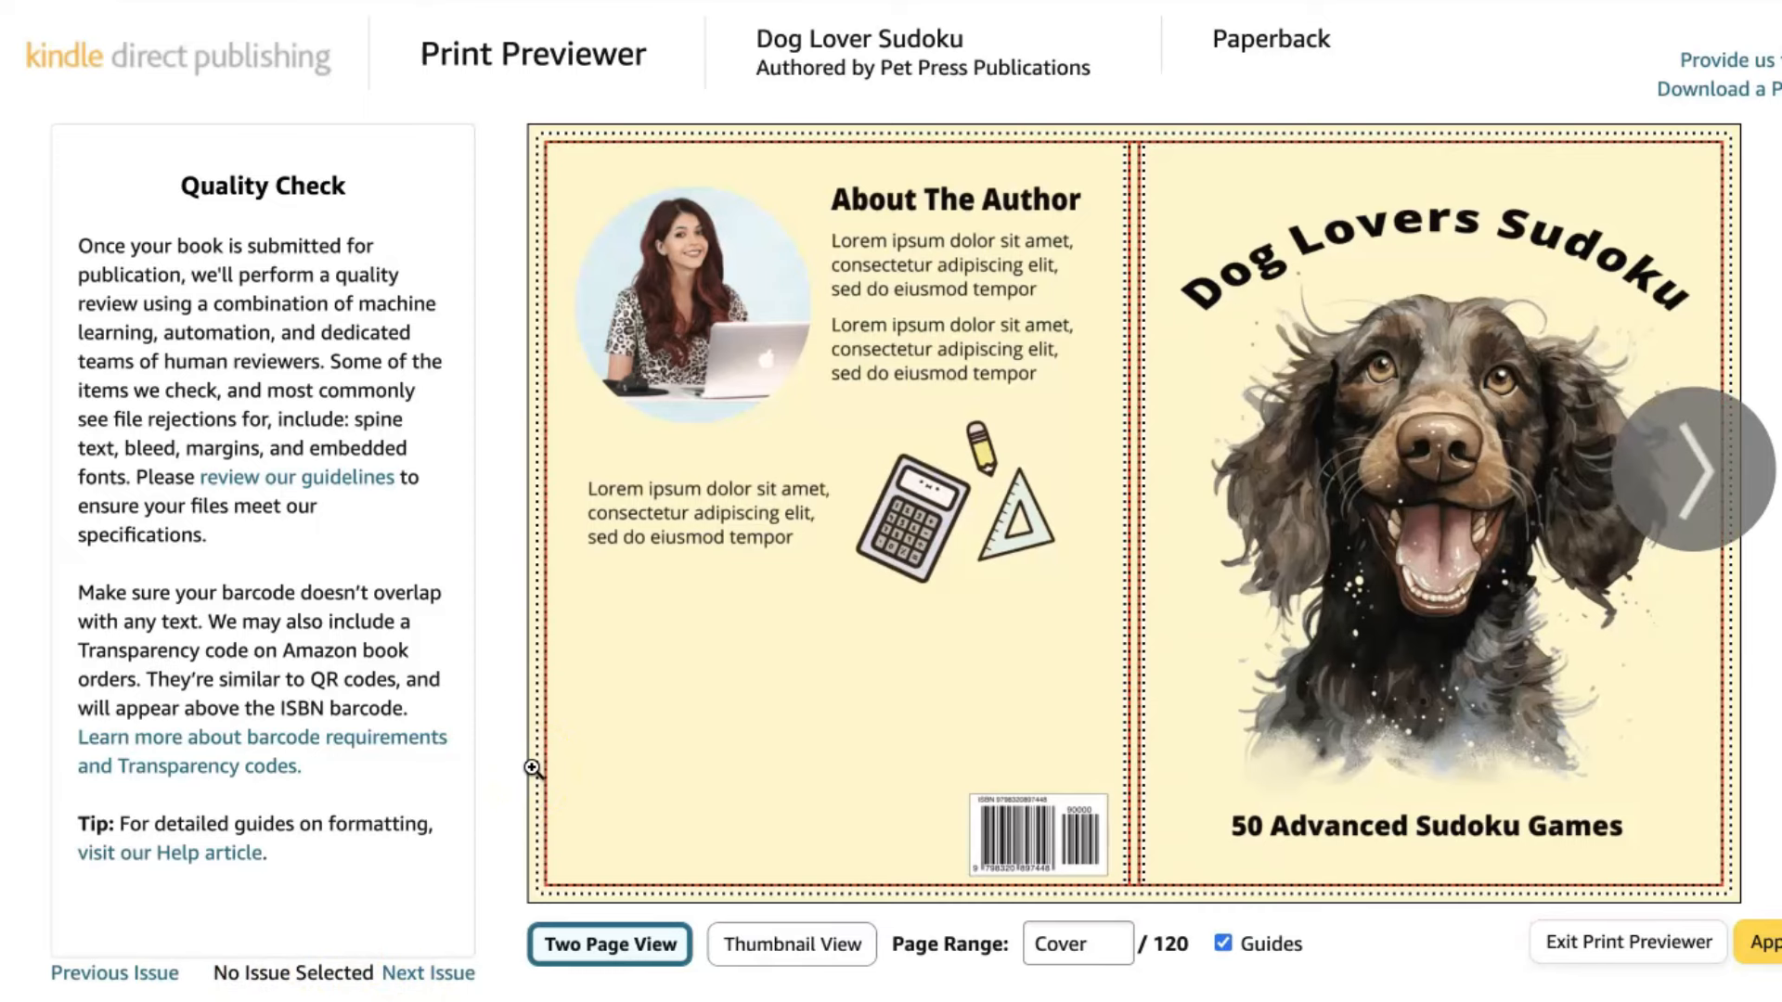
# Page through the interior puzzle, solution and More Games spreads in the Print Previewer.
pyautogui.click(1693, 470)
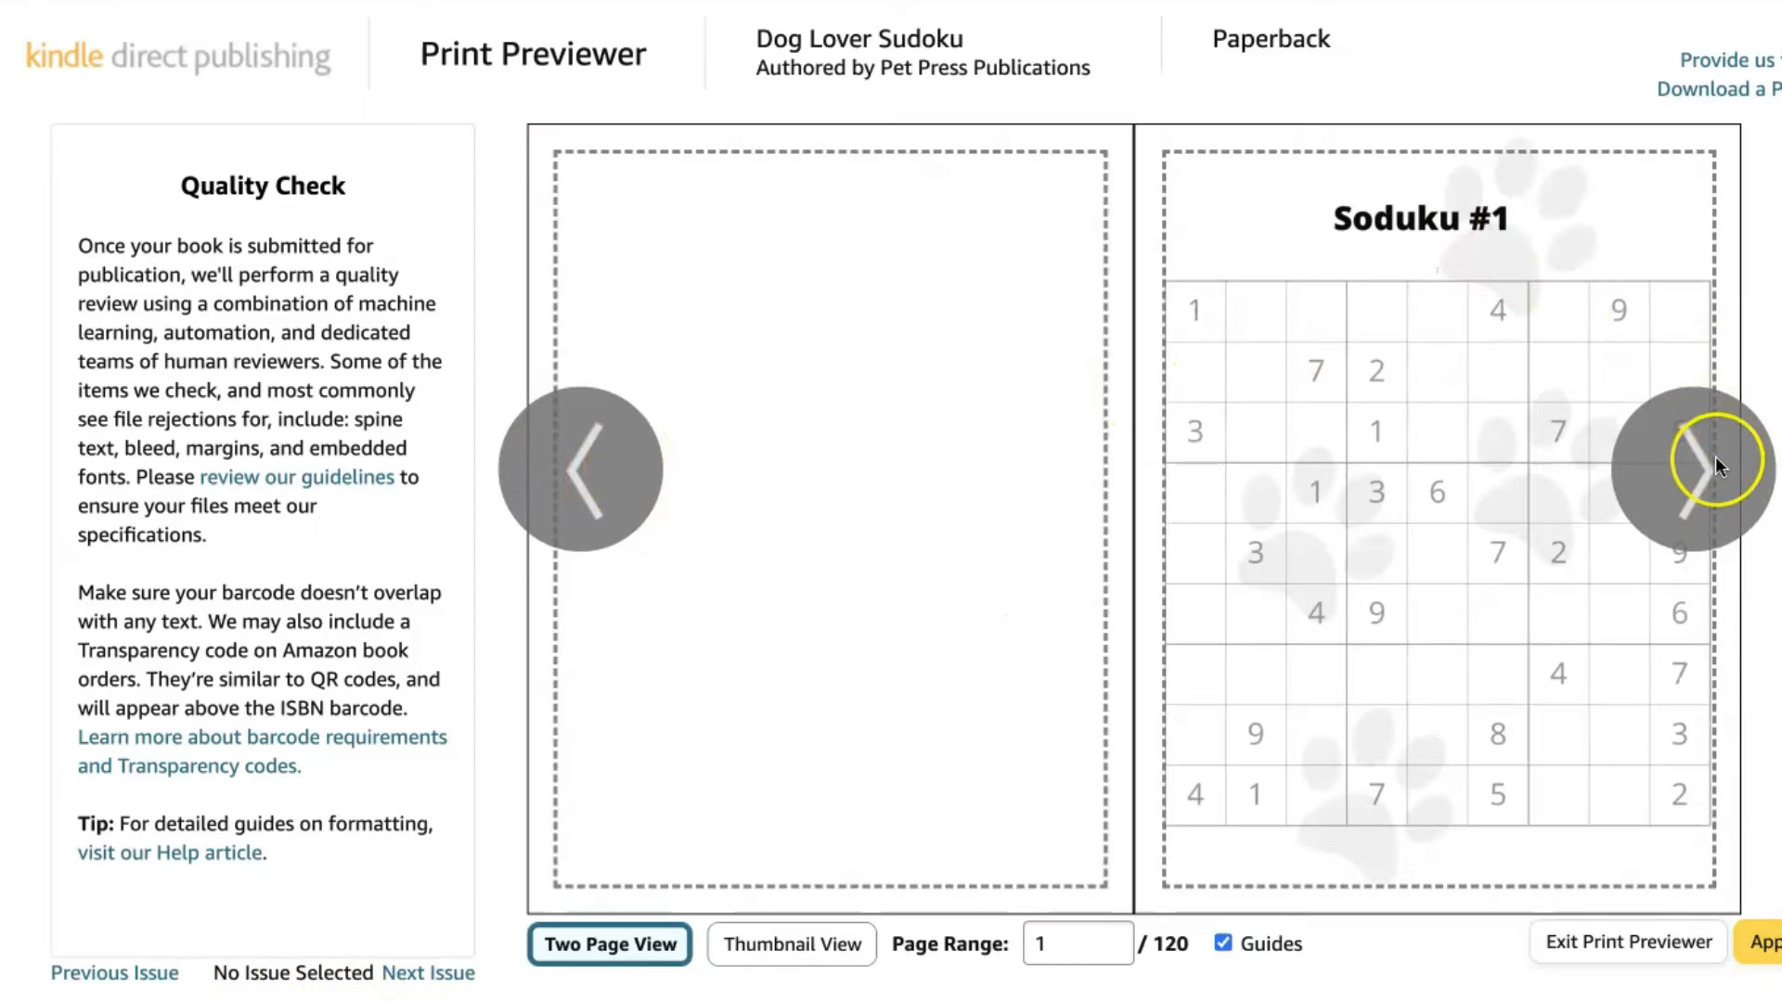
pyautogui.click(1691, 466)
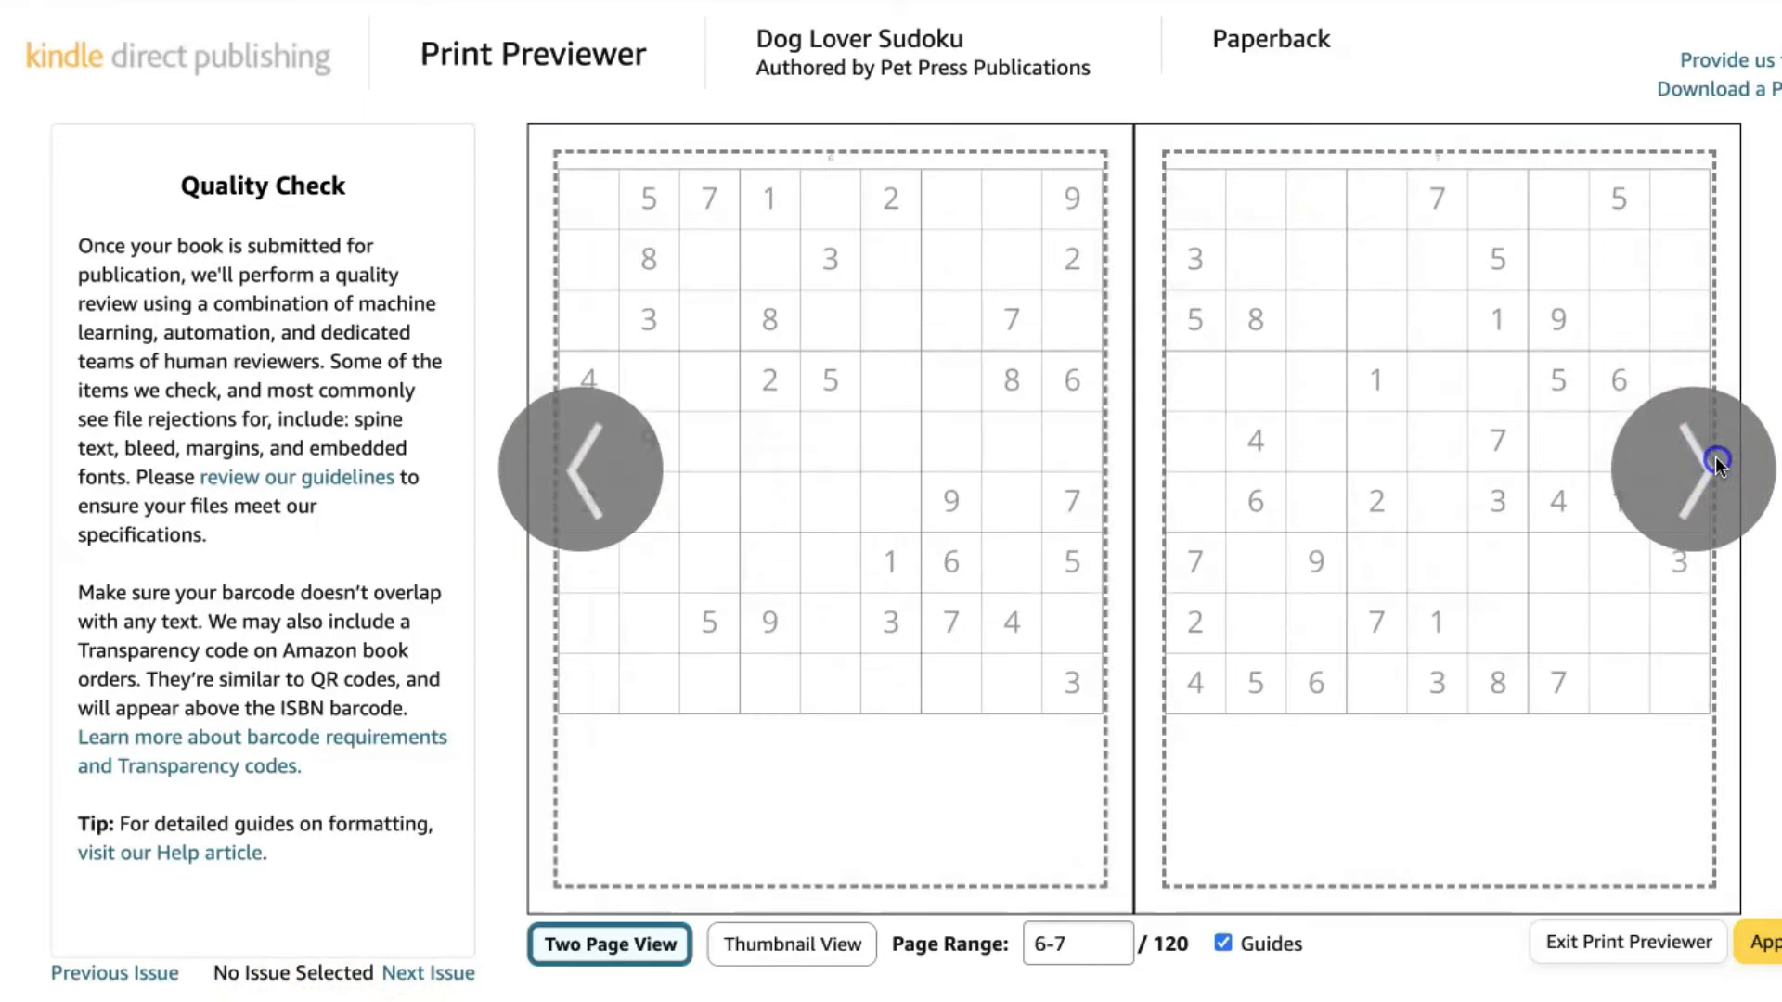
pyautogui.click(1693, 469)
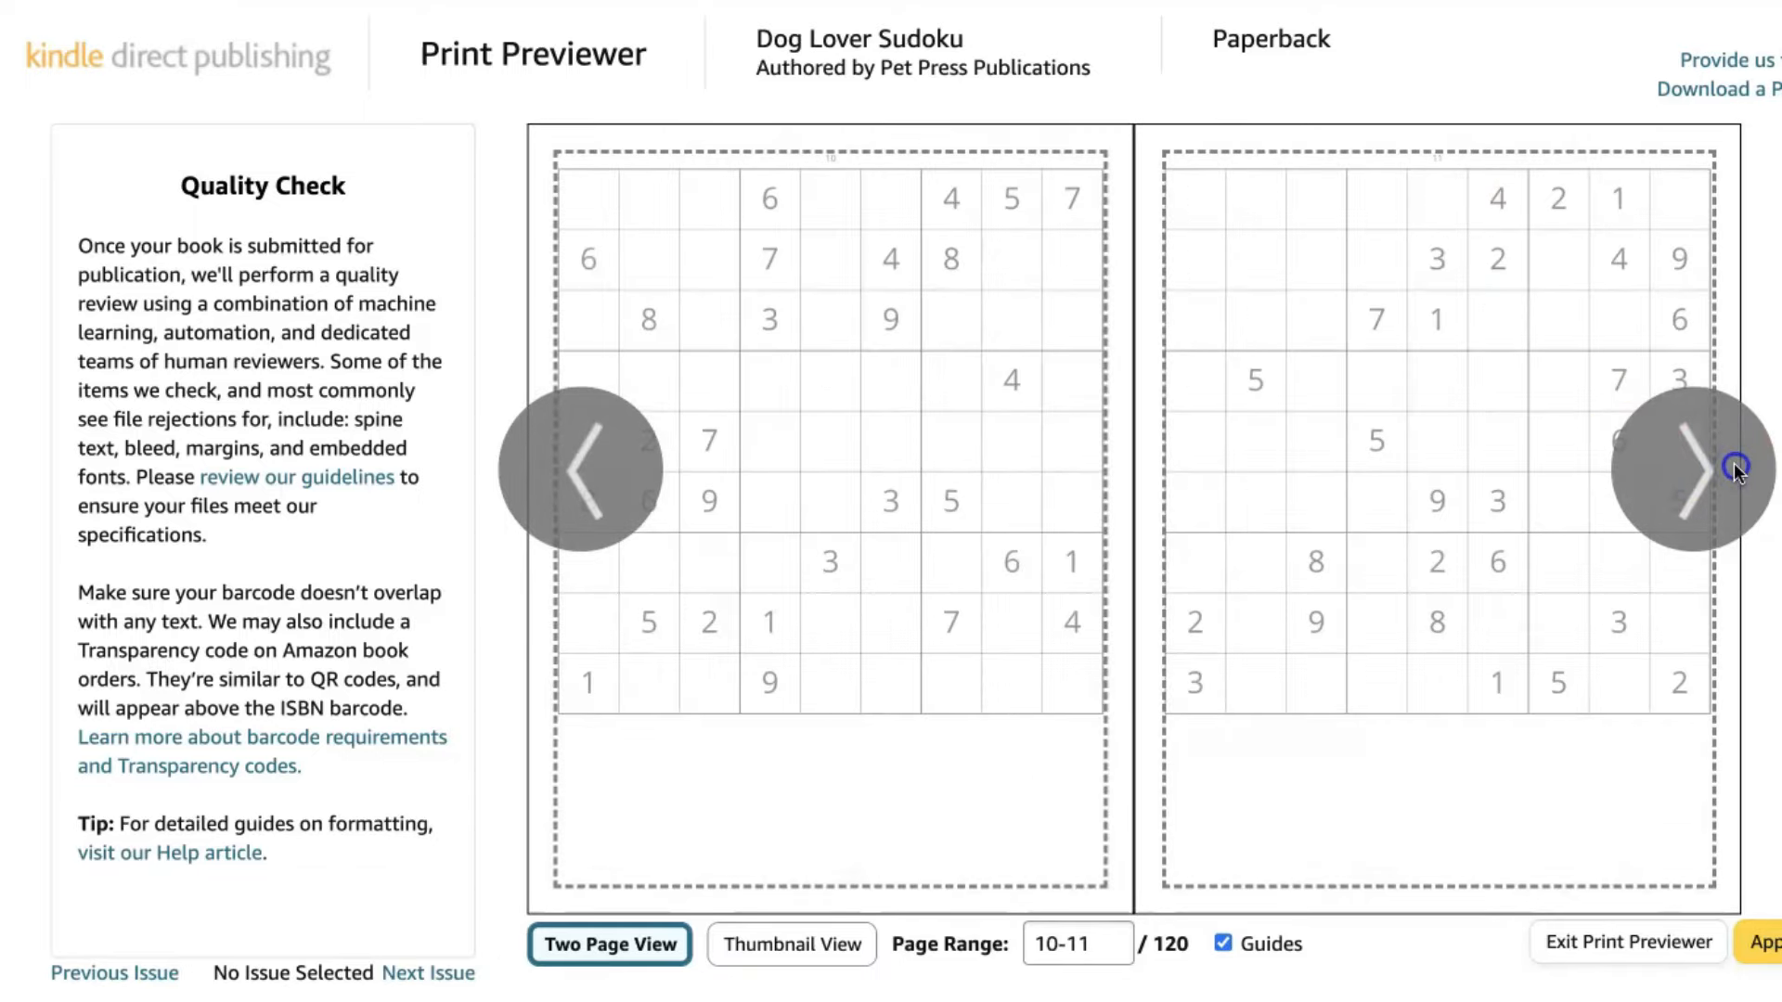
pyautogui.click(1688, 470)
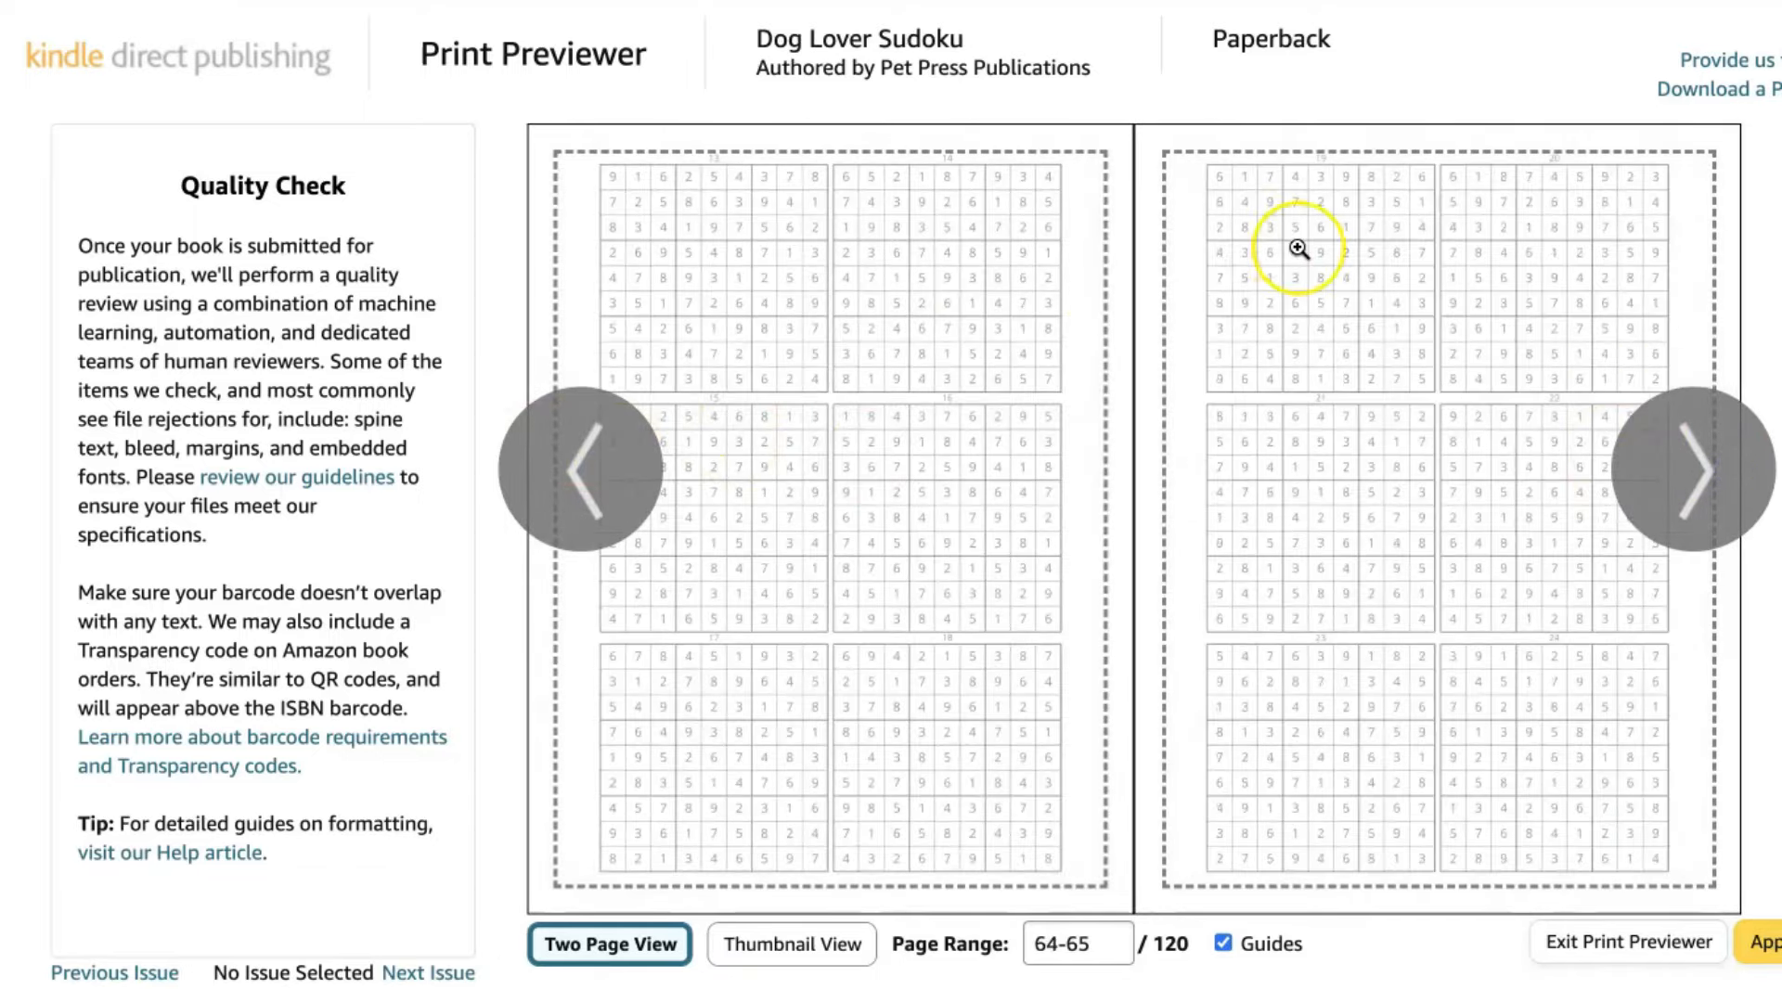
pyautogui.click(1693, 470)
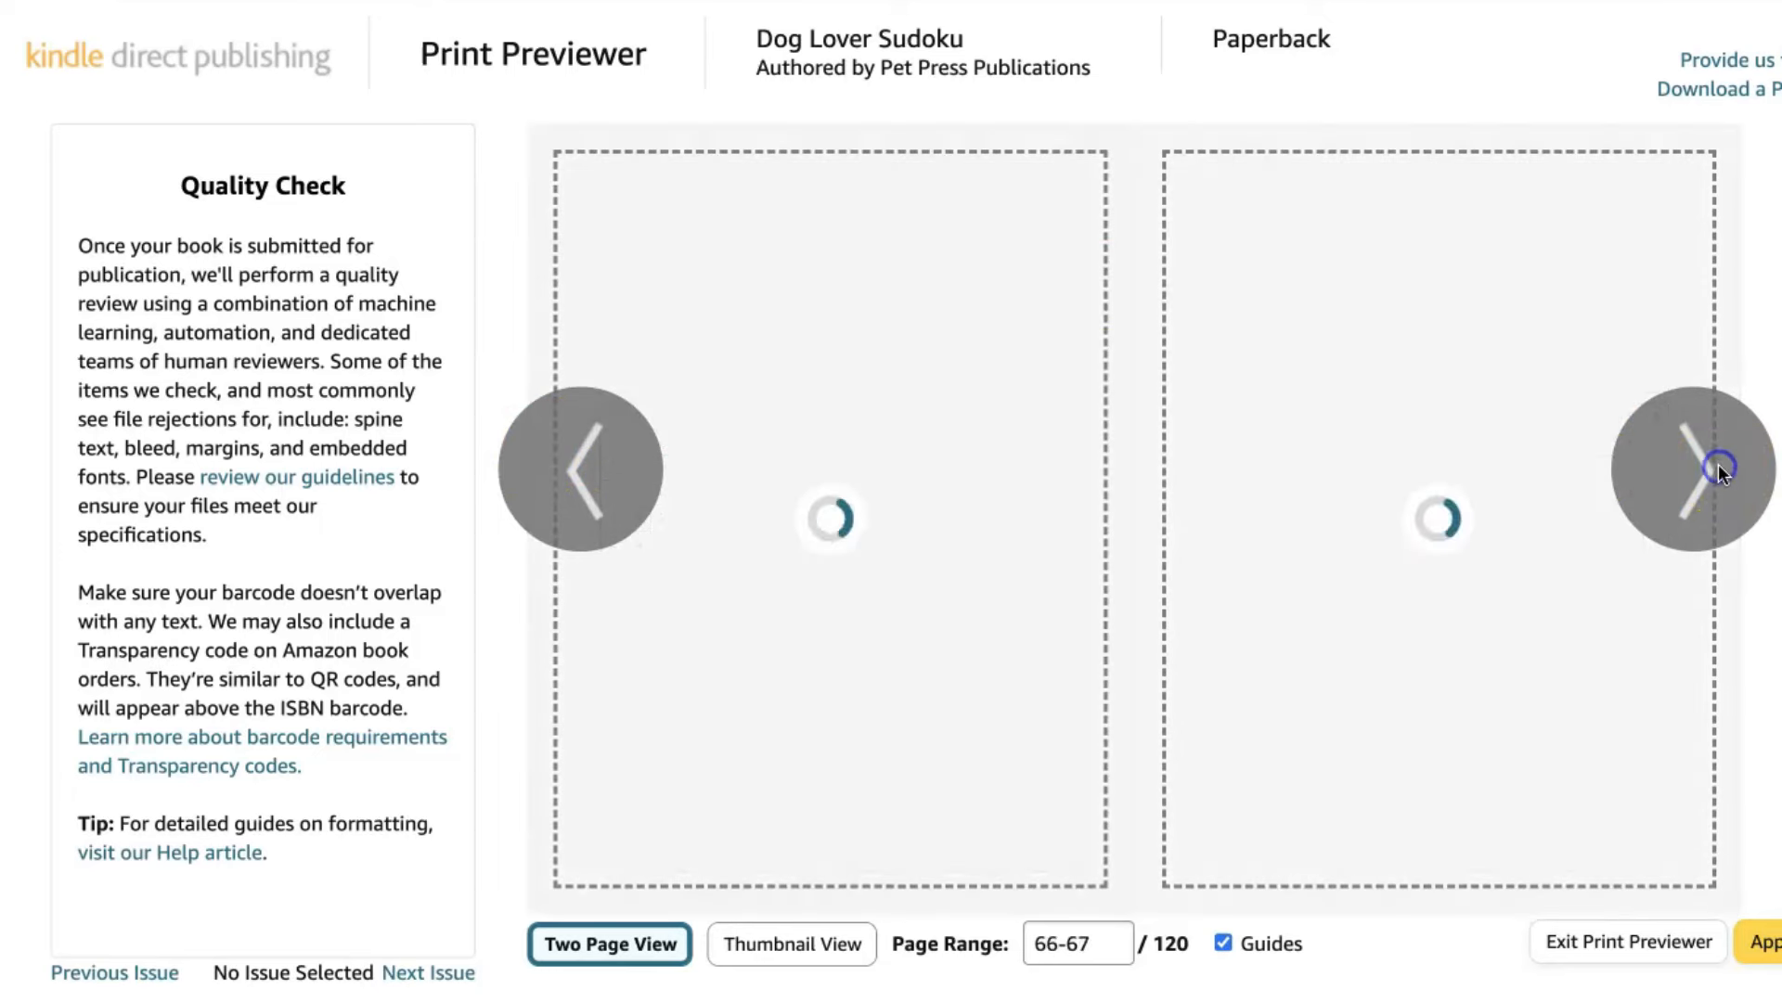
pyautogui.click(1693, 471)
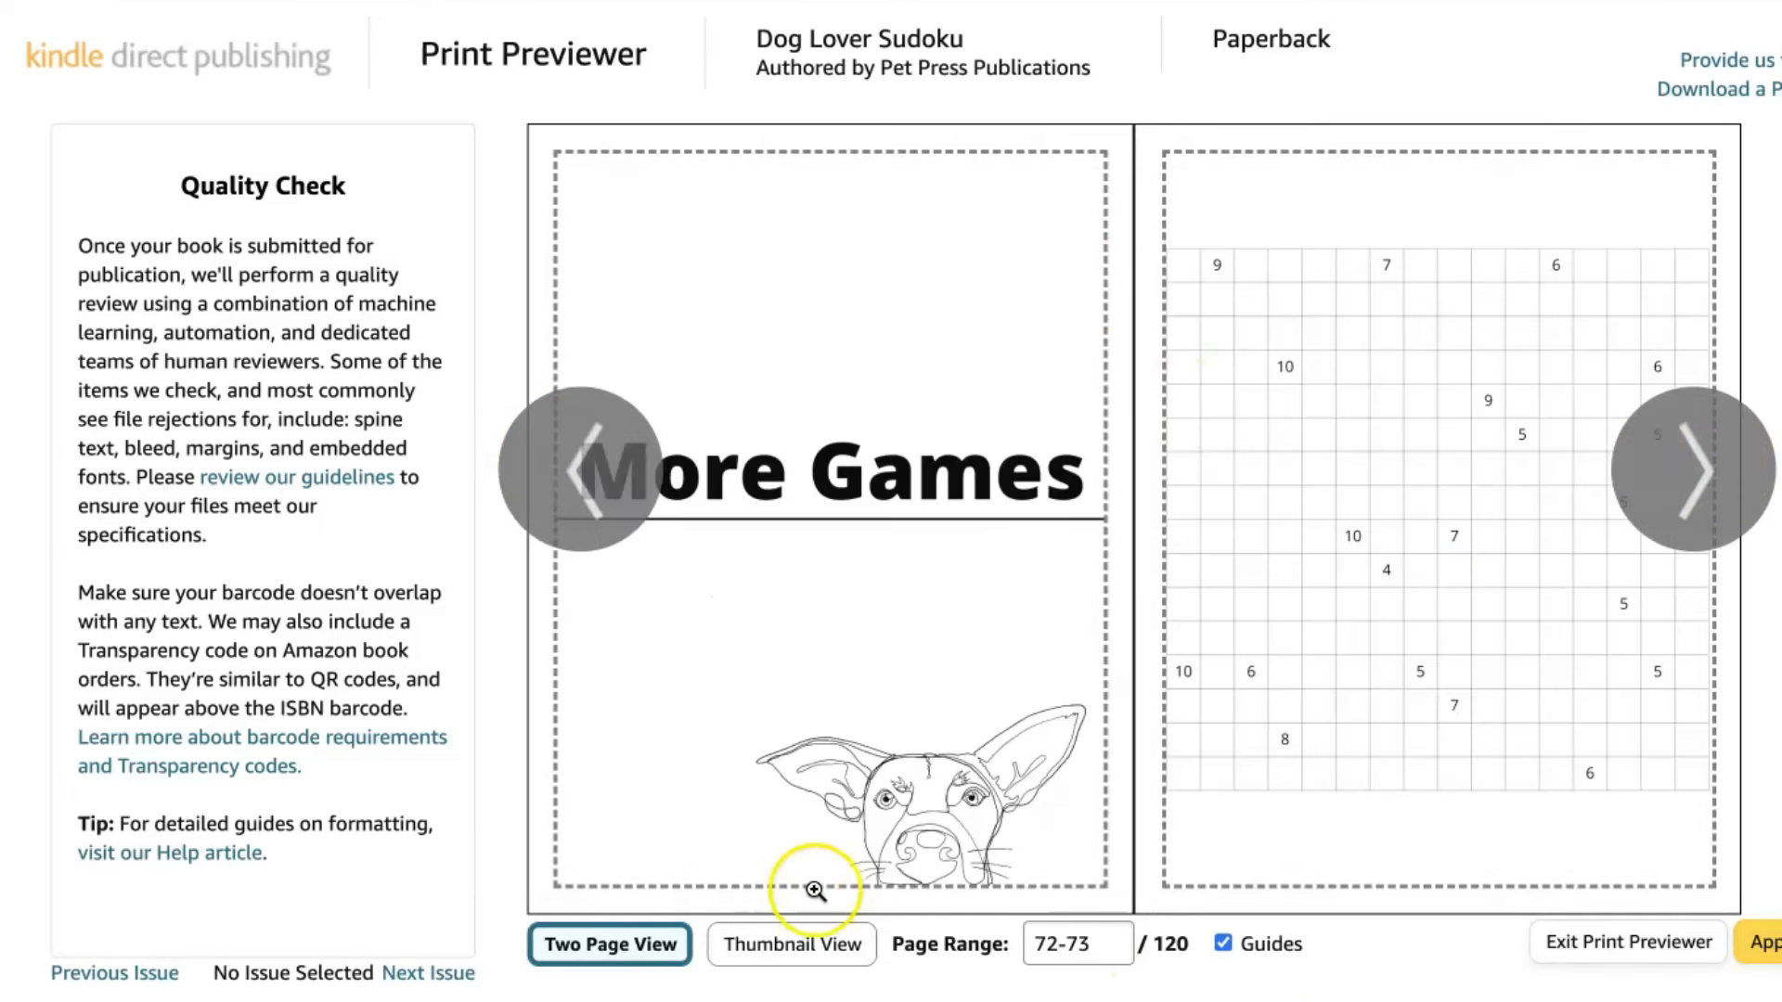
pyautogui.moveTo(1398, 709)
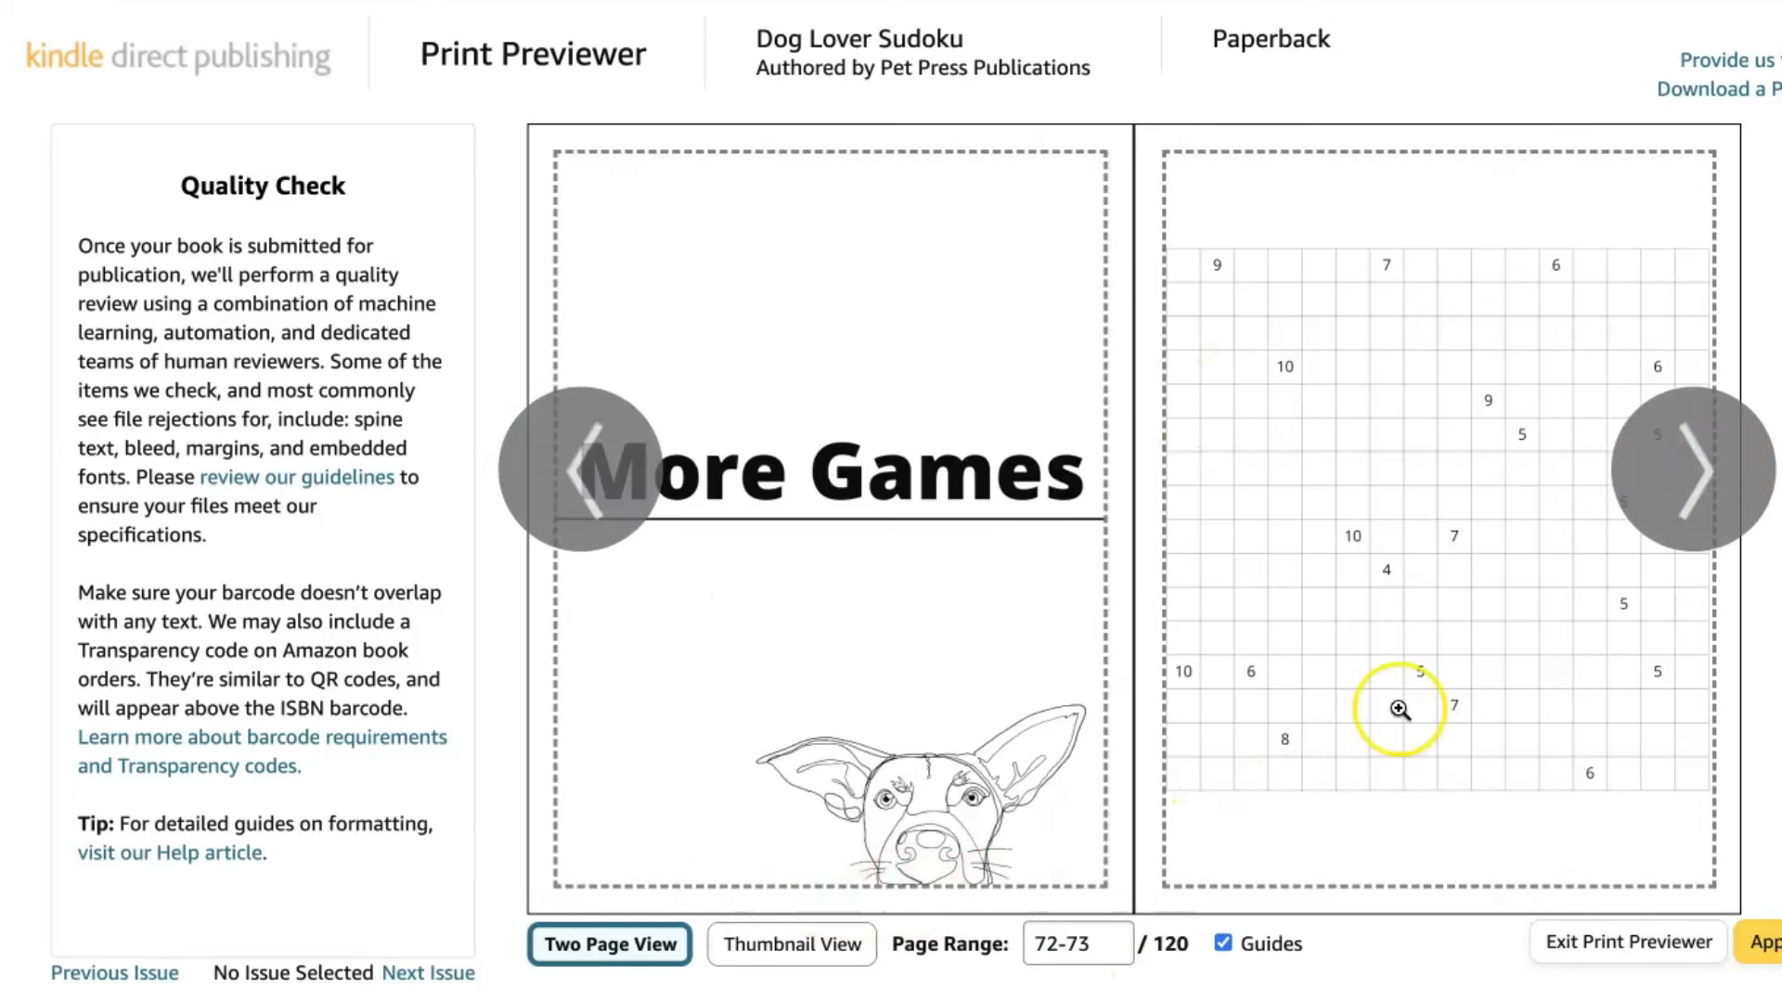
pyautogui.click(1693, 469)
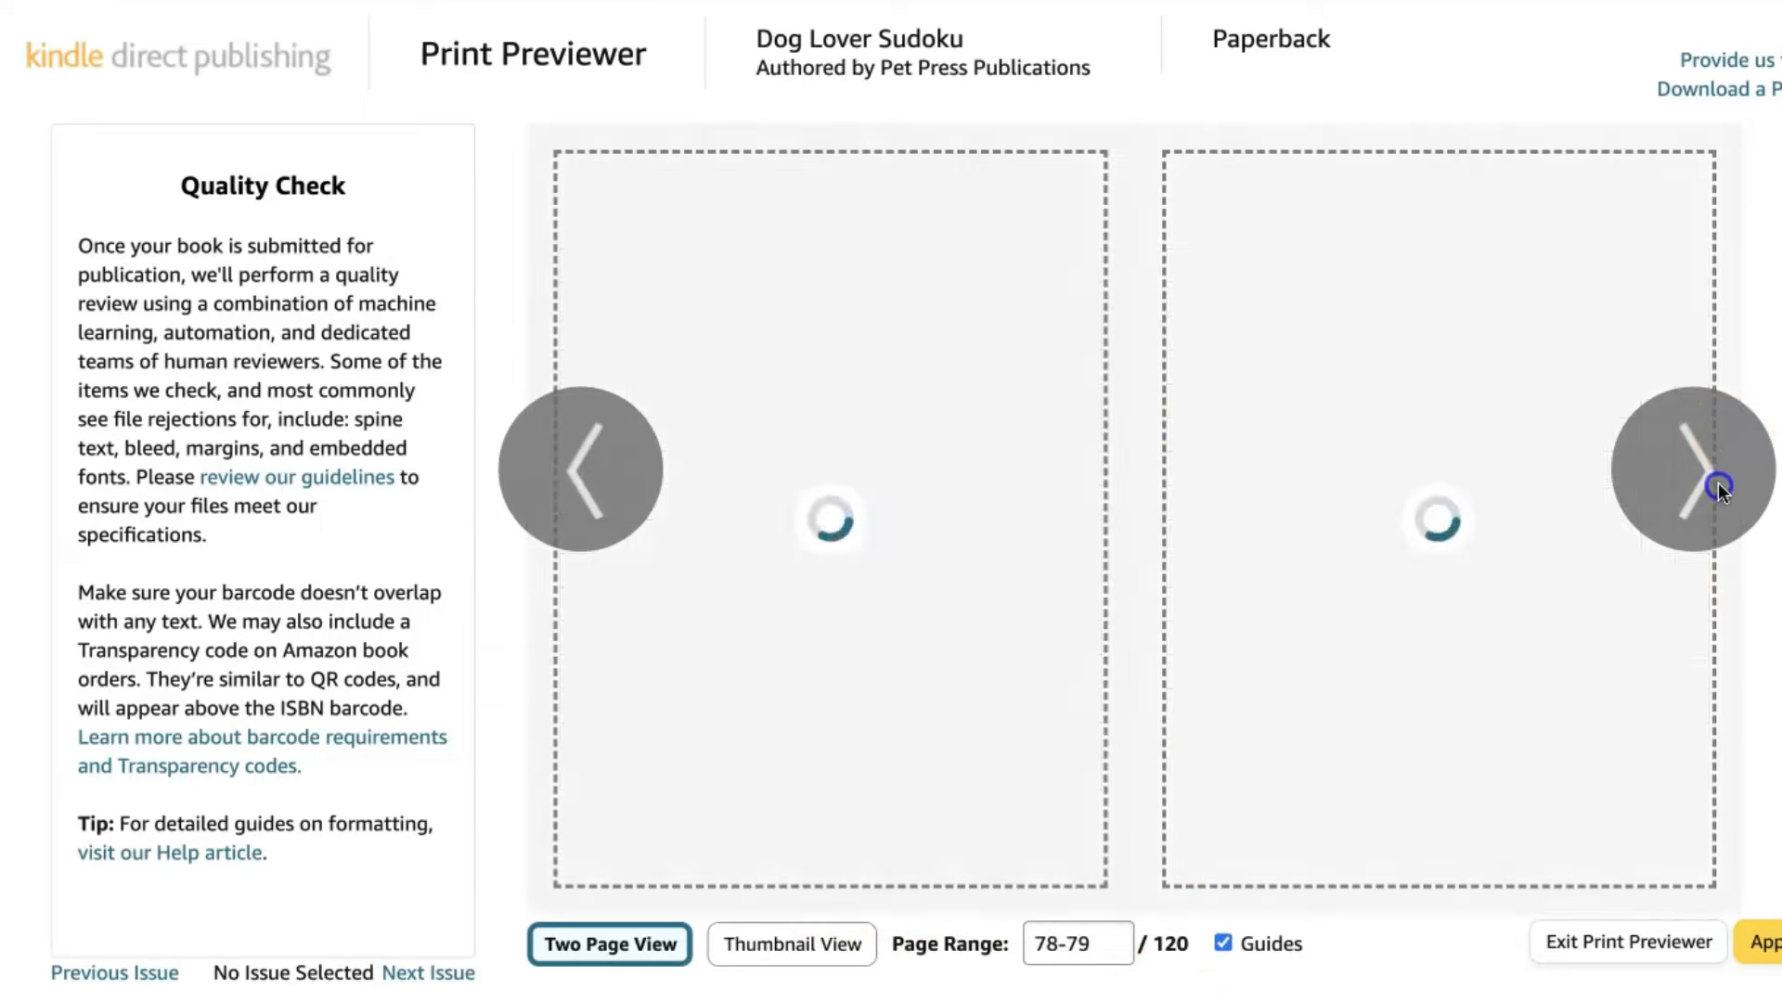
pyautogui.click(1693, 467)
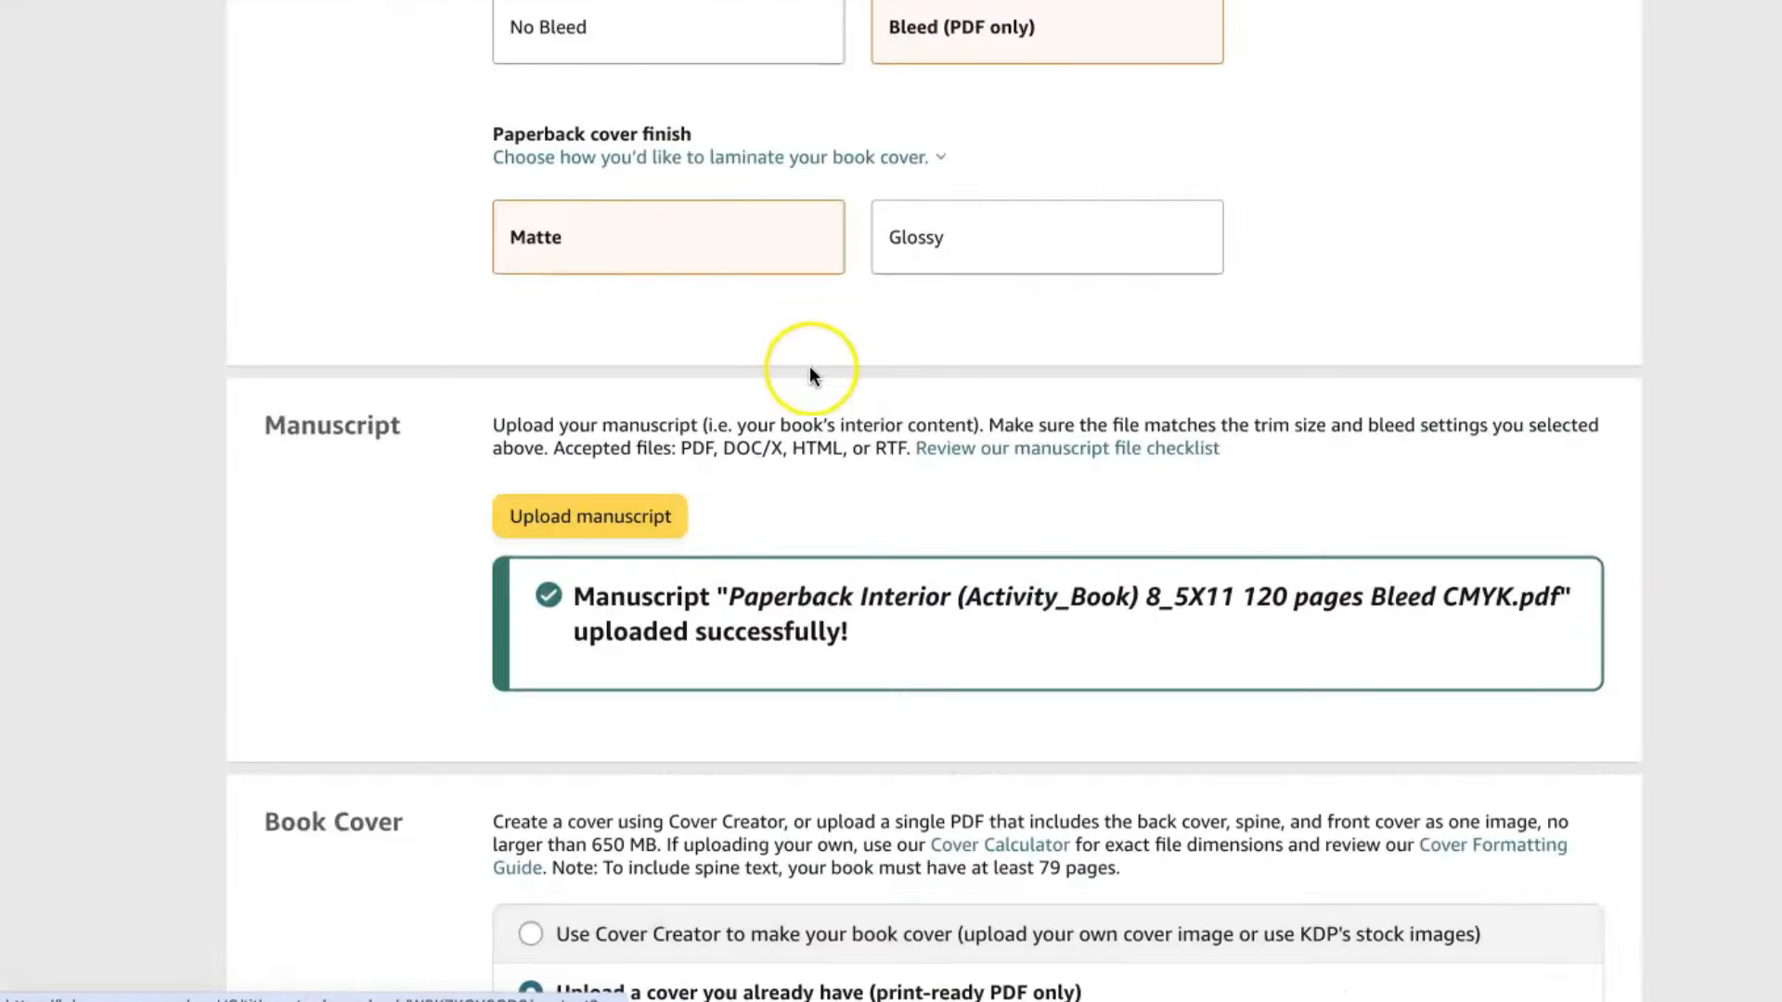
pyautogui.scroll(-3)
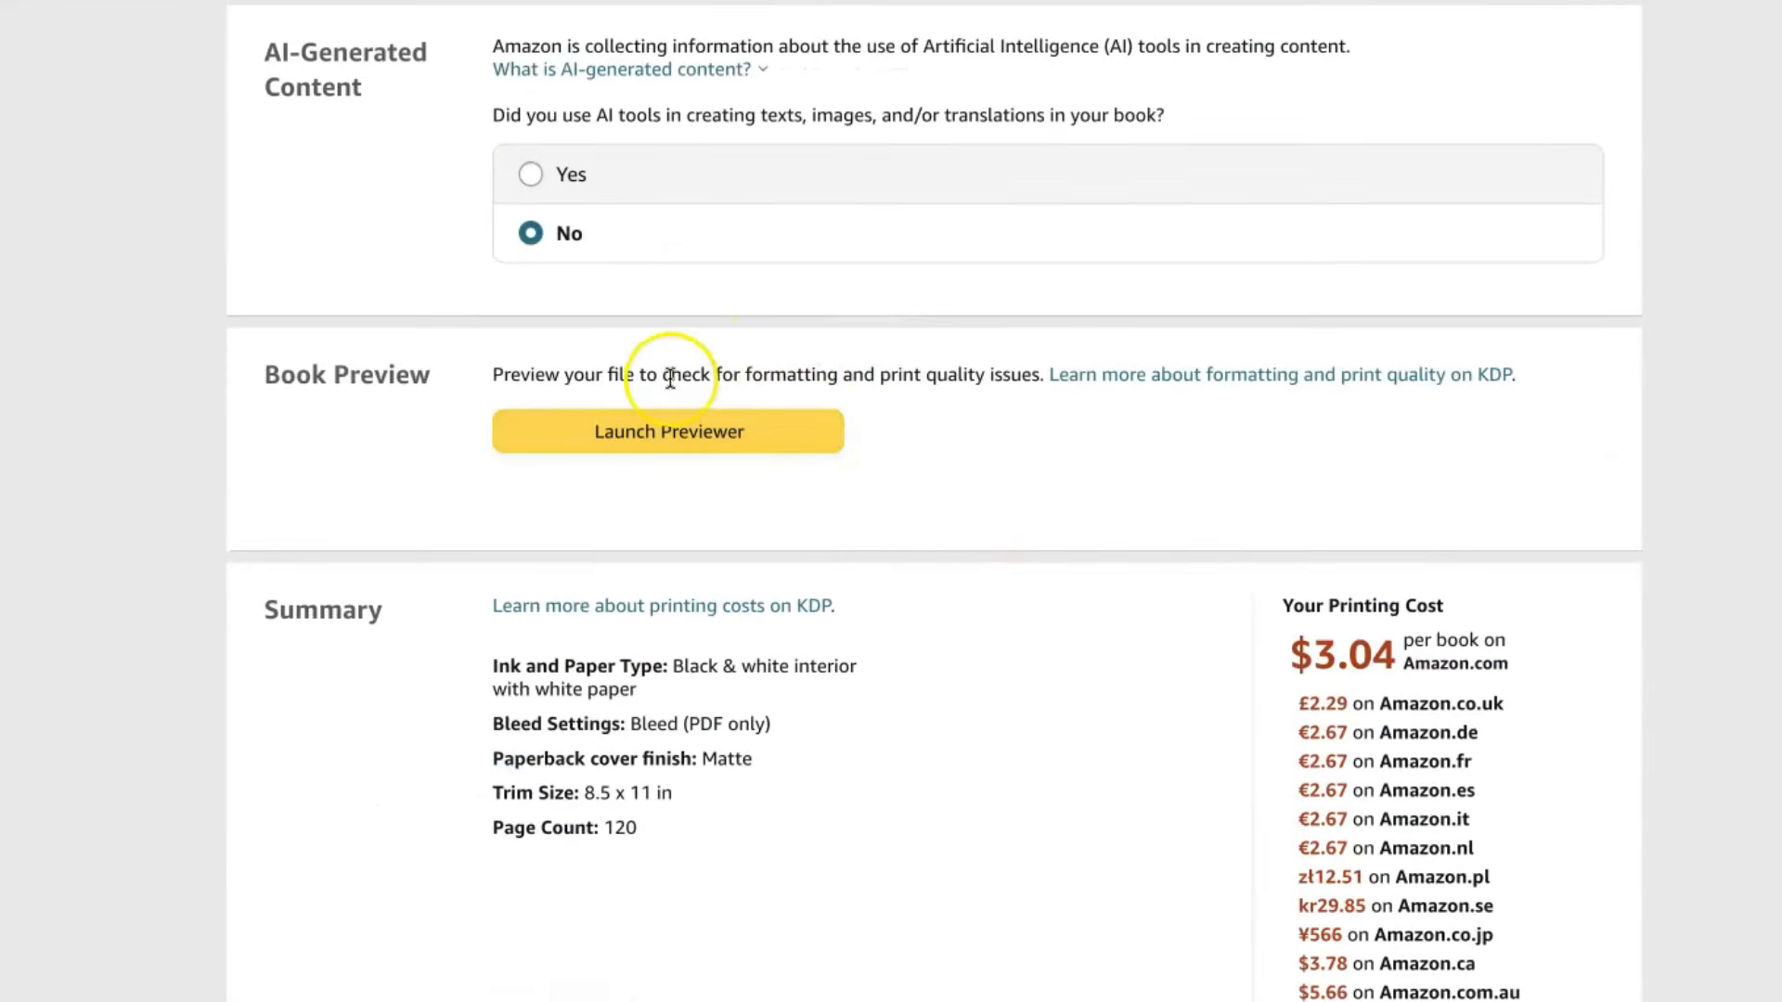
pyautogui.scroll(-3)
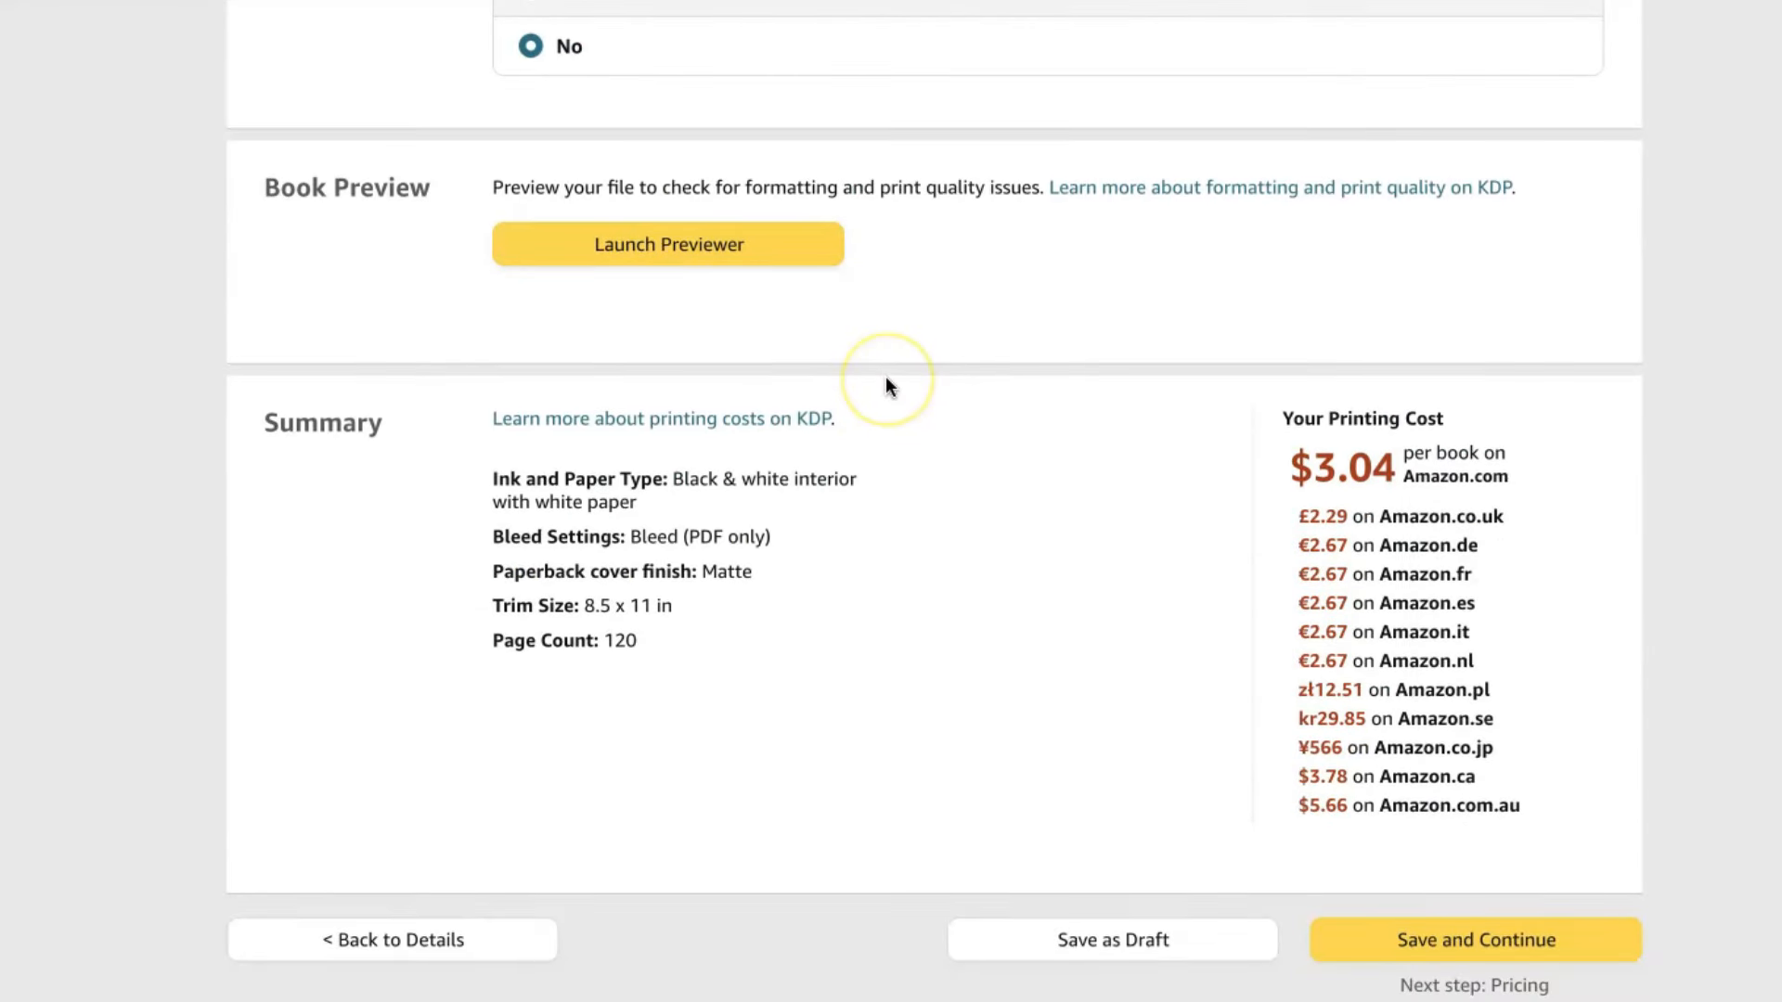
pyautogui.scroll(-3)
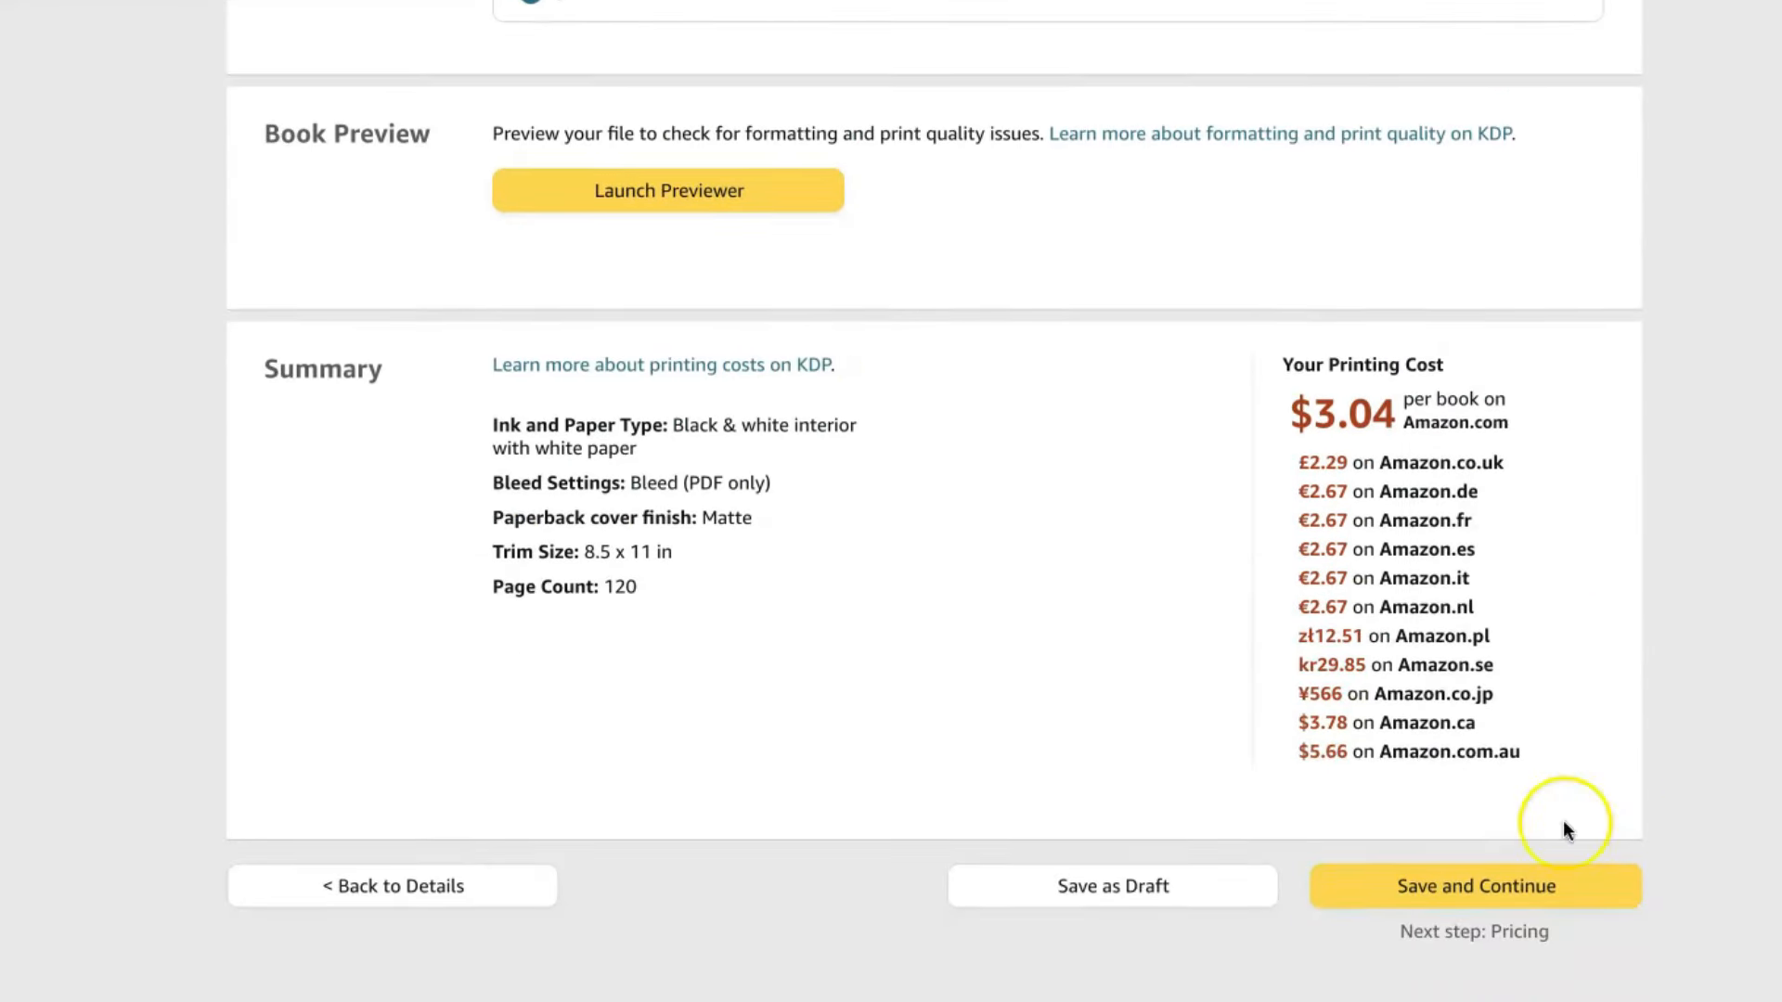
pyautogui.moveTo(622, 574)
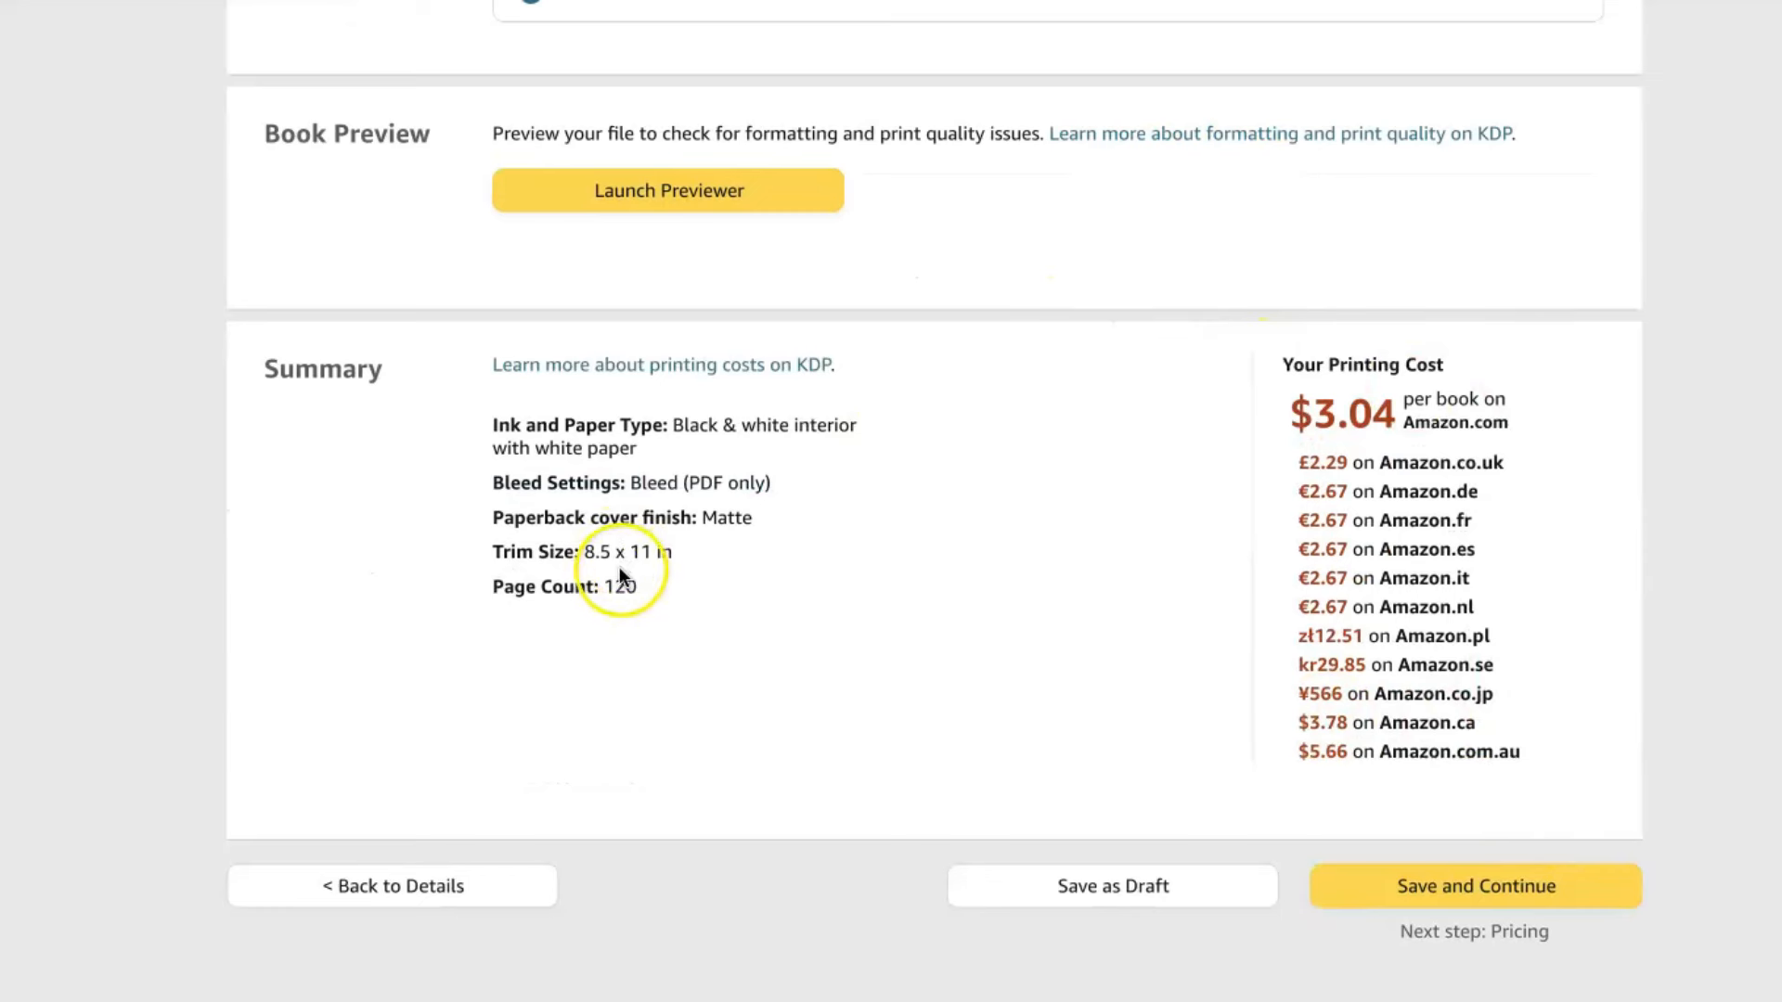
pyautogui.moveTo(1429, 390)
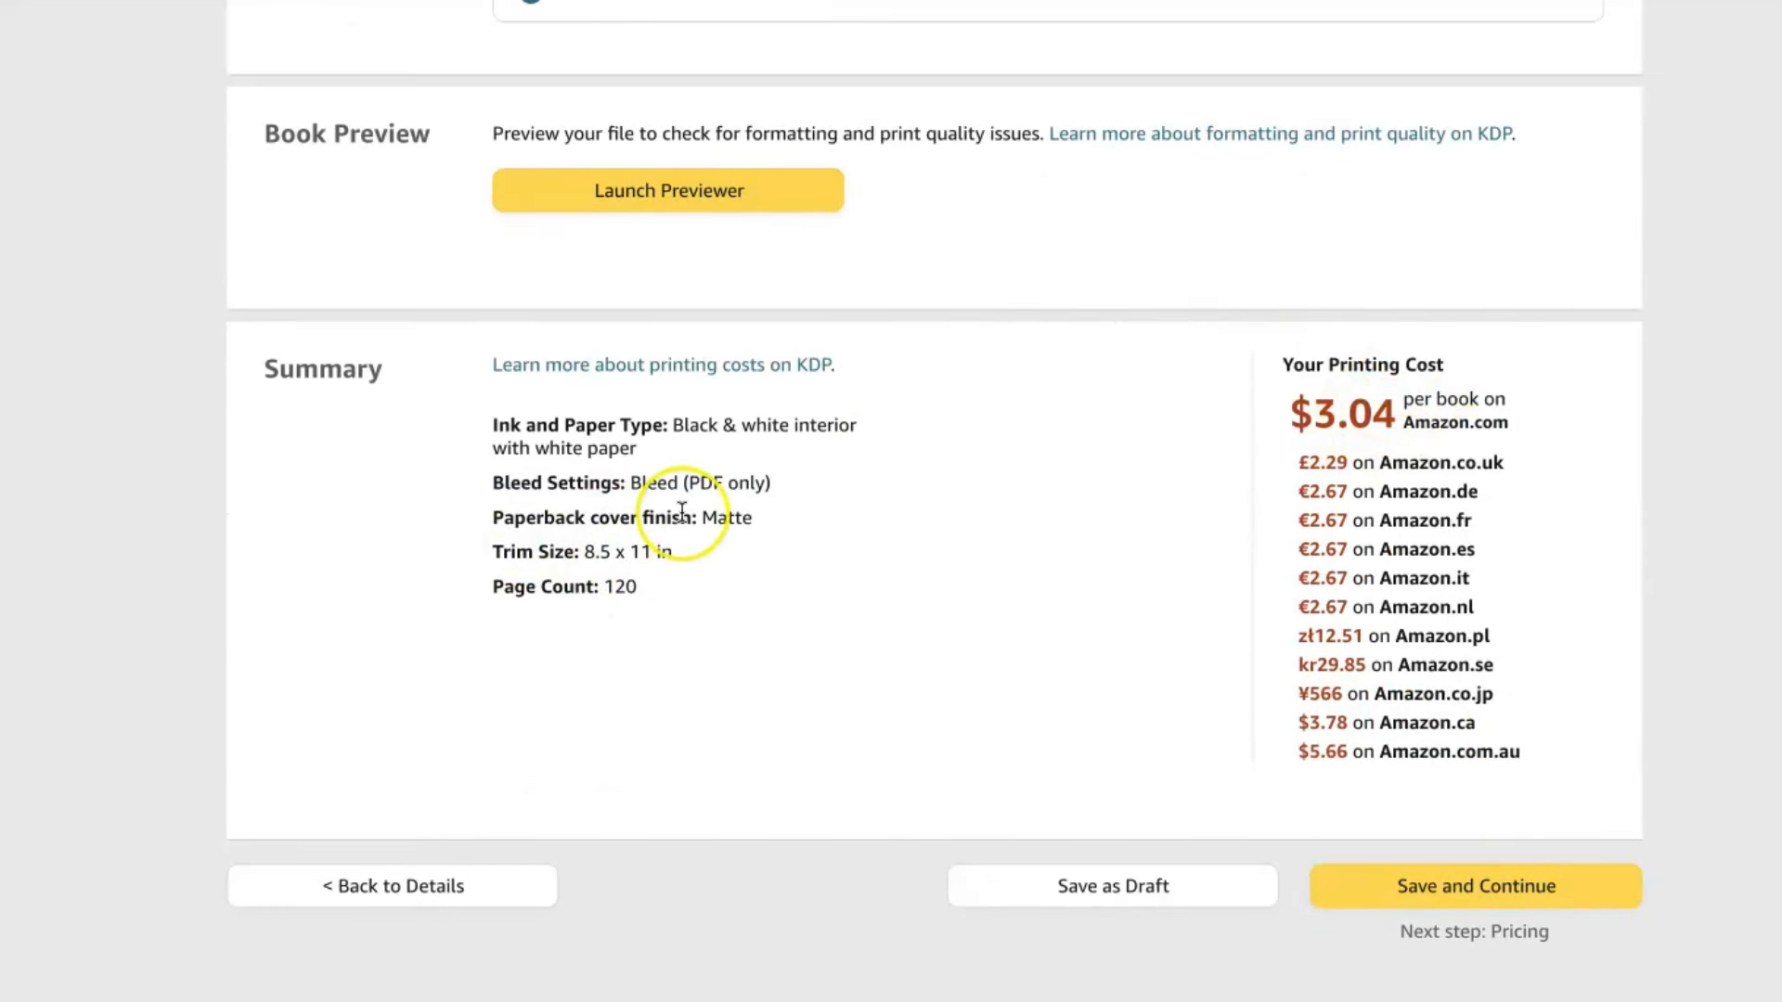
pyautogui.moveTo(1432, 670)
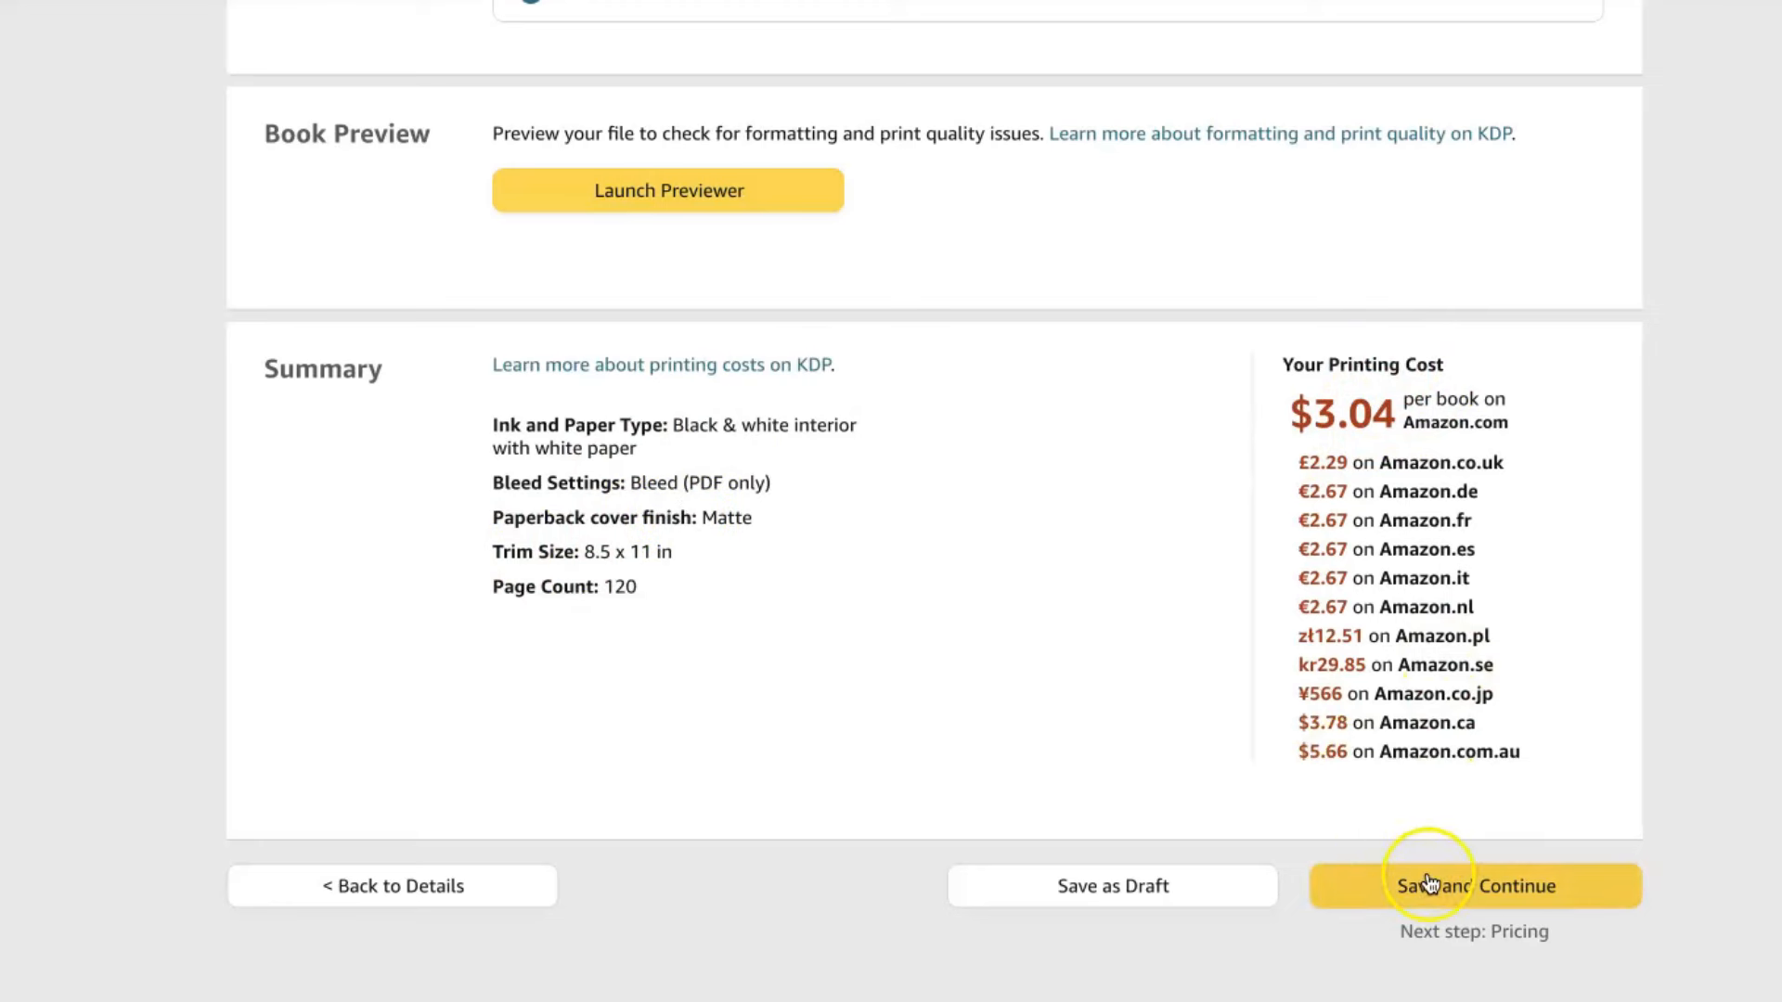
# Save the content and set the Amazon.com list price to $8.99, dismissing the royalty tooltip.
pyautogui.click(1474, 886)
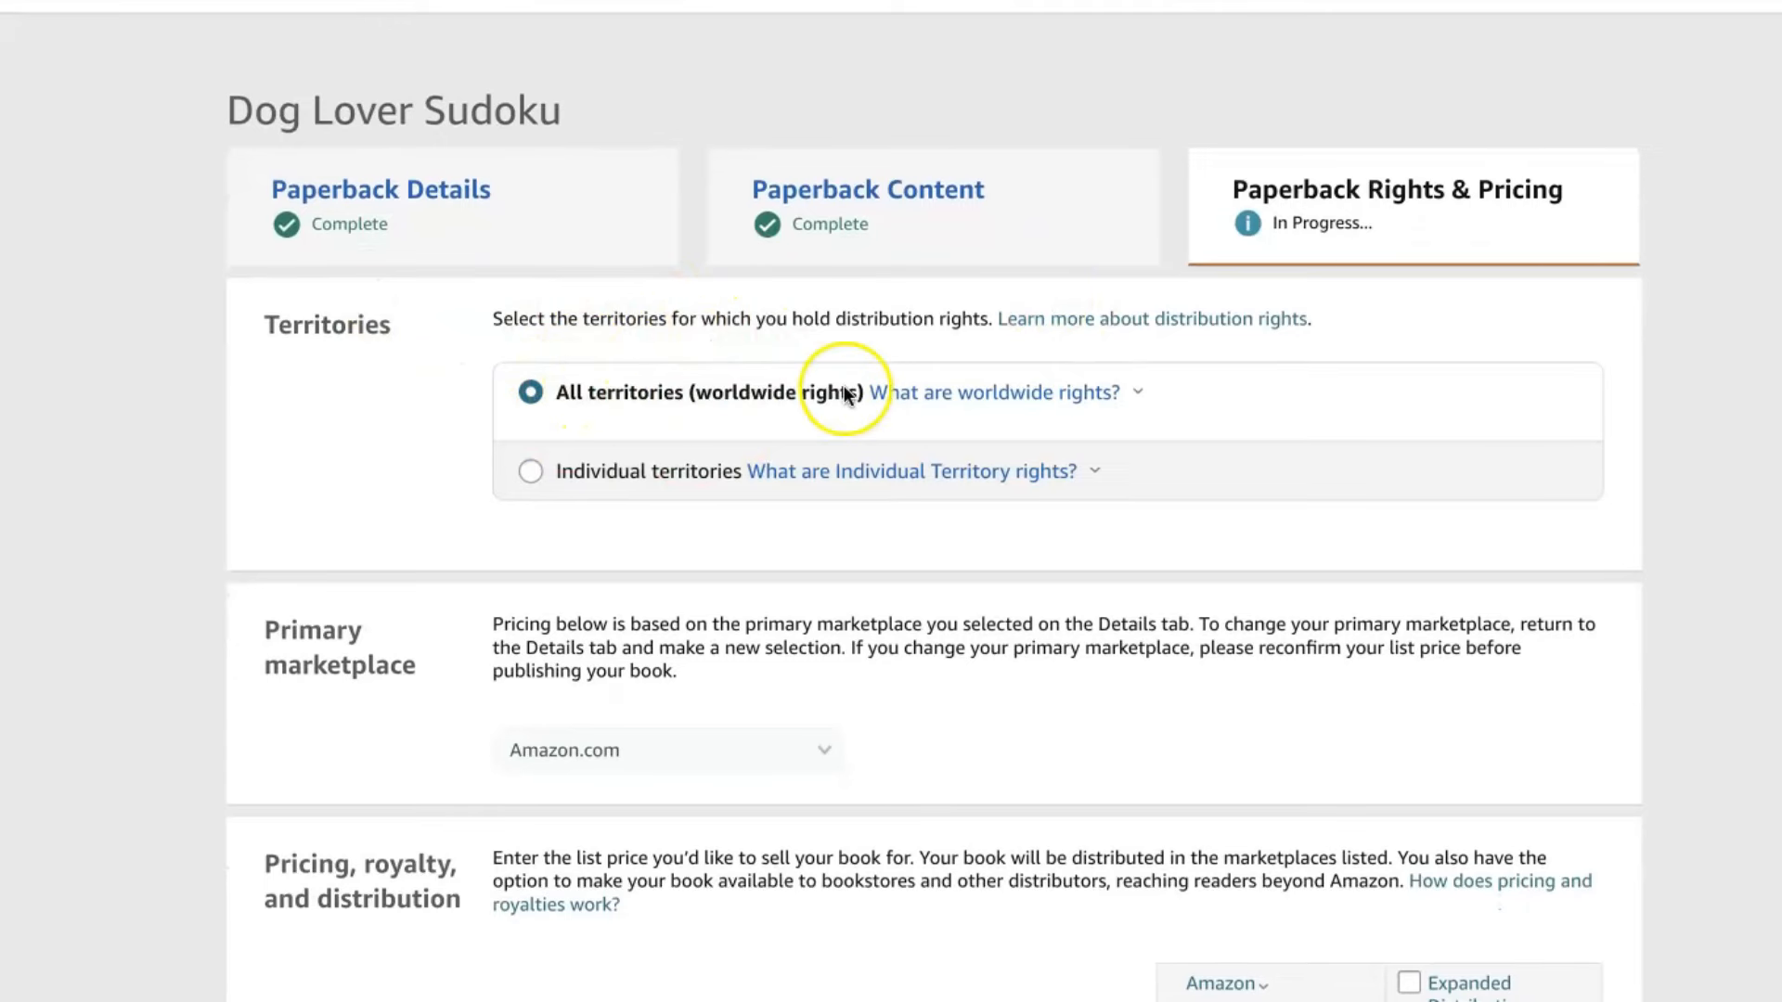
pyautogui.scroll(-3)
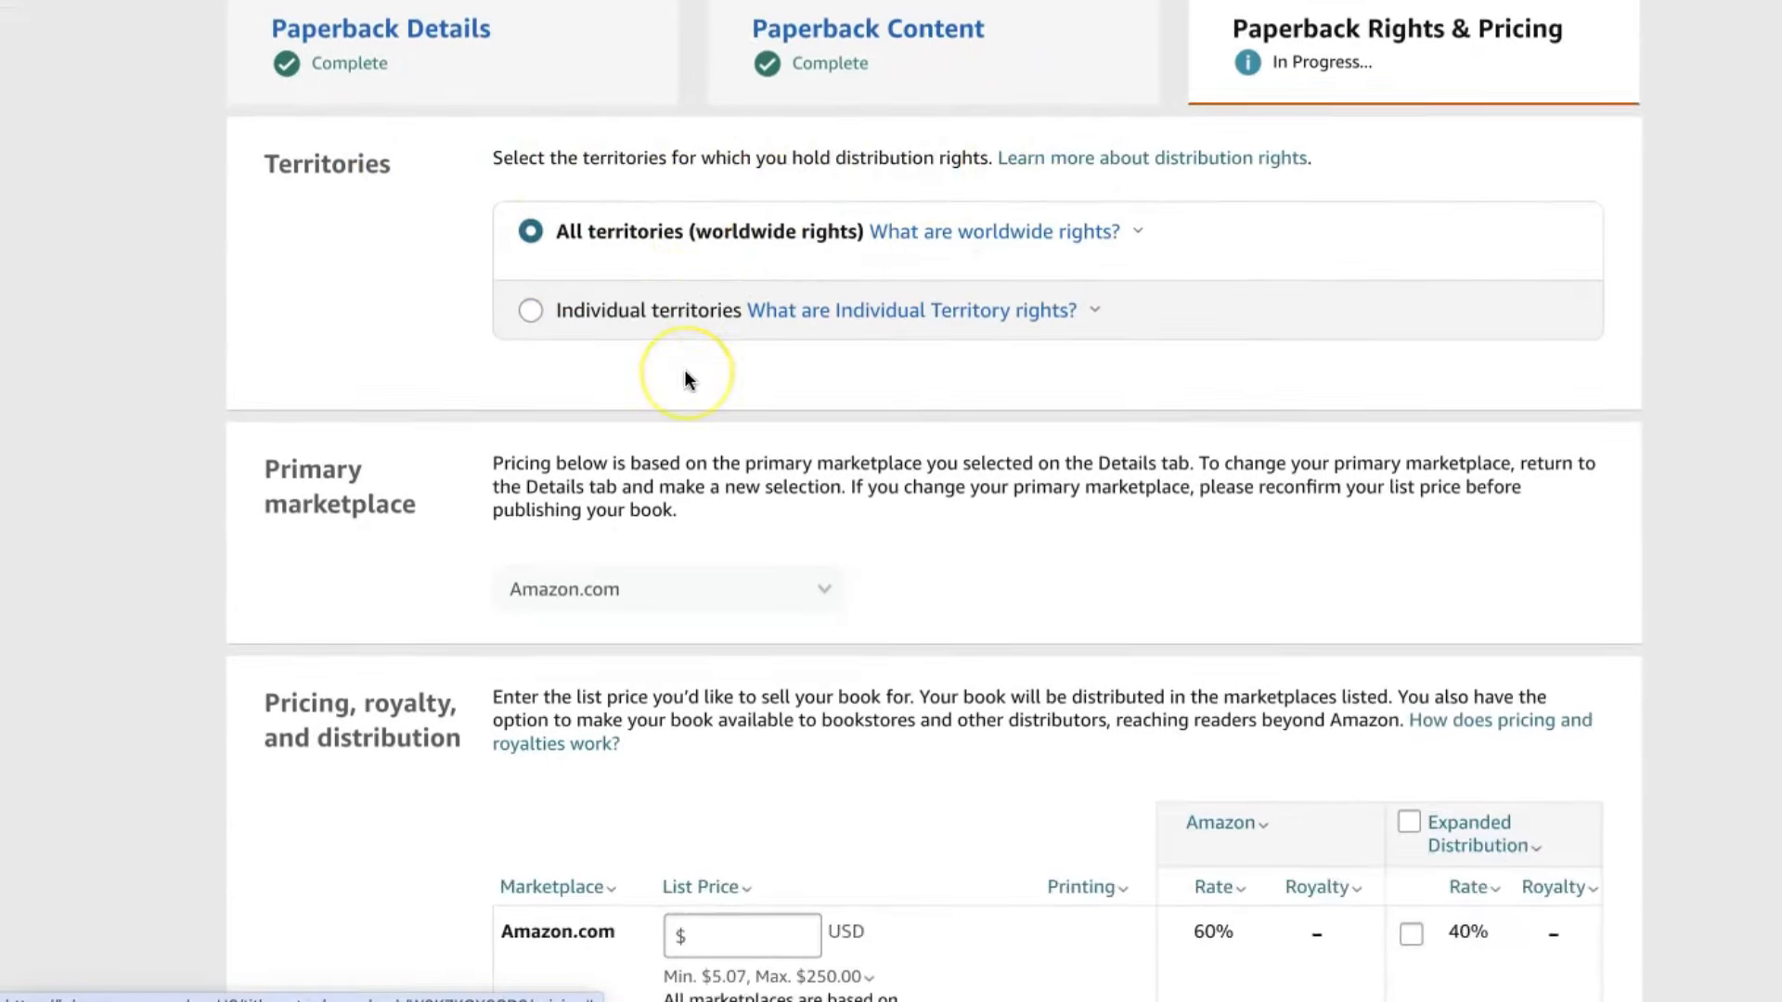
pyautogui.scroll(-3)
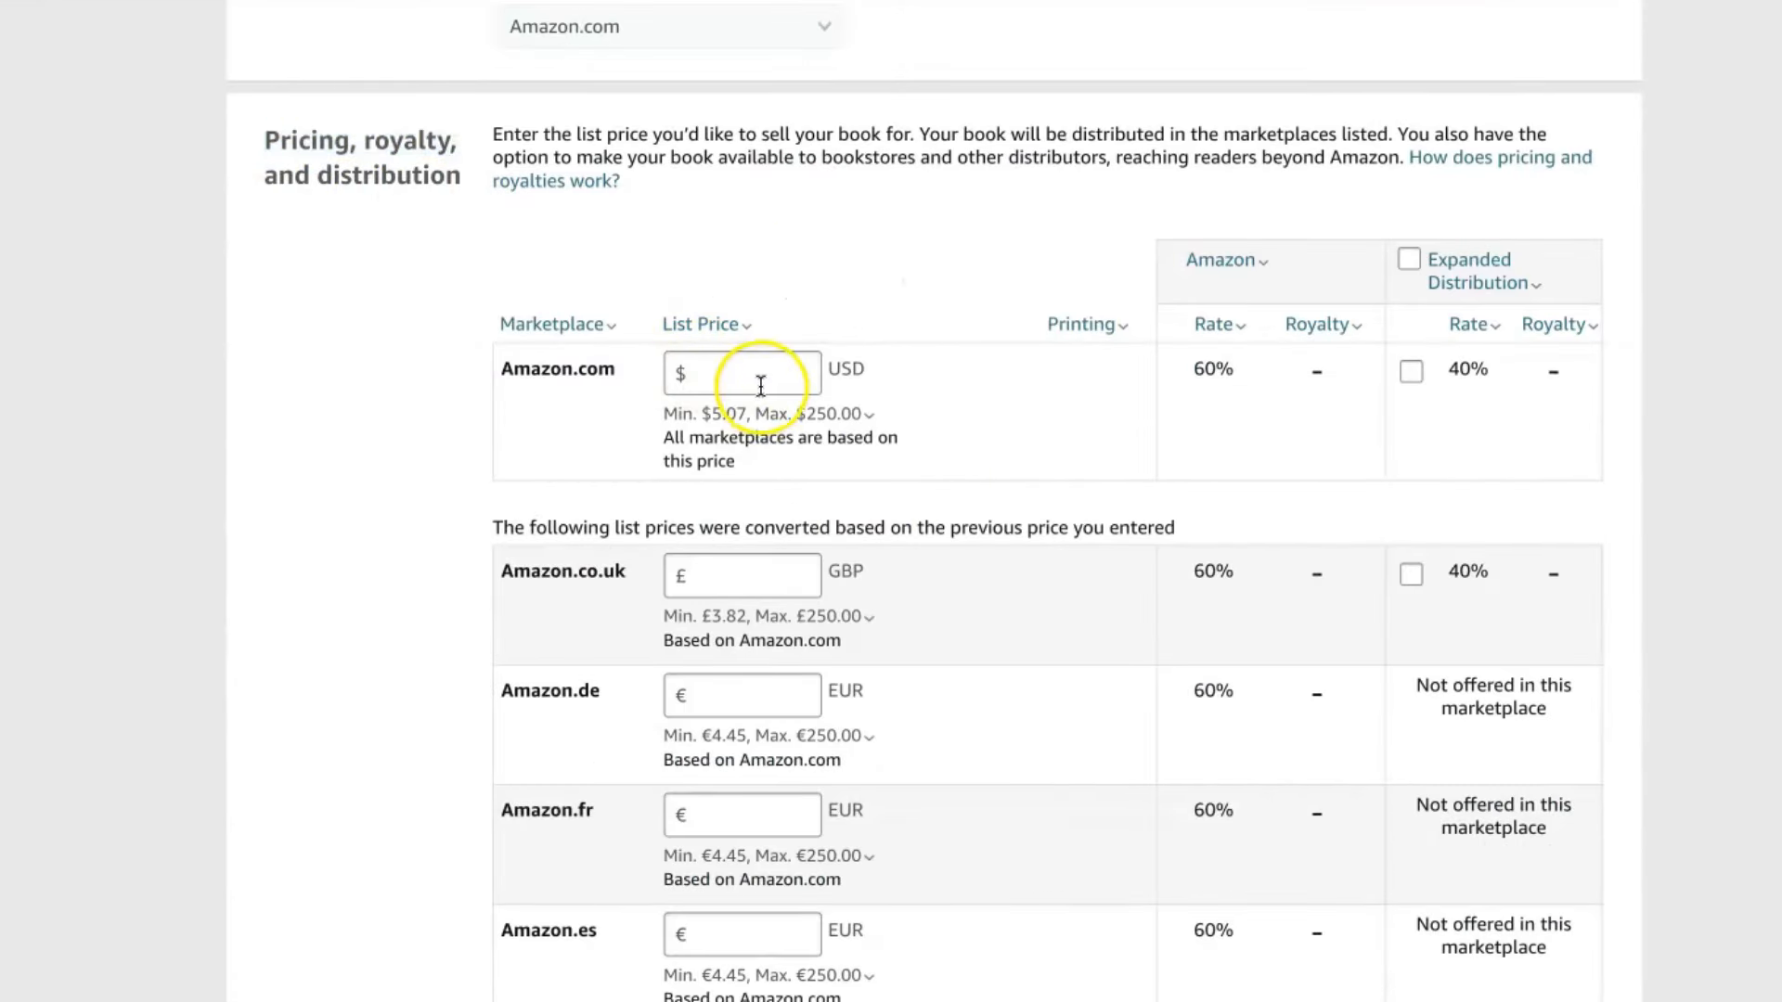
pyautogui.moveTo(1612, 345)
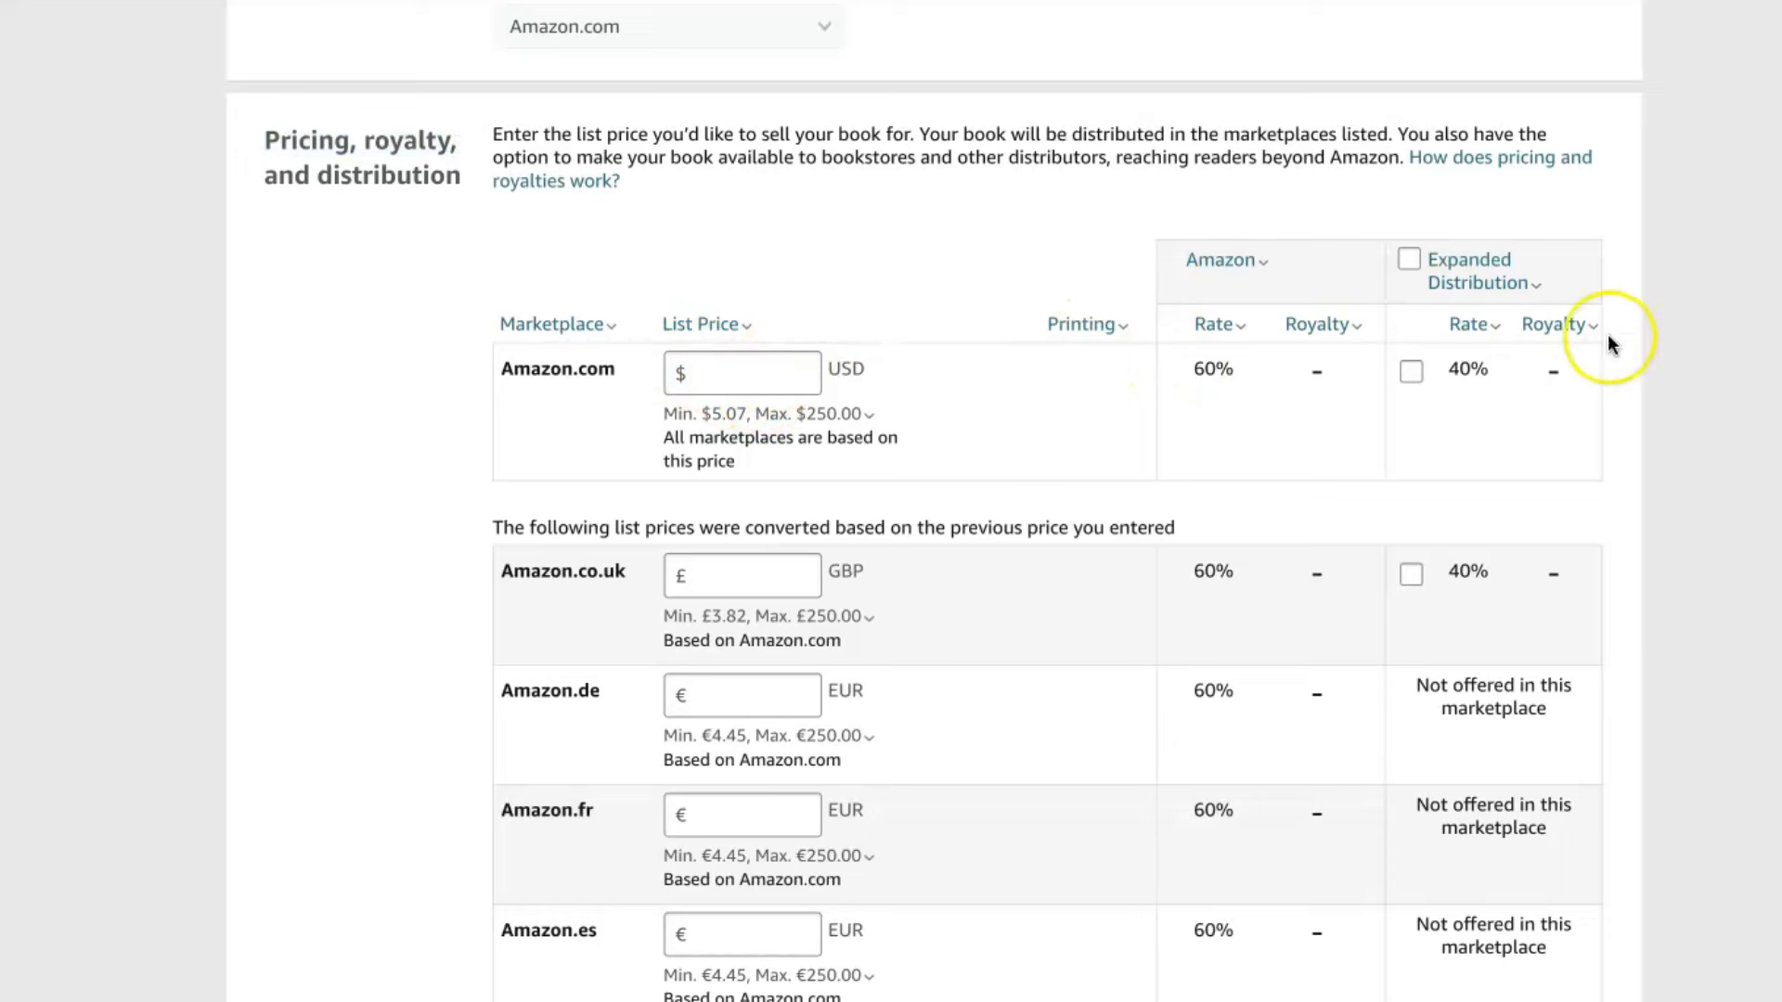
pyautogui.write('8.99')
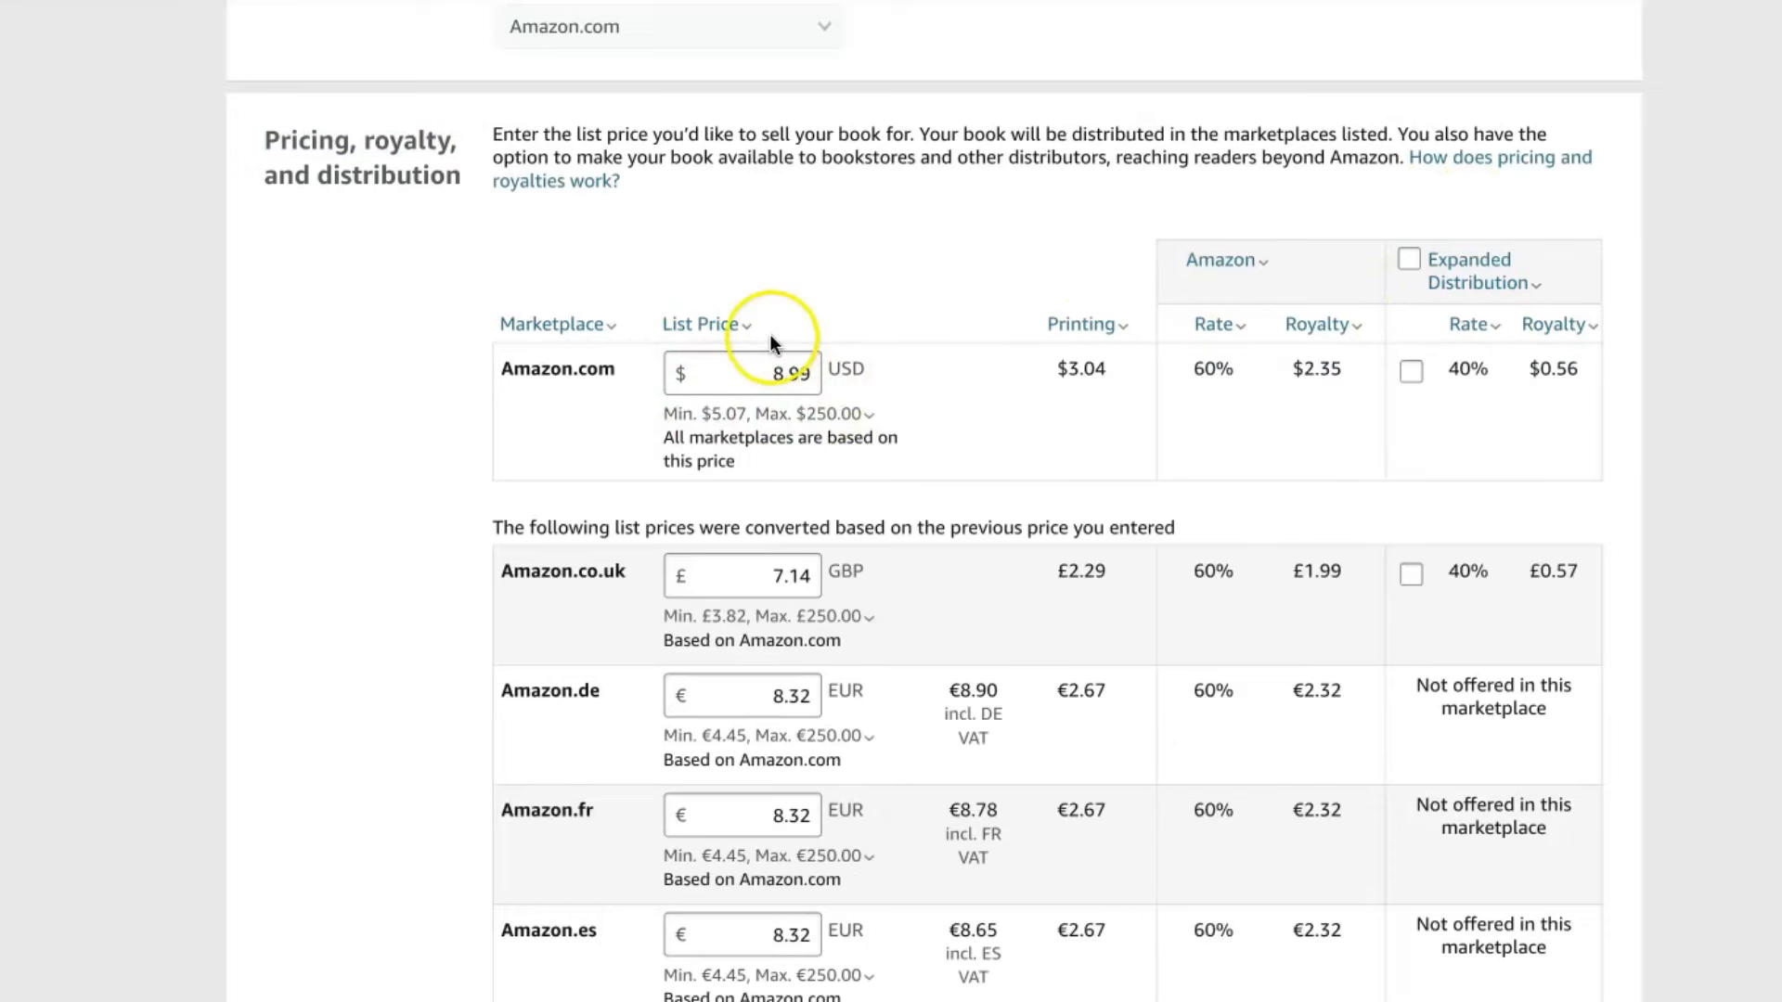
pyautogui.moveTo(1361, 370)
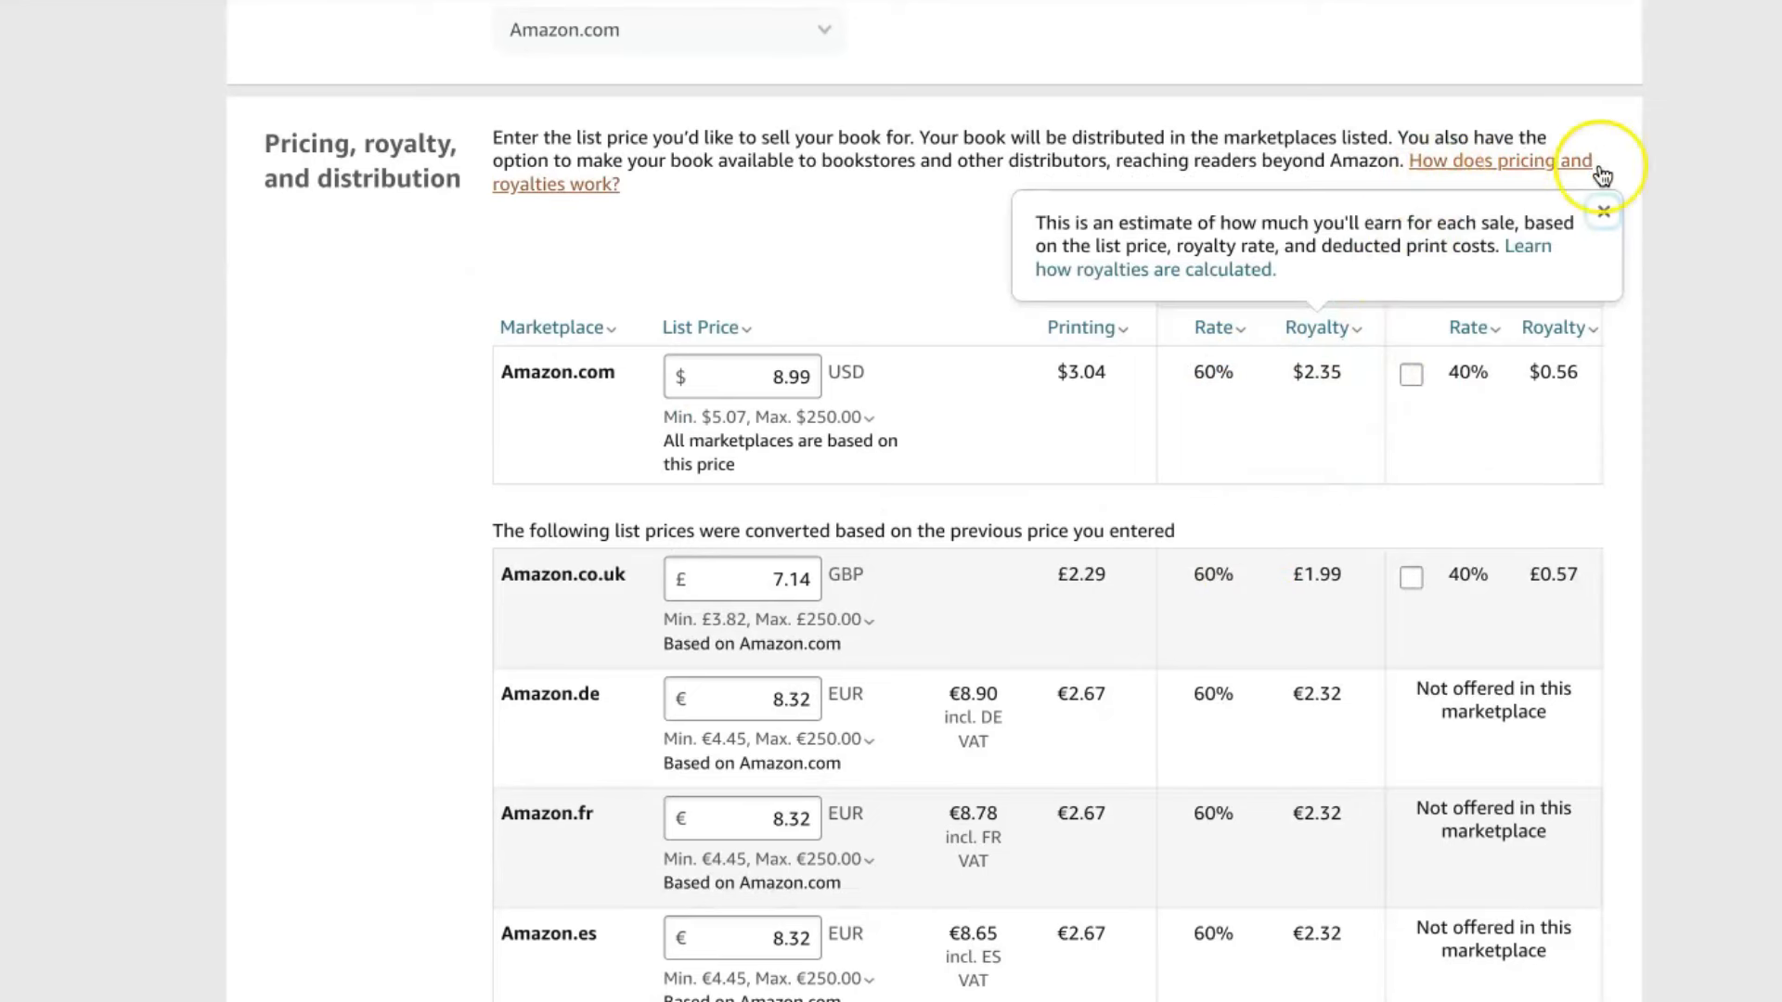
pyautogui.click(1480, 274)
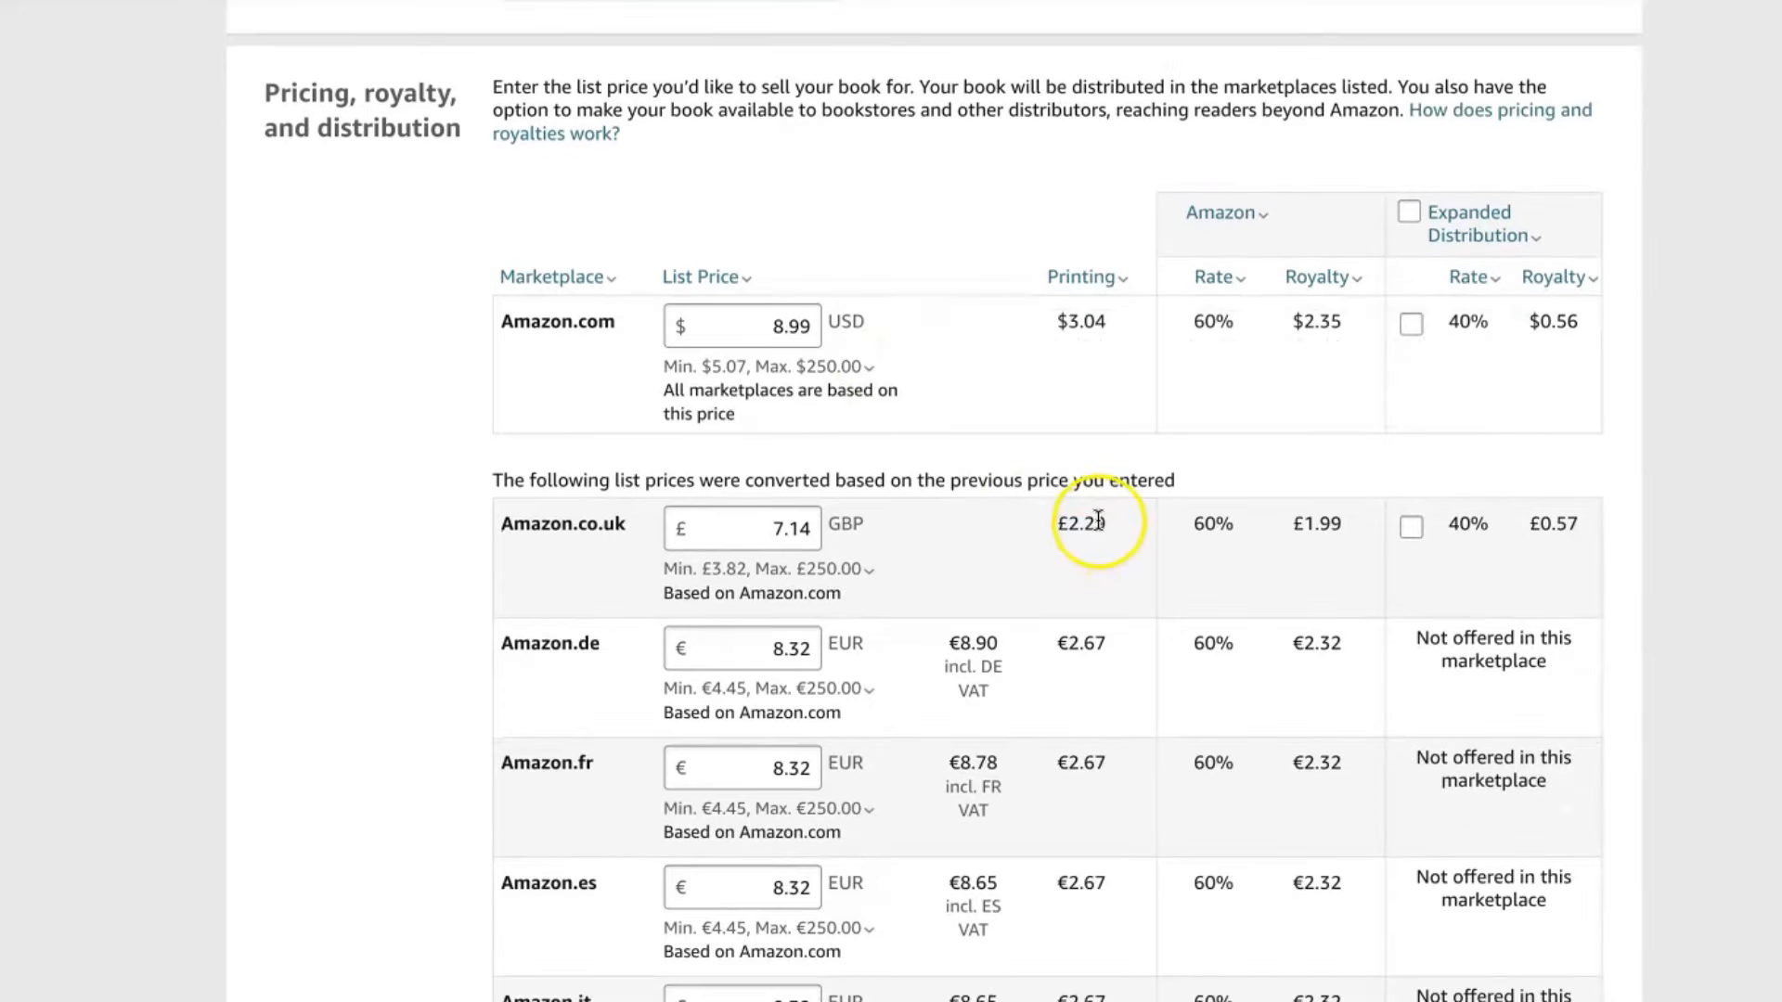
pyautogui.moveTo(690, 432)
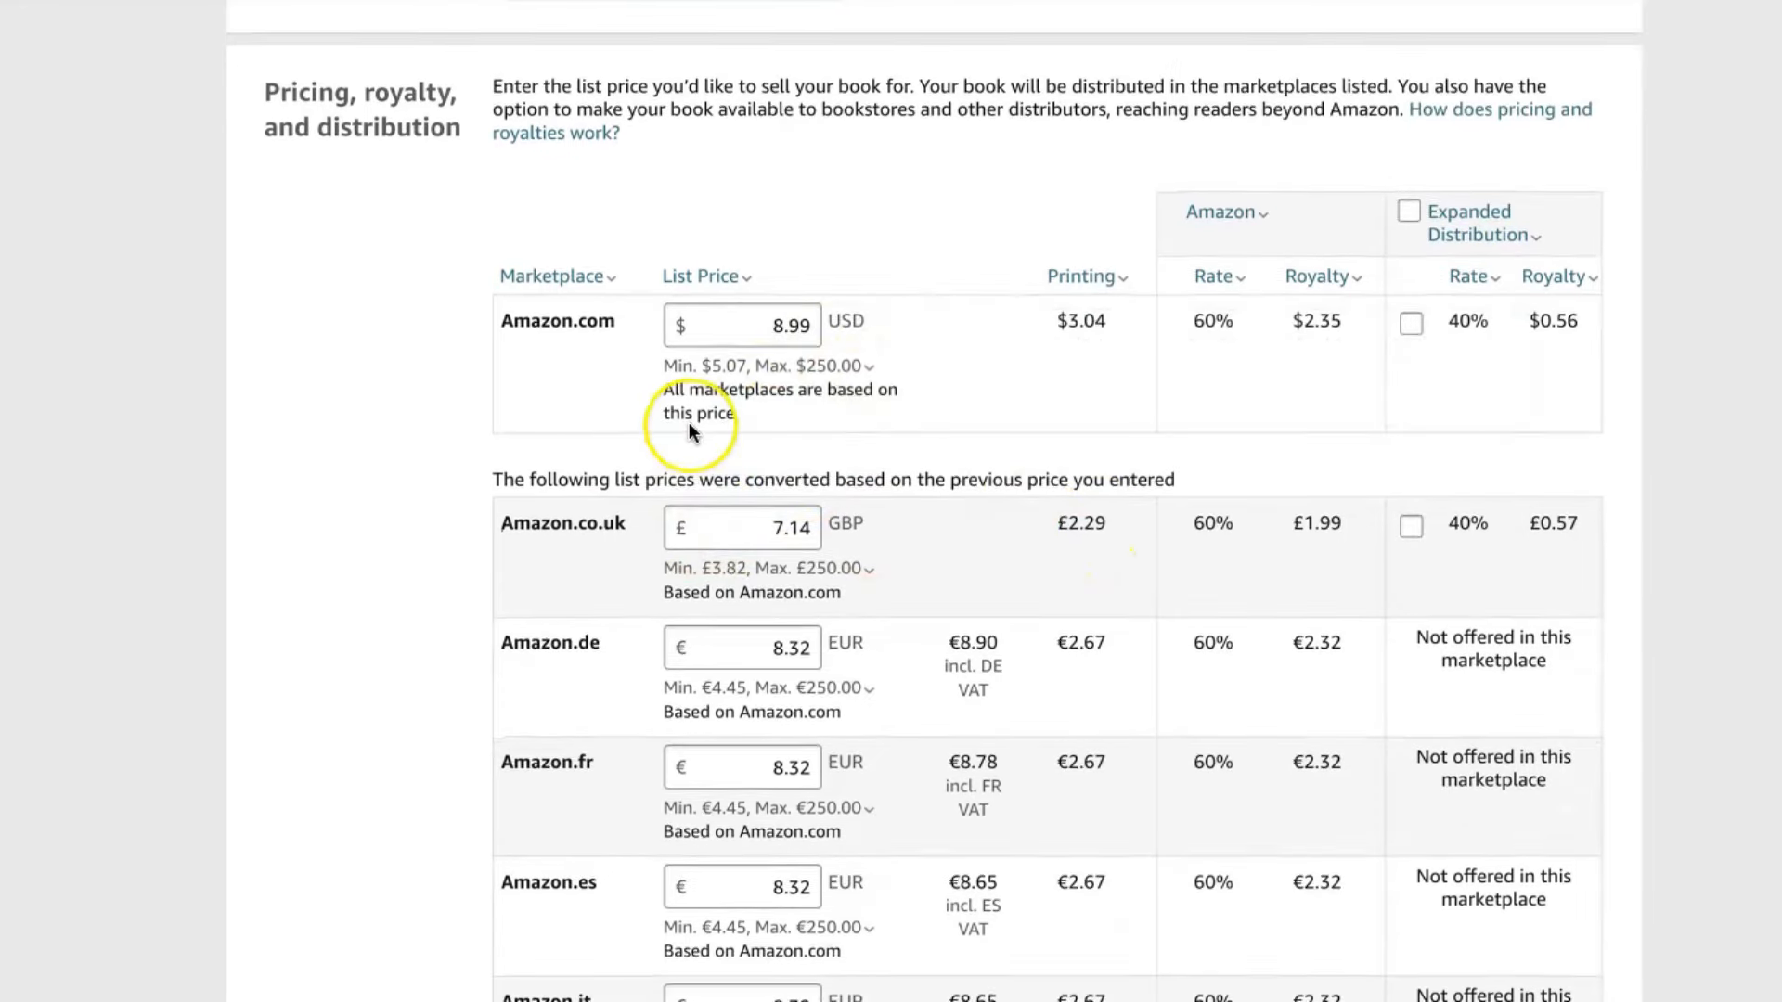
pyautogui.scroll(-3)
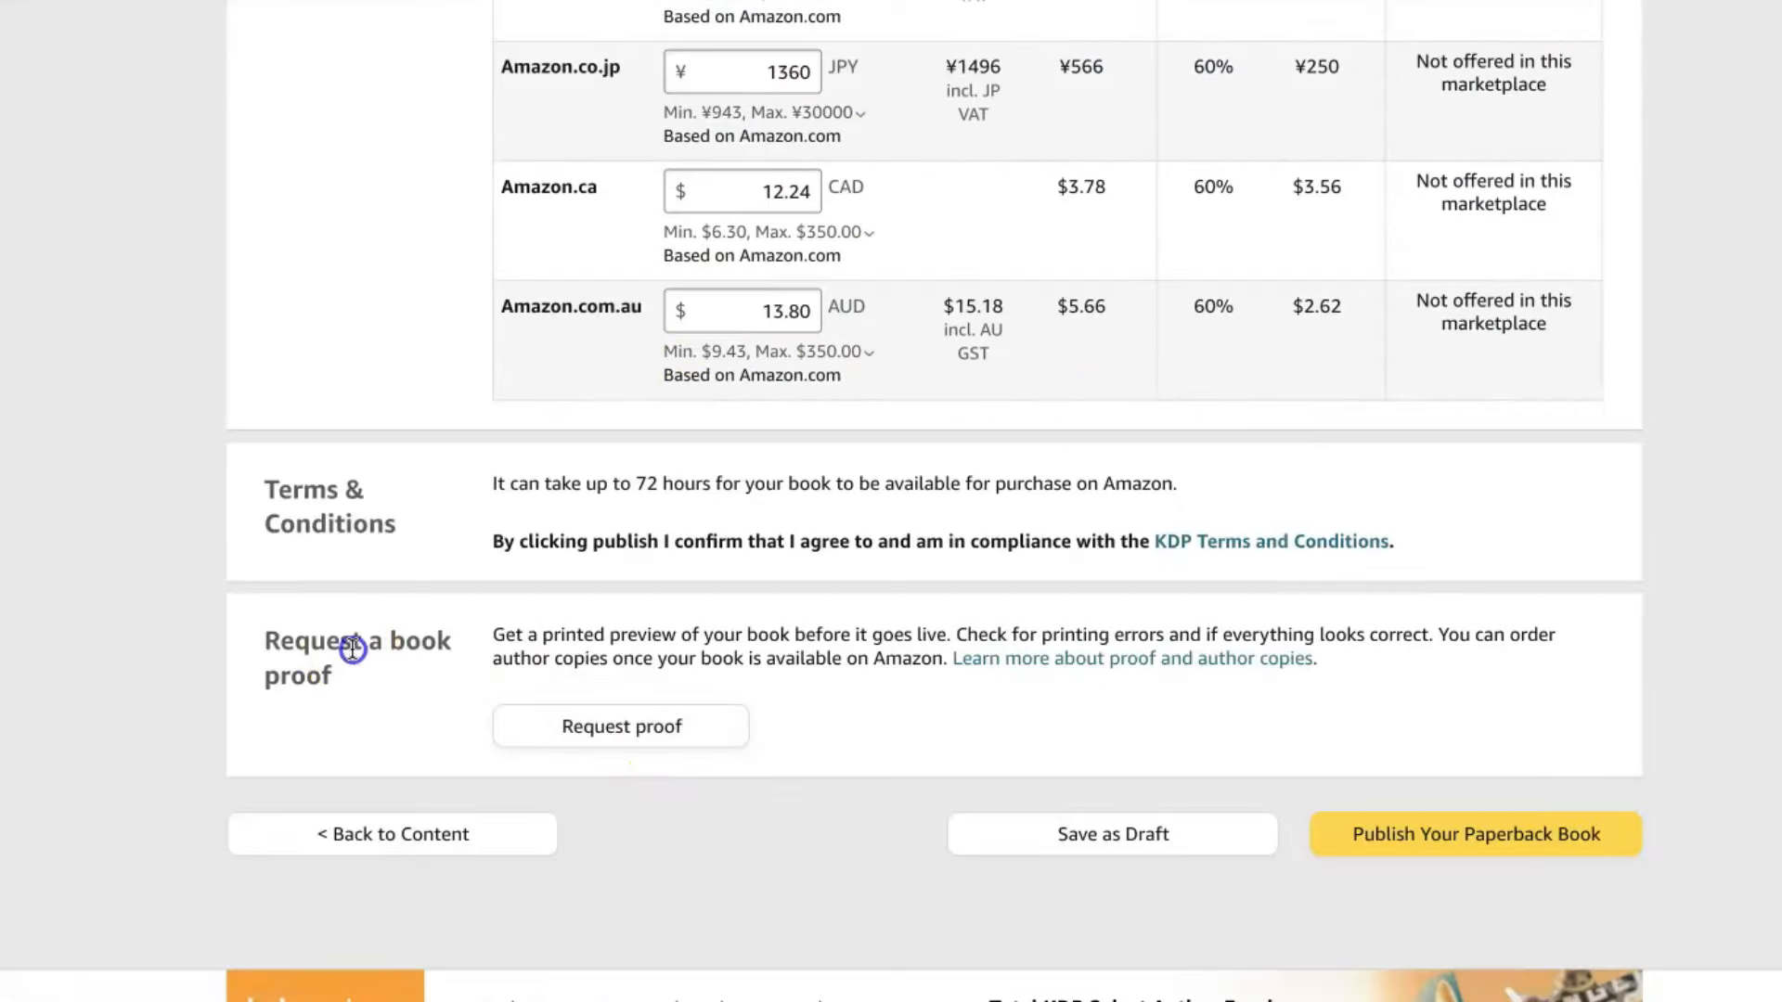
pyautogui.moveTo(632, 635)
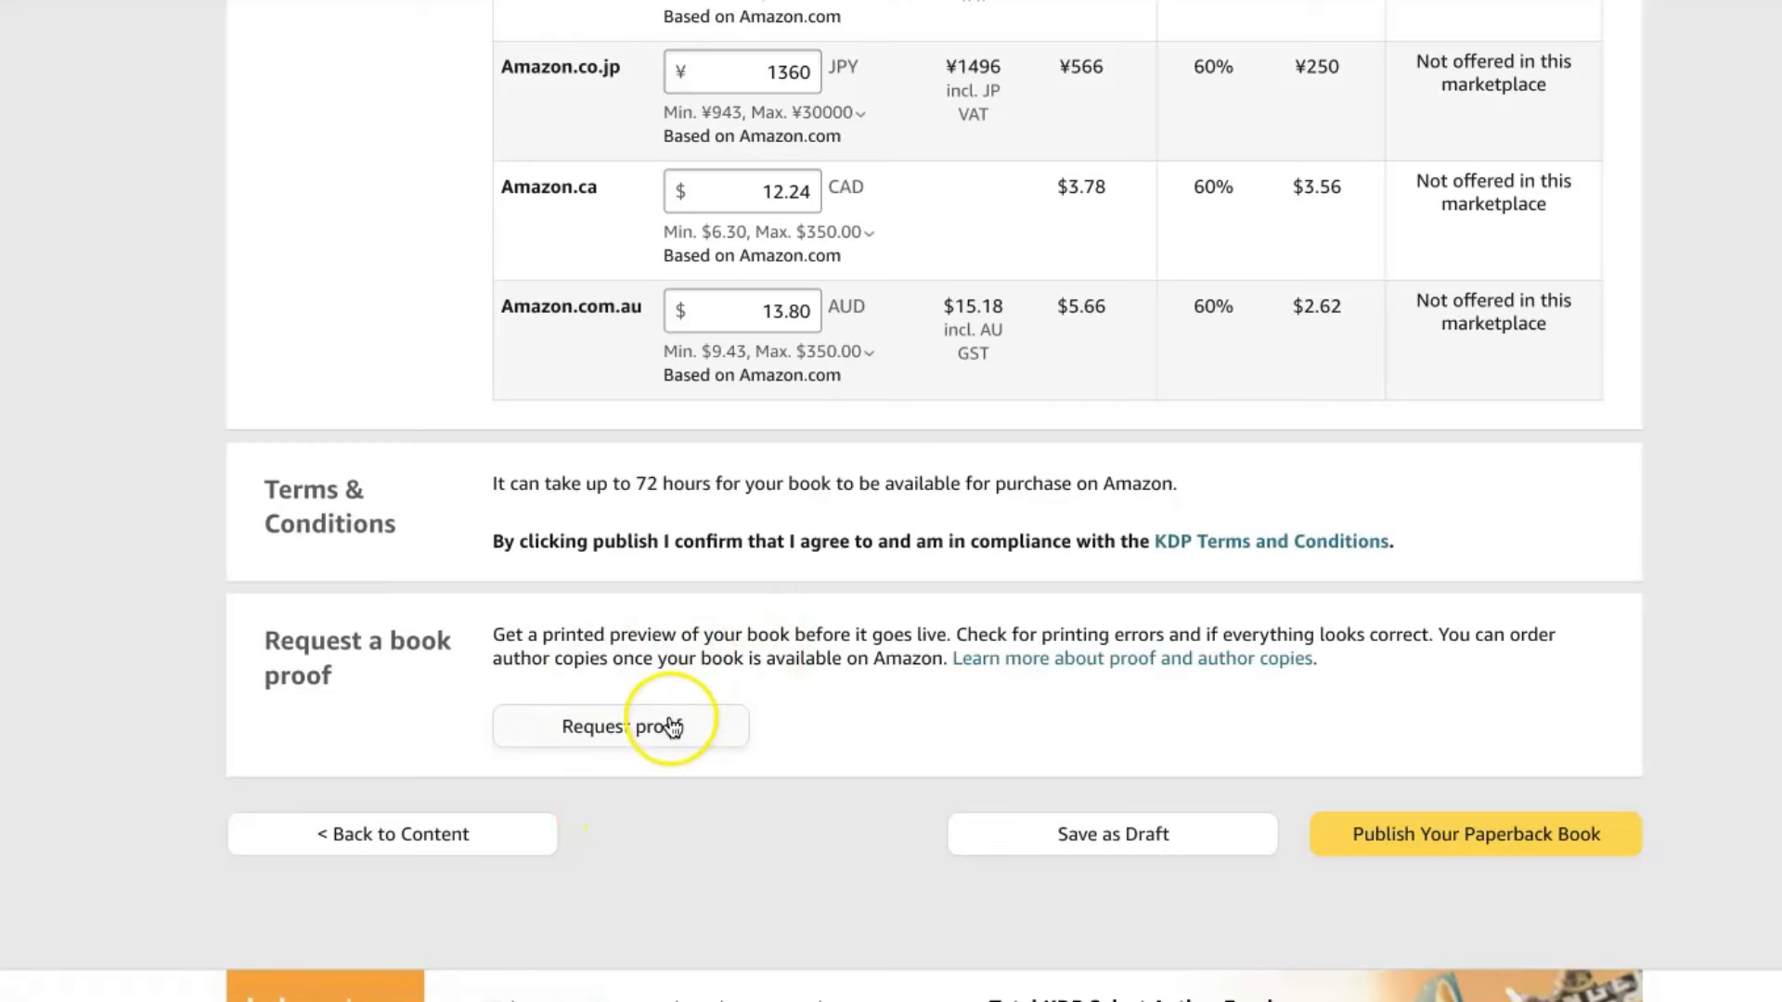
pyautogui.moveTo(1208, 623)
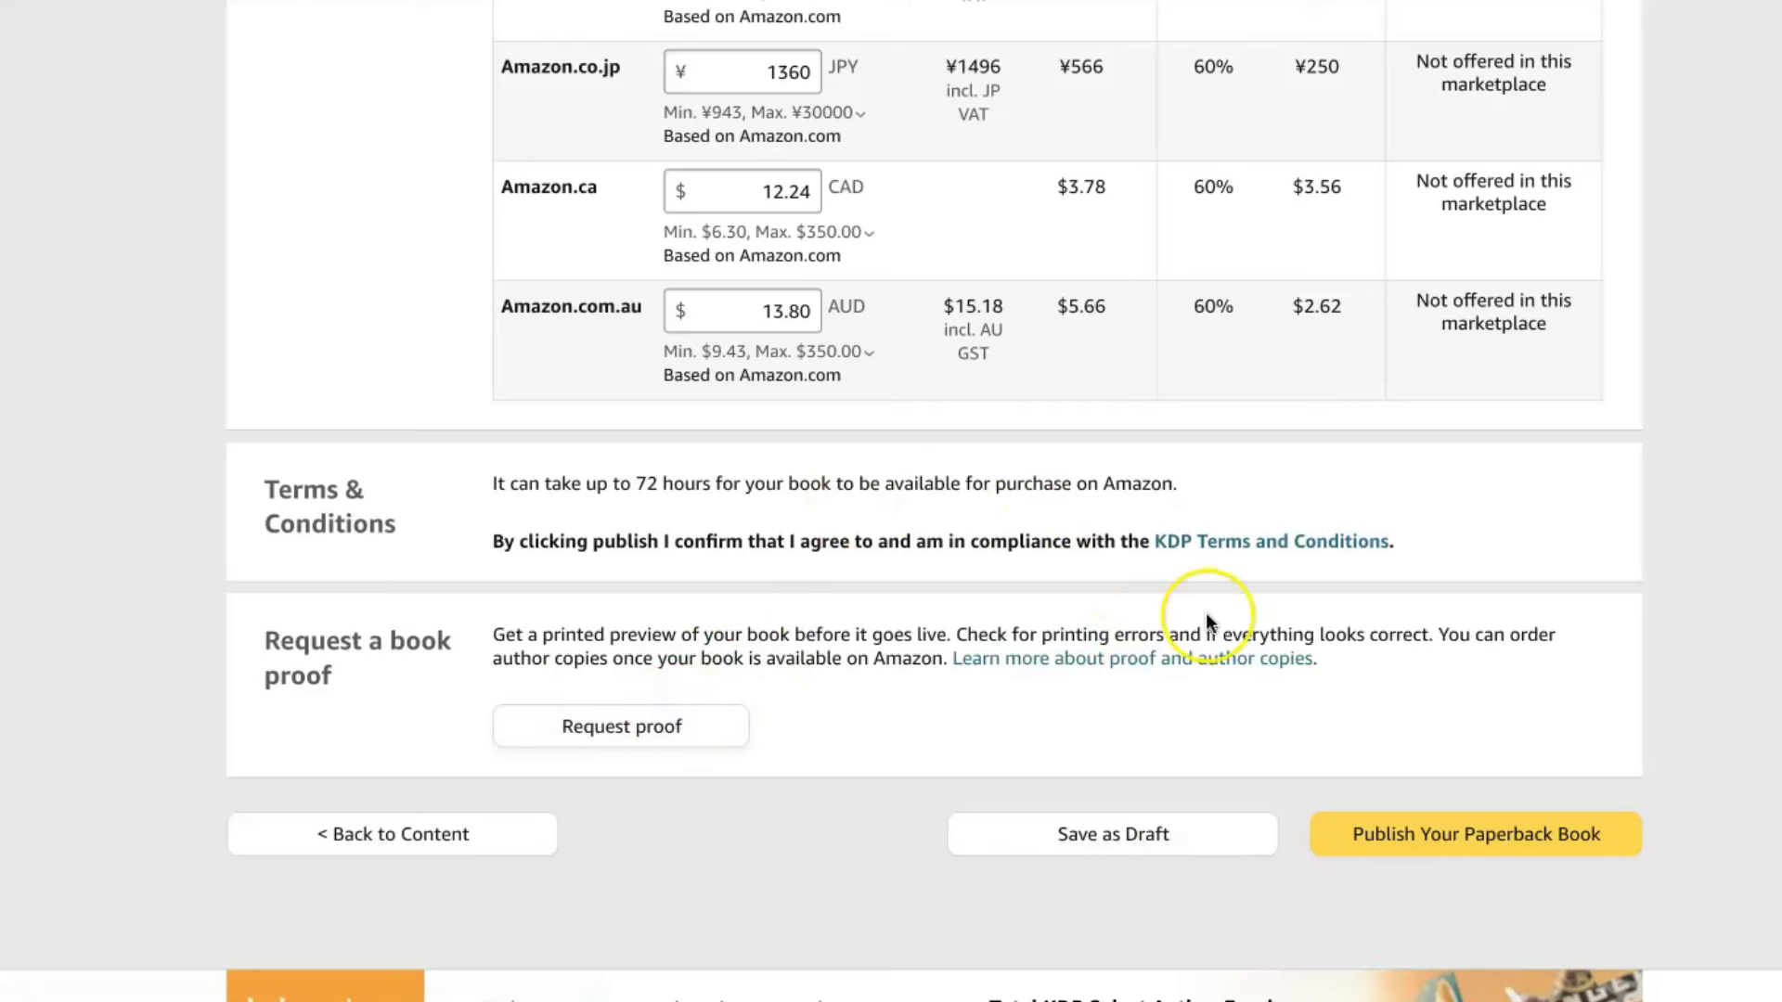
pyautogui.moveTo(1069, 665)
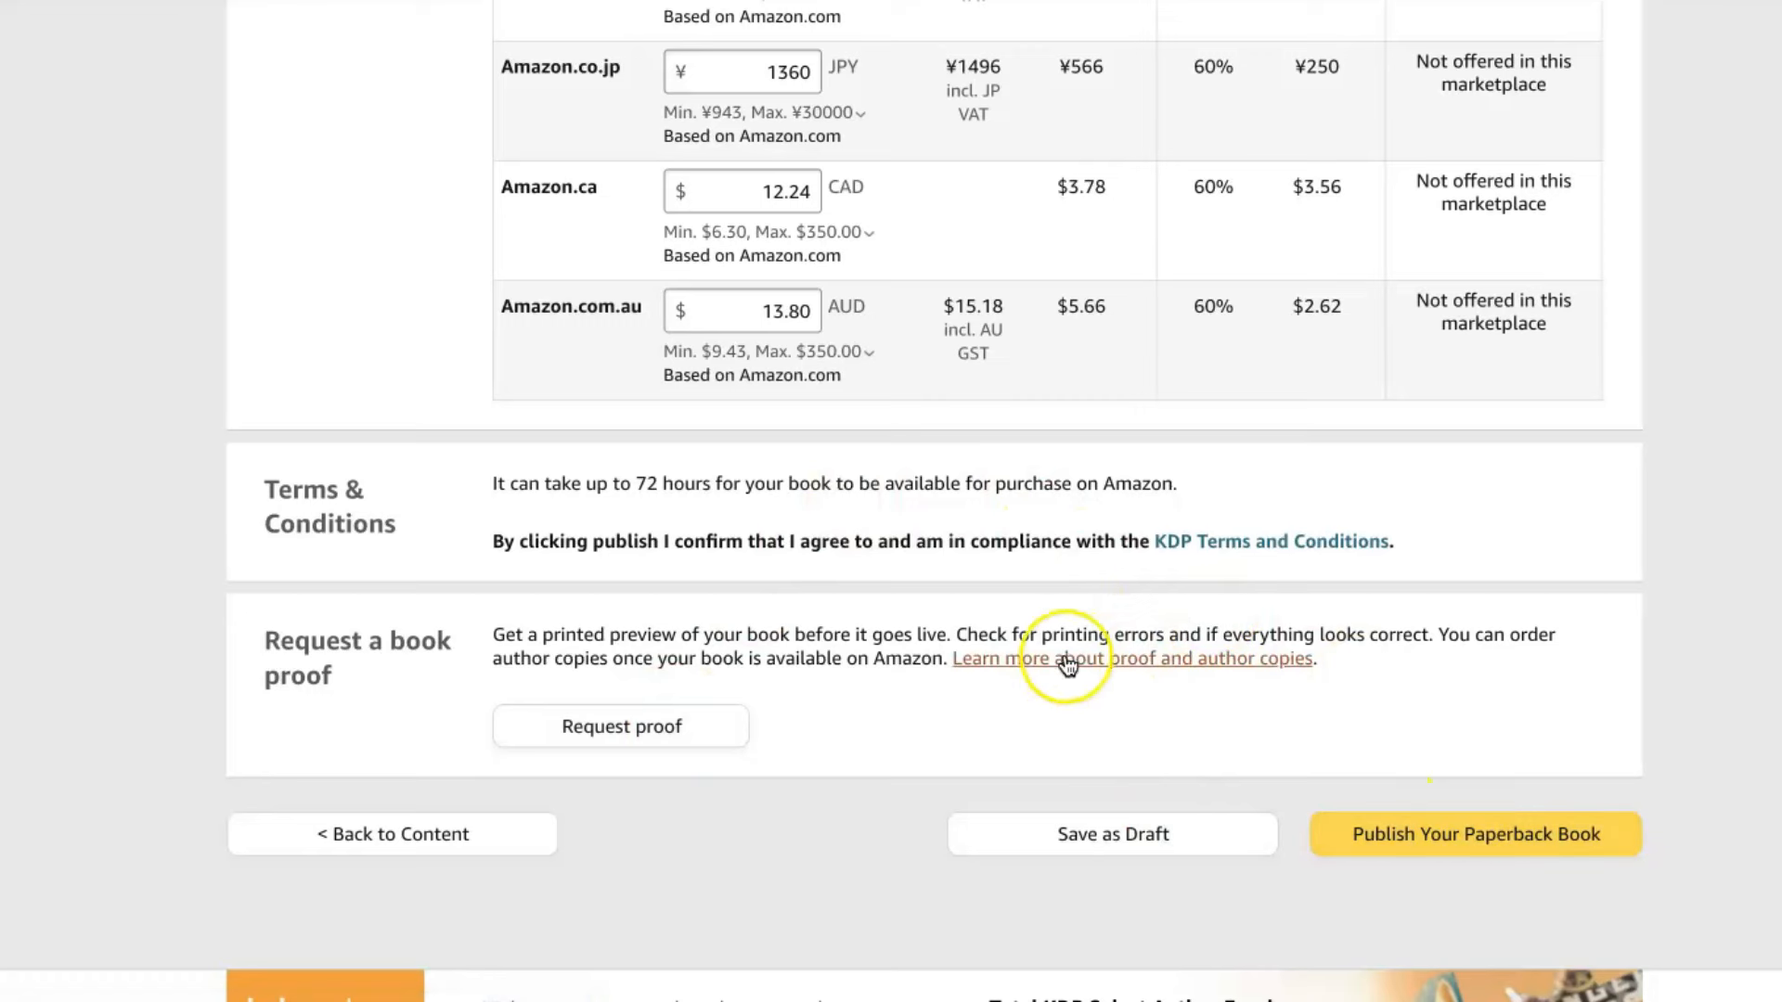
pyautogui.moveTo(1511, 836)
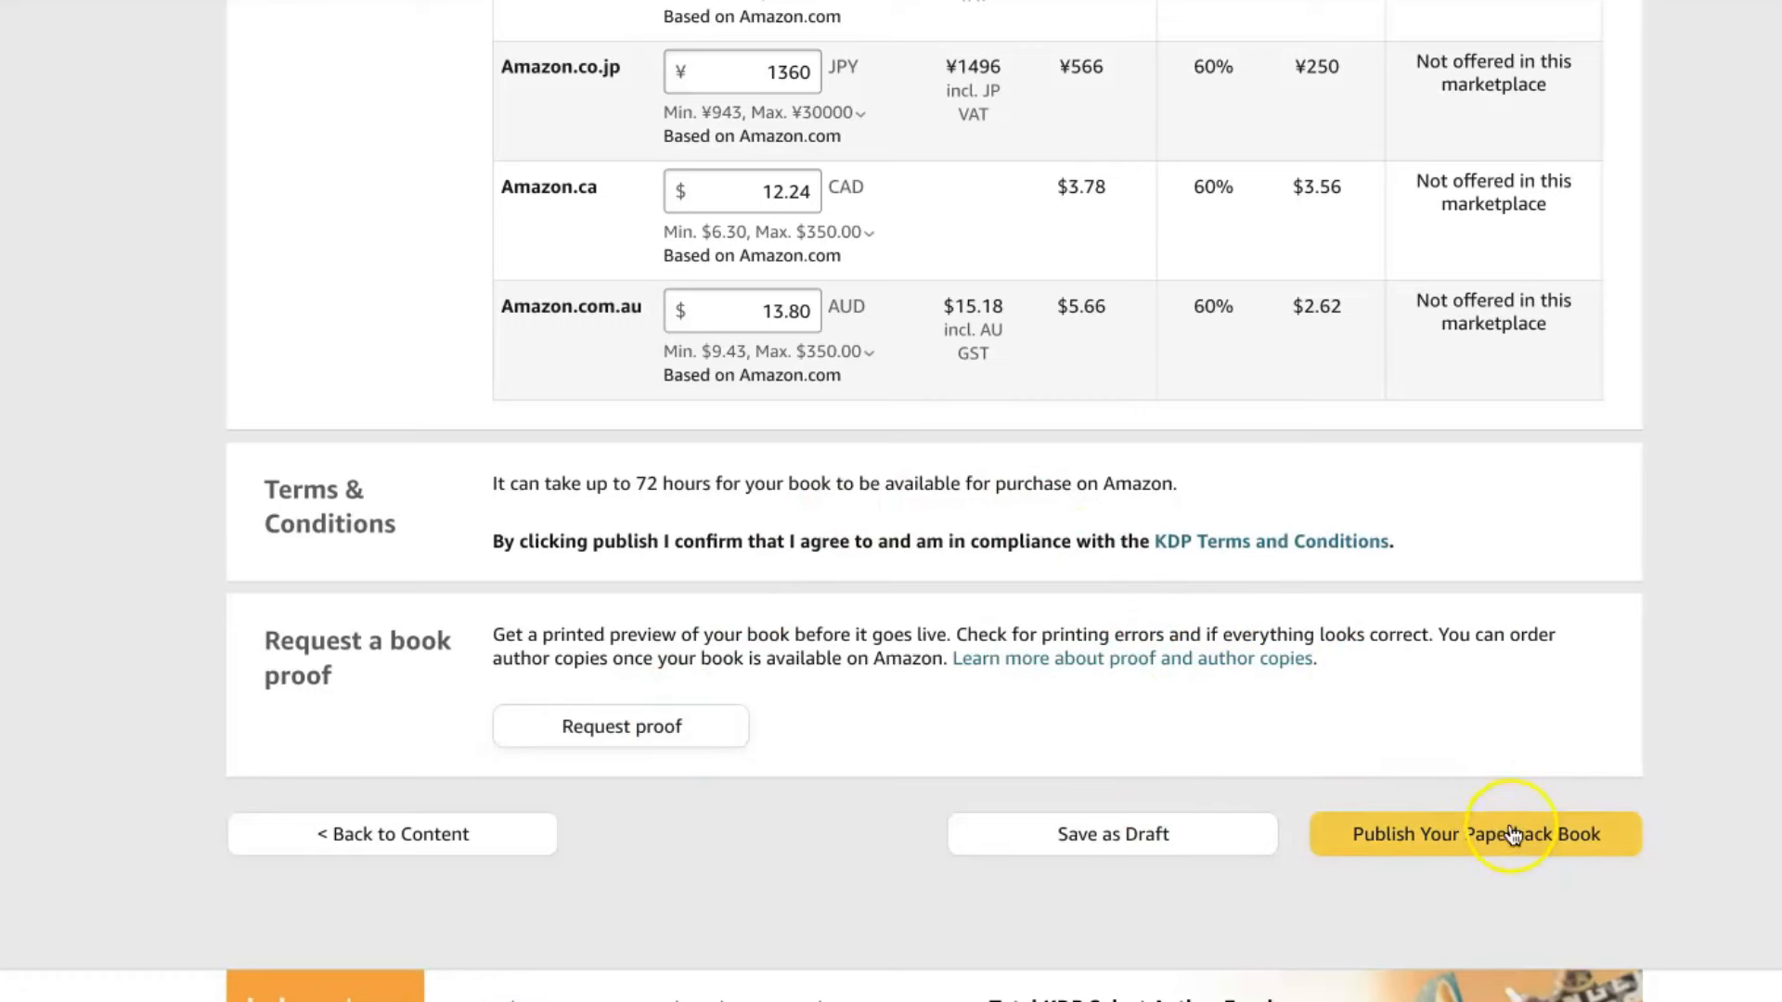